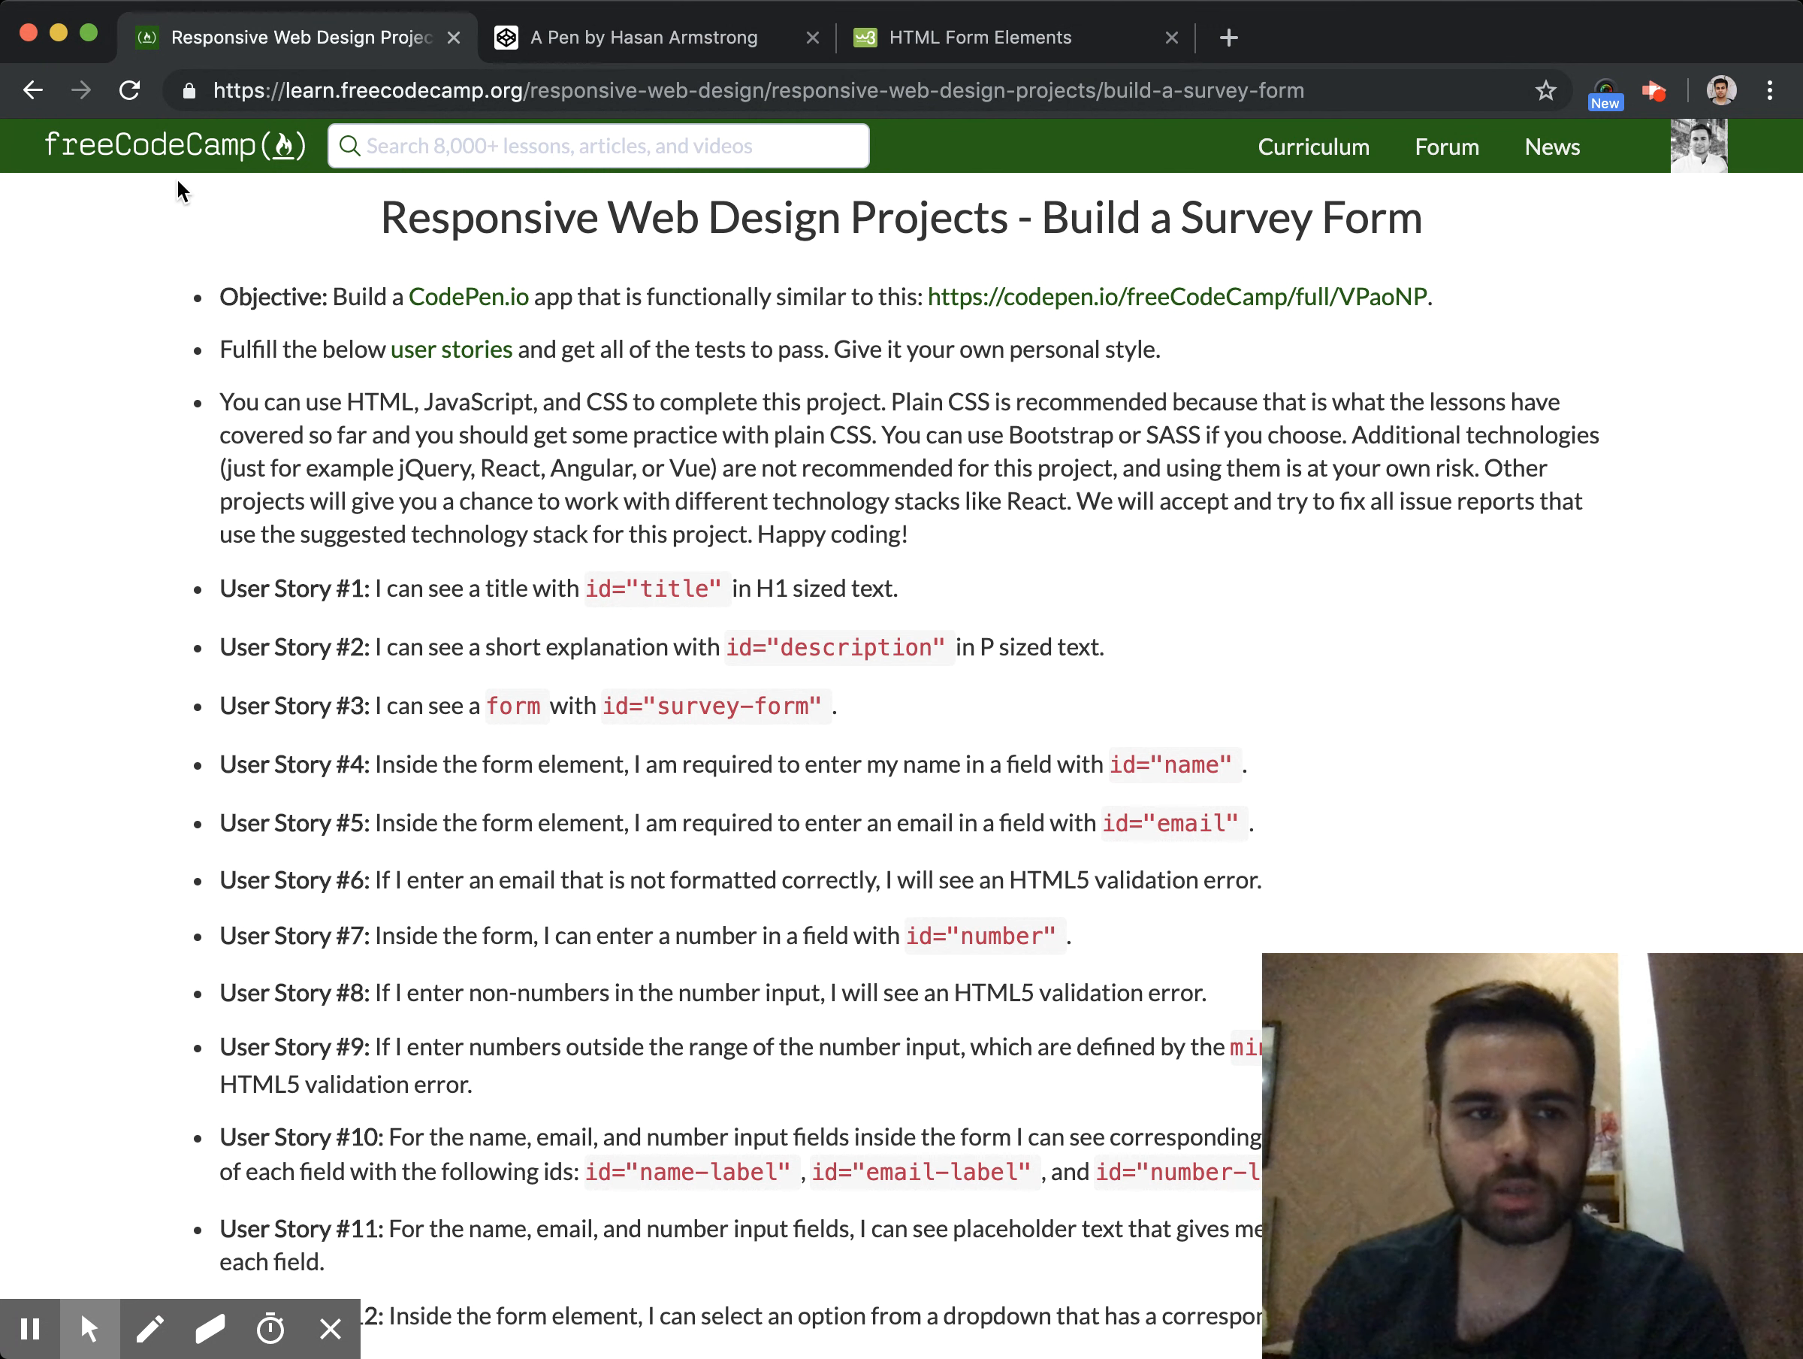
{"action": "mouse_move", "coordinate": [768, 359]}
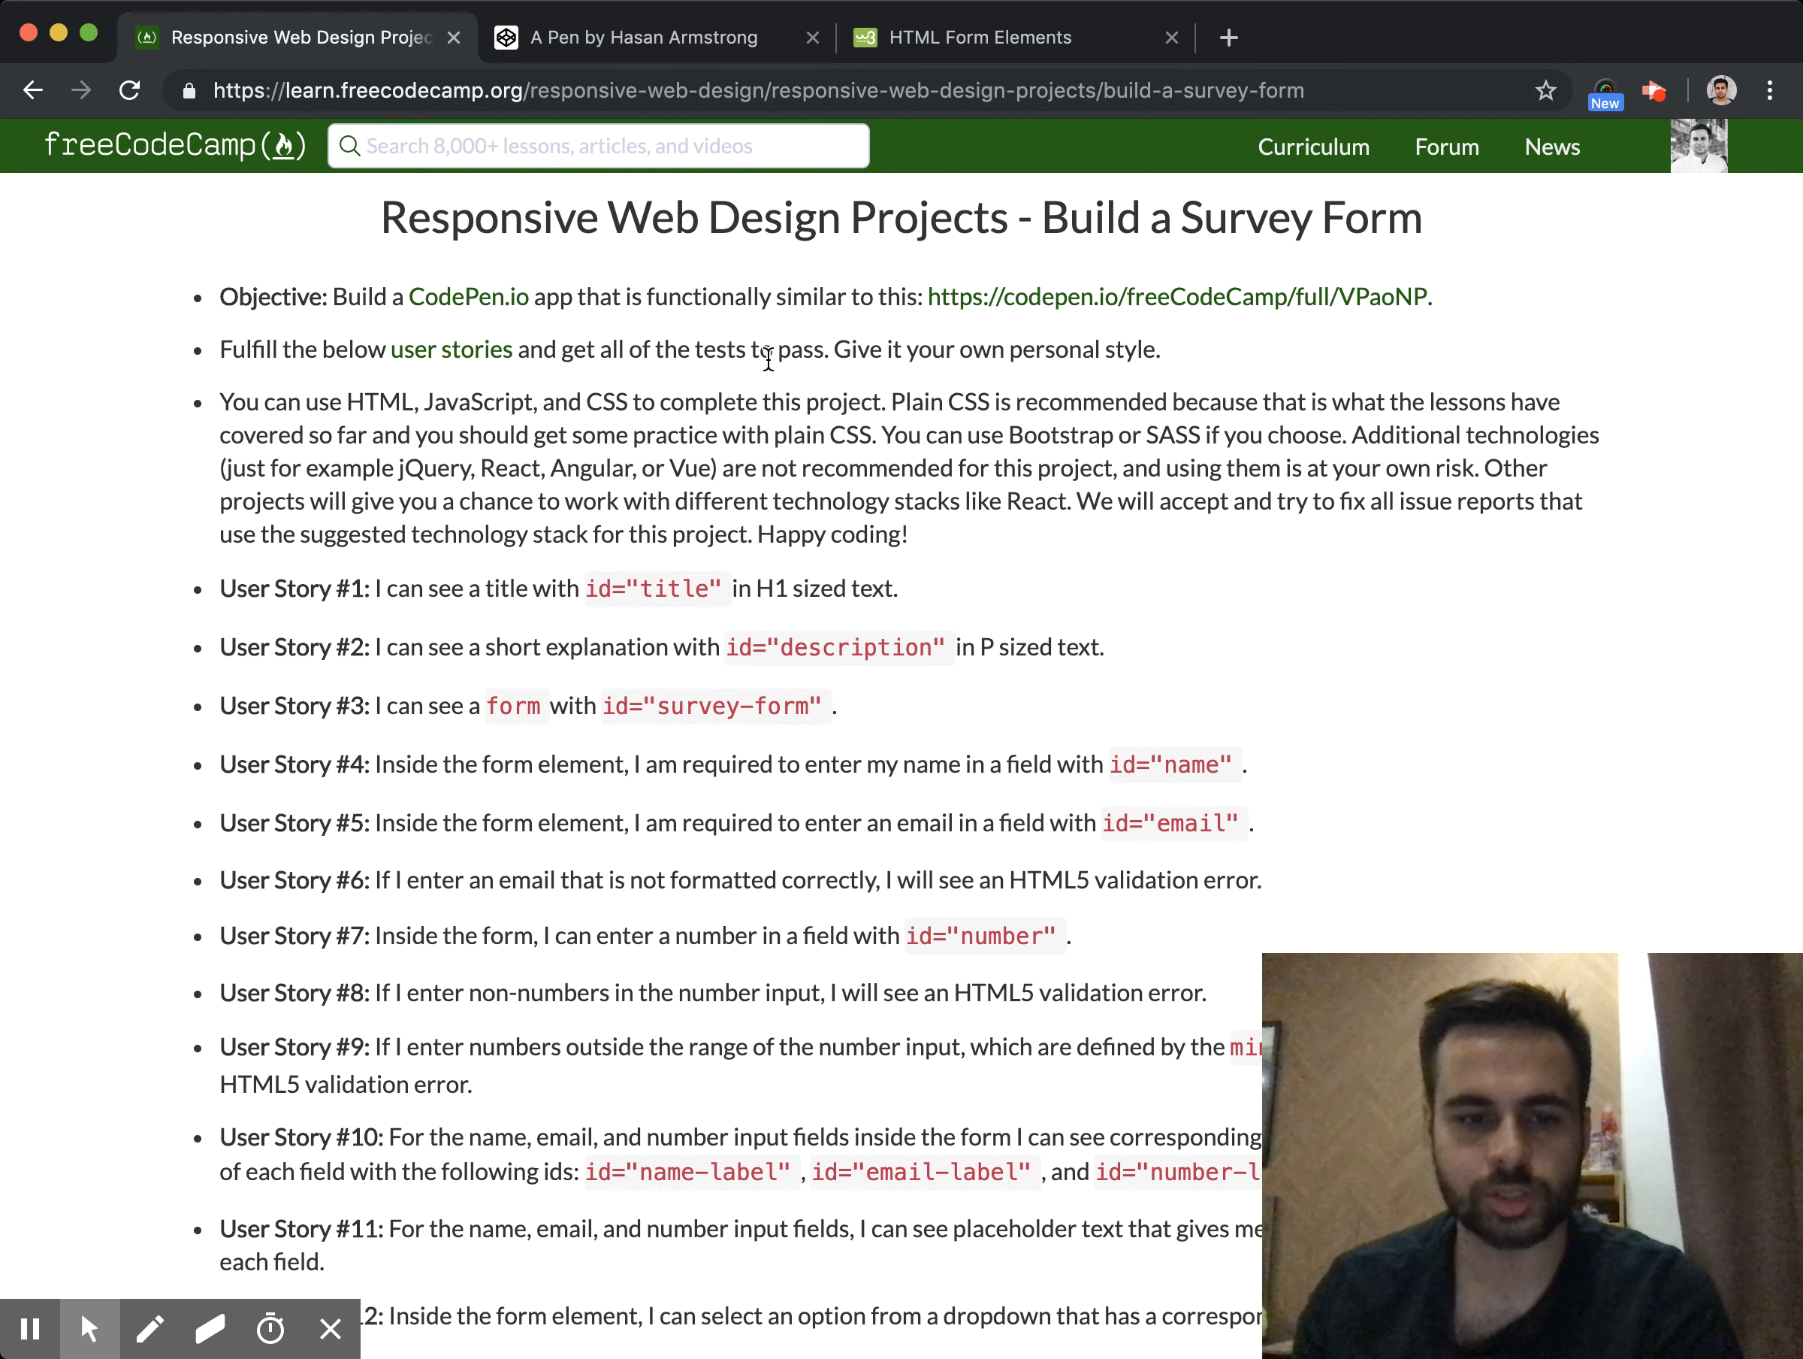
Write an h1 heading reading 'Spicy Burger Survey' on line 1 of the HTML
{"action": "scroll", "scroll_direction": "down", "scroll_amount": 3}
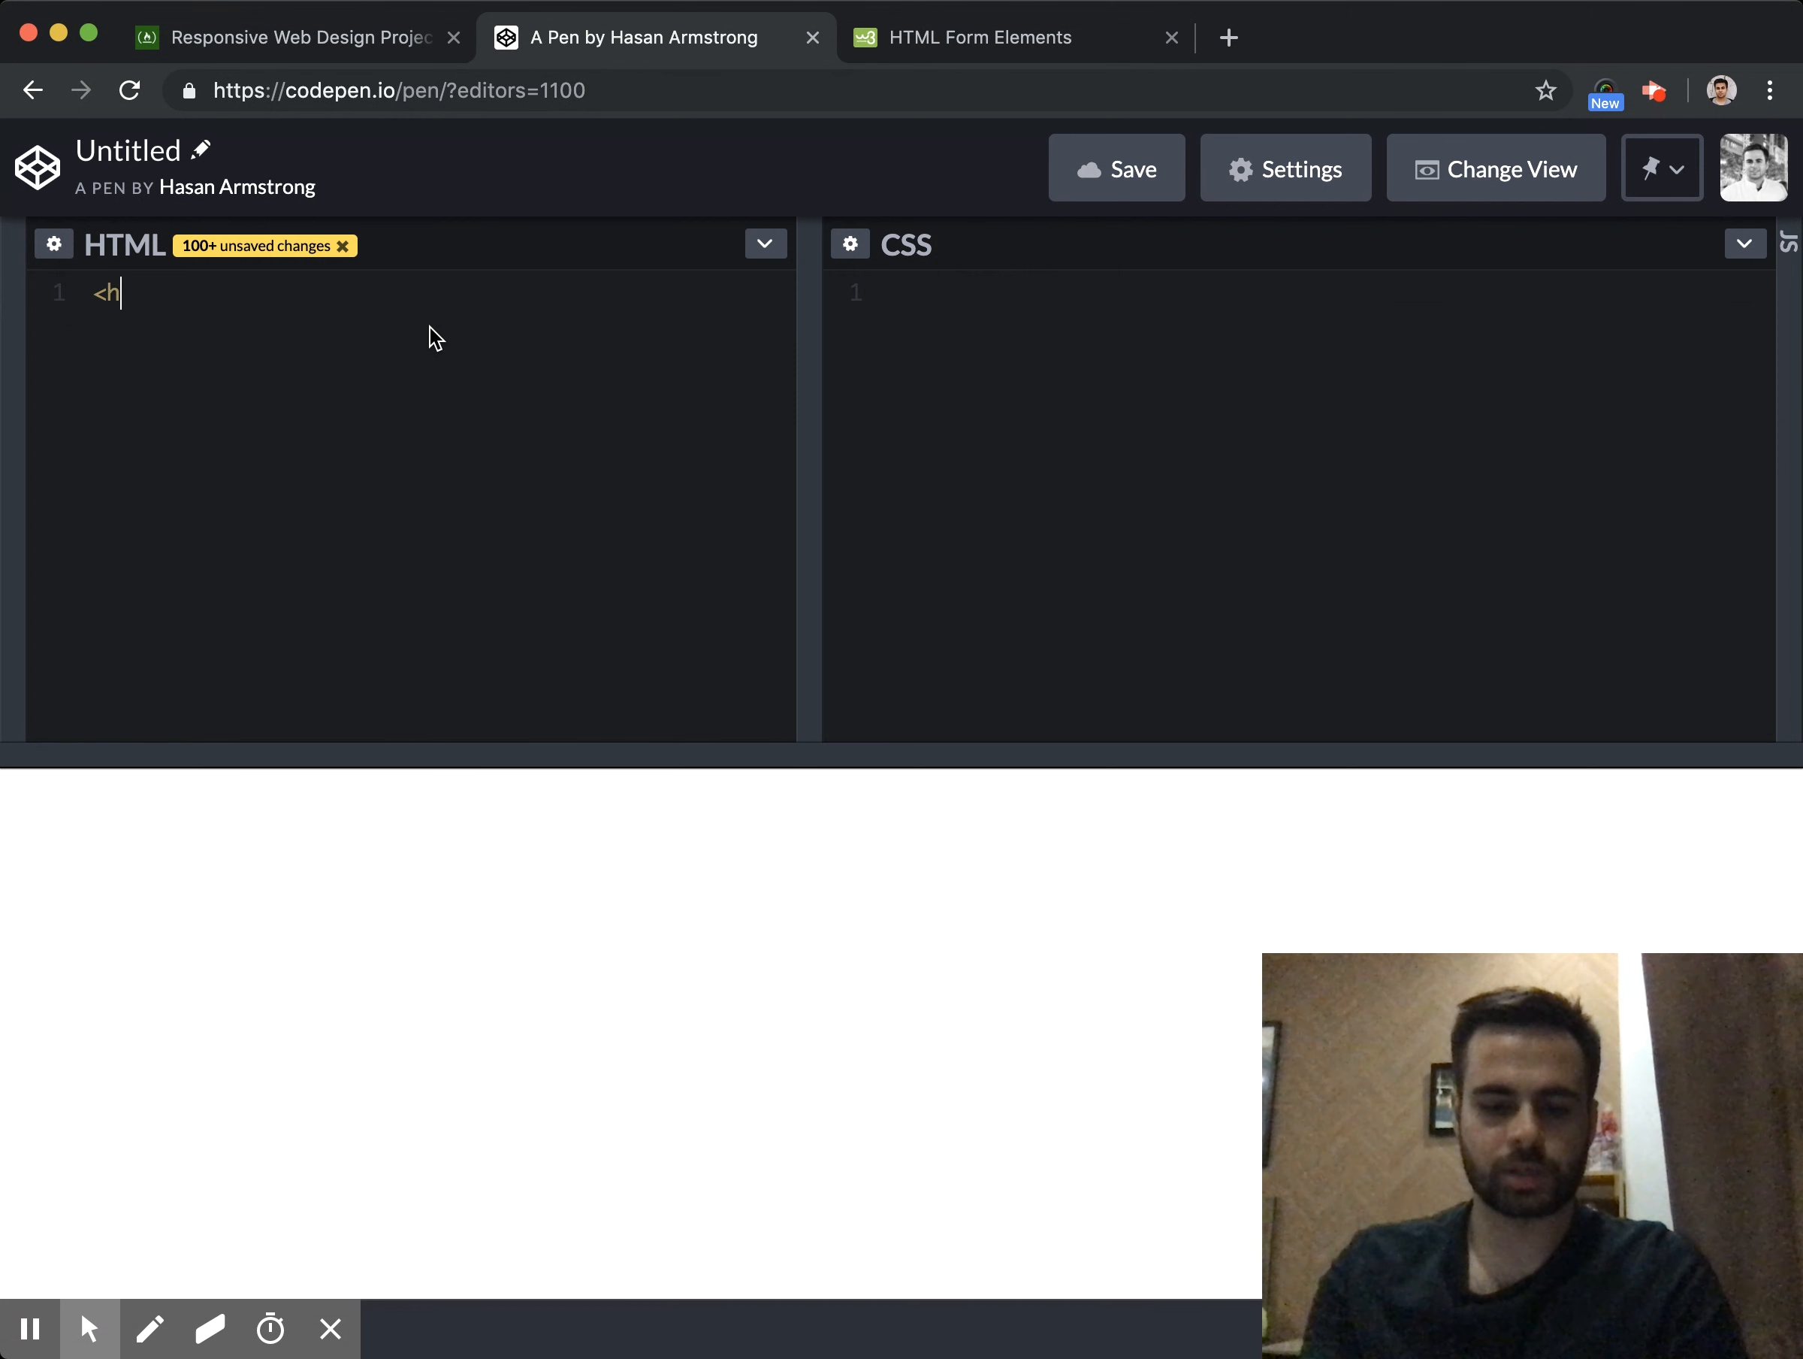
{"action": "type", "text": "1>"}
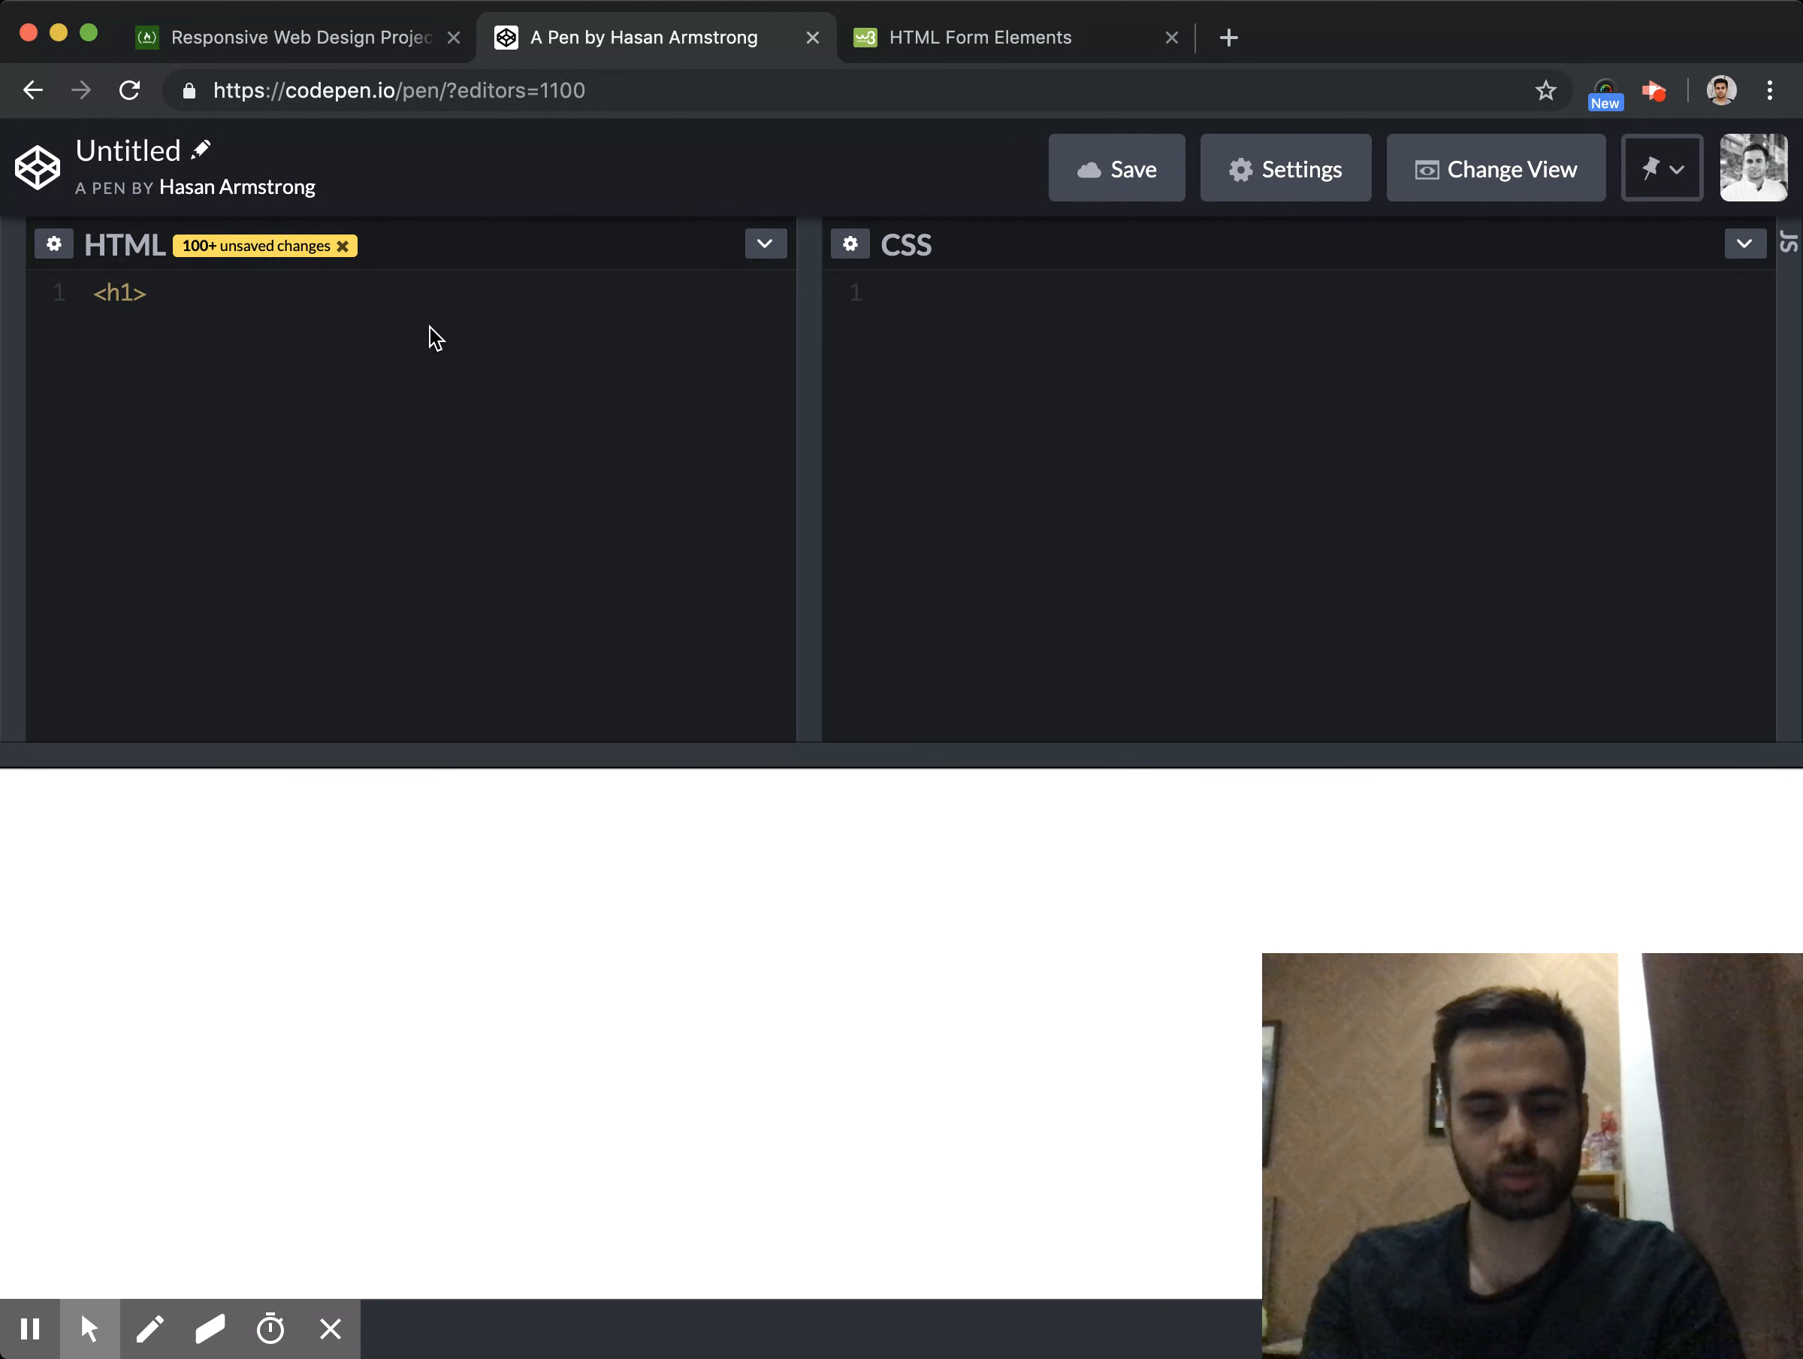
{"action": "type", "text": "Sp"}
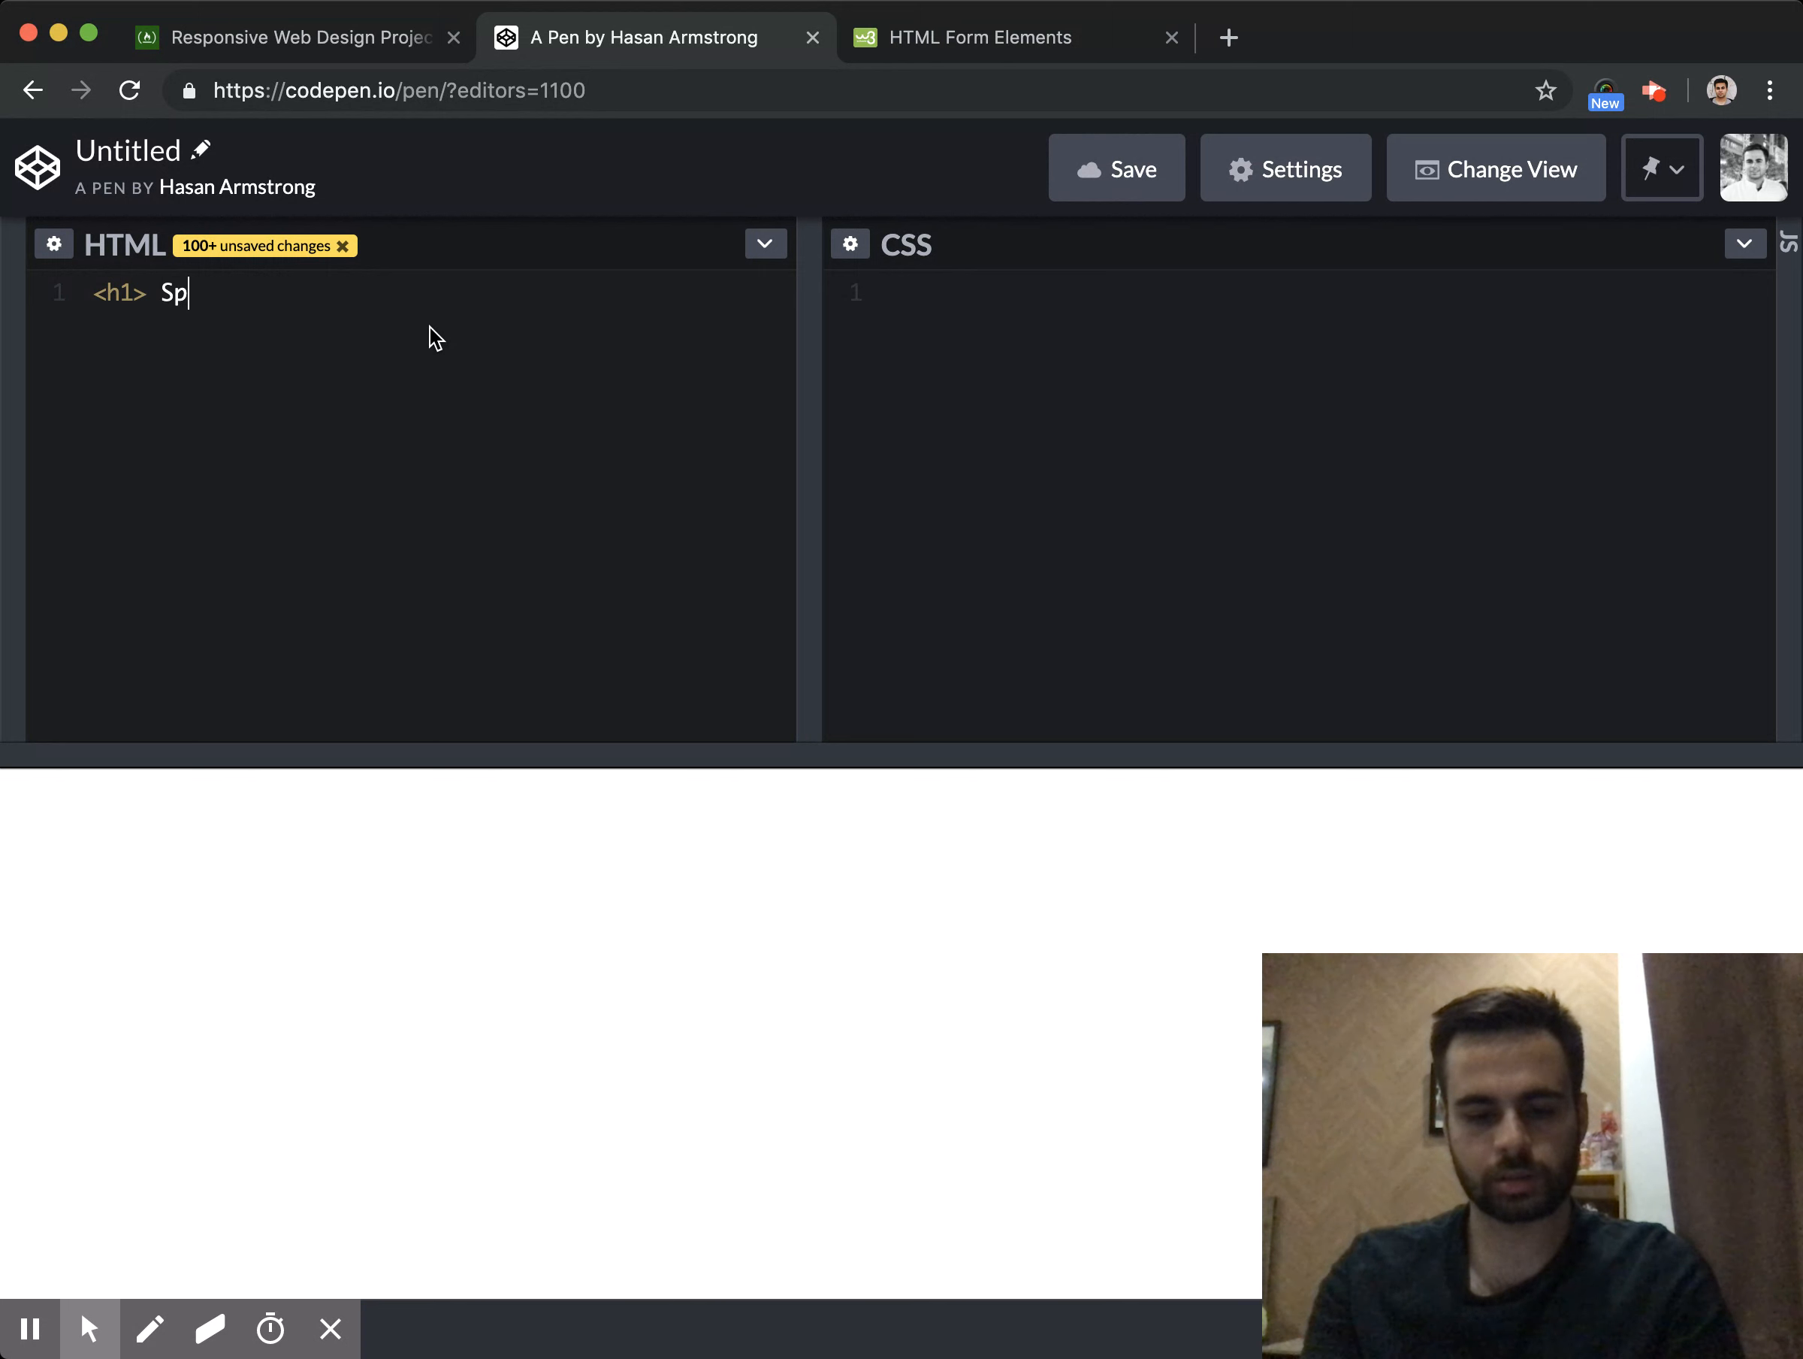
{"action": "type", "text": "icy"}
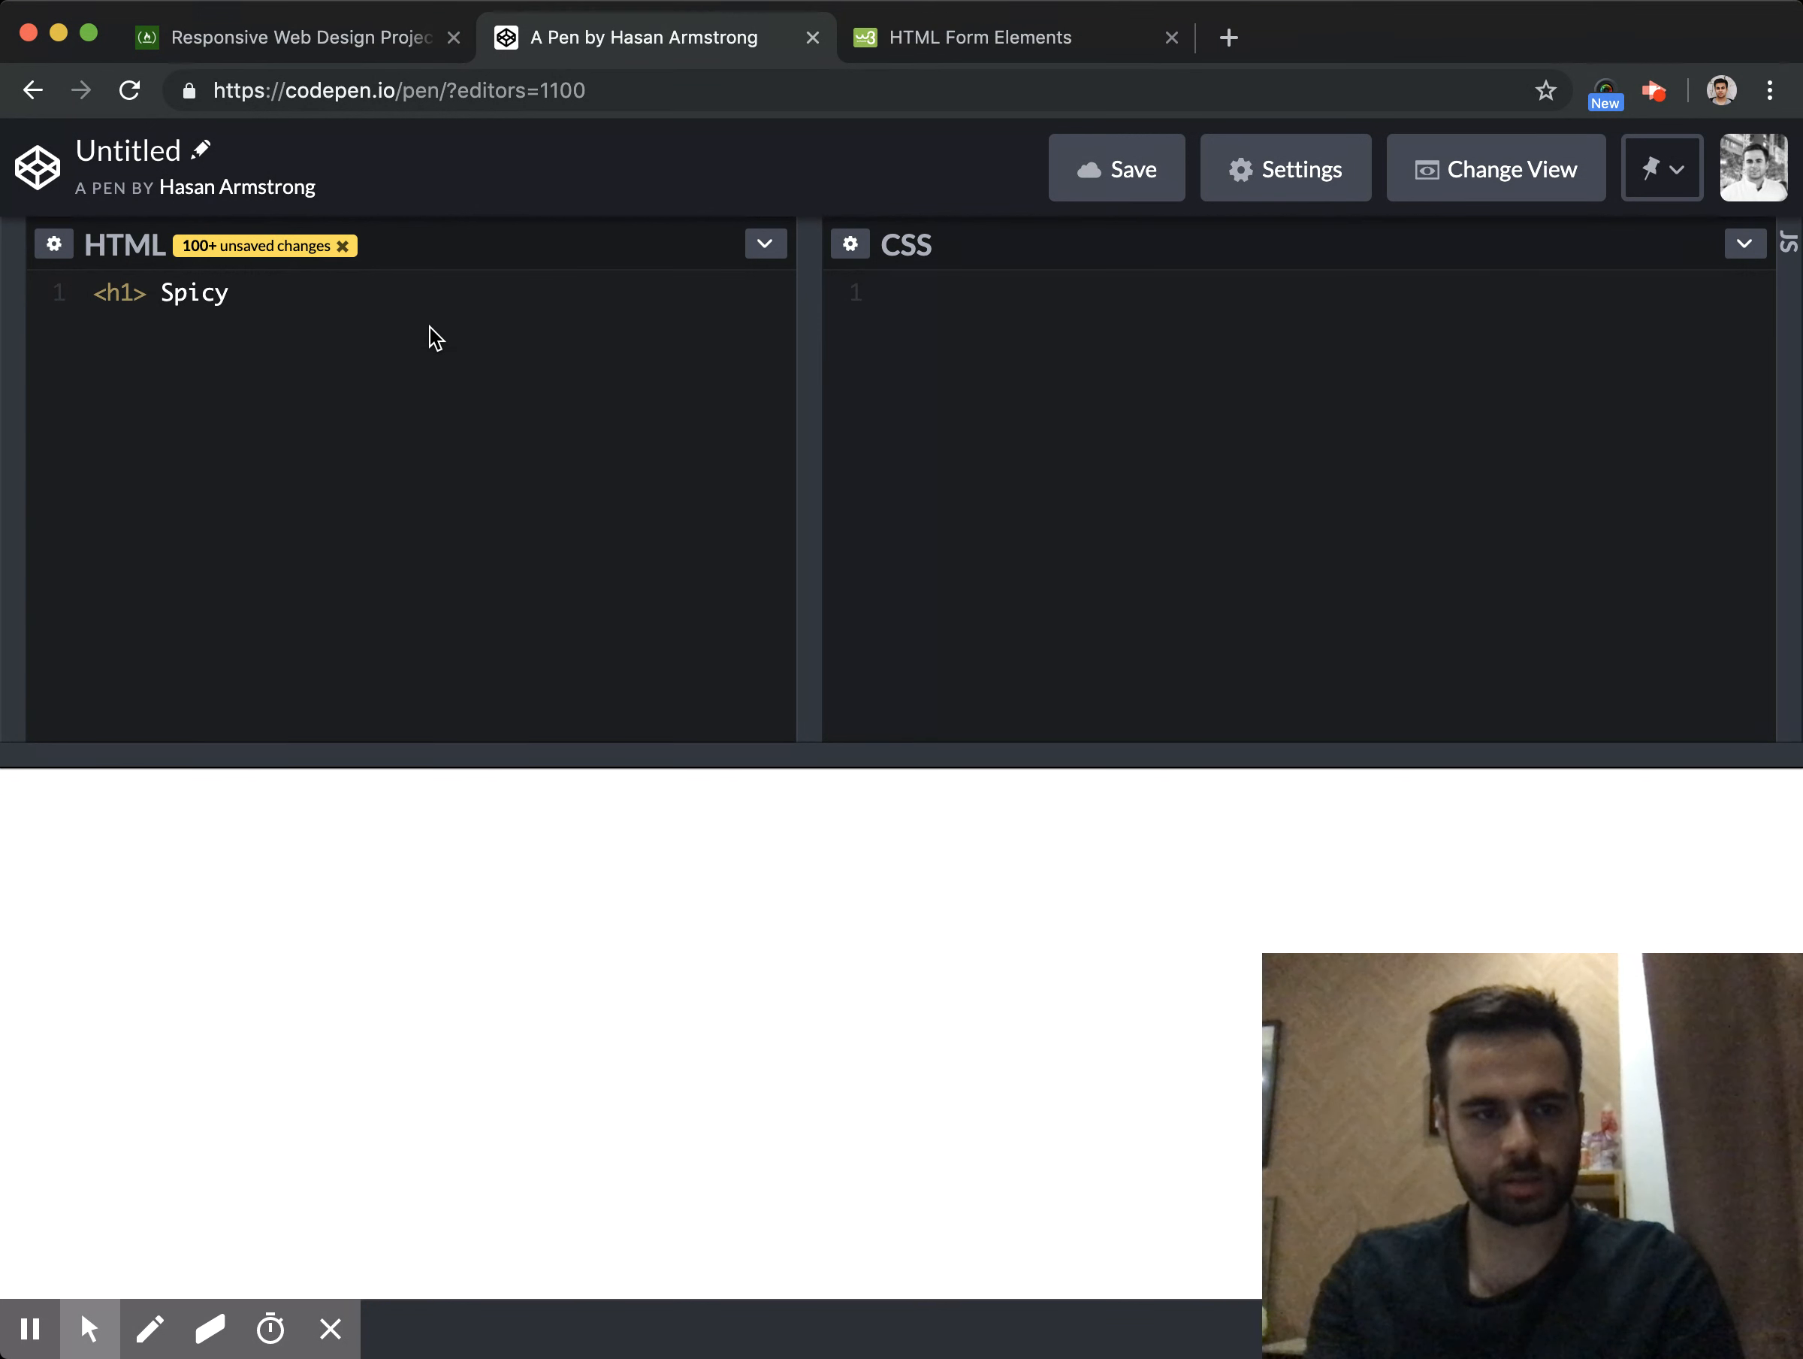
{"action": "type", "text": "Burger S"}
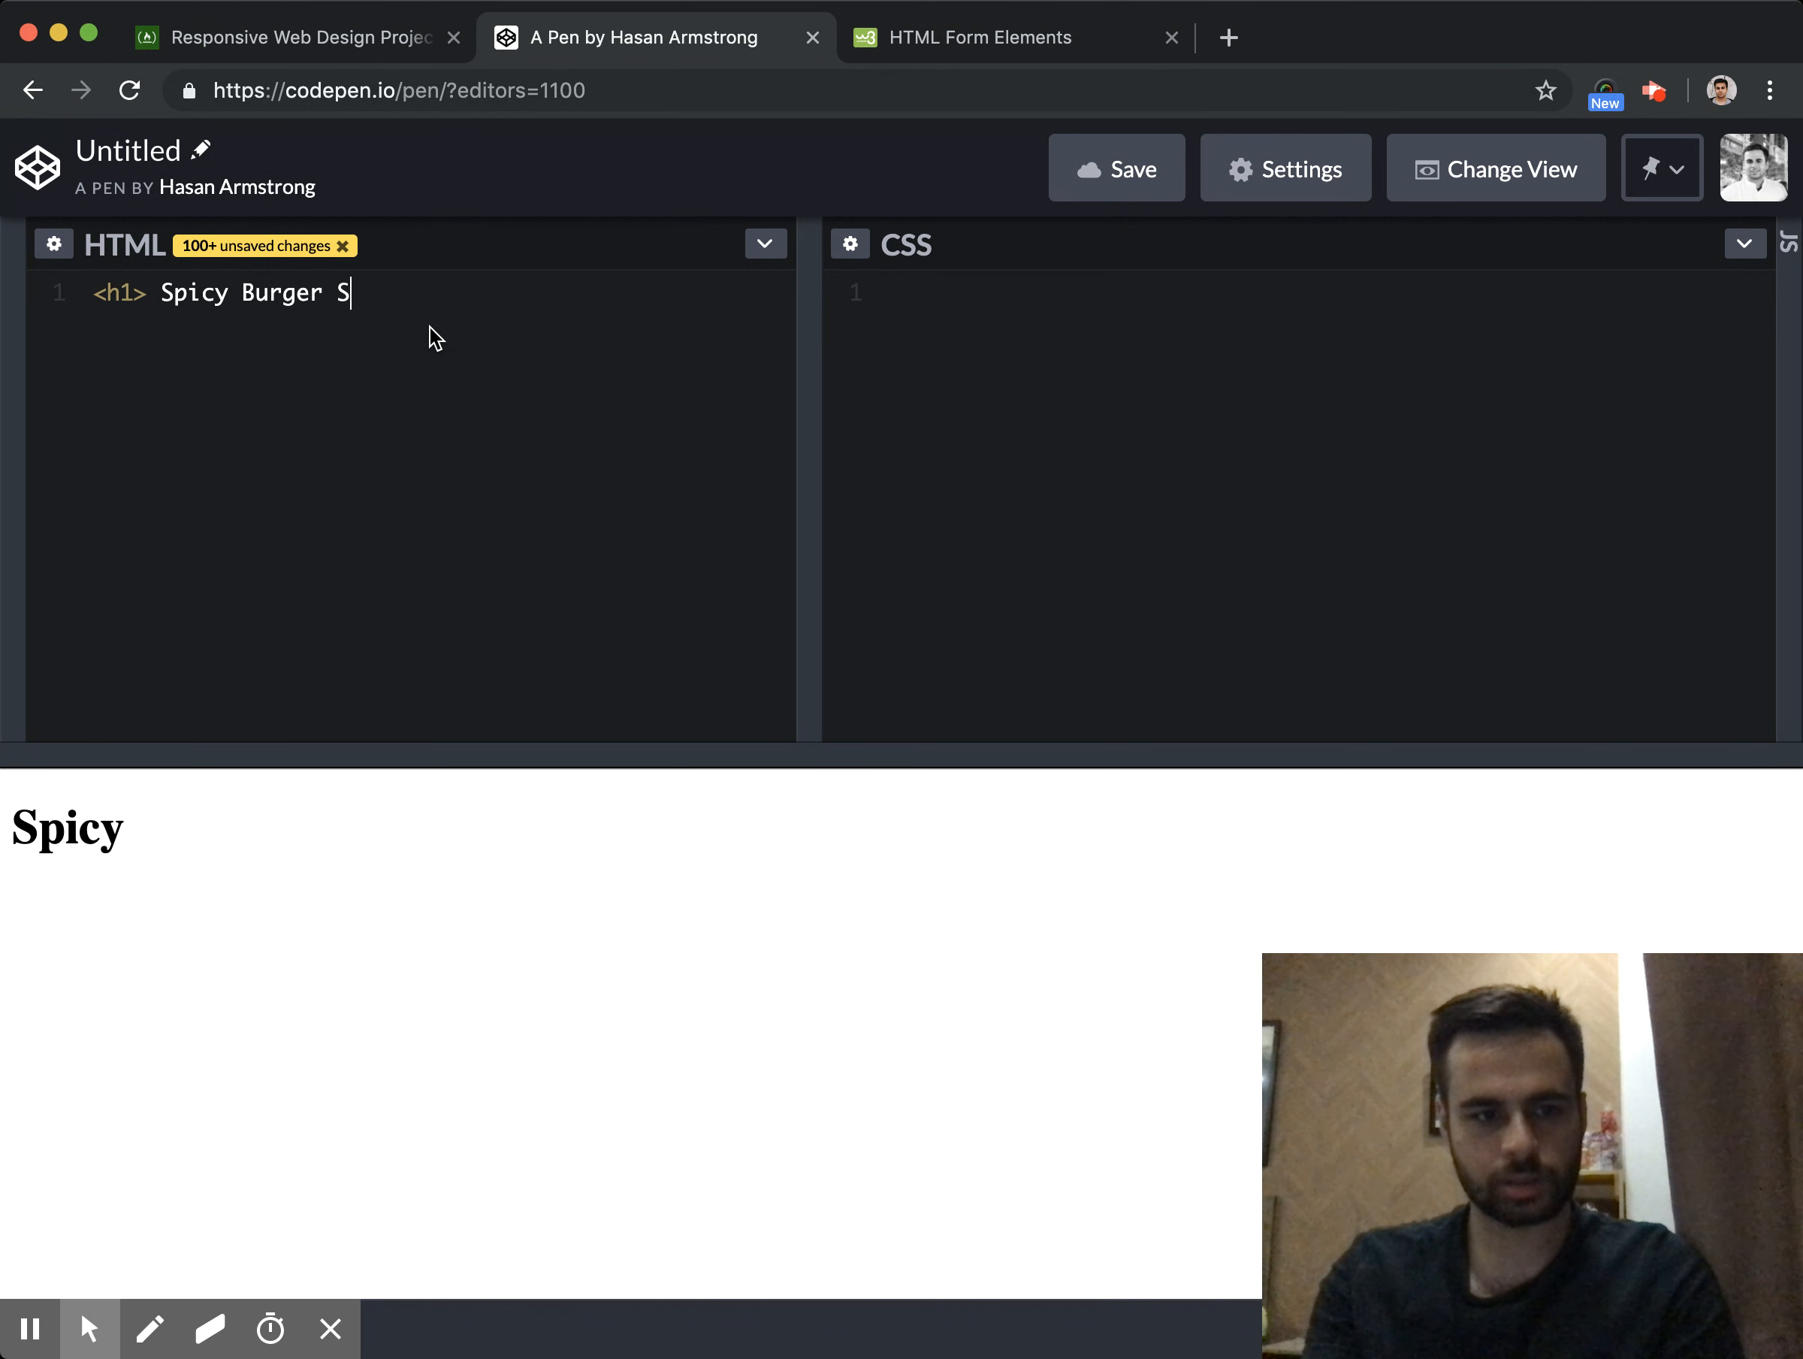
{"action": "type", "text": "ur"}
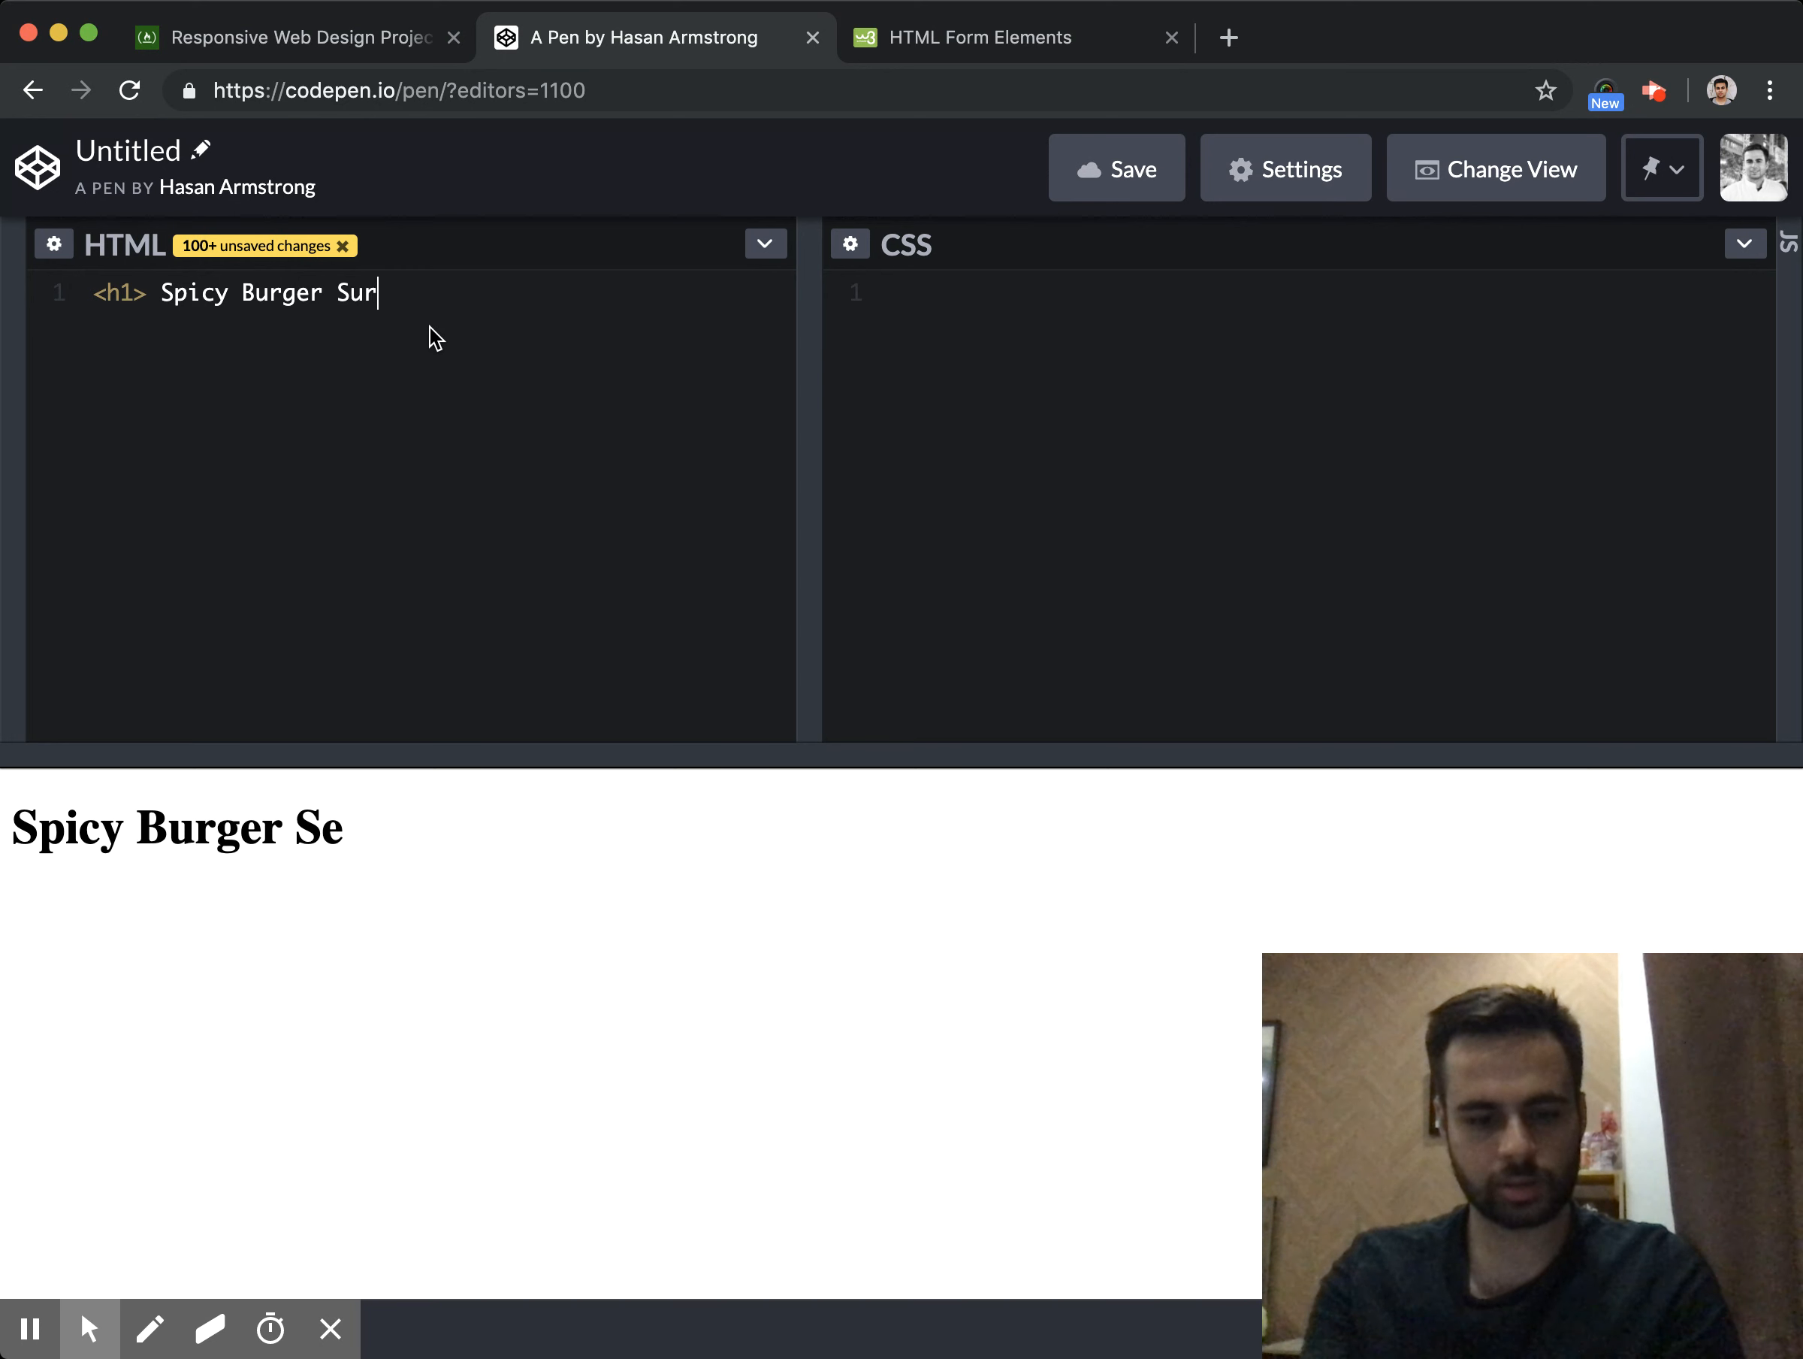
{"action": "type", "text": "vey </h1>"}
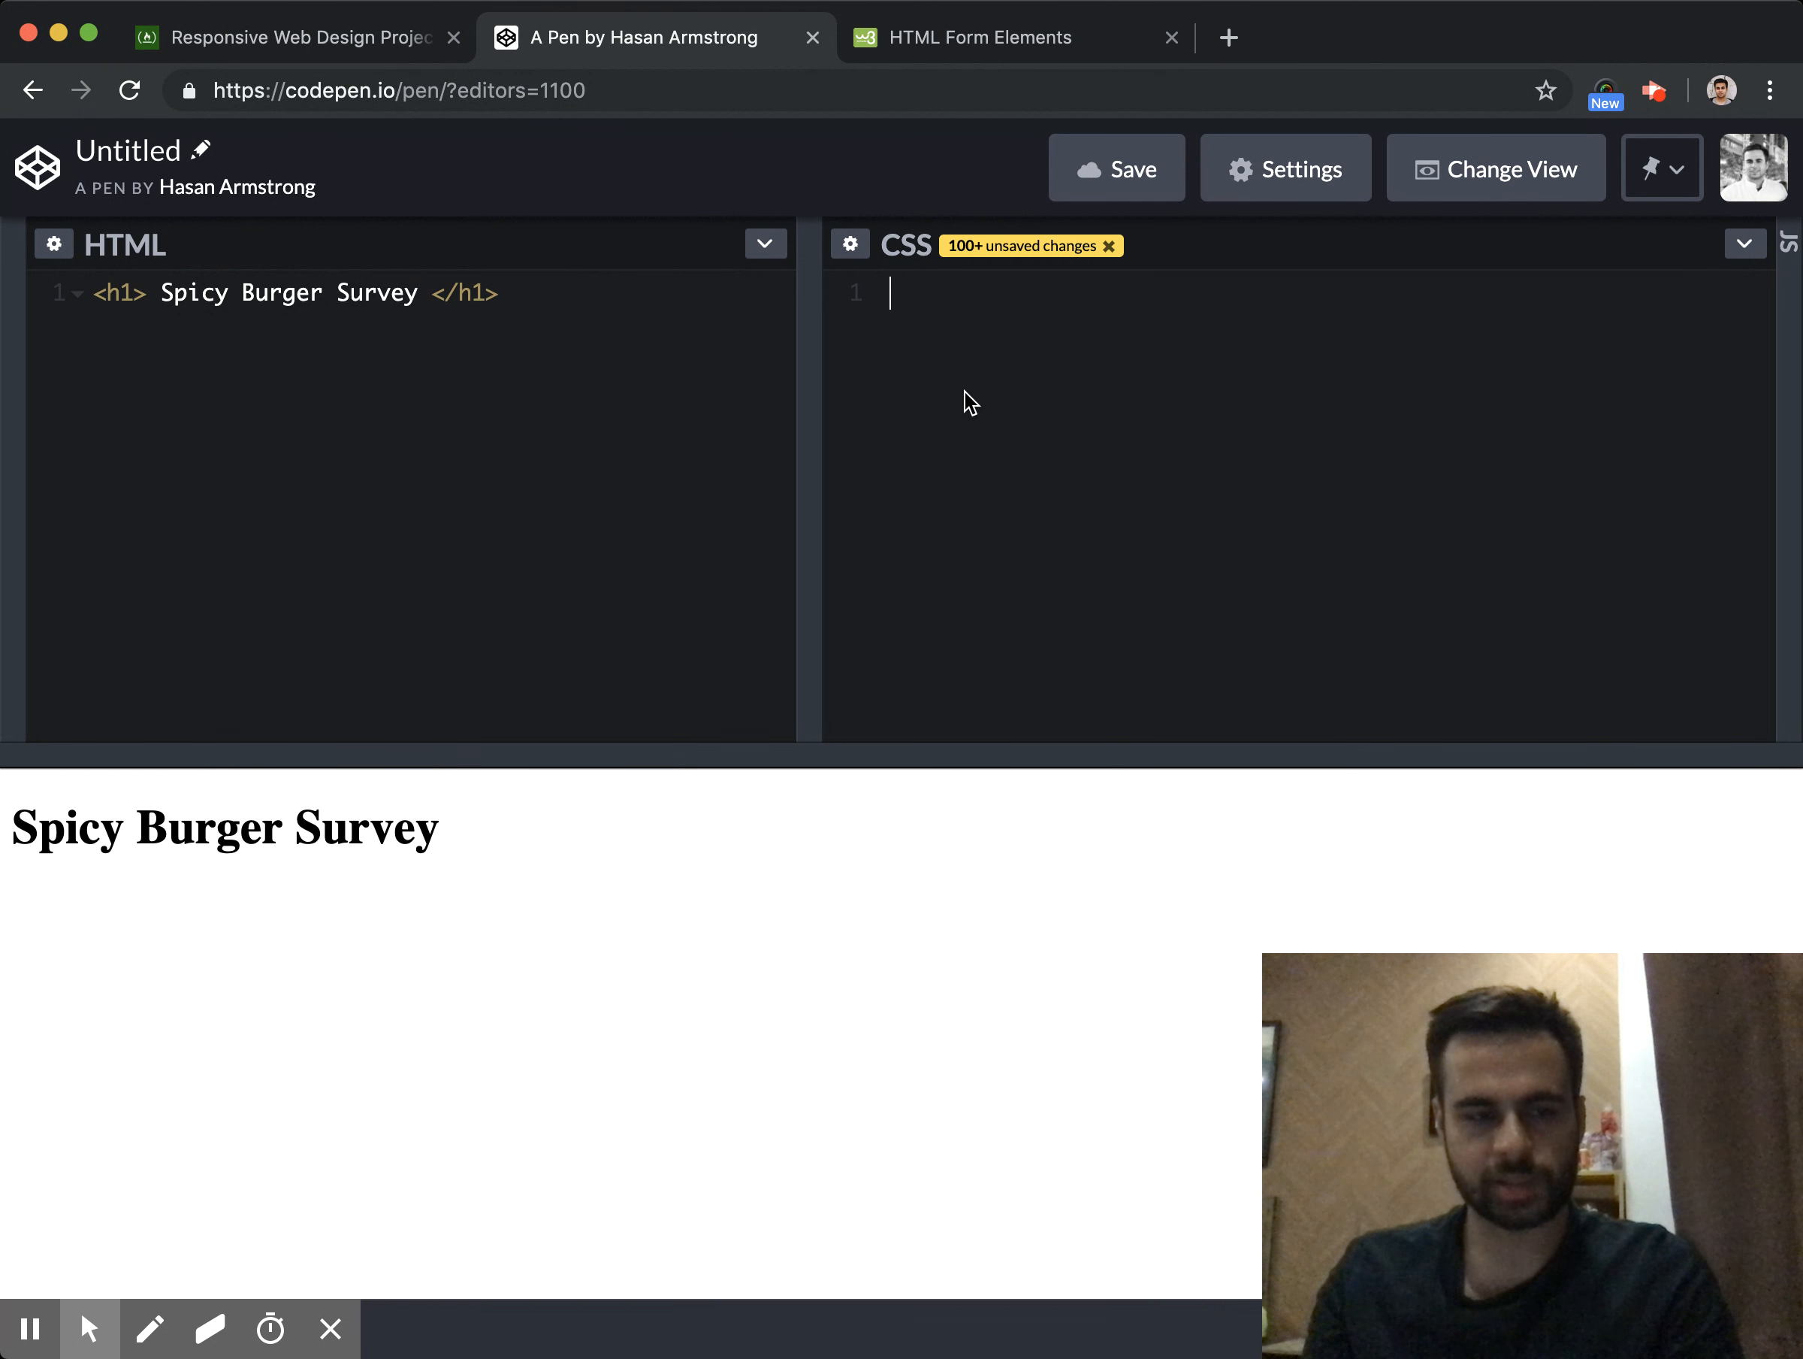
Add a body rule with text-align: center so the heading centres in the preview
{"action": "type", "text": "body {"}
{"action": "type", "text": "text-align"}
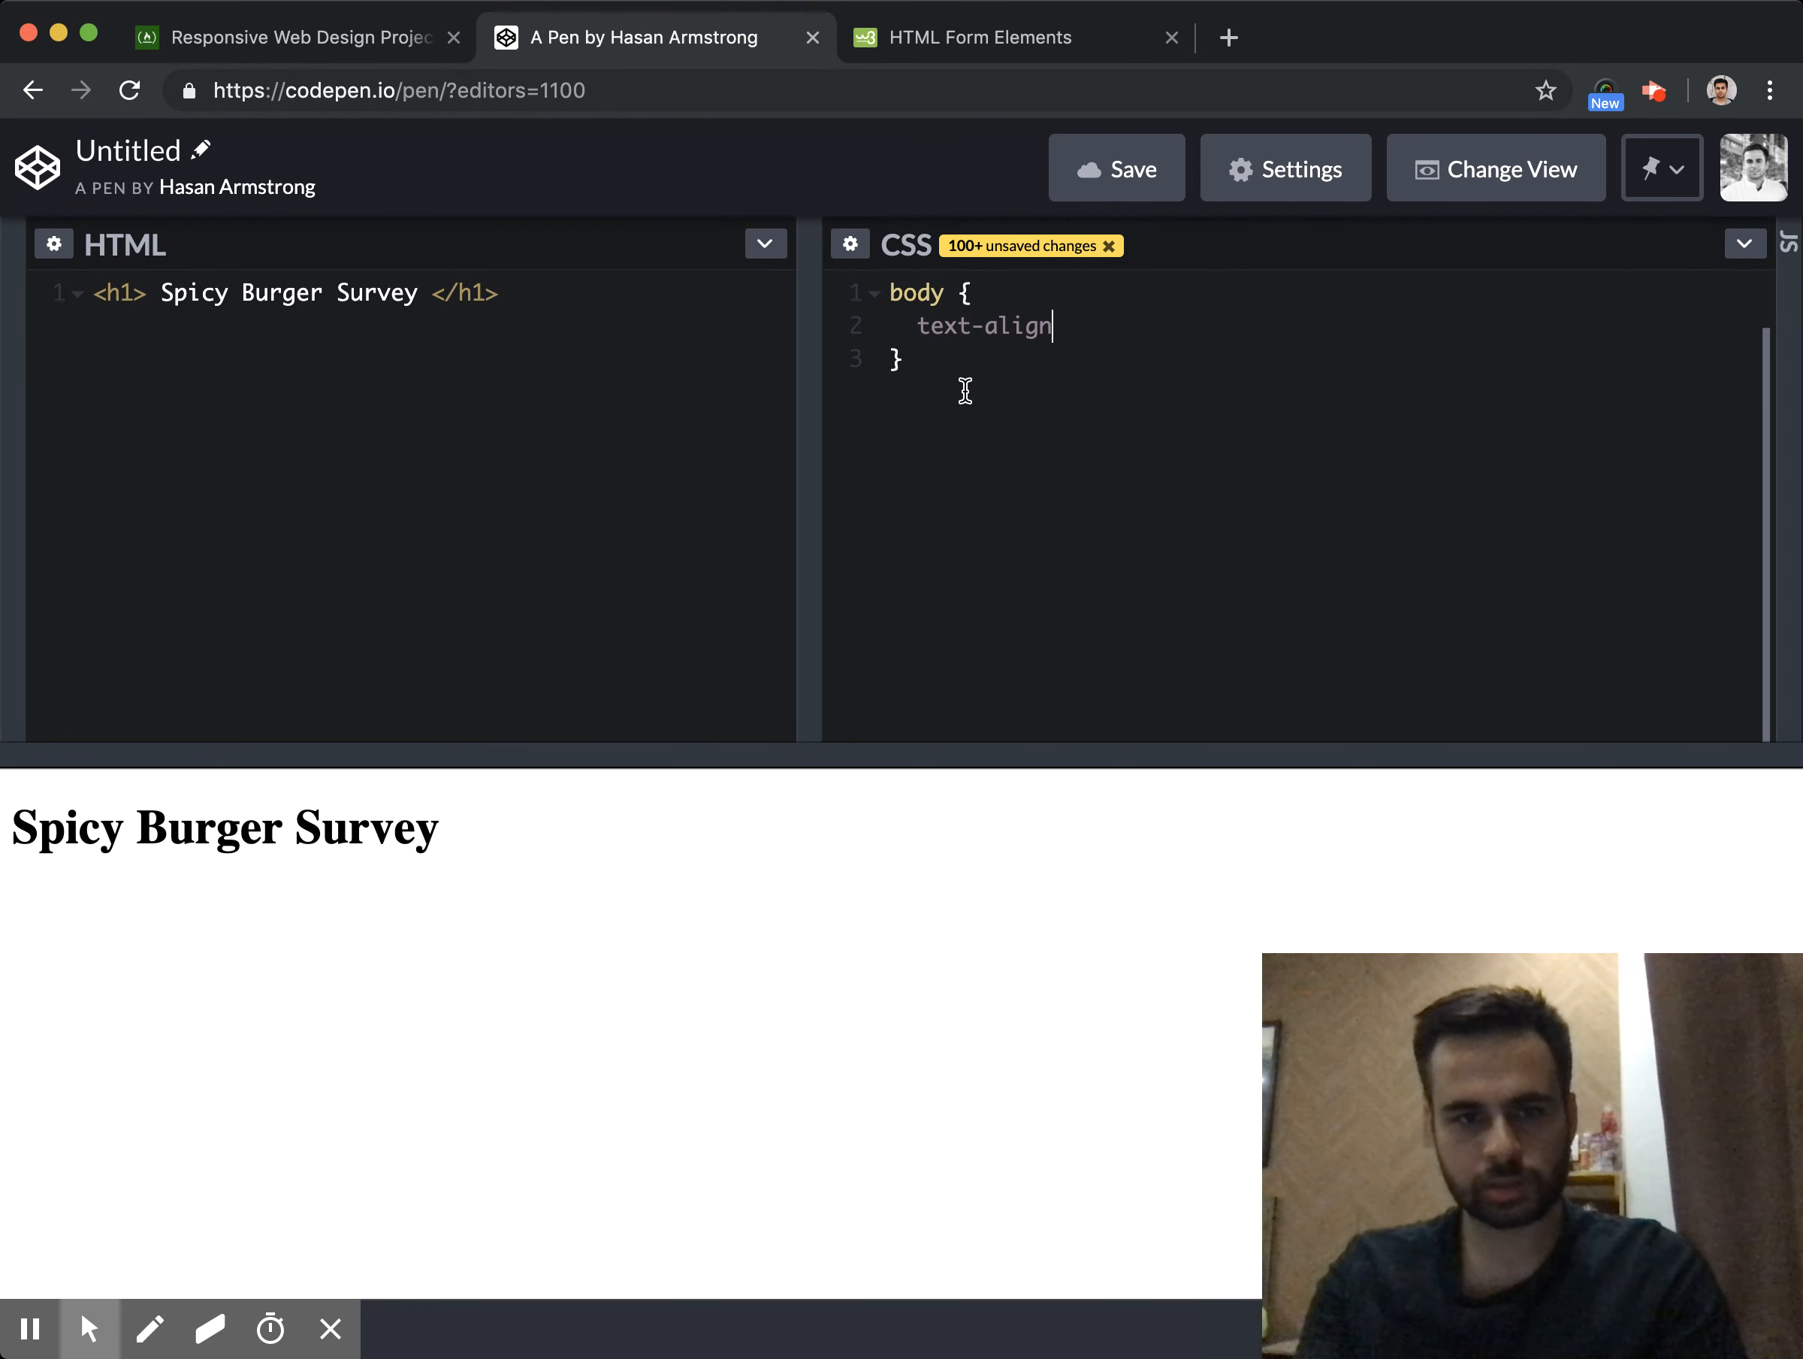
{"action": "type", "text": ": center;"}
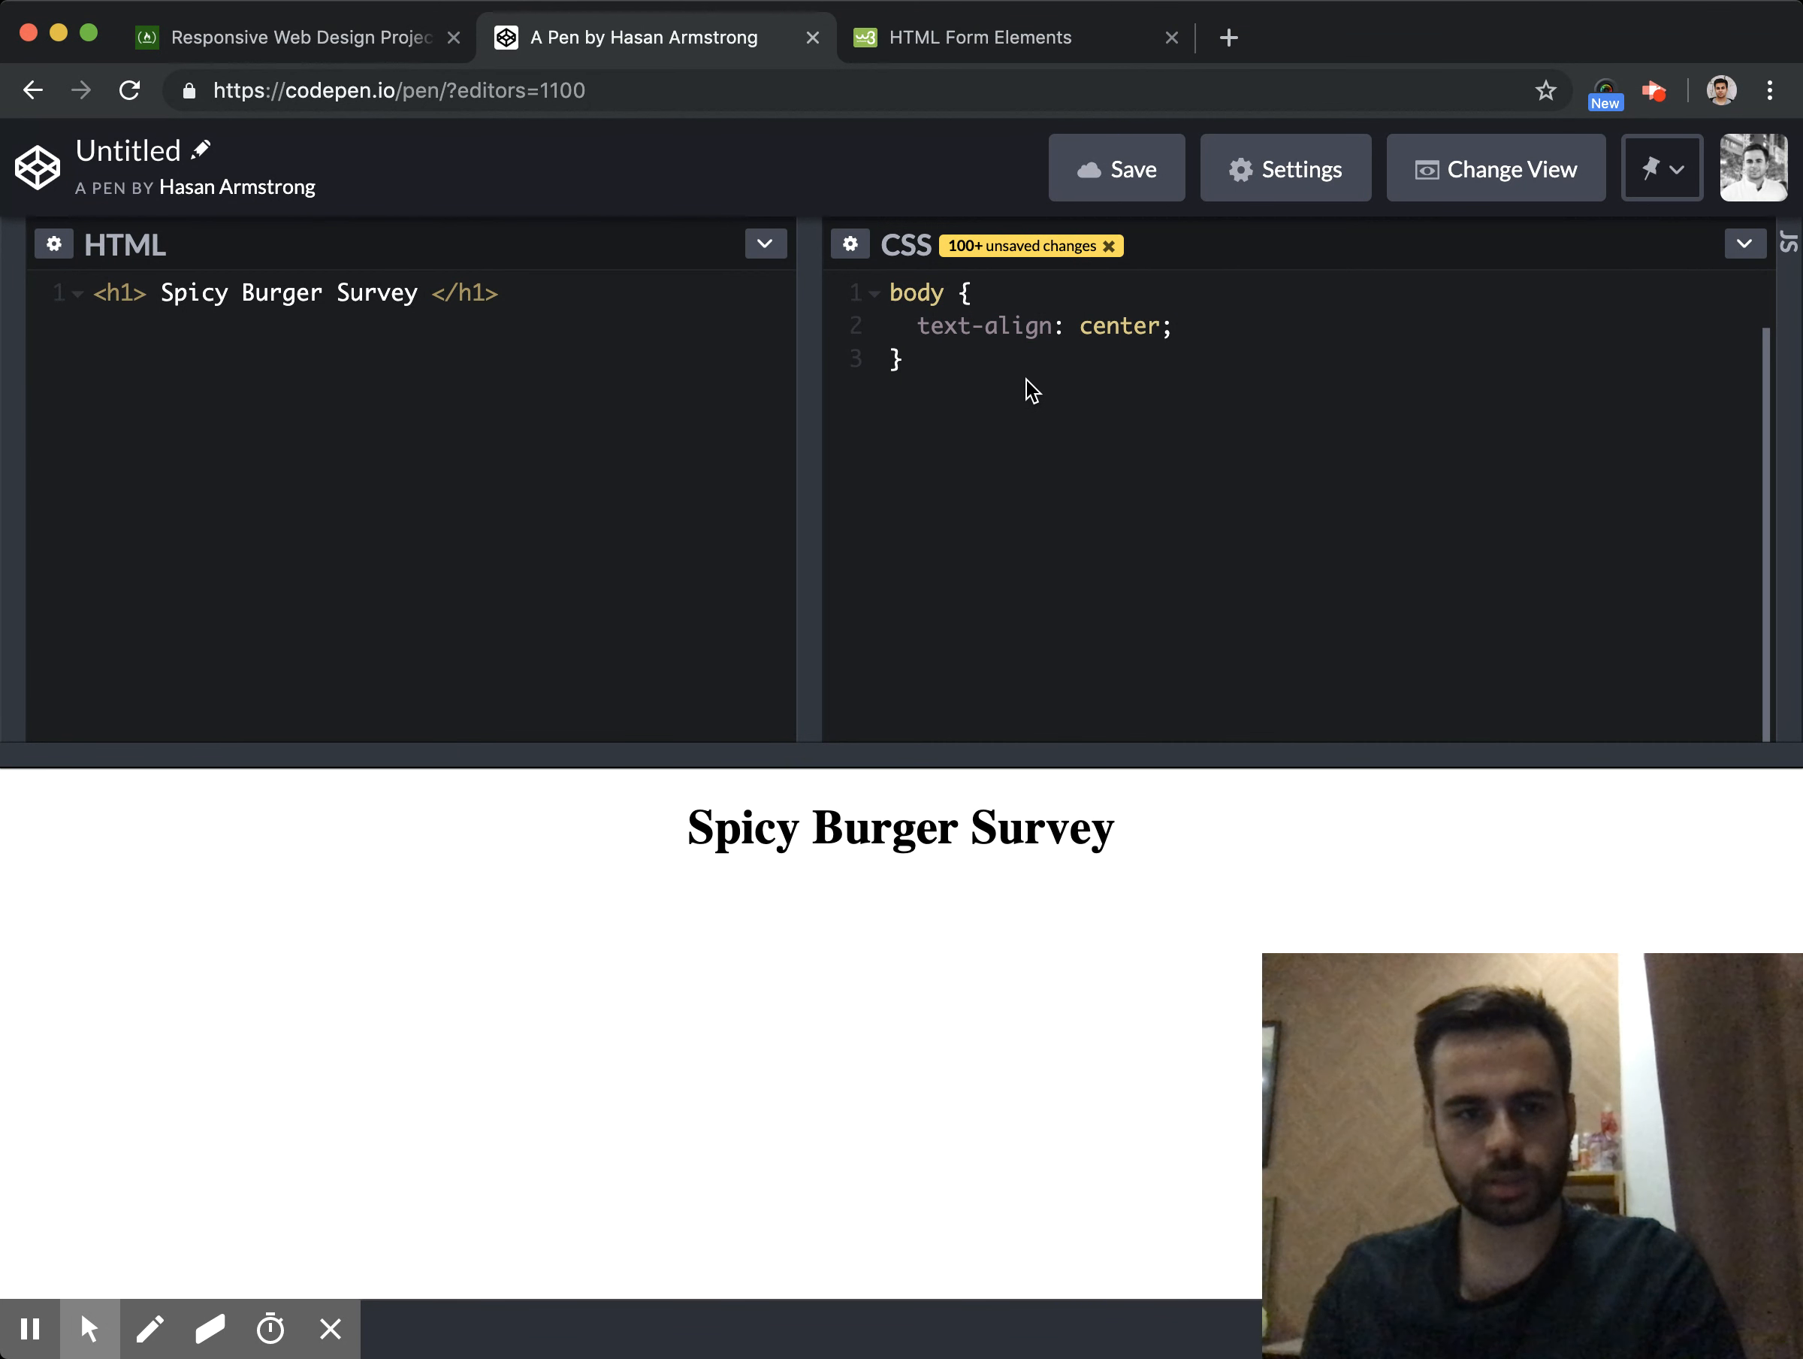
{"action": "left_click", "coordinate": [497, 292]}
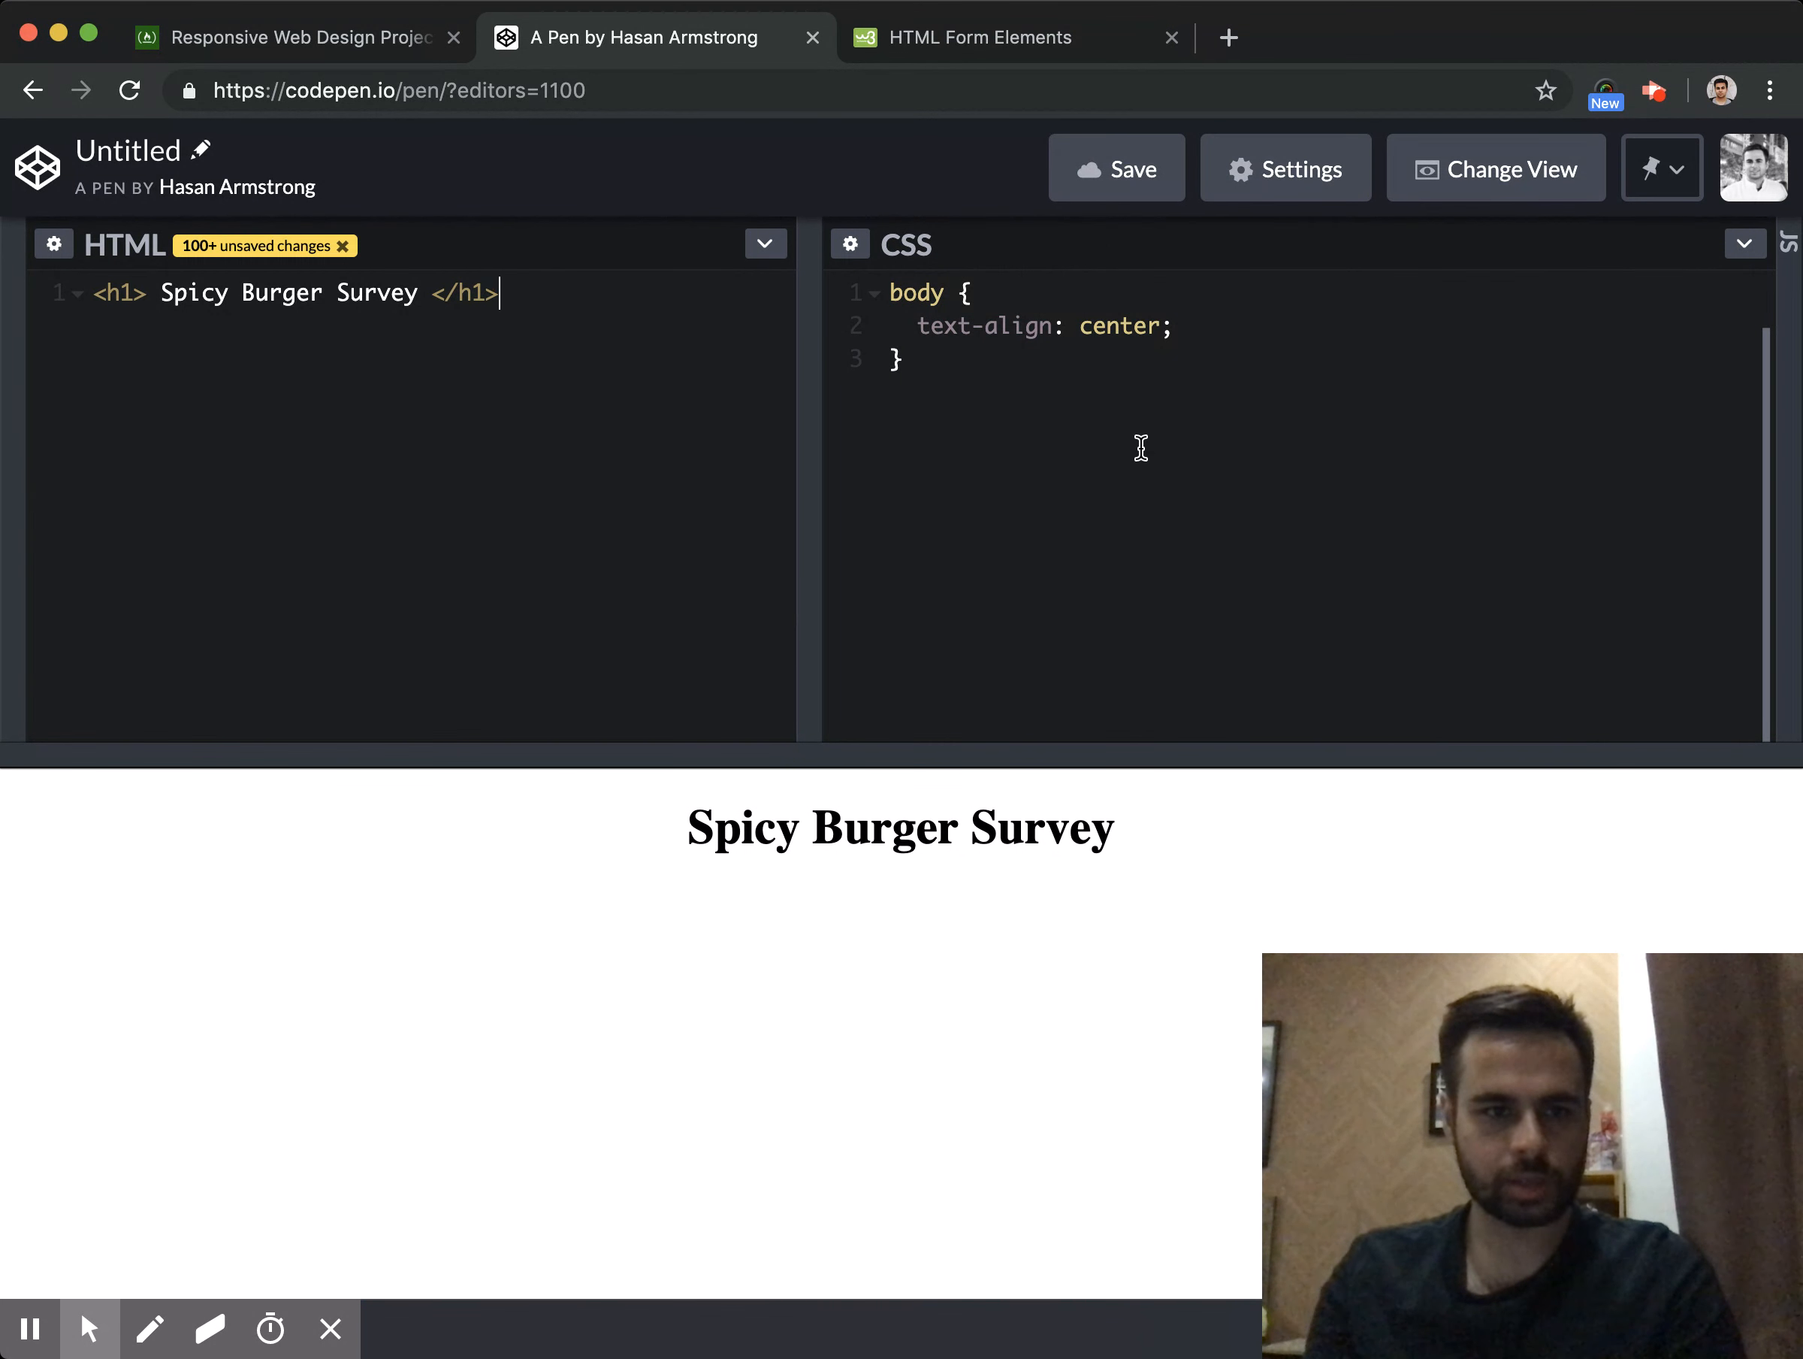
Add a form with id 'survey-form' below the heading containing a <p>TEST</p> placeholder
{"action": "key", "text": "Enter"}
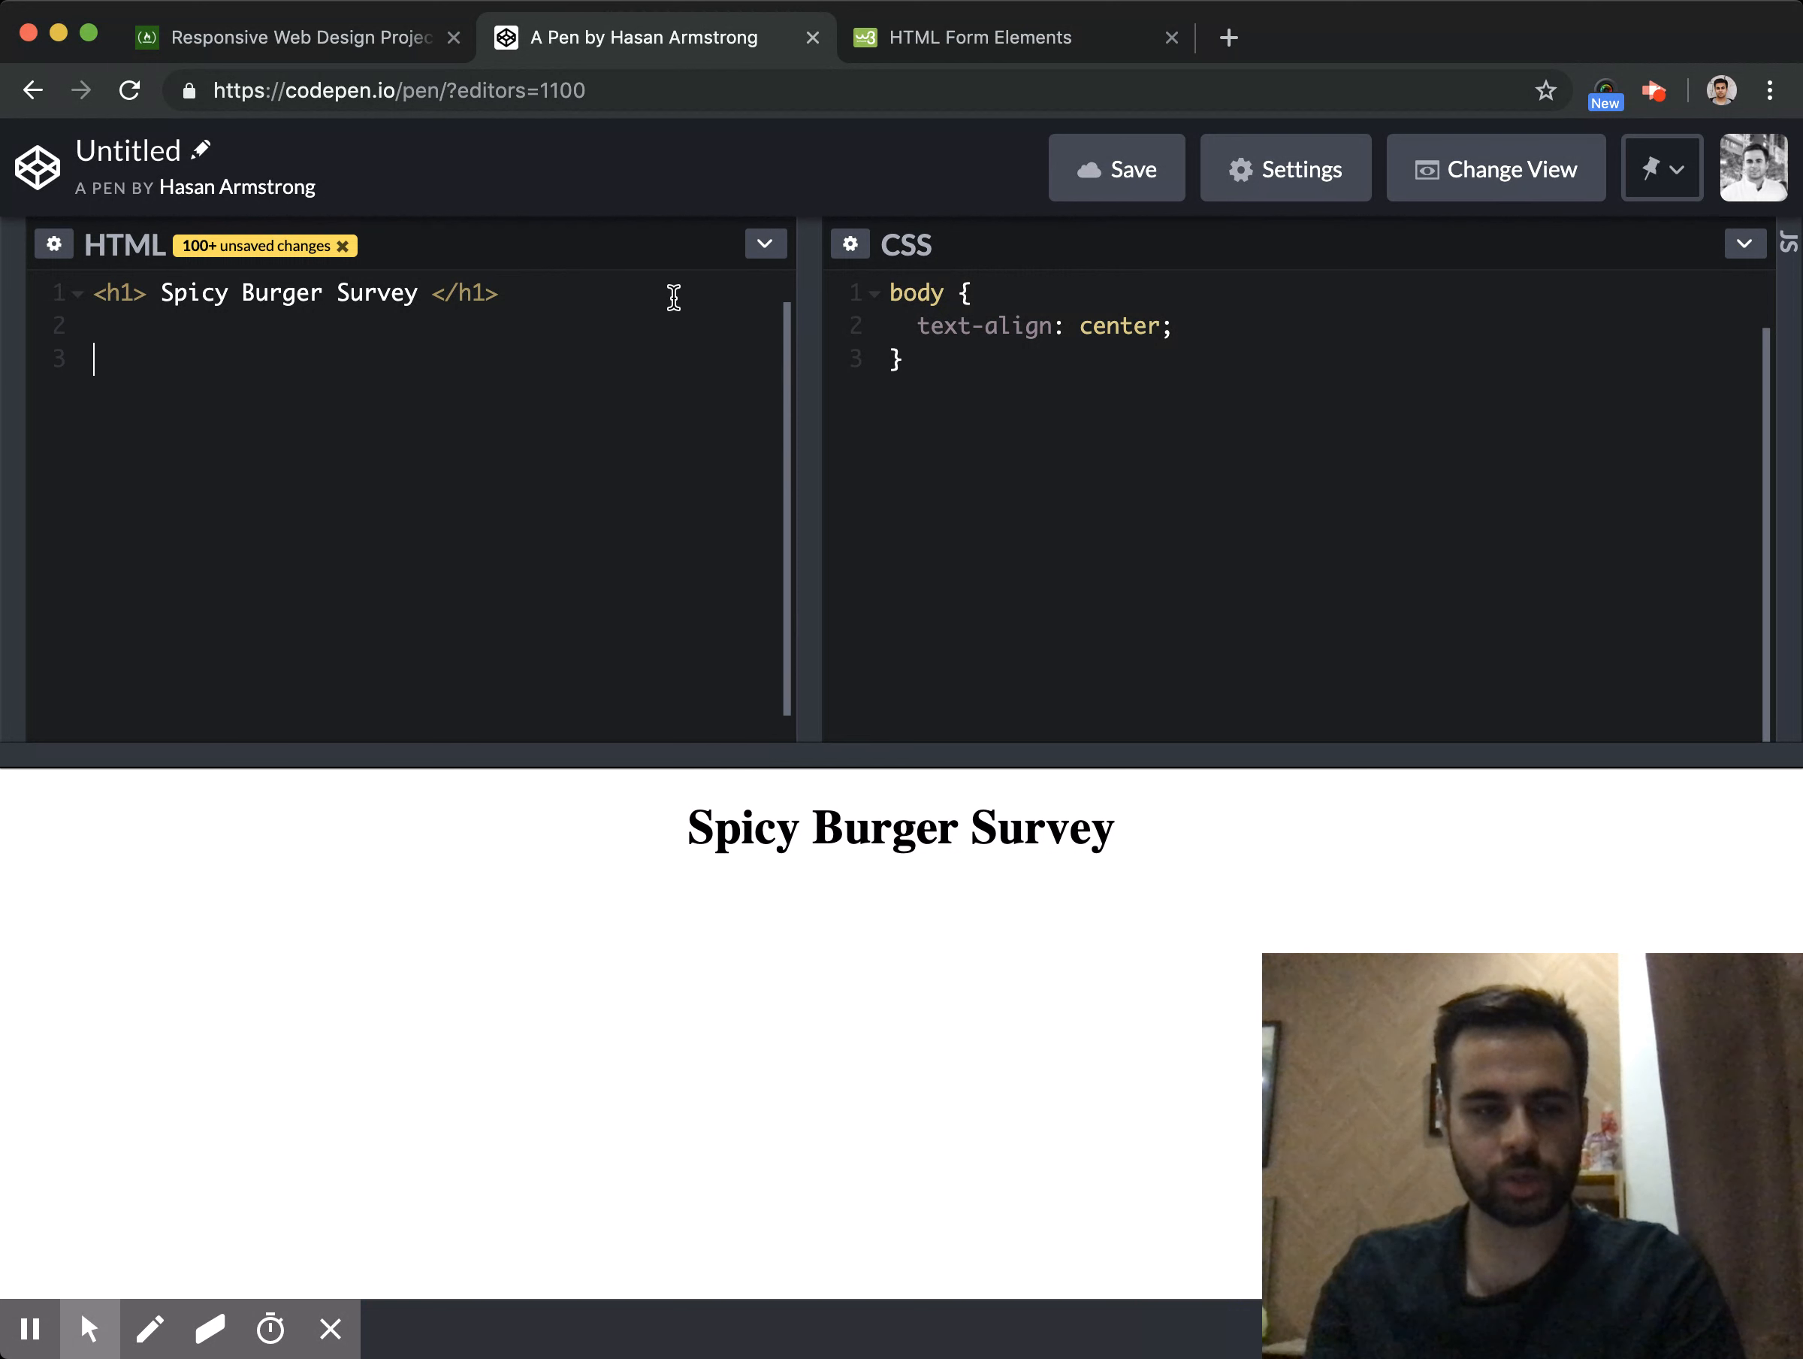
{"action": "mouse_move", "coordinate": [293, 805]}
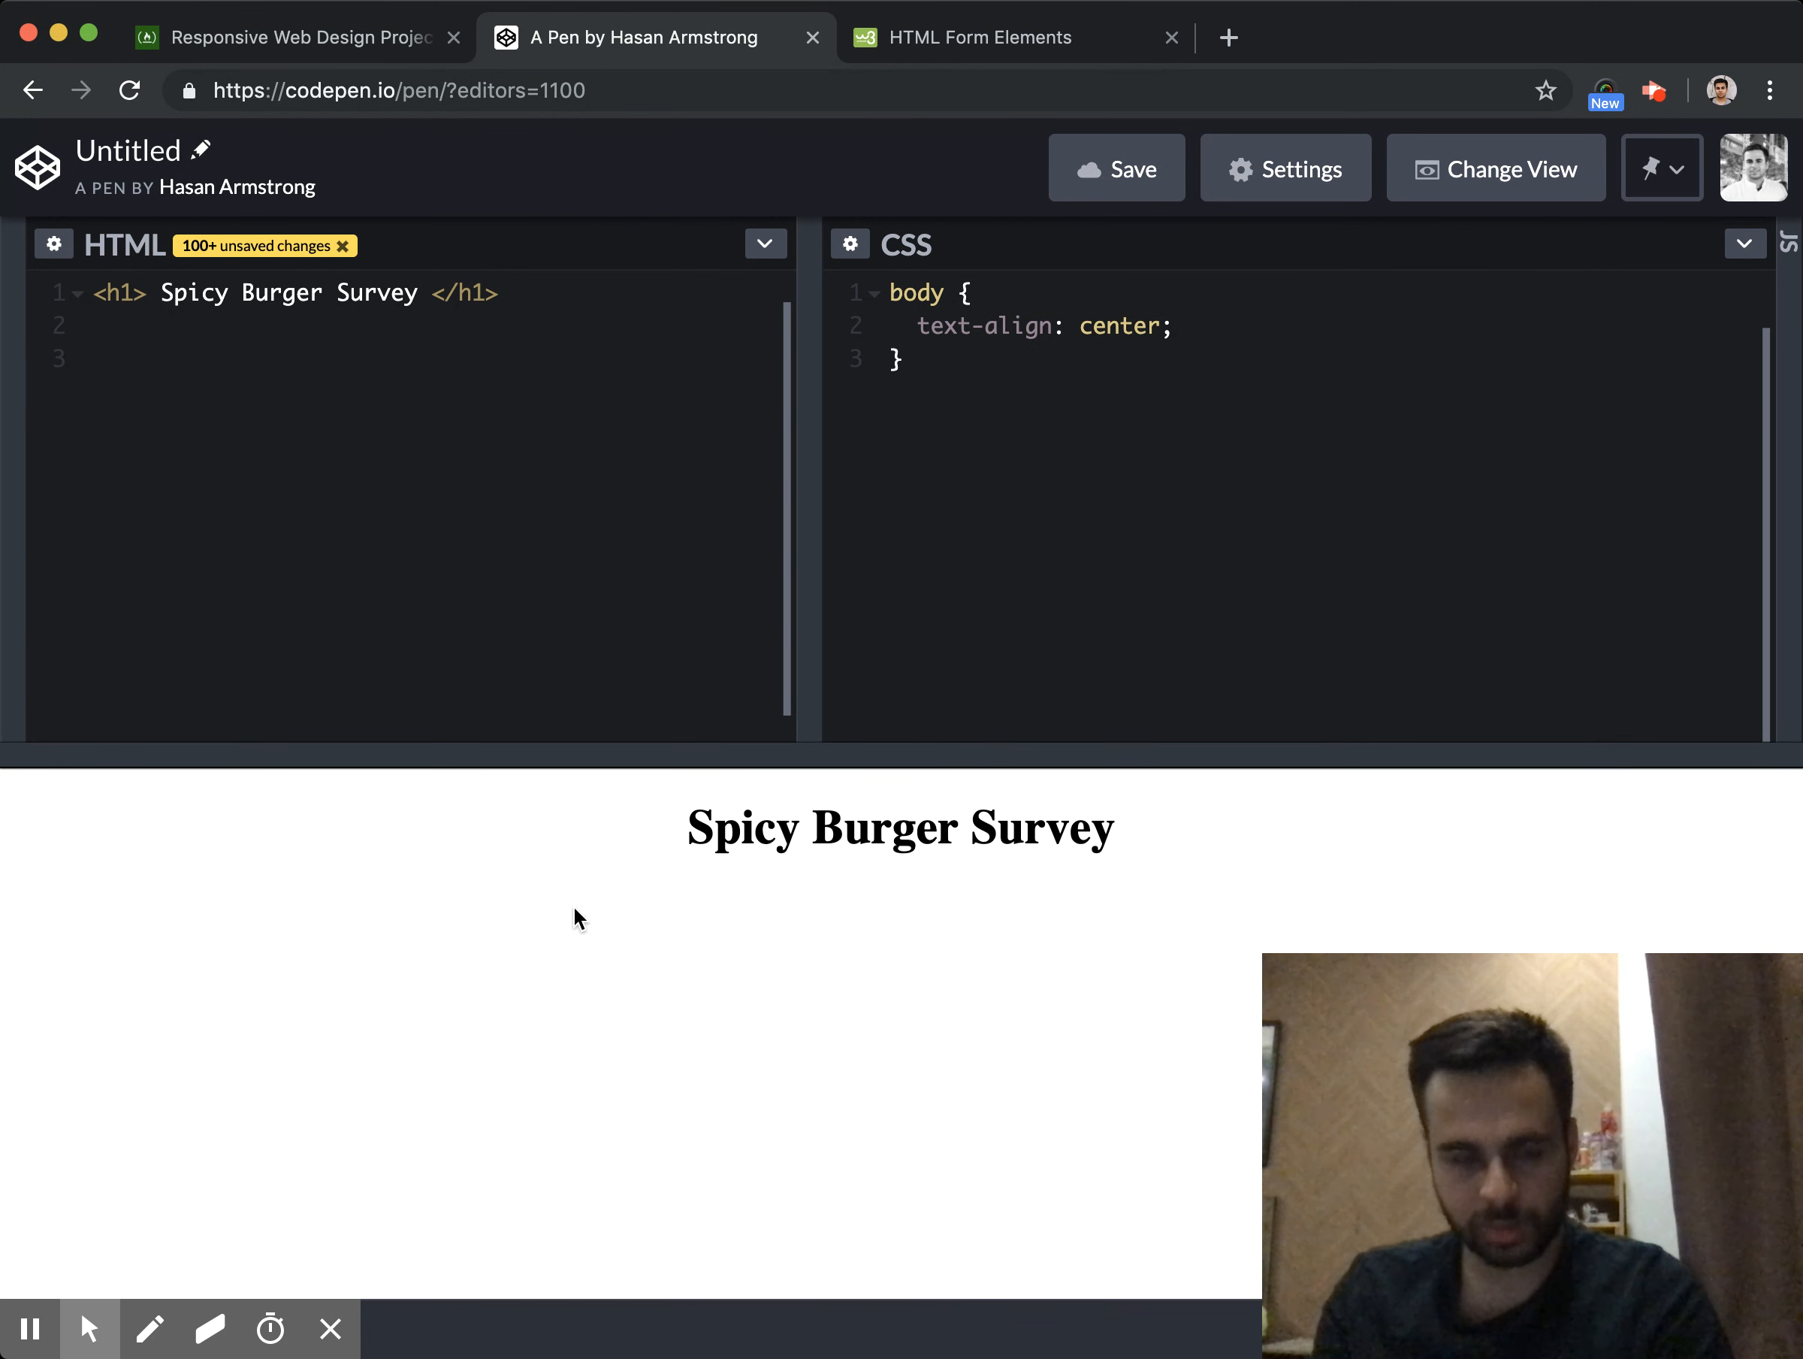
{"action": "mouse_move", "coordinate": [472, 924]}
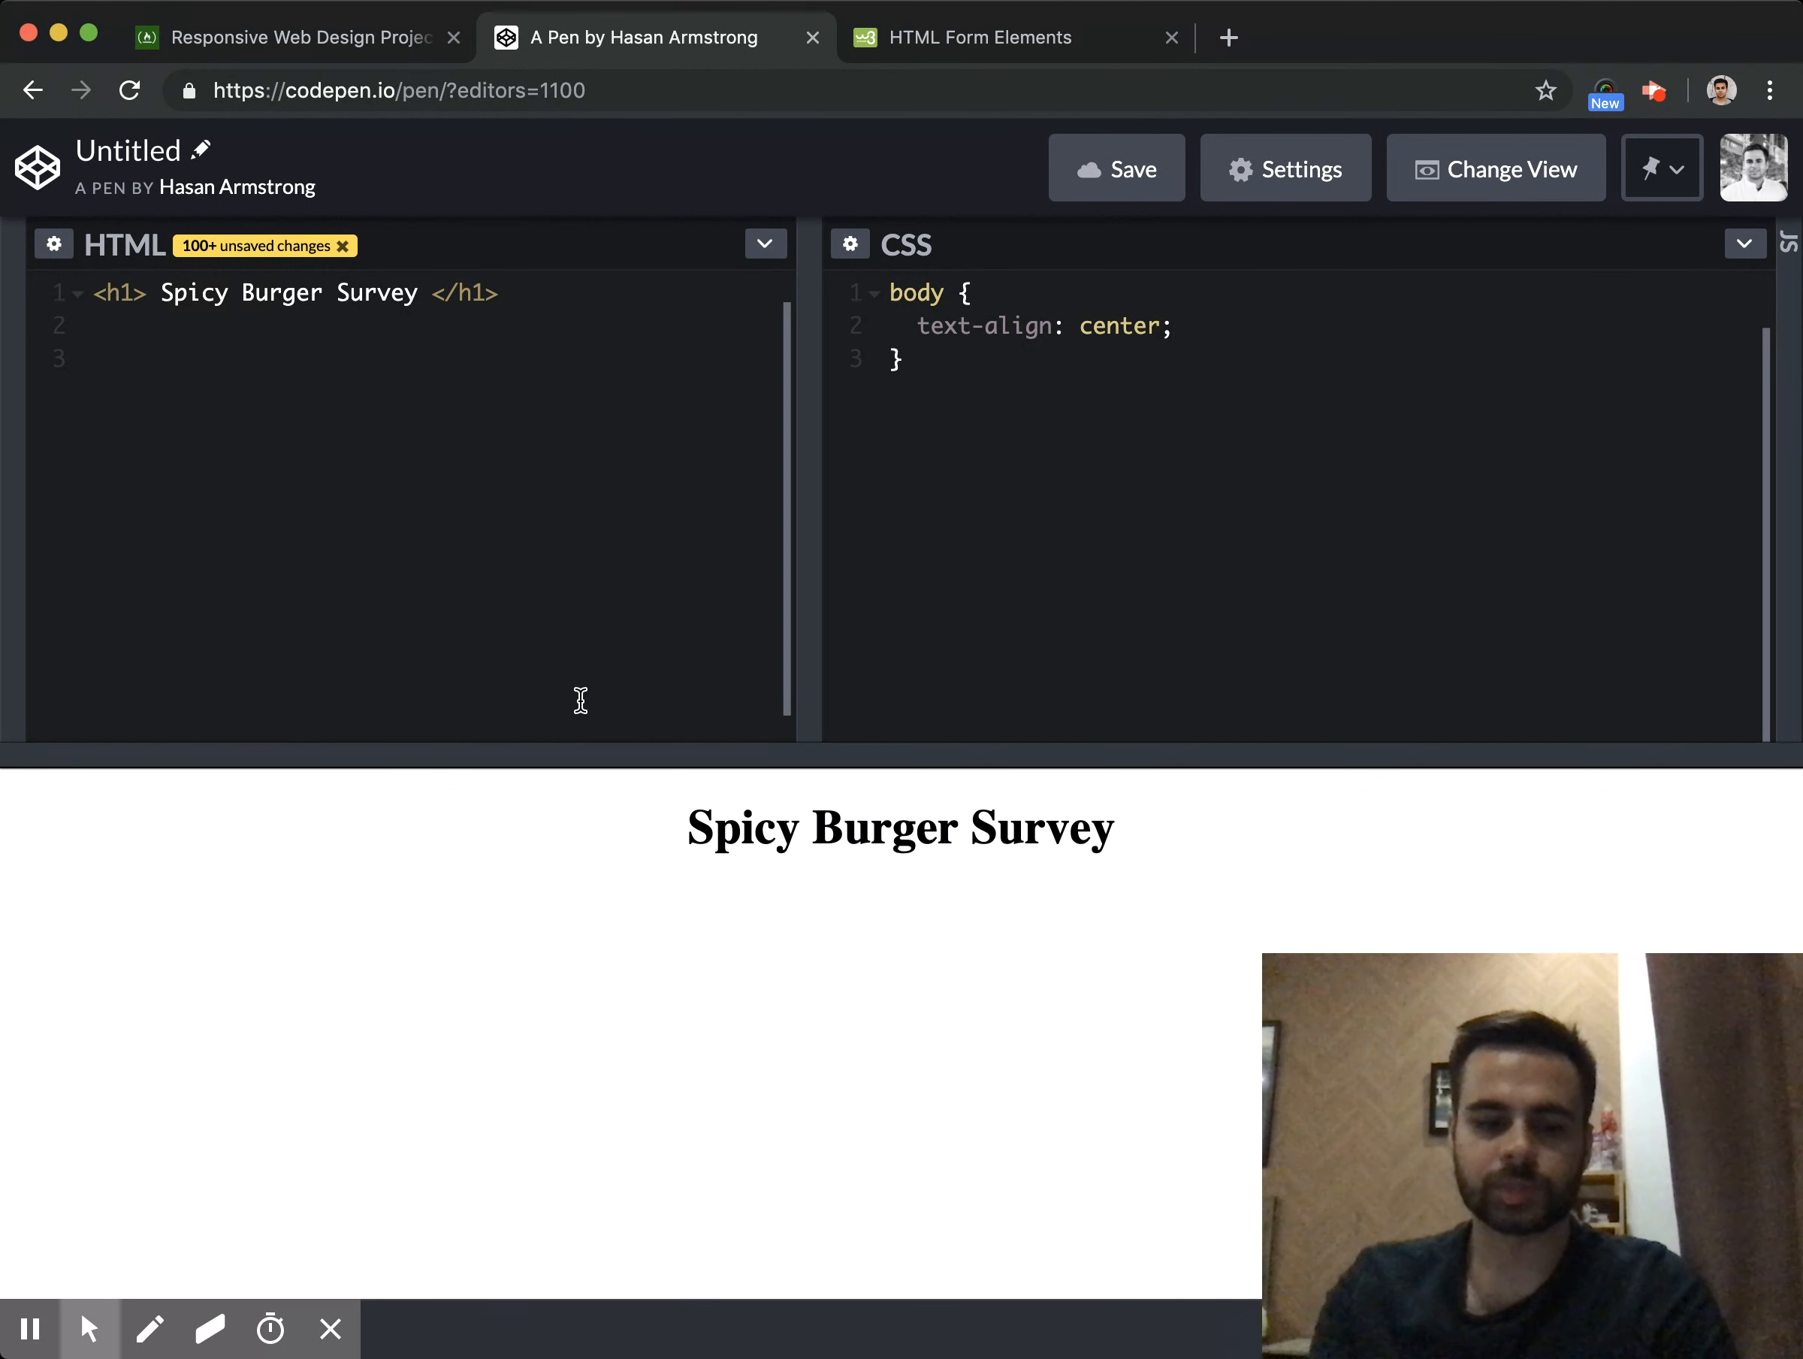
{"action": "type", "text": "<form"}
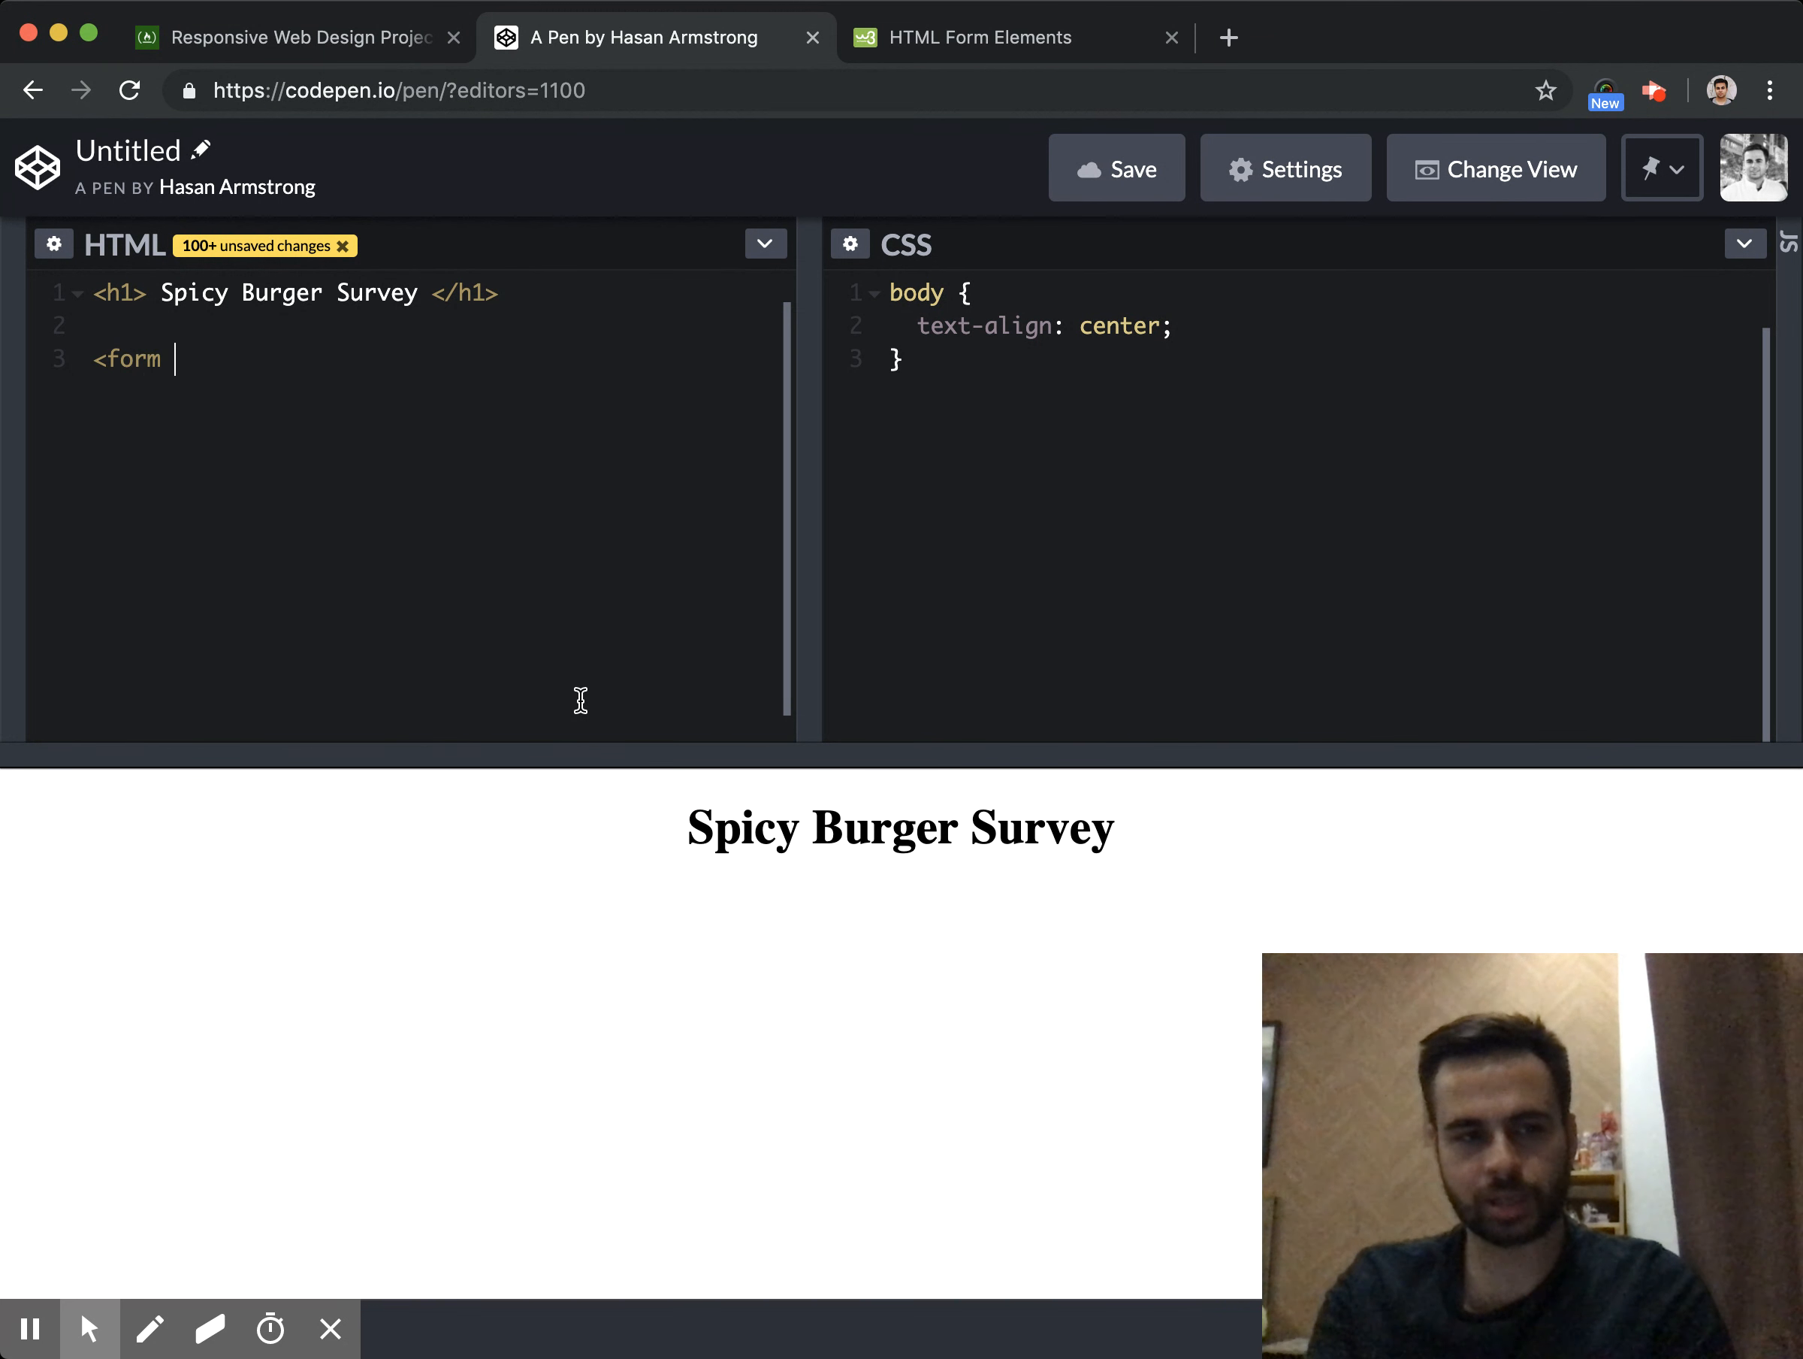
{"action": "type", "text": "id=''"}
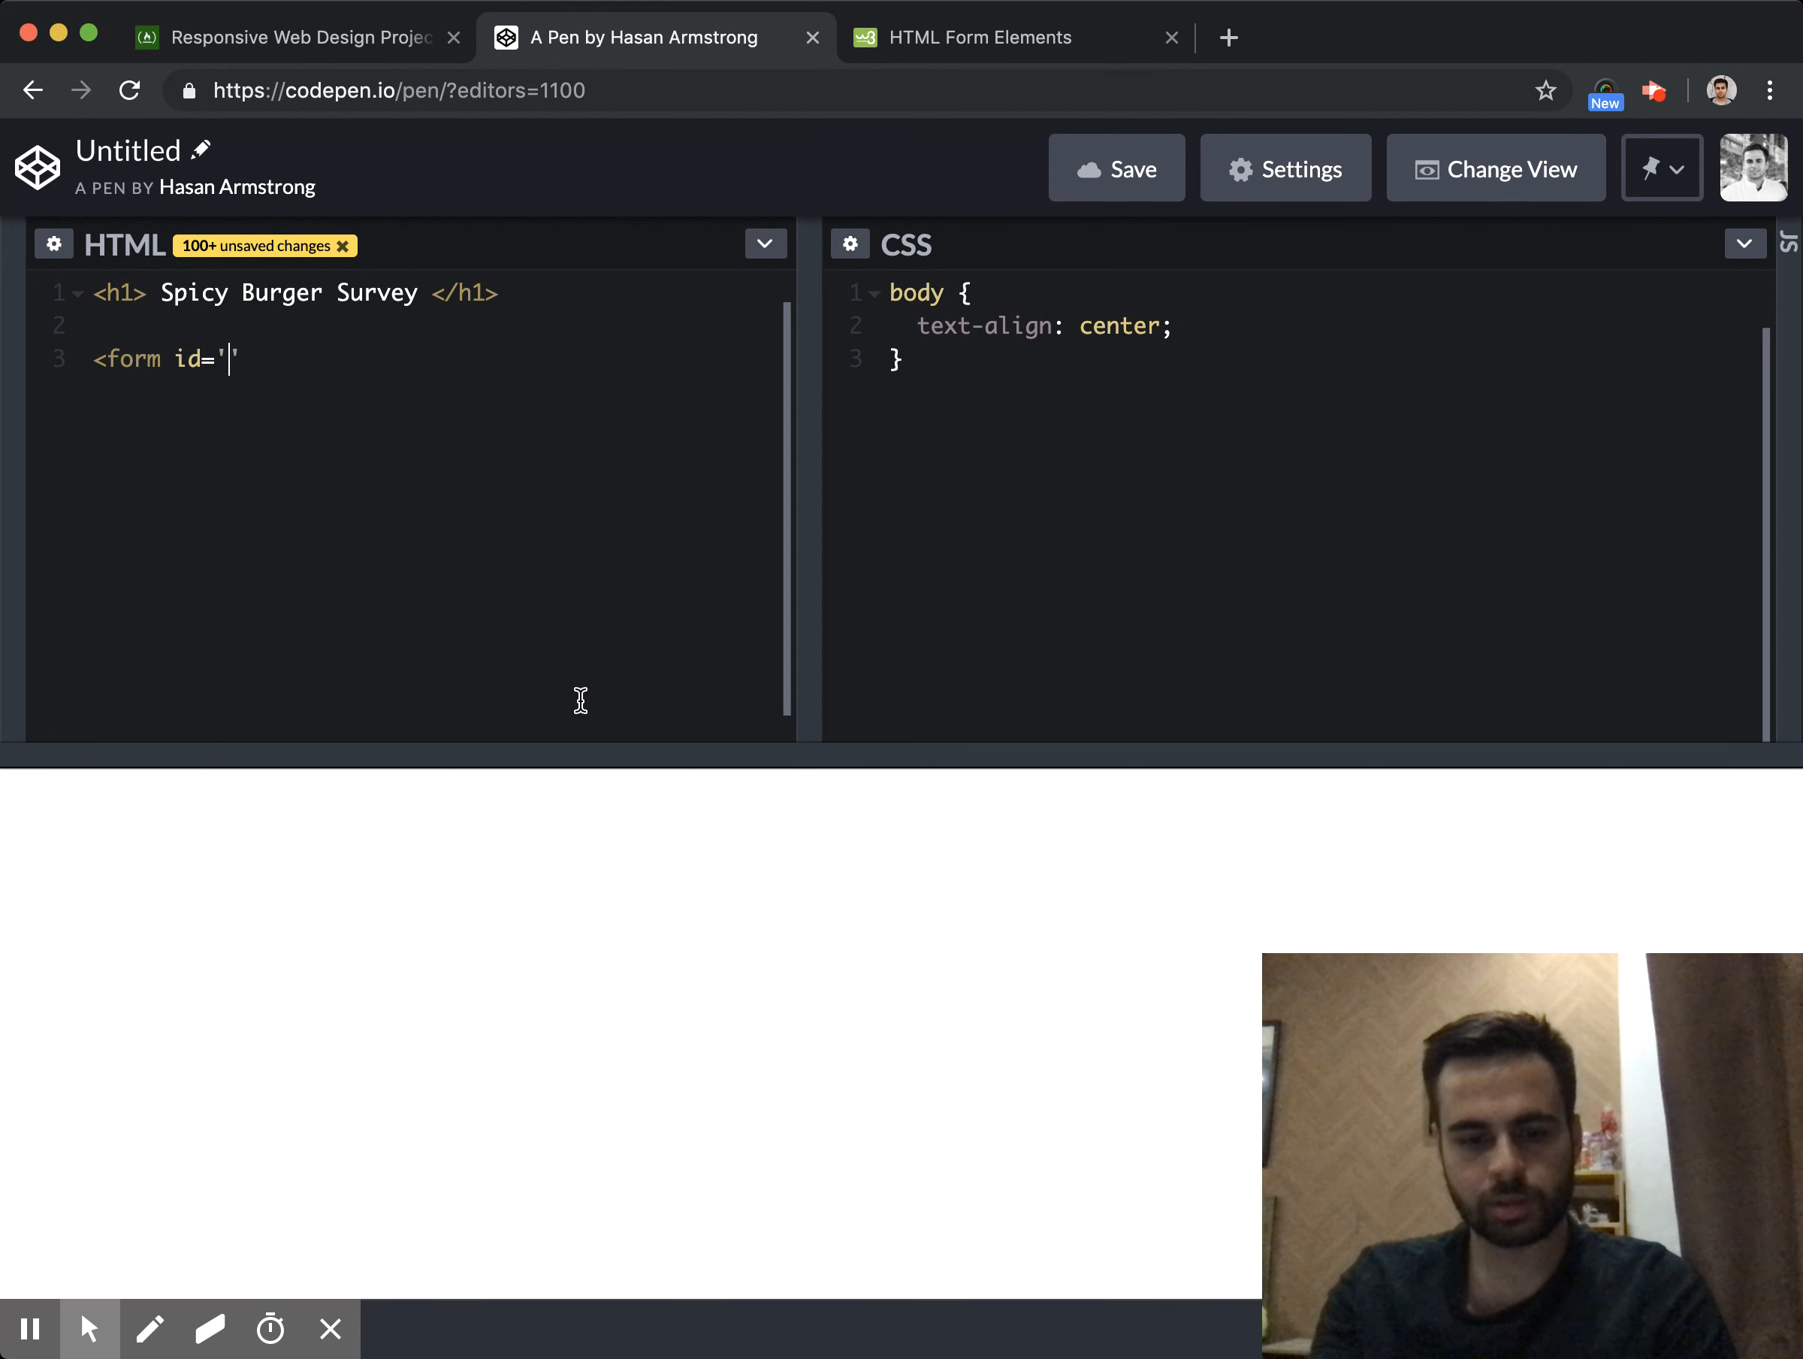
{"action": "type", "text": "survey-f"}
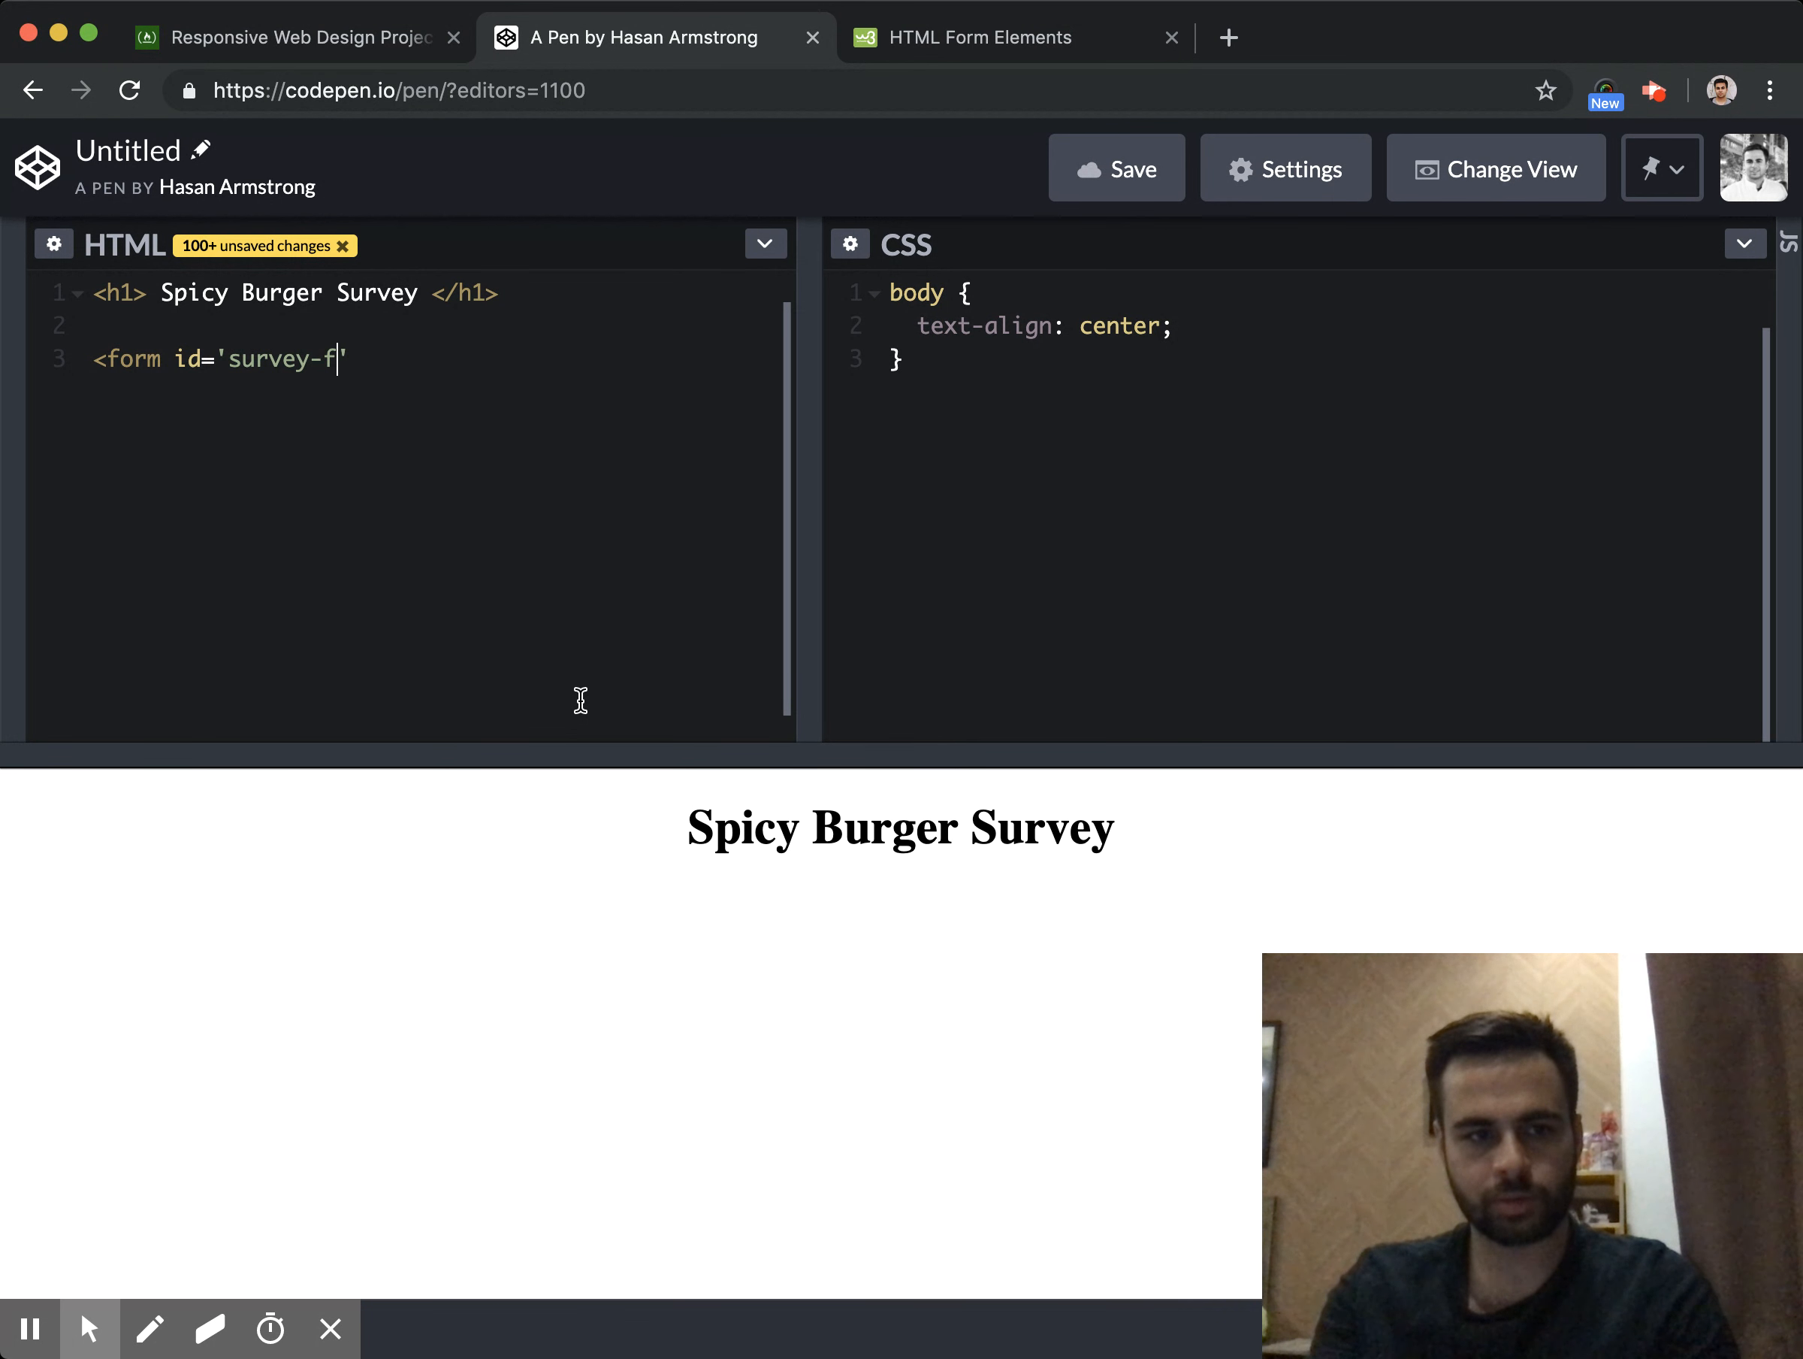
{"action": "type", "text": "orm'>"}
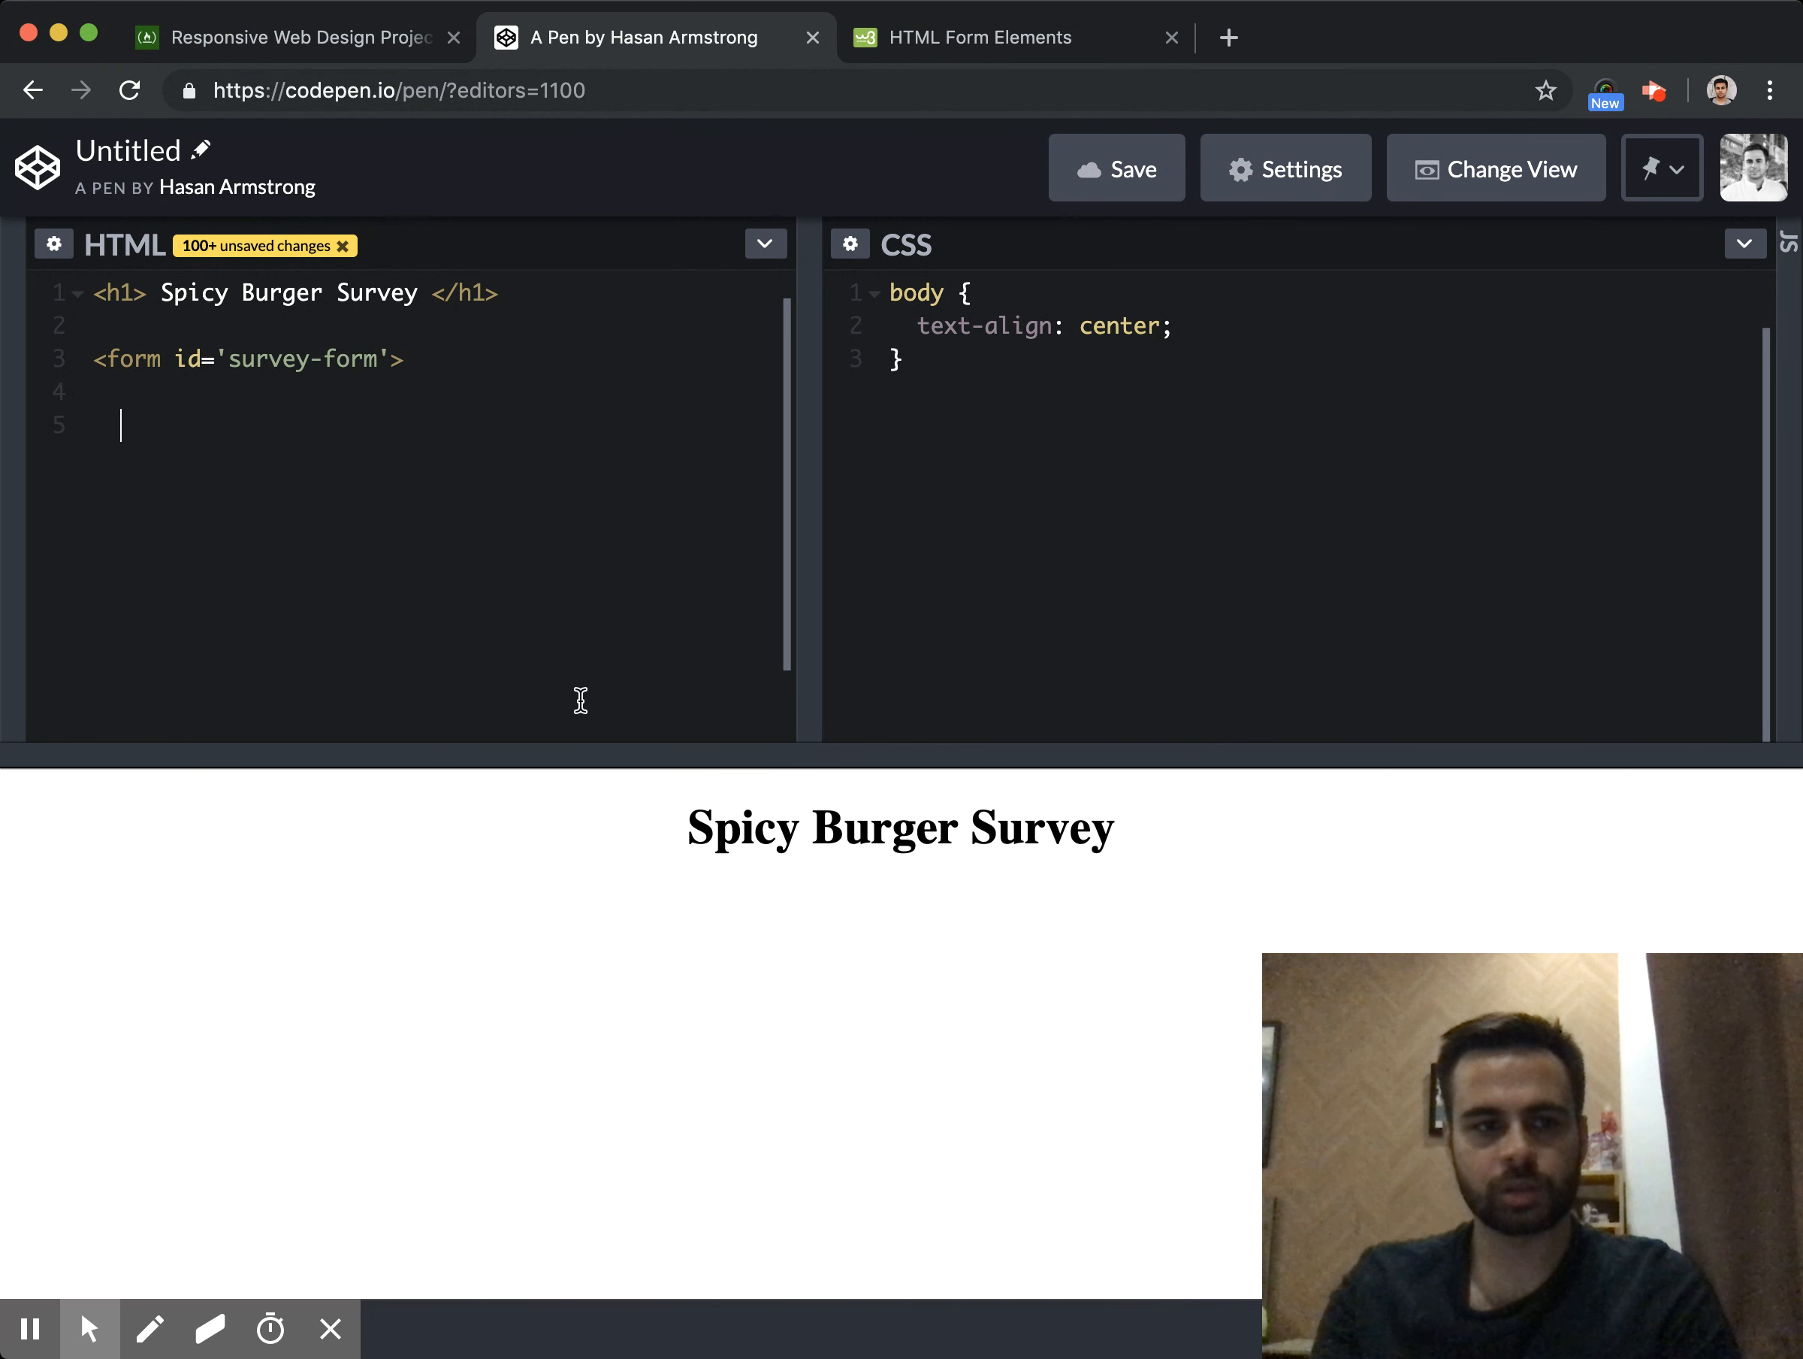
{"action": "type", "text": "</f"}
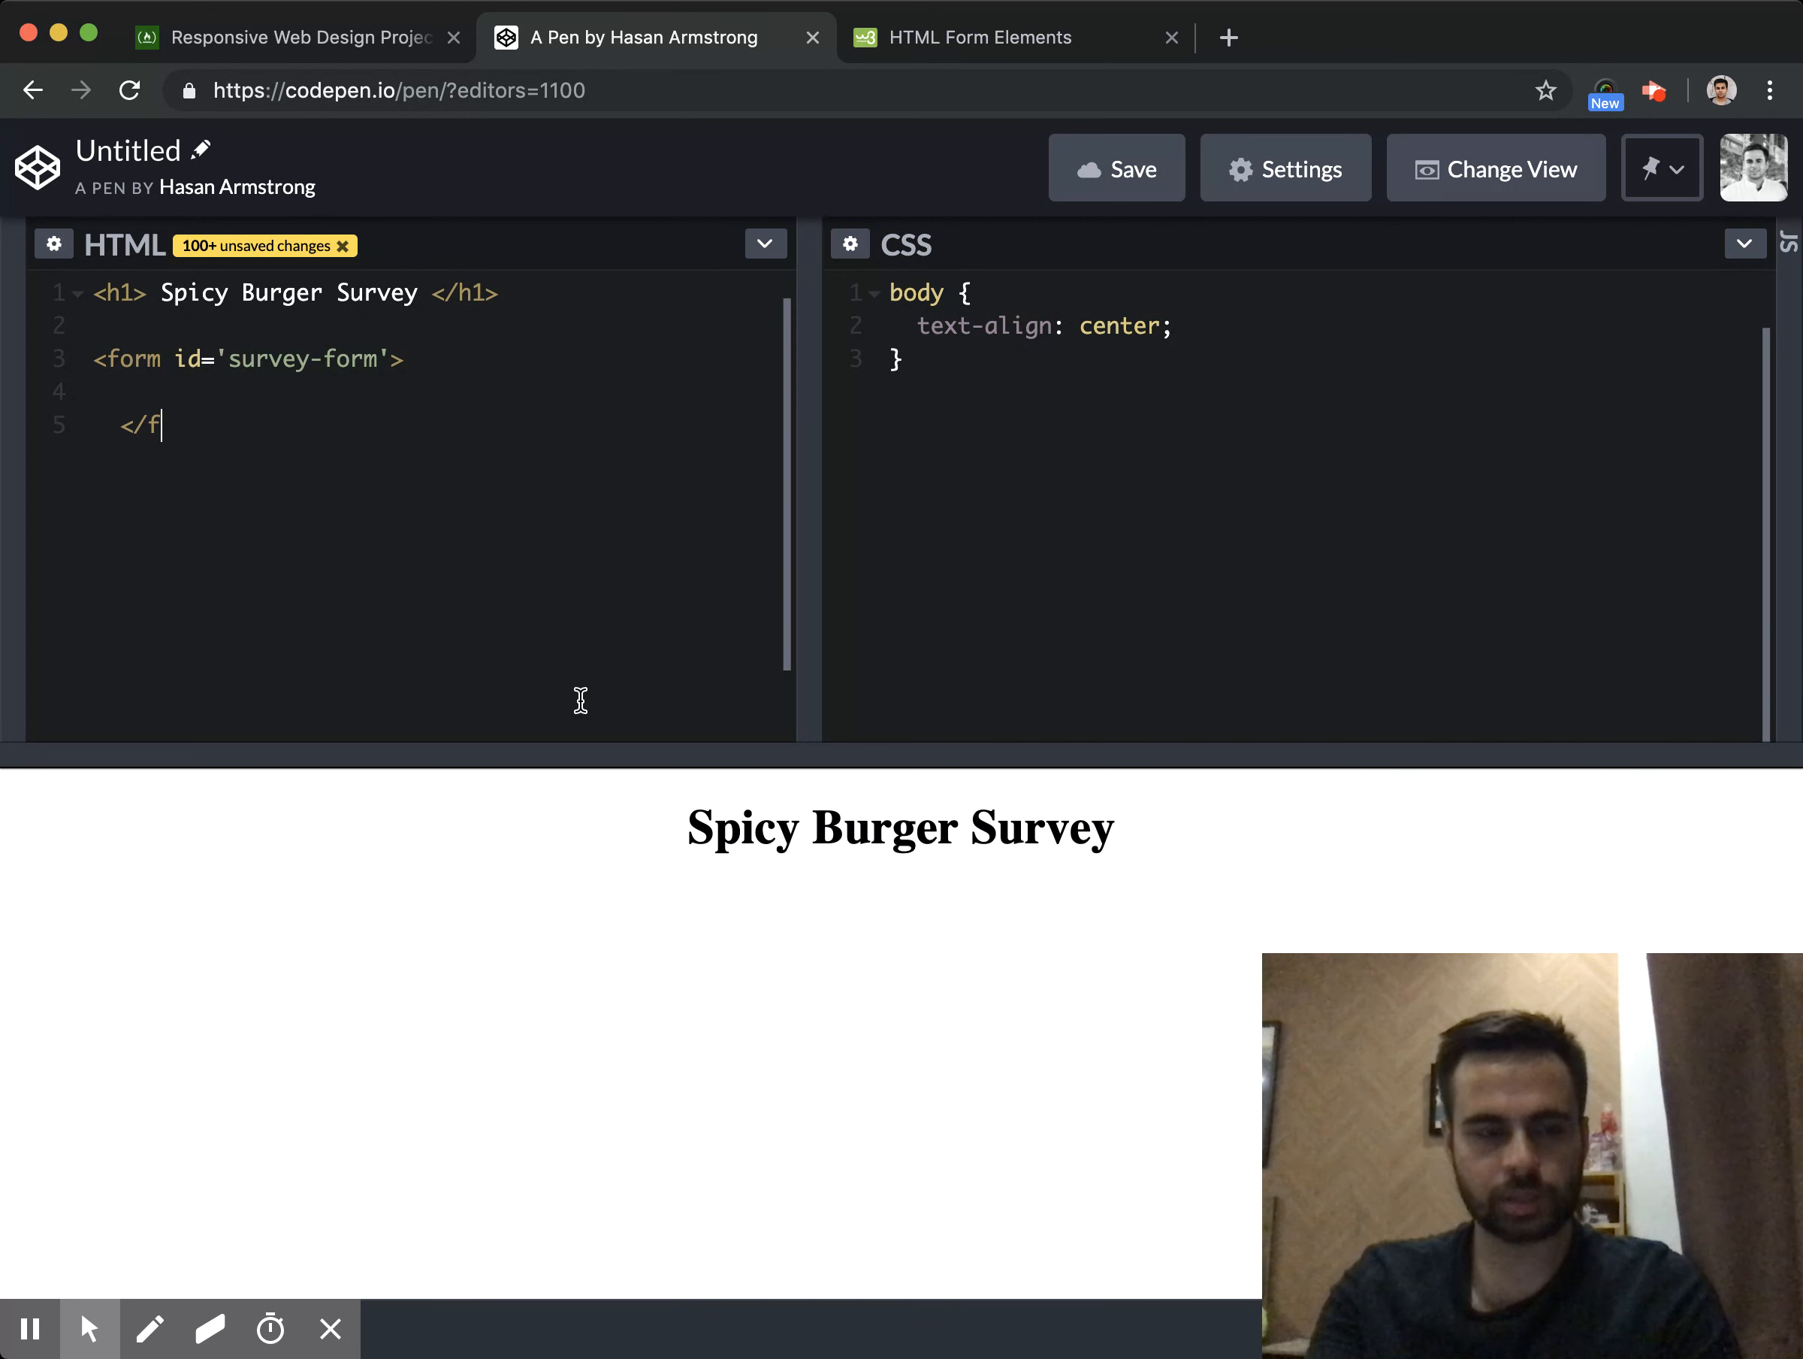
{"action": "type", "text": "orm>"}
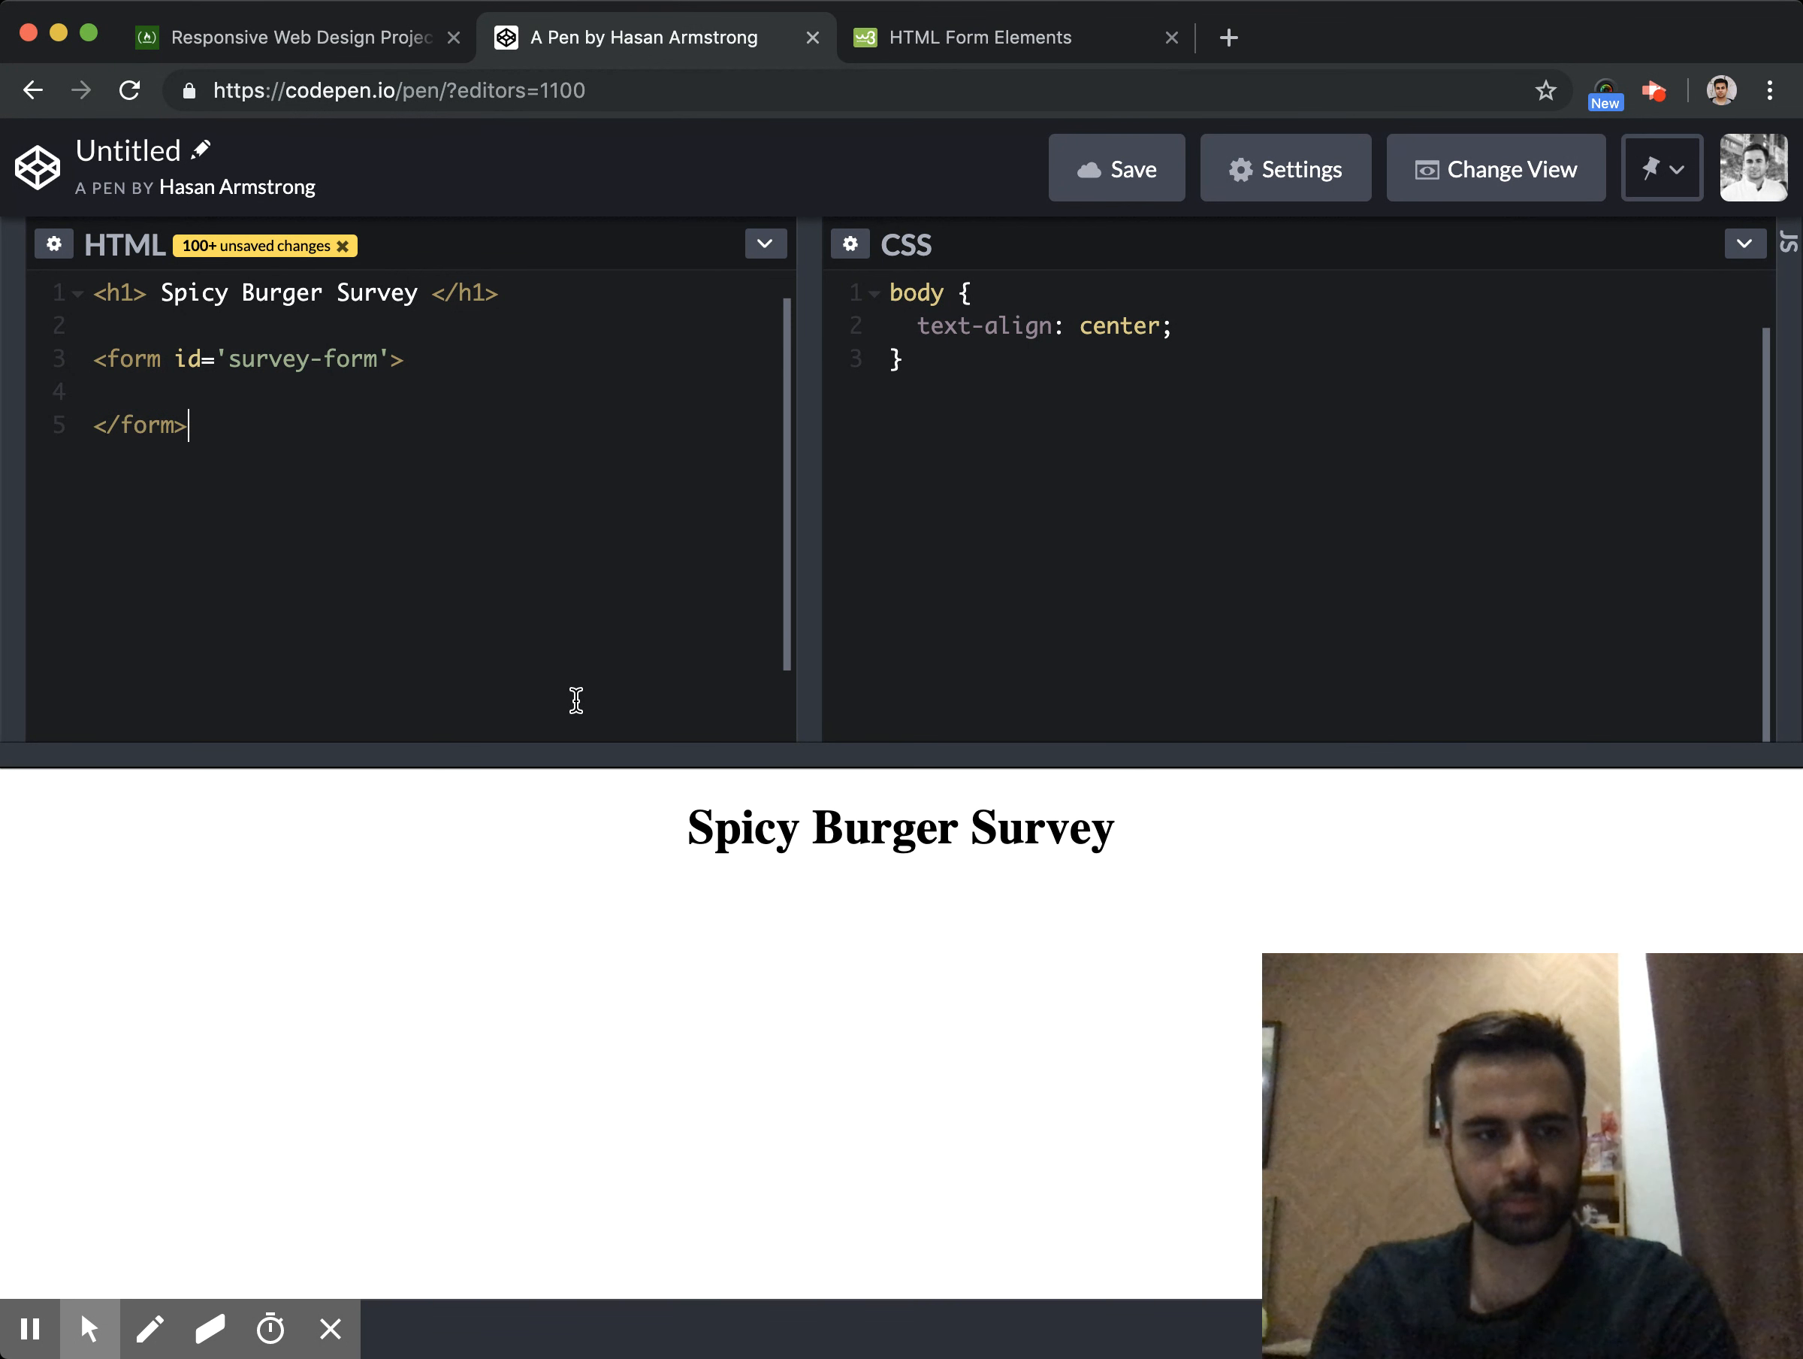
{"action": "type", "text": "<"}
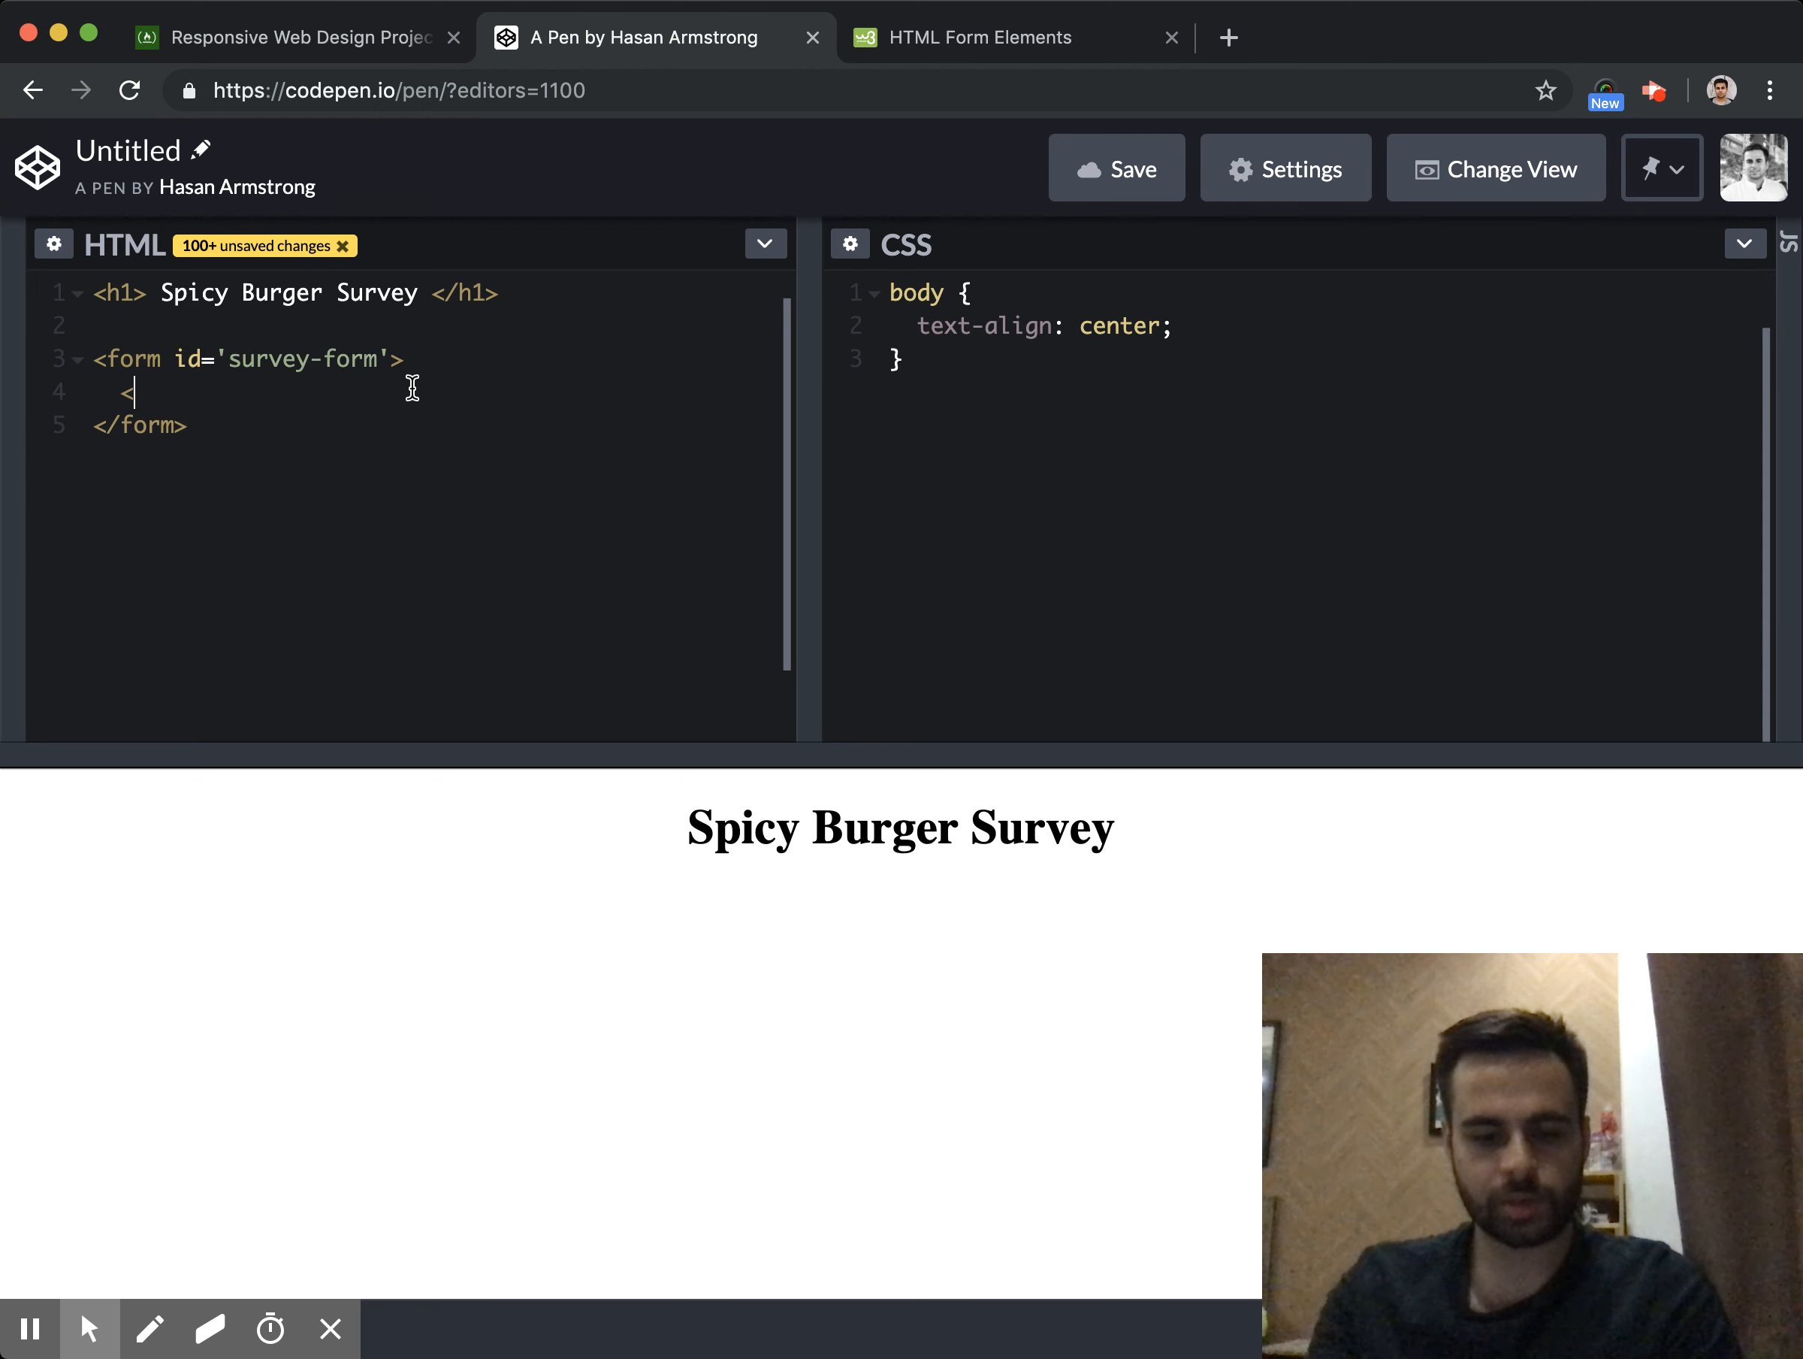
{"action": "type", "text": "p>TEST </p>"}
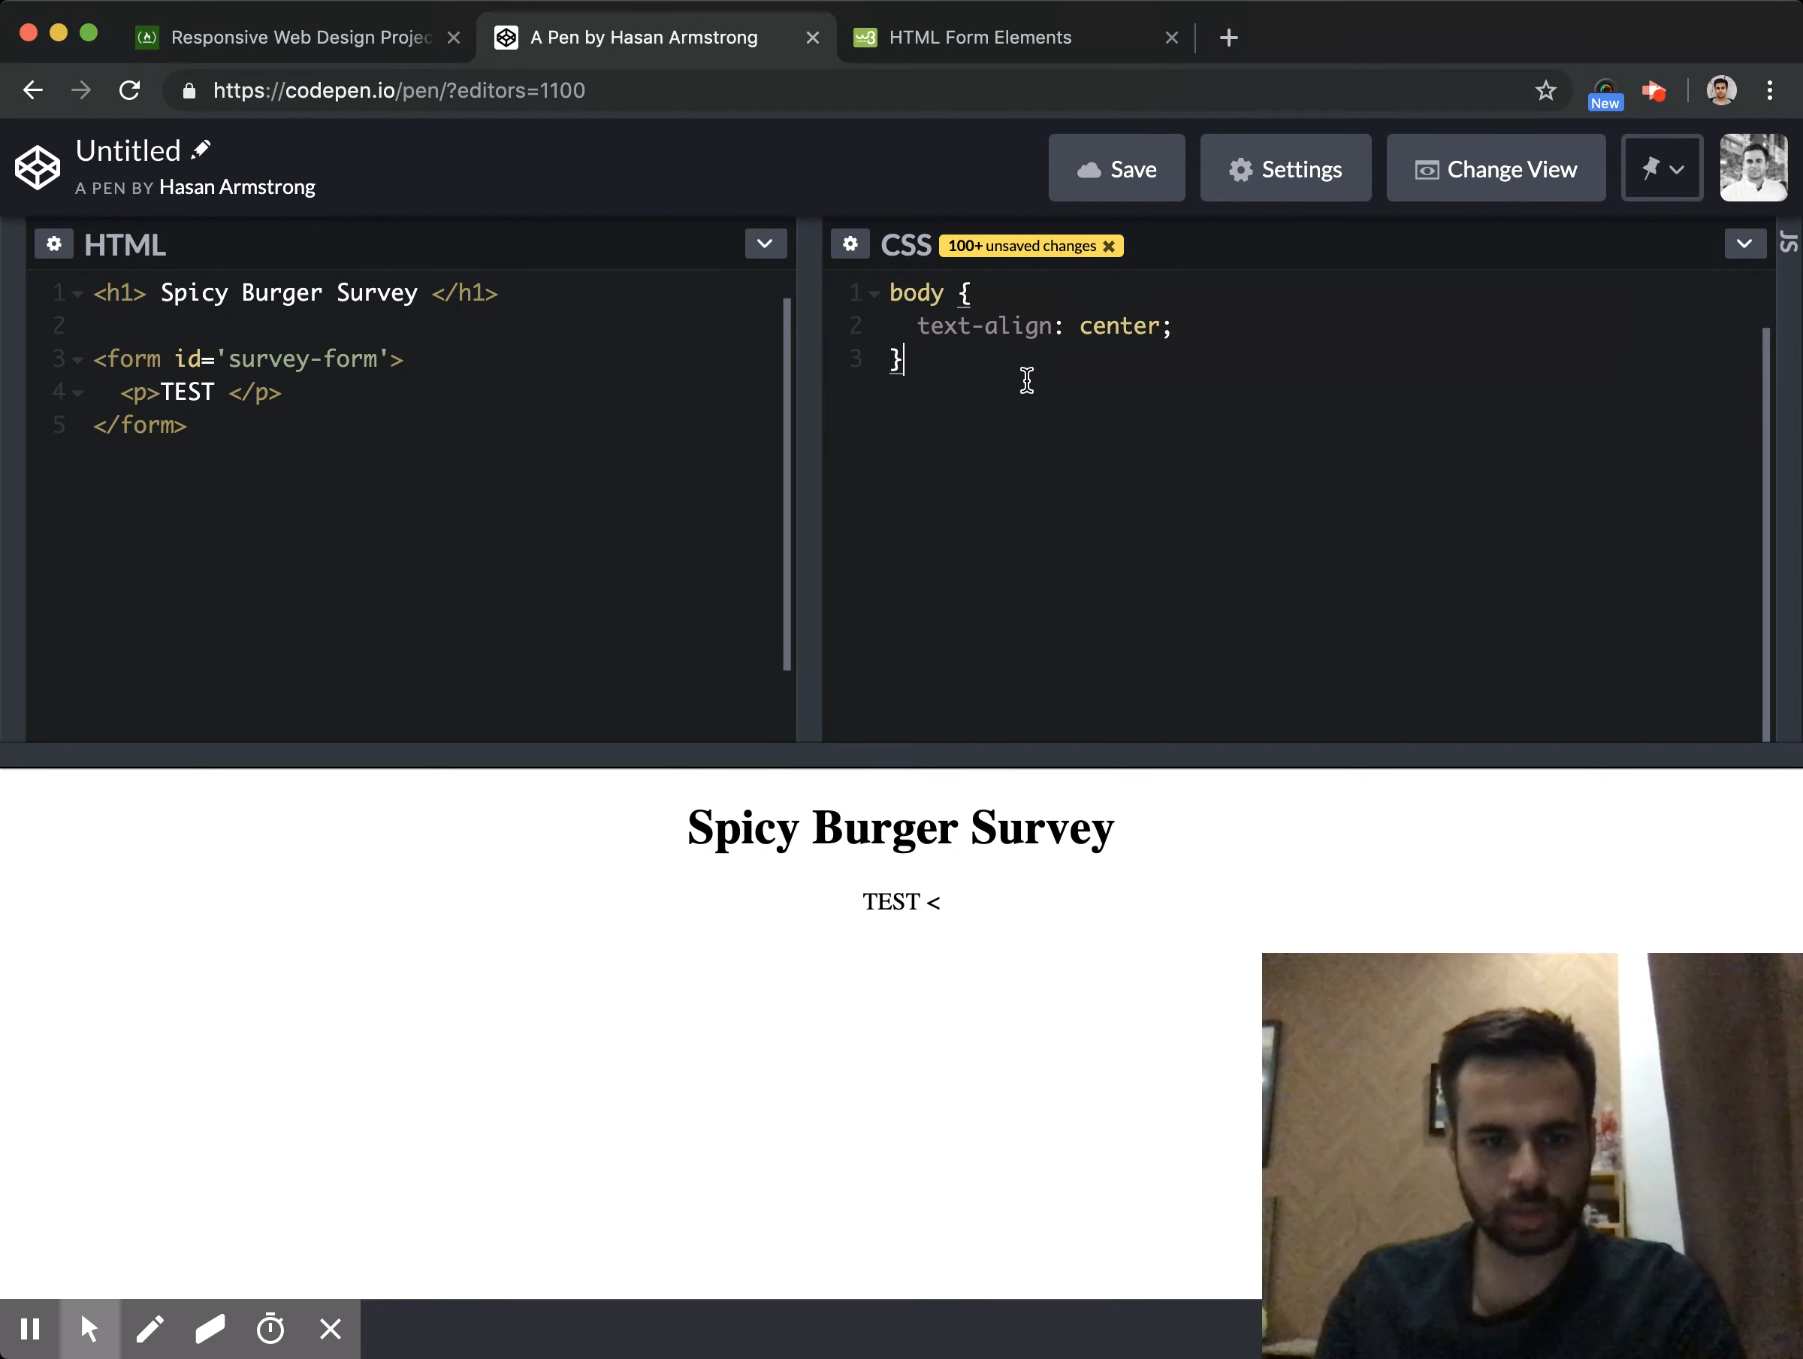
Create a #survey-form rule with width 900px and margin: 0 auto to centre the form
{"action": "key", "text": "enter"}
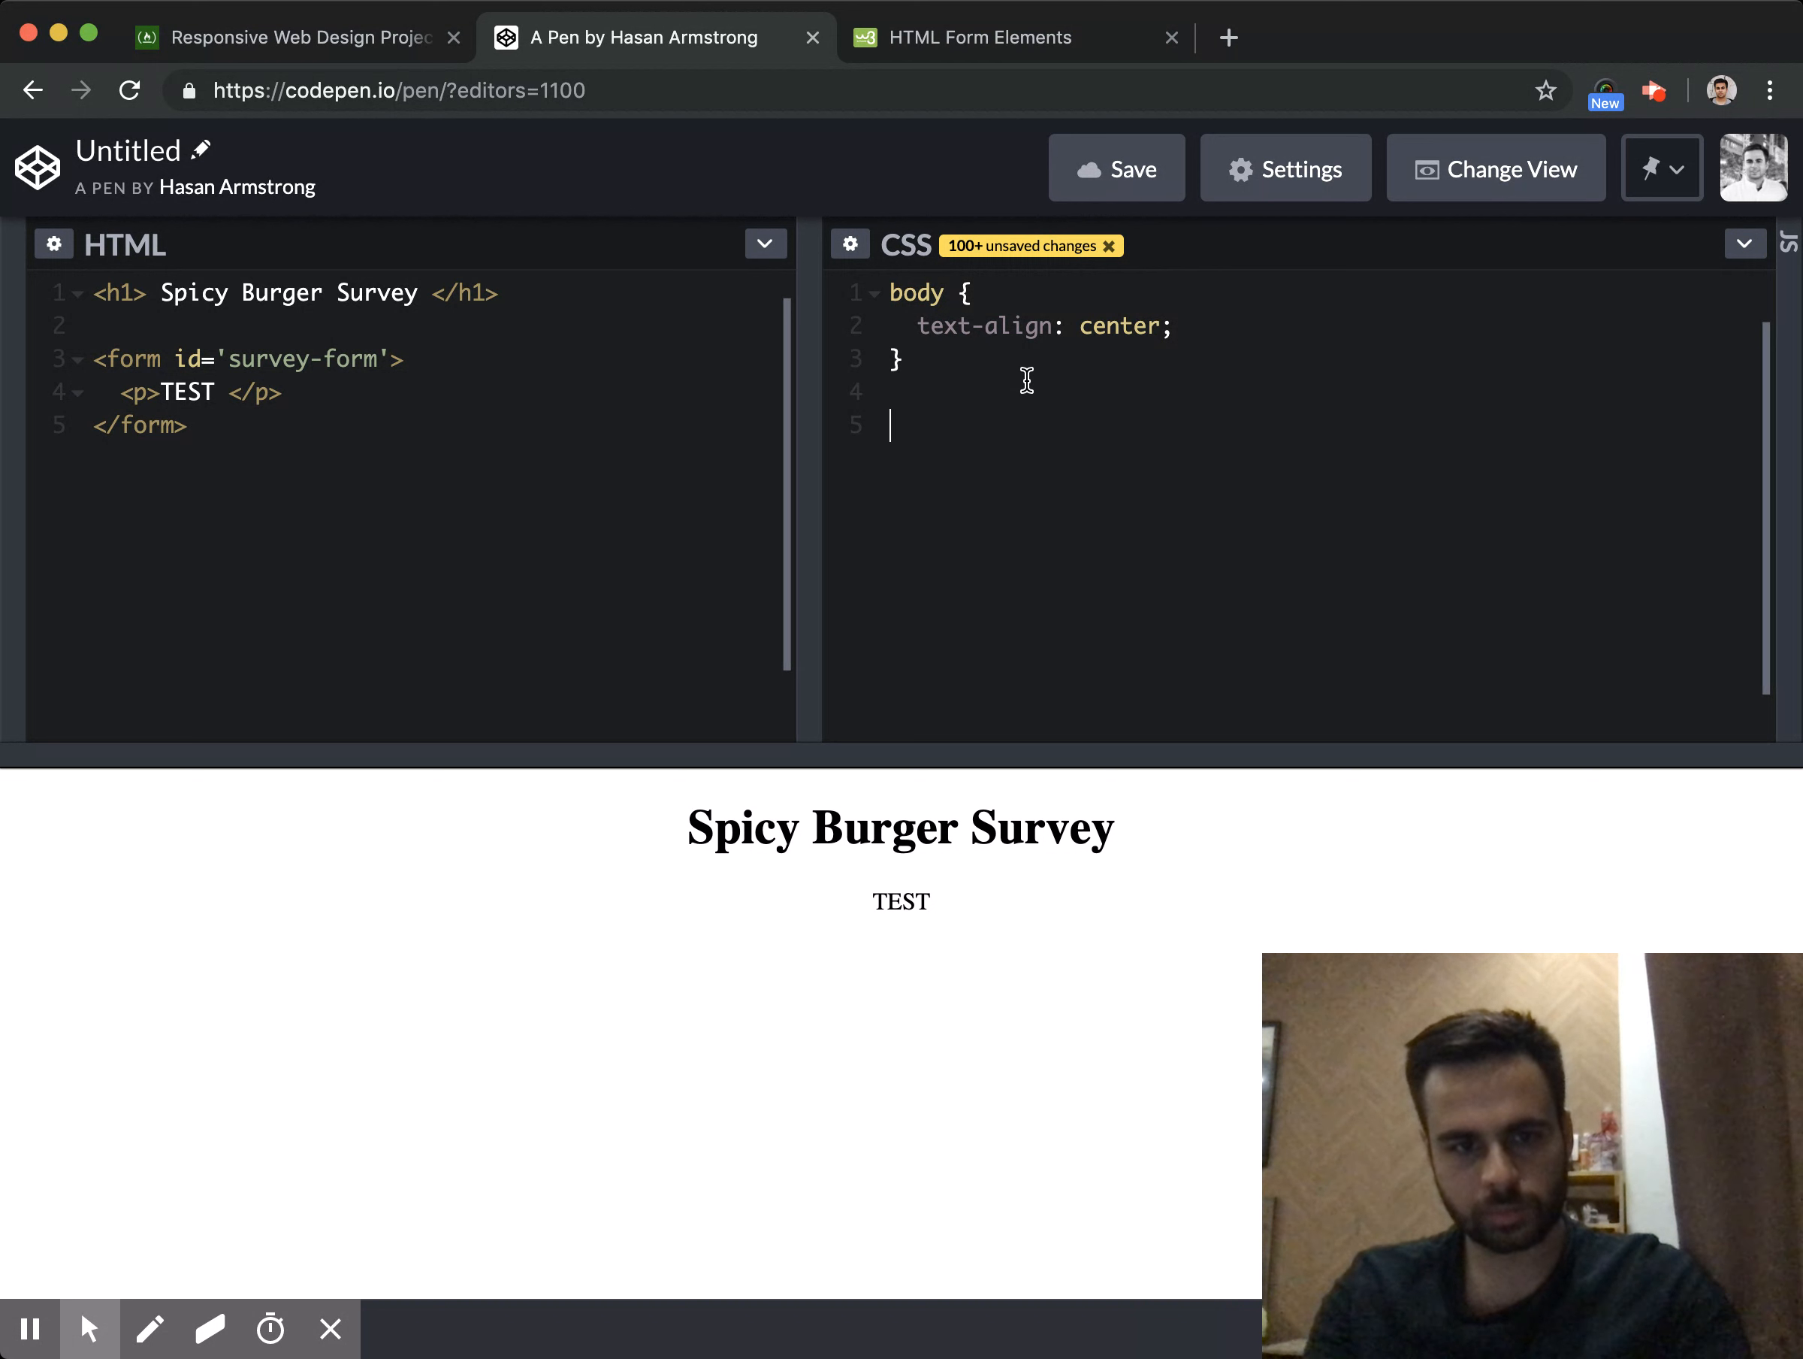
{"action": "type", "text": "#sr"}
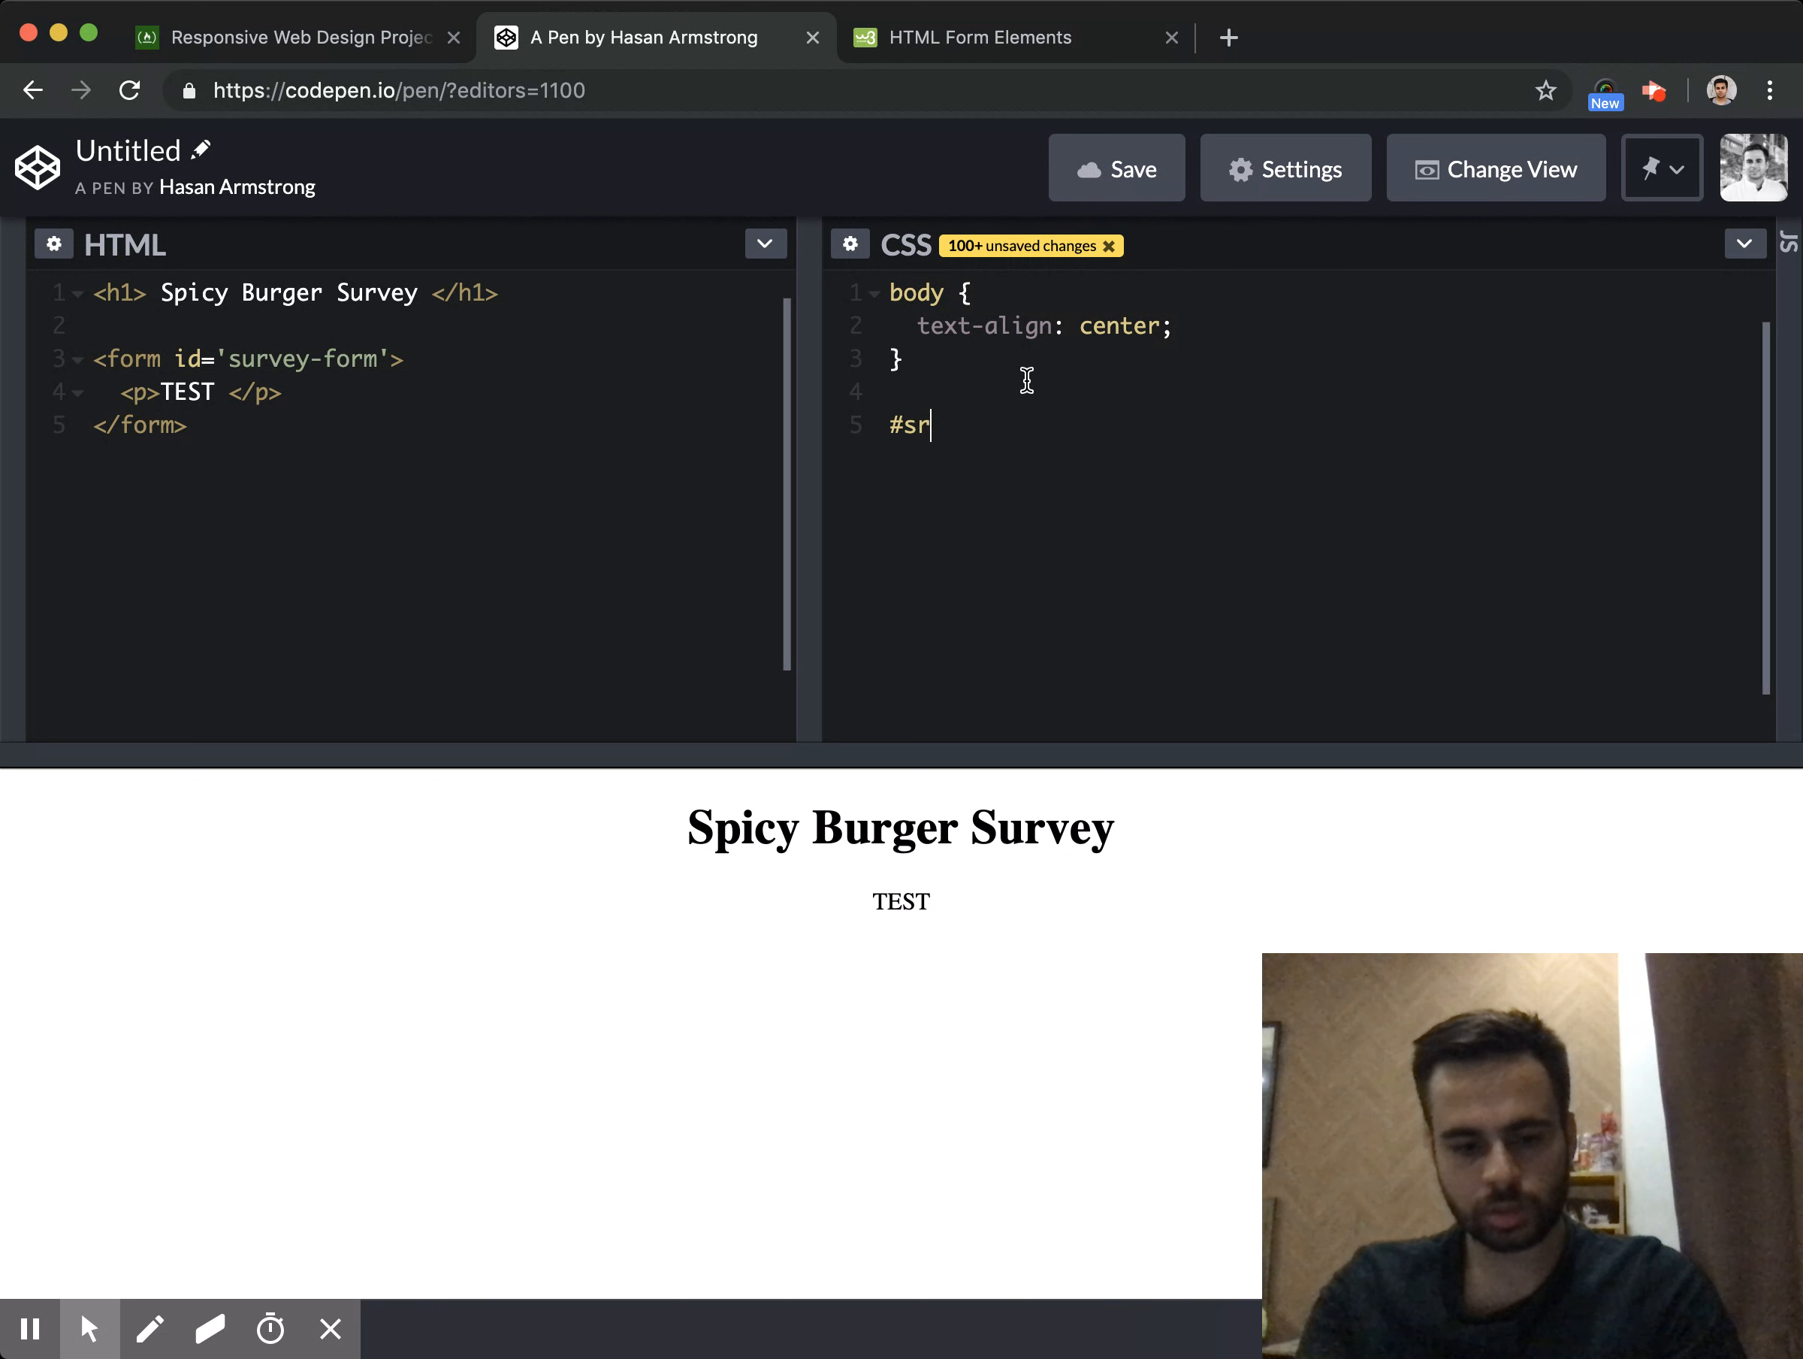
{"action": "type", "text": "urvey-form {"}
{"action": "type", "text": "background-color: green;"}
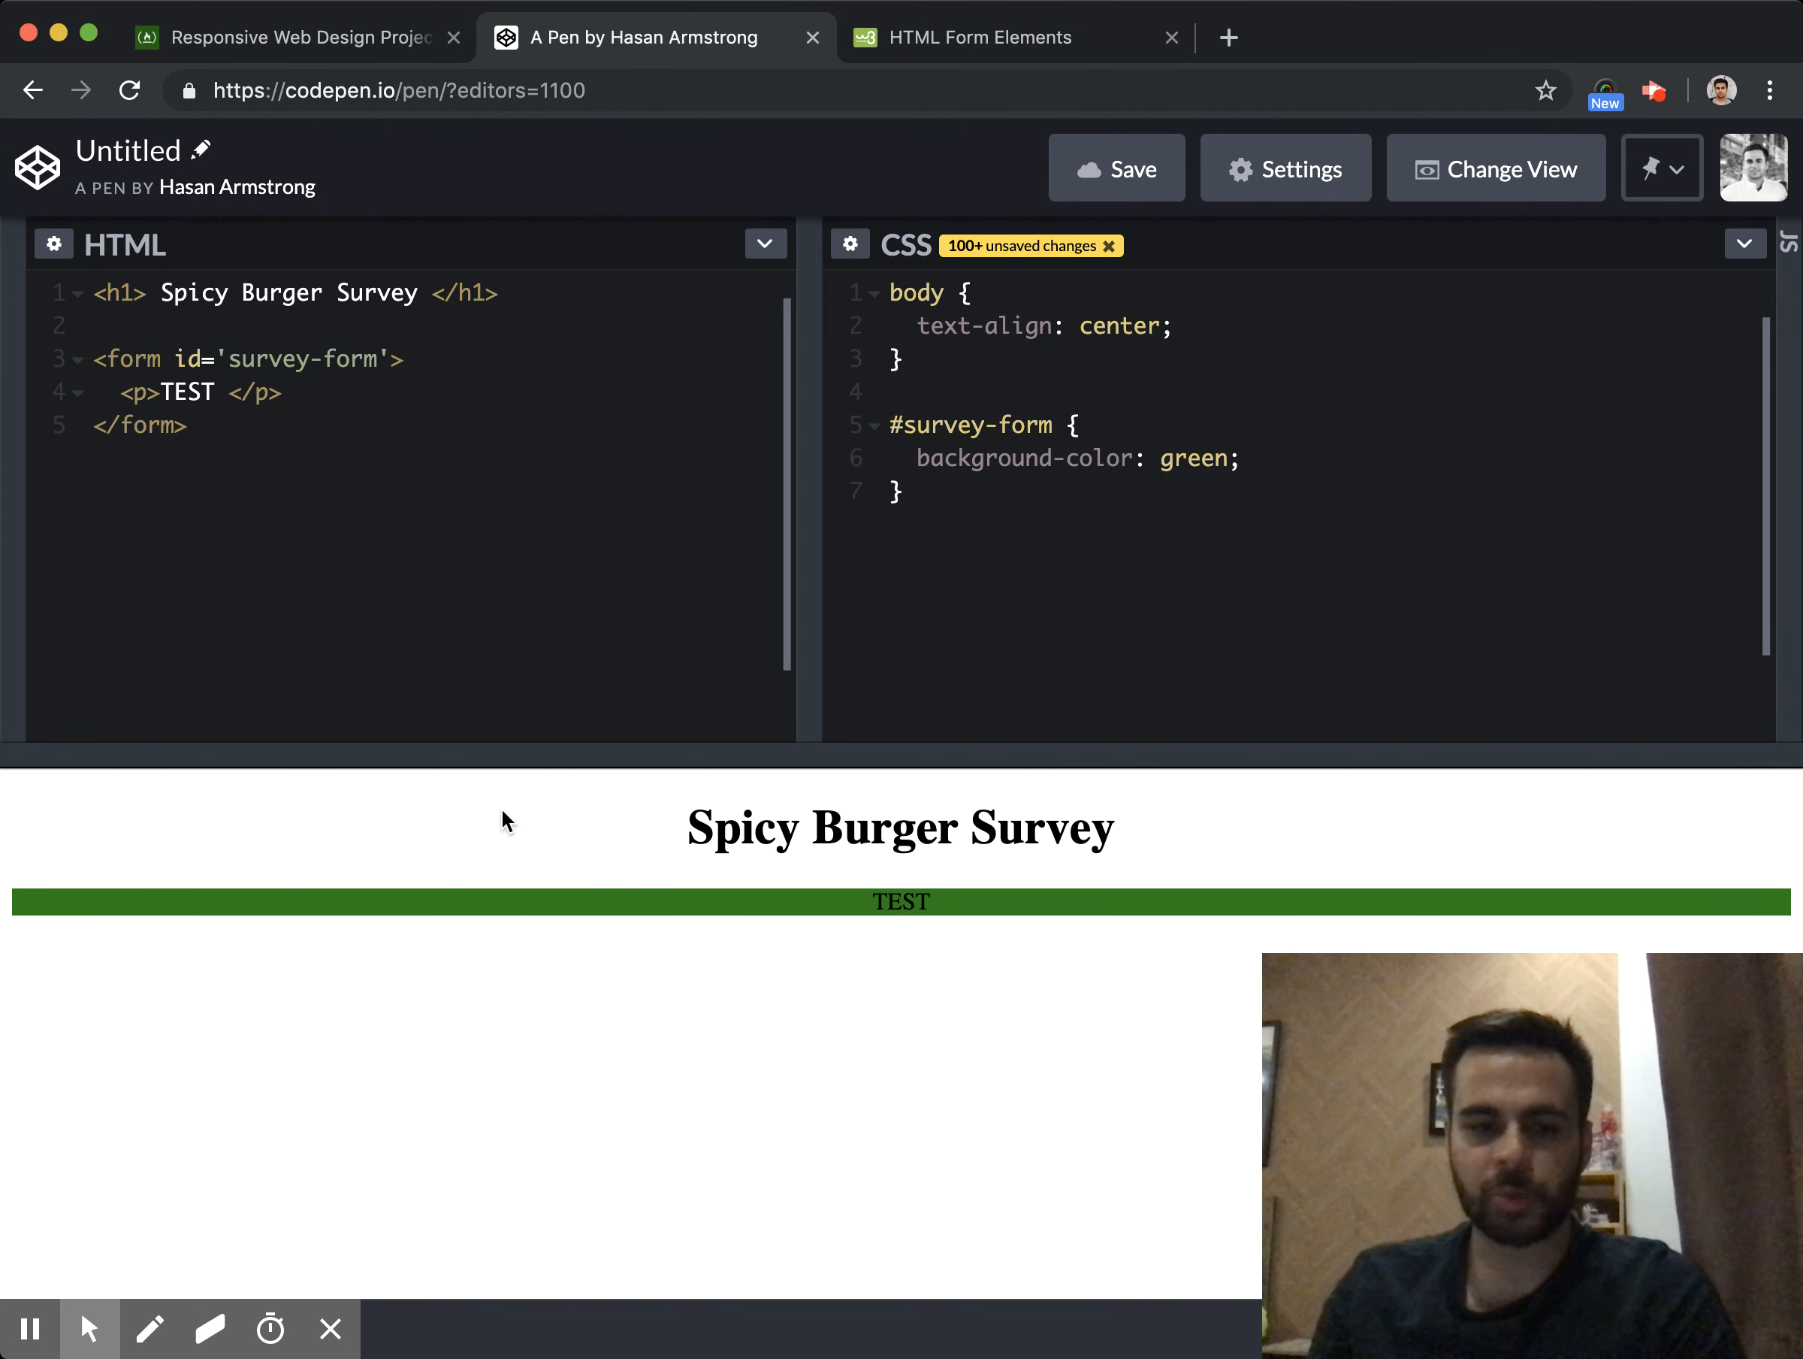
{"action": "mouse_move", "coordinate": [523, 780]}
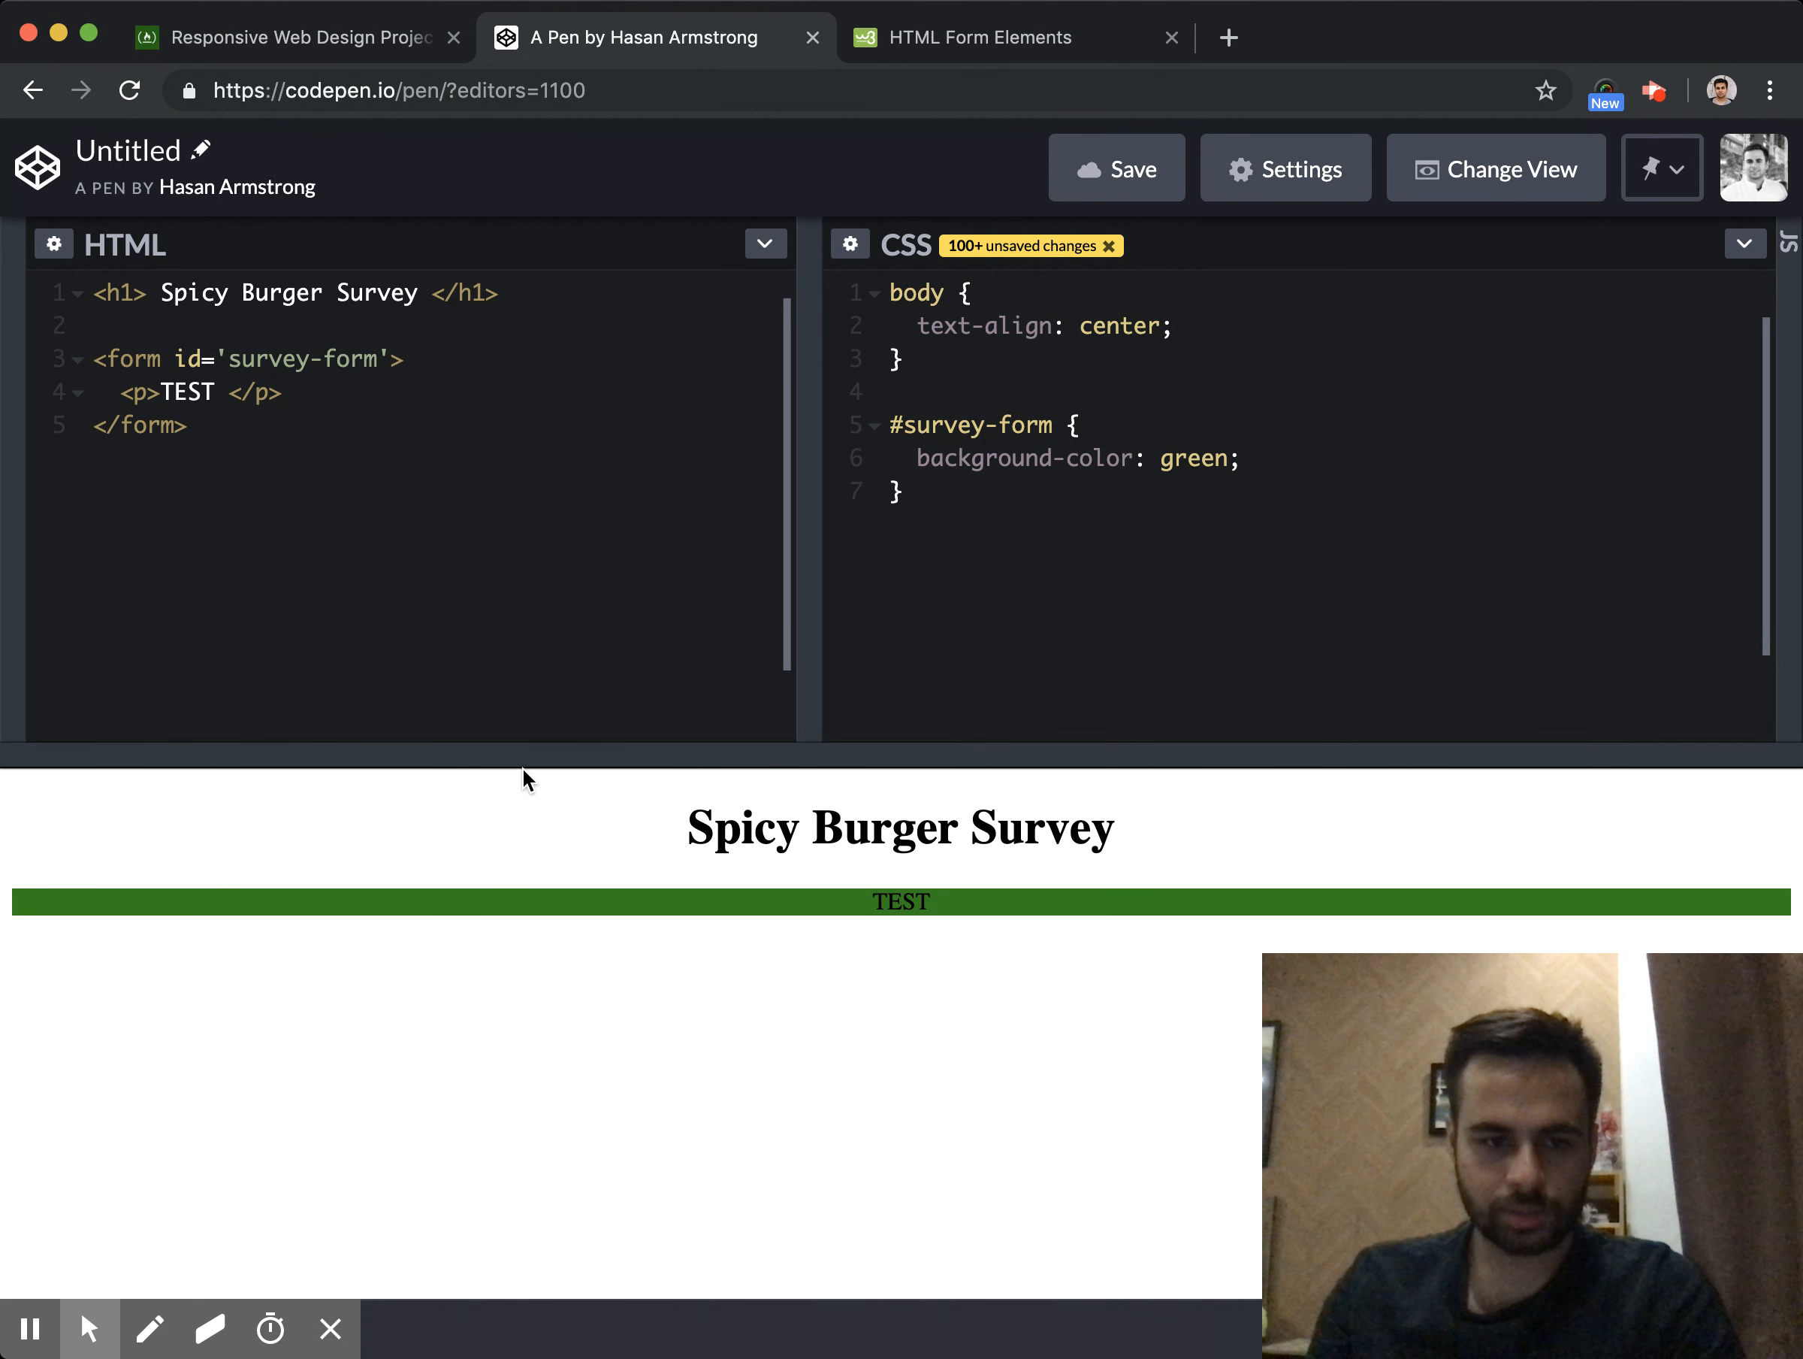
{"action": "mouse_move", "coordinate": [1077, 661]}
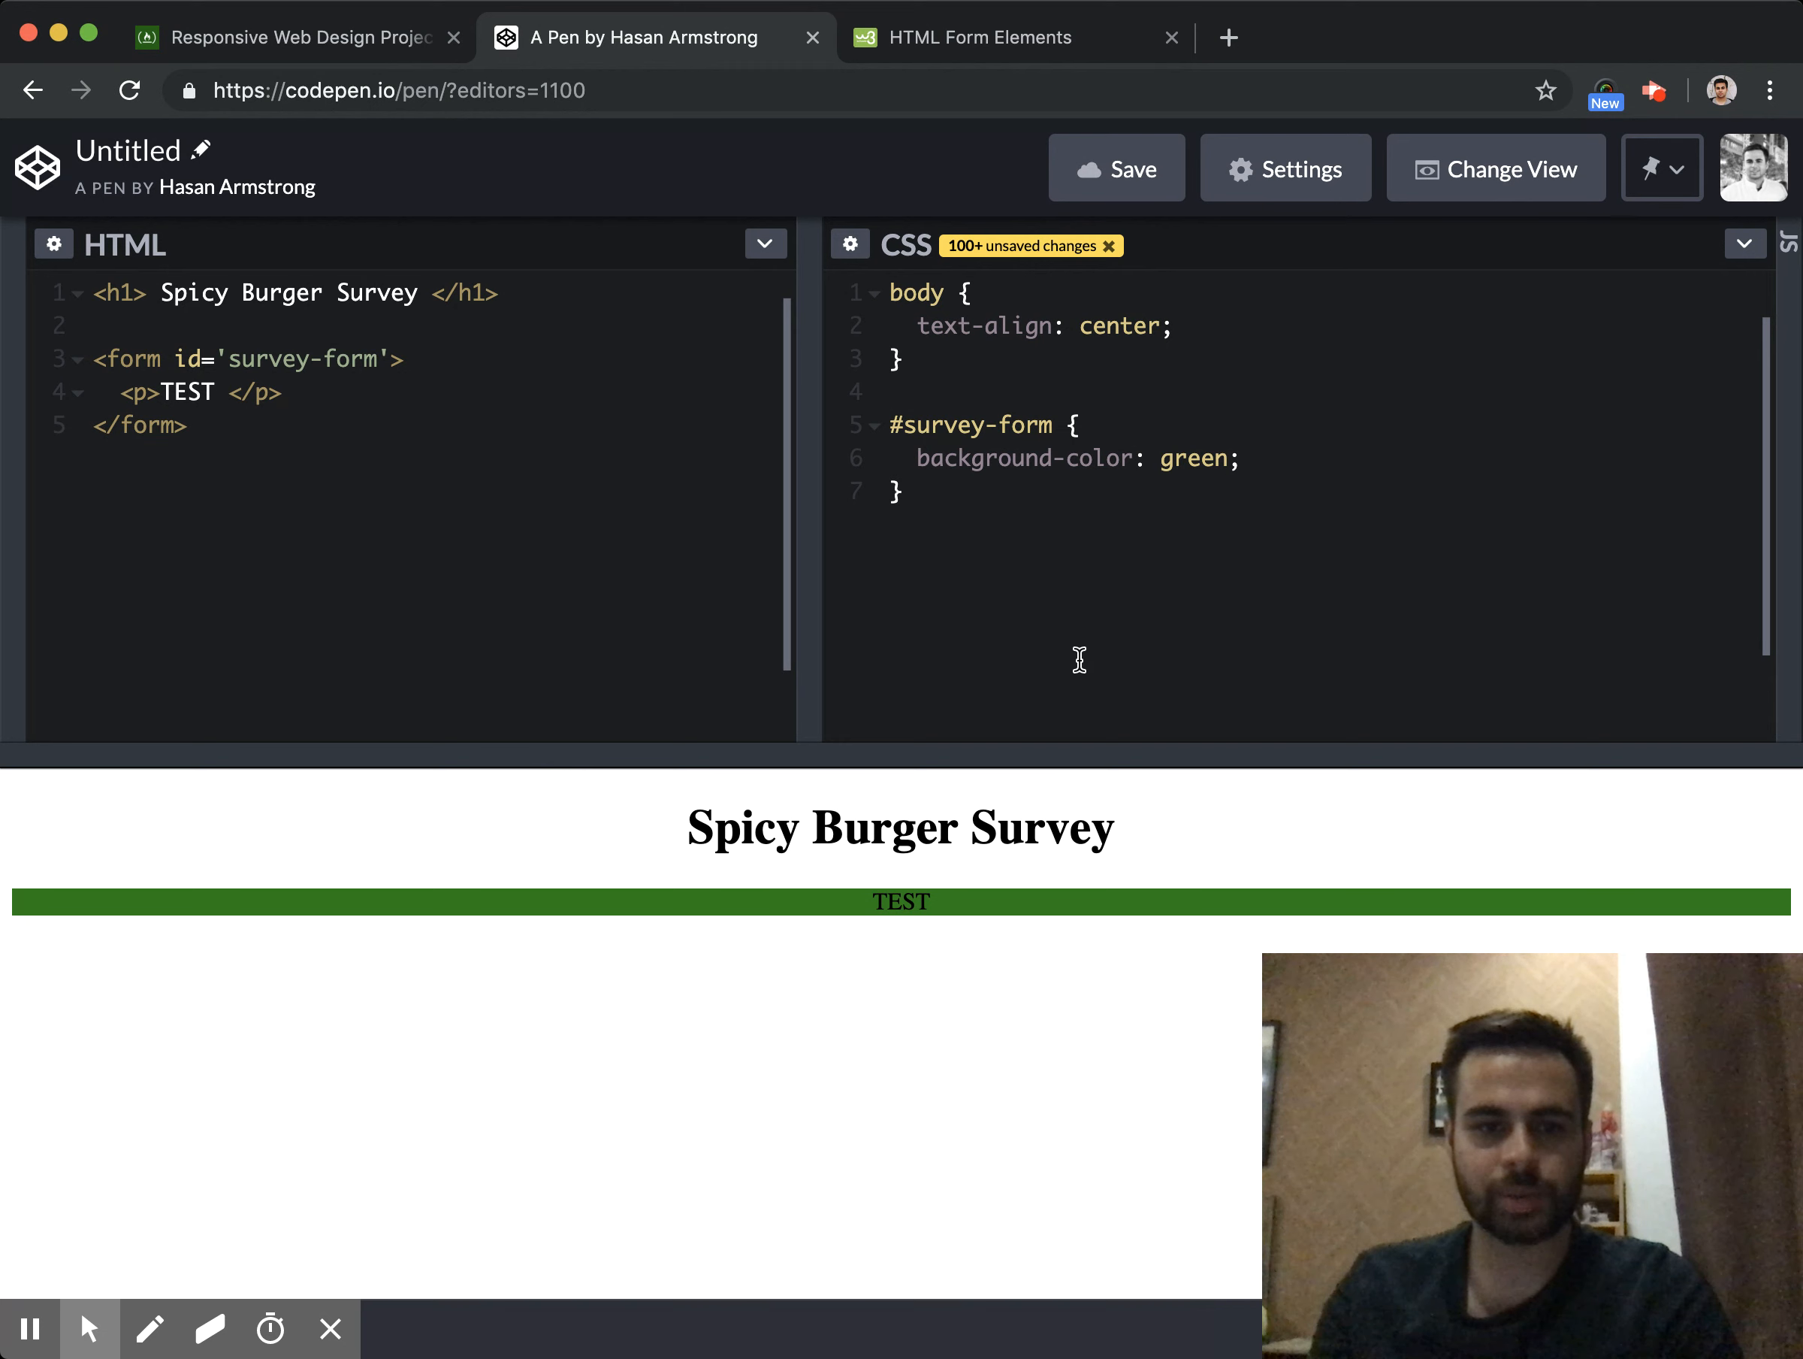
{"action": "type", "text": "w"}
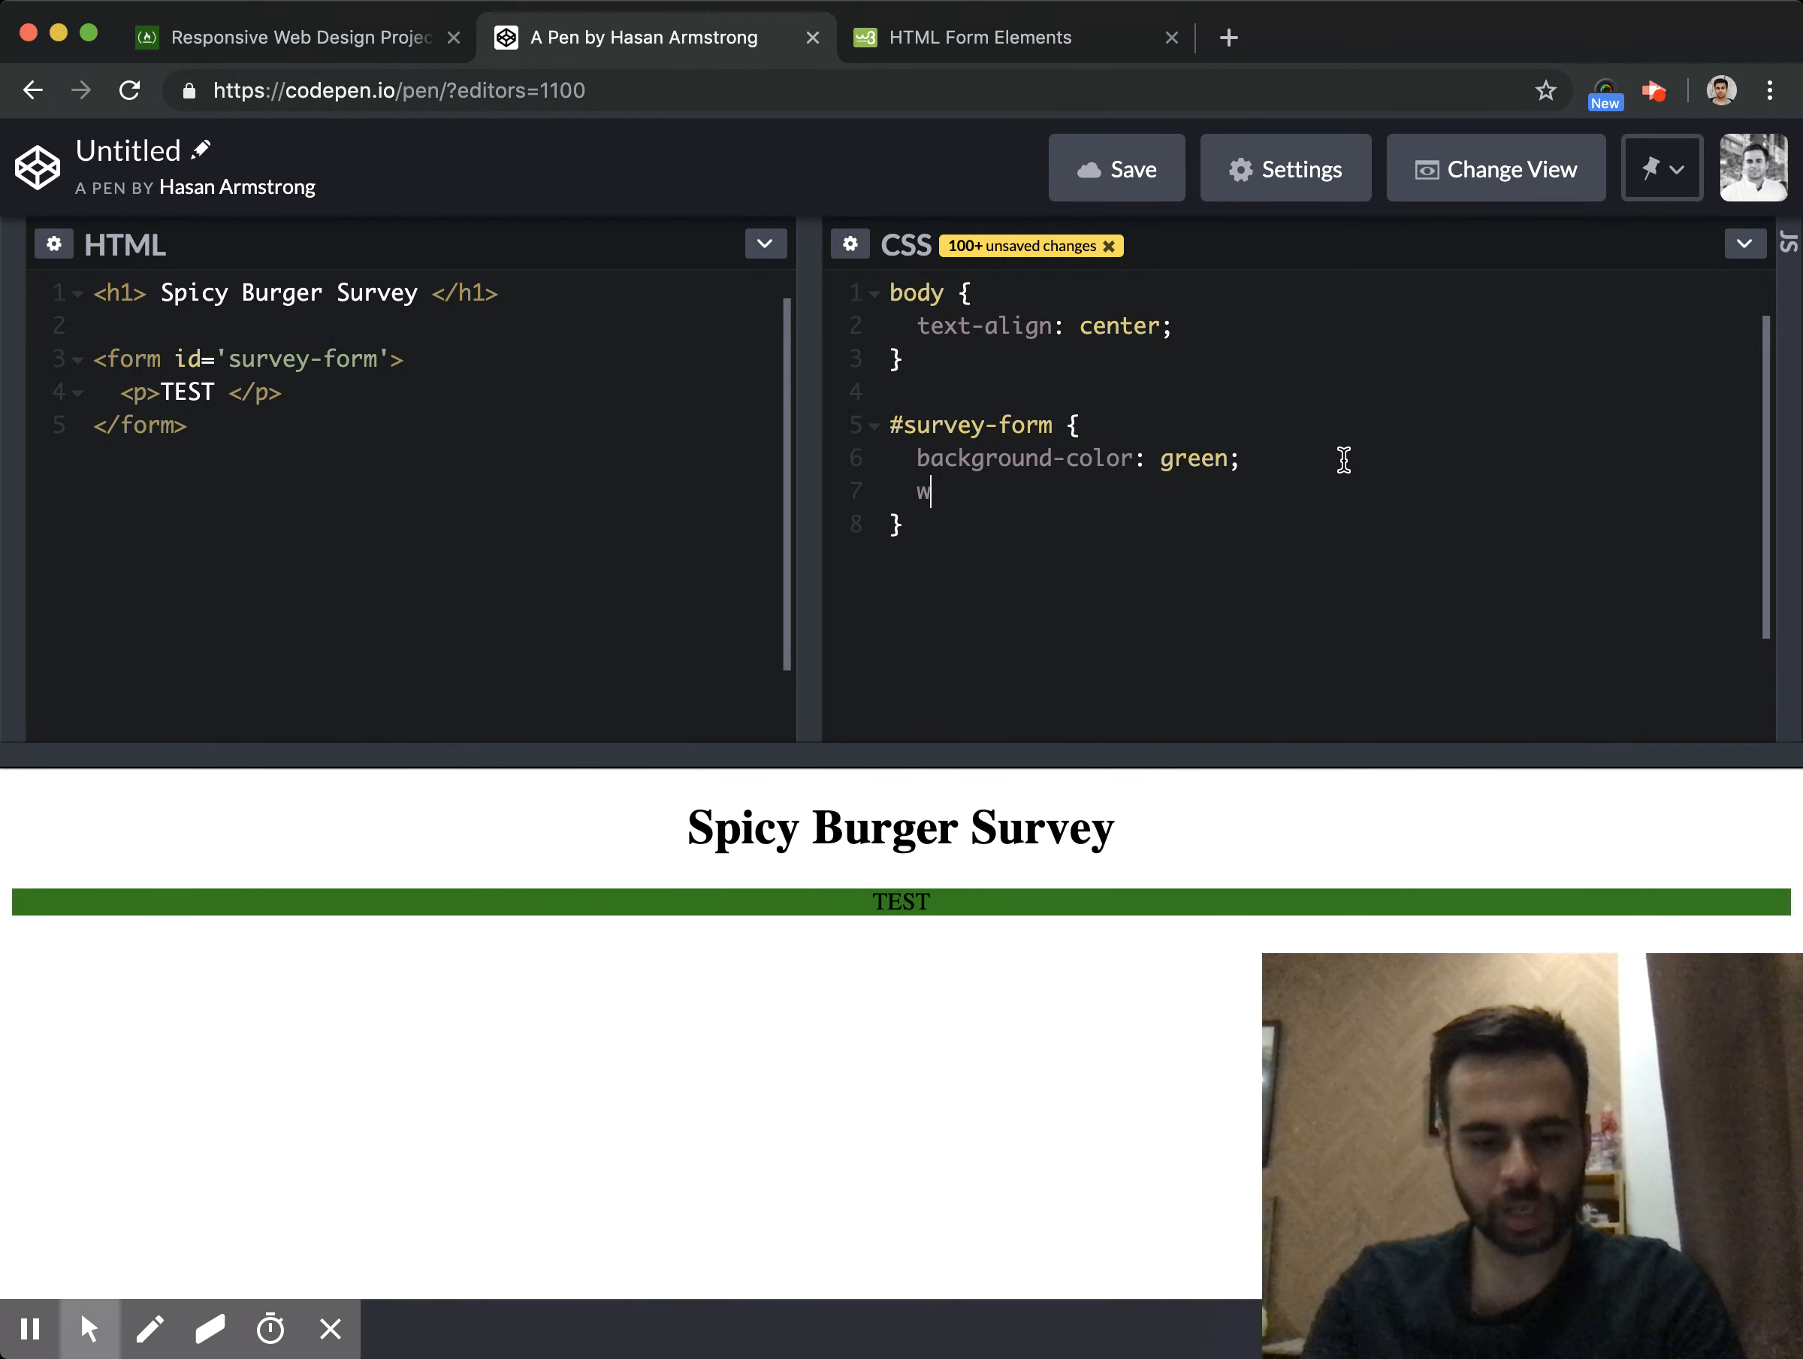
{"action": "type", "text": "idth"}
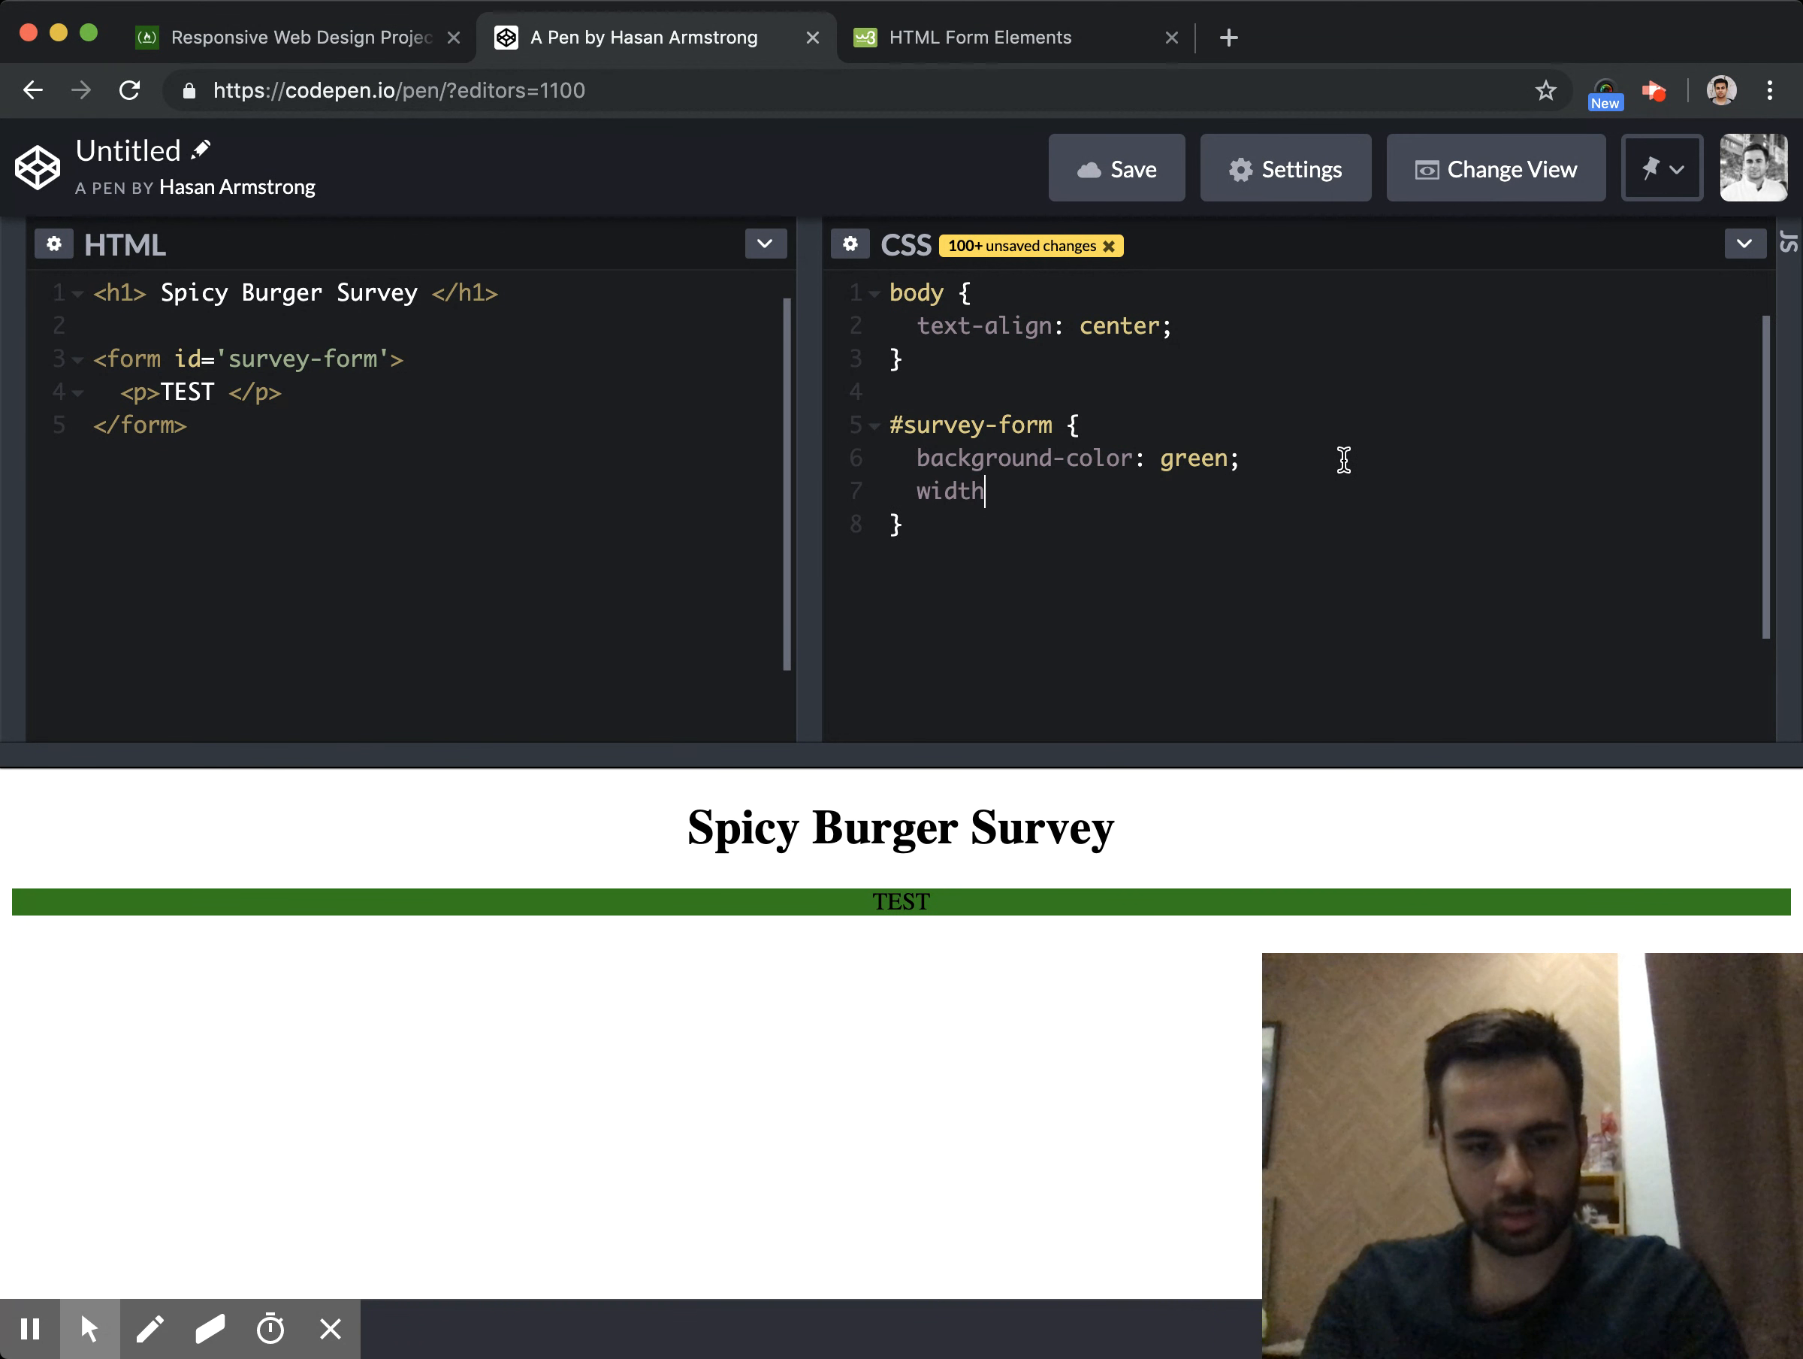
{"action": "type", "text": ":900pxl"}
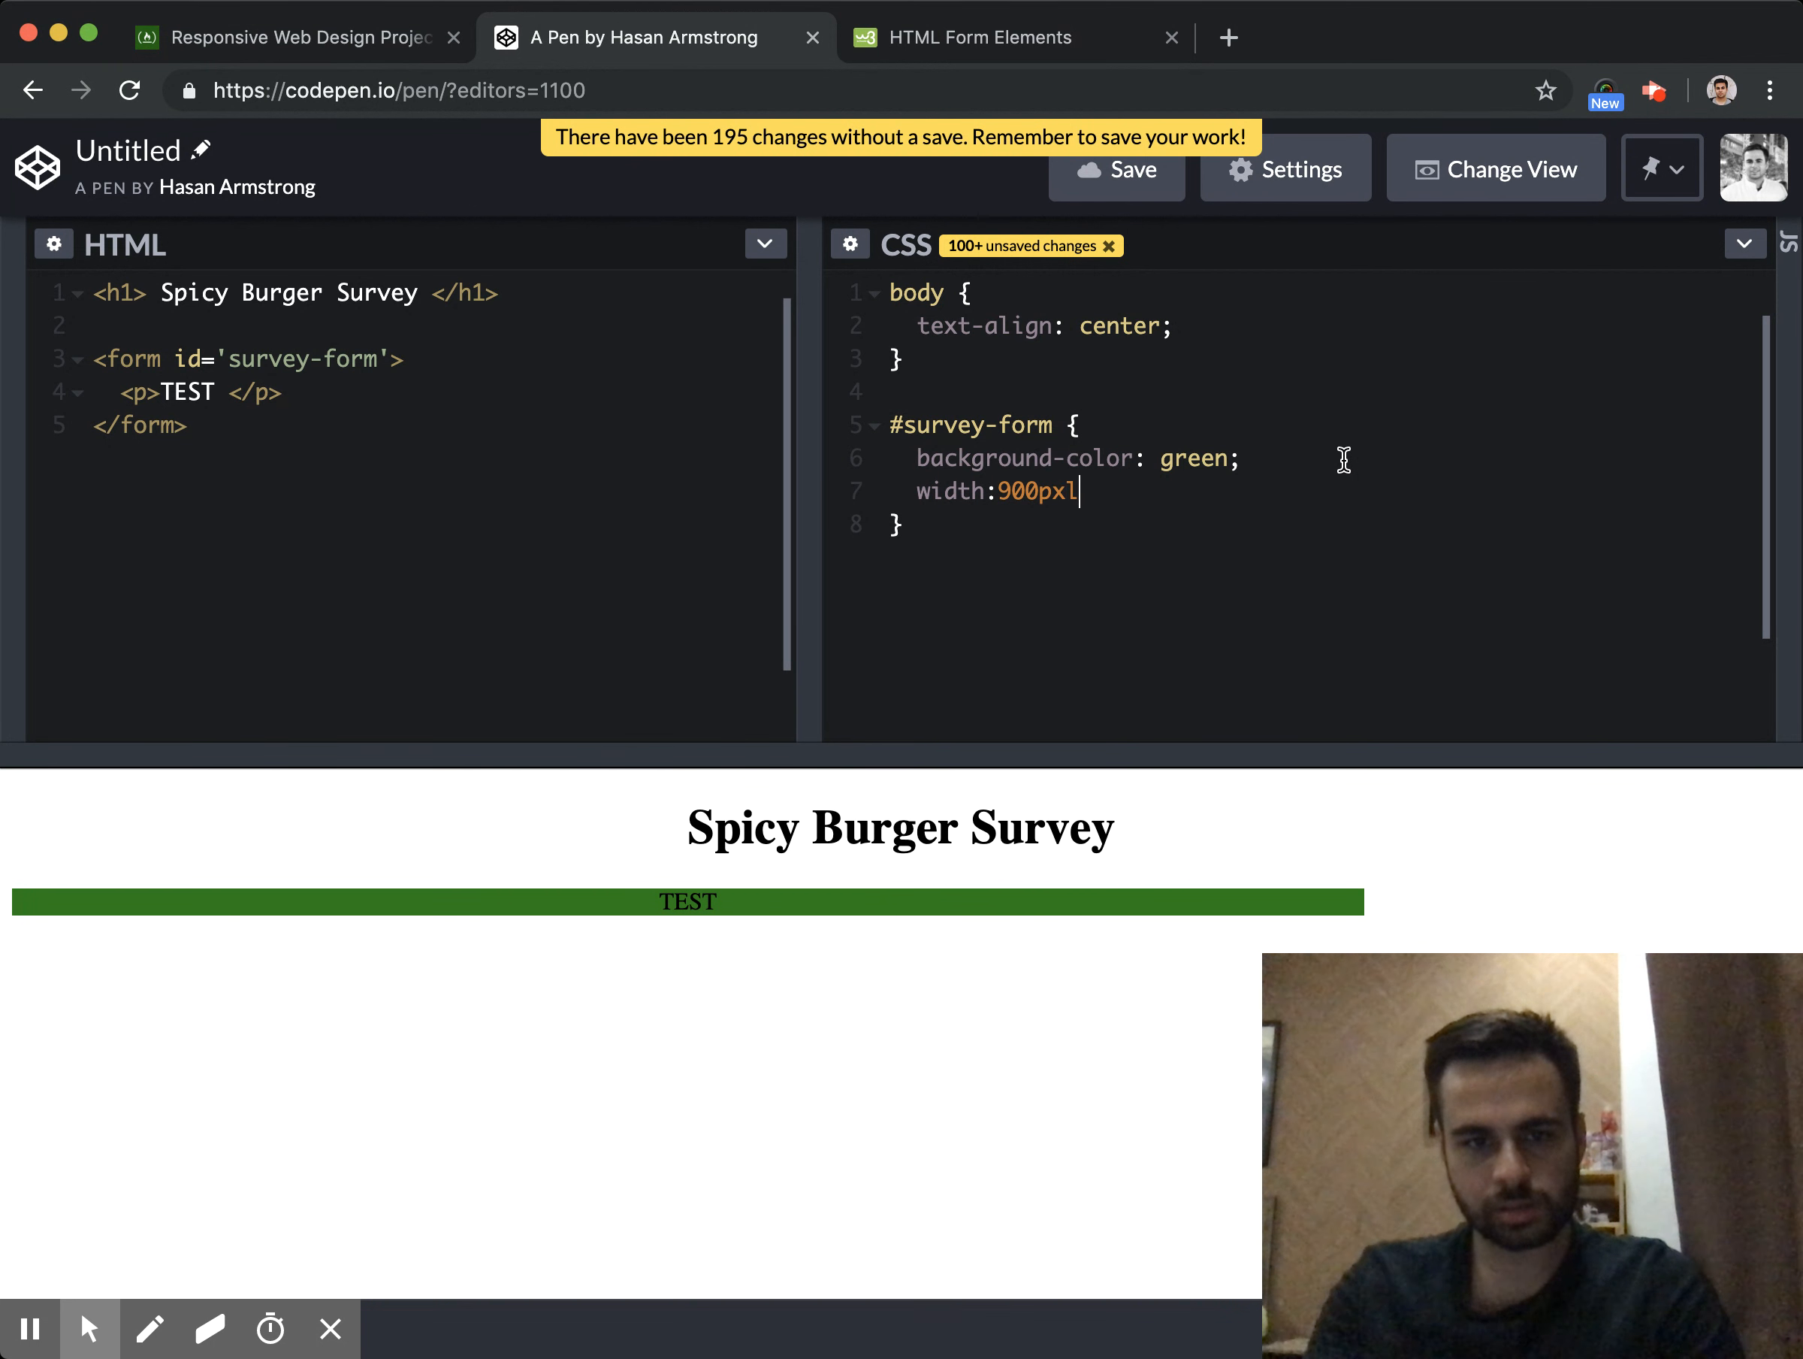
{"action": "type", "text": ";"}
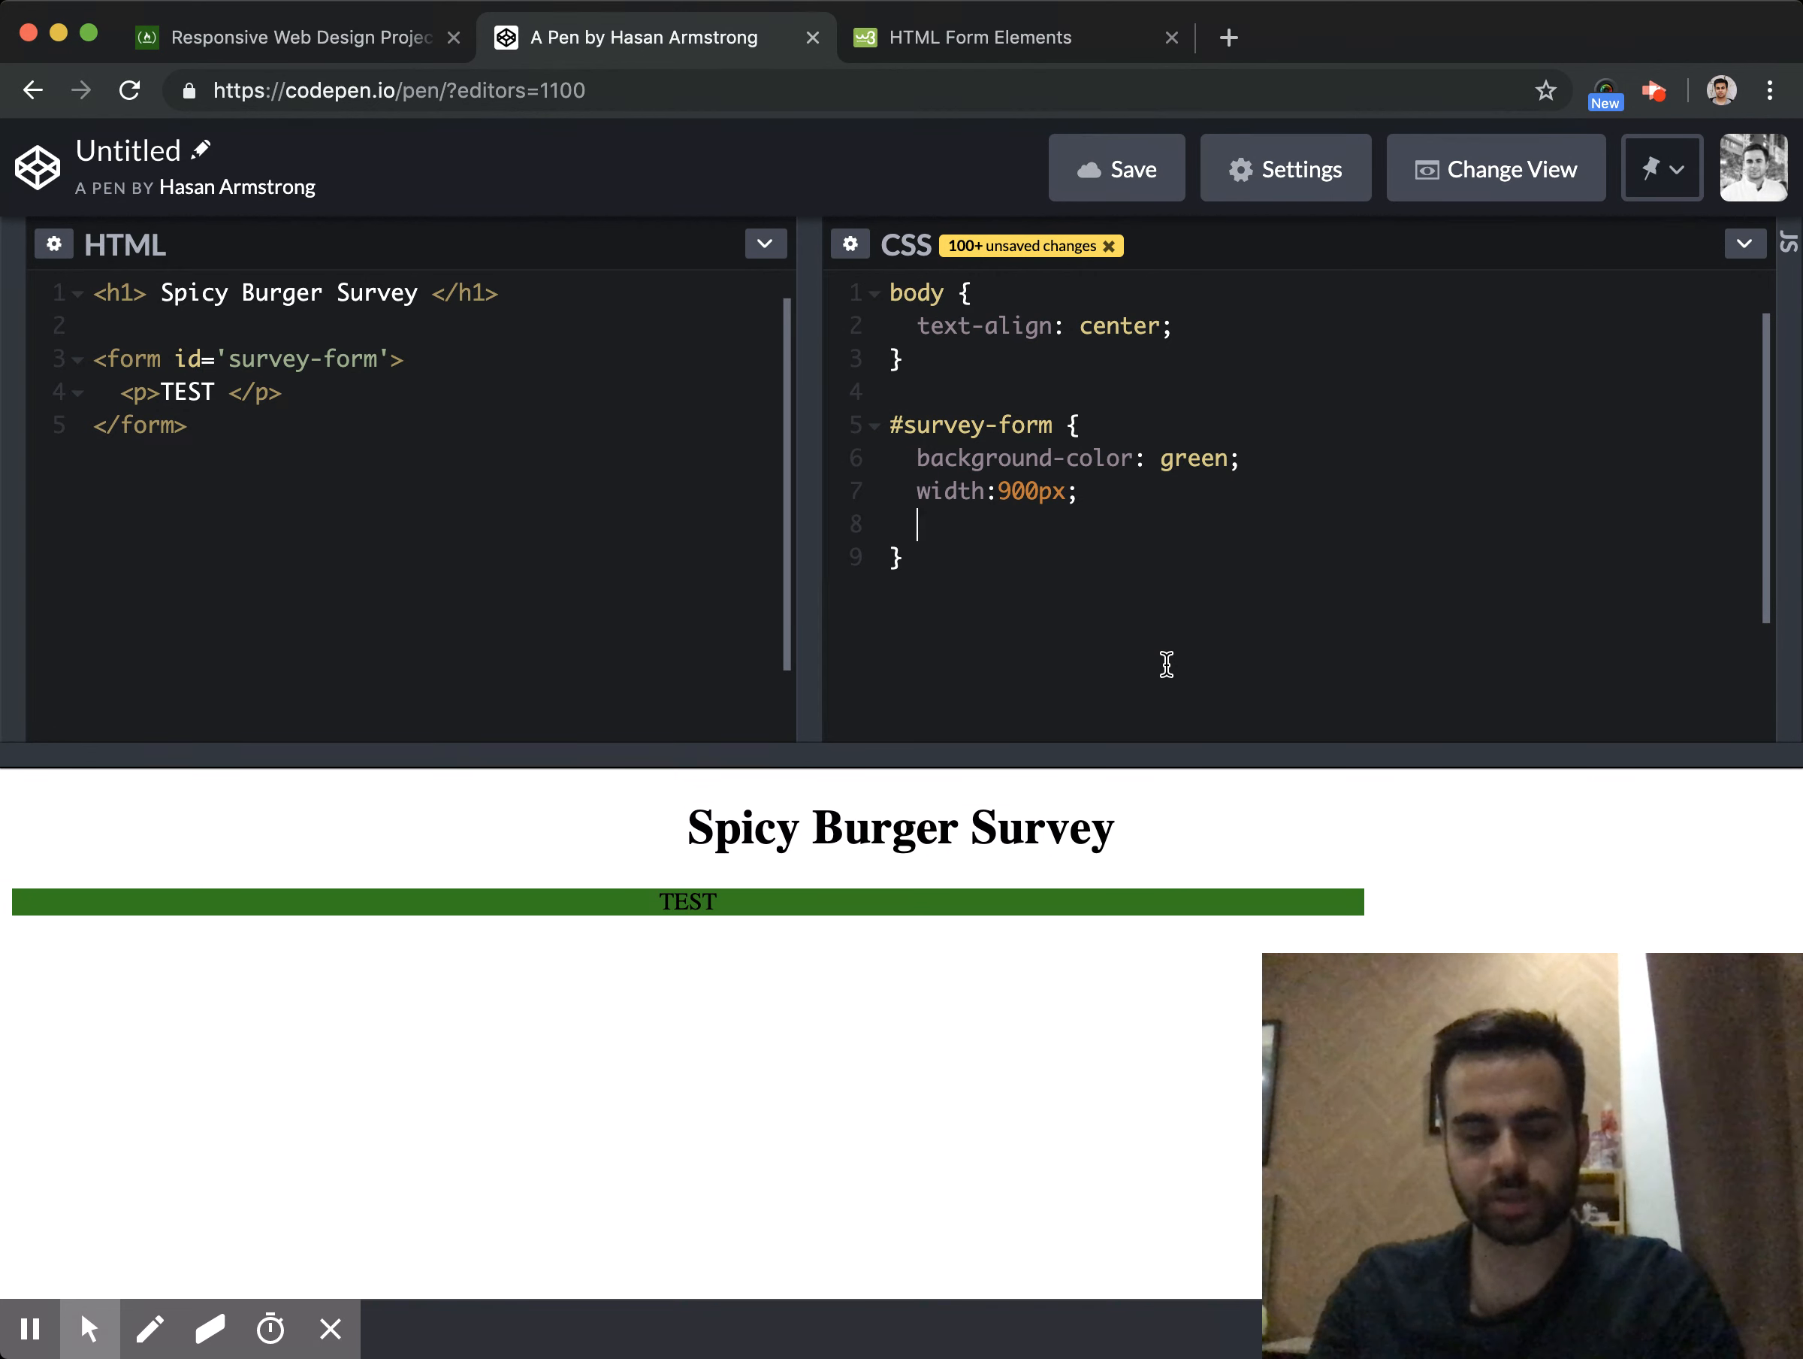
{"action": "type", "text": "marg"}
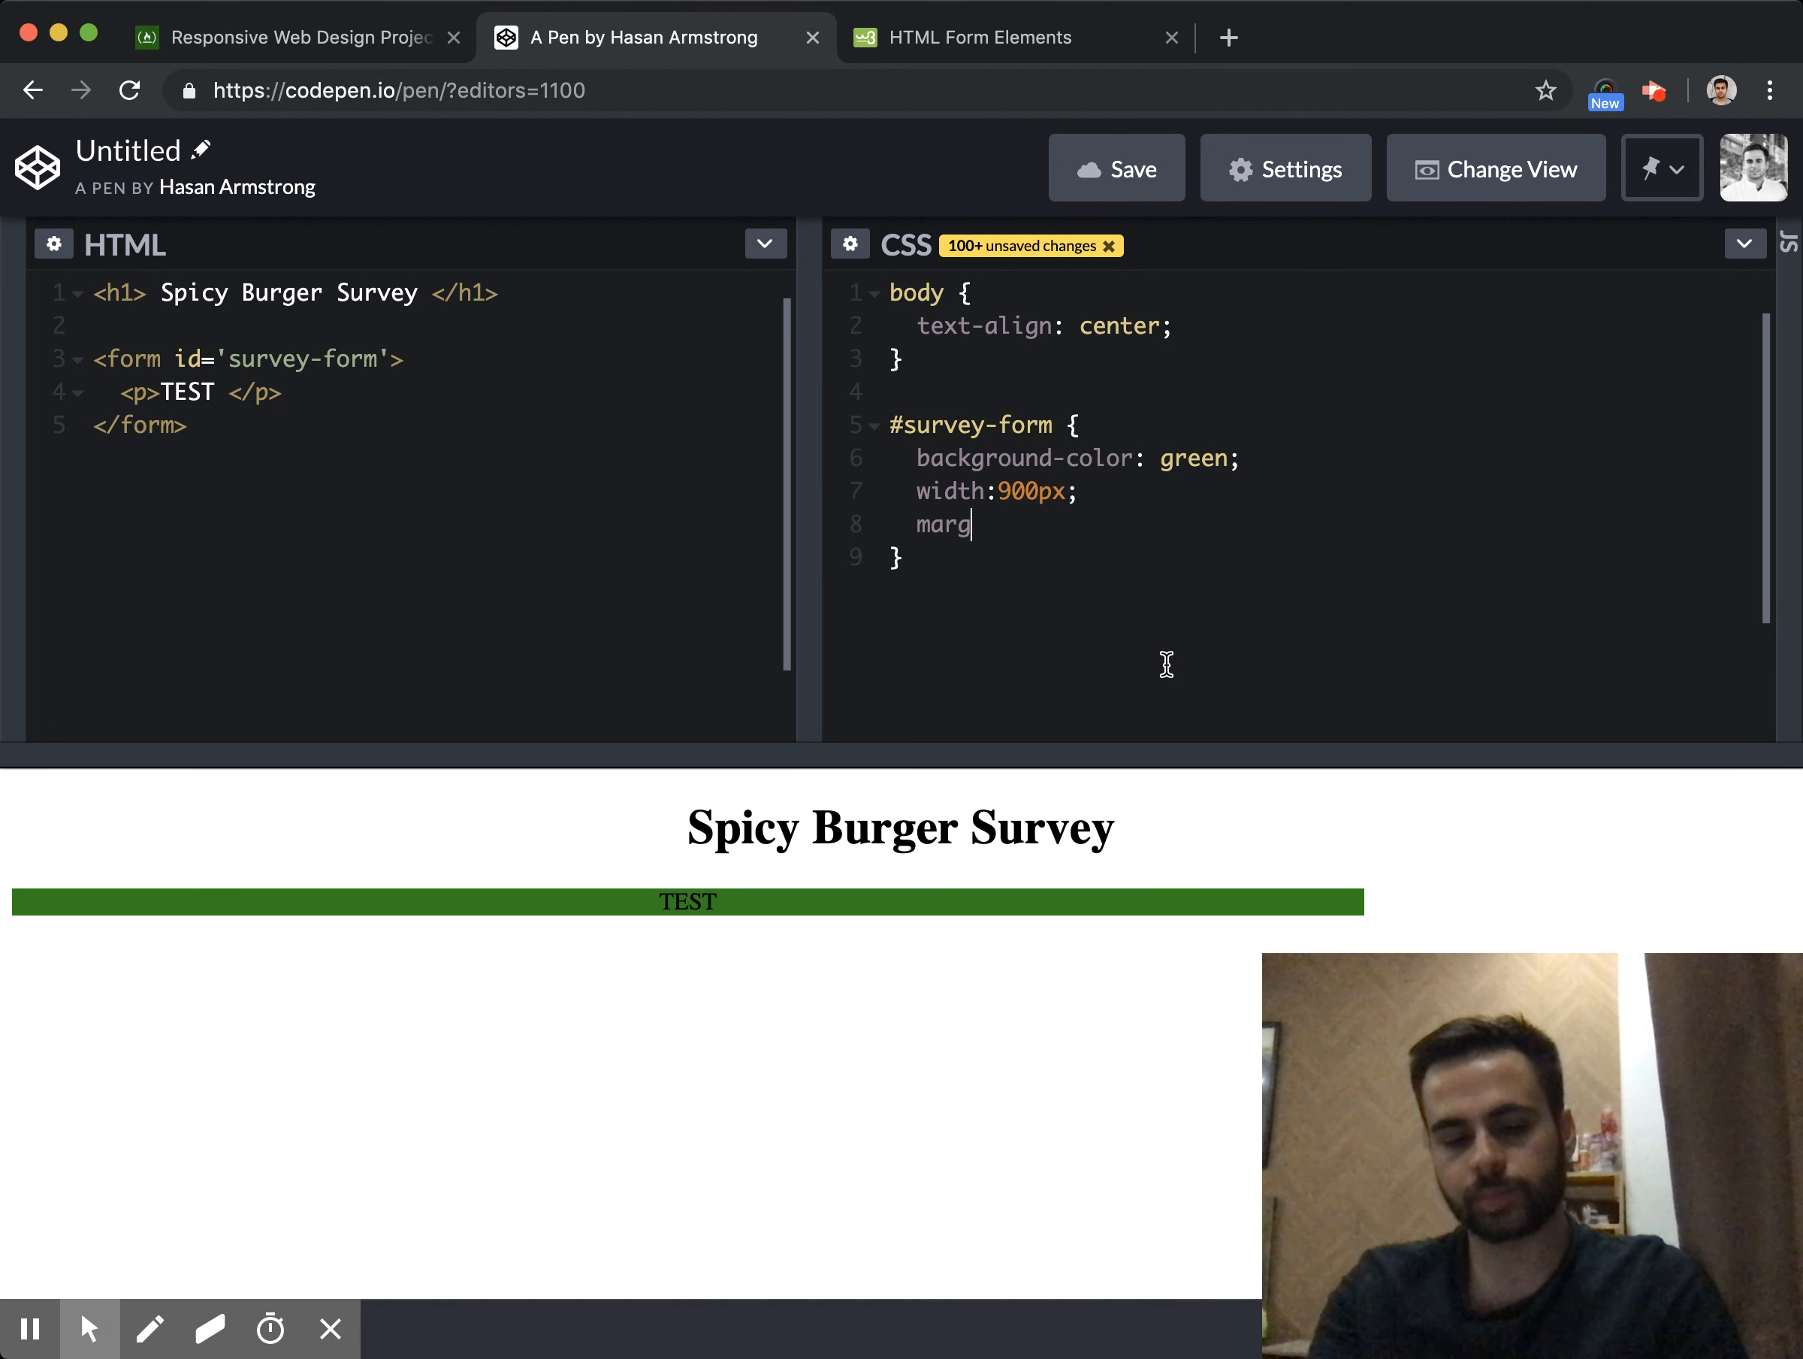
{"action": "type", "text": "in: 0 auto;"}
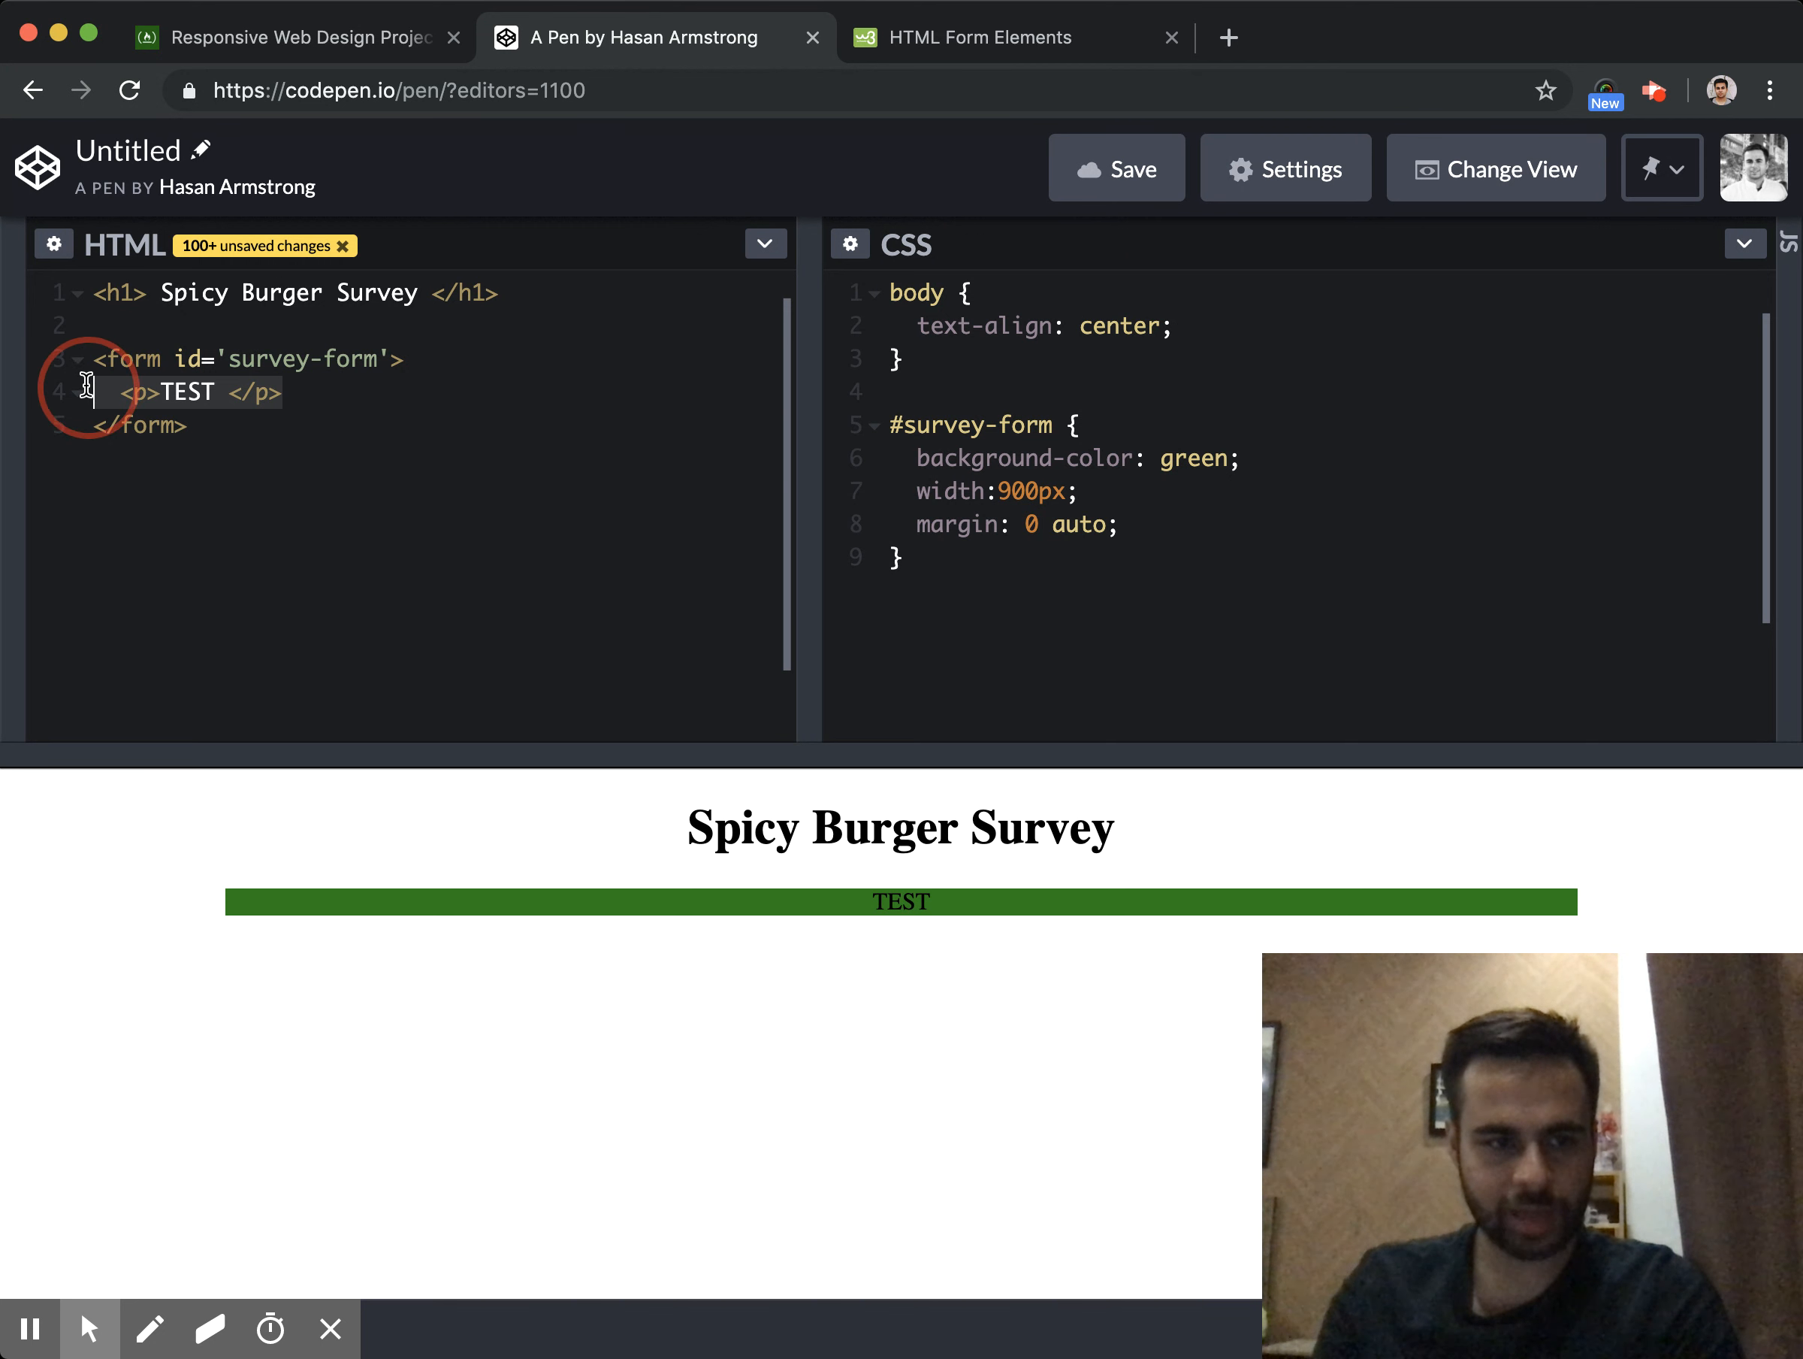
Replace the TEST paragraph with an empty <div class="row-tab"></div> inside the form
{"action": "type", "text": "<di"}
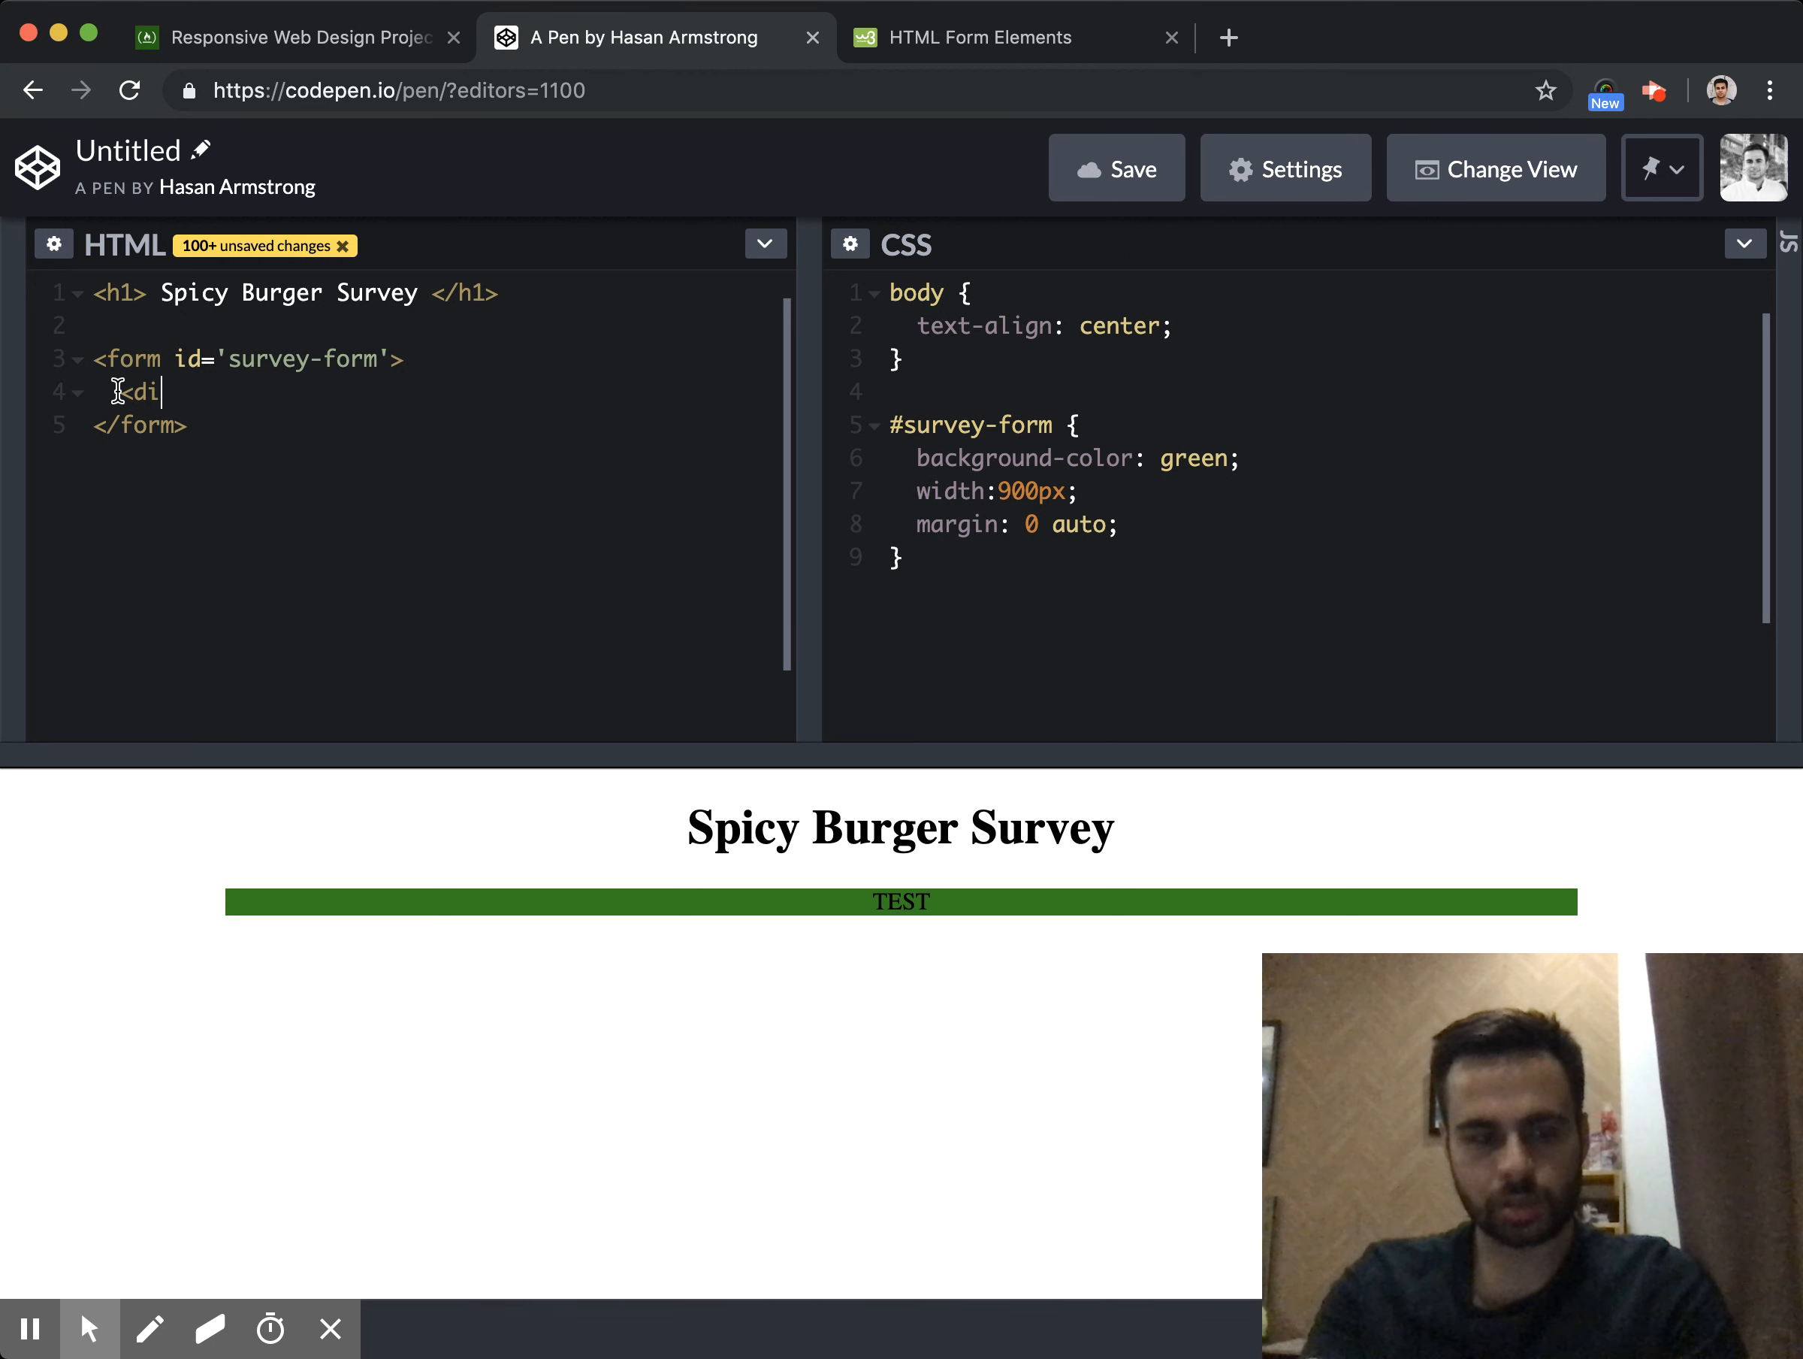
{"action": "type", "text": "v"}
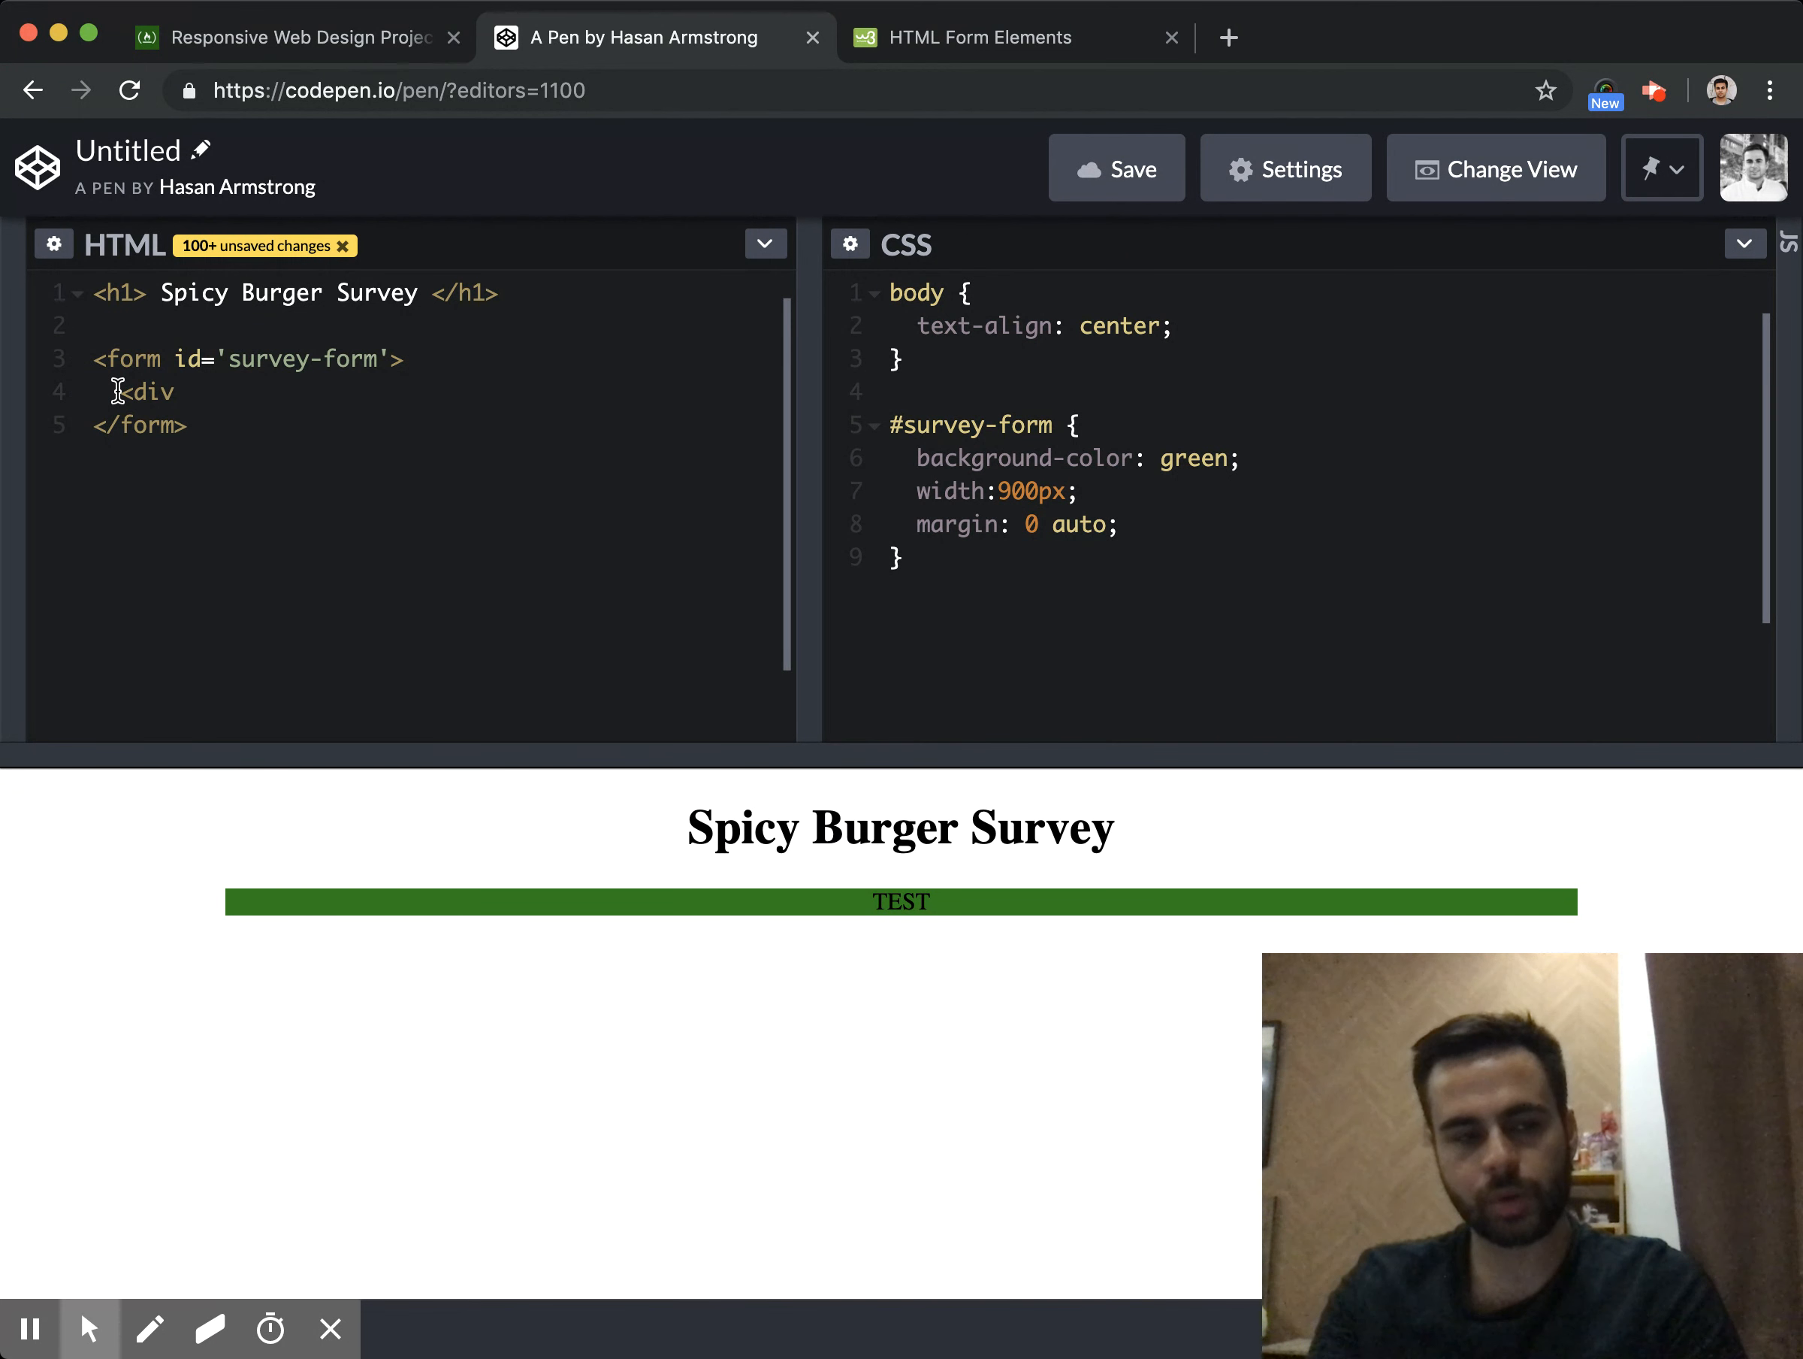
{"action": "type", "text": "class"}
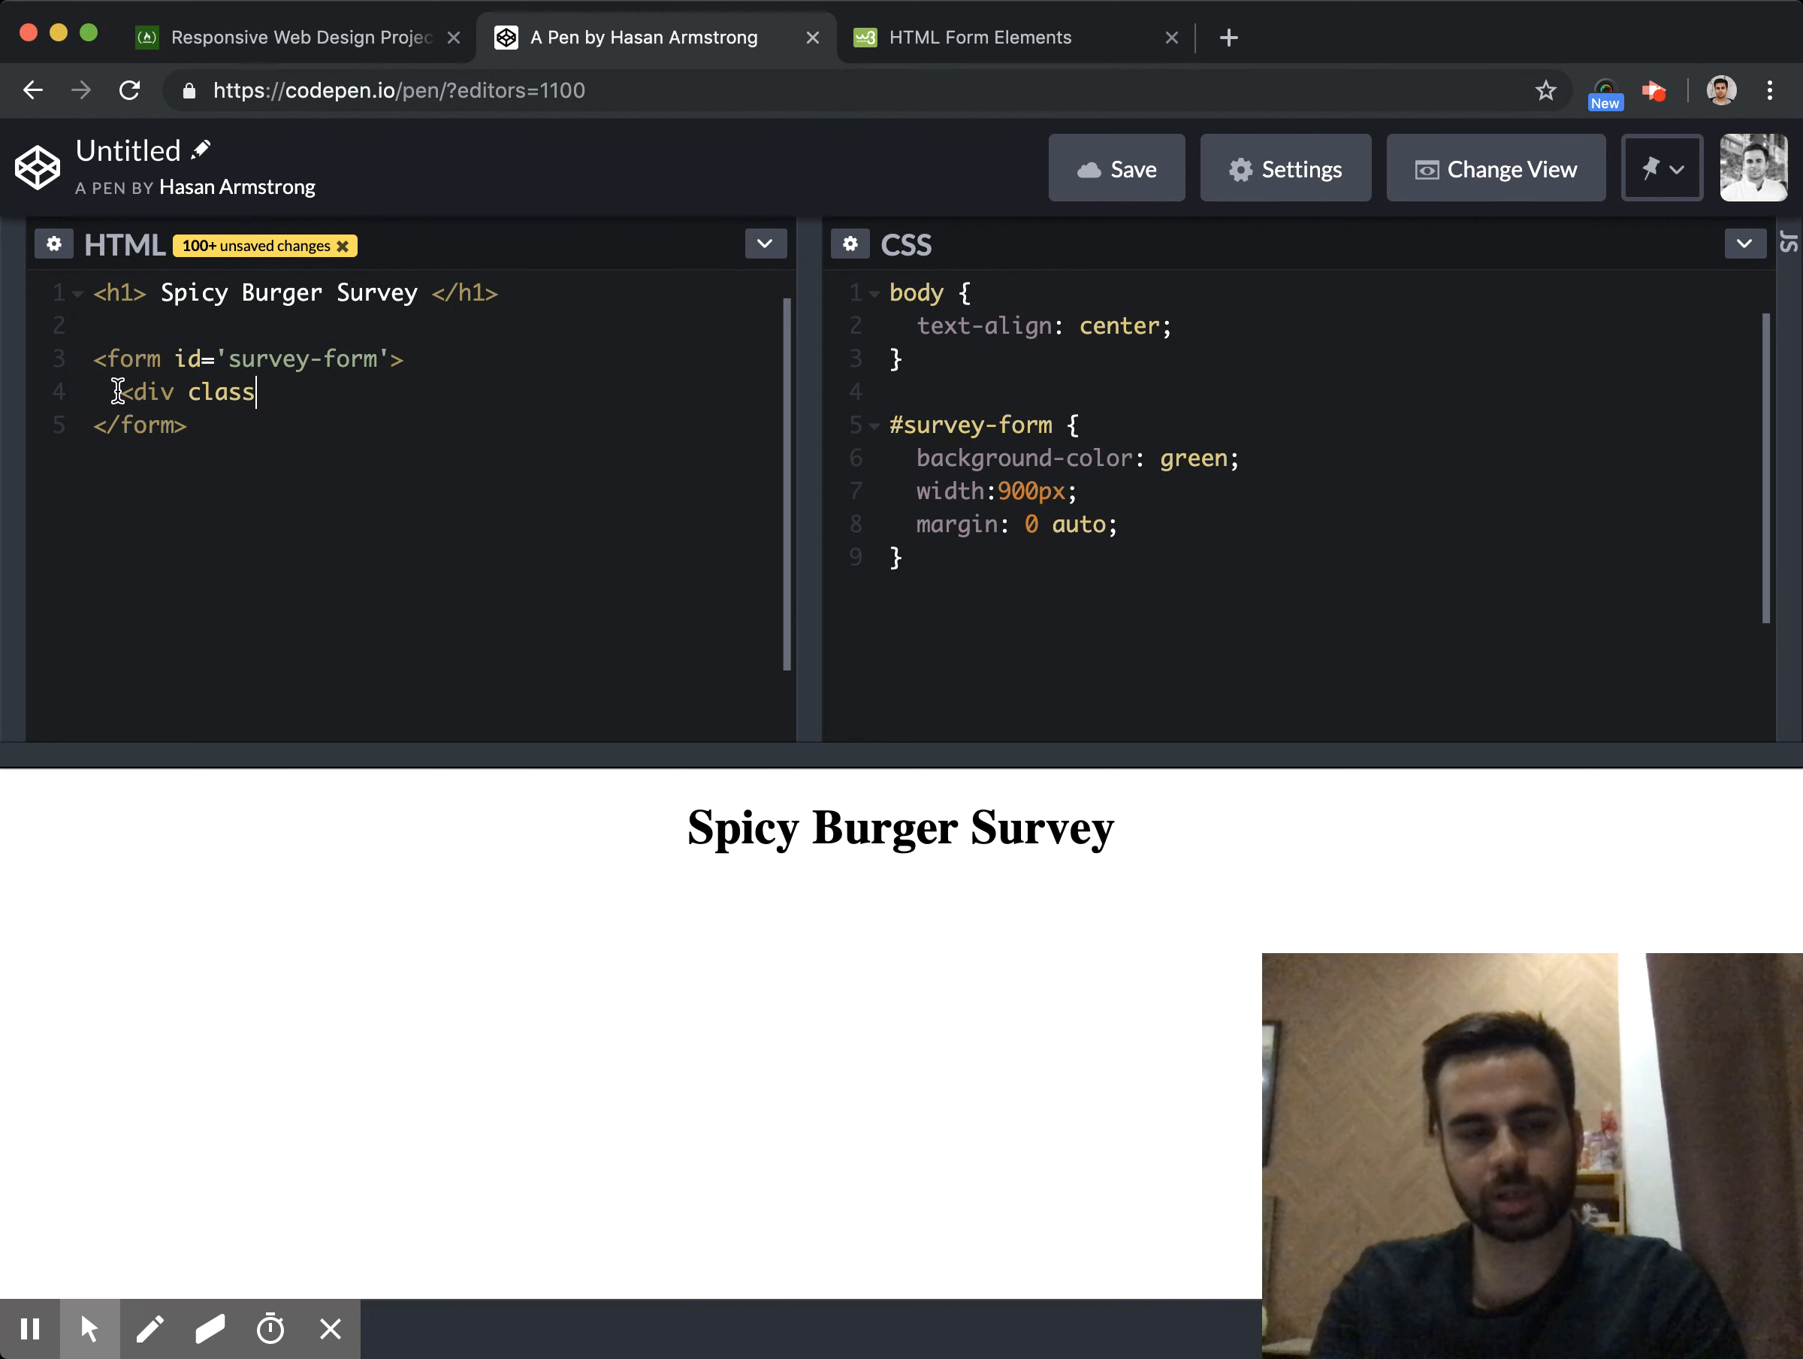
{"action": "type", "text": "="}
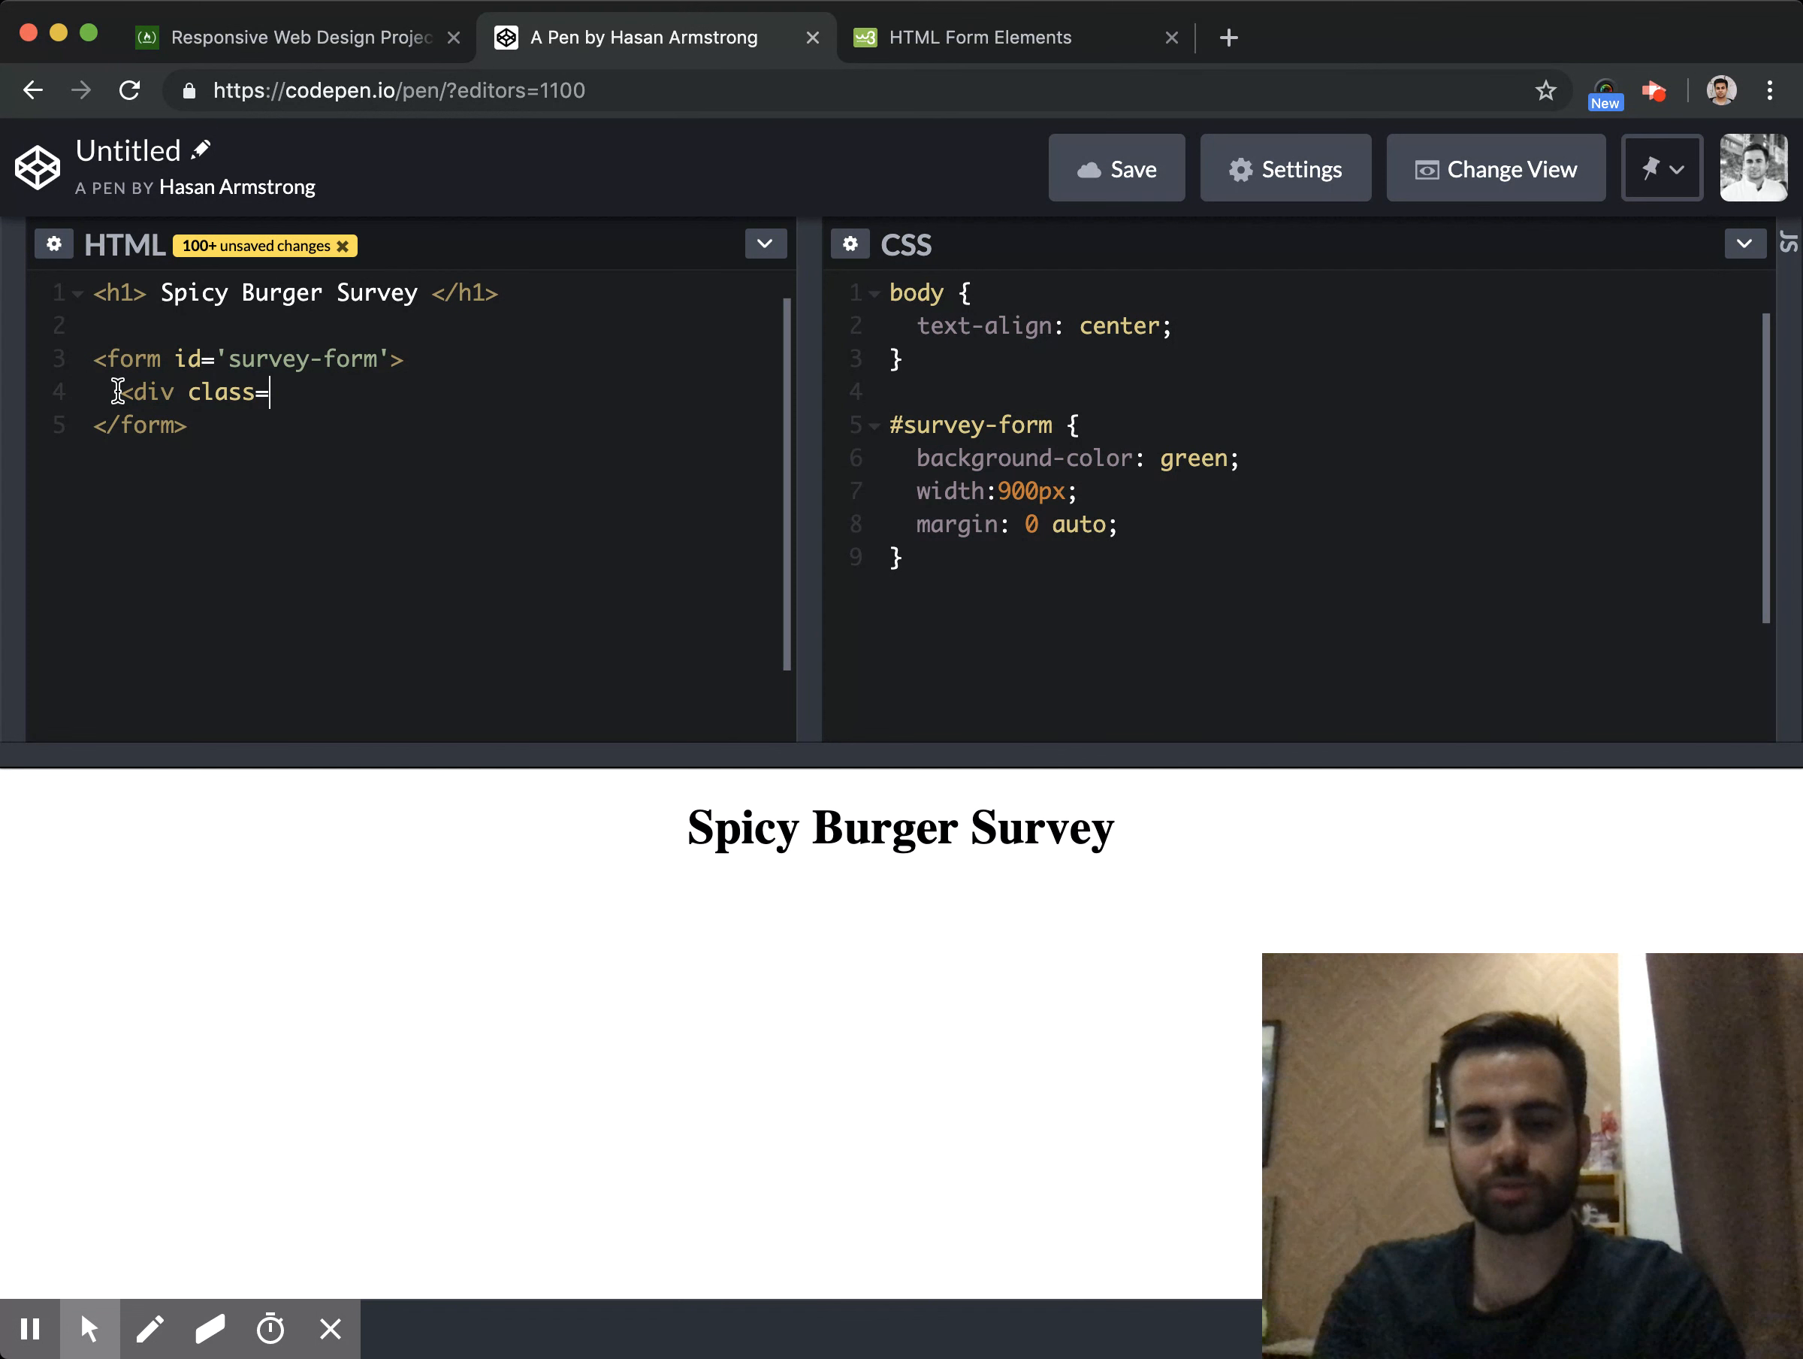
{"action": "type", "text": "\"row\""}
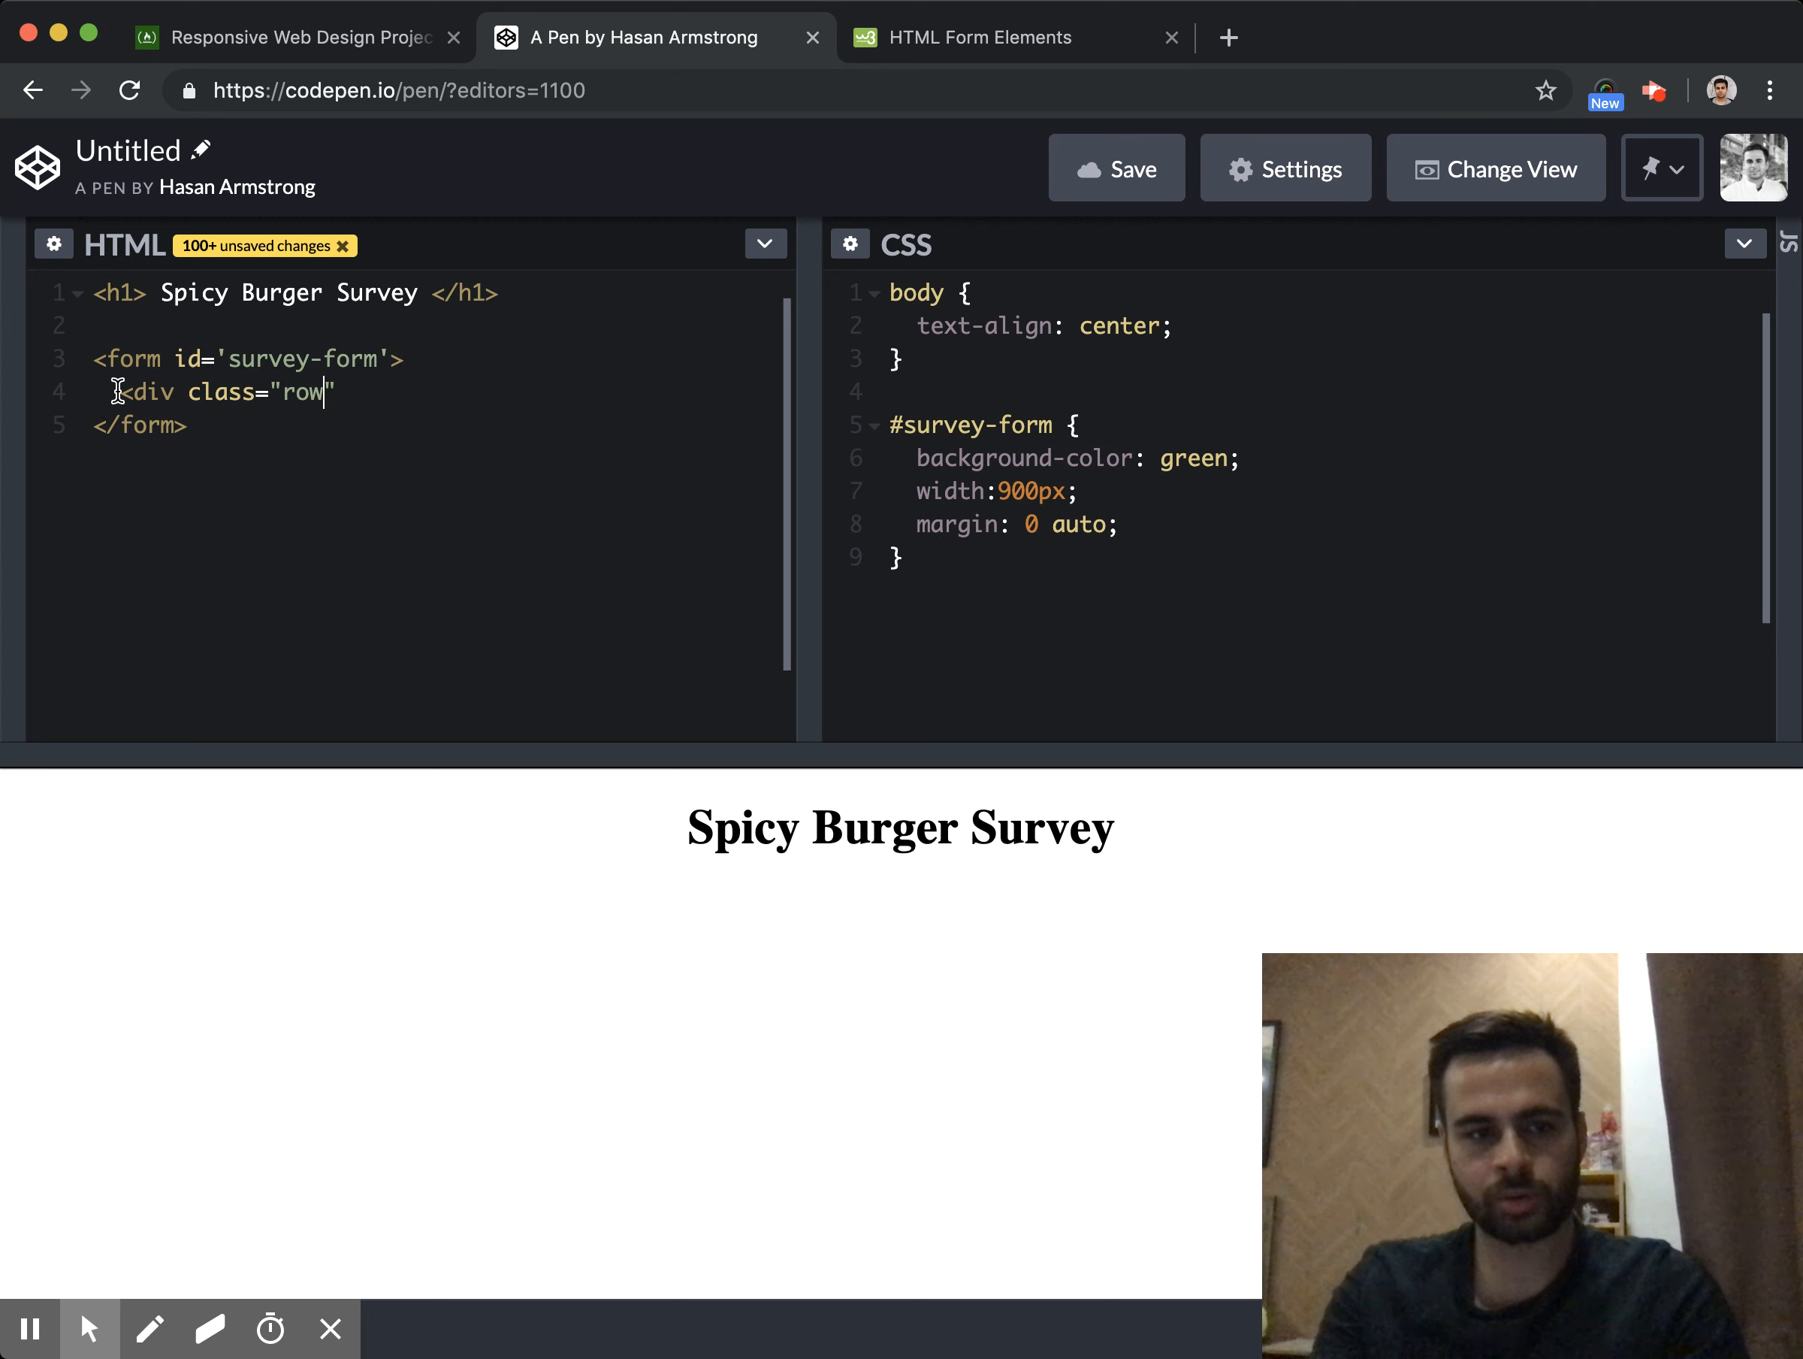
{"action": "type", "text": "-T"}
{"action": "type", "text": "<"}
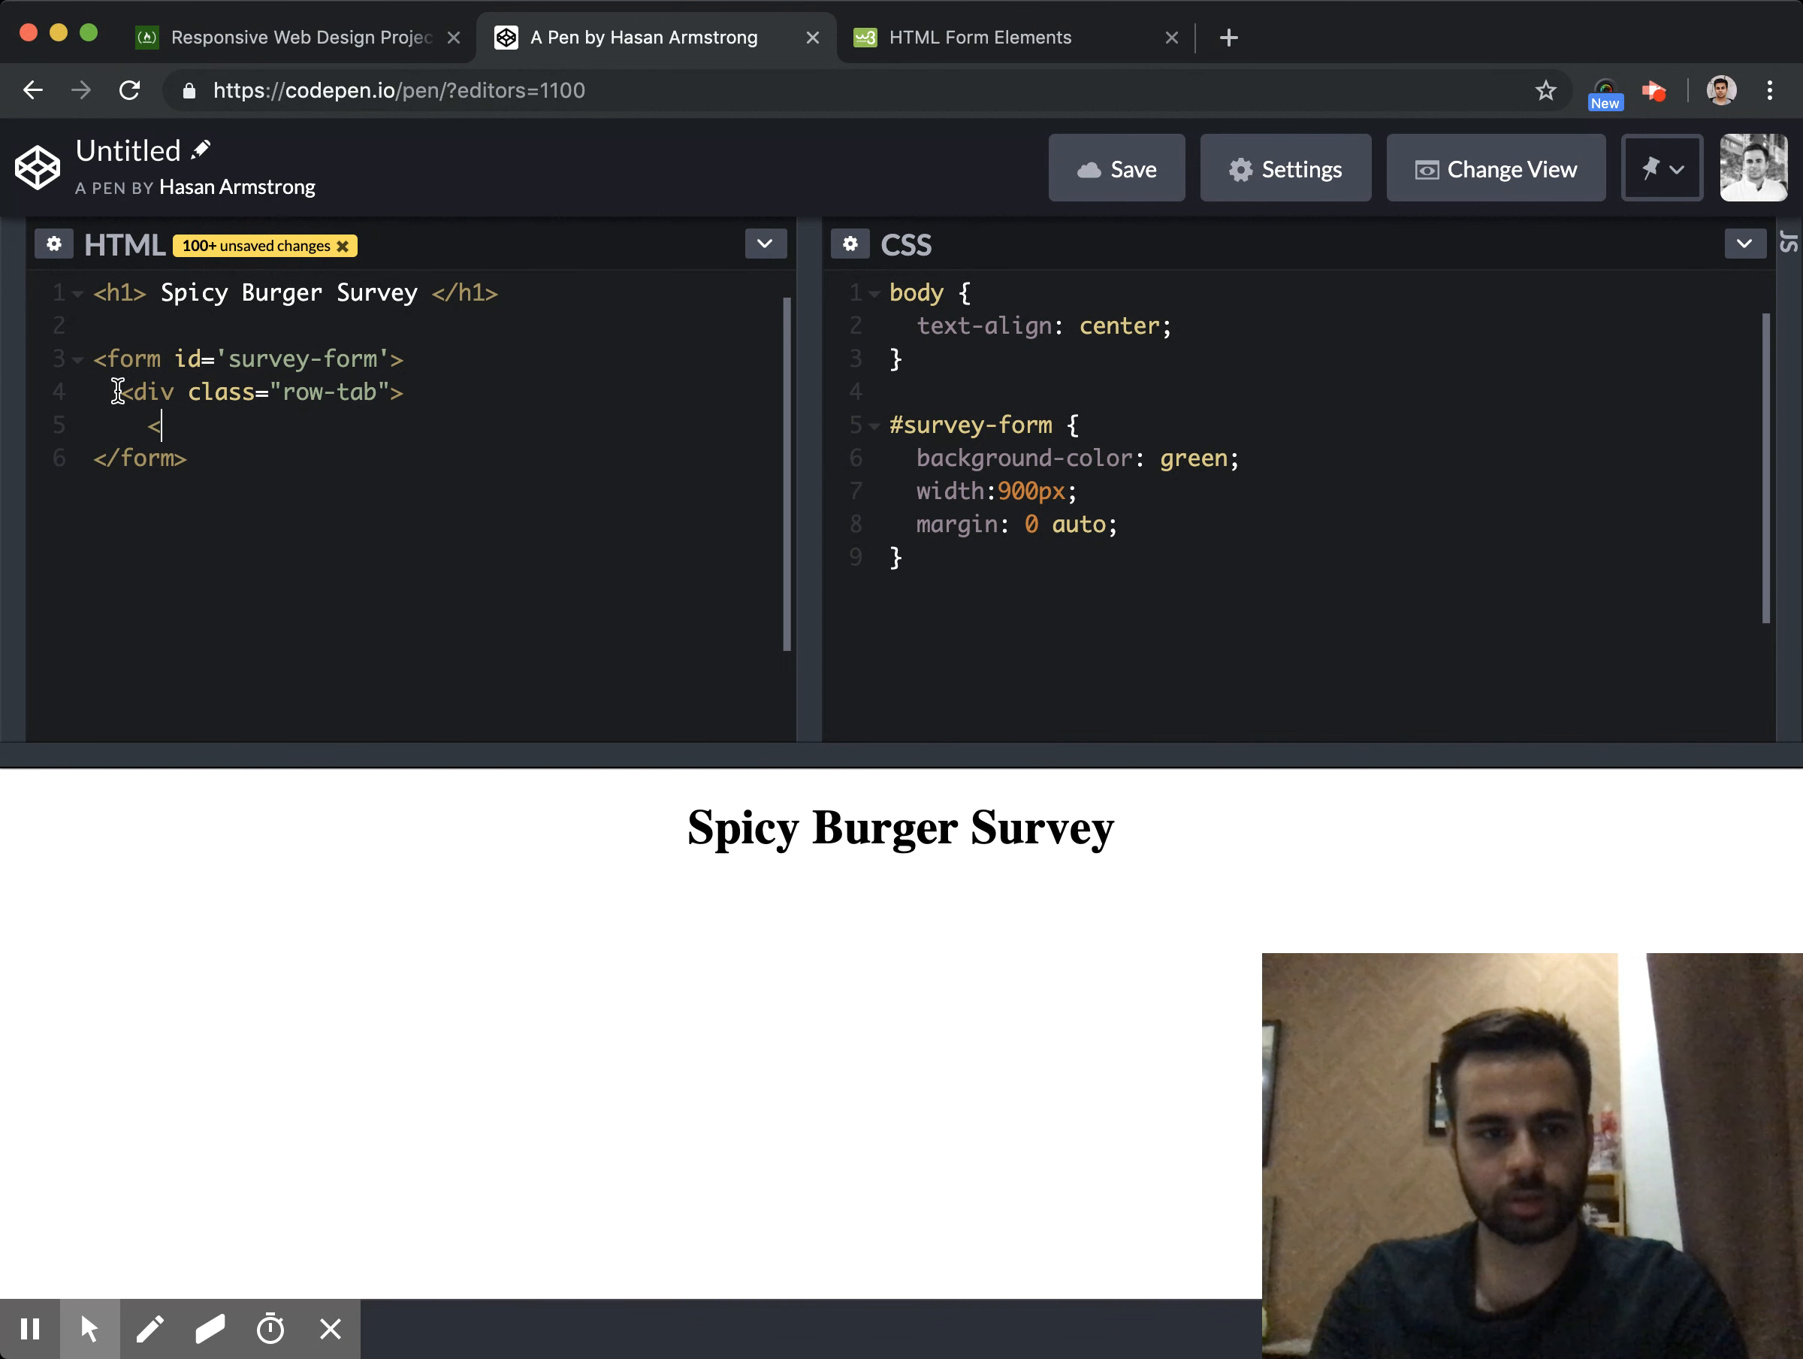
{"action": "type", "text": "/div>"}
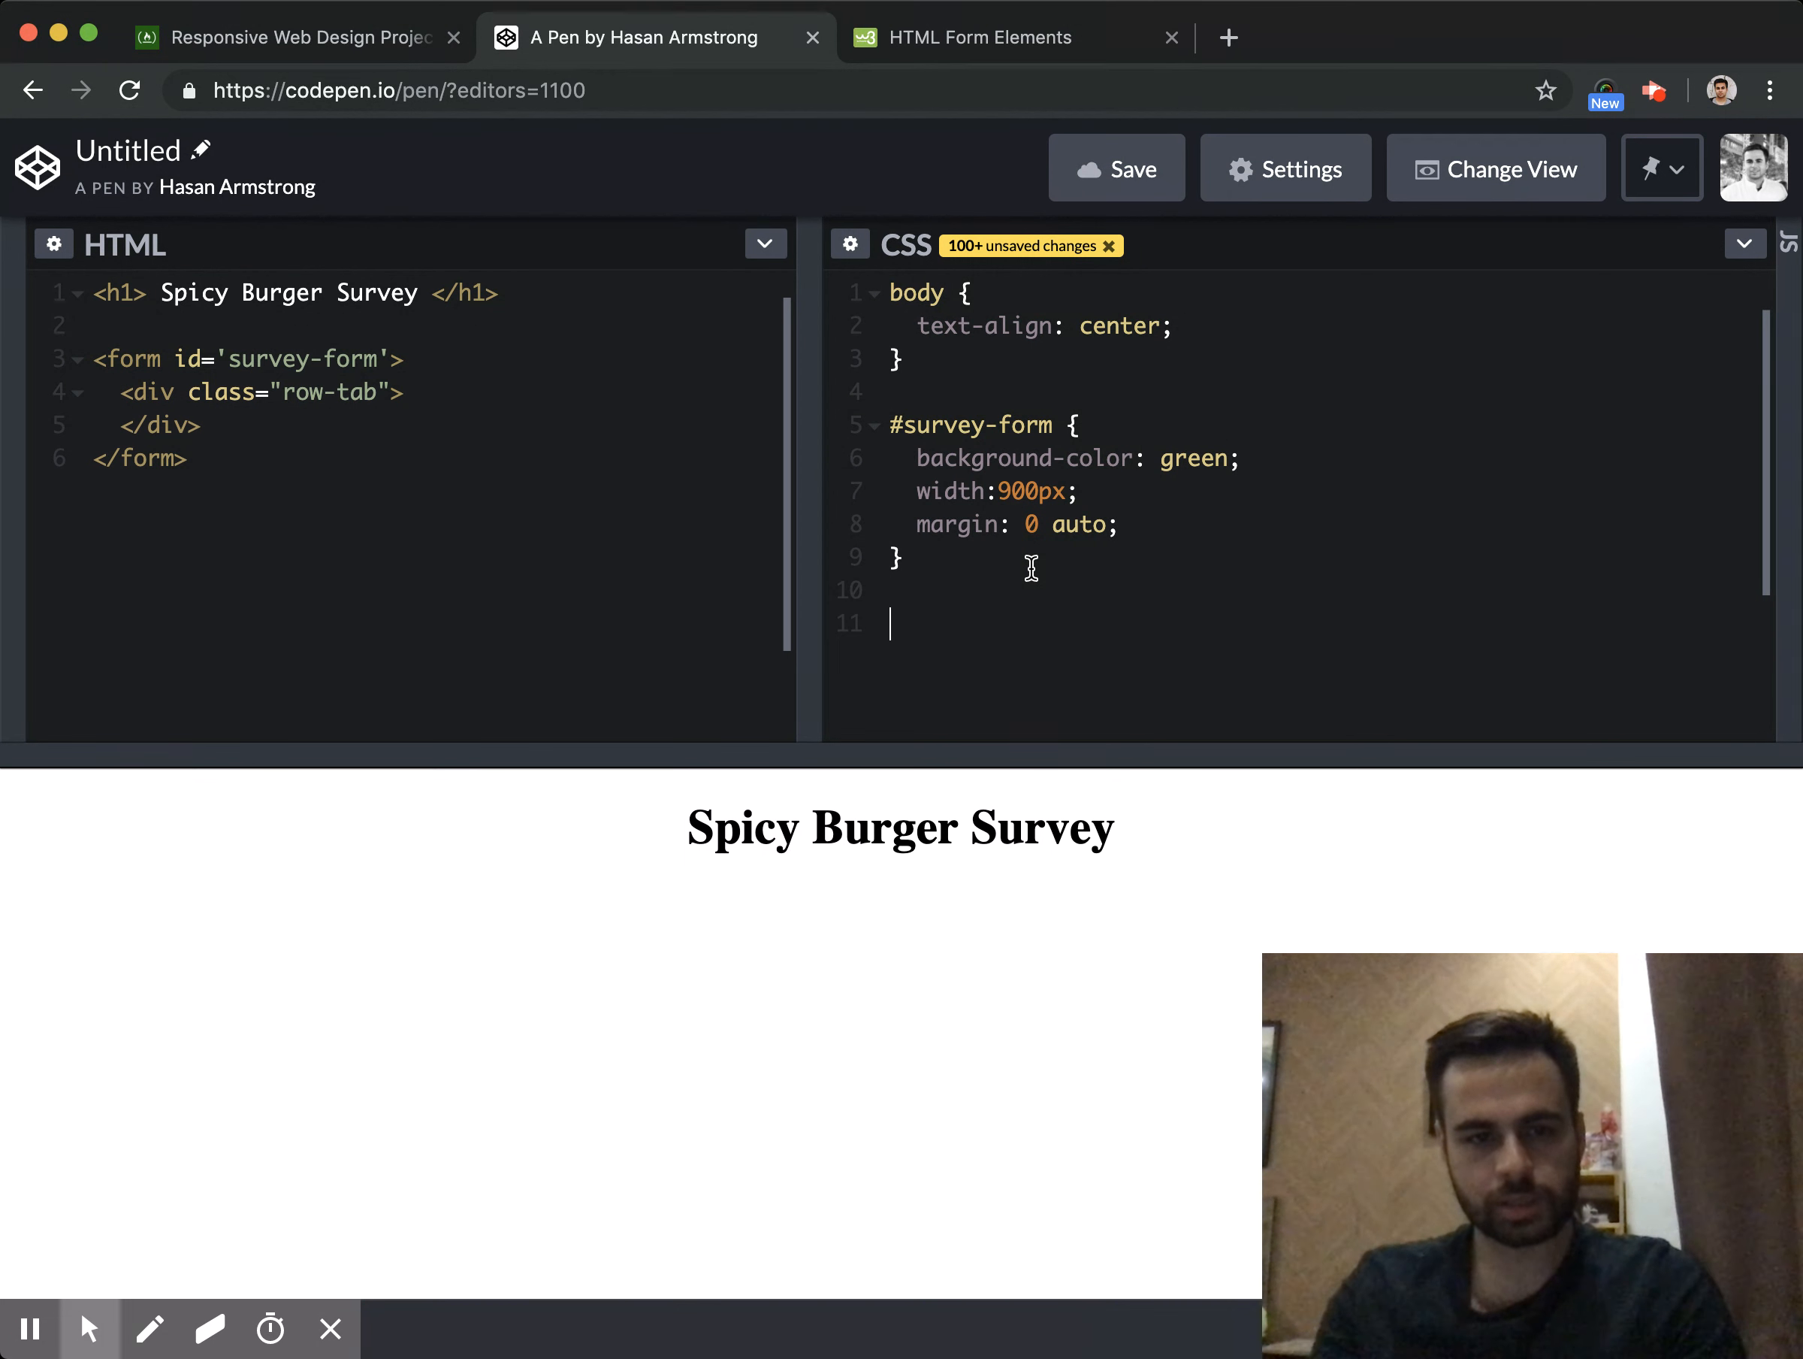
Add a .row-tab rule with display: block, discarding an unfinished width declaration
{"action": "type", "text": ".row-tab {"}
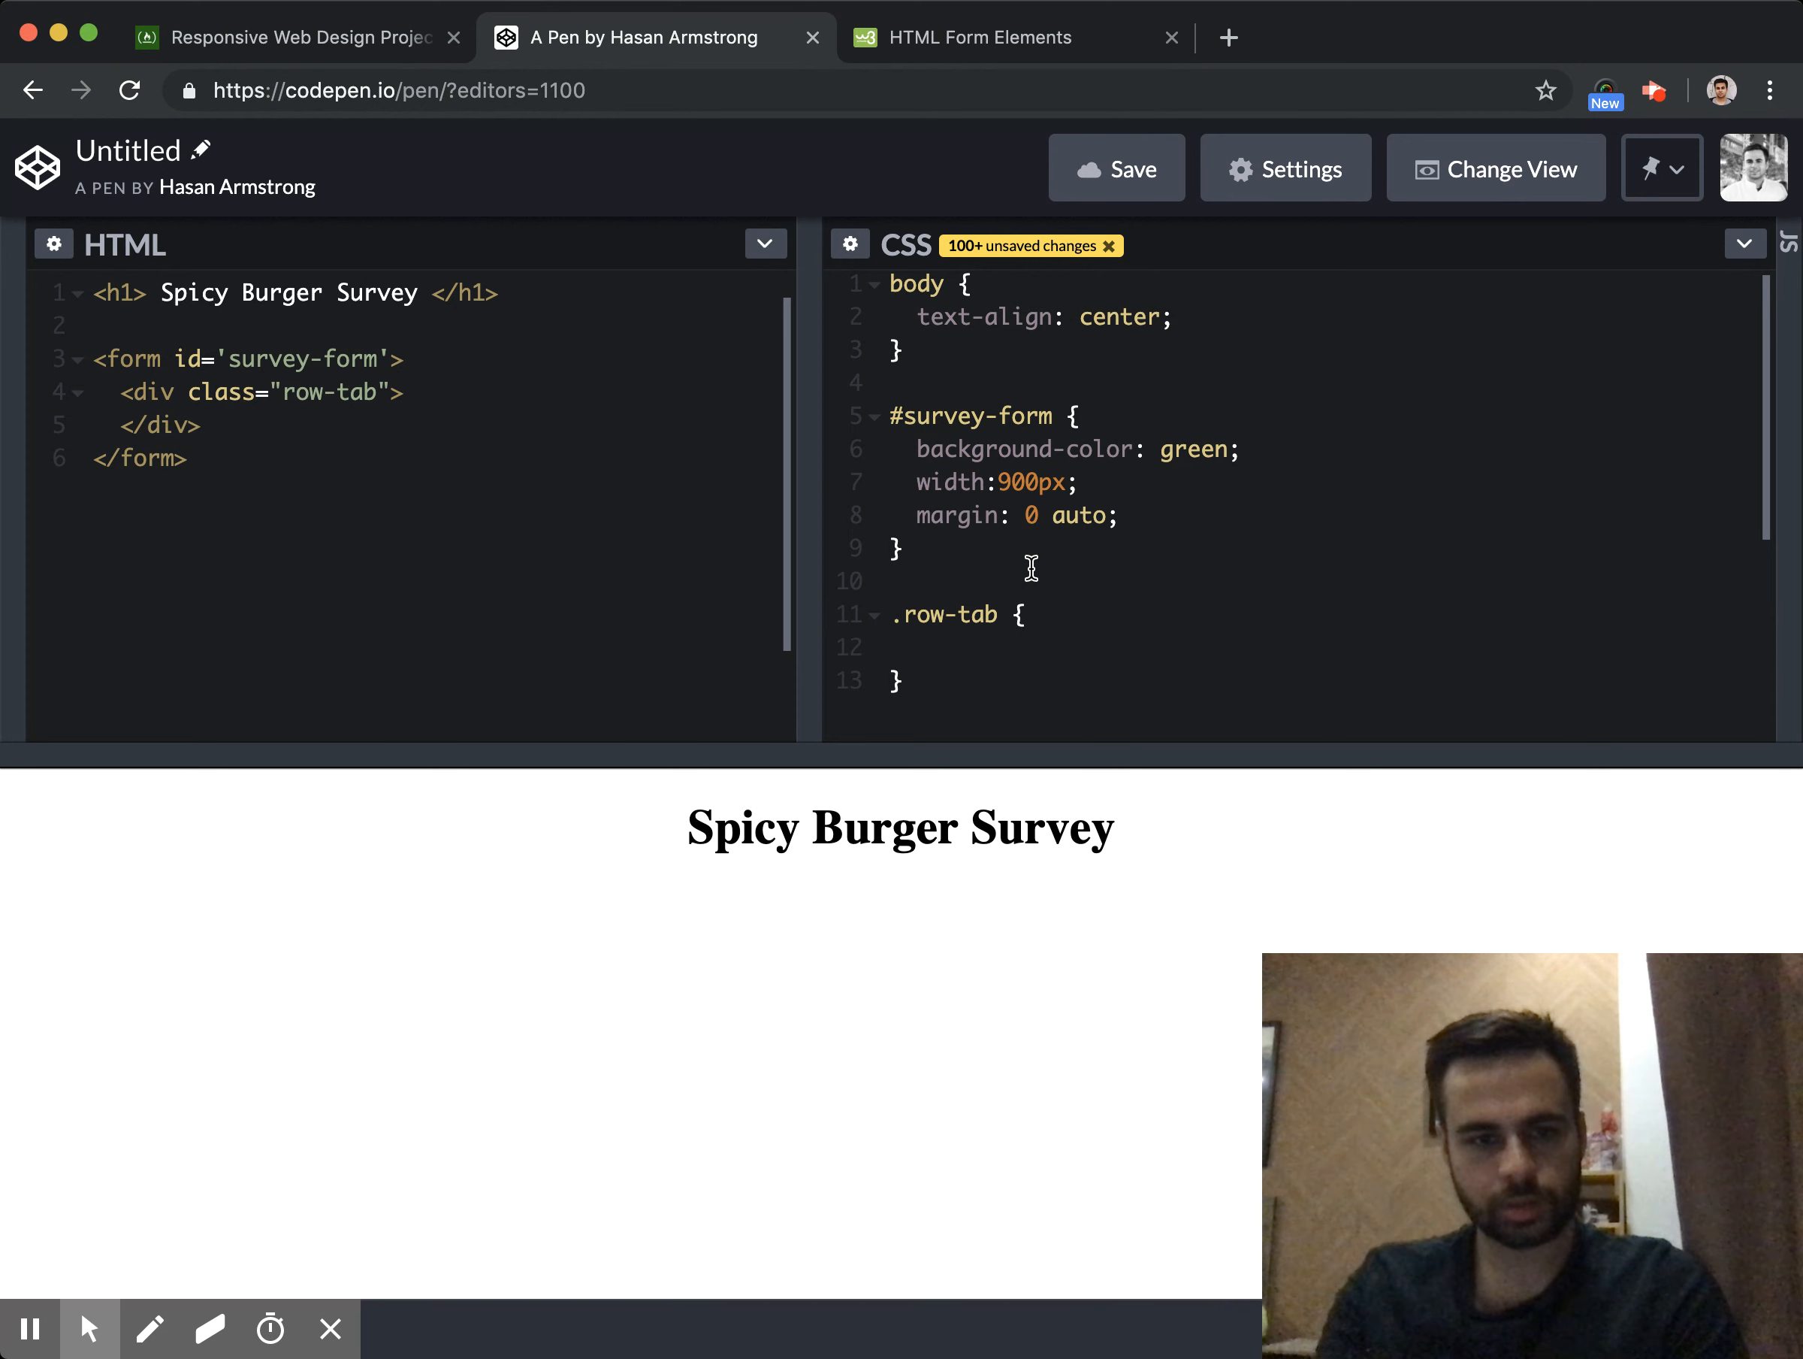
{"action": "left_click", "coordinate": [914, 647]}
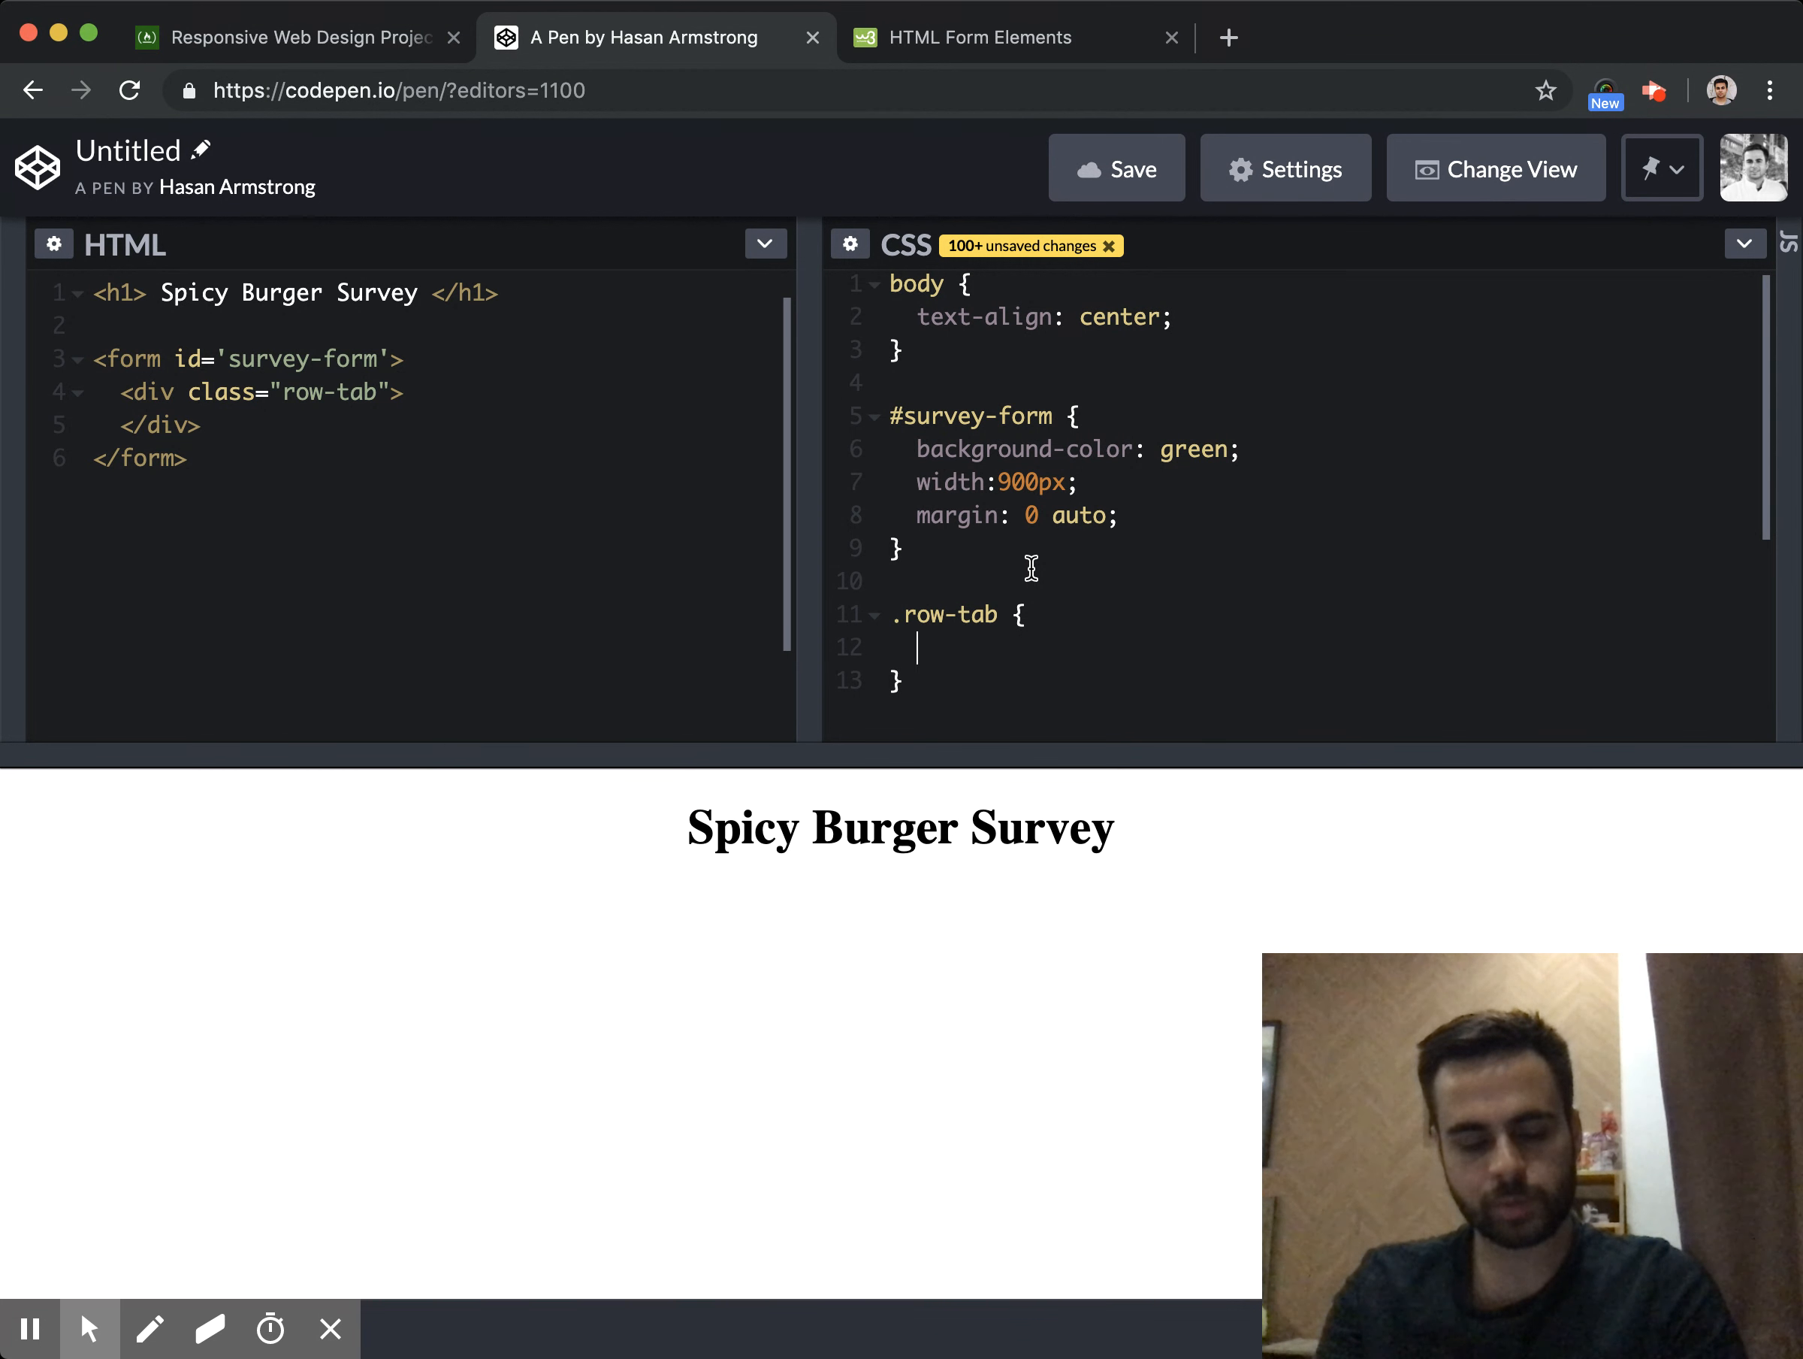
{"action": "type", "text": "width"}
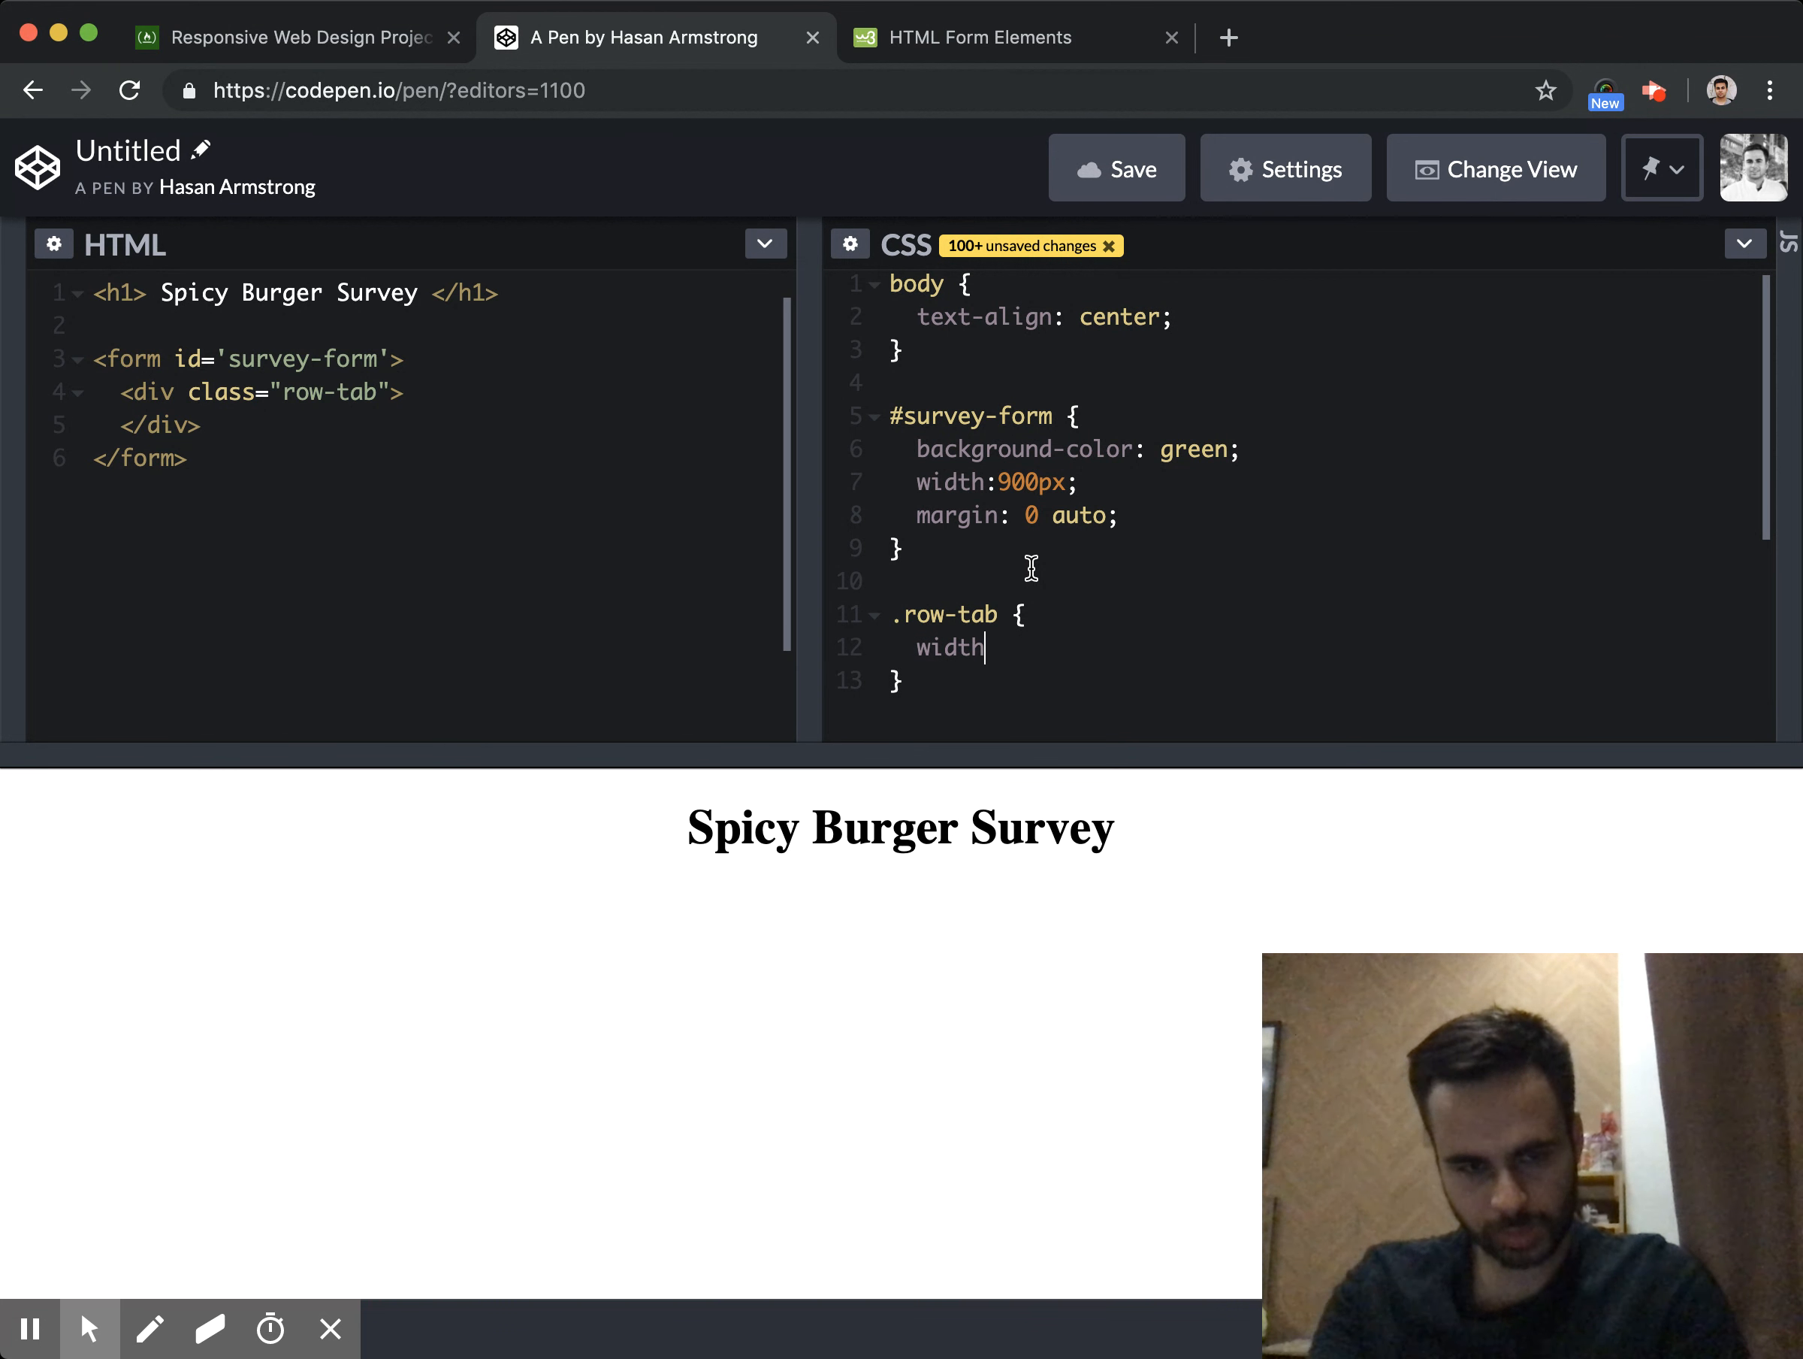
{"action": "type", "text": ":"}
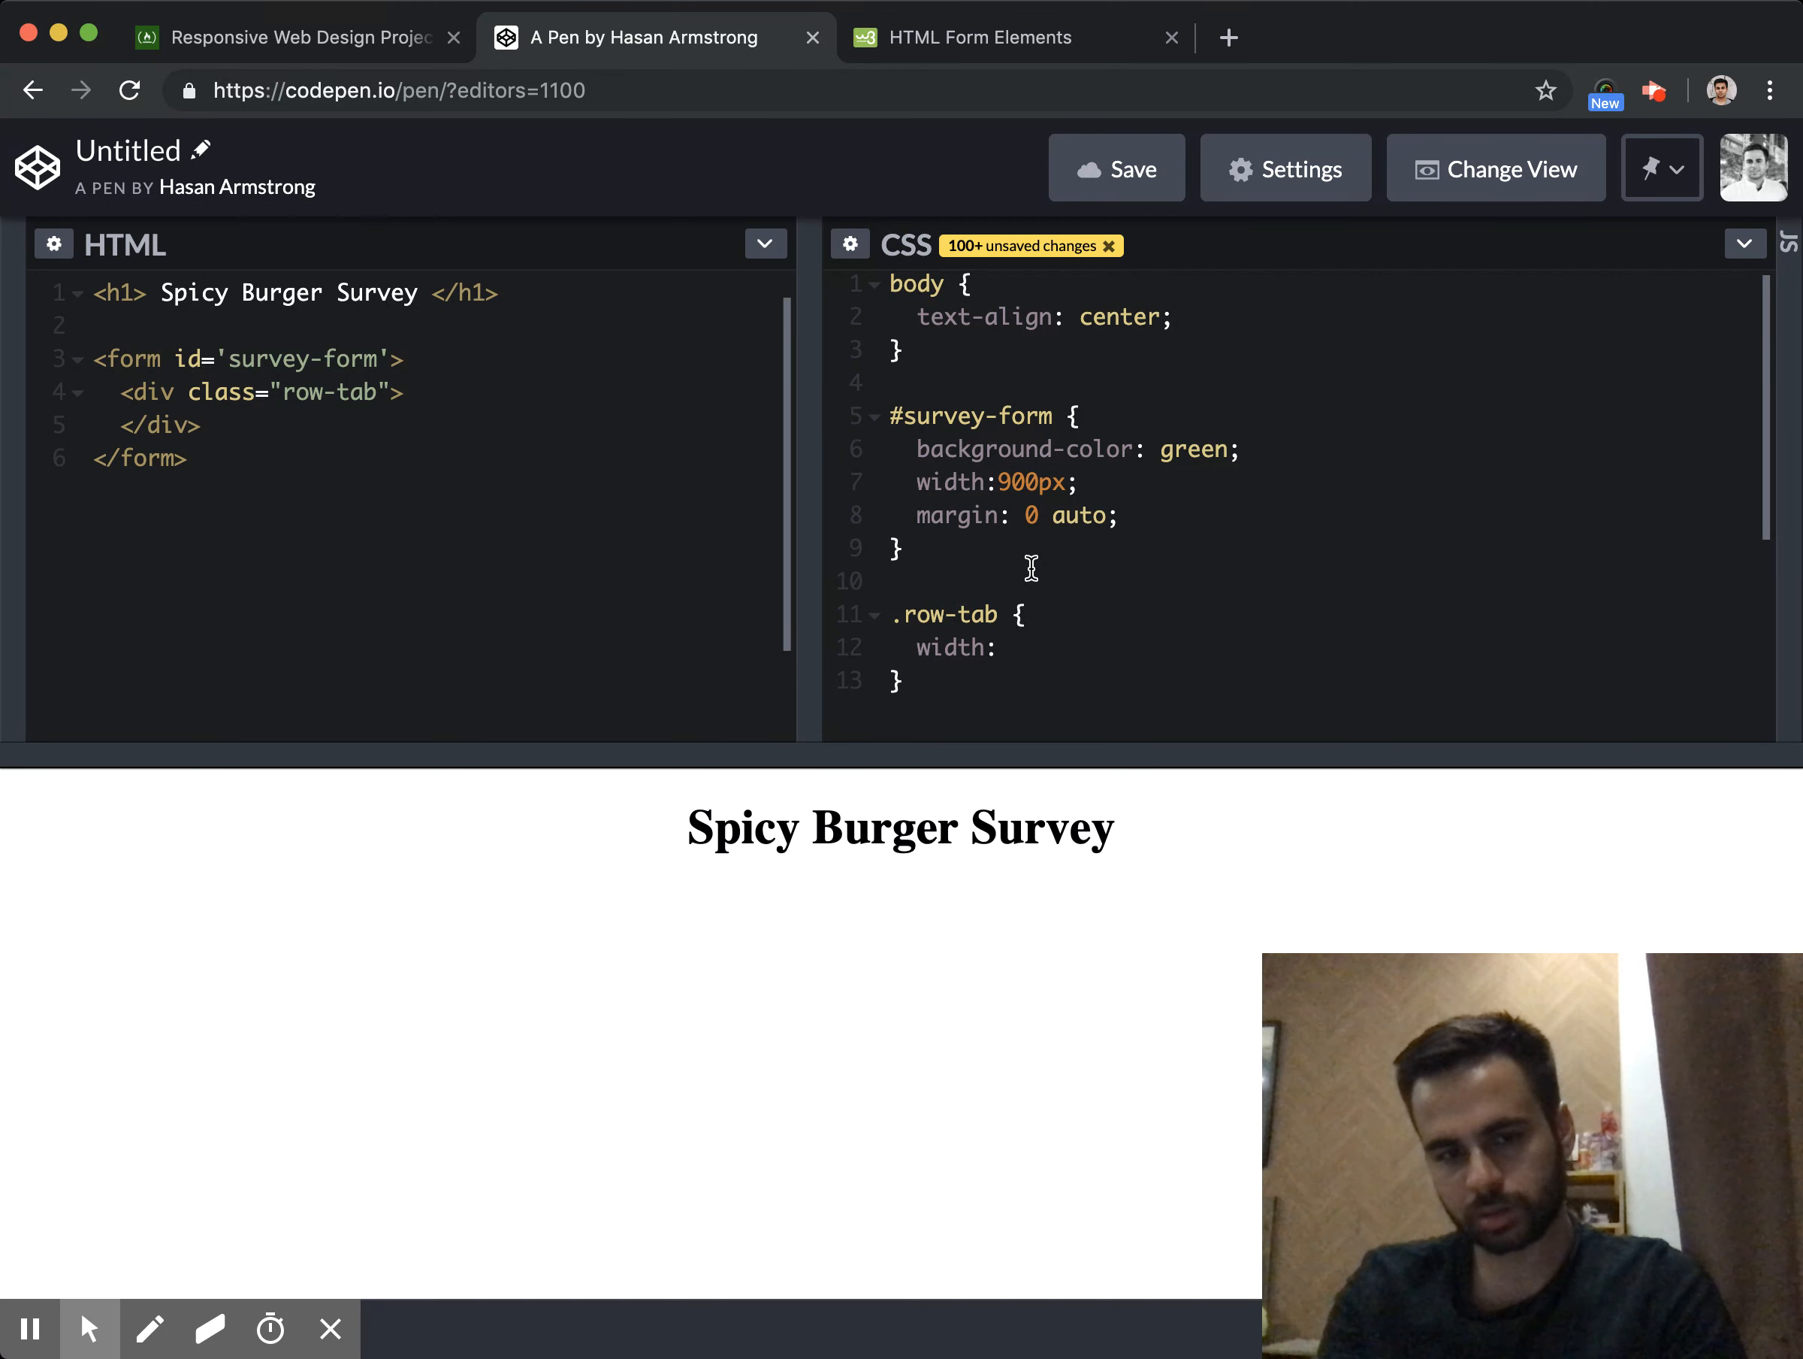
{"action": "left_click", "coordinate": [998, 647]}
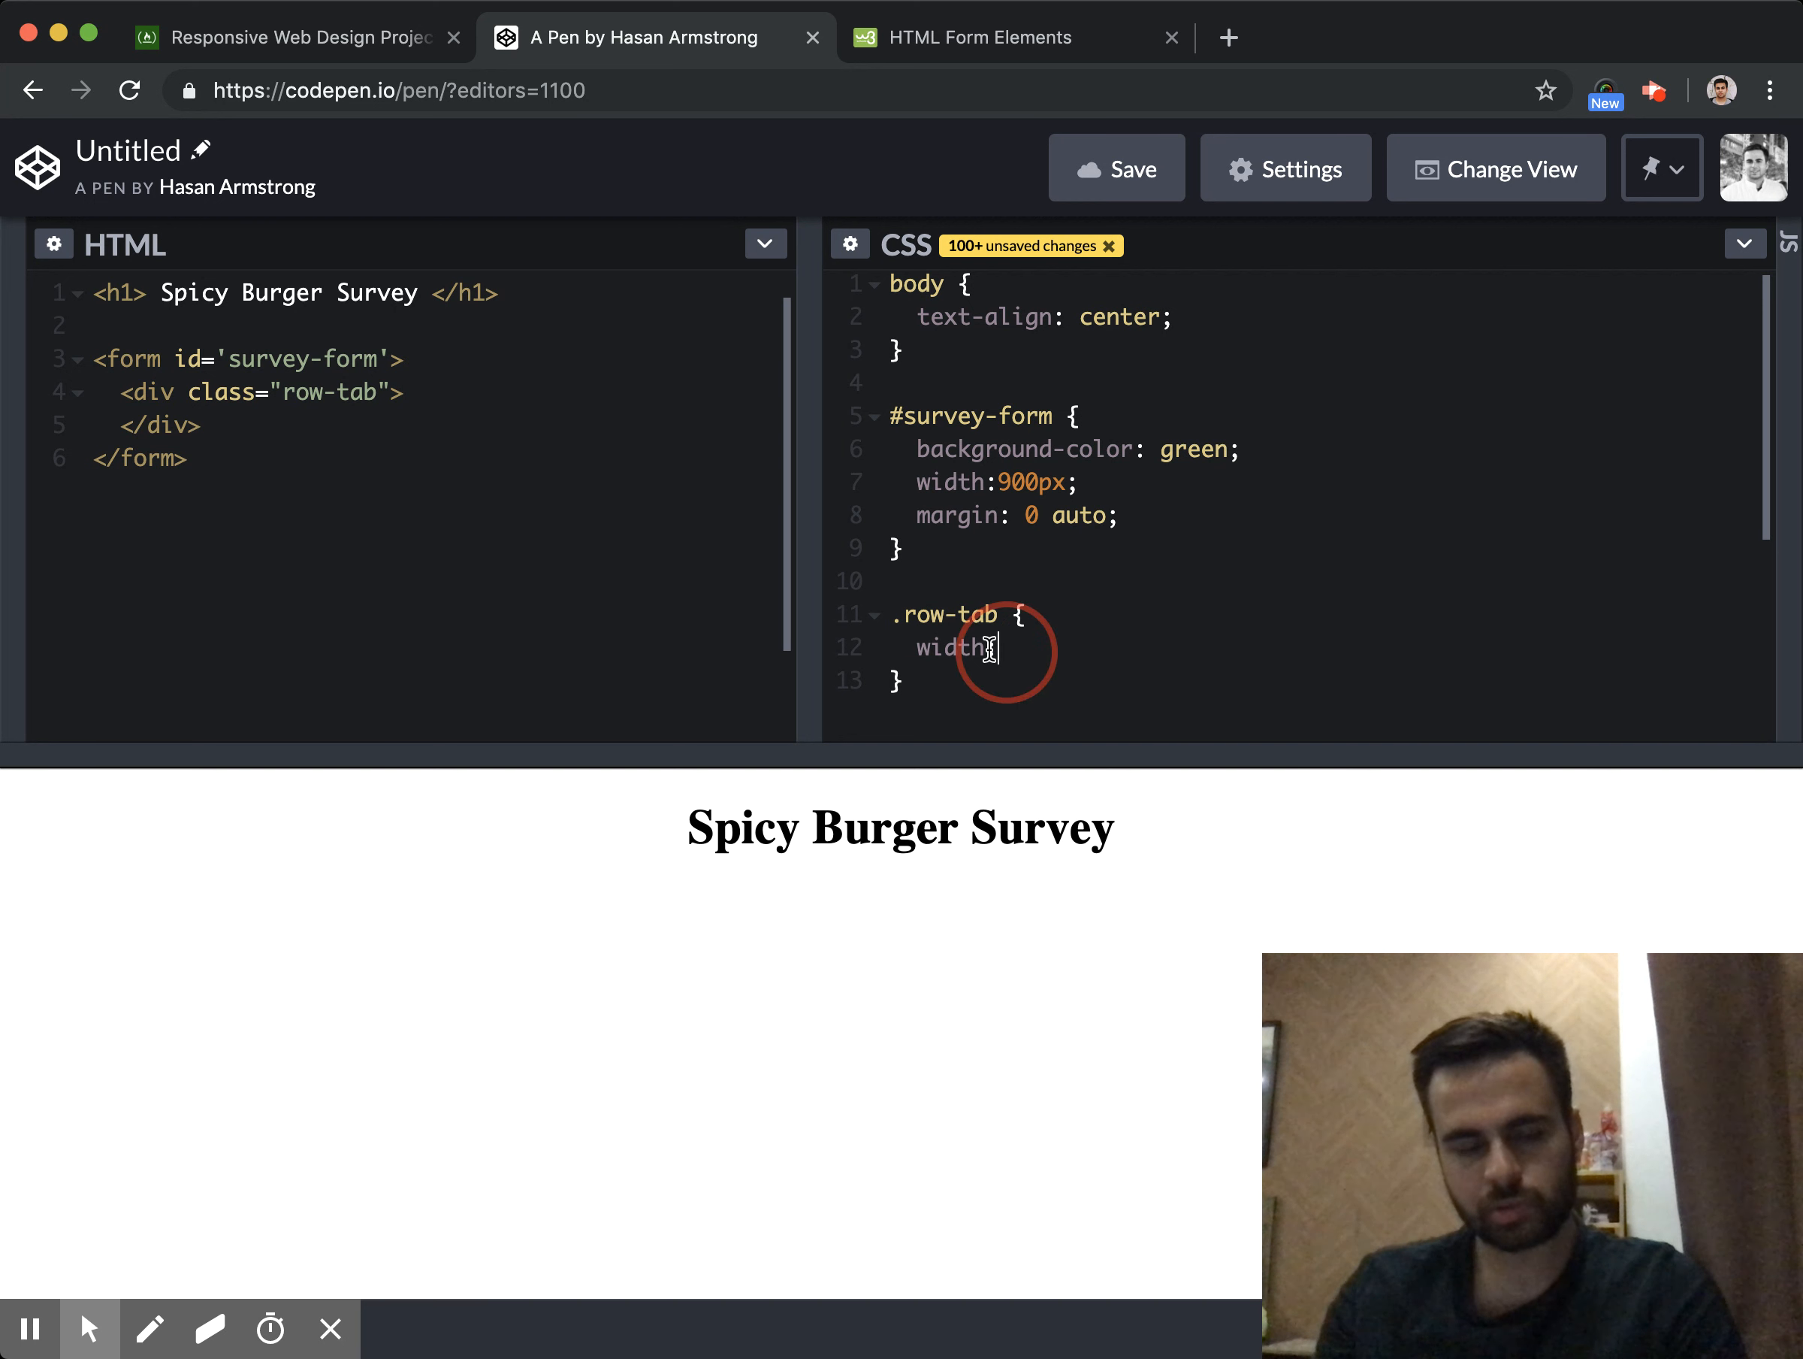
{"action": "key", "text": "Backspace"}
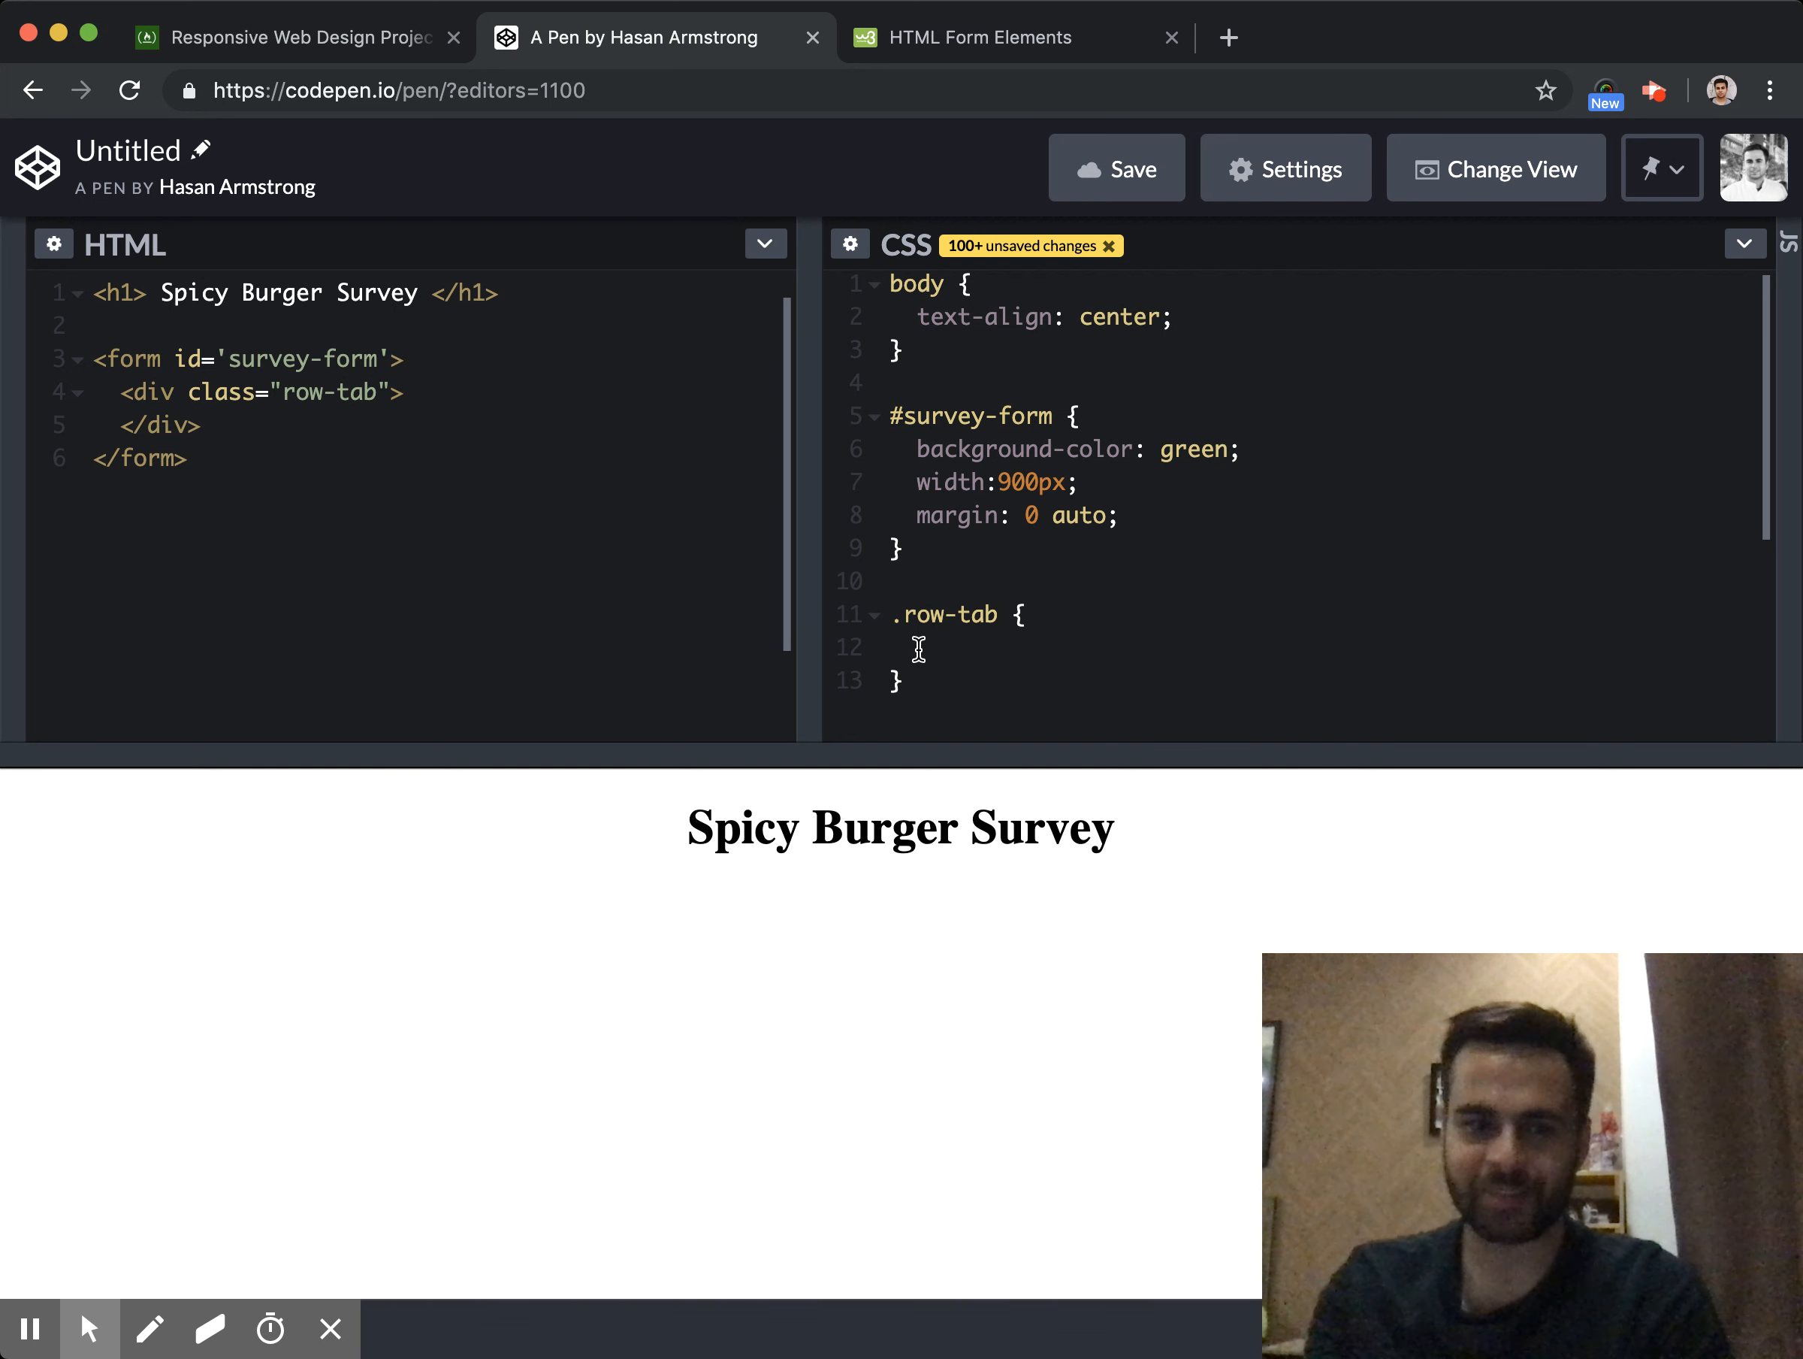
{"action": "type", "text": "display"}
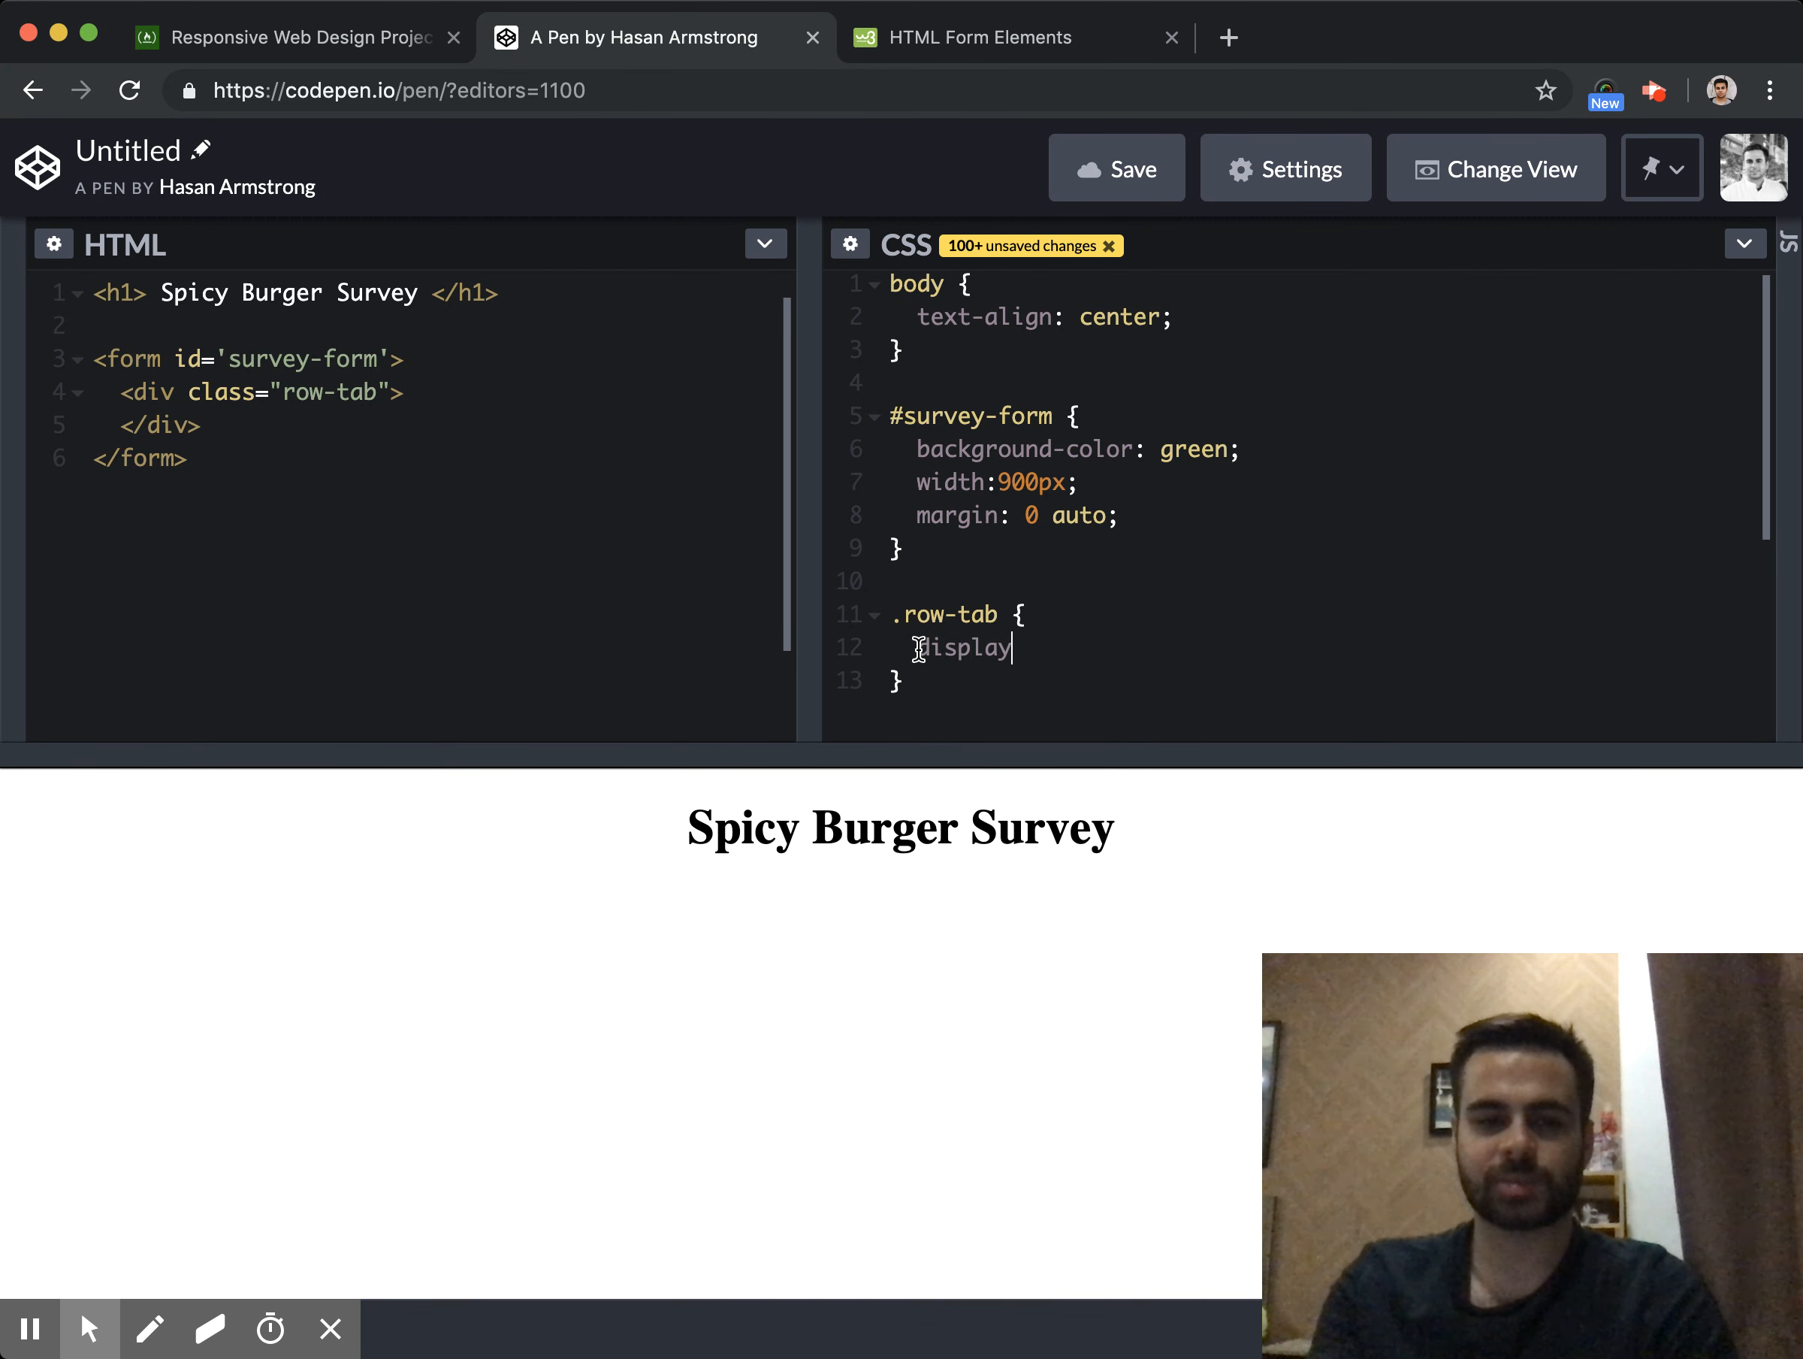
{"action": "type", "text": ":block;"}
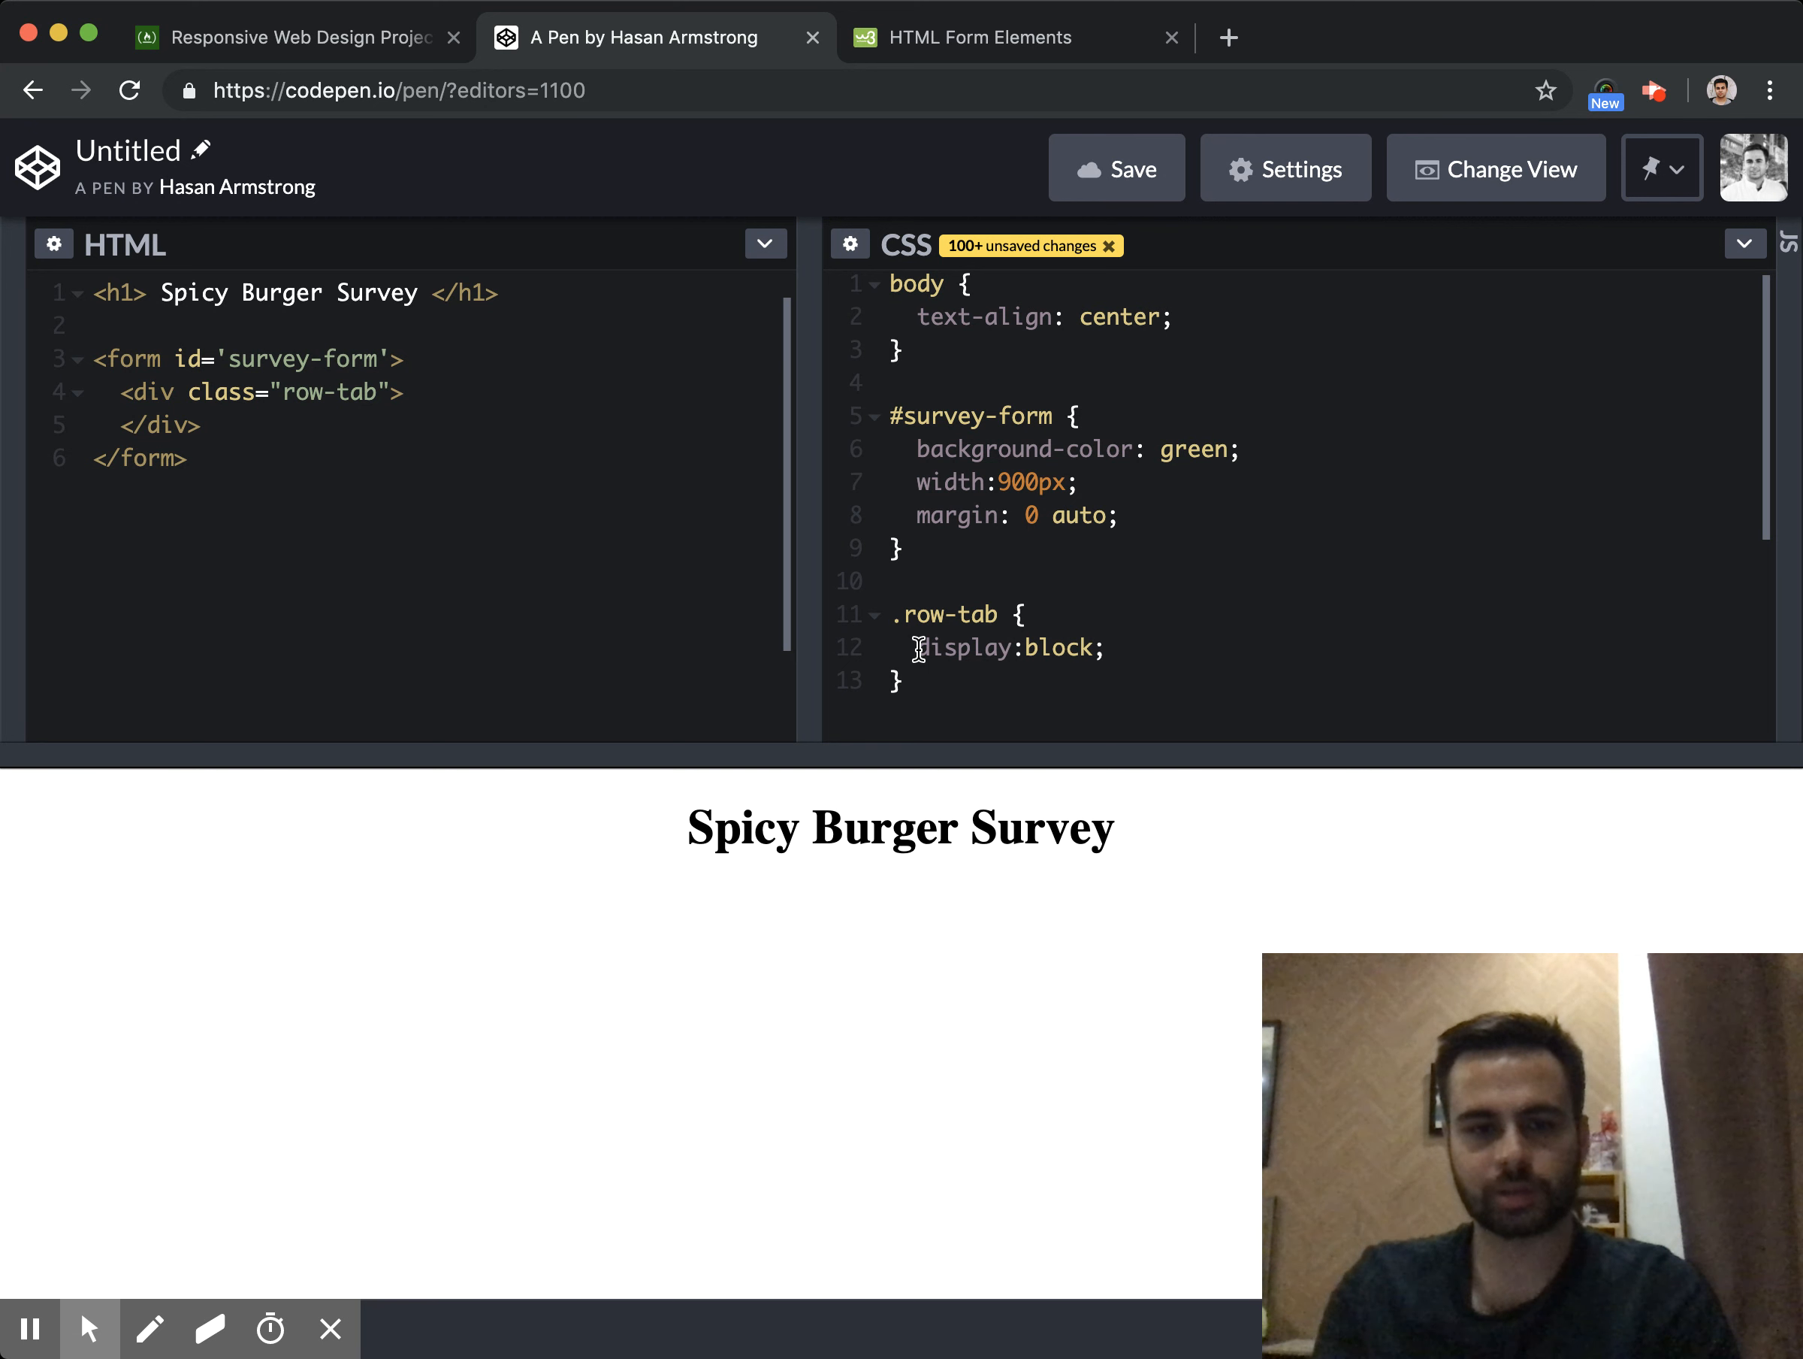
Wrap a label element in a <div class="label-burger"> inside the row-tab div
{"action": "type", "text": "<"}
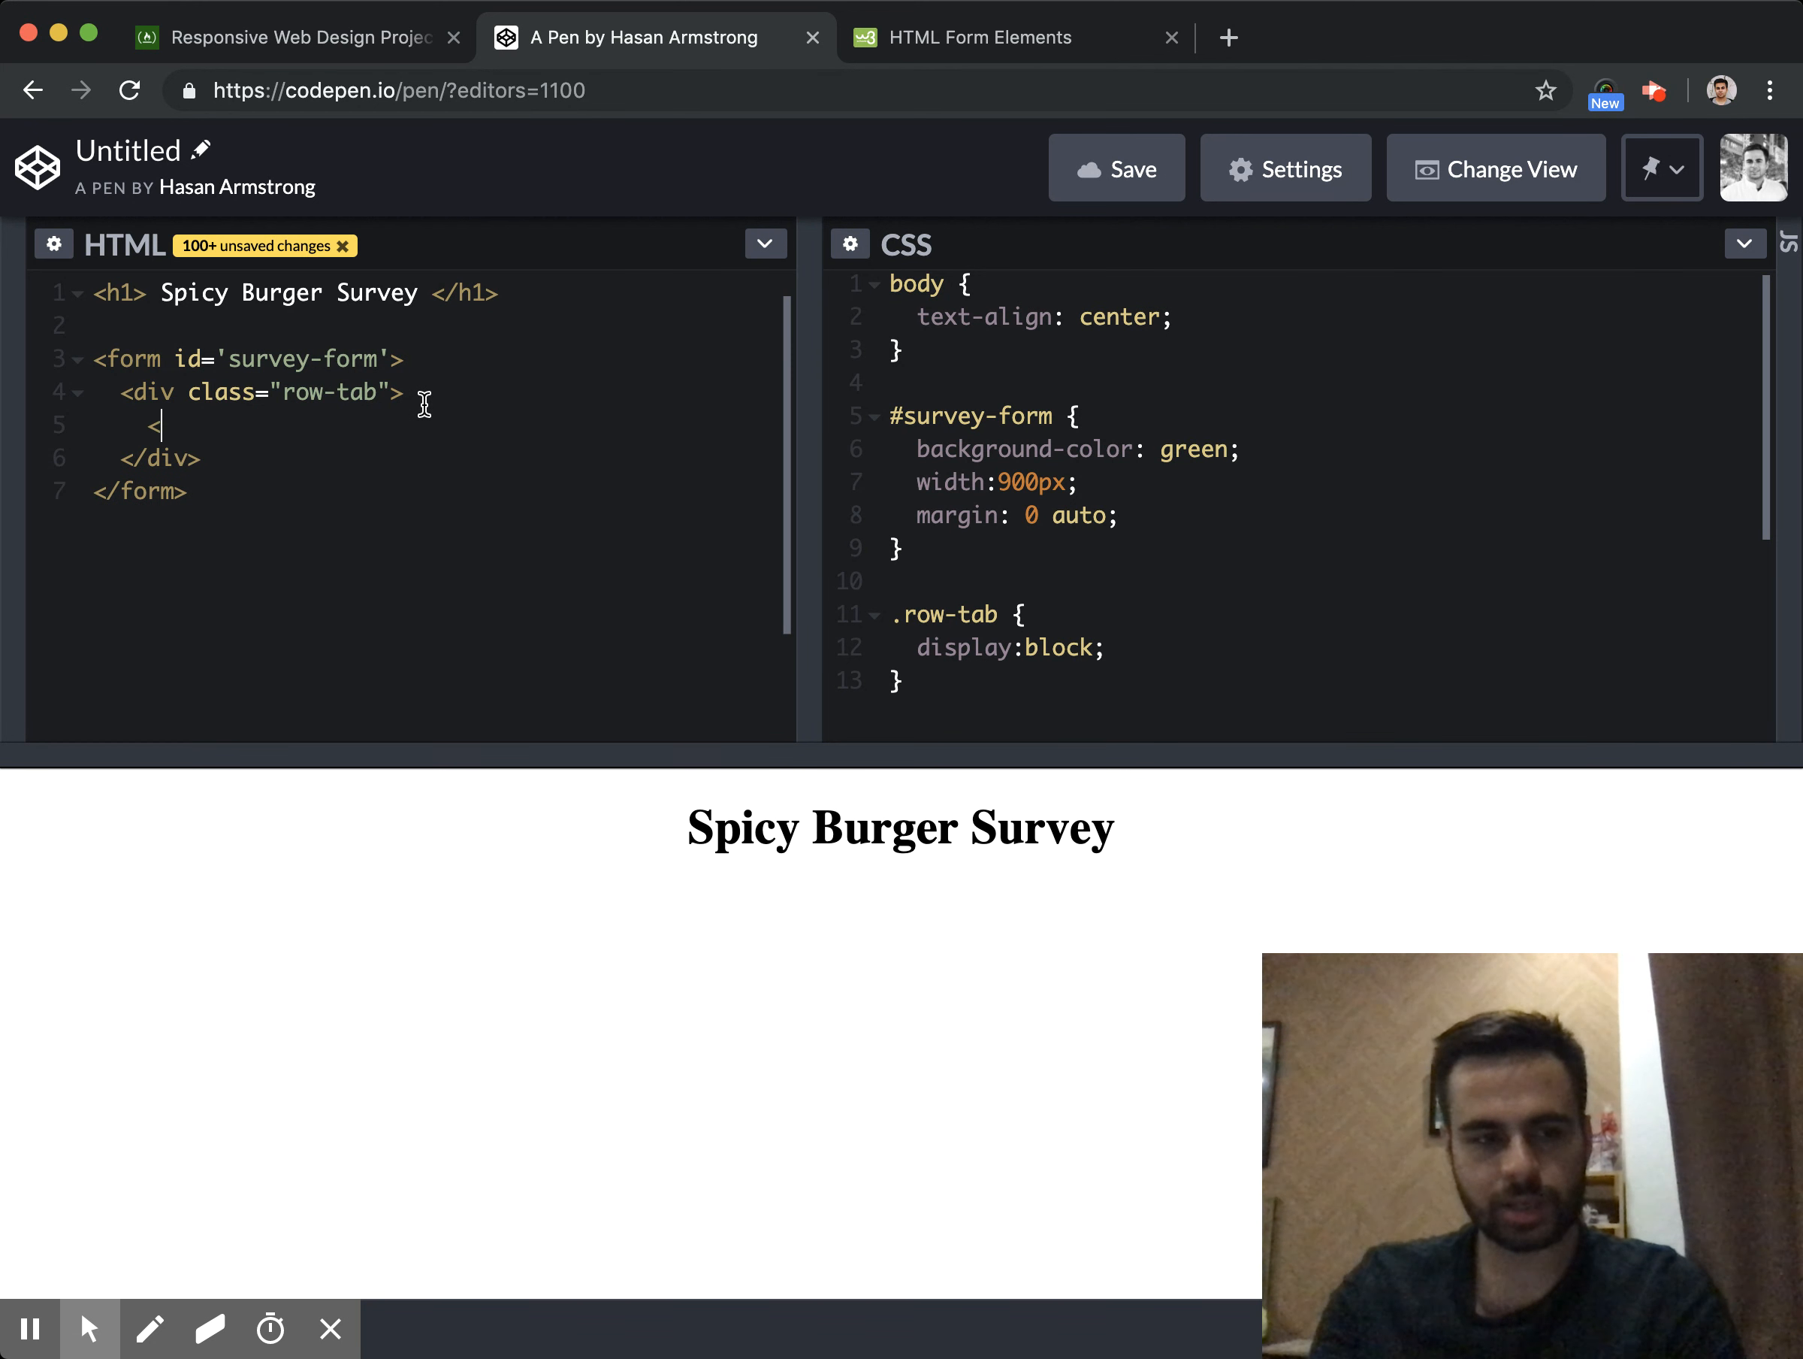
{"action": "type", "text": "label> <"}
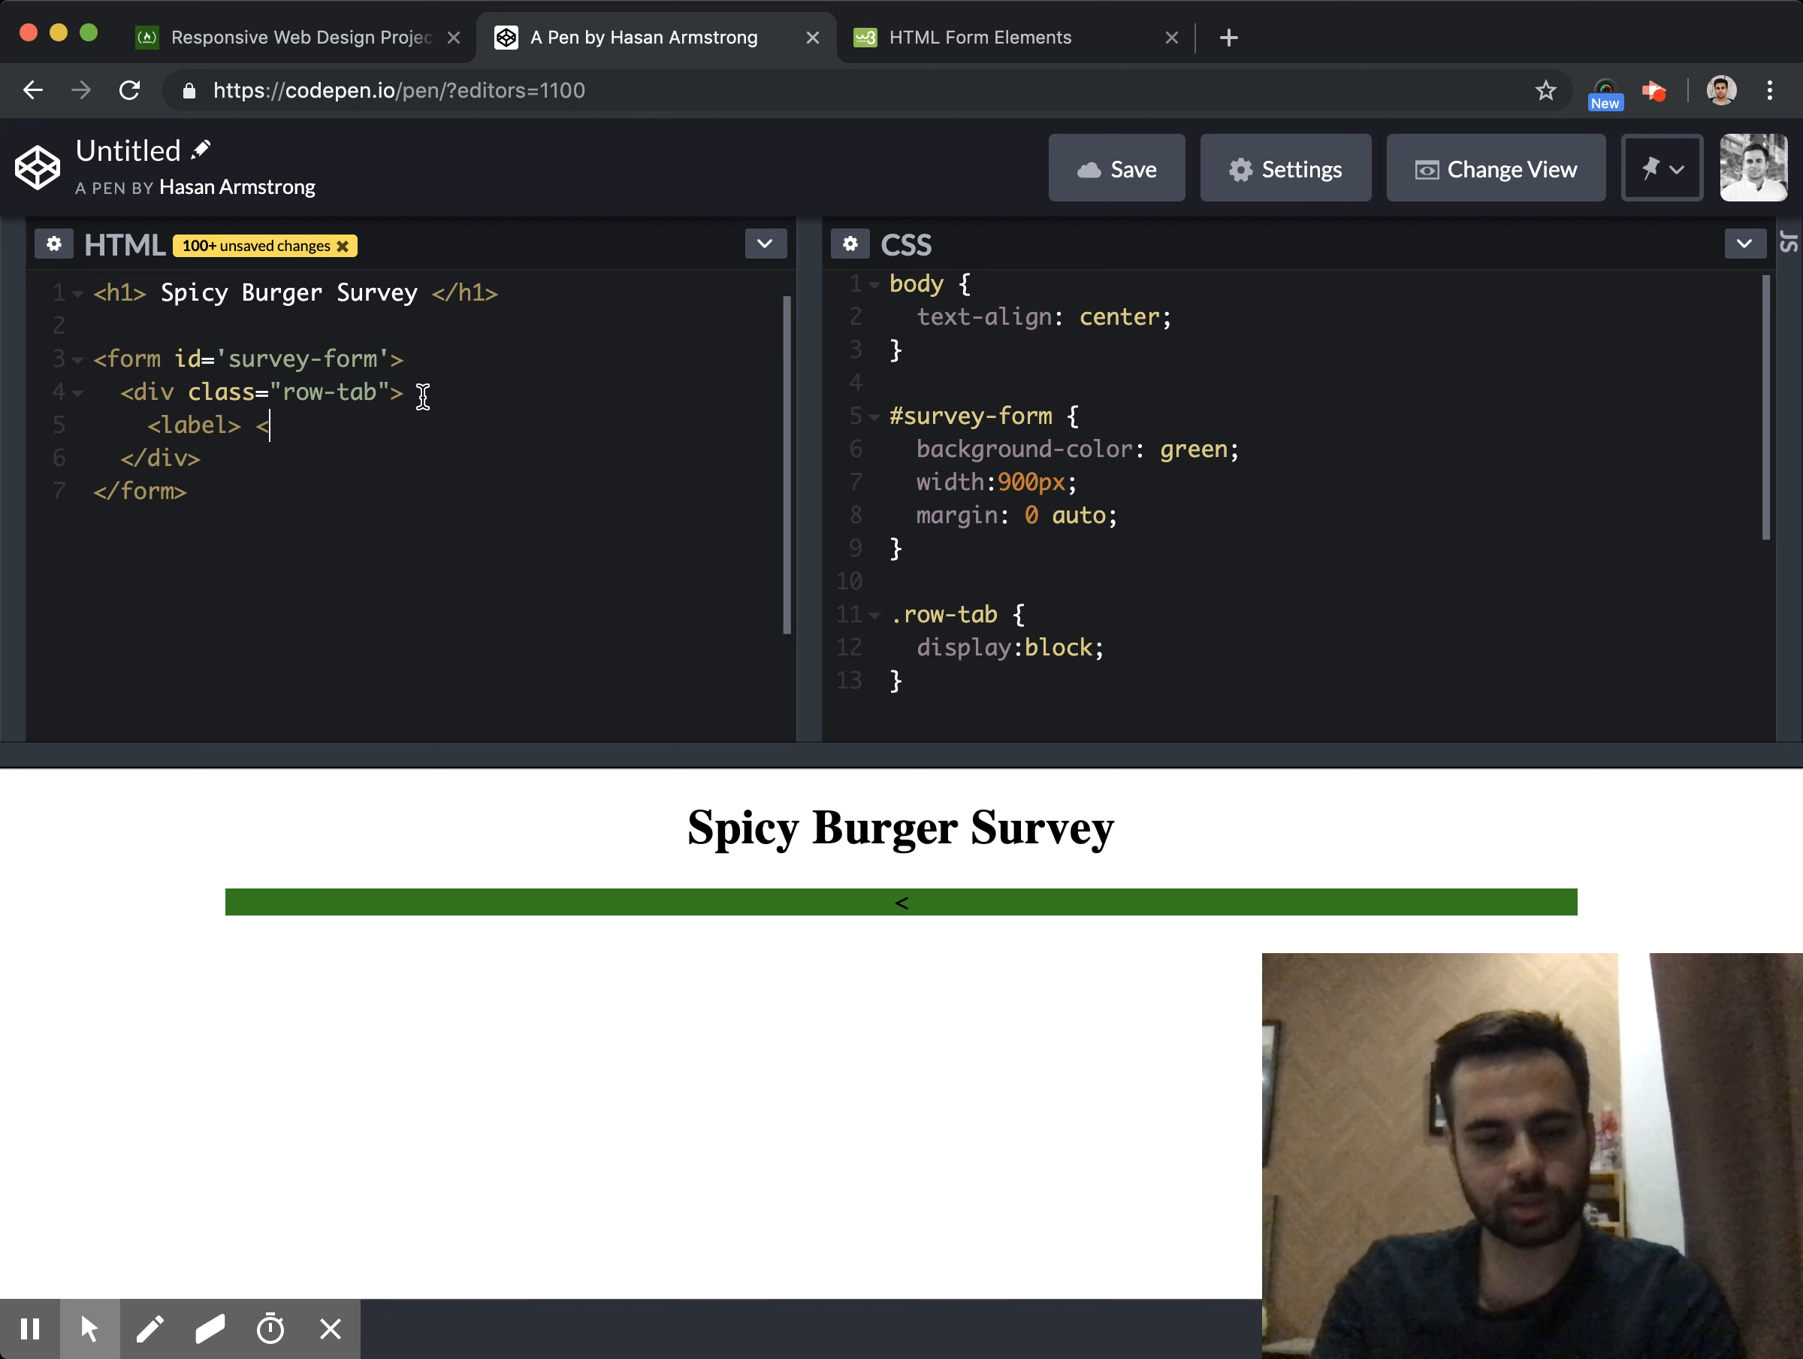
{"action": "type", "text": "/label>"}
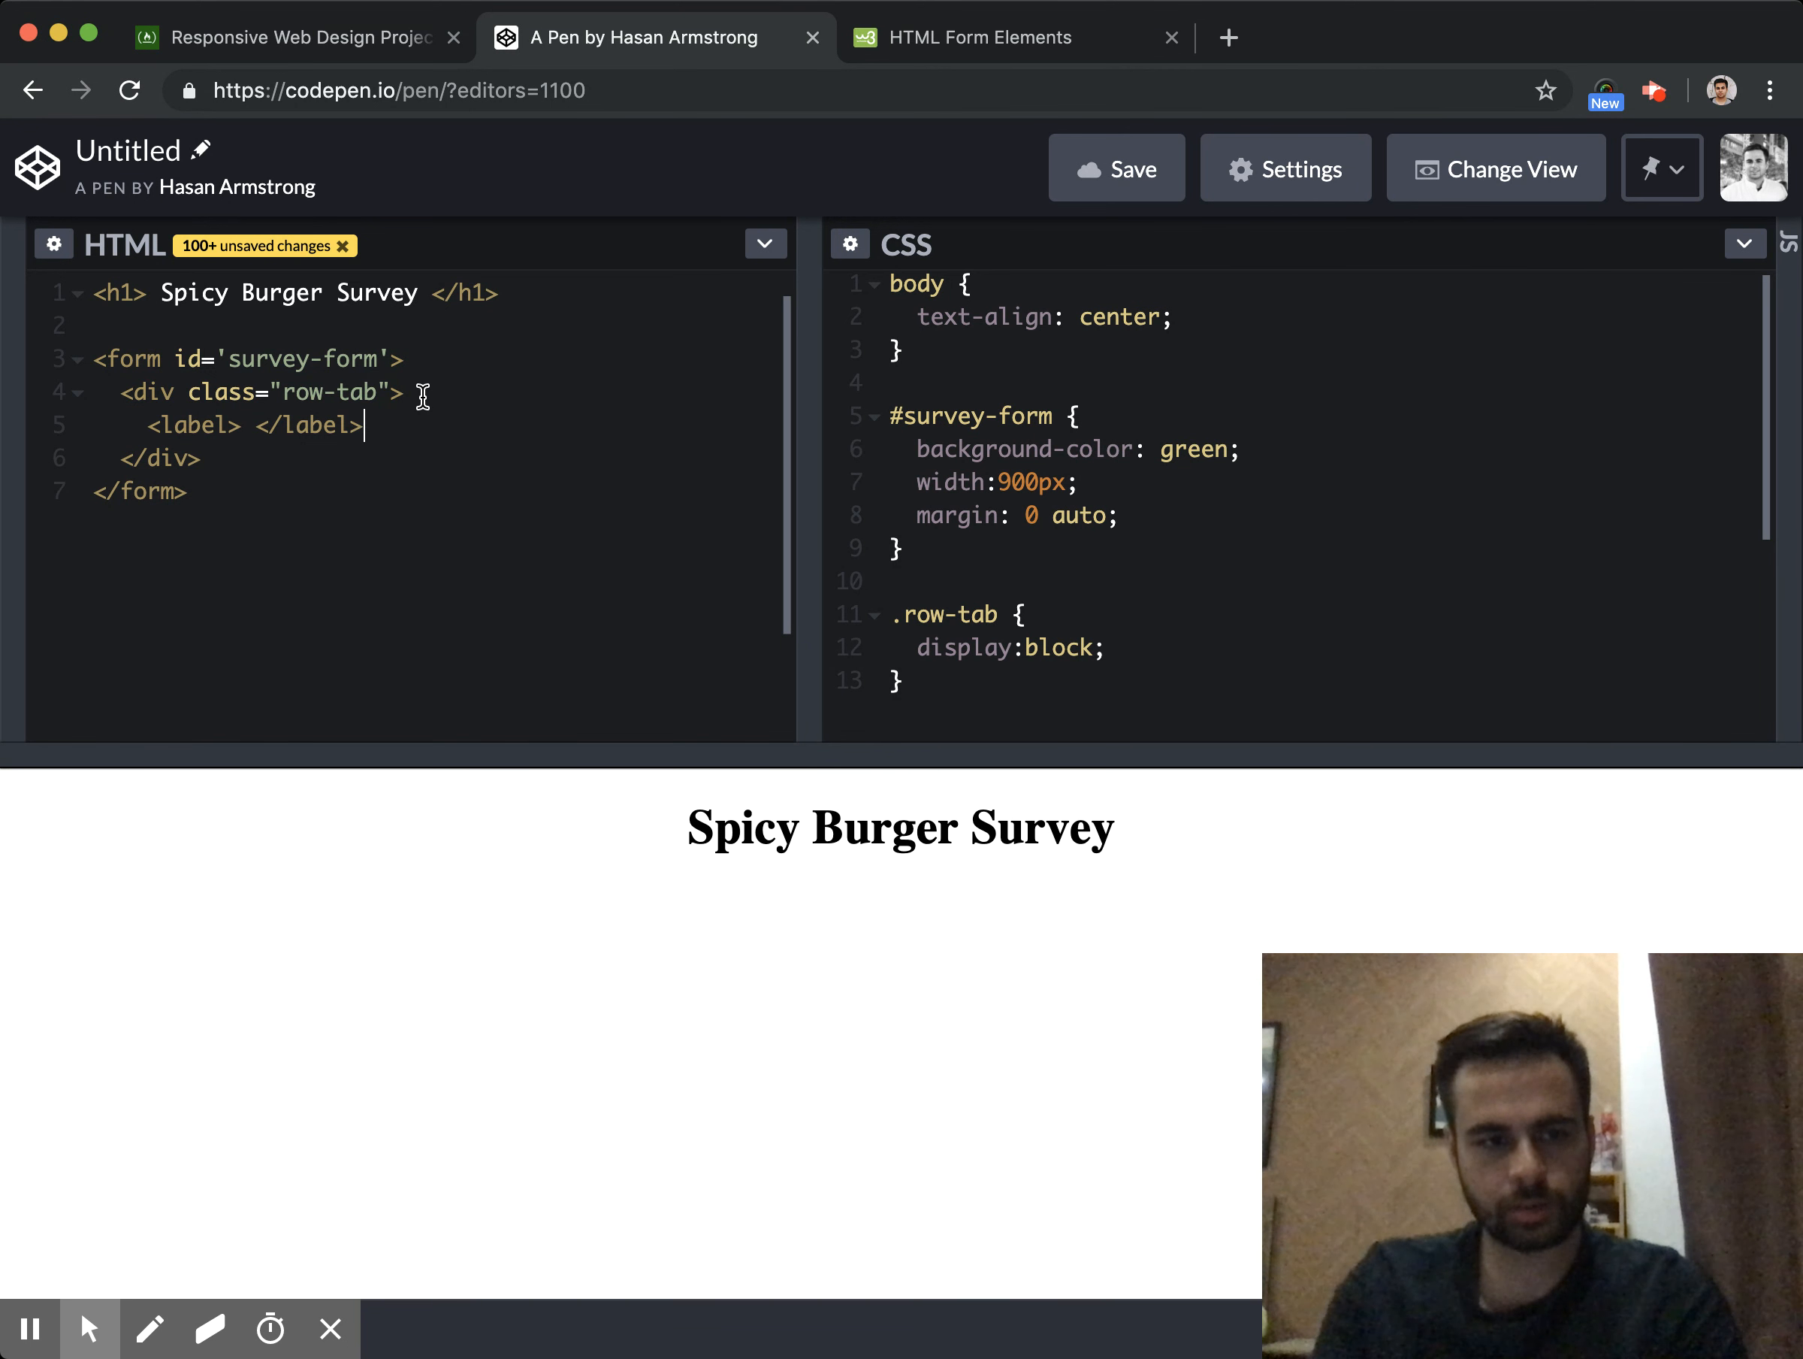
{"action": "type", "text": "<div class=\""}
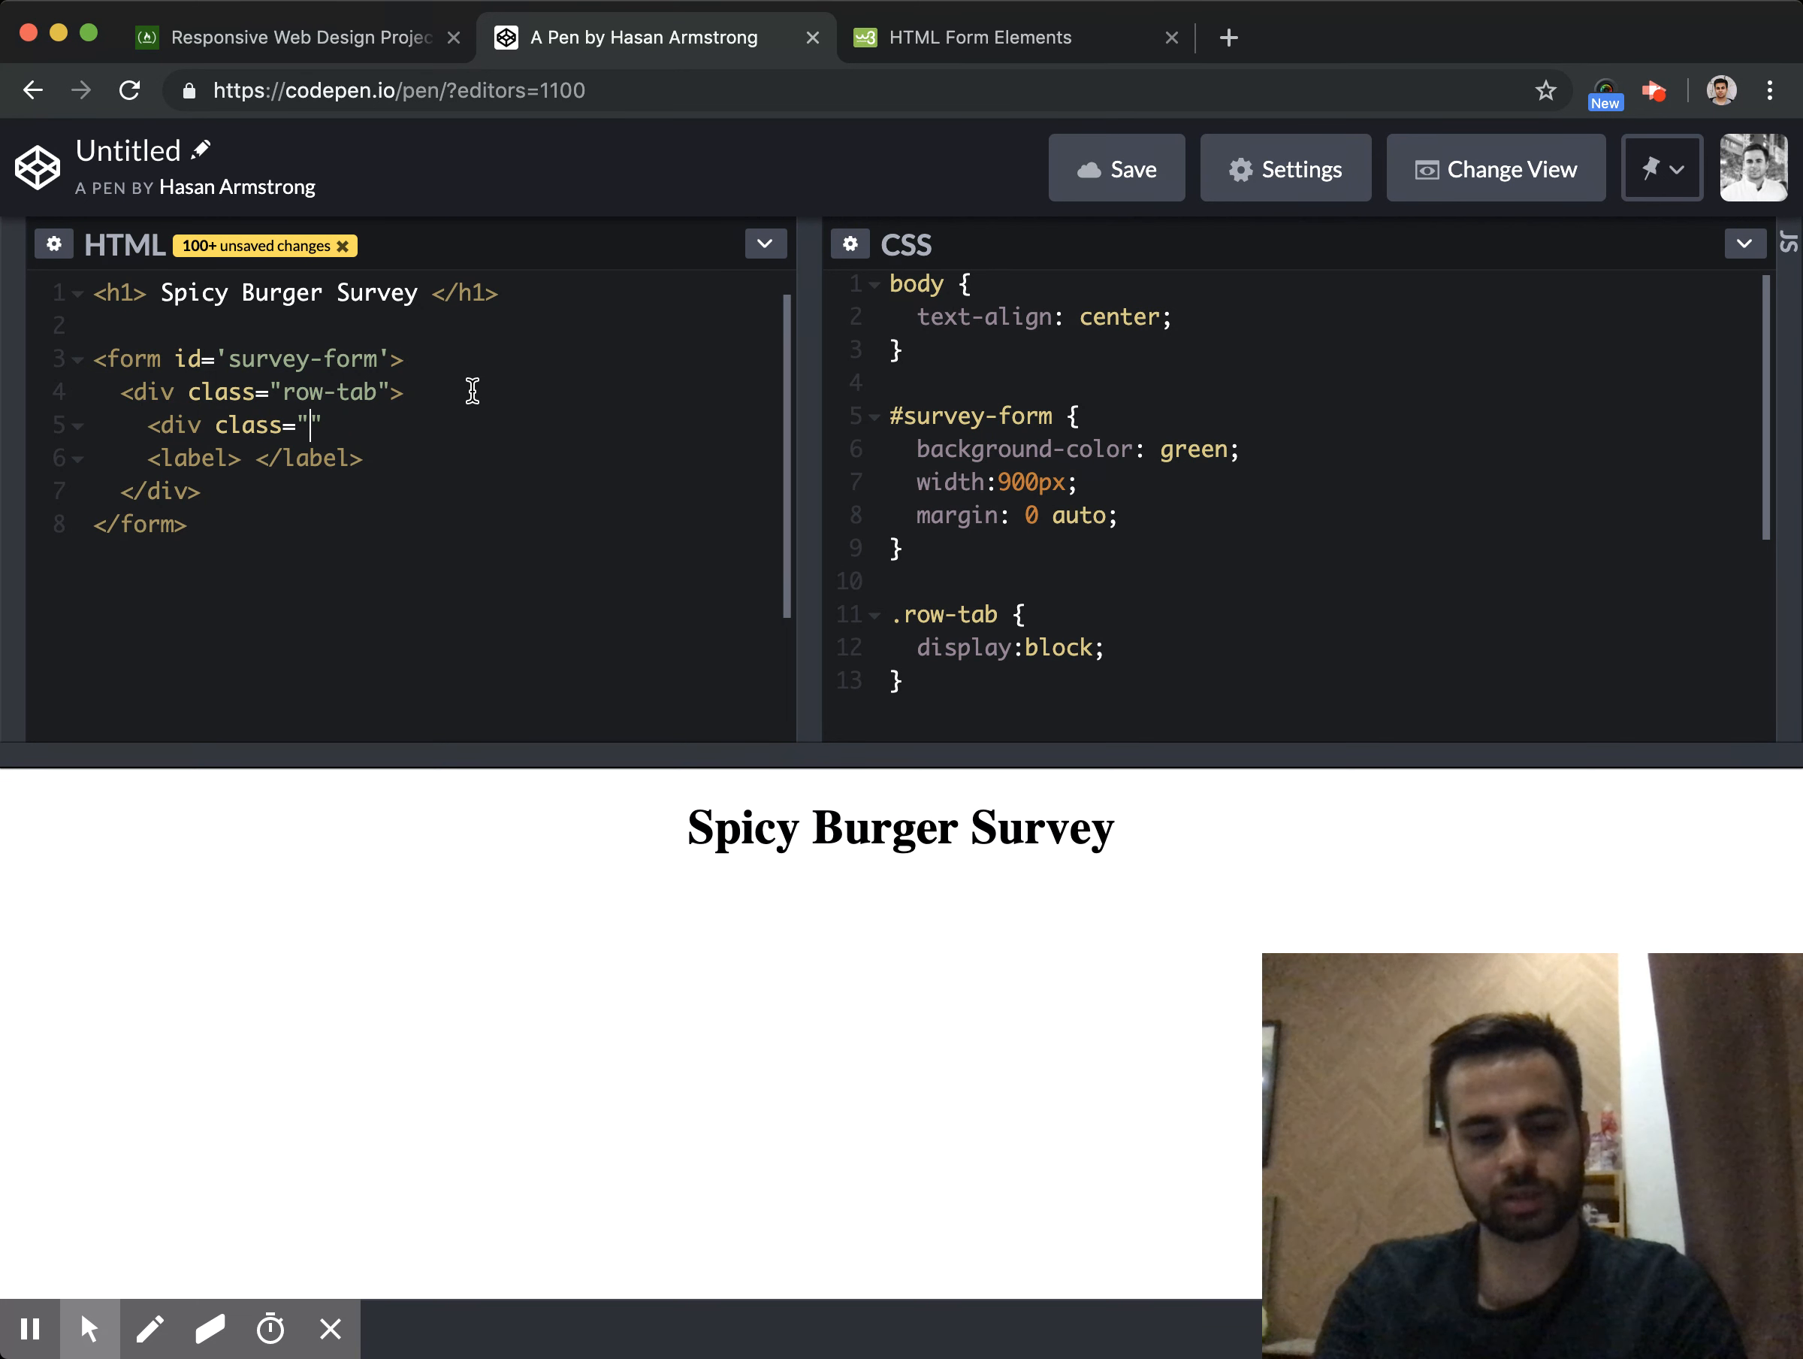
{"action": "type", "text": "label"}
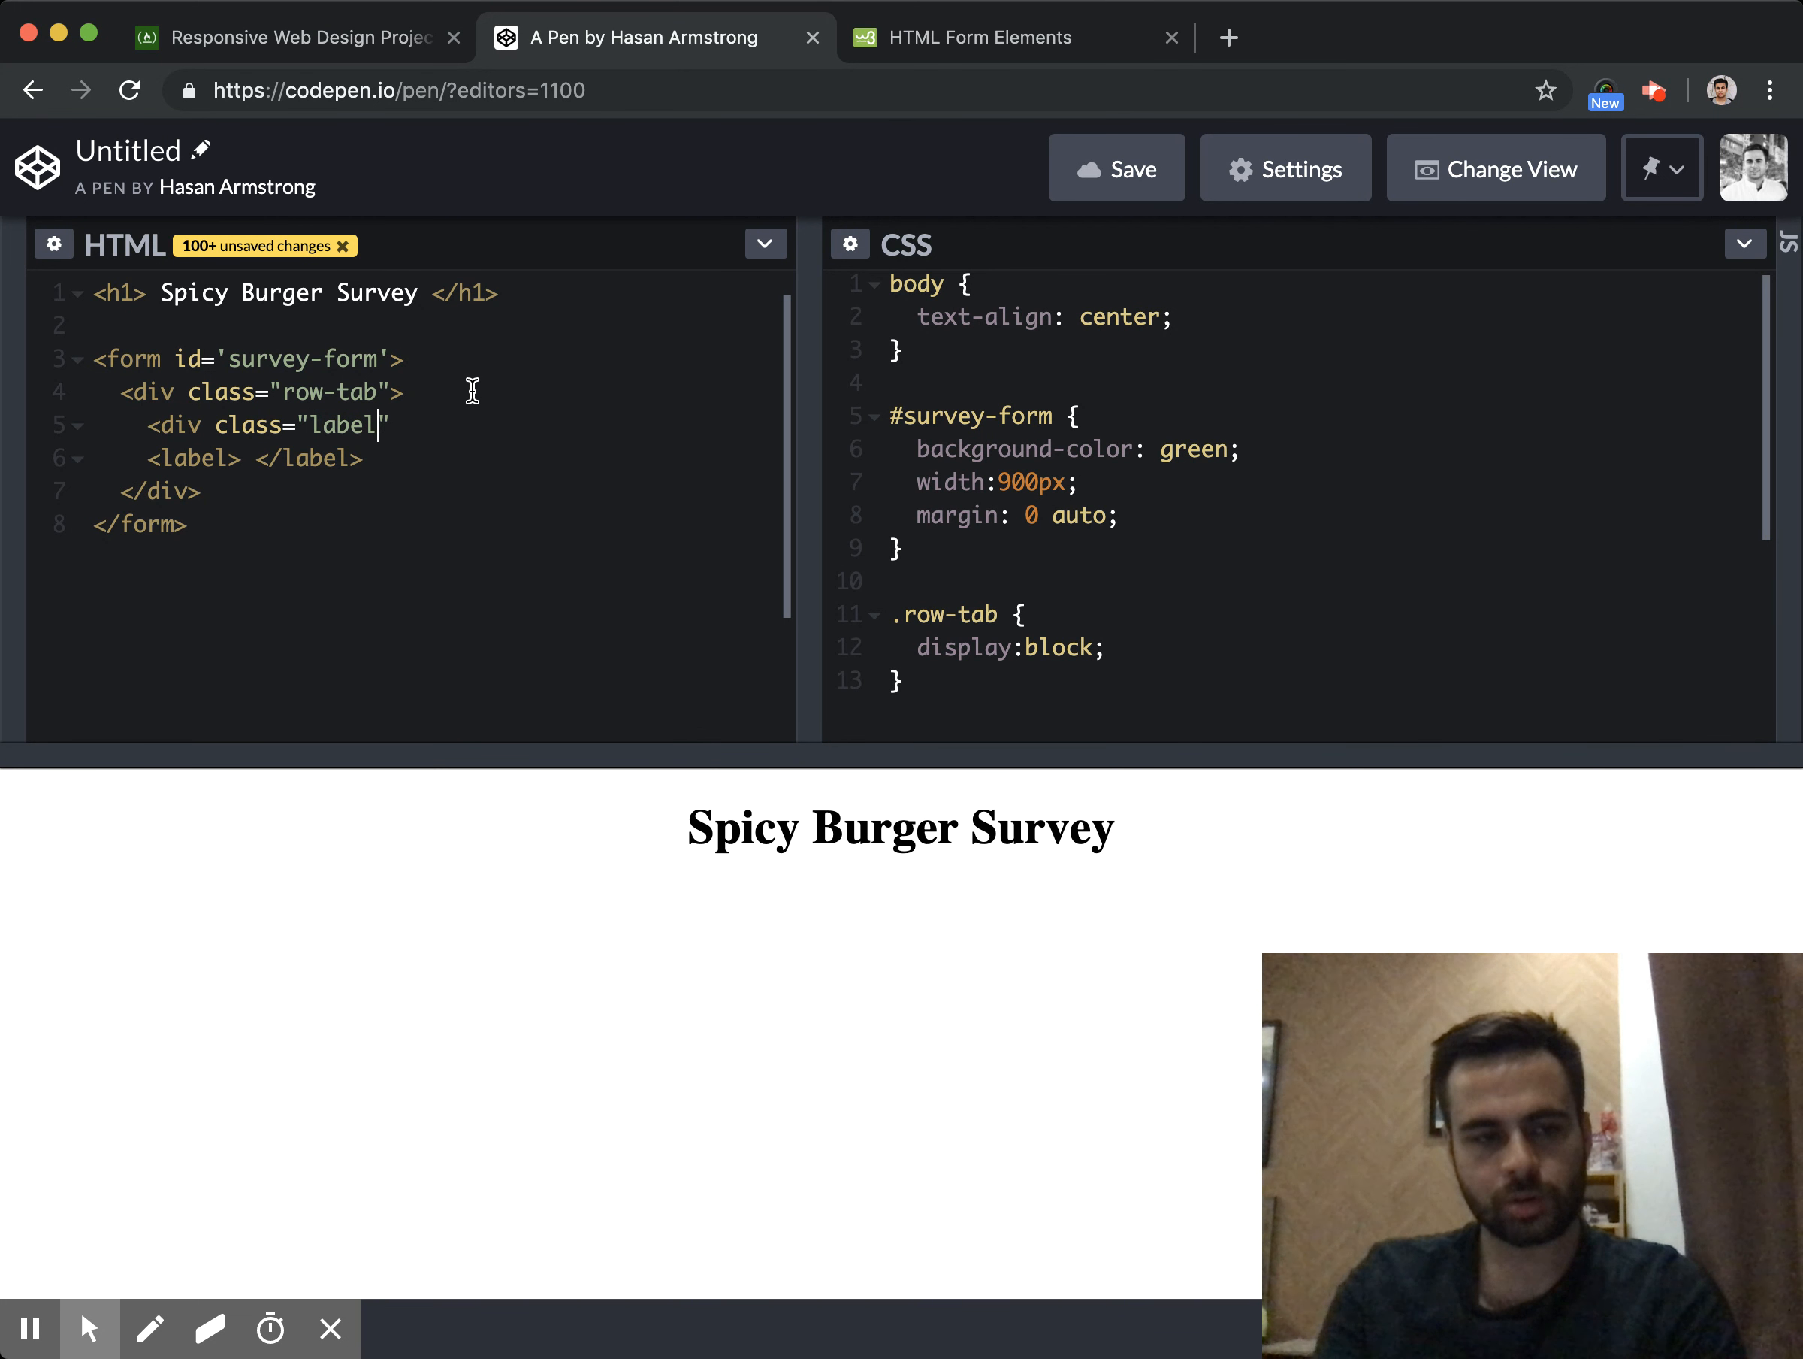
{"action": "type", "text": "-"}
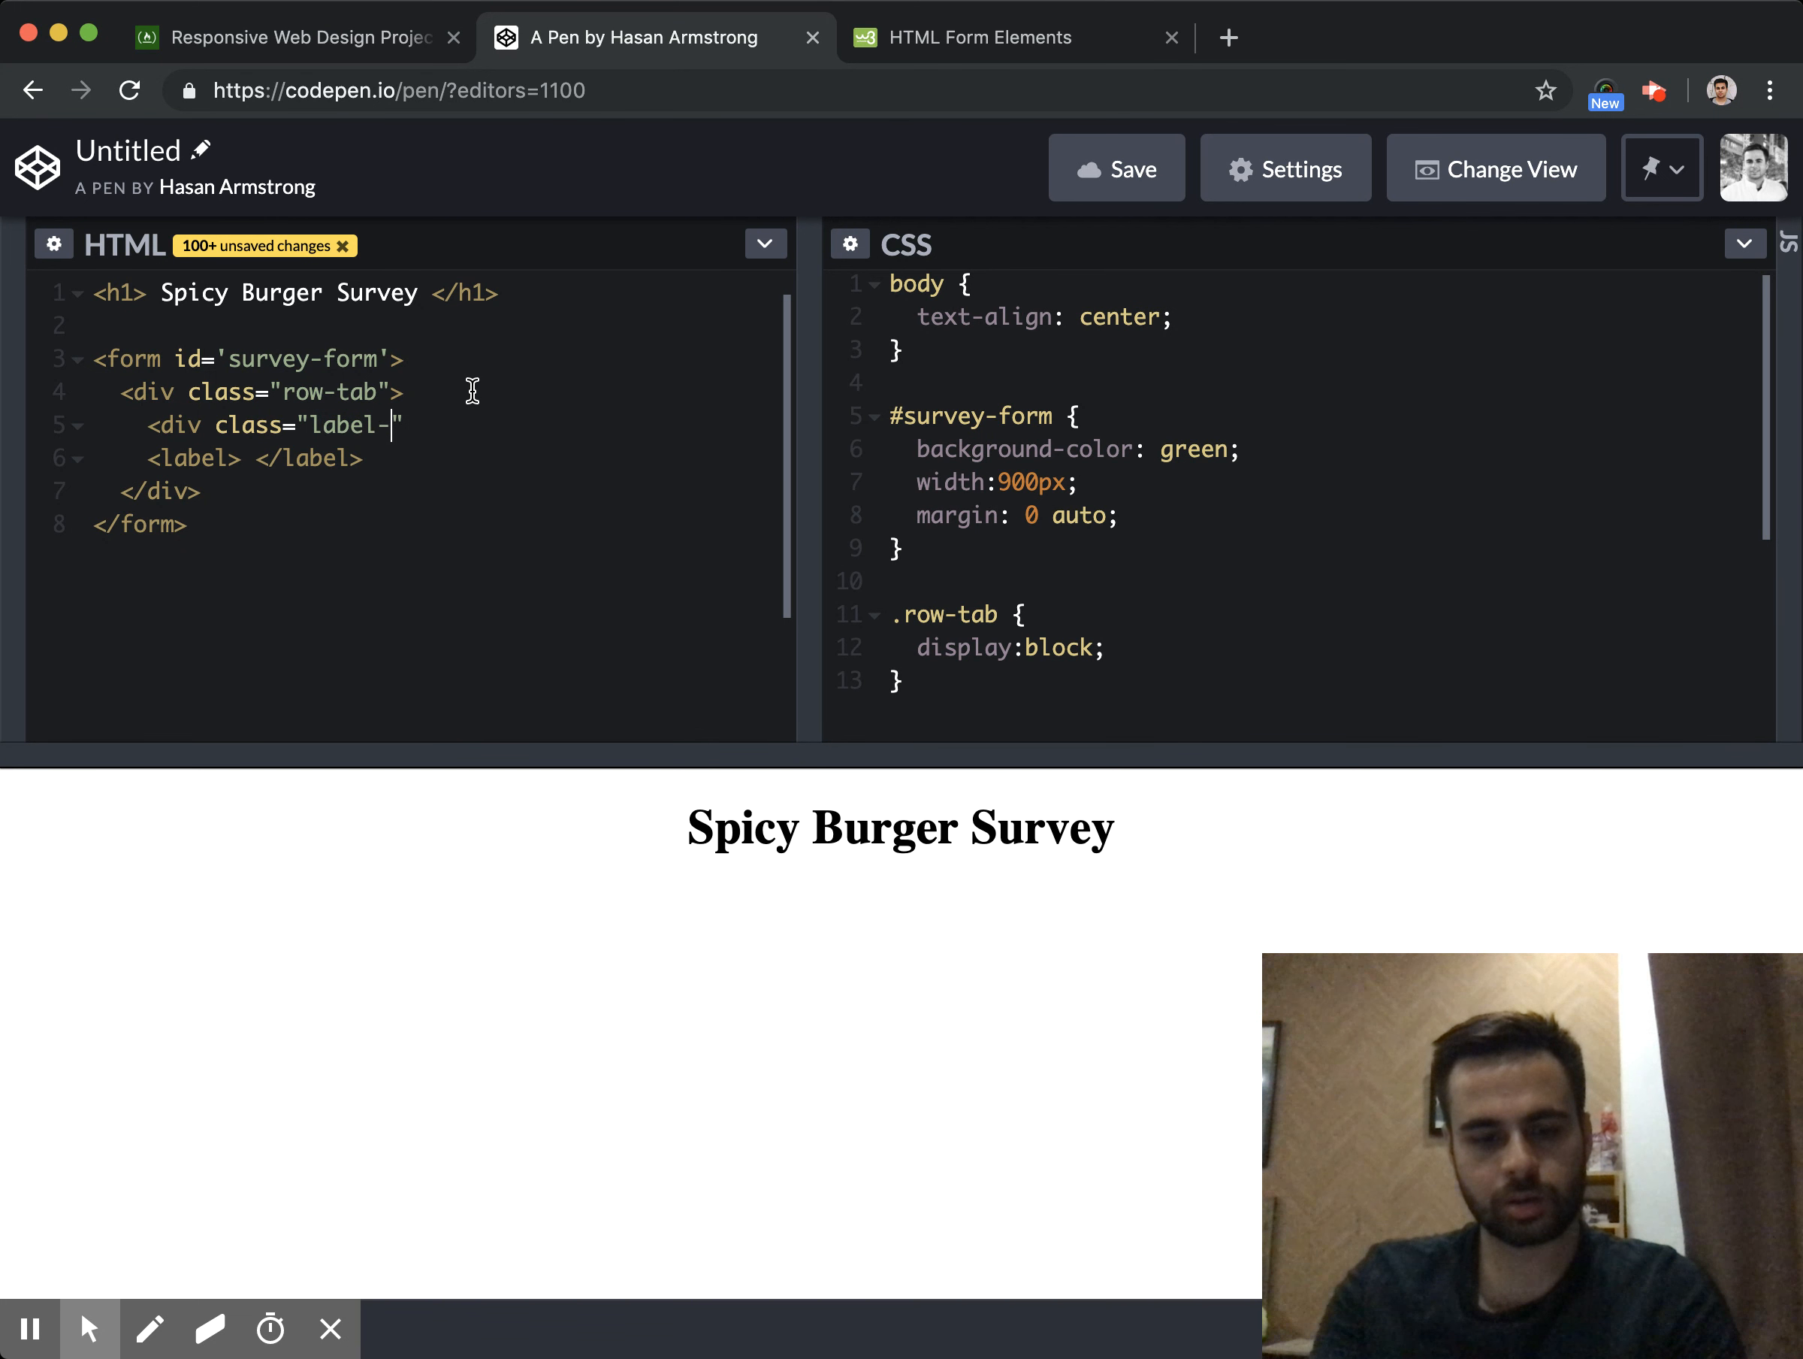
{"action": "type", "text": "burger\">"}
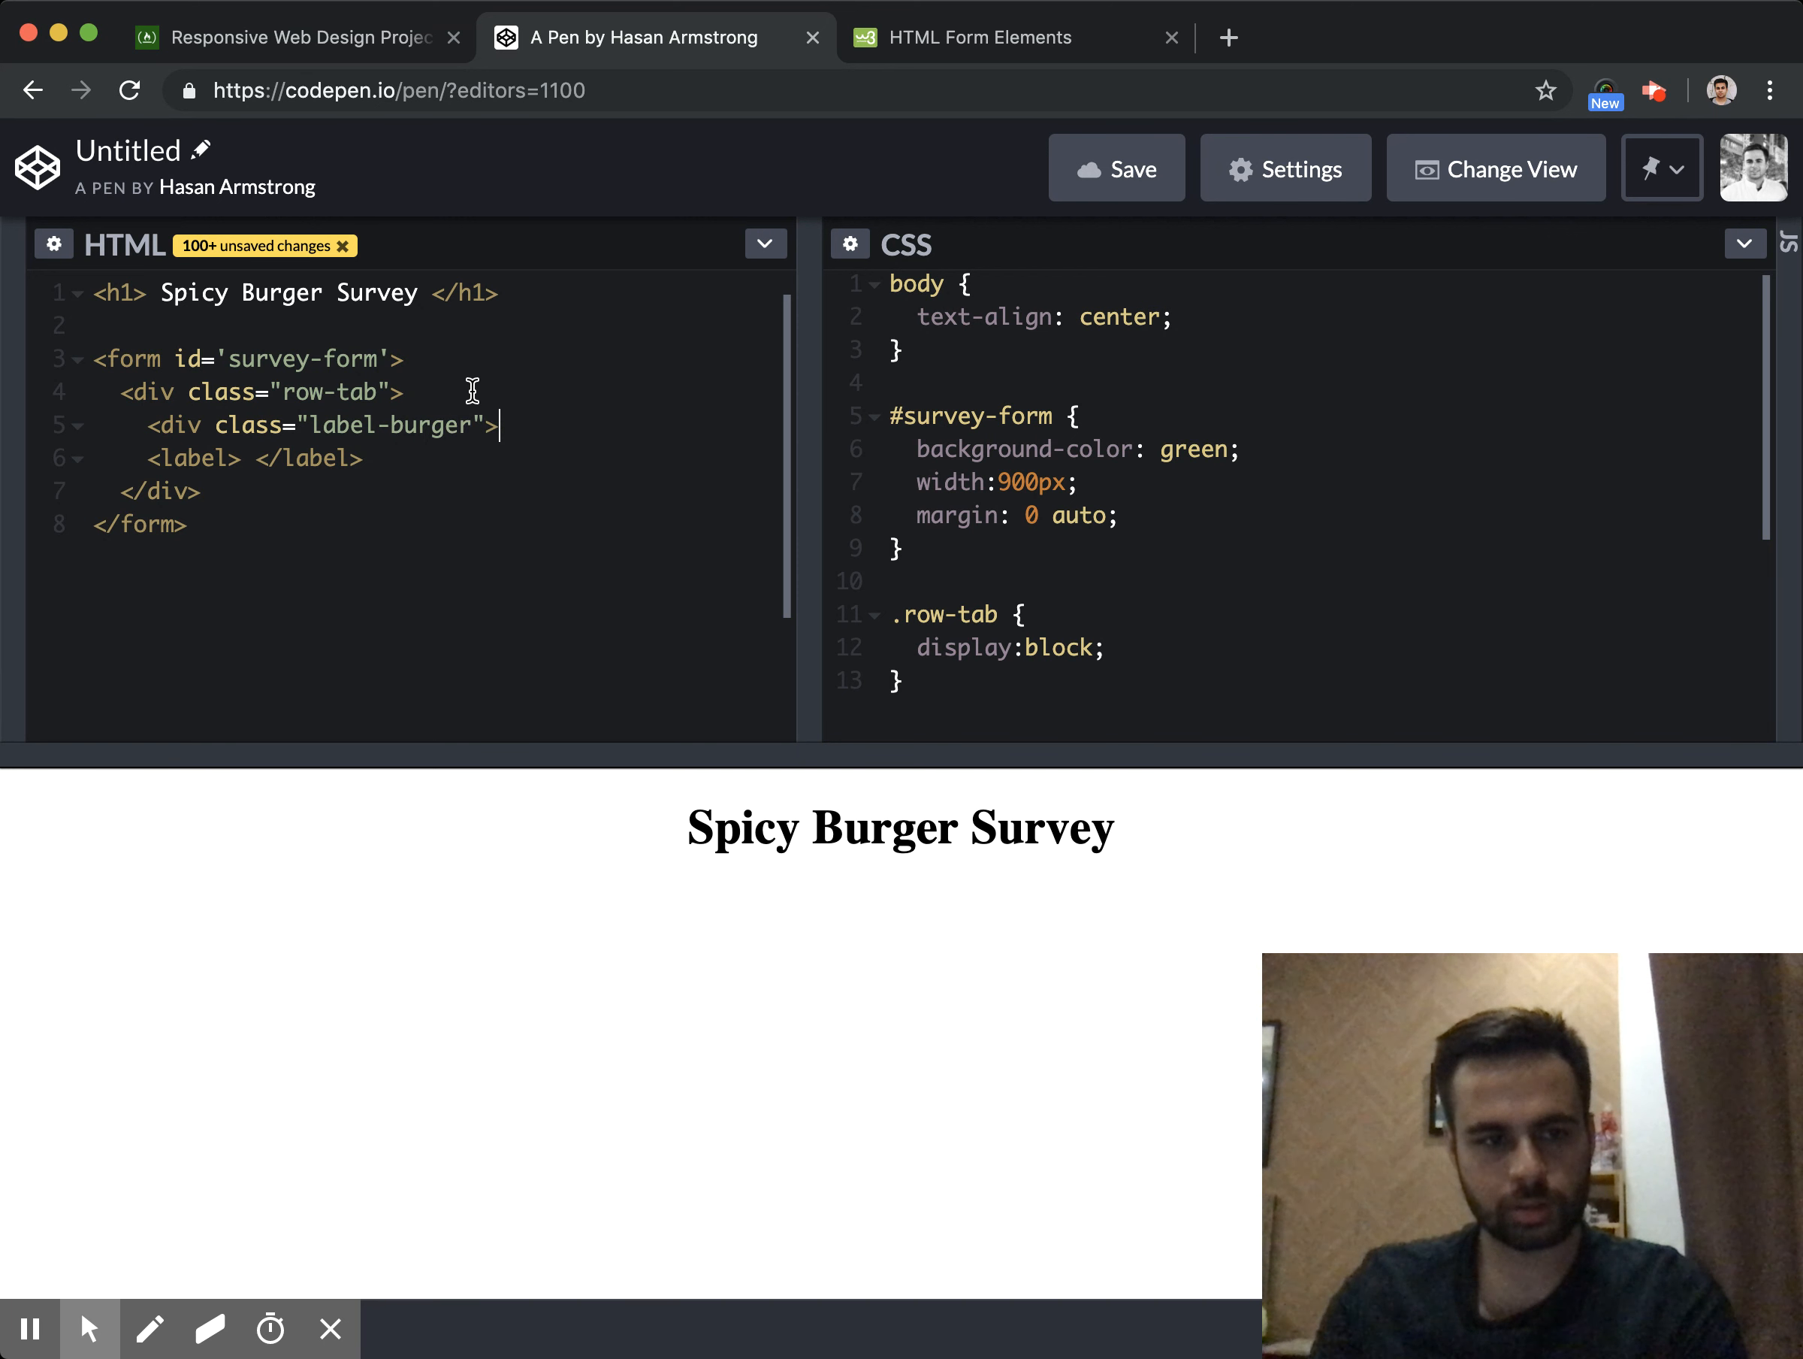
{"action": "type", "text": "</div>"}
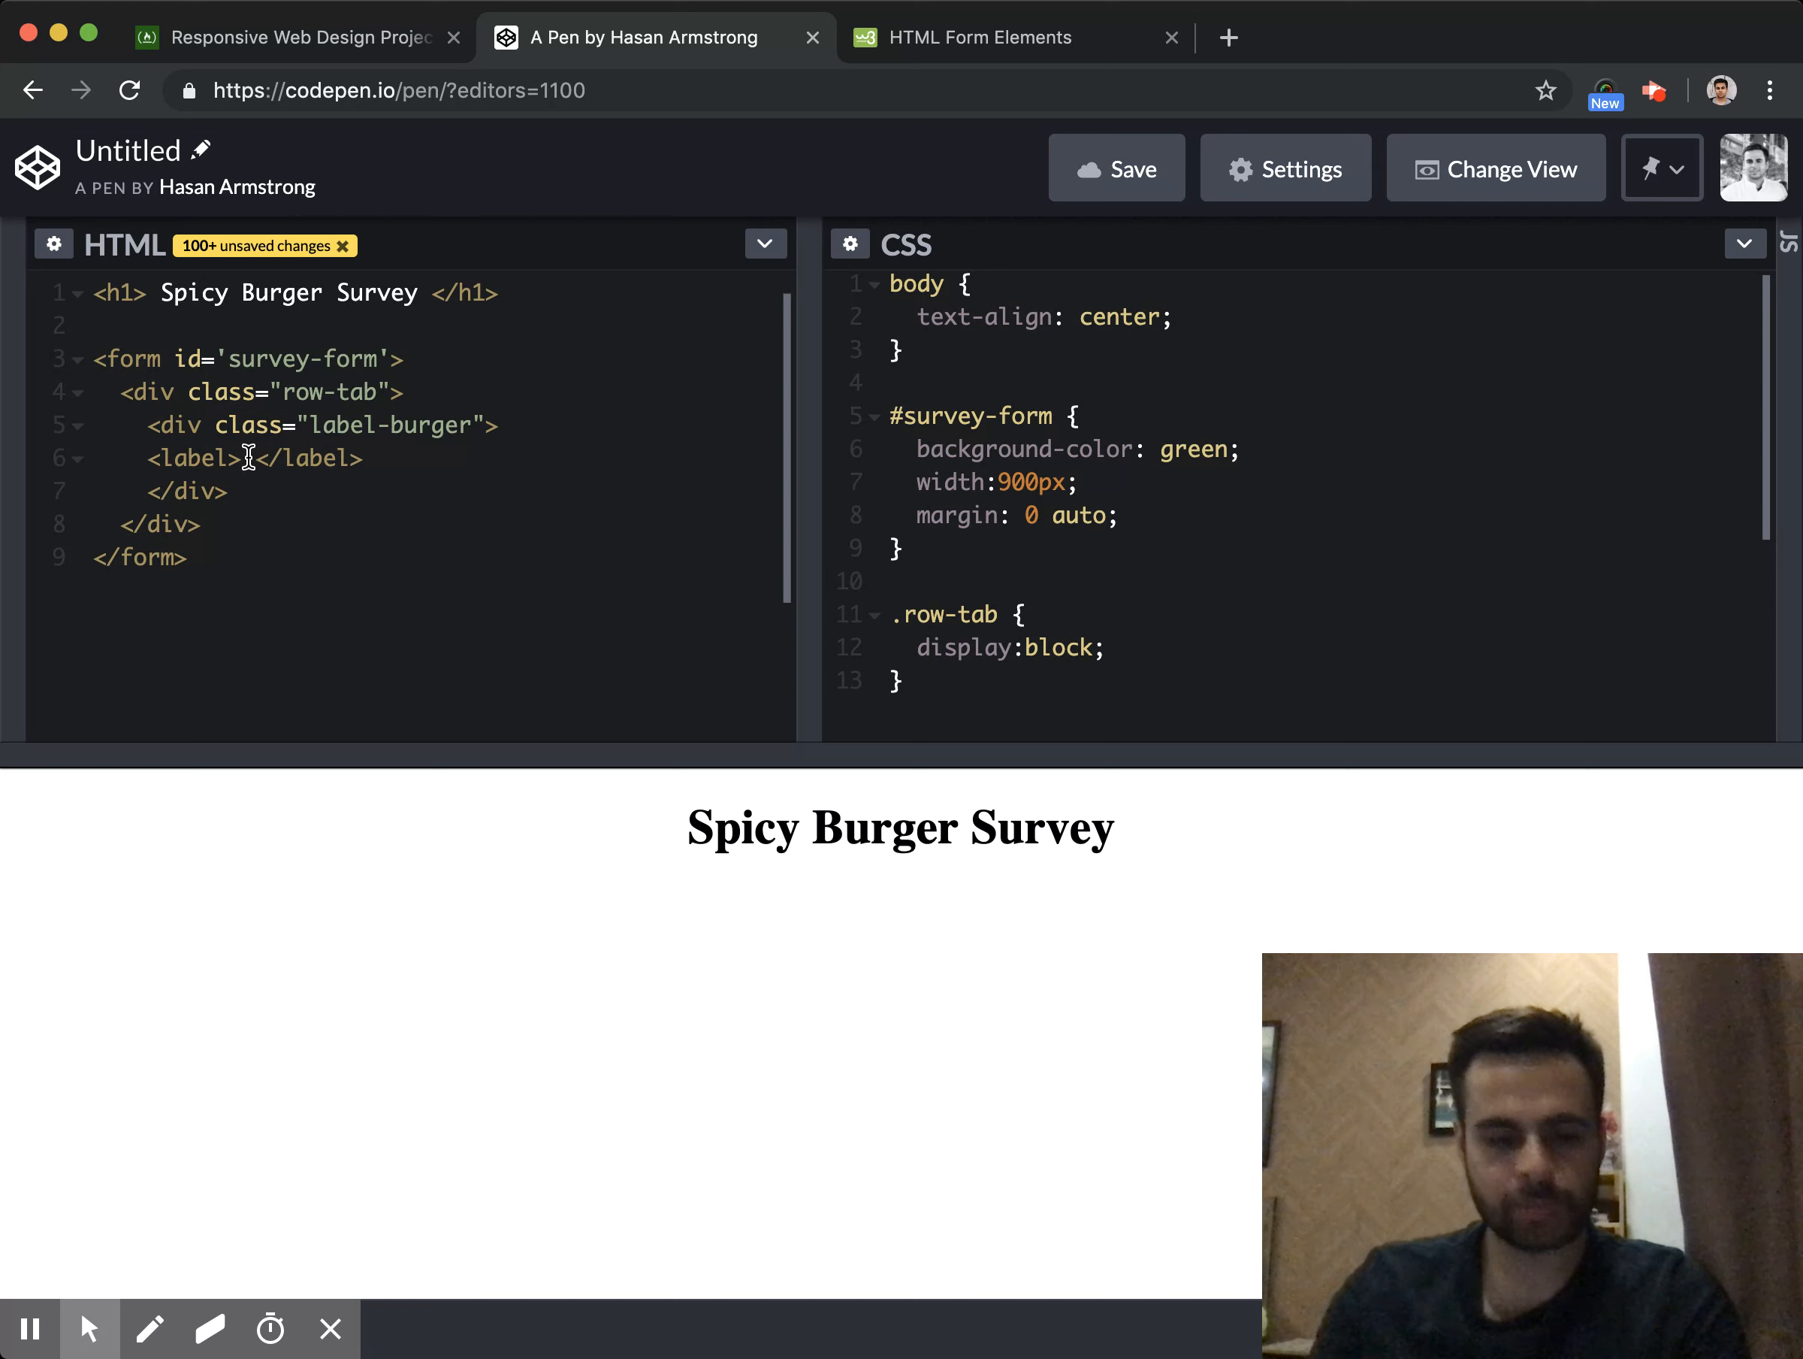
Check the project requirements, then set the label's text to 'Name:'
{"action": "left_click", "coordinate": [293, 36]}
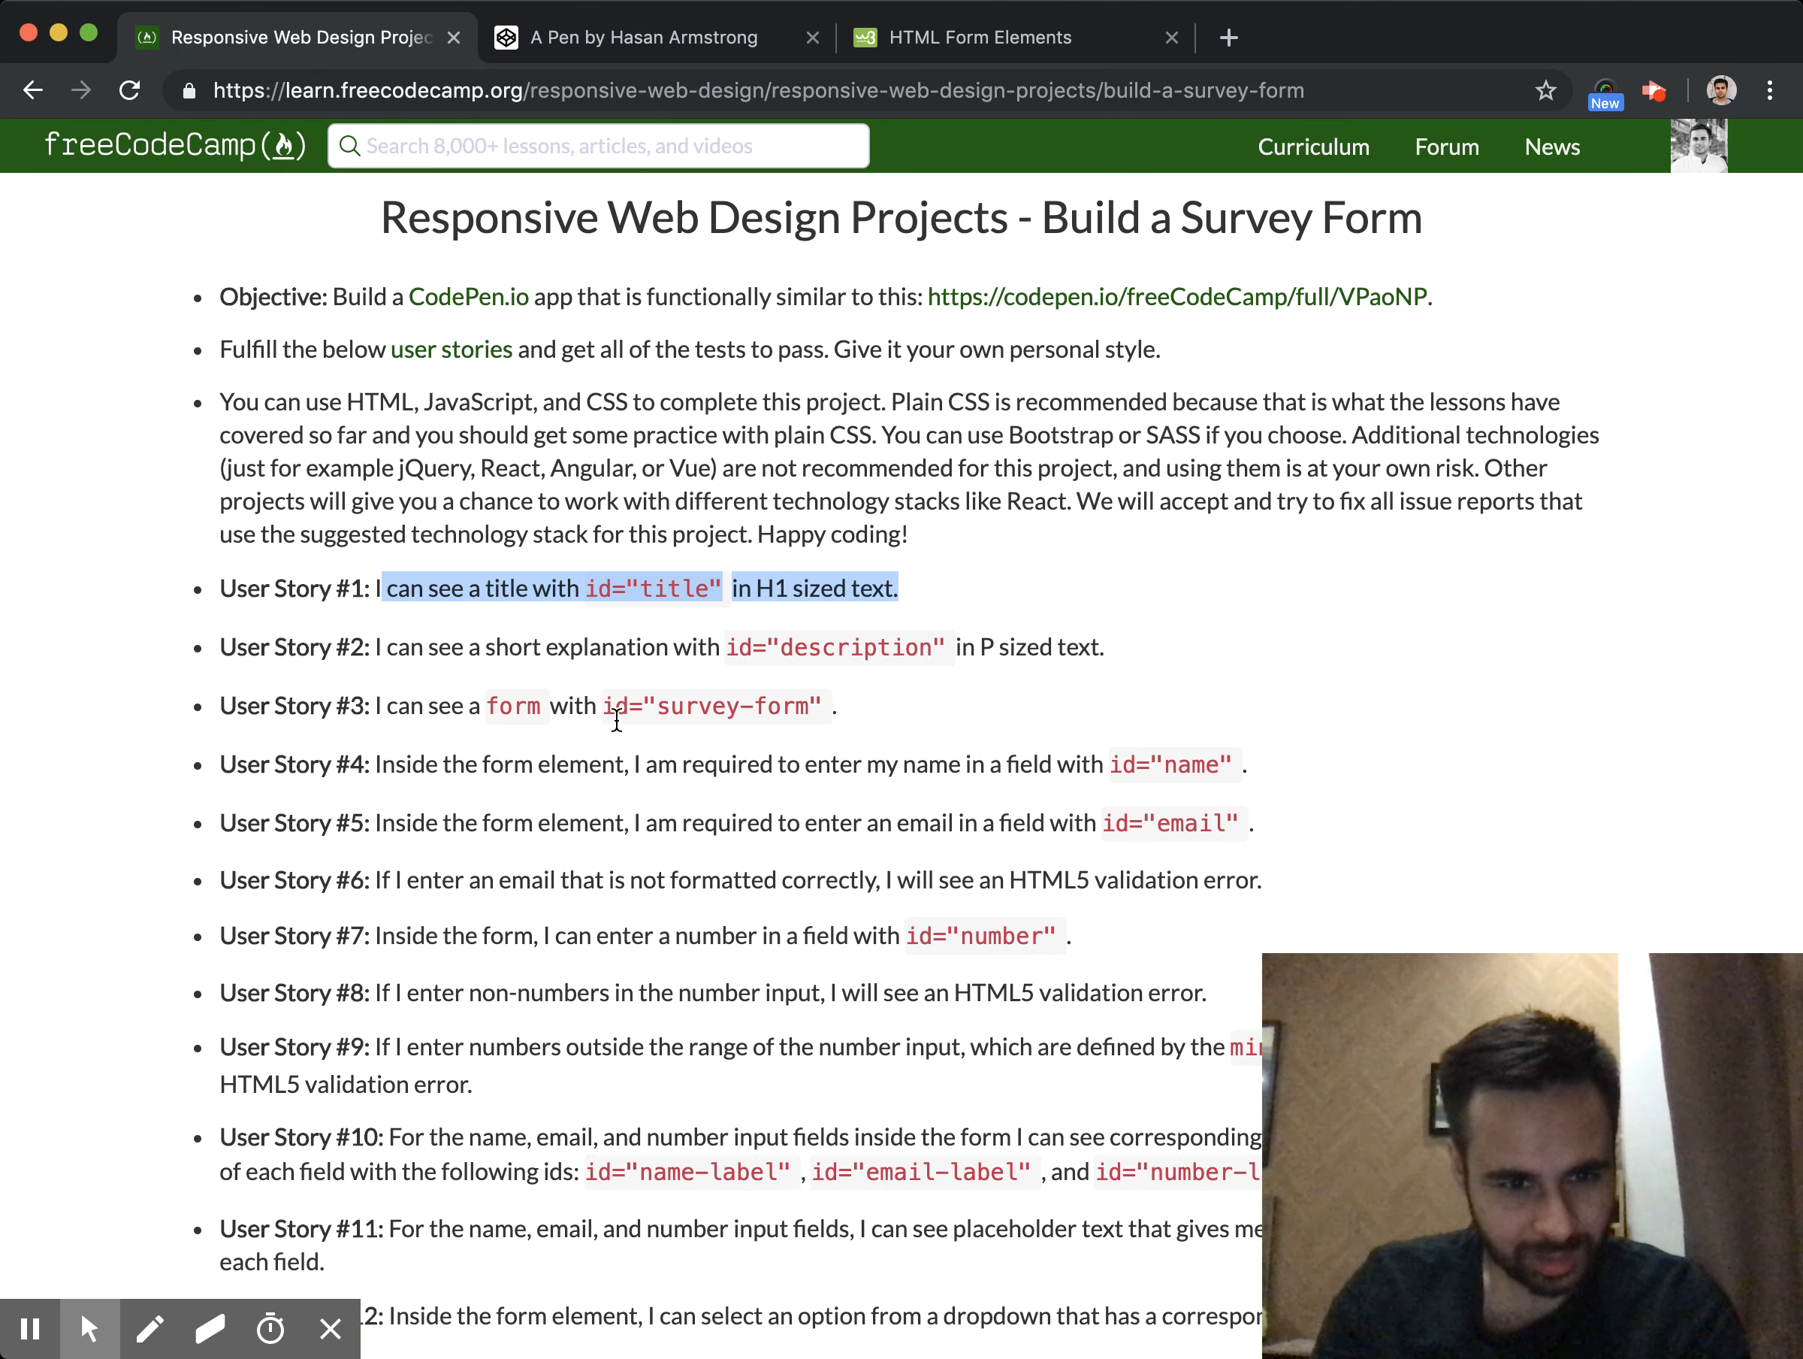
{"action": "left_click", "coordinate": [645, 36]}
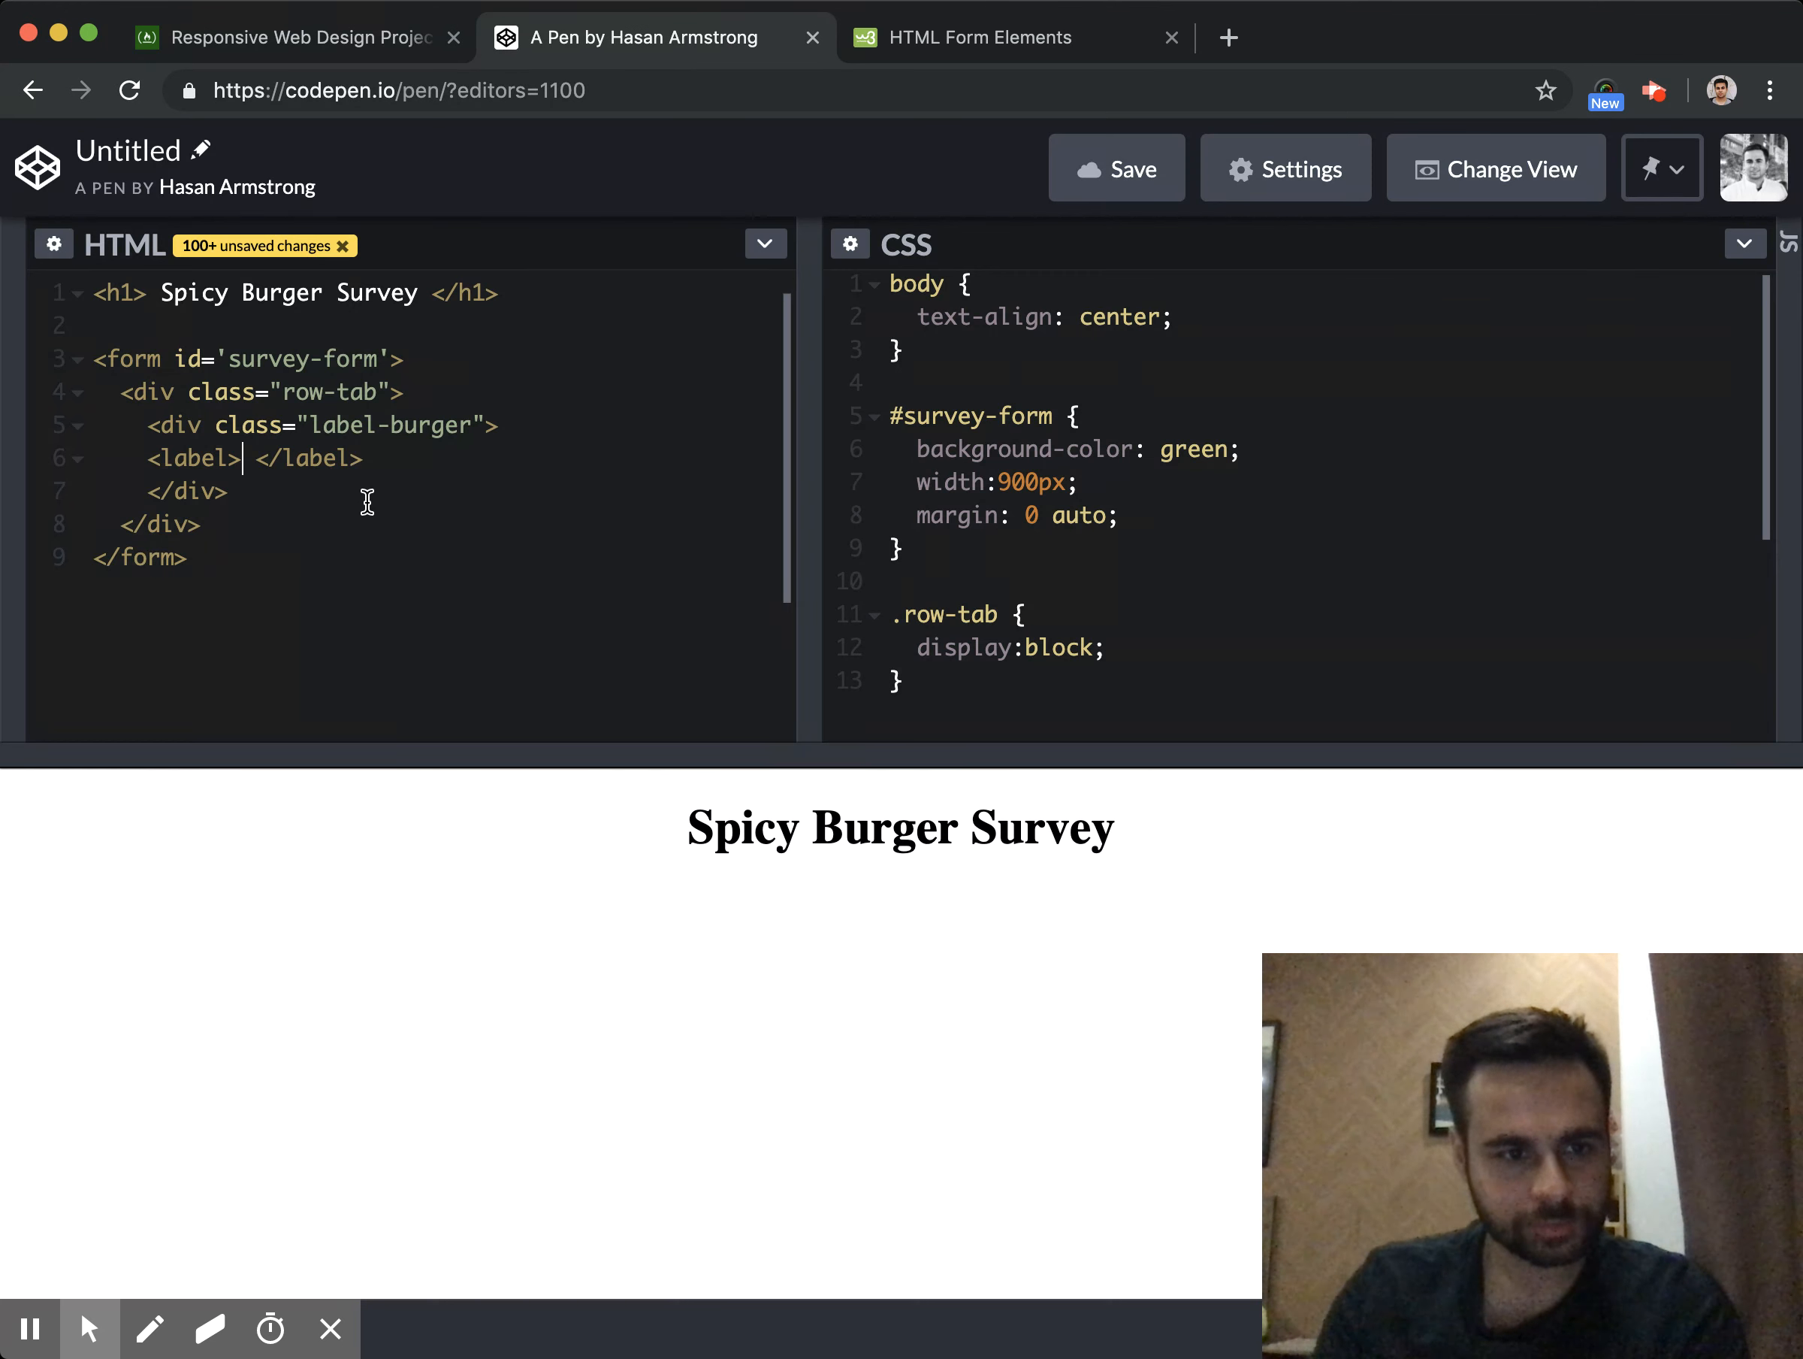
{"action": "type", "text": "name"}
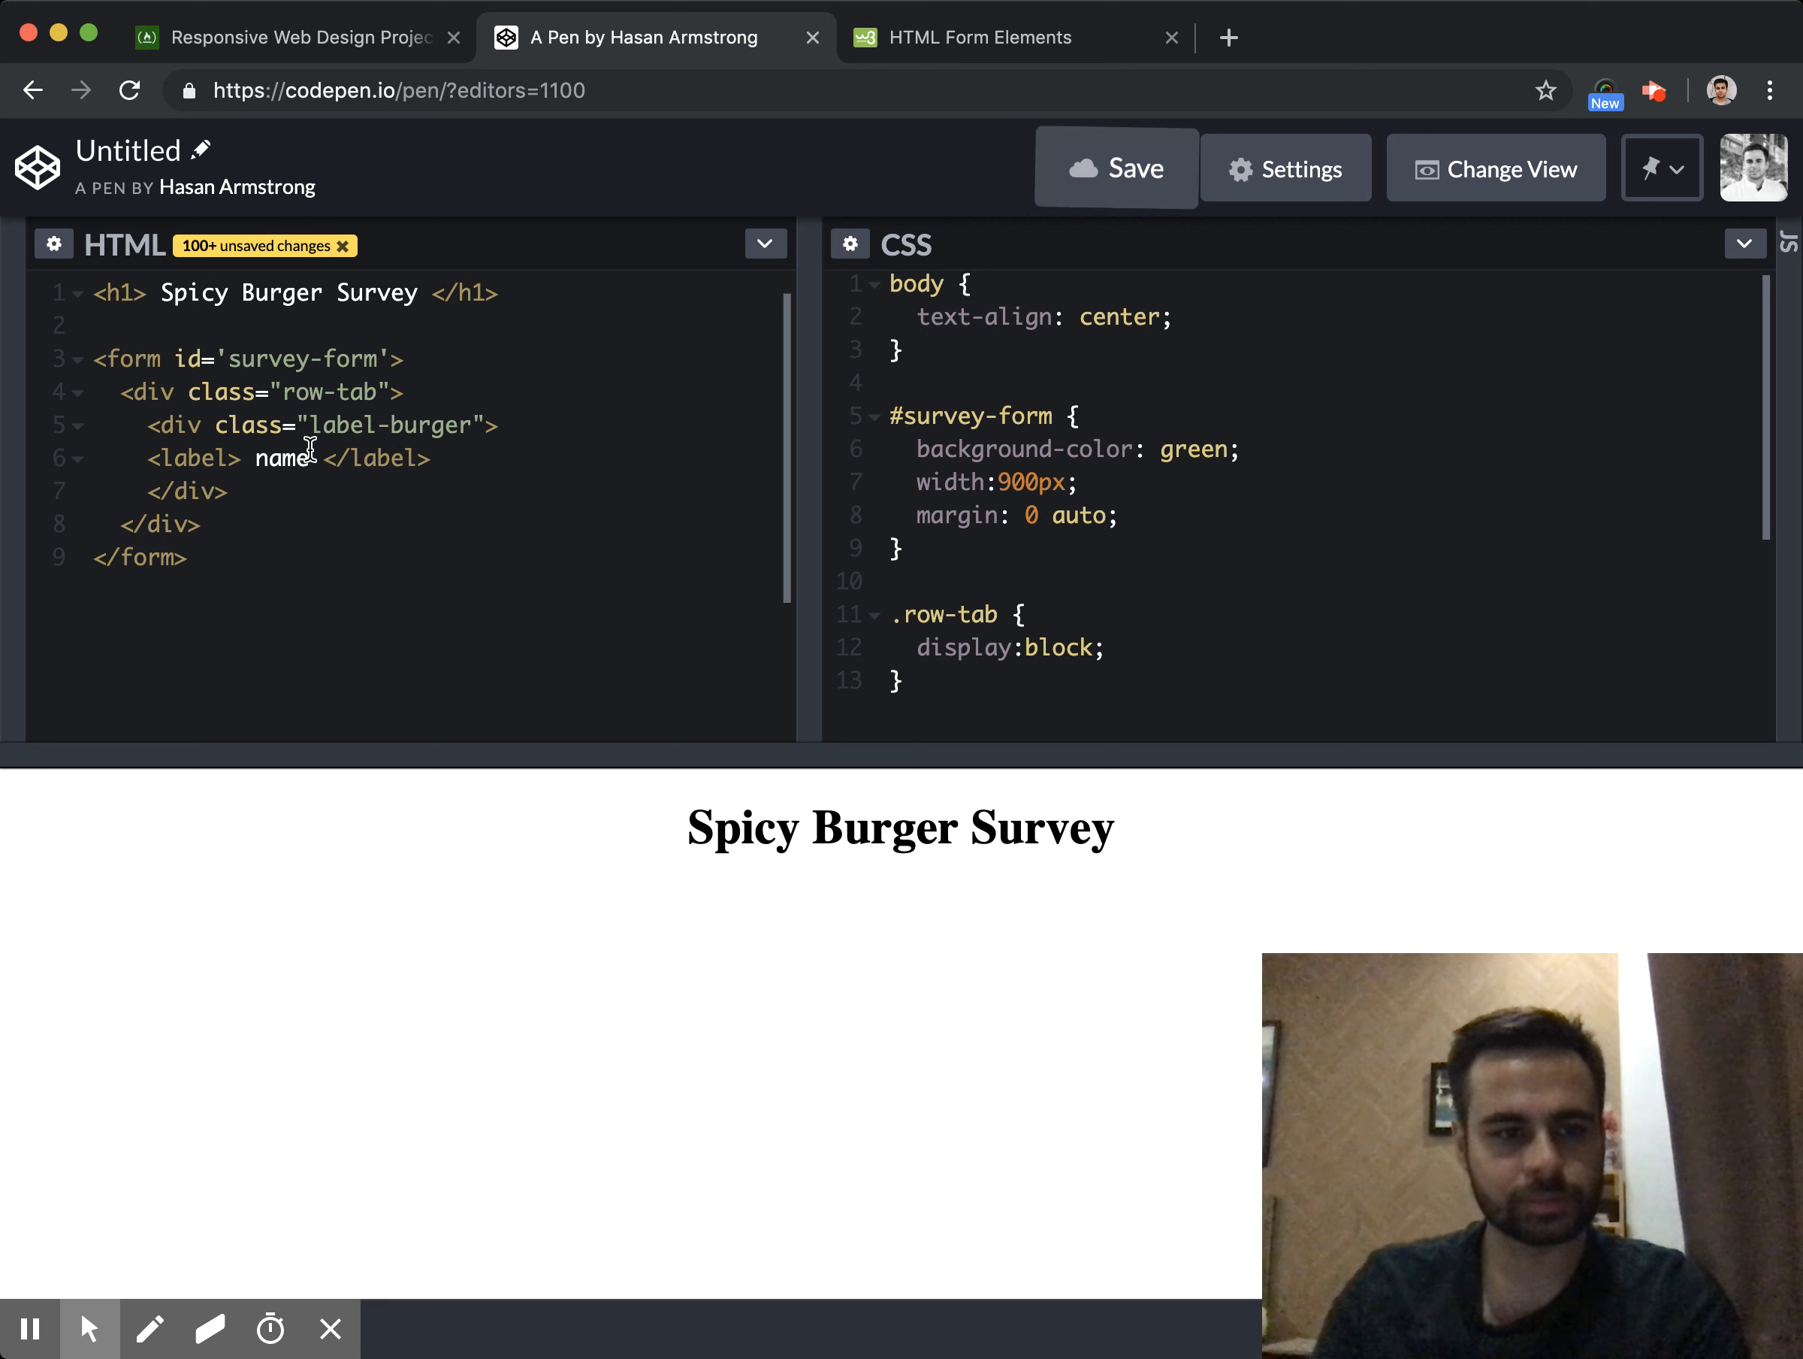
{"action": "type", "text": "Name"}
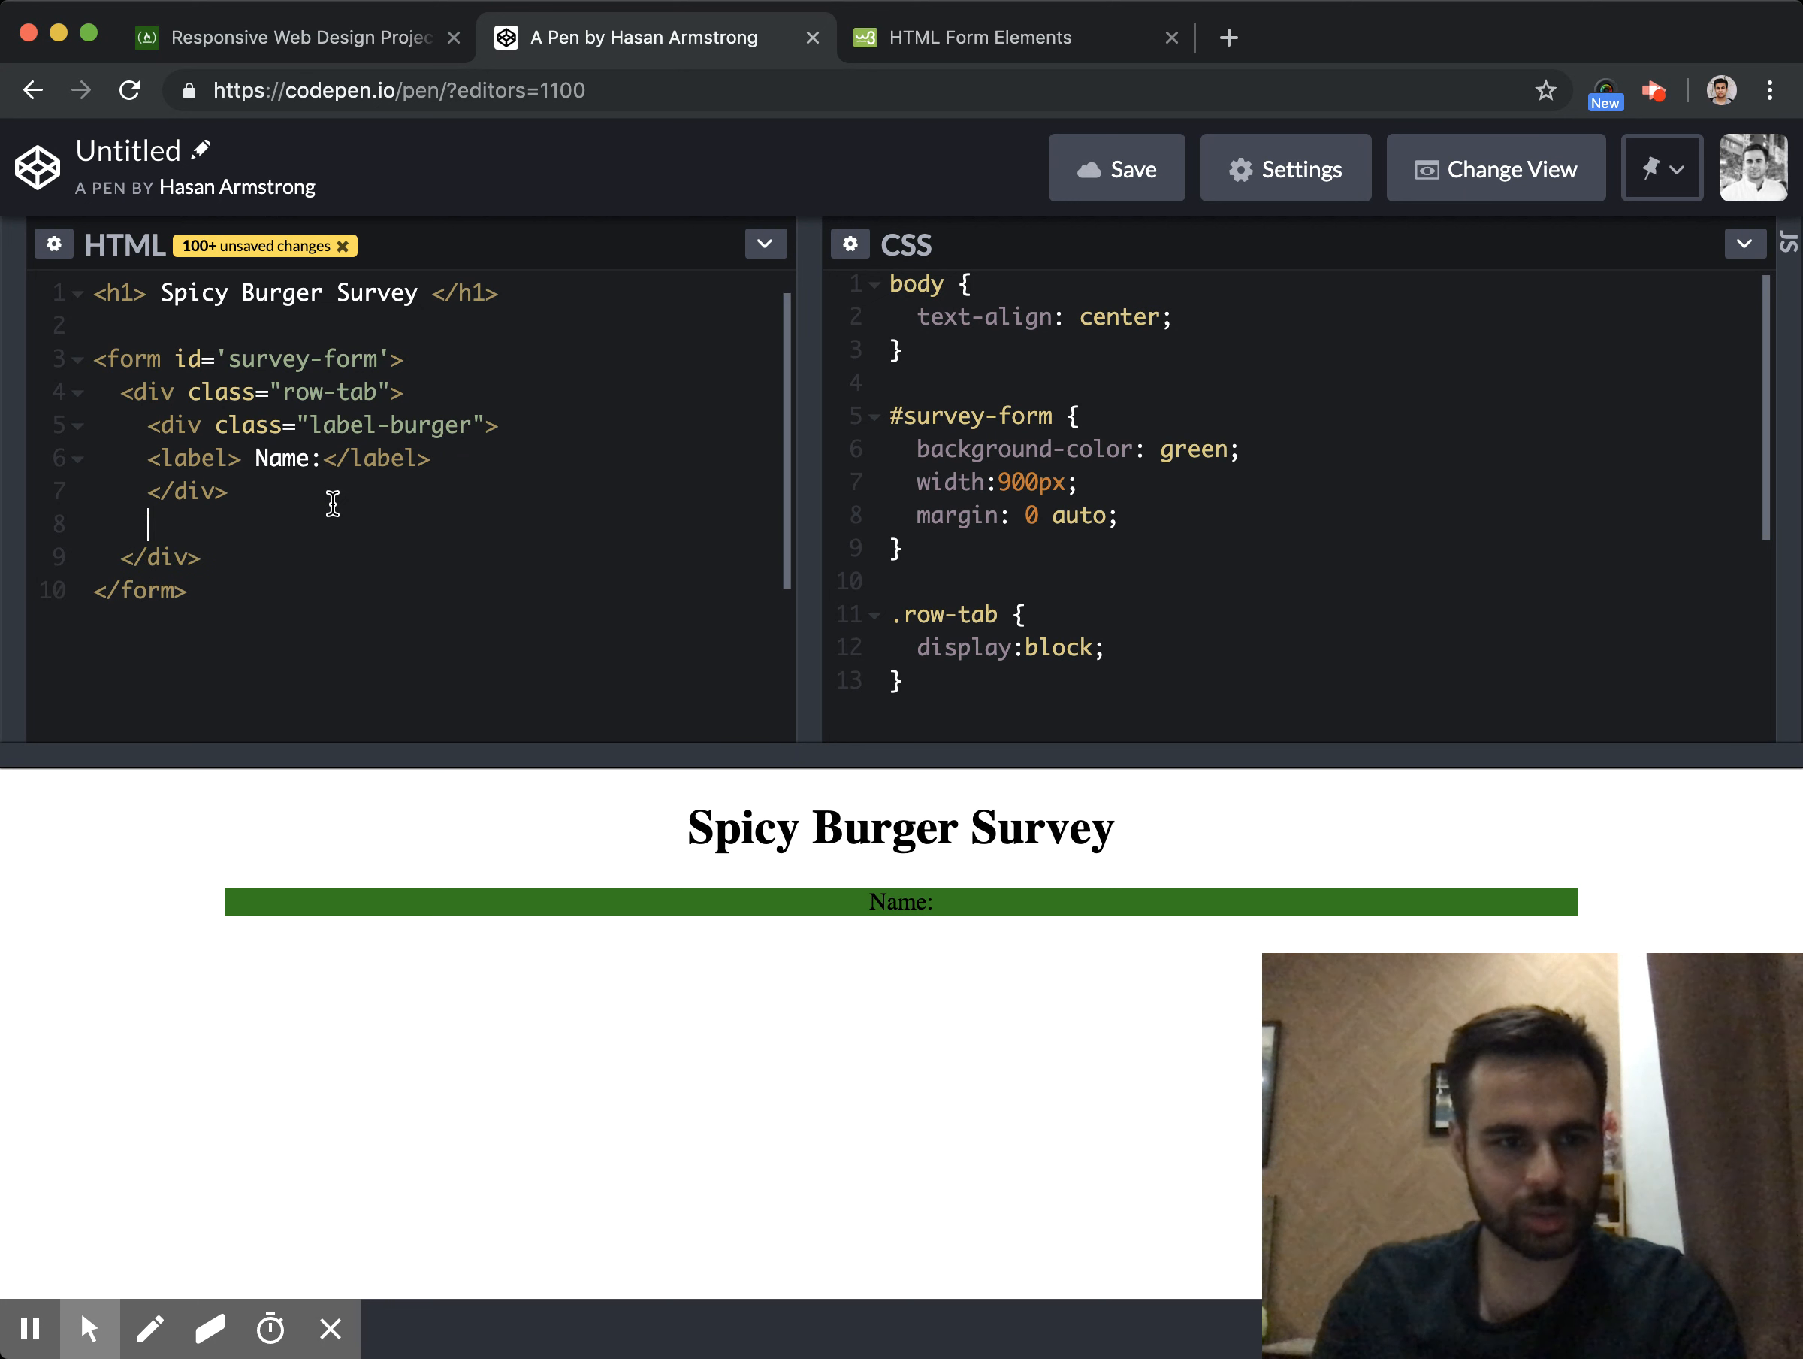
Add a <div class="input-burger"> holding an <input type="text"> after the label div
{"action": "type", "text": "<"}
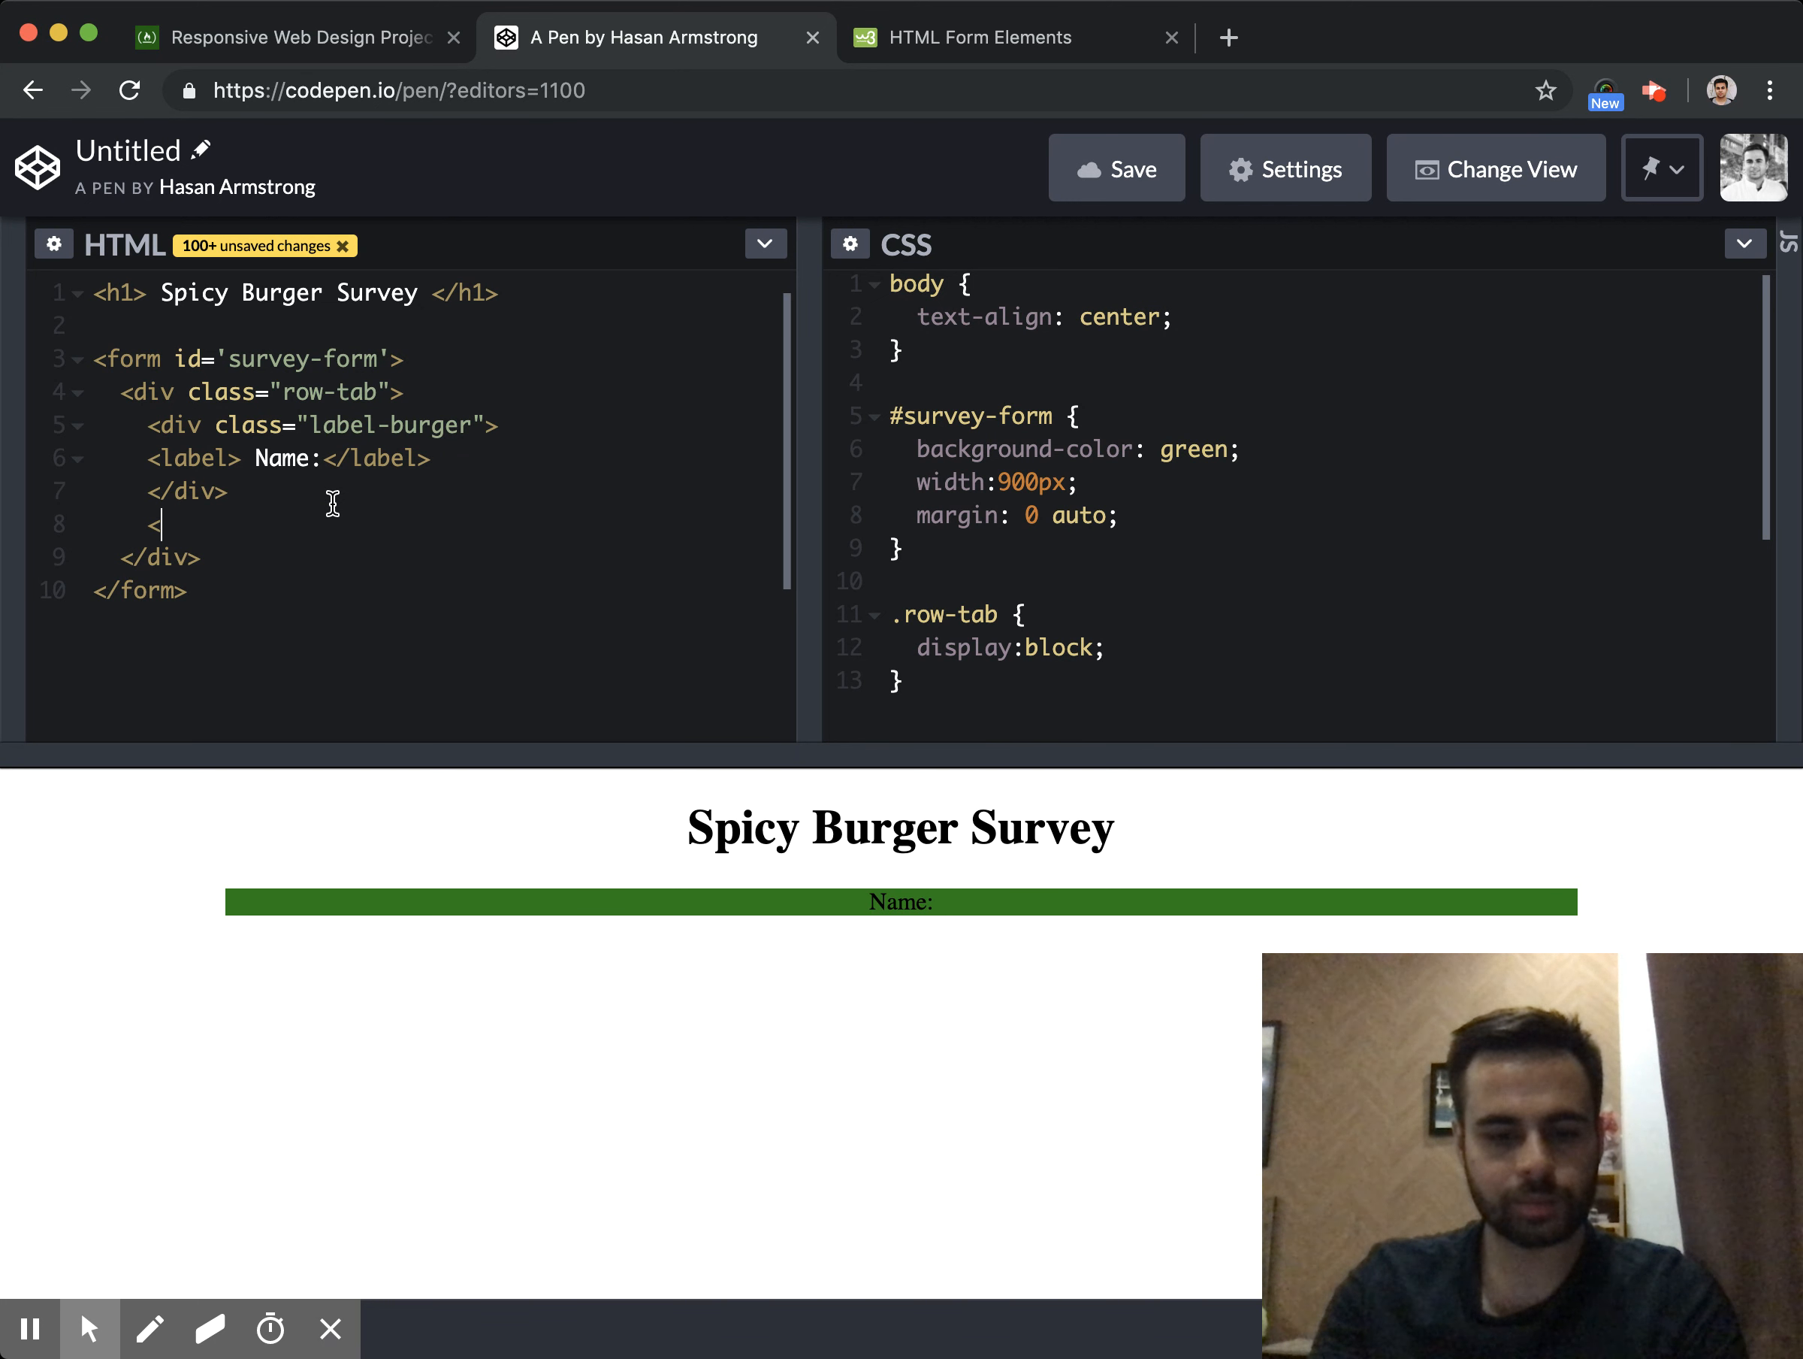
{"action": "type", "text": "div"}
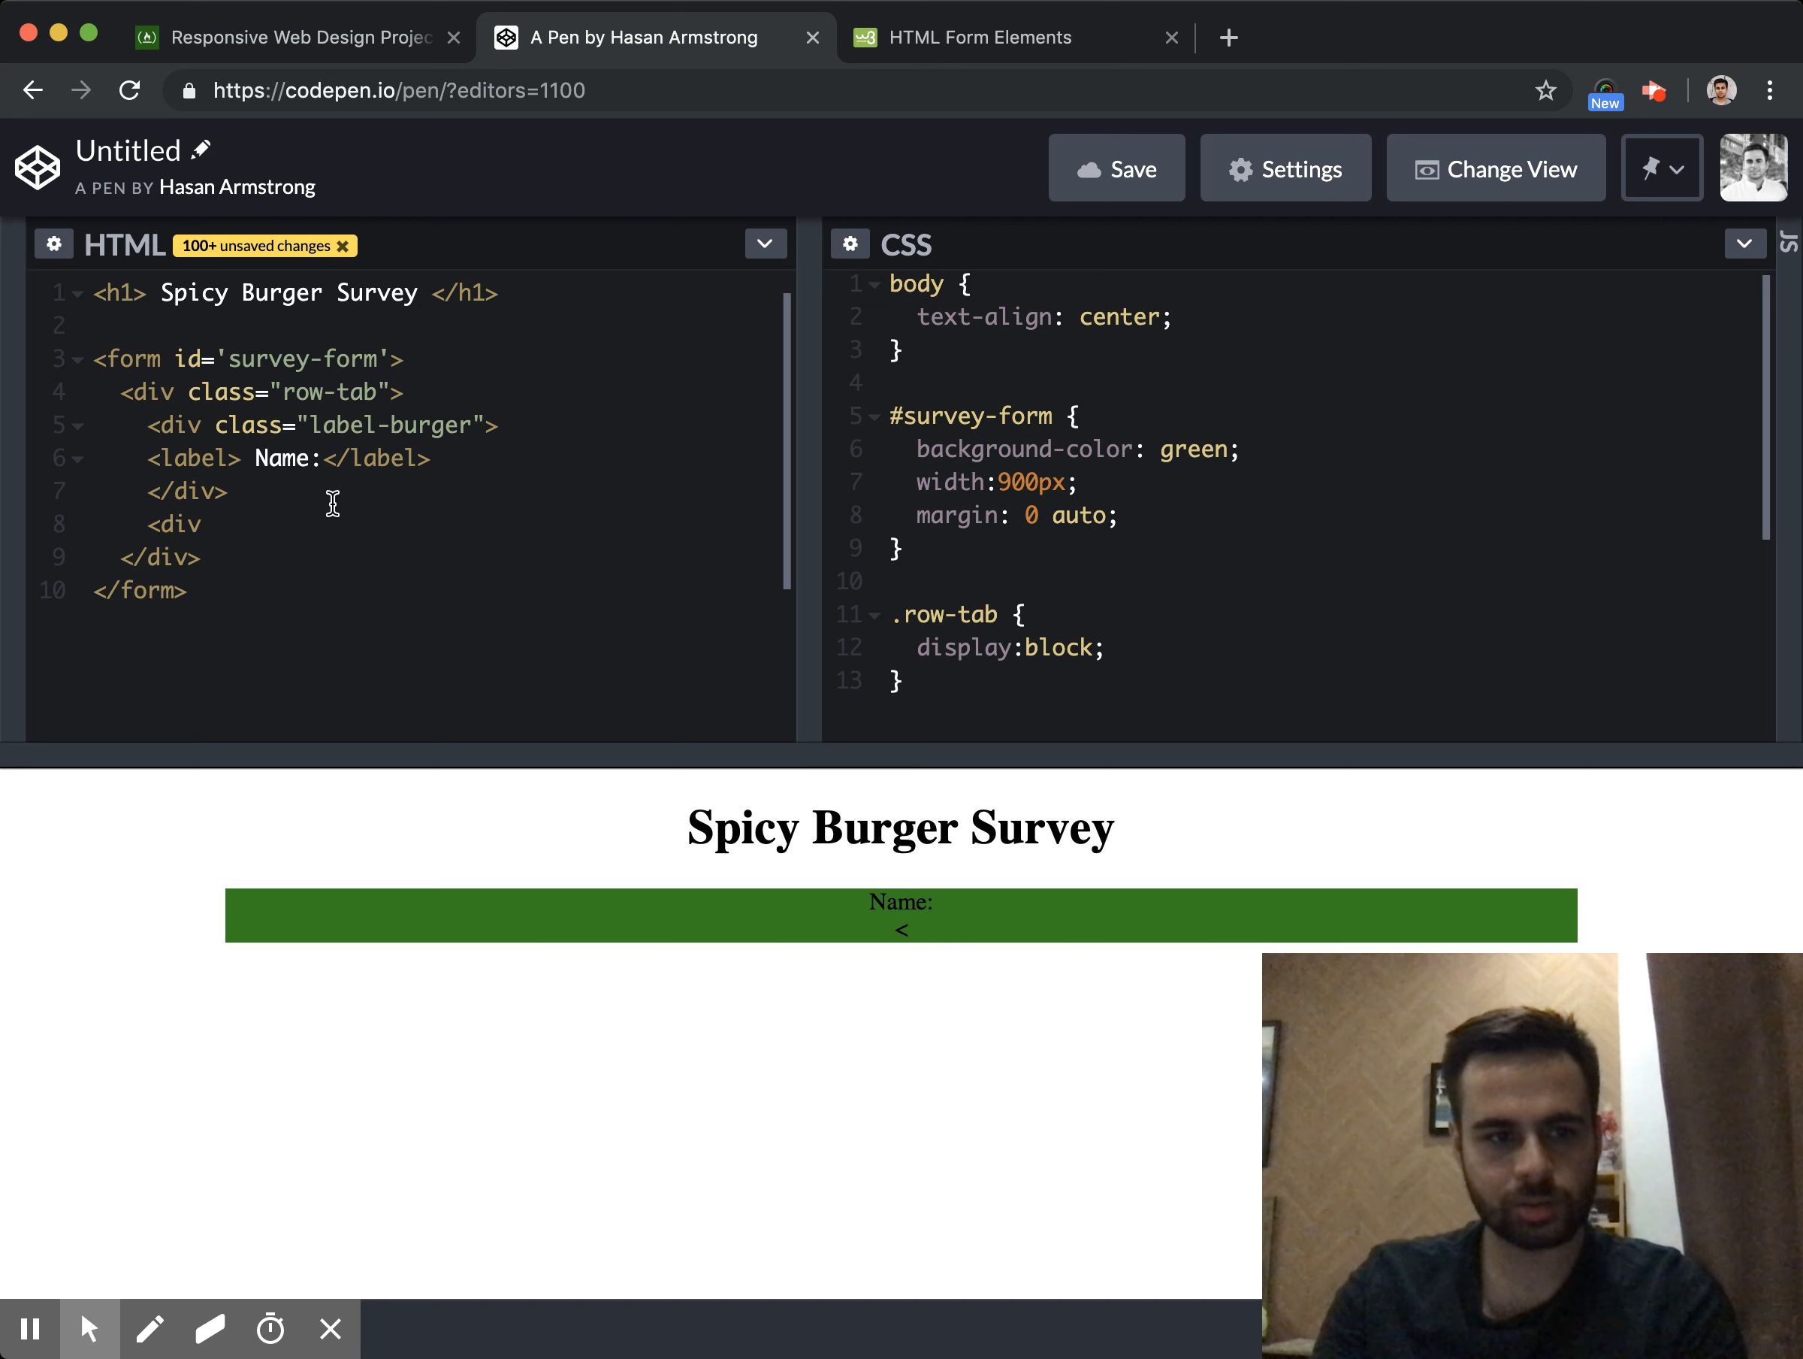
{"action": "type", "text": "class="}
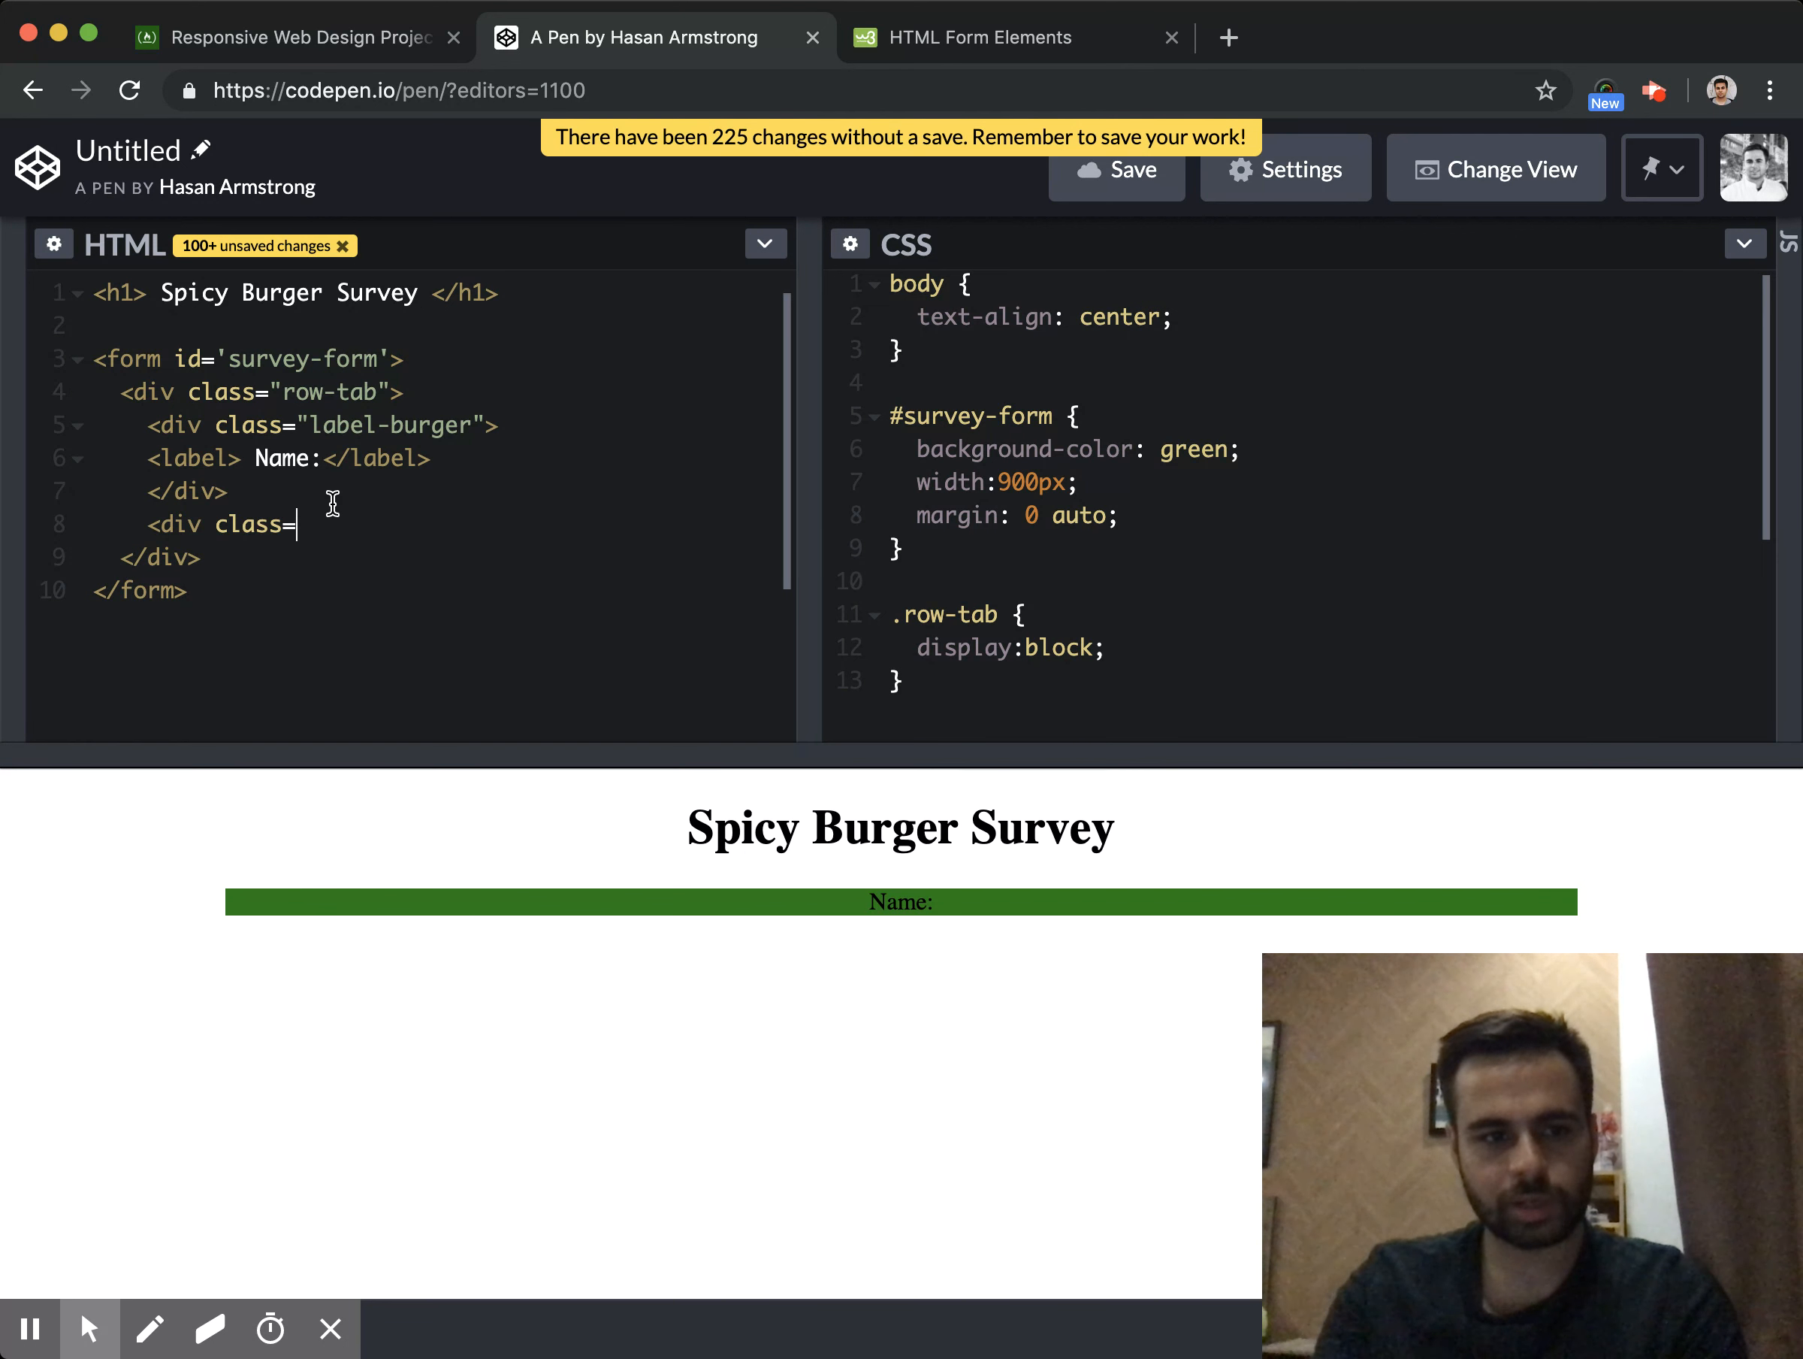
{"action": "type", "text": "\"input-bu"}
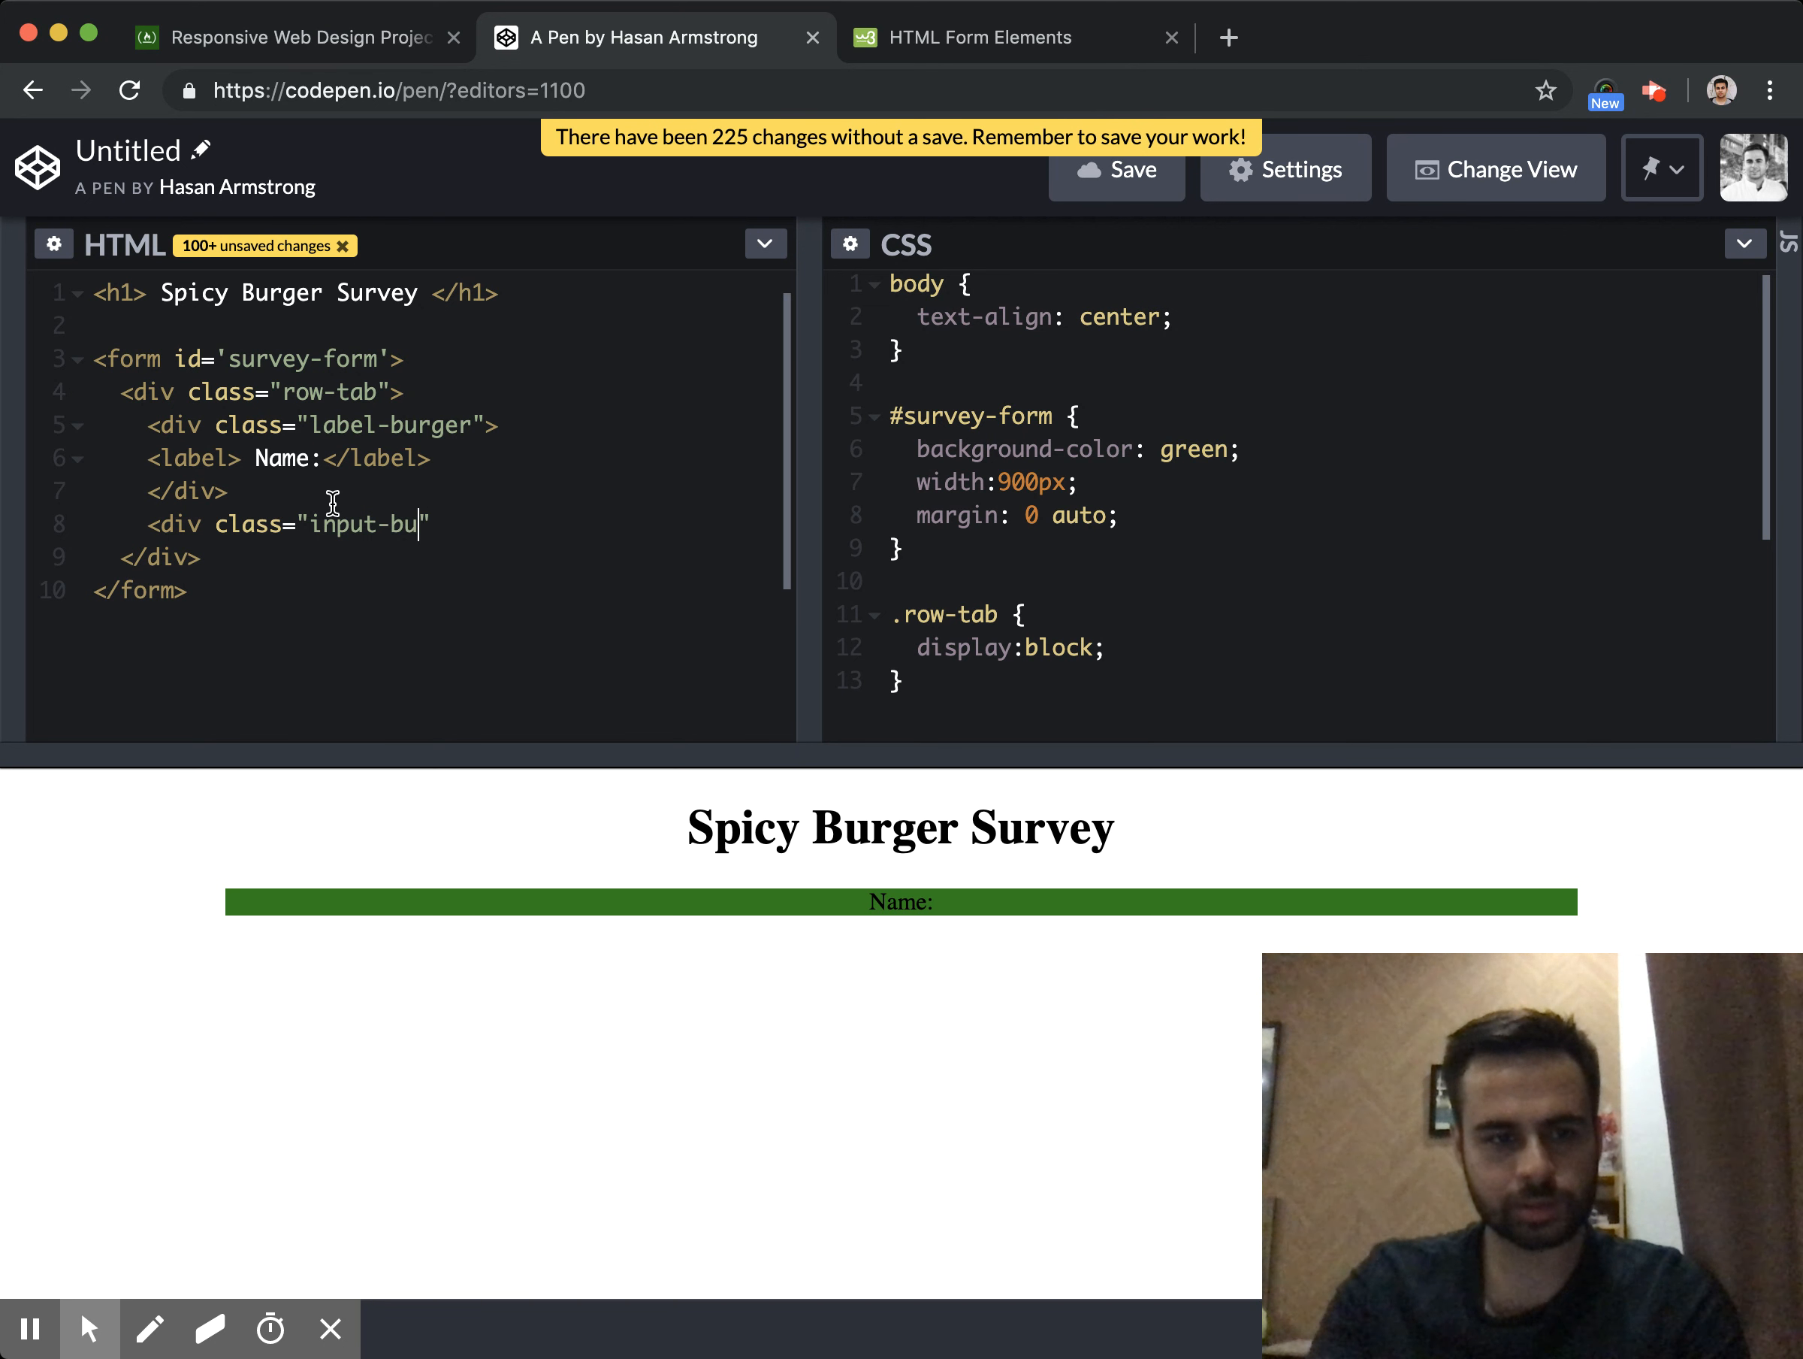
{"action": "type", "text": "rger\">"}
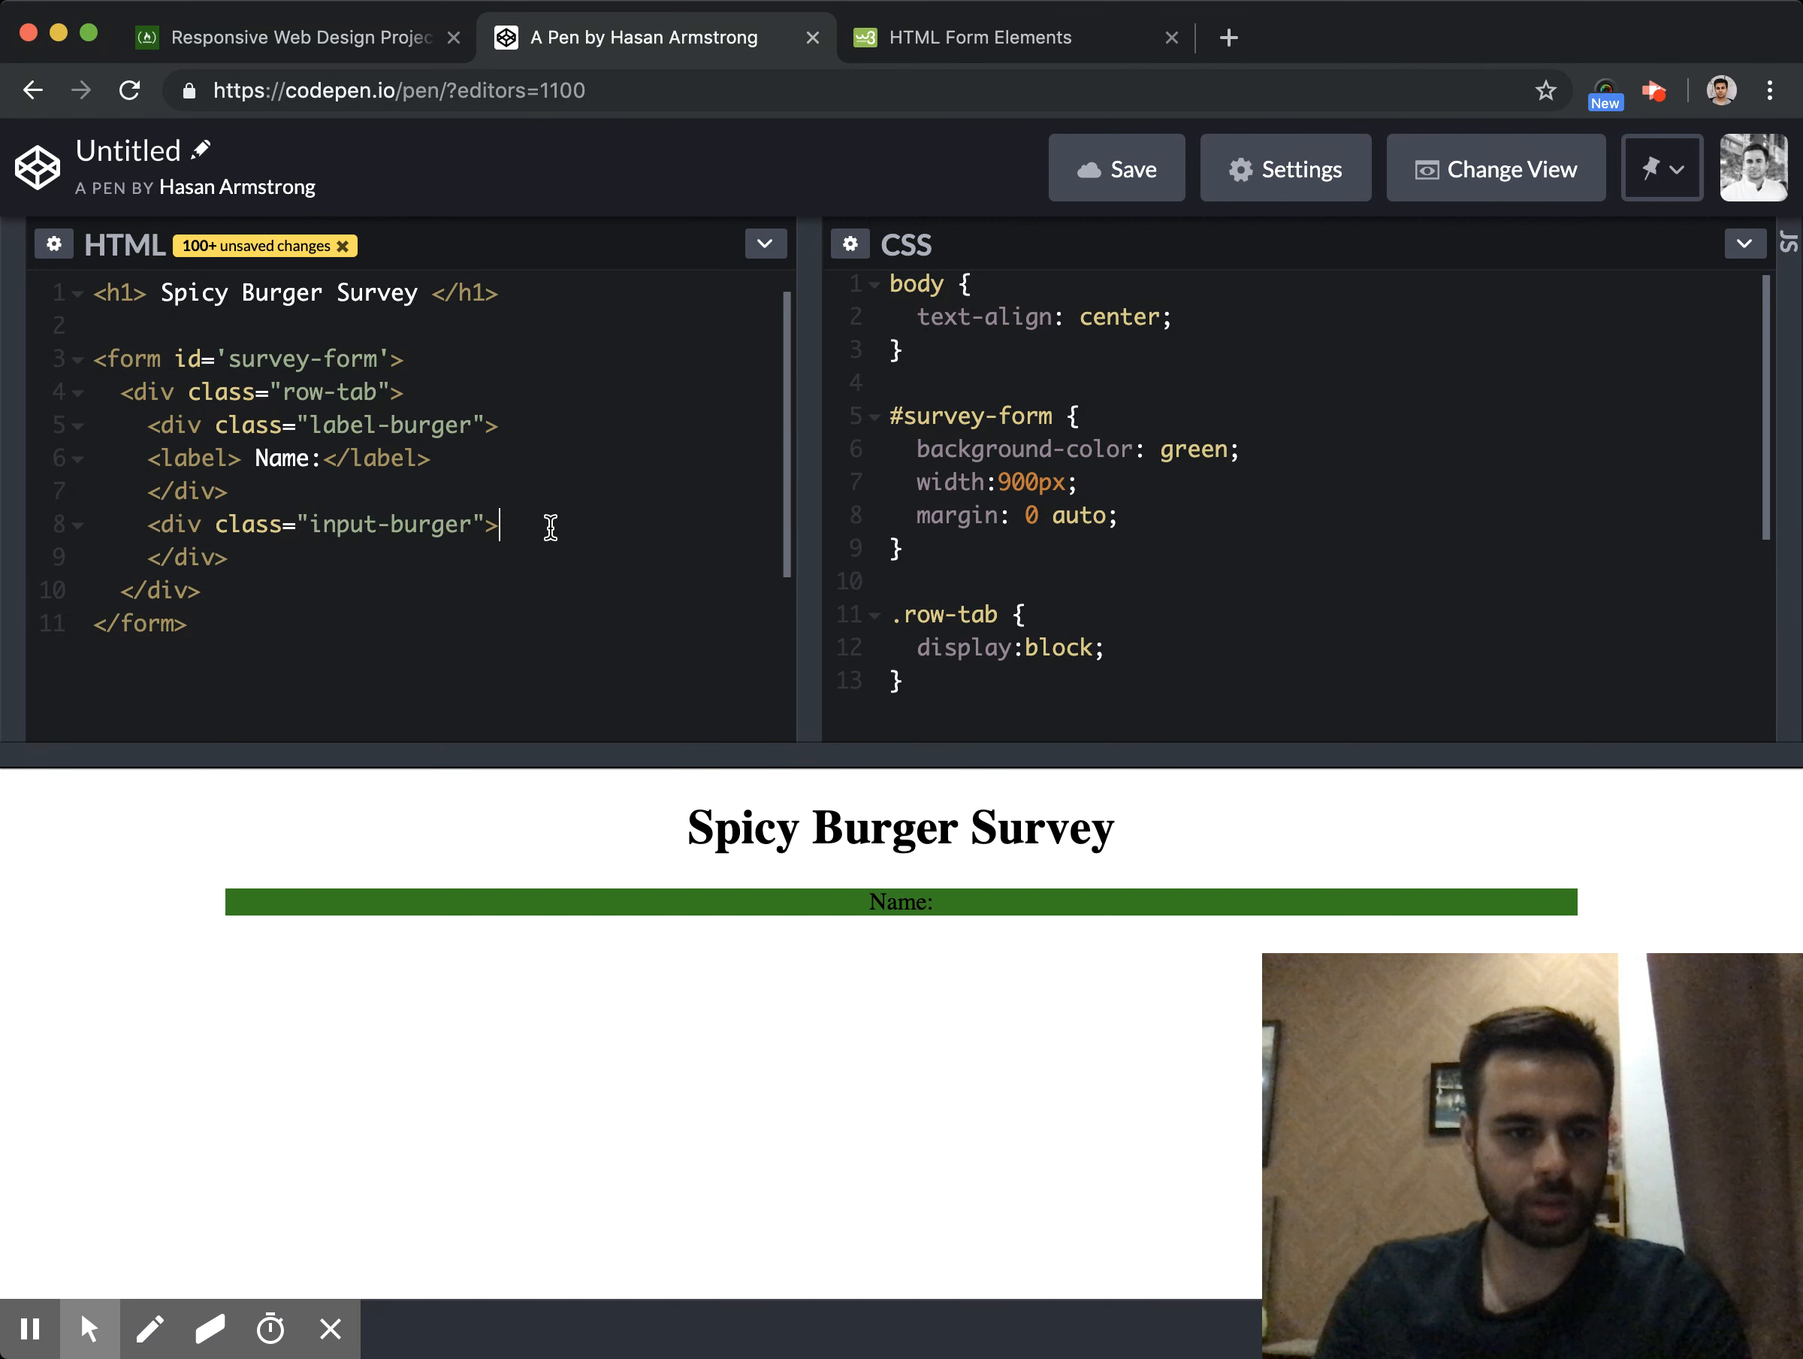
{"action": "type", "text": "<input"}
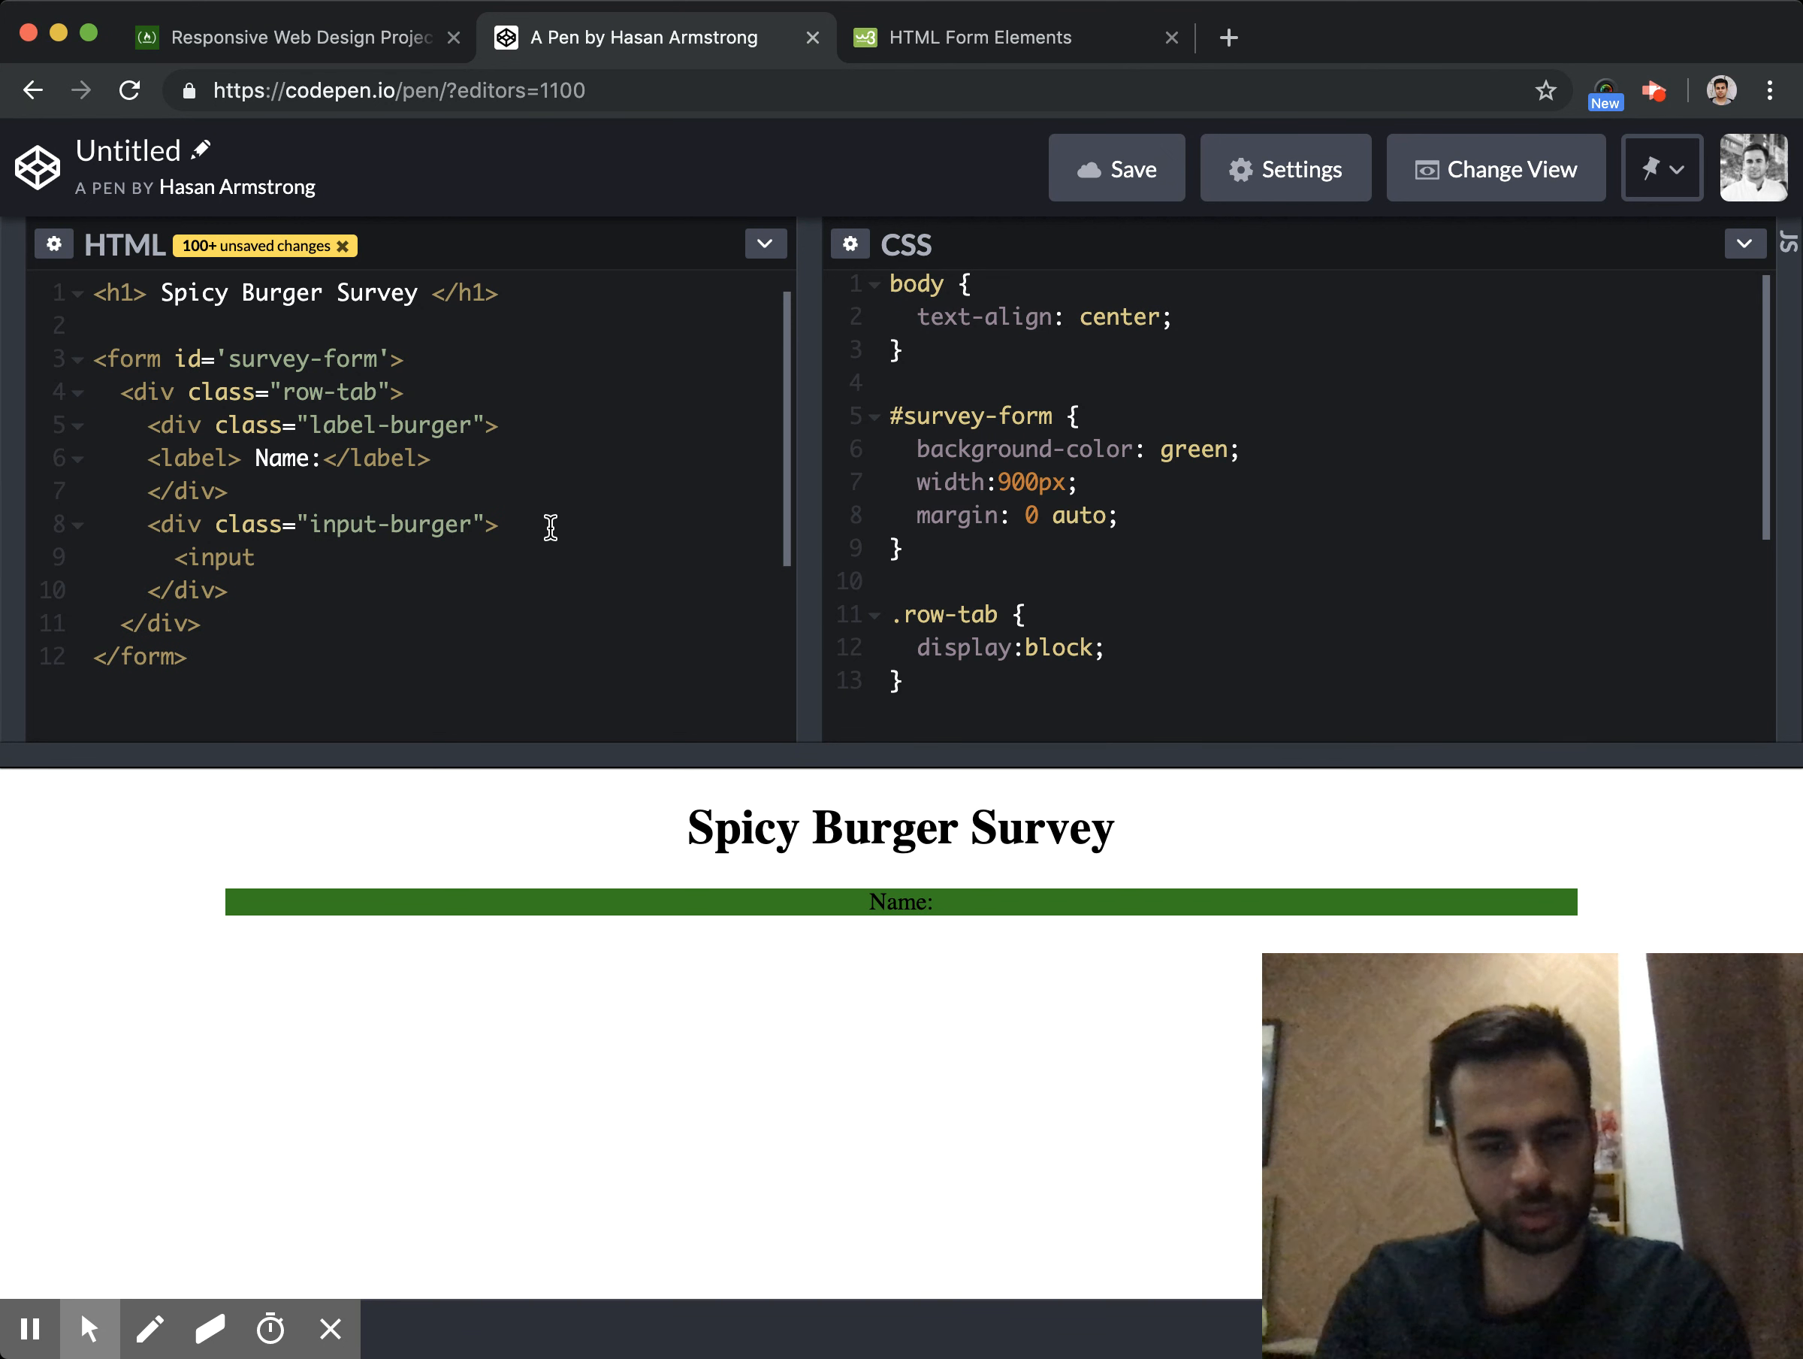
{"action": "type", "text": "type=\"text\">"}
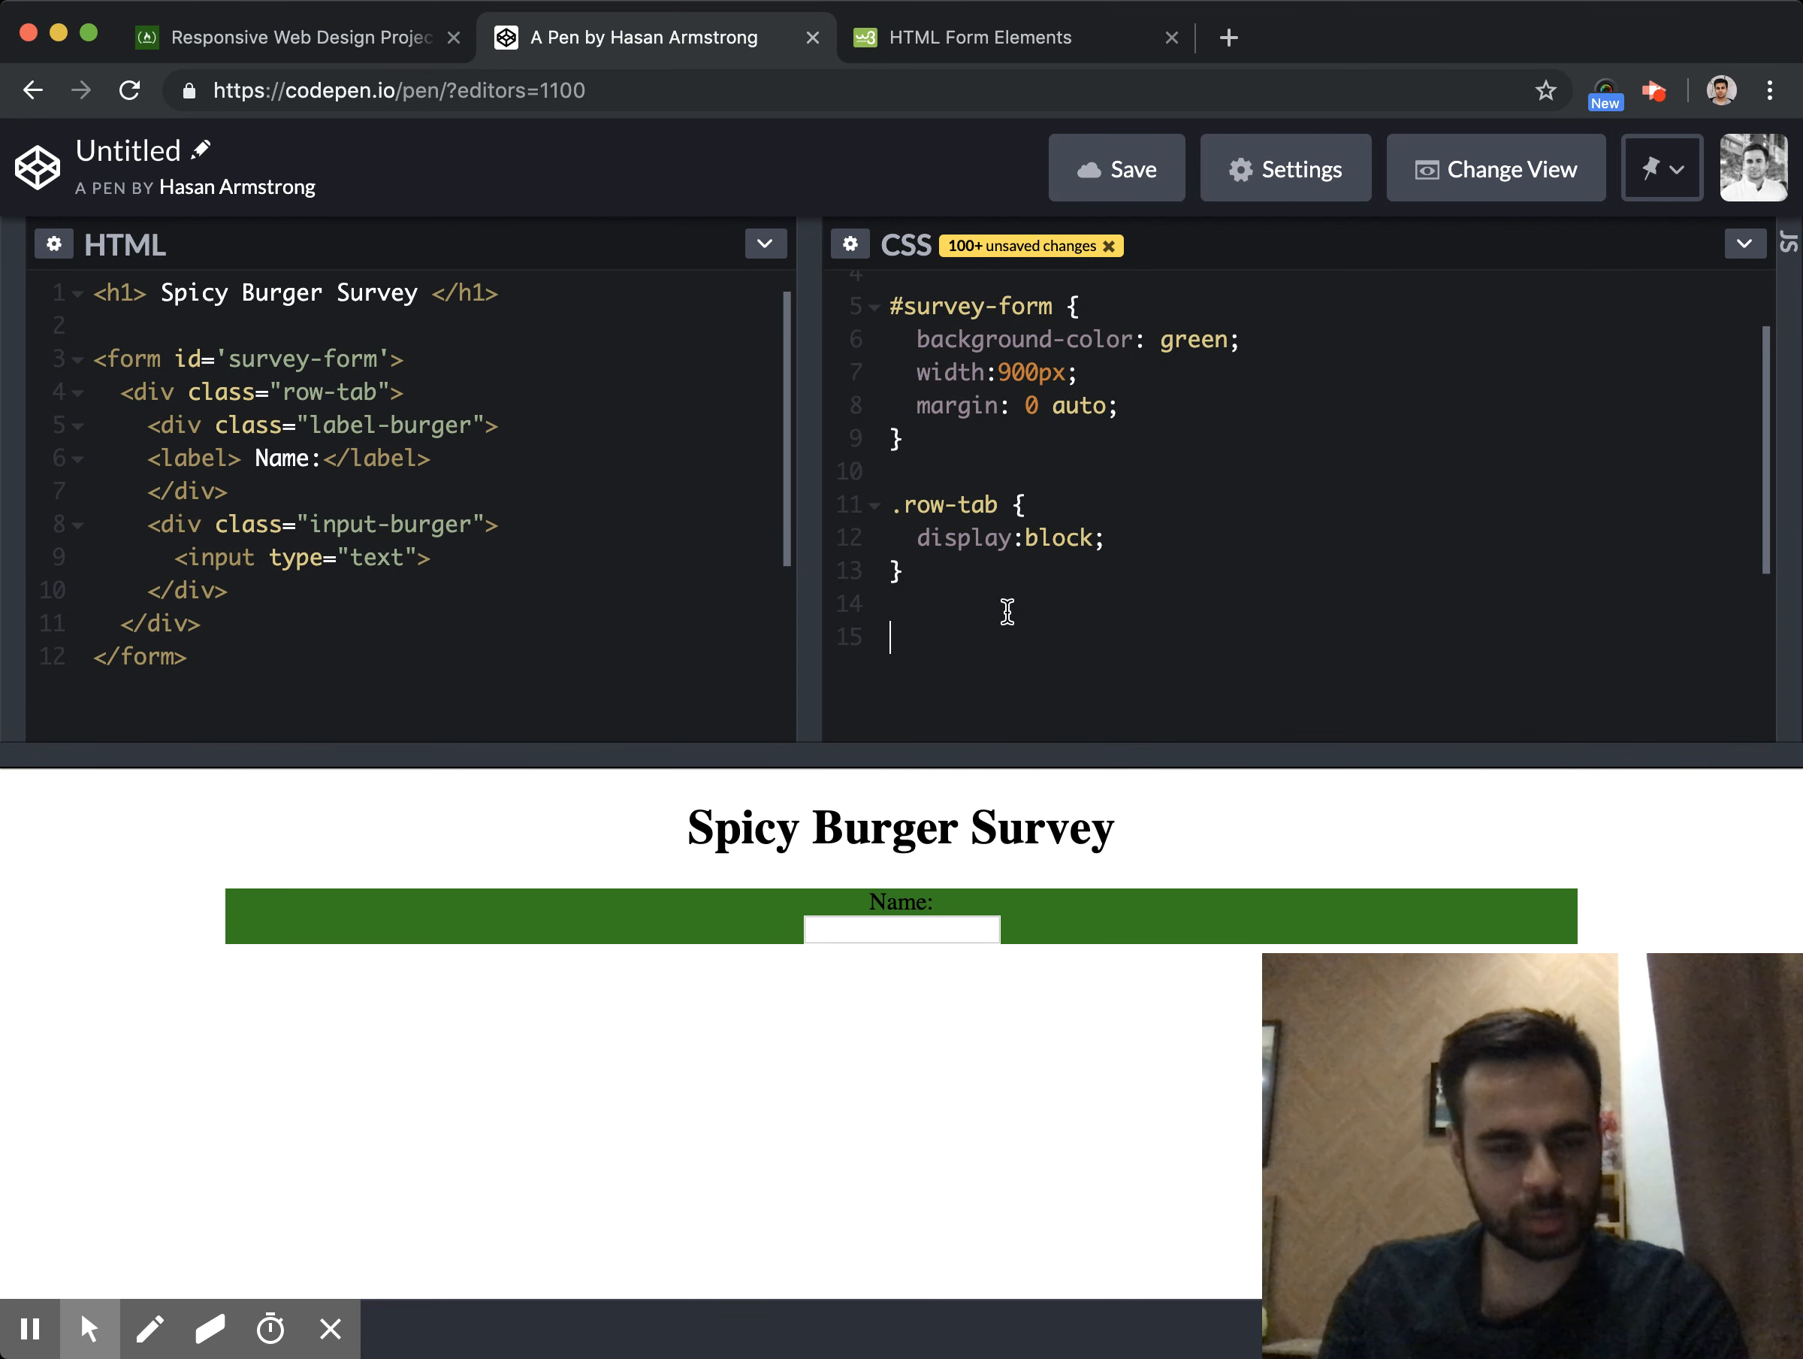
Add .label-burger and .input-burger rules with display: inline-block so Name: sits beside its field
{"action": "type", "text": ".label-"}
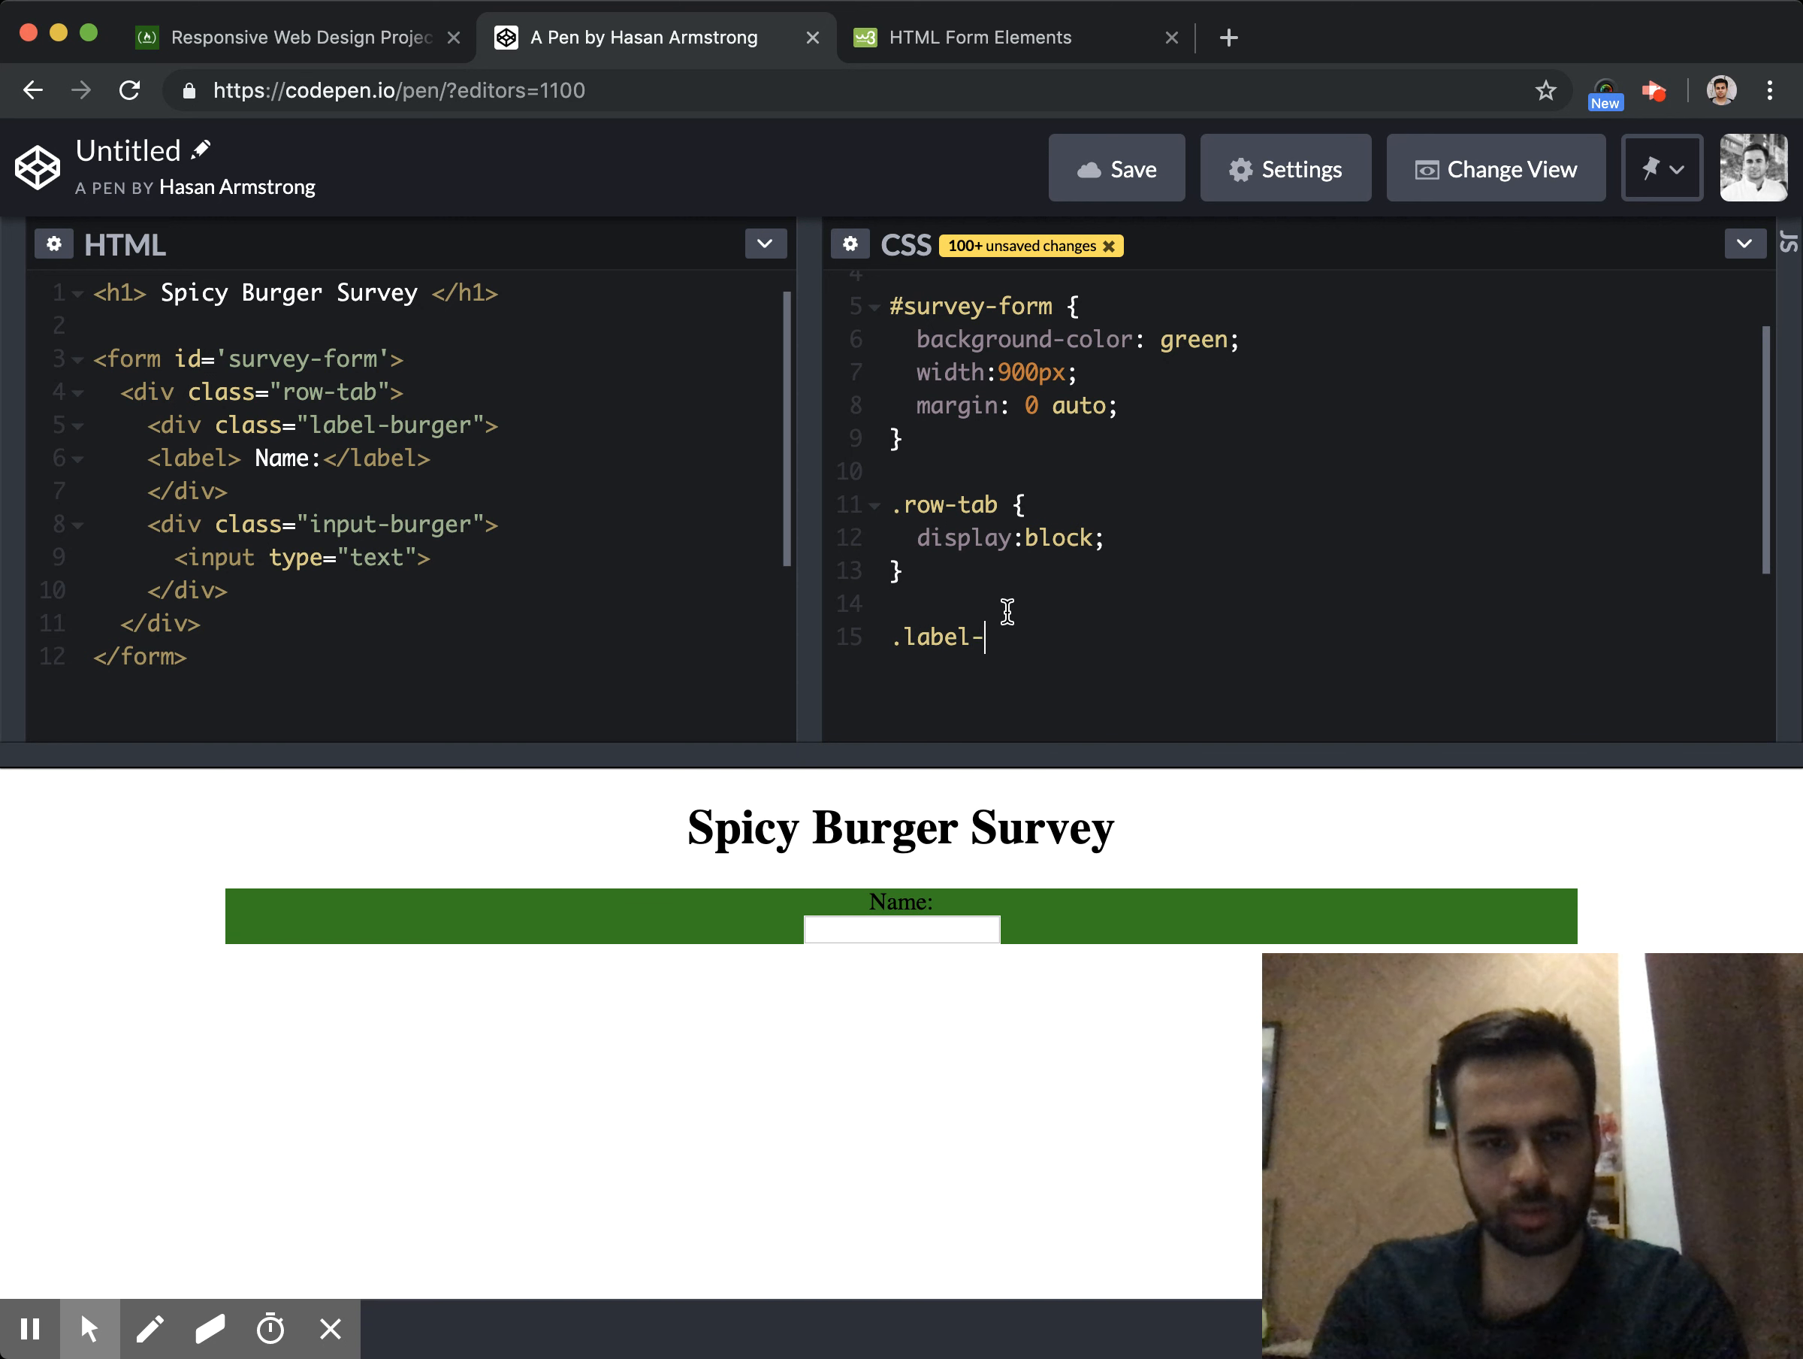
{"action": "type", "text": "burger {"}
{"action": "type", "text": "display:inlin"}
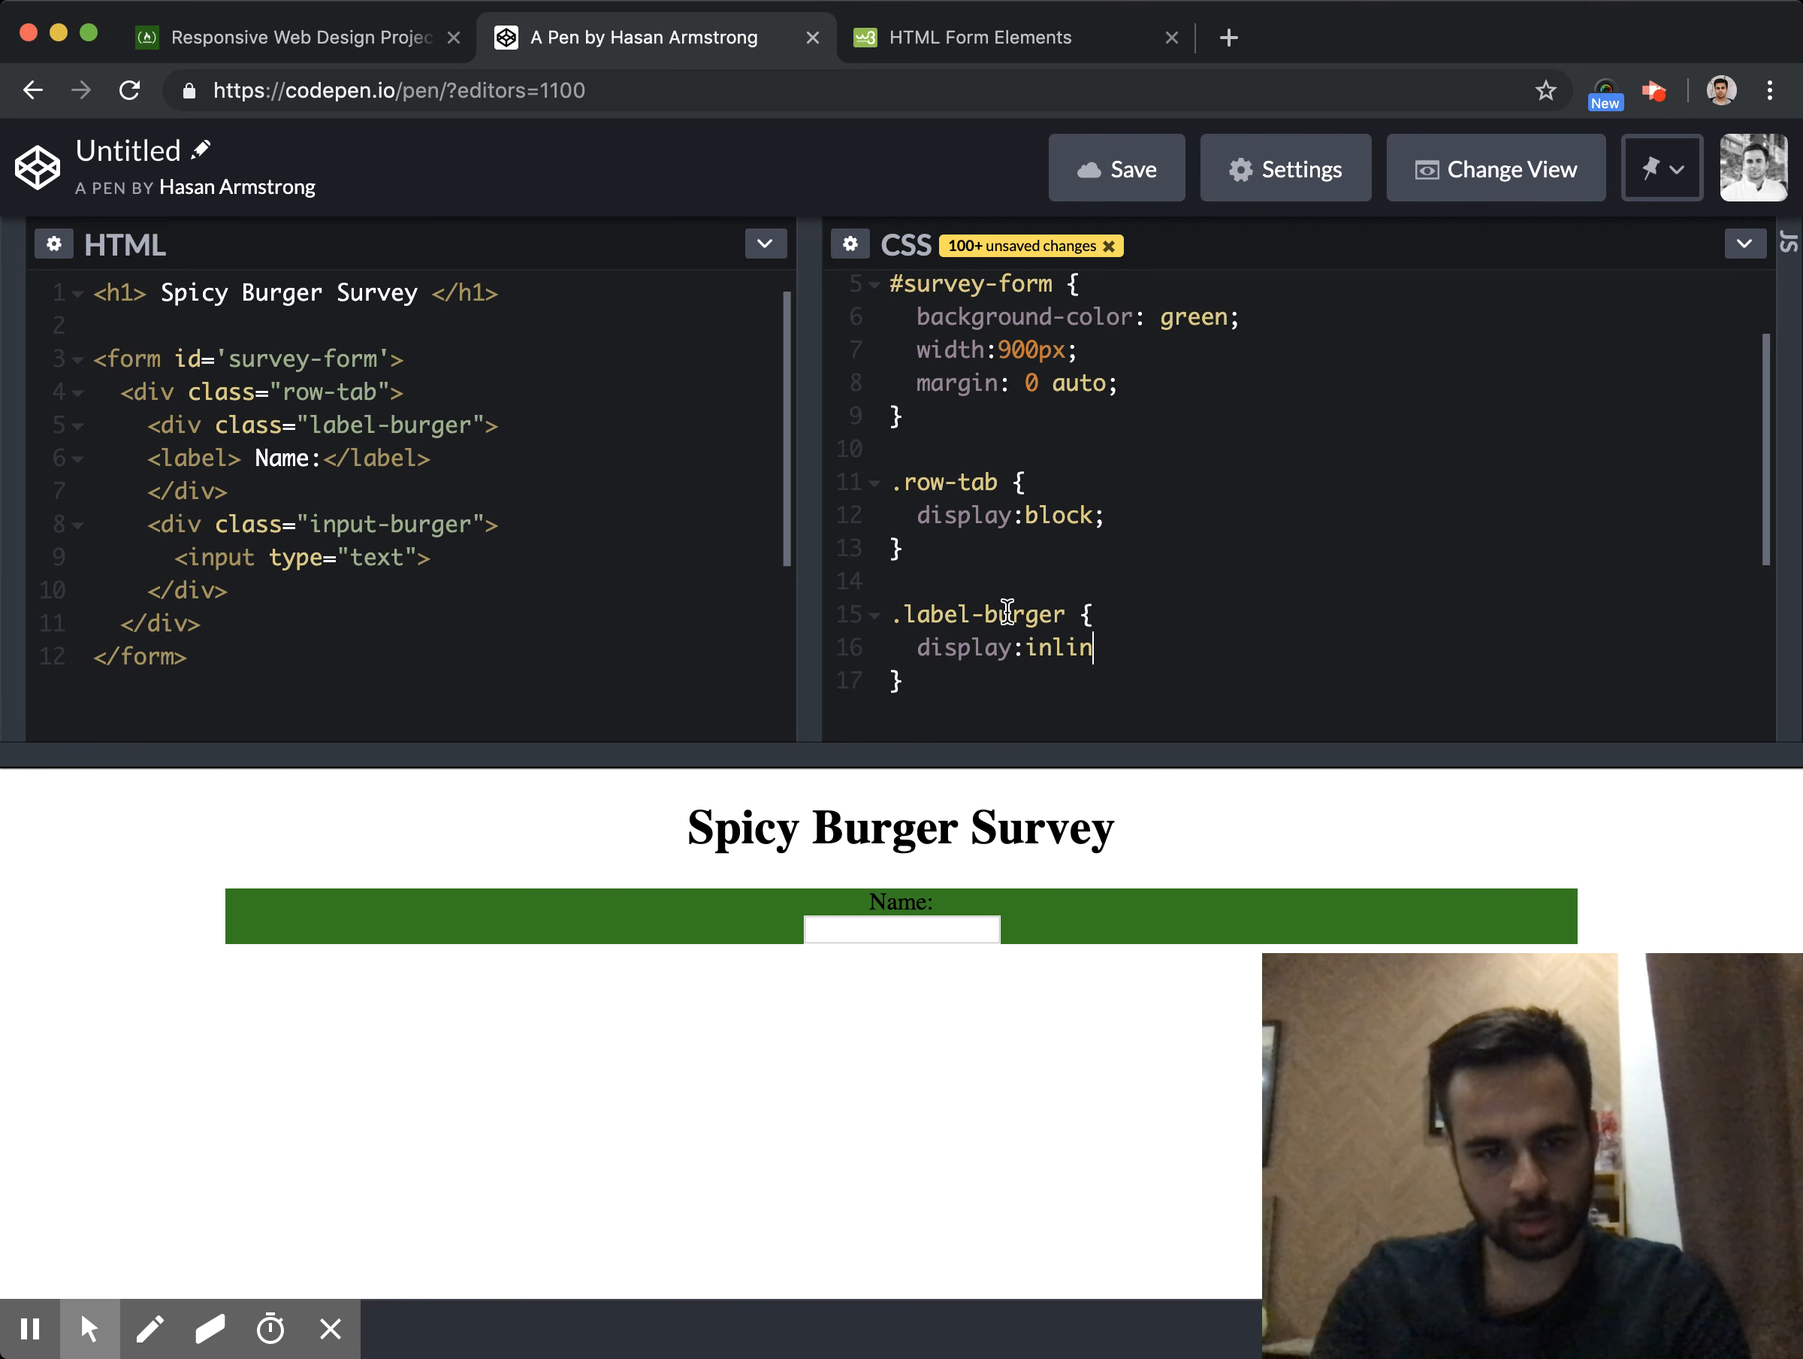
{"action": "type", "text": "e-block;"}
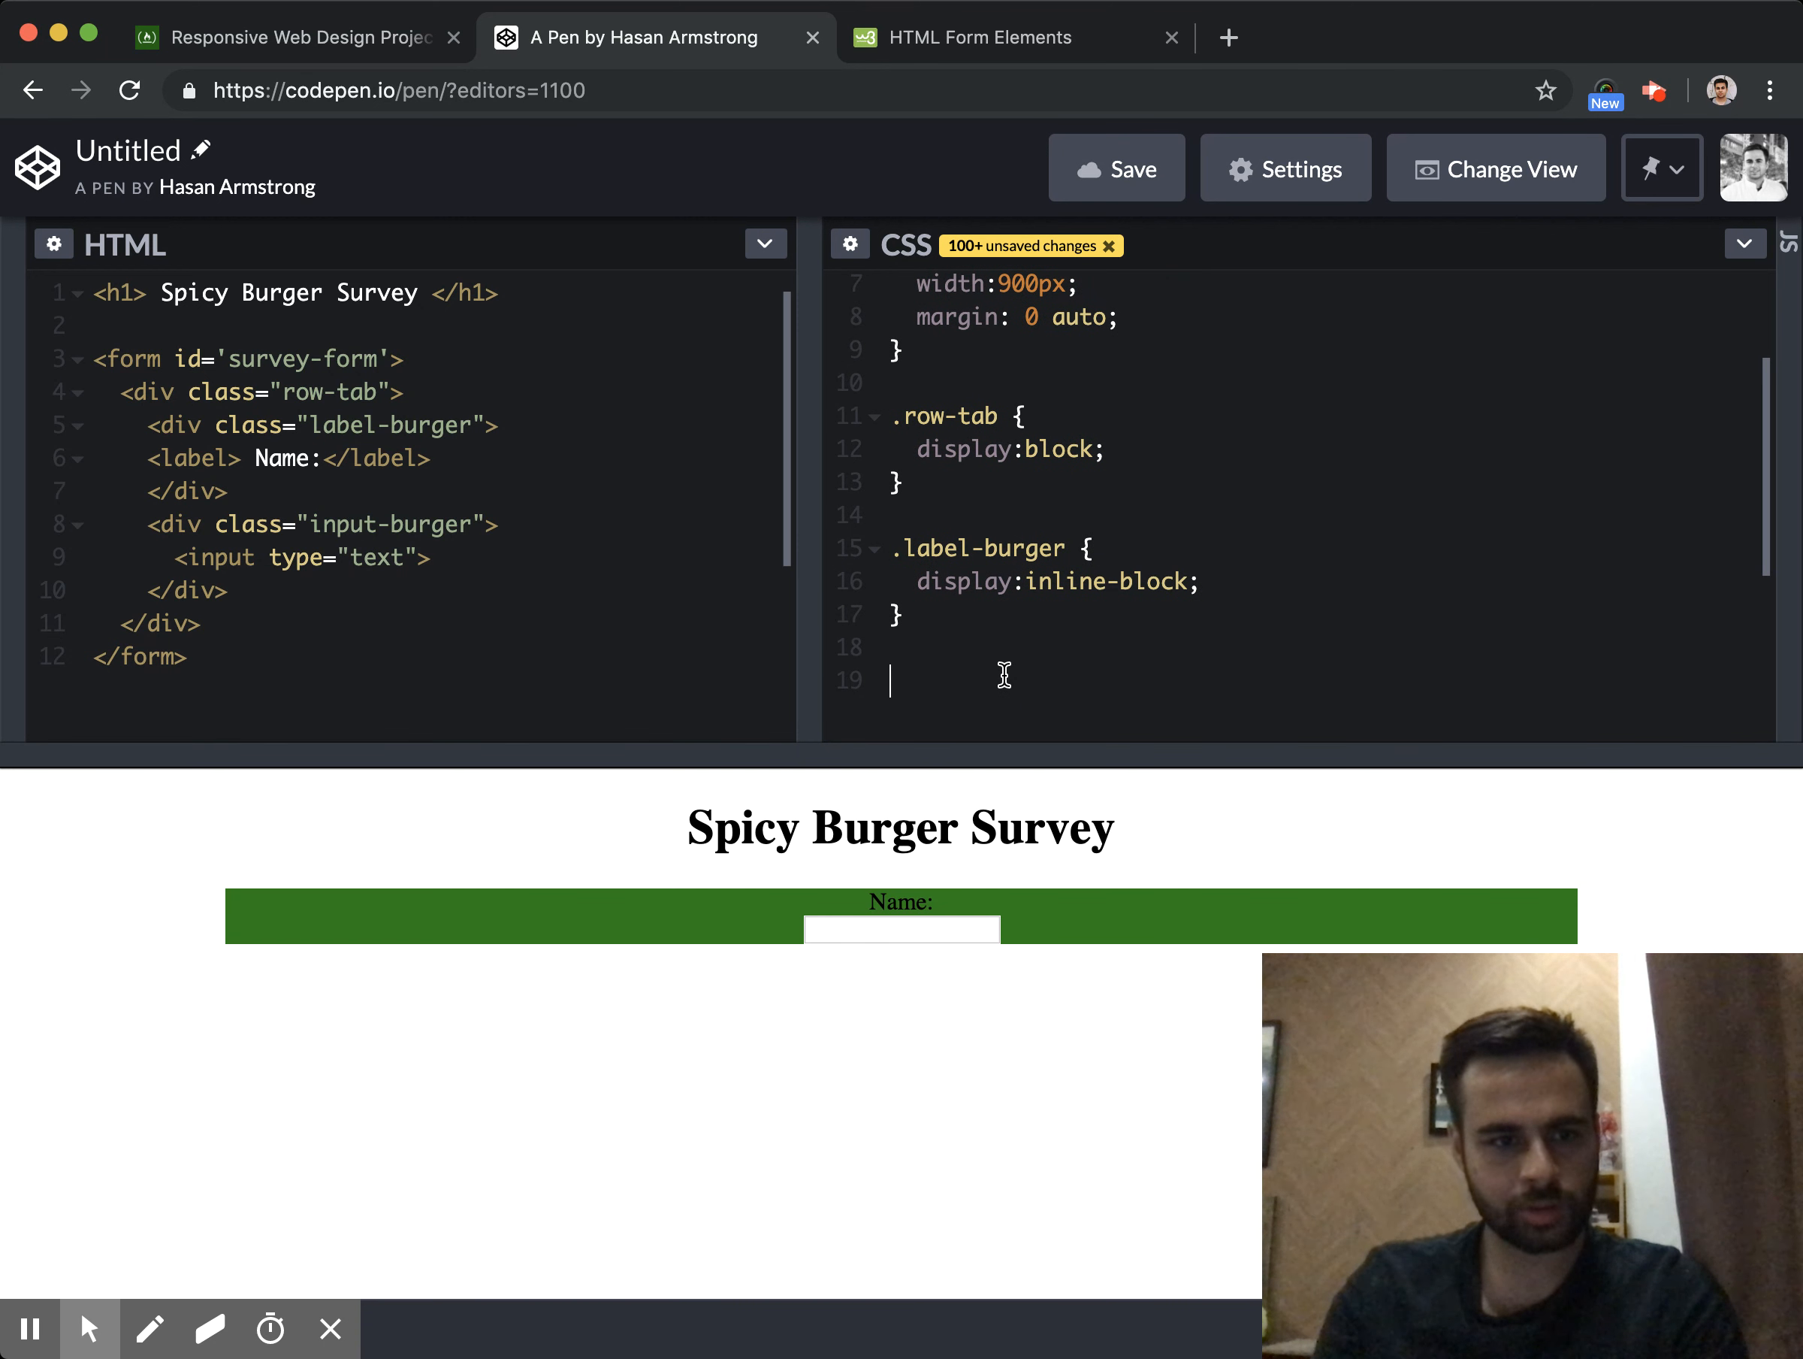
{"action": "type", "text": ".input-burger {"}
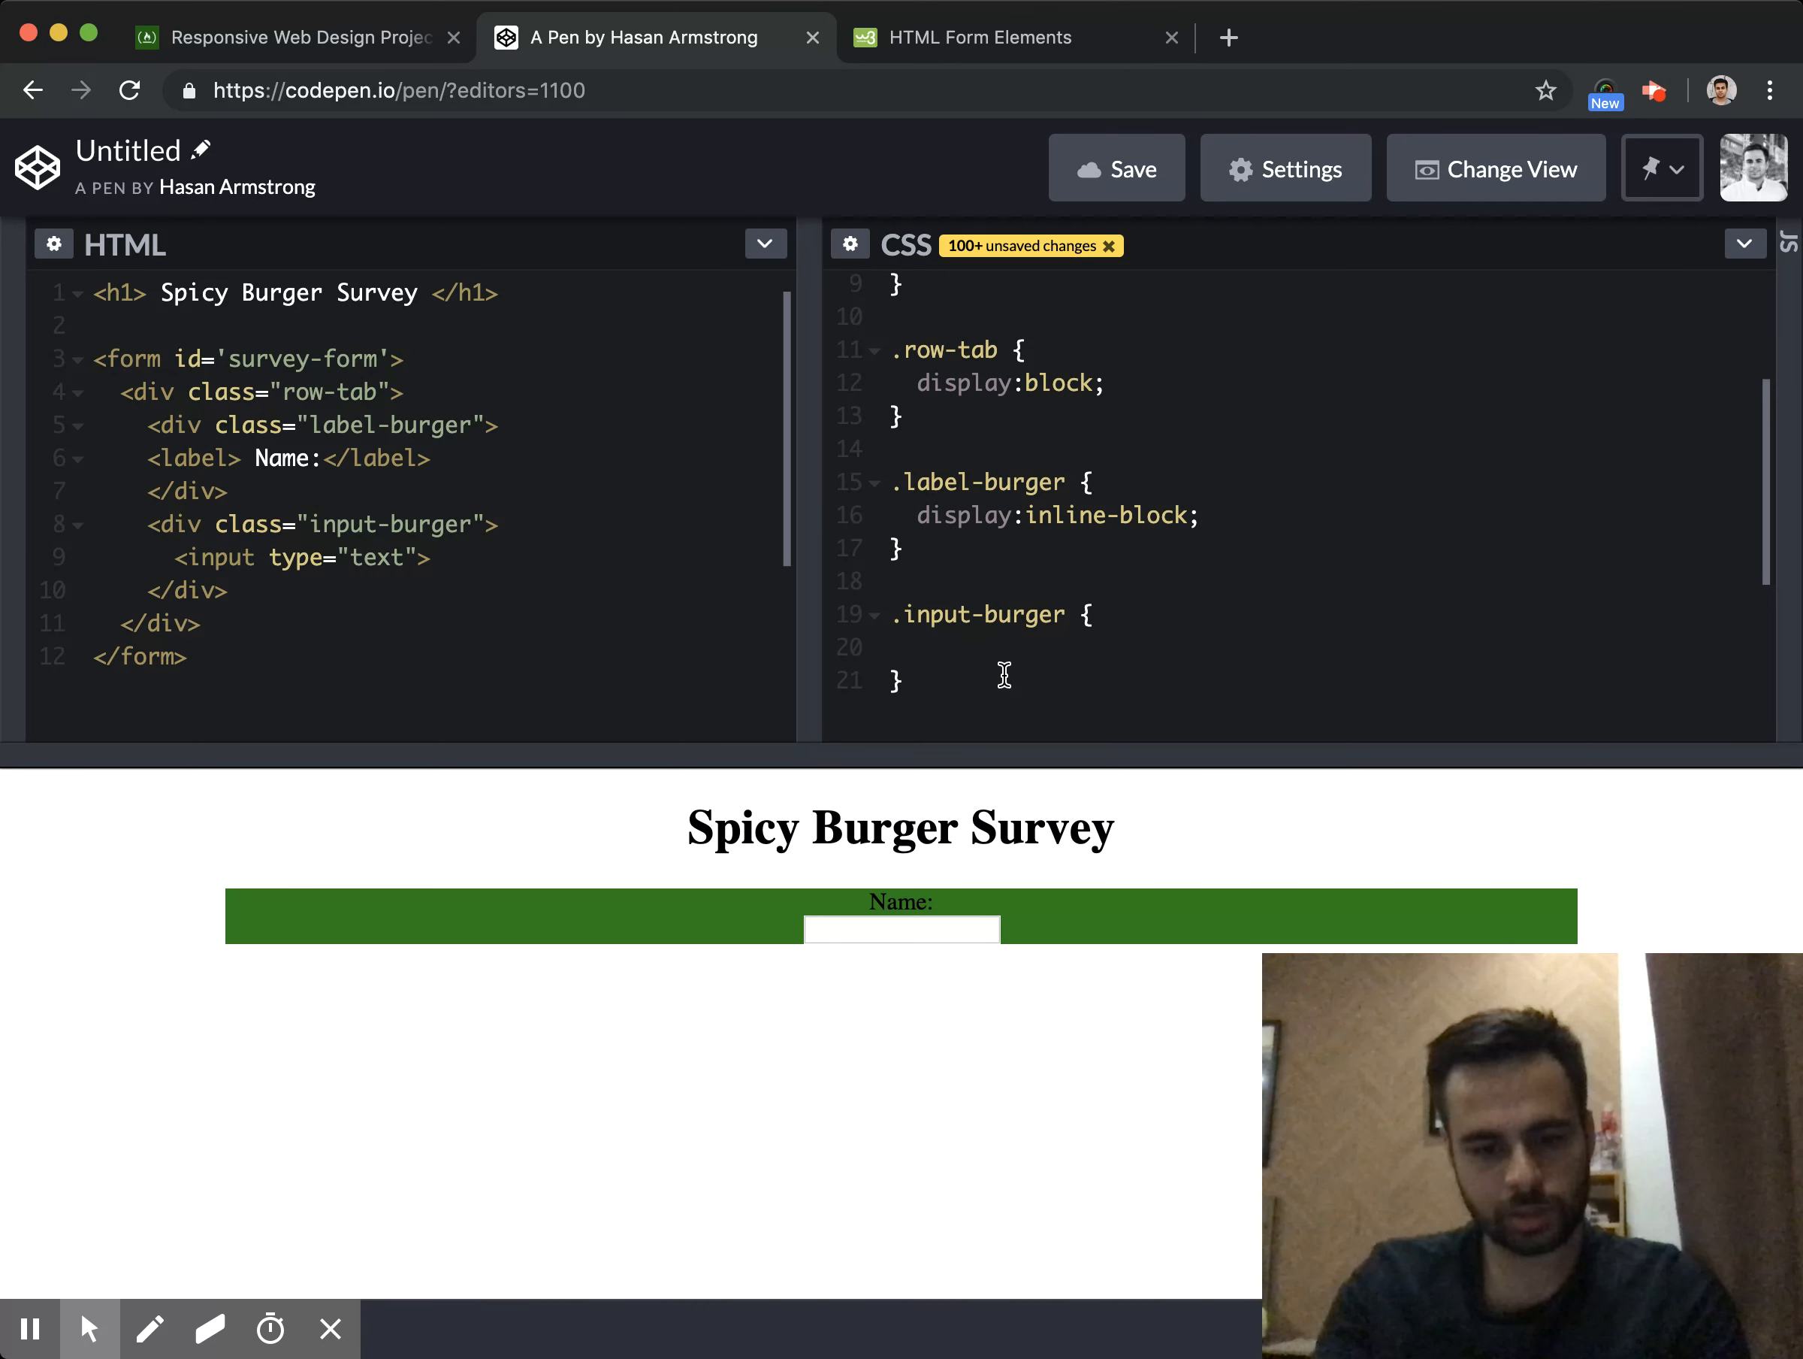
{"action": "type", "text": "display: inline"}
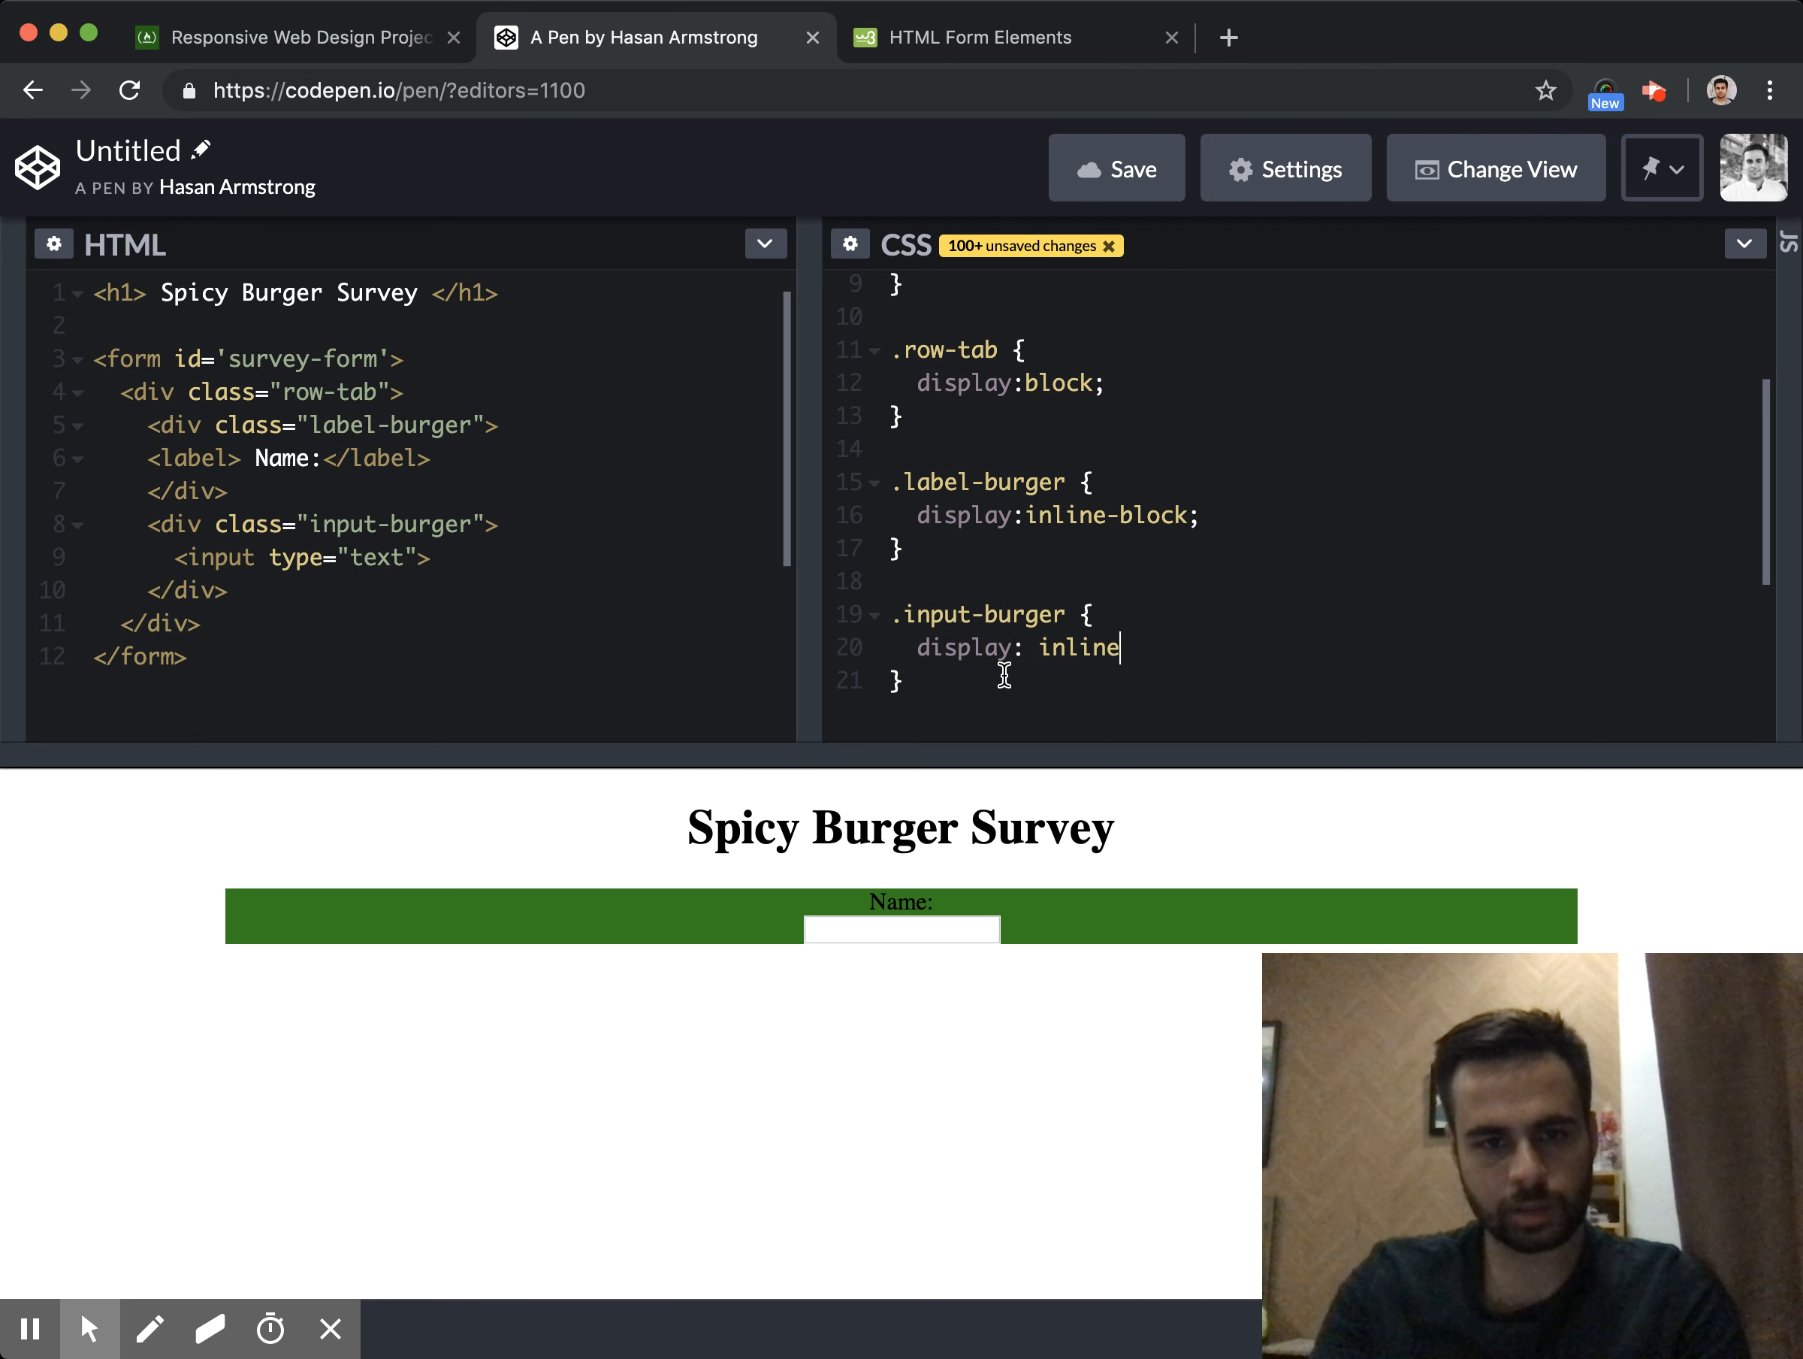
{"action": "type", "text": "-block;"}
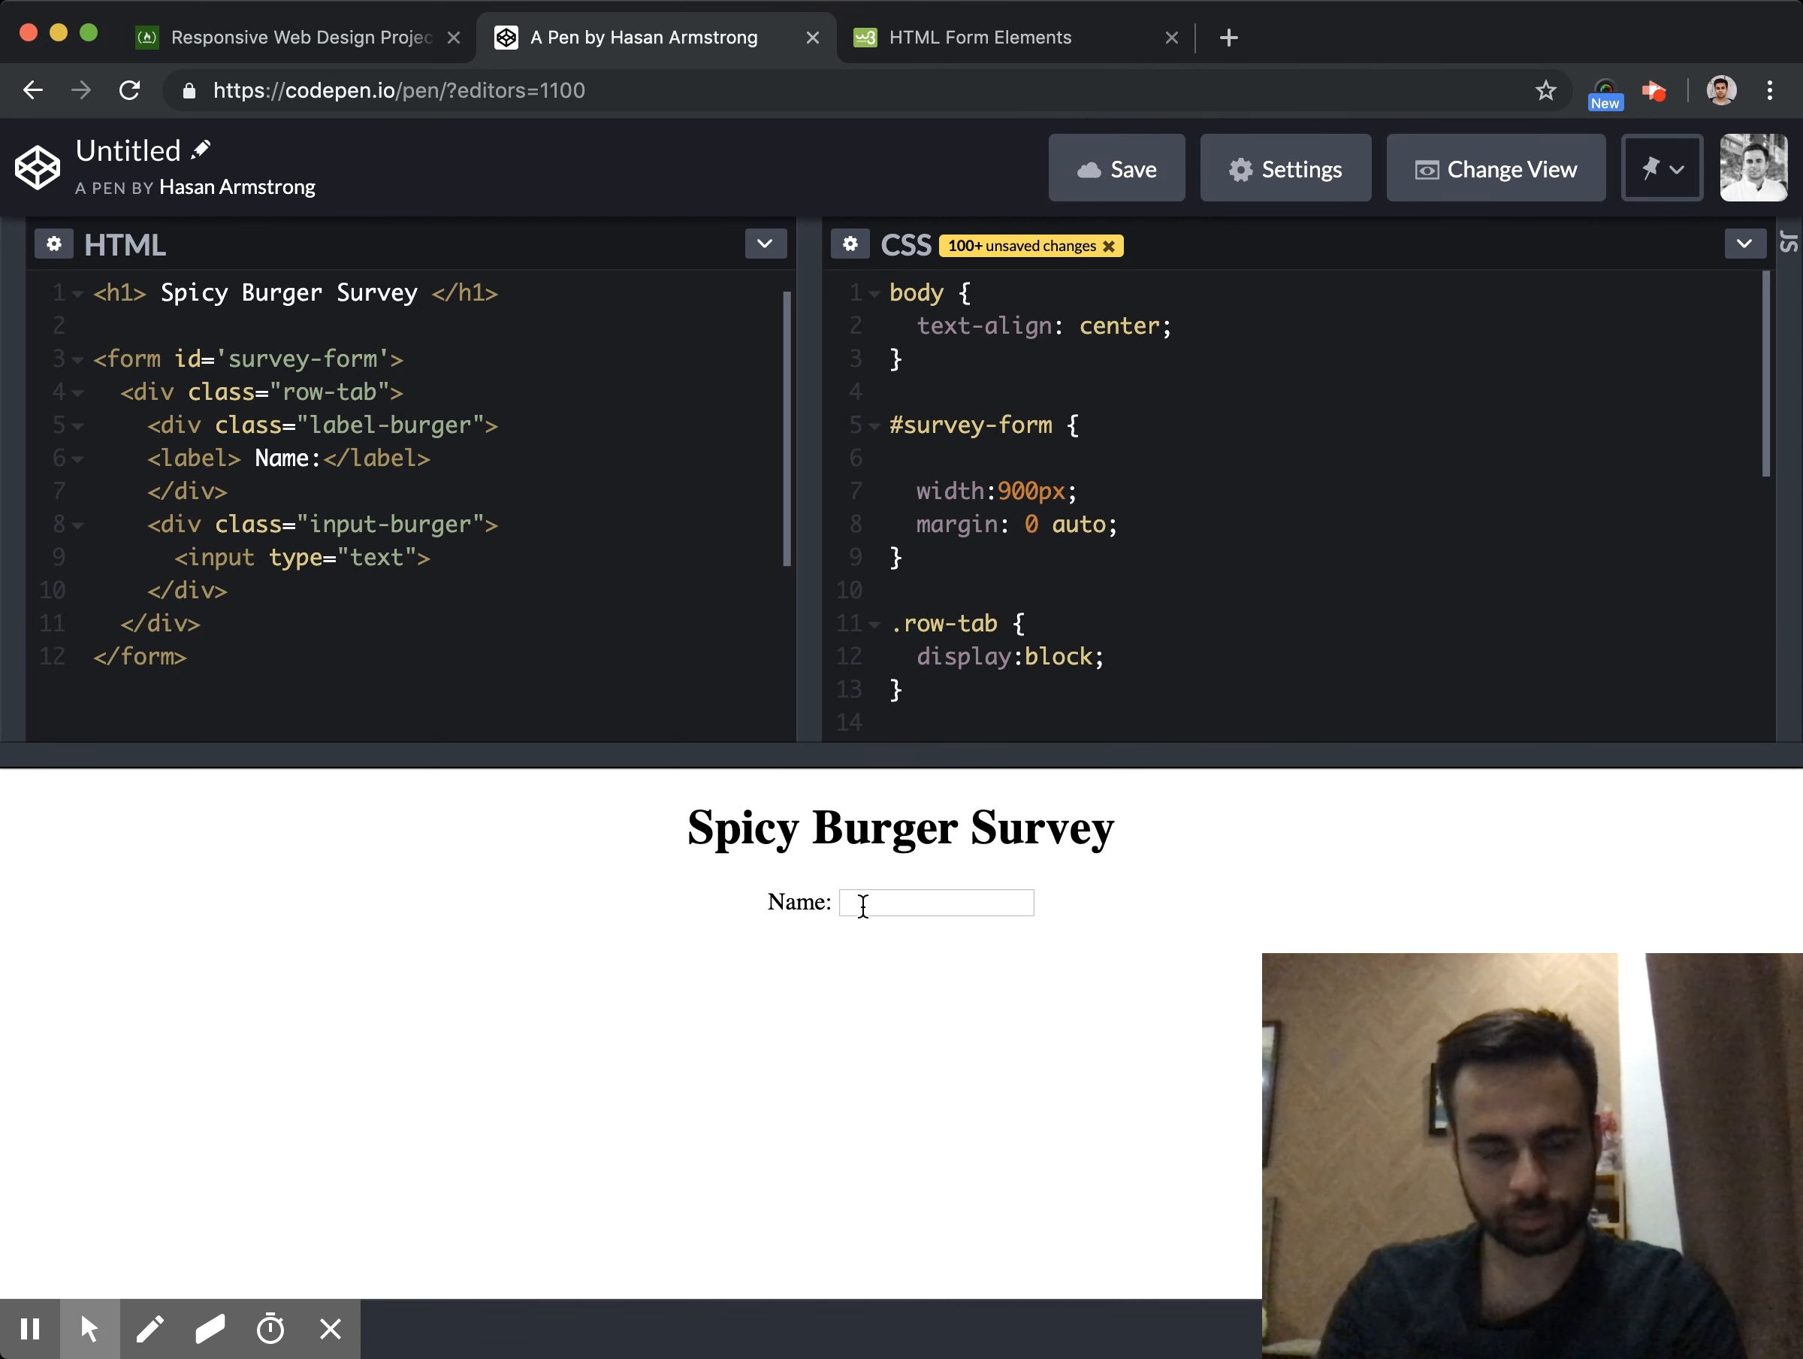
Place the cursor in the form markup to duplicate the row for a Last Name field
{"action": "left_click", "coordinate": [933, 902]}
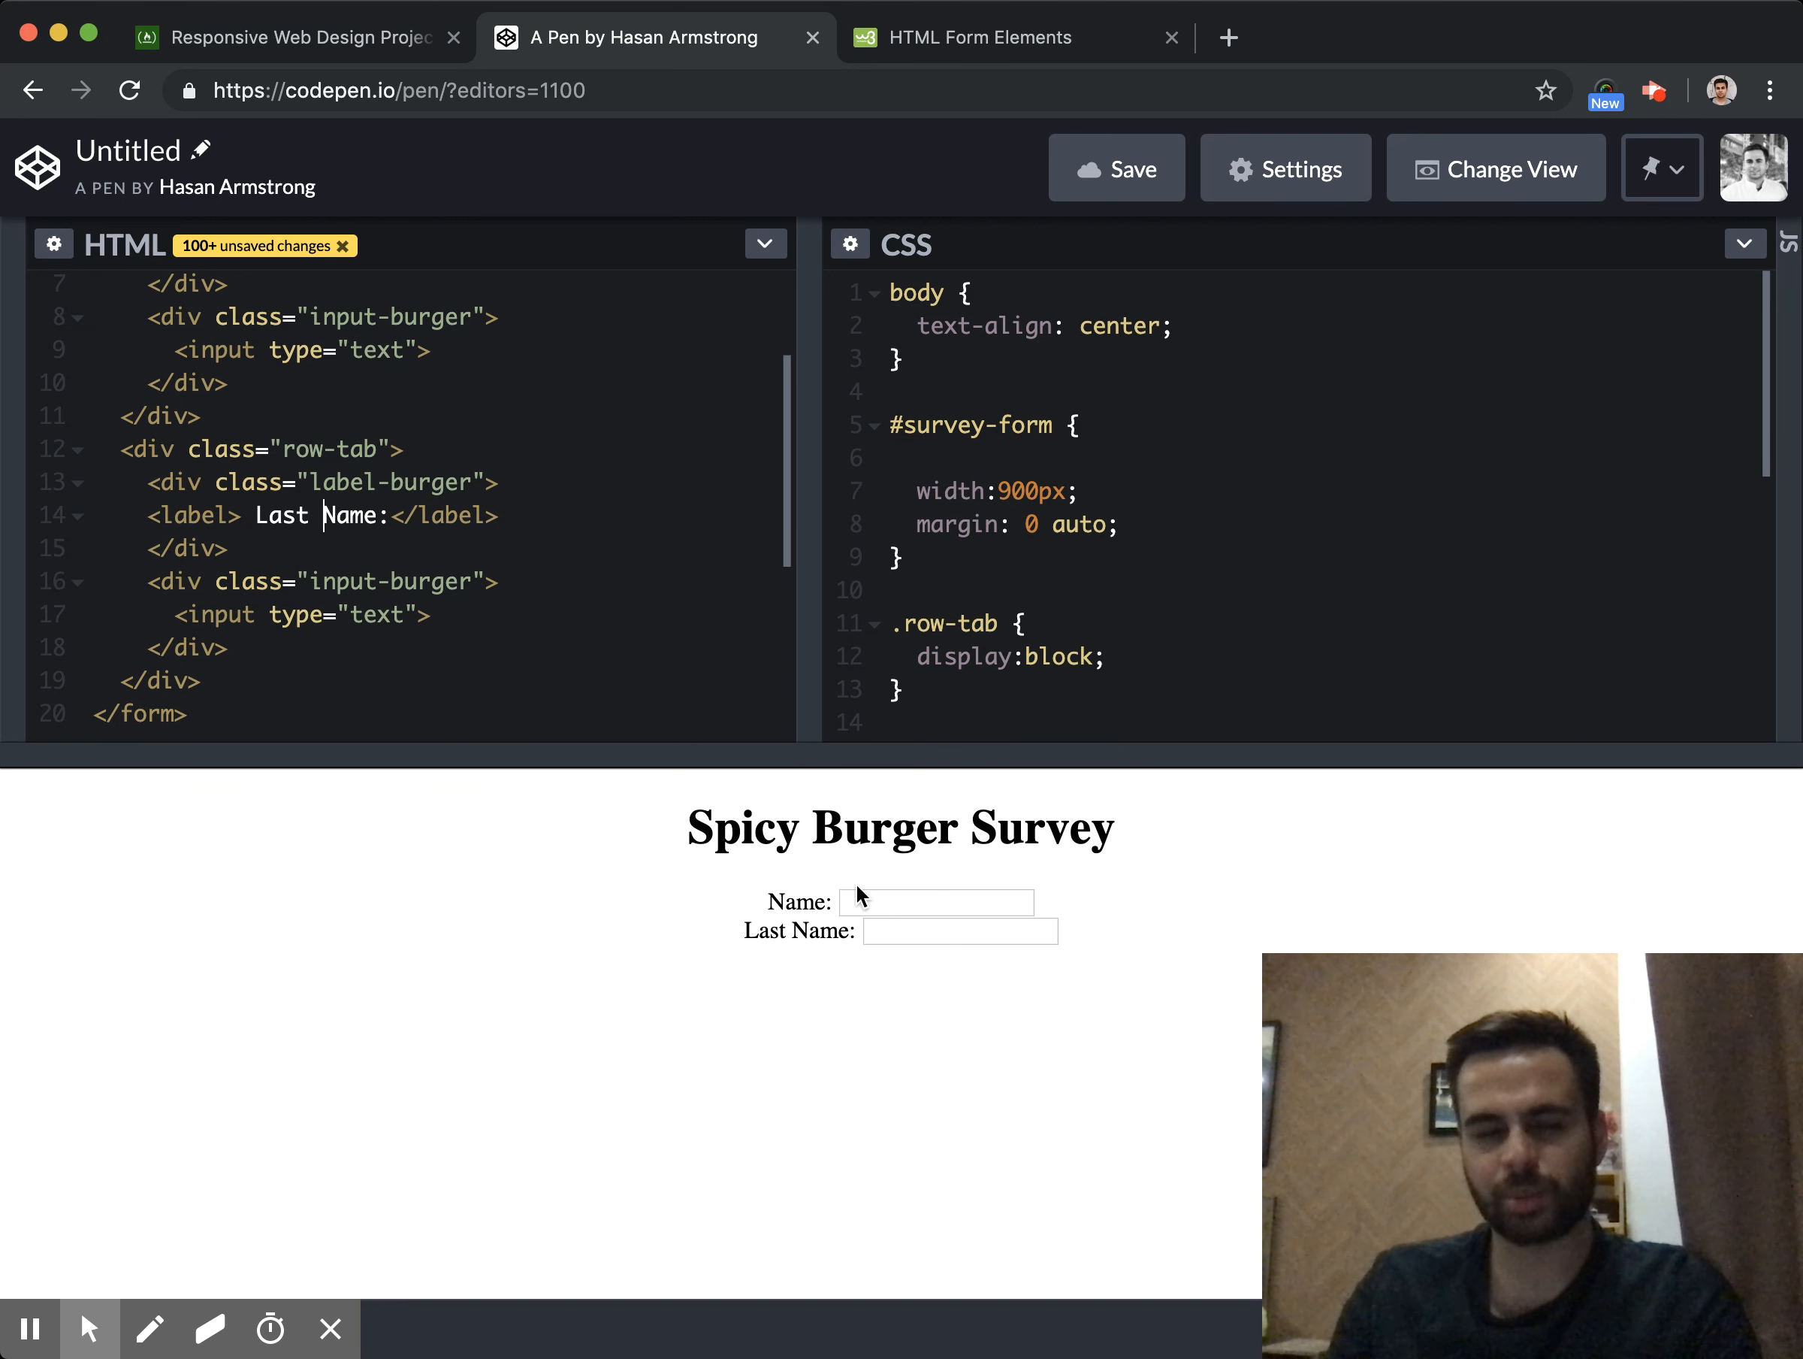
{"action": "mouse_move", "coordinate": [463, 532]}
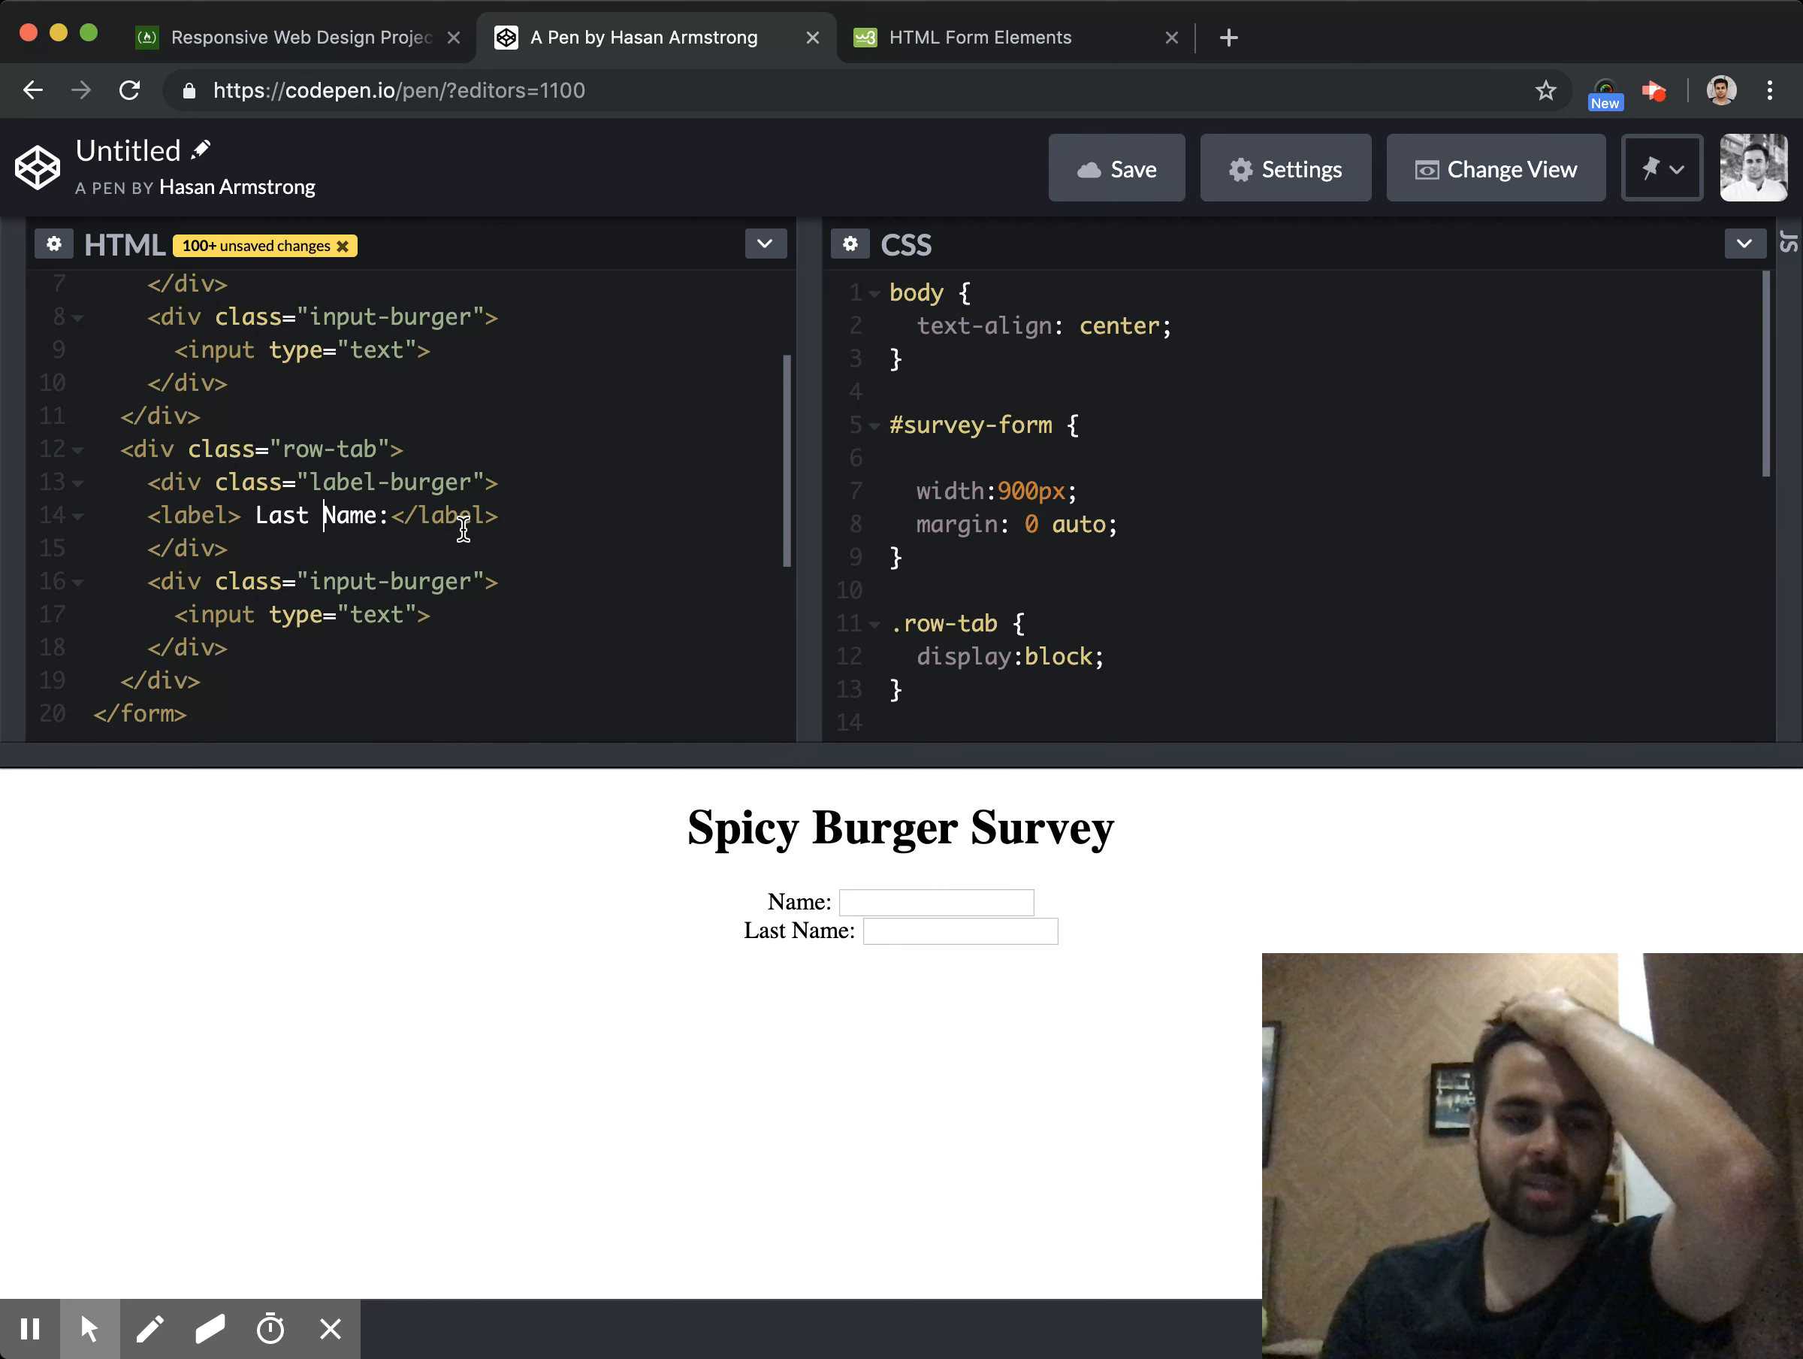
{"action": "mouse_move", "coordinate": [840, 881]}
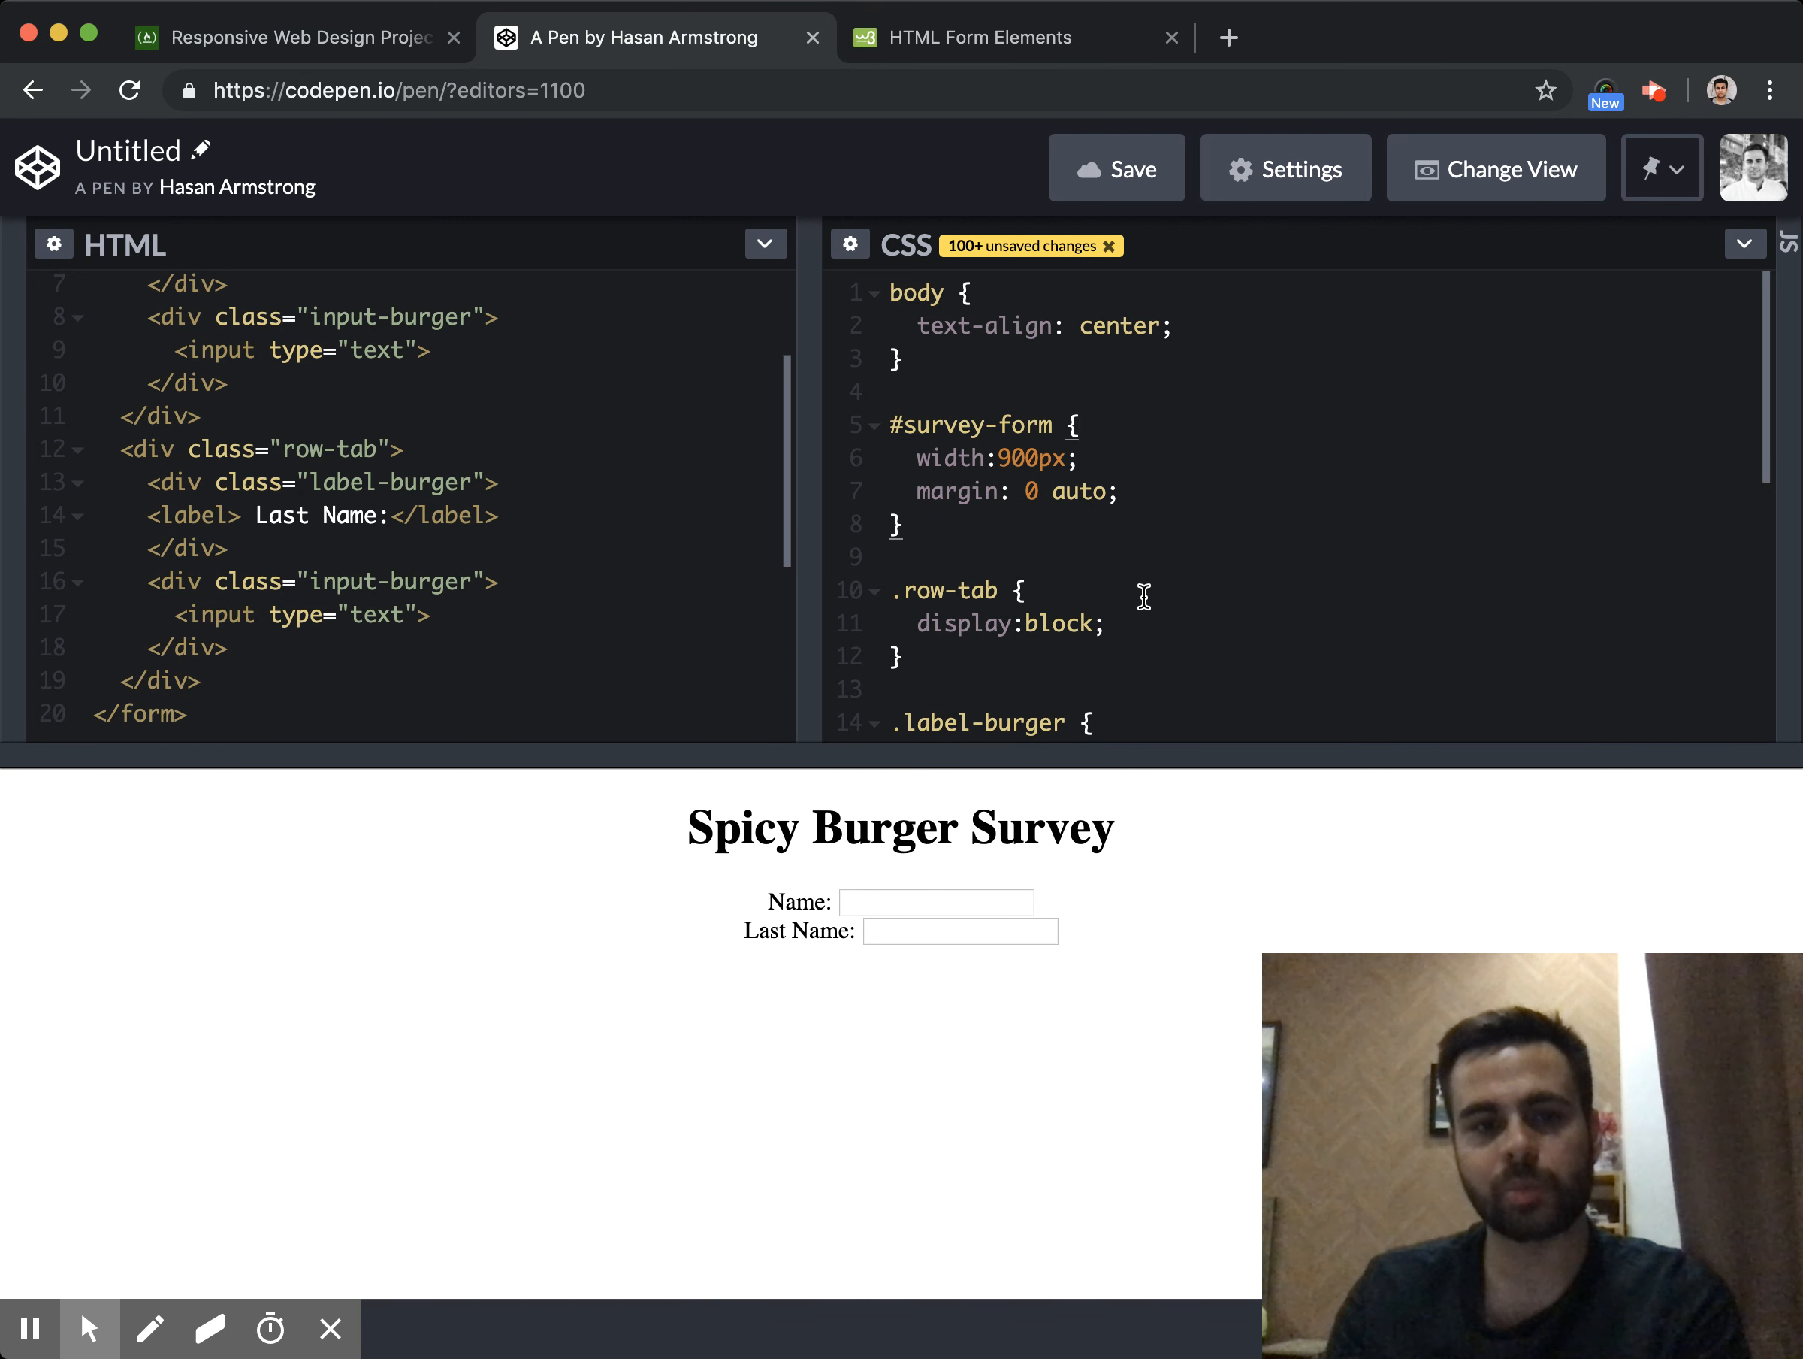
Give .label-burger inline-block display and width 40%
{"action": "type", "text": "display:inline-block;"}
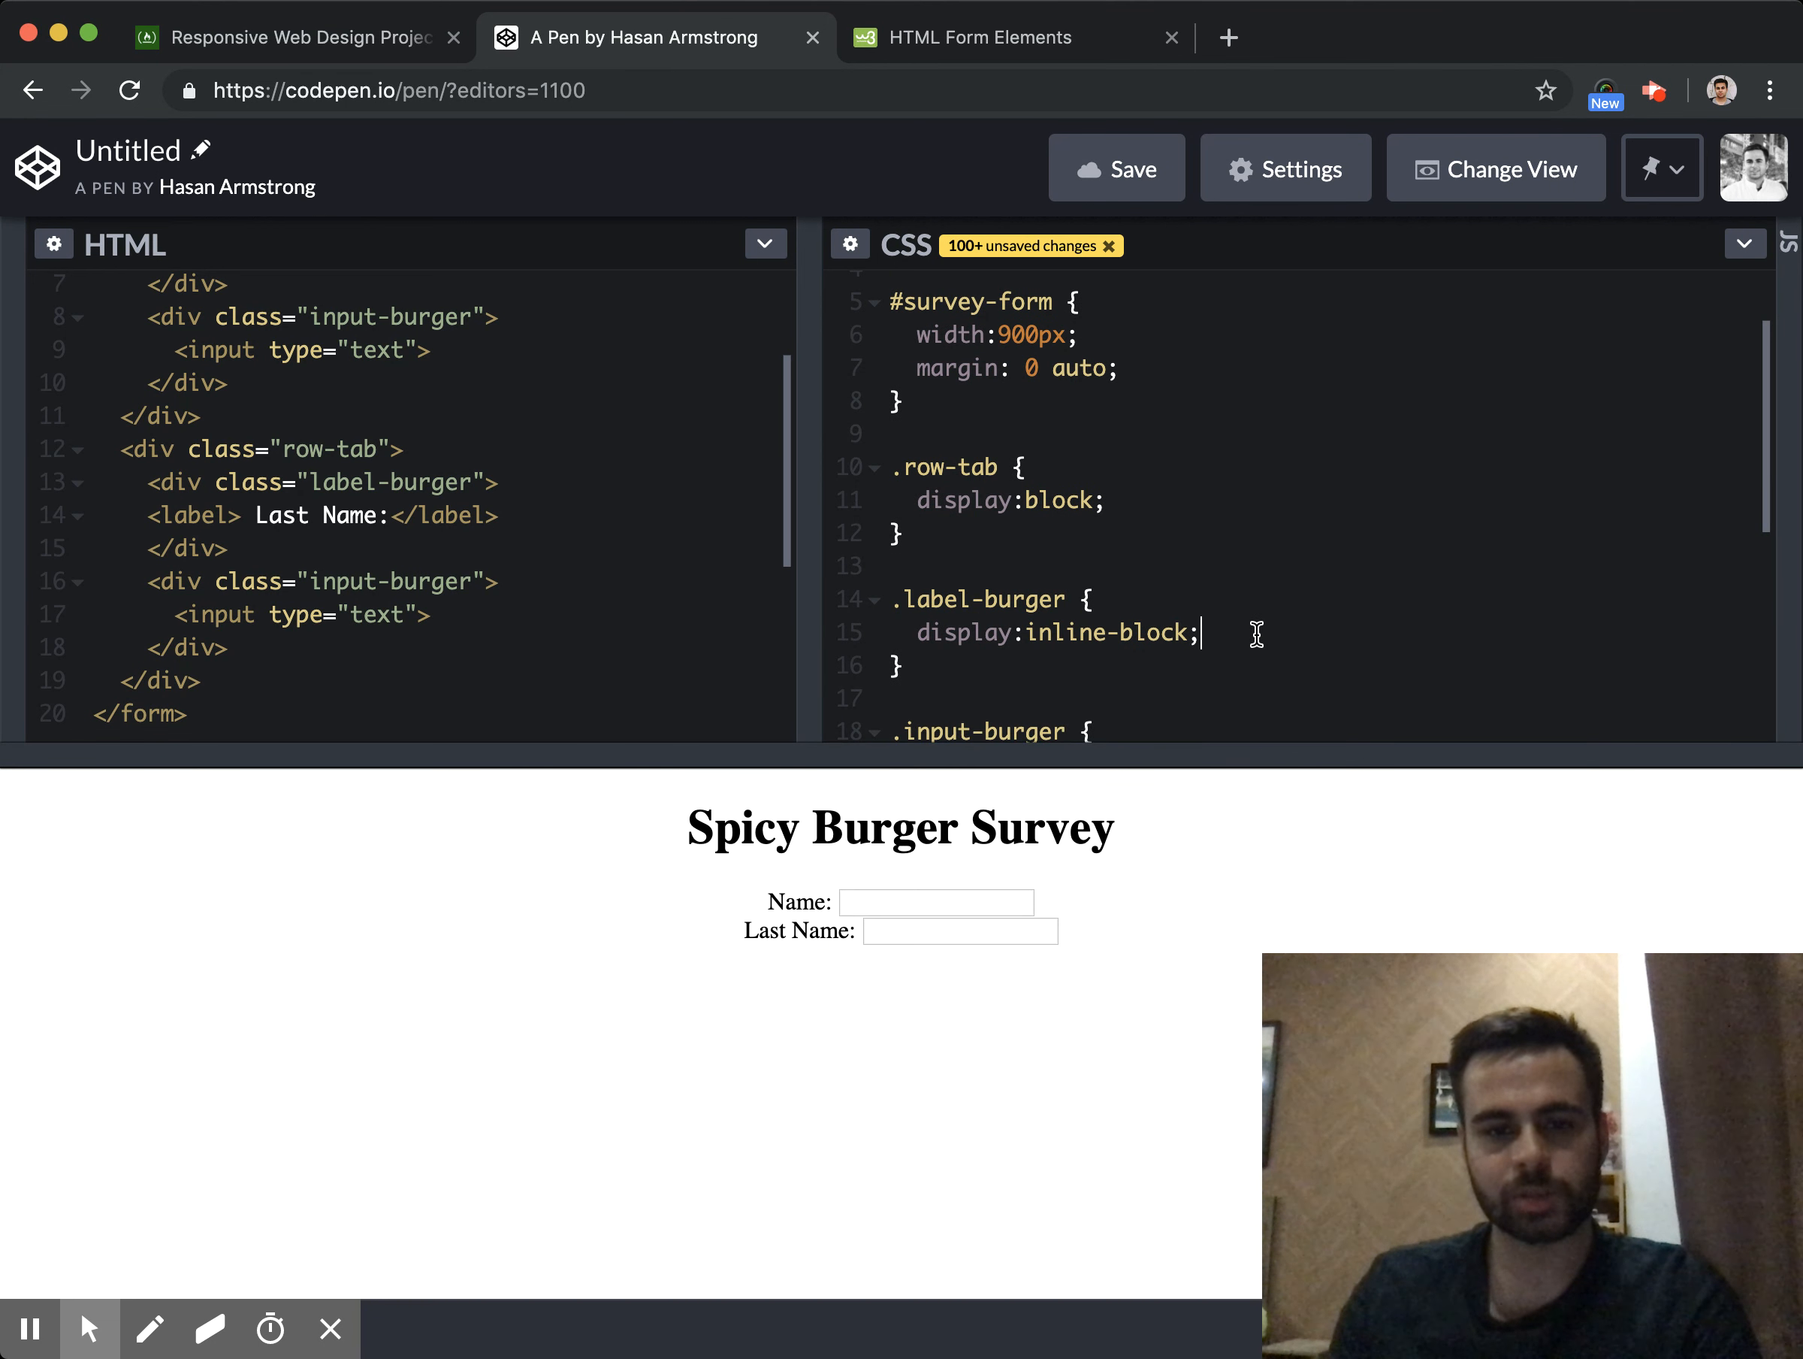
{"action": "type", "text": "width:"}
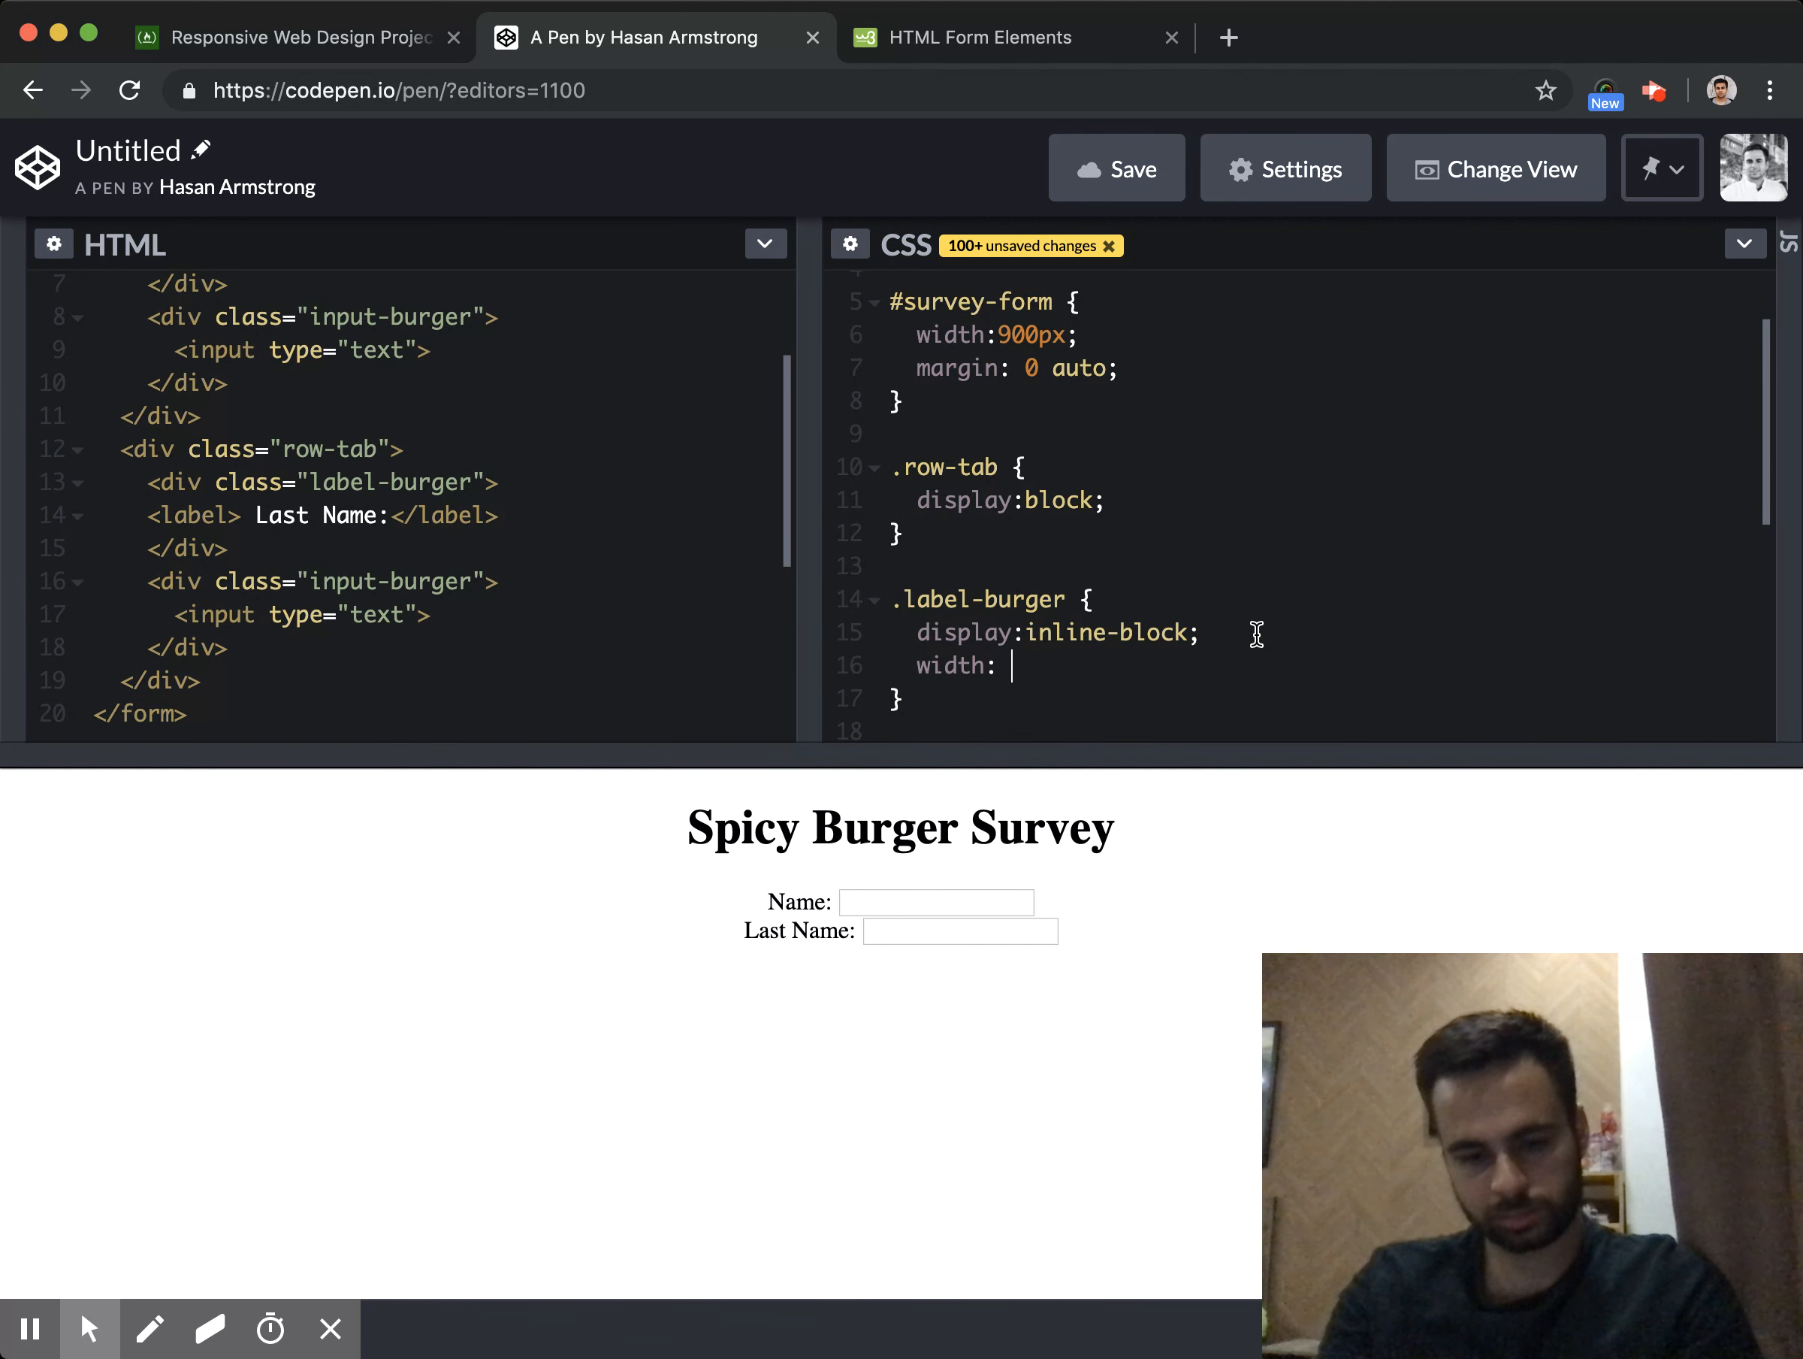
{"action": "type", "text": "40%"}
{"action": "type", "text": "tex"}
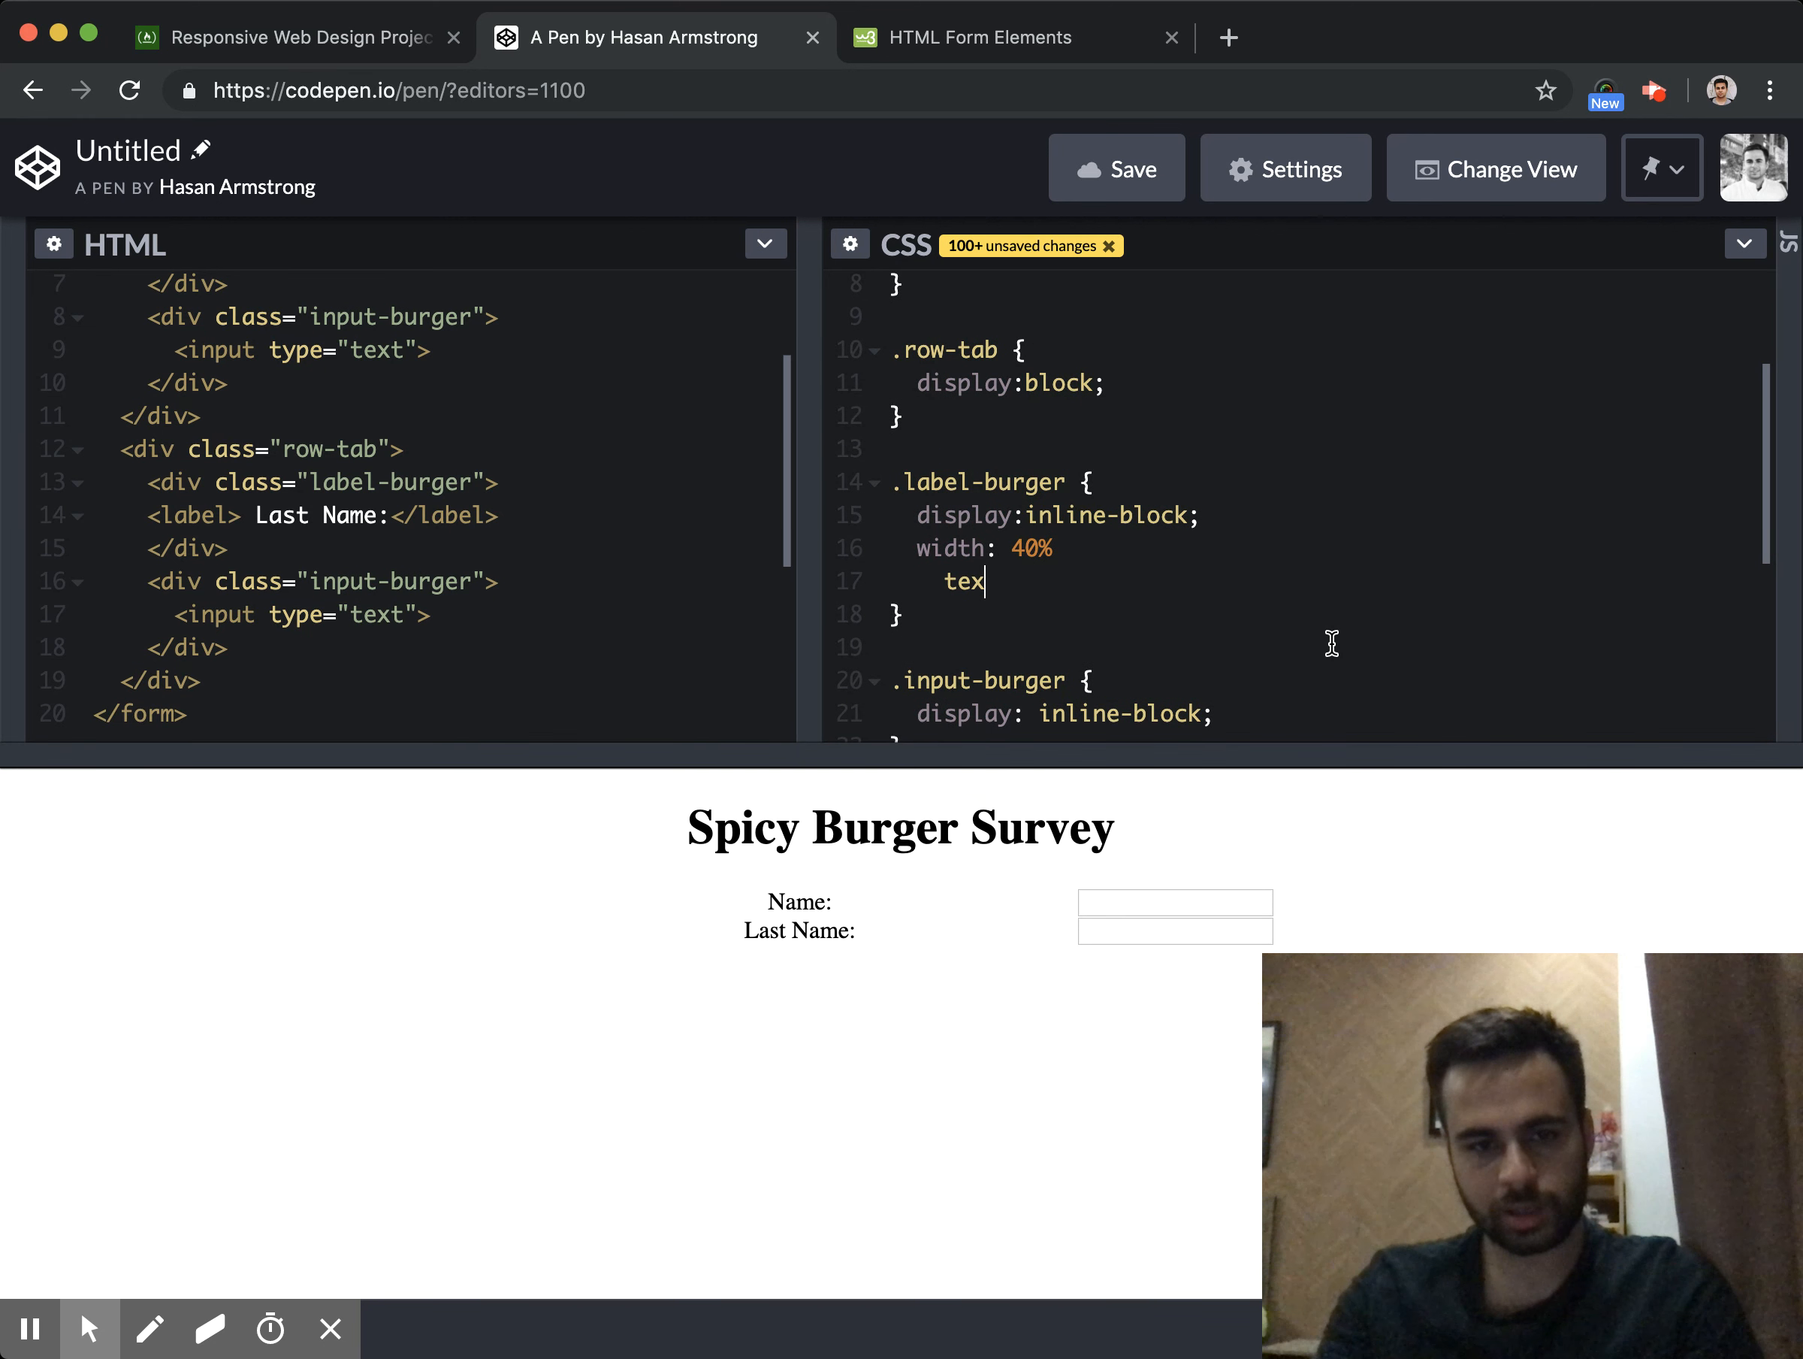
{"action": "key", "text": "Backspace"}
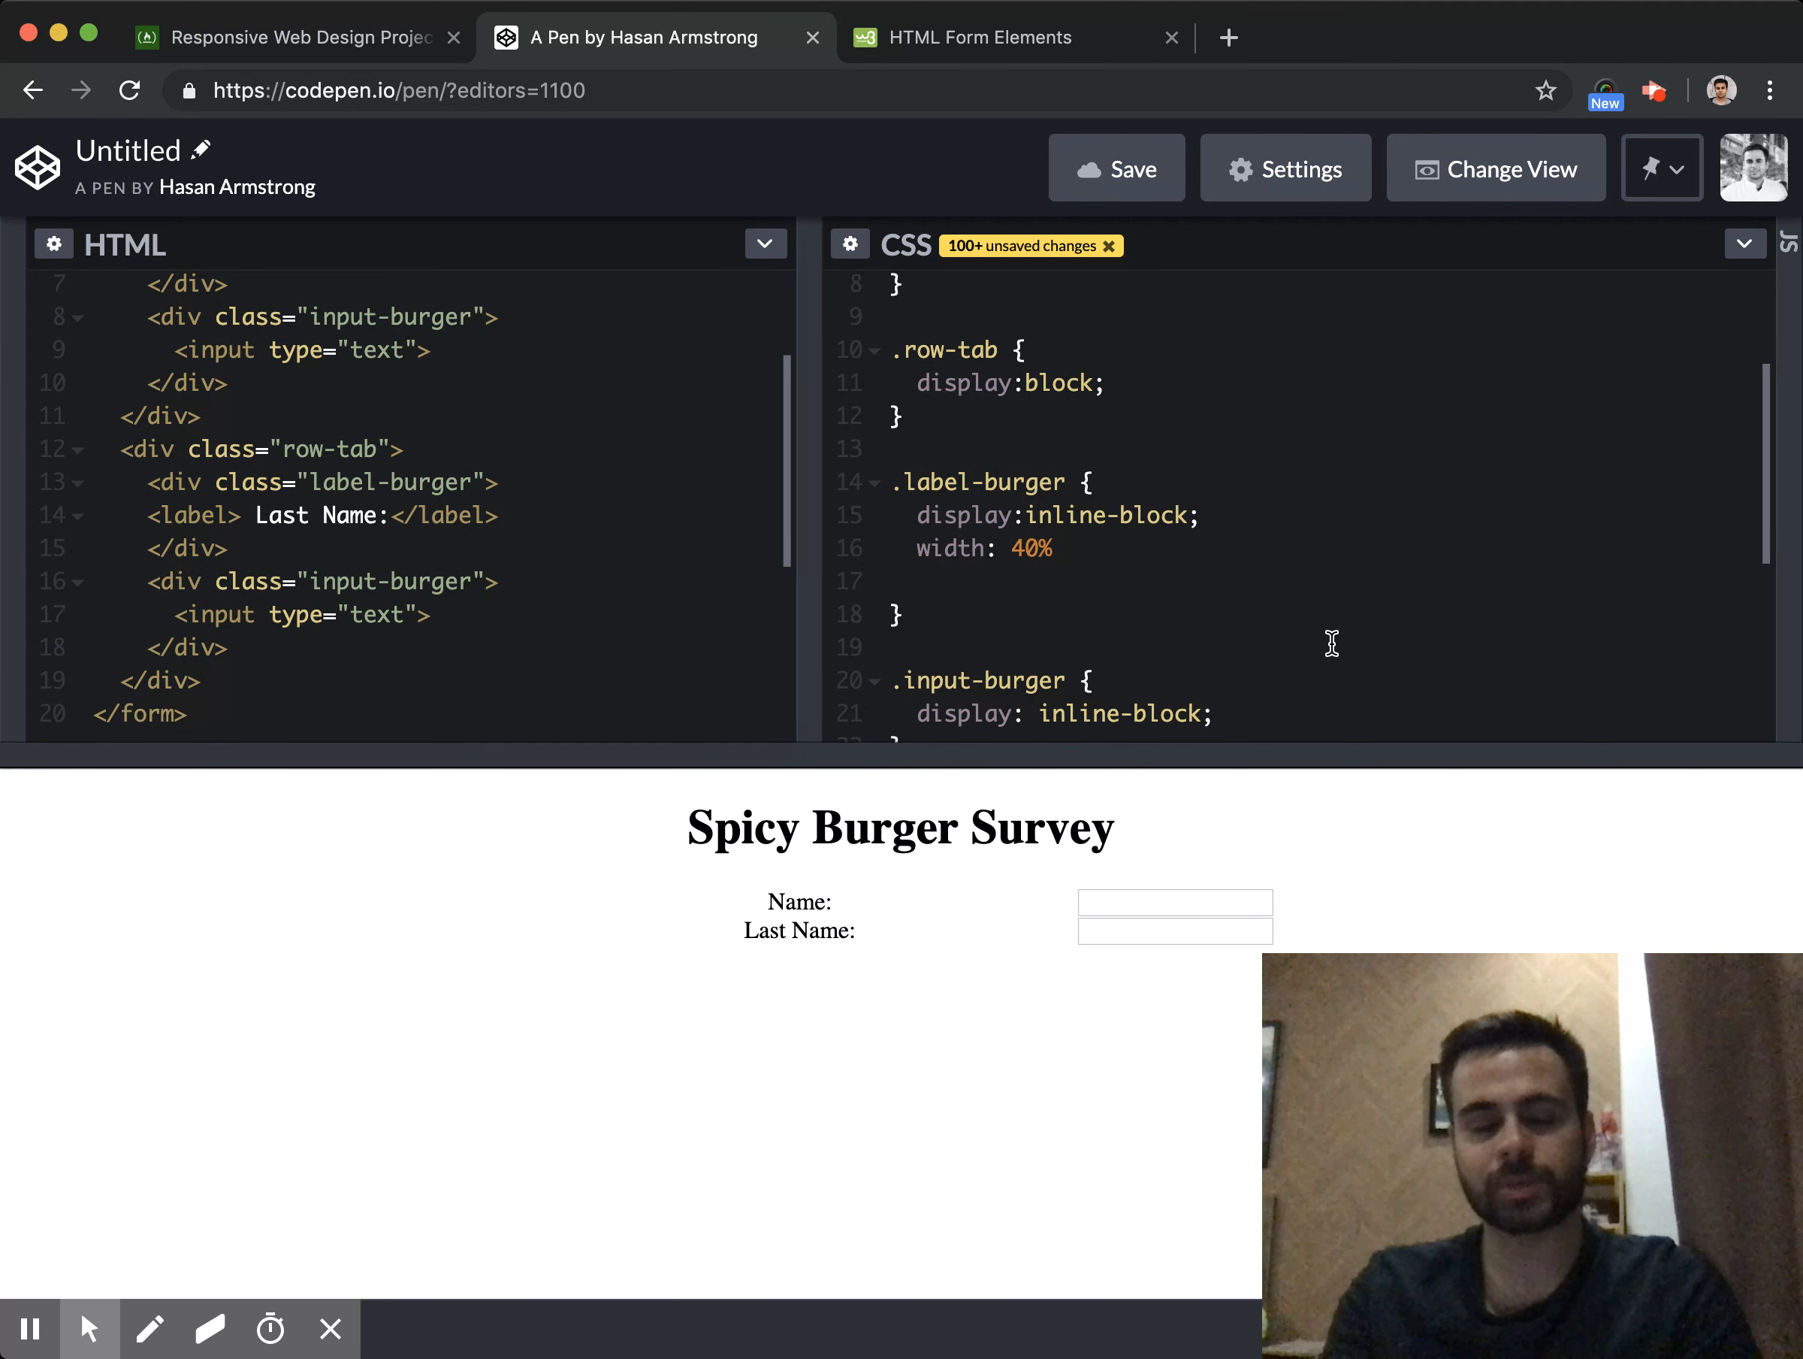
Add text-align to .label-burger, trying left then settling on right
{"action": "type", "text": "text-align"}
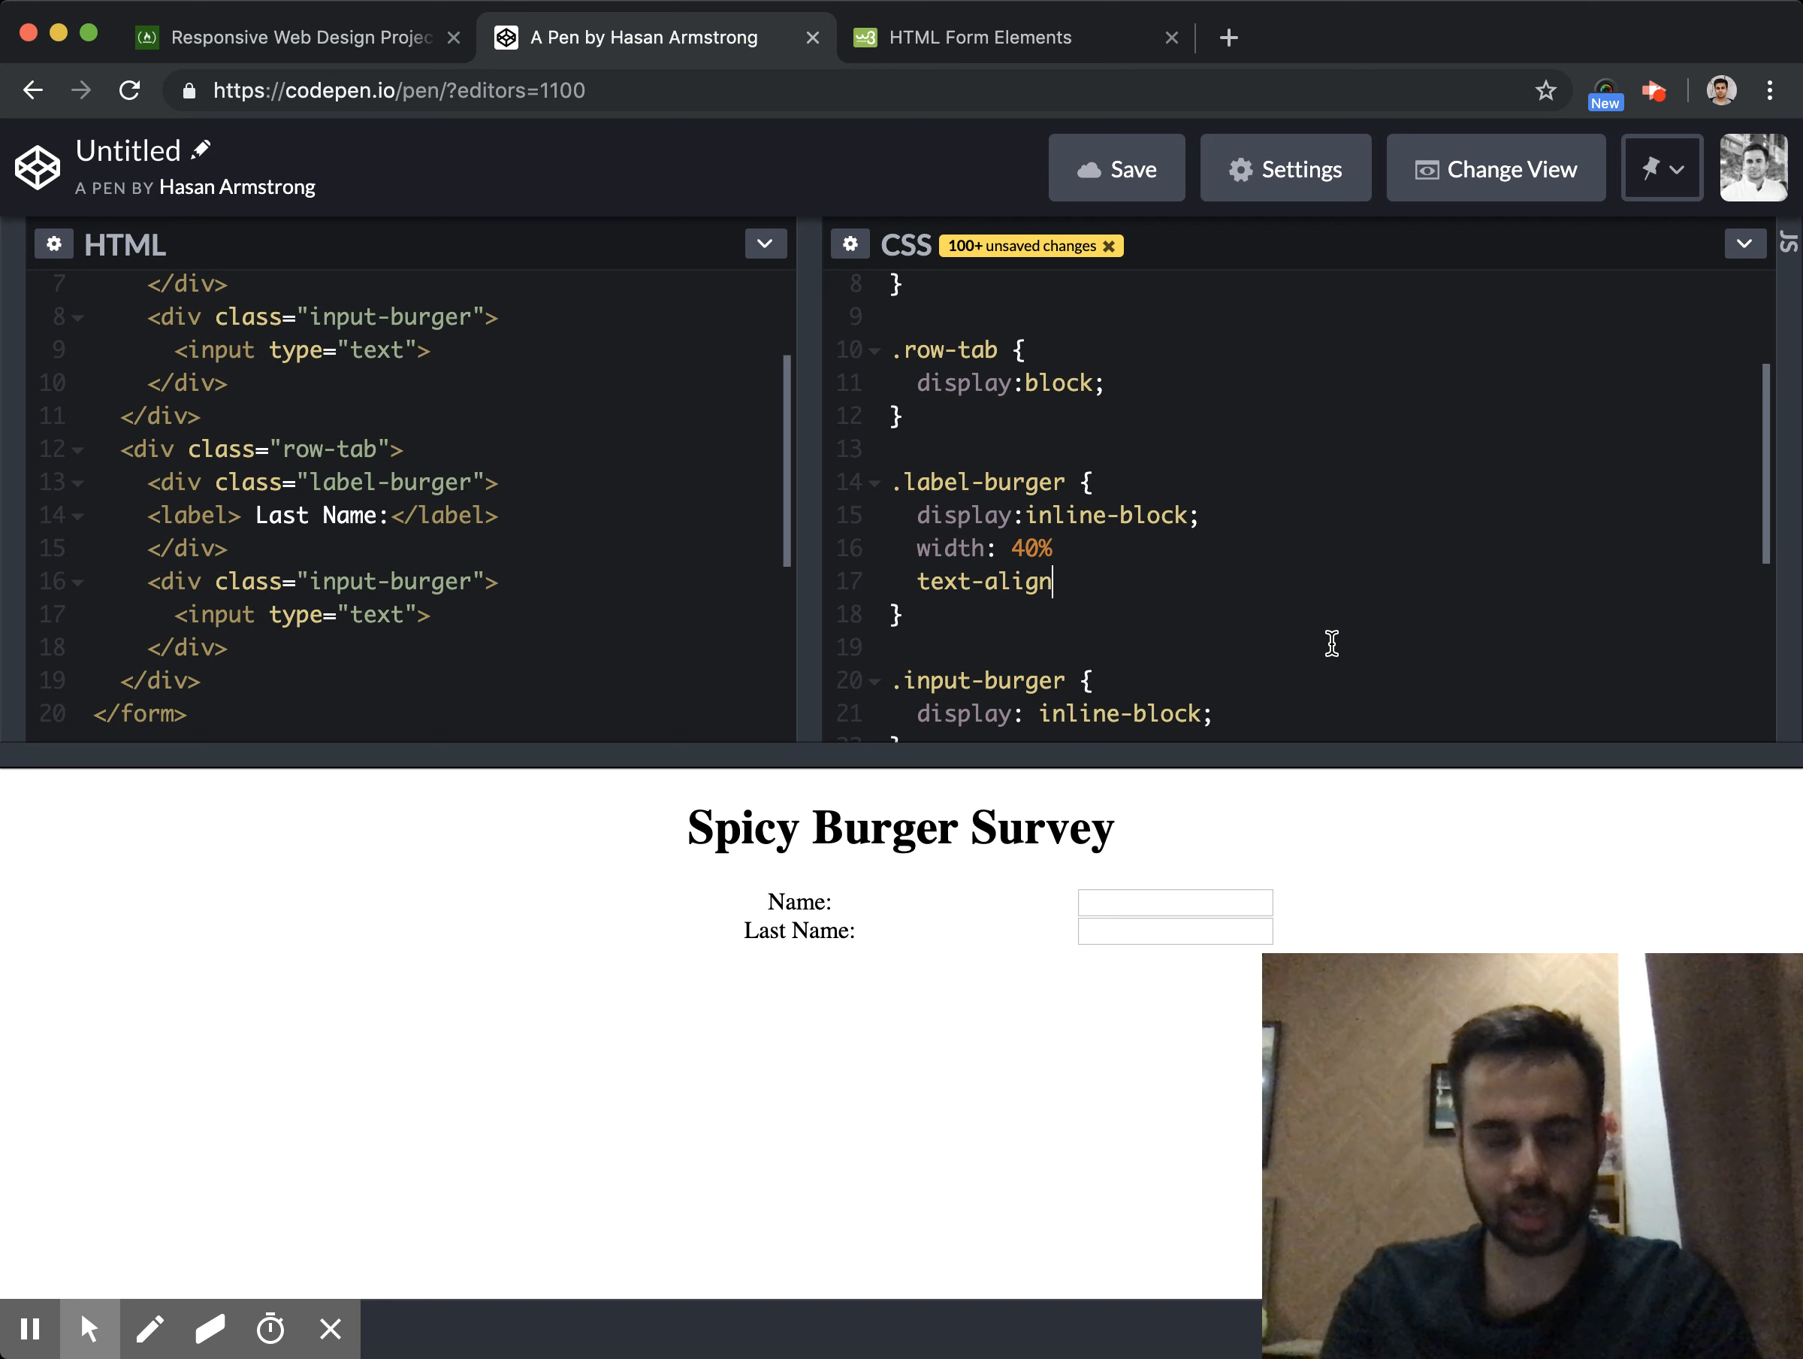
{"action": "type", "text": ":"}
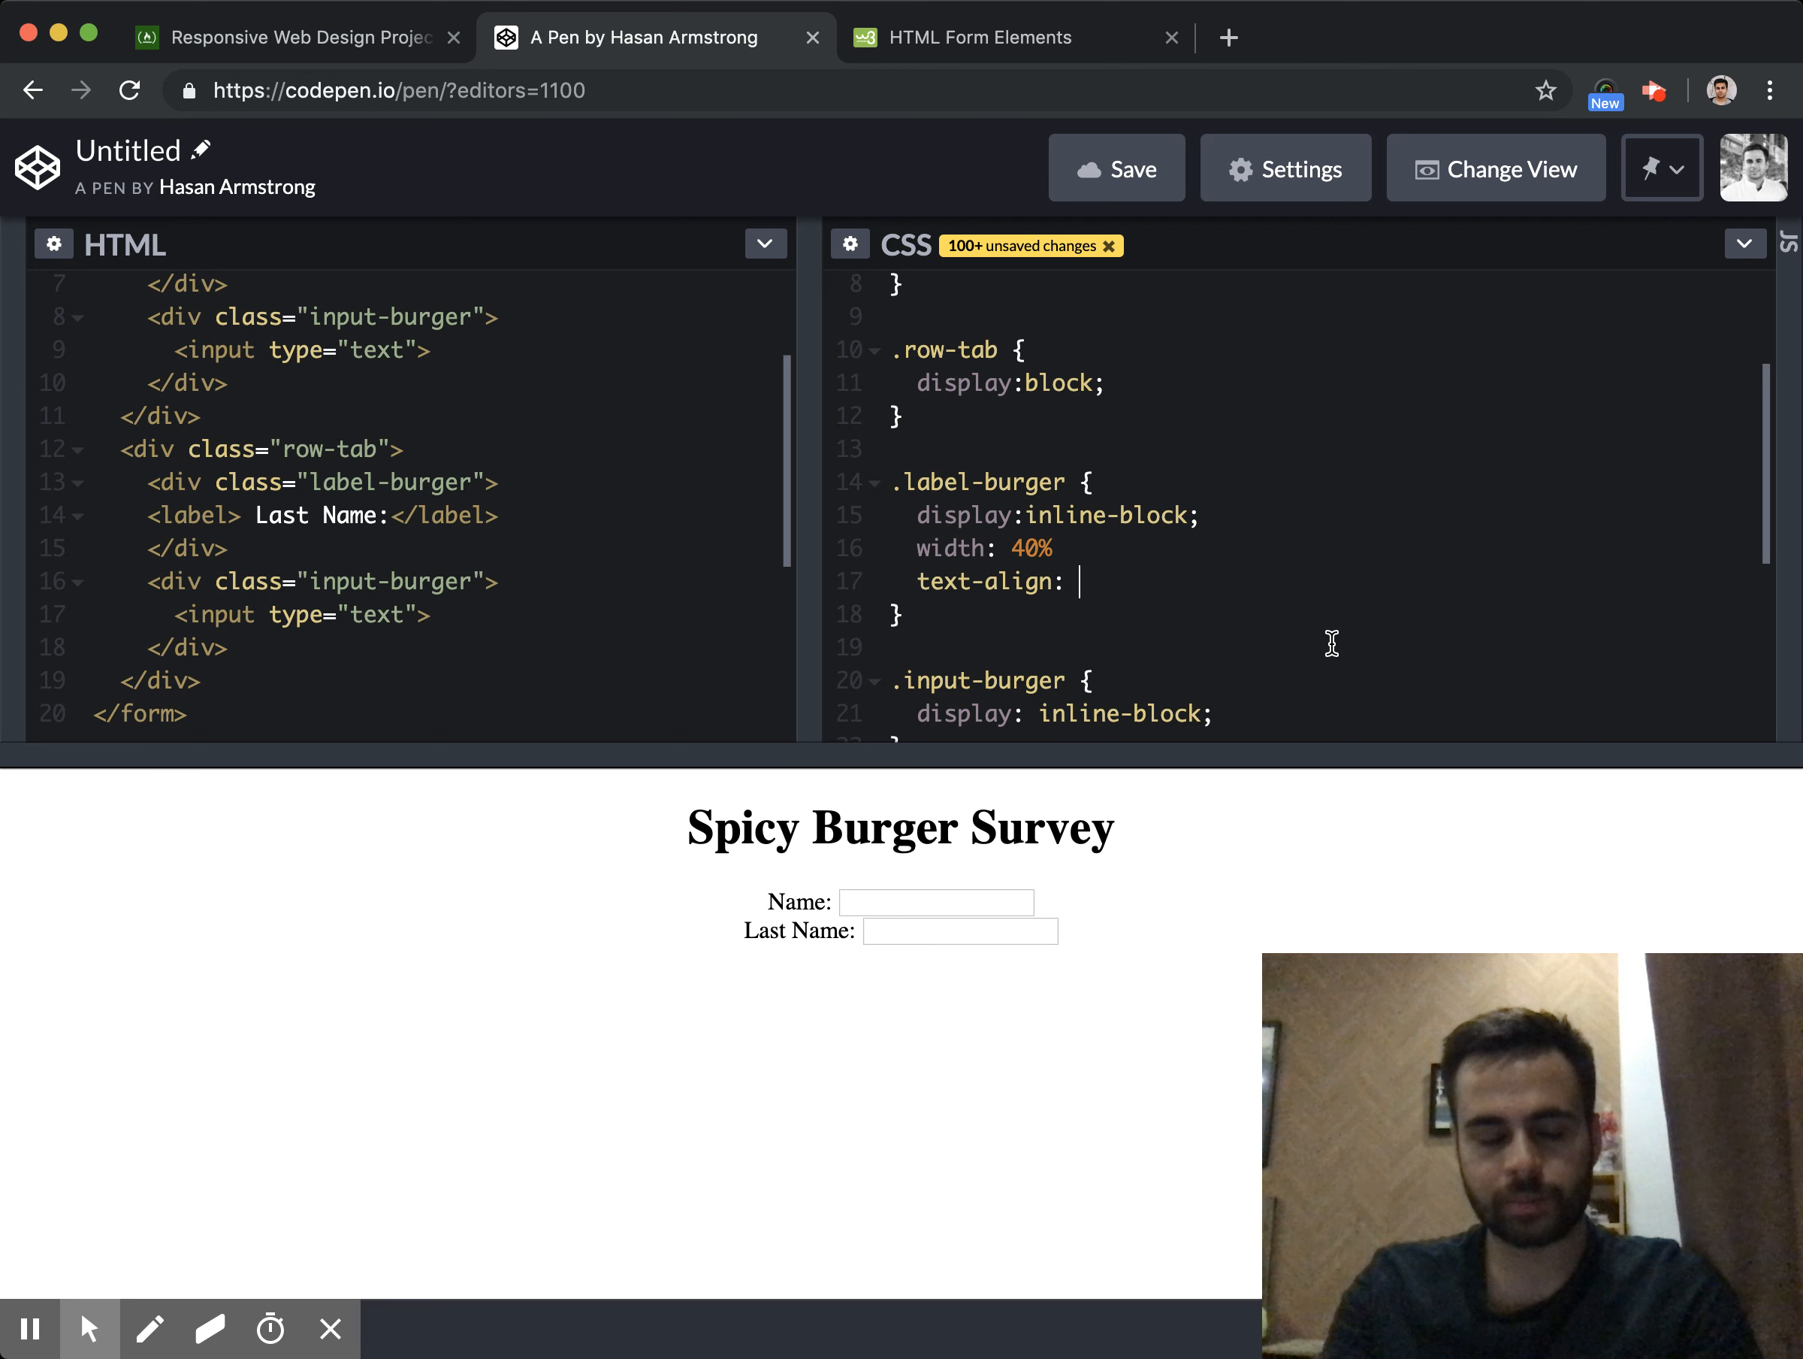
{"action": "type", "text": "left;"}
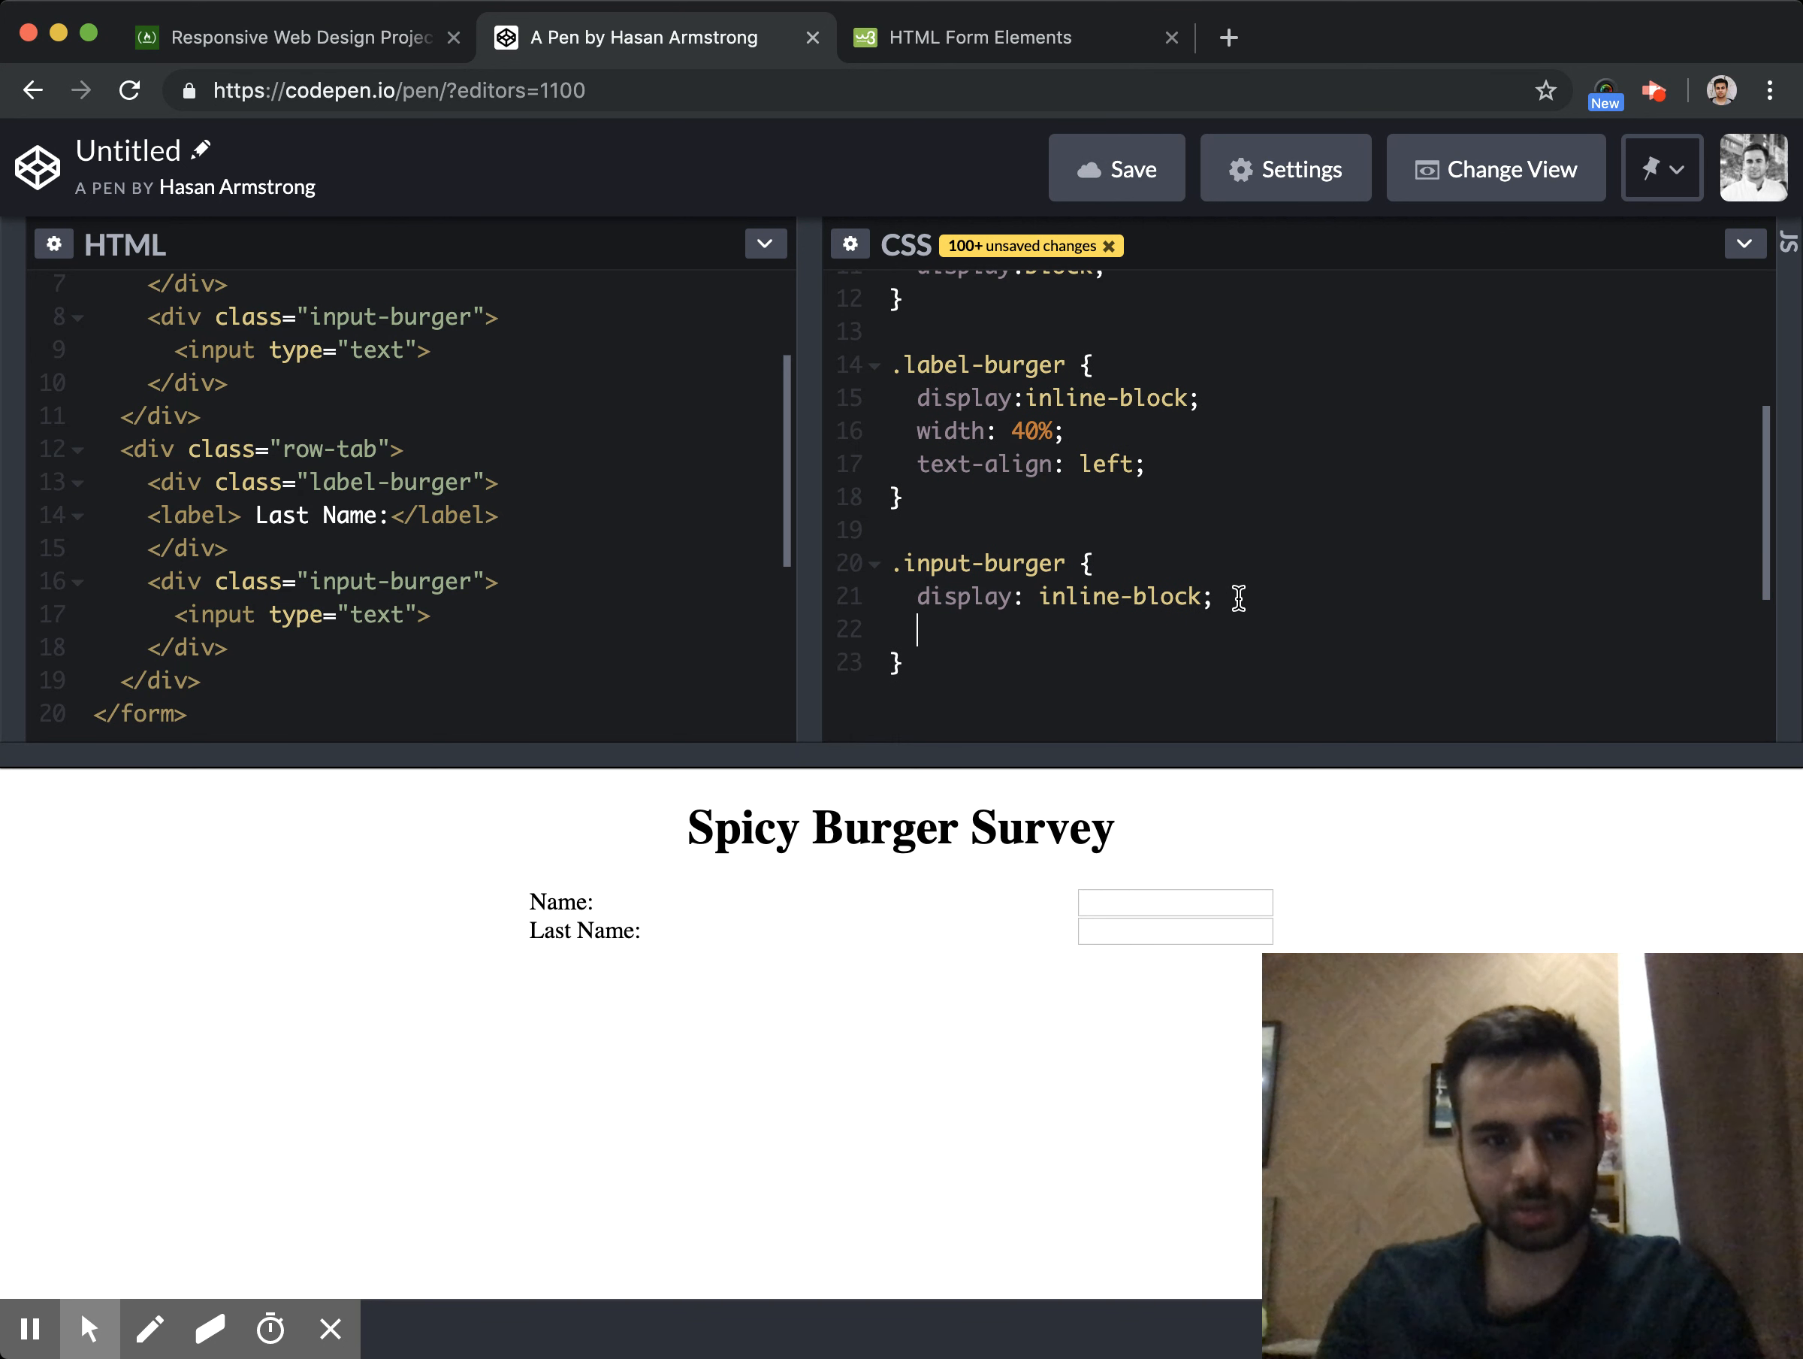
{"action": "type", "text": "r"}
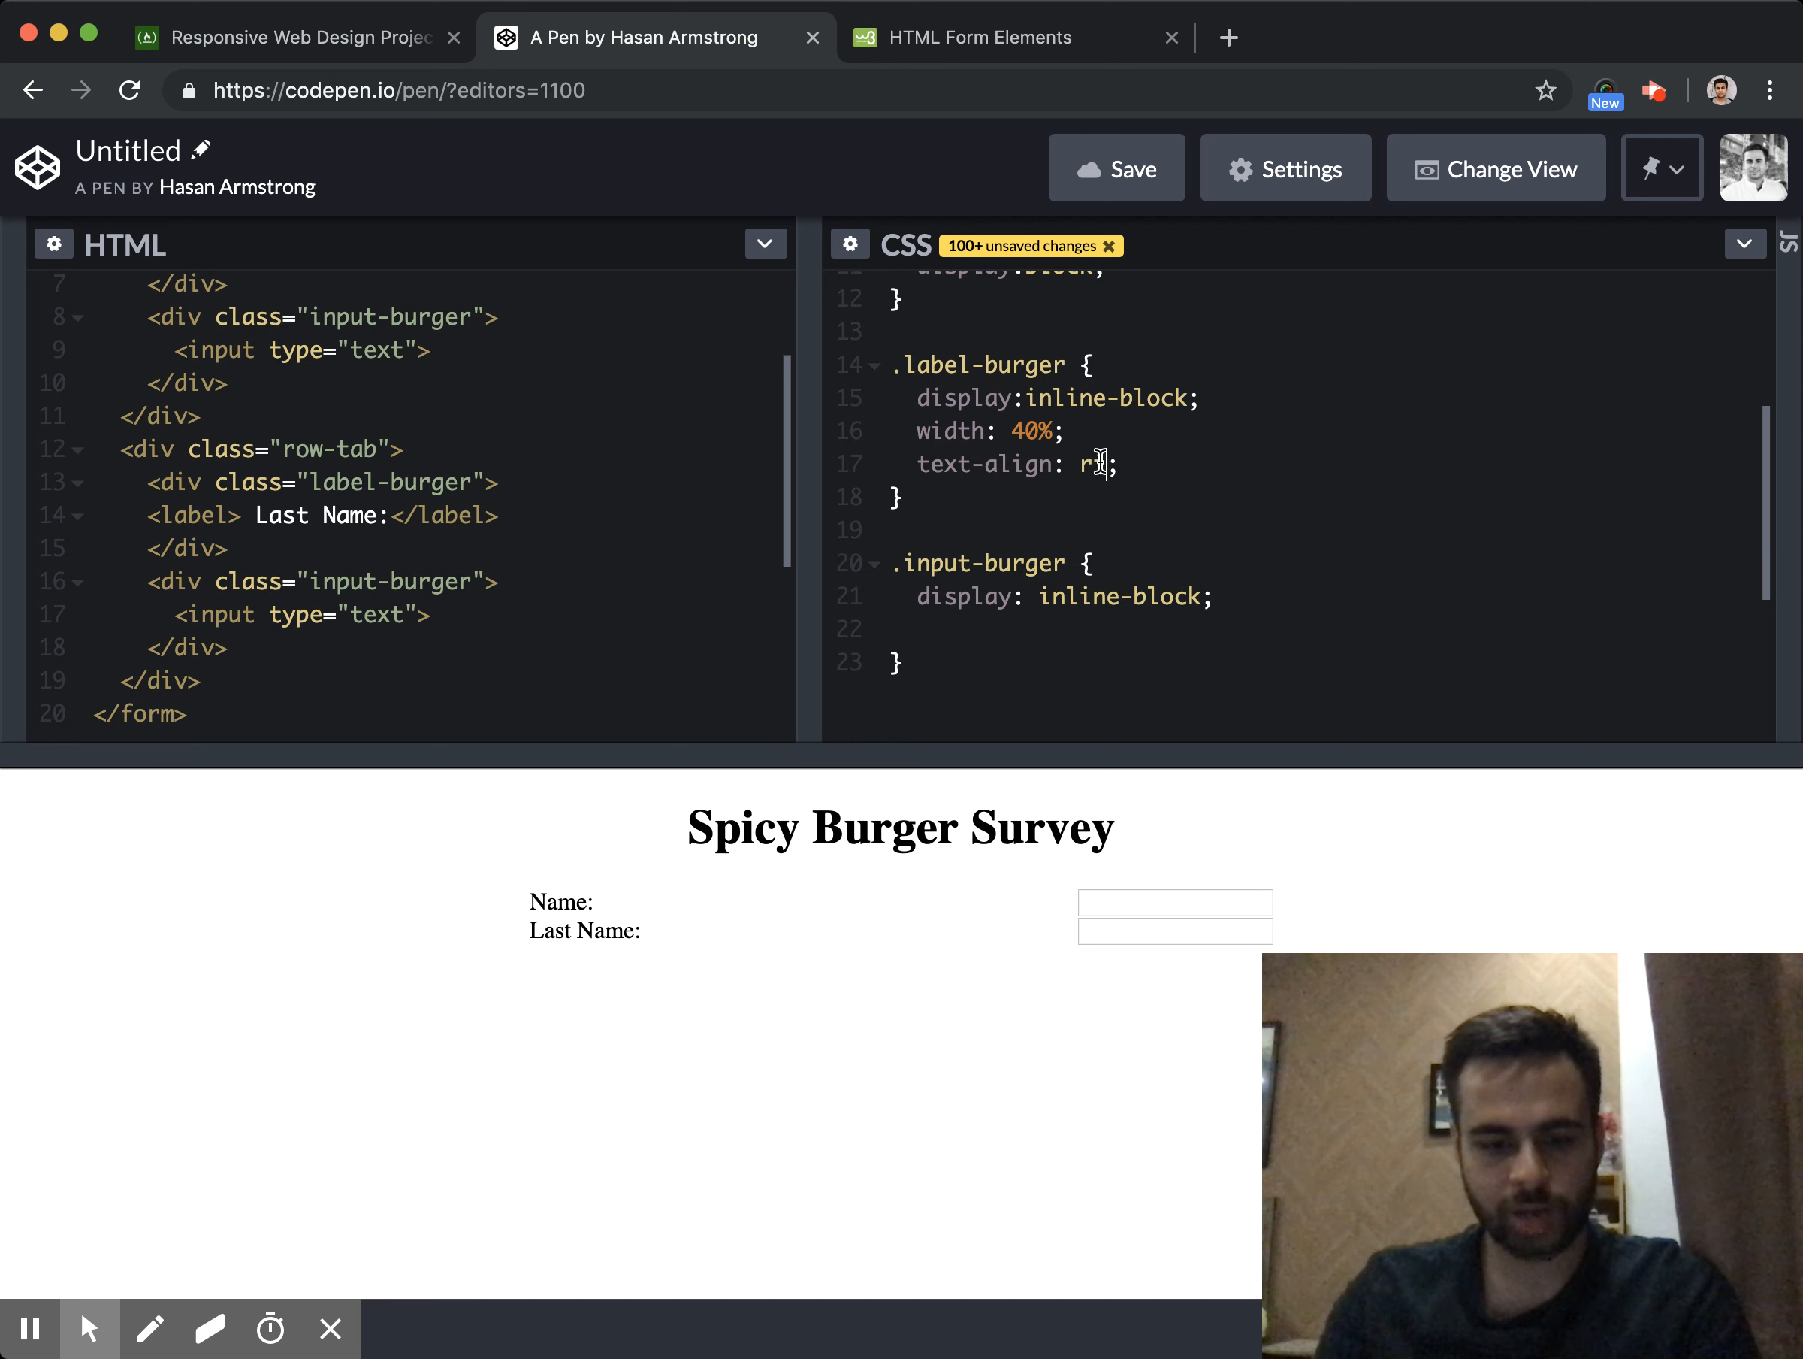
{"action": "type", "text": "ight"}
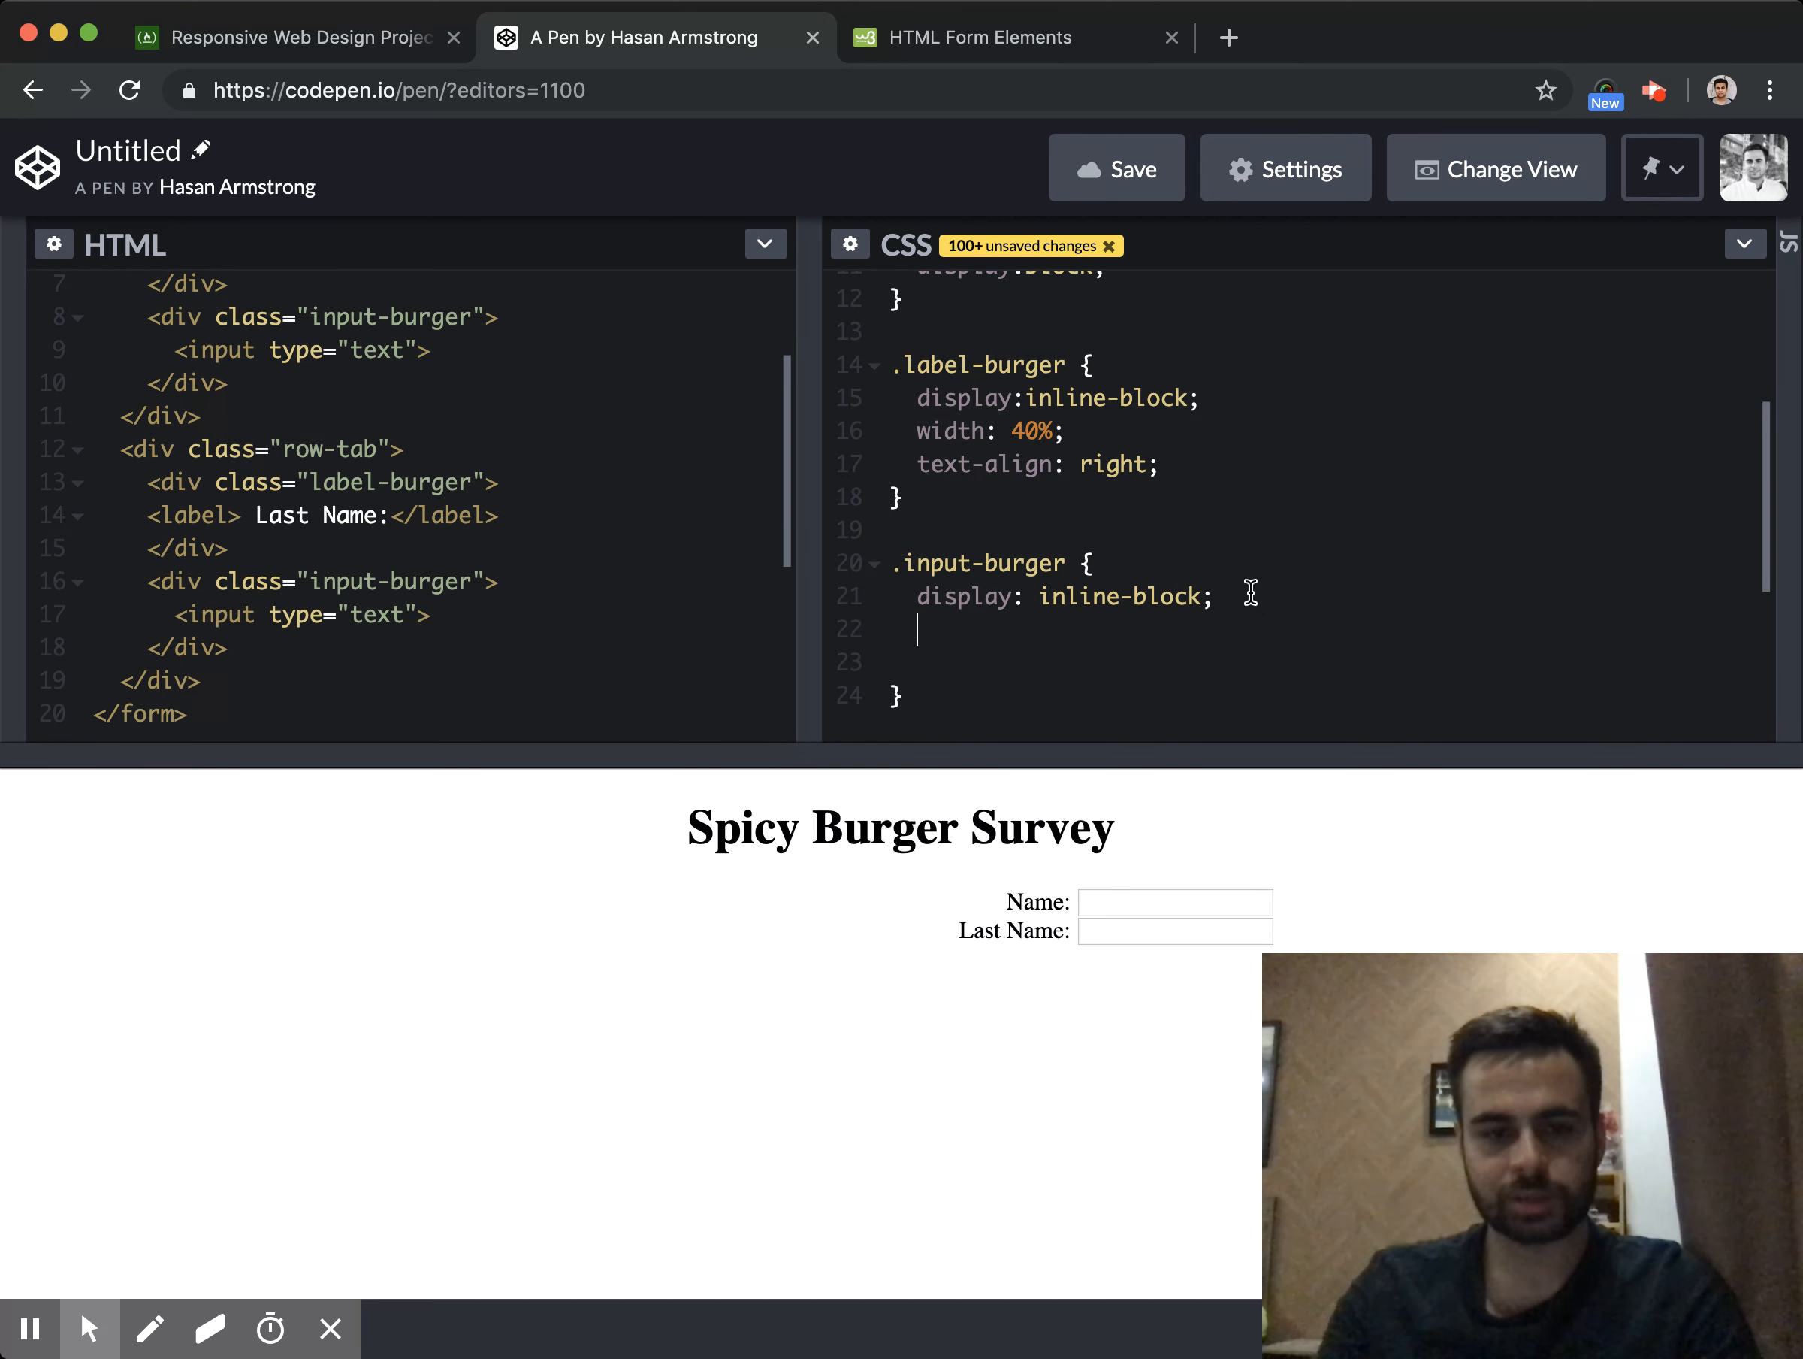
Give .input-burger text-align left and width 48%
{"action": "type", "text": "text-align:"}
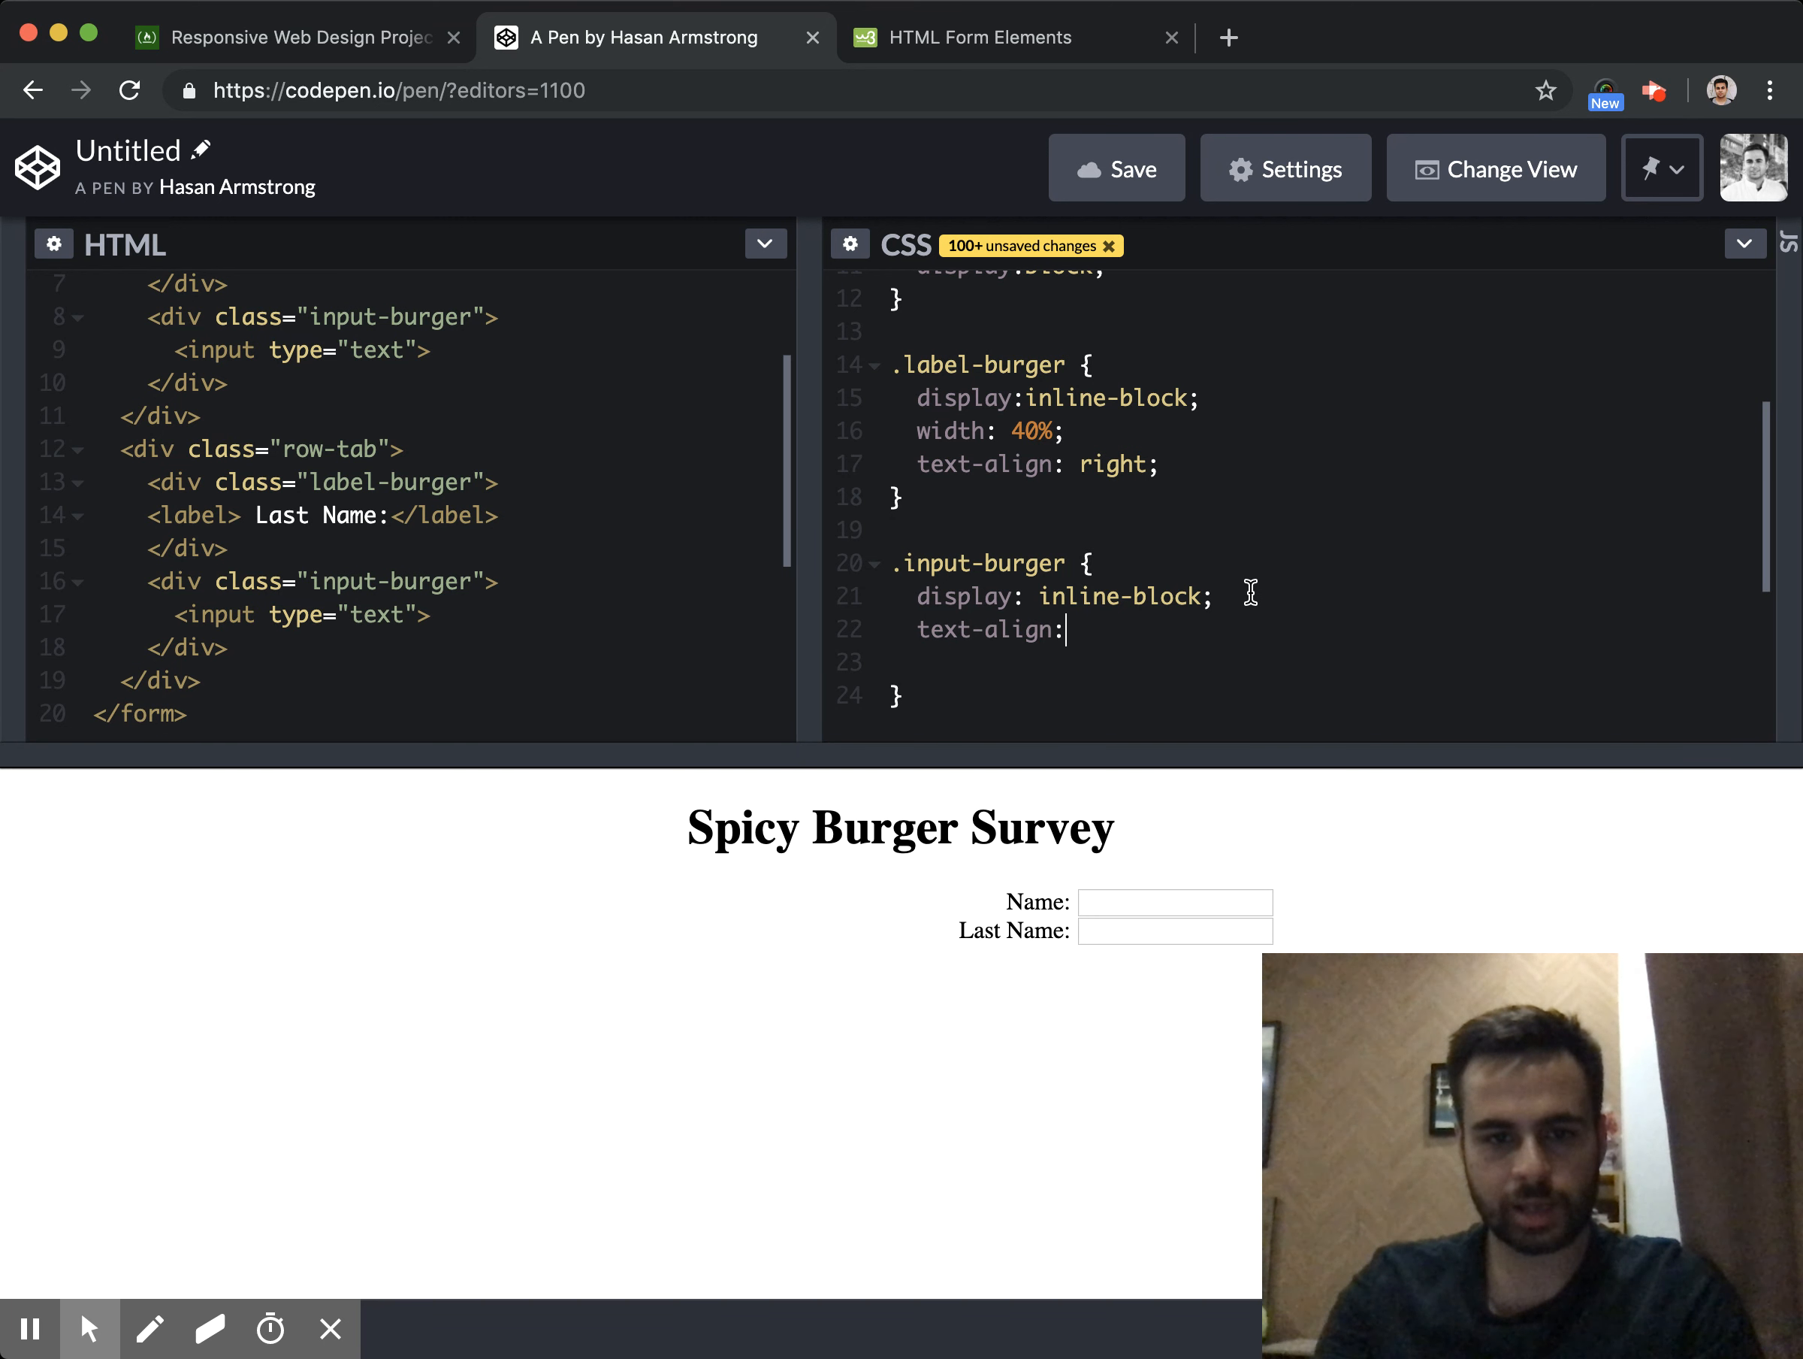
{"action": "type", "text": "left;"}
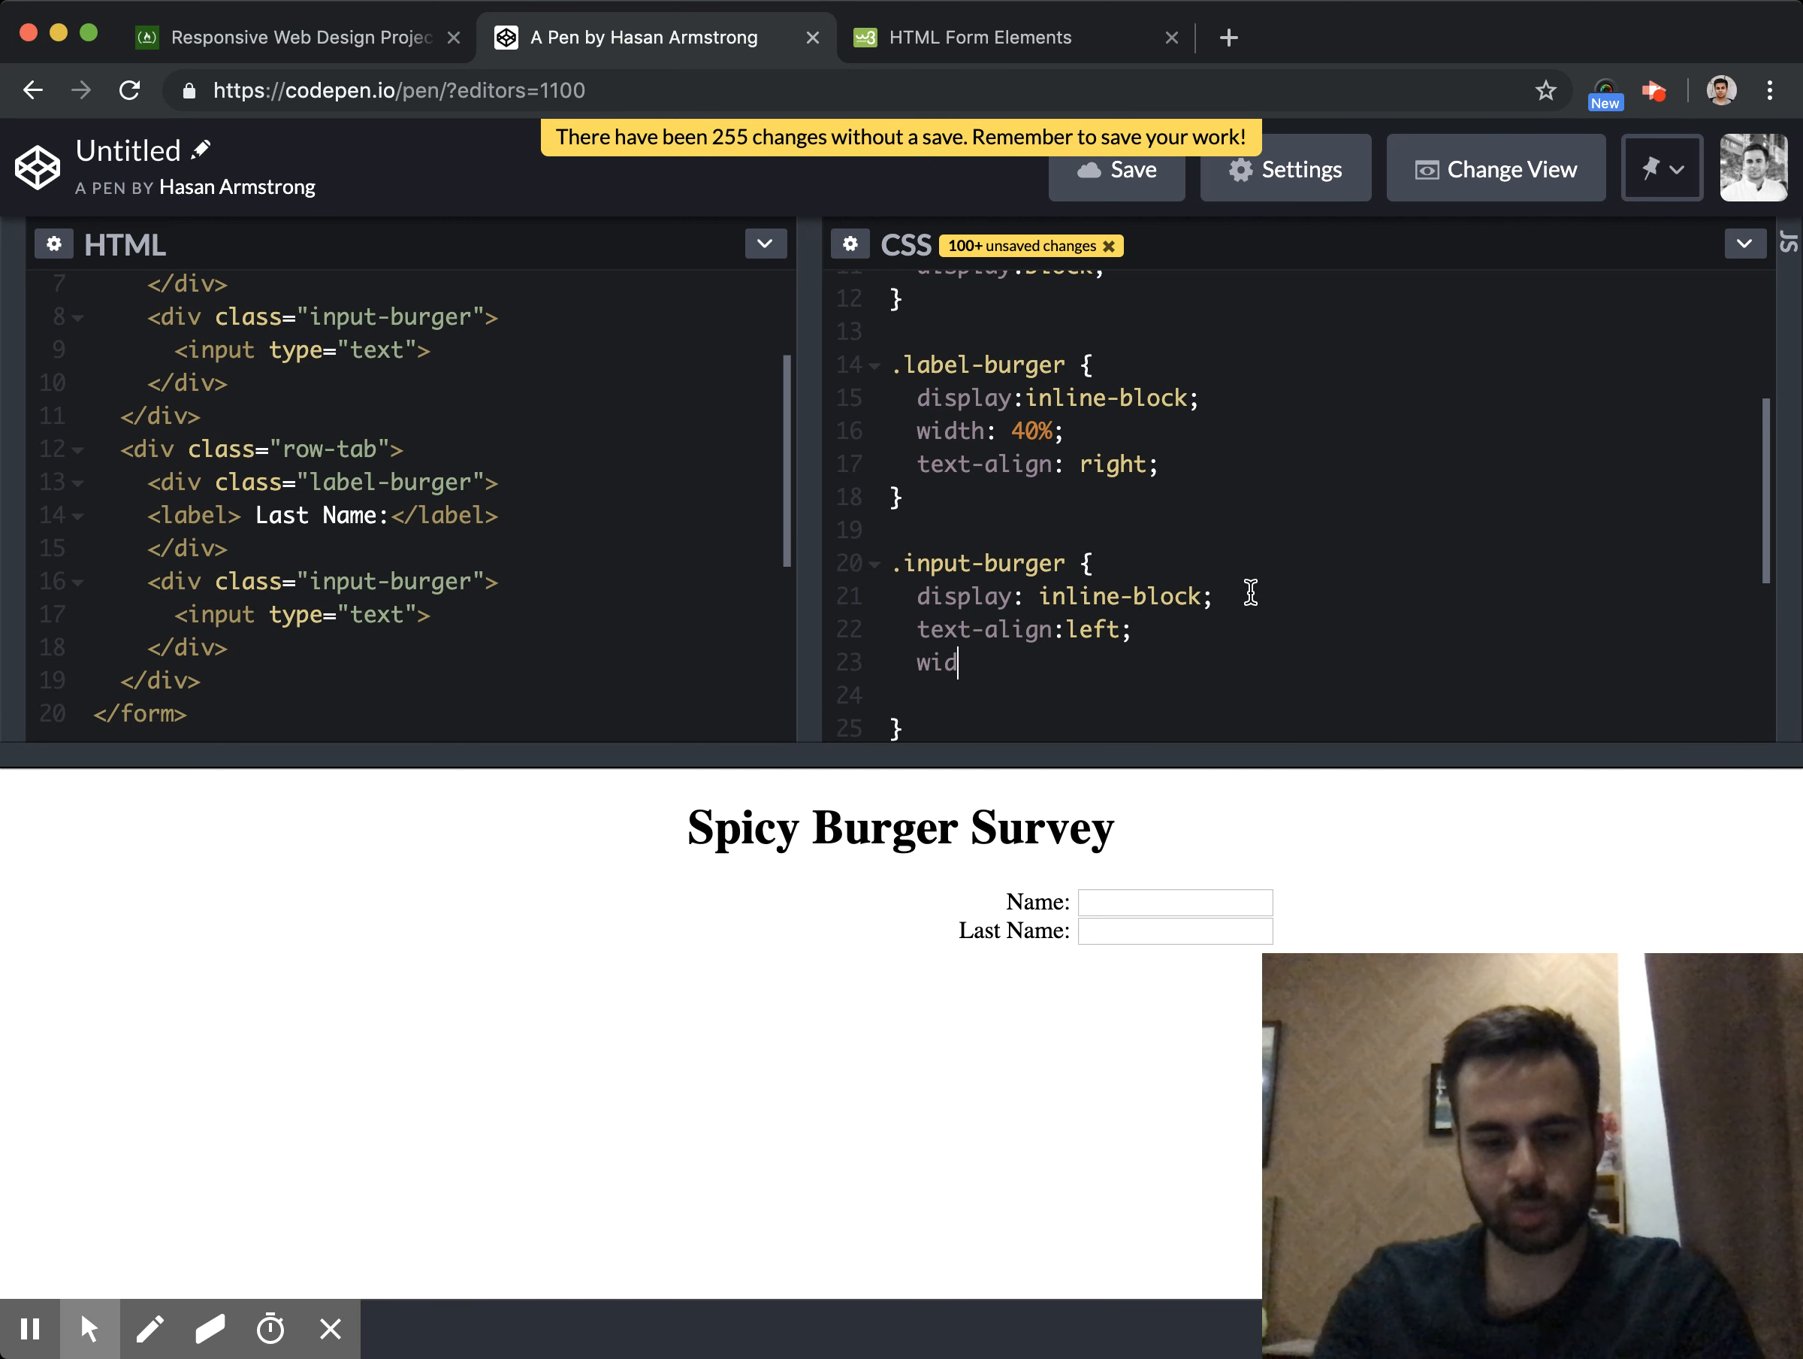
{"action": "type", "text": "th:48%"}
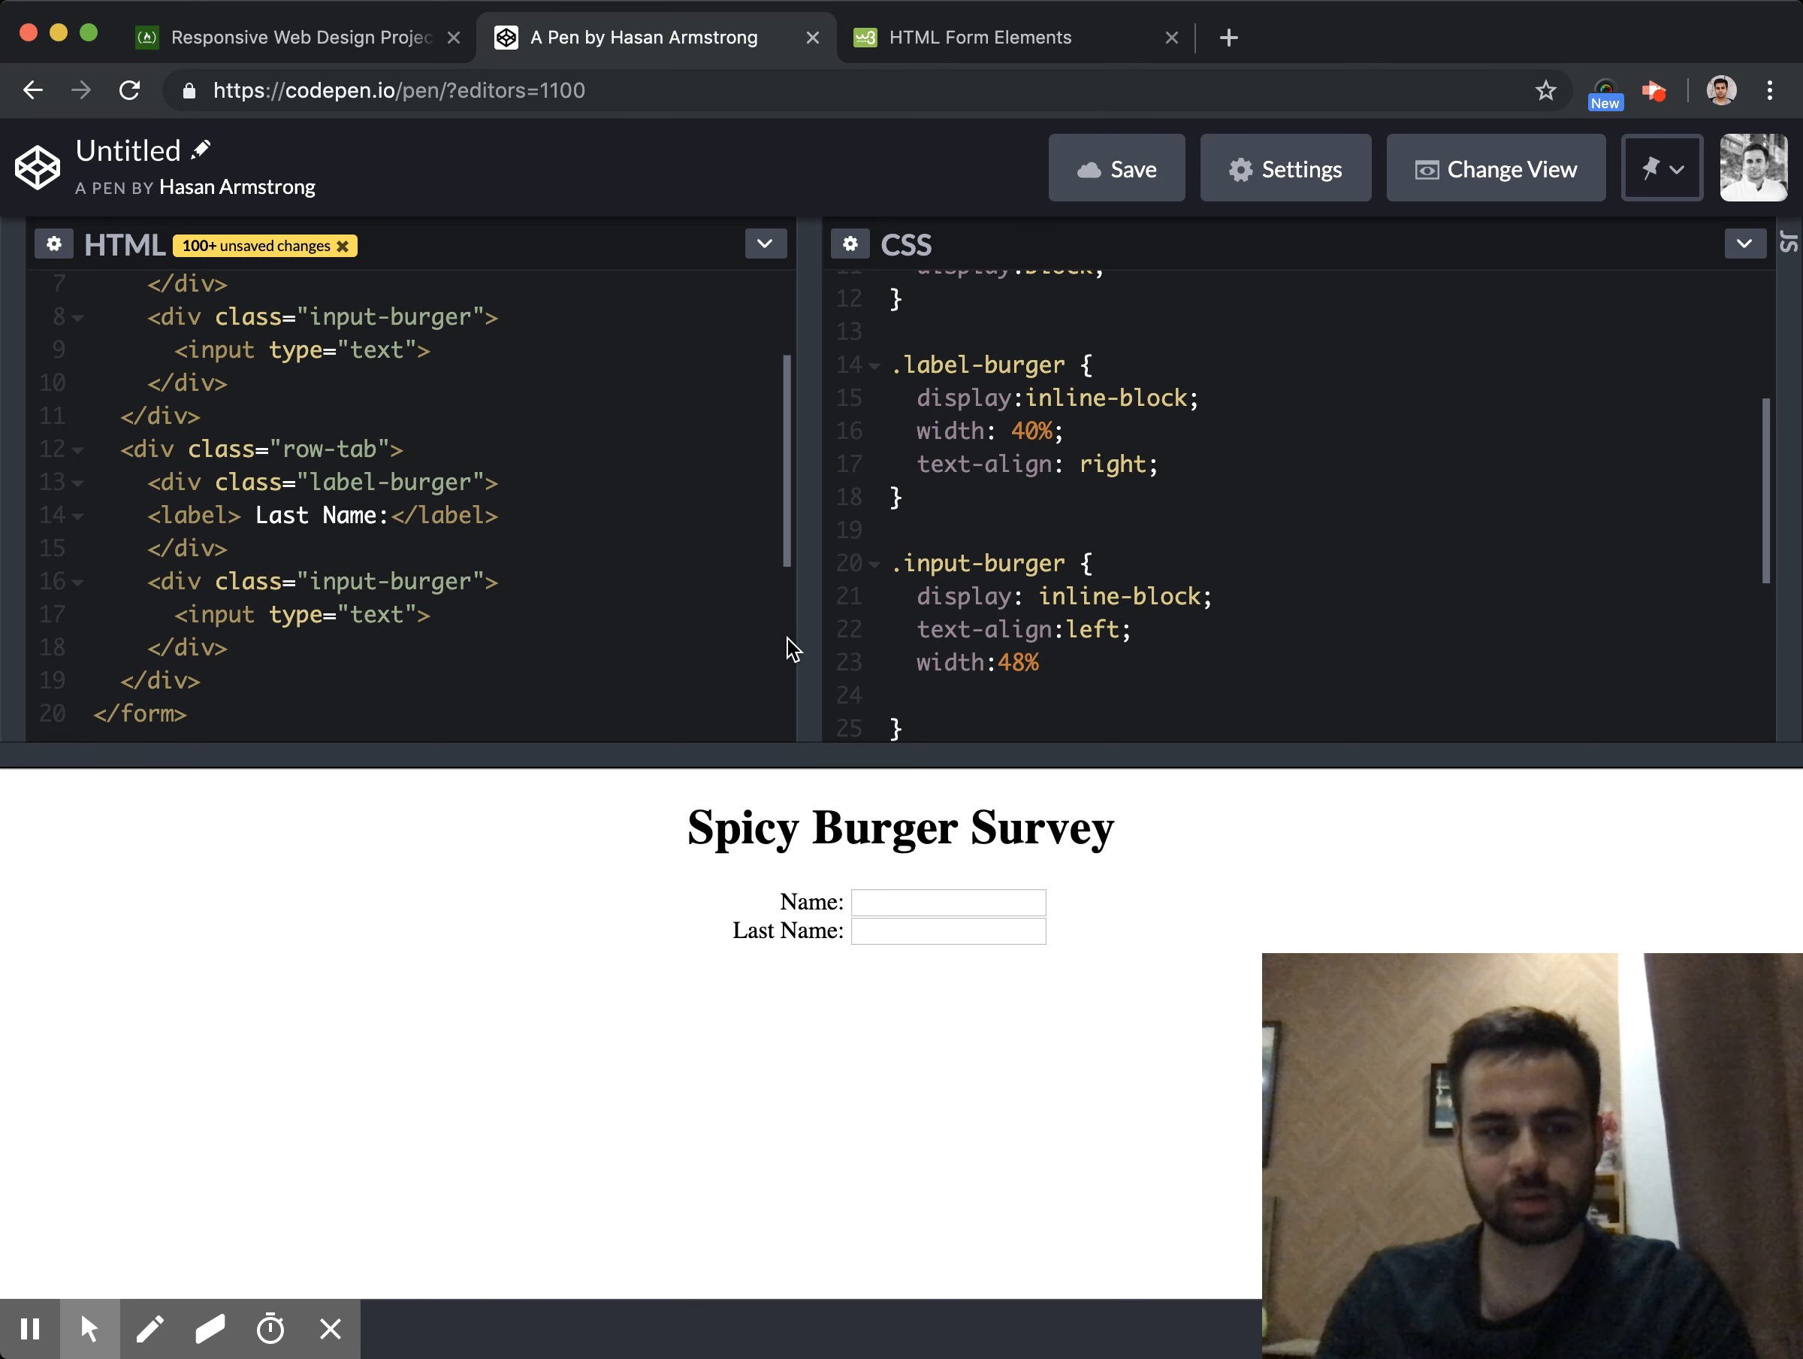
Remove the stray test text from the Last Name label and recheck the project brief
{"action": "type", "text": "ijsandoiasndasio"}
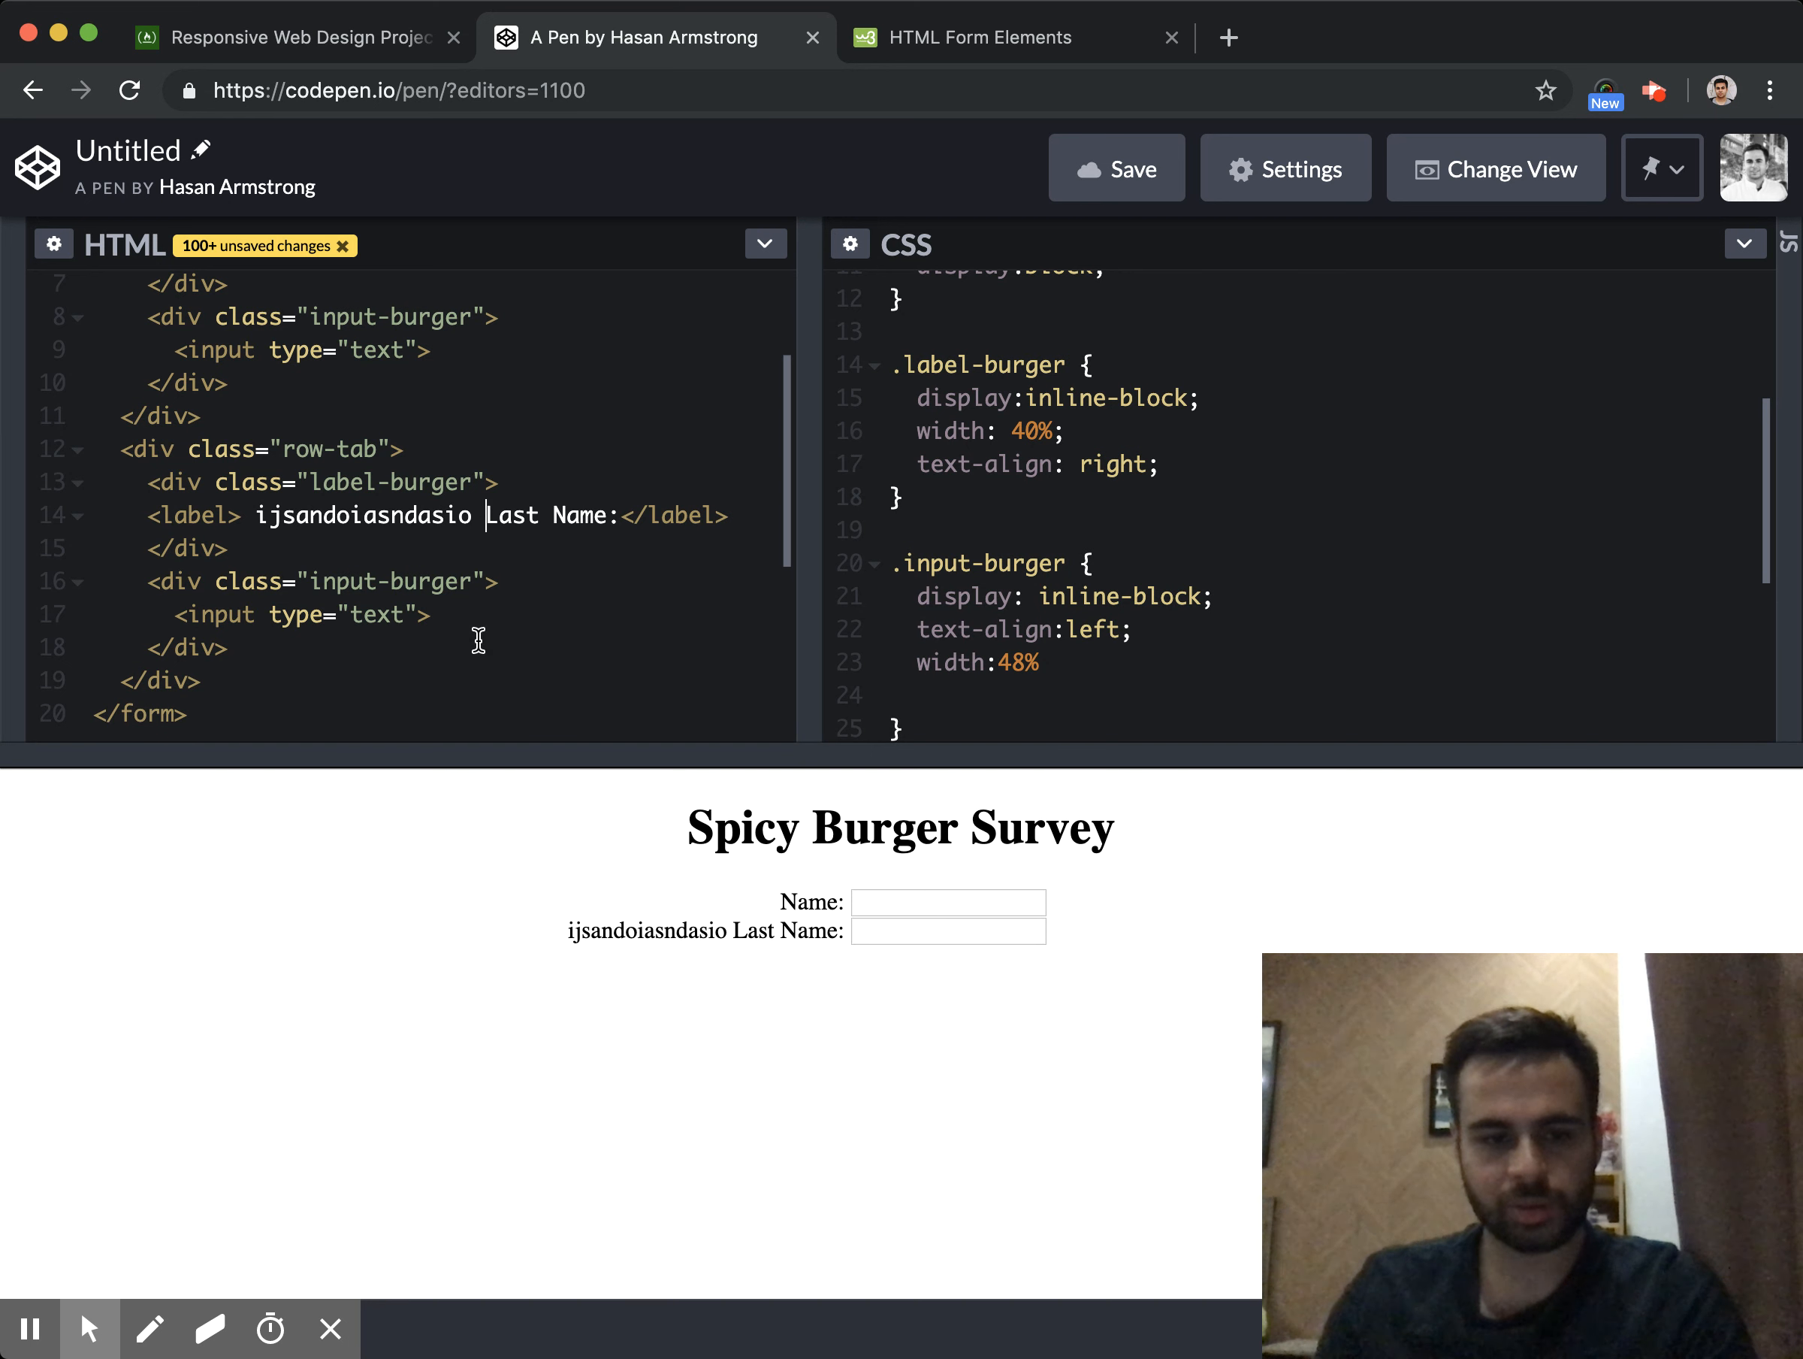
{"action": "double_click", "coordinate": [356, 516]}
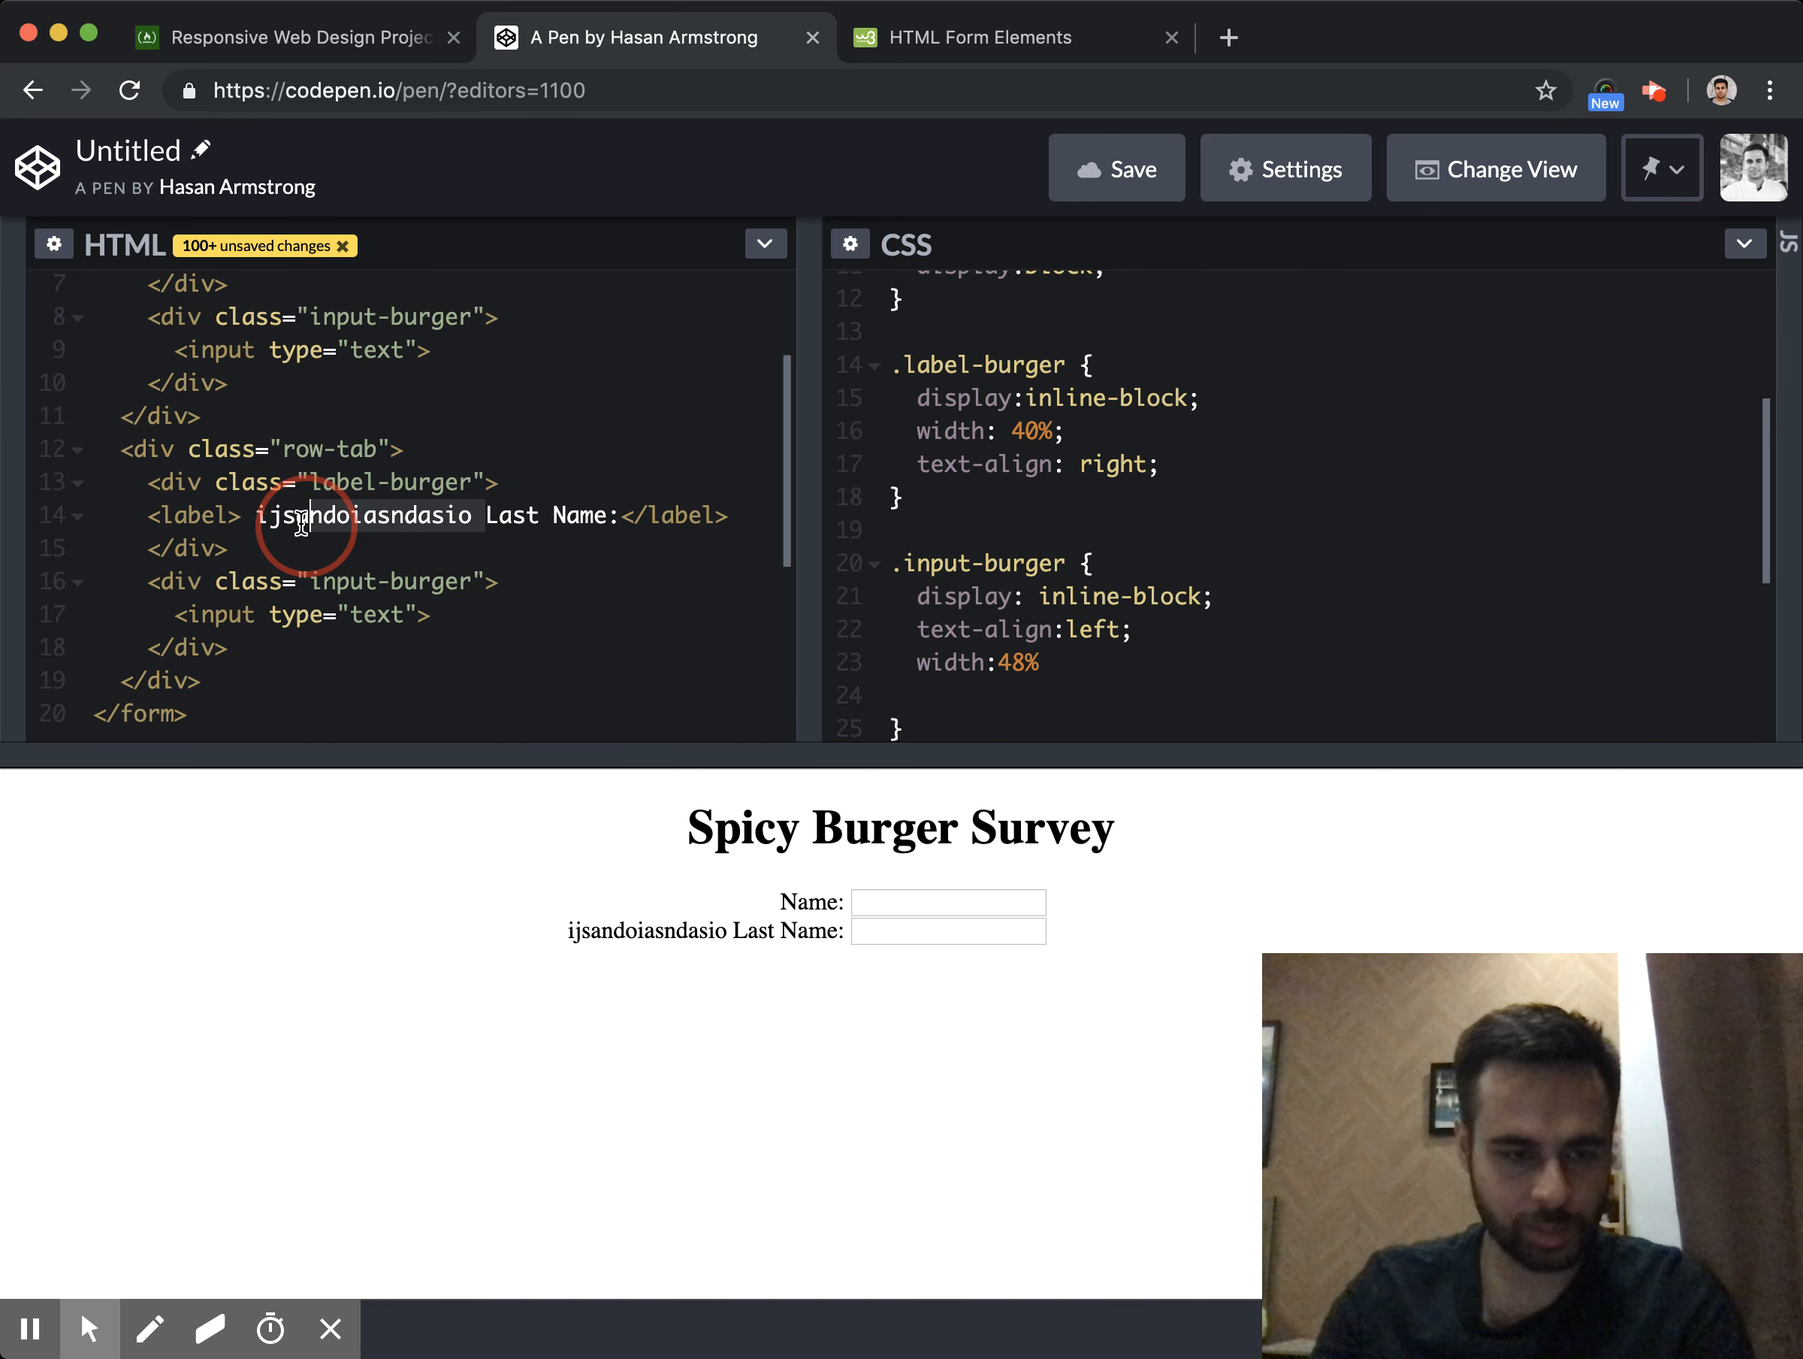
{"action": "key", "text": "Delete"}
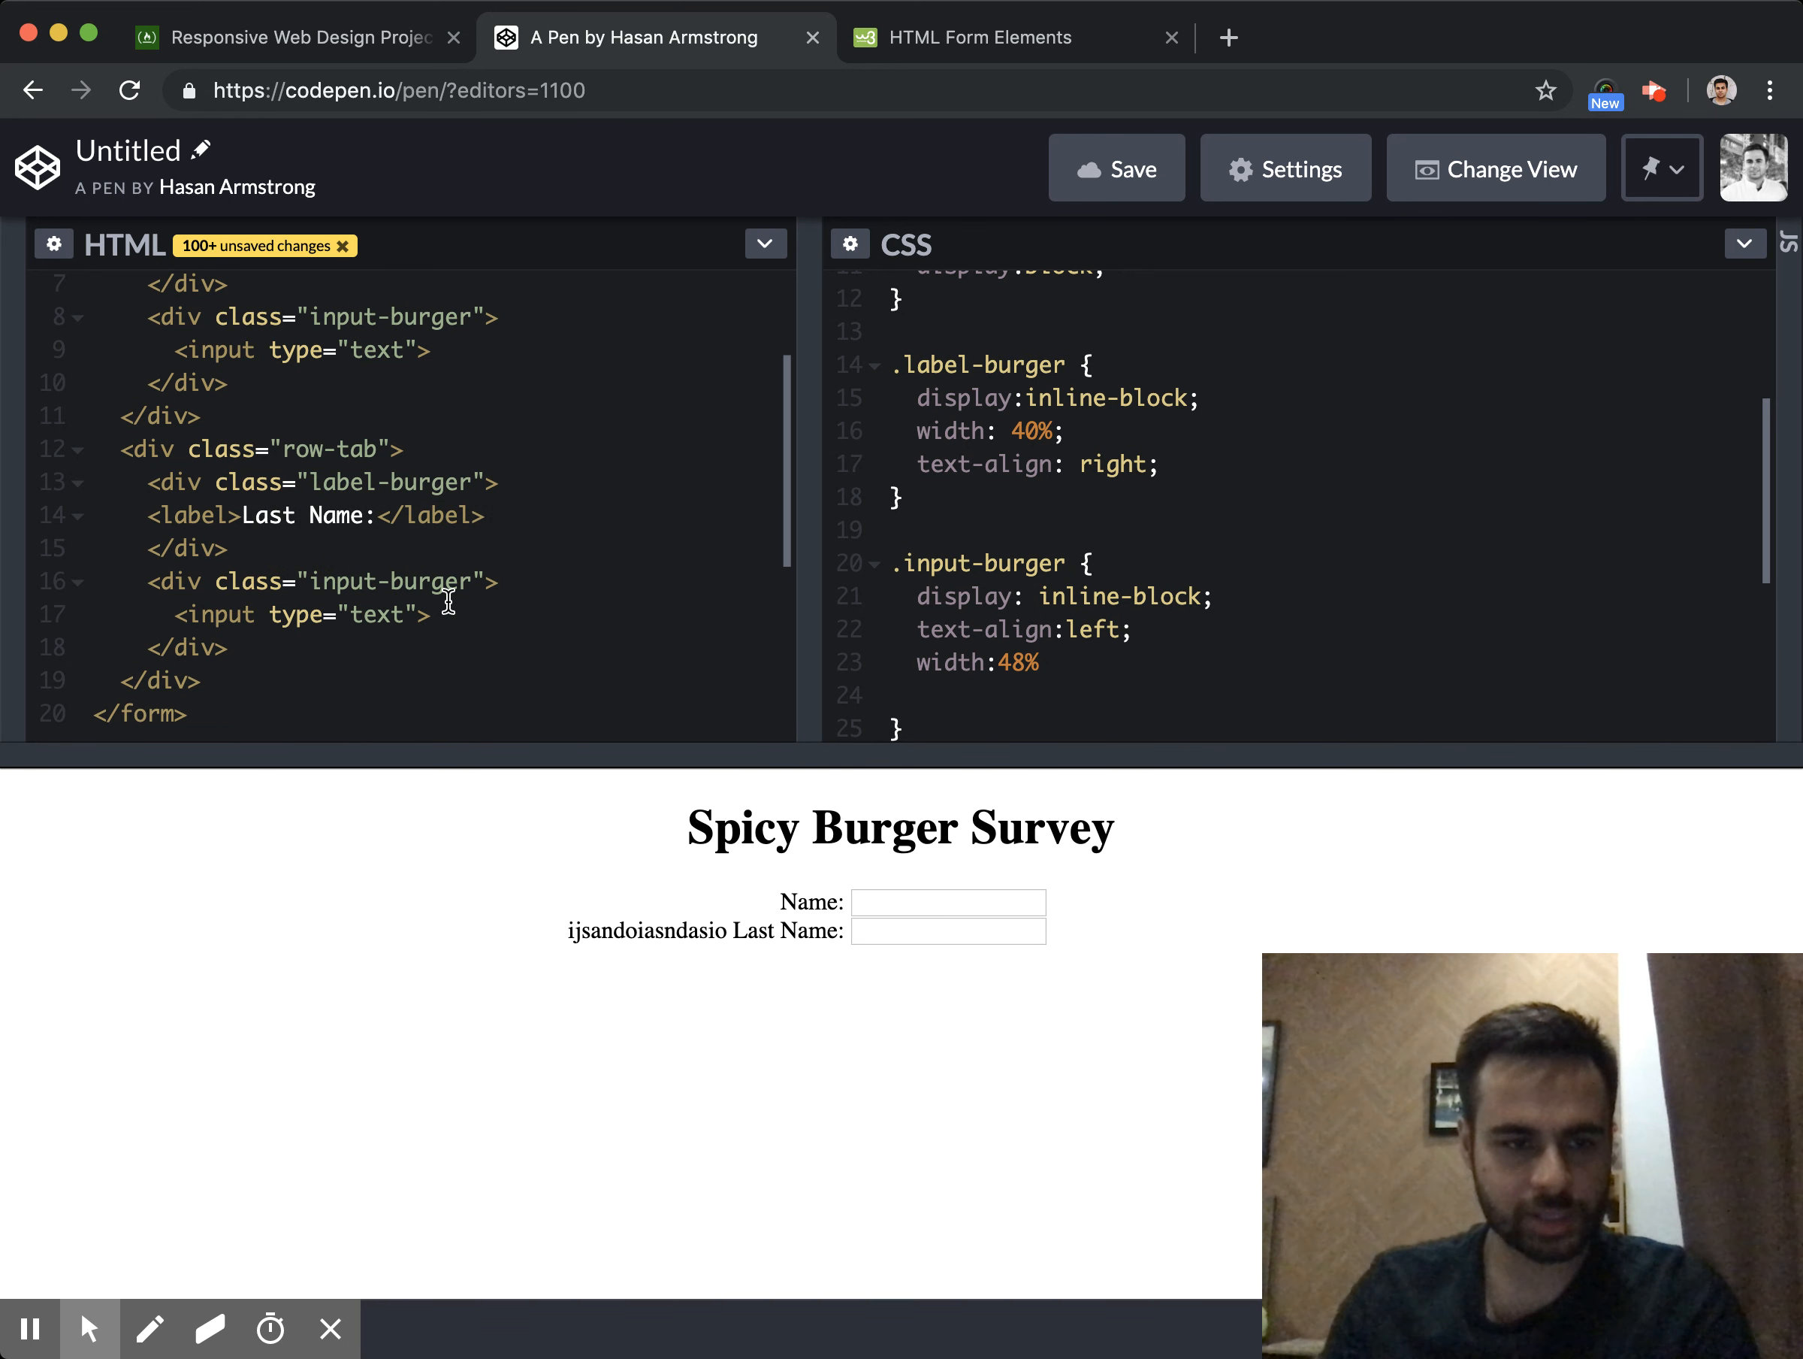
{"action": "left_click", "coordinate": [294, 36]}
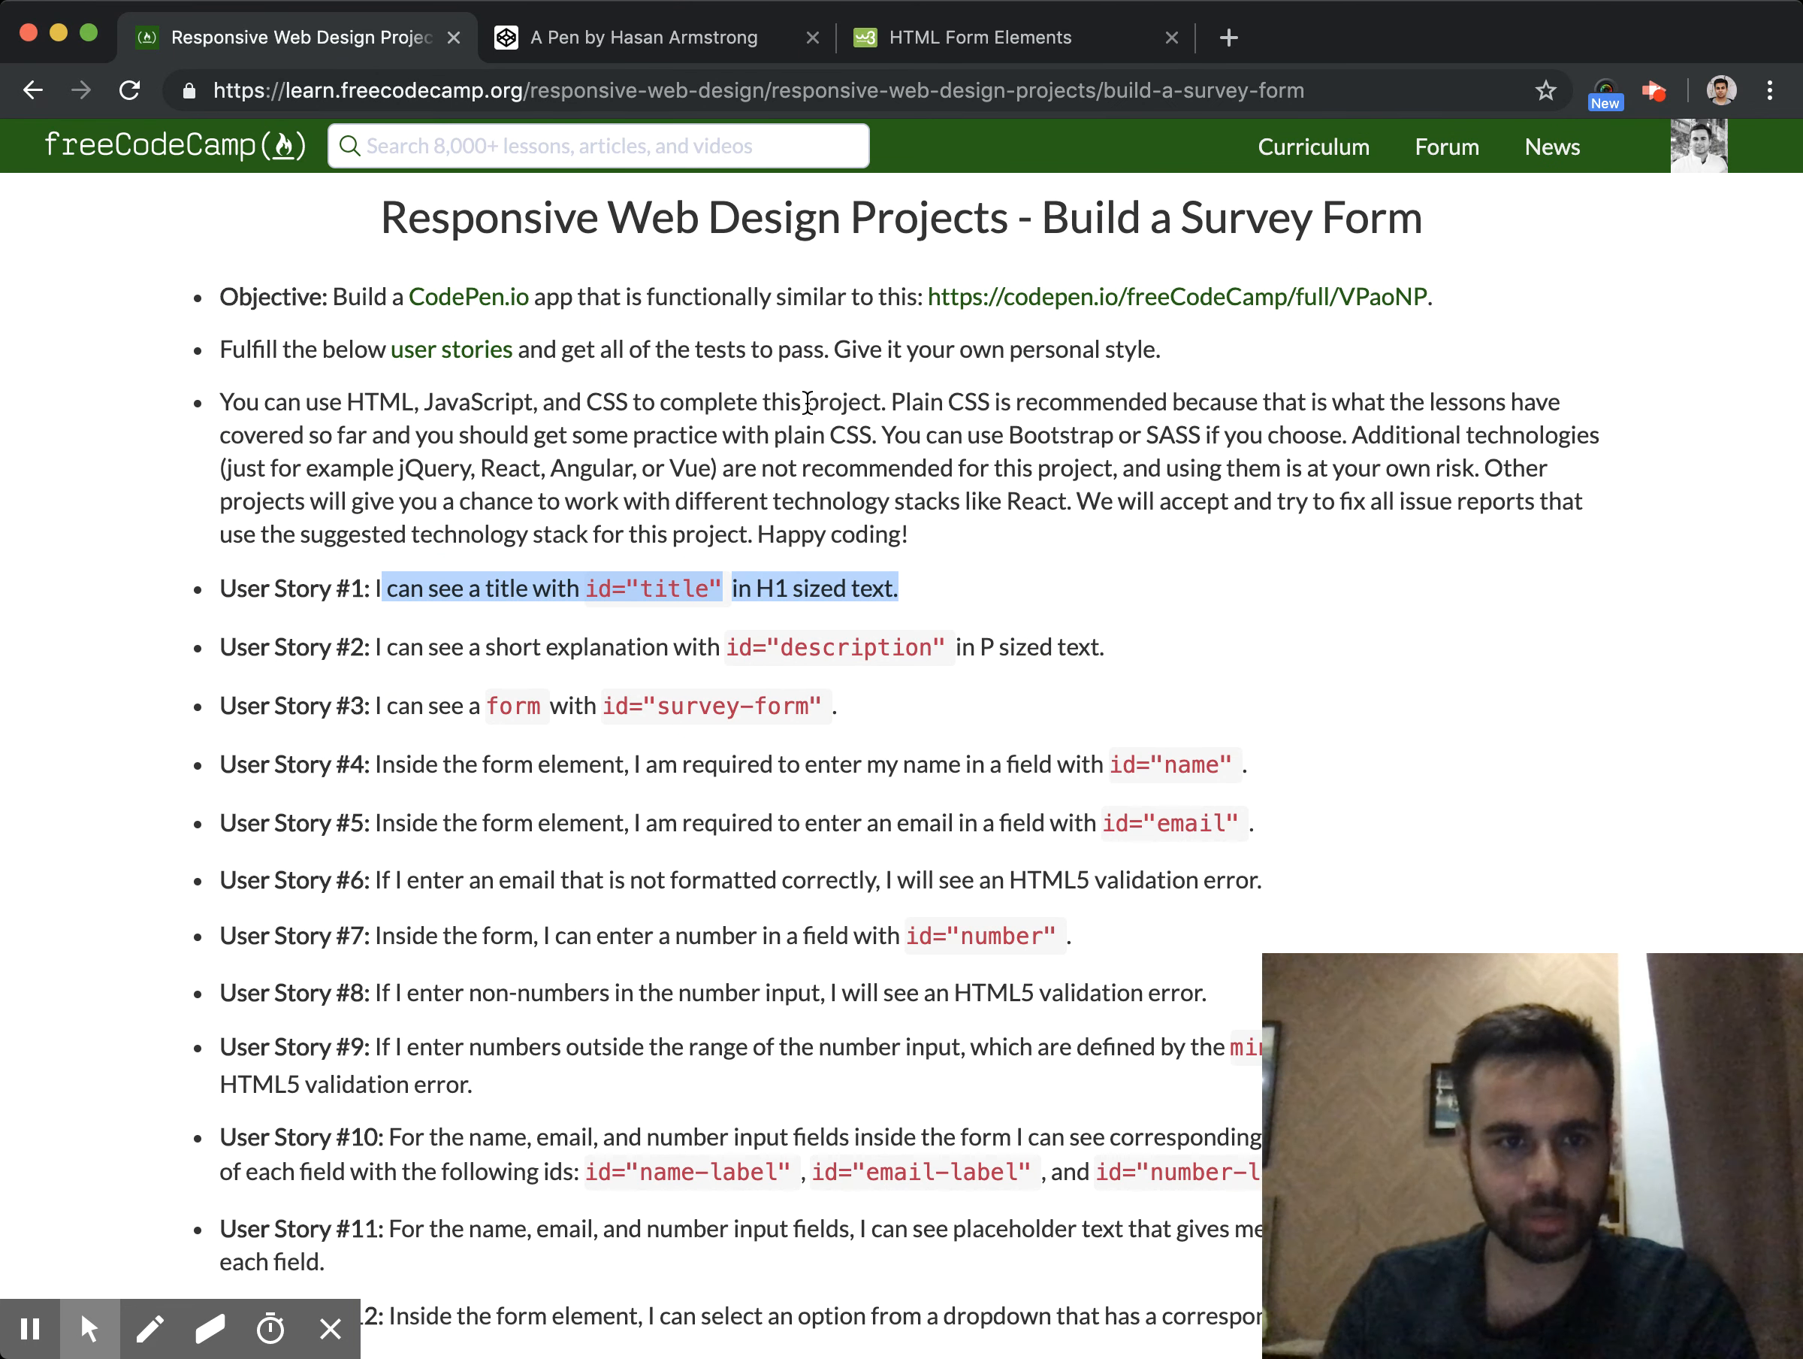
Rename the second row to Age with a number input and add an Email row with an email input
{"action": "left_click", "coordinate": [645, 36]}
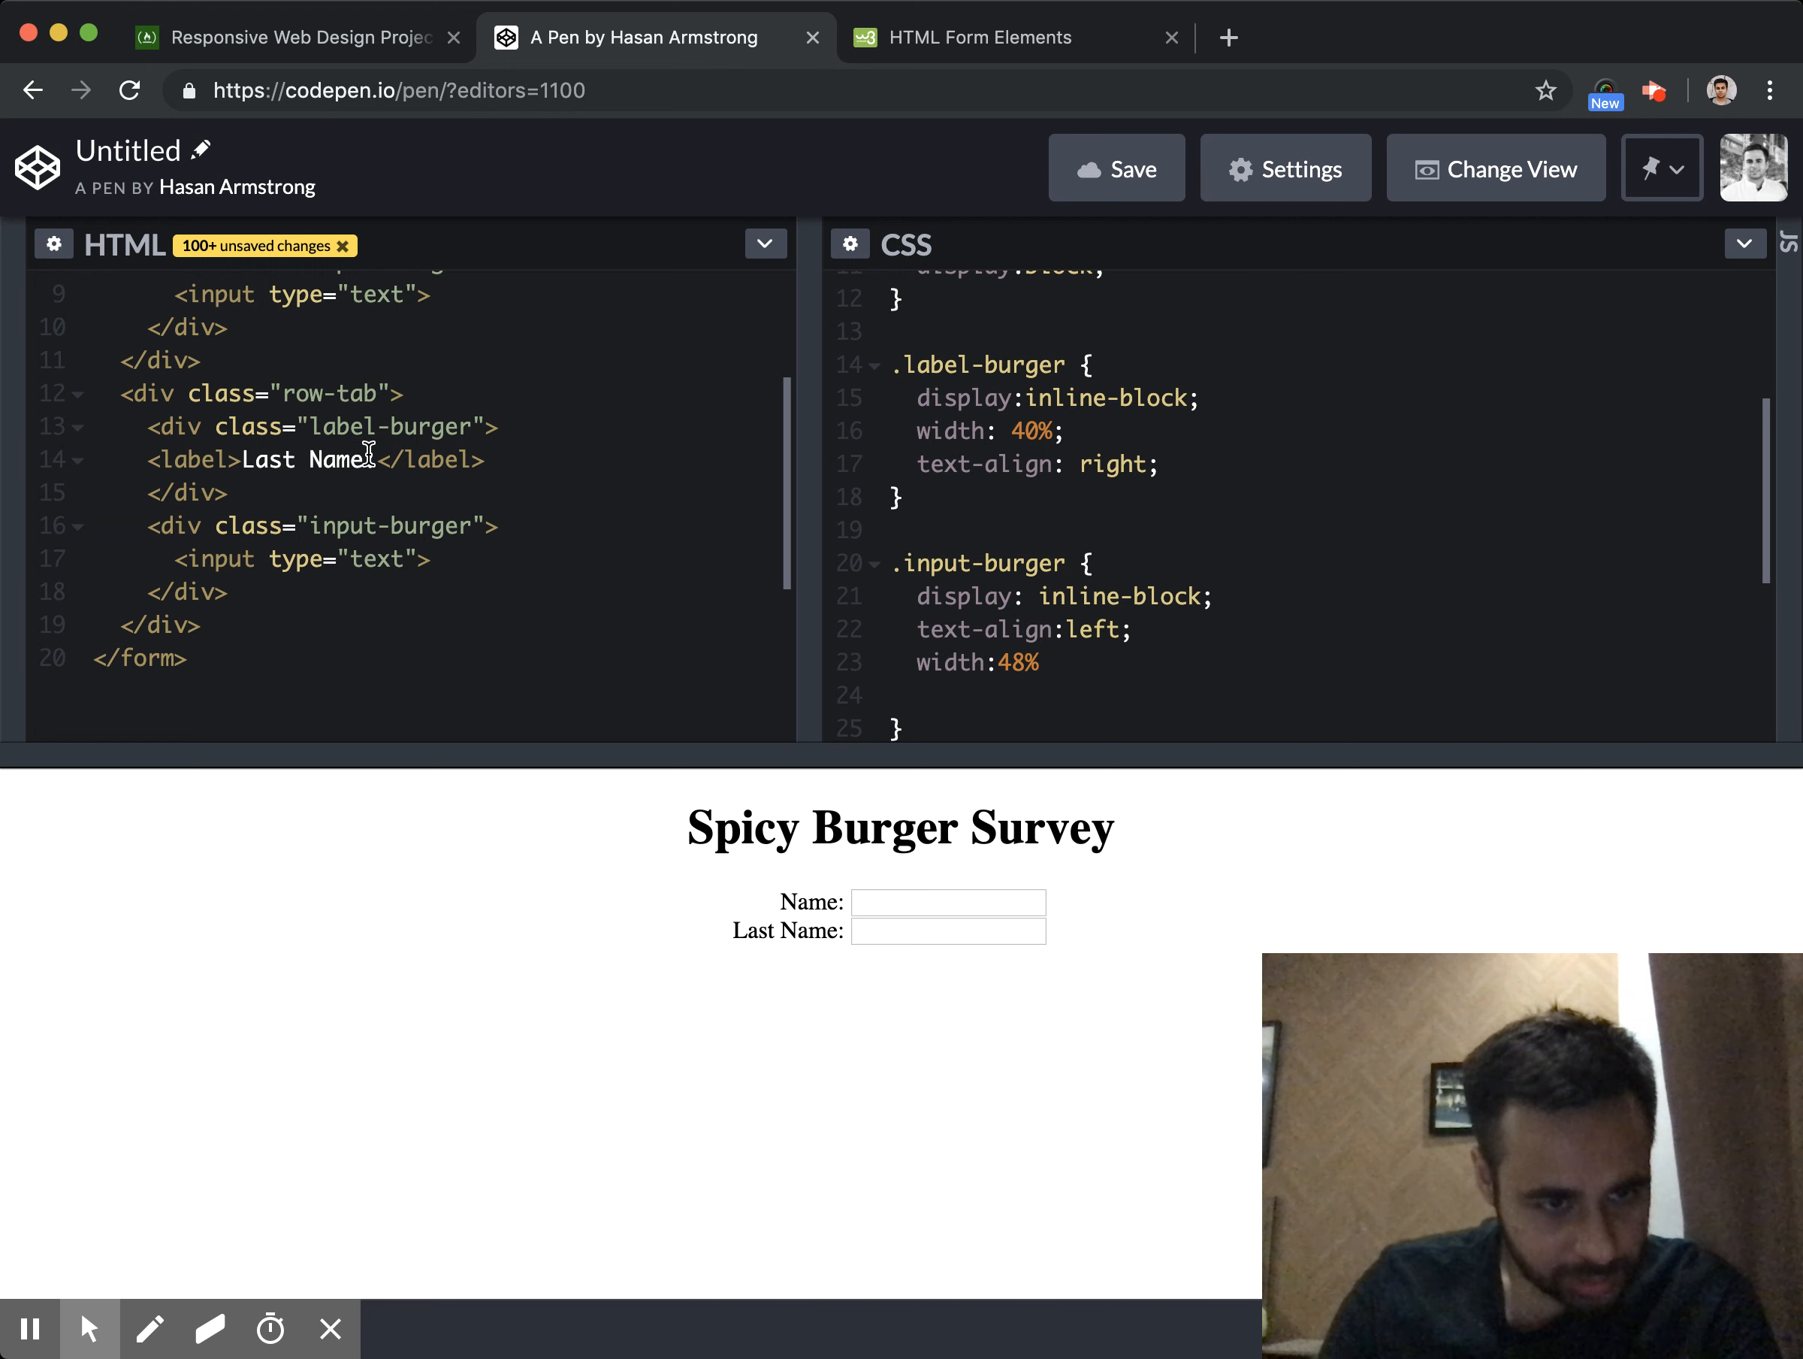
{"action": "type", "text": "Age"}
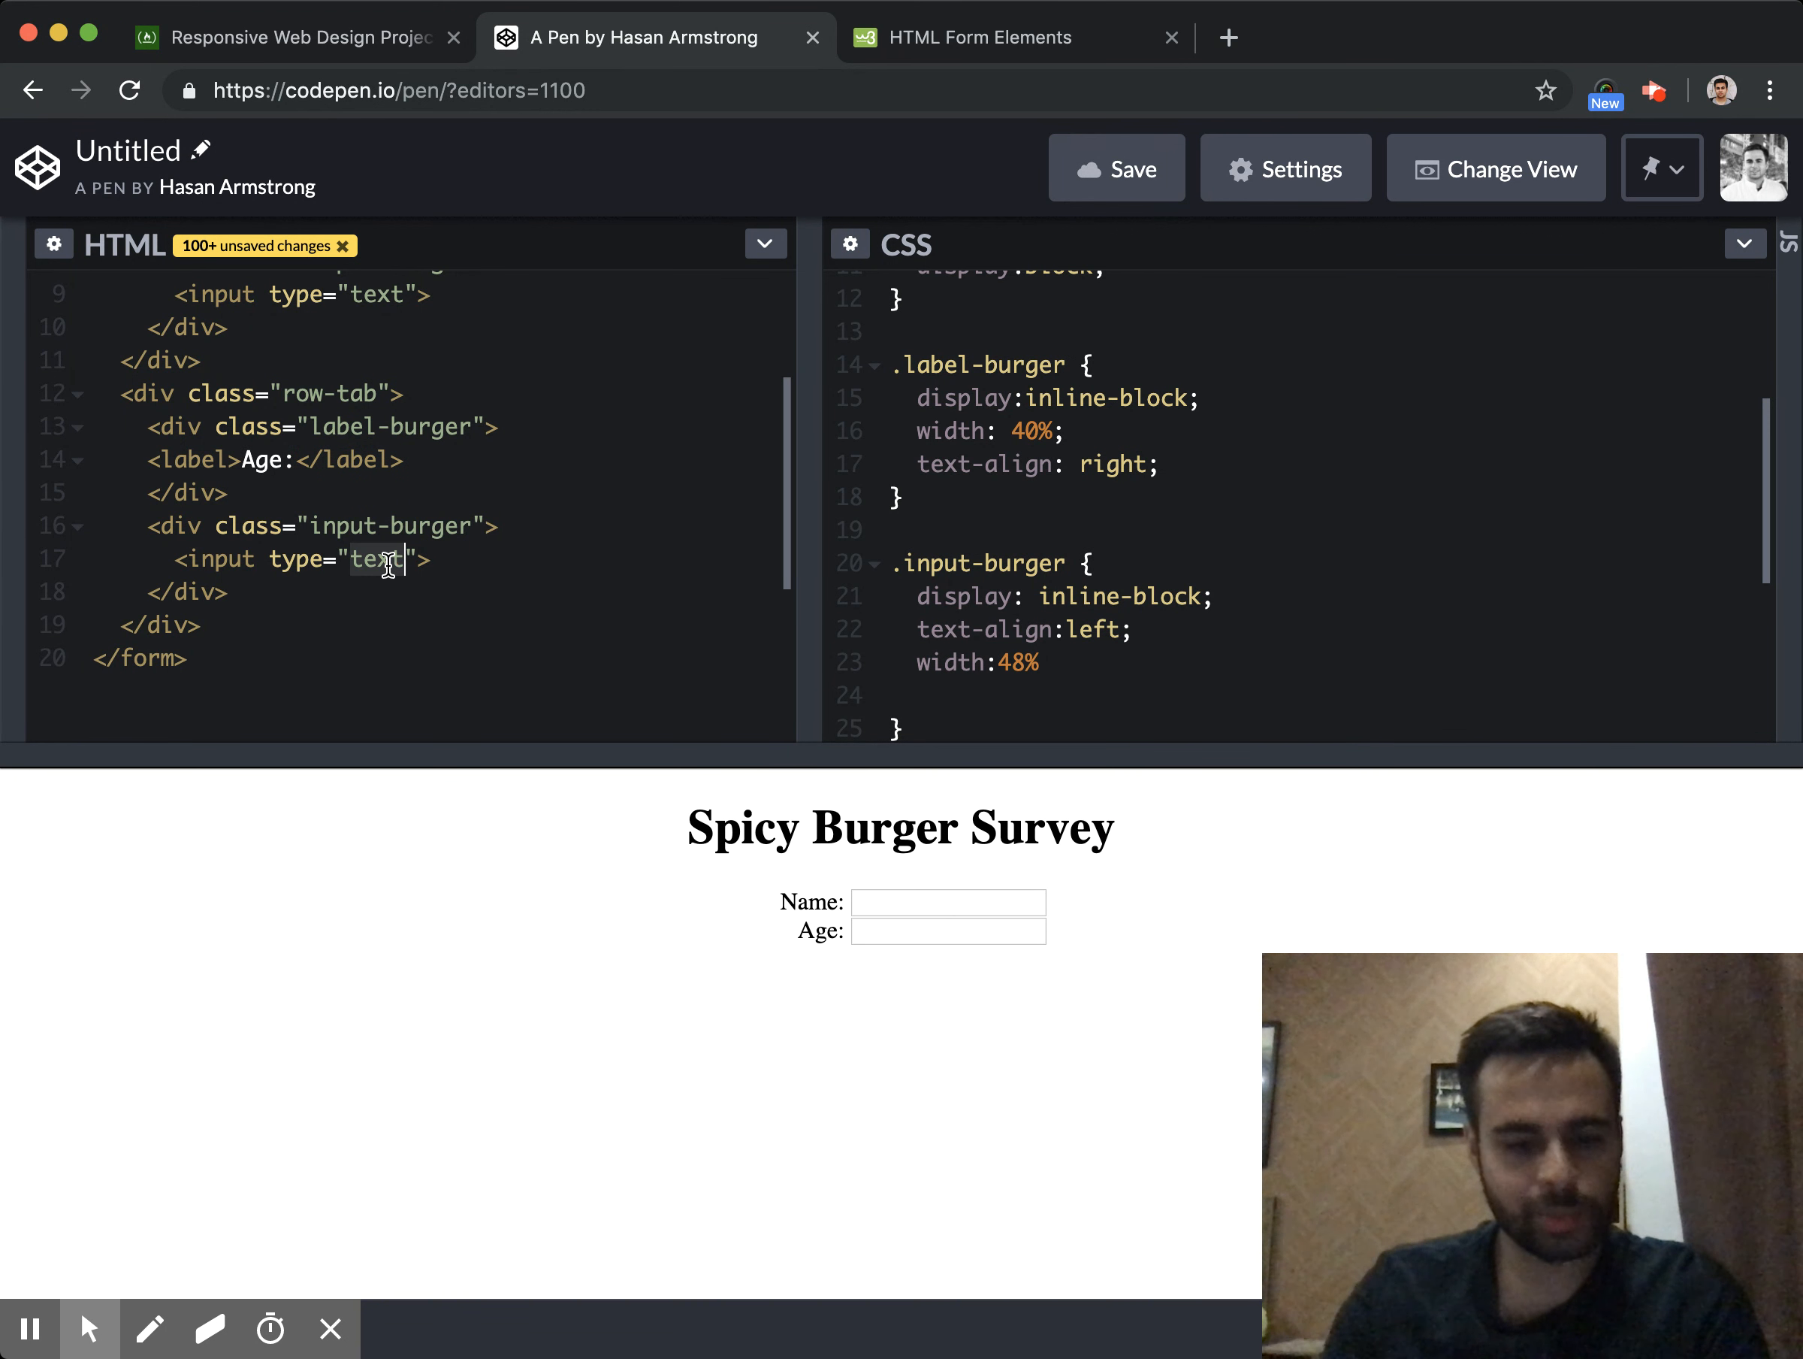
{"action": "type", "text": "number"}
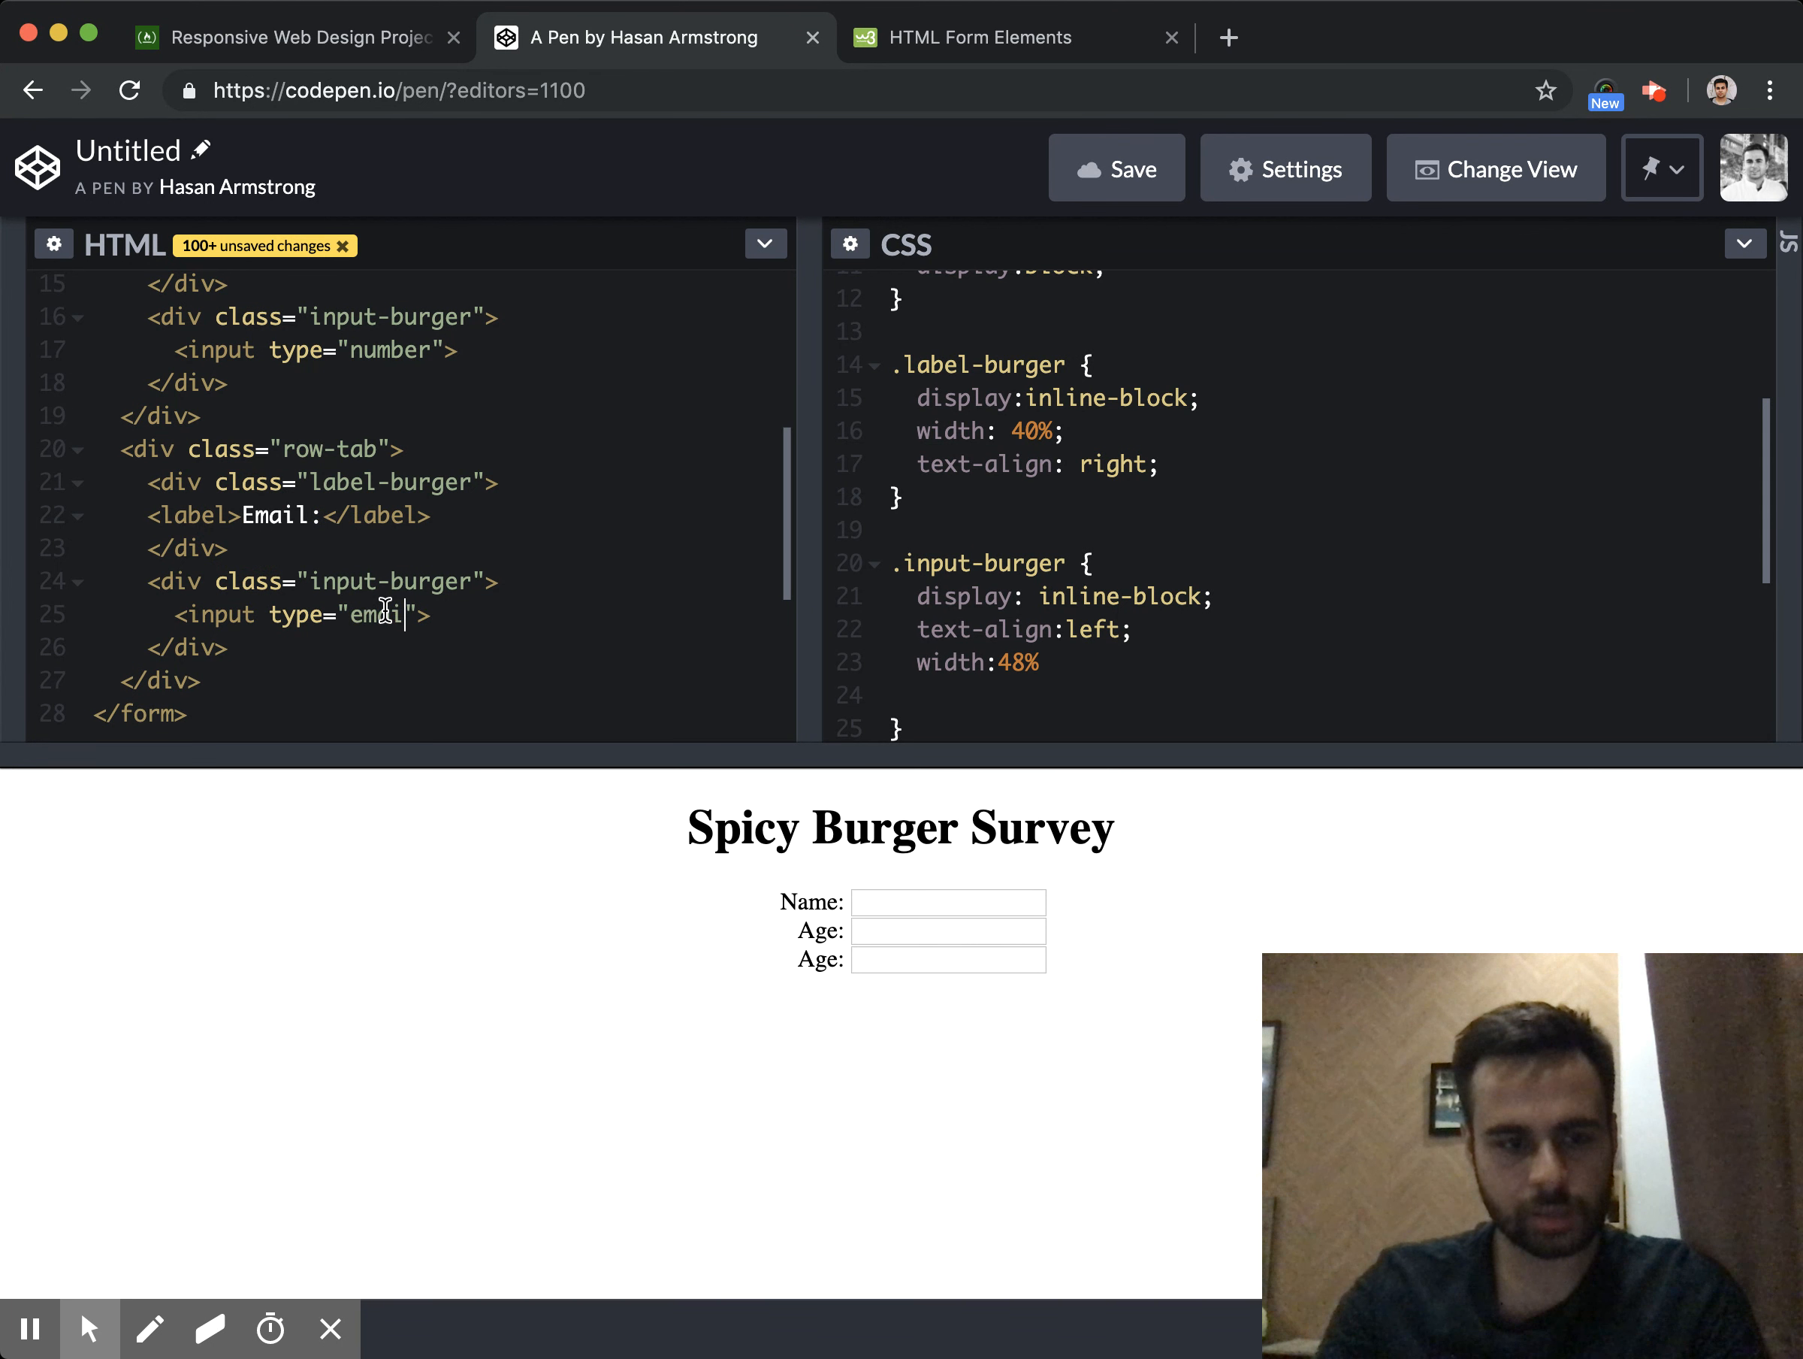
{"action": "type", "text": "email"}
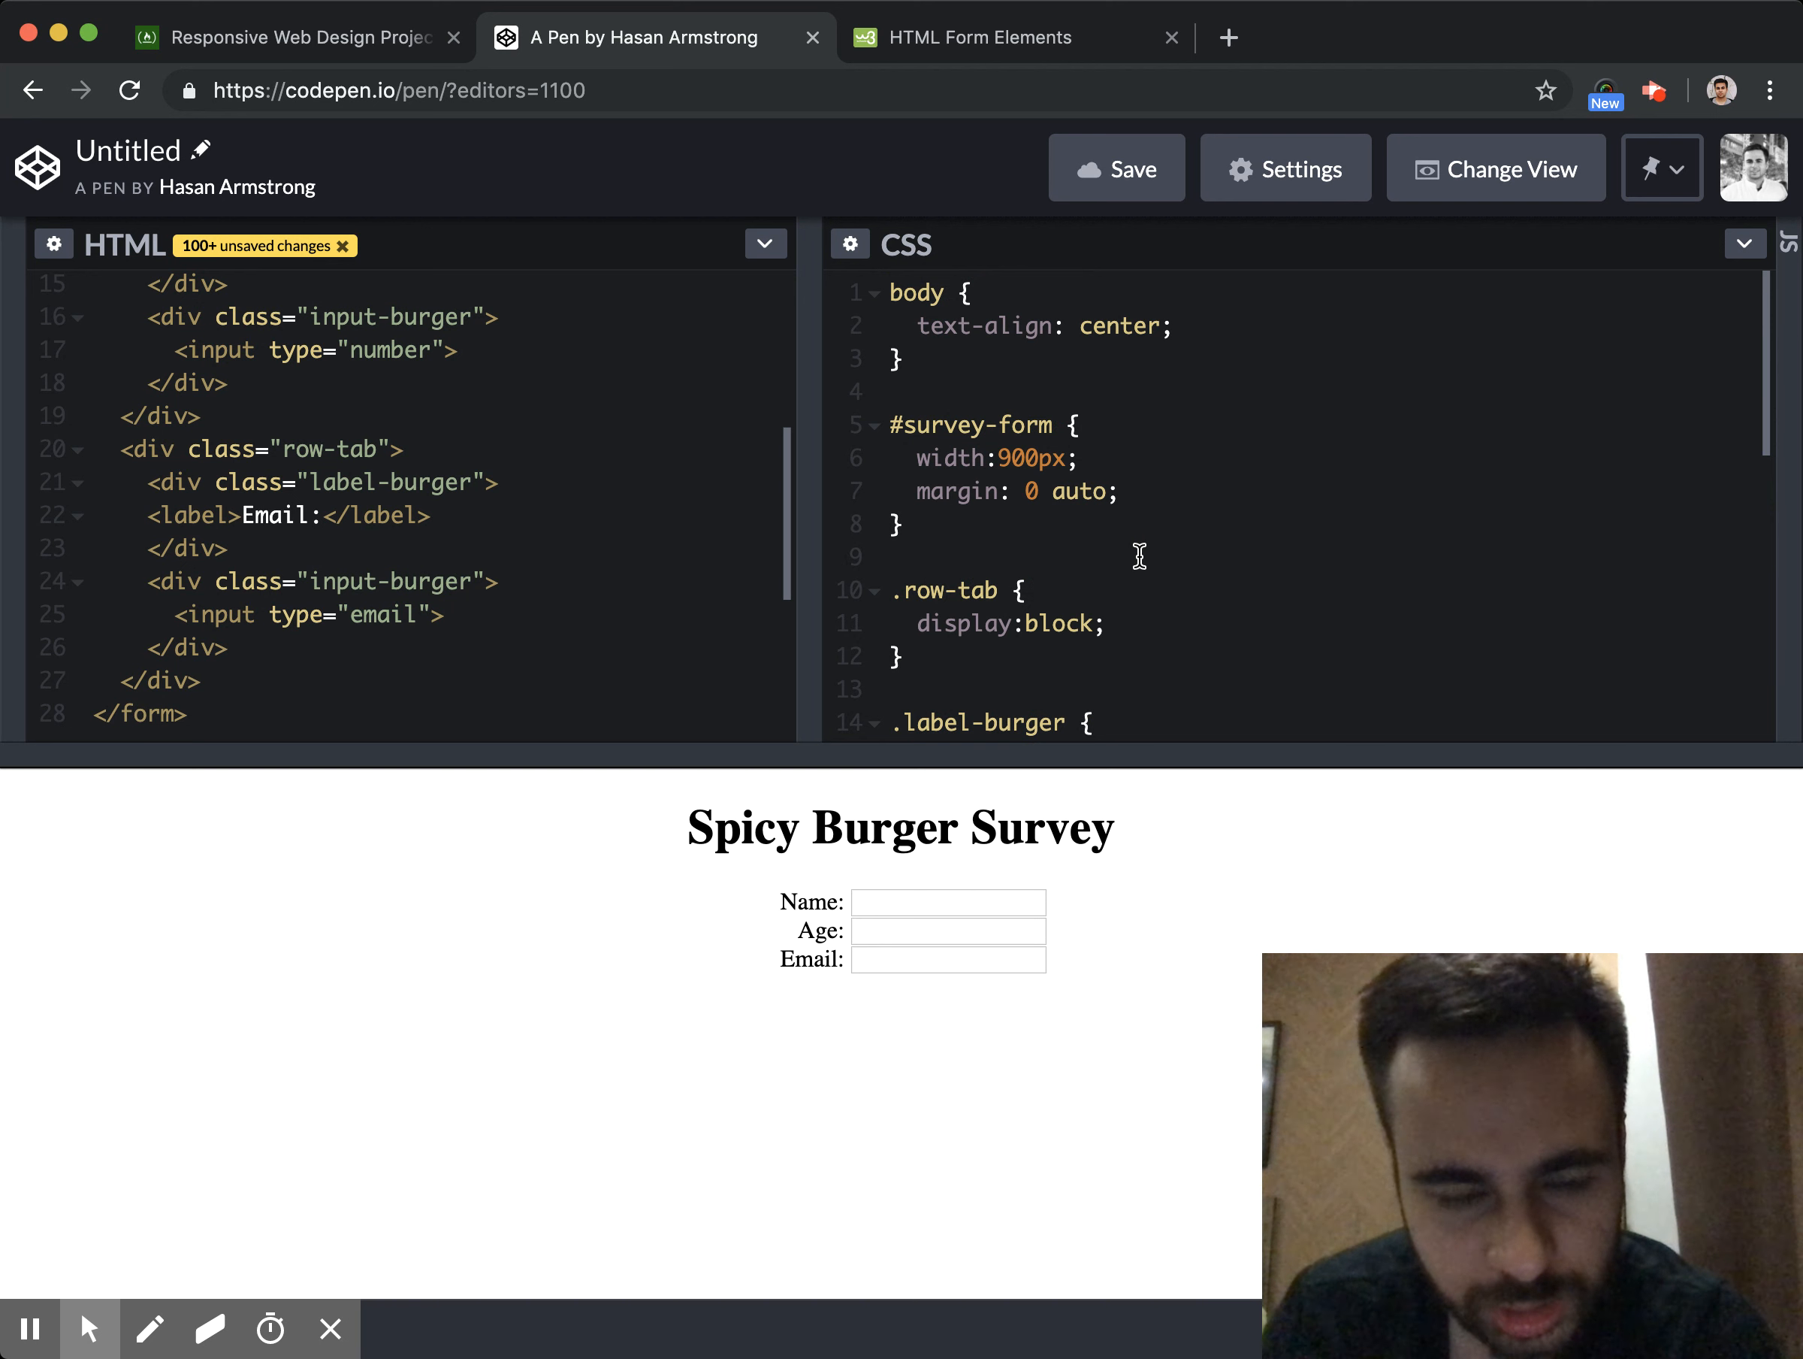
Add padding-top: 20px to the .row-tab rule
{"action": "type", "text": "pad"}
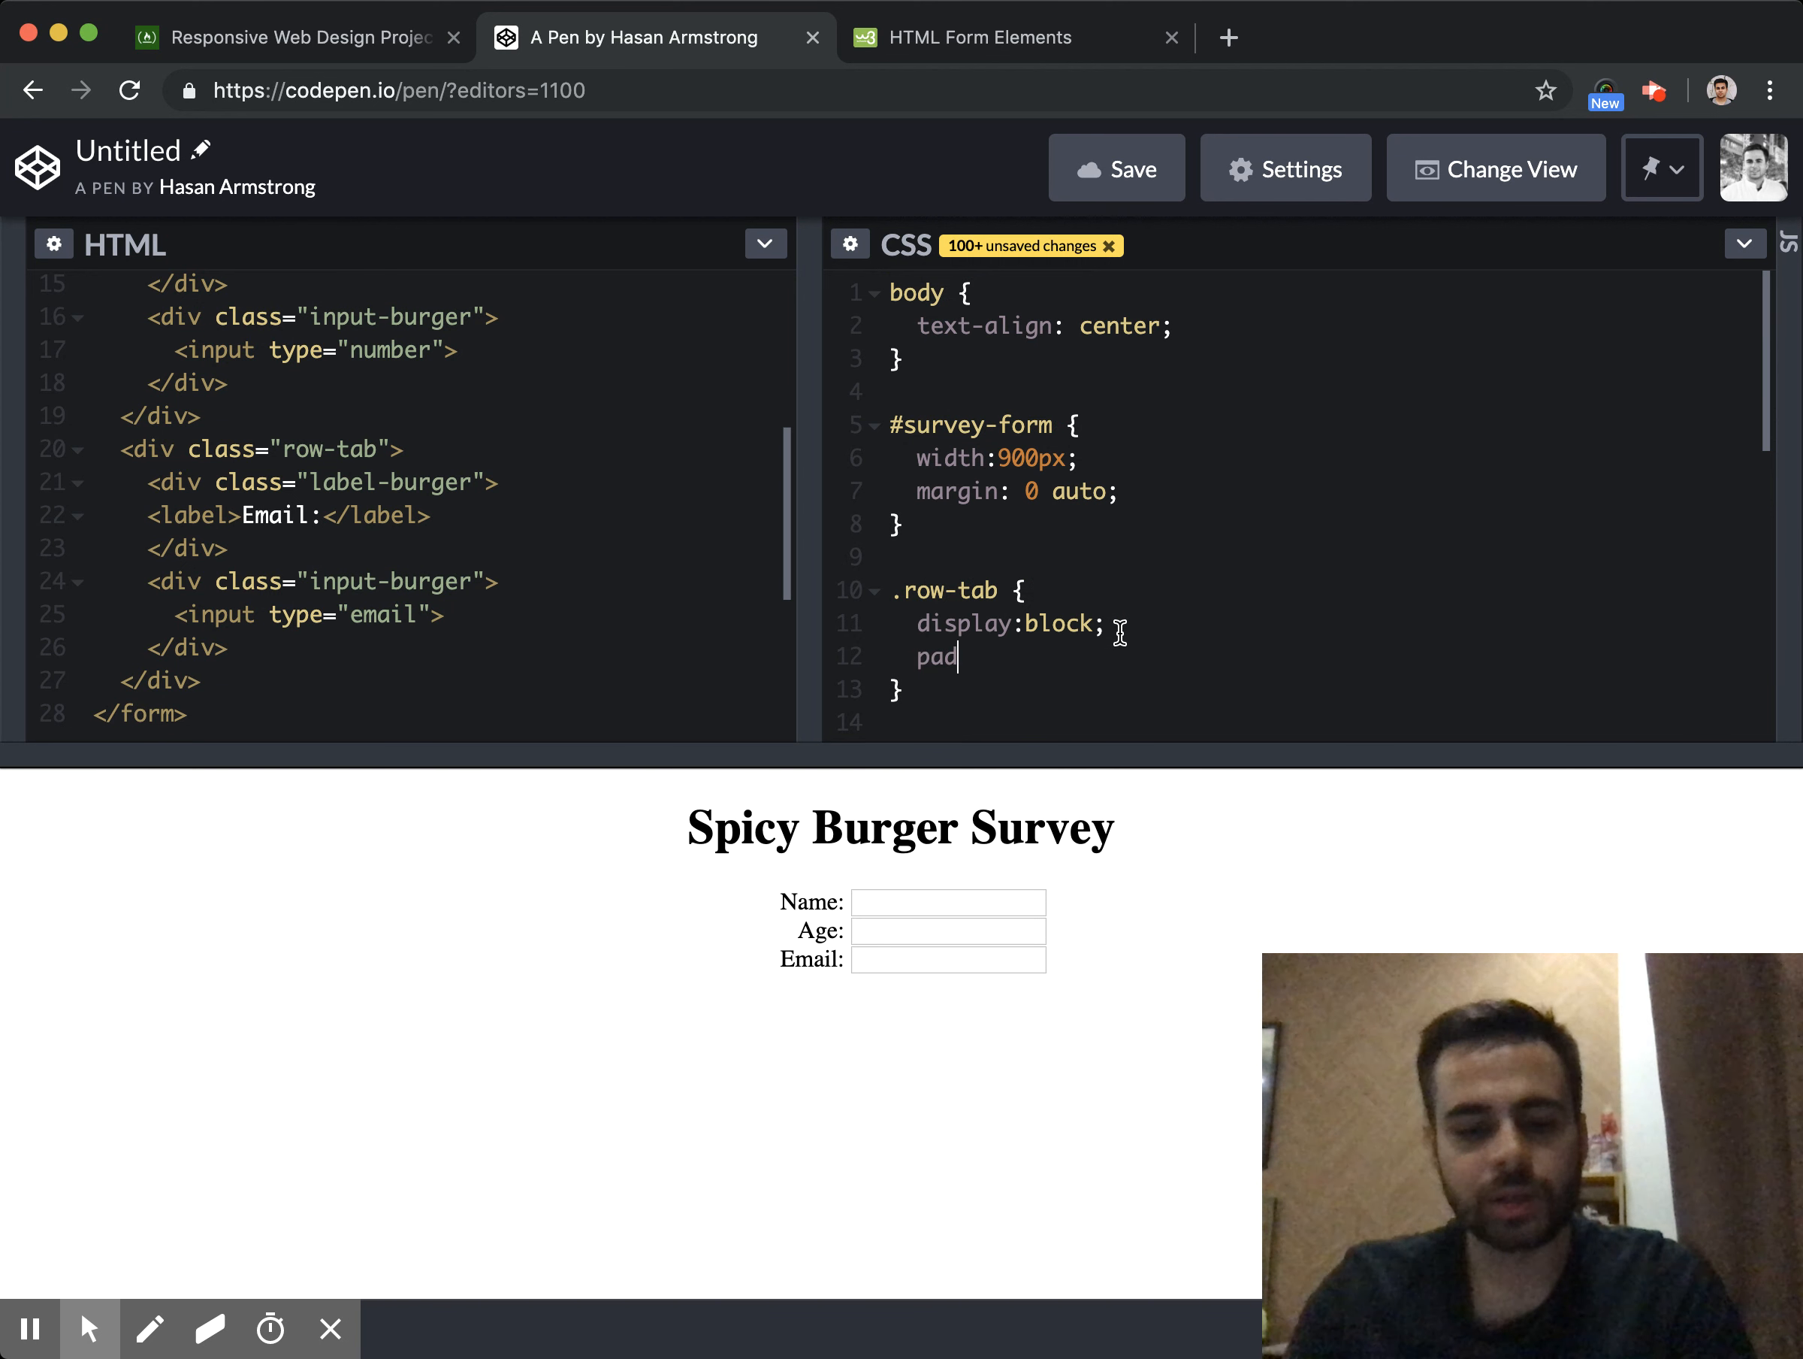
{"action": "type", "text": "ding"}
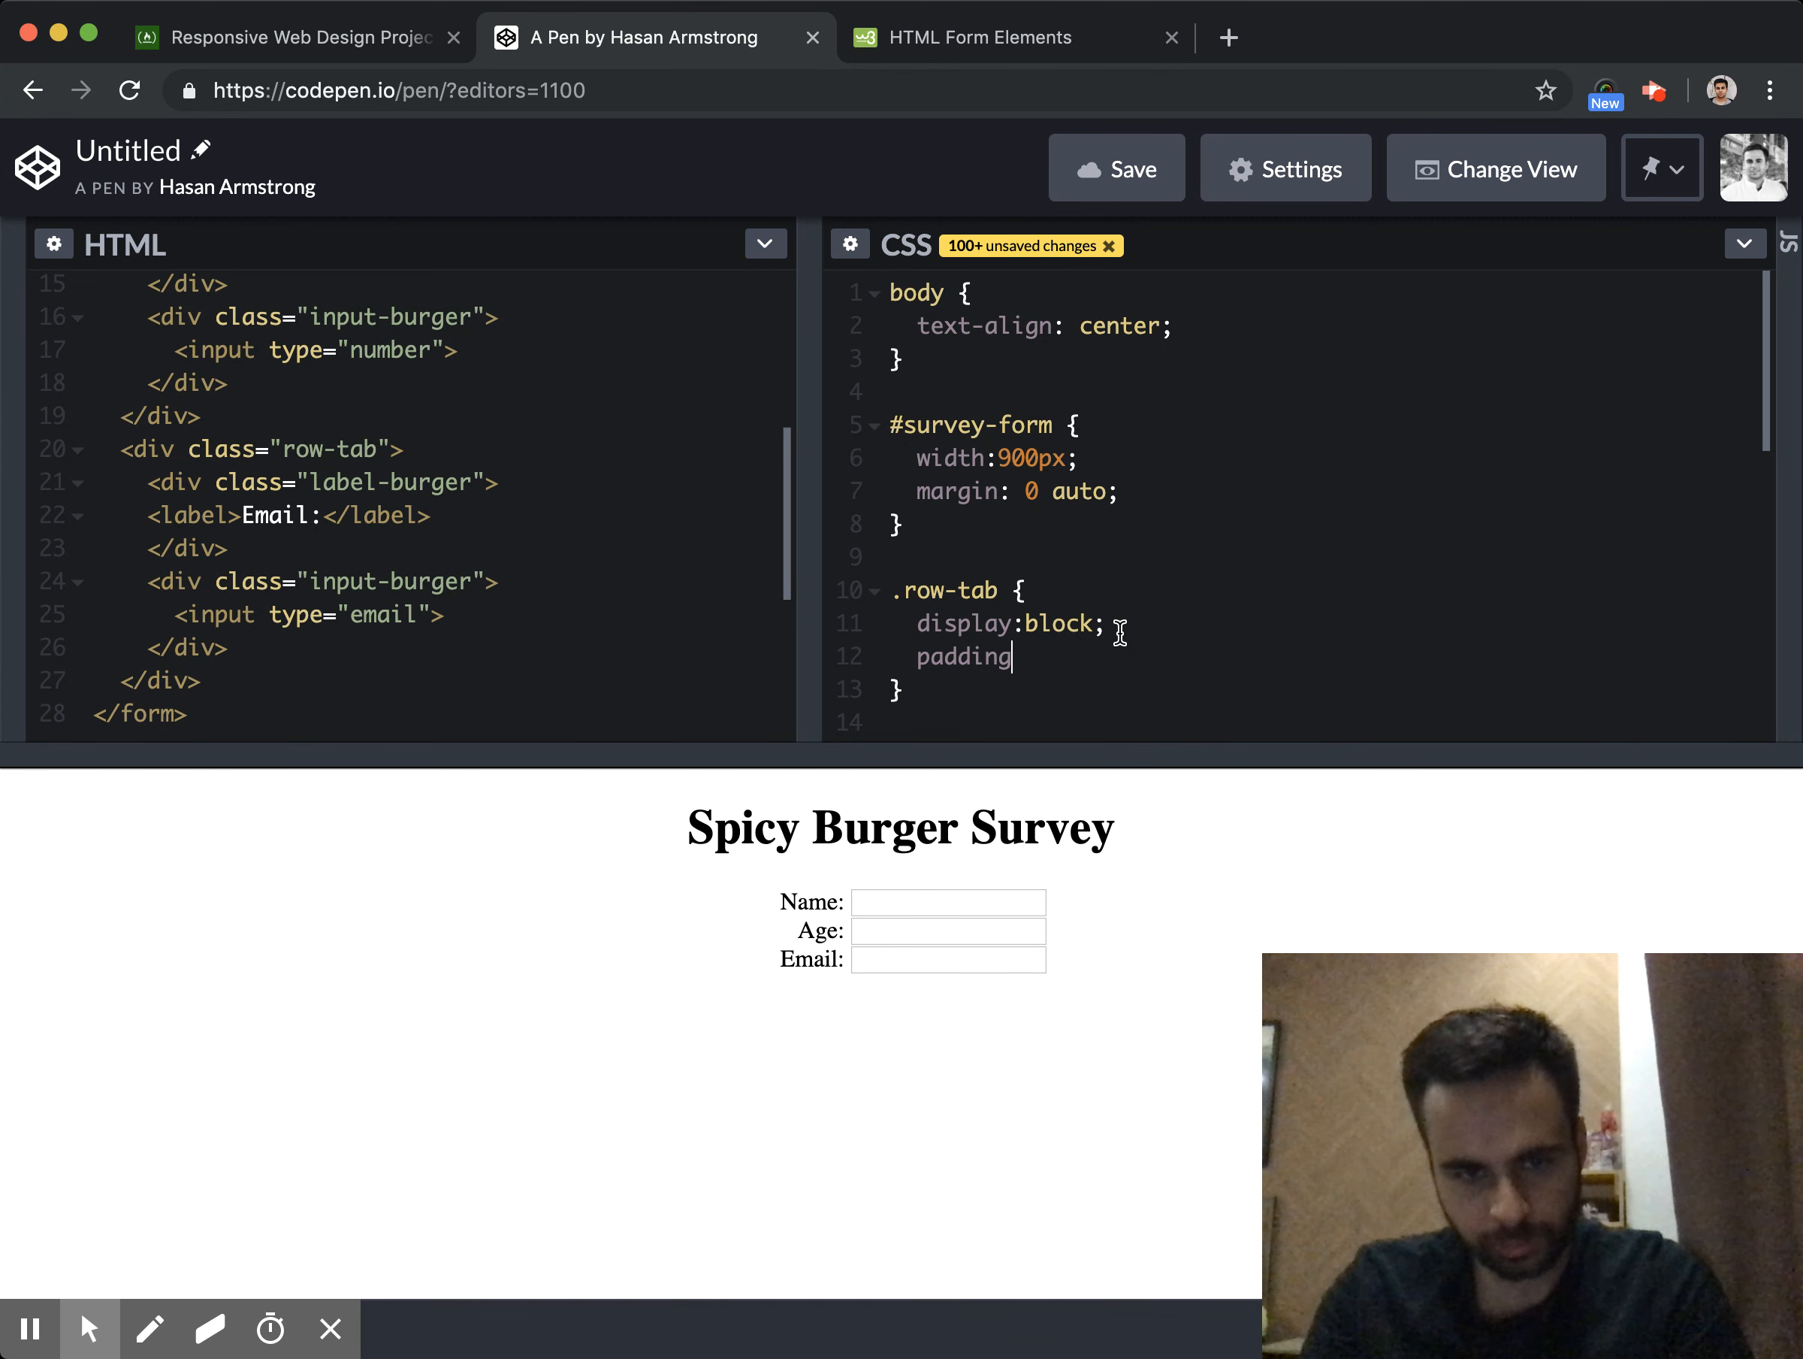
{"action": "type", "text": "-top:20px;"}
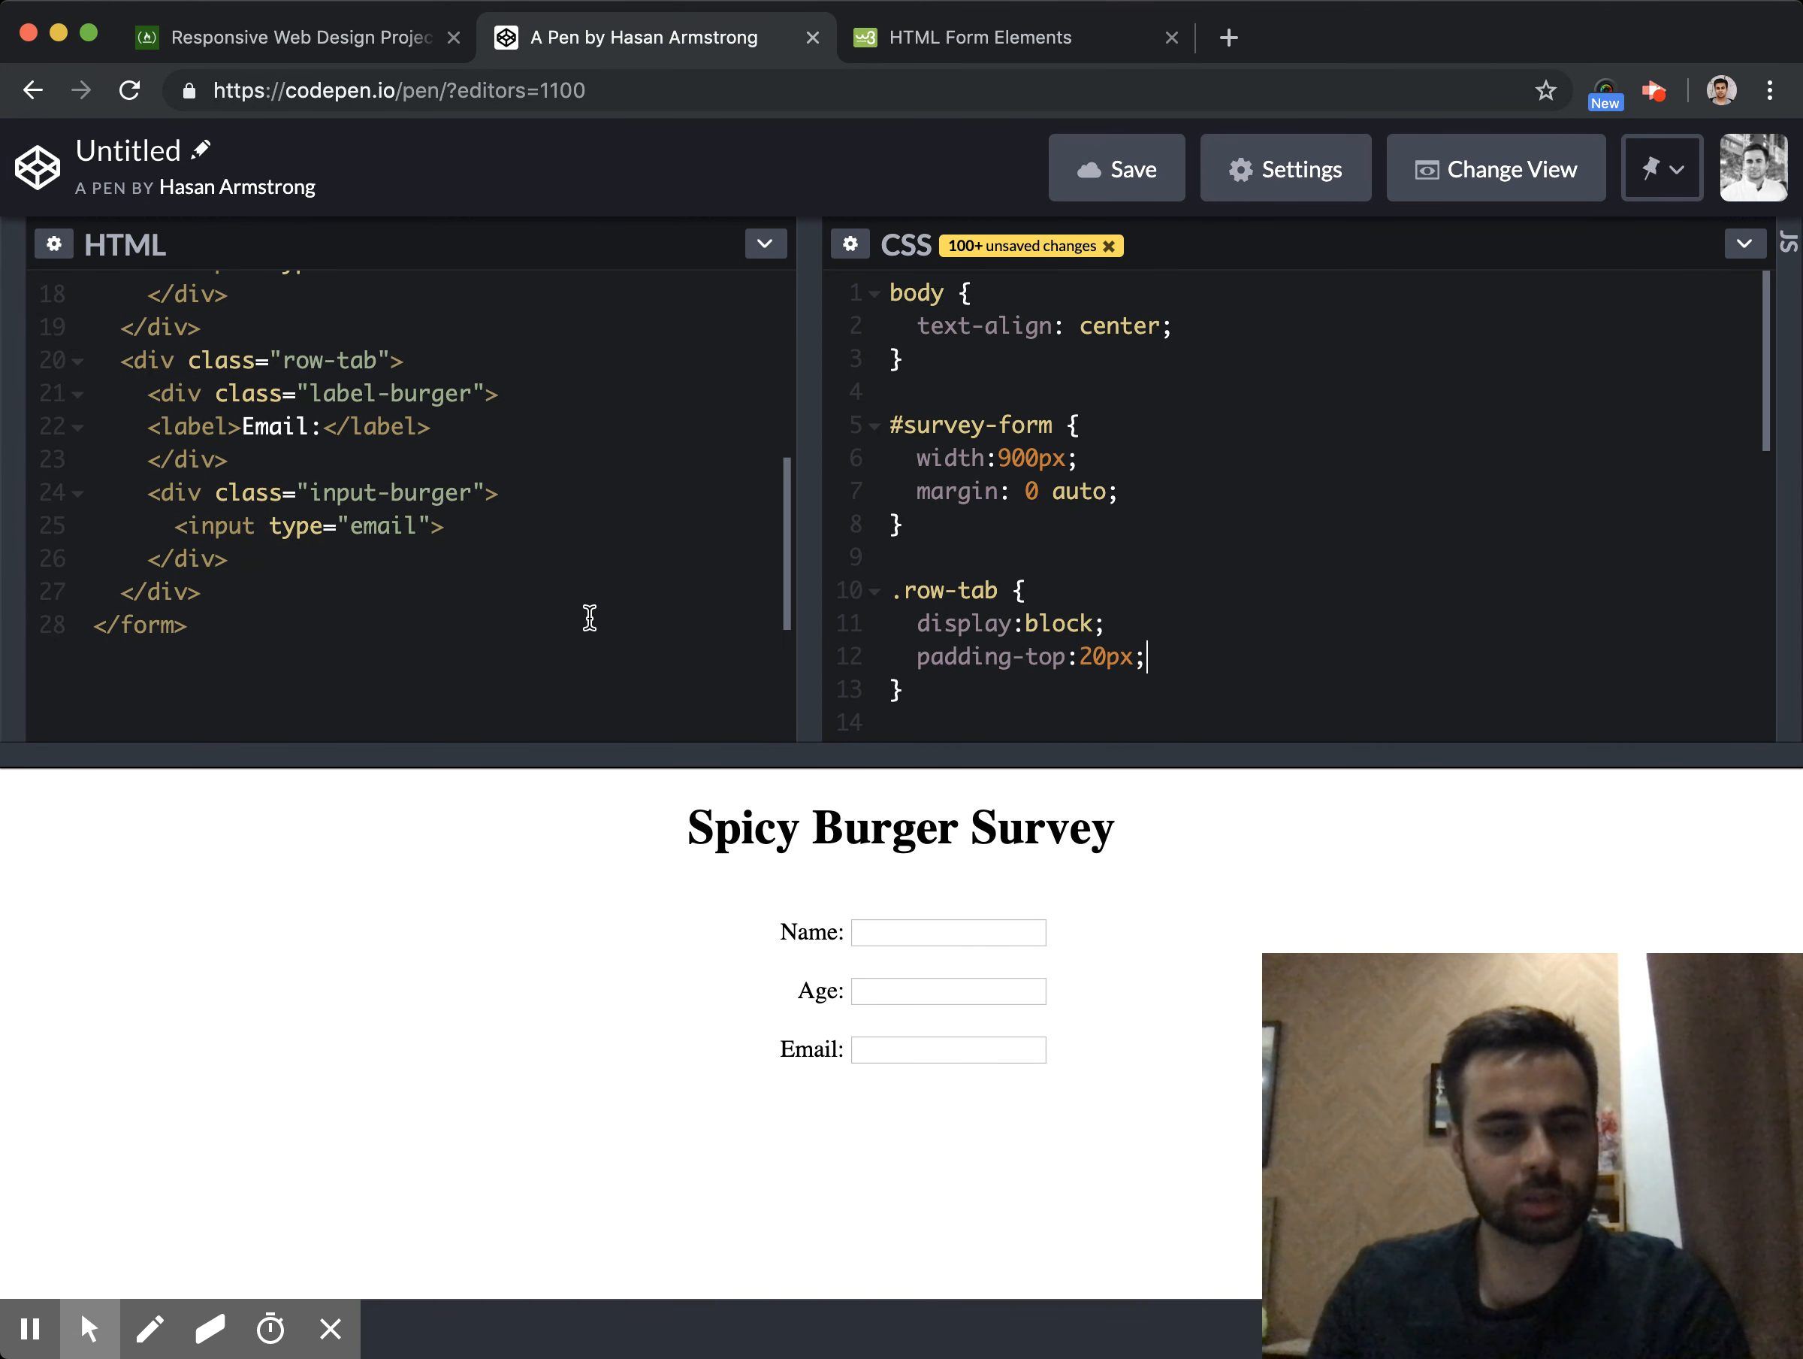
Review the freeCodeCamp user stories and return to the pen
{"action": "left_click", "coordinate": [293, 36]}
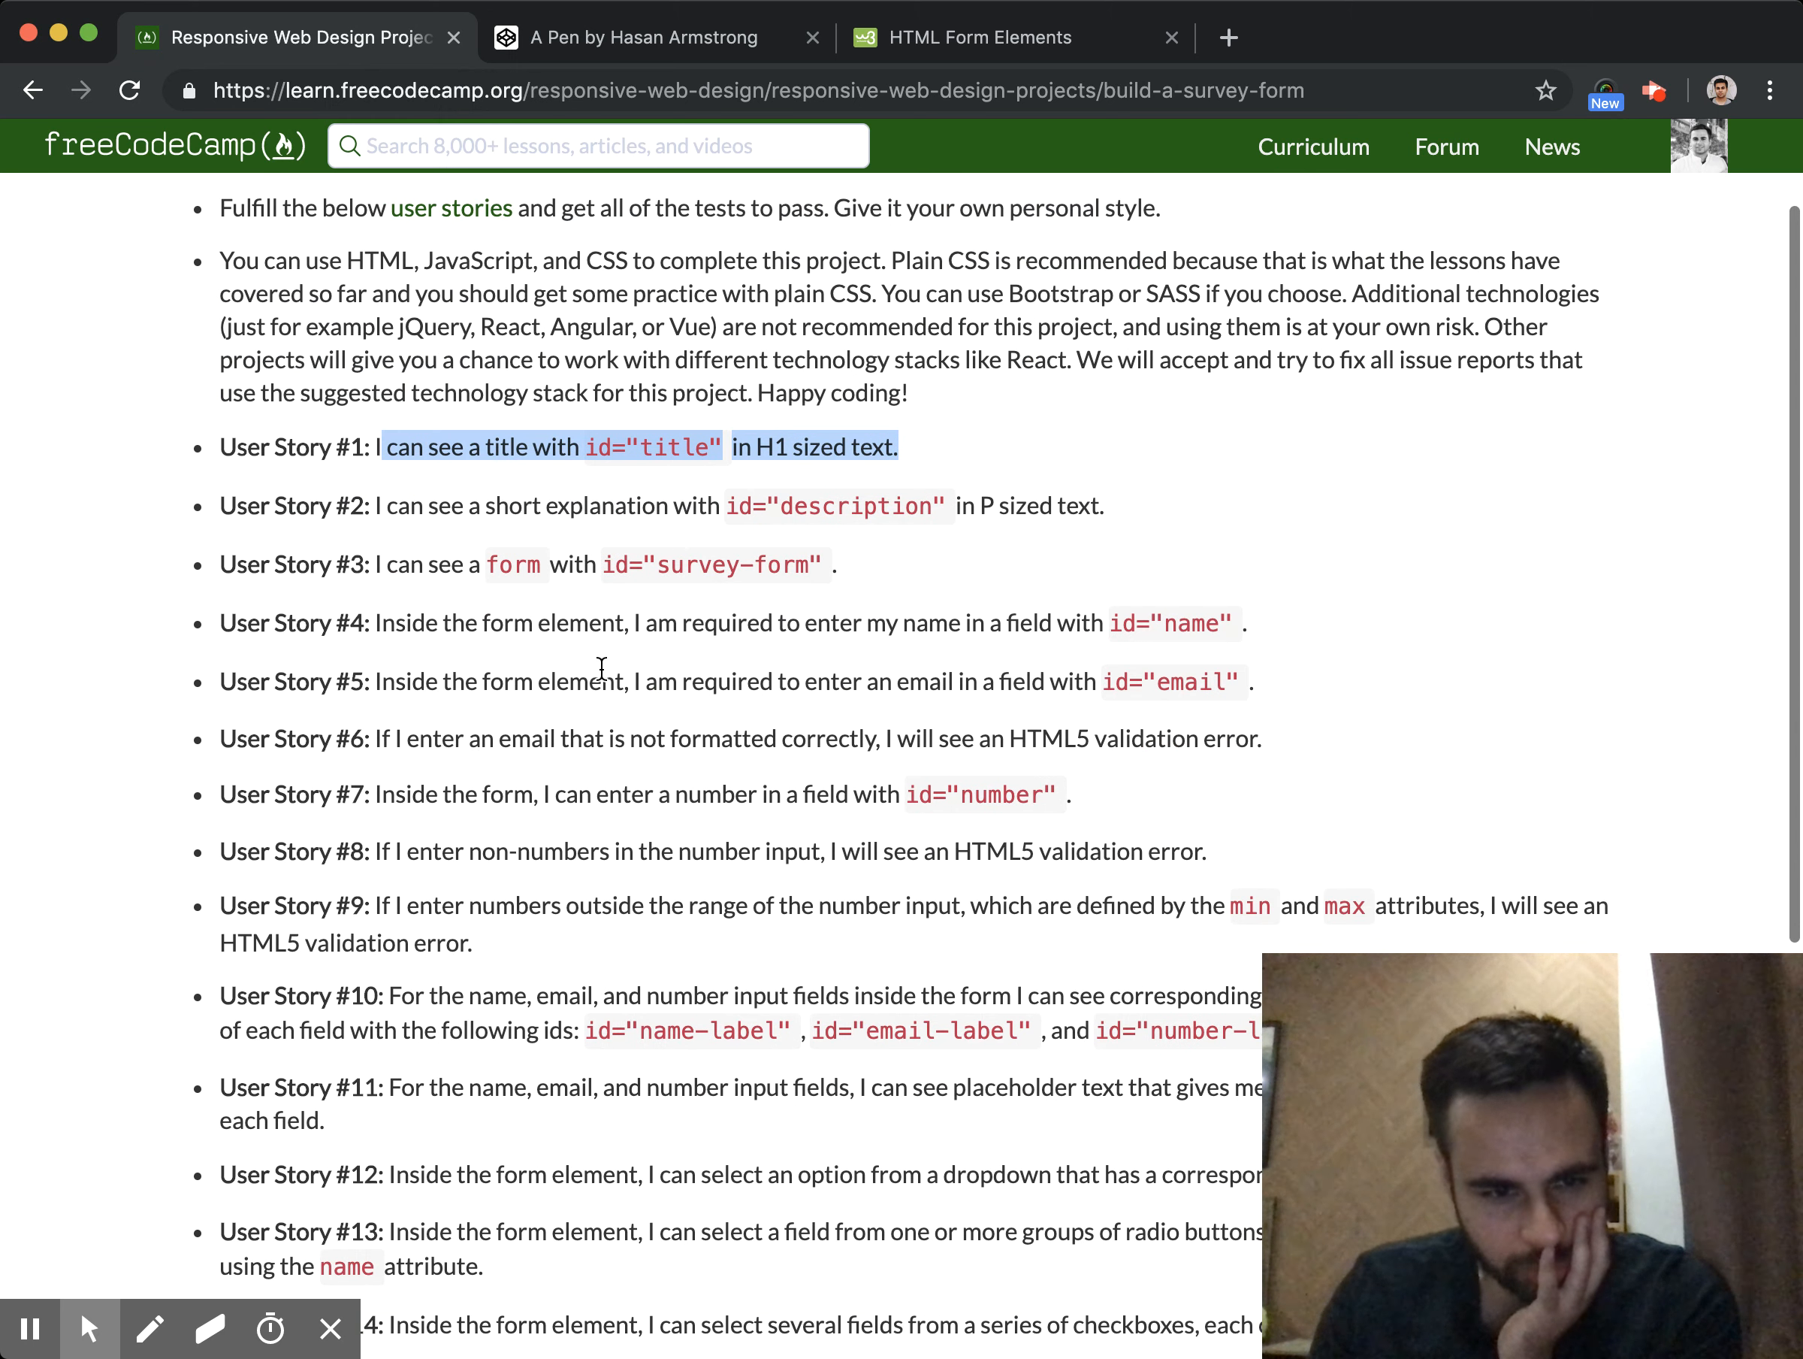
{"action": "scroll", "scroll_direction": "down", "scroll_amount": 3}
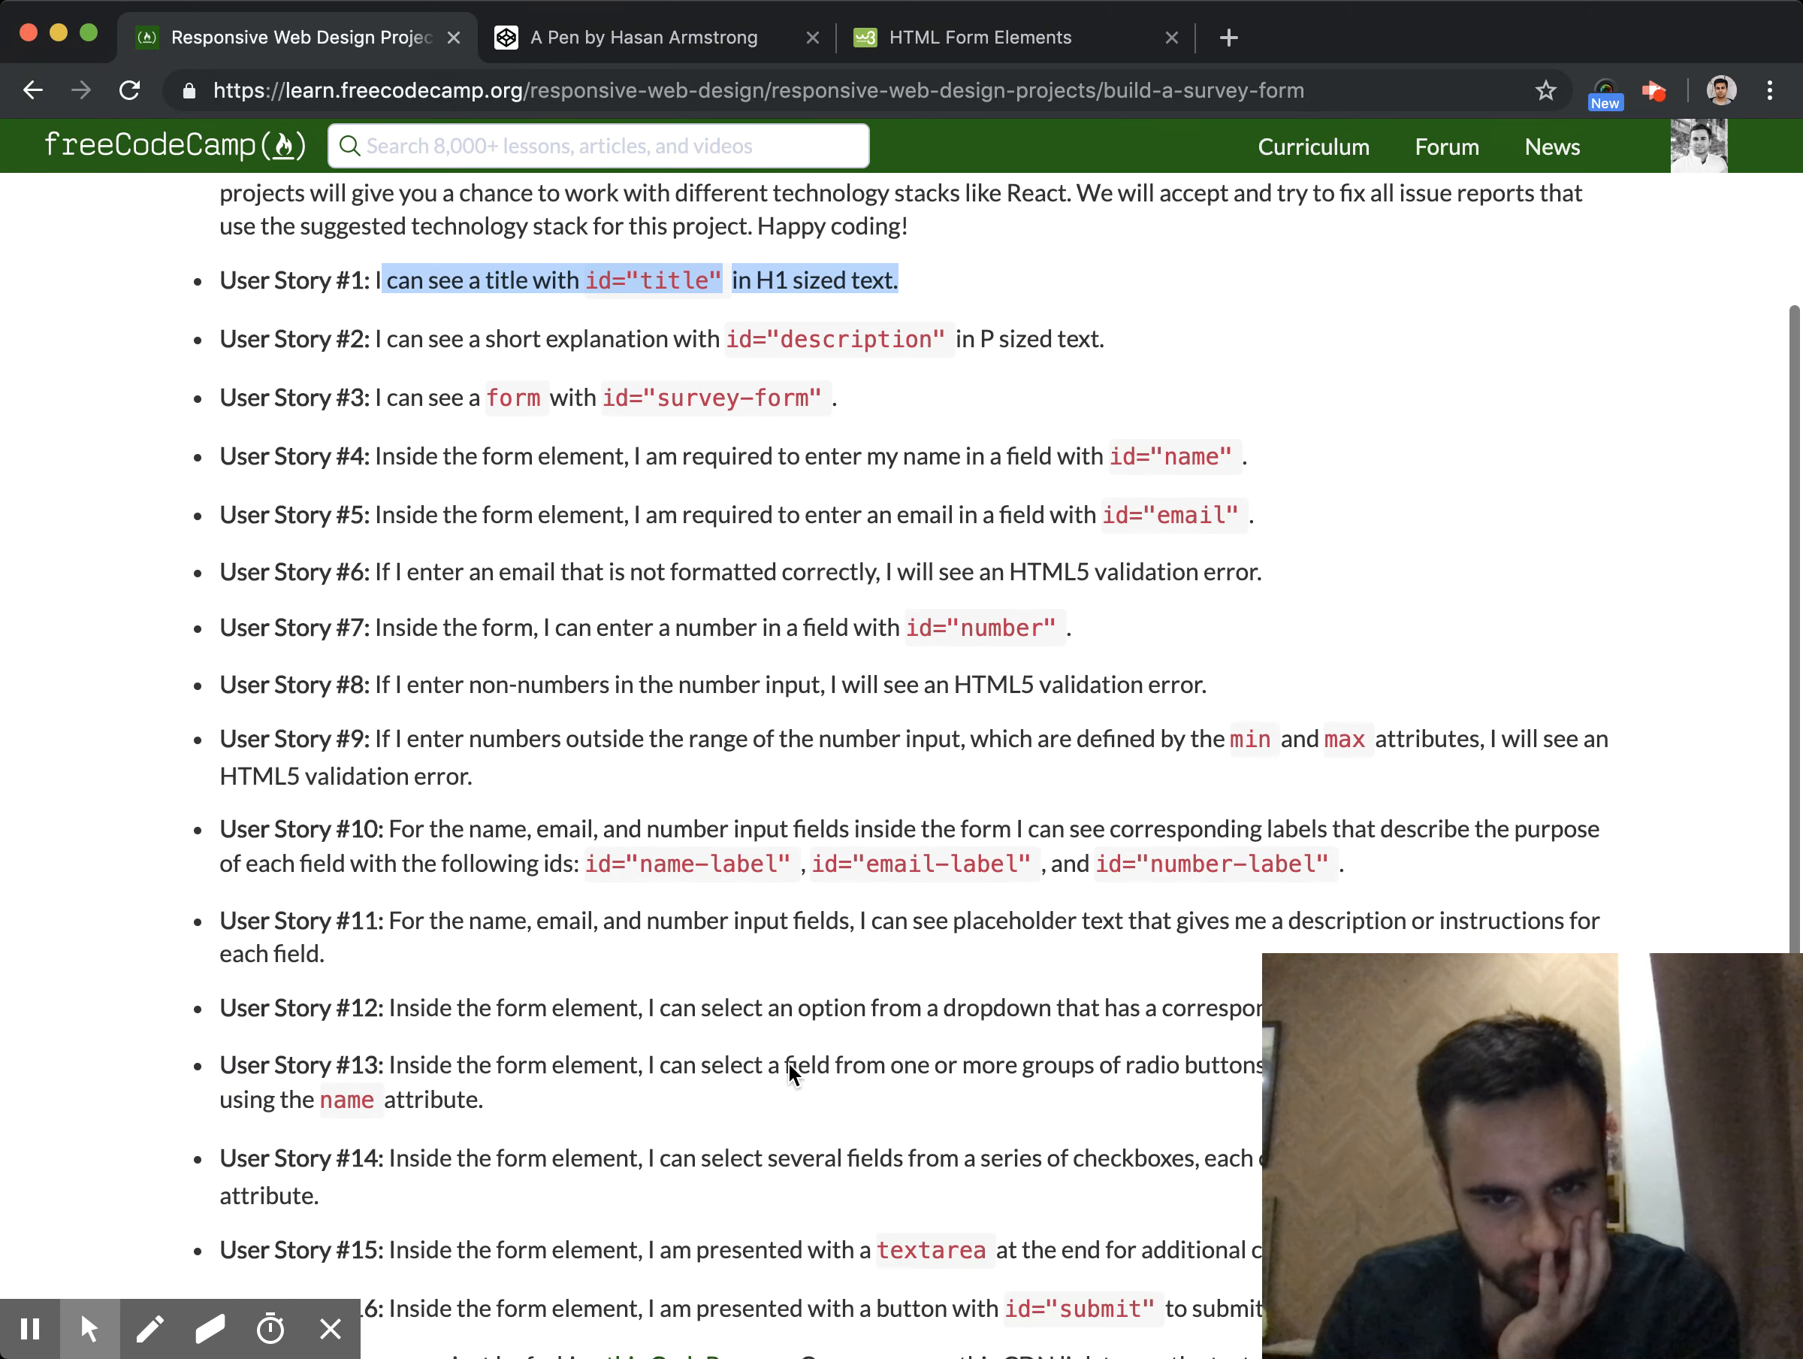
{"action": "scroll", "scroll_direction": "down", "scroll_amount": 3}
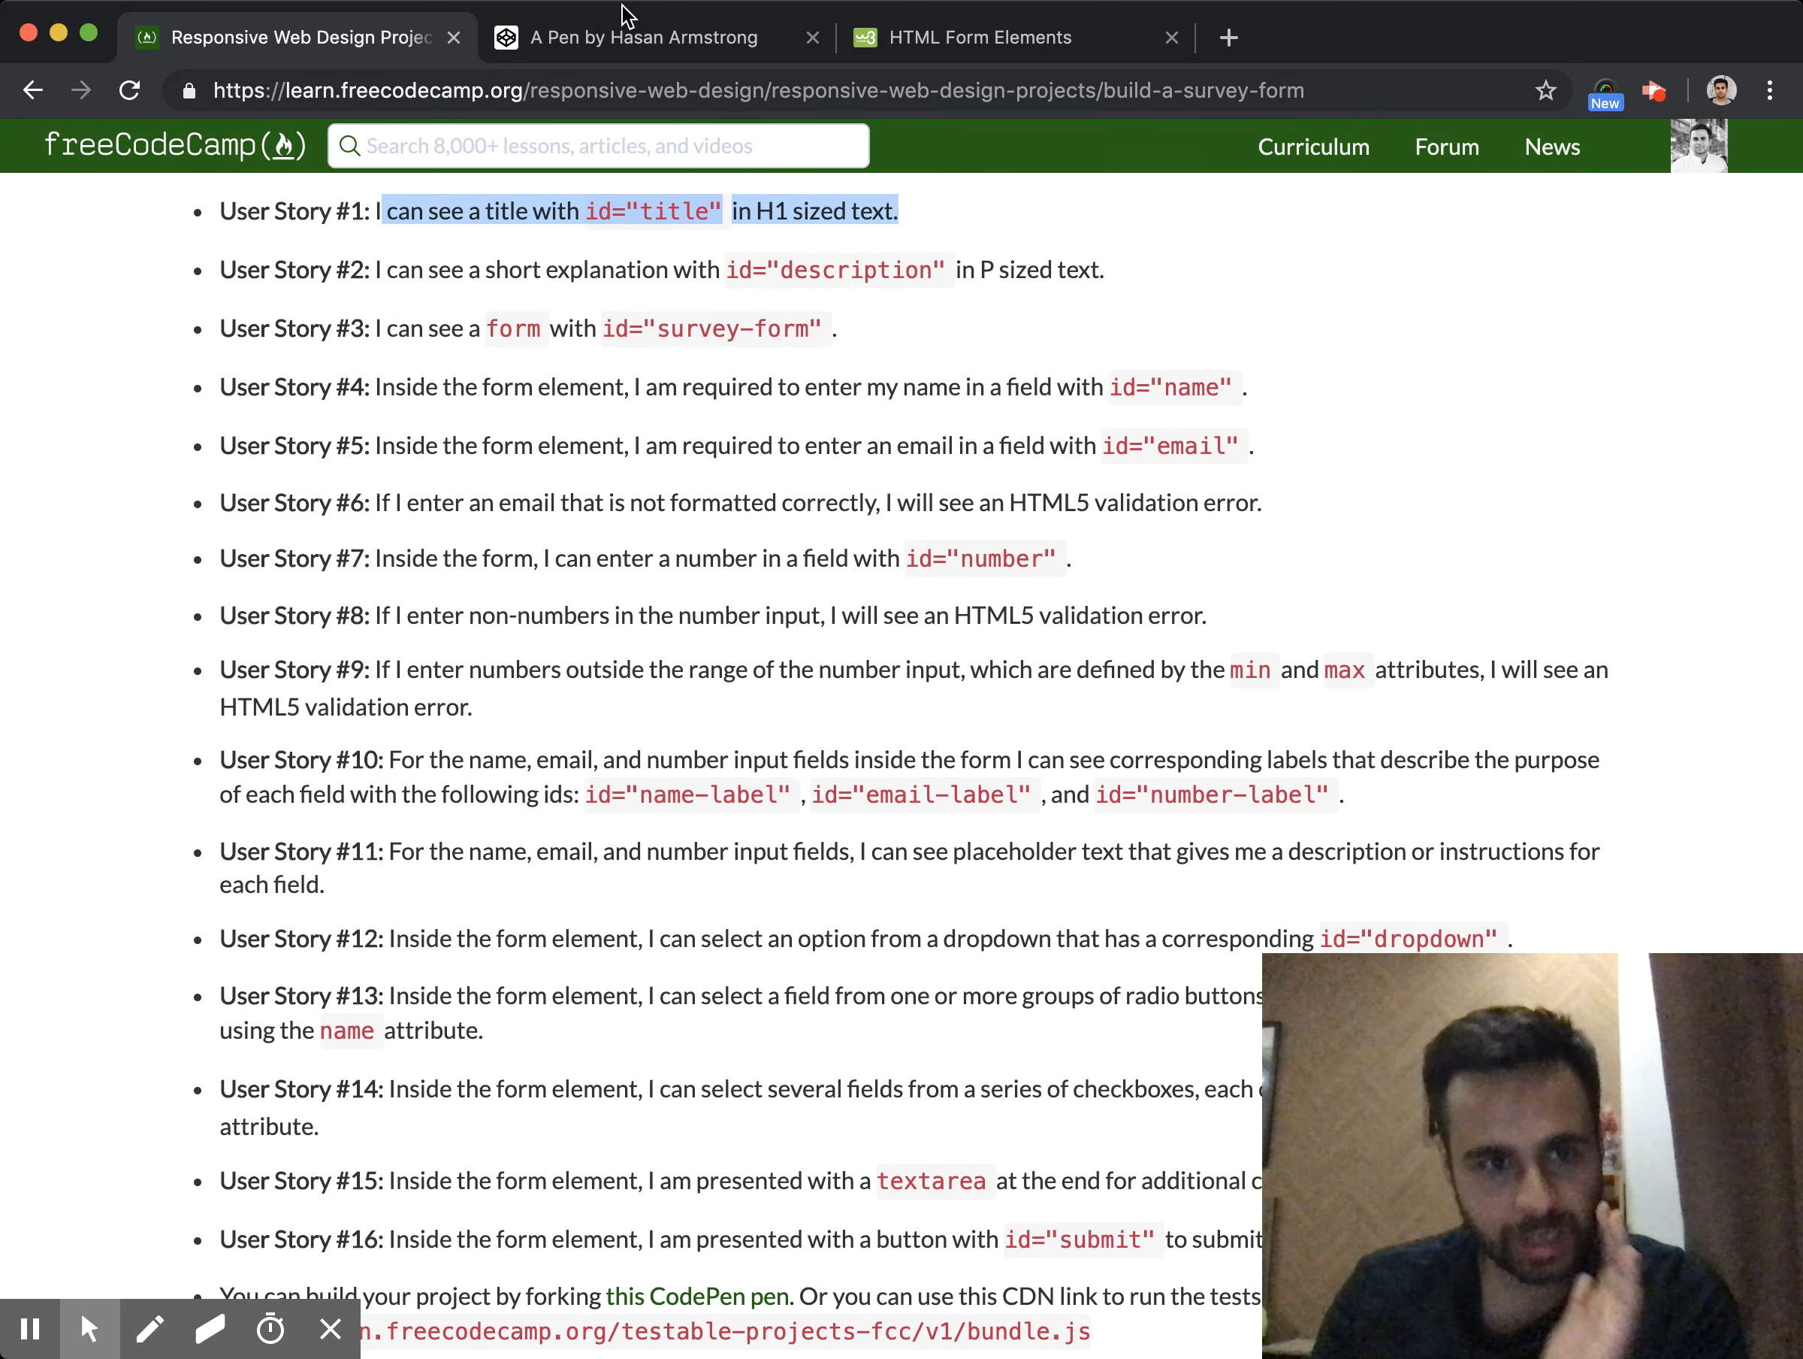
{"action": "left_click", "coordinate": [644, 36]}
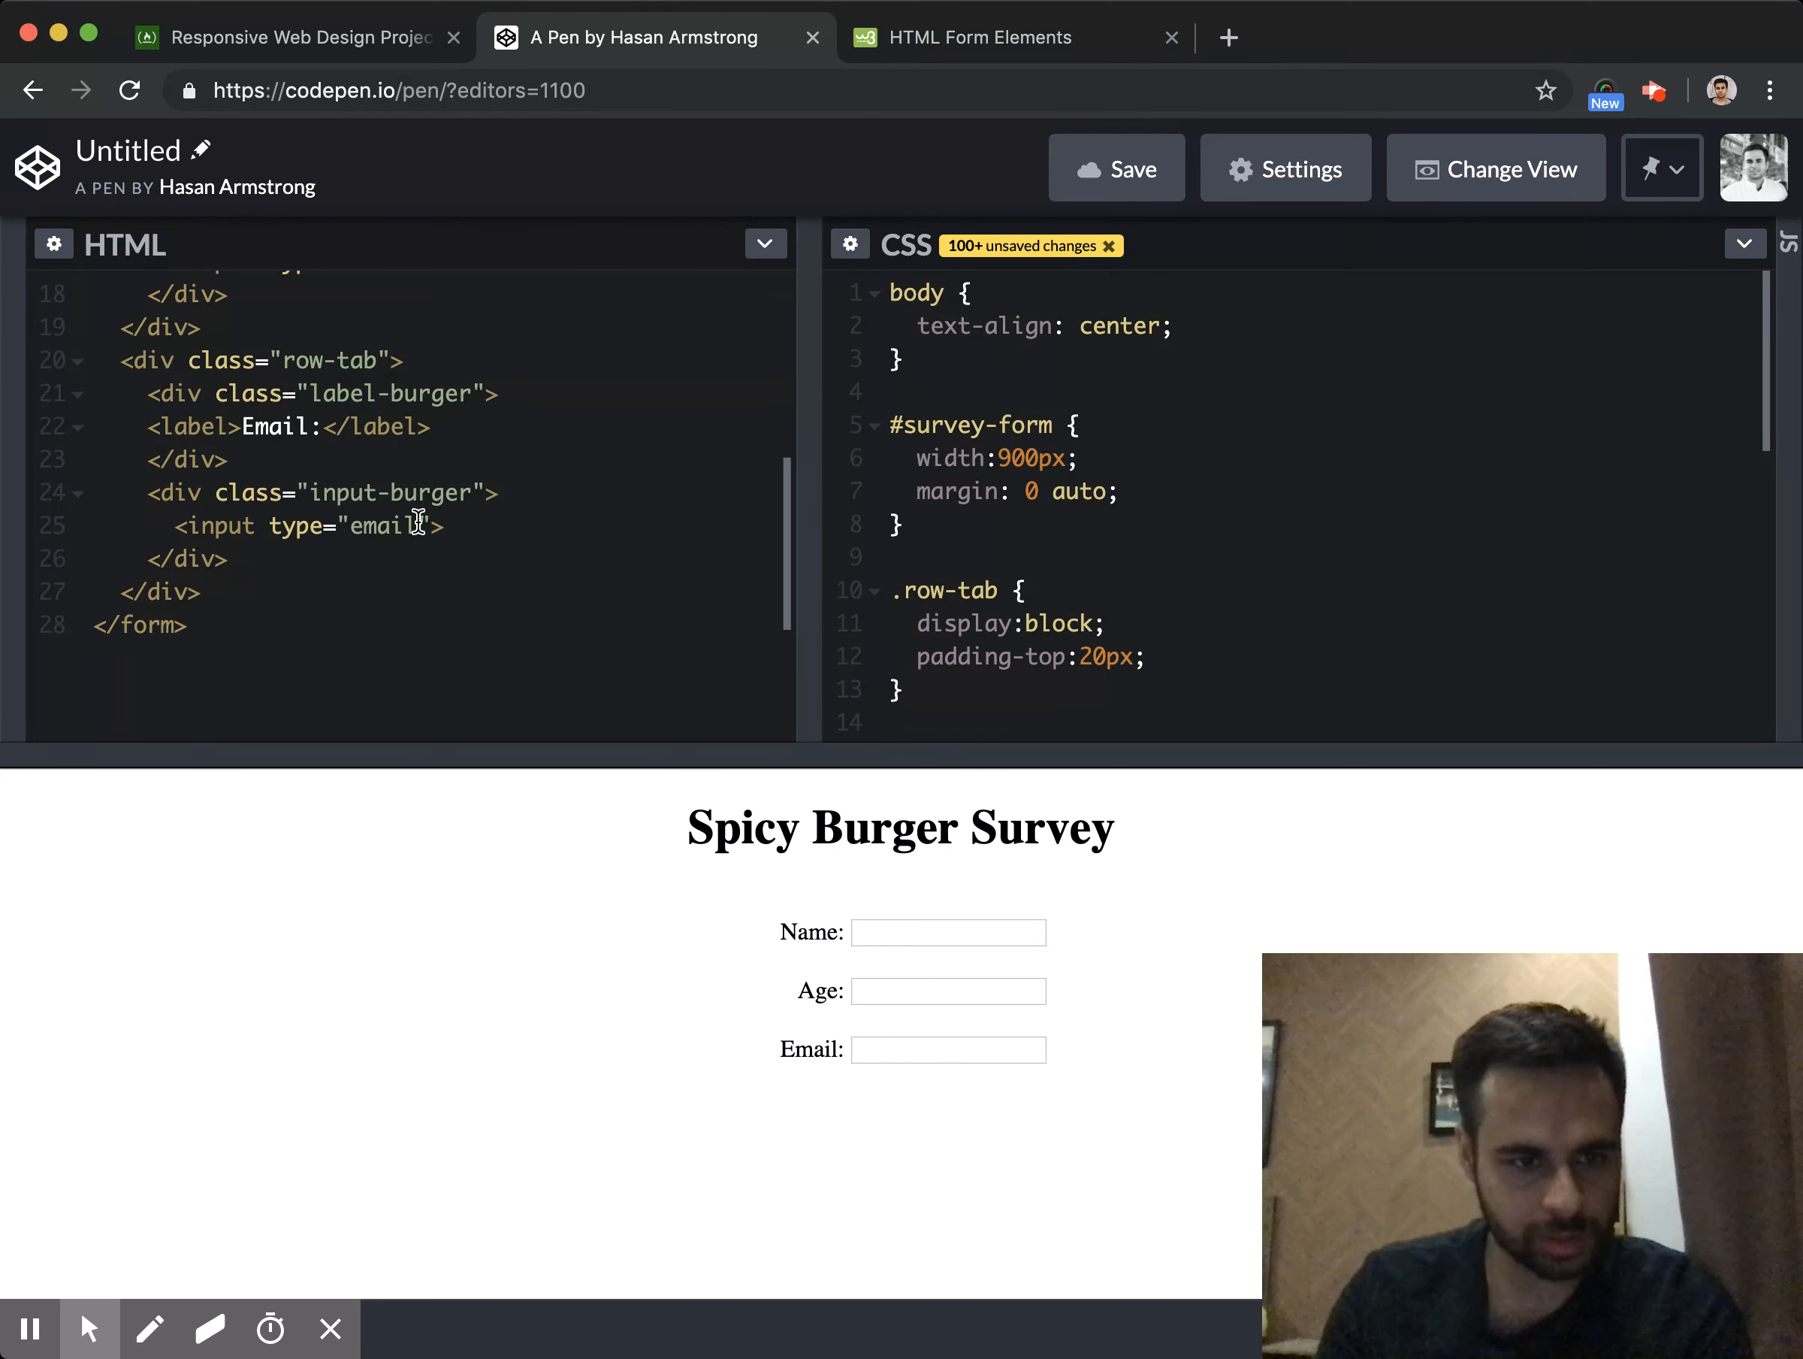
Add placeholder text to the Name, Age and Email inputs and leave blank lines before </form>
{"action": "type", "text": "placeholder=\"em"}
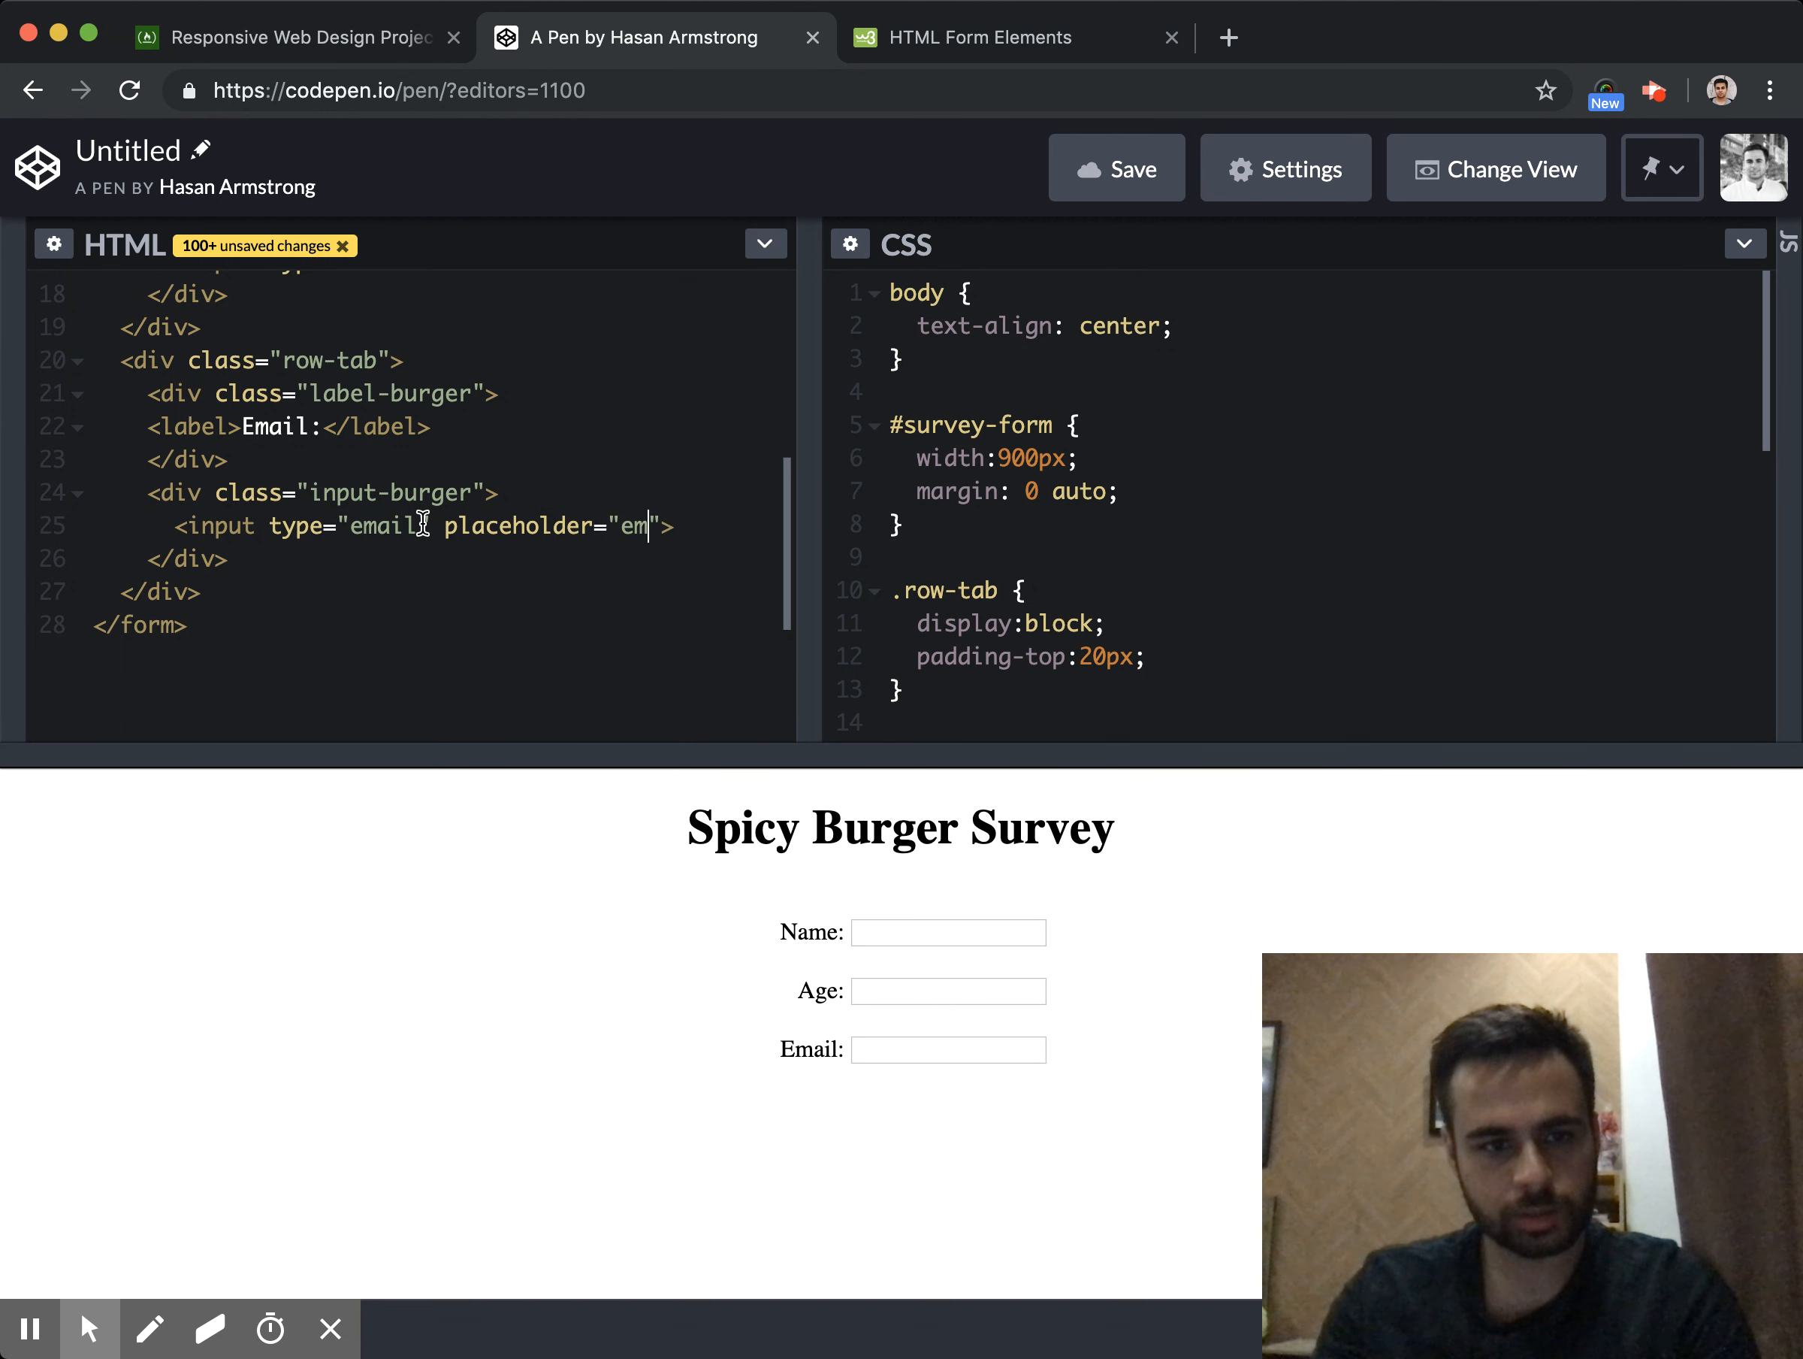
{"action": "type", "text": "ail"}
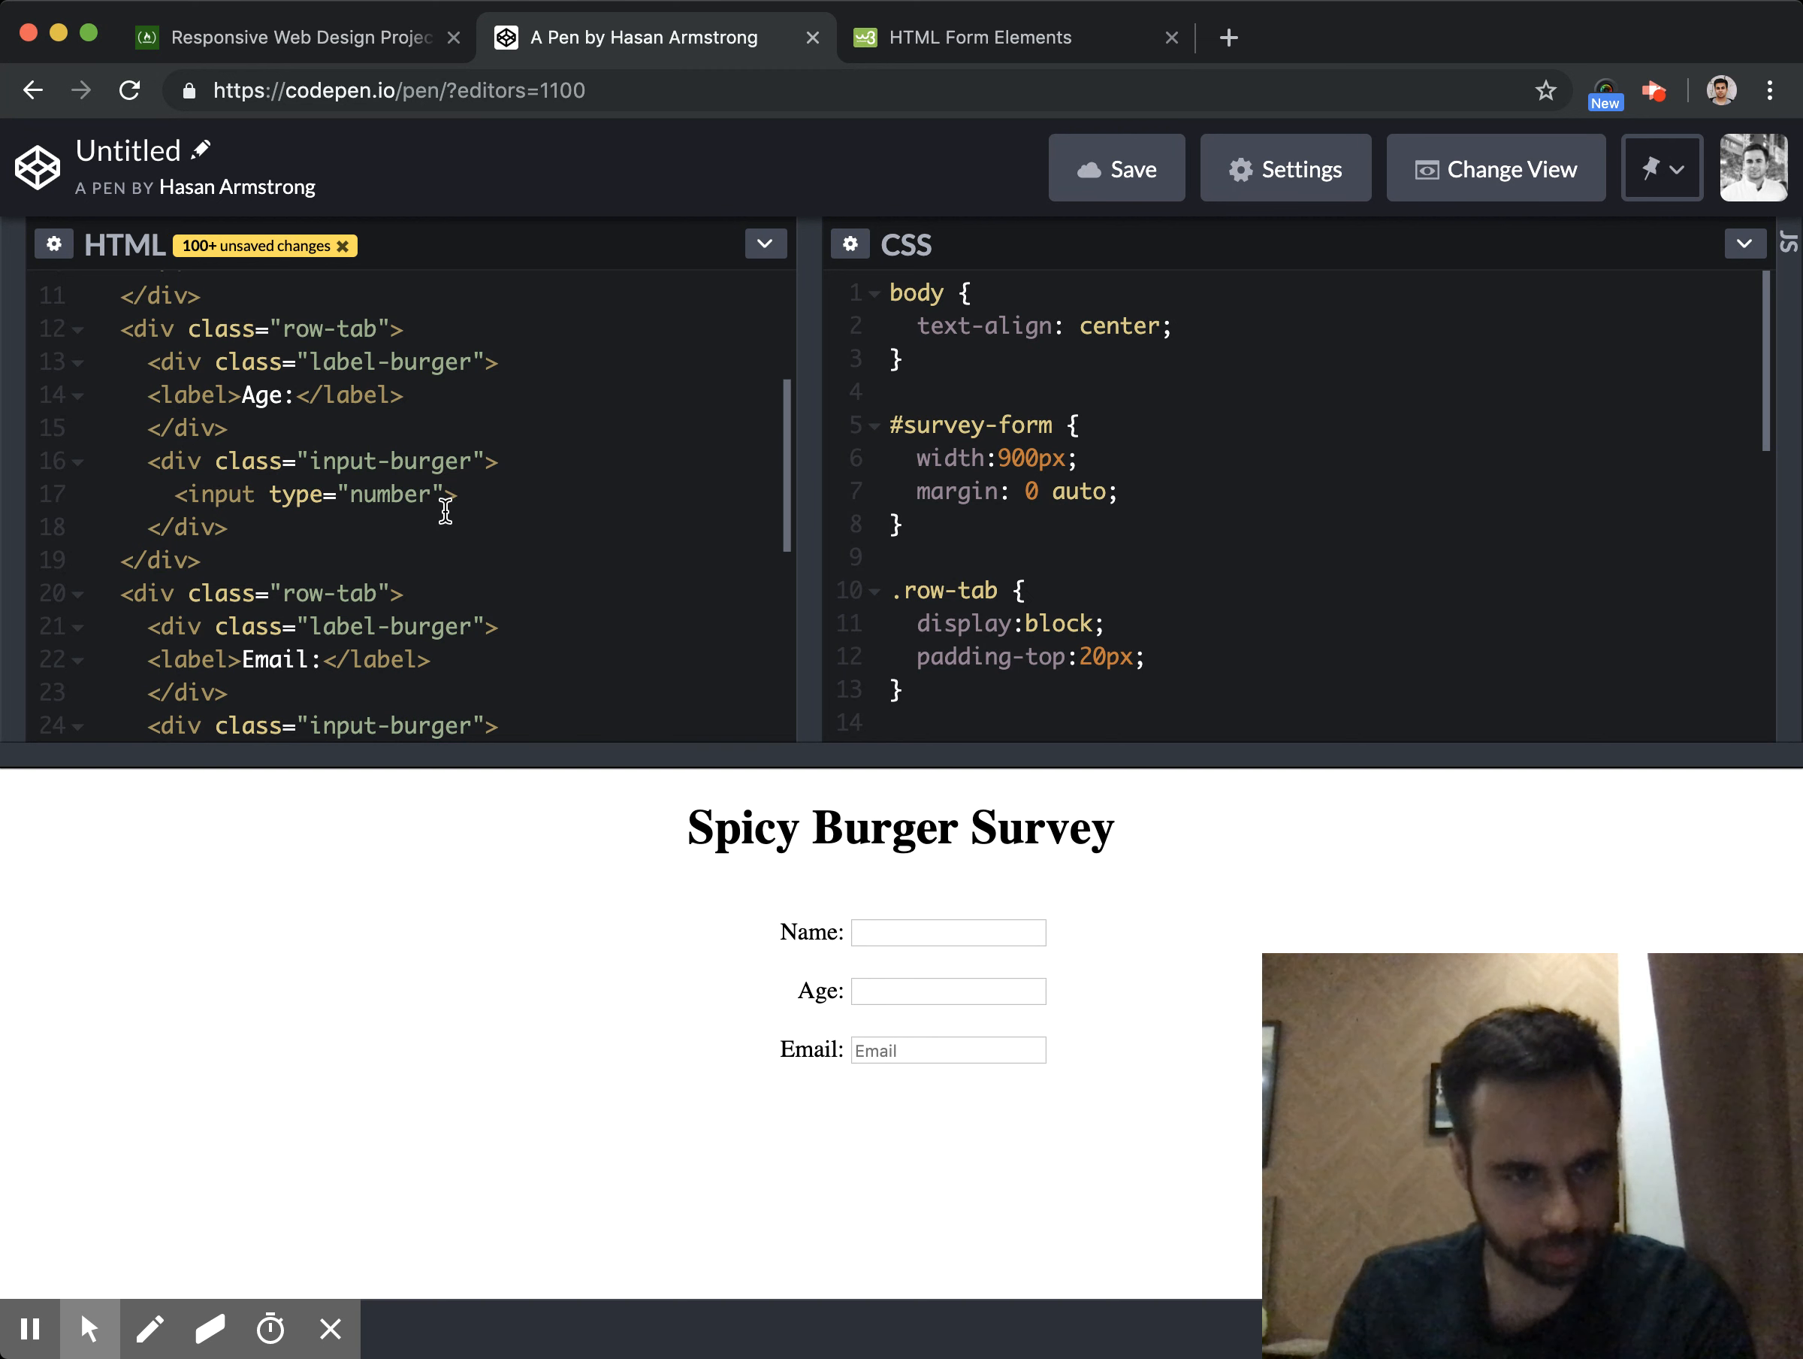
{"action": "type", "text": "place"}
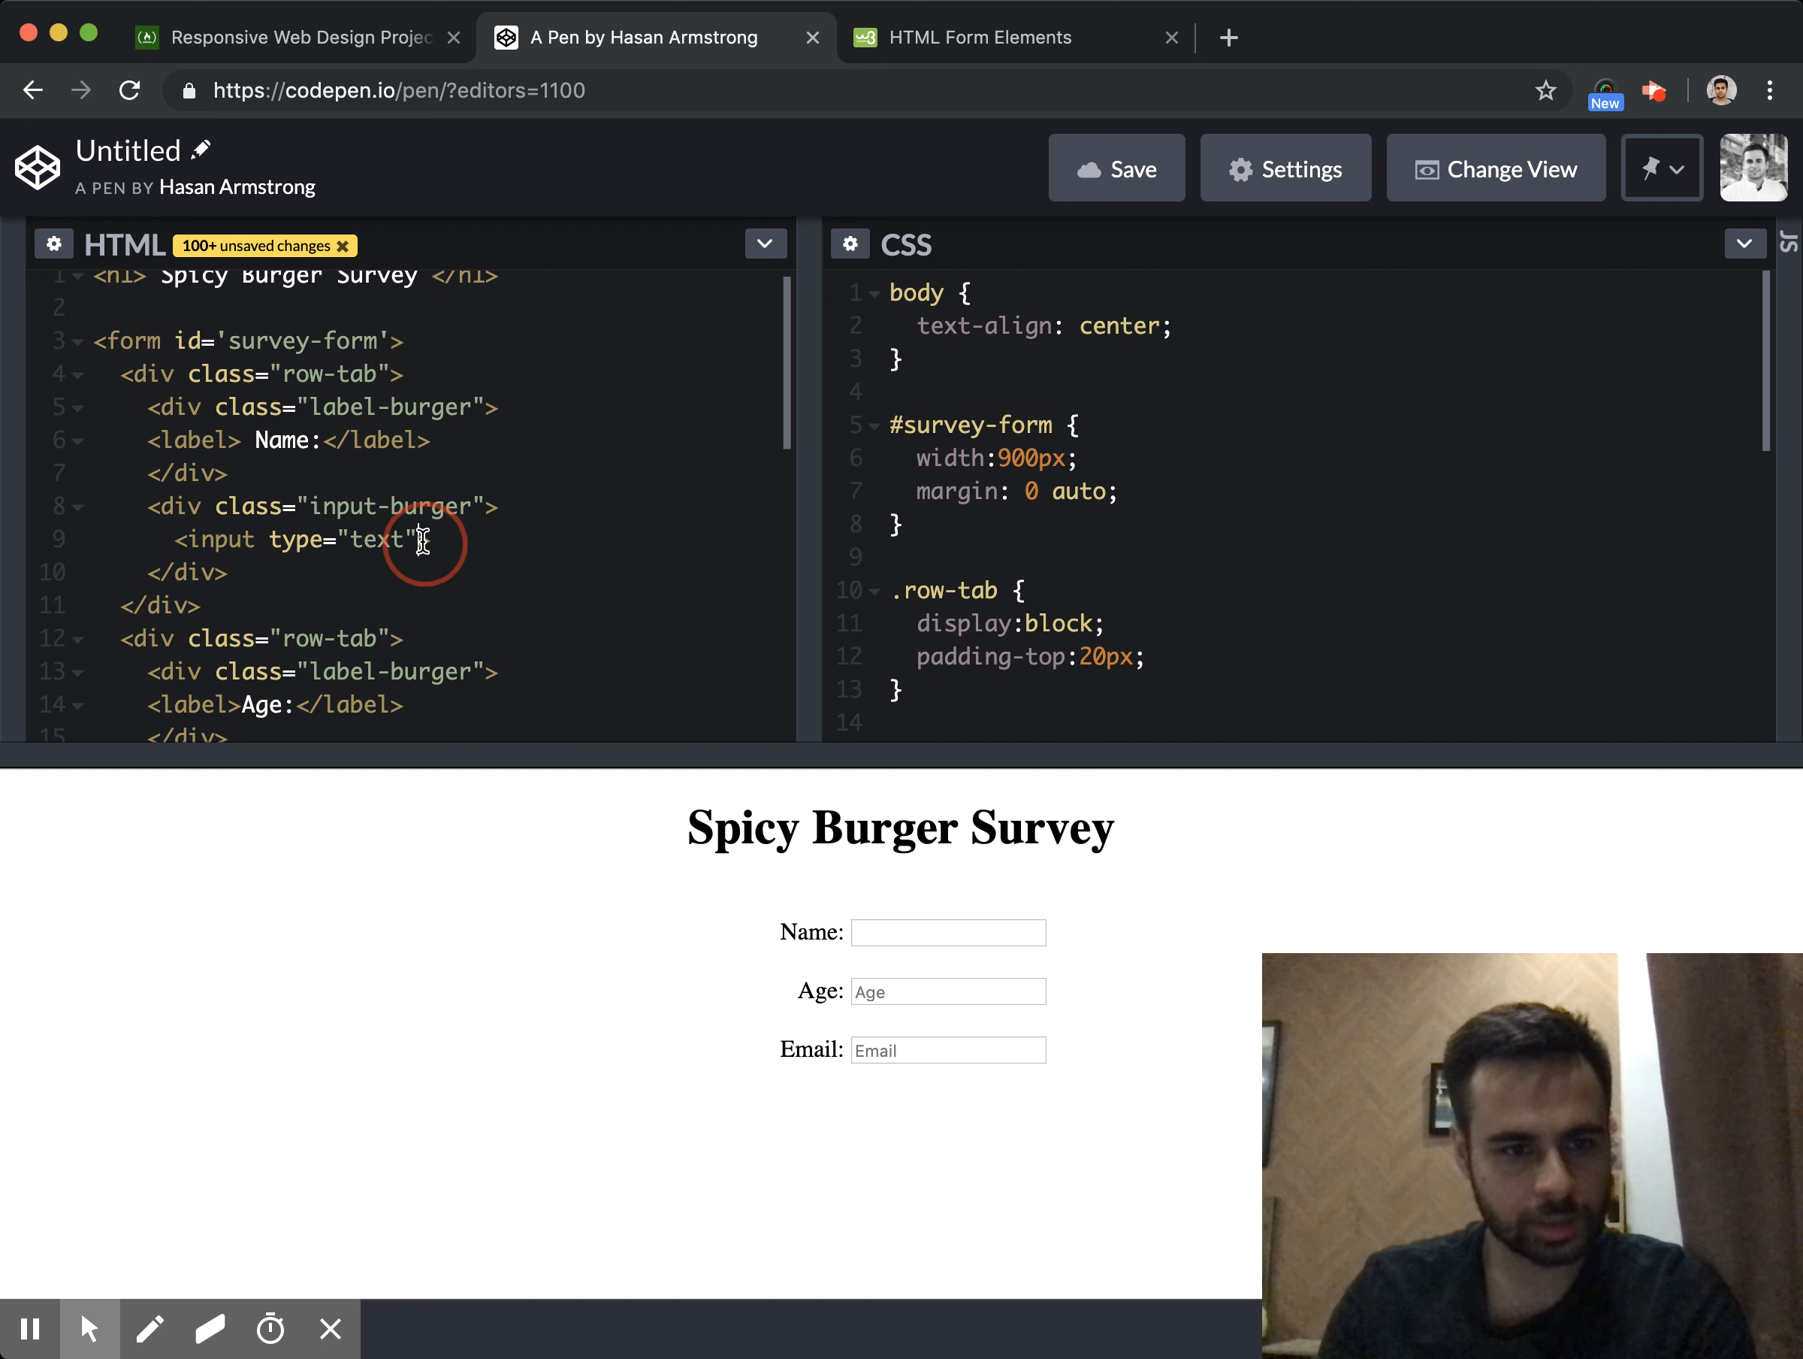
{"action": "type", "text": "placeholder=\"Name"}
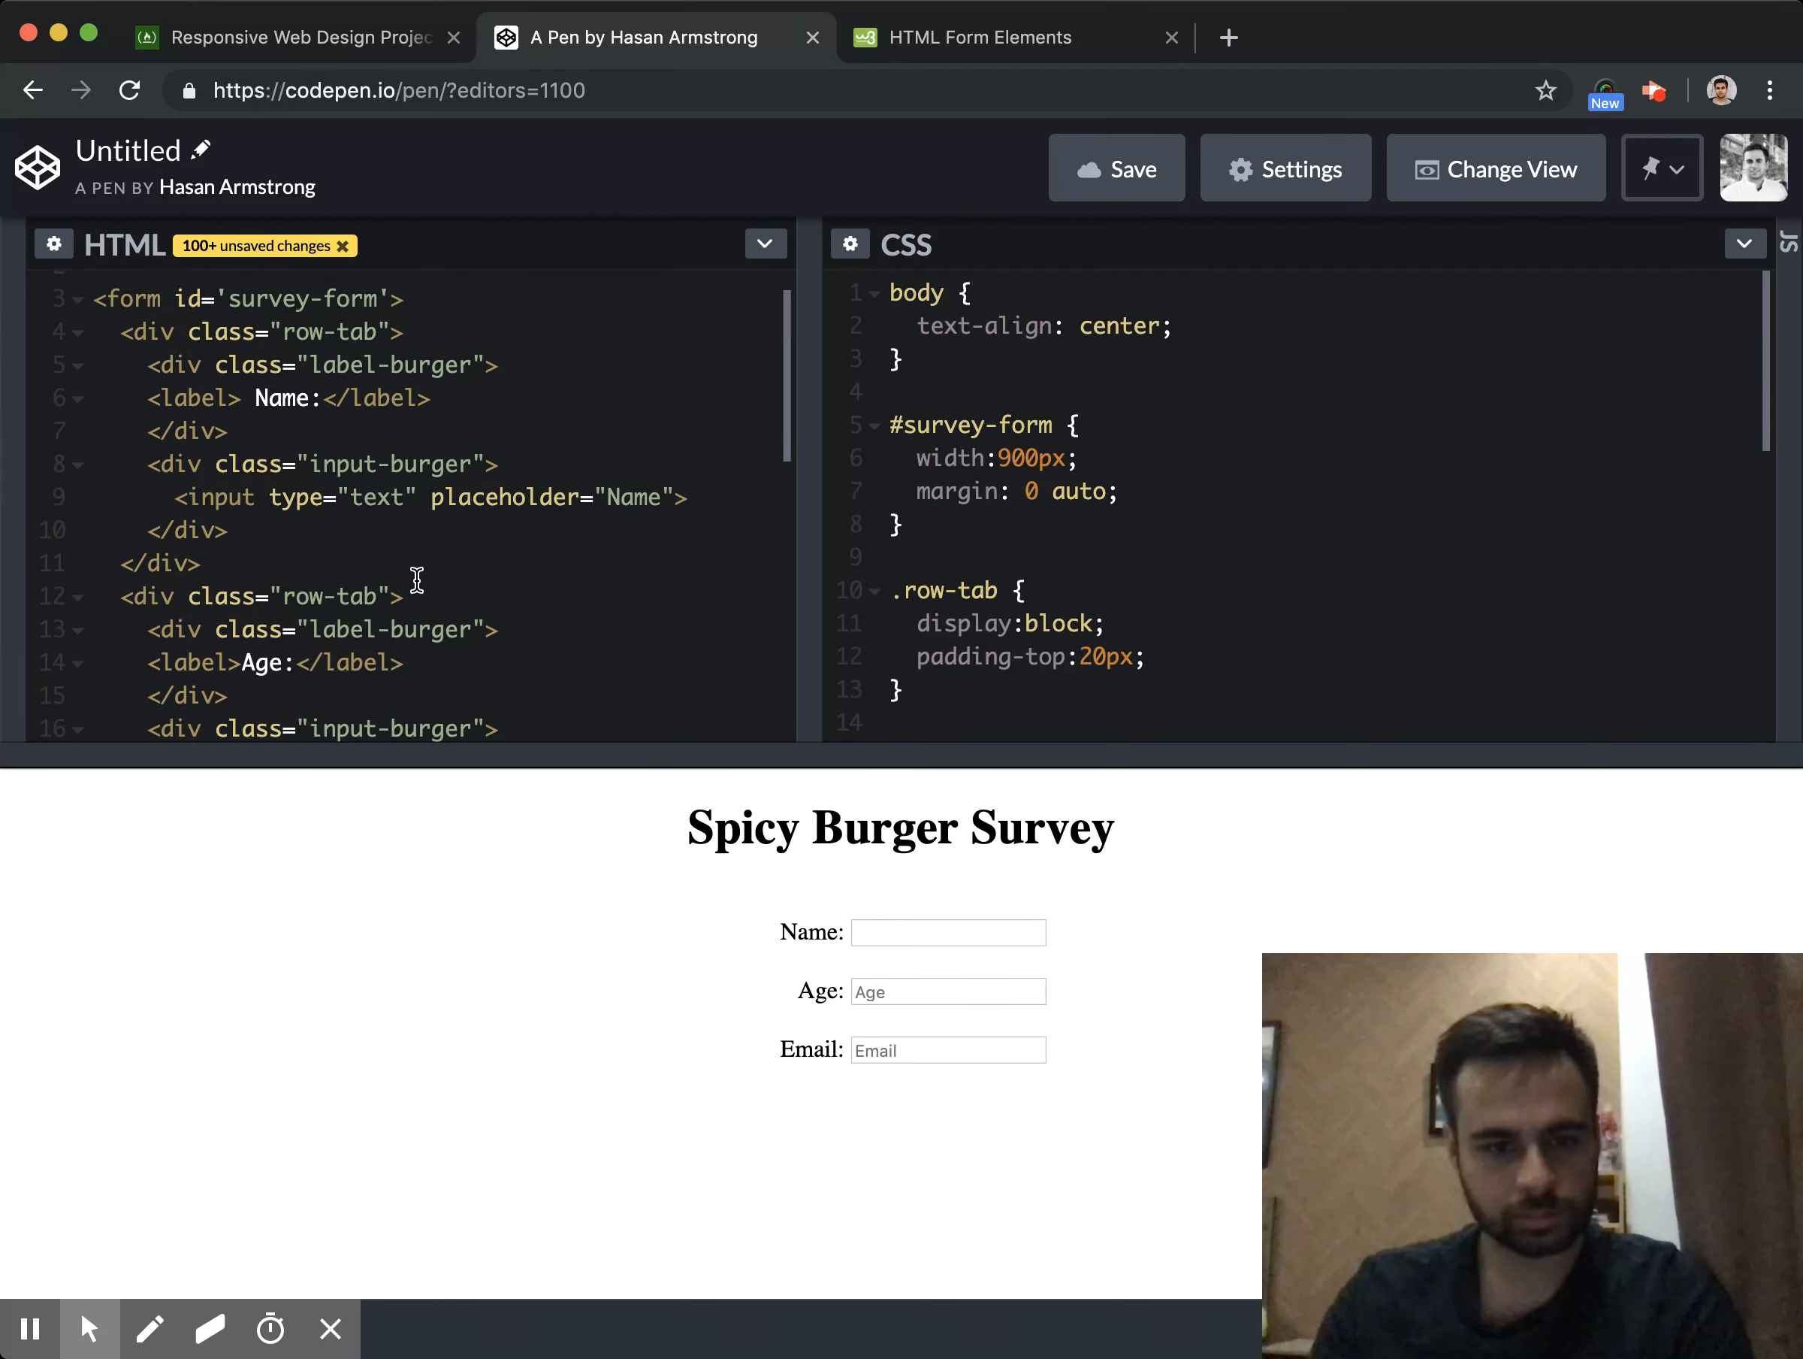
{"action": "scroll", "scroll_direction": "down", "scroll_amount": 3}
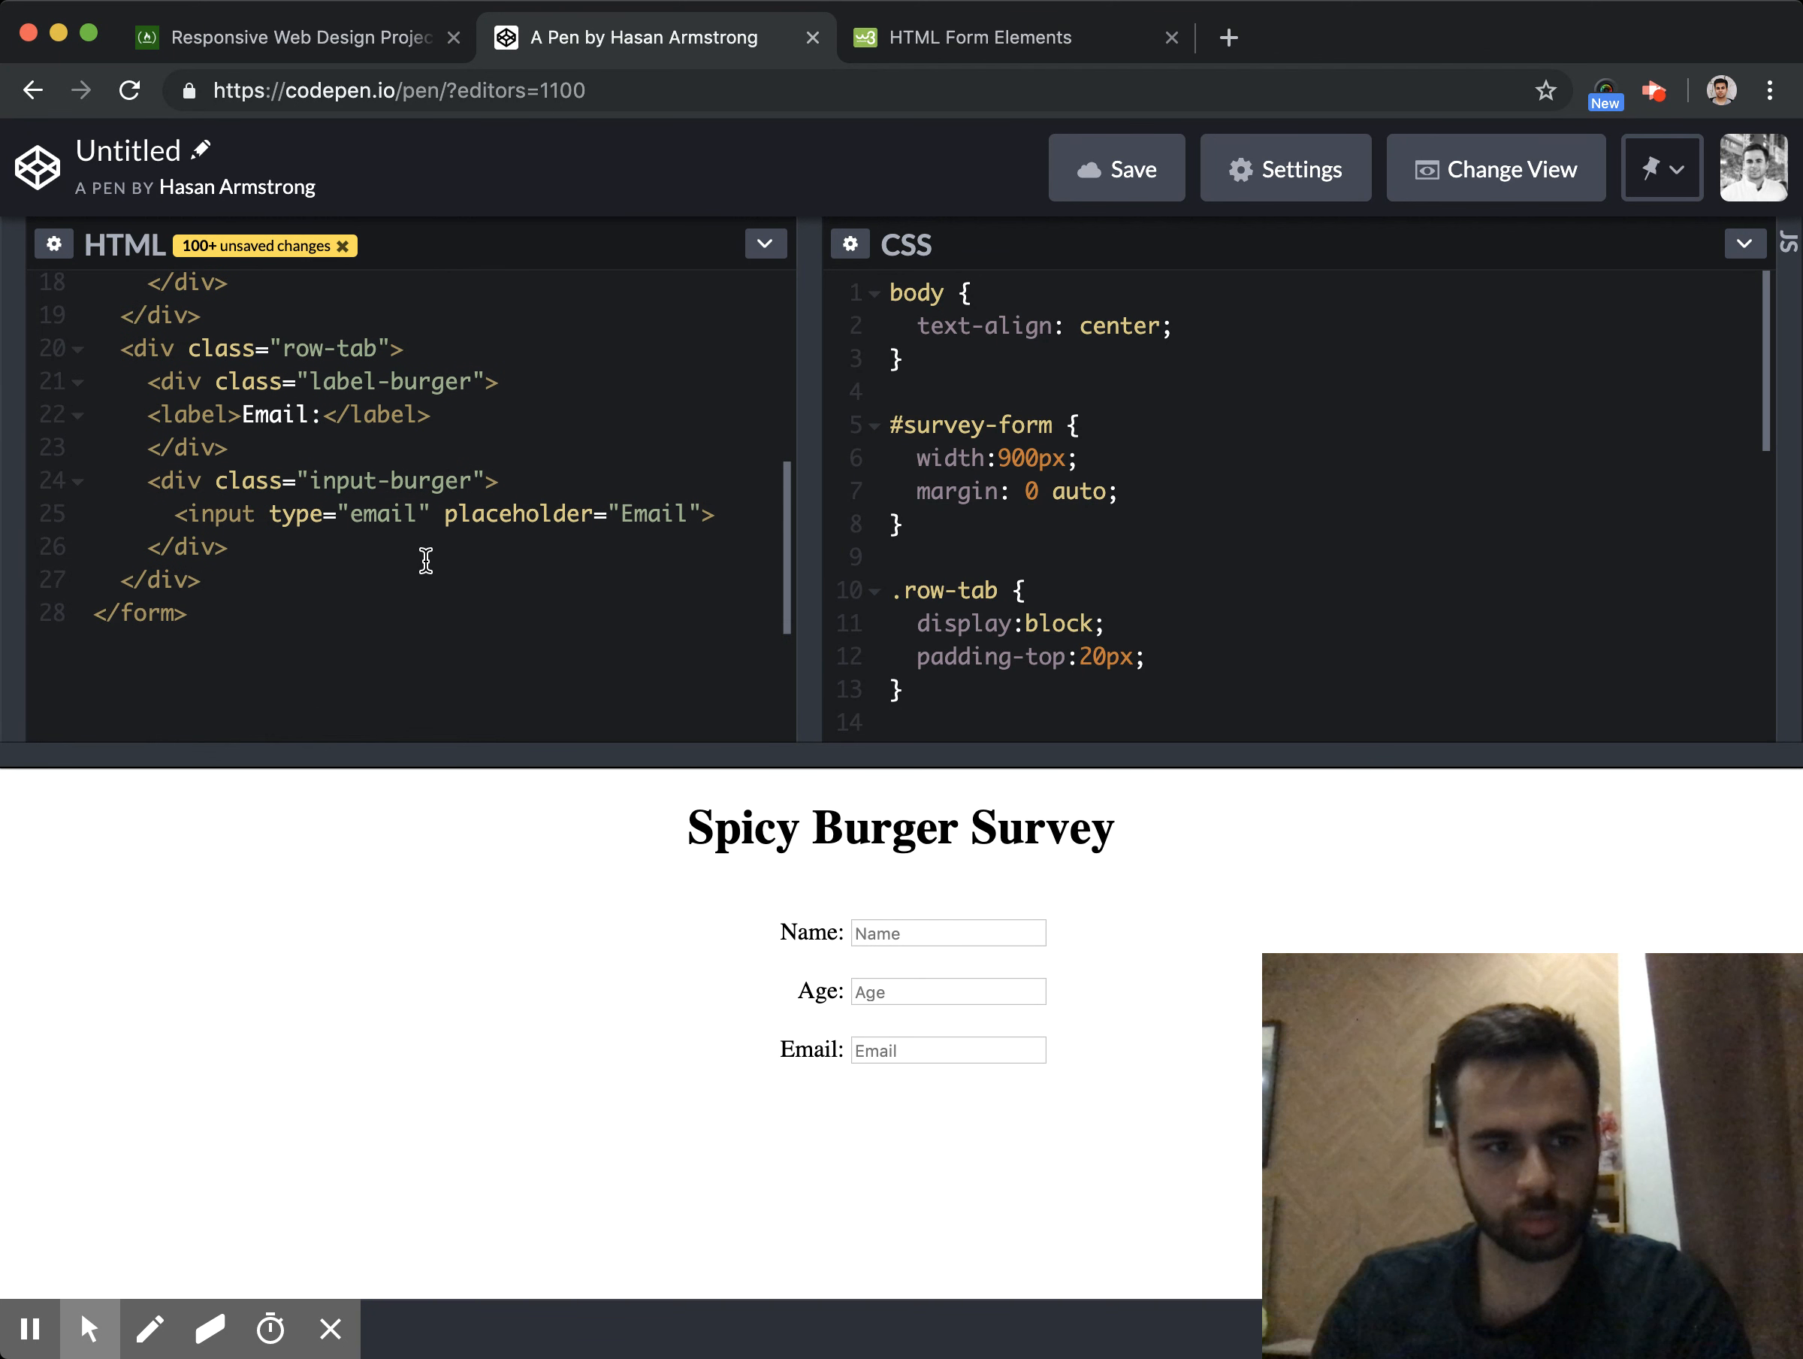
{"action": "key", "text": "Enter"}
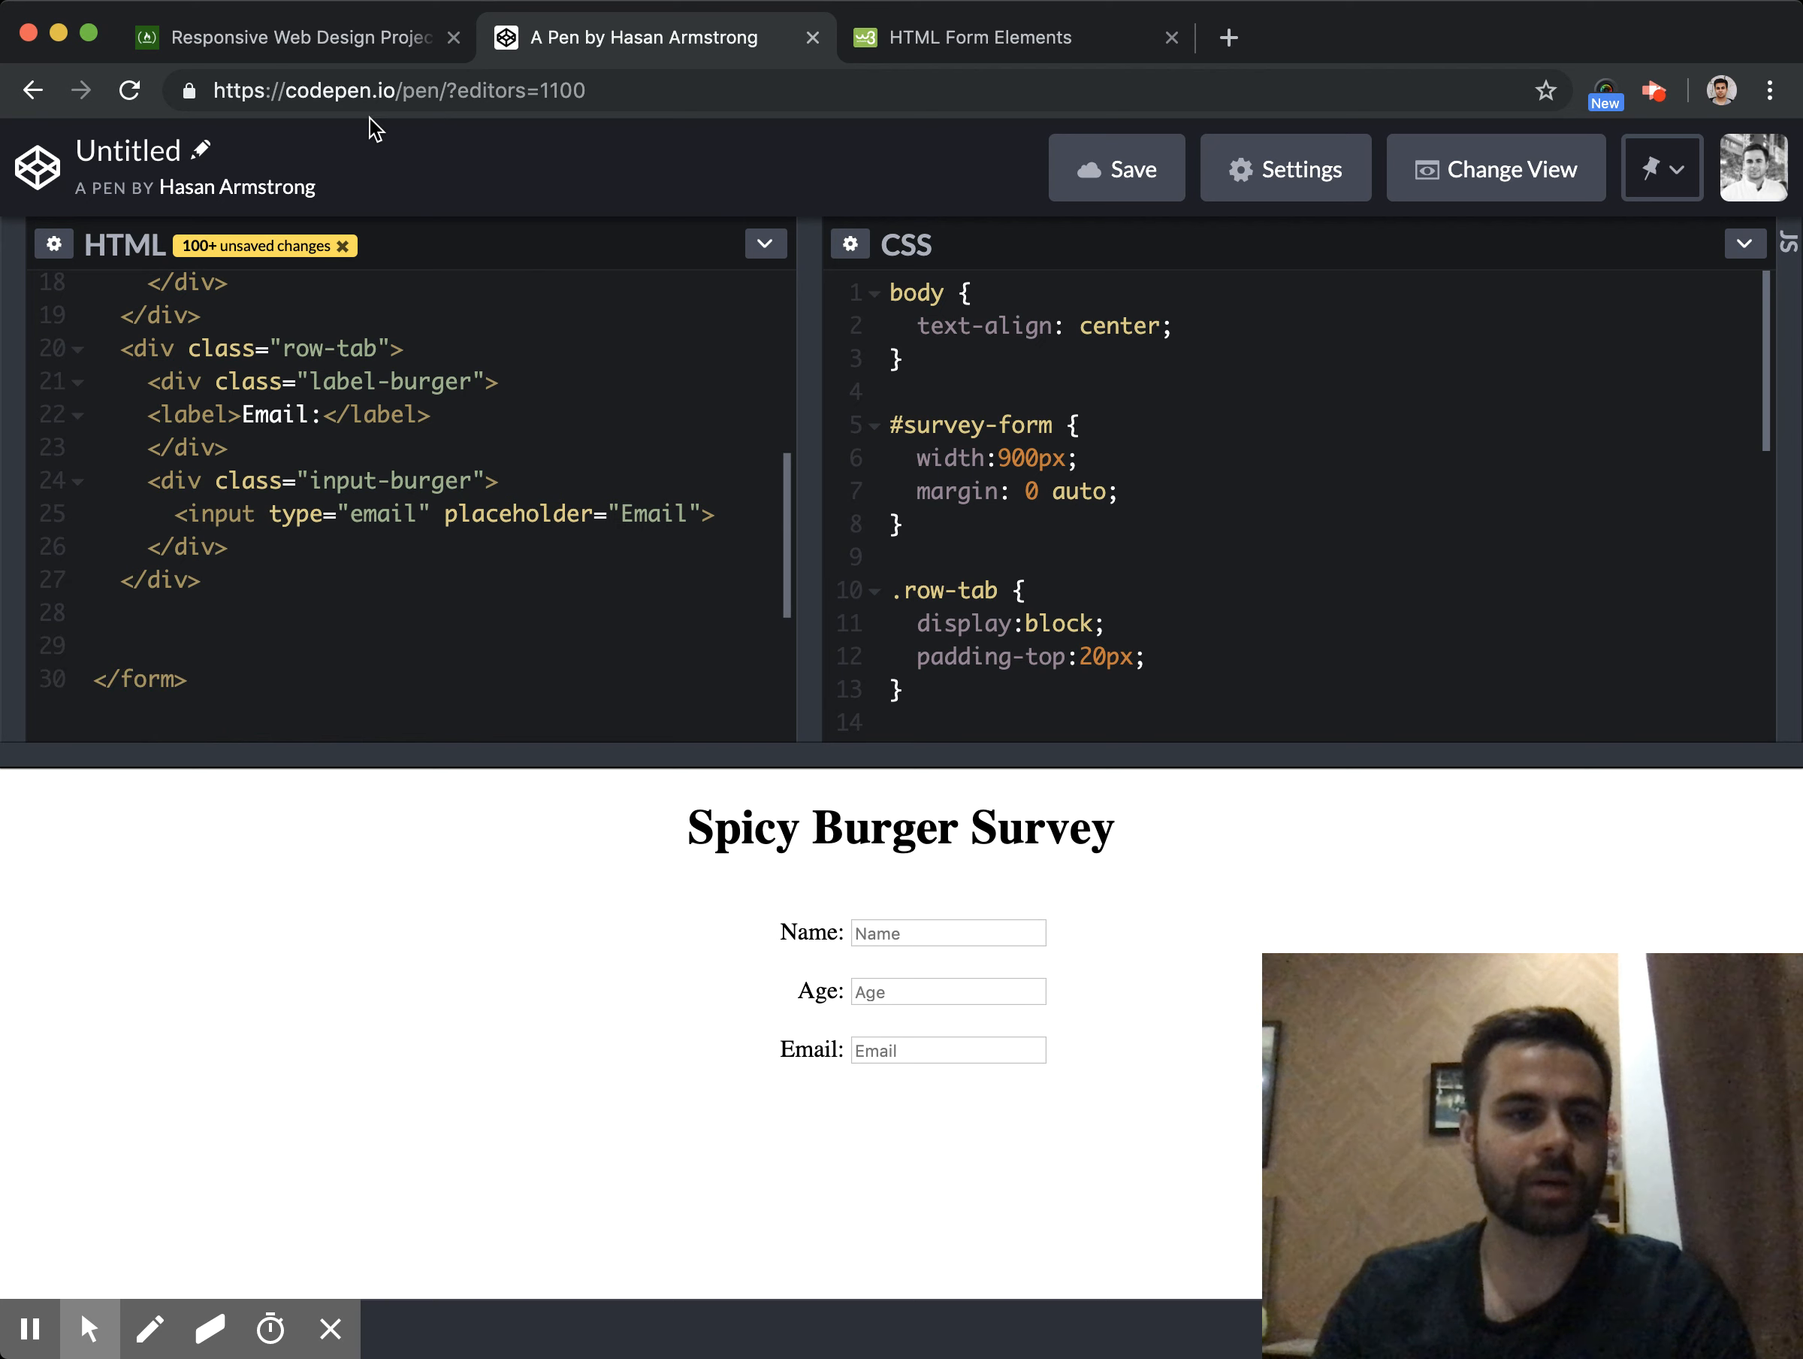
Highlight the dropdown user story in the brief and start a Google search about HTML dropdowns
{"action": "left_click", "coordinate": [293, 36]}
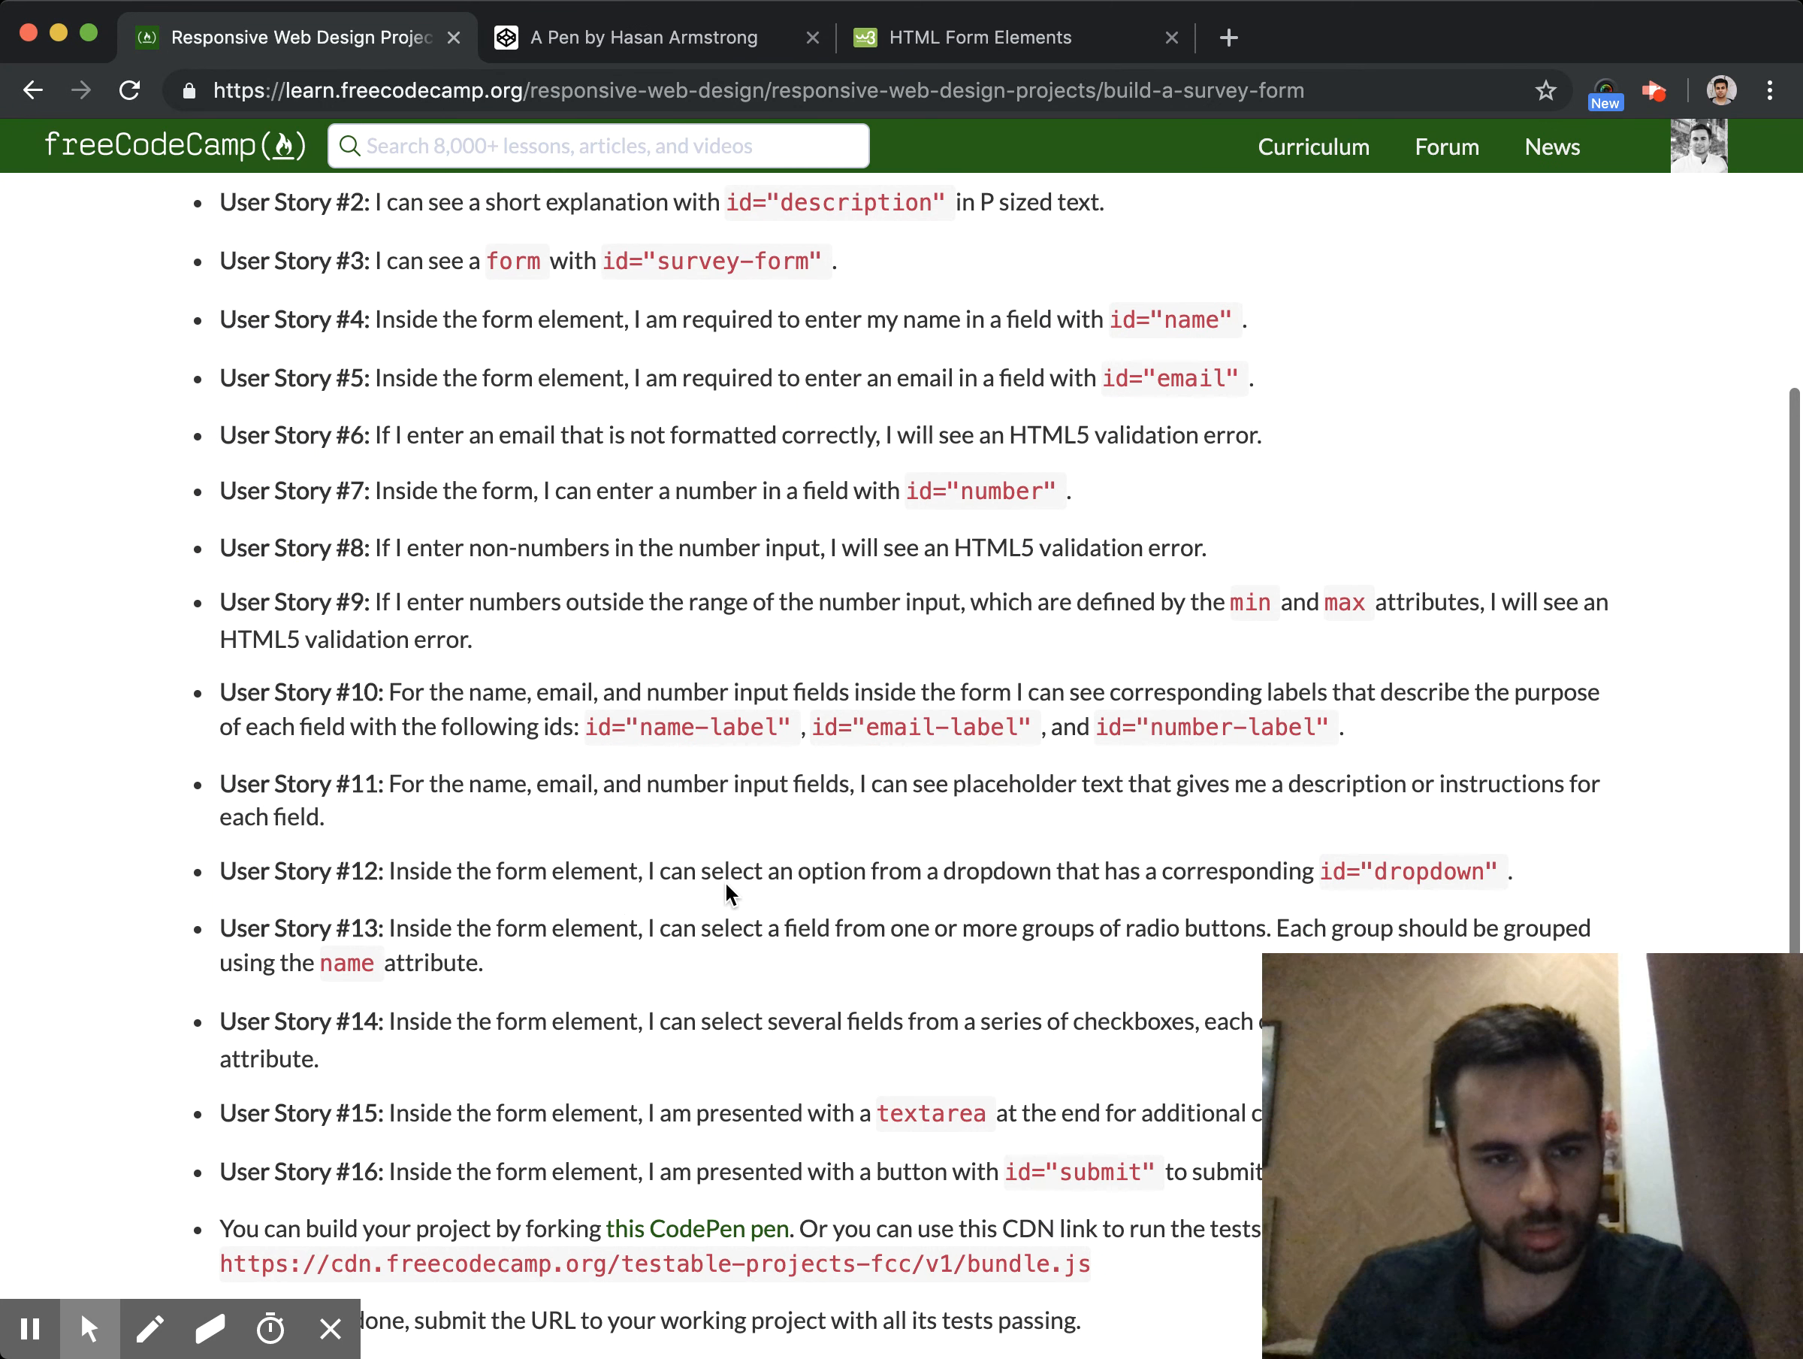
{"action": "left_click_drag", "start_coordinate": [653, 870], "coordinate": [1314, 870]}
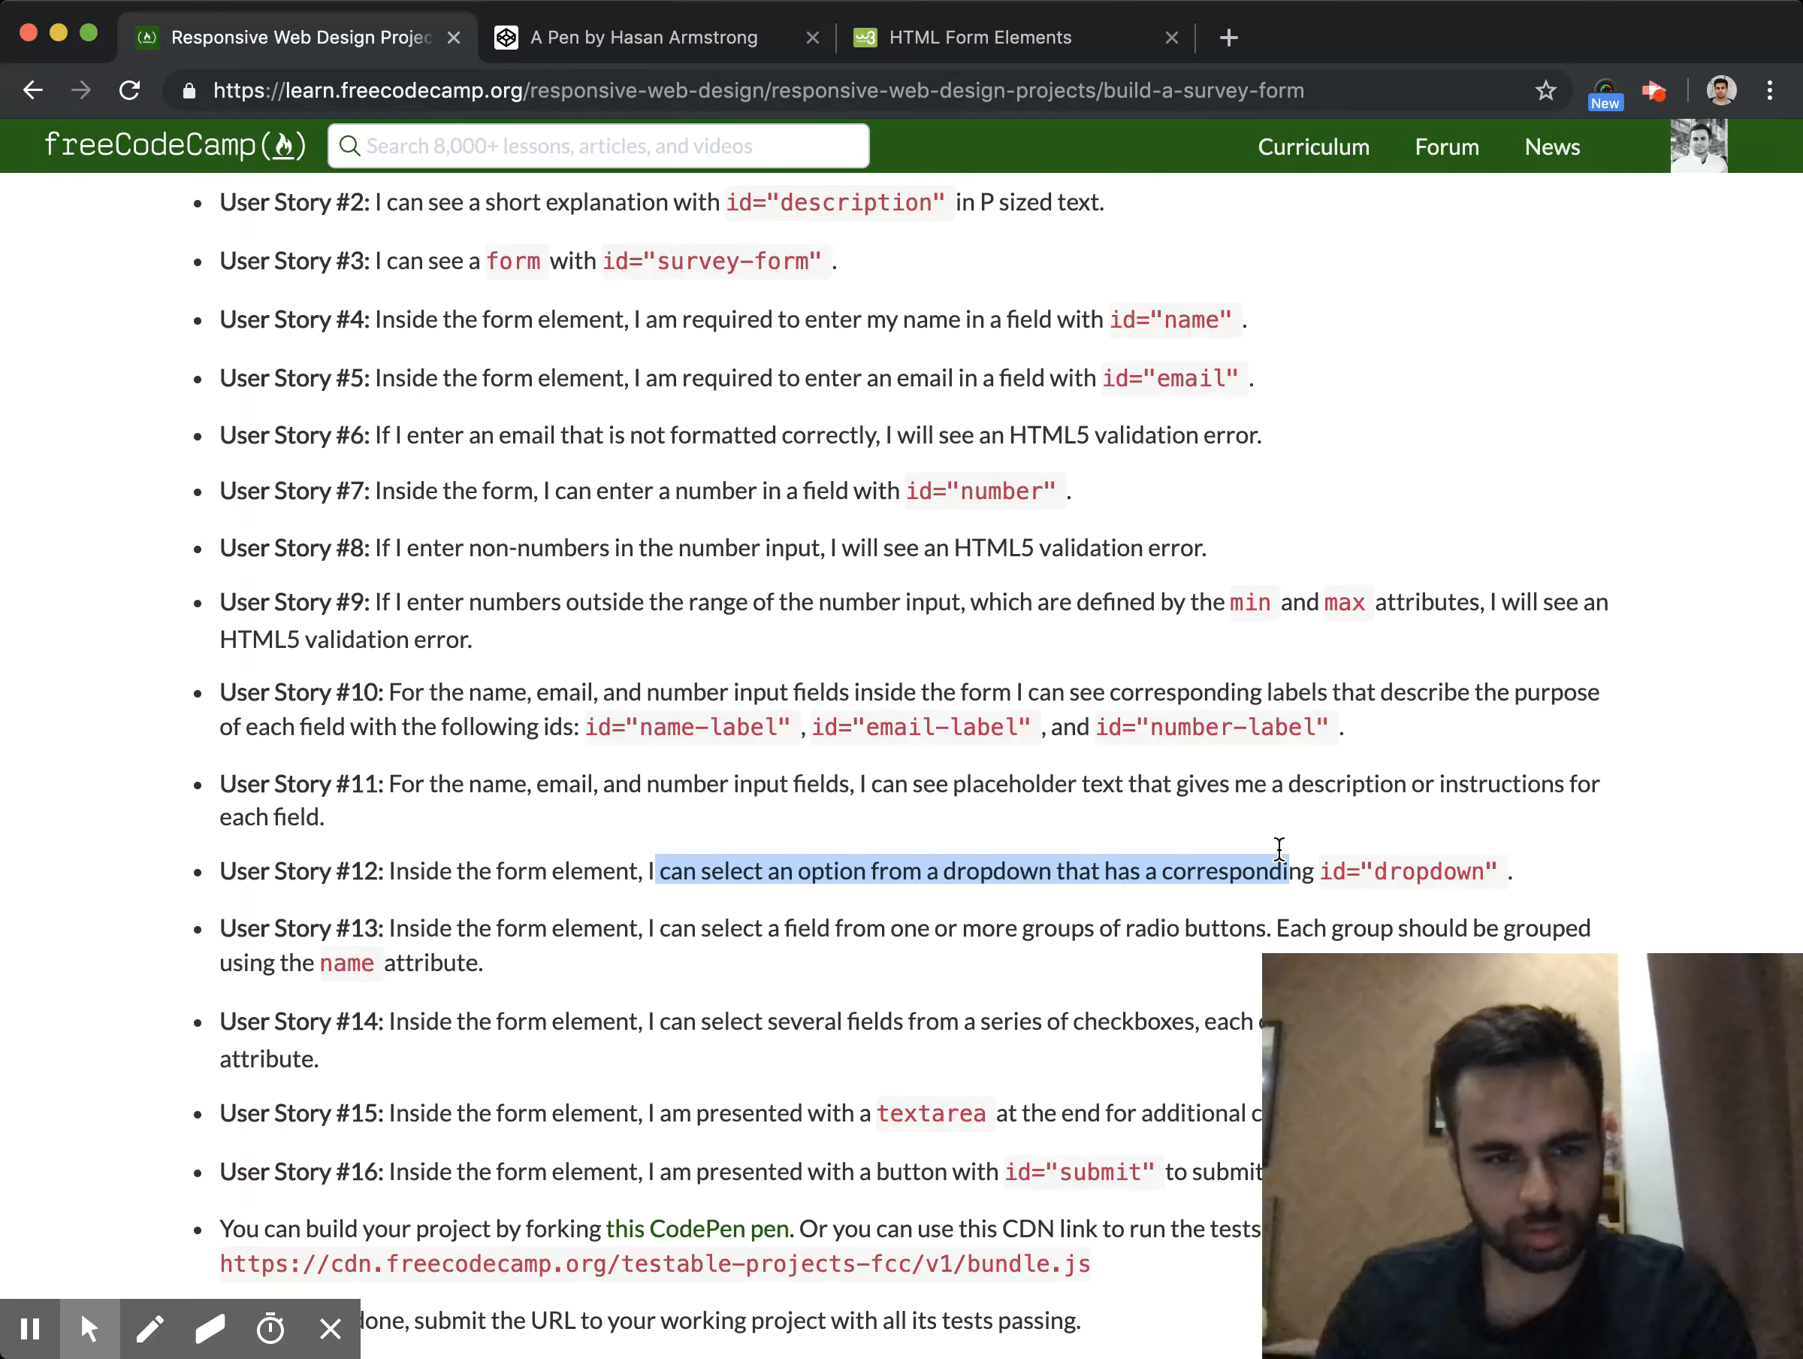
{"action": "left_click", "coordinate": [1585, 36]}
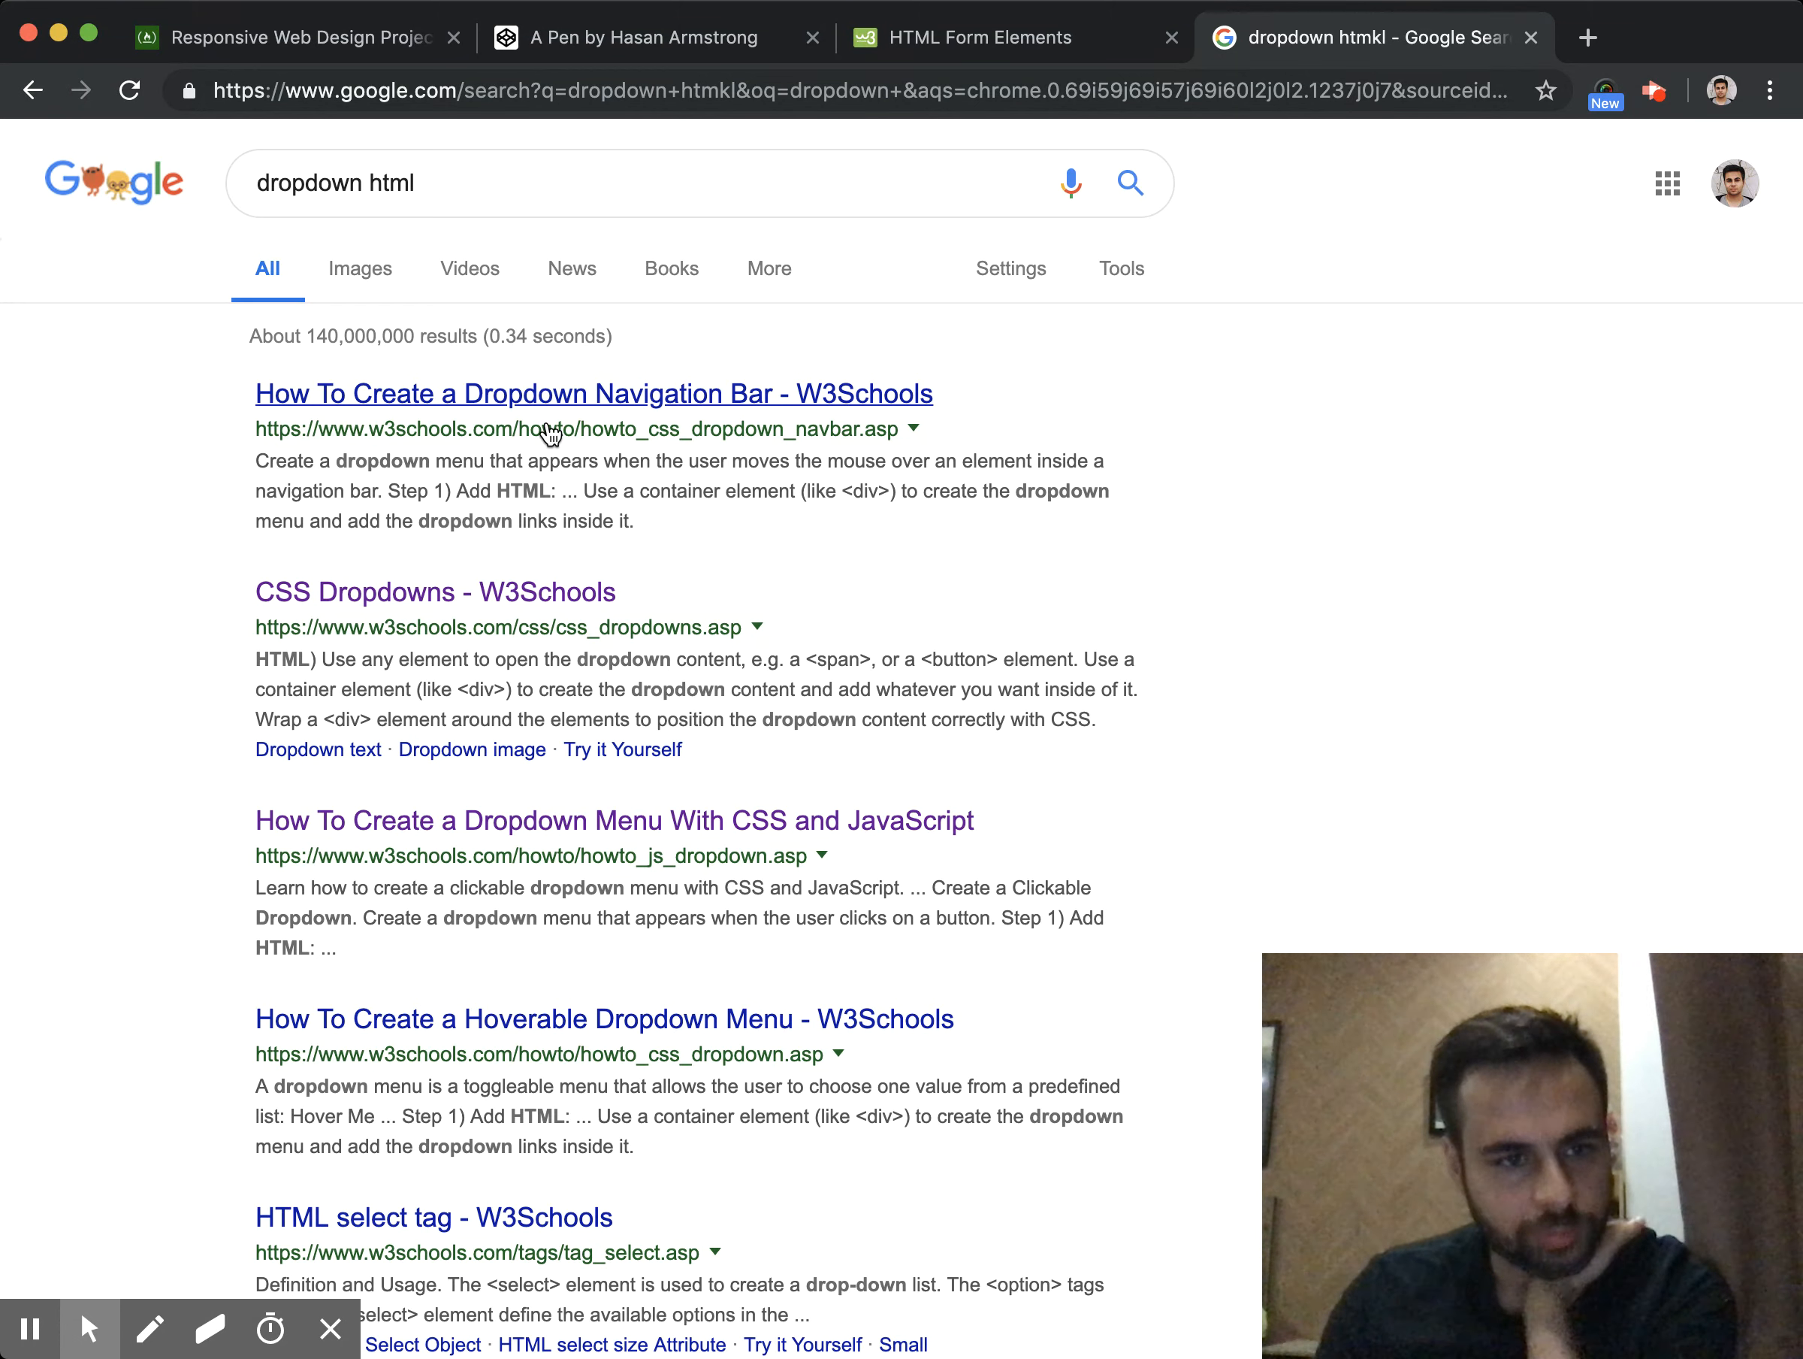
Browse W3Schools dropdown and navigation bar tutorials from the Google results
{"action": "left_click", "coordinate": [613, 822]}
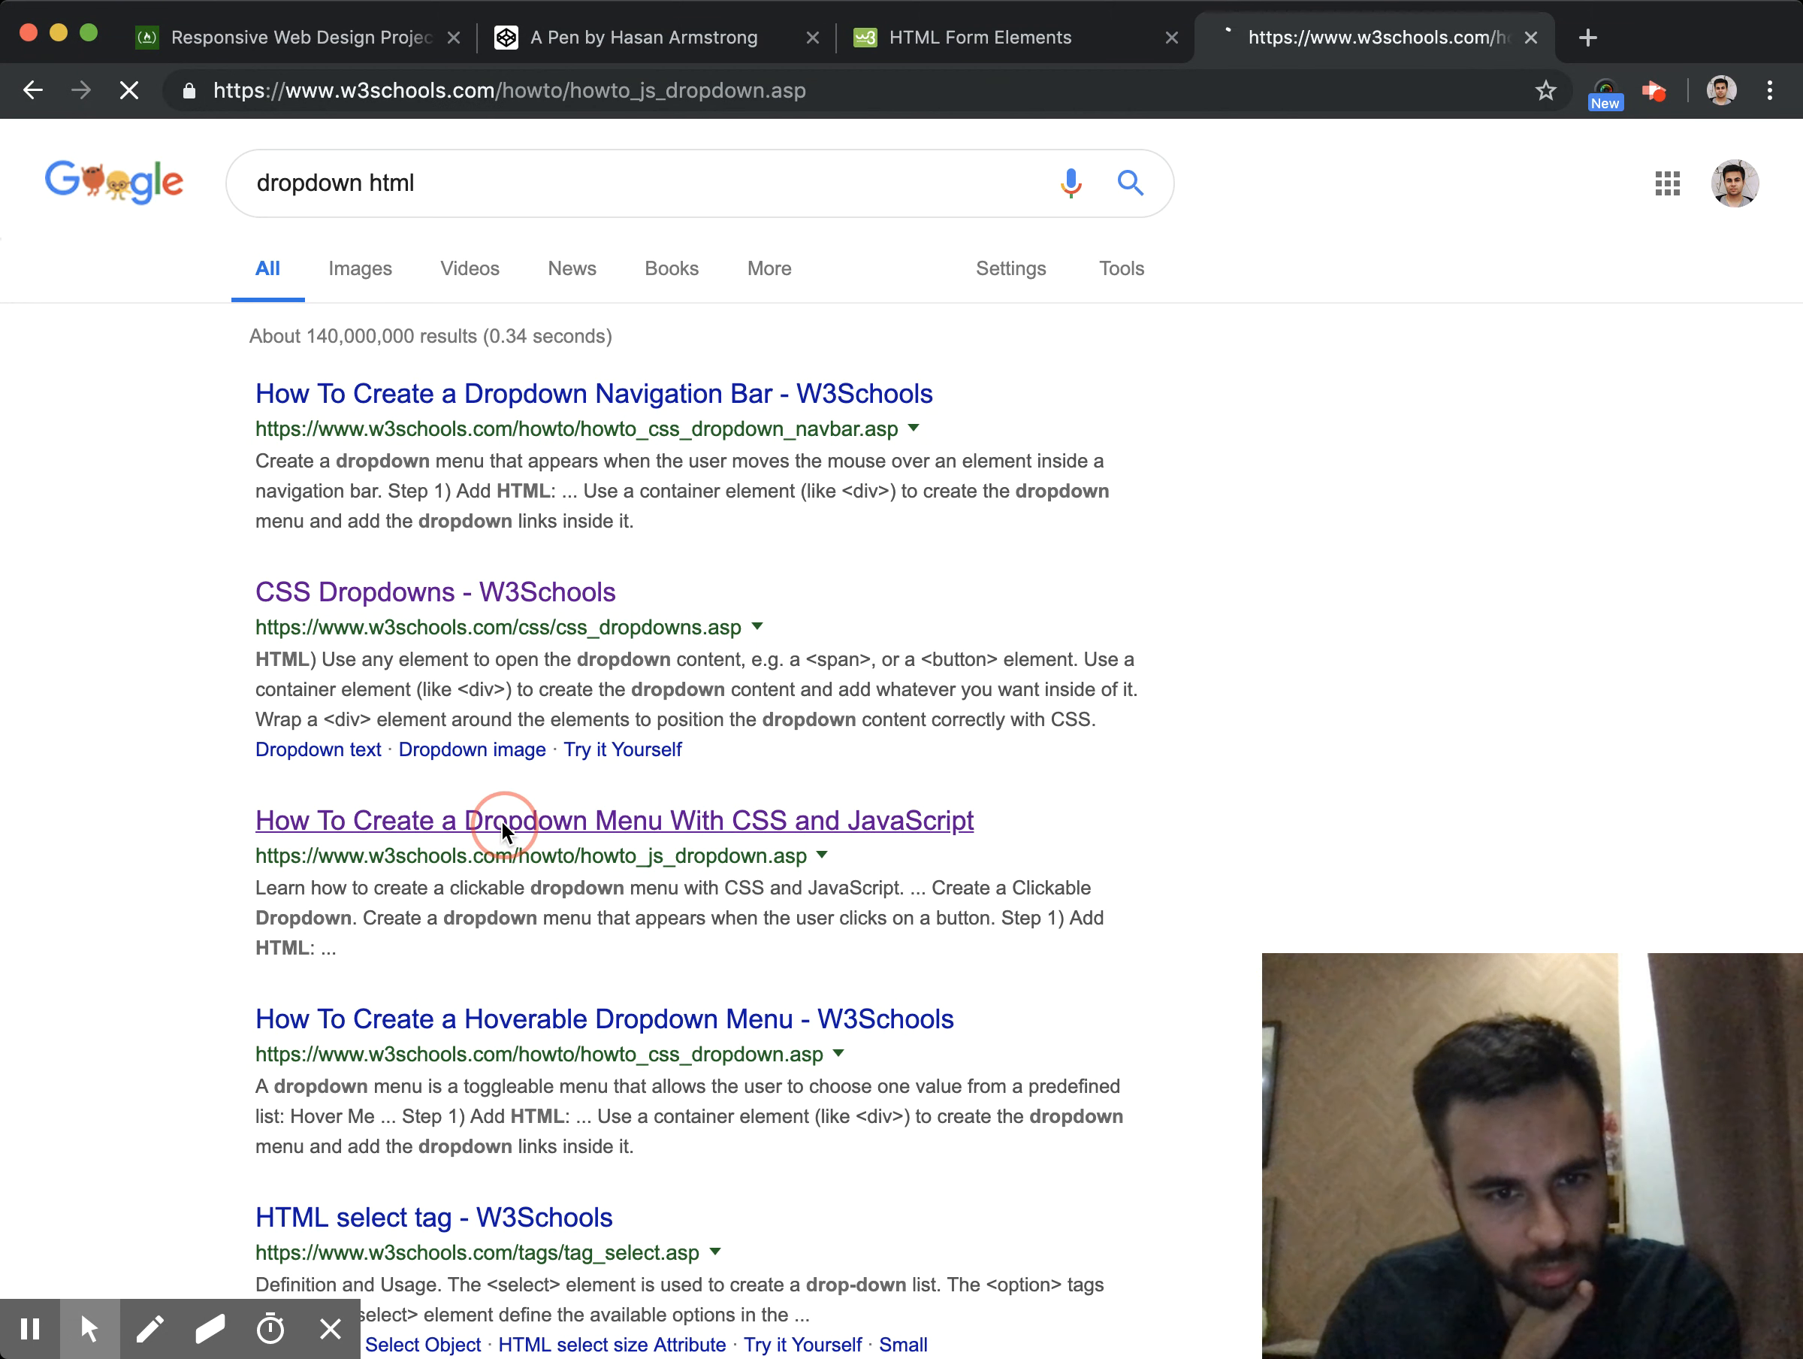
{"action": "left_click", "coordinate": [615, 820]}
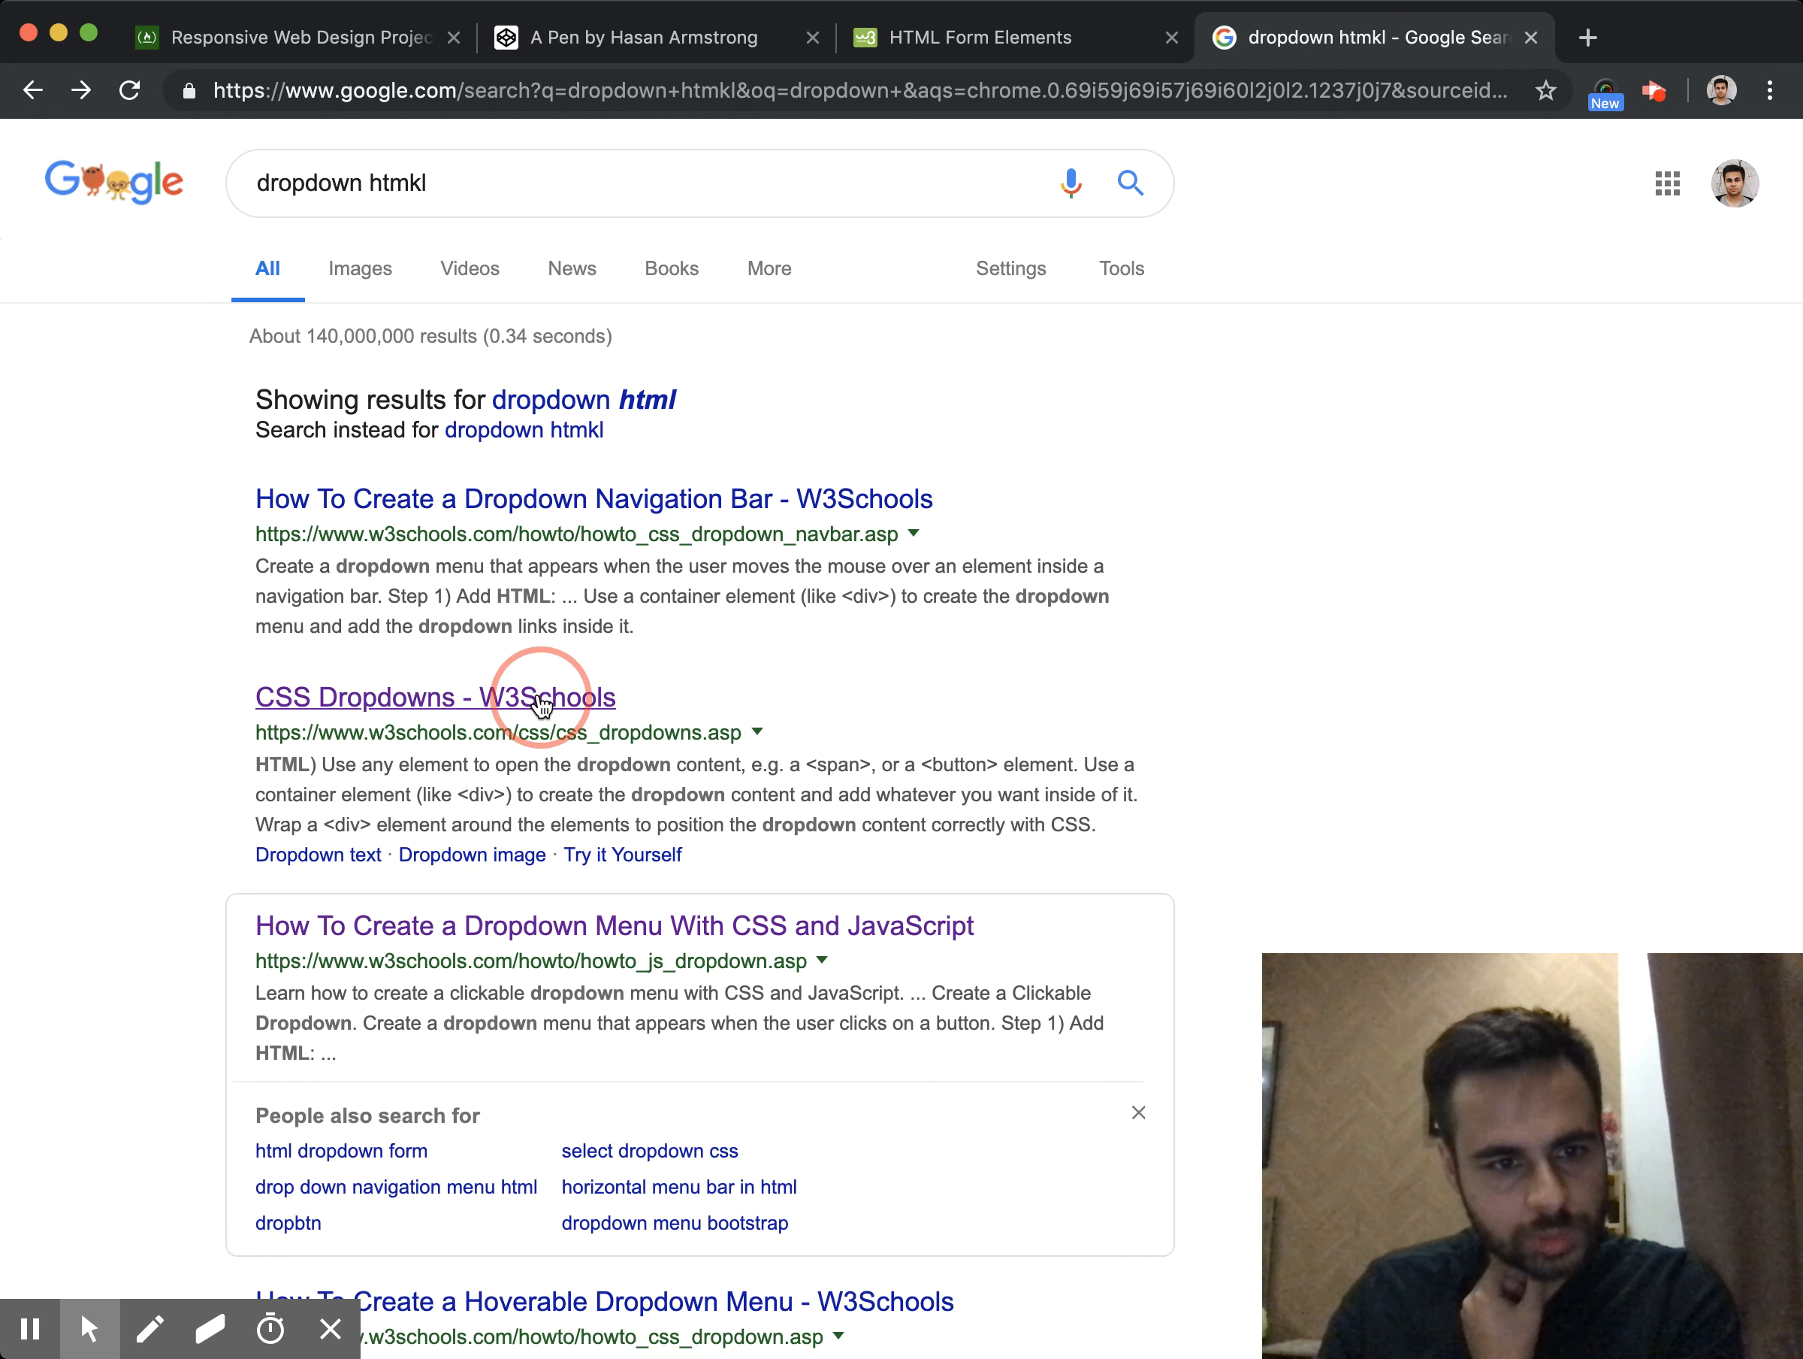
{"action": "left_click", "coordinate": [434, 699]}
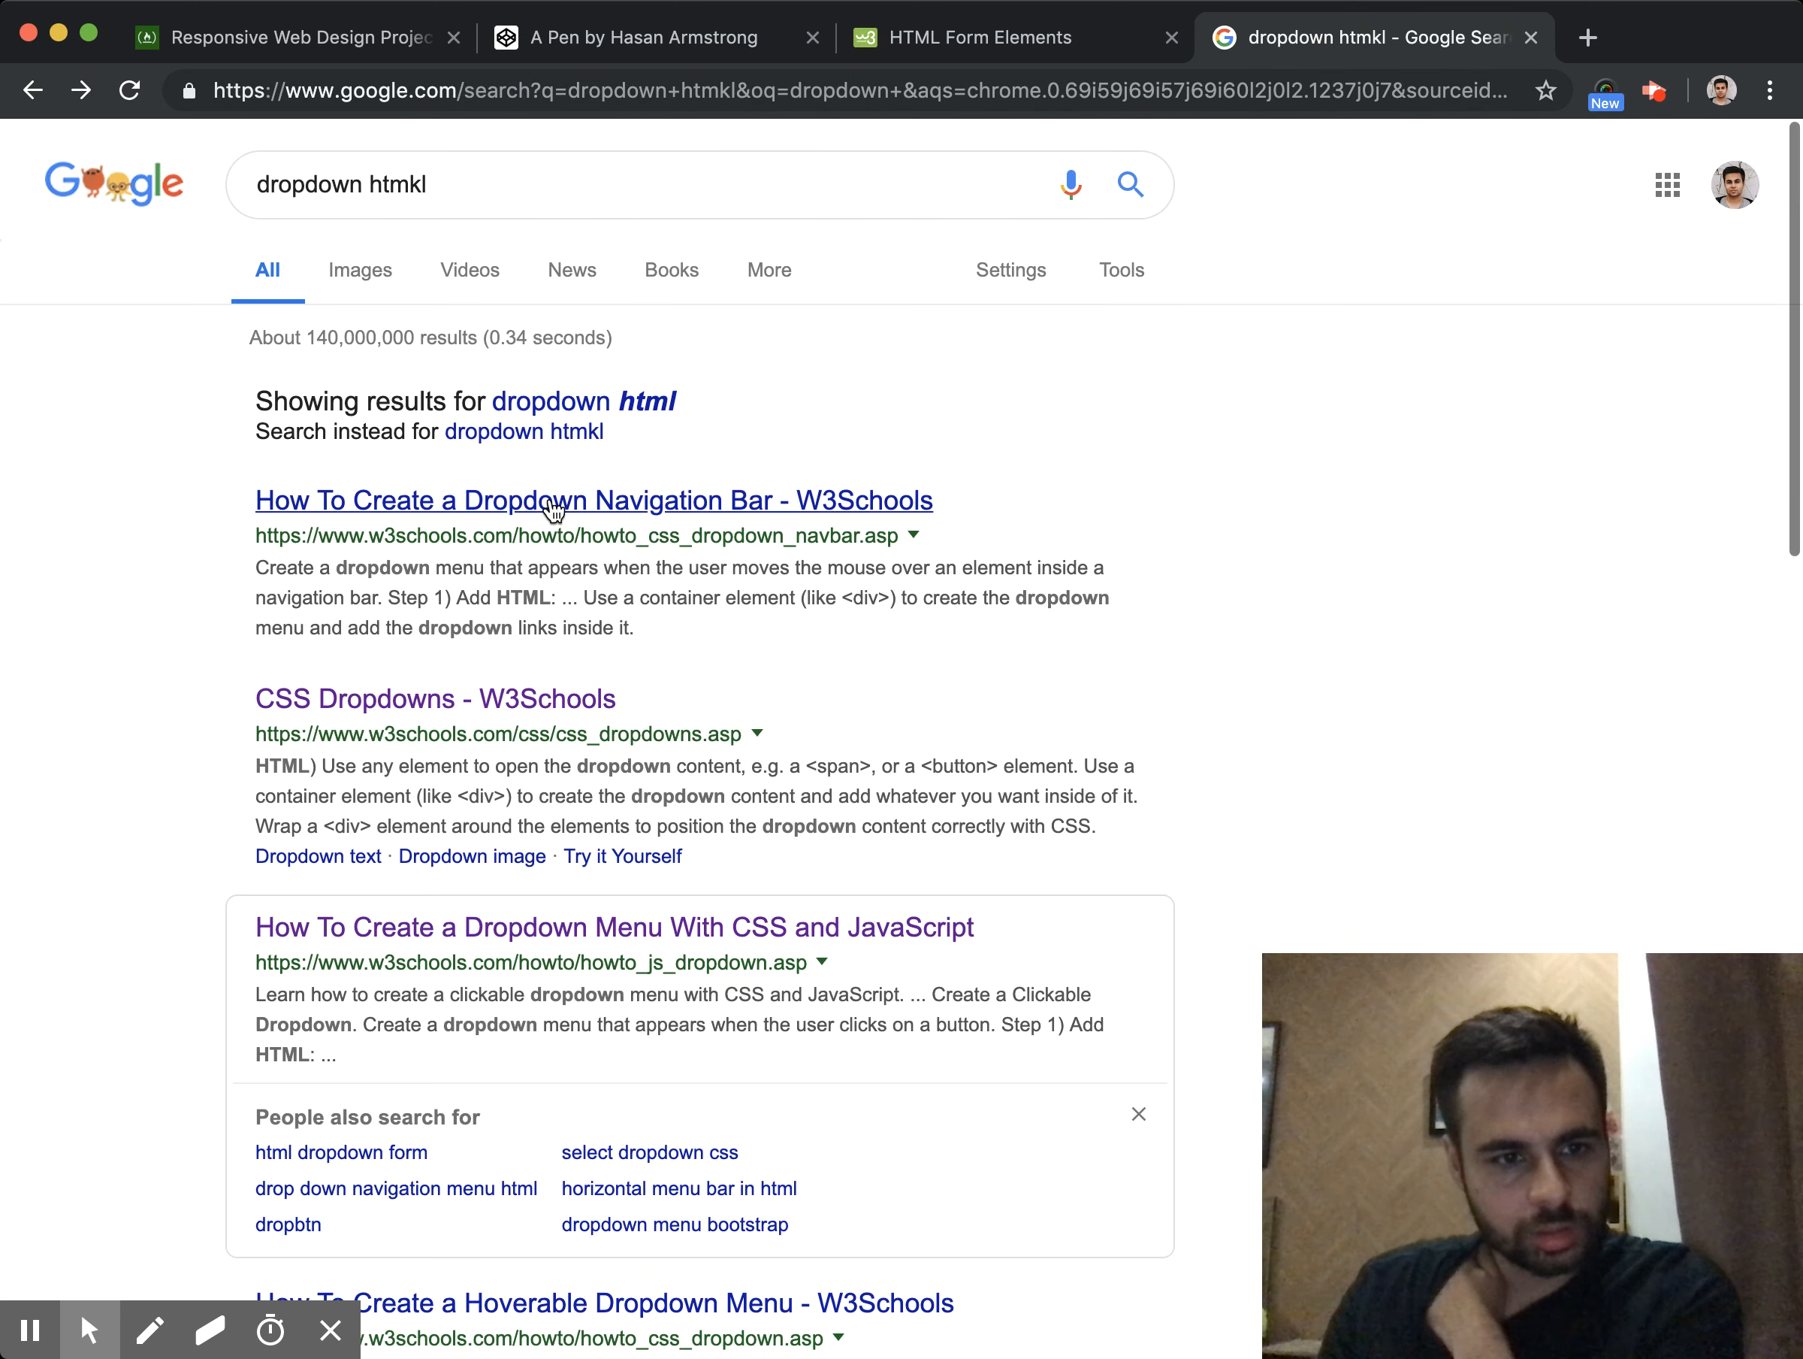
{"action": "left_click", "coordinate": [593, 499]}
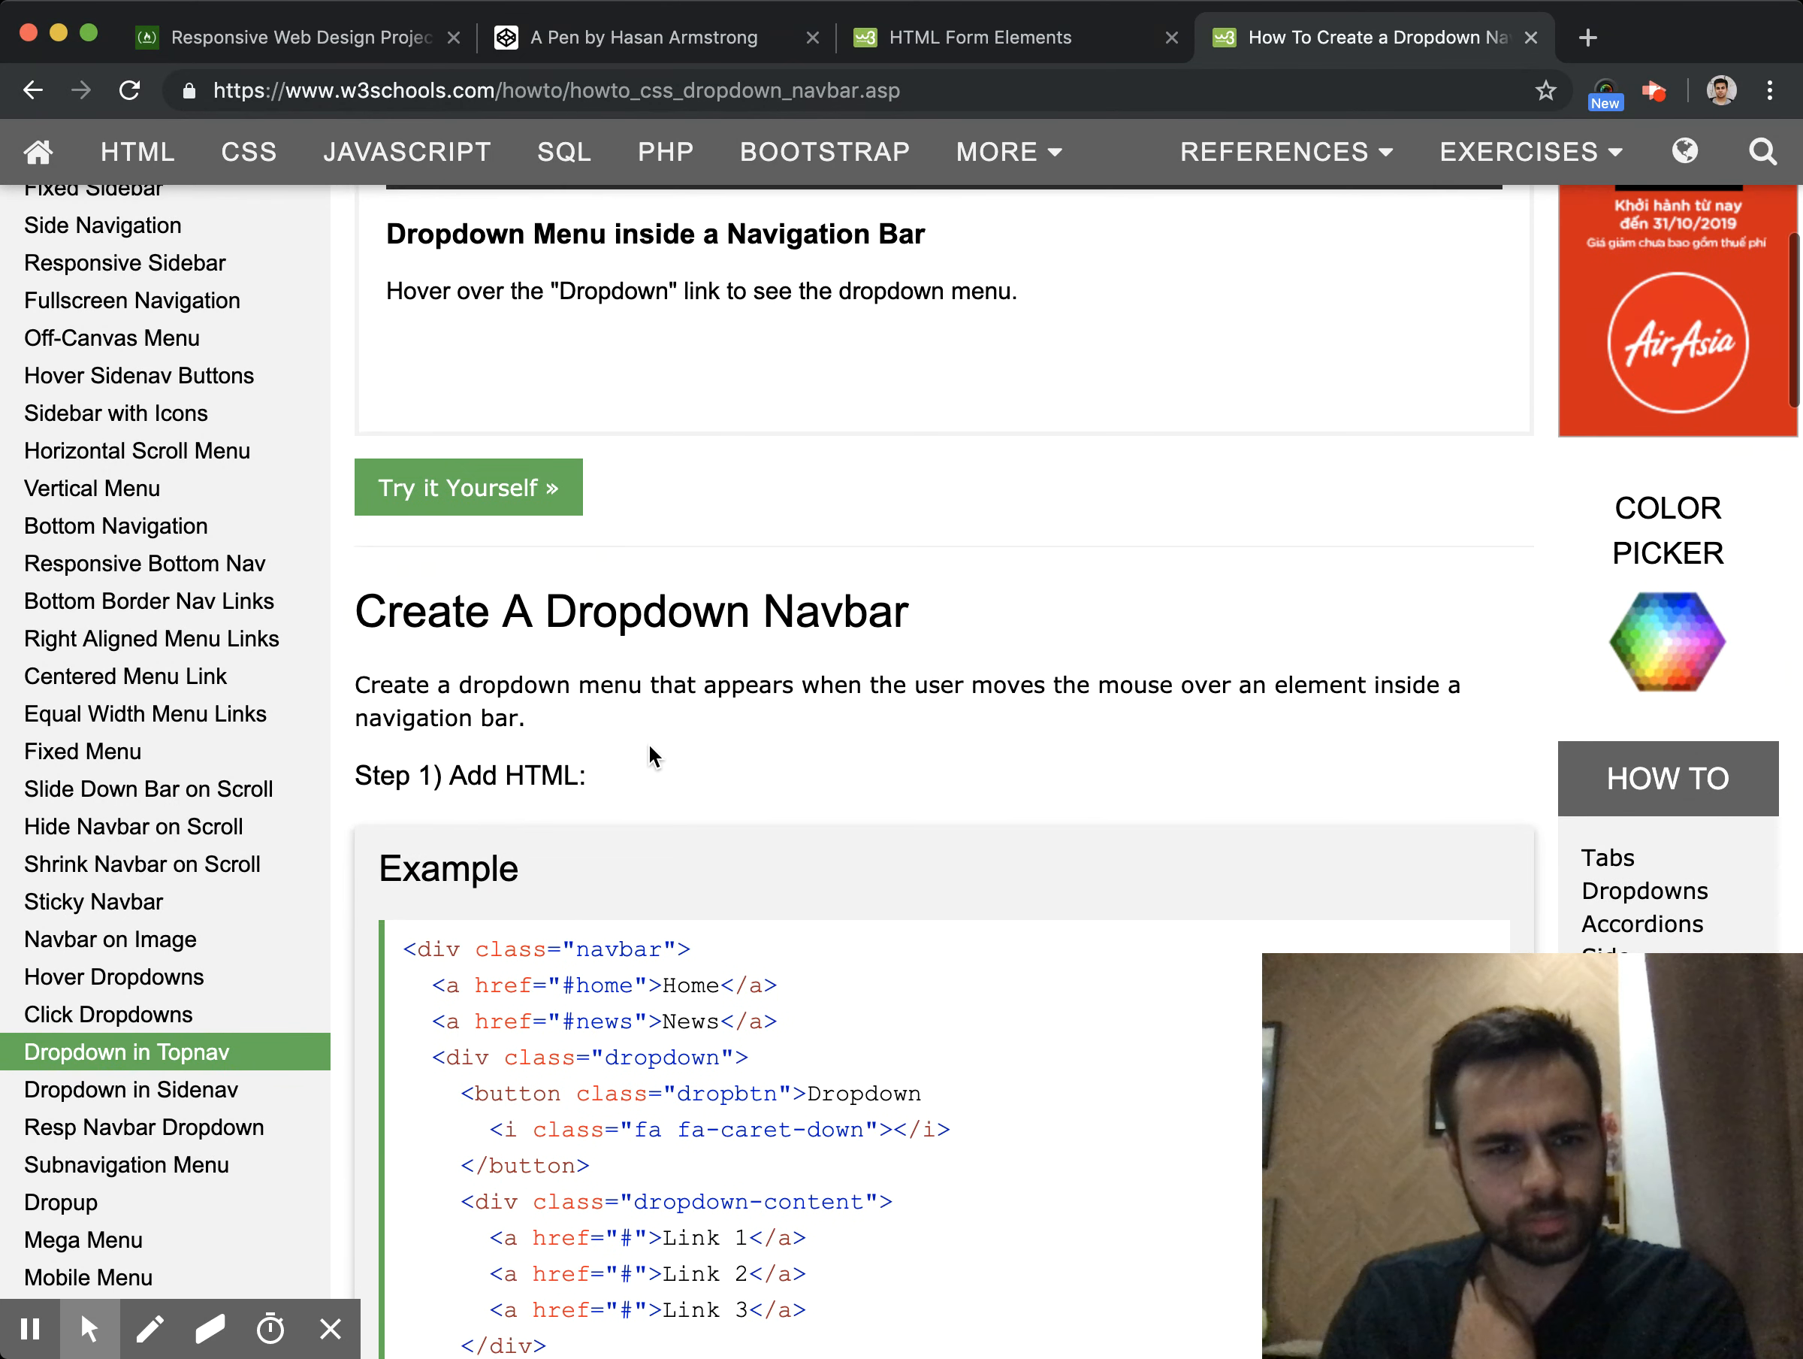
{"action": "scroll", "scroll_direction": "down", "scroll_amount": 3}
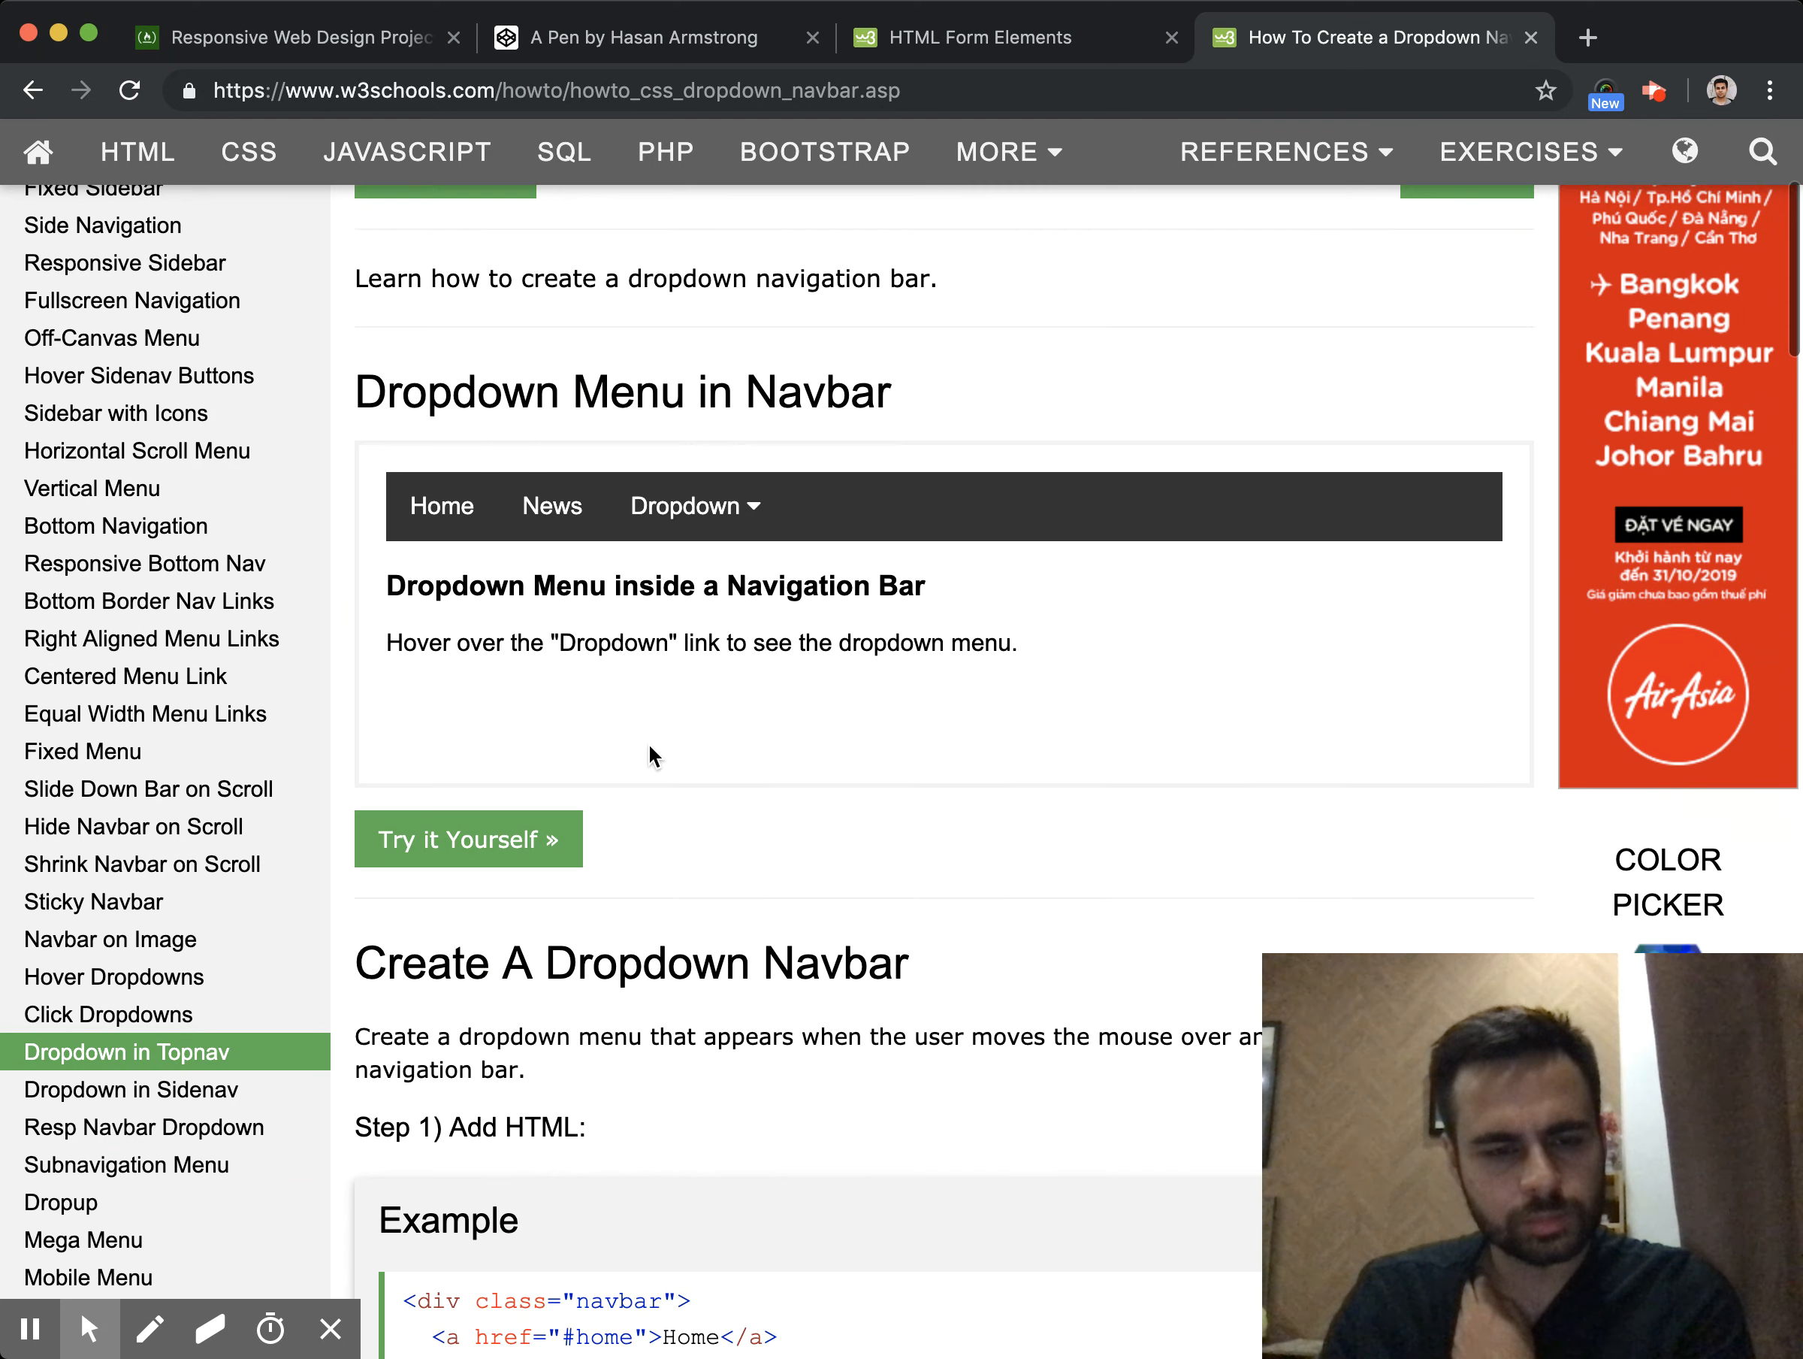
Search W3Schools for 'select and option', copy the select tag example and go to HTML Form Elements
{"action": "type", "text": "awlw"}
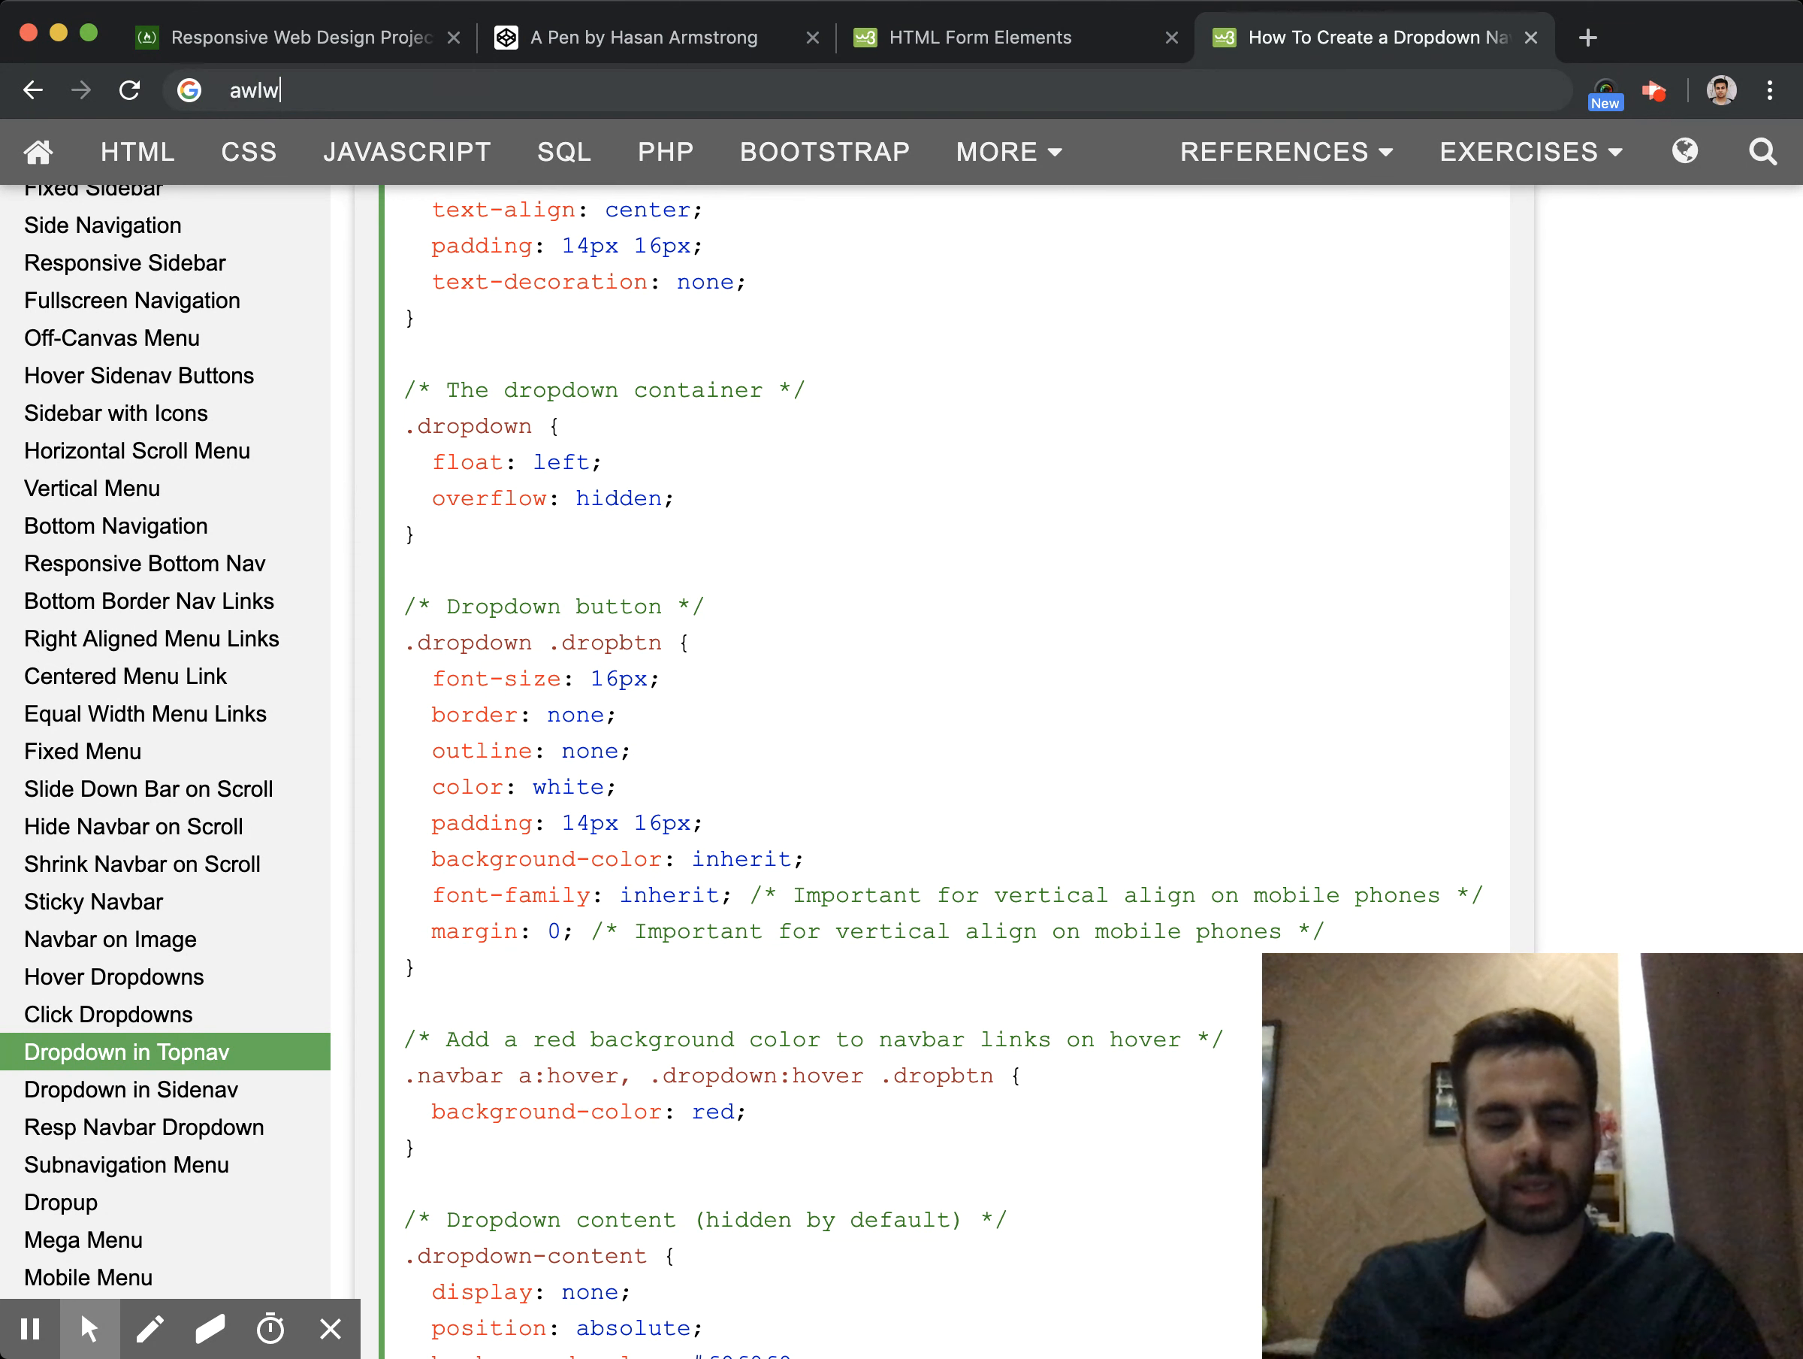
{"action": "type", "text": "select numbers greater than 3 ruby"}
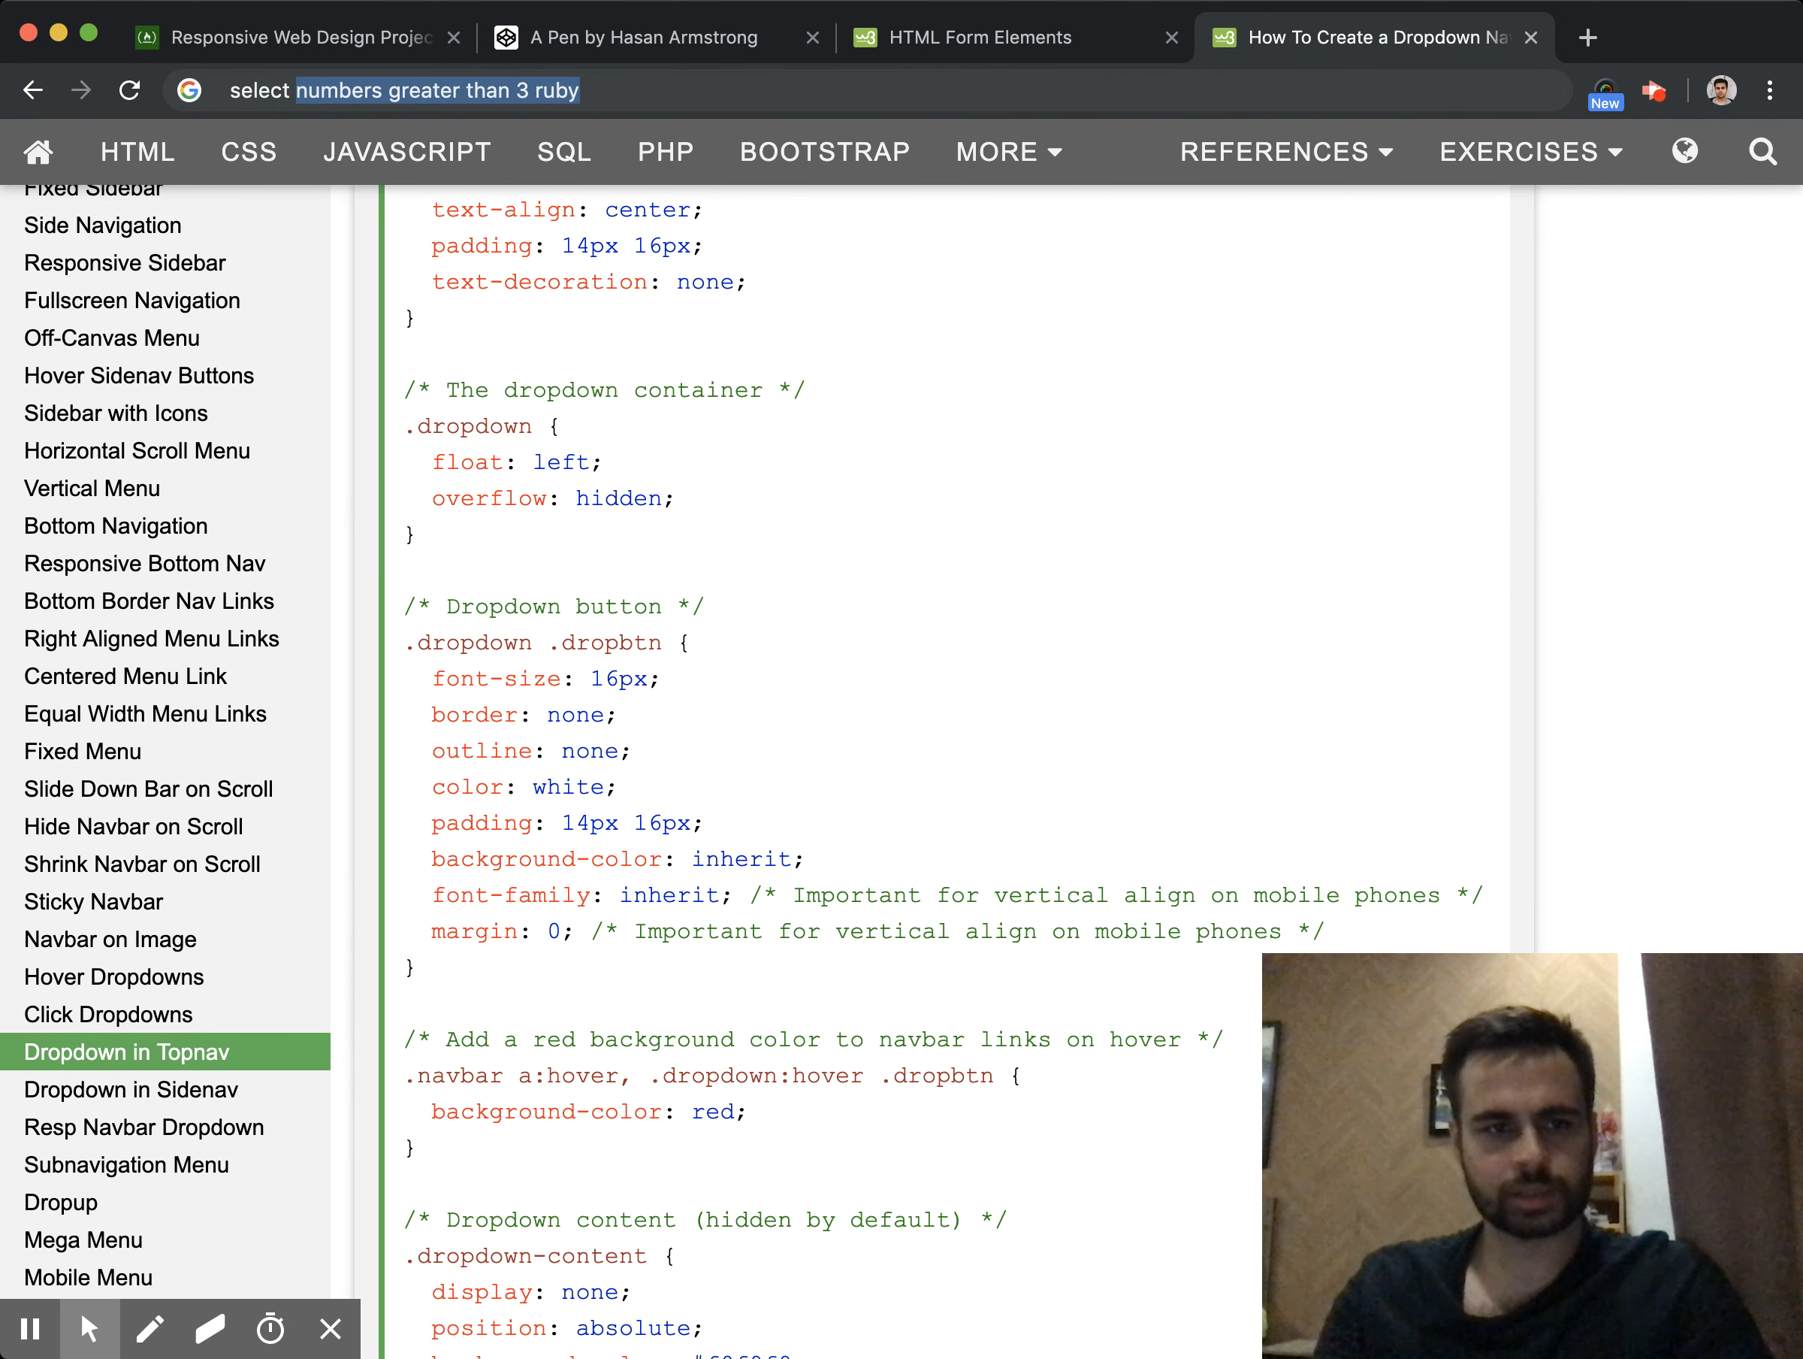
{"action": "type", "text": "select and option"}
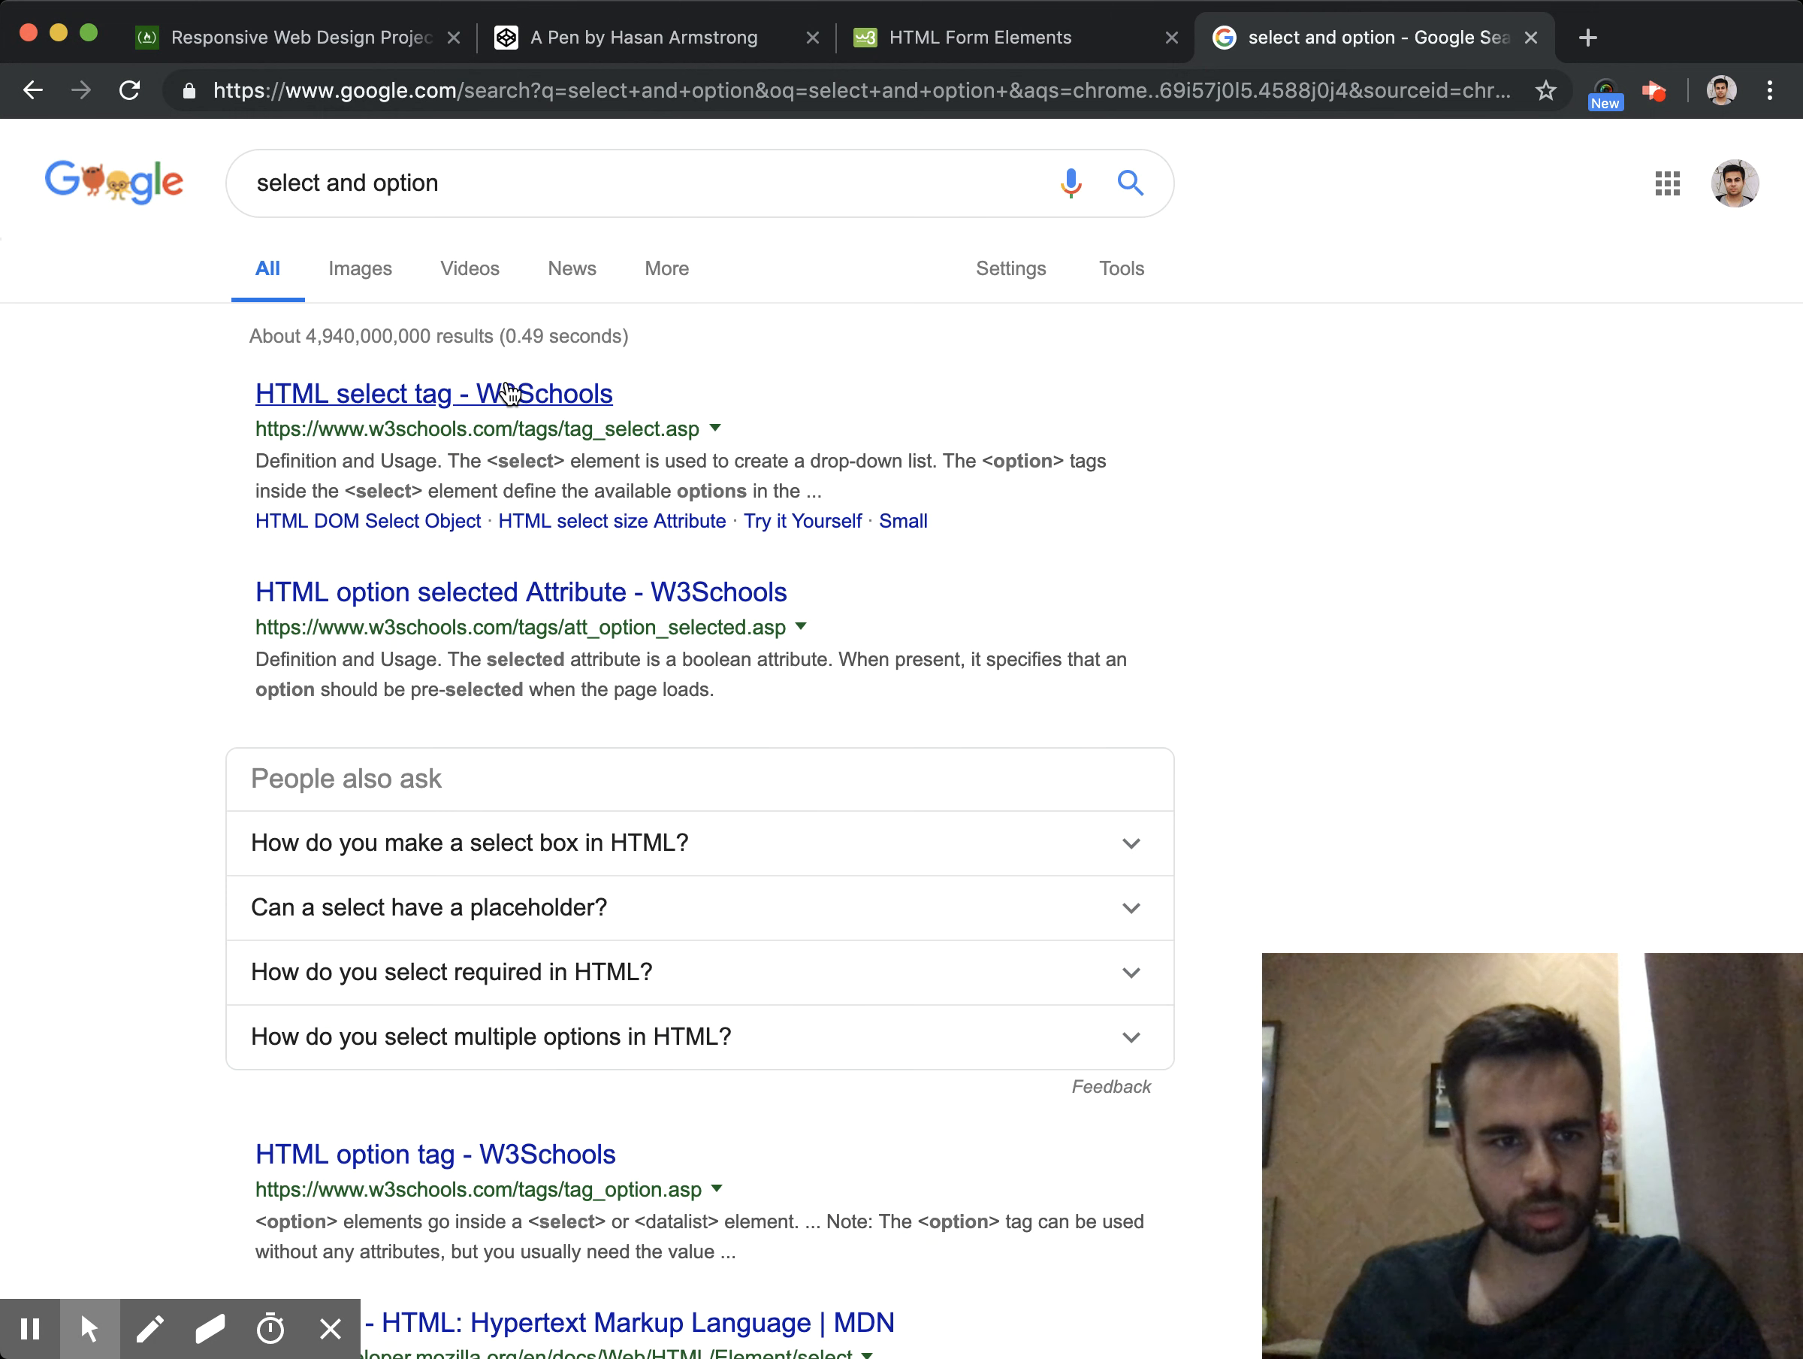
{"action": "left_click", "coordinate": [433, 393]}
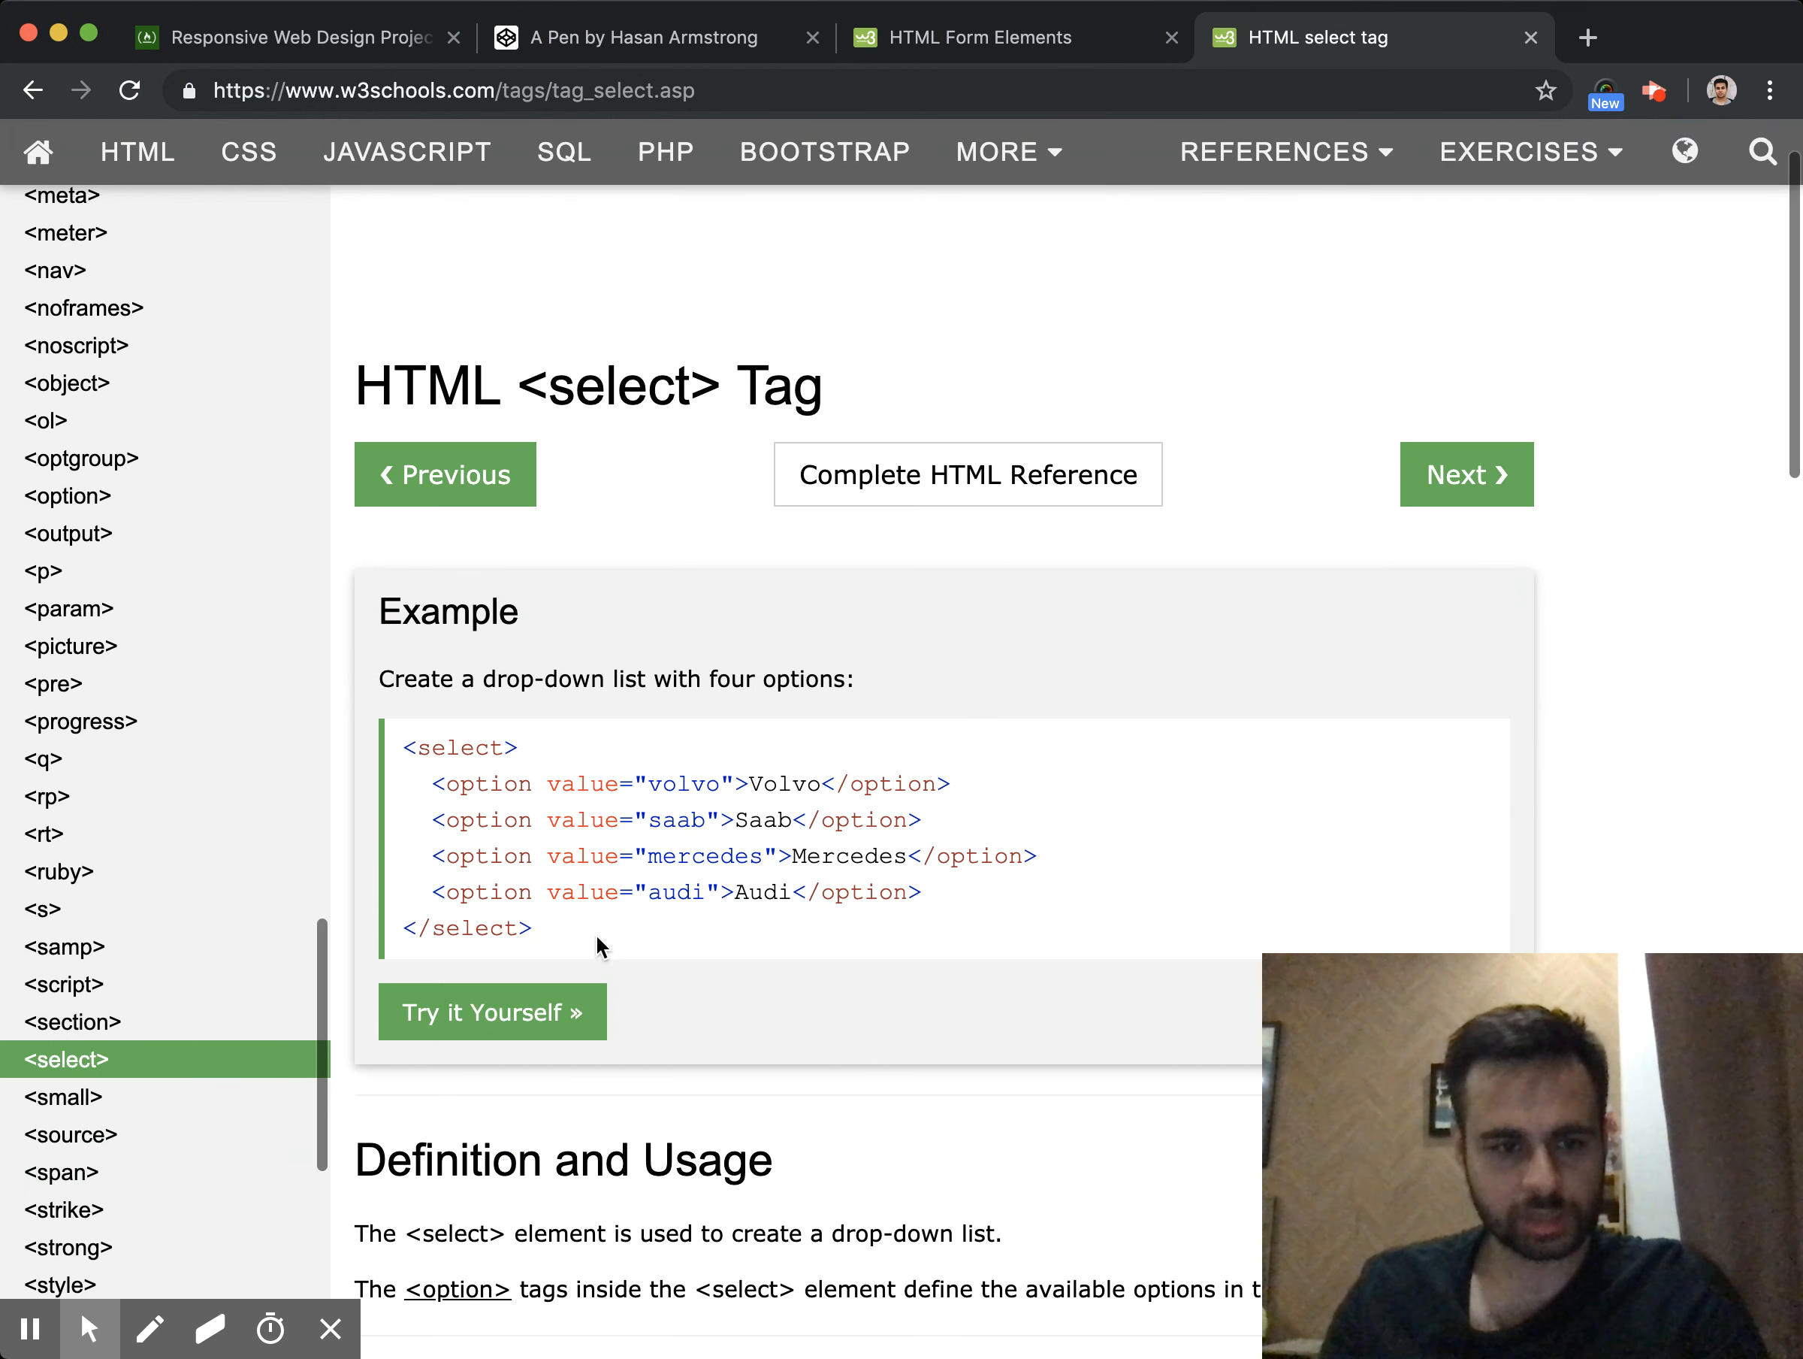
{"action": "left_click_drag", "start_coordinate": [405, 749], "coordinate": [532, 929]}
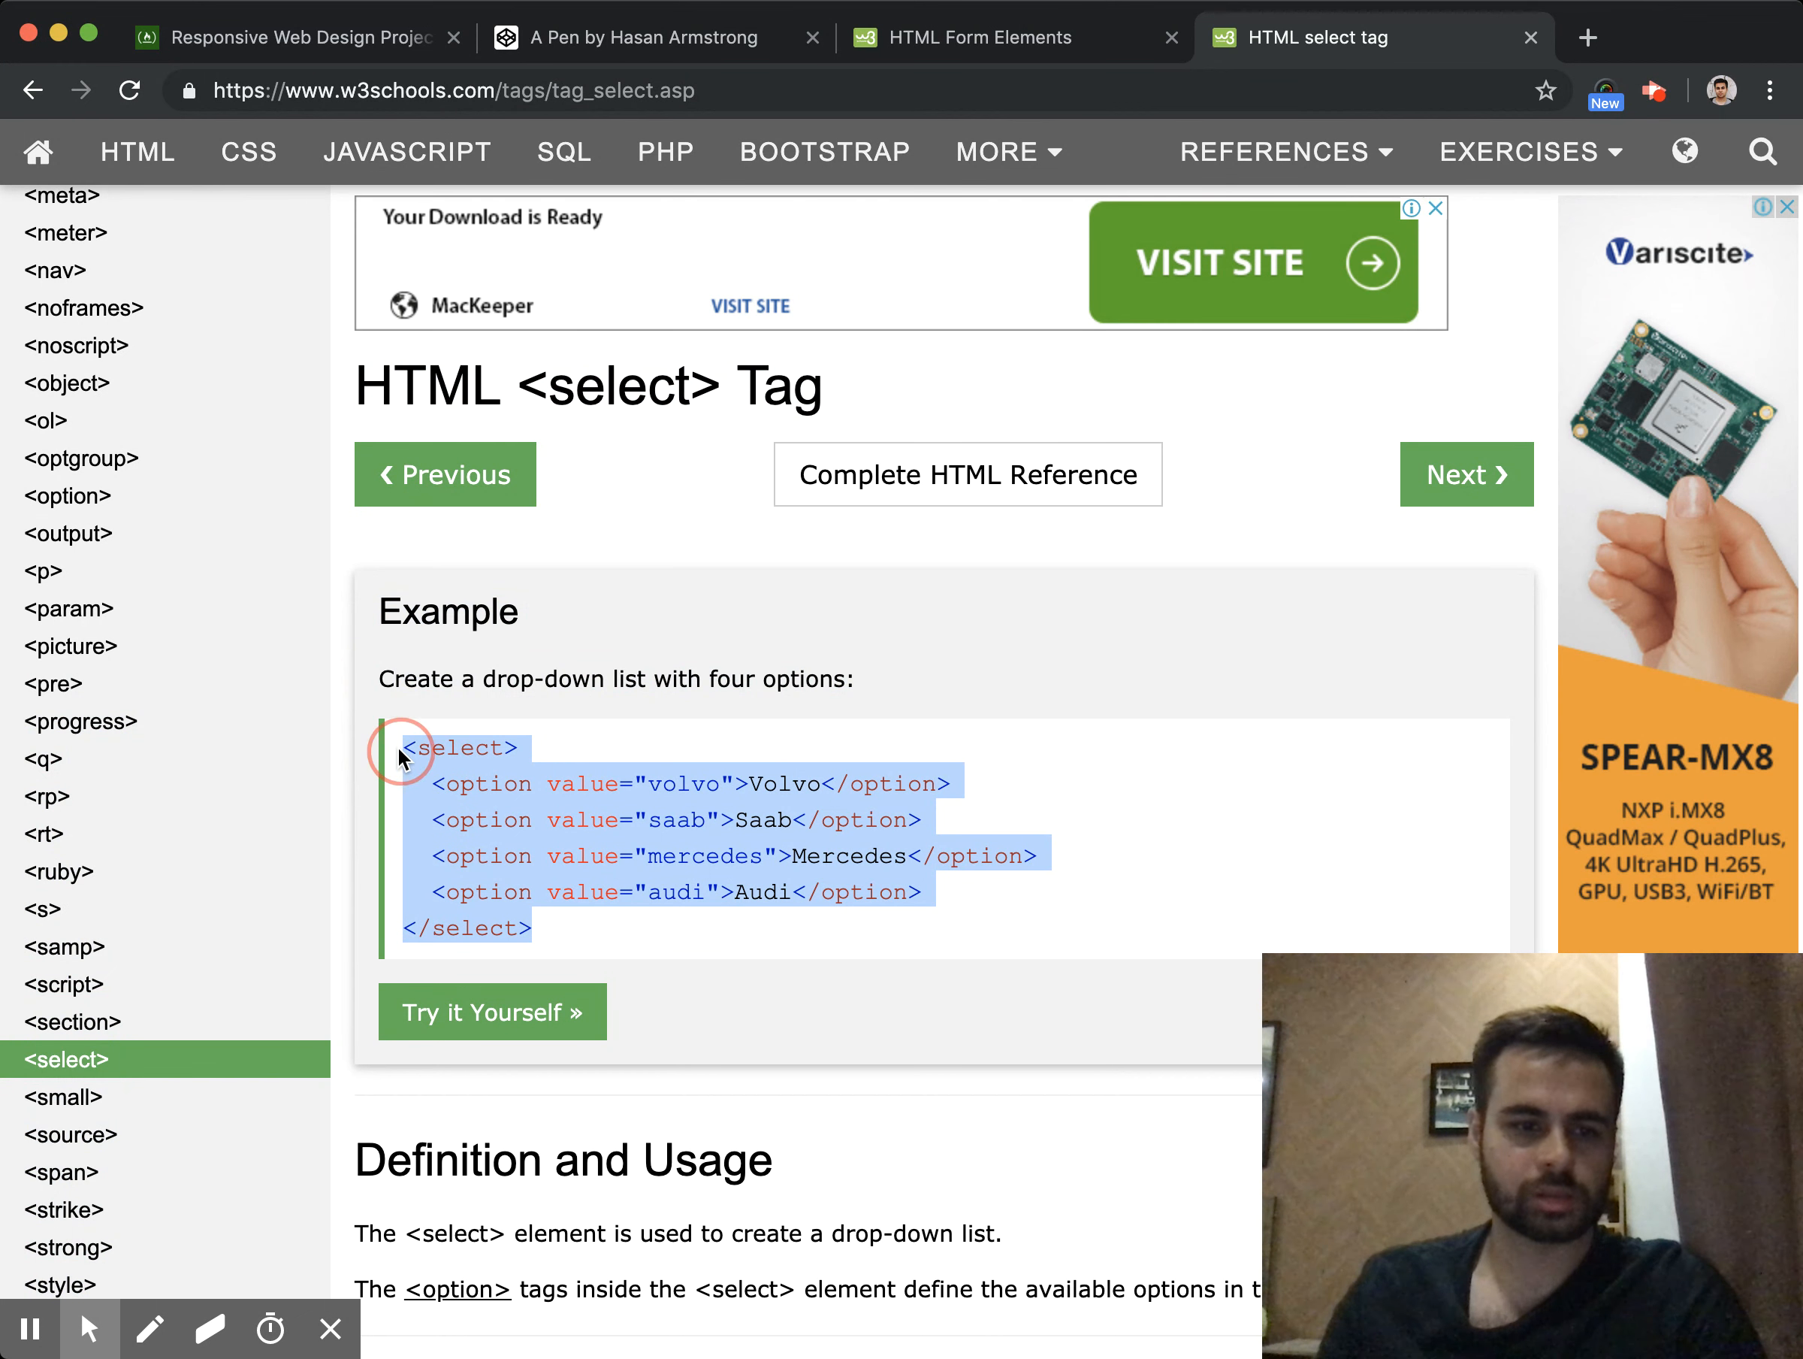
{"action": "mouse_move", "coordinate": [931, 650]}
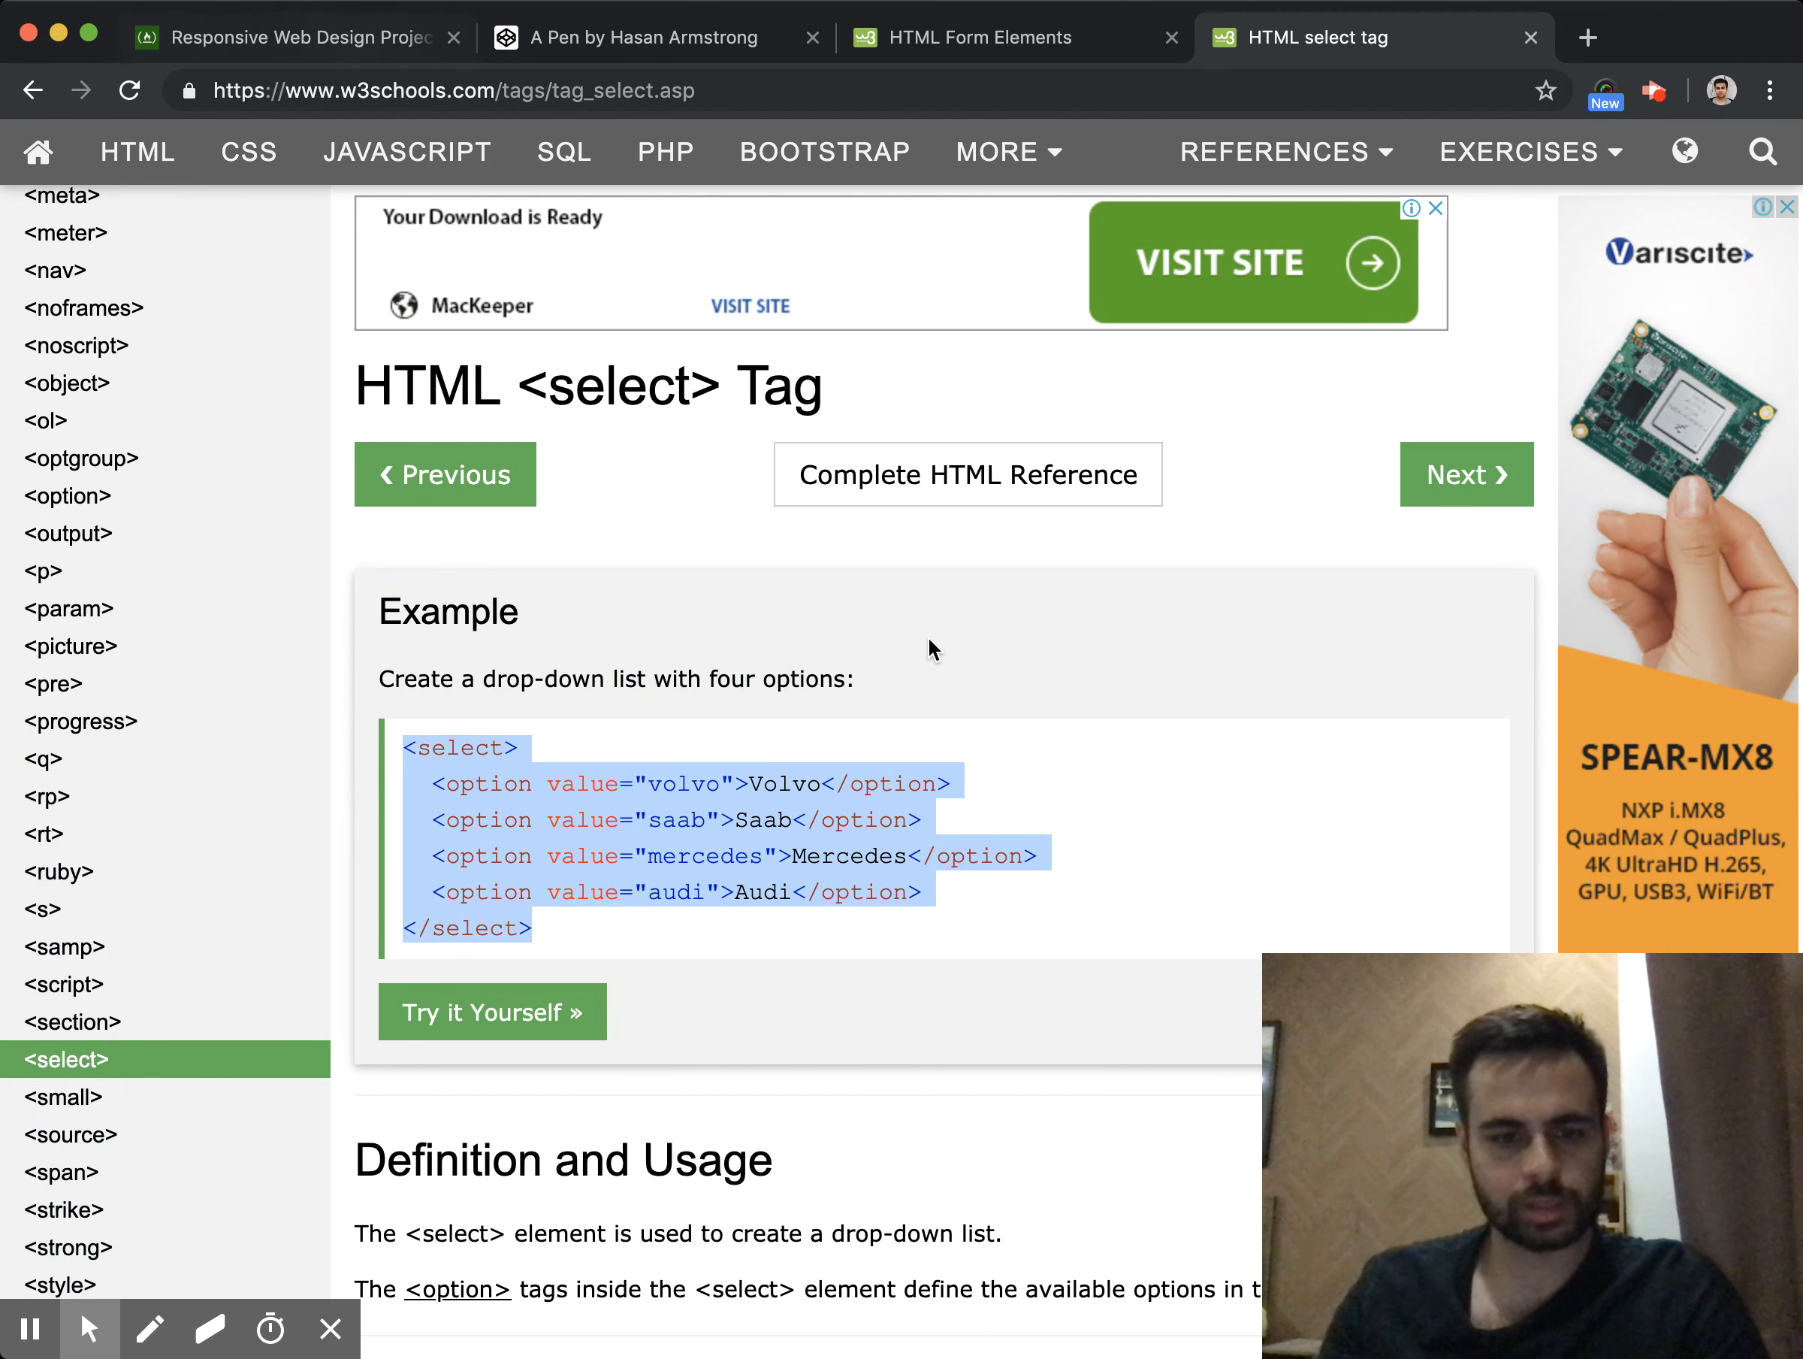
{"action": "left_click", "coordinate": [1011, 36]}
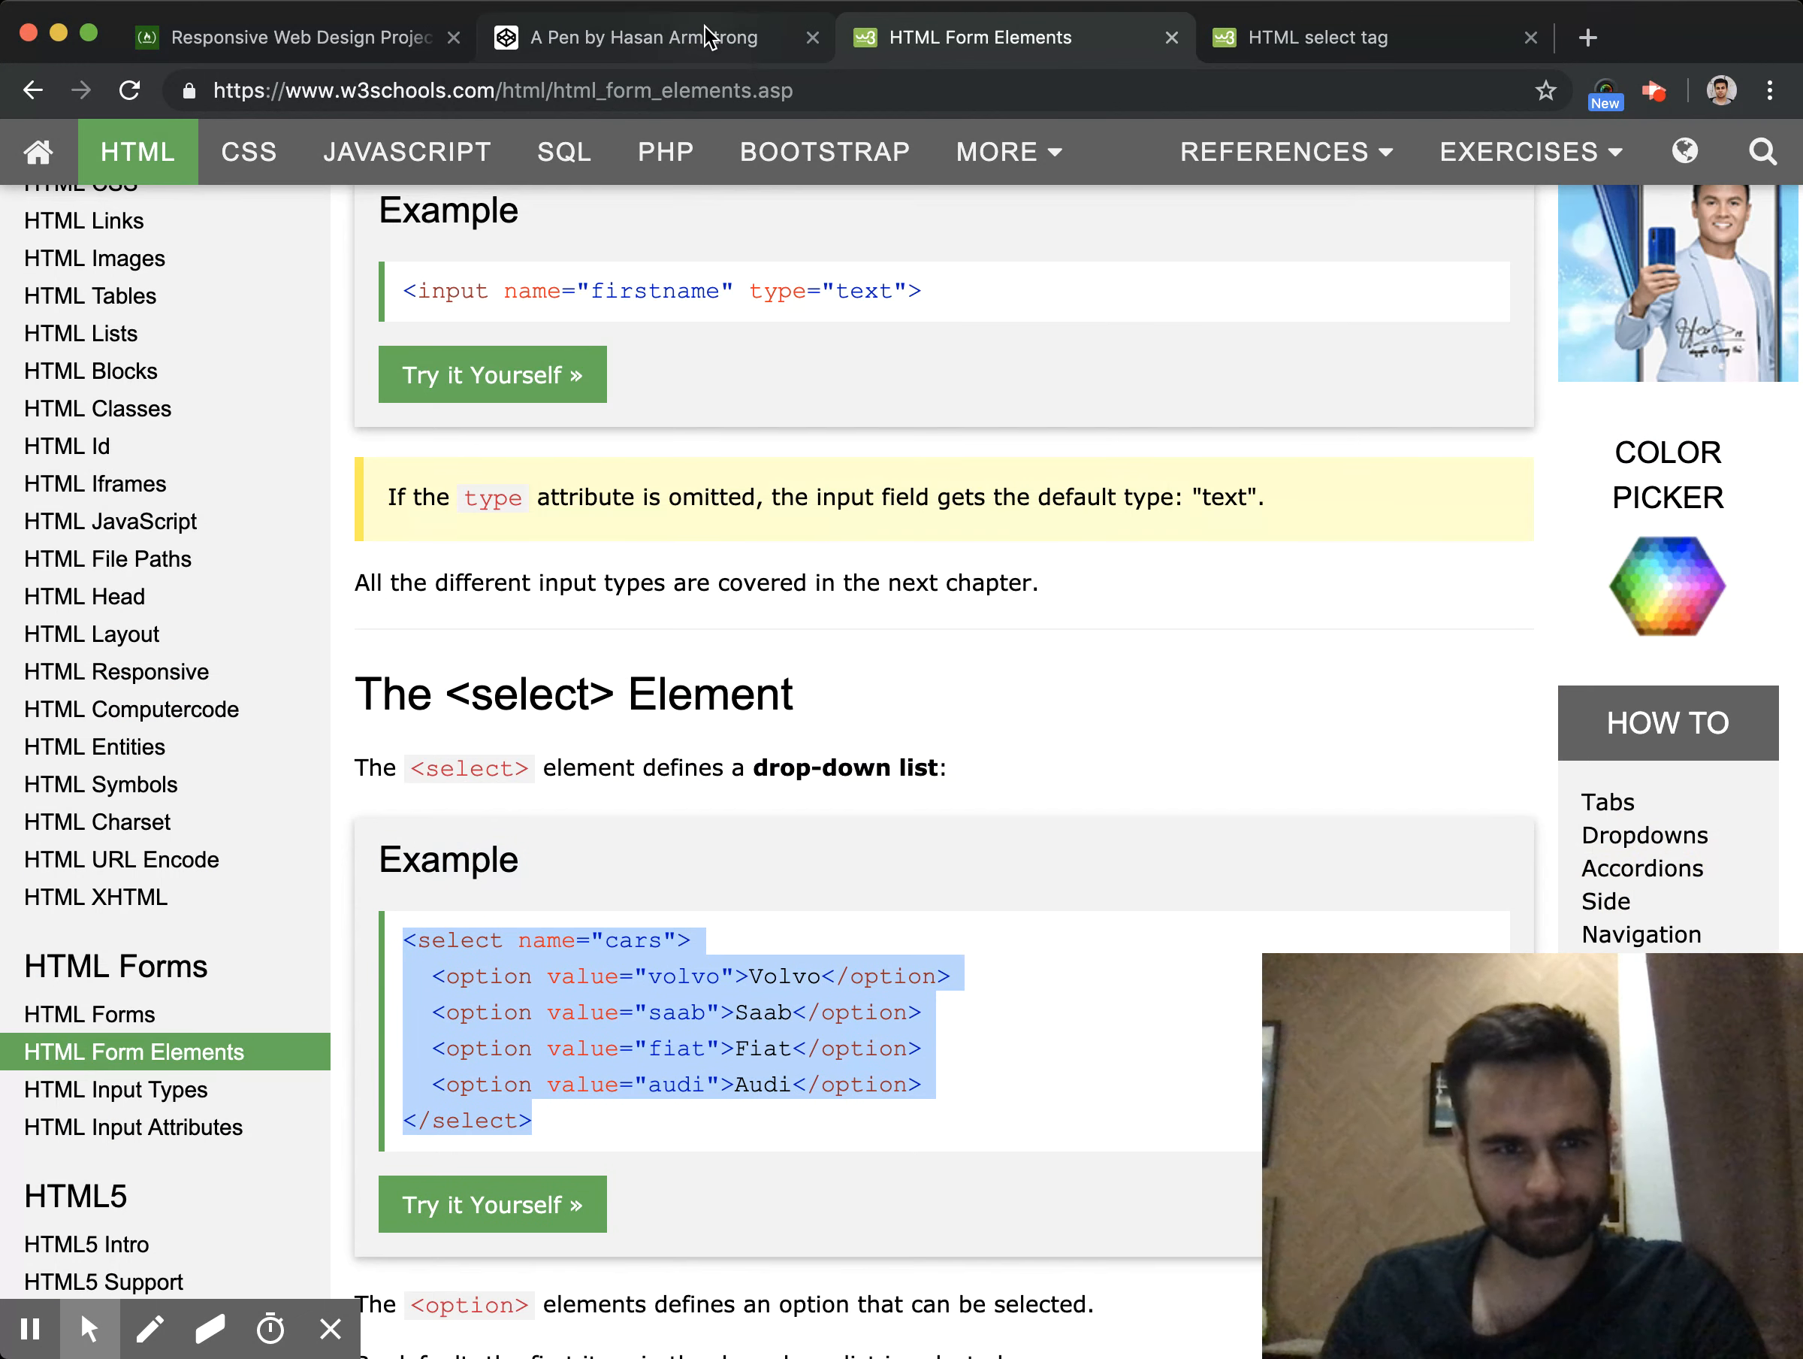
Add a new row-tab div containing a label-select div in the HTML
{"action": "left_click", "coordinate": [631, 36]}
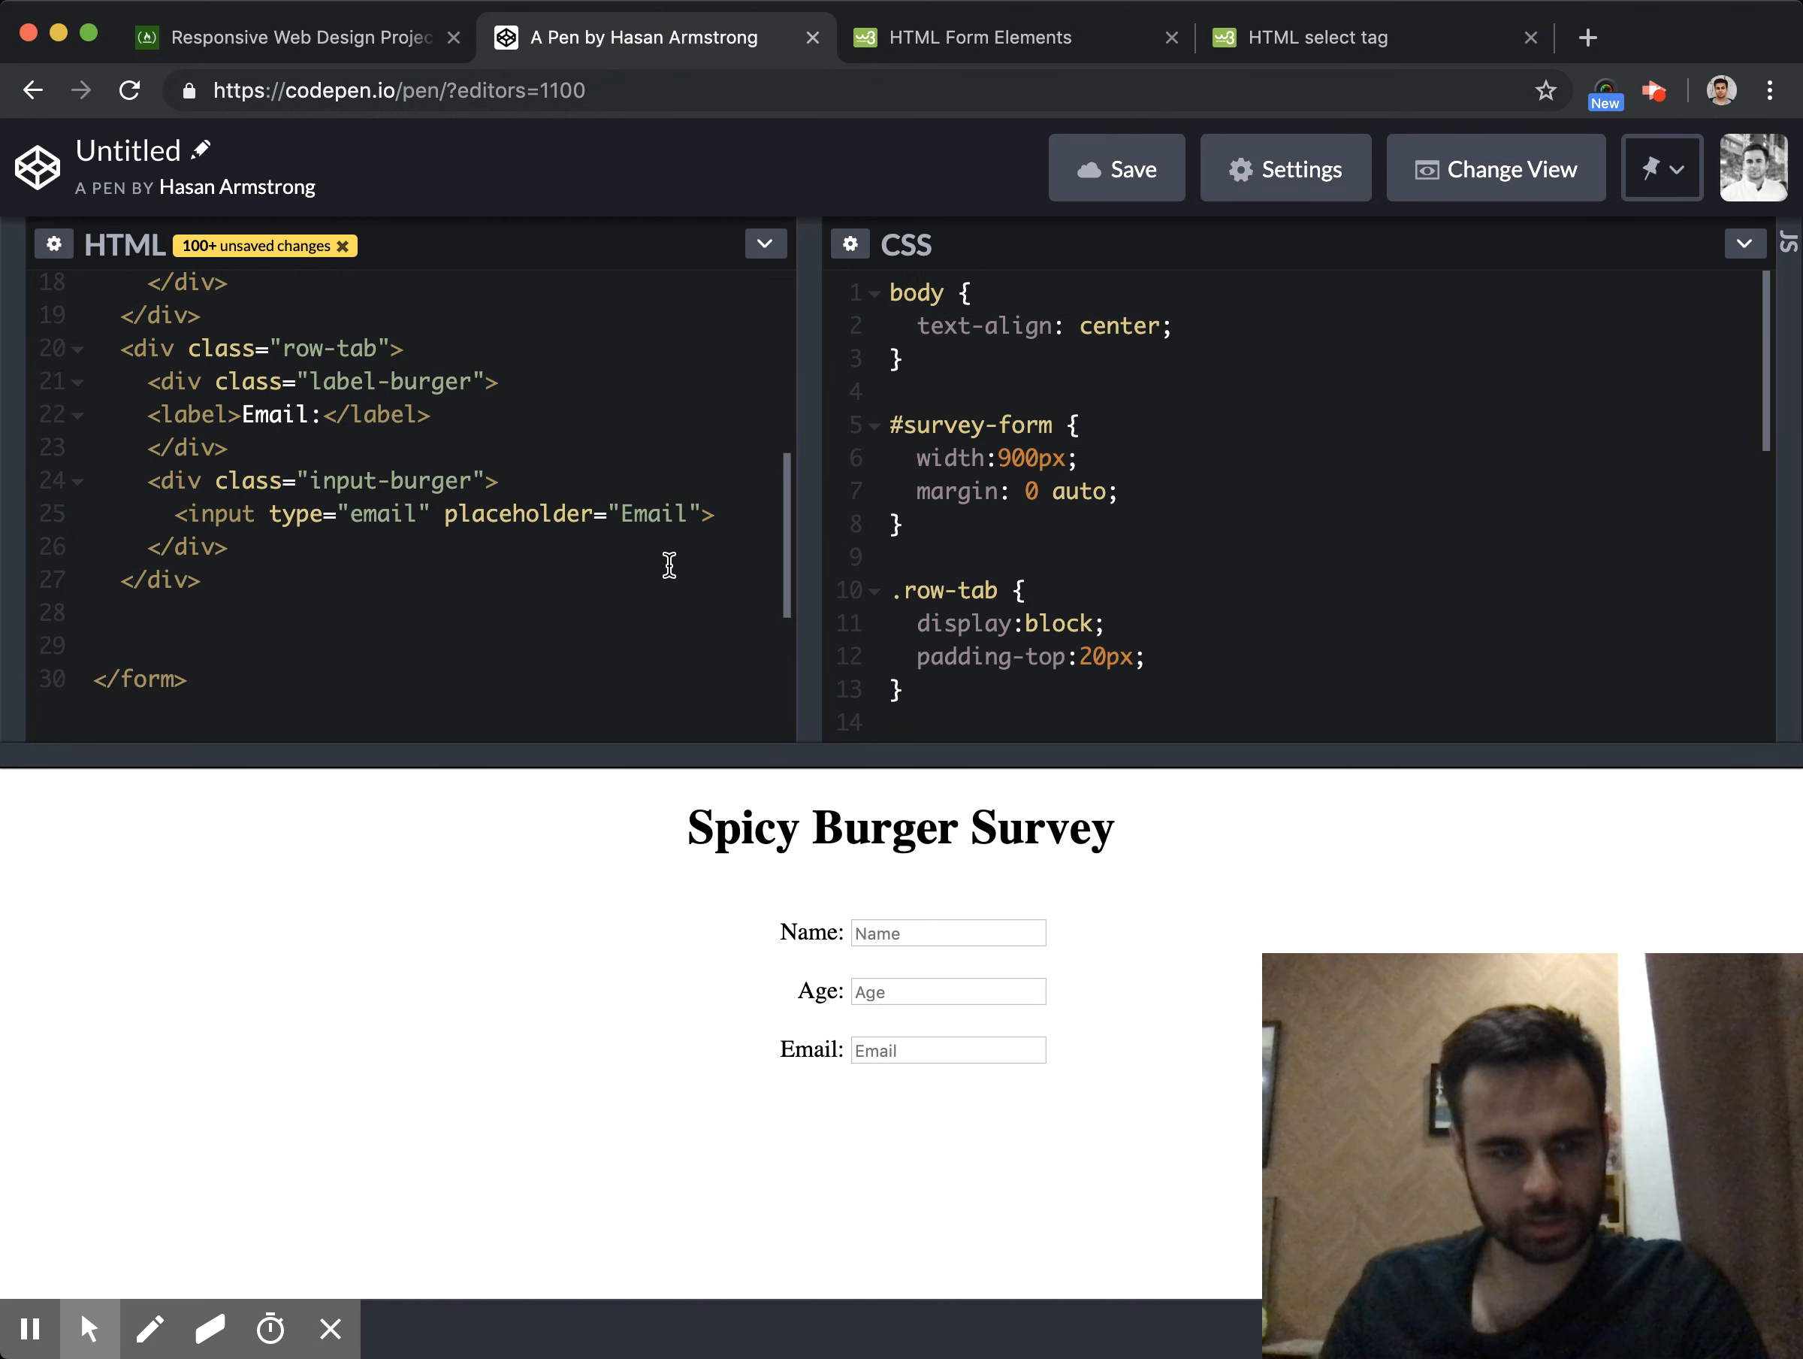
{"action": "type", "text": "<div clas"}
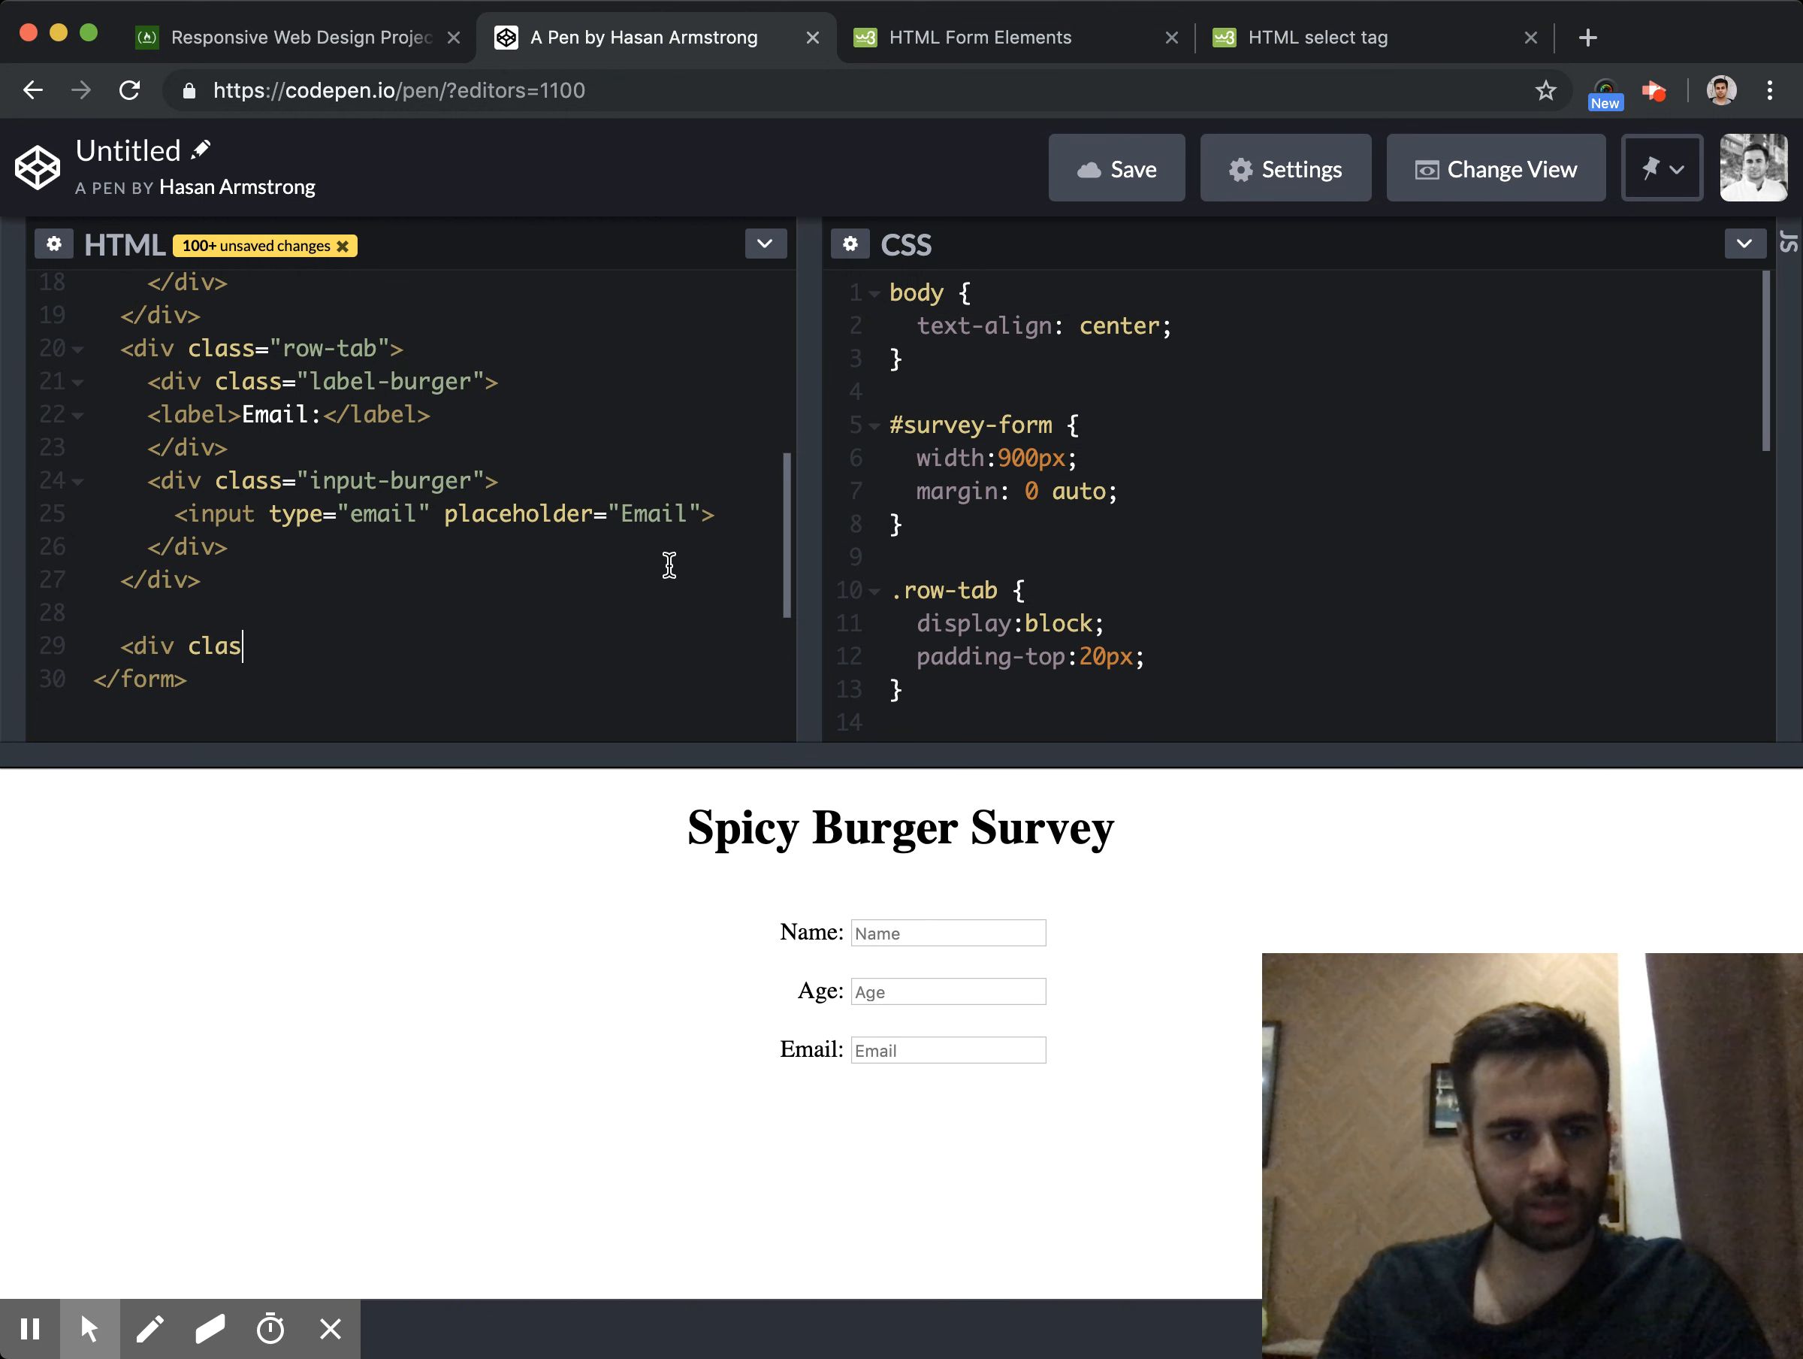
{"action": "type", "text": "s=\"row\""}
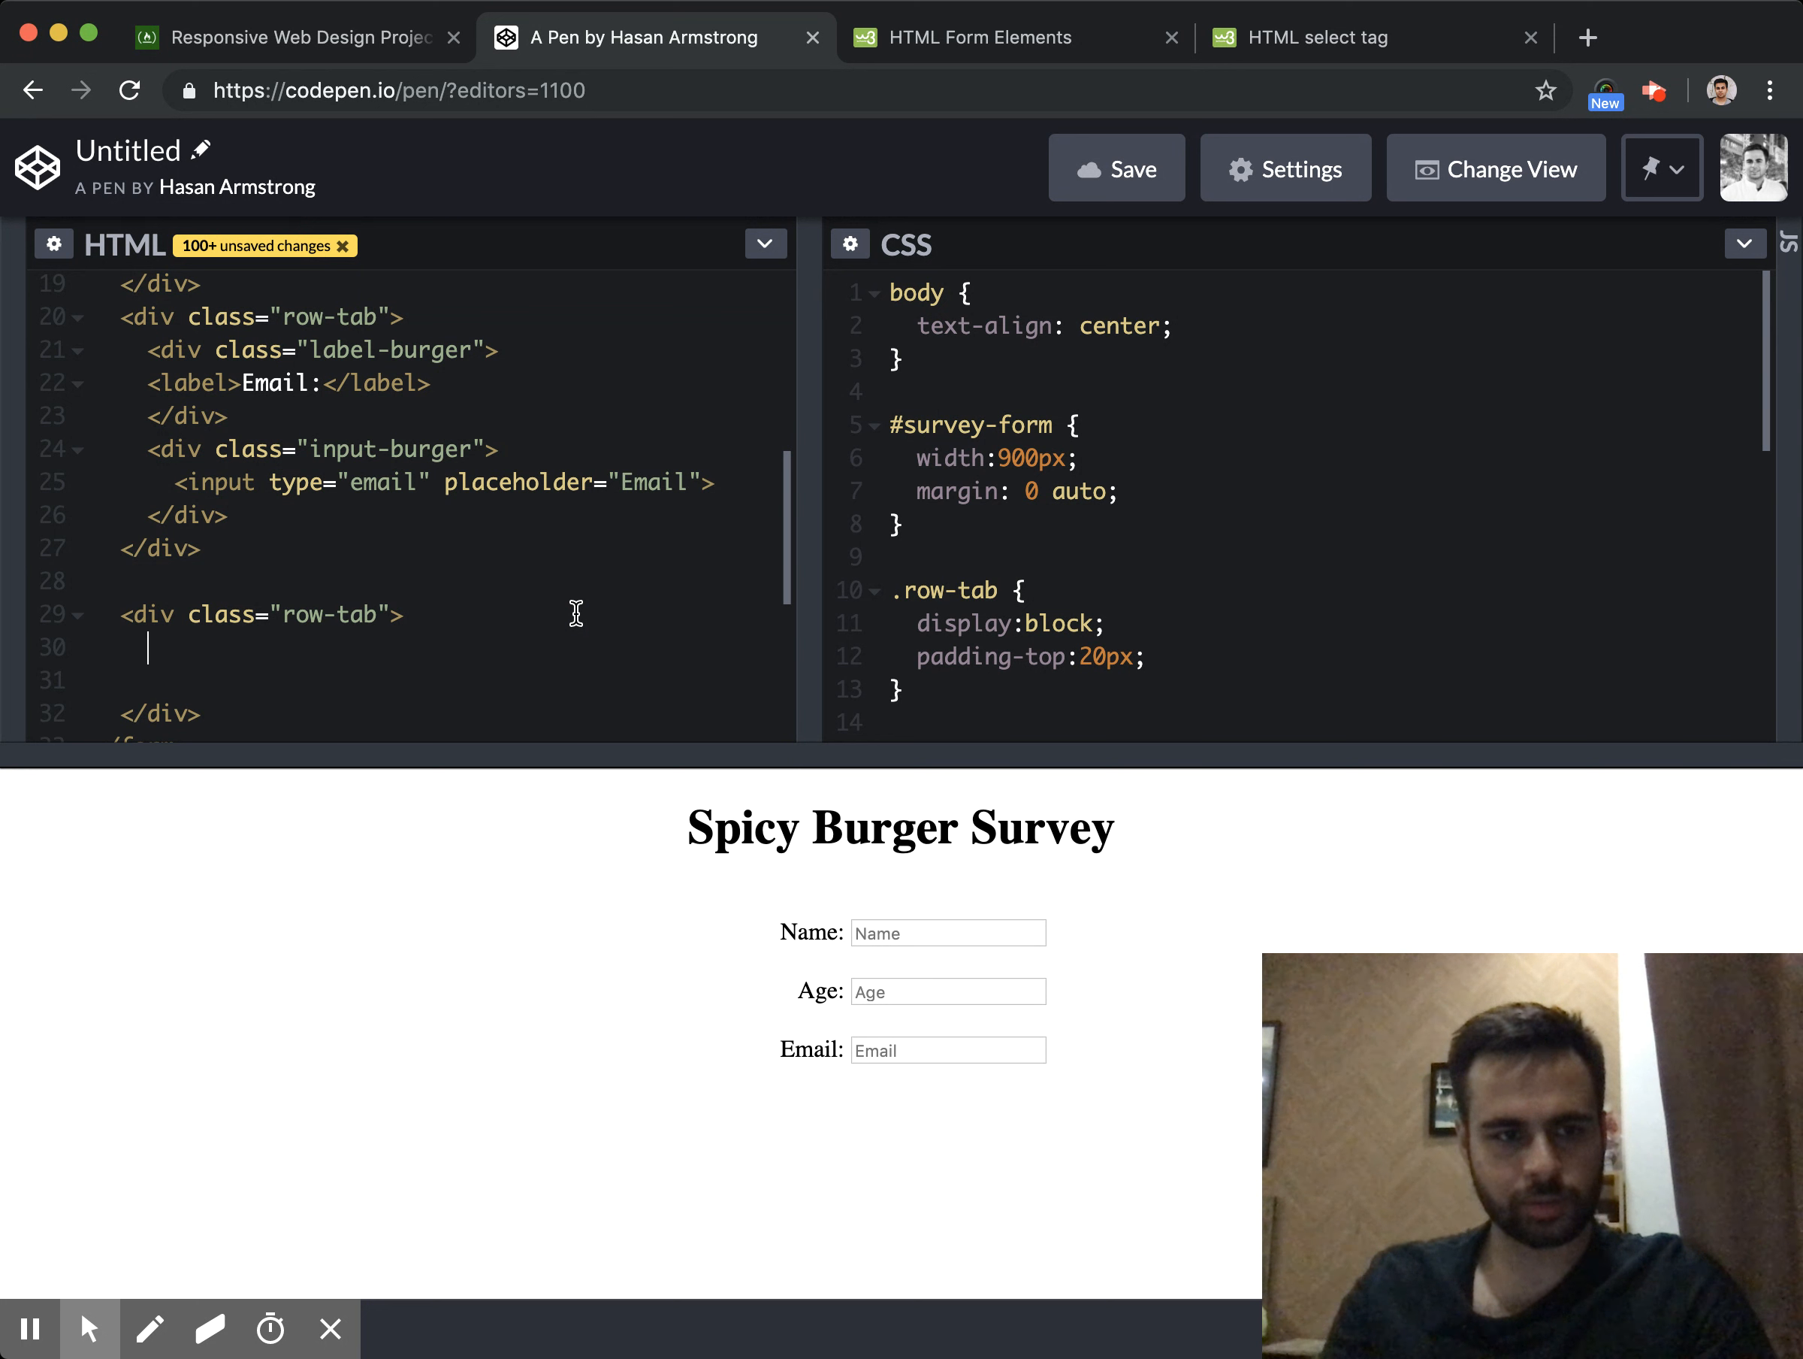
{"action": "type", "text": "<div cl"}
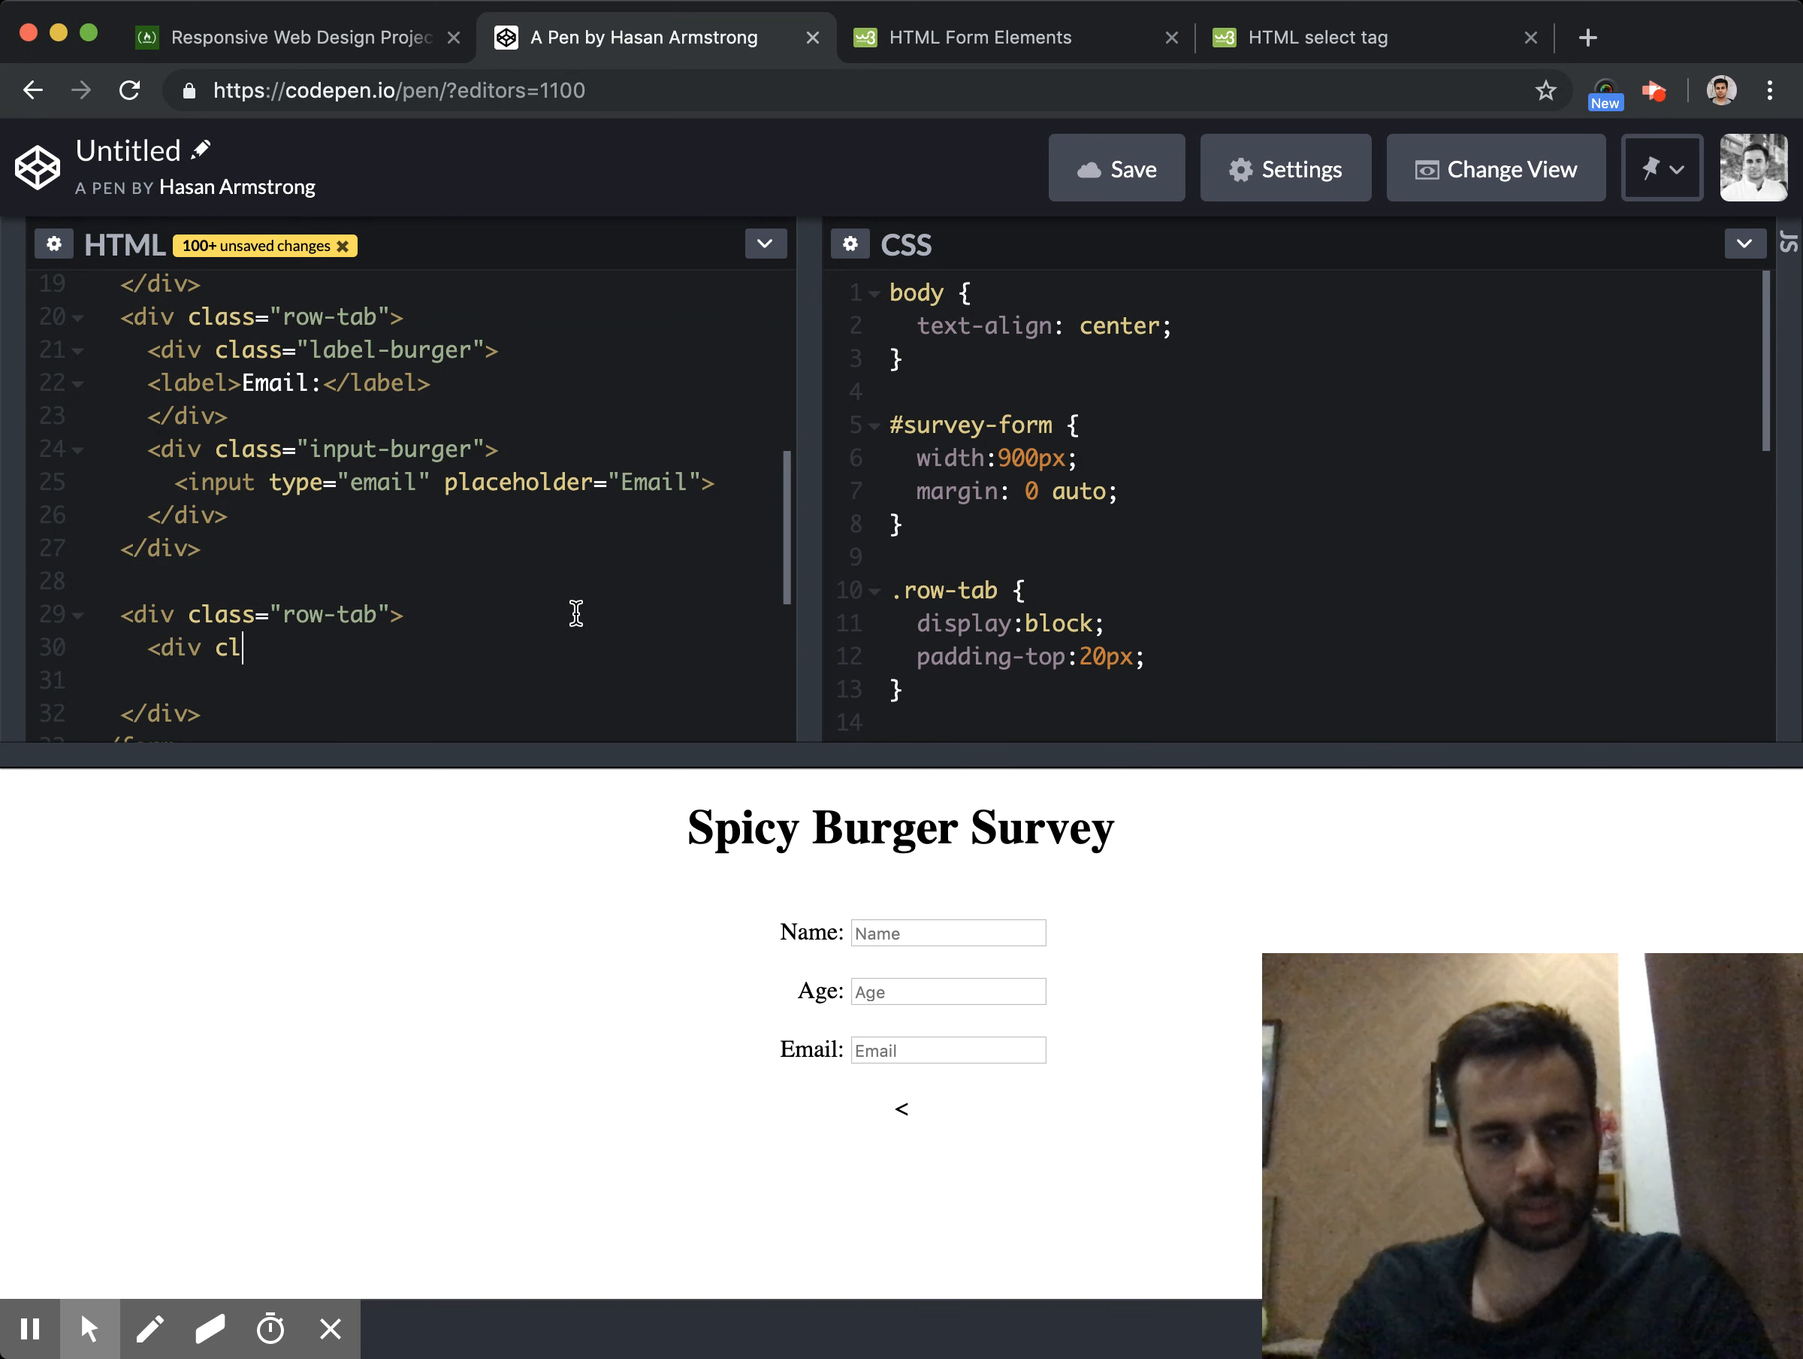
{"action": "type", "text": "ass=\"\""}
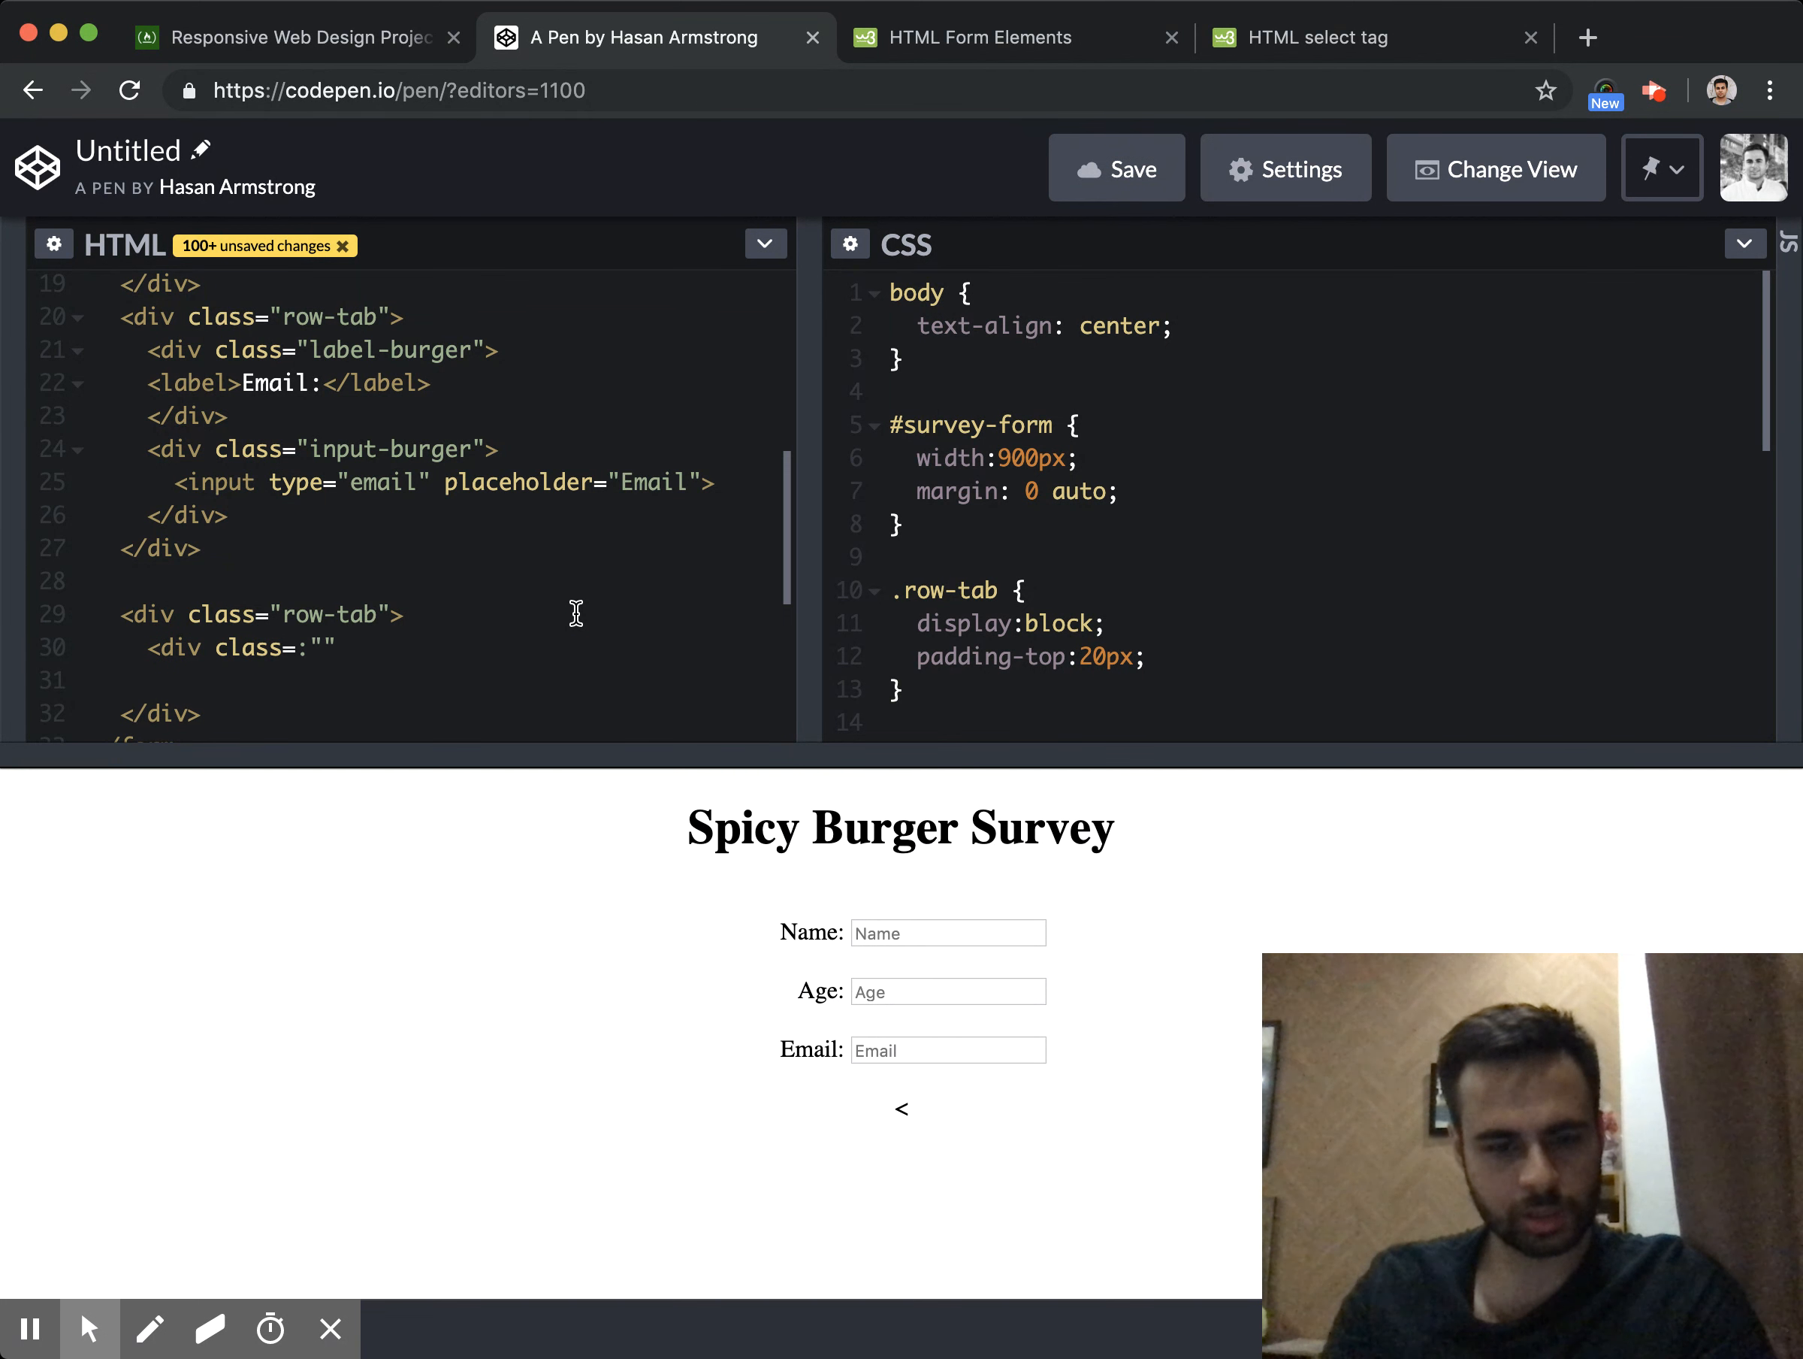
{"action": "type", "text": "label-select"}
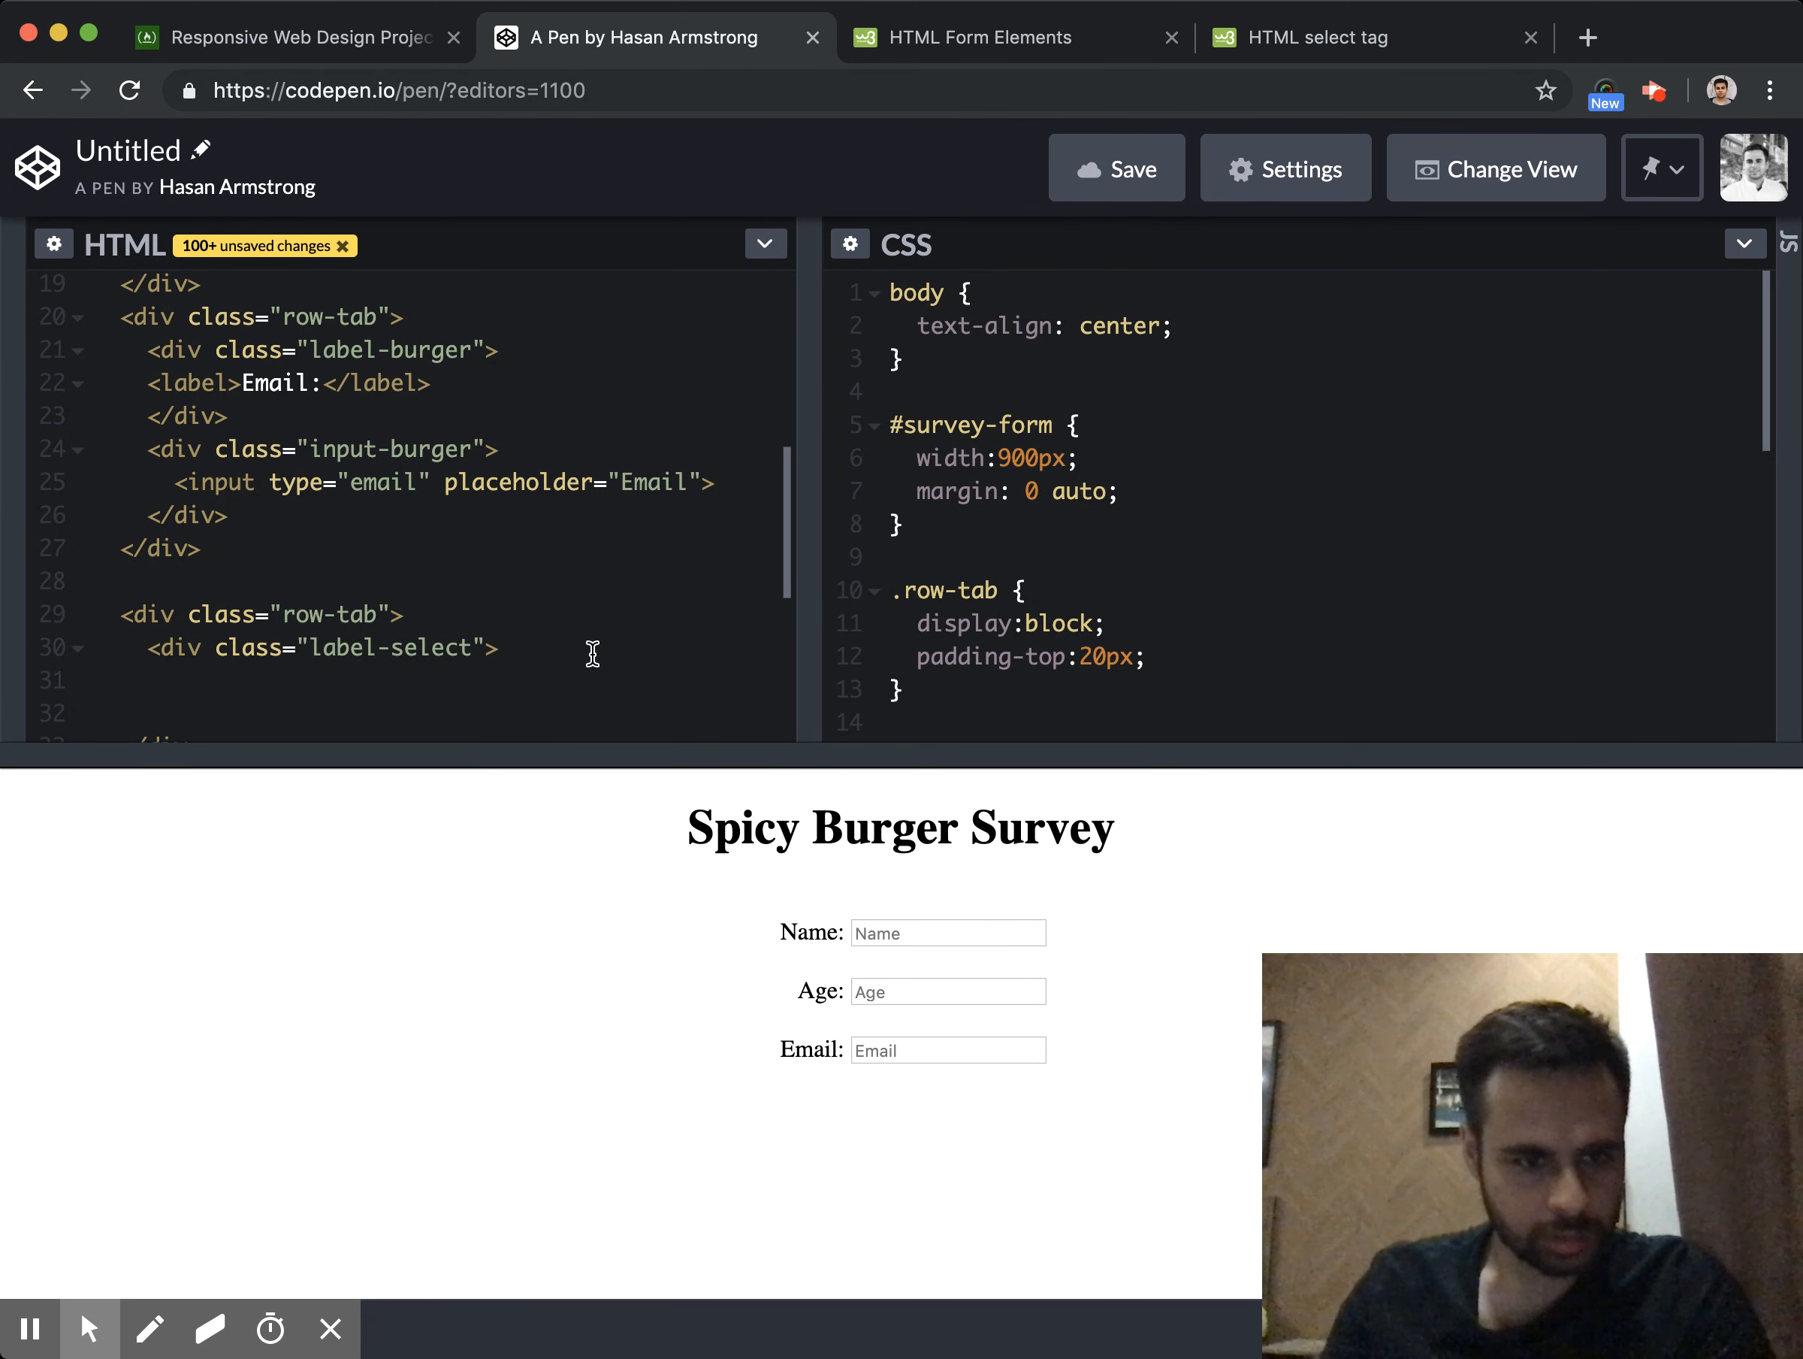
{"action": "type", "text": "</div>"}
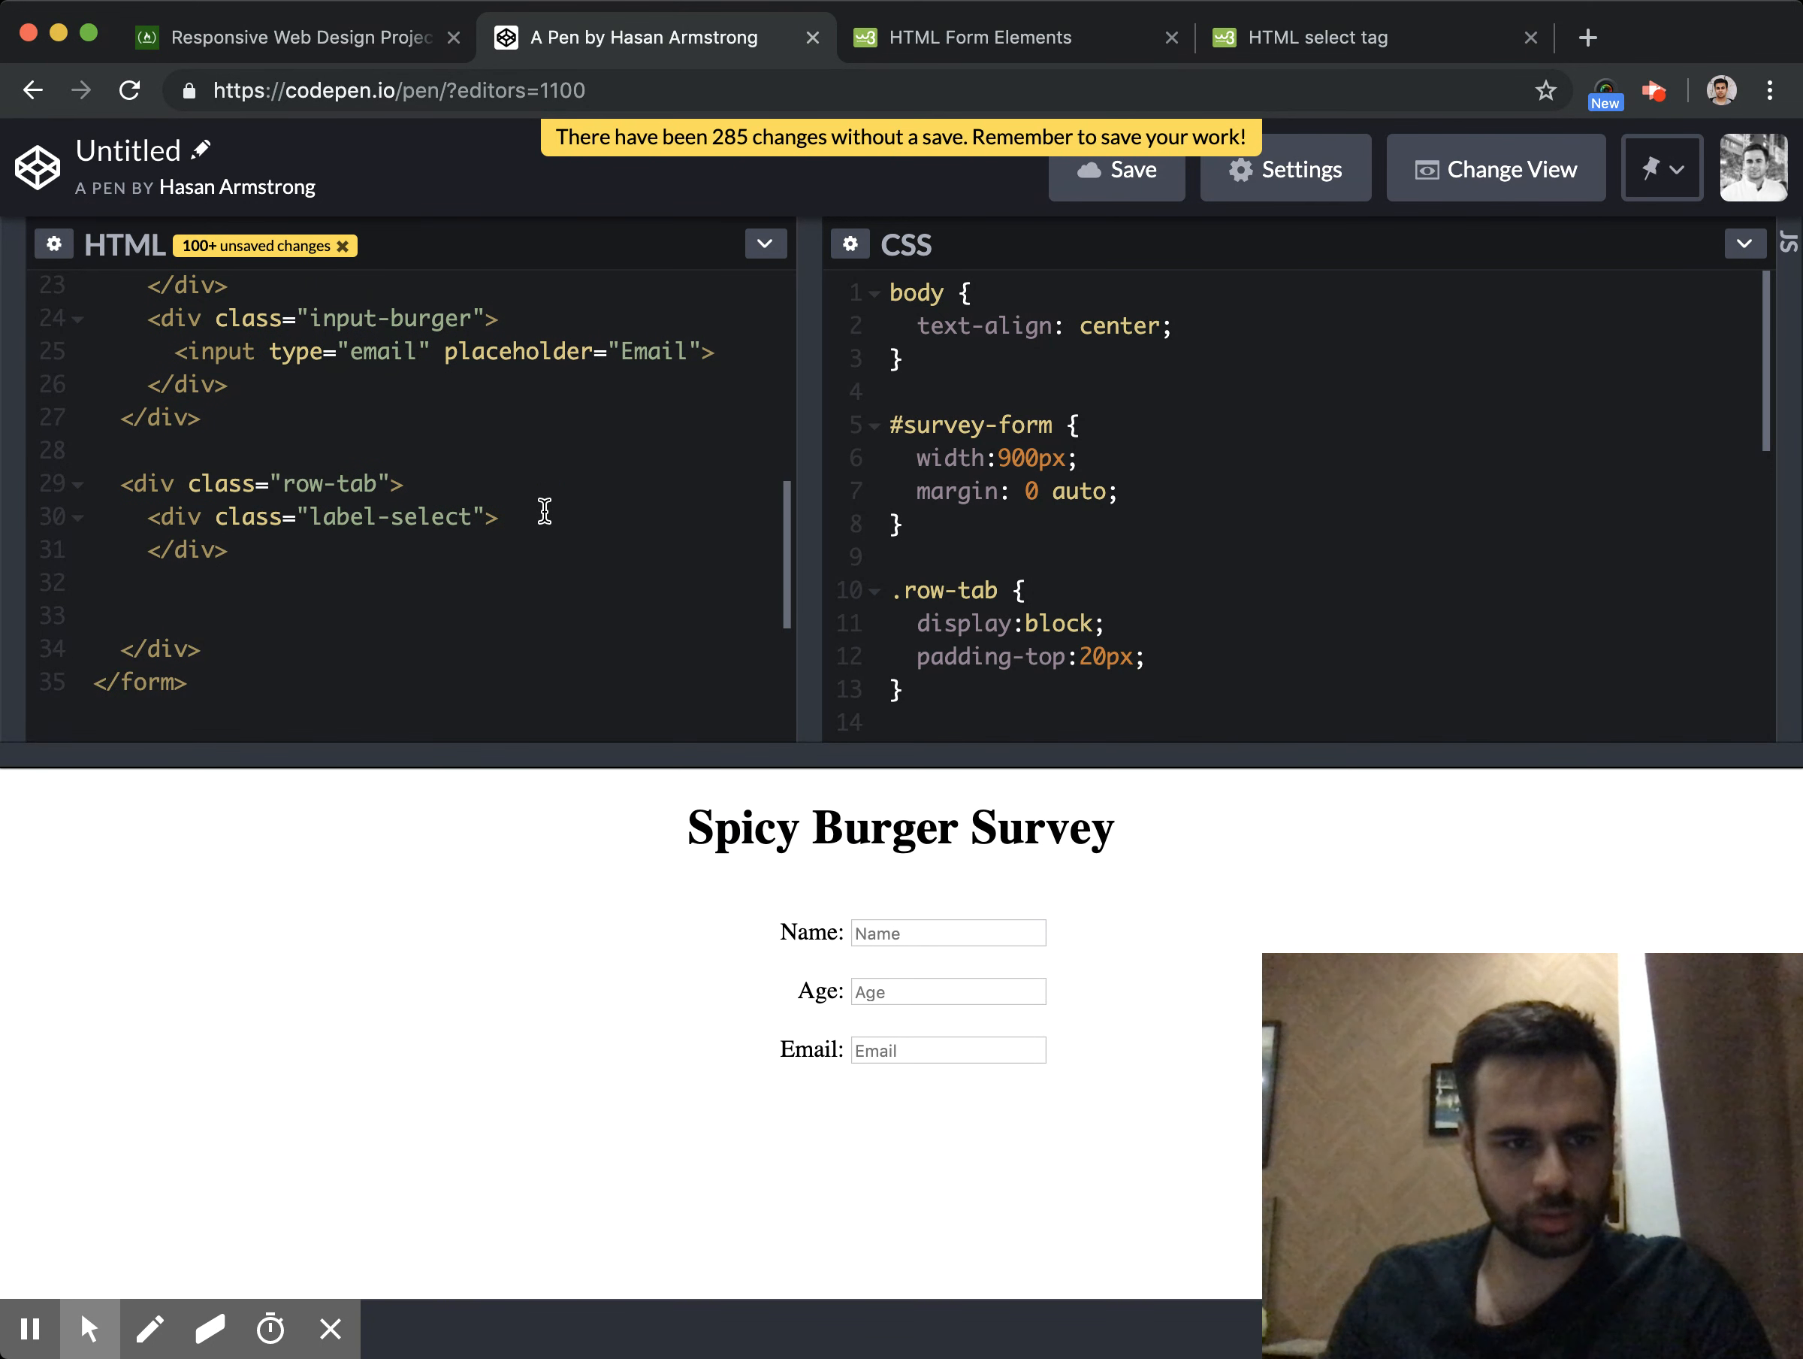
Put a label reading 'Select Fav Sauce' inside the label-select div
{"action": "type", "text": "<label"}
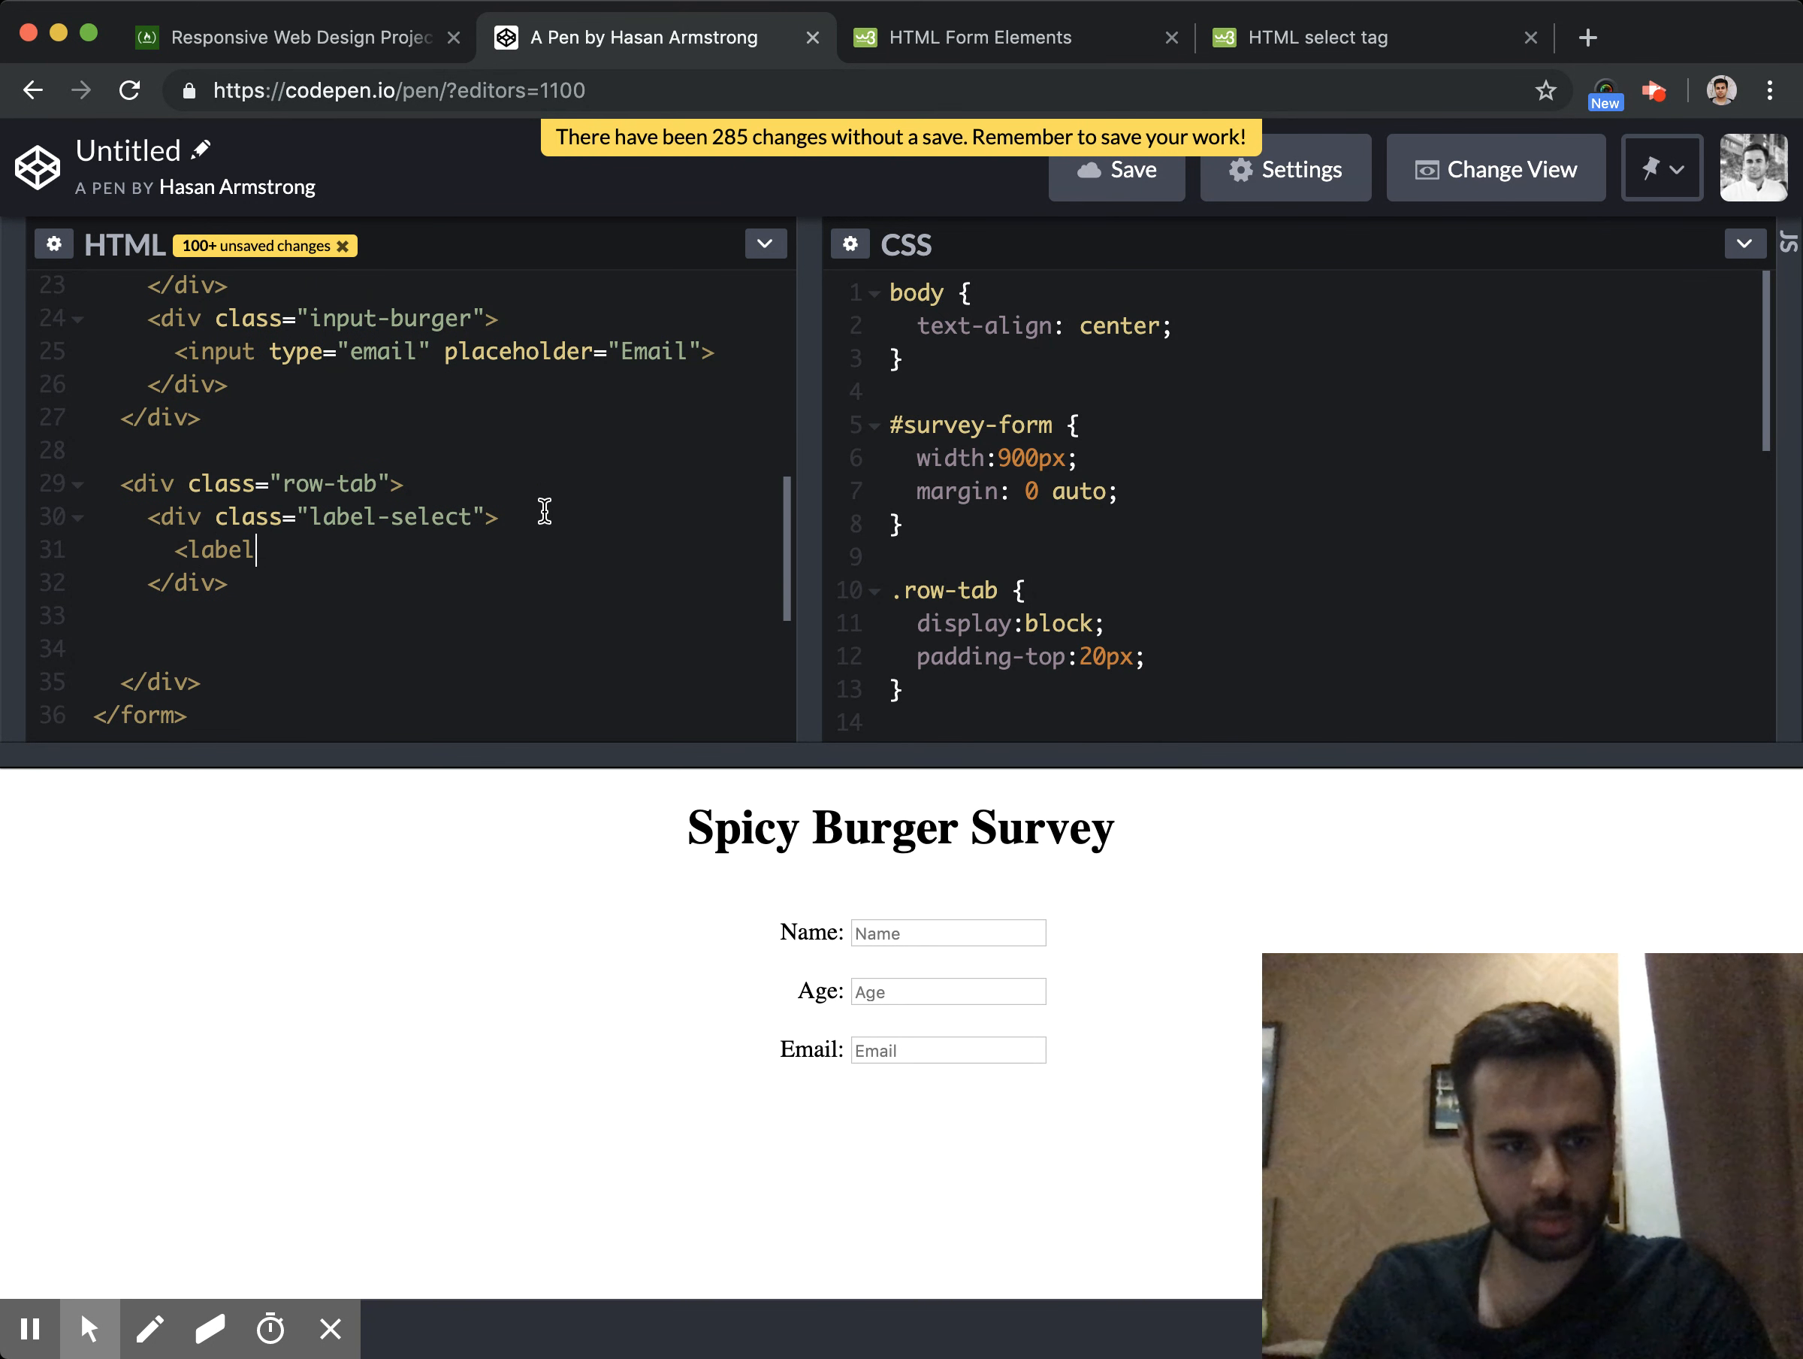
{"action": "type", "text": "> </label>"}
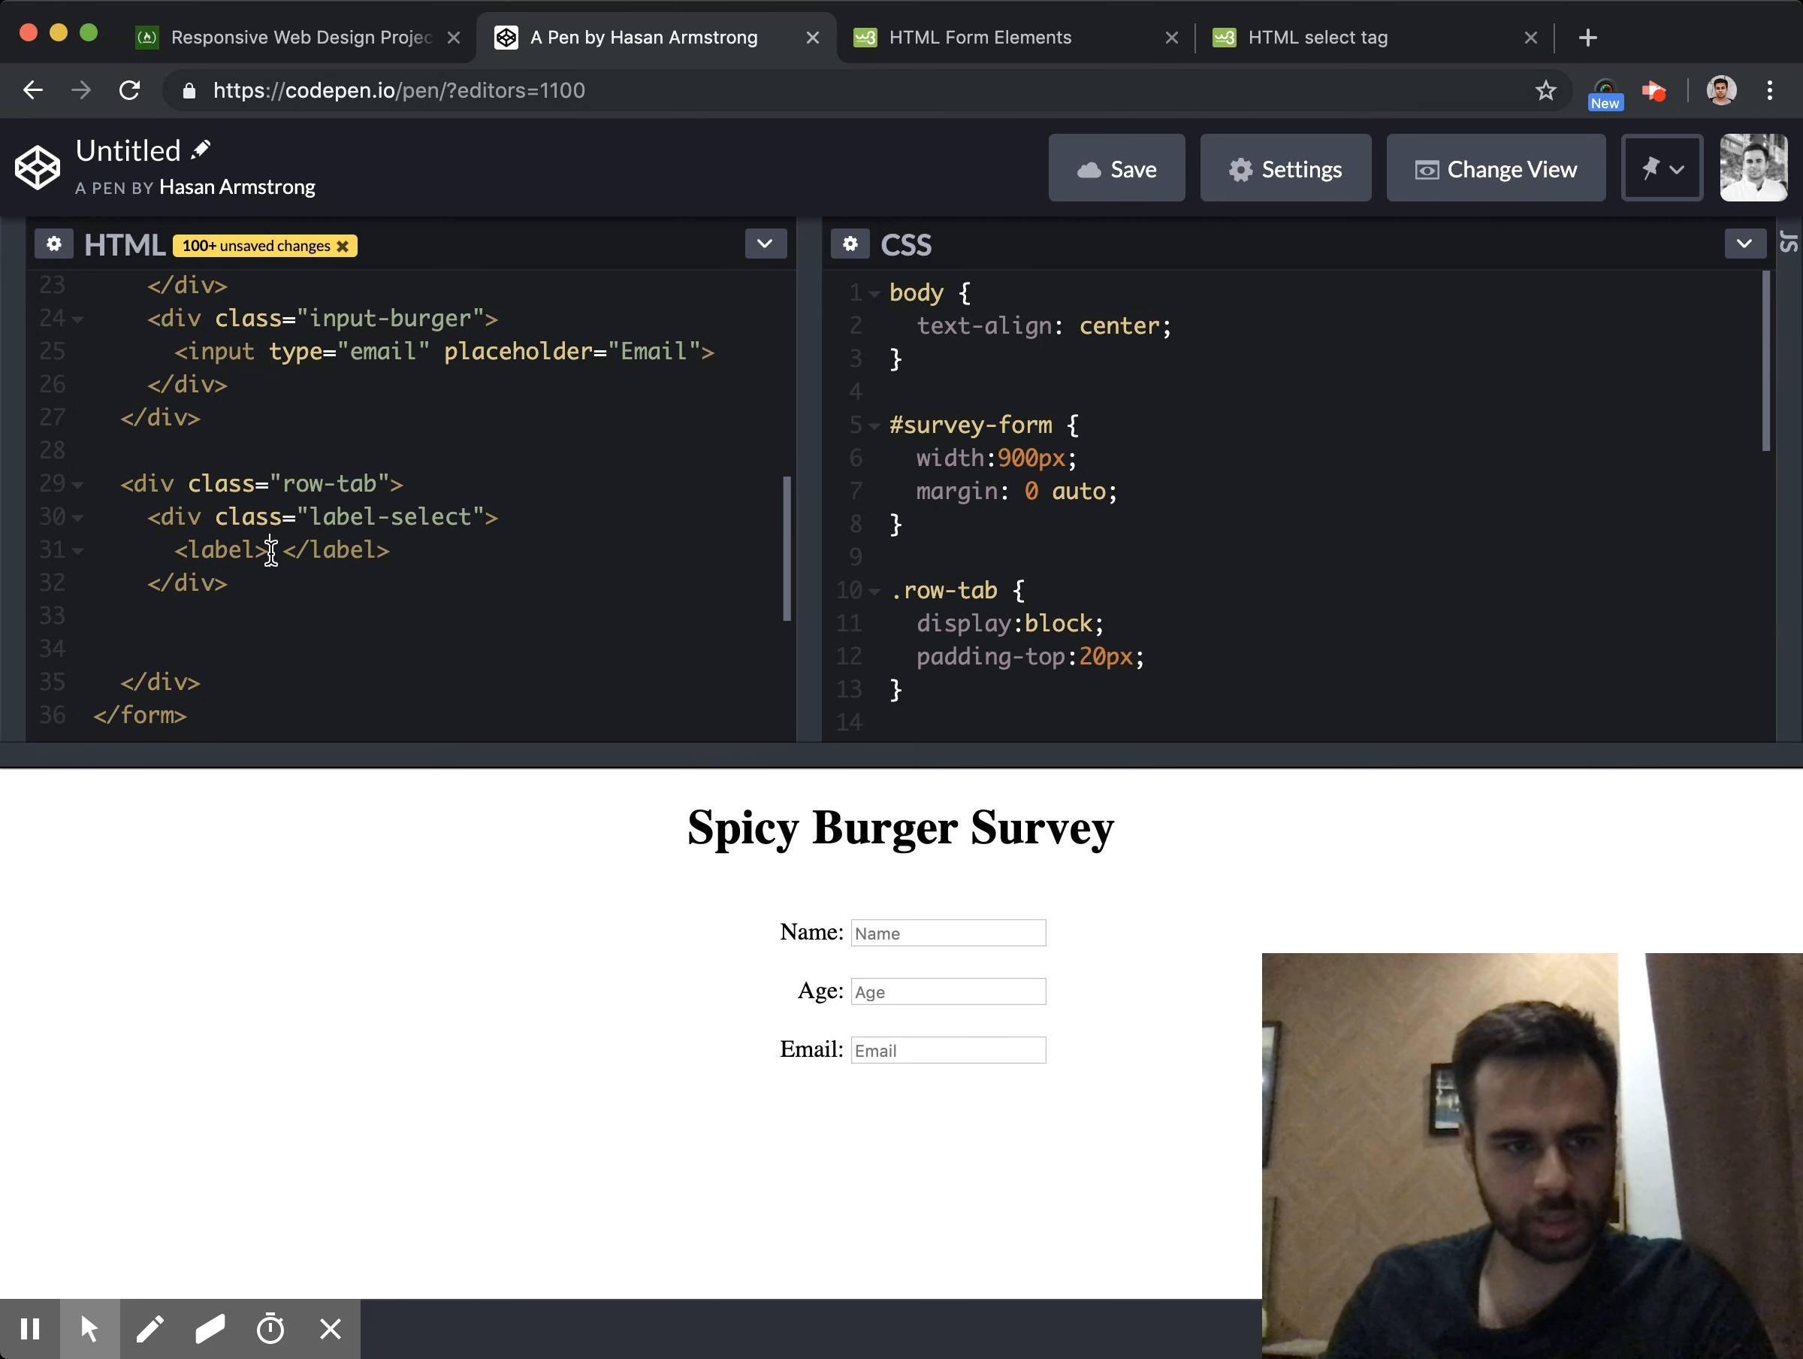
{"action": "type", "text": "Select Ch"}
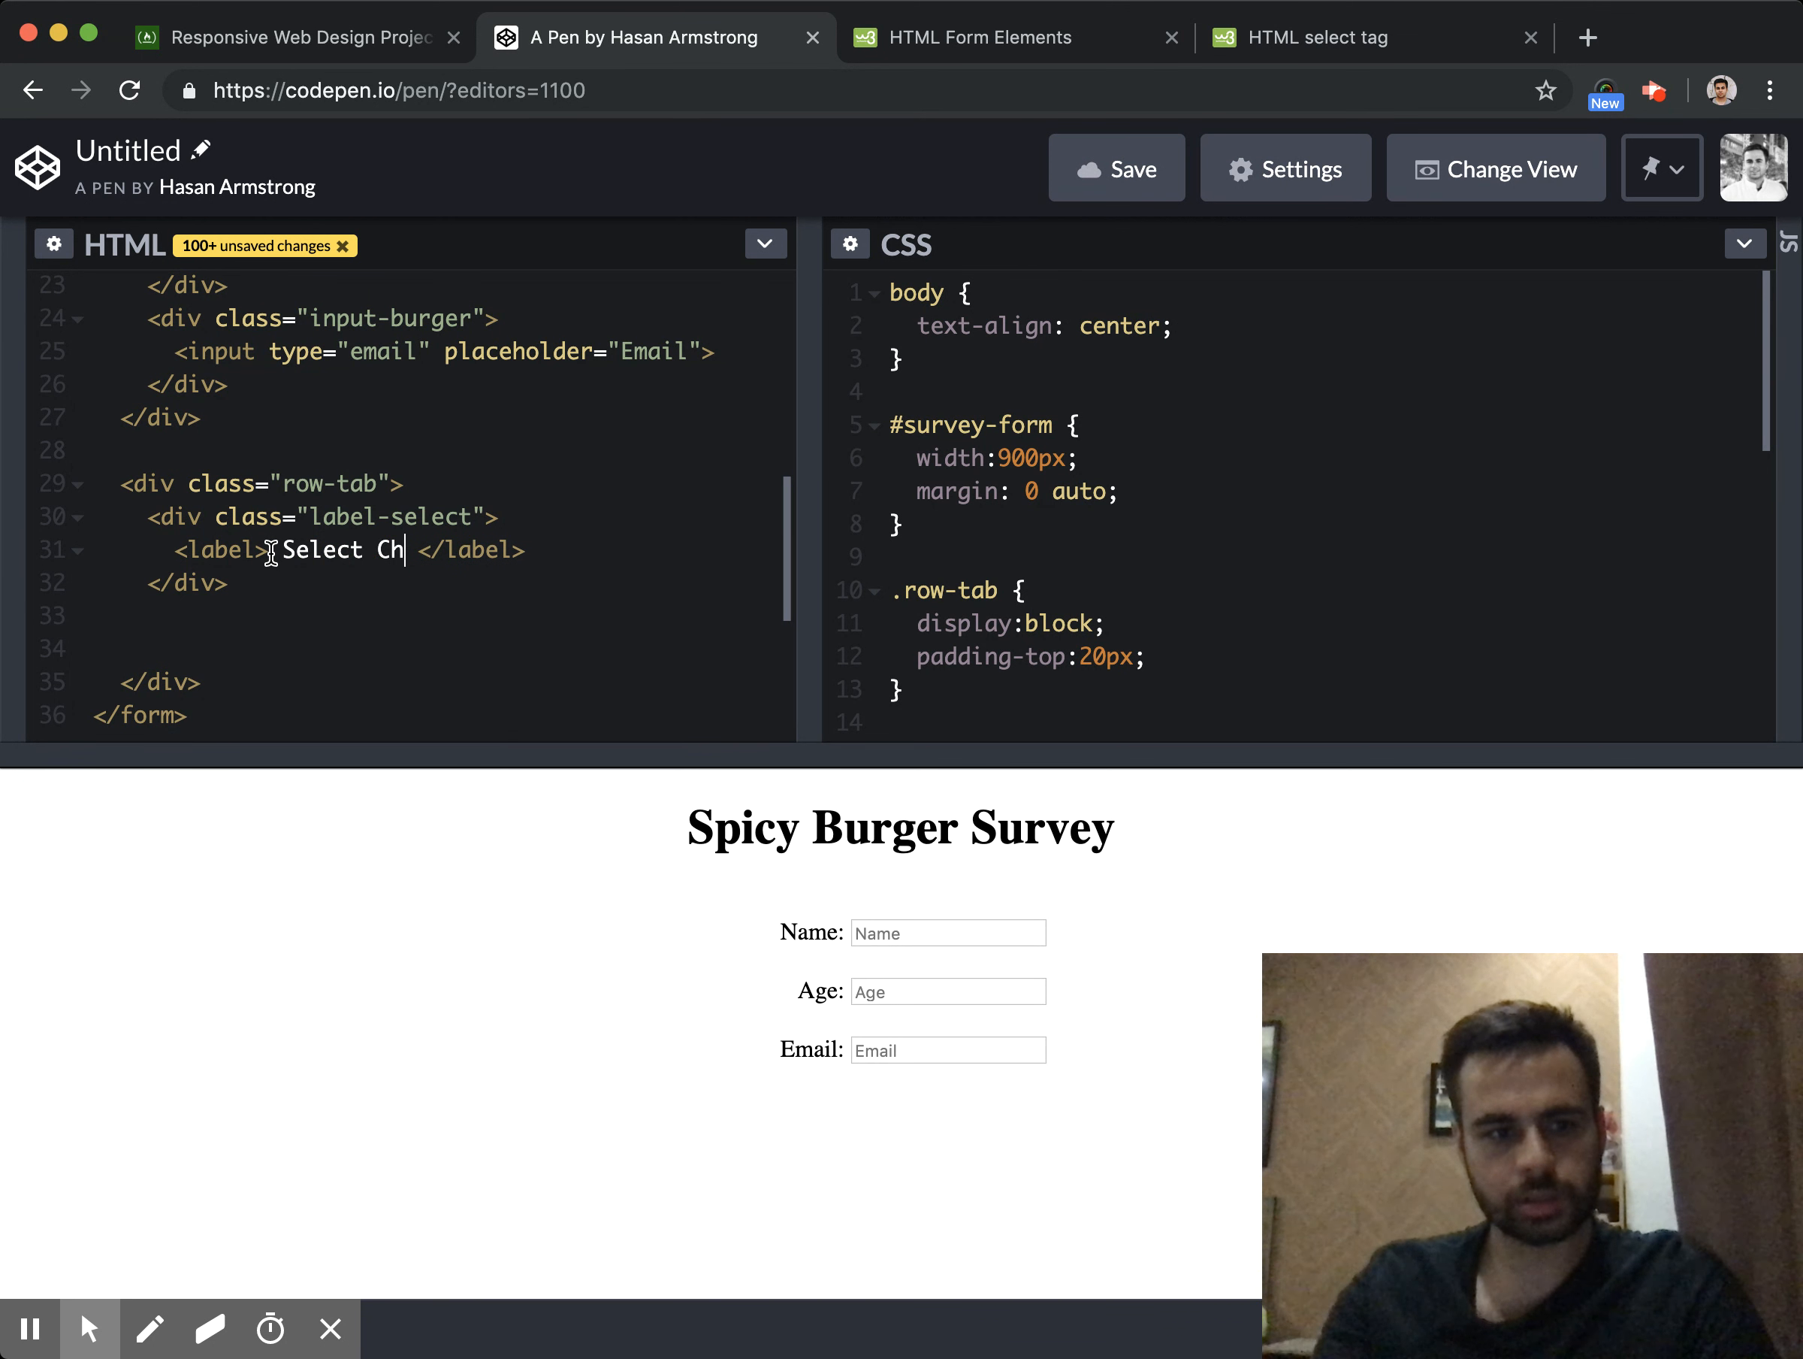
{"action": "type", "text": "F"}
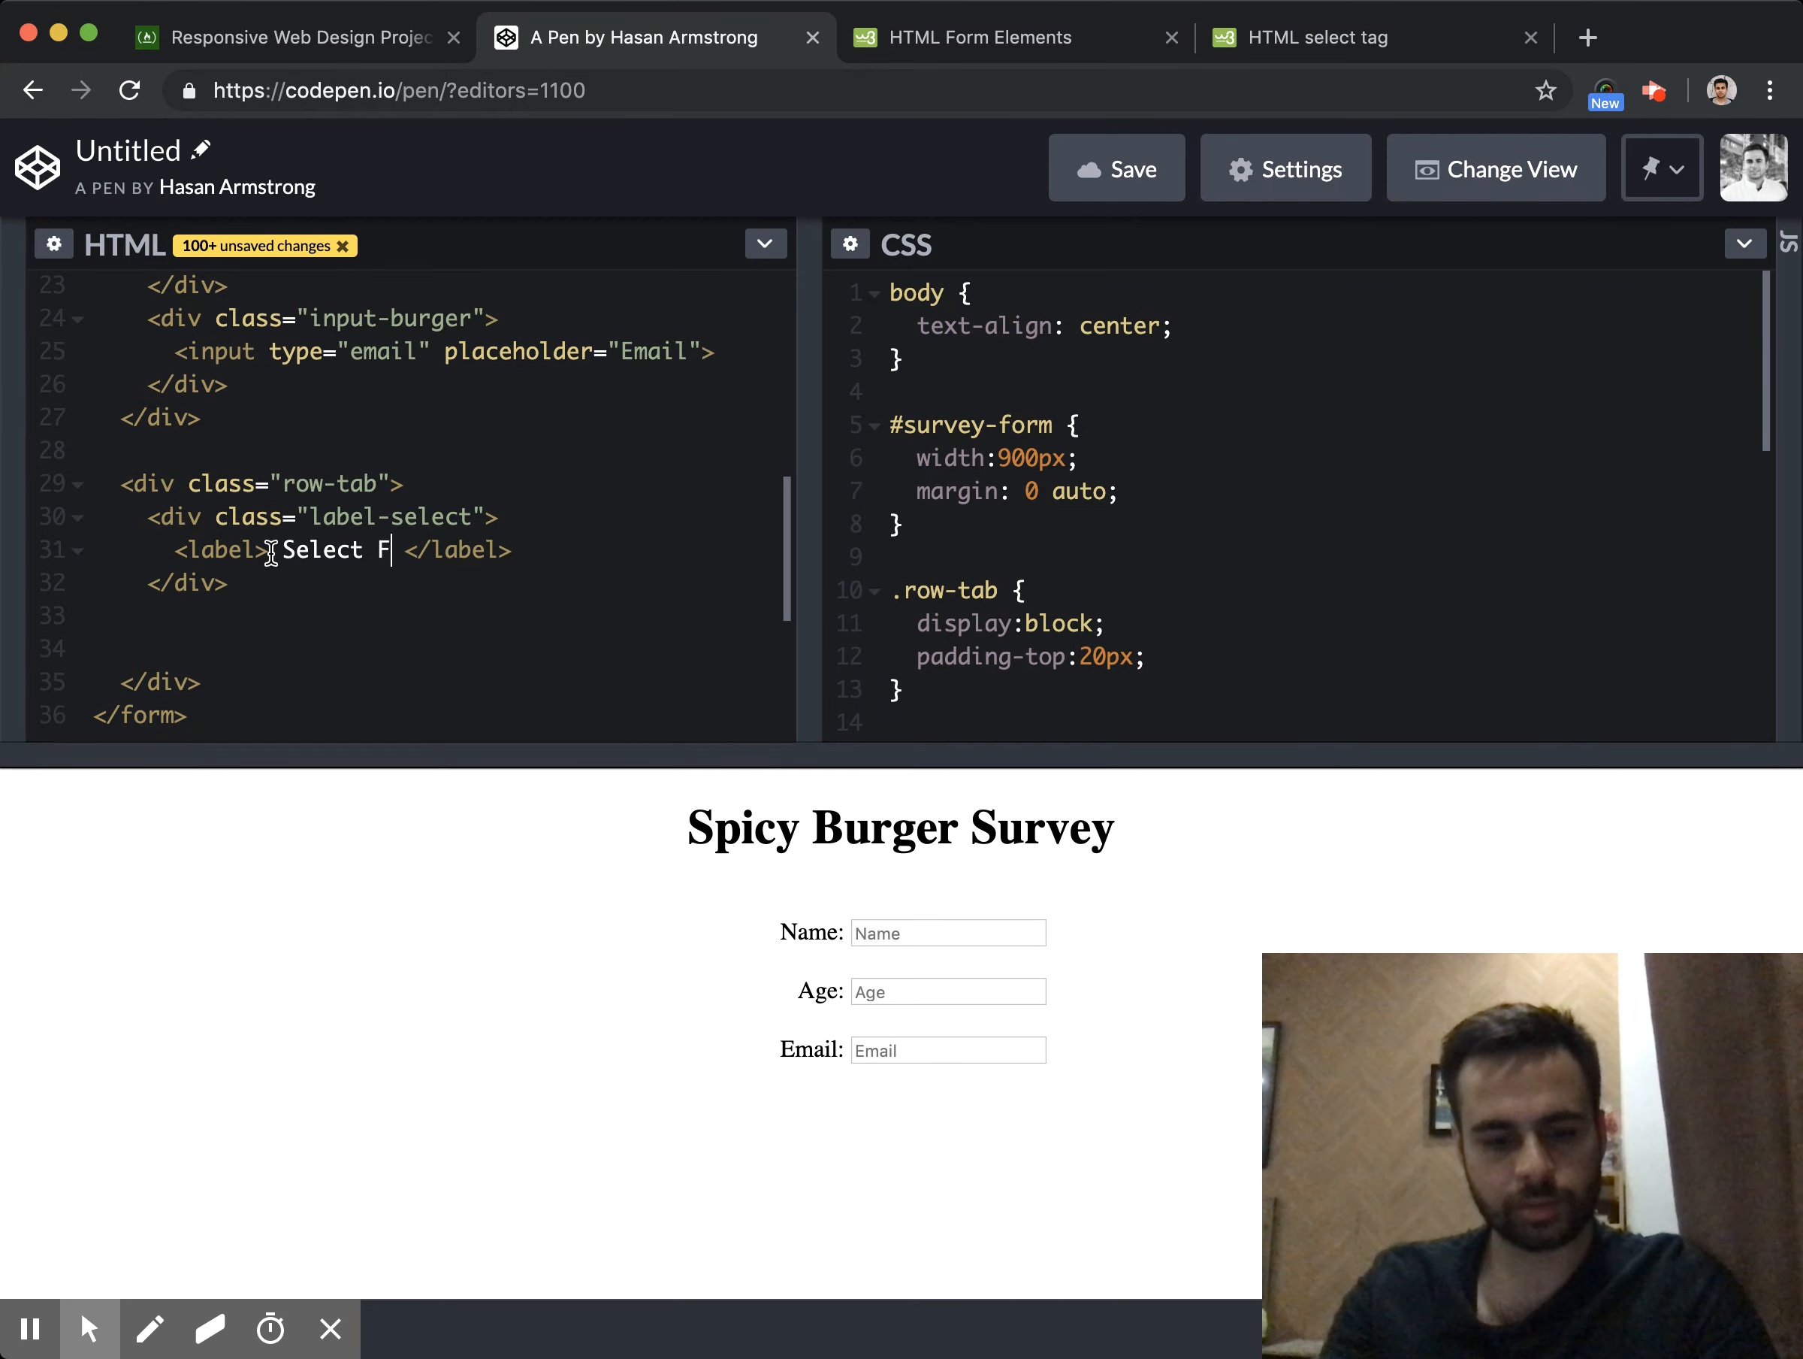
{"action": "type", "text": "av Chili"}
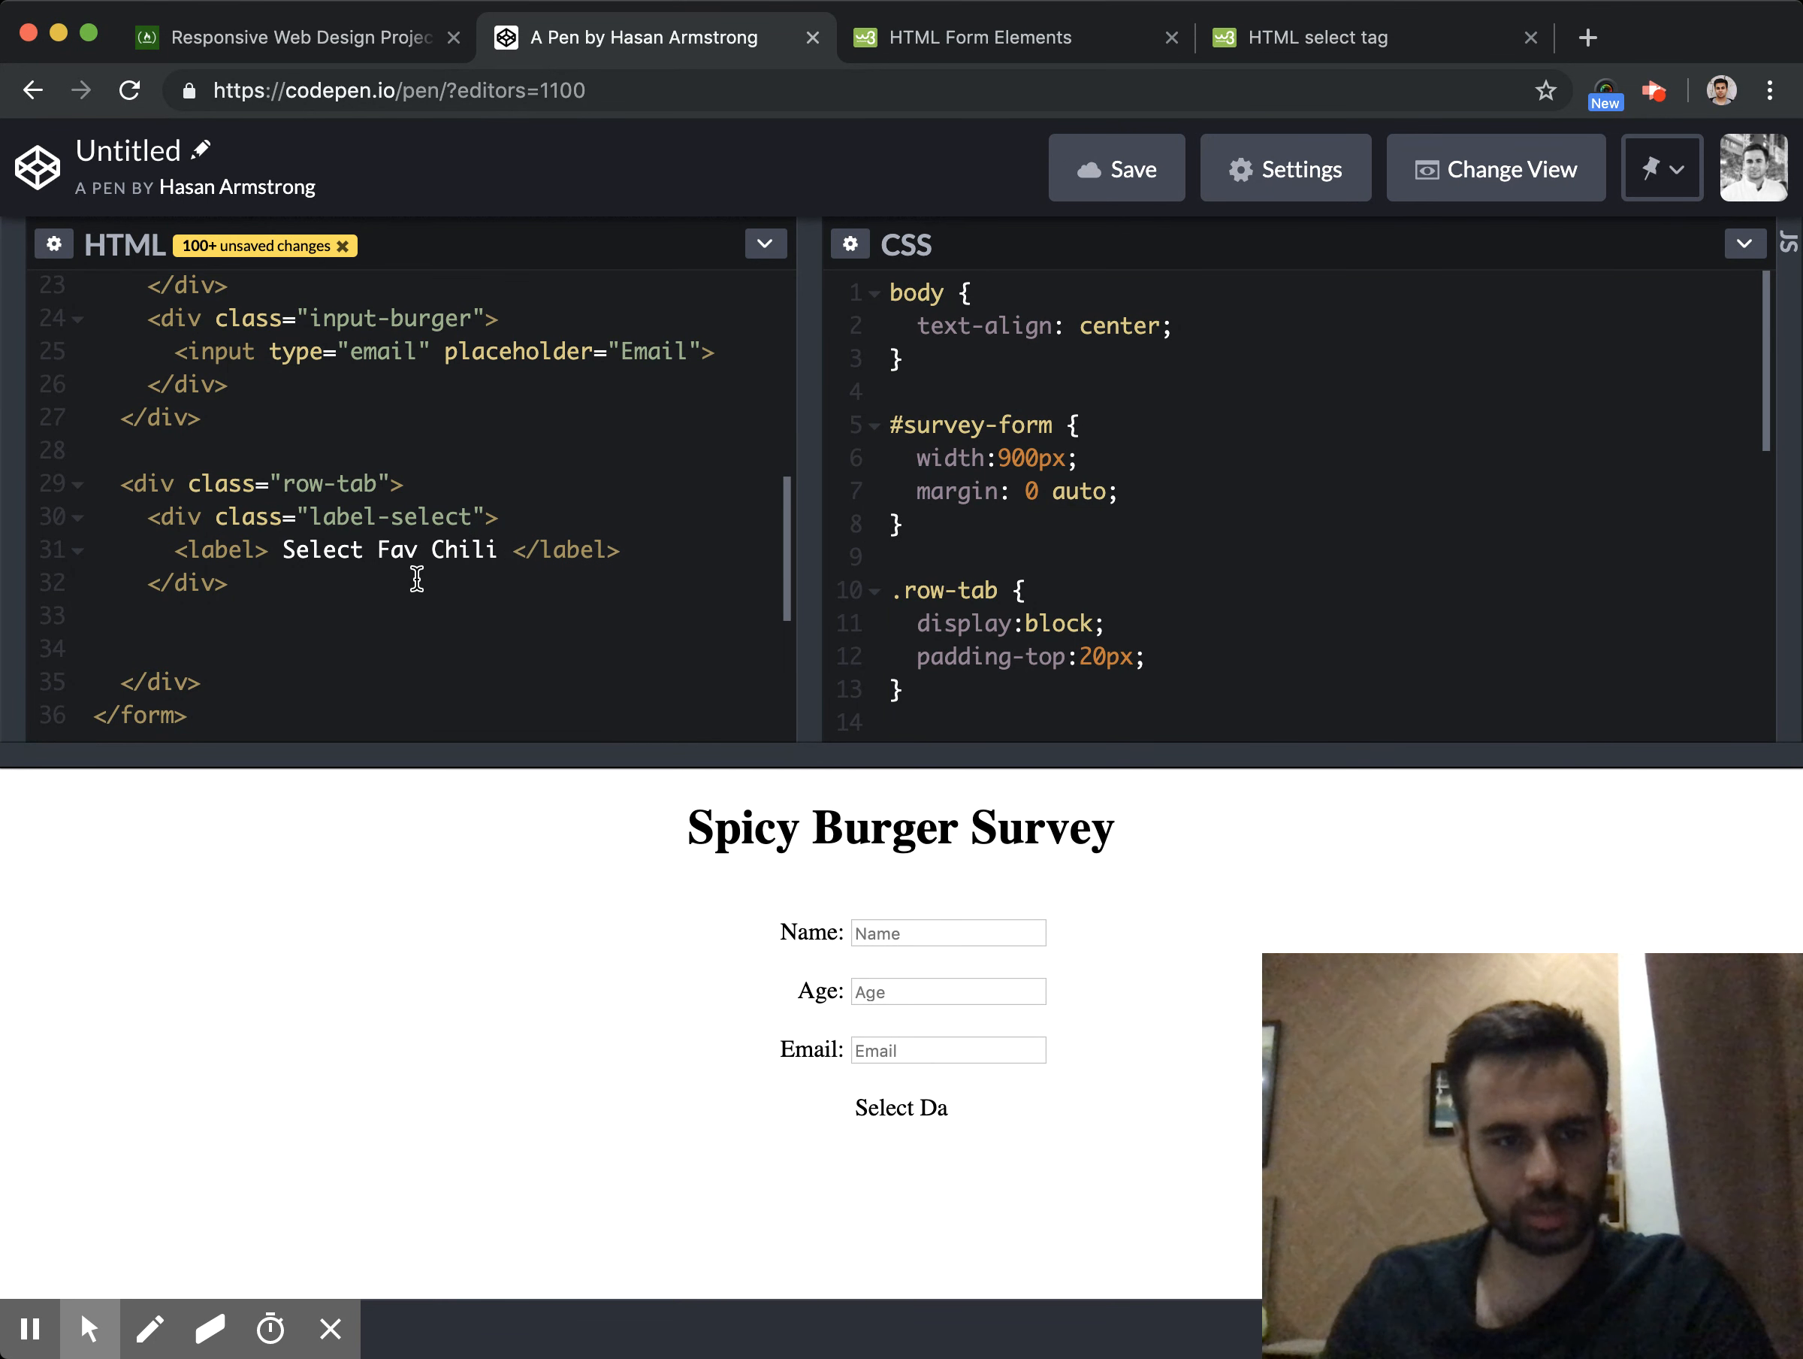
{"action": "type", "text": "Sa"}
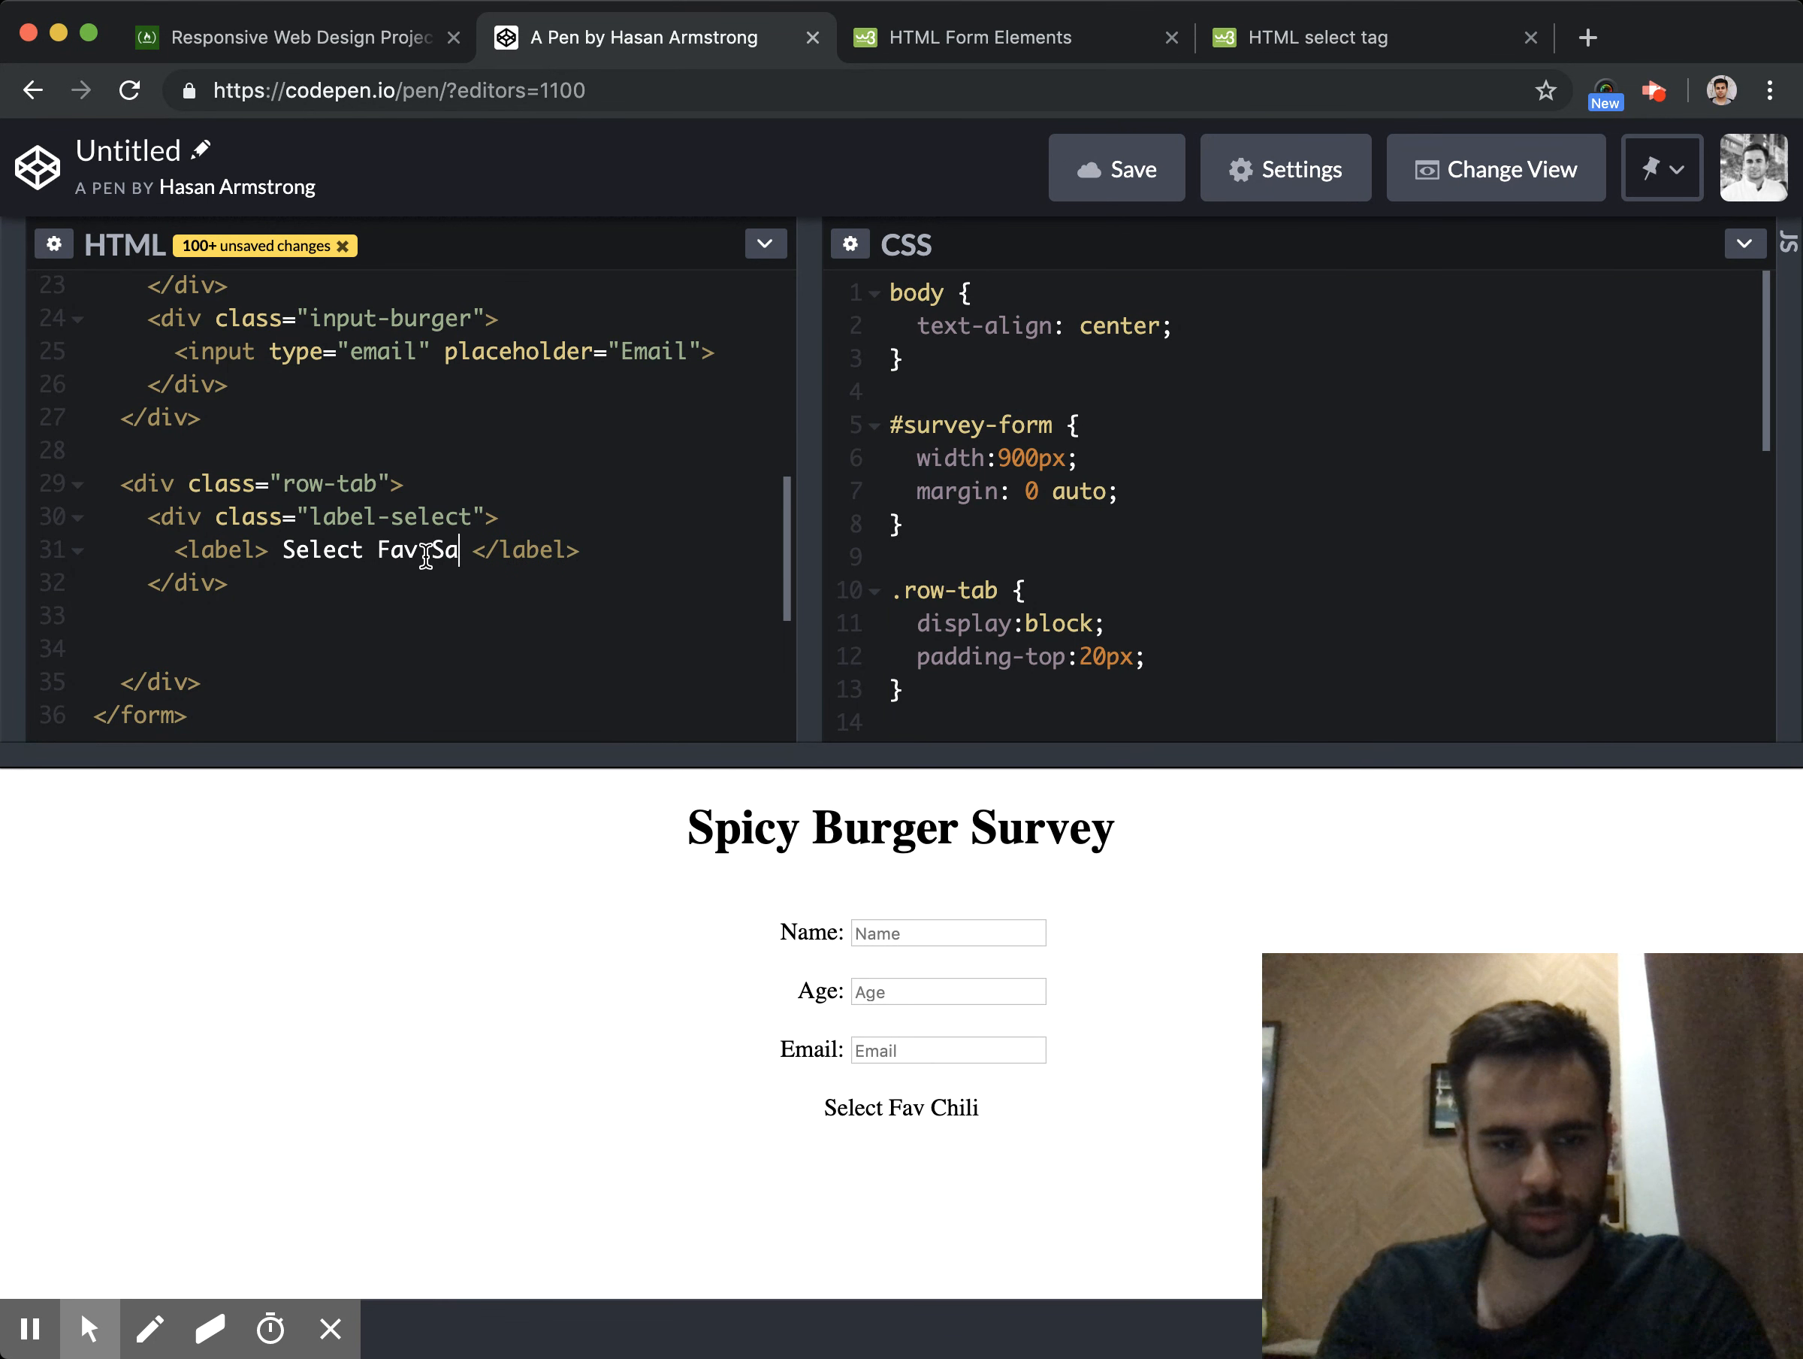
{"action": "type", "text": "uce"}
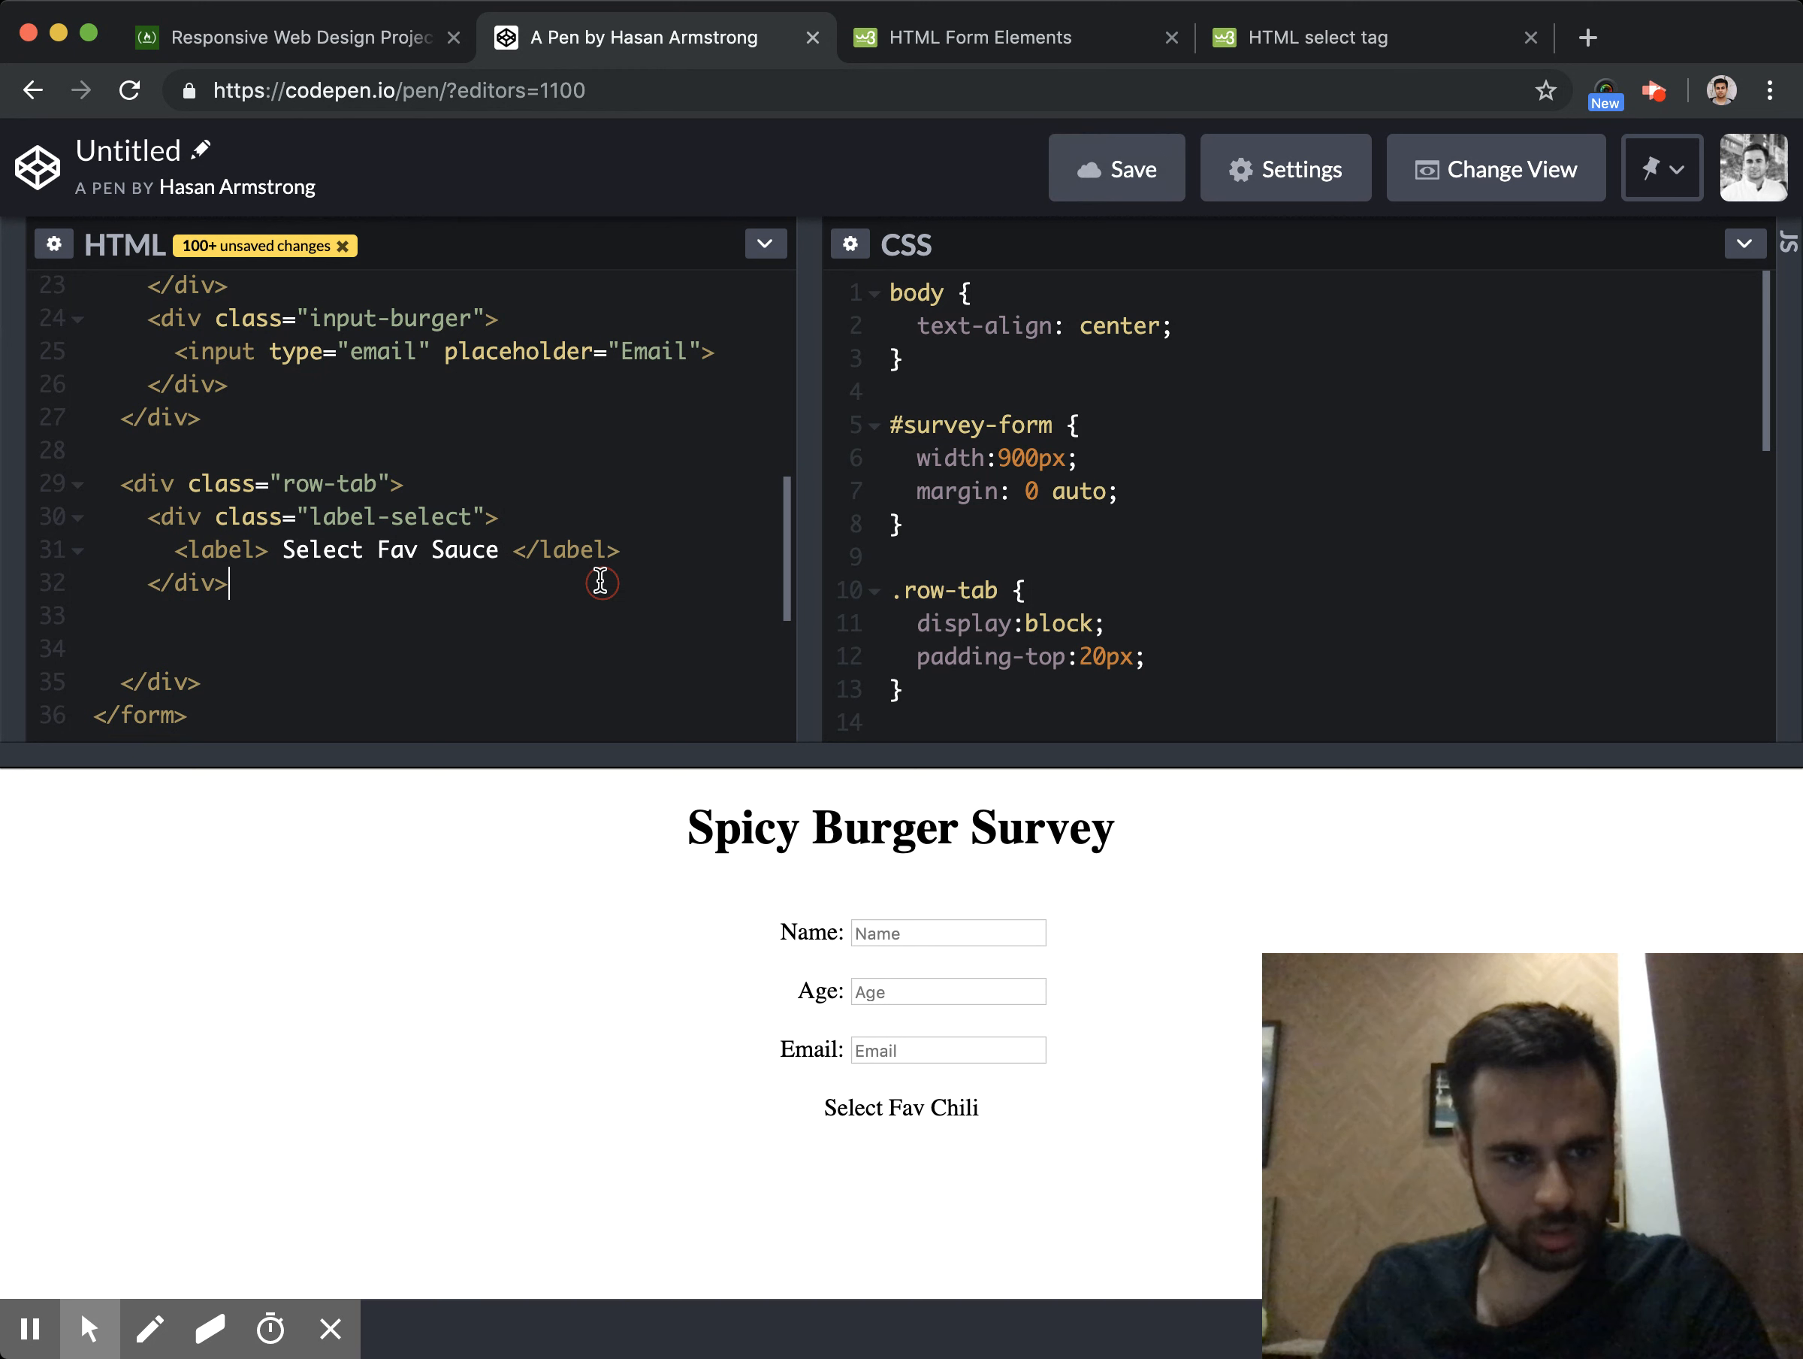
Add a select-input div holding a select with BBQ, Chilli, Mayo and Ketchup options
{"action": "type", "text": "<div class="}
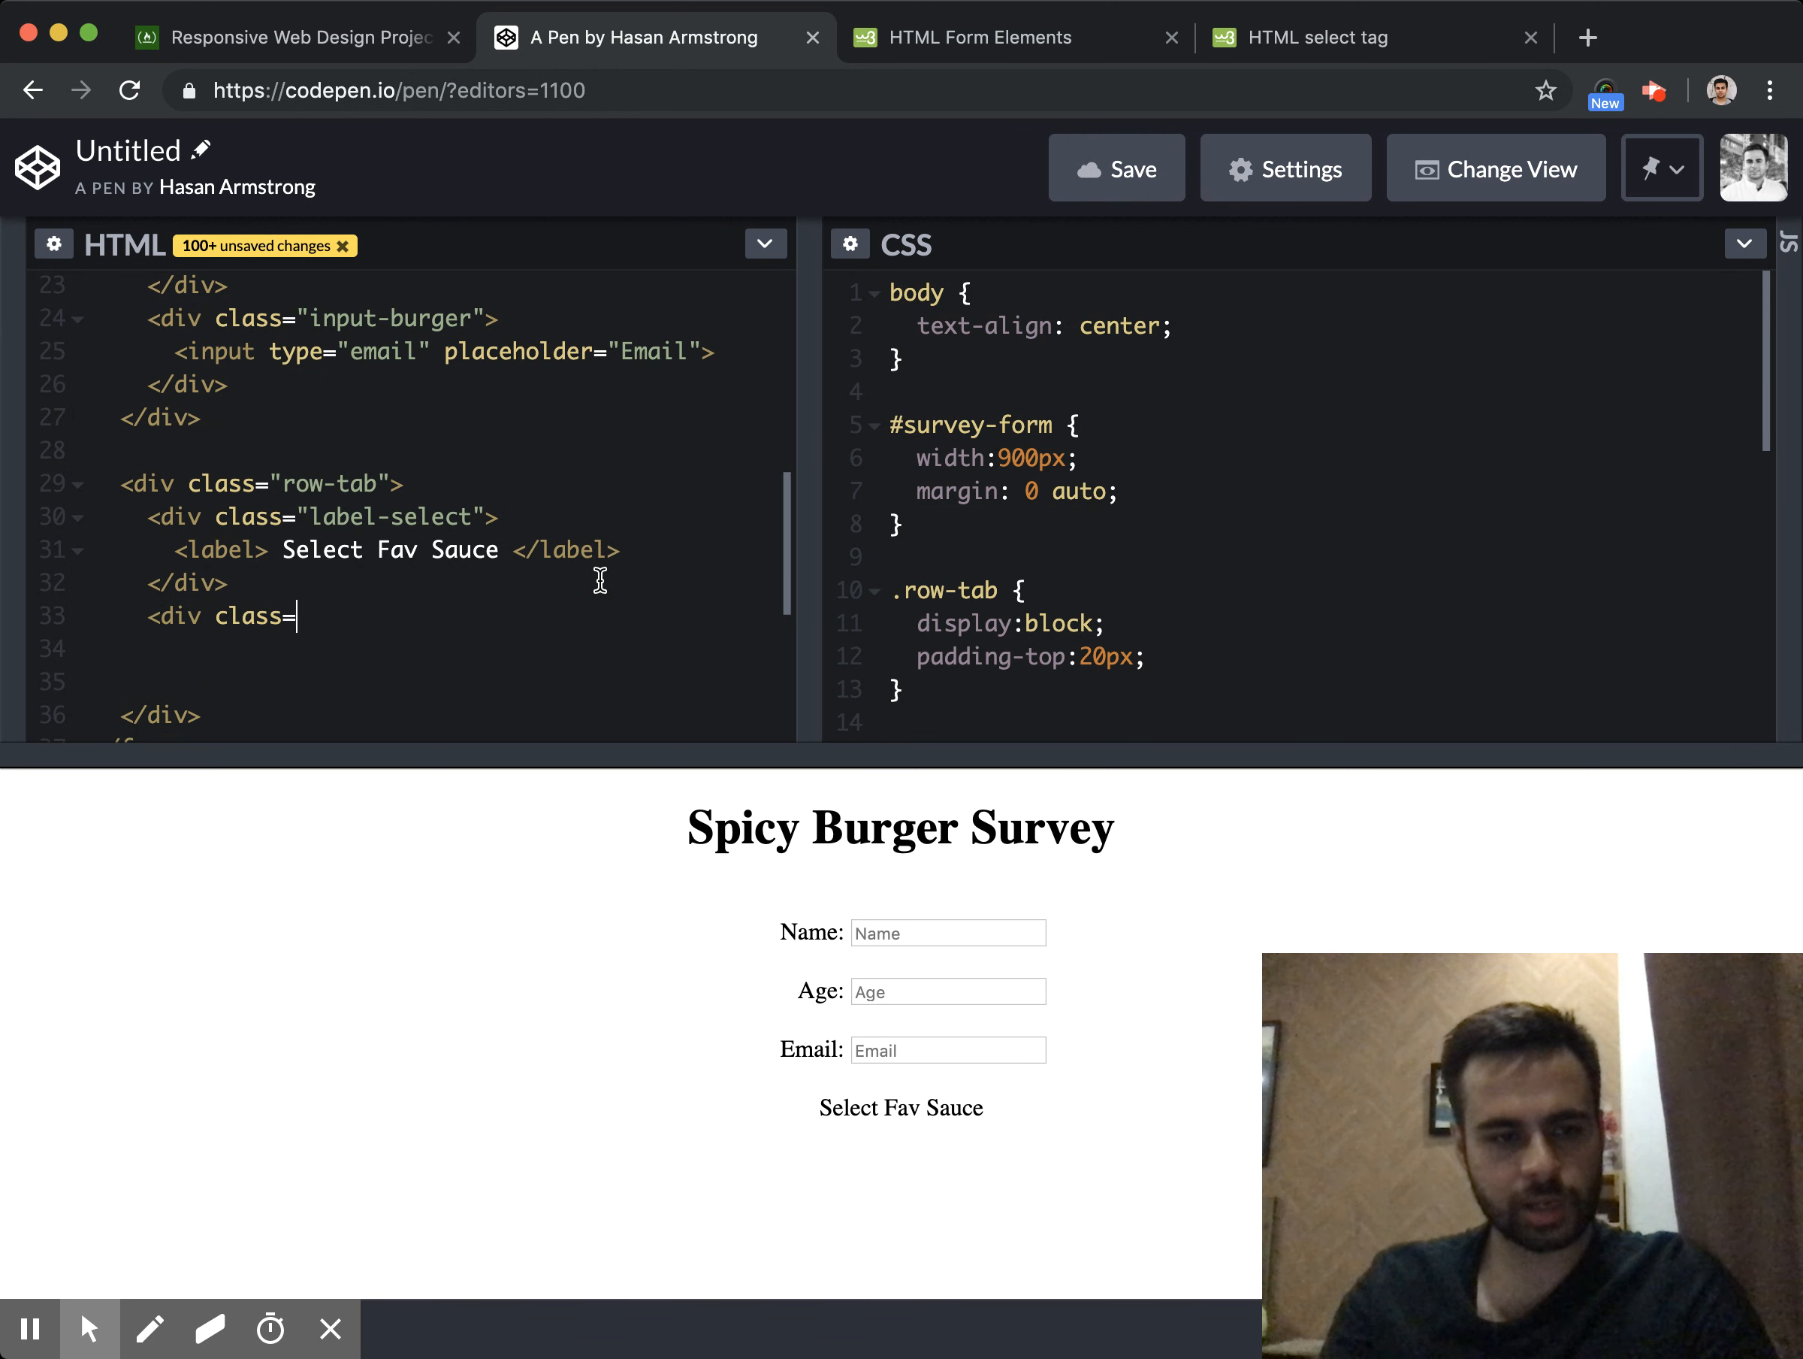
{"action": "type", "text": "\"\""}
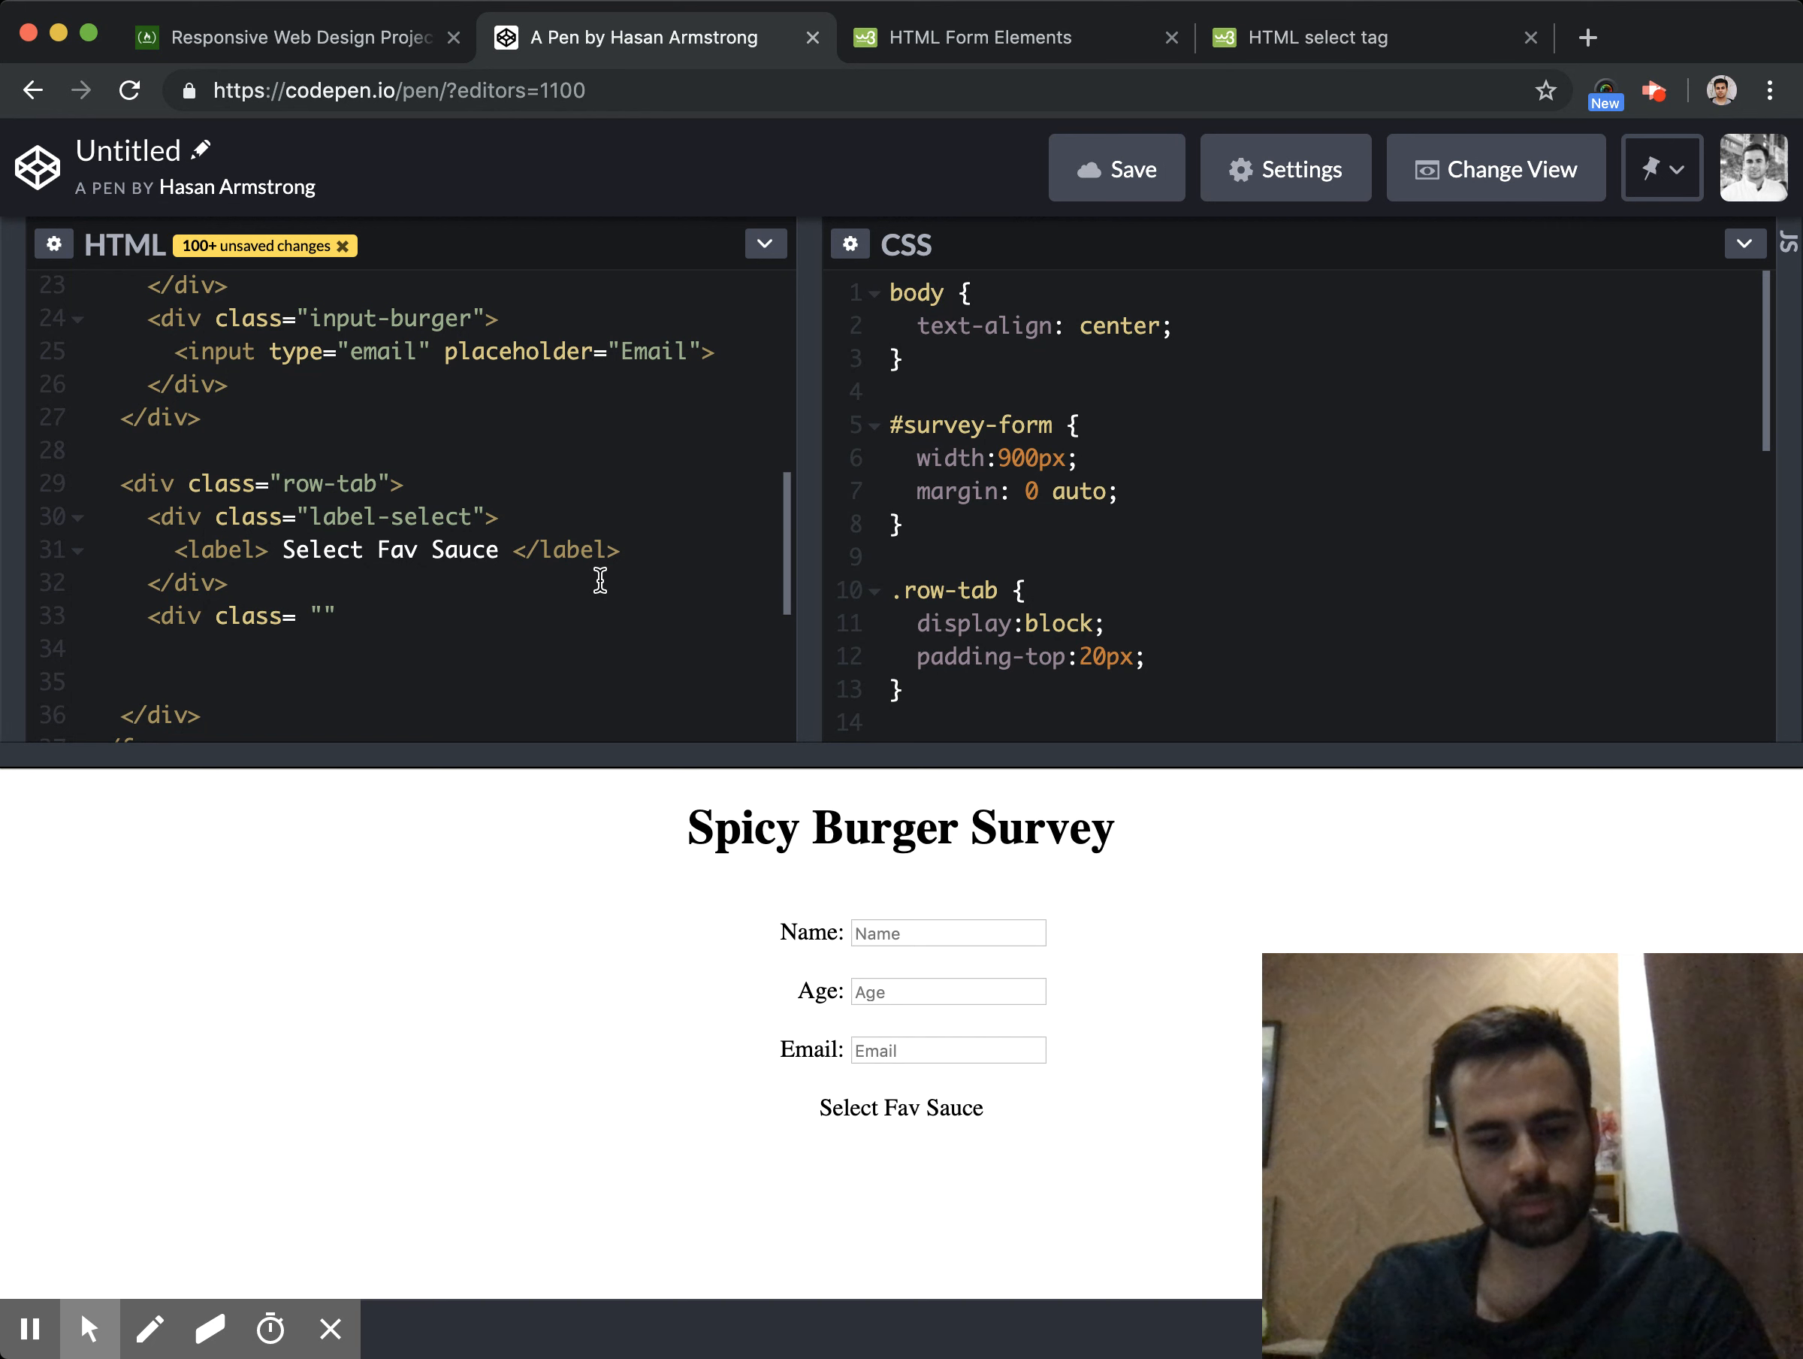
{"action": "left_click", "coordinate": [311, 616]}
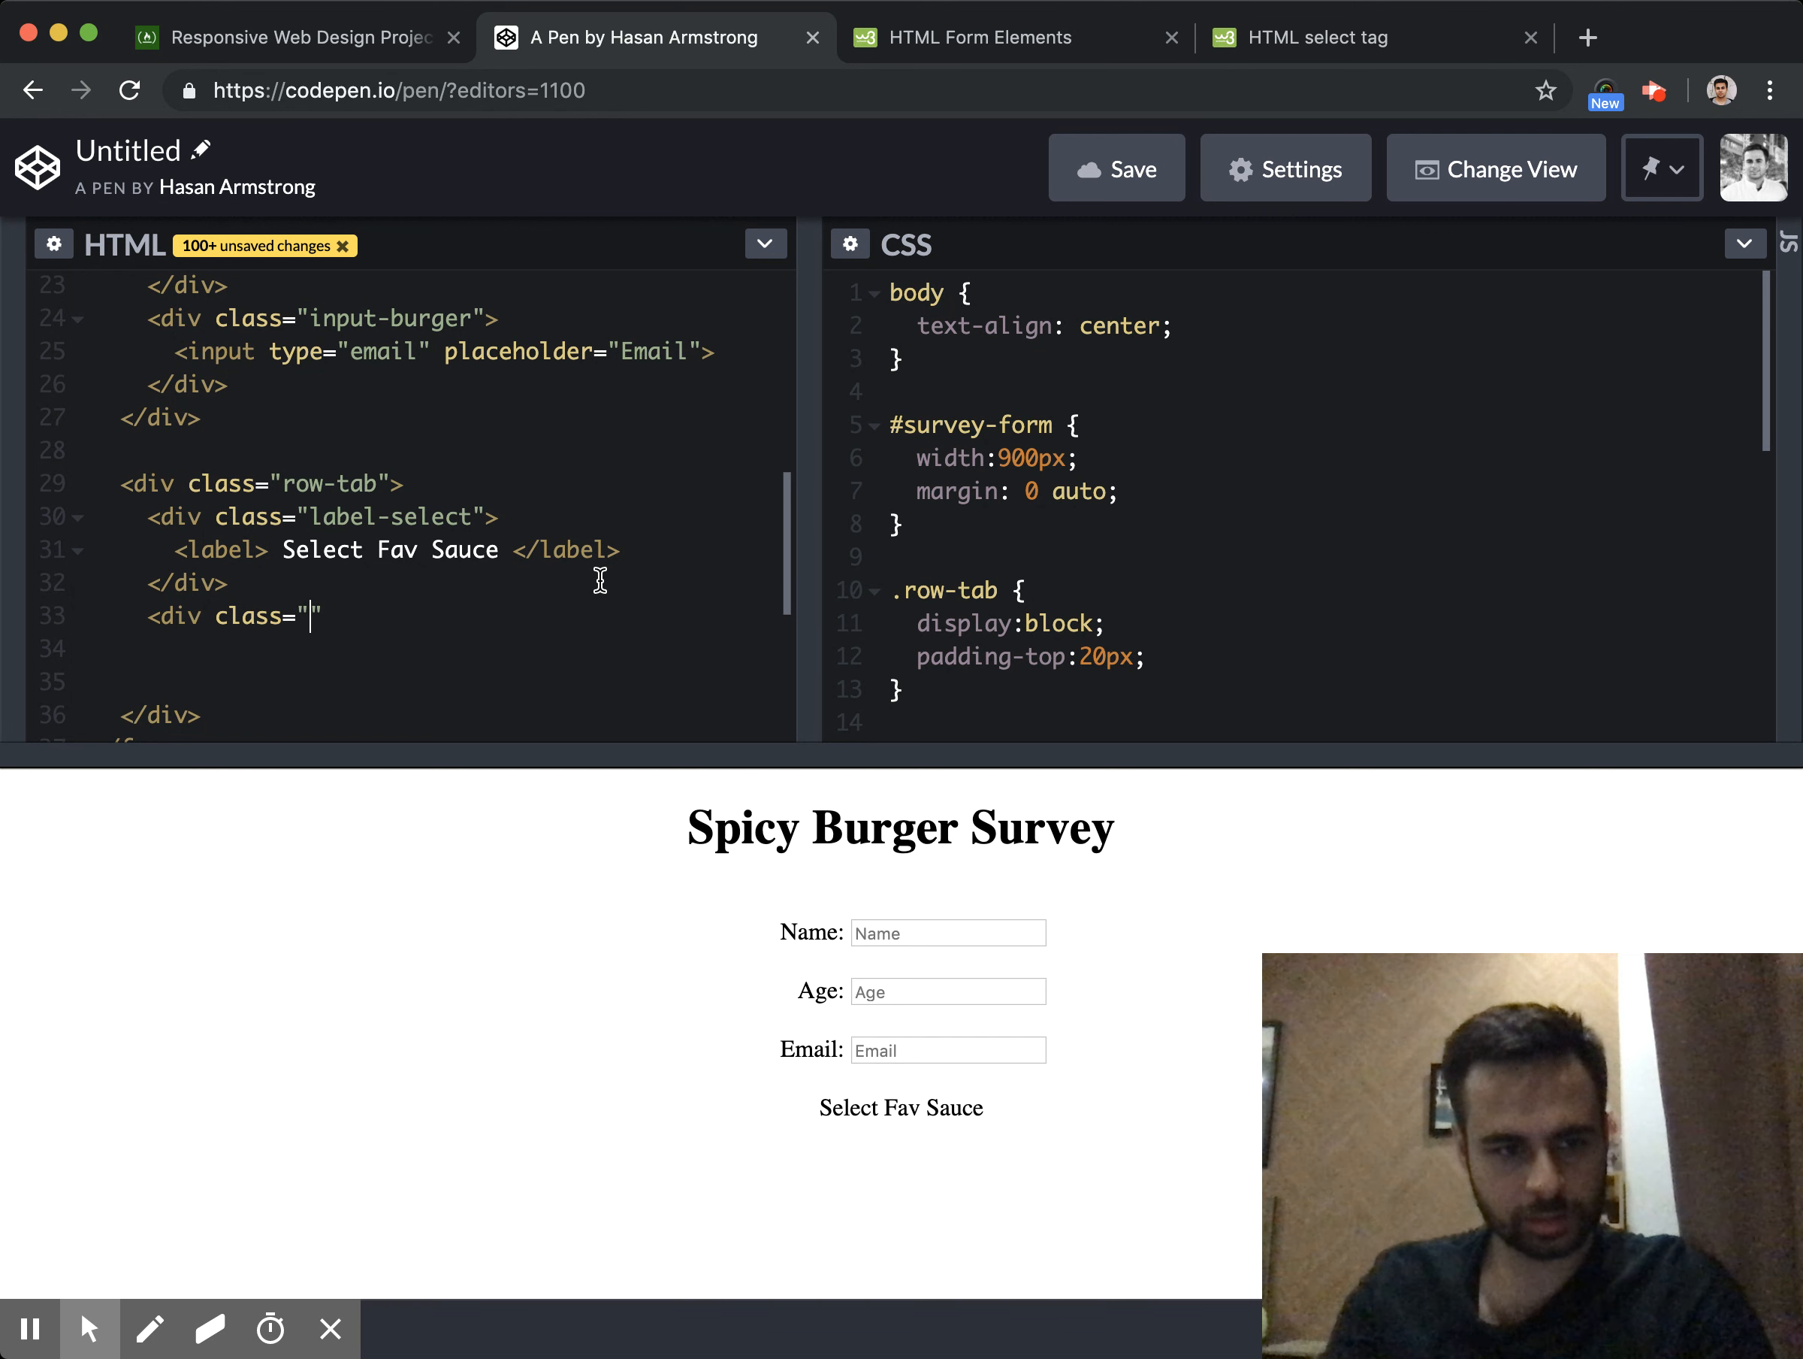
{"action": "type", "text": "select-input"}
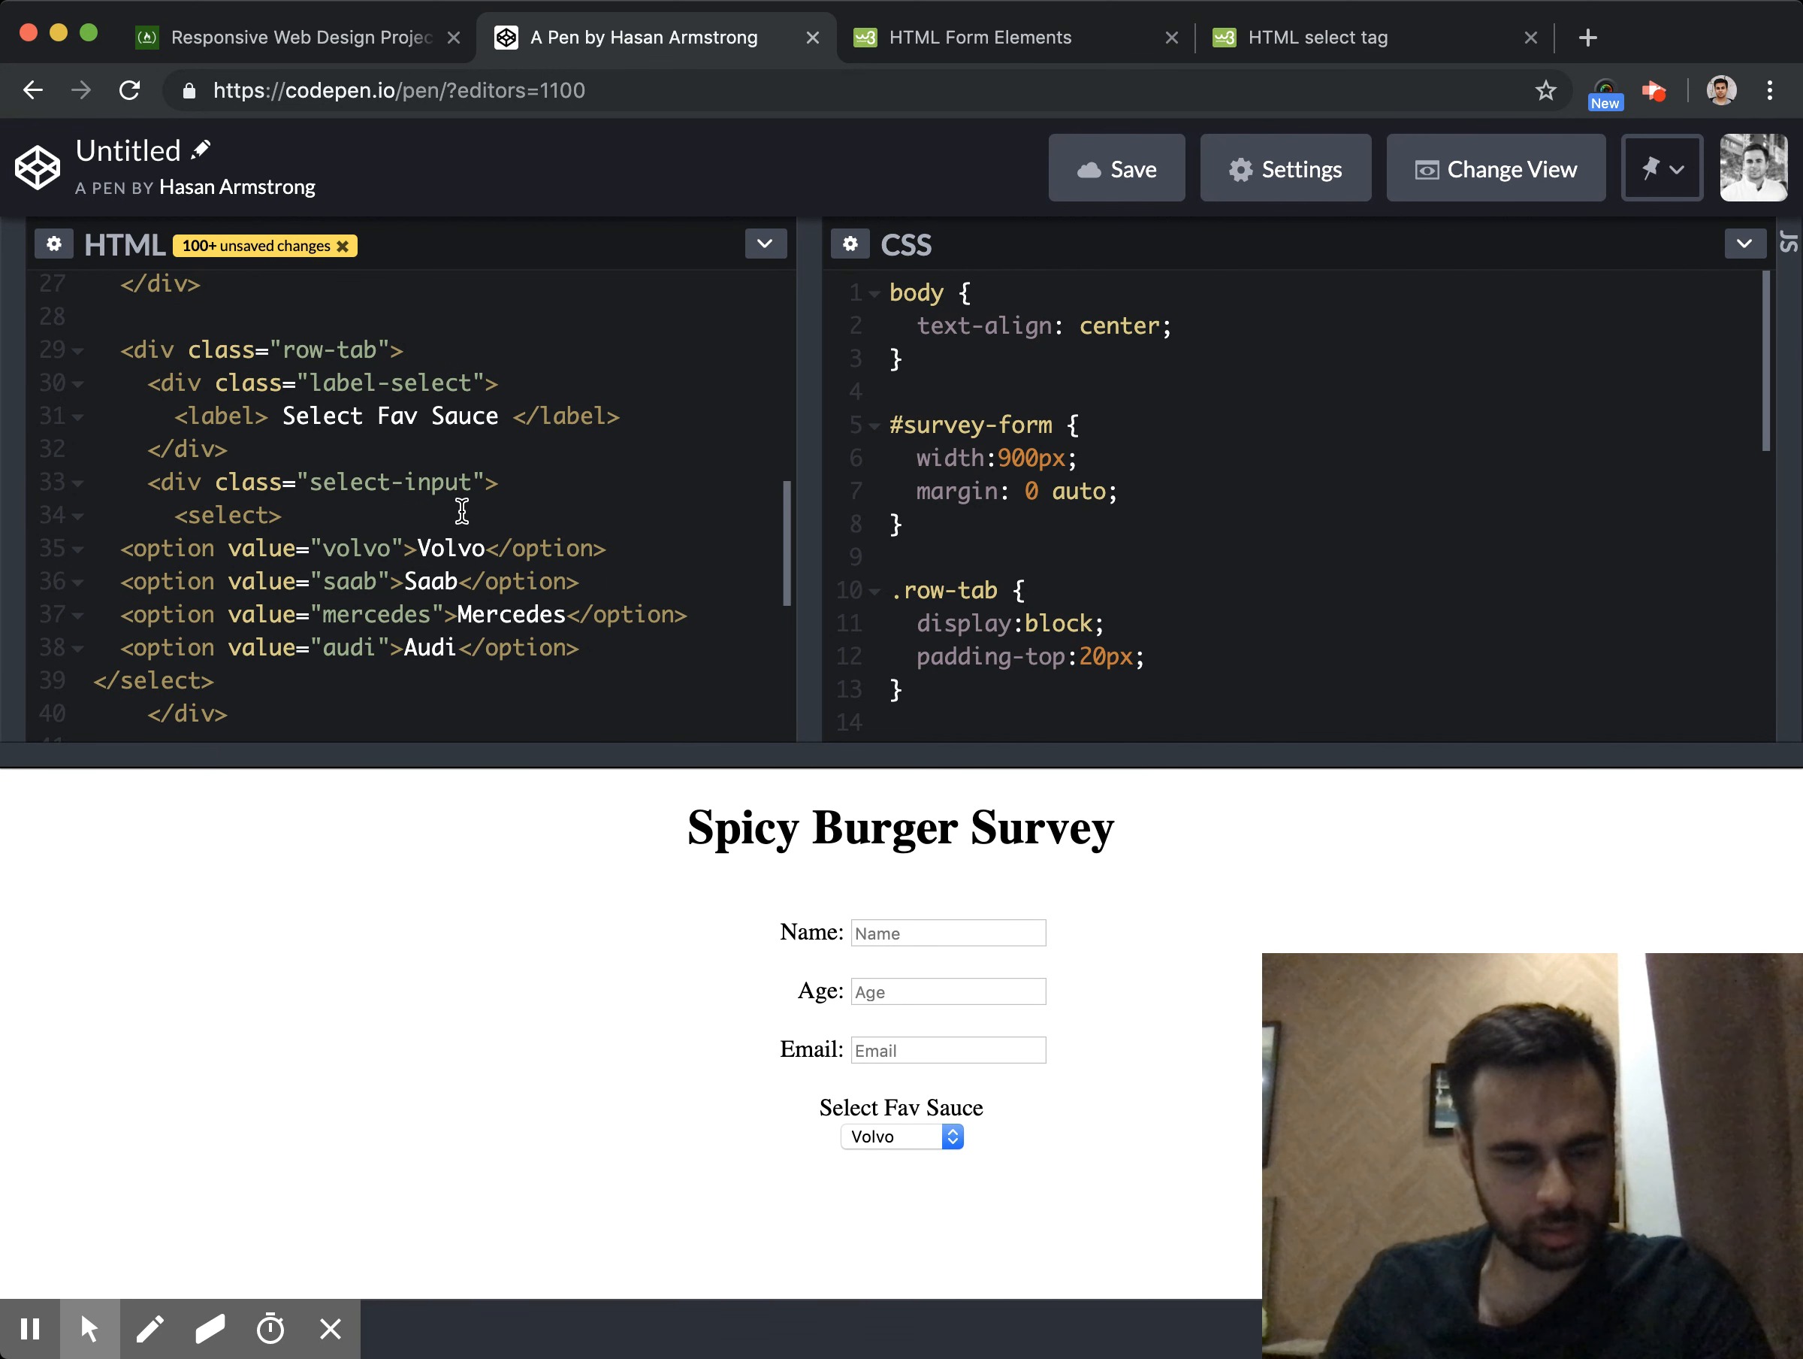
{"action": "double_click", "coordinate": [451, 547]}
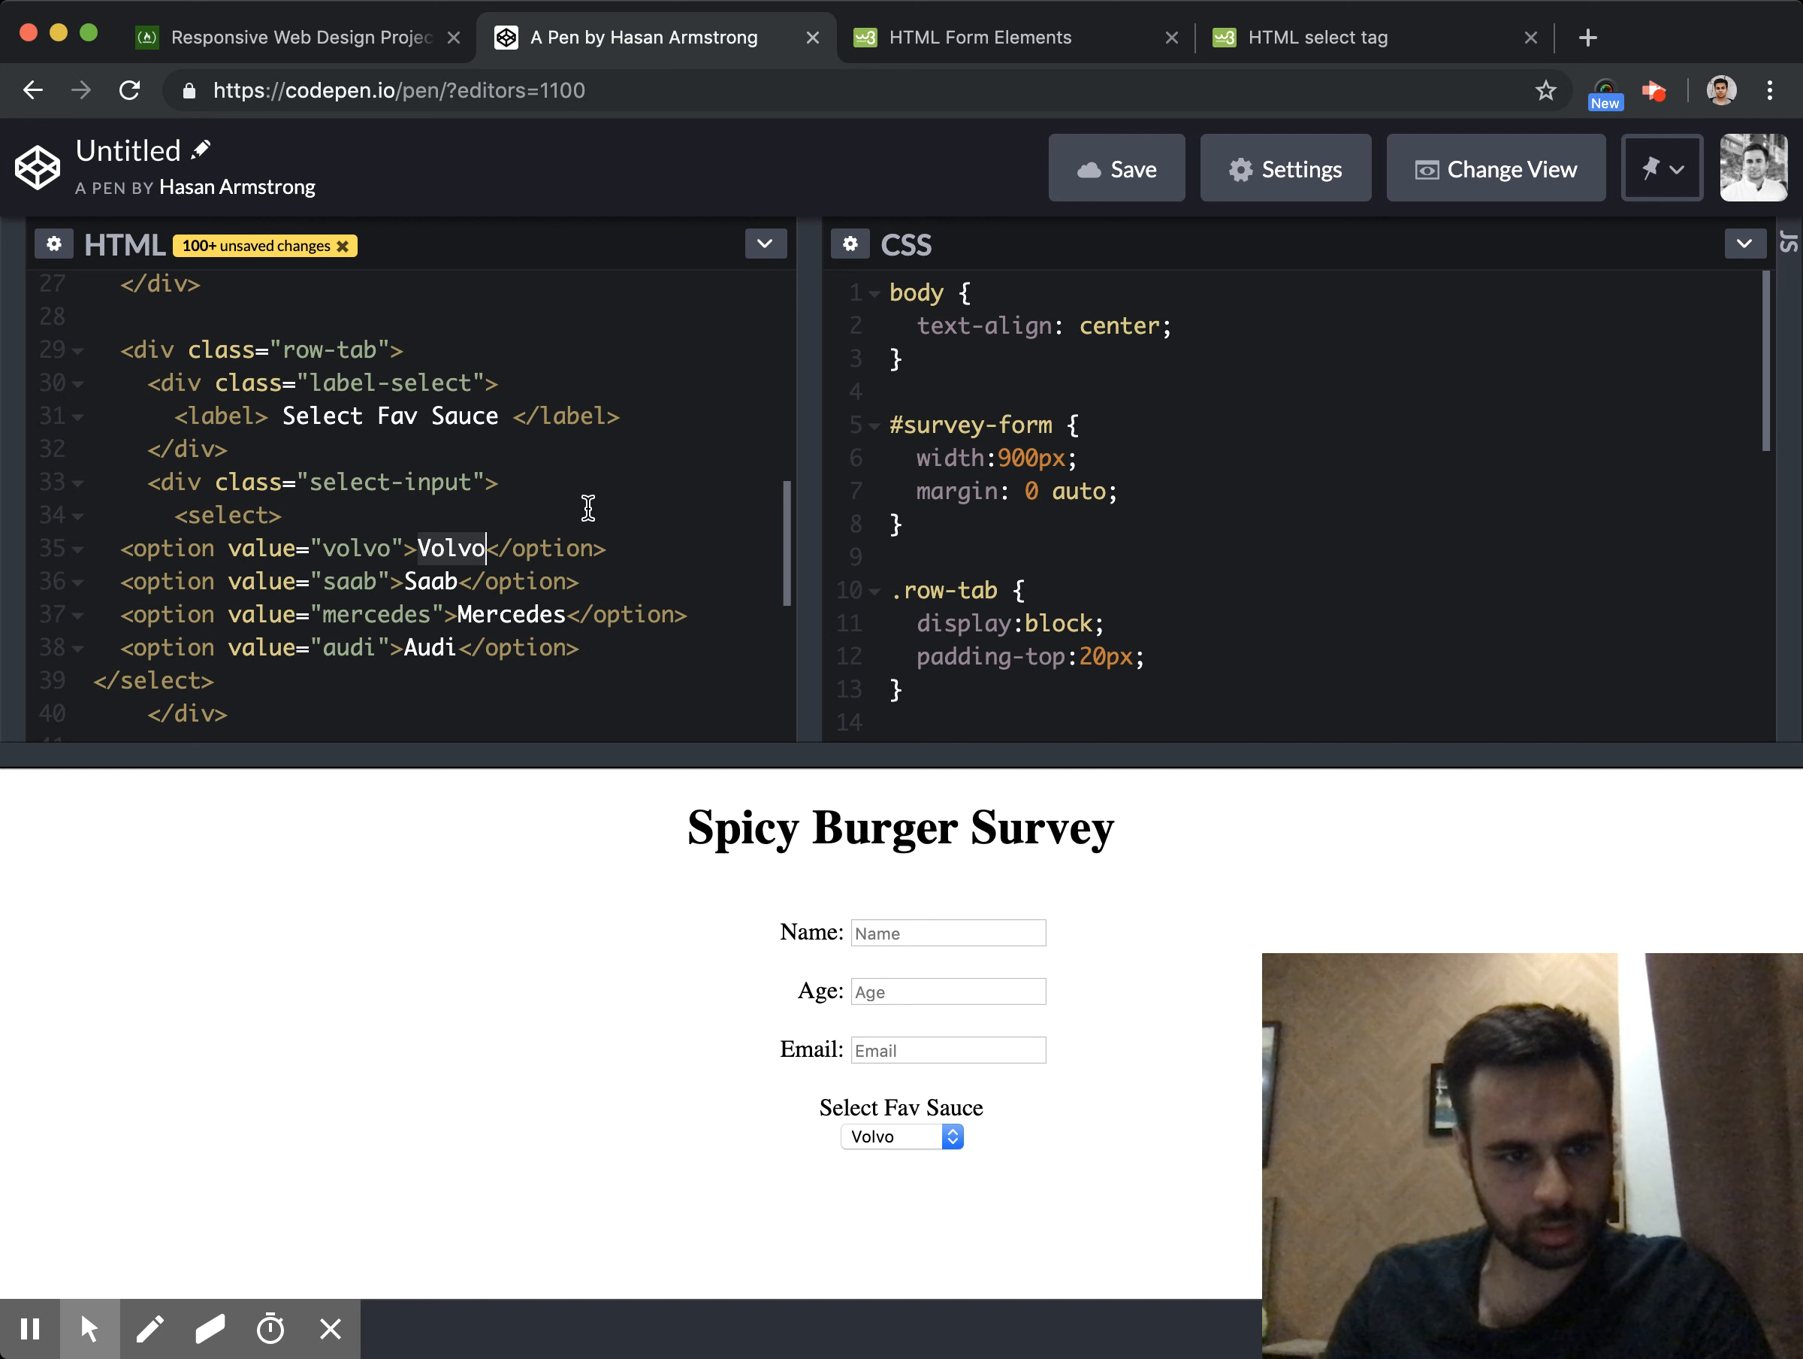
{"action": "type", "text": "BBQ"}
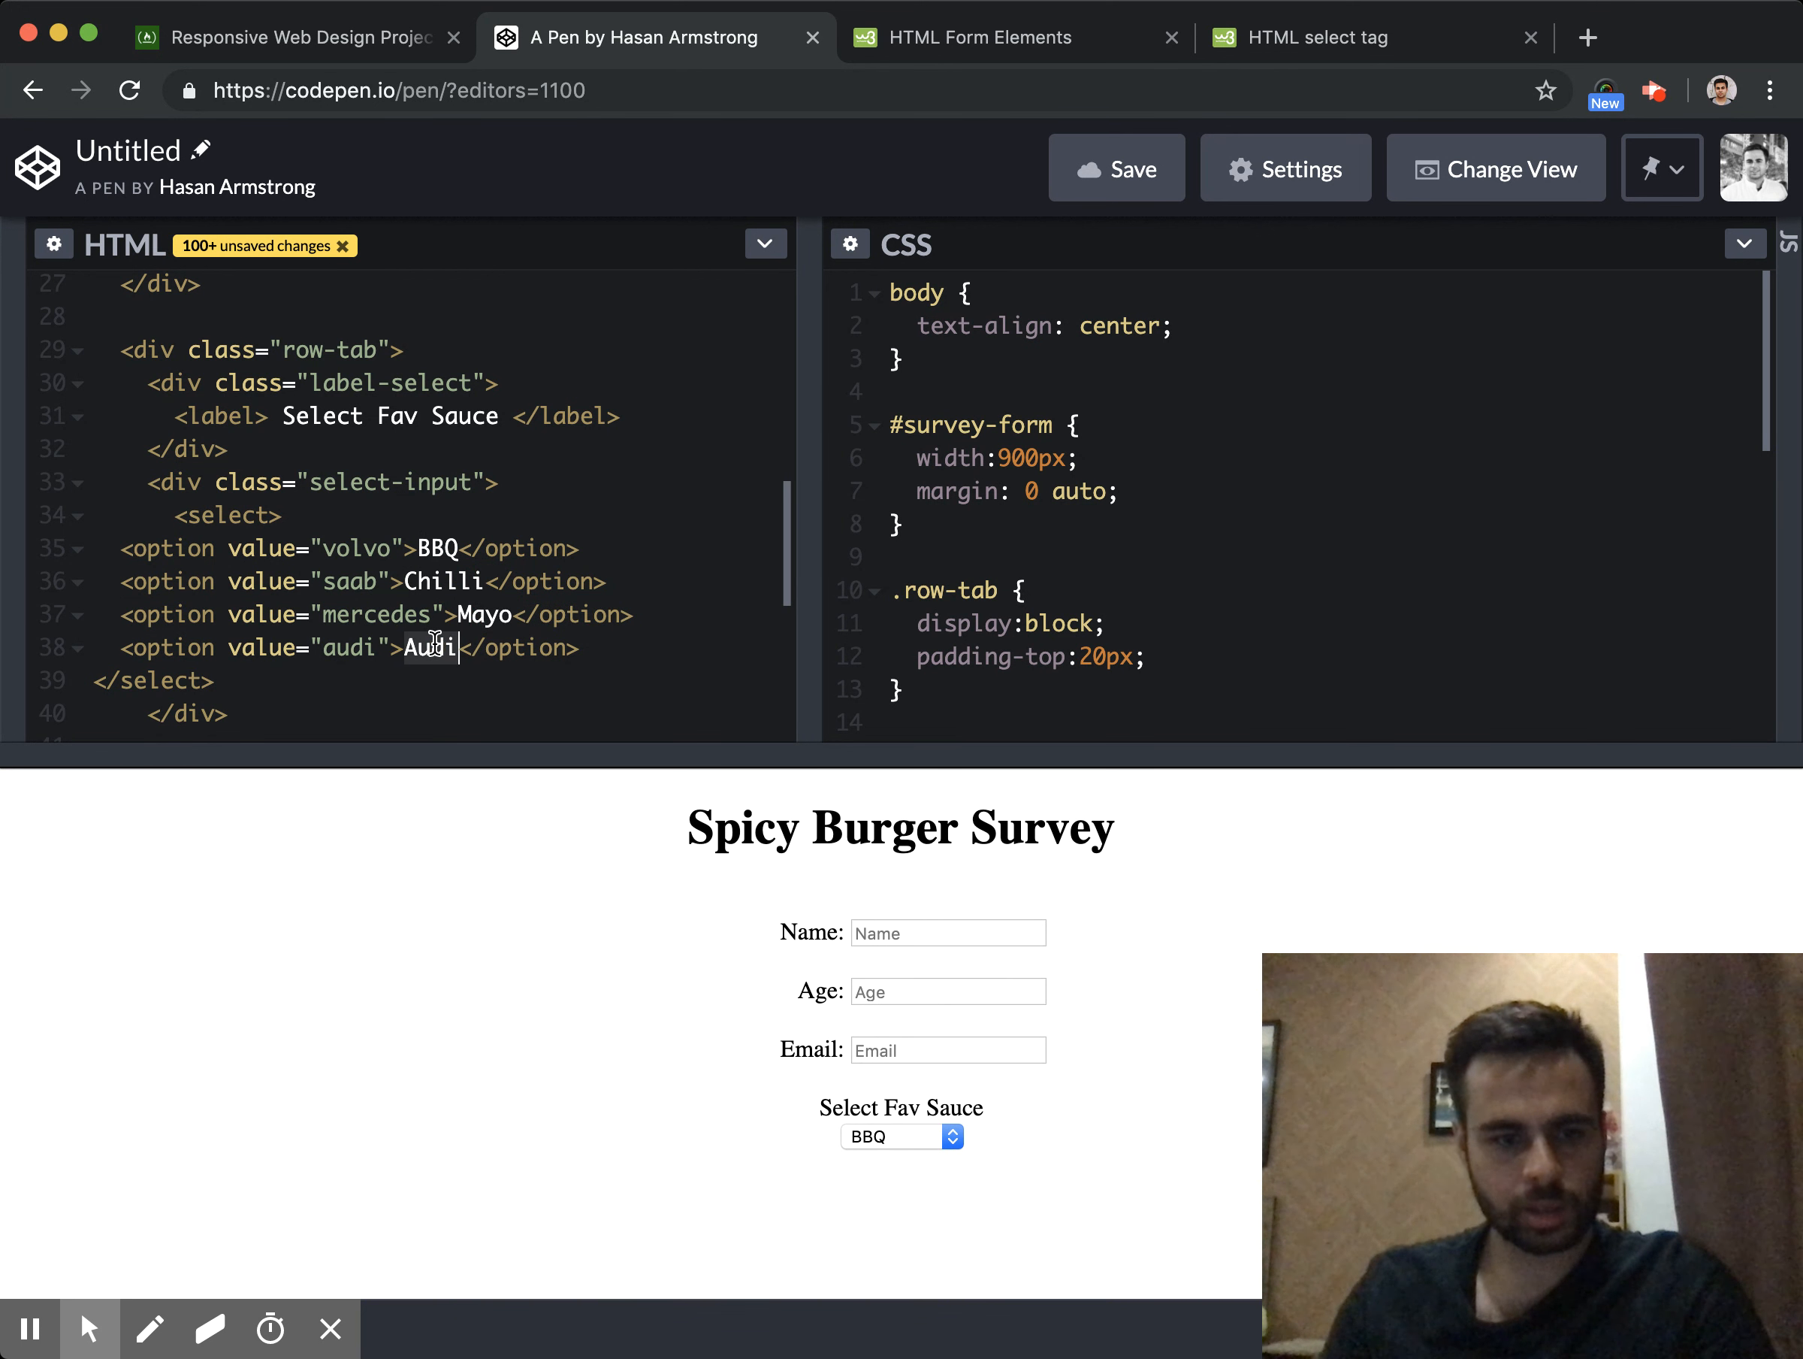
{"action": "type", "text": "Ketchup"}
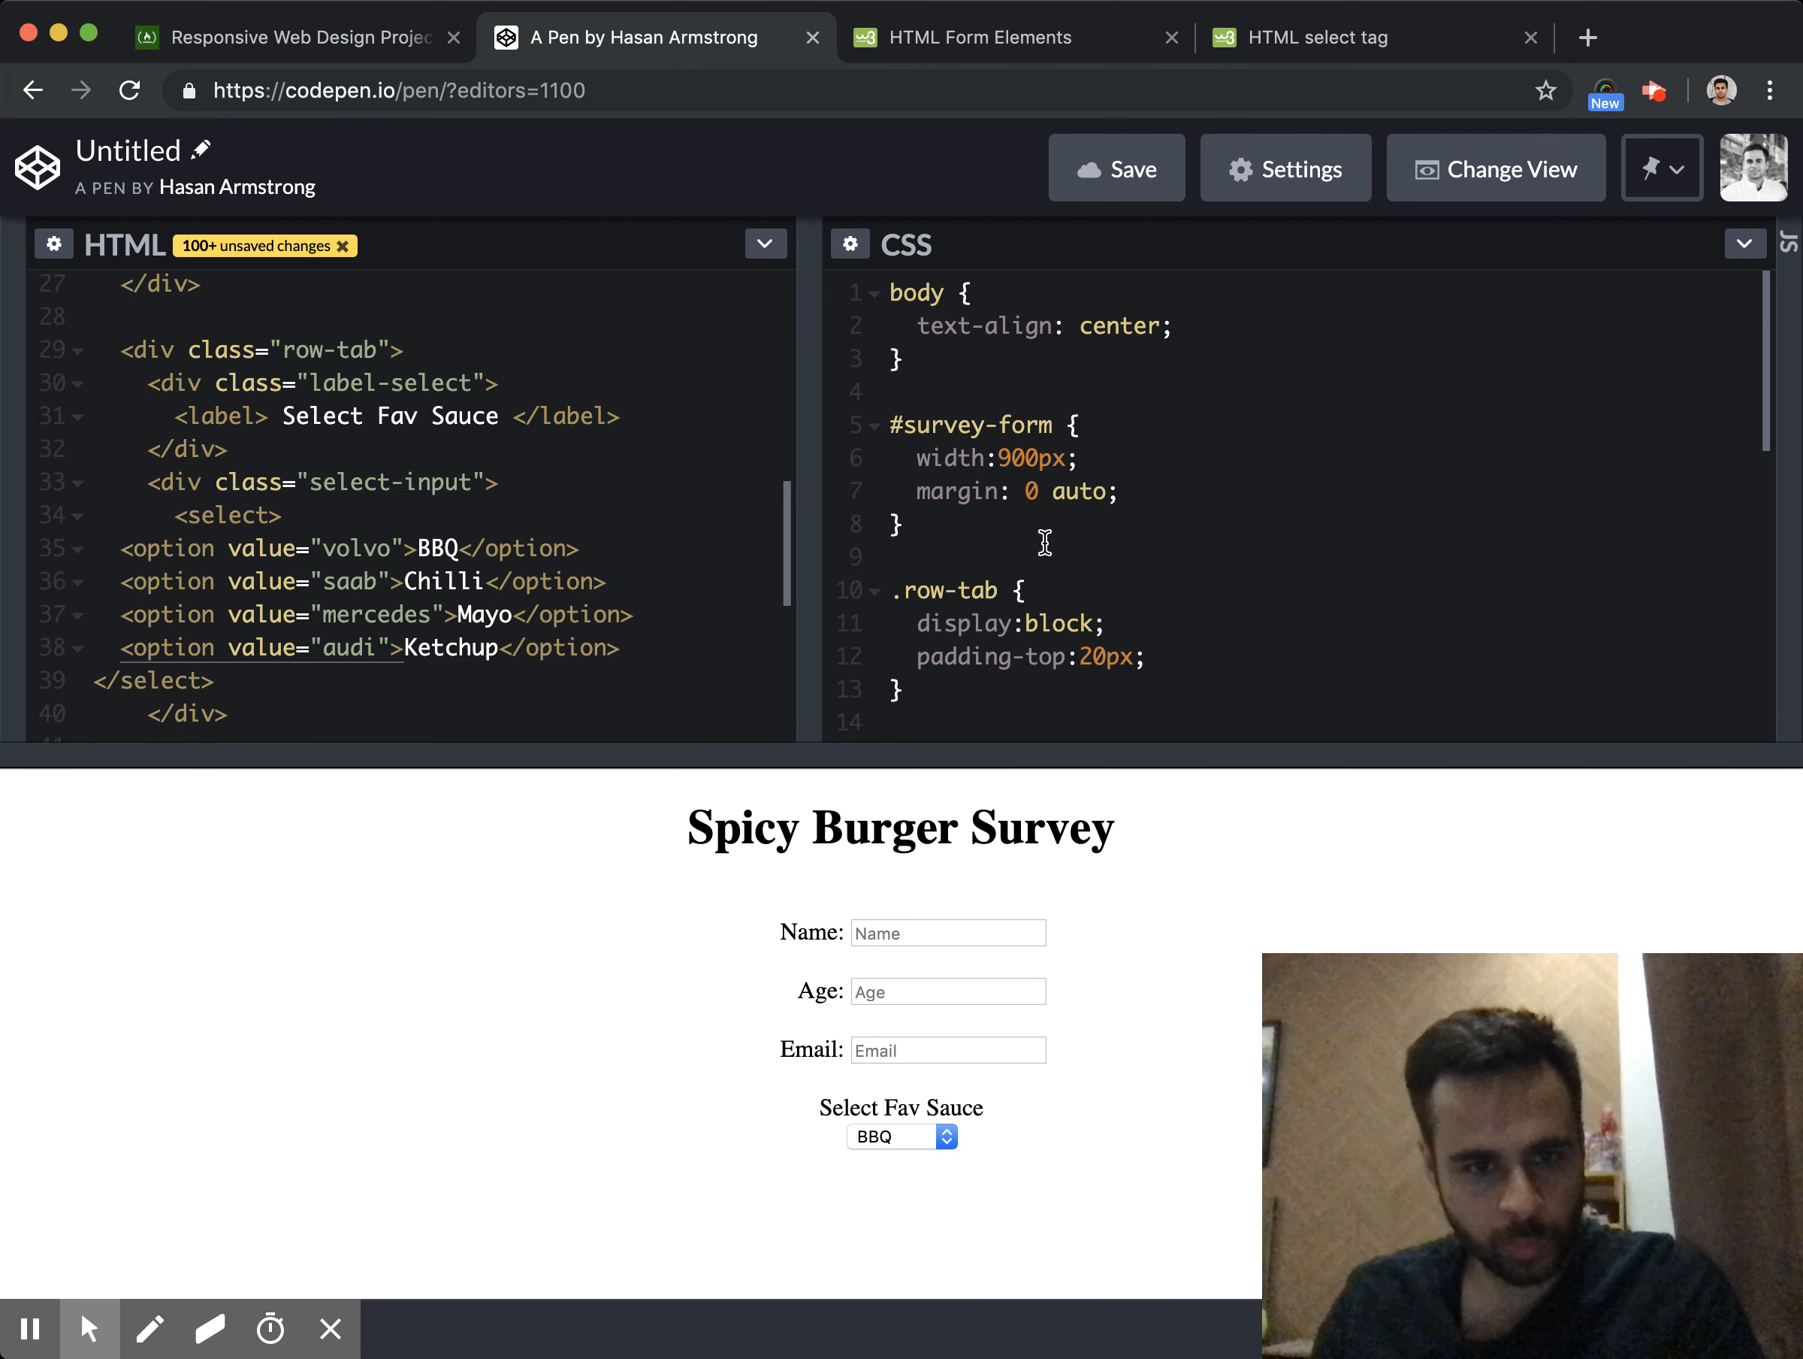
Add a .select-input rule with inline-block display
{"action": "scroll", "scroll_direction": "down", "scroll_amount": 3}
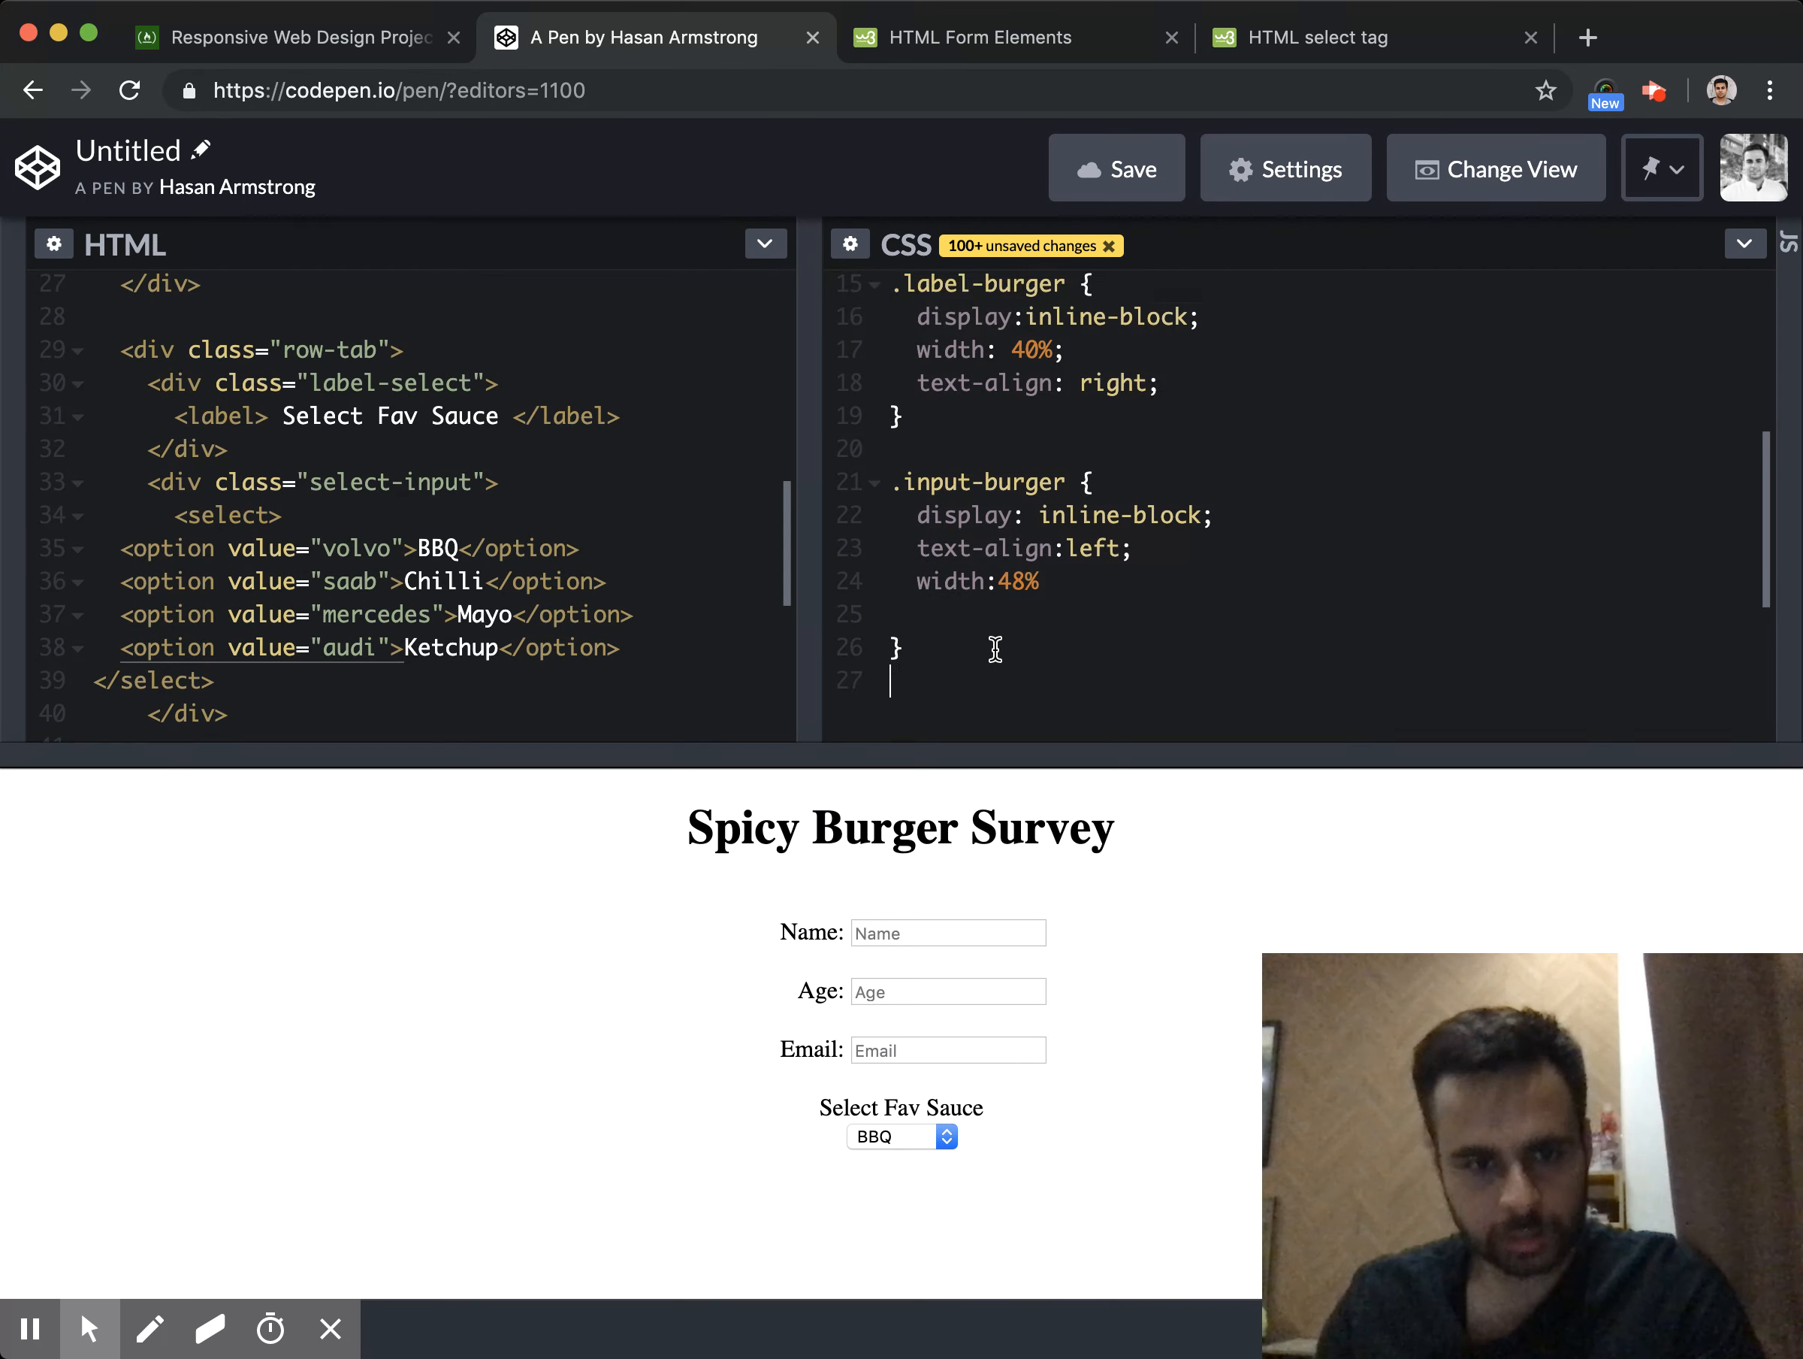
{"action": "type", "text": ".selecy"}
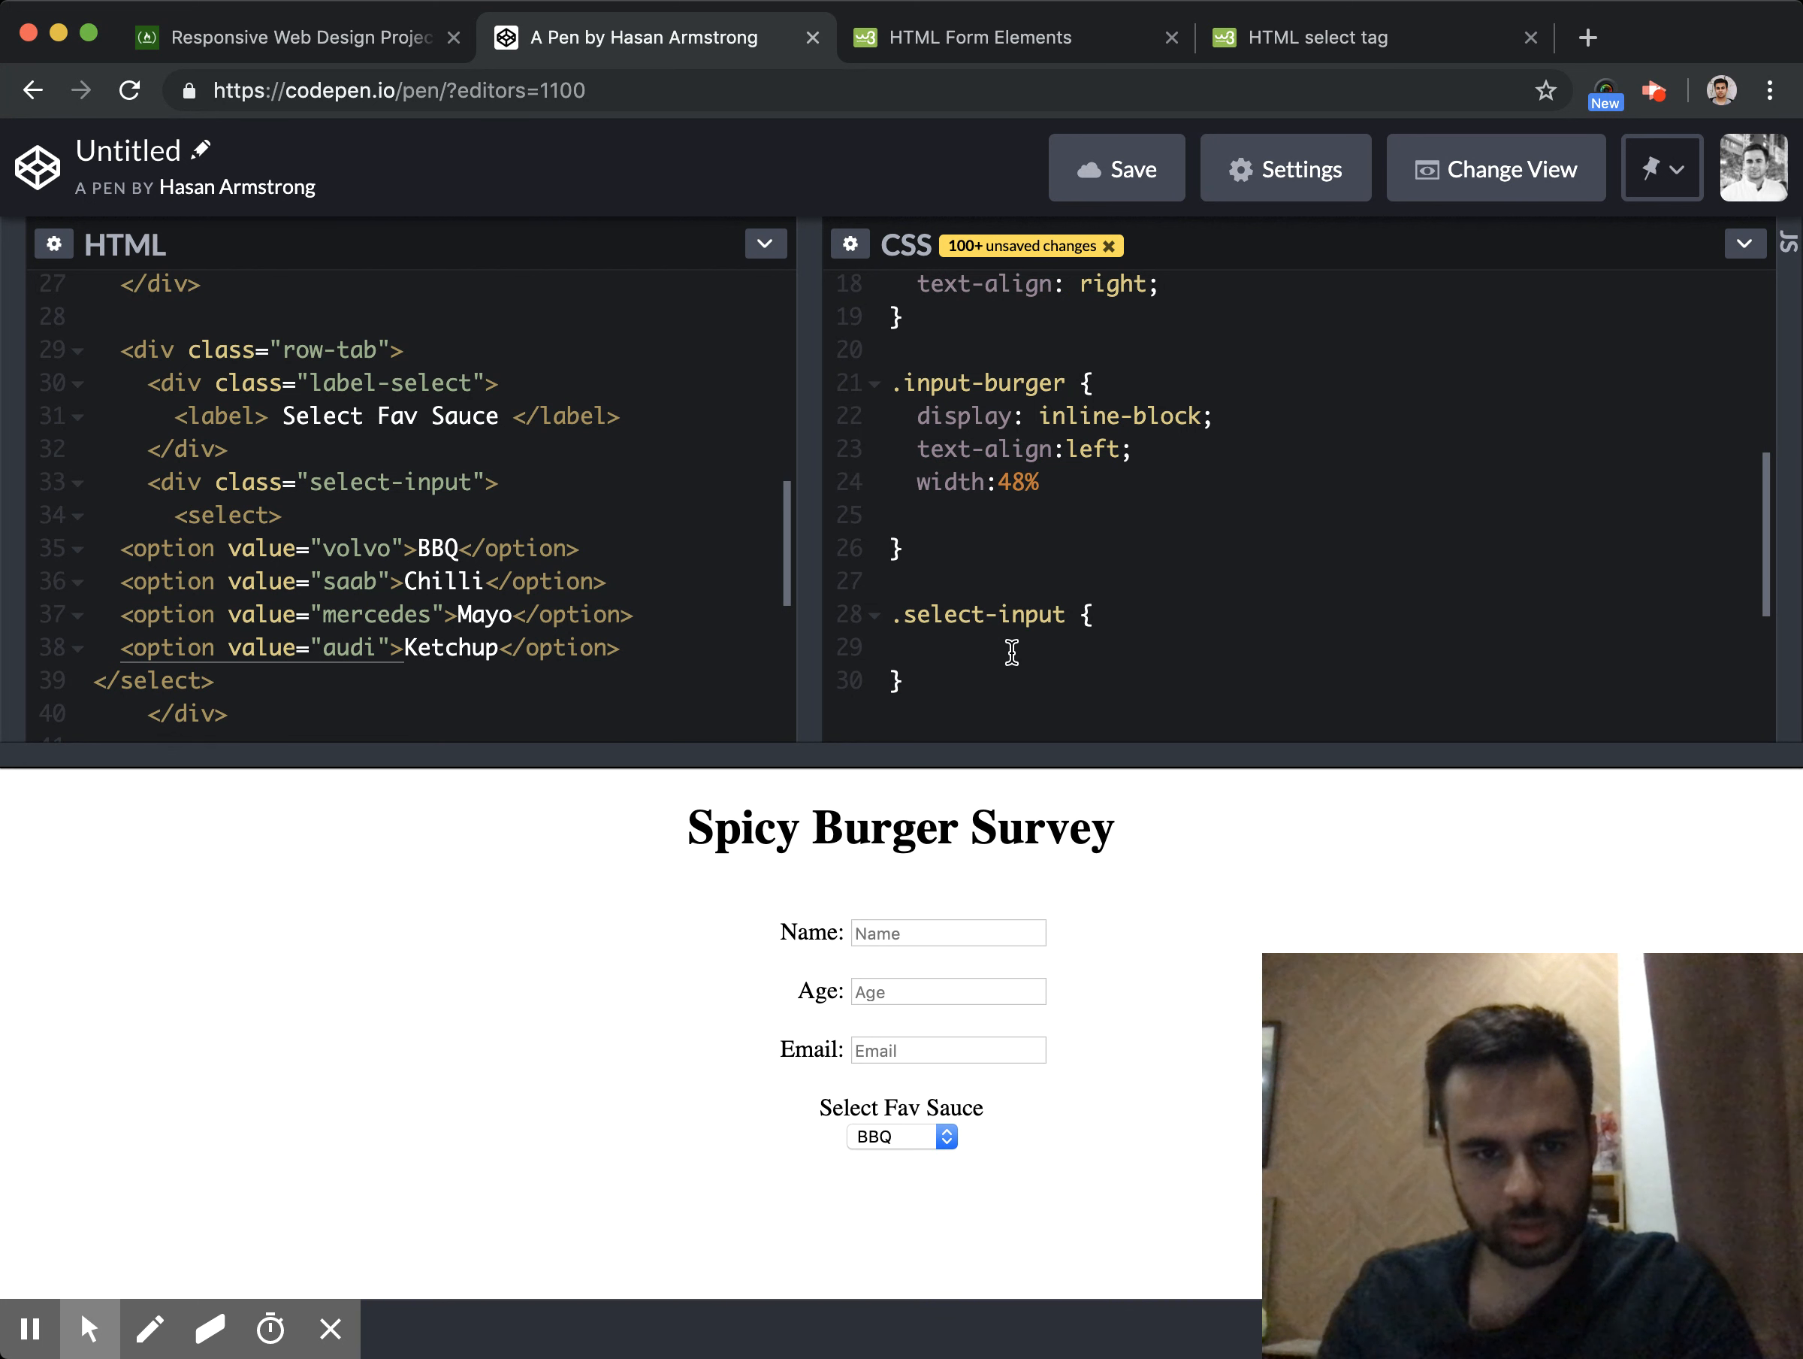
{"action": "type", "text": "display: inline-block;"}
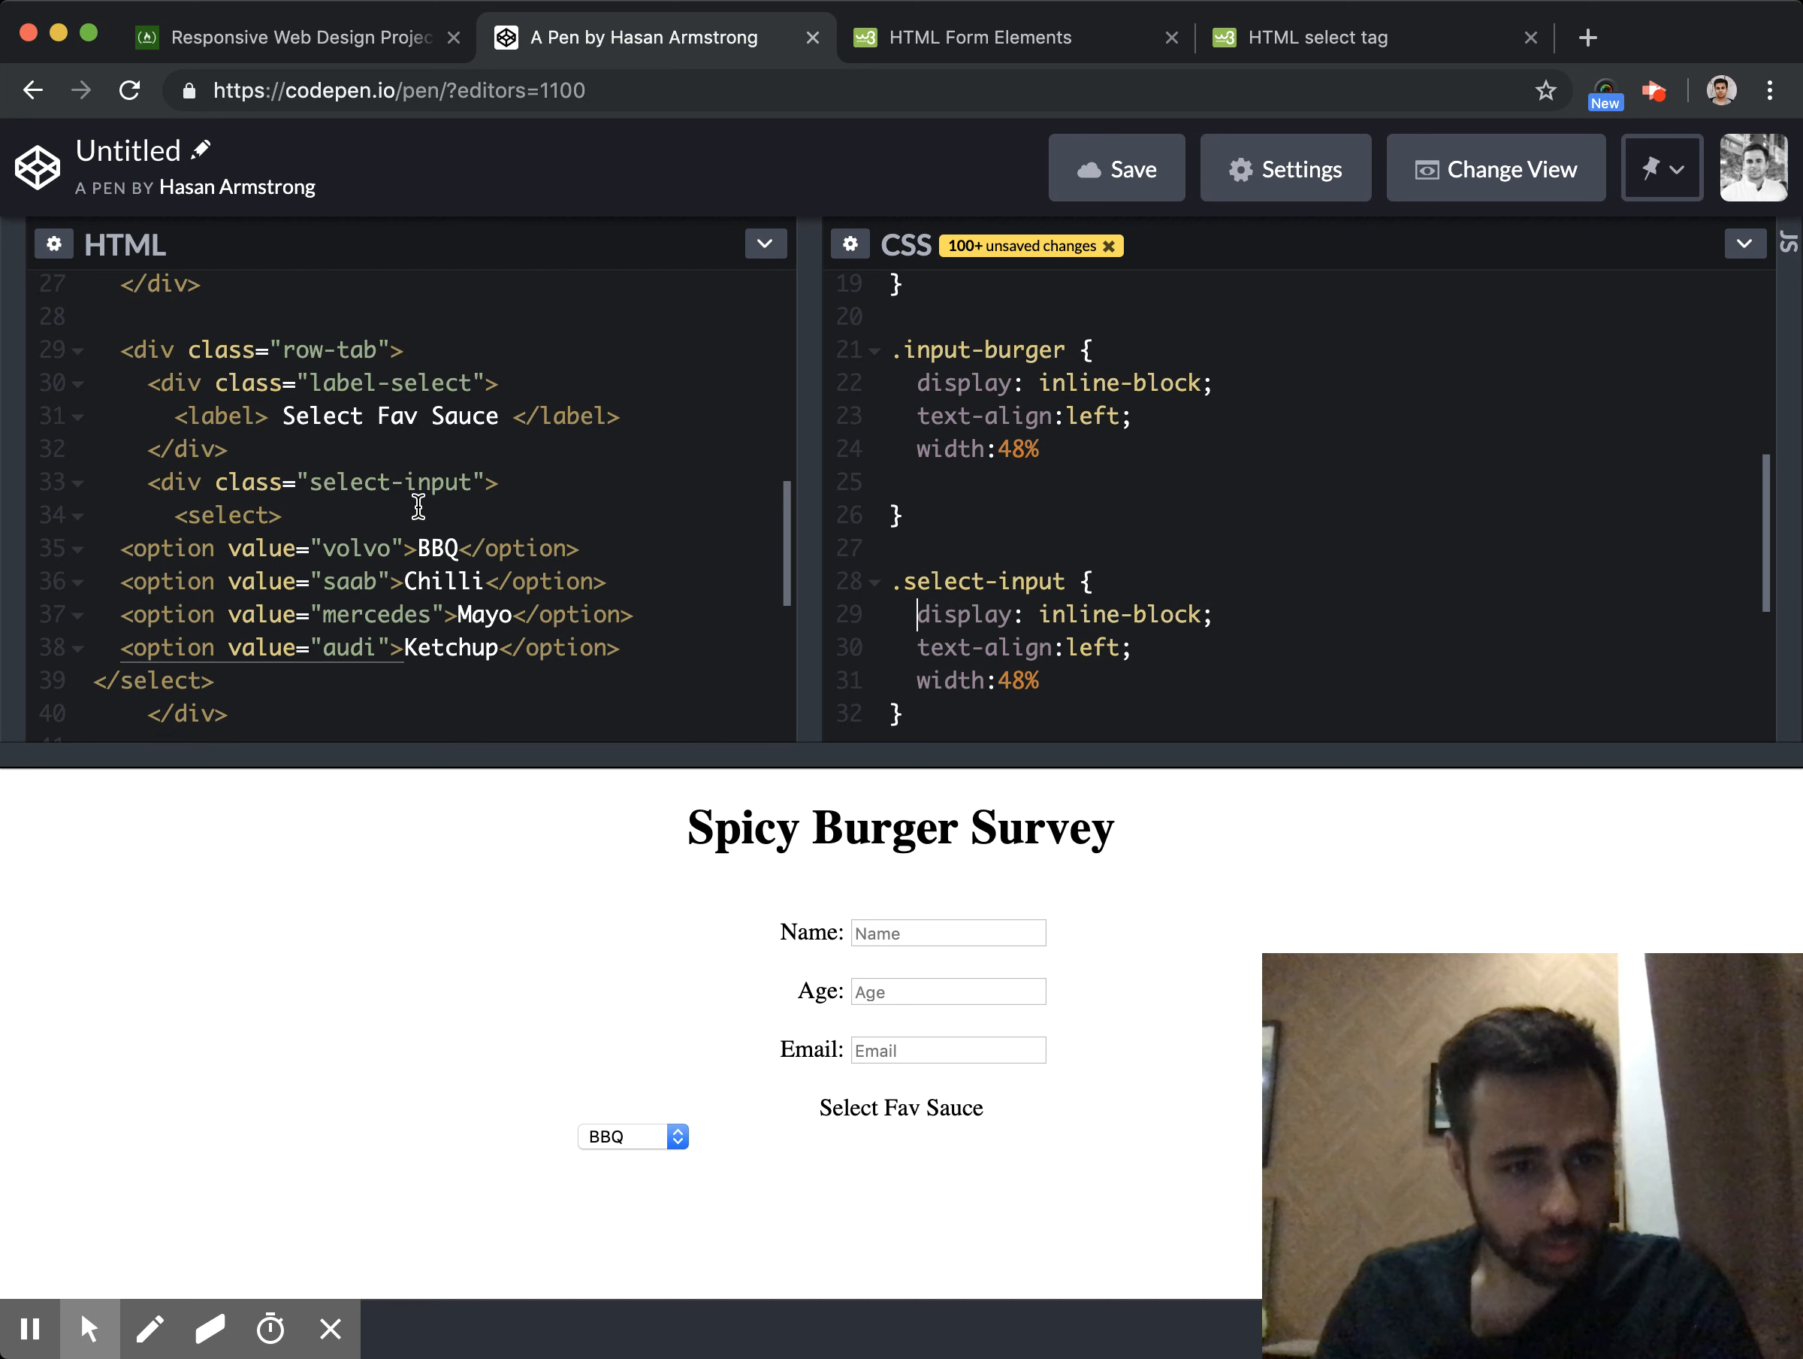
{"action": "mouse_move", "coordinate": [431, 391]}
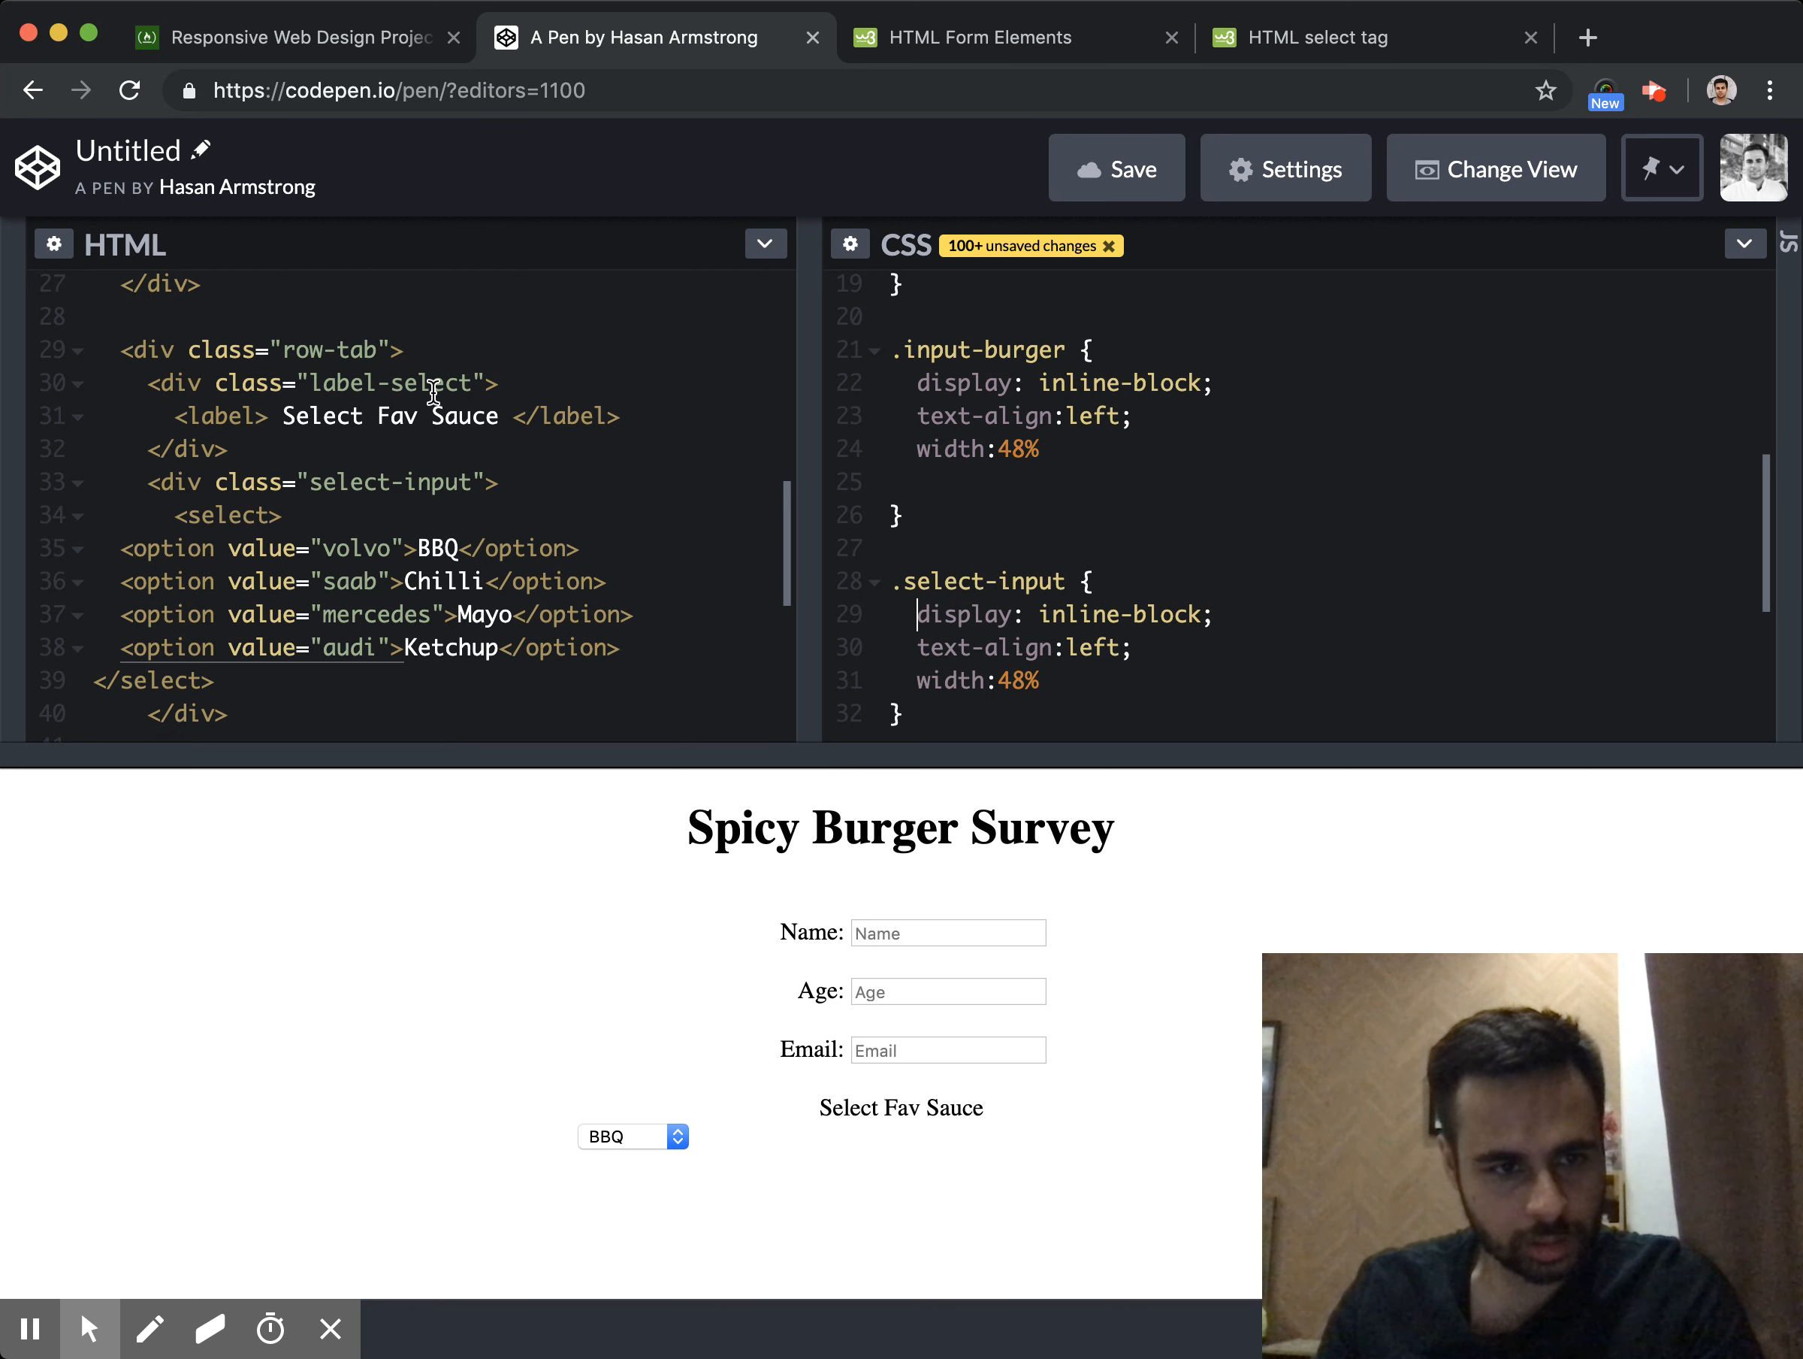
Add a .label-select rule with inline-block display and a colon after the label
{"action": "double_click", "coordinate": [434, 382]}
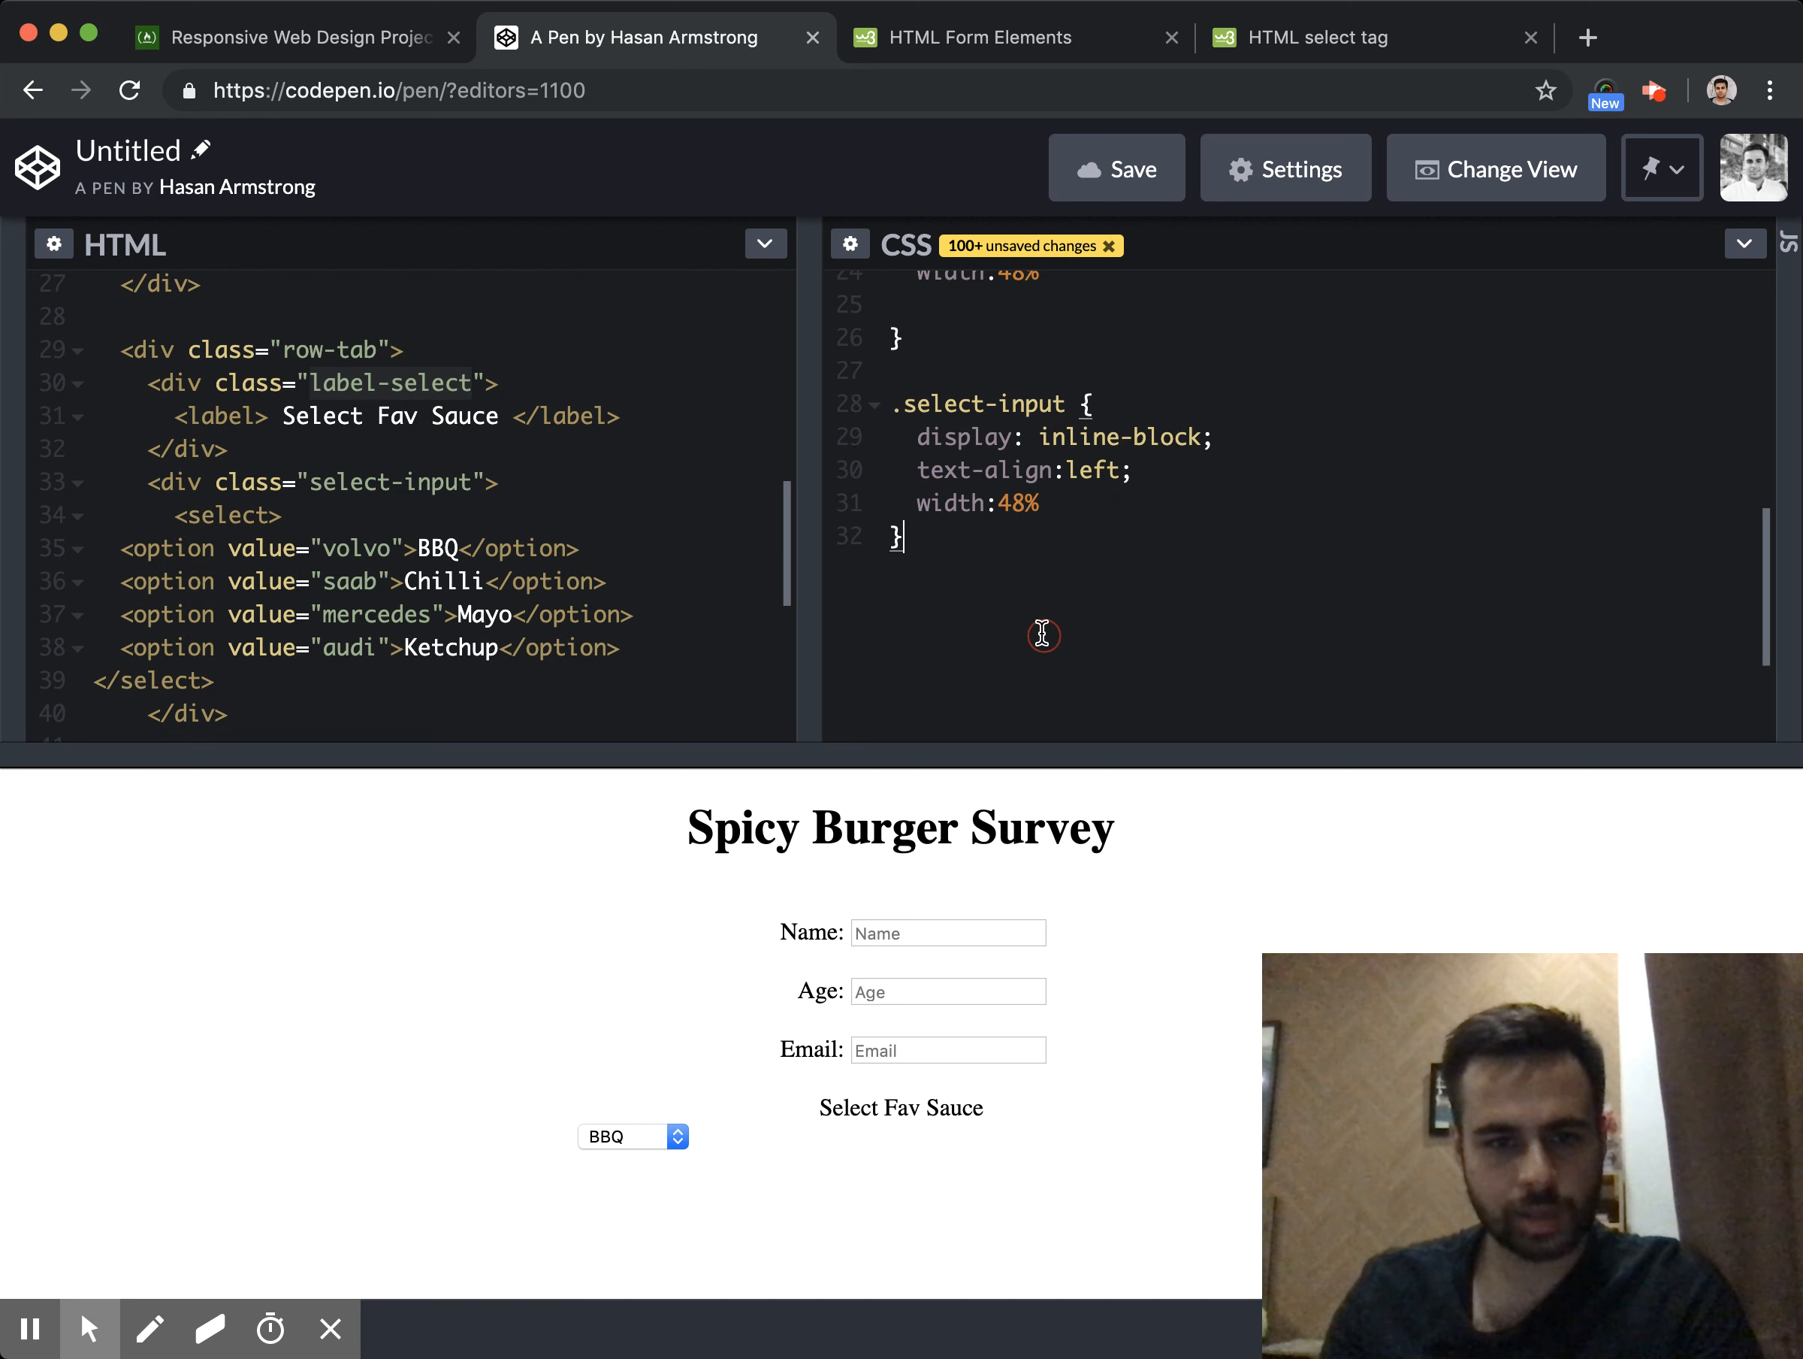
{"action": "type", "text": "label-select {"}
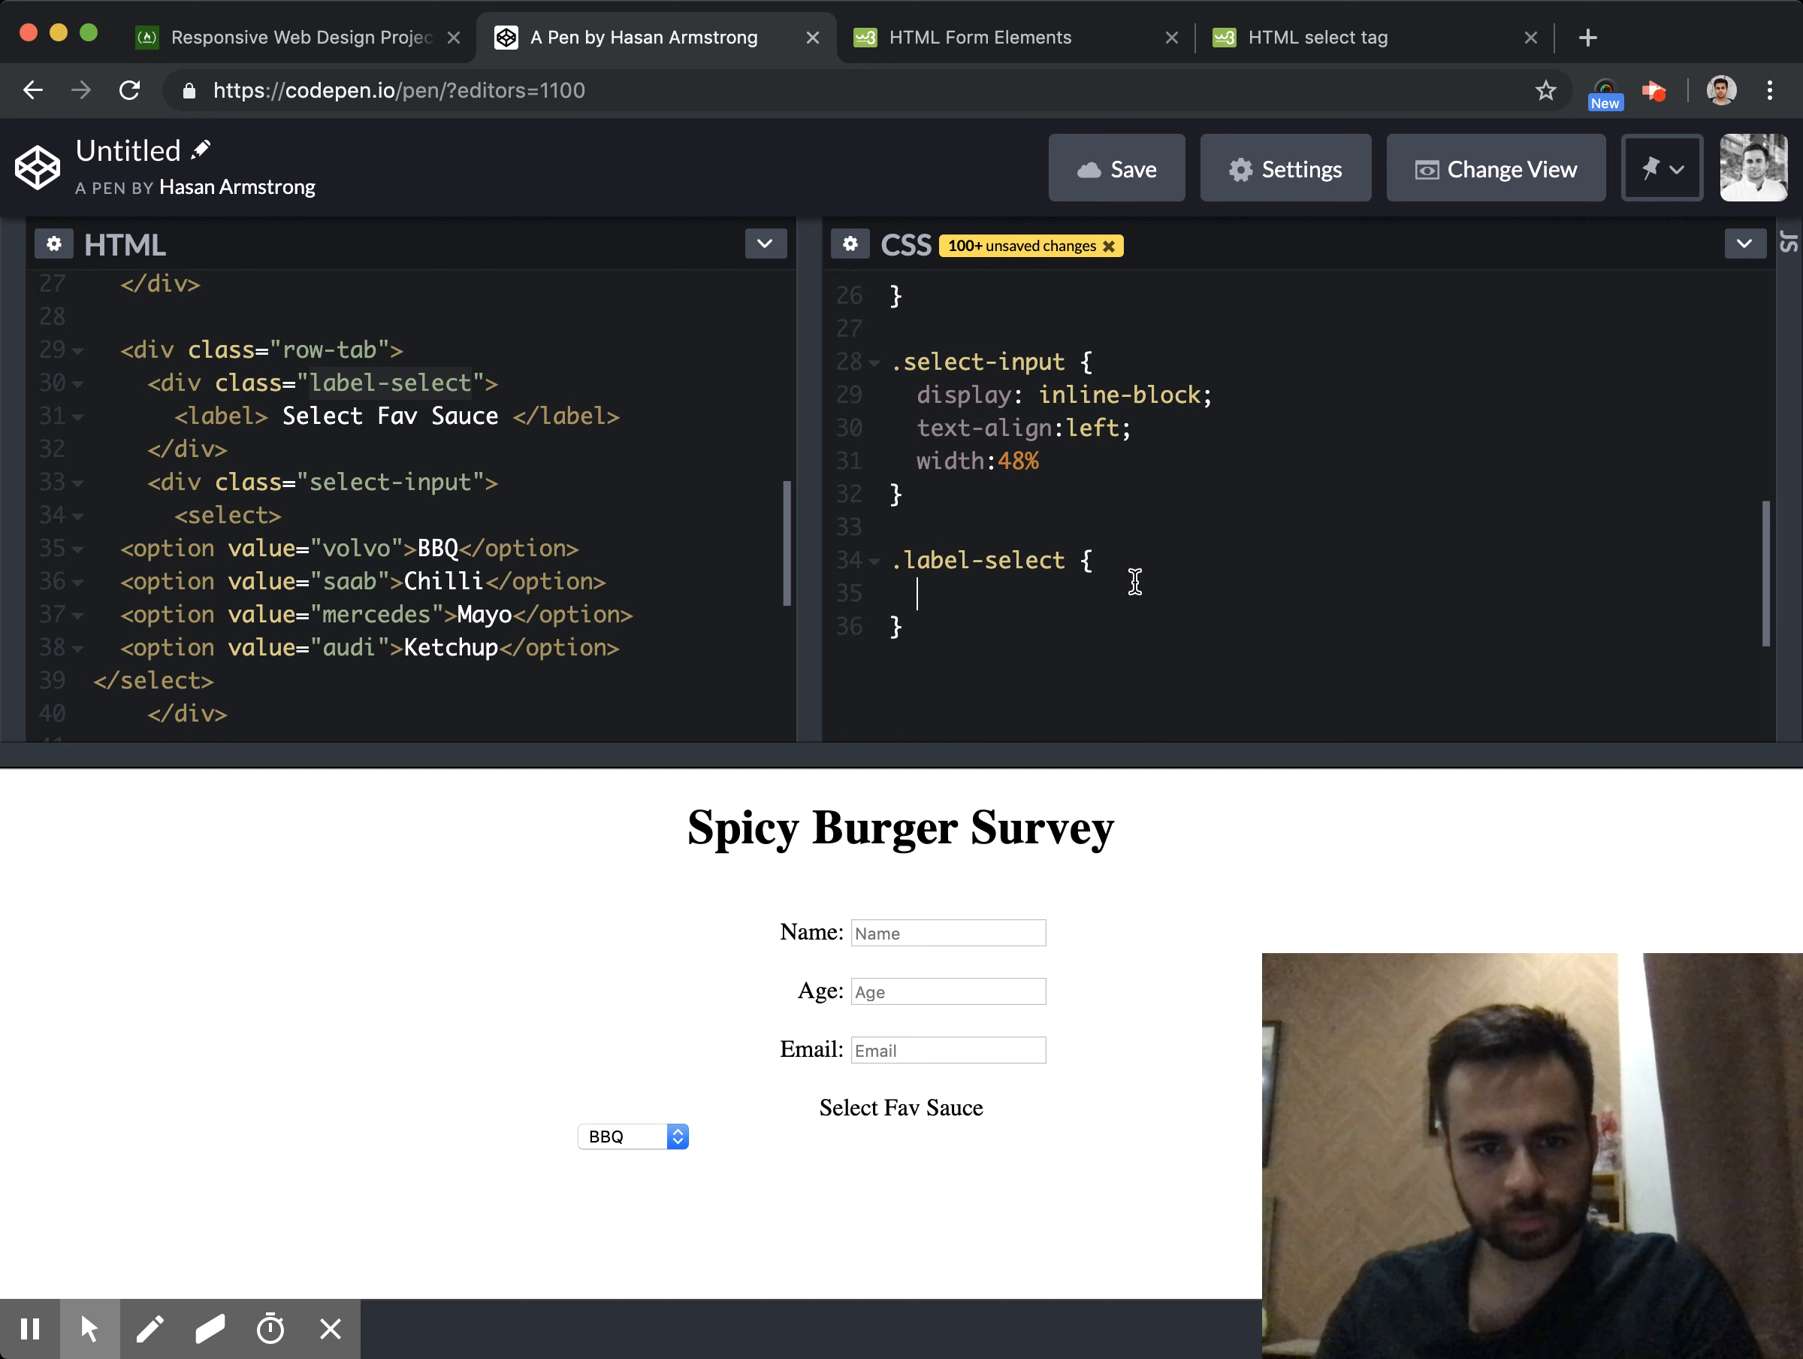
{"action": "type", "text": "display:inline-block;"}
{"action": "type", "text": "width: 40%;"}
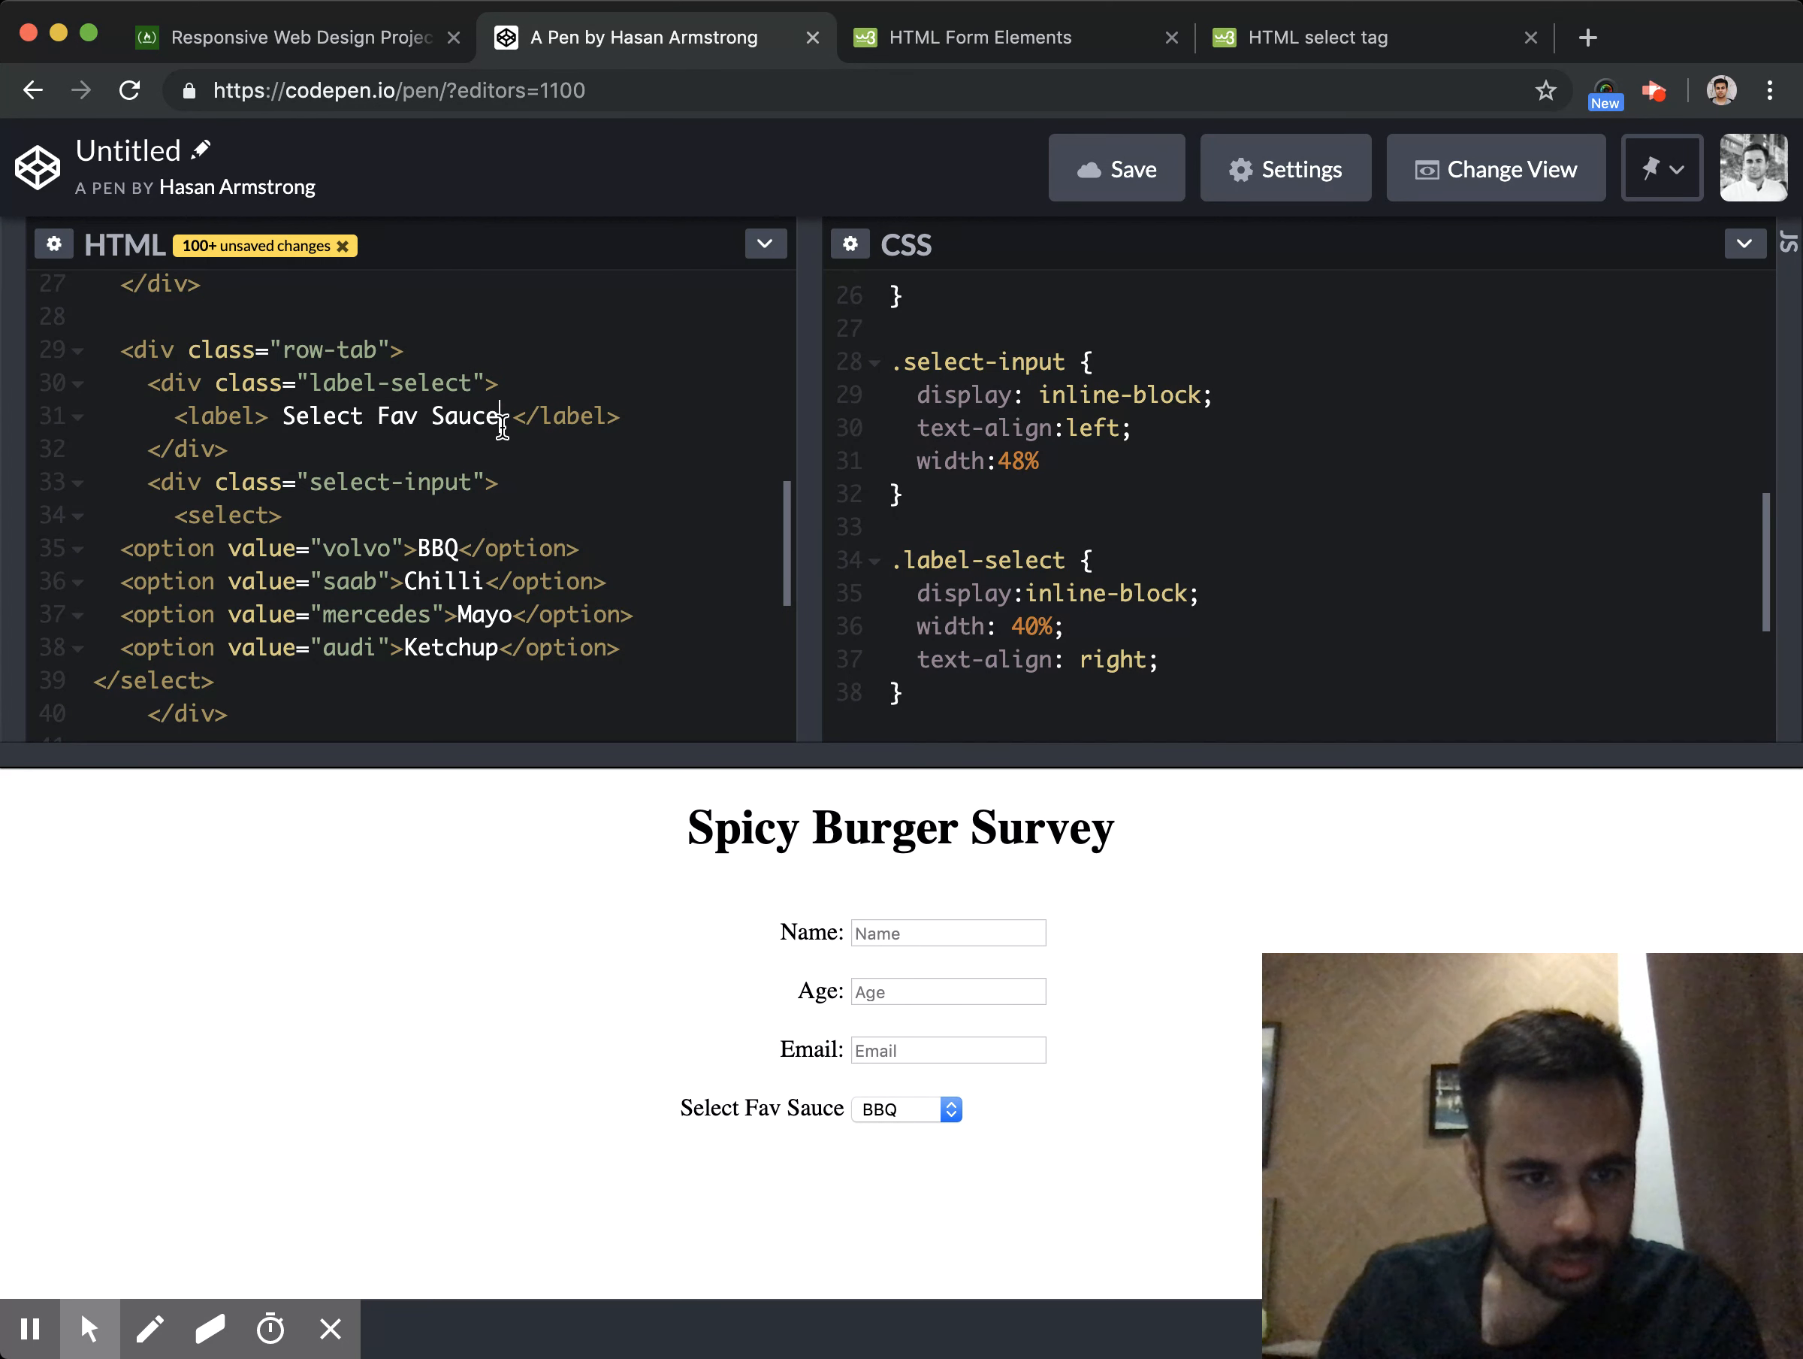
{"action": "type", "text": ":"}
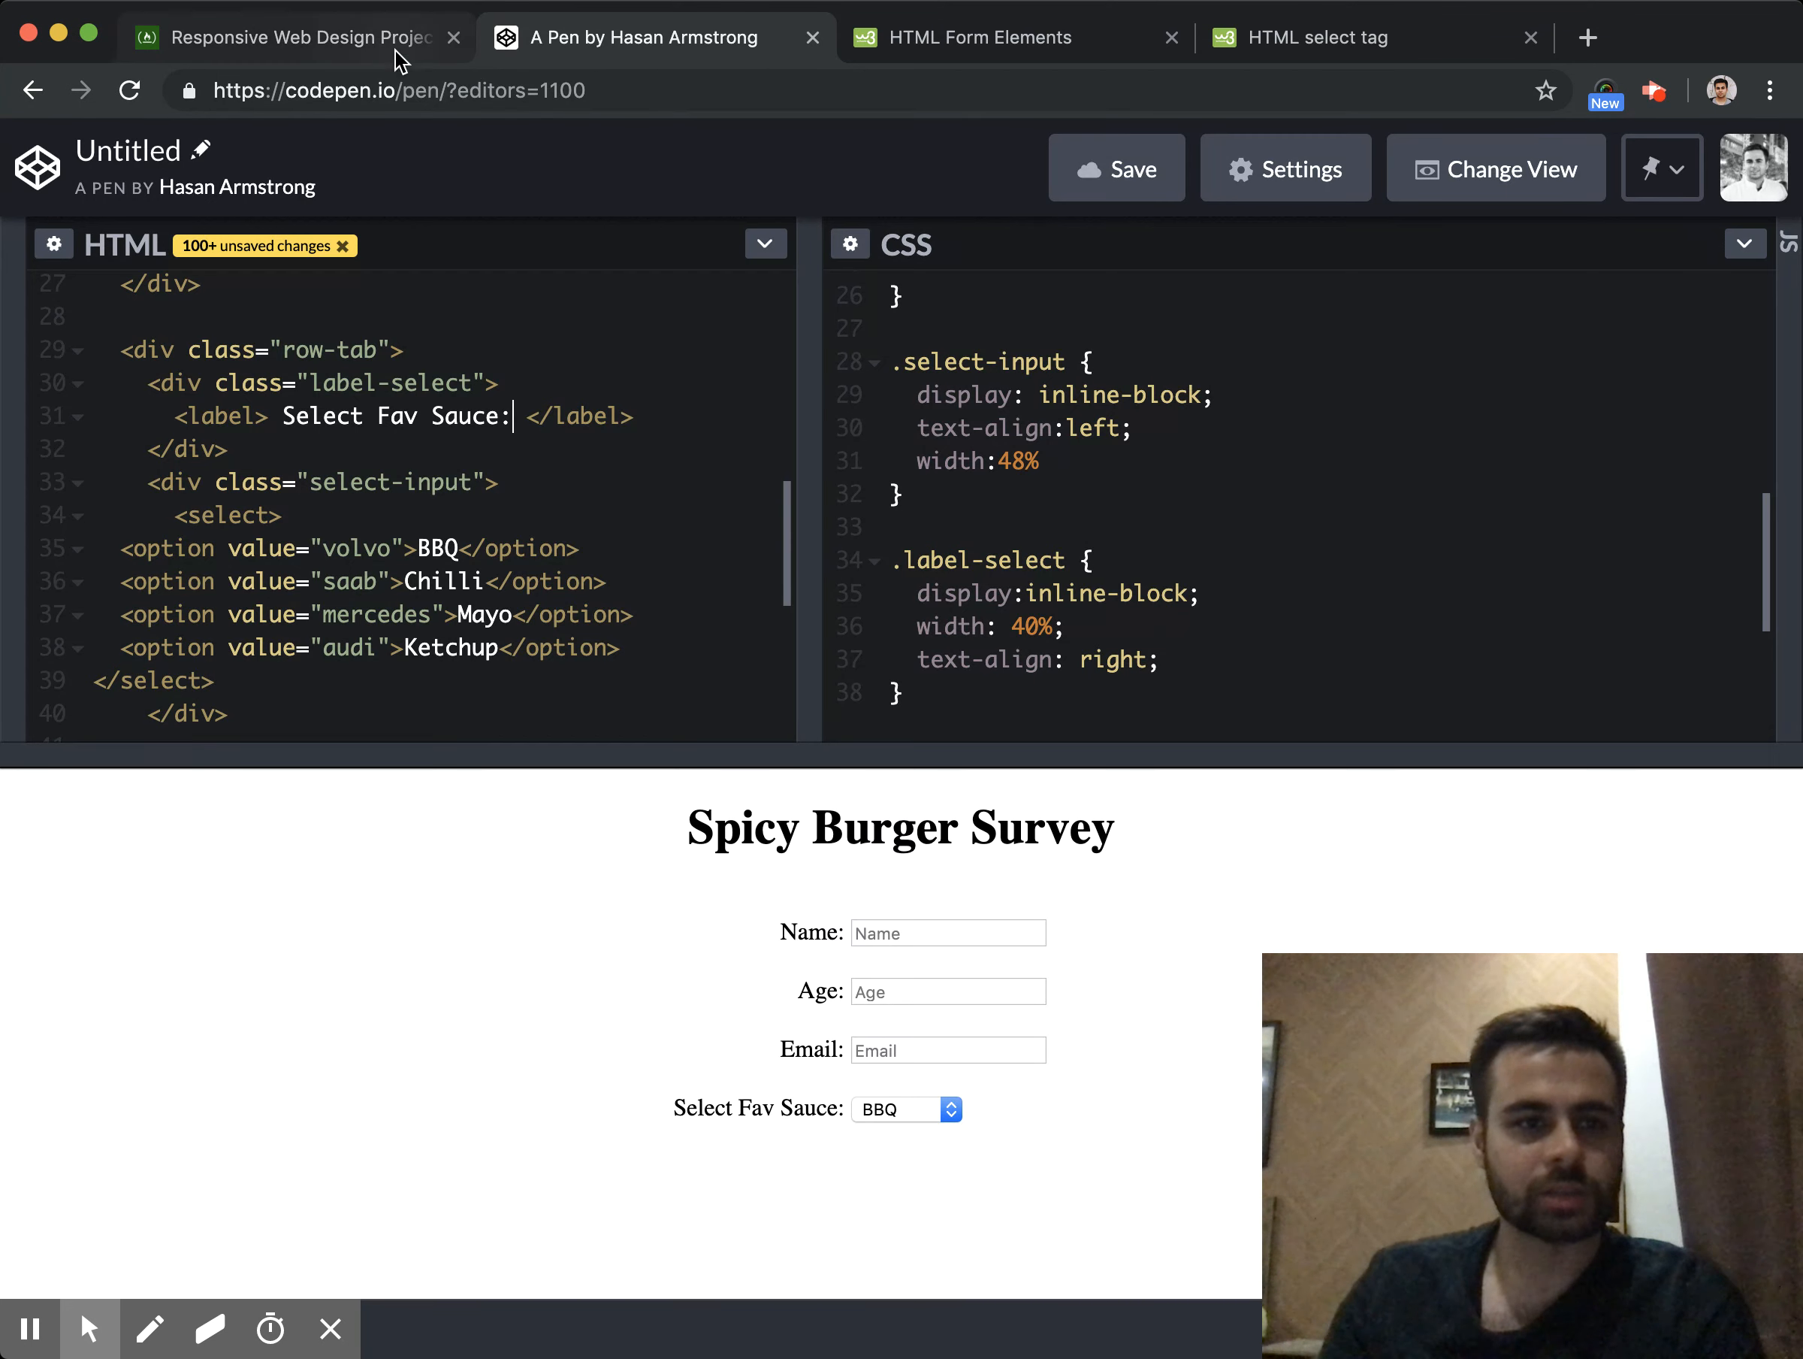
Recheck the brief, then open the W3Schools input type="radio" reference page
{"action": "left_click", "coordinate": [293, 36]}
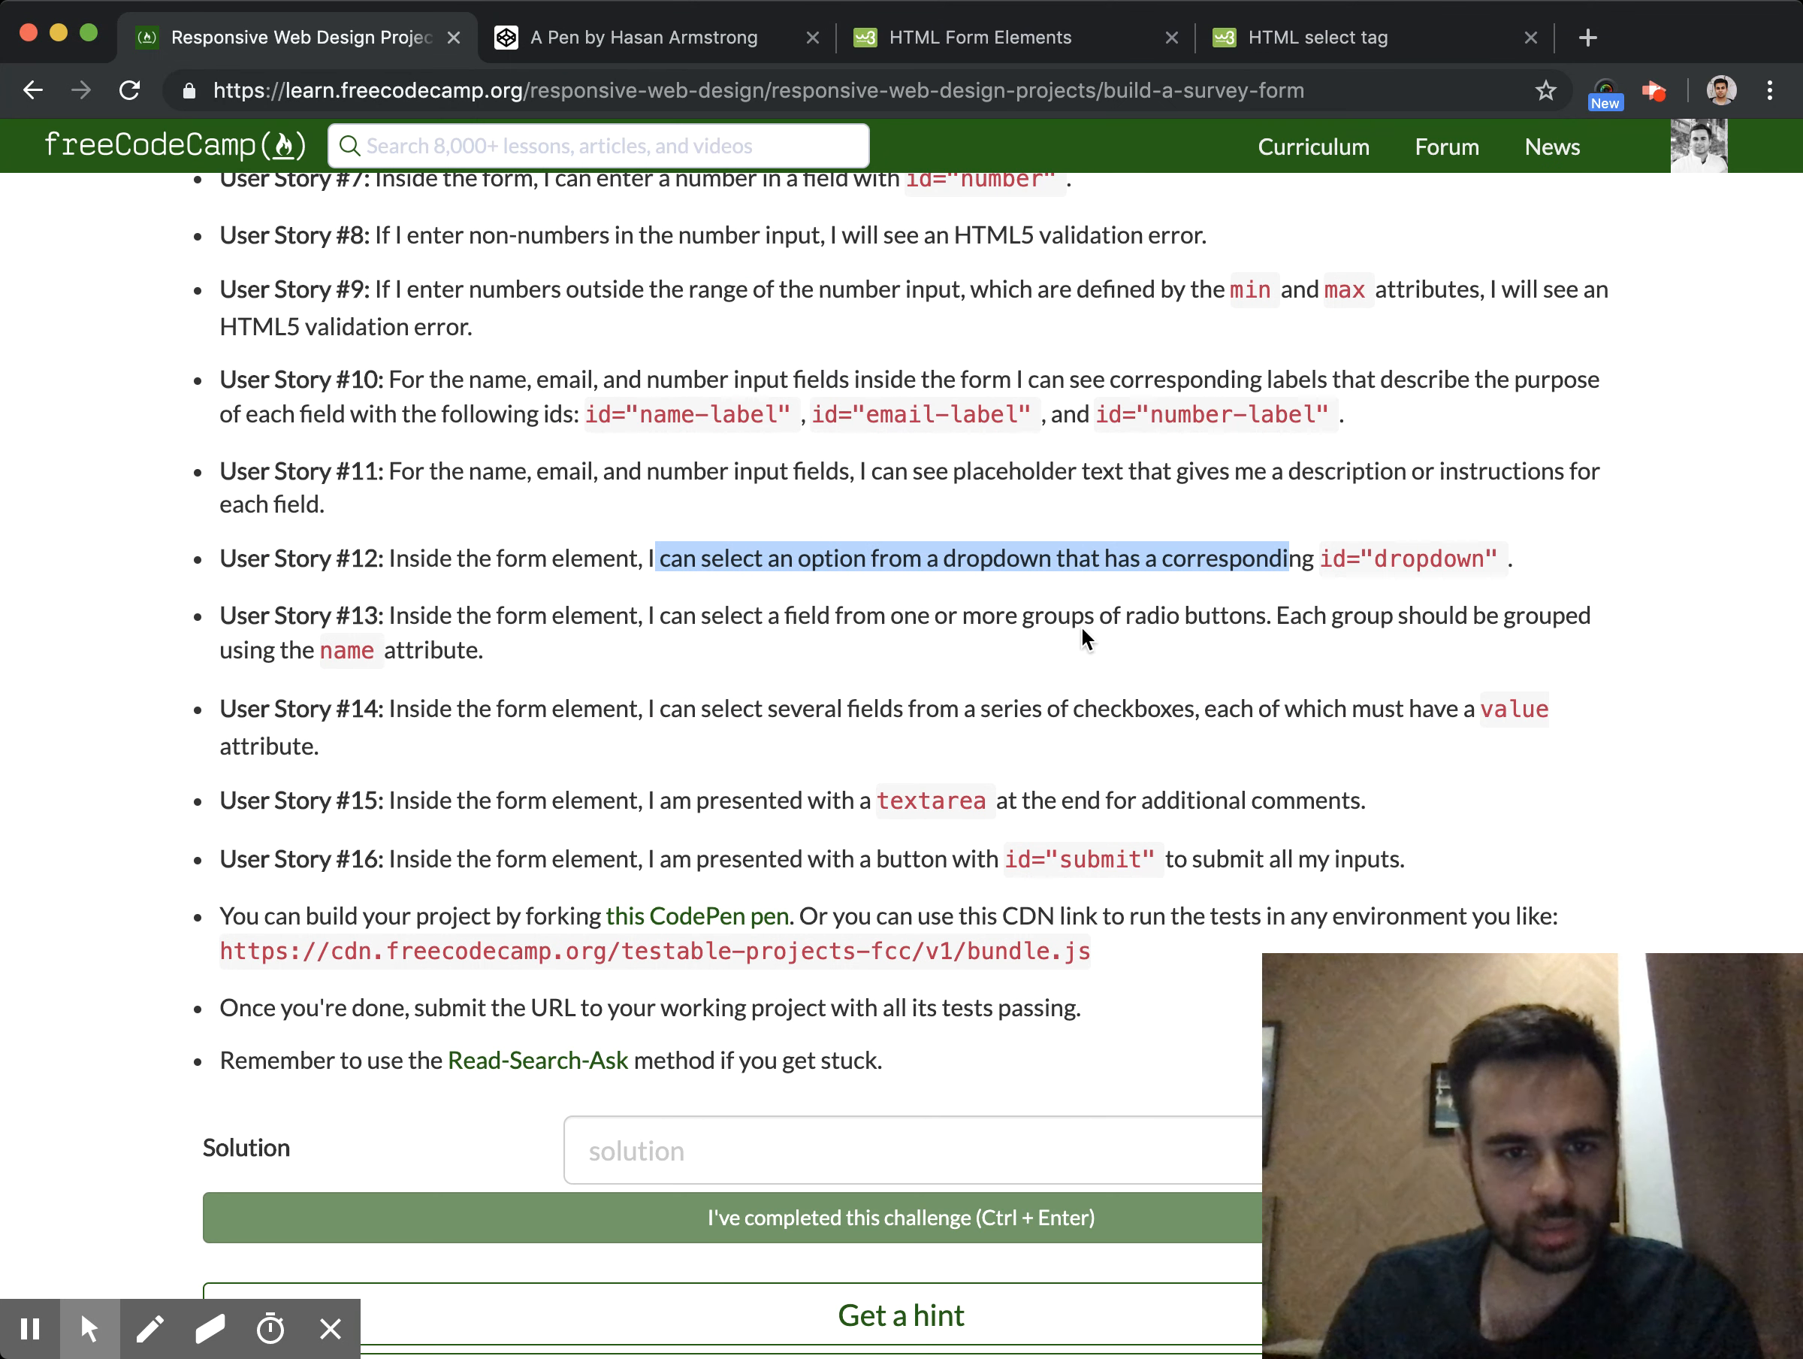
{"action": "left_click", "coordinate": [645, 36]}
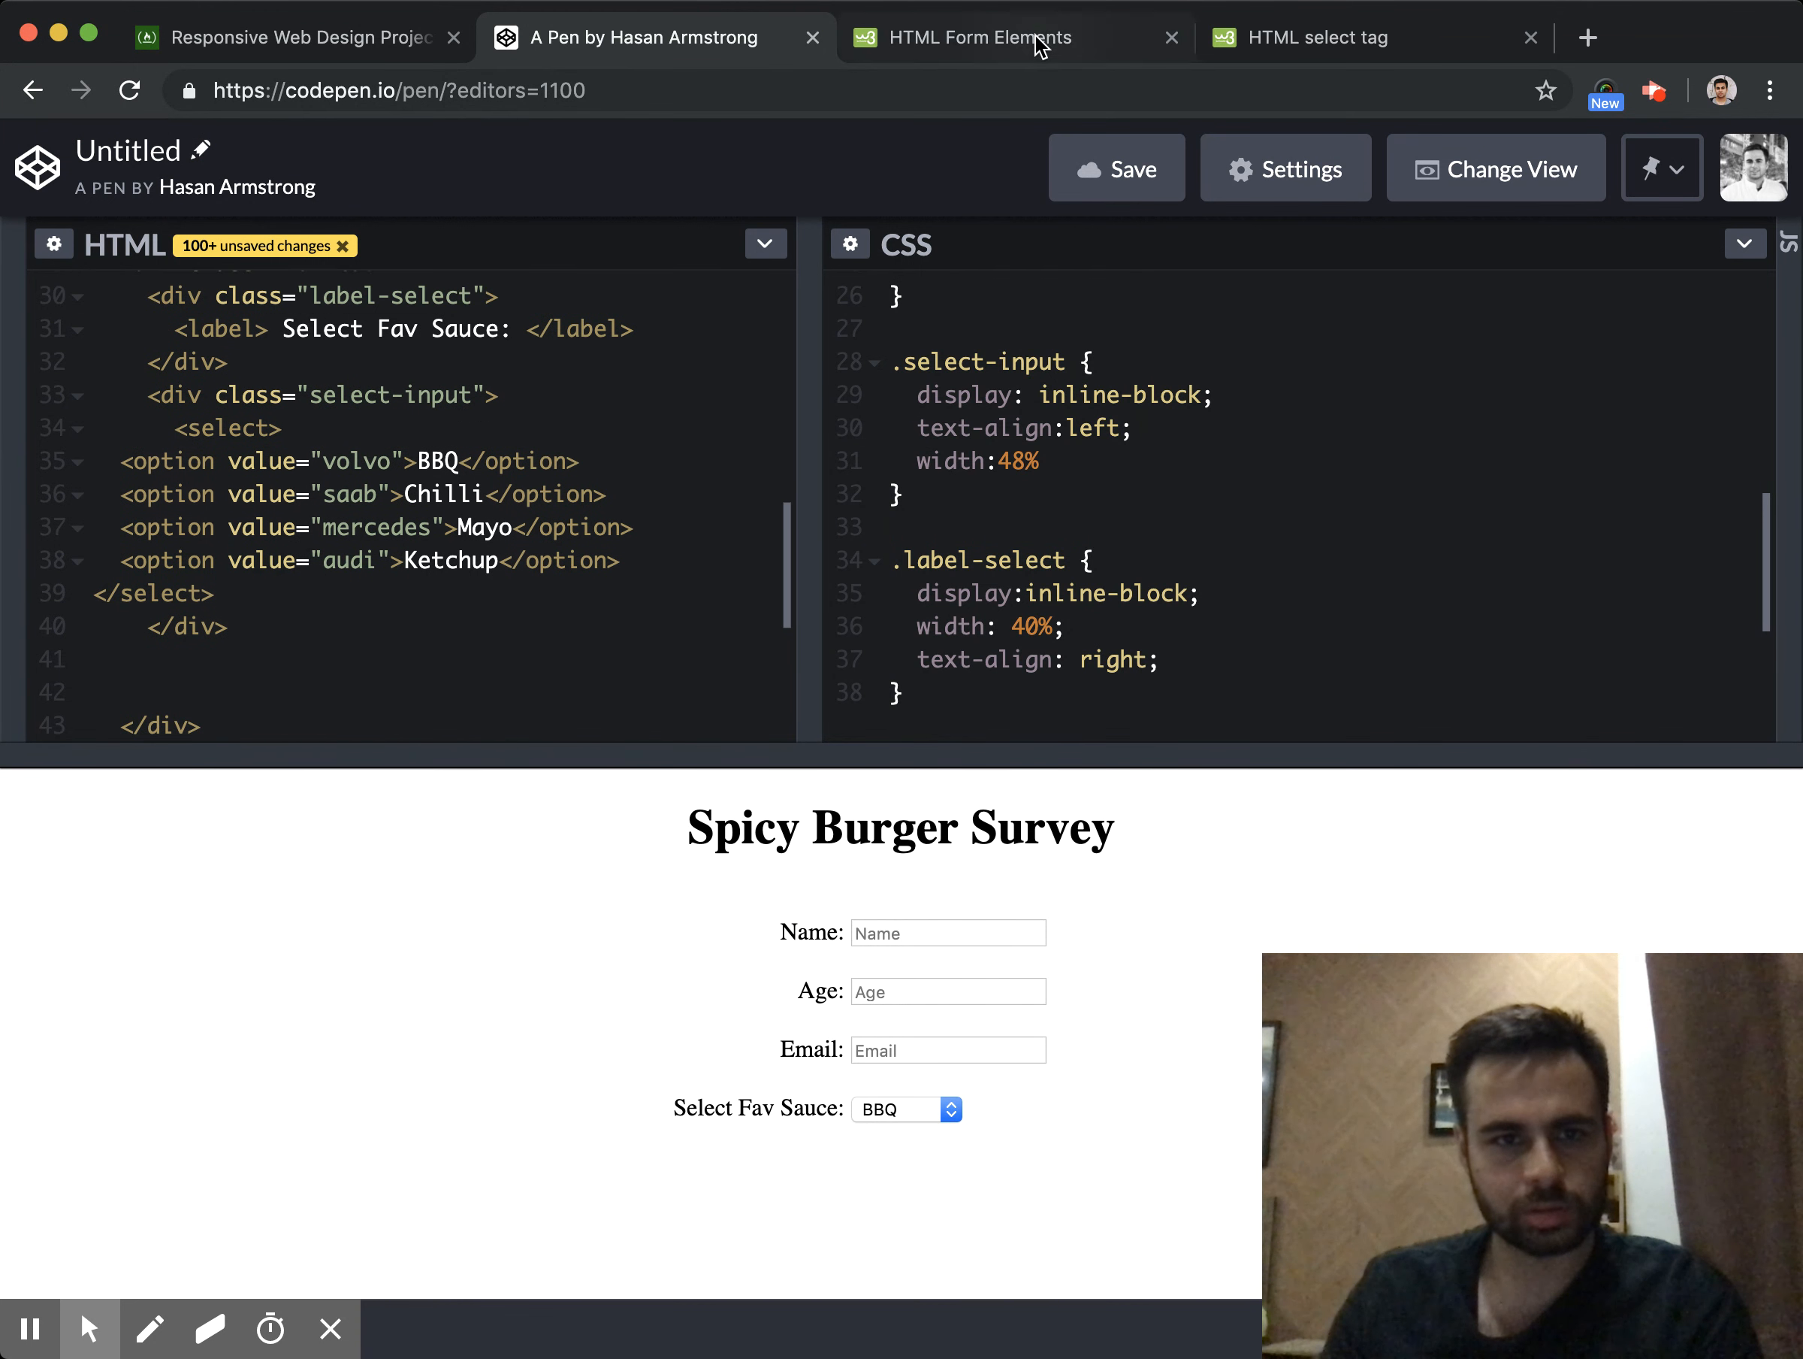
{"action": "left_click", "coordinate": [973, 36]}
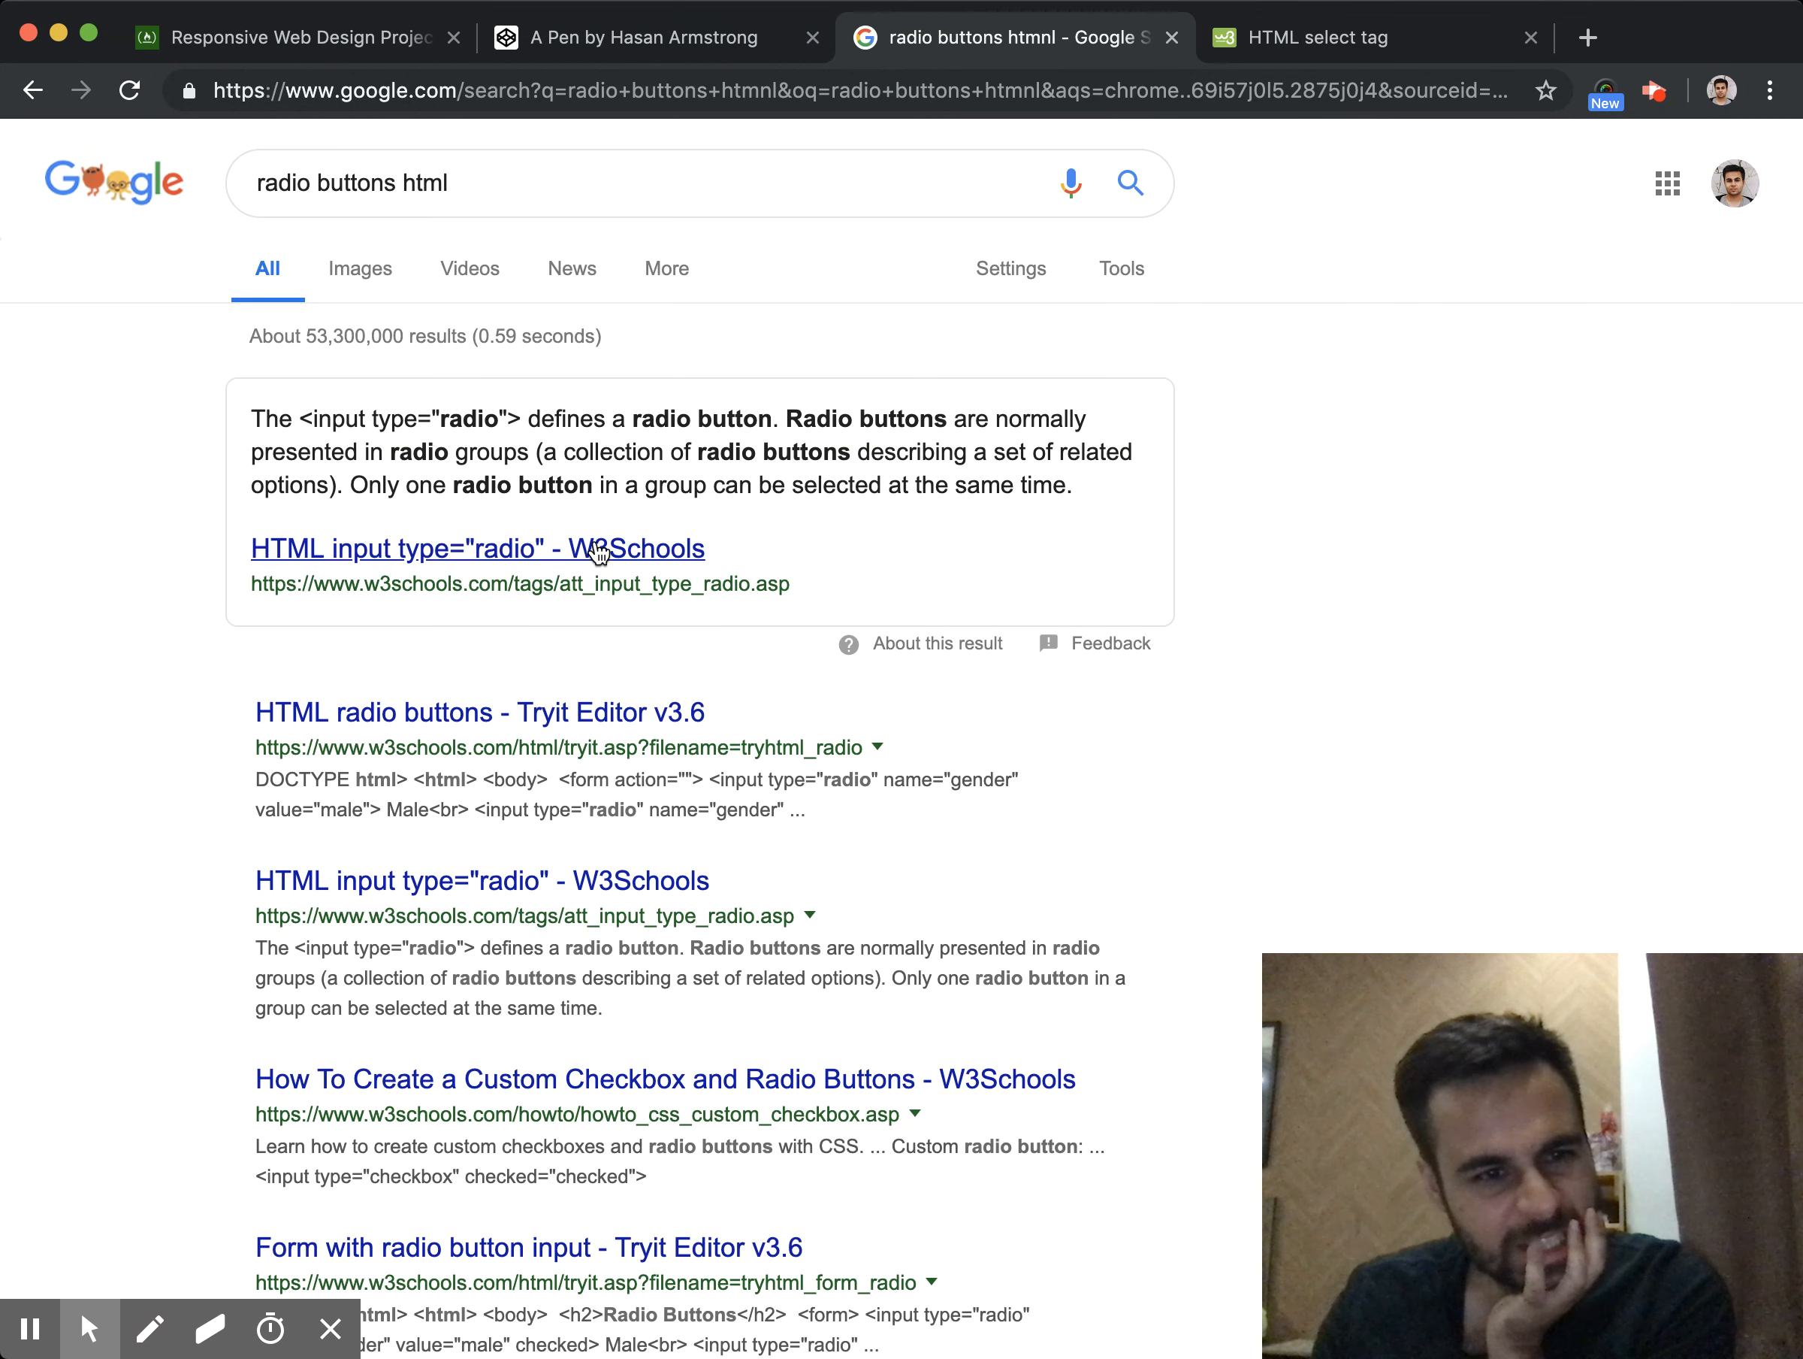
{"action": "left_click", "coordinate": [478, 548]}
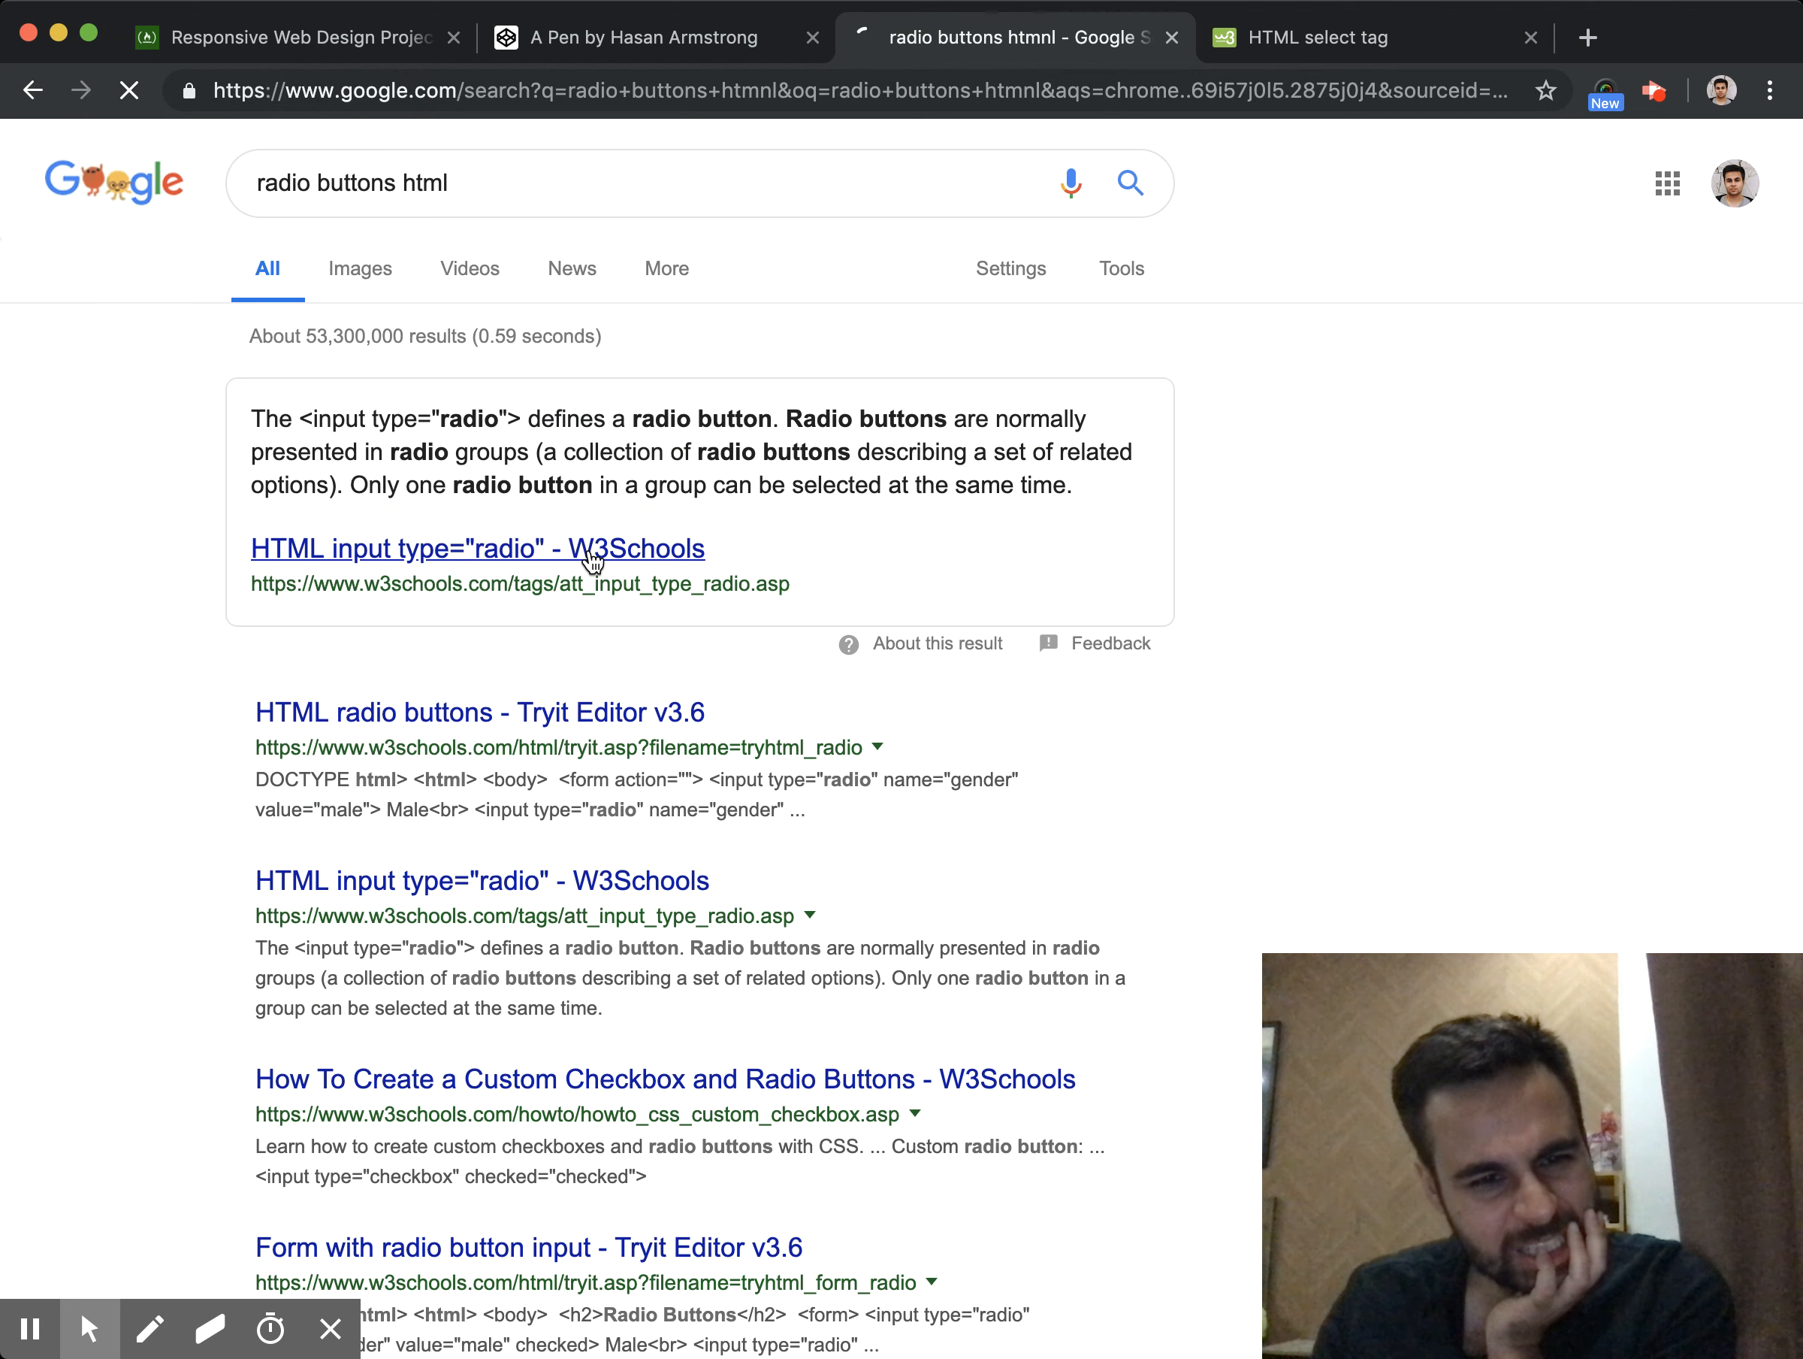
{"action": "left_click", "coordinate": [478, 548]}
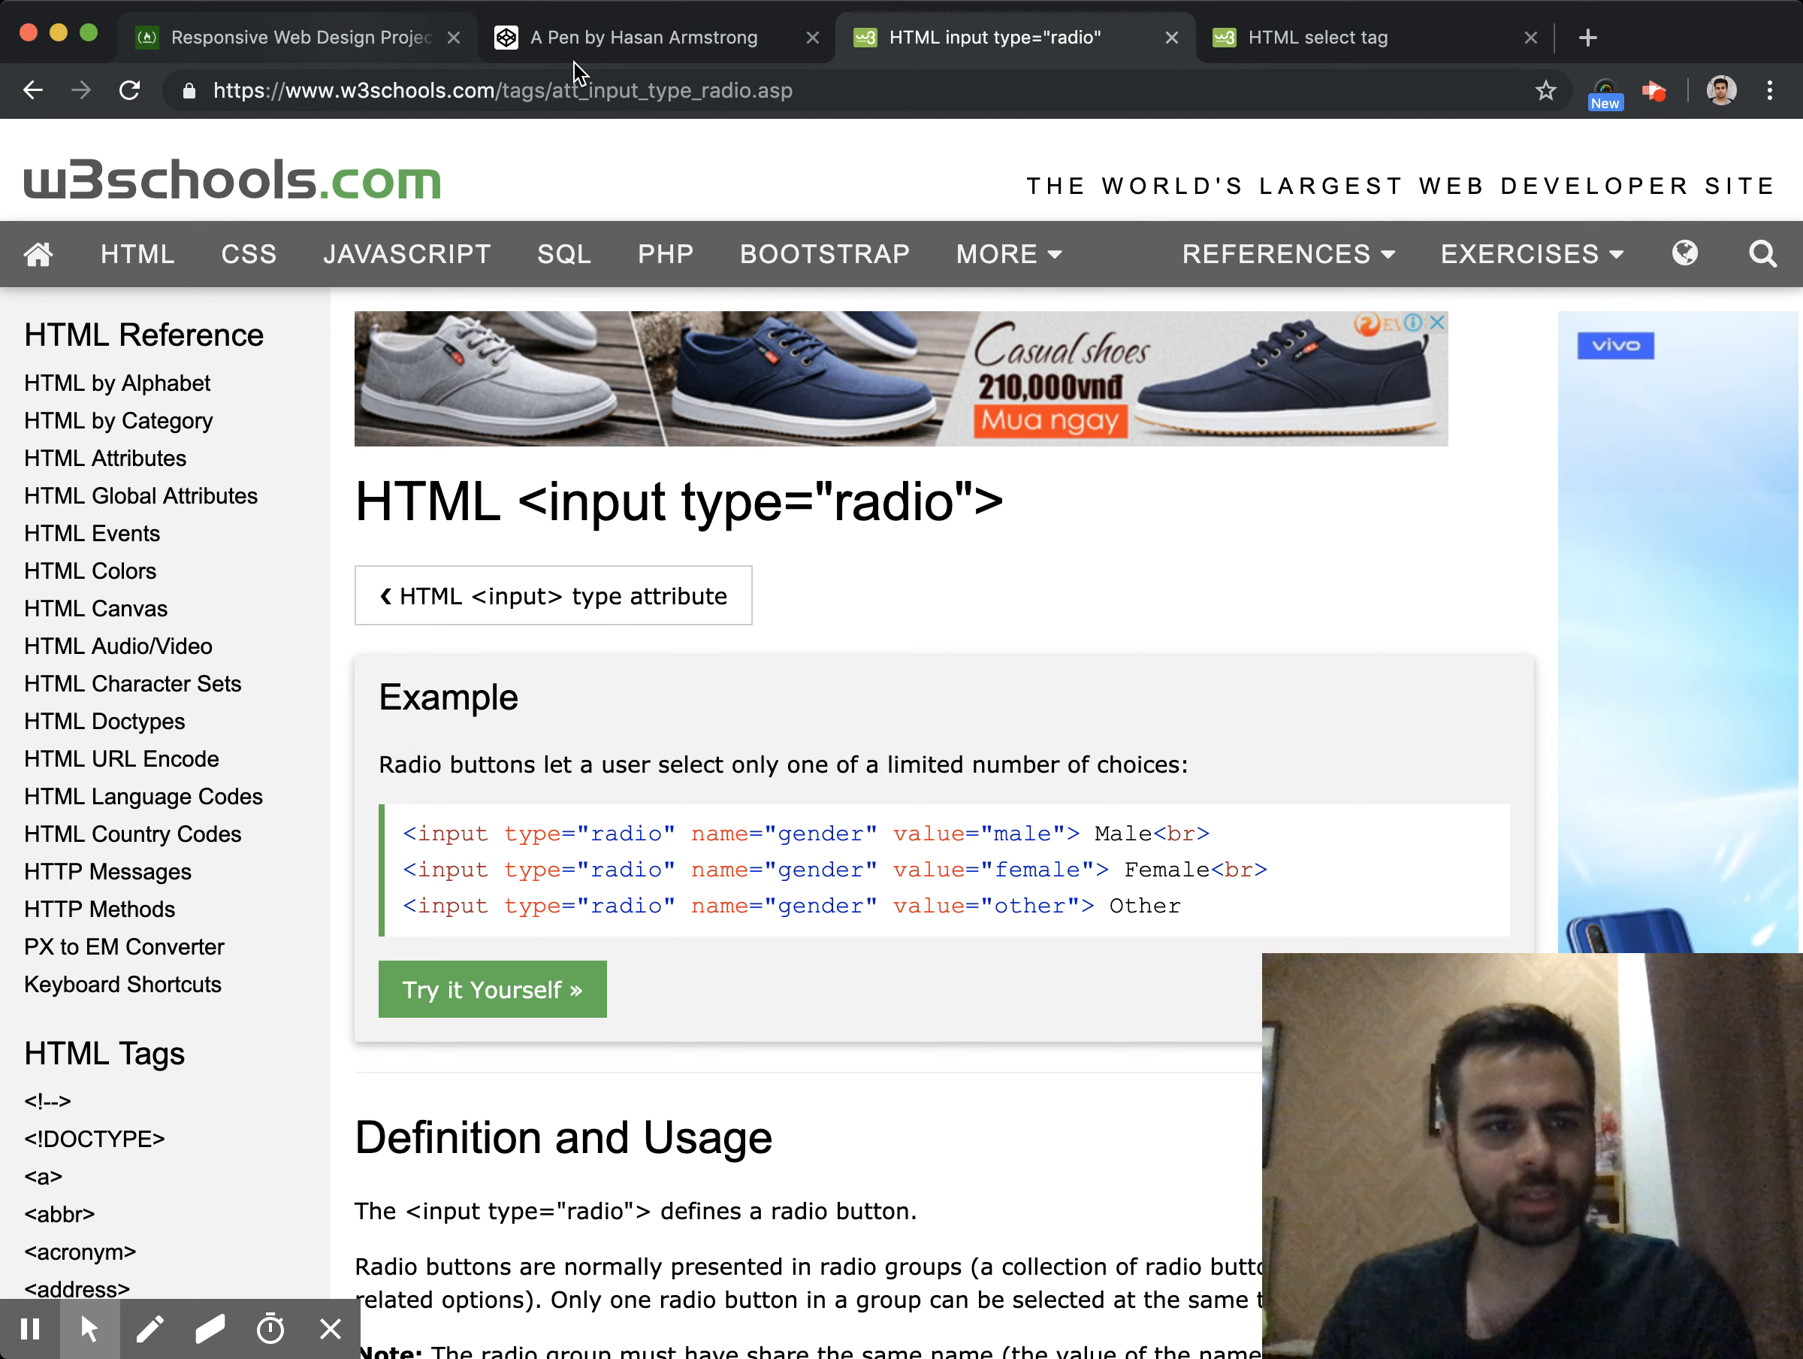
Add a new div.row-tab beneath the sauce dropdown, redoing it after a wrongly nested first attempt
{"action": "left_click", "coordinate": [641, 36]}
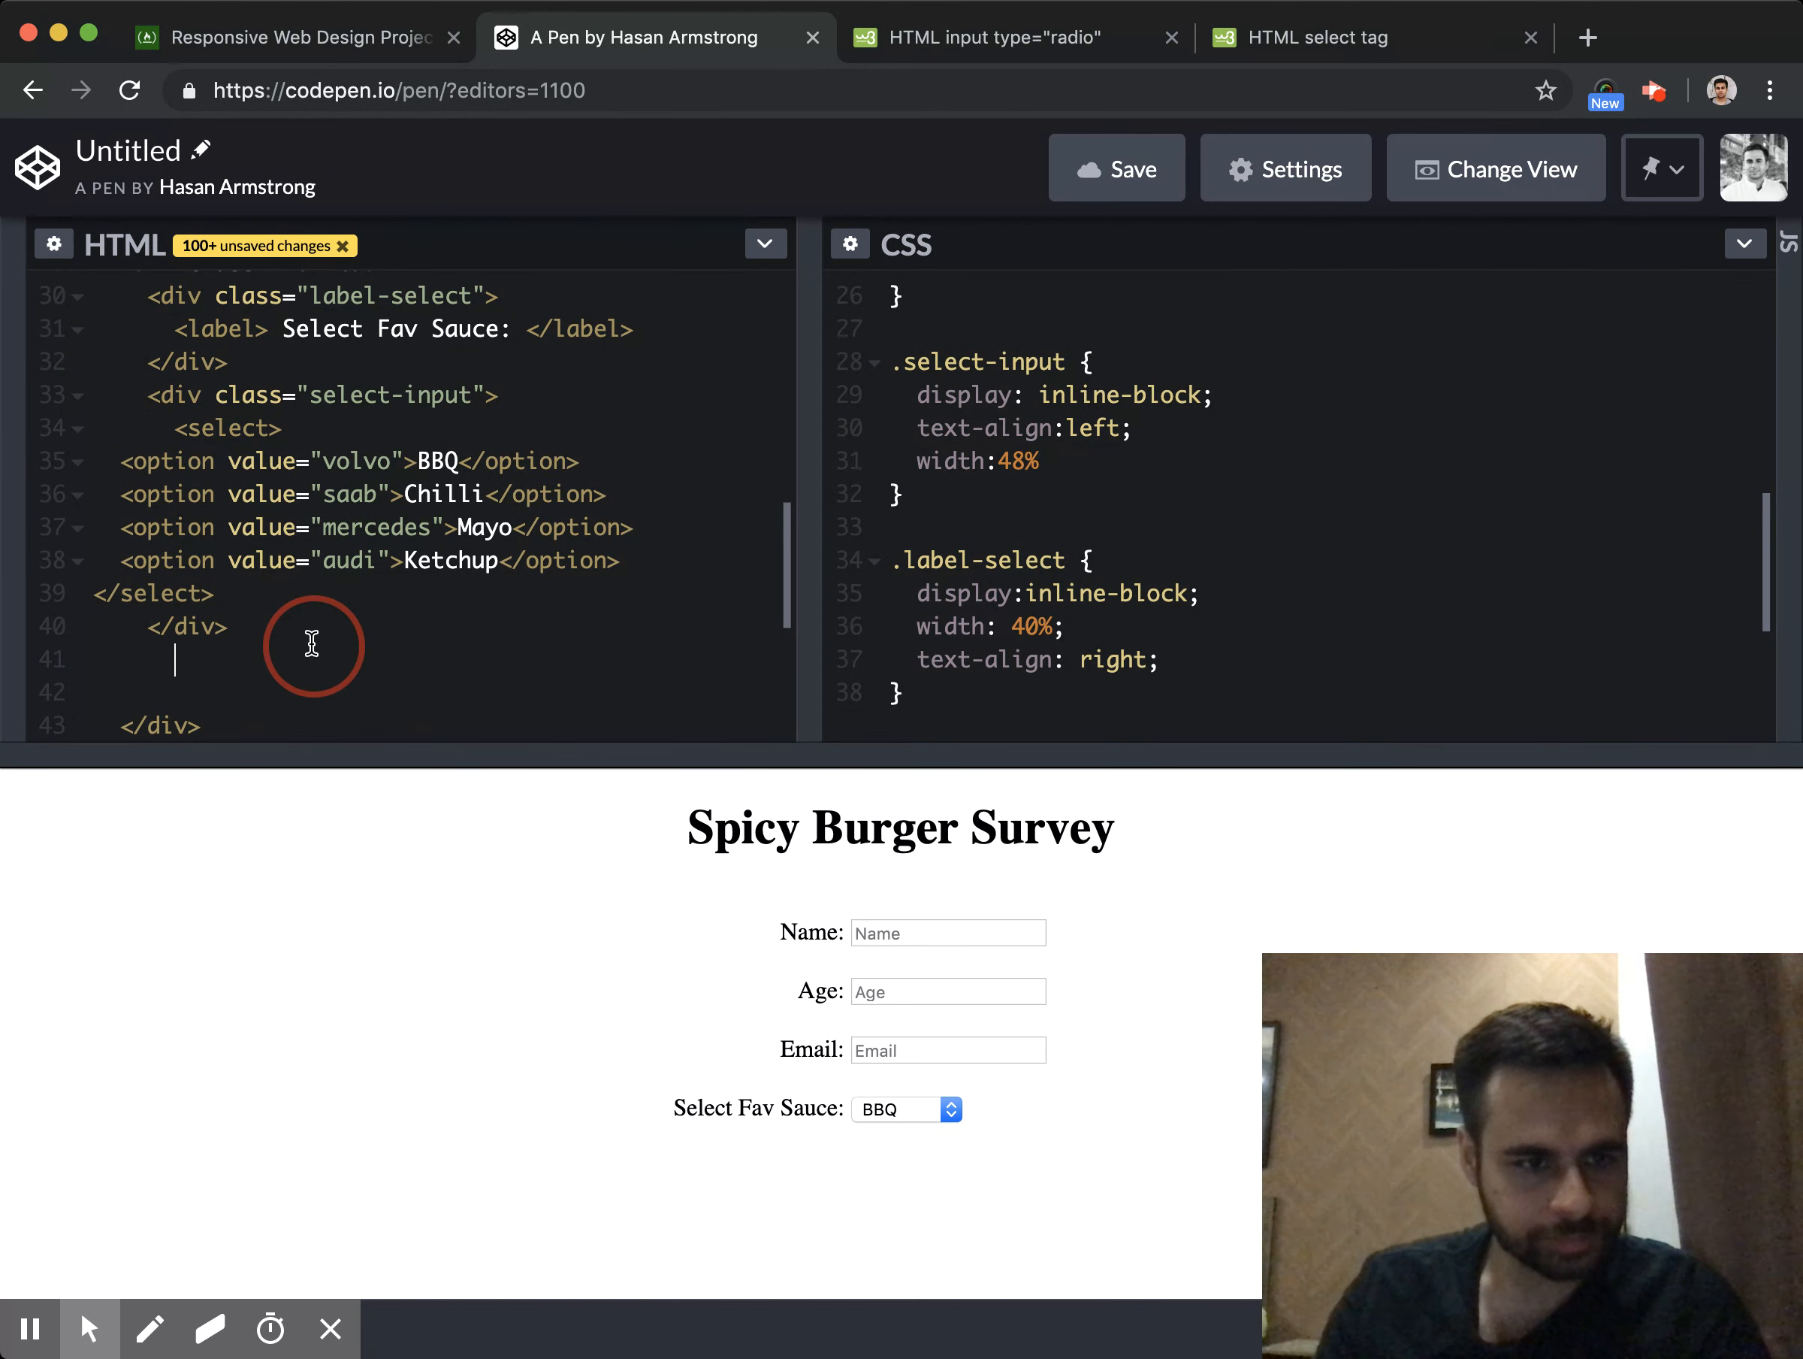
{"action": "type", "text": "<"}
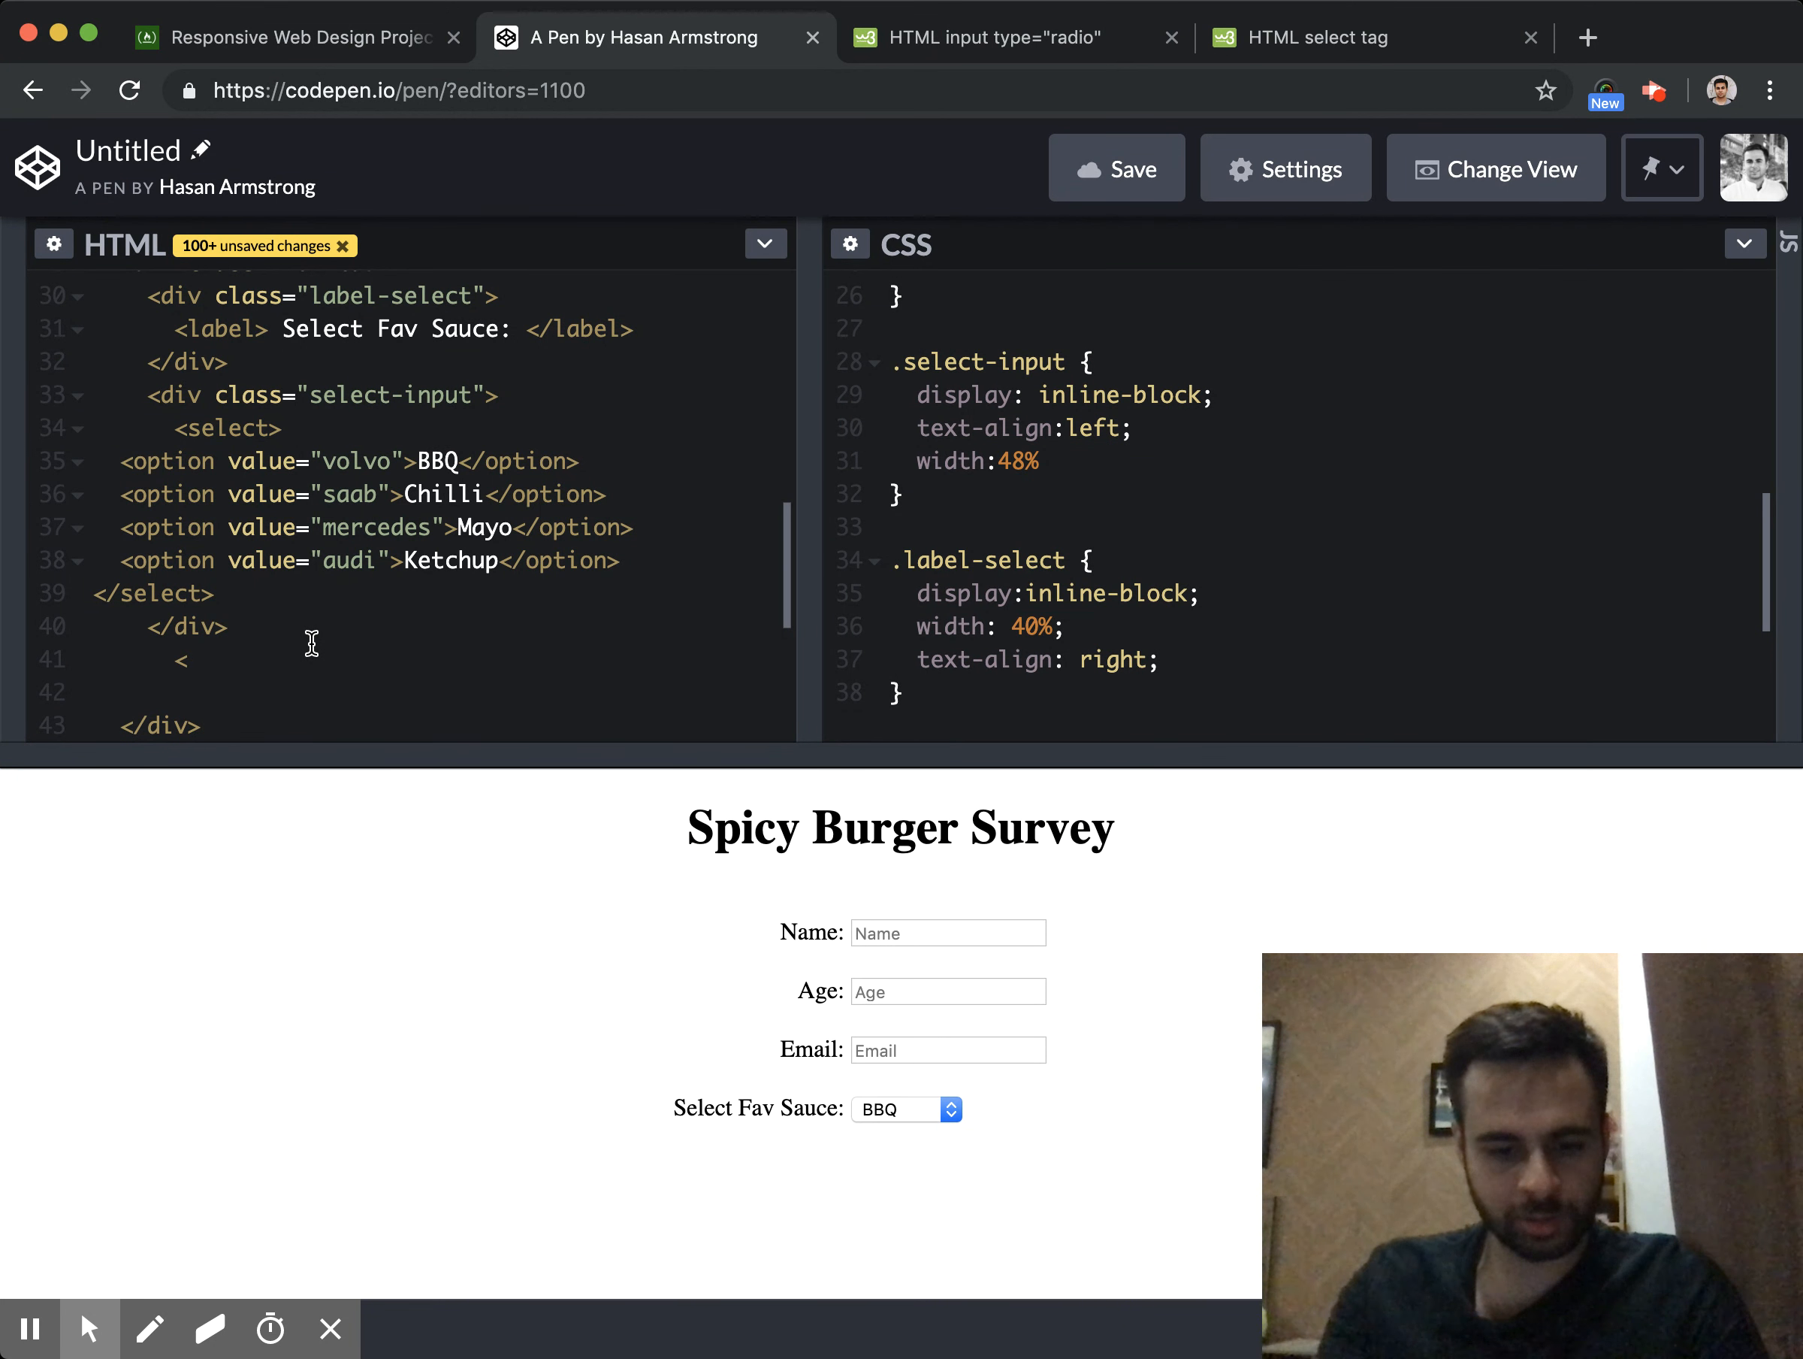
{"action": "type", "text": "dic class=\""}
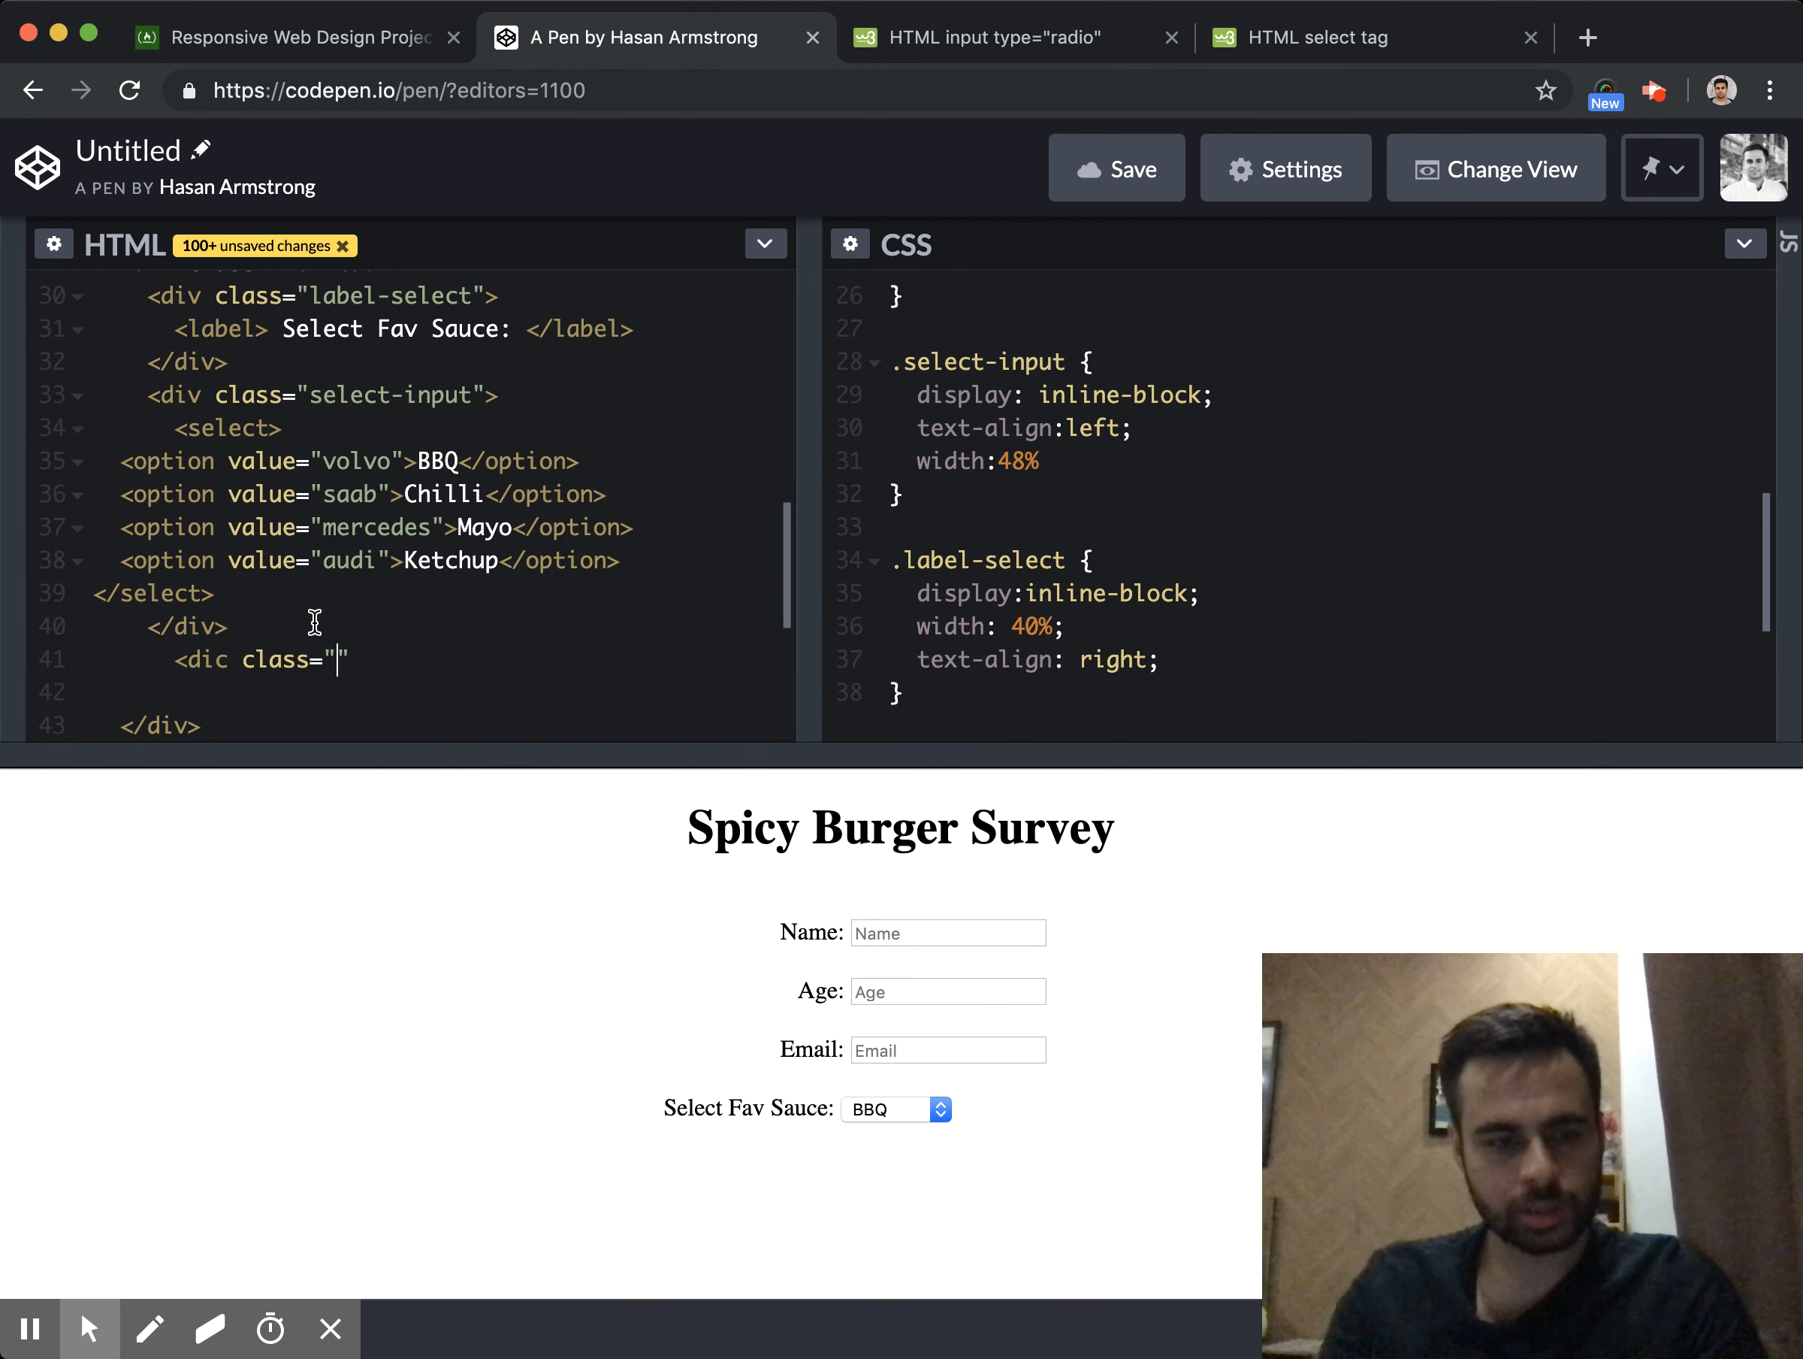
{"action": "type", "text": "row-tab"}
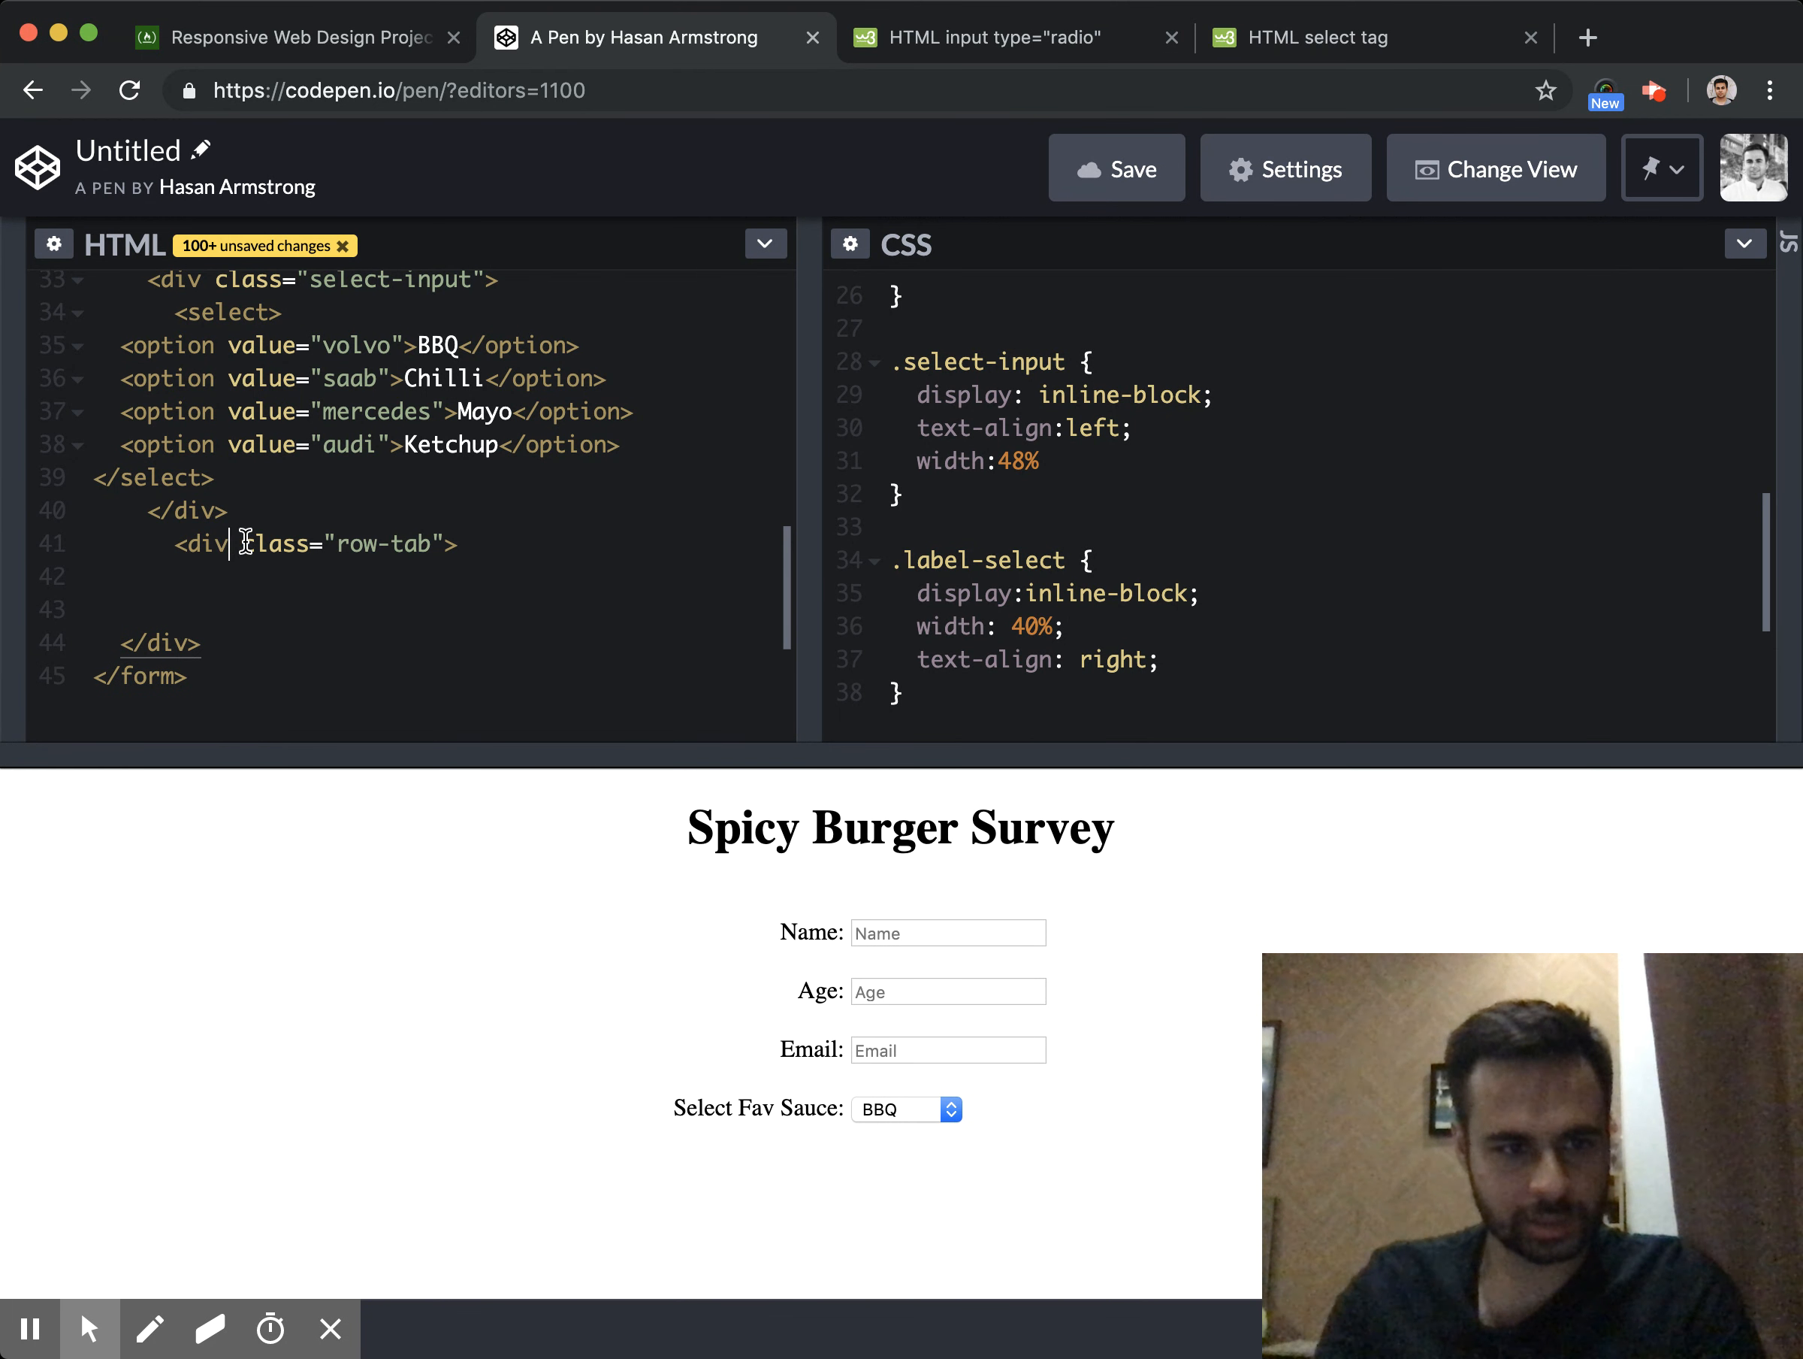
{"action": "type", "text": "</di"}
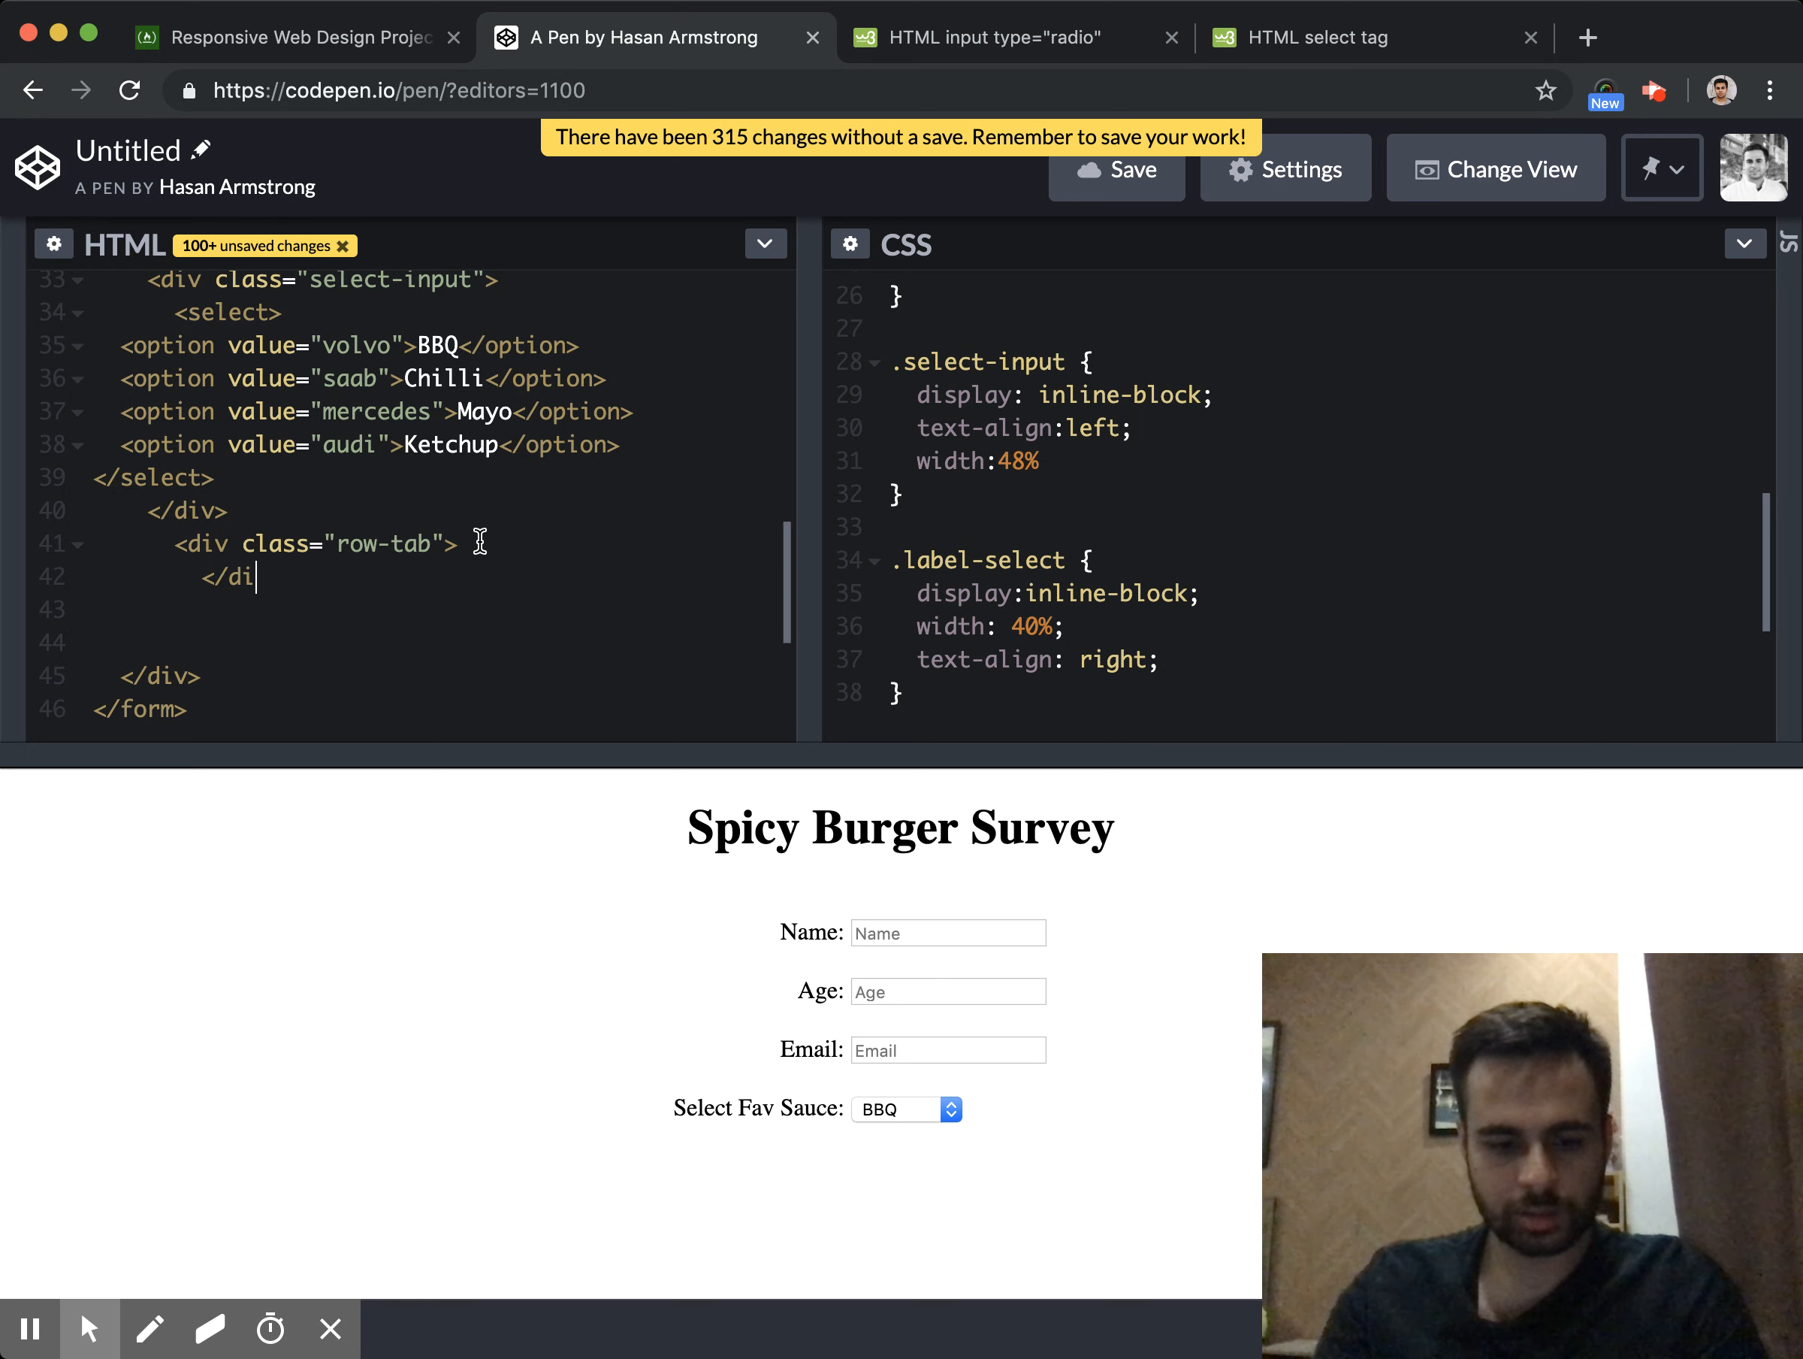
{"action": "type", "text": "v>"}
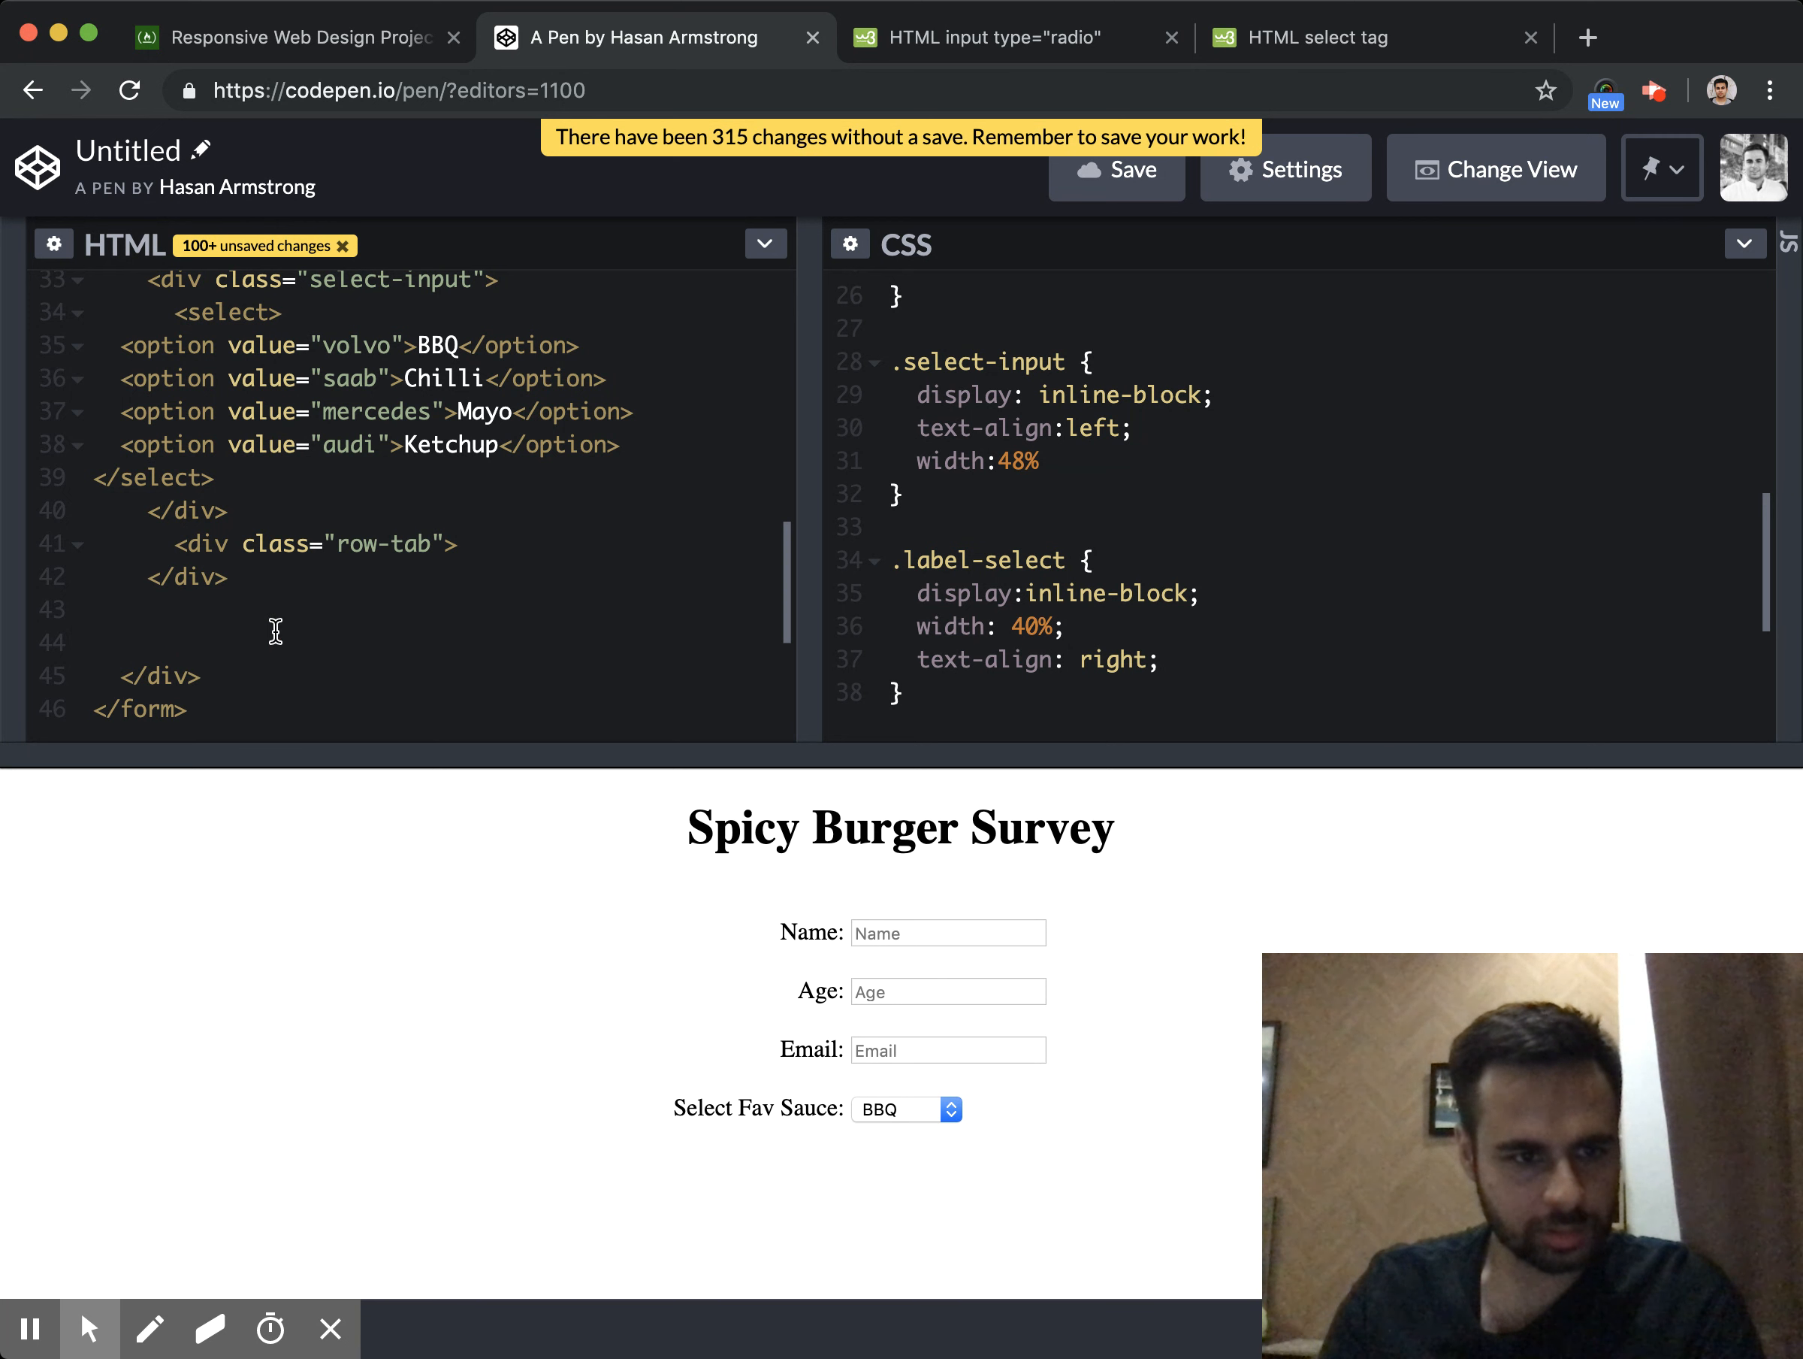
{"action": "left_click", "coordinate": [201, 574]}
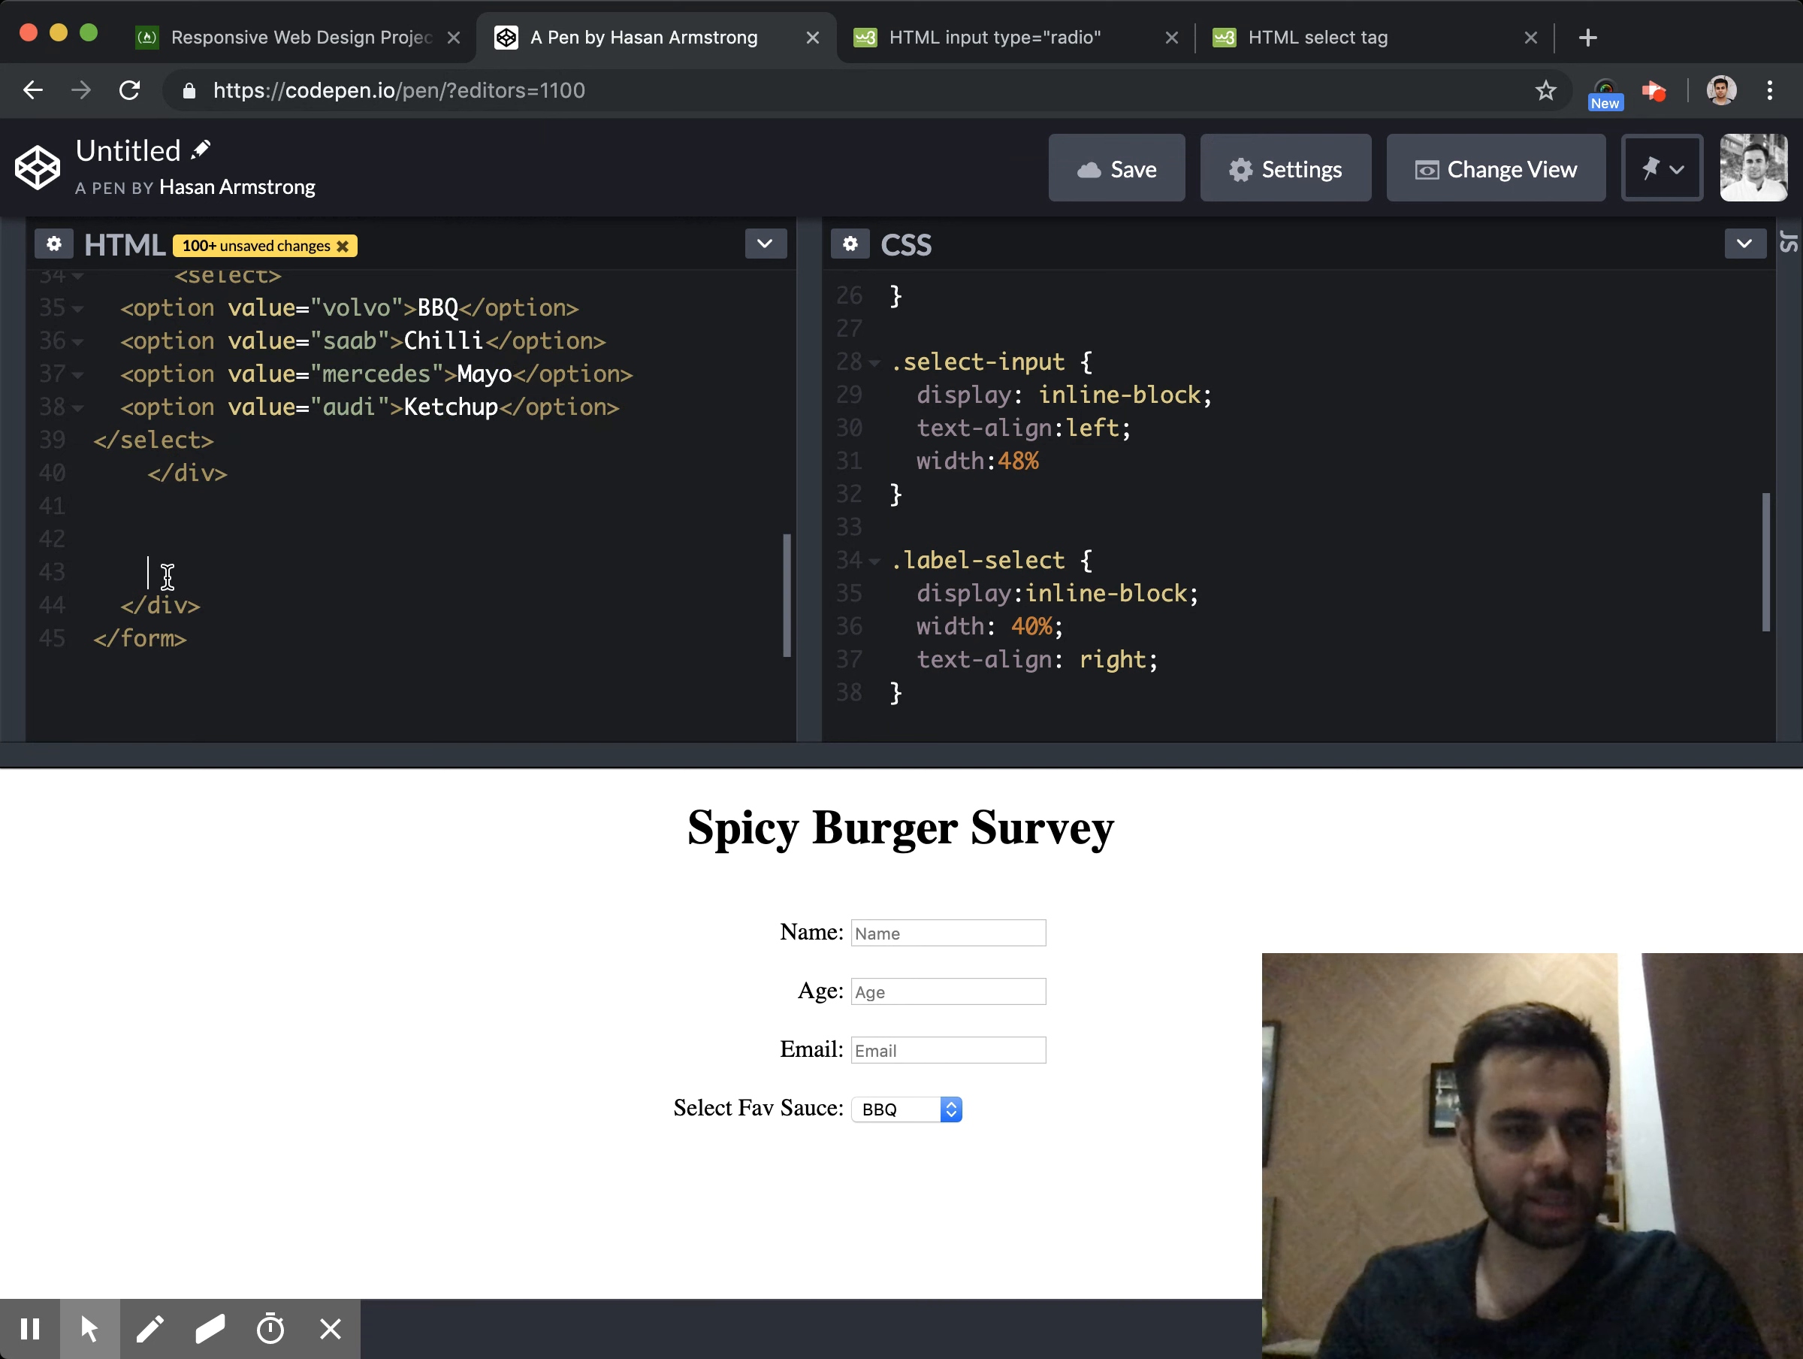
{"action": "key", "text": "Backspace"}
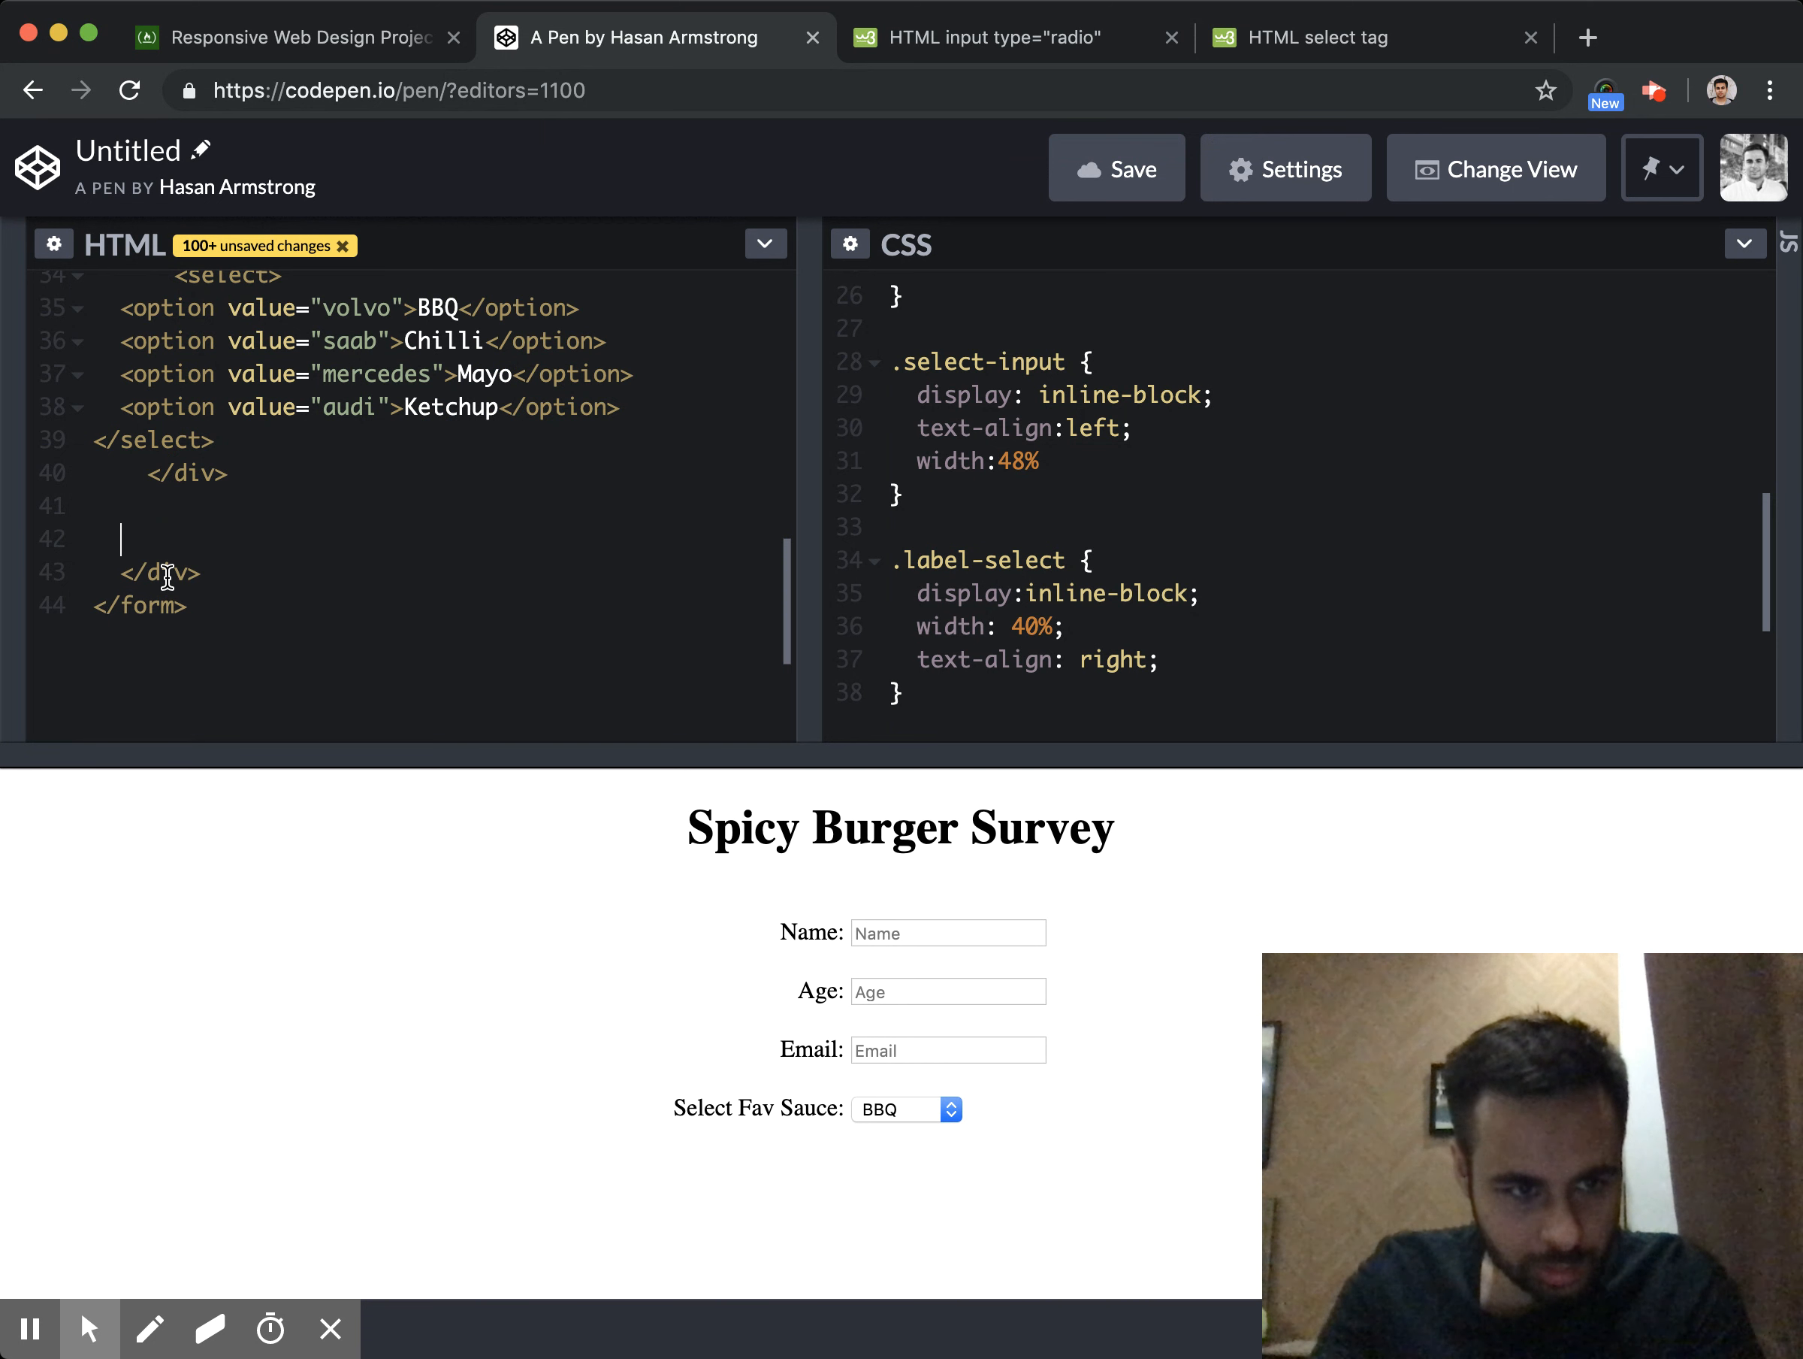
{"action": "key", "text": "Backspace"}
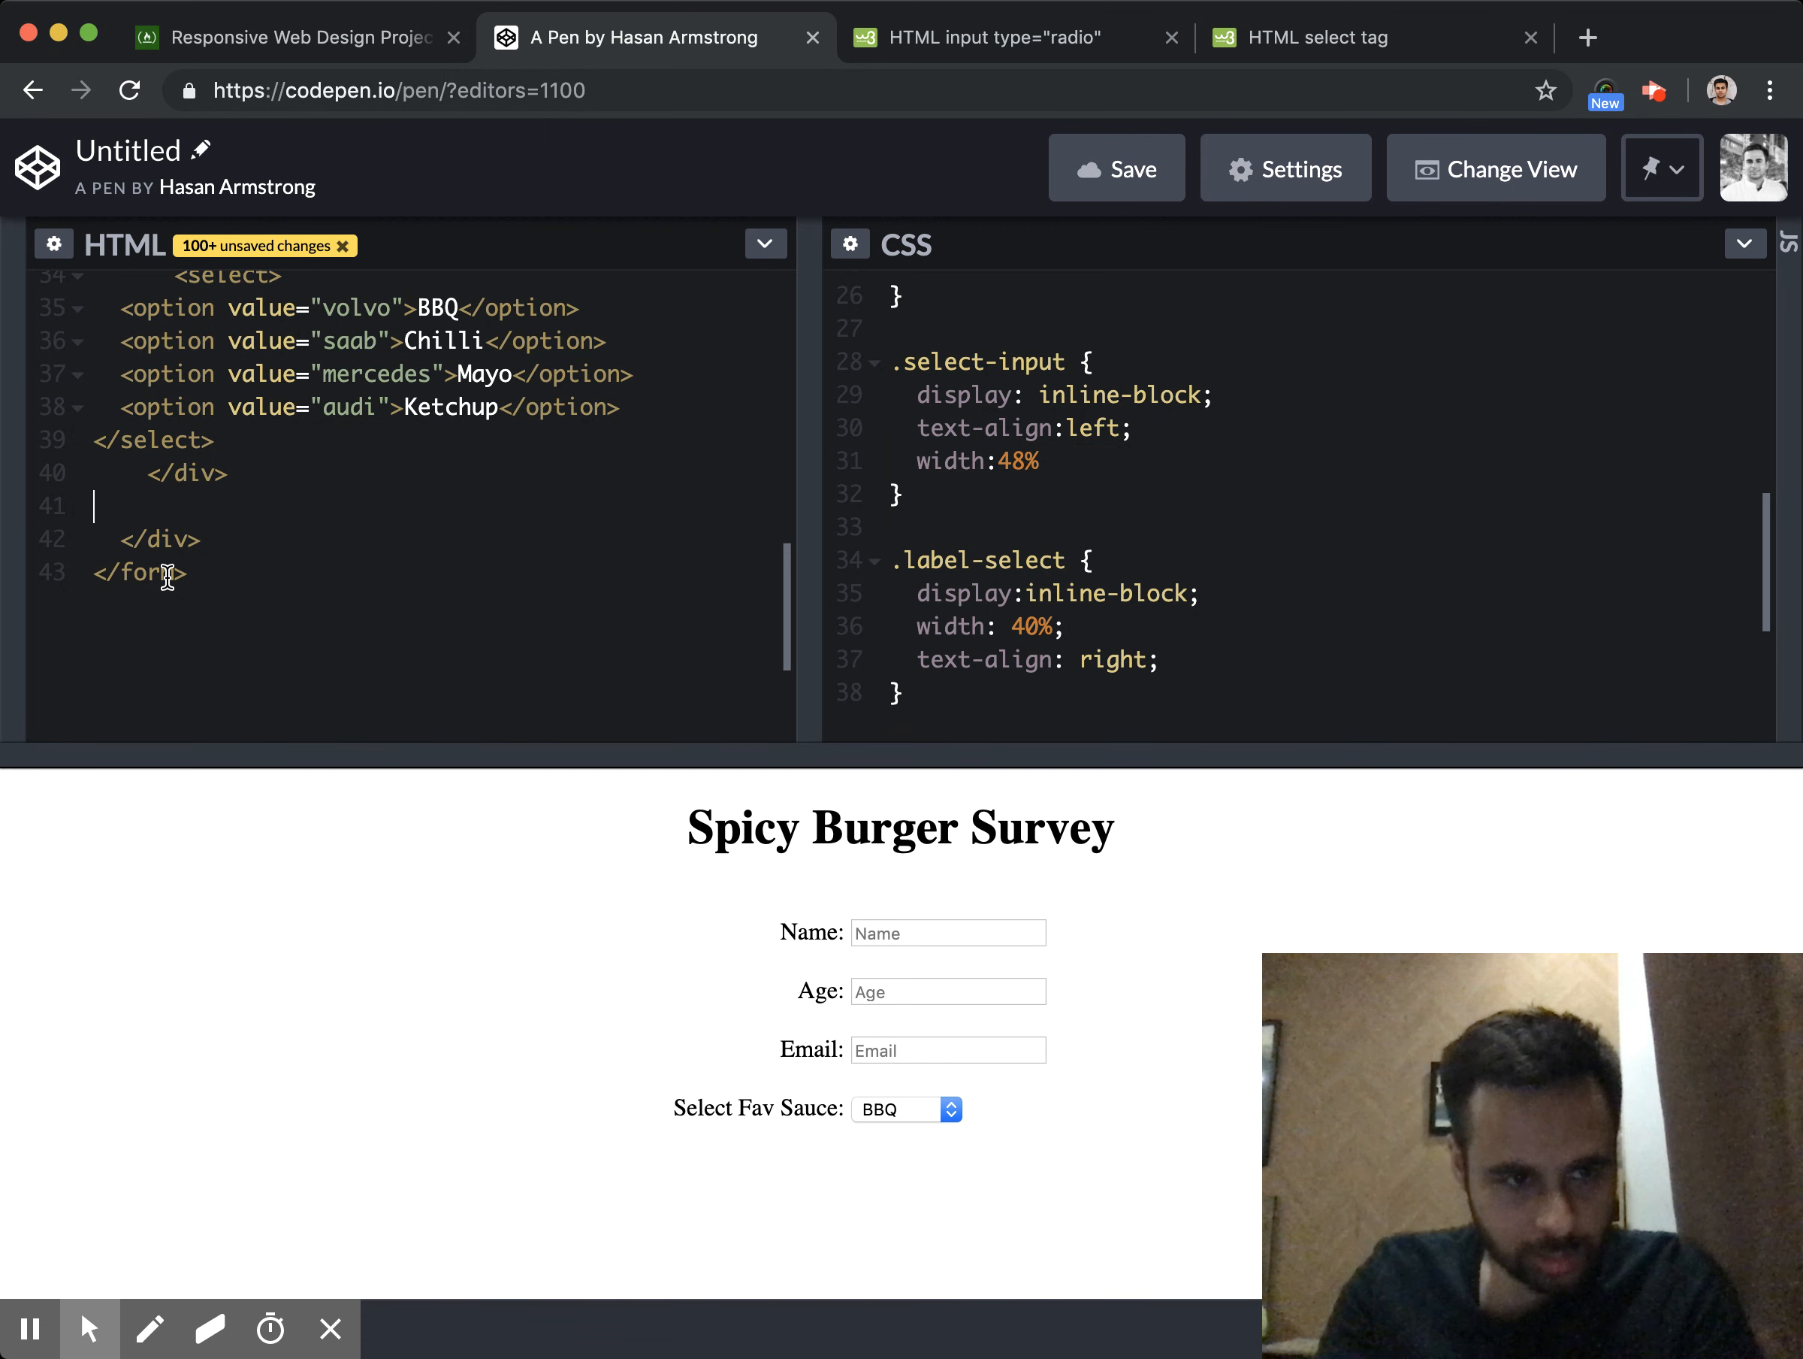
{"action": "type", "text": "<div class=\"row-tab\">"}
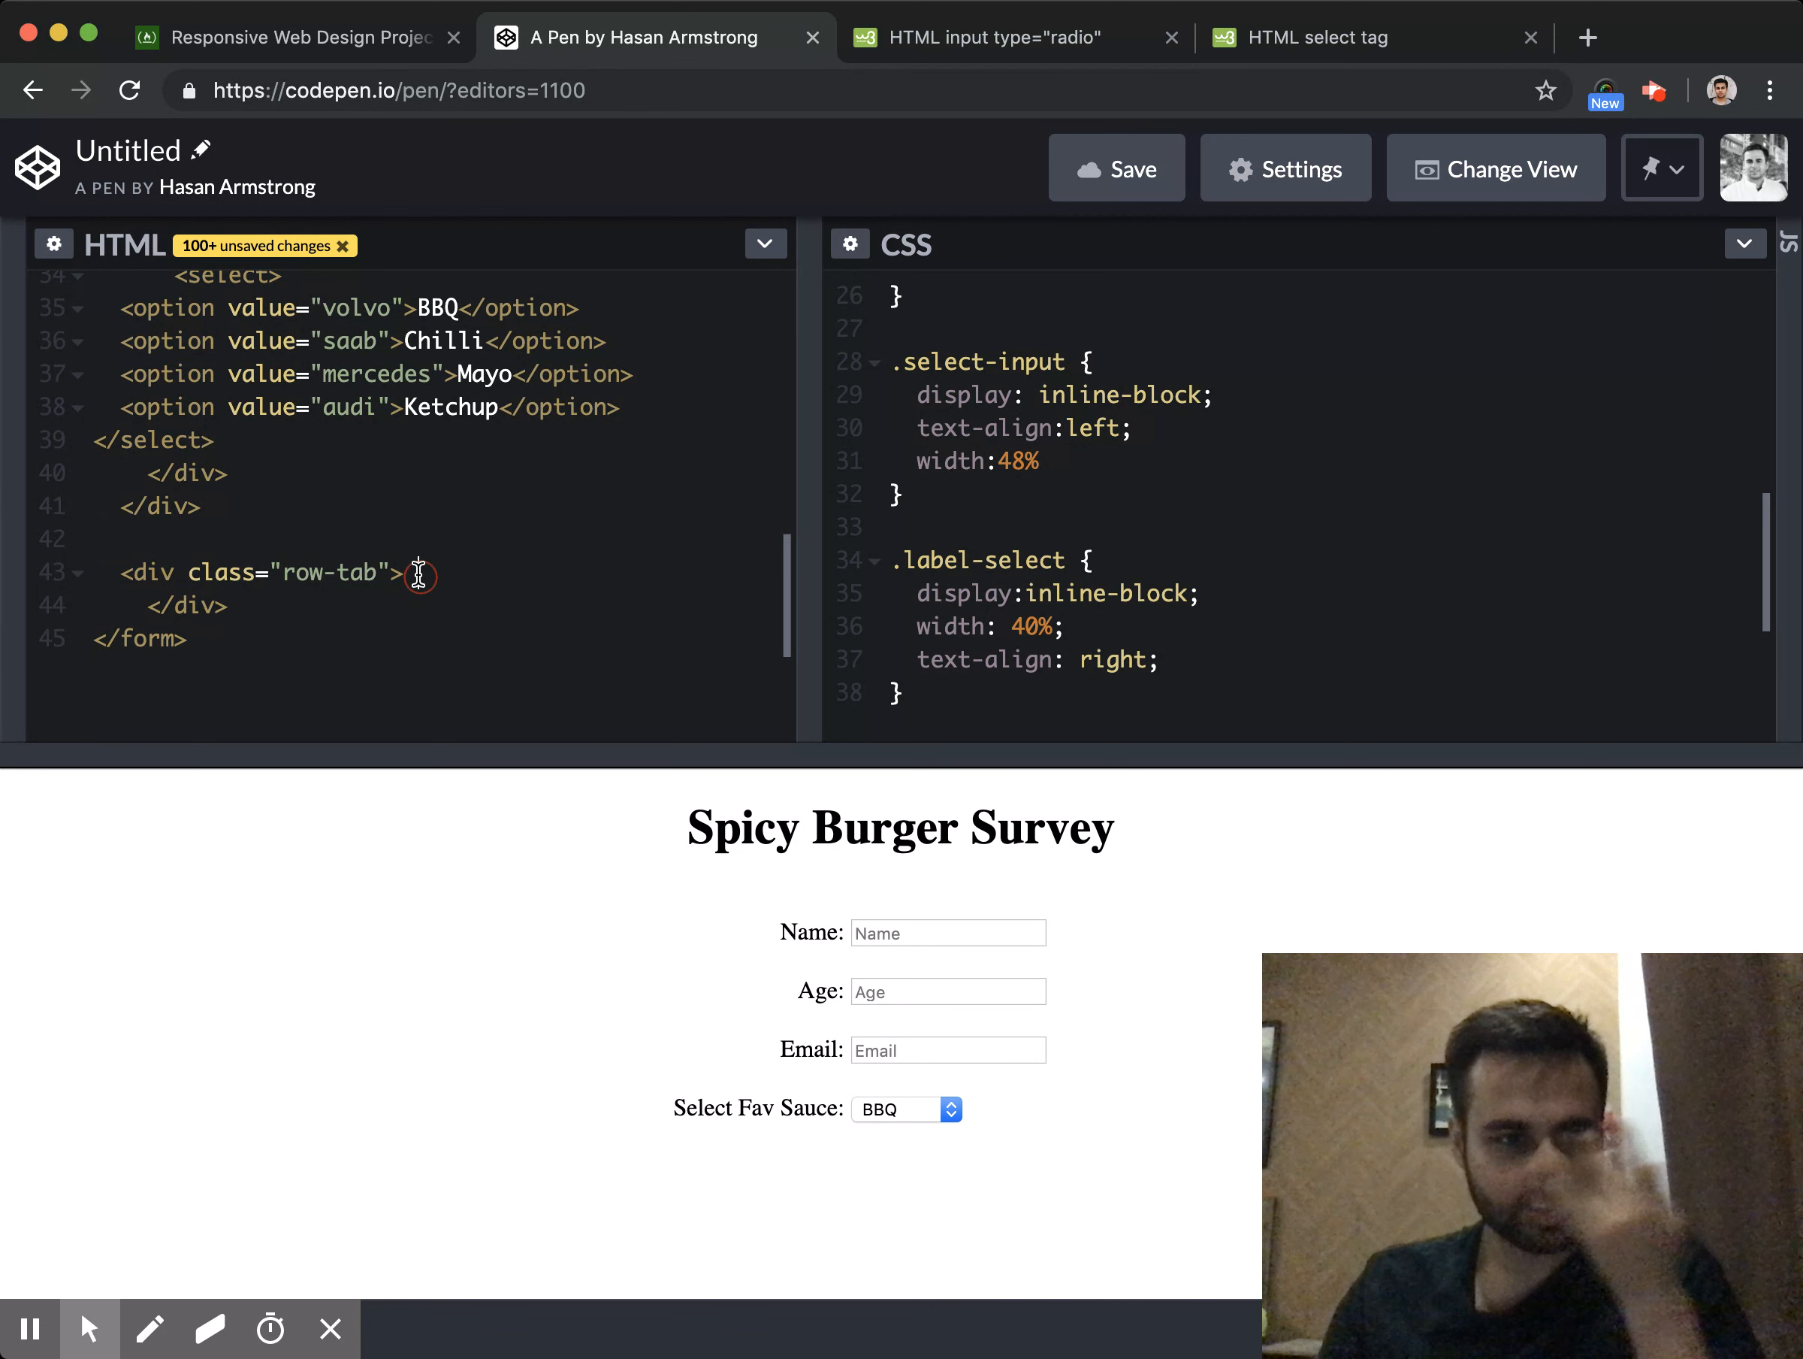
Nest div.labels-radio and div.input-radio containers inside the new row
{"action": "type", "text": "<div class=\""}
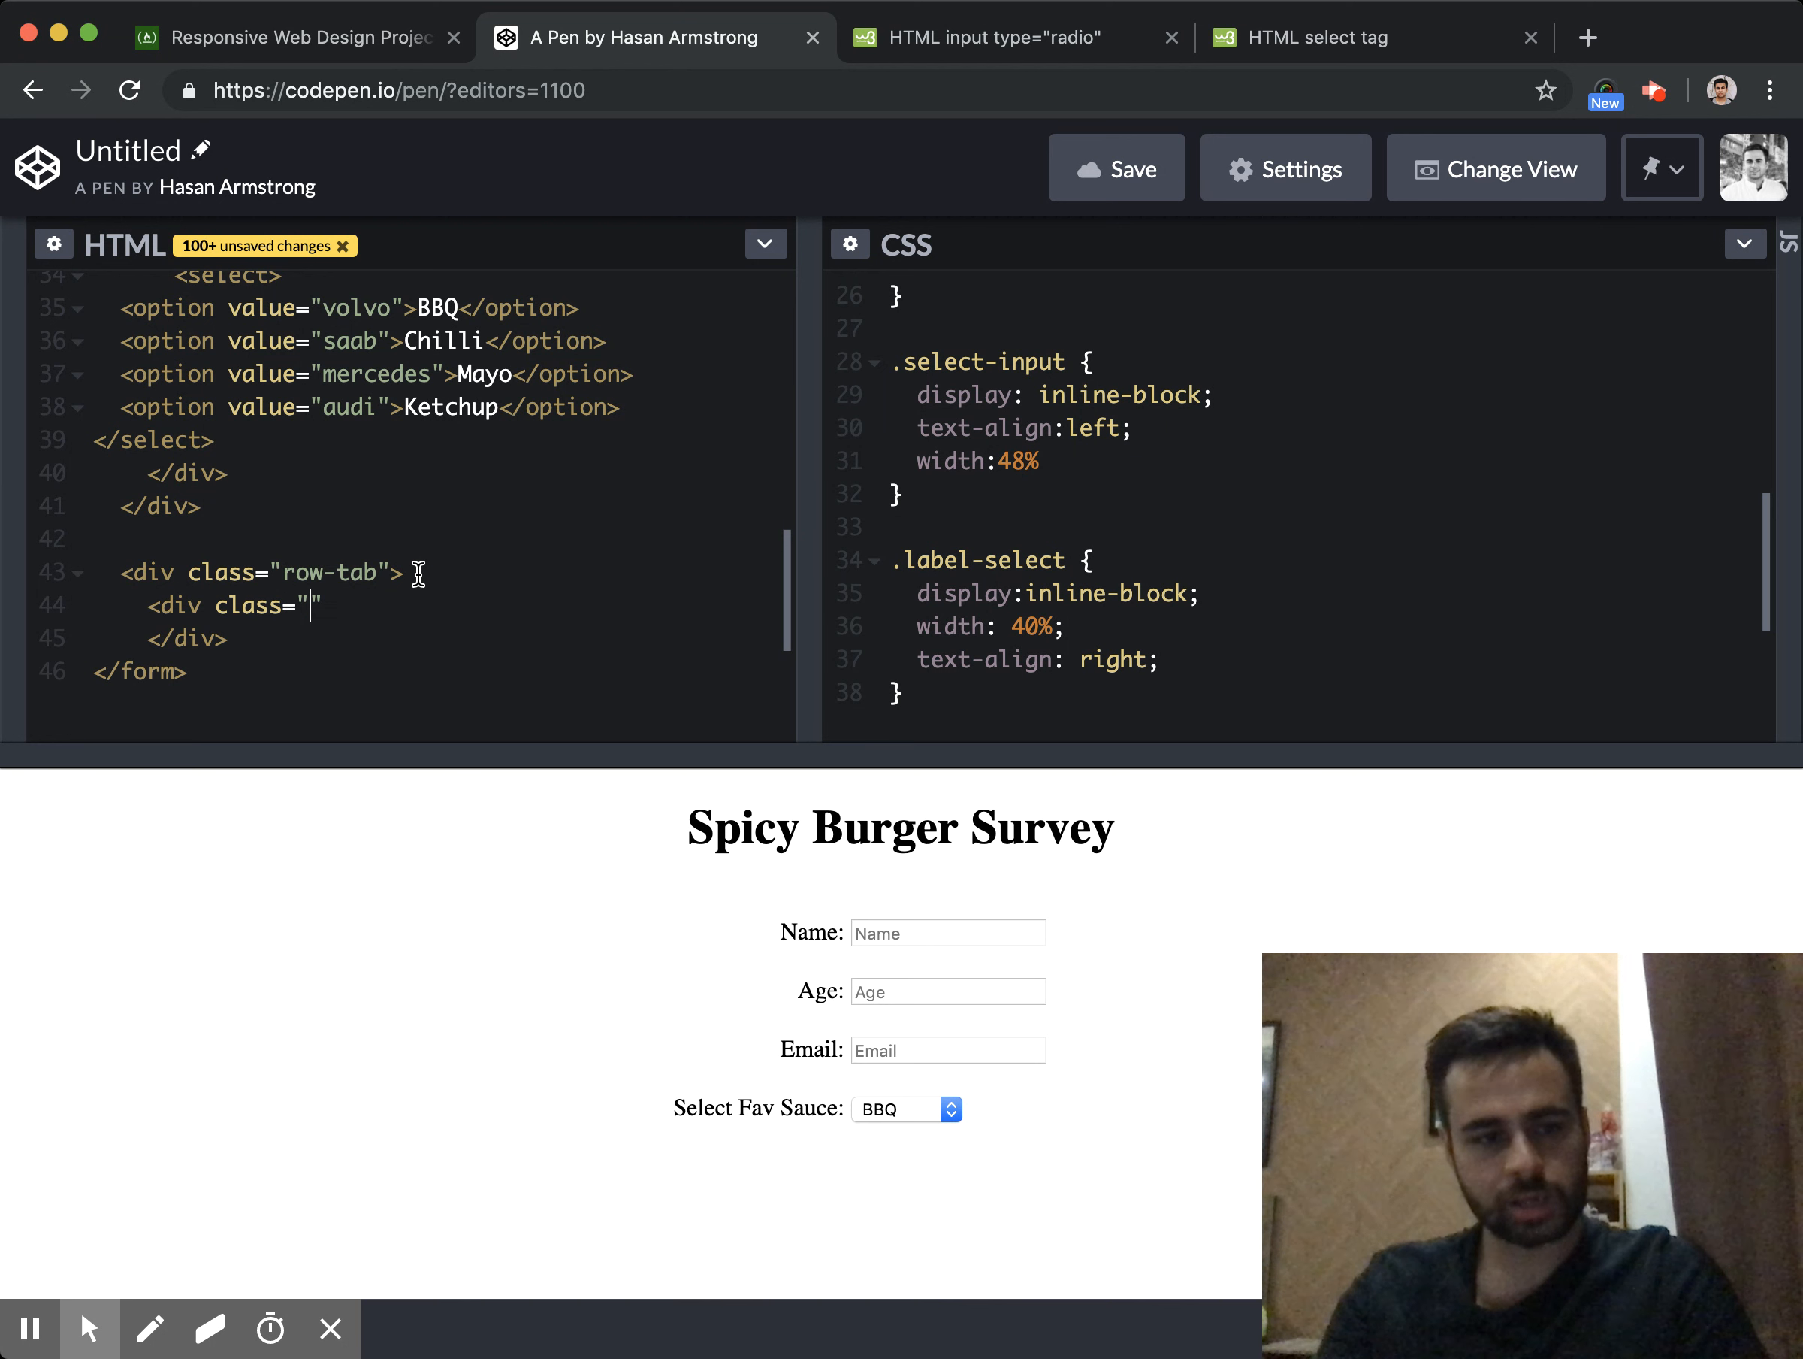
{"action": "type", "text": "radio"}
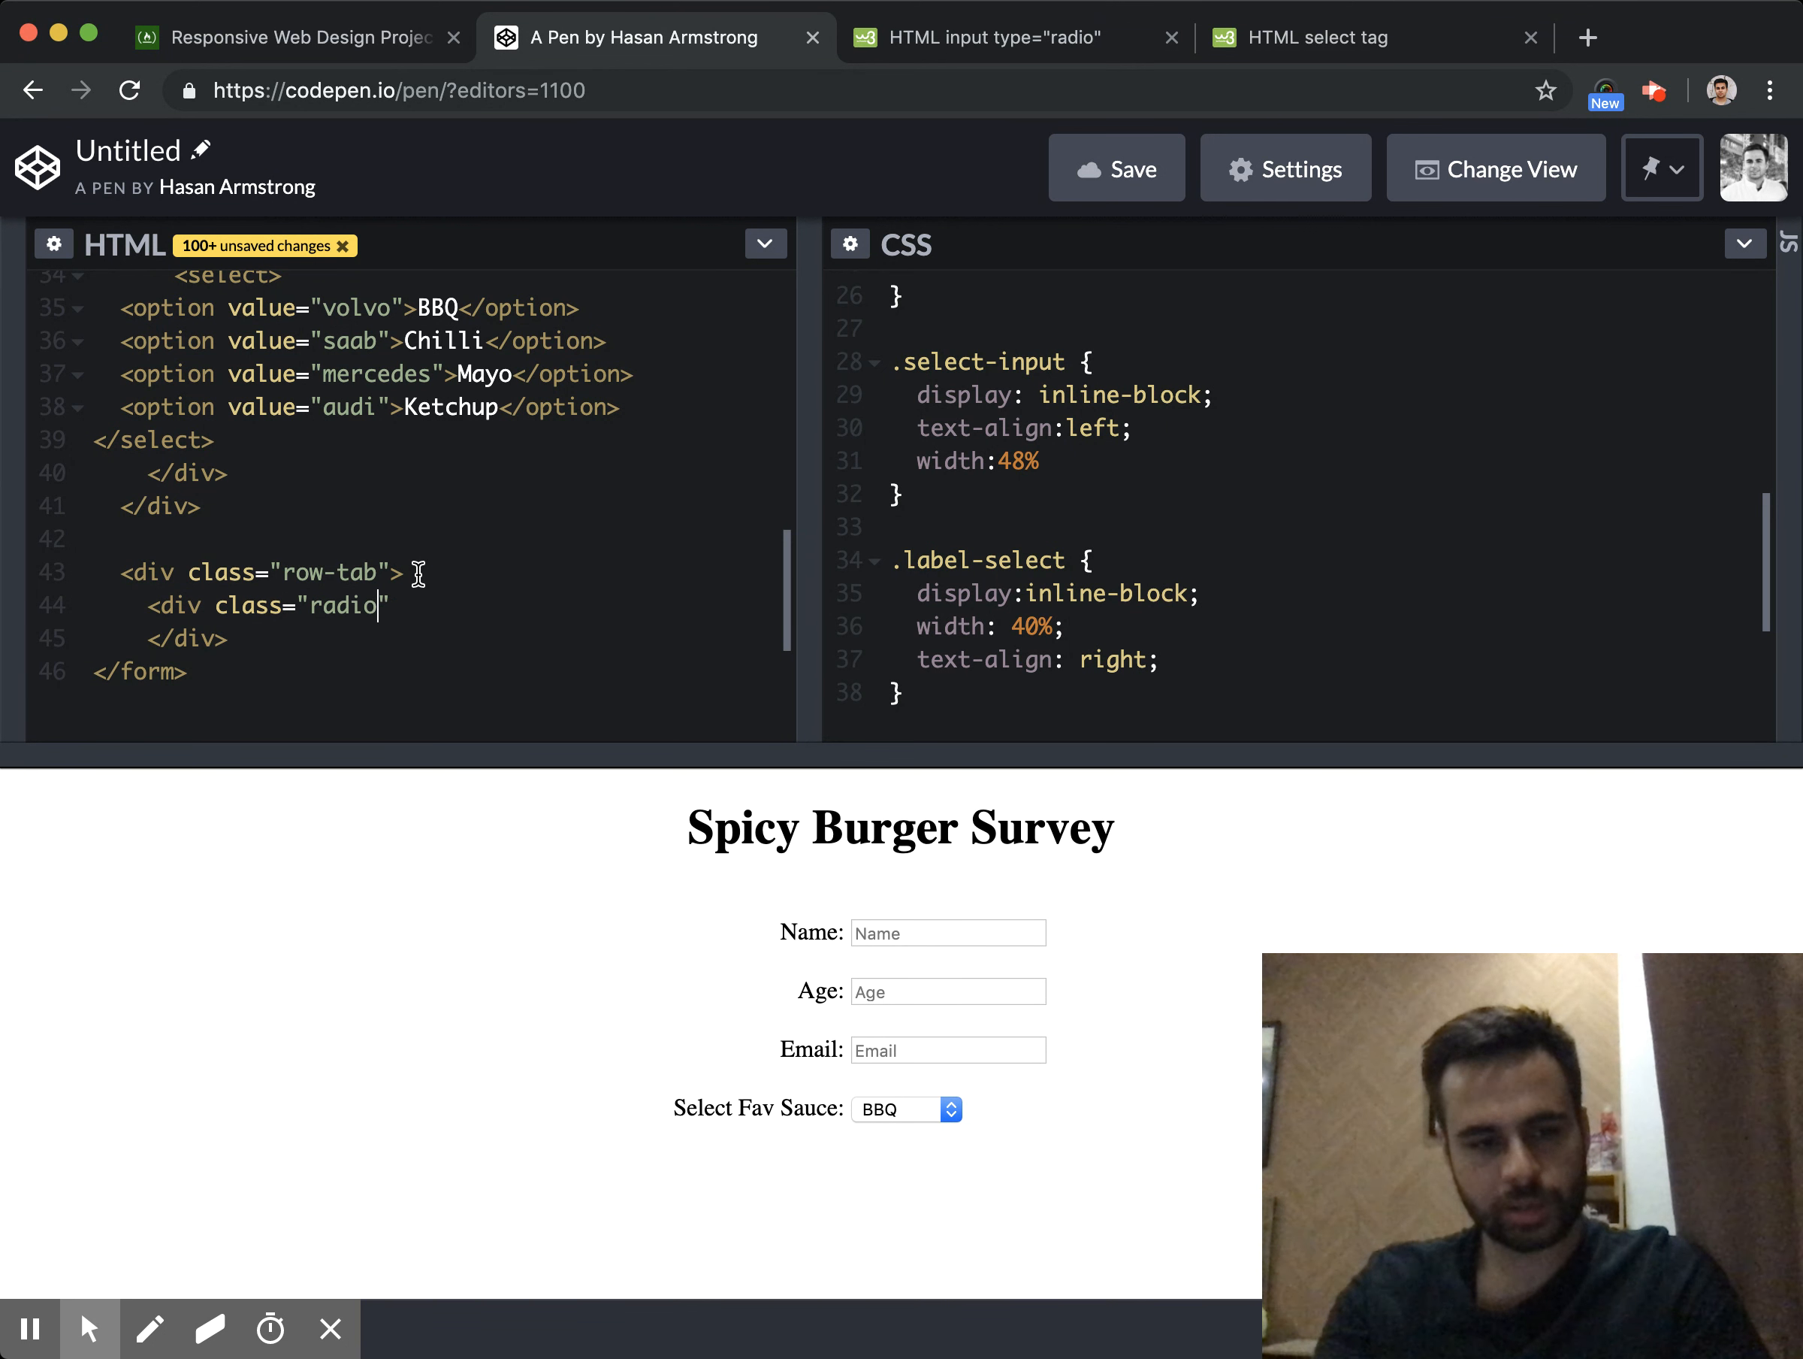
{"action": "type", "text": "-labels"}
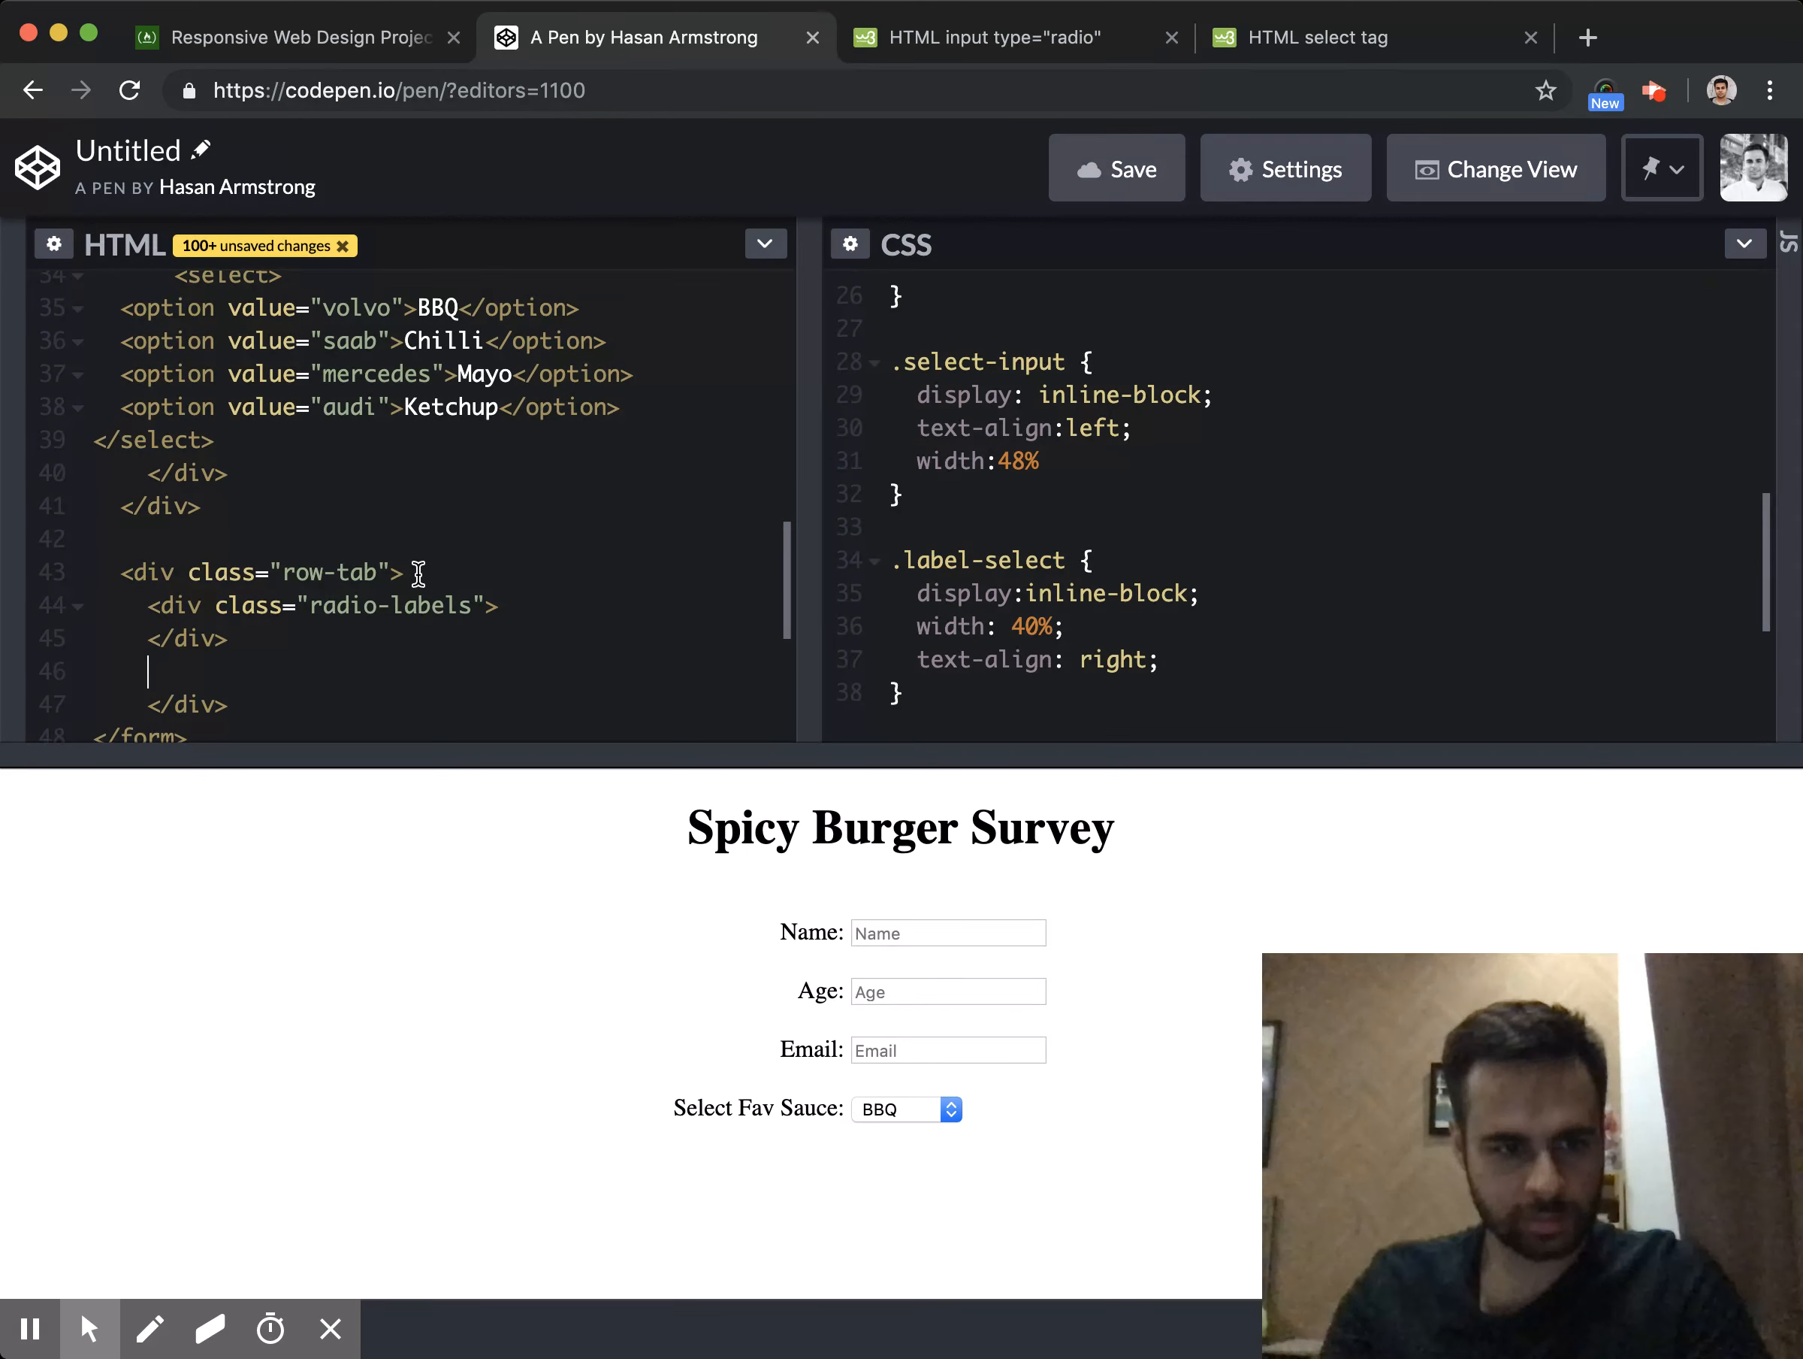
{"action": "type", "text": "<div class="}
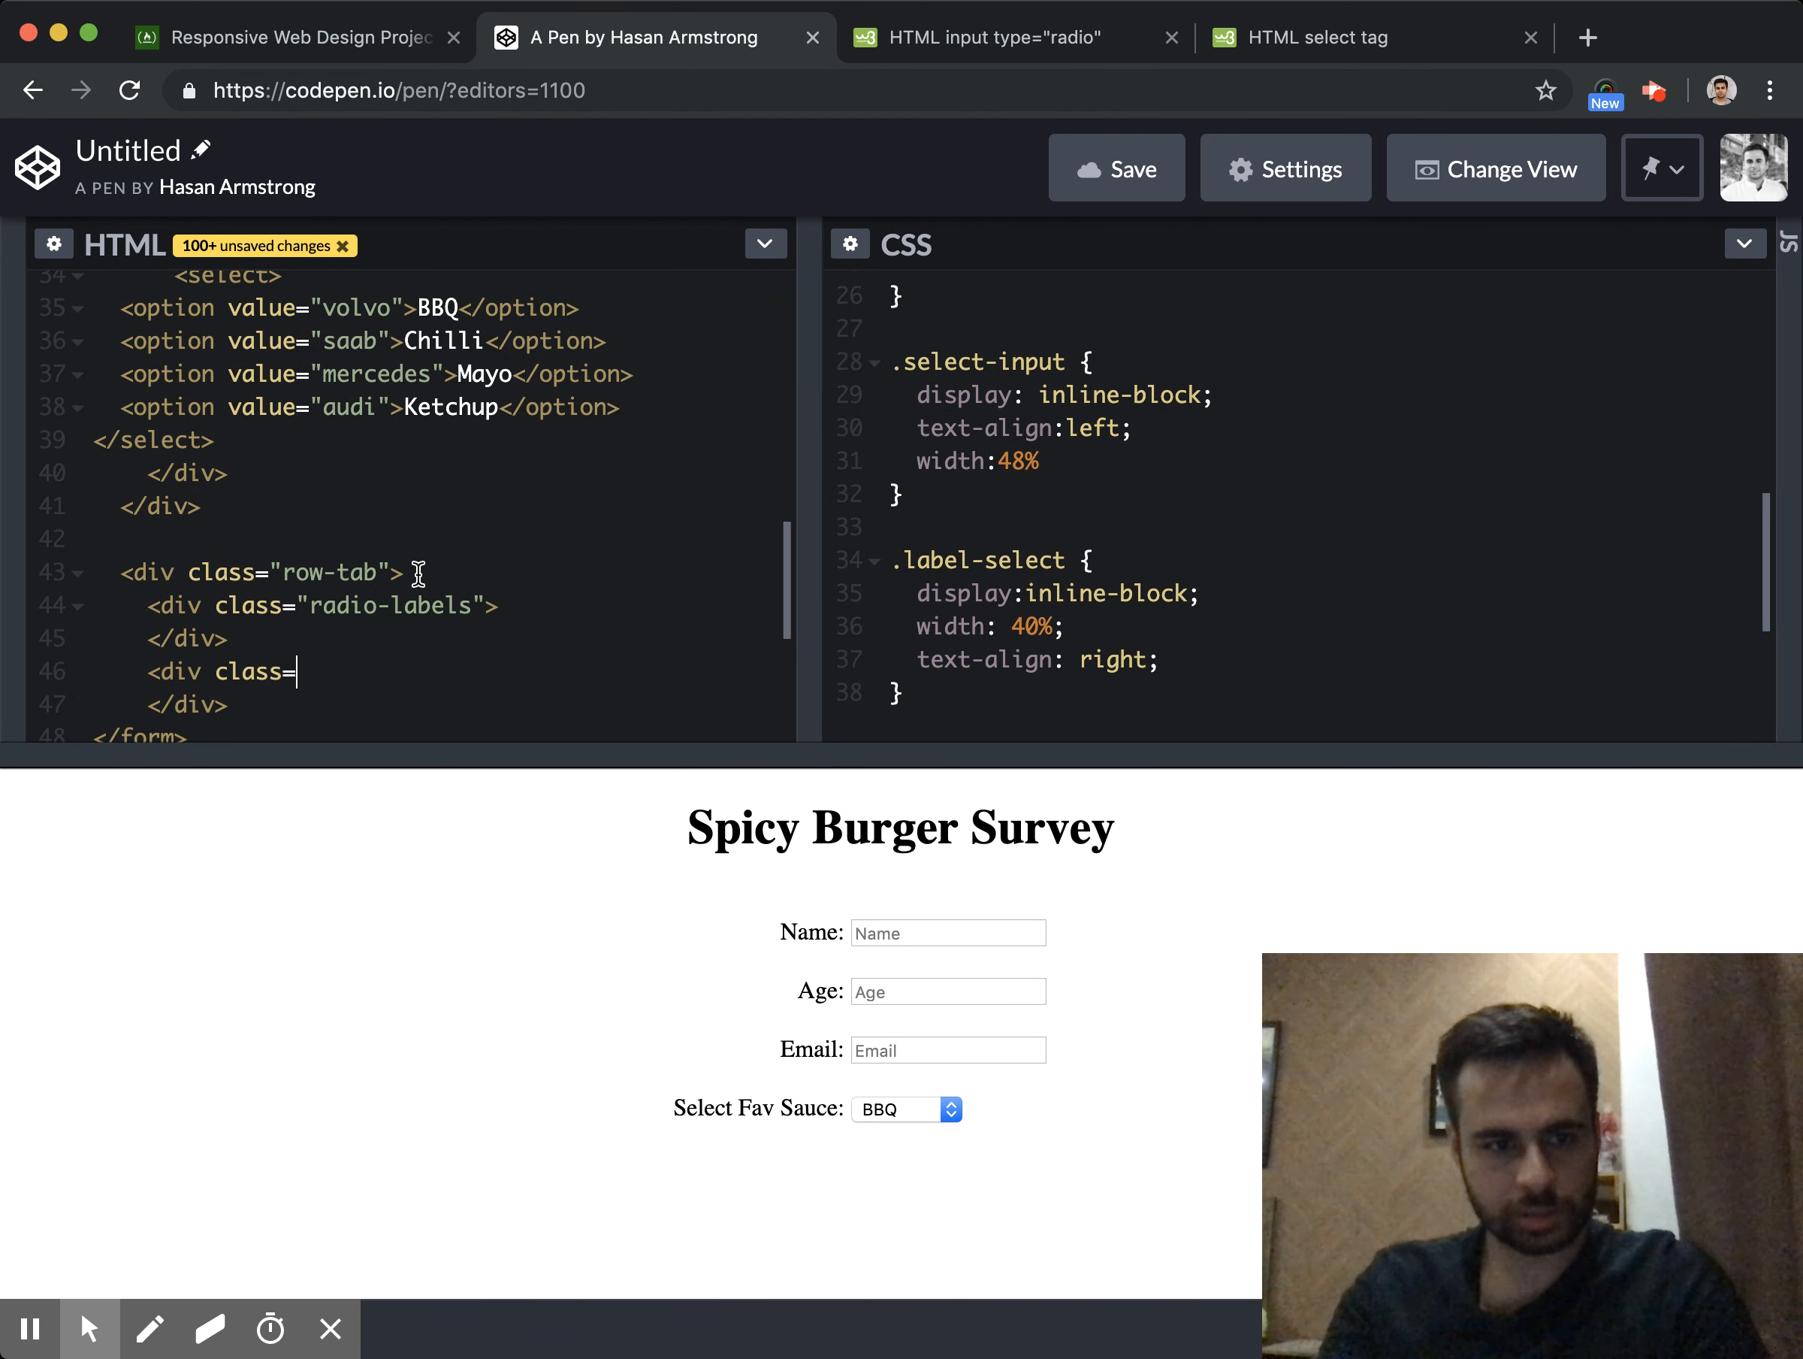
{"action": "type", "text": "\""}
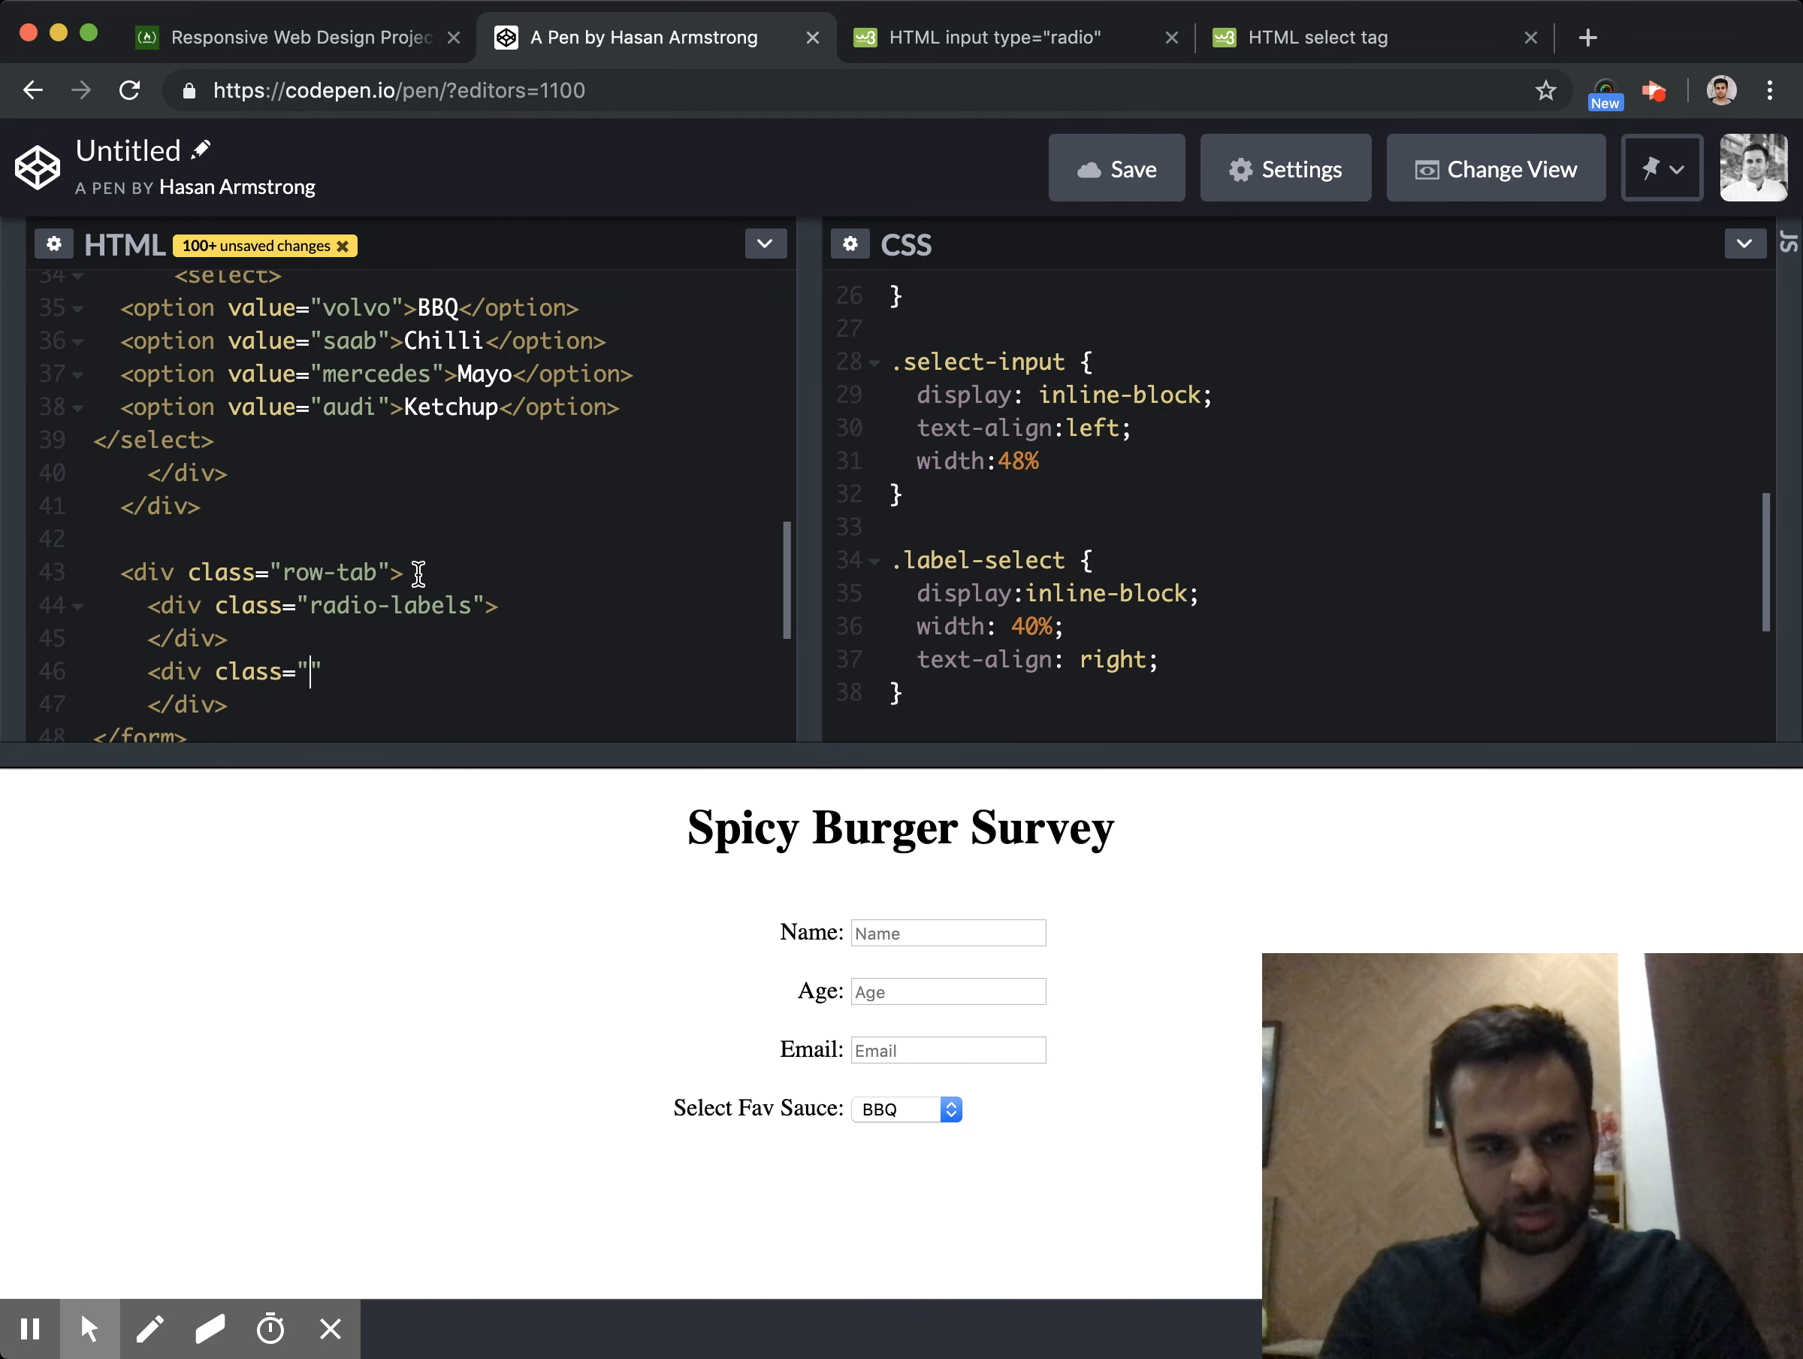
{"action": "type", "text": "radi"}
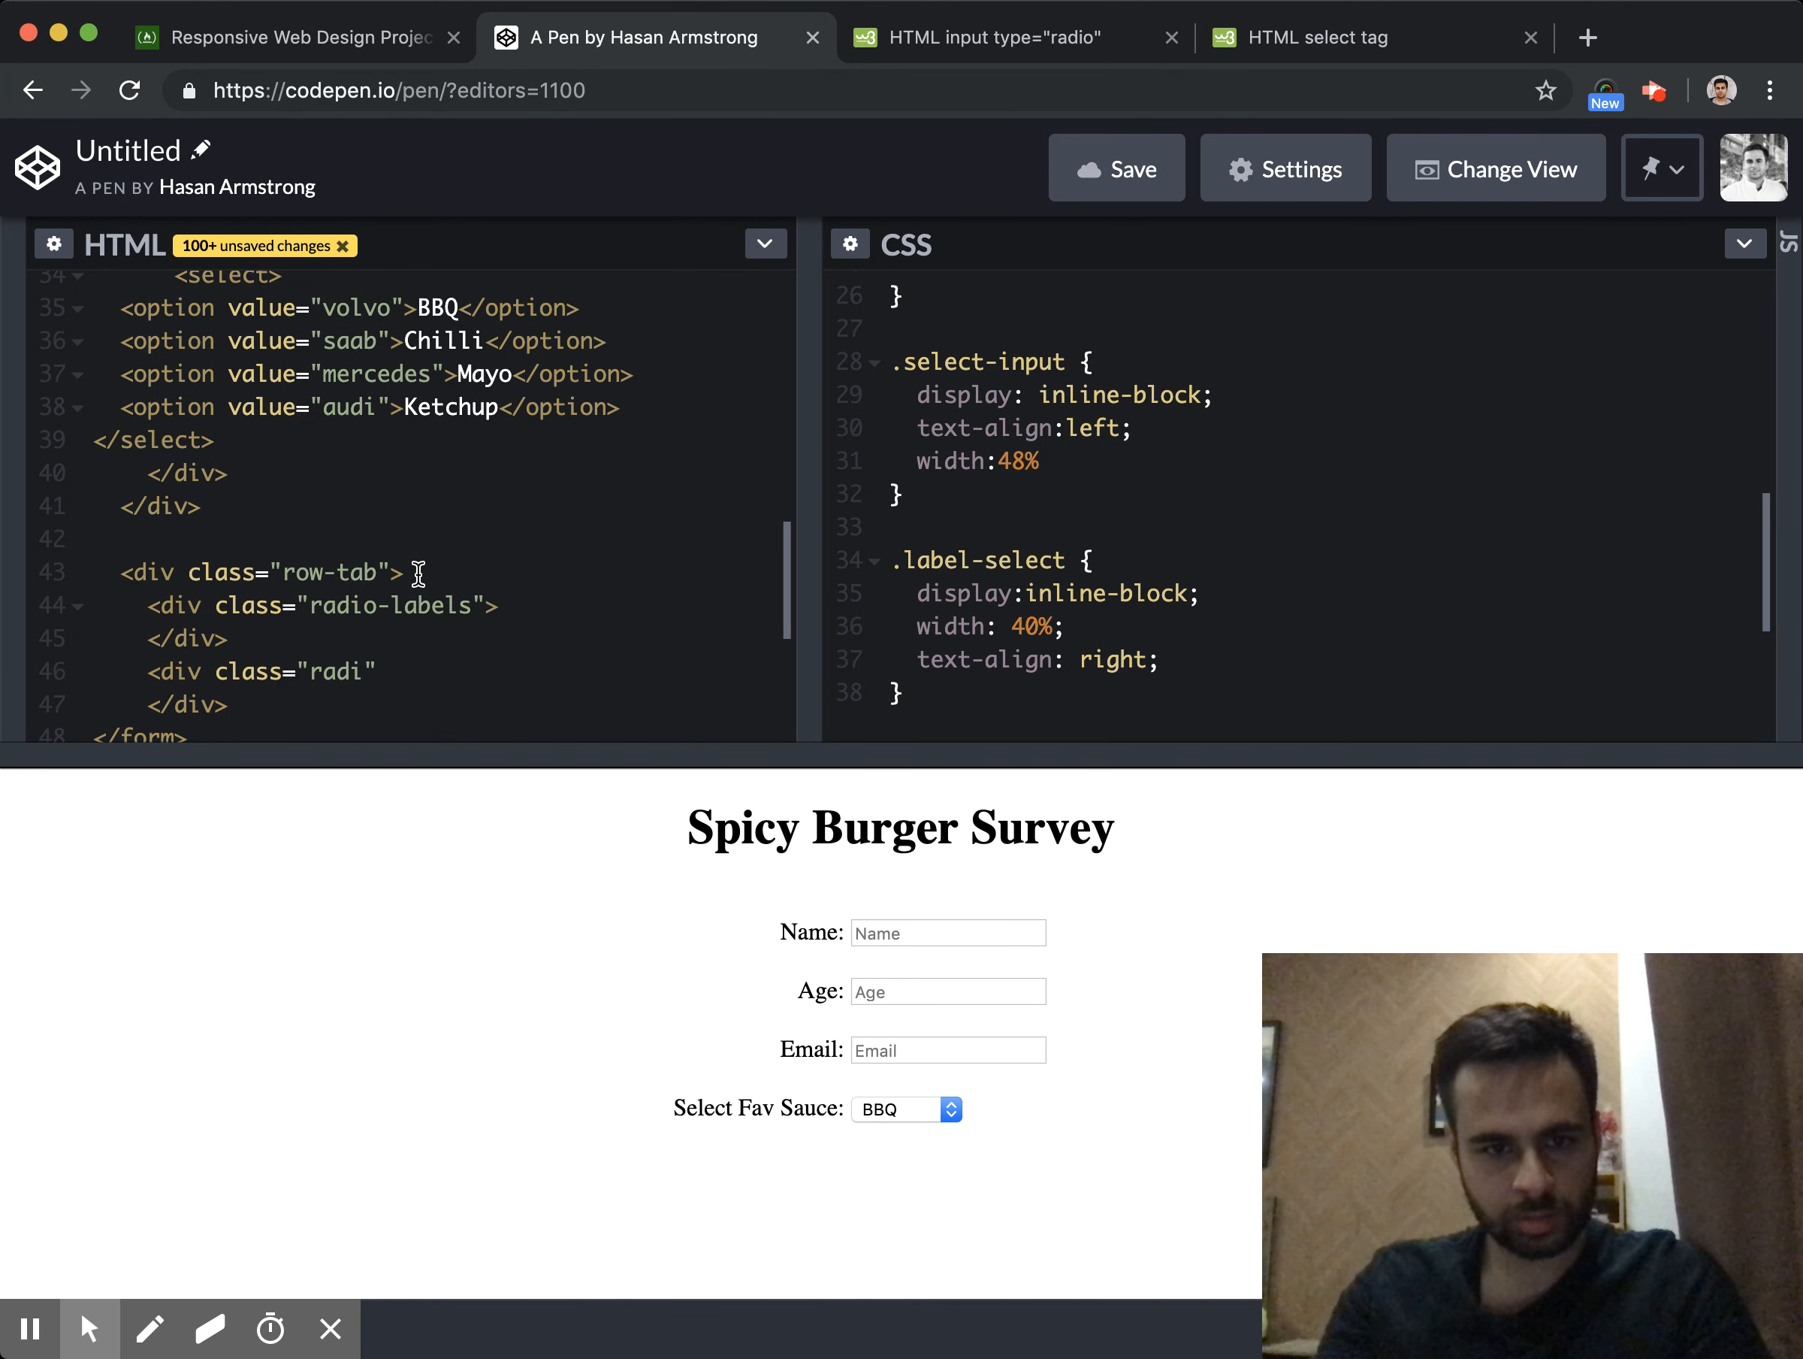
{"action": "type", "text": "input"}
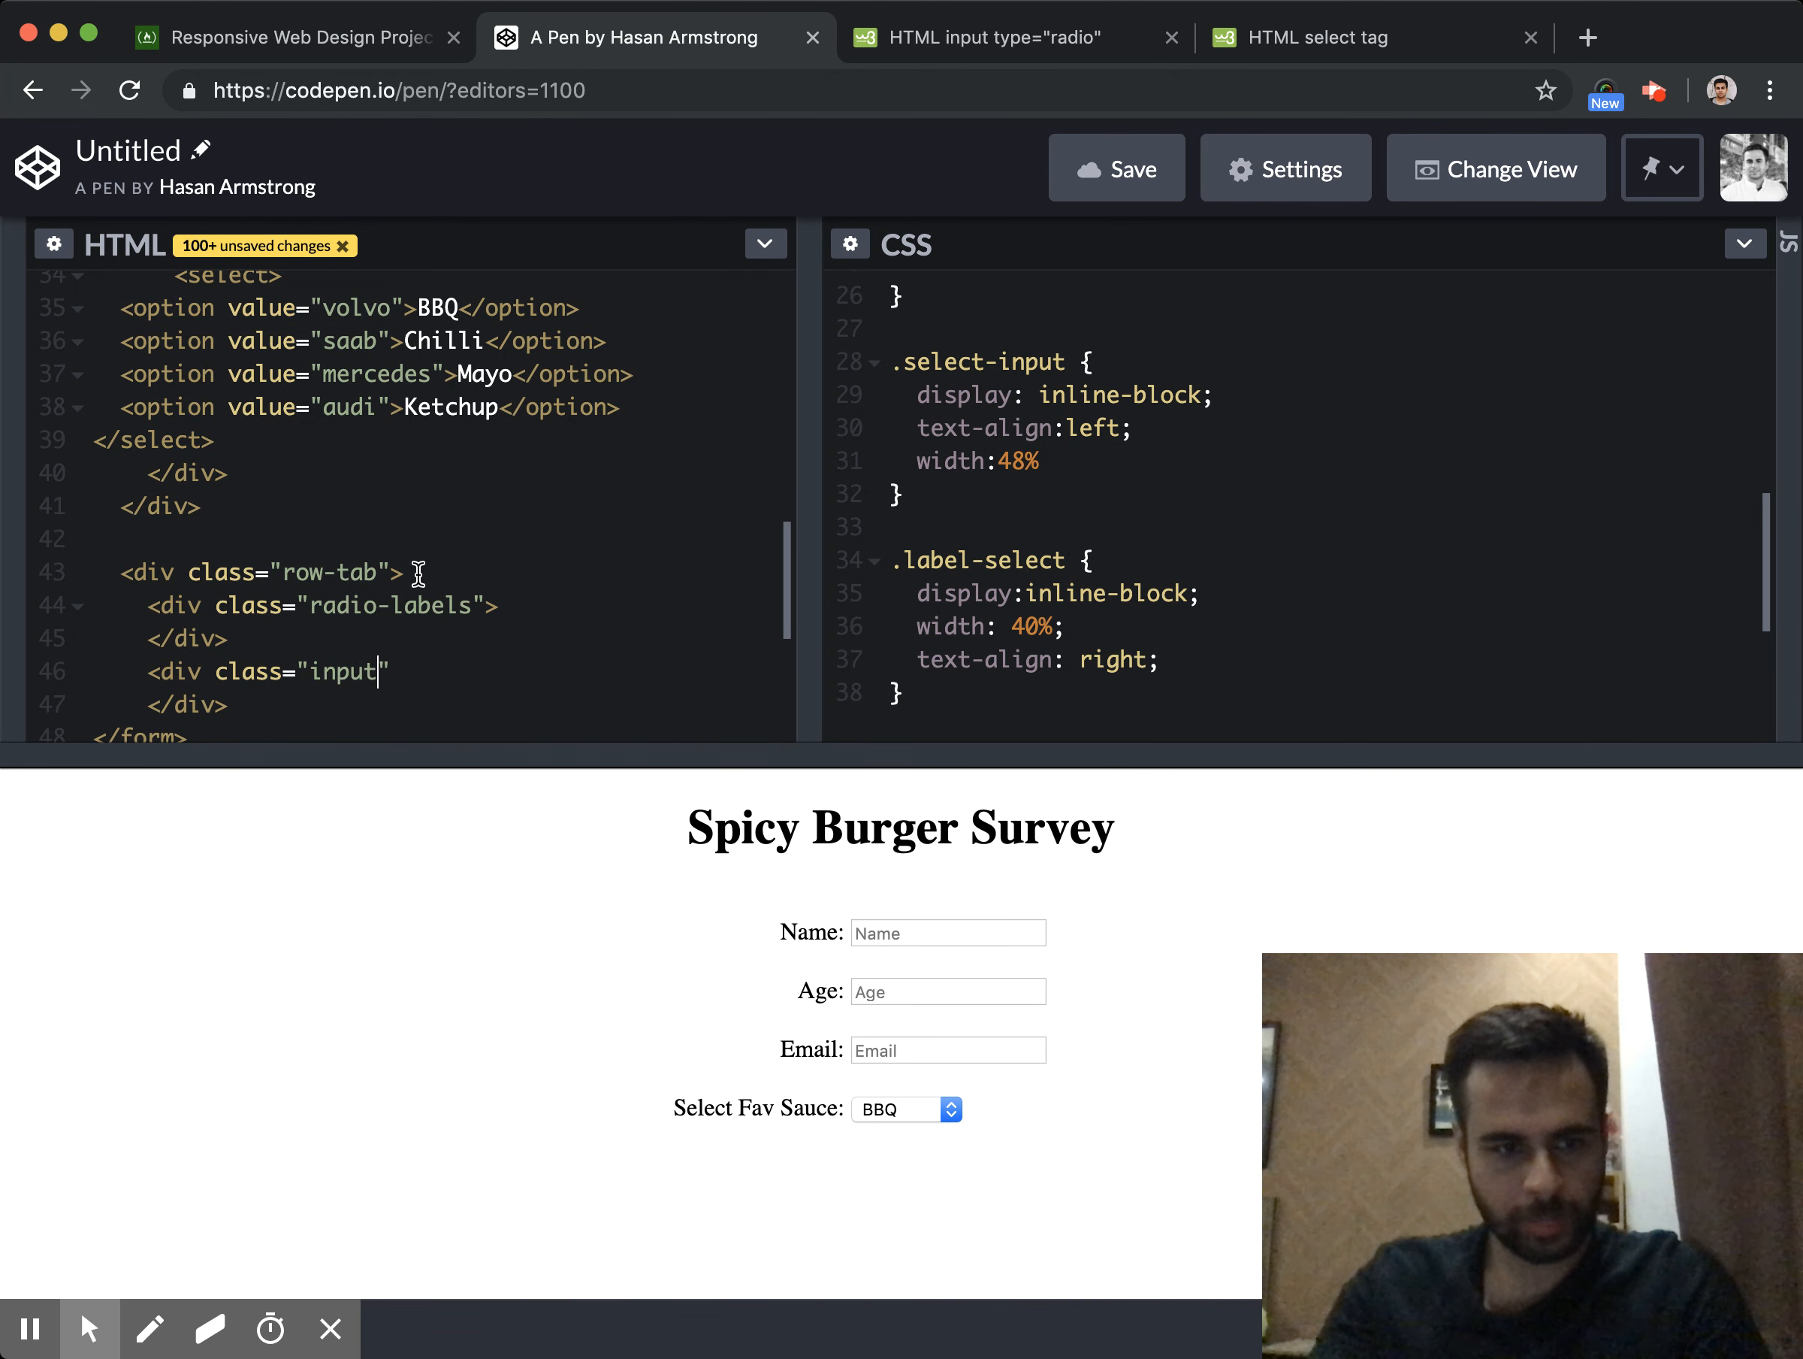
{"action": "type", "text": "-radio"}
{"action": "type", "text": ","}
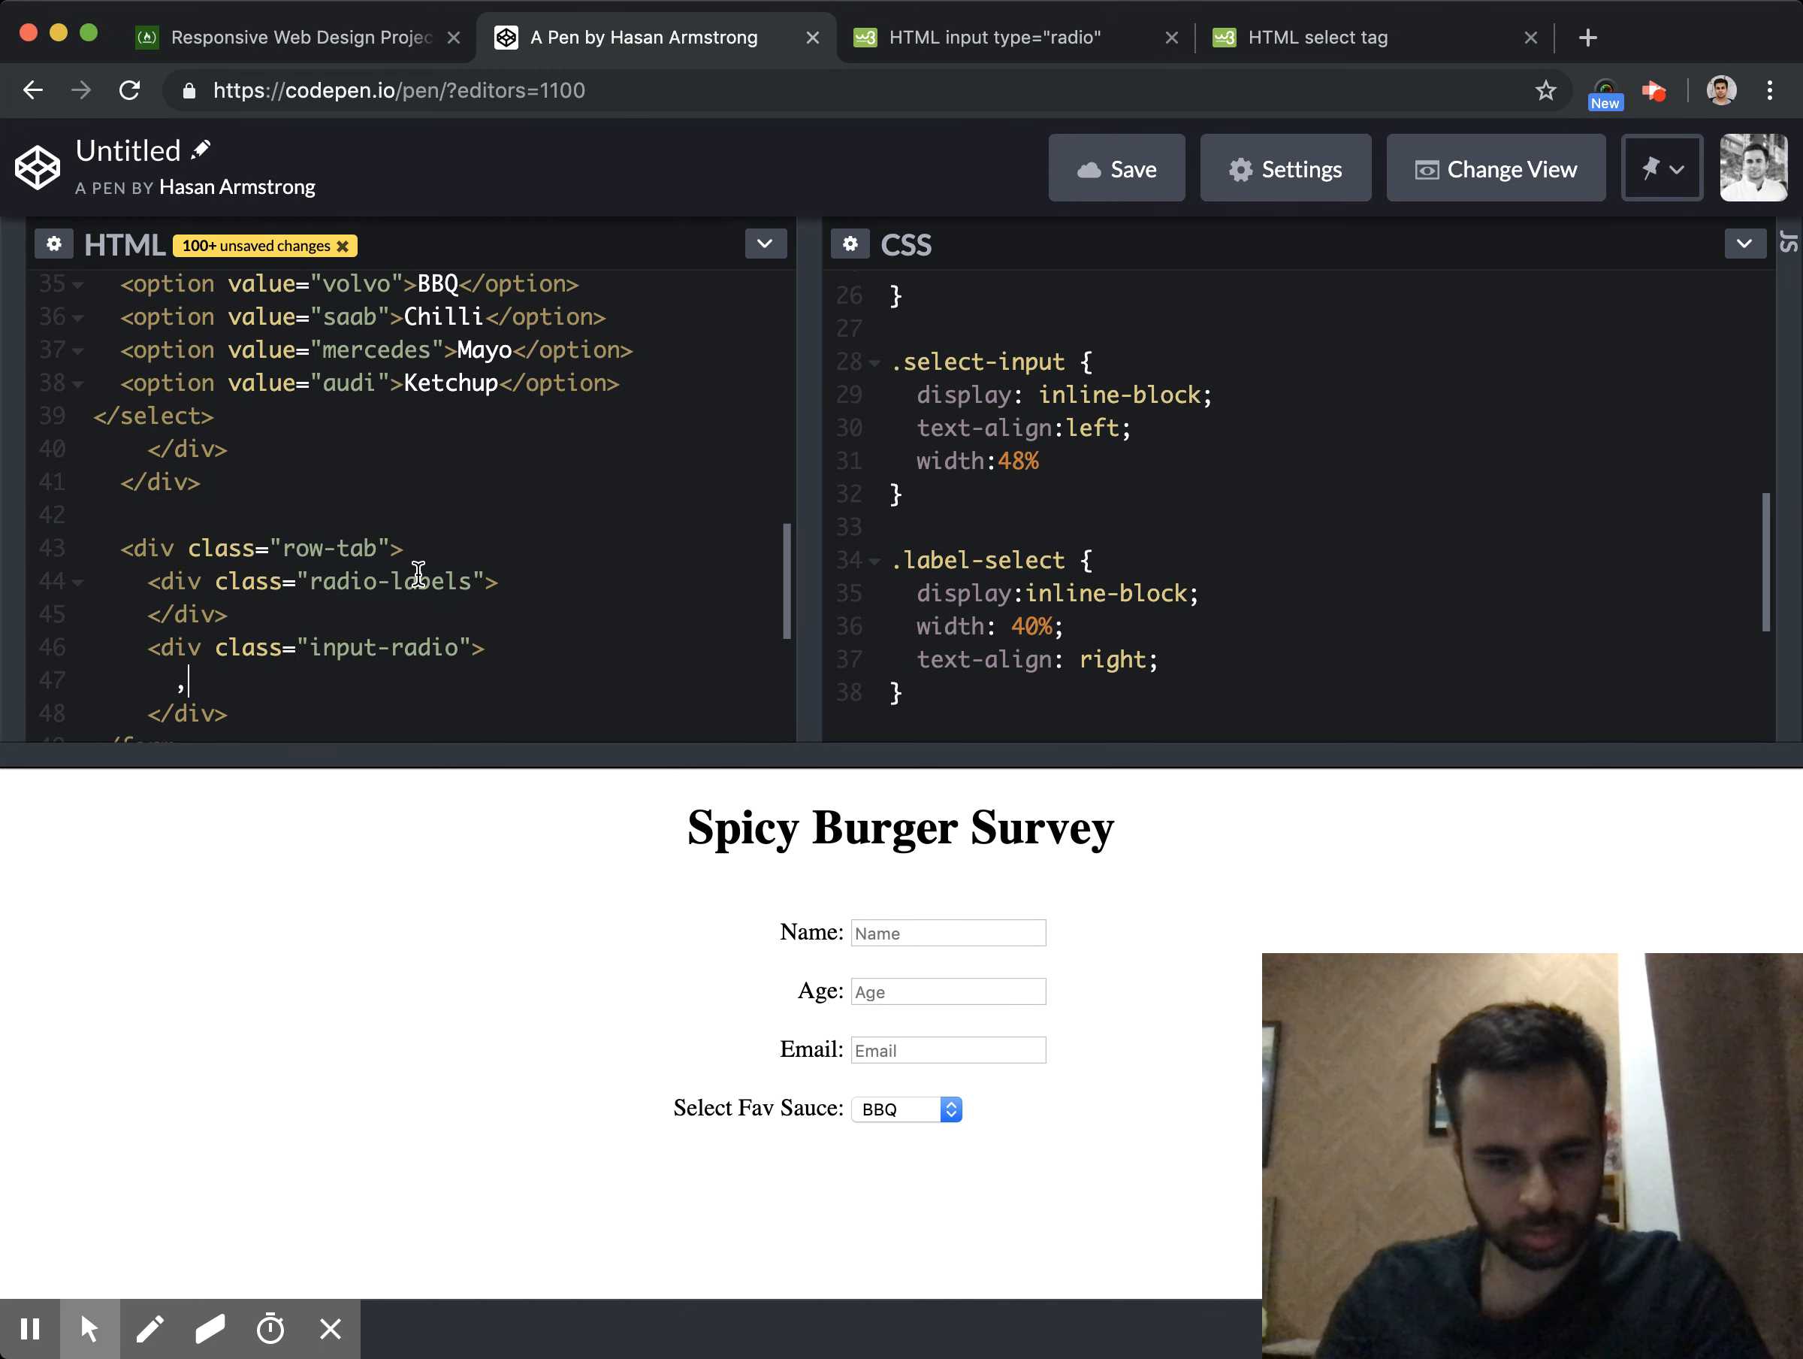
{"action": "key", "text": "Backspace"}
{"action": "type", "text": "</div>"}
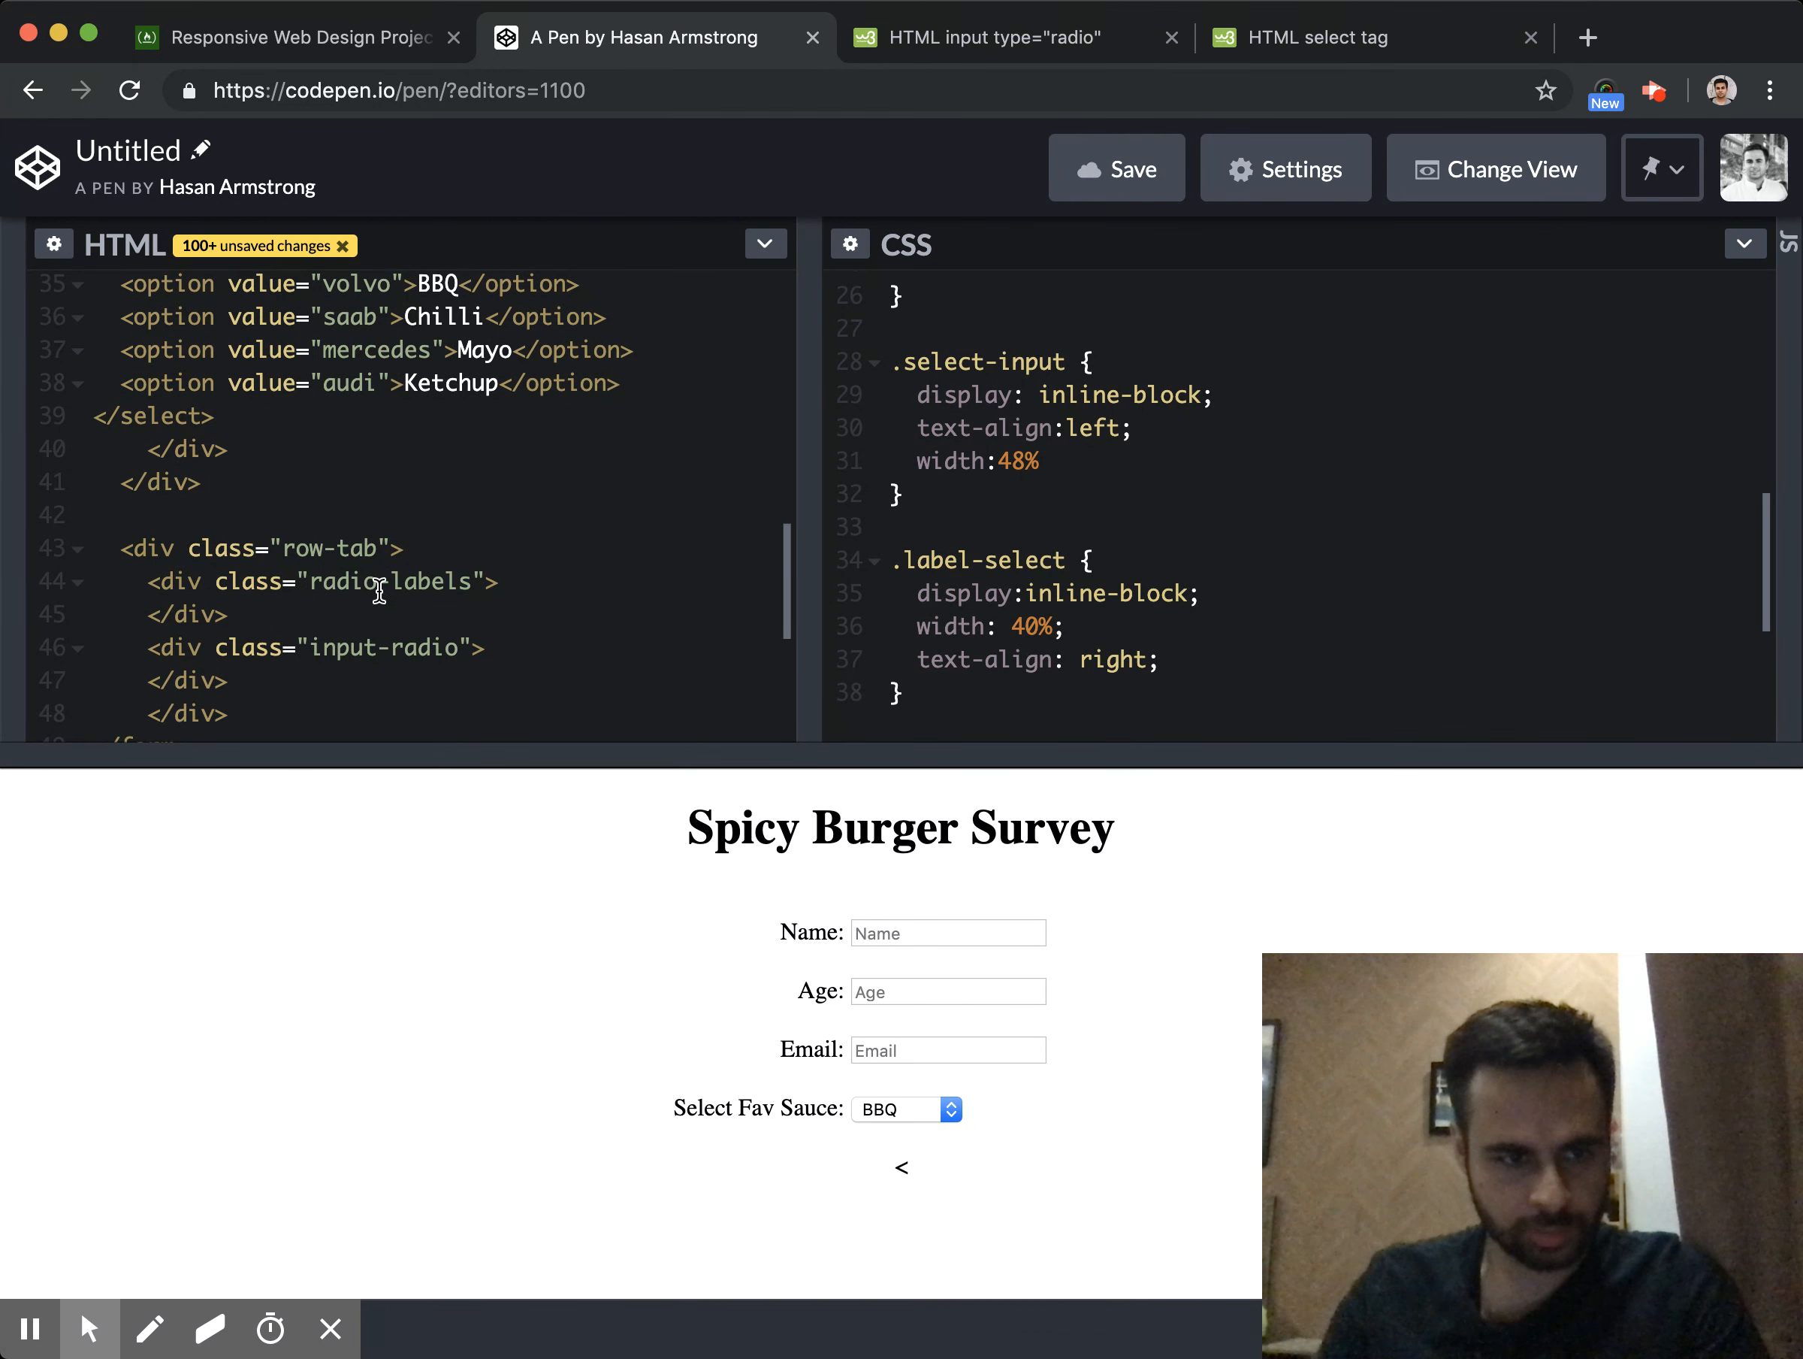
{"action": "type", "text": "labels"}
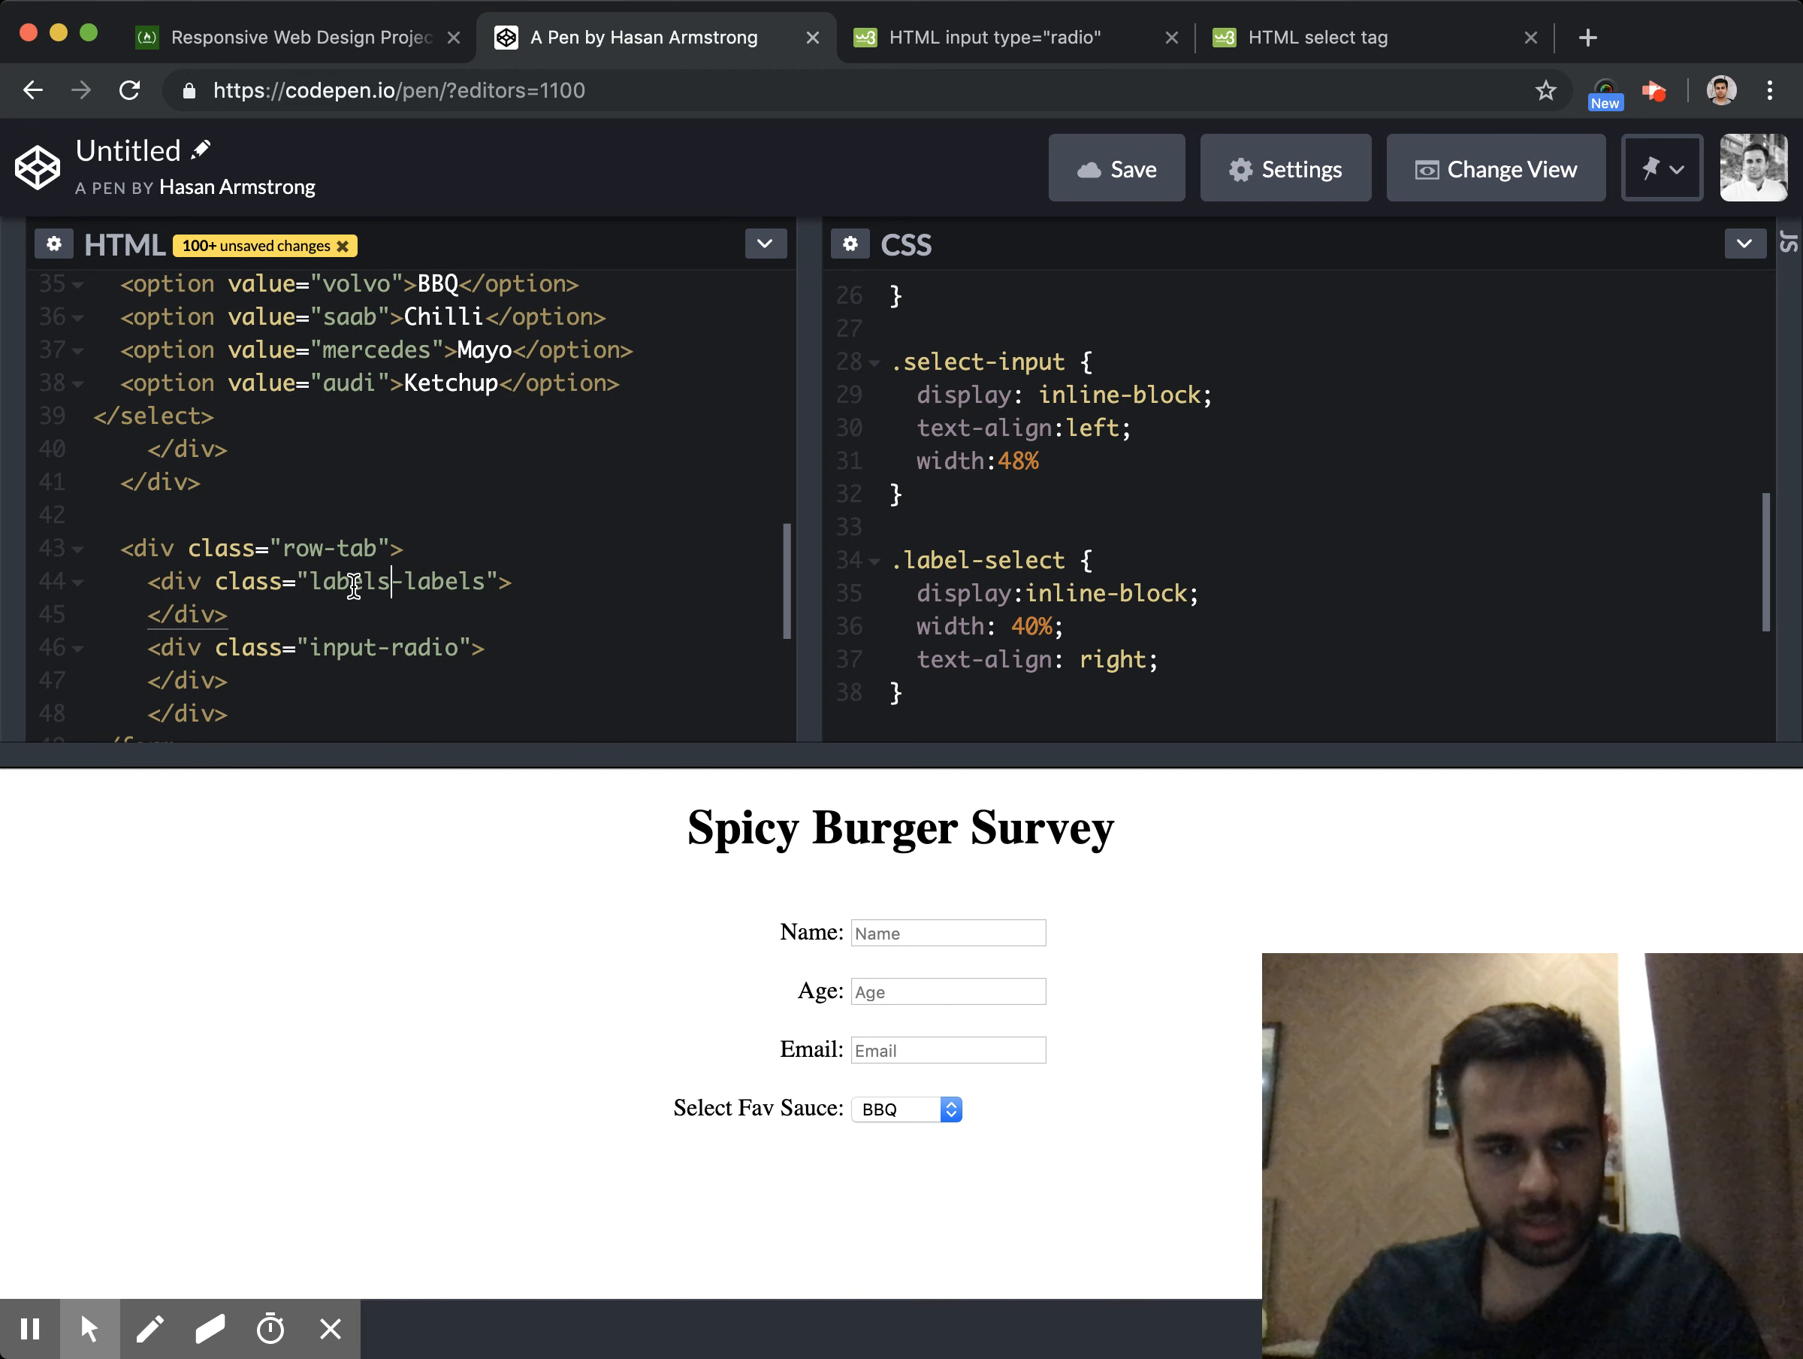
{"action": "type", "text": "radio"}
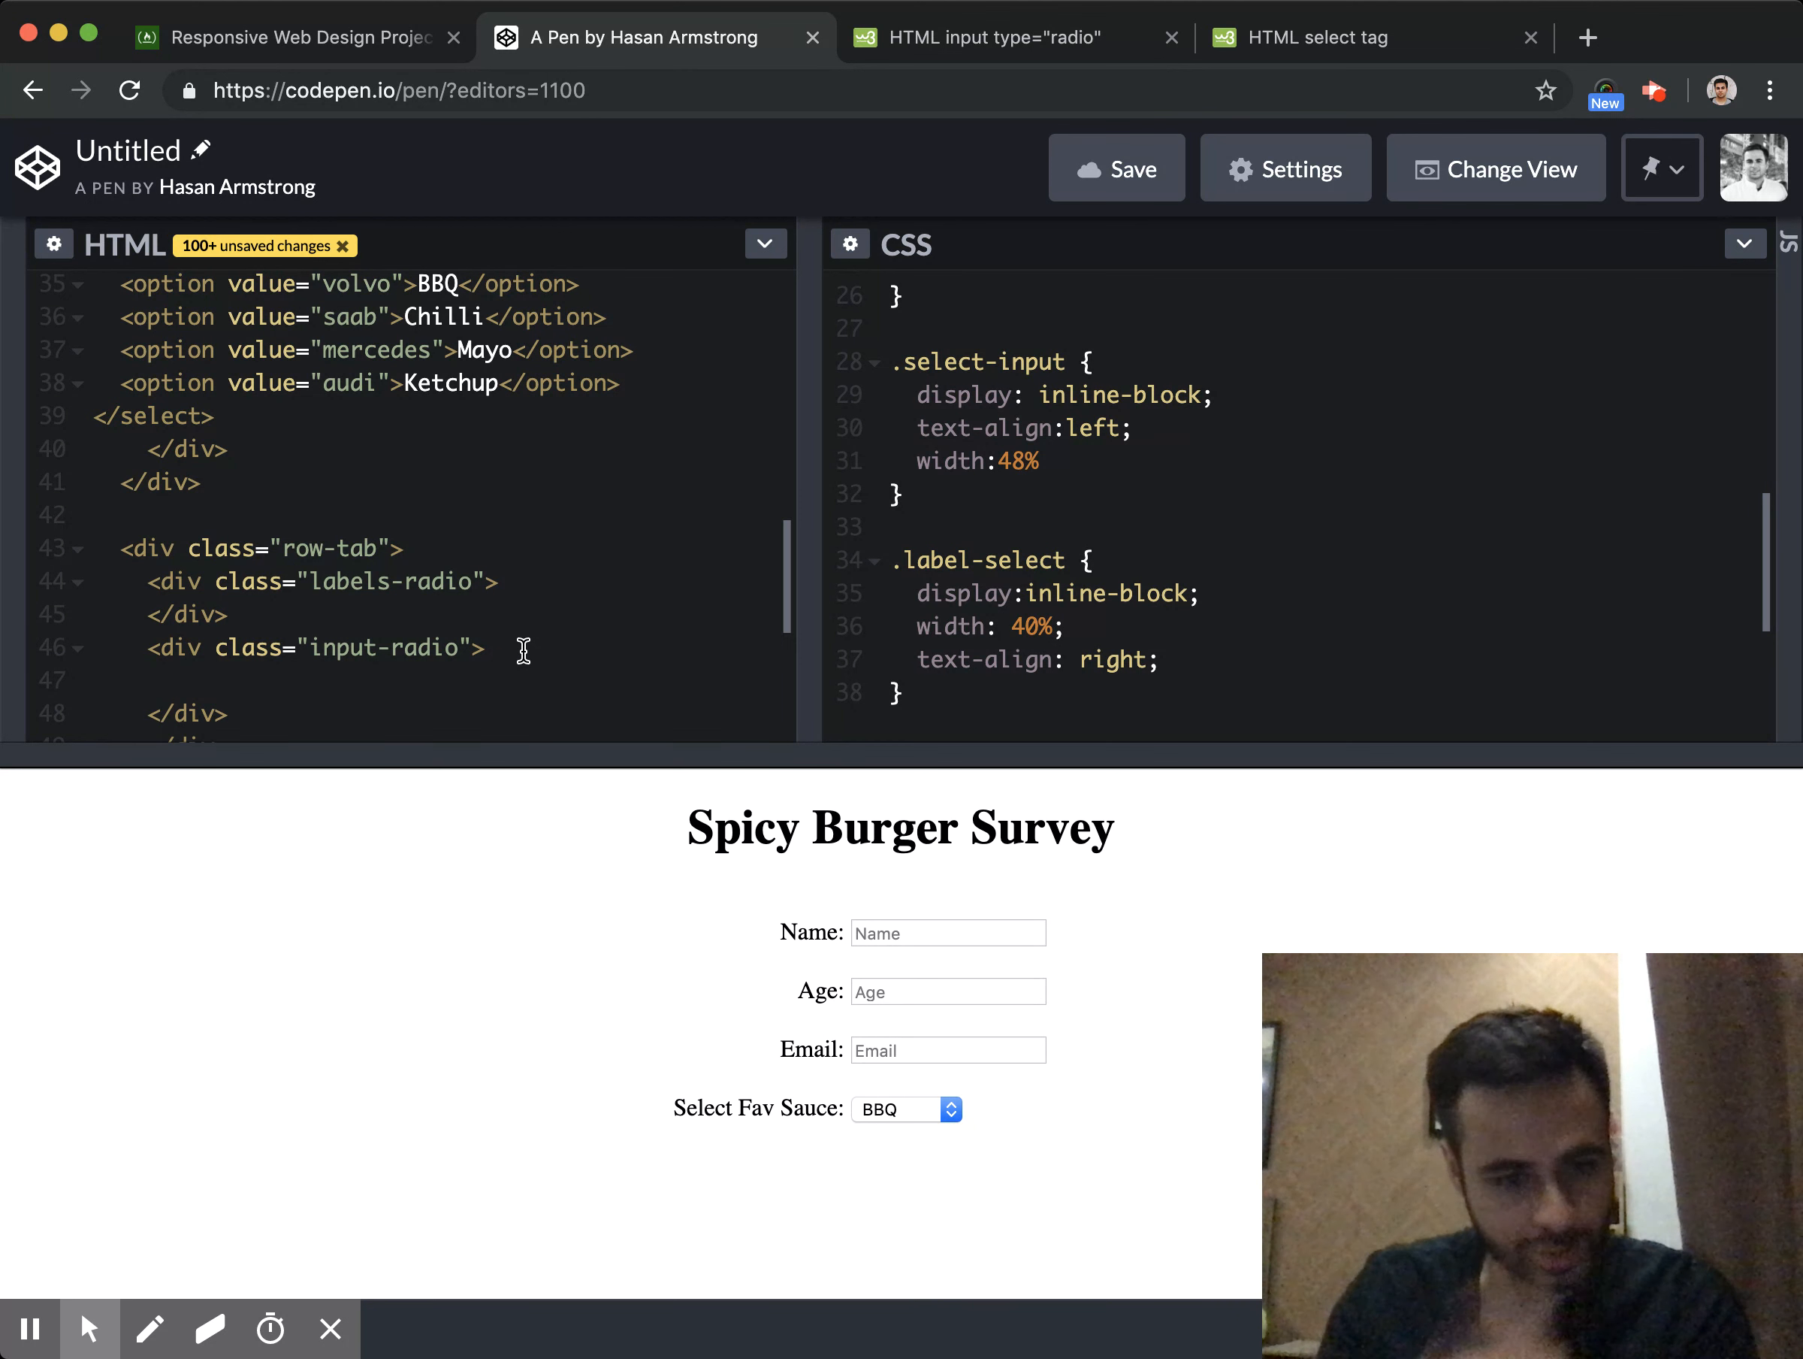
Add three <input type="radio" name="location"> elements in the radio container and begin a label
{"action": "type", "text": "<input"}
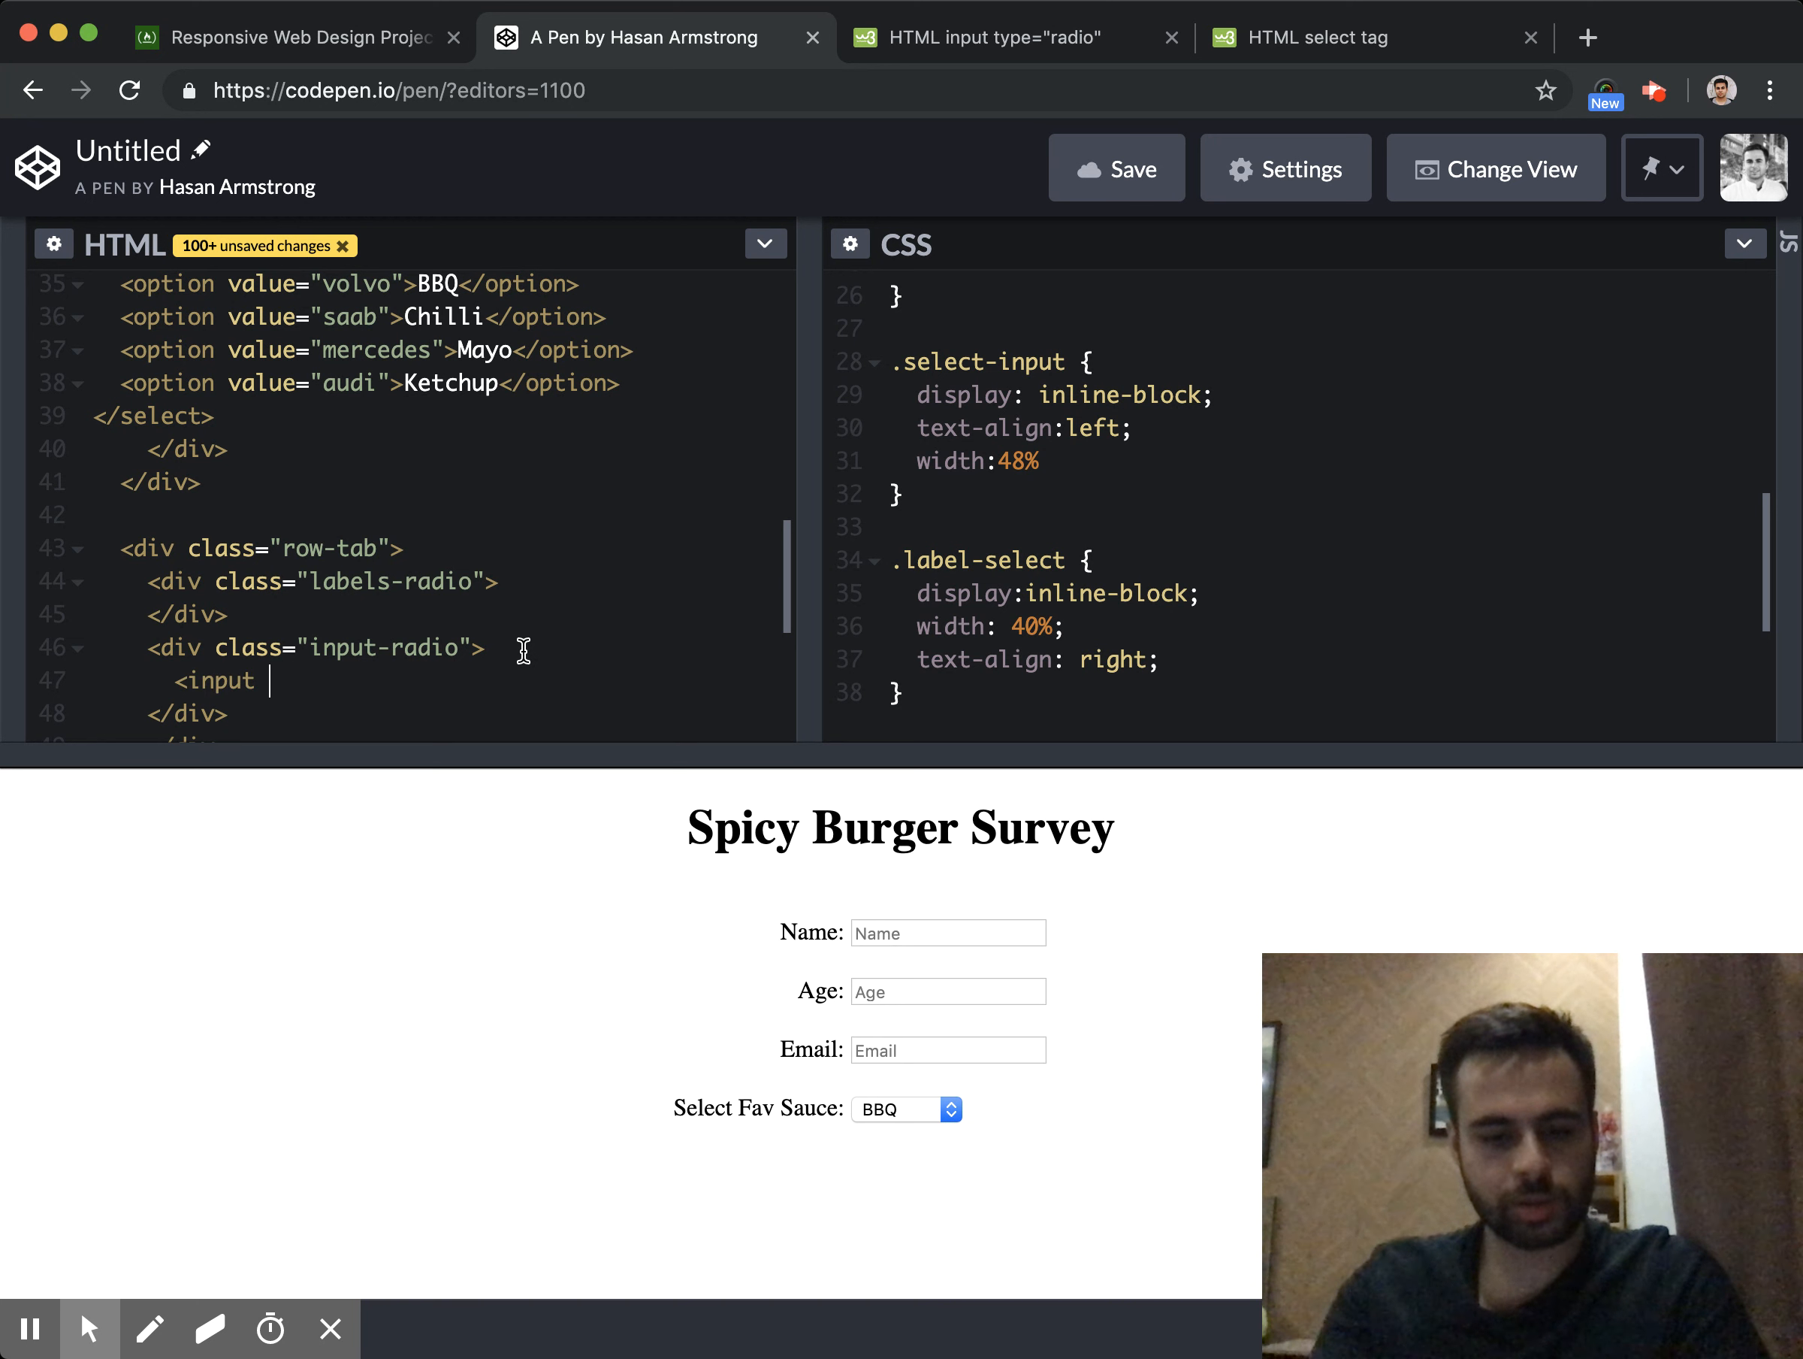
{"action": "type", "text": "type=\"radio\""}
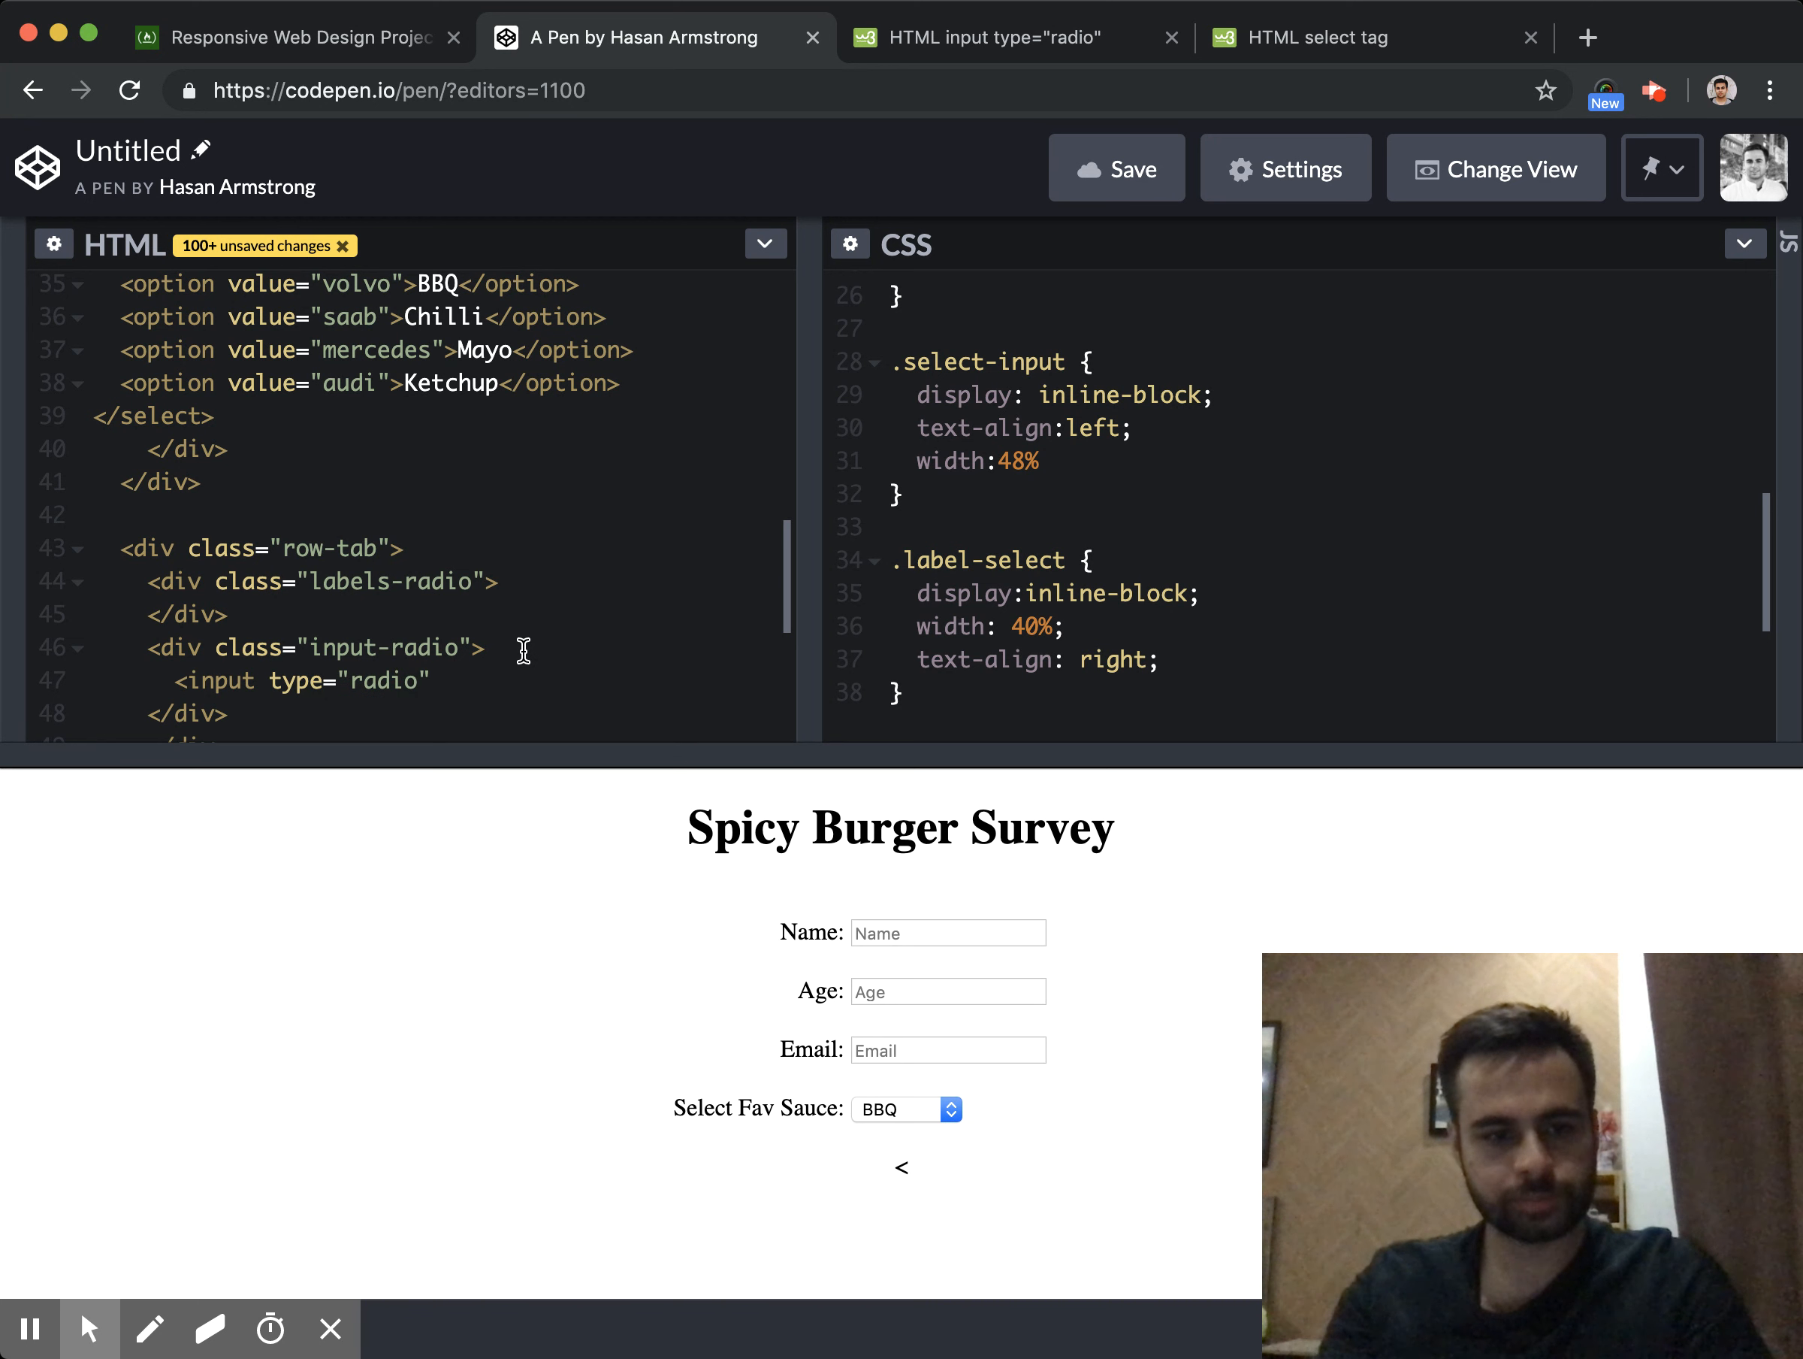
{"action": "type", "text": "name+"}
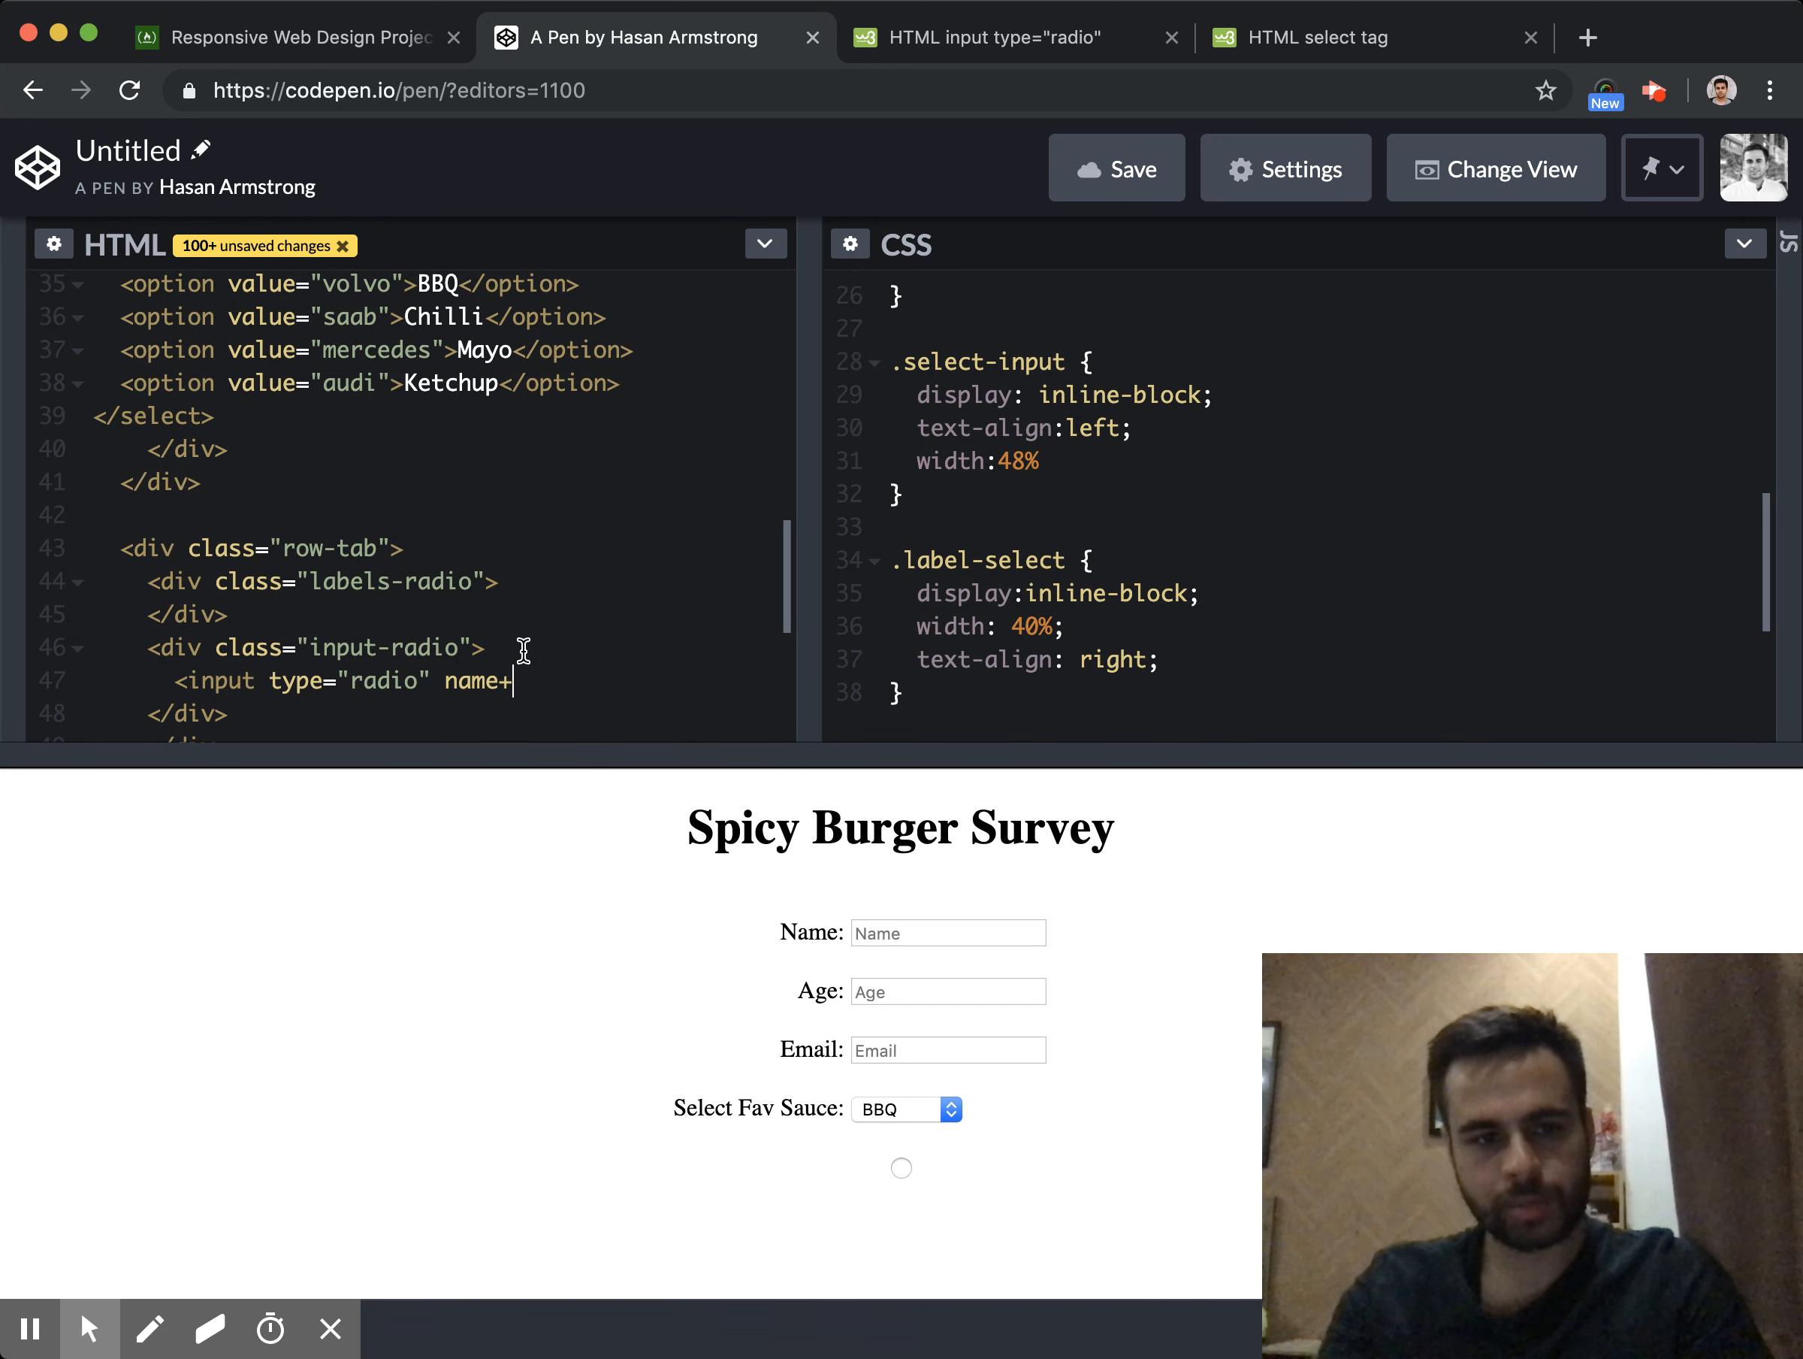
{"action": "type", "text": "=\"\""}
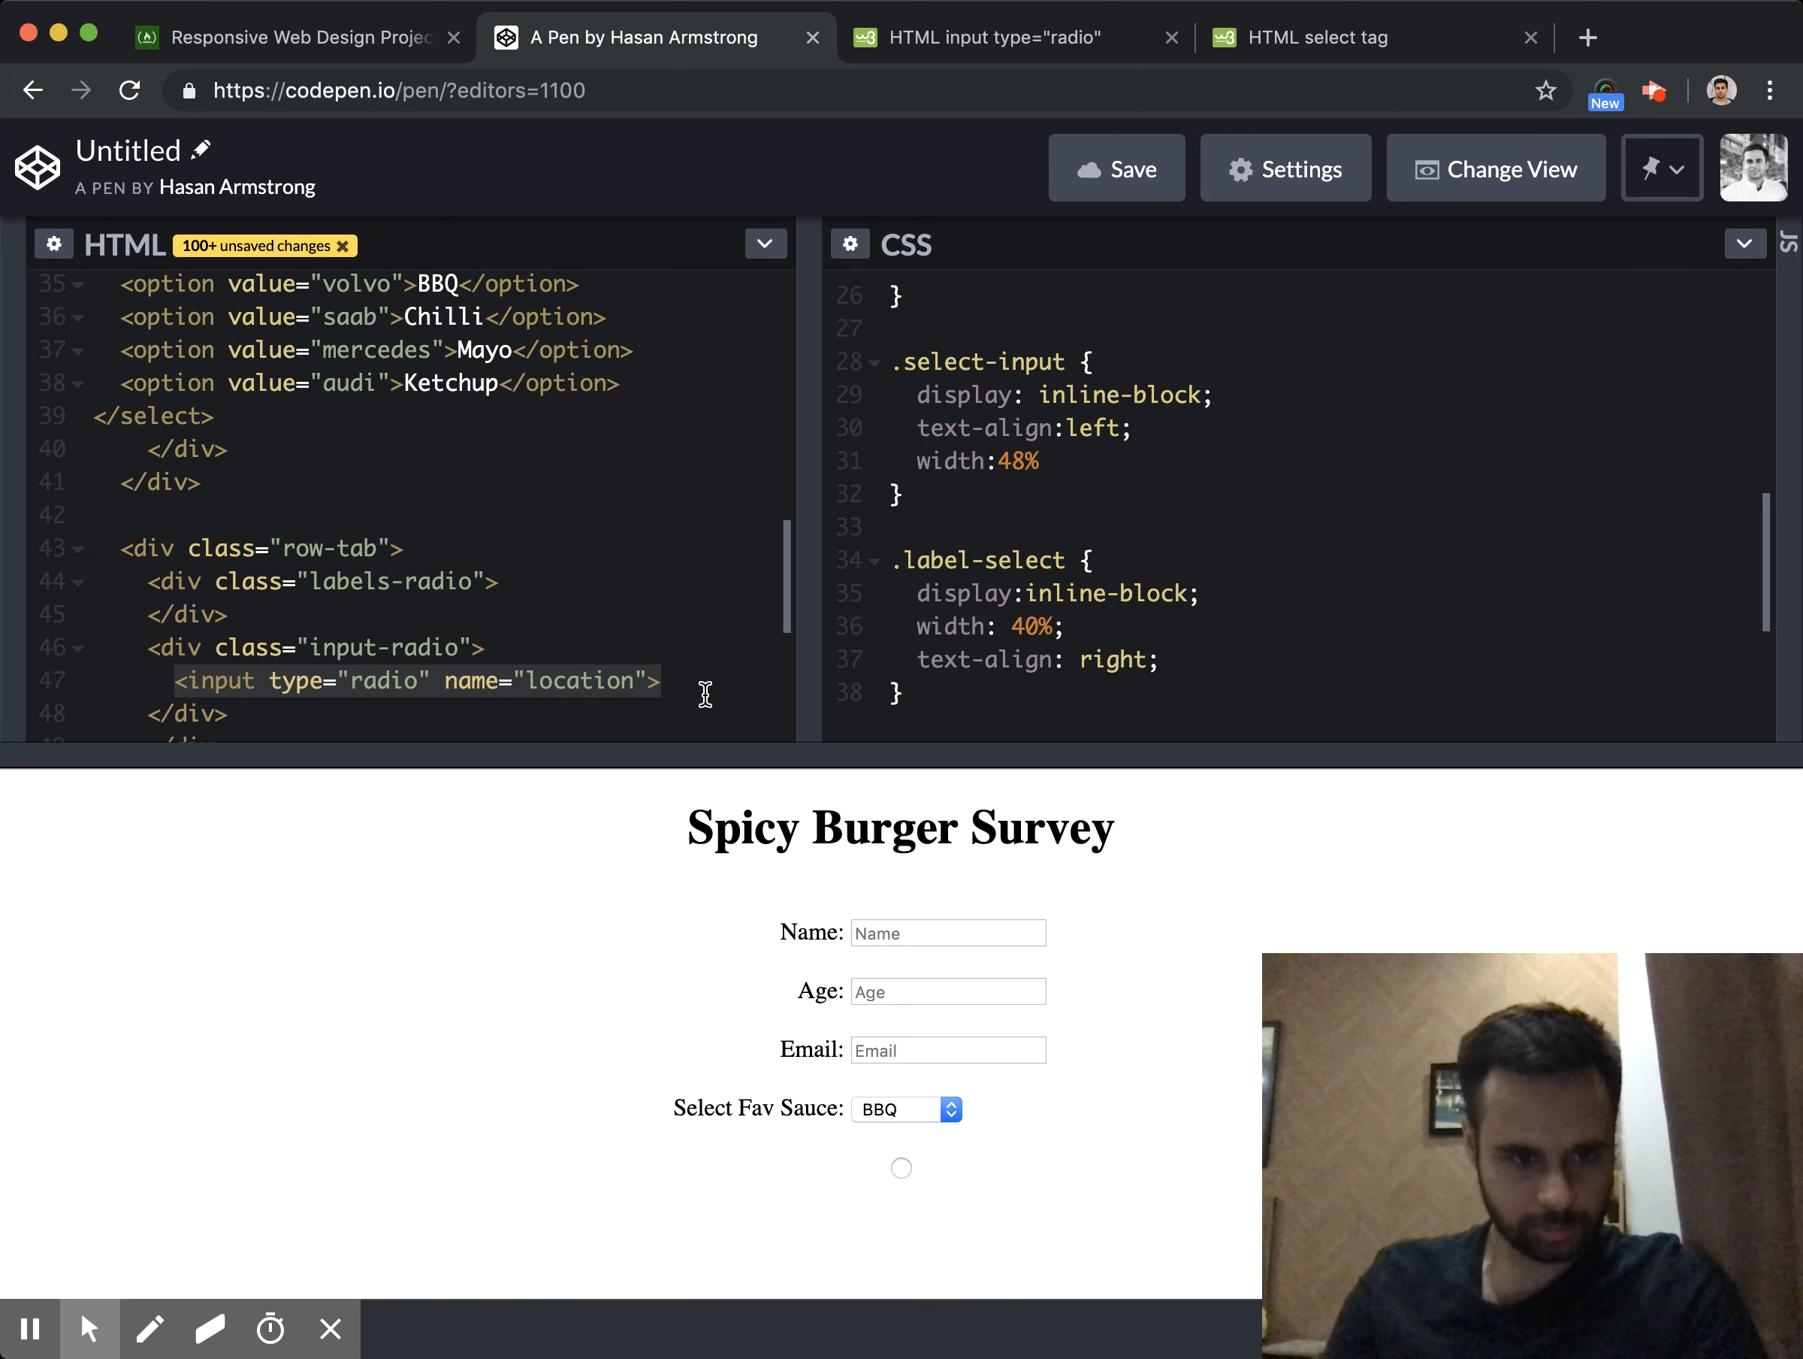
{"action": "type", "text": "<input type=\"radio\" name=\"location\">"}
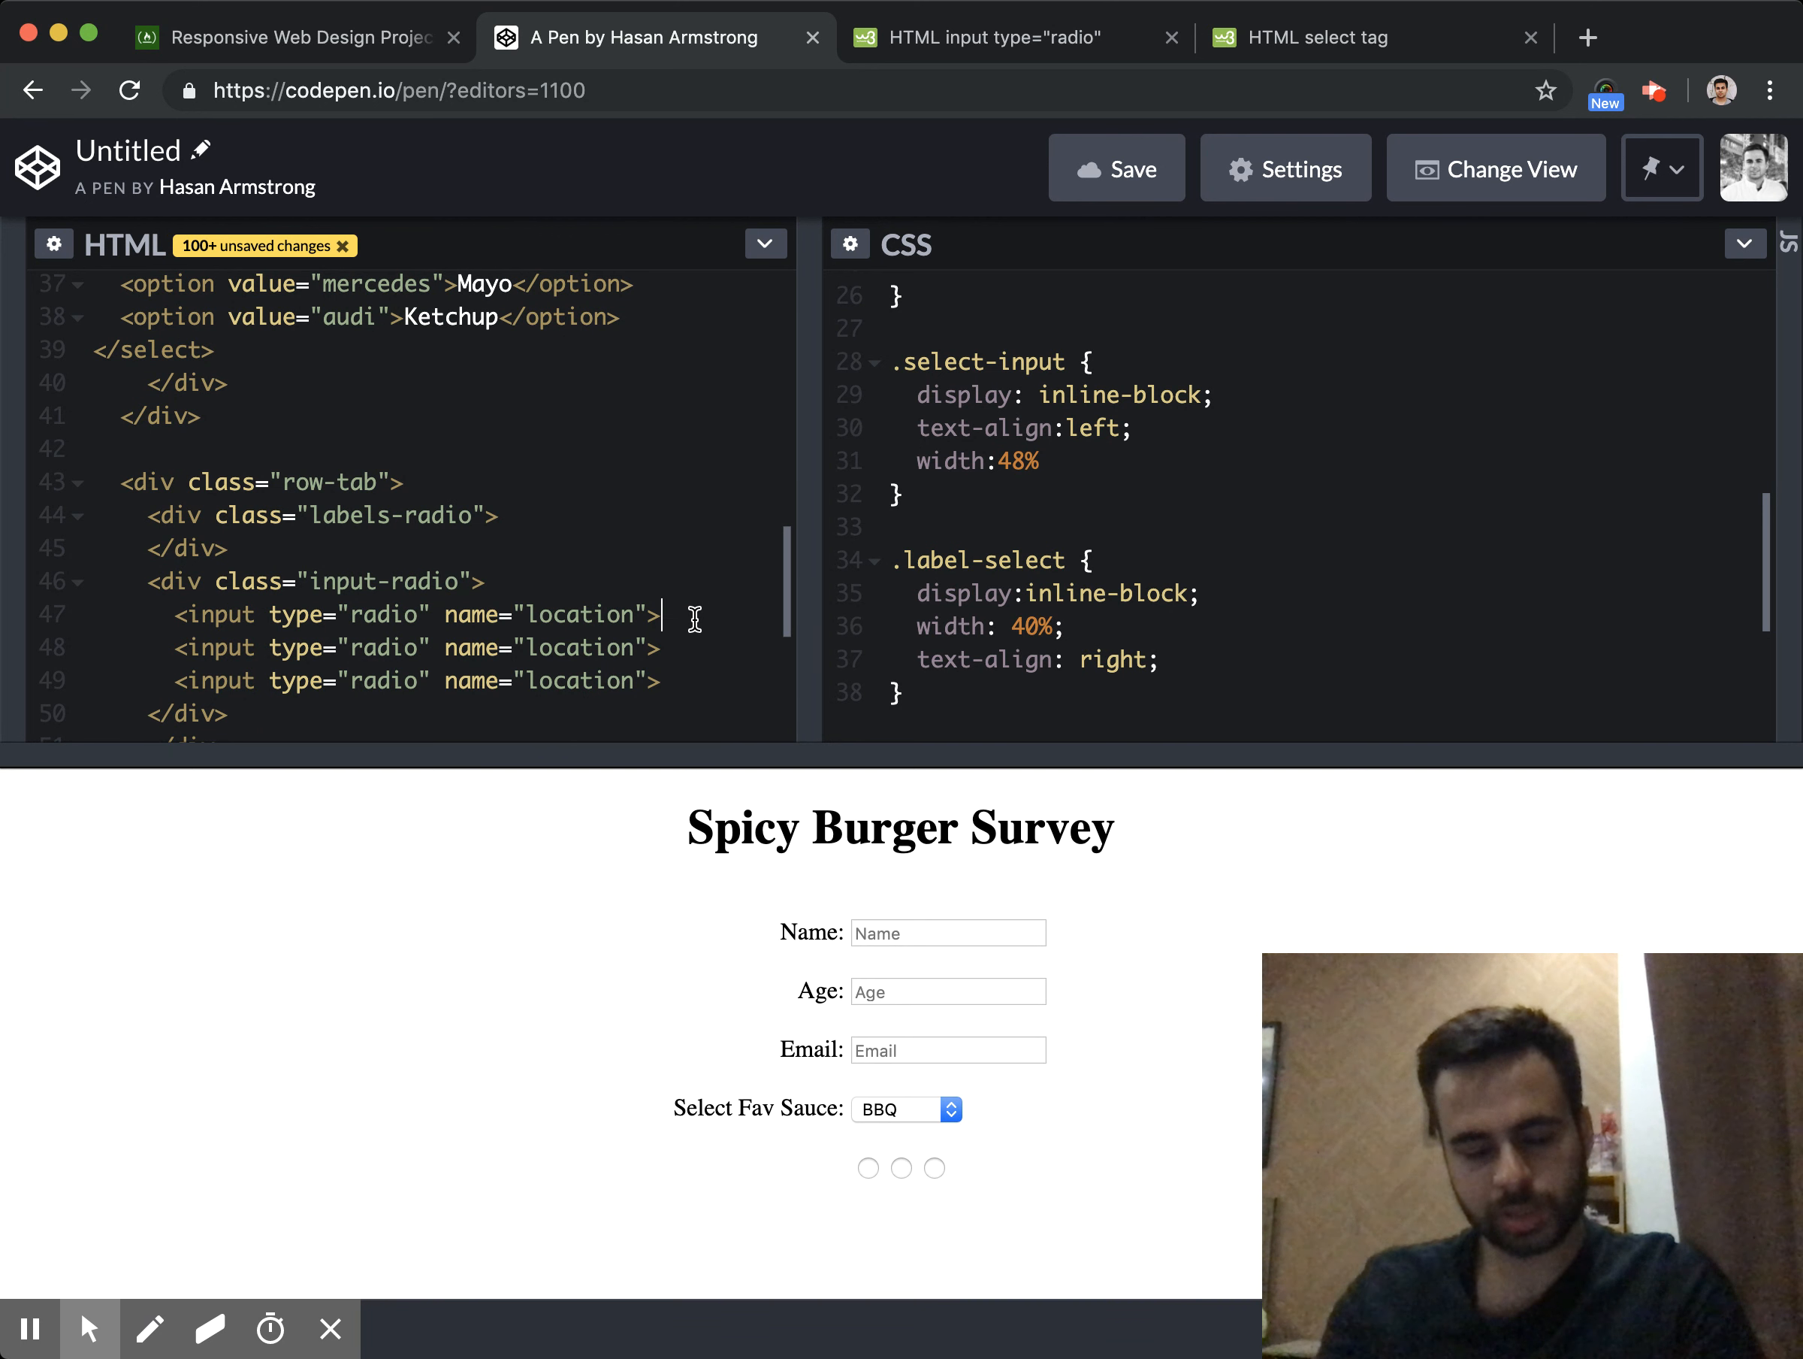
{"action": "type", "text": "</input>"}
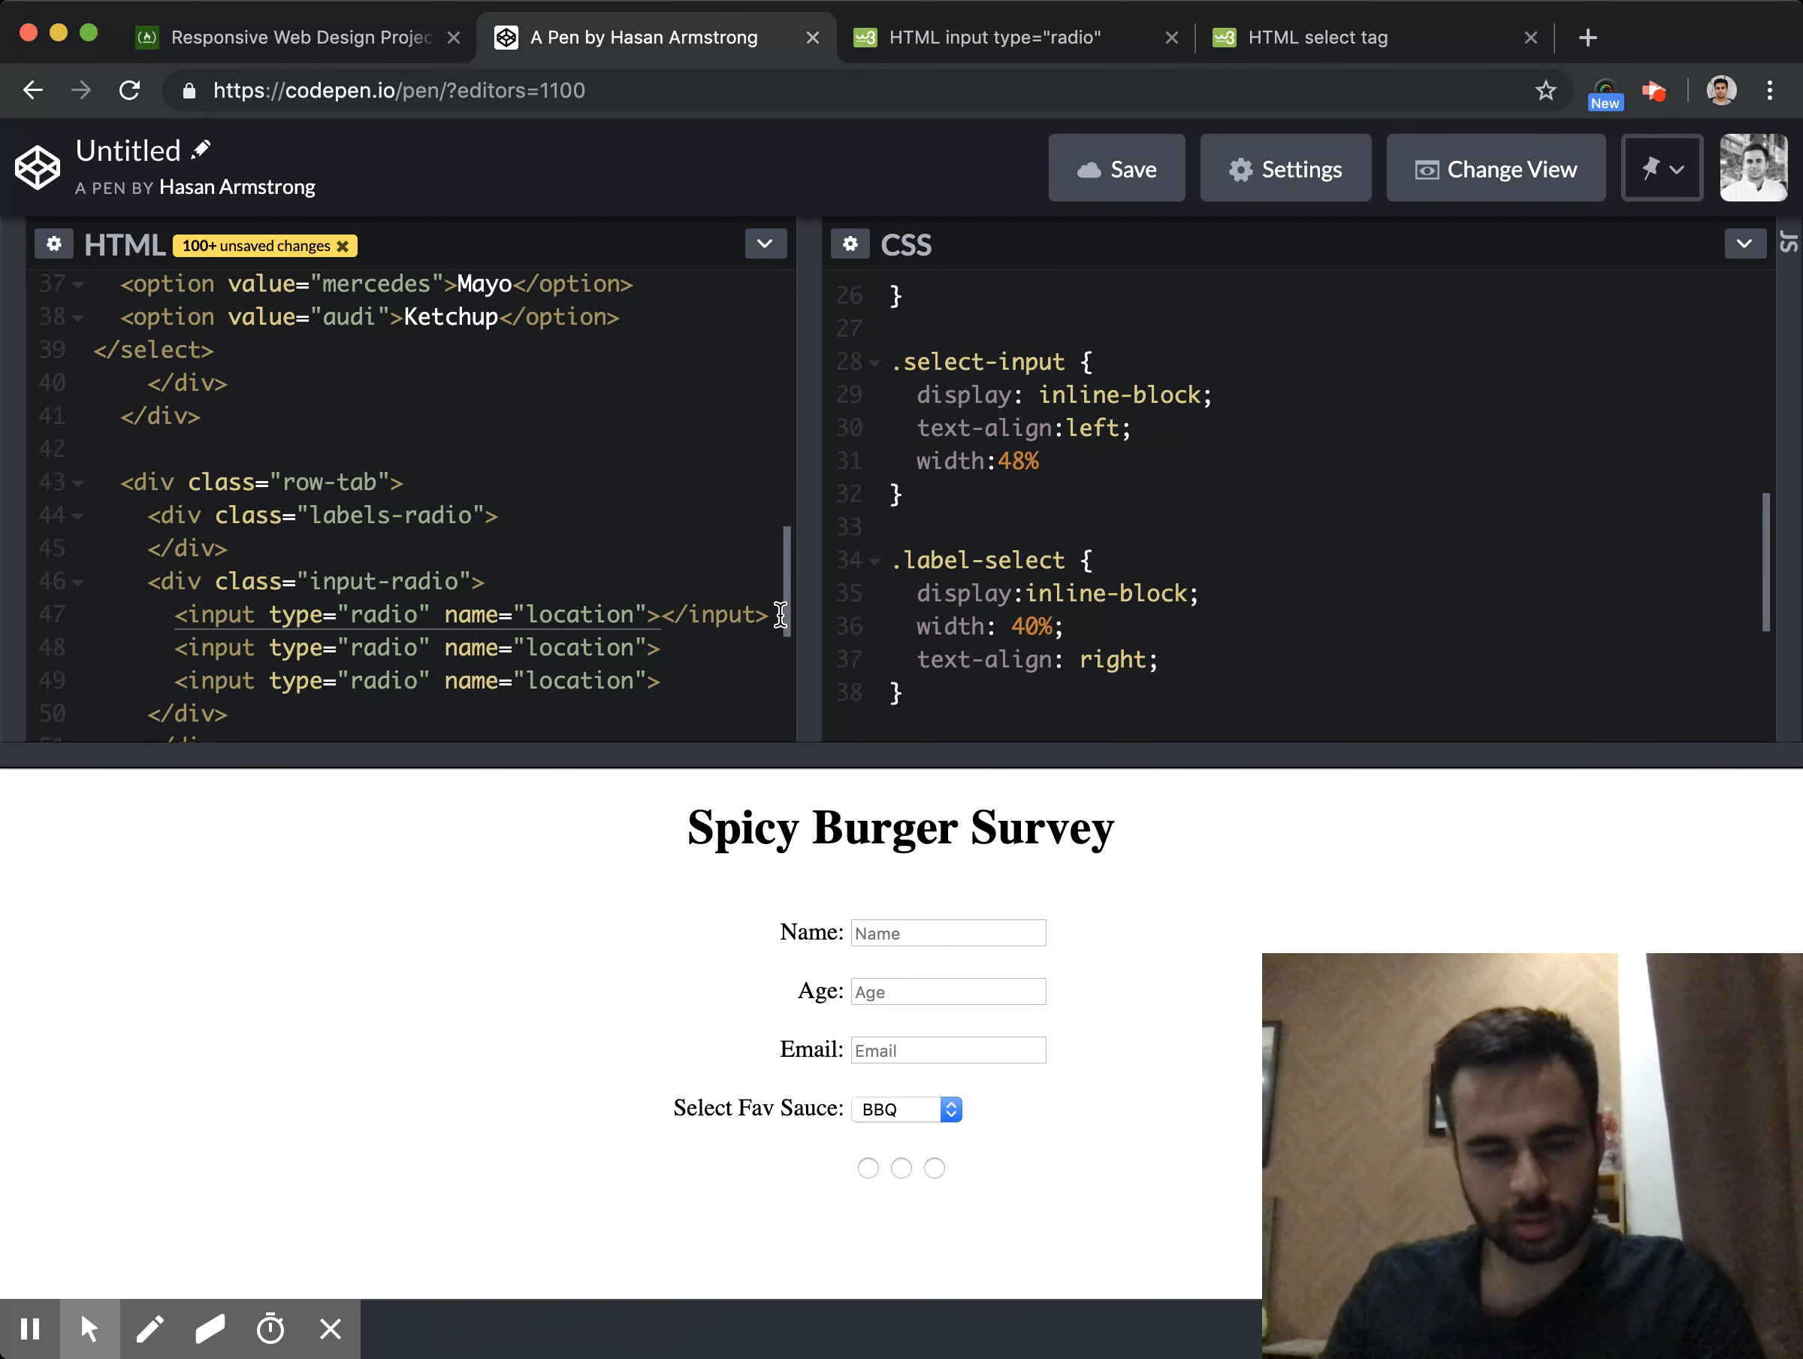
{"action": "mouse_move", "coordinate": [753, 613]}
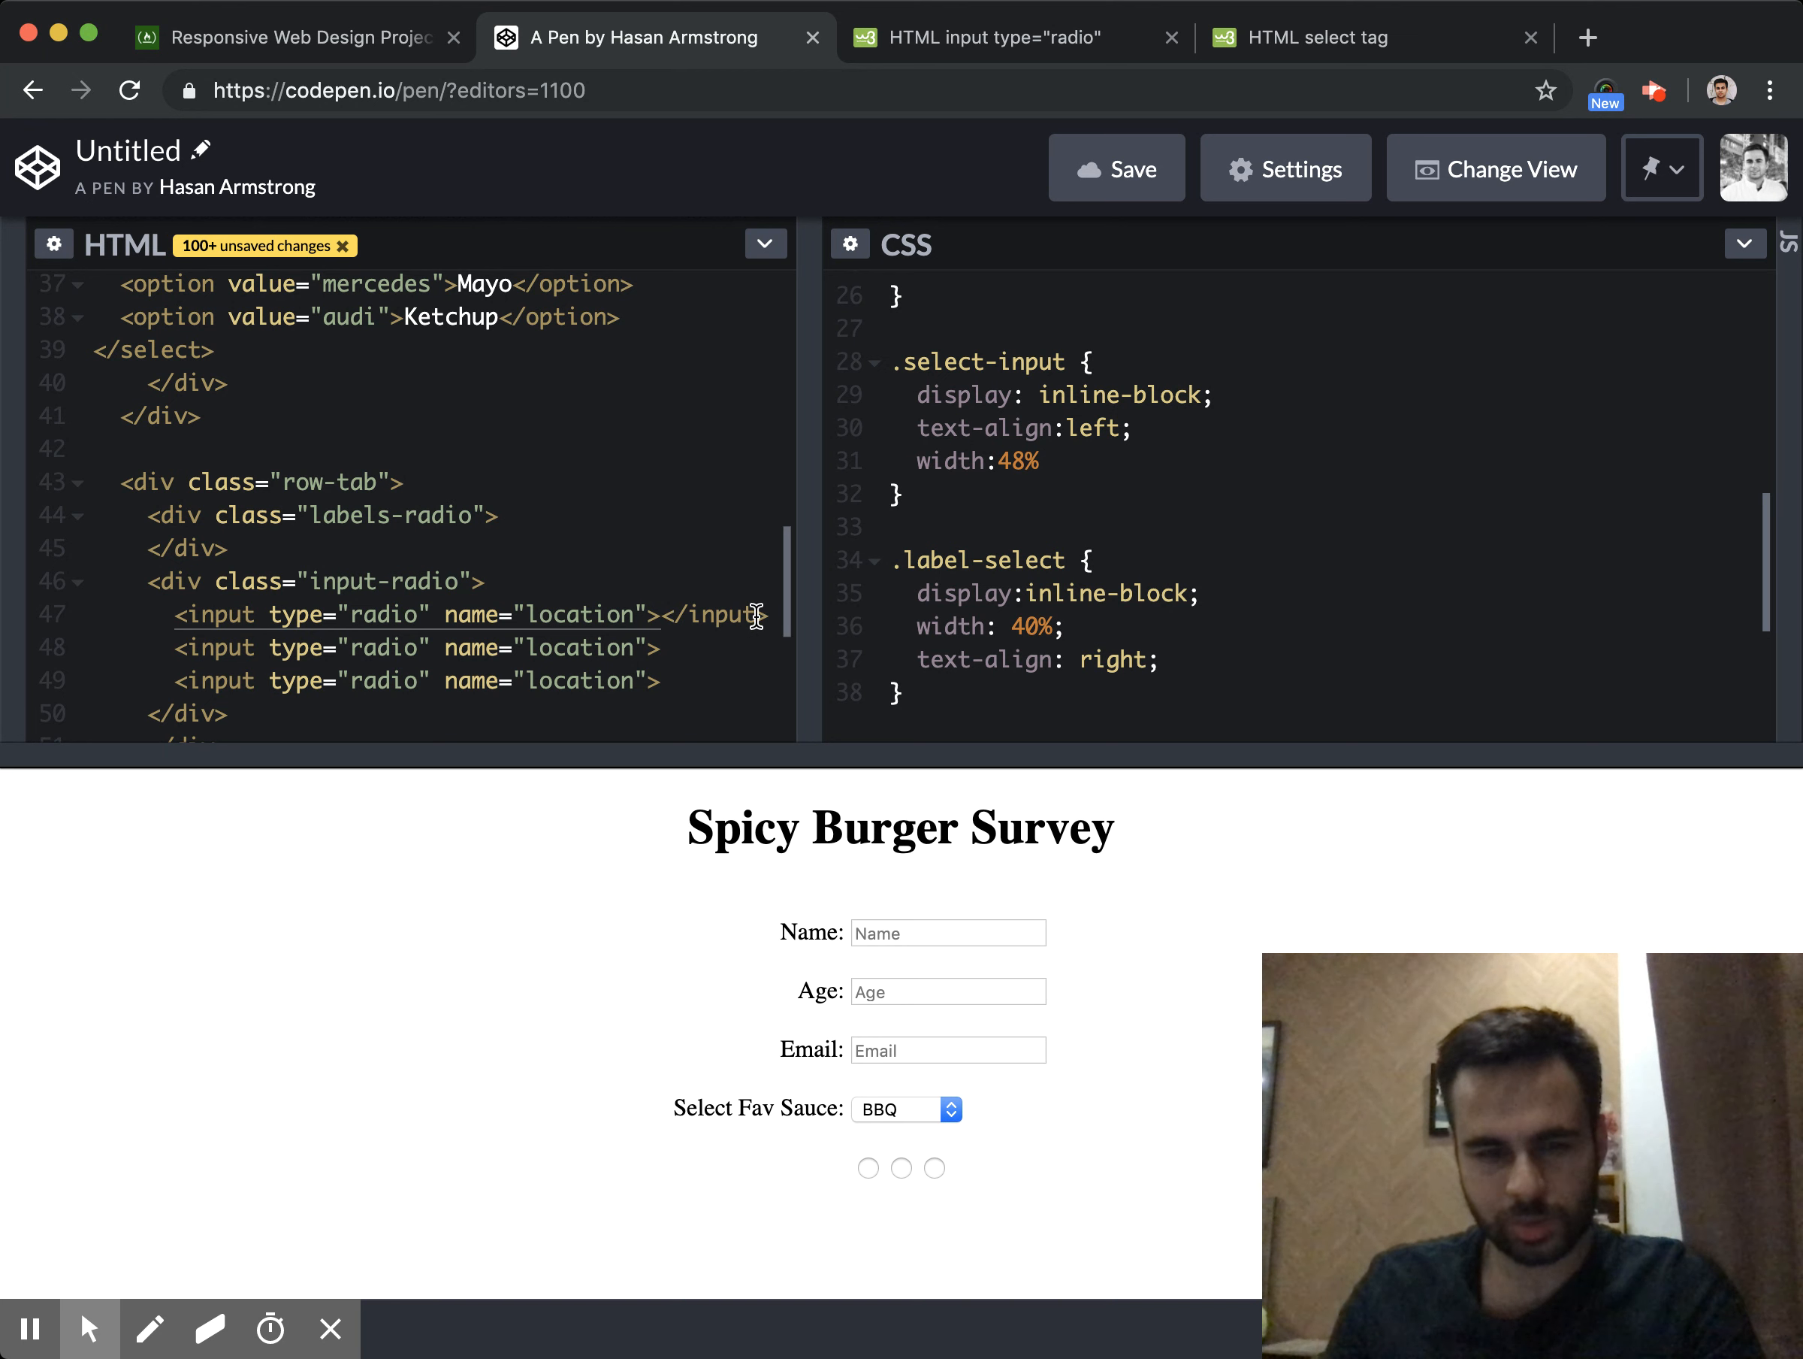
{"action": "key", "text": "Backspace"}
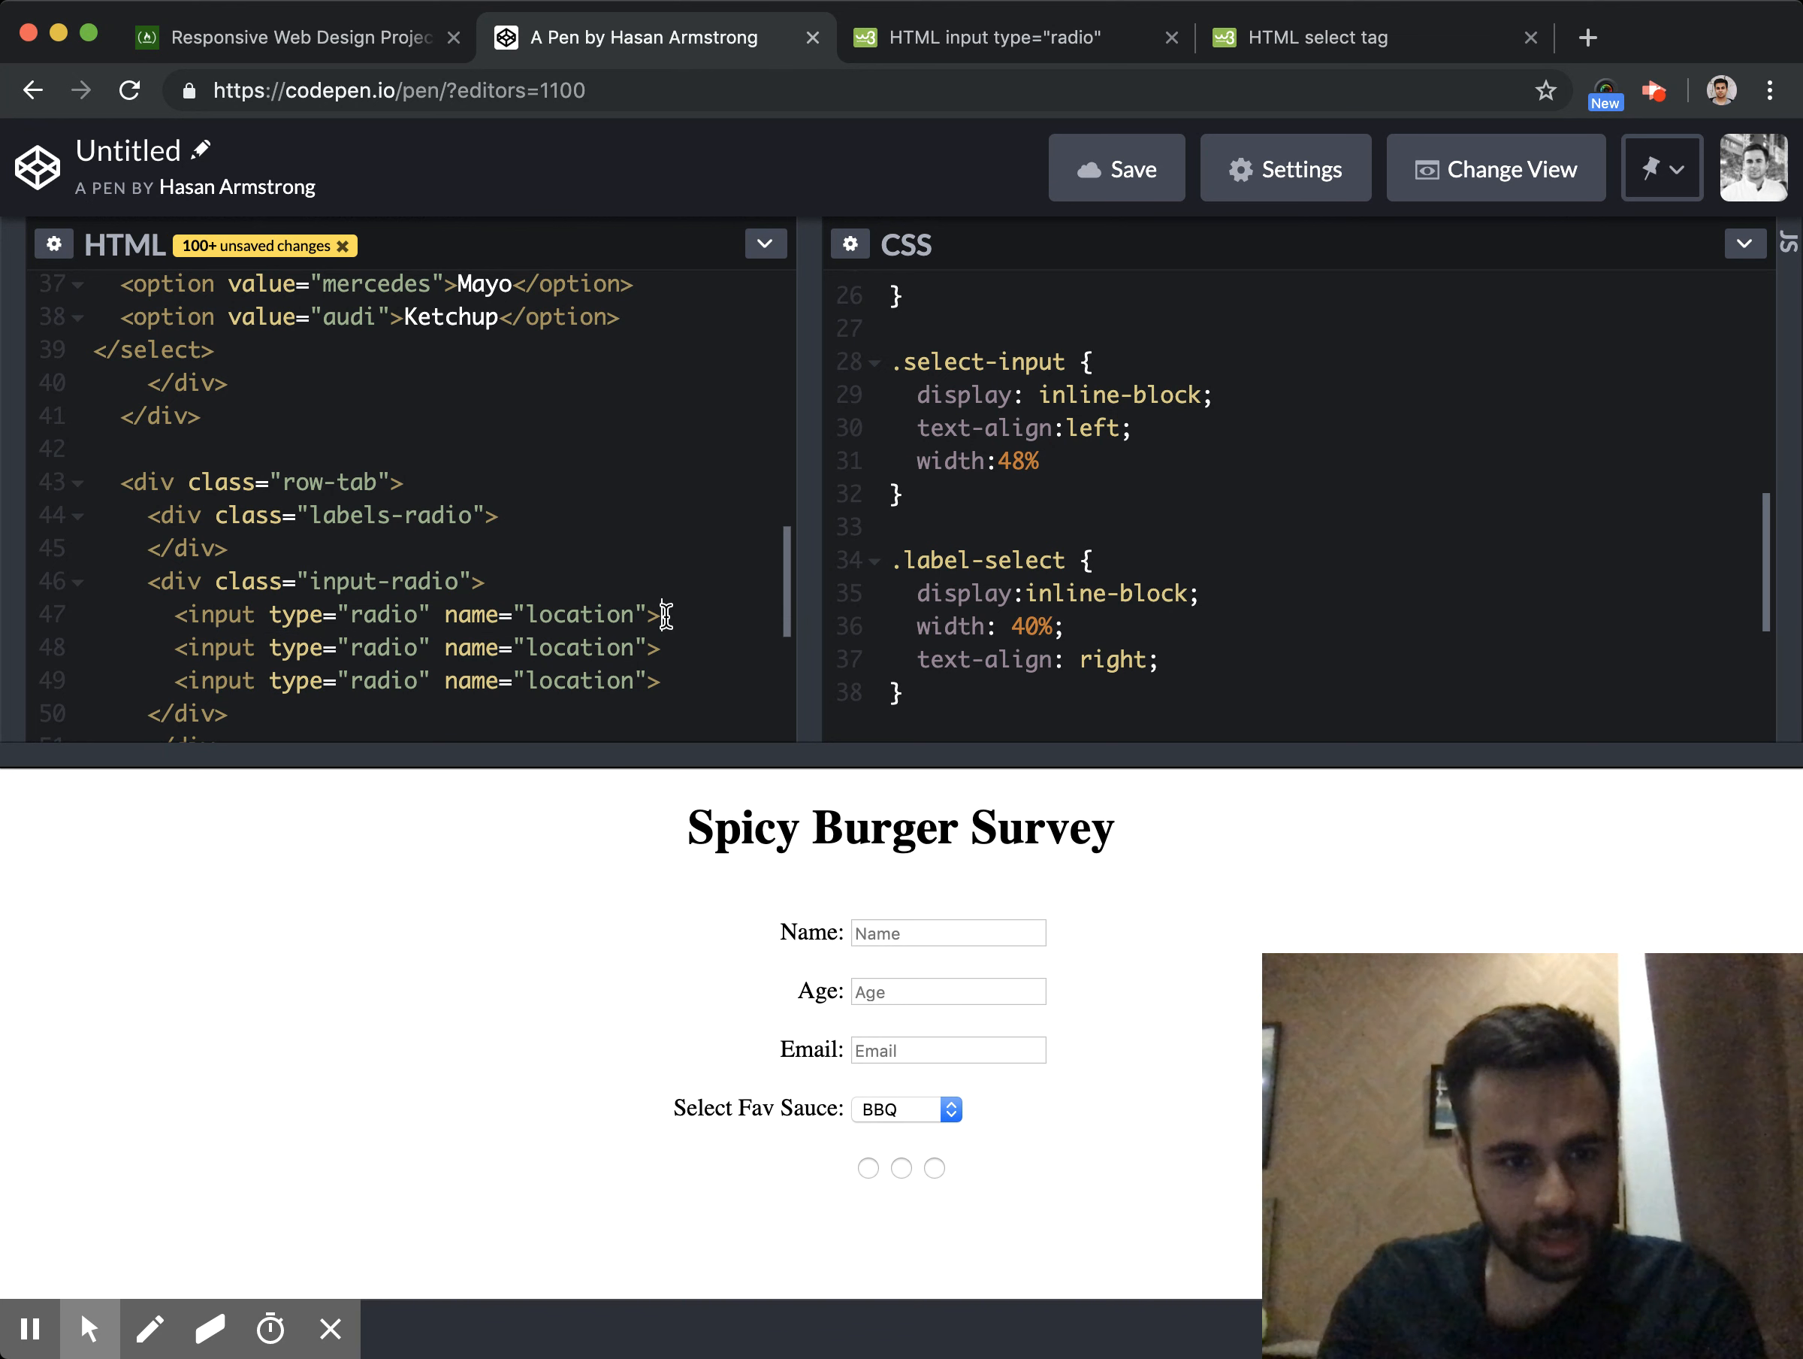
{"action": "type", "text": "<lael>"}
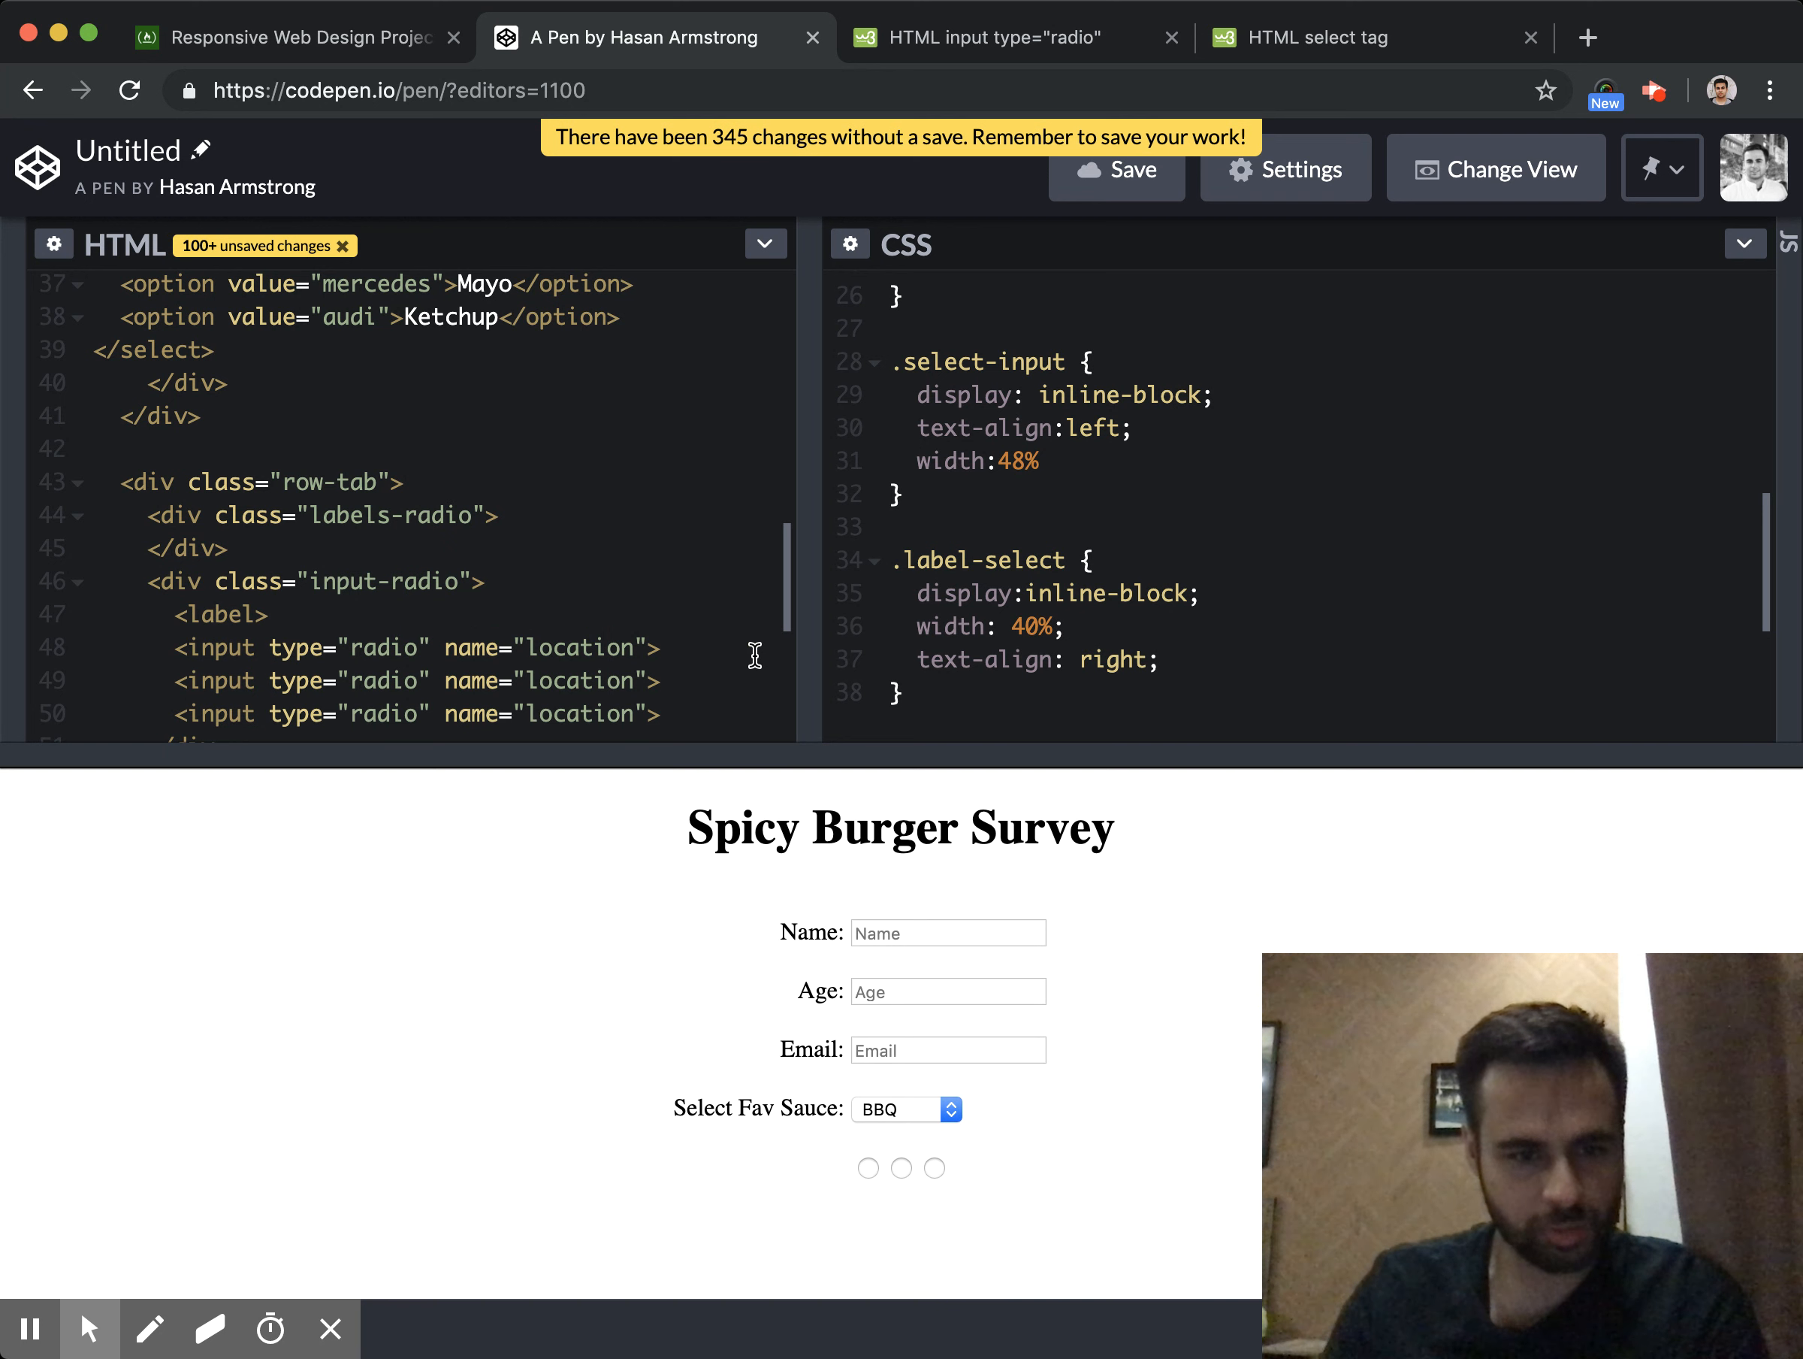
Wrap the three radios in labels reading London, Nottingham and Oxford
{"action": "type", "text": "</label>"}
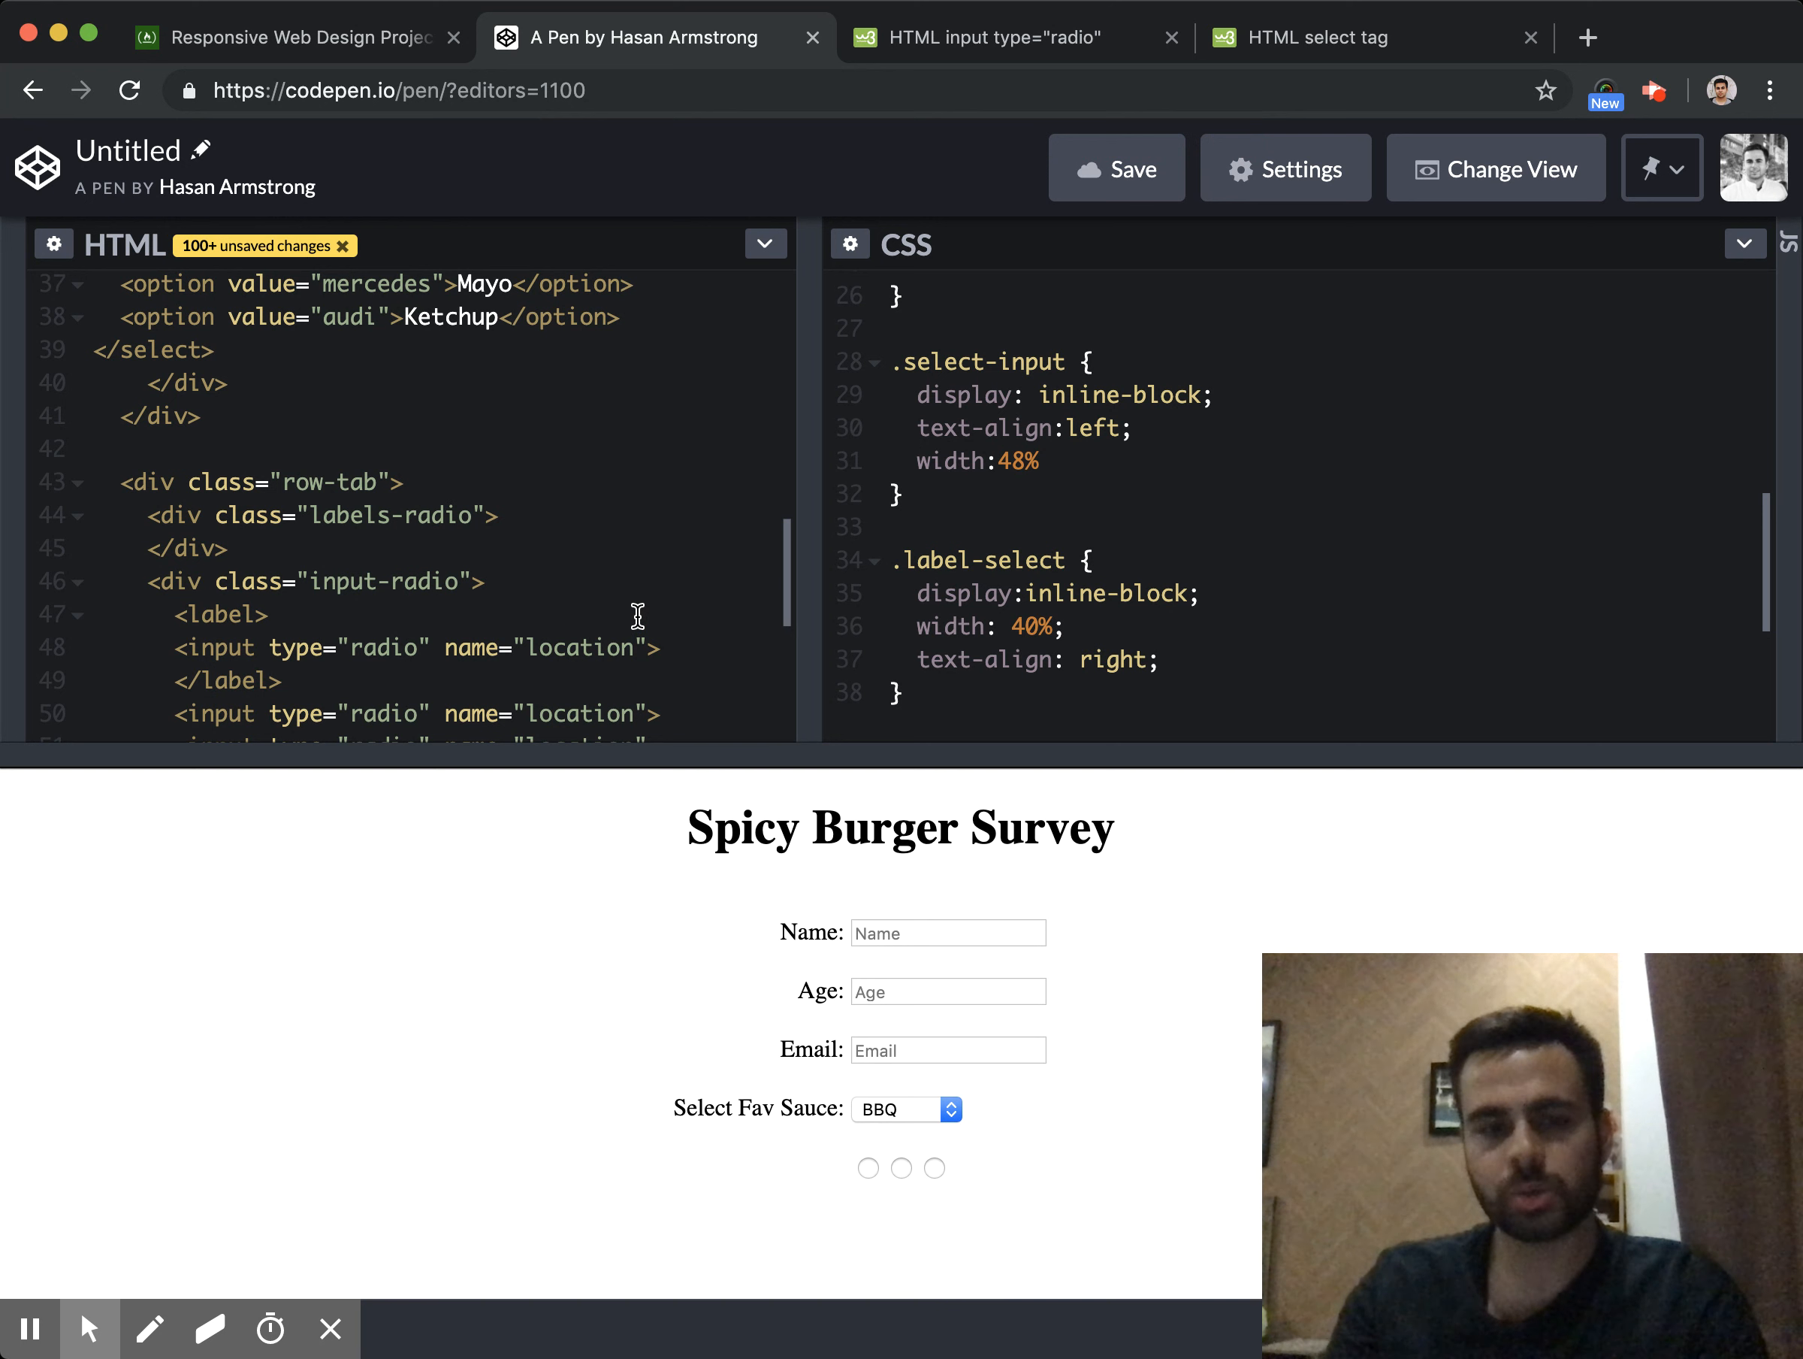
{"action": "type", "text": "London"}
{"action": "type", "text": "<"}
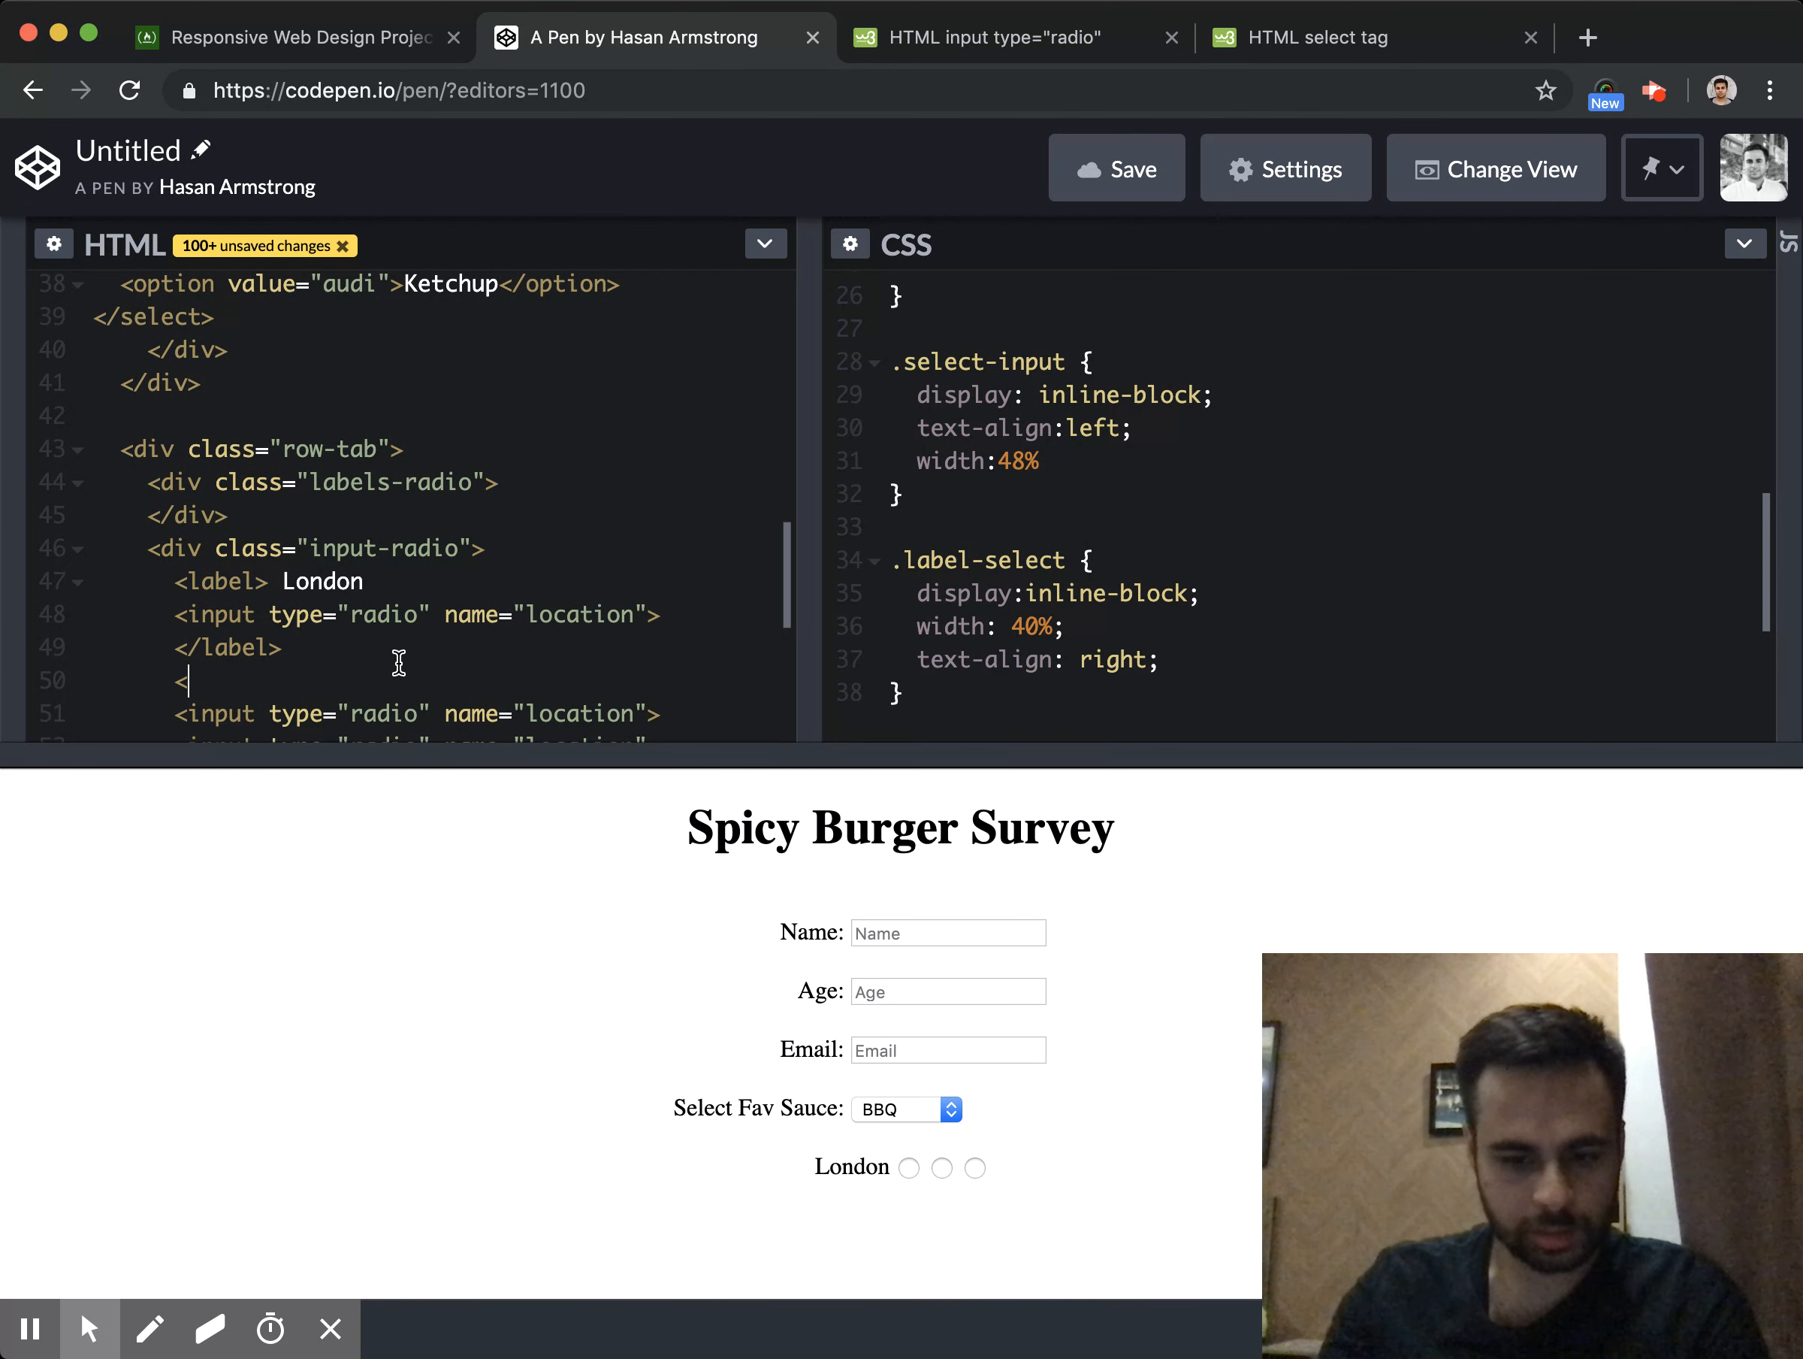
{"action": "type", "text": "label>"}
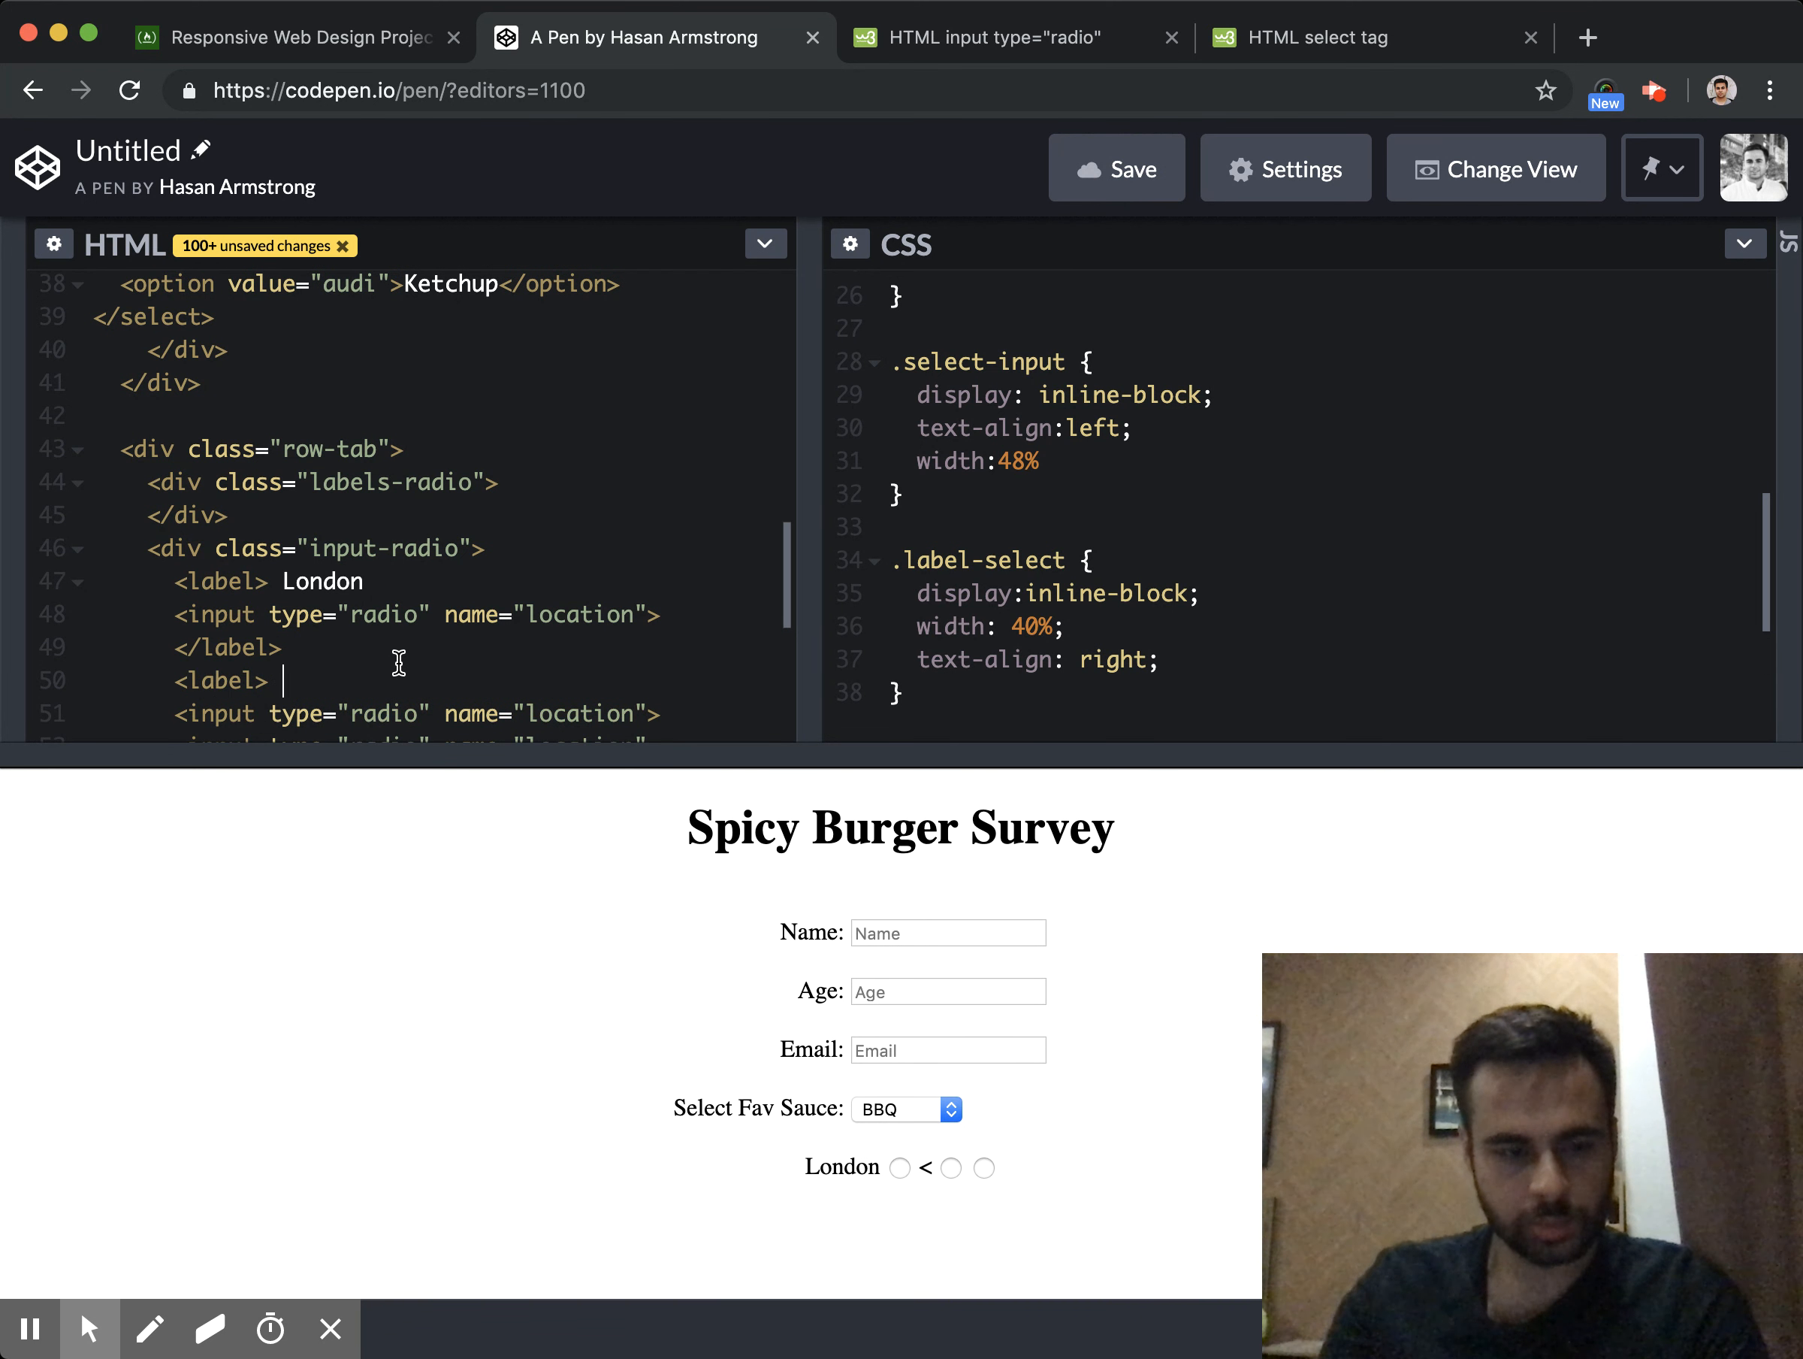
{"action": "type", "text": "Nottinham"}
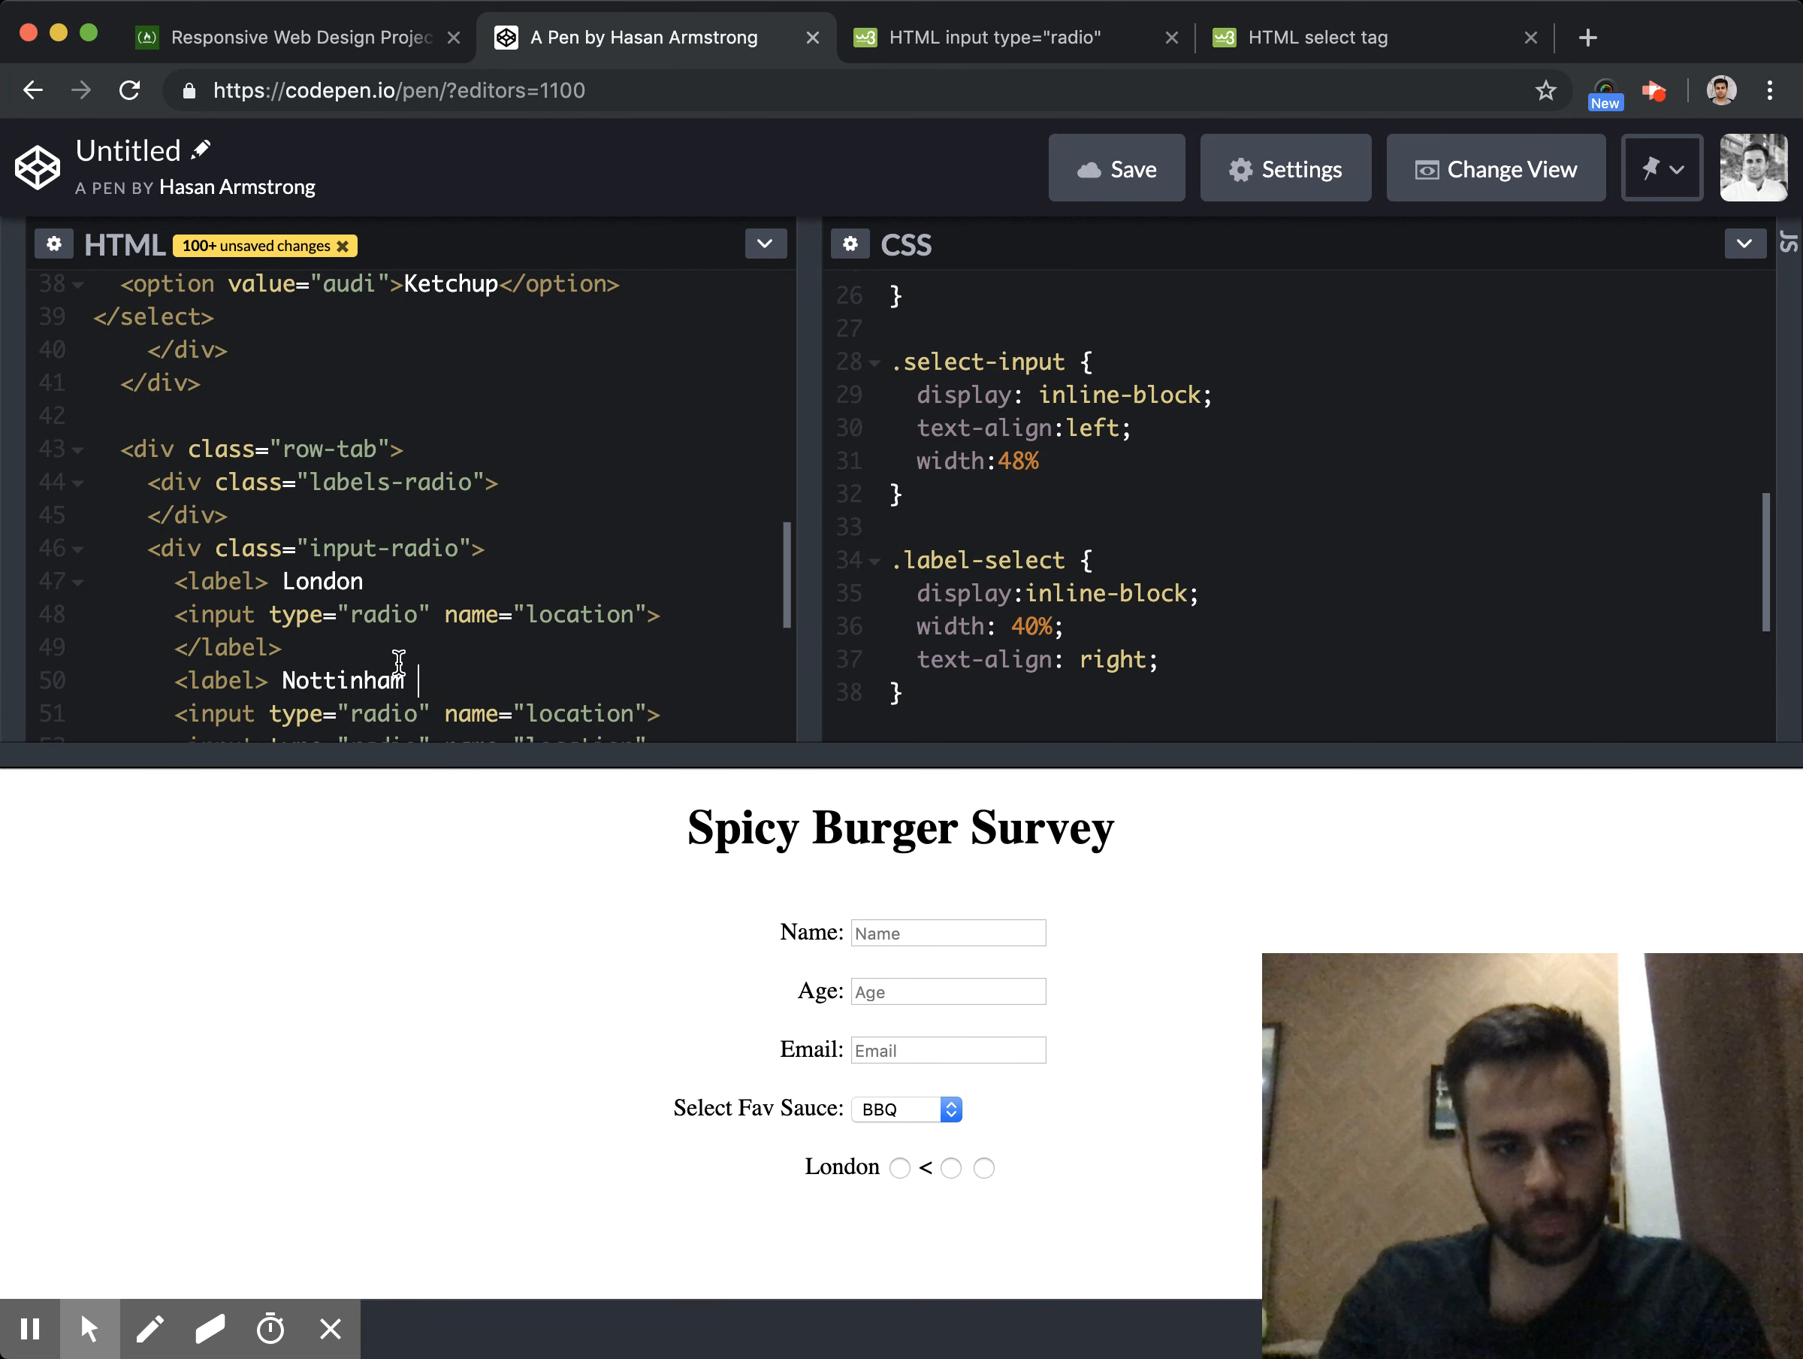
{"action": "type", "text": ">"}
{"action": "type", "text": "g"}
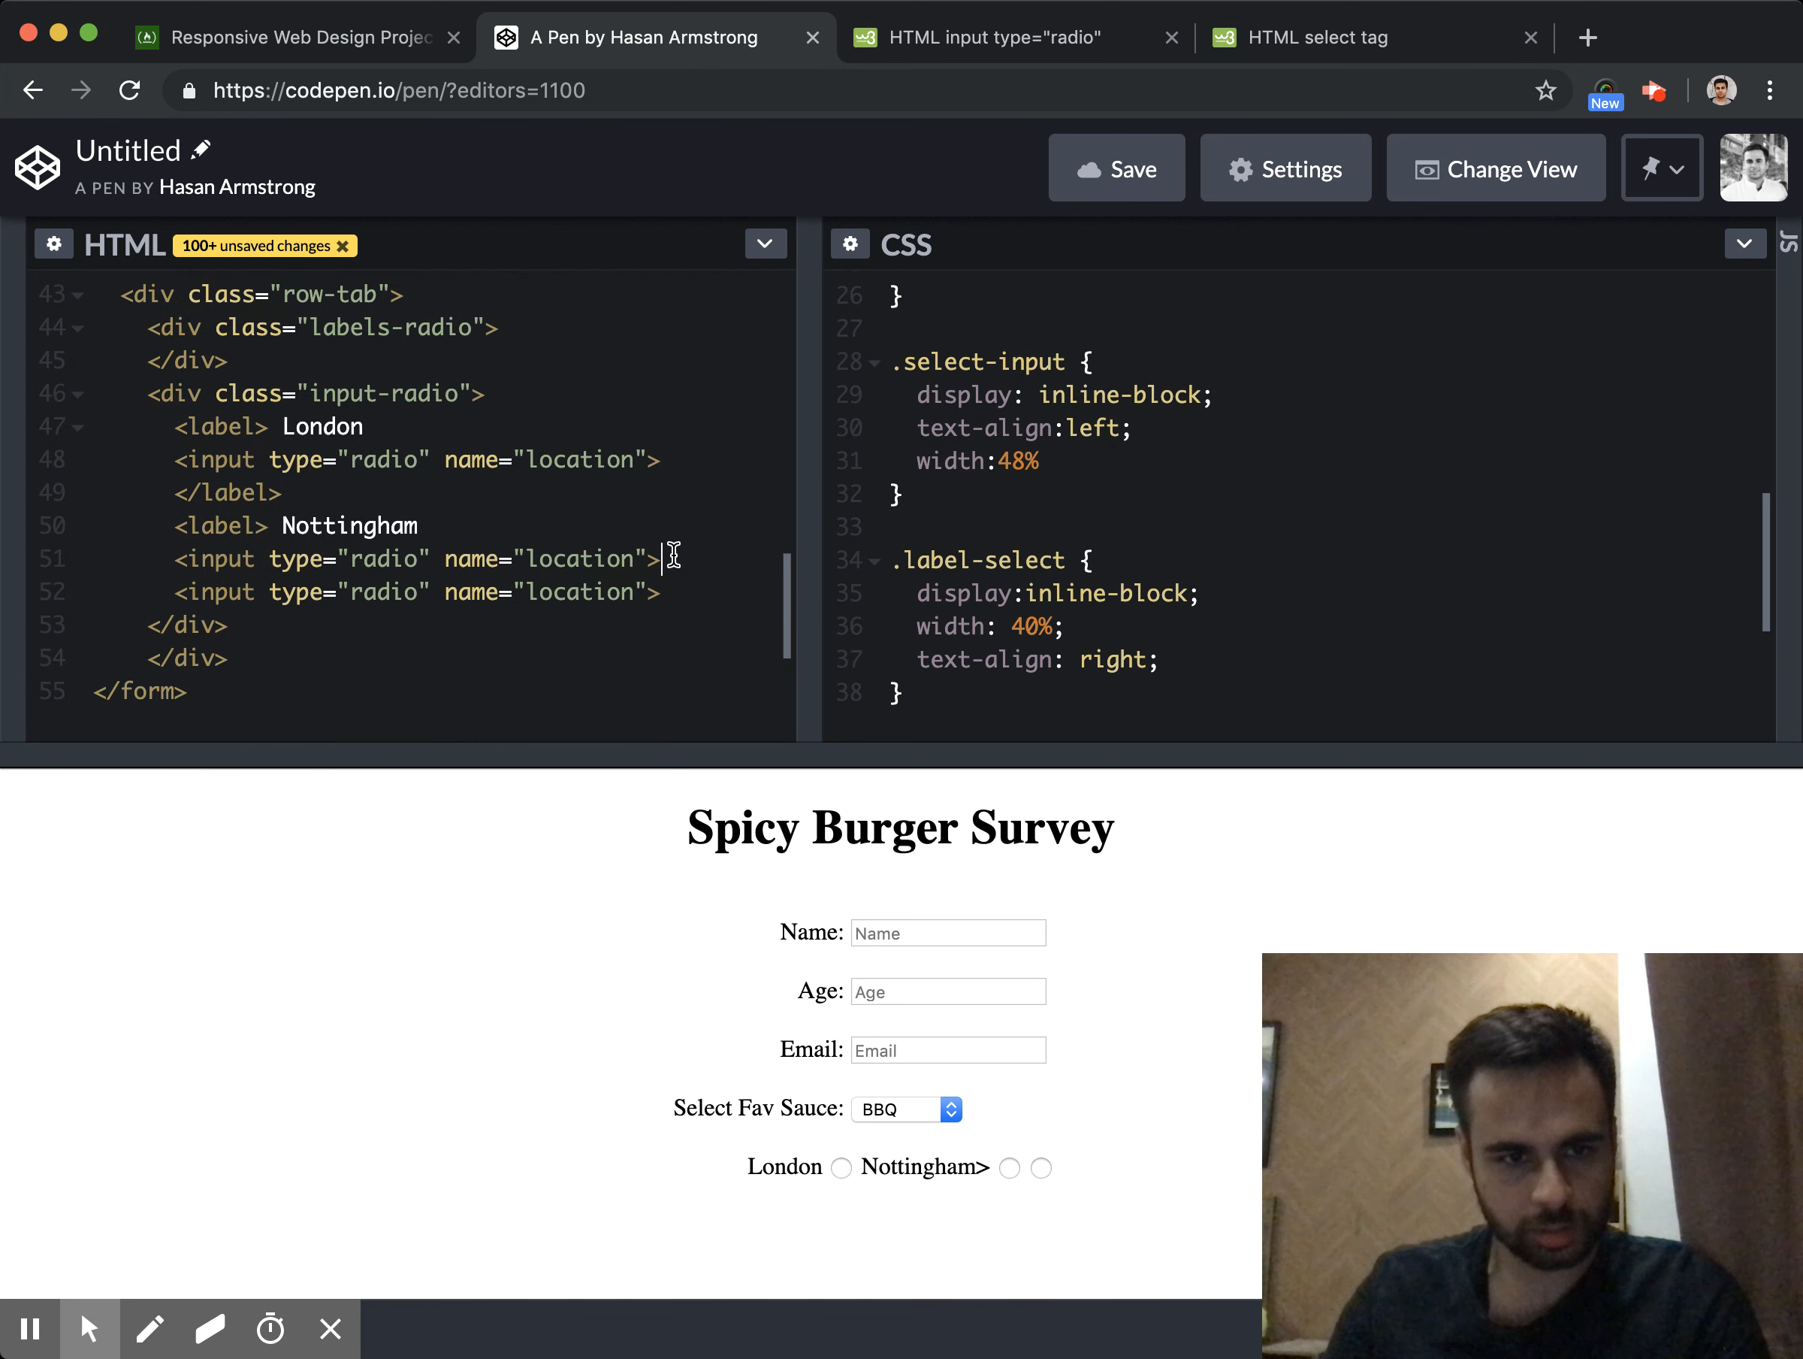
{"action": "type", "text": "</label>"}
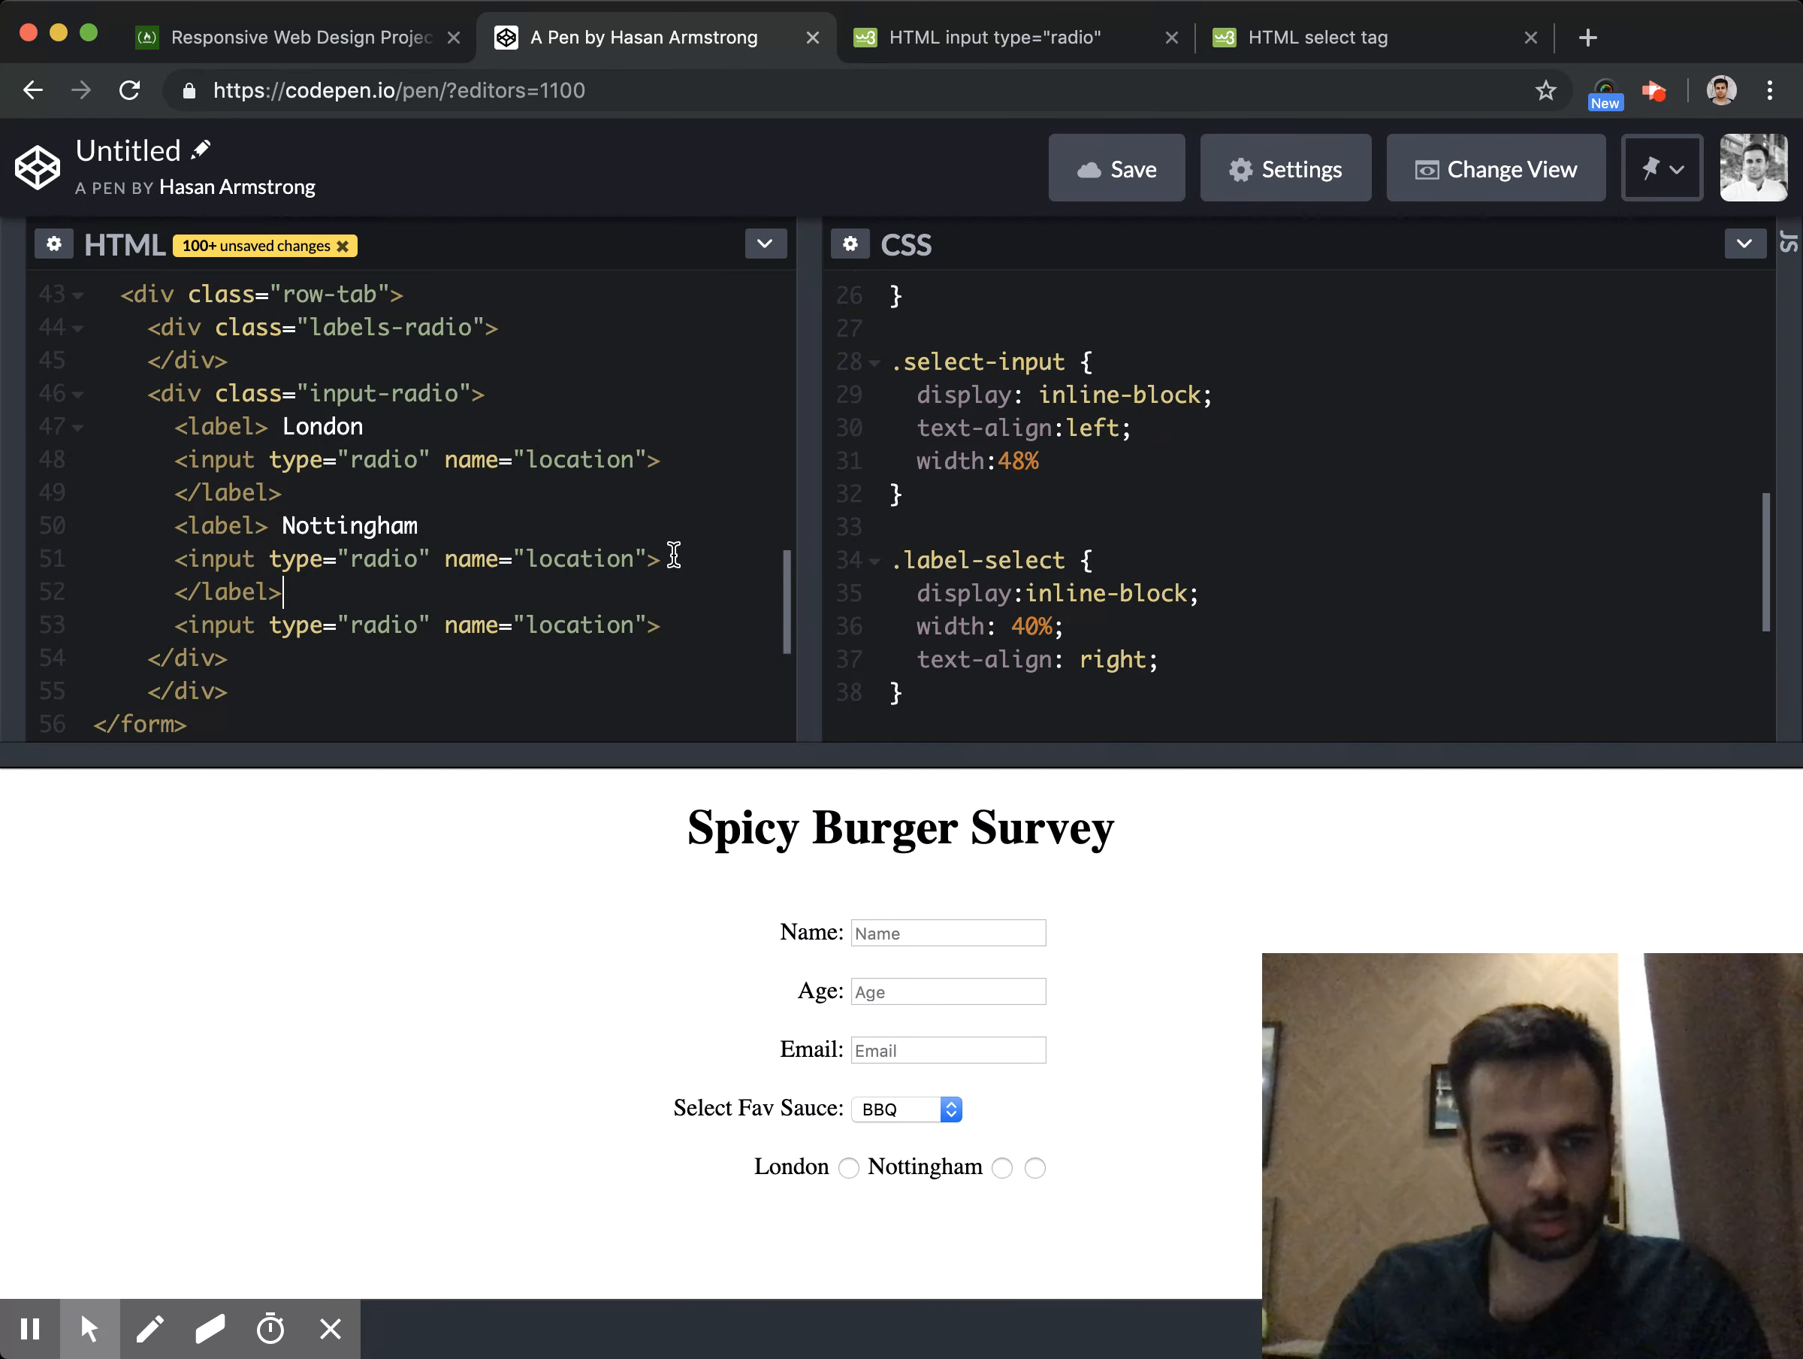
{"action": "type", "text": "<label>"}
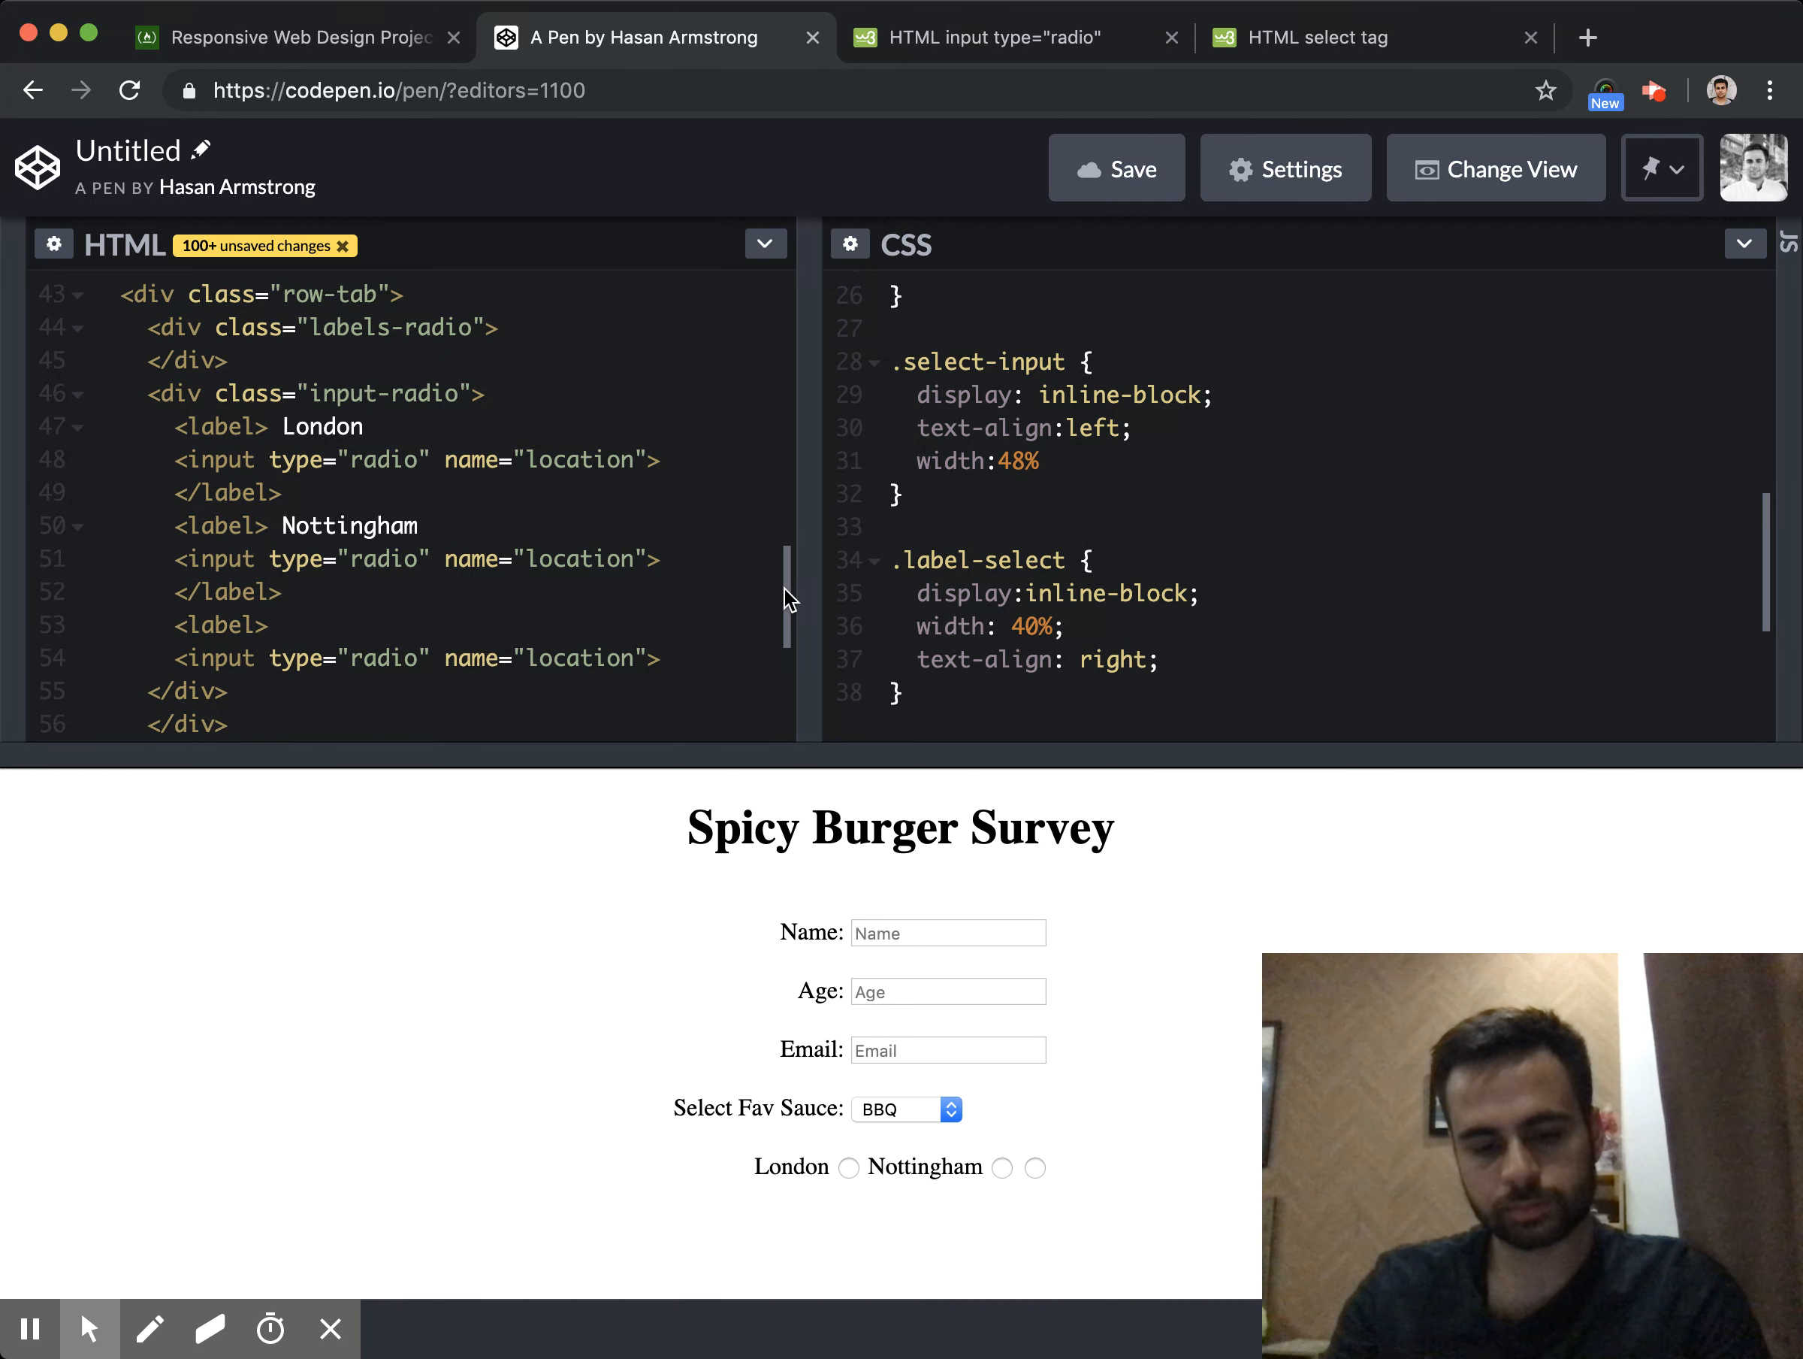
{"action": "type", "text": "Oxford"}
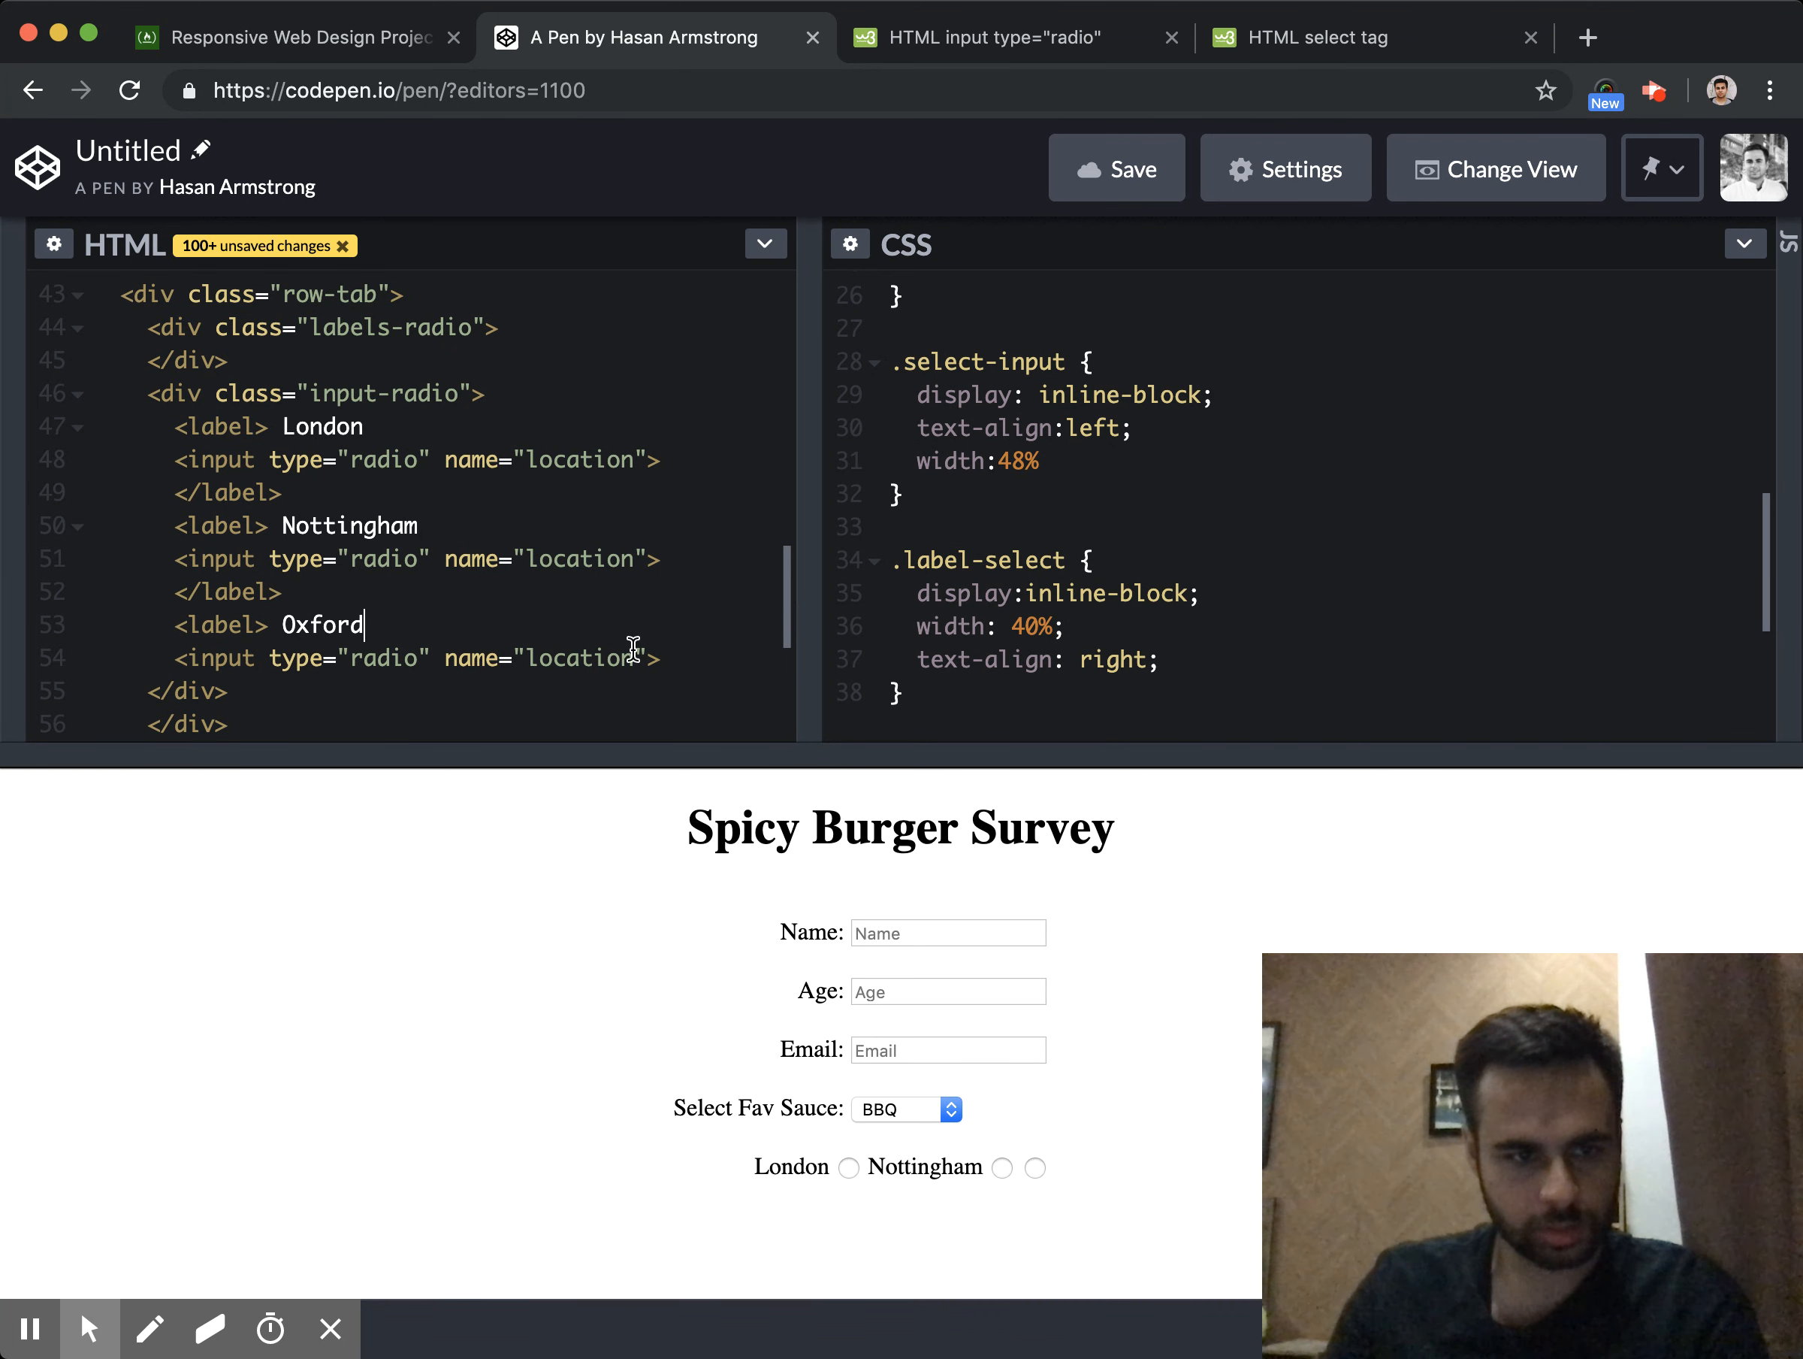
{"action": "type", "text": "</label>"}
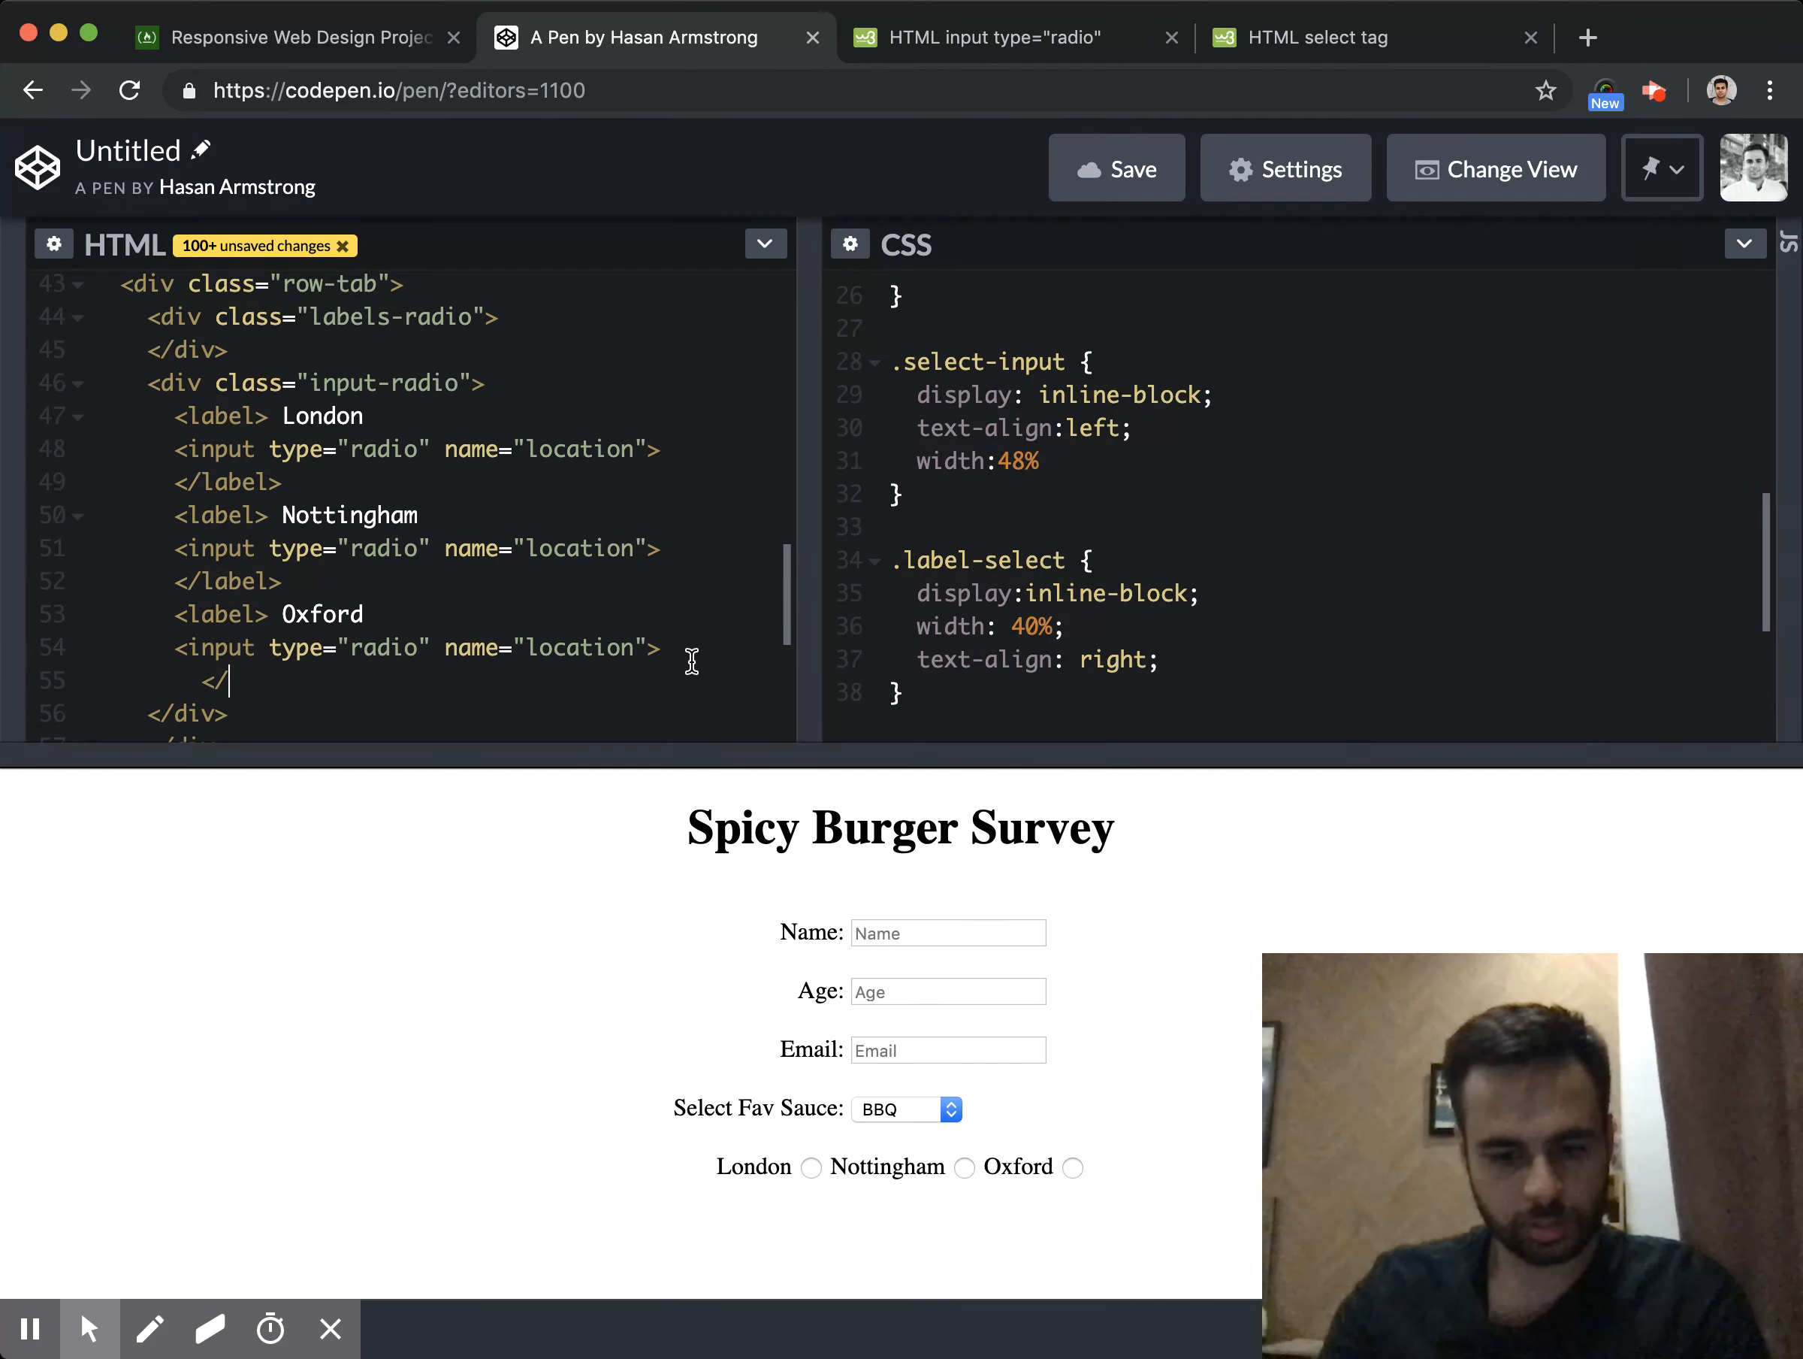
{"action": "type", "text": "label>"}
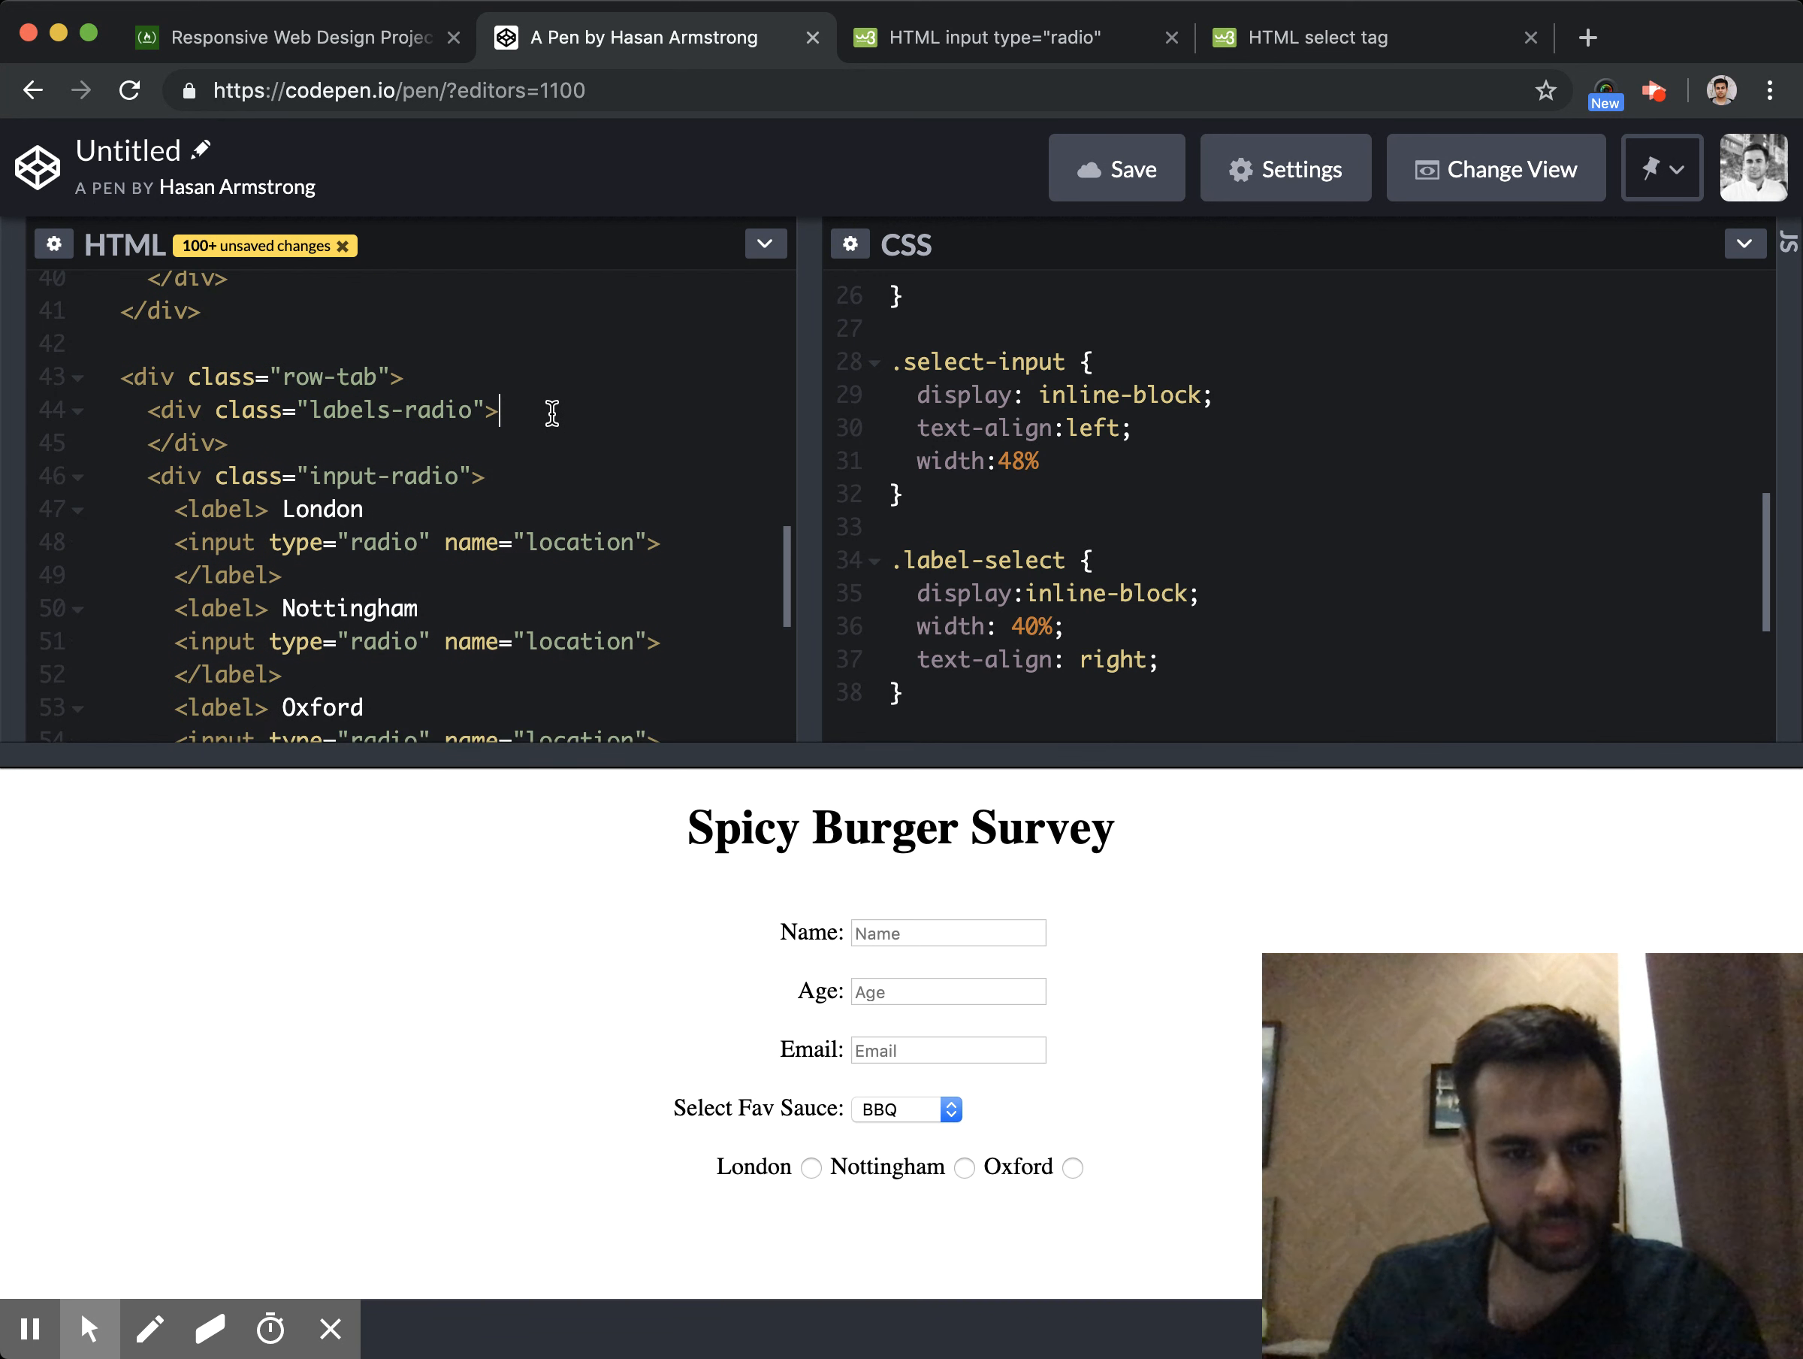
Write the Location: heading in labels-radio and select its class name for reuse
{"action": "type", "text": "Location:"}
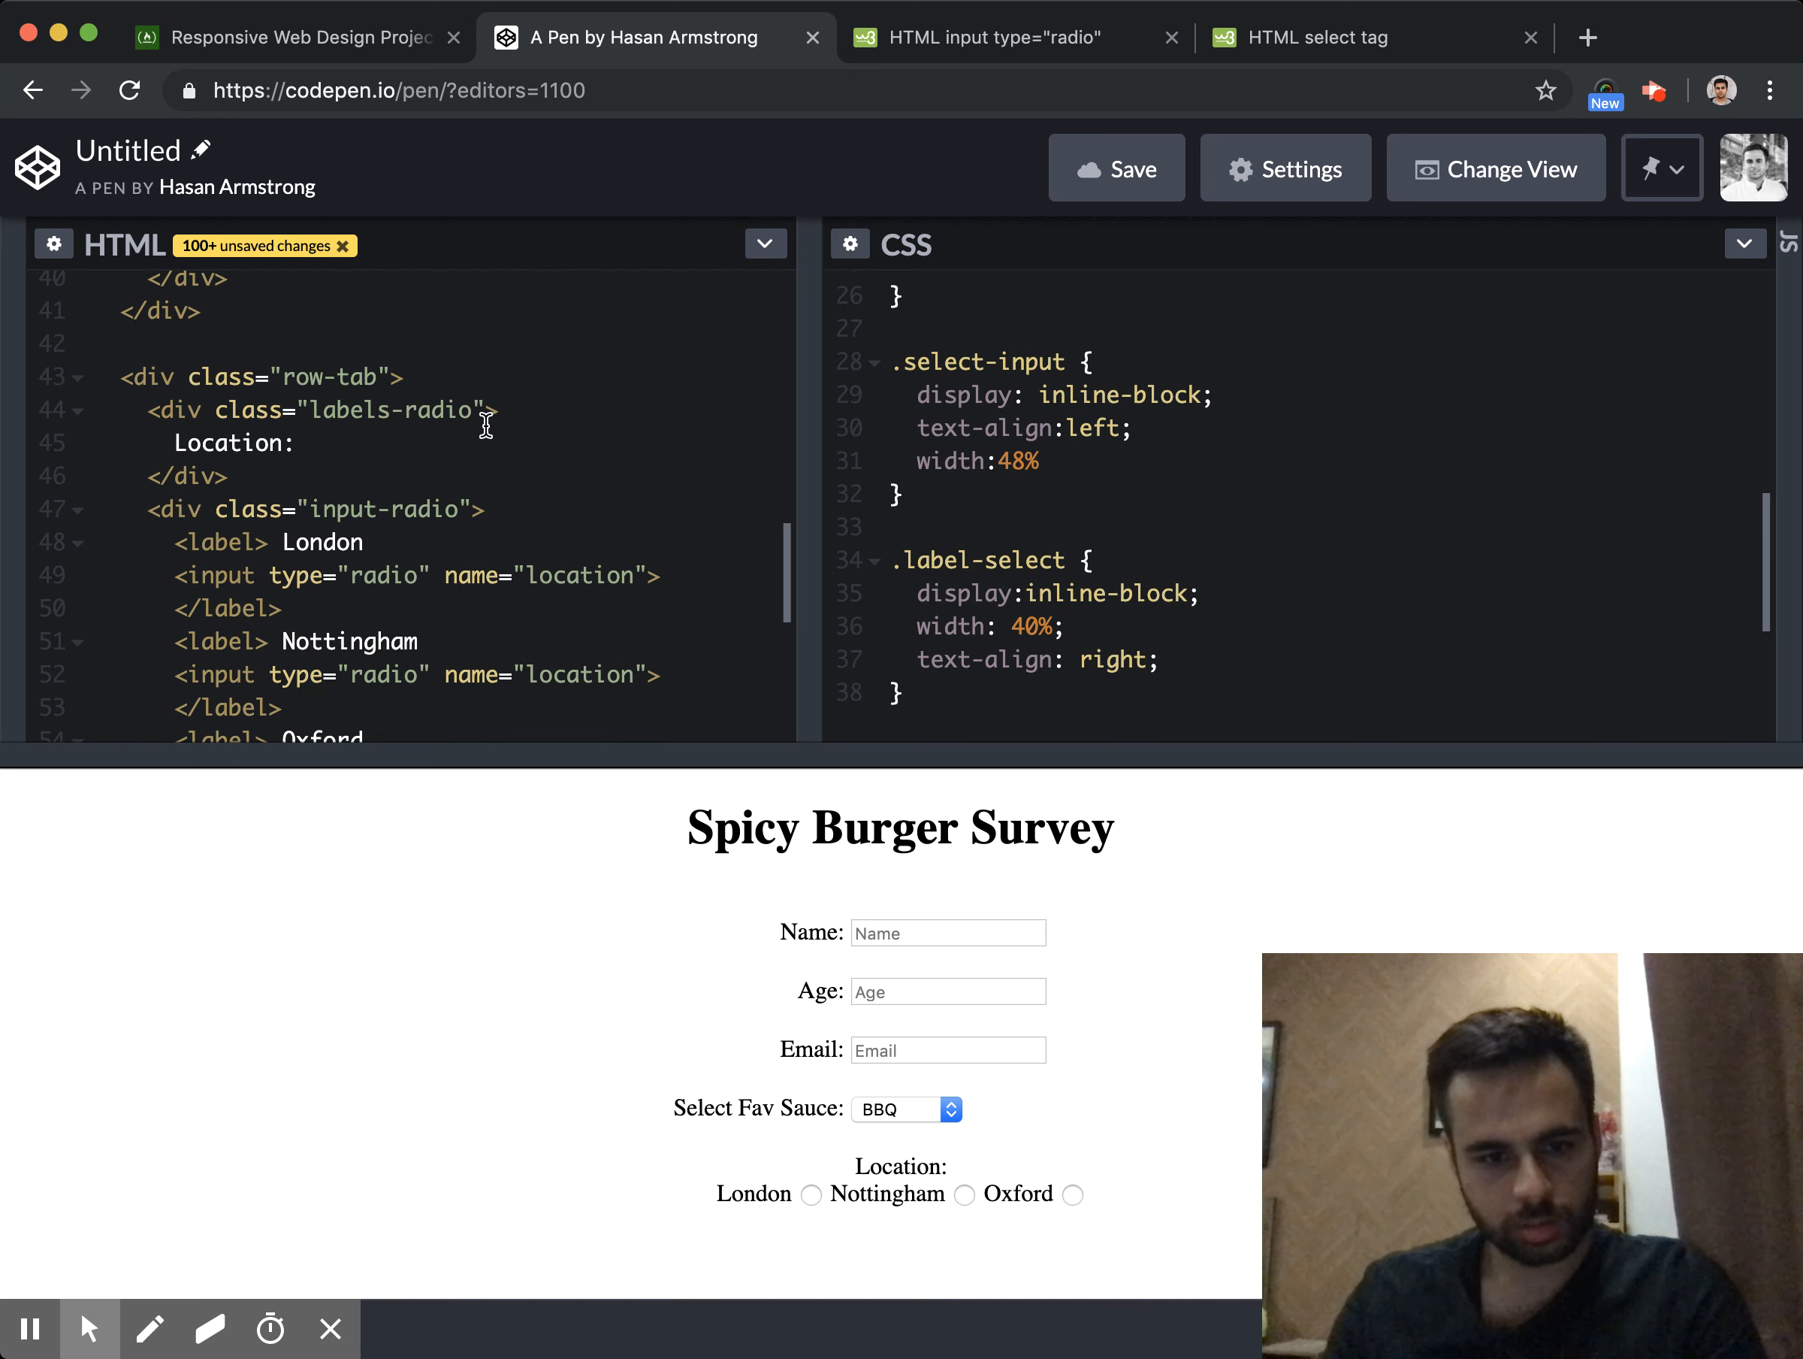
{"action": "double_click", "coordinate": [438, 410]}
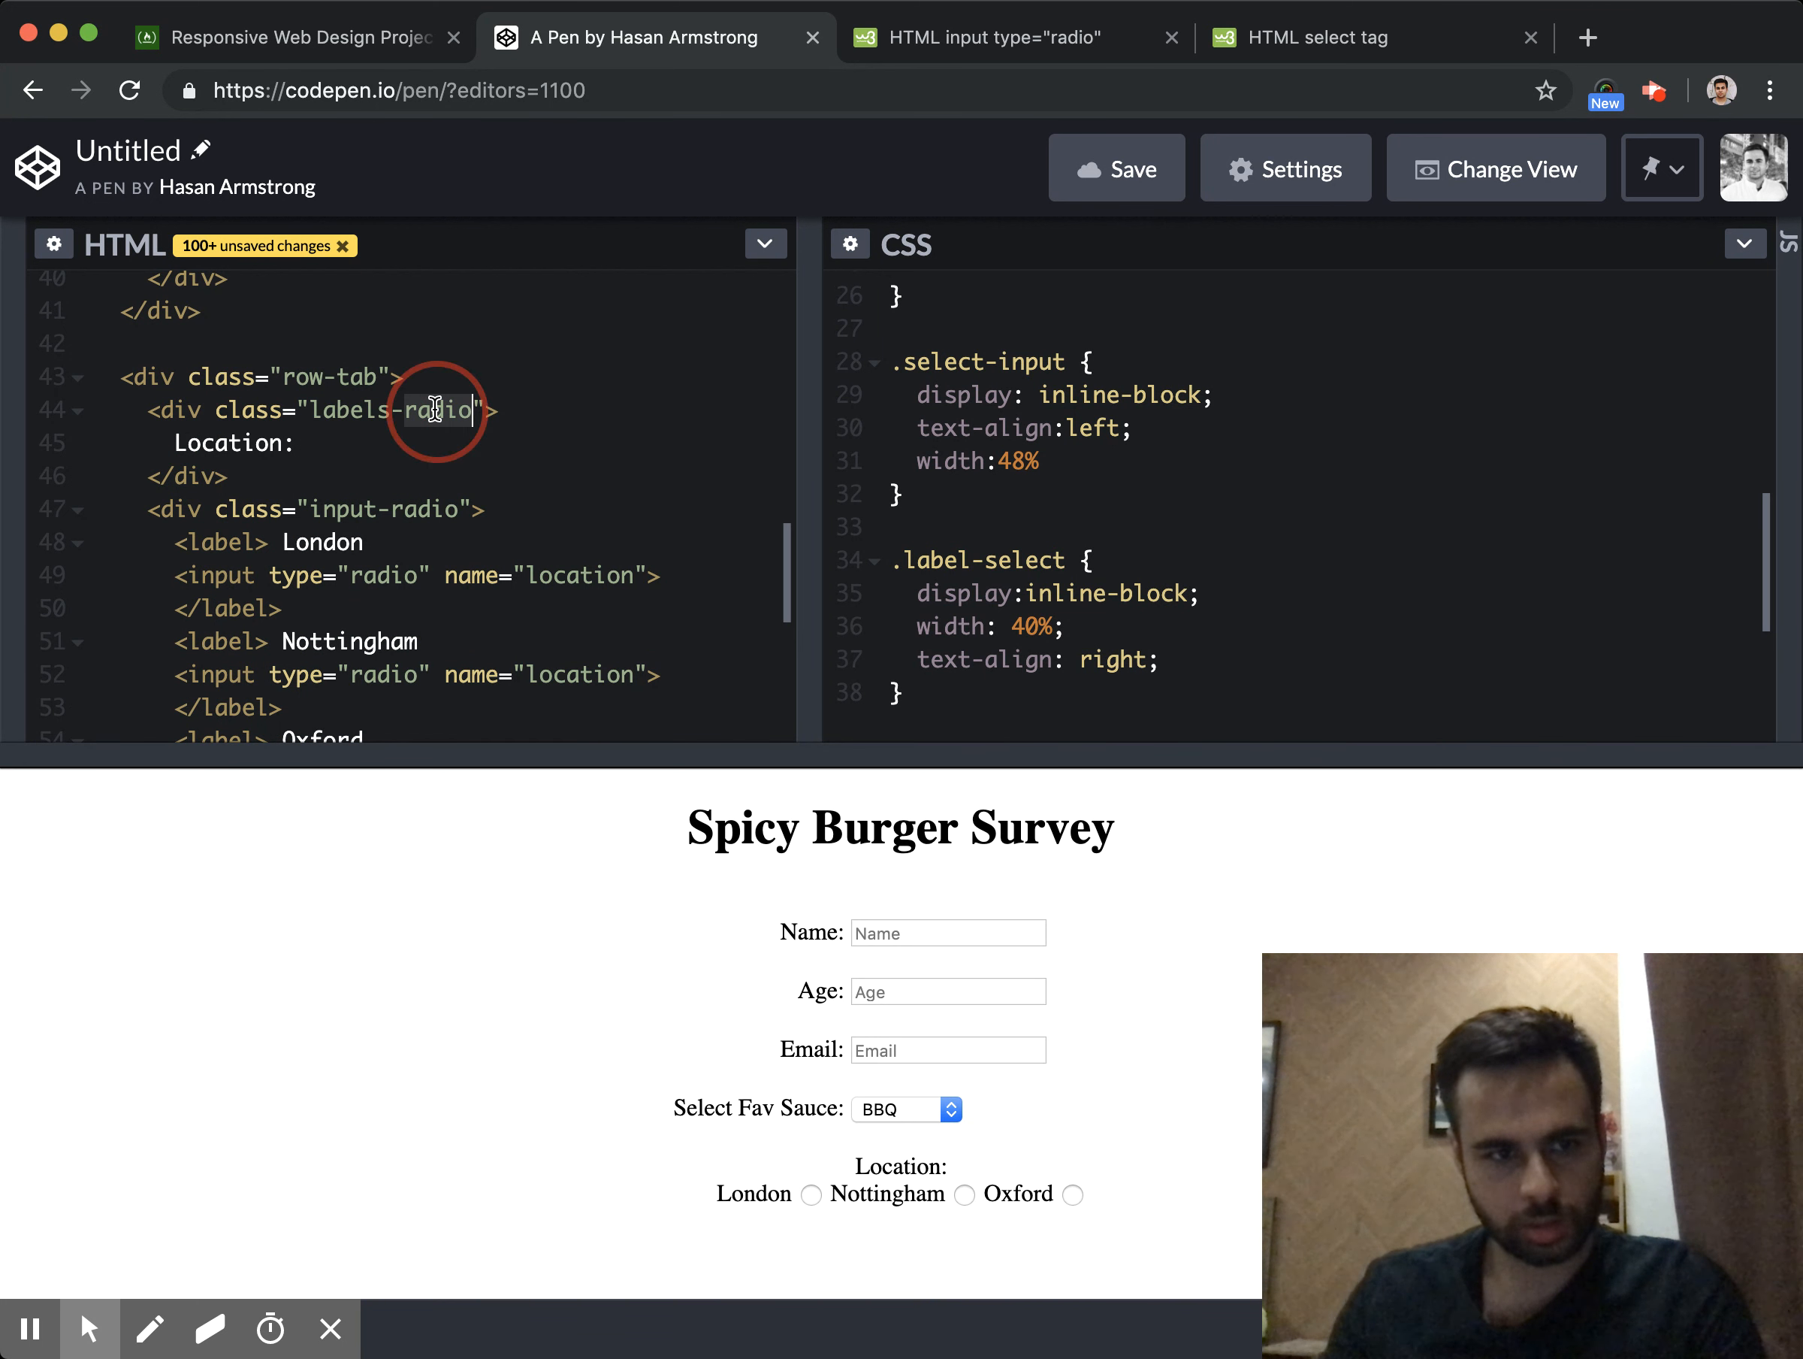
{"action": "double_click", "coordinate": [434, 410]}
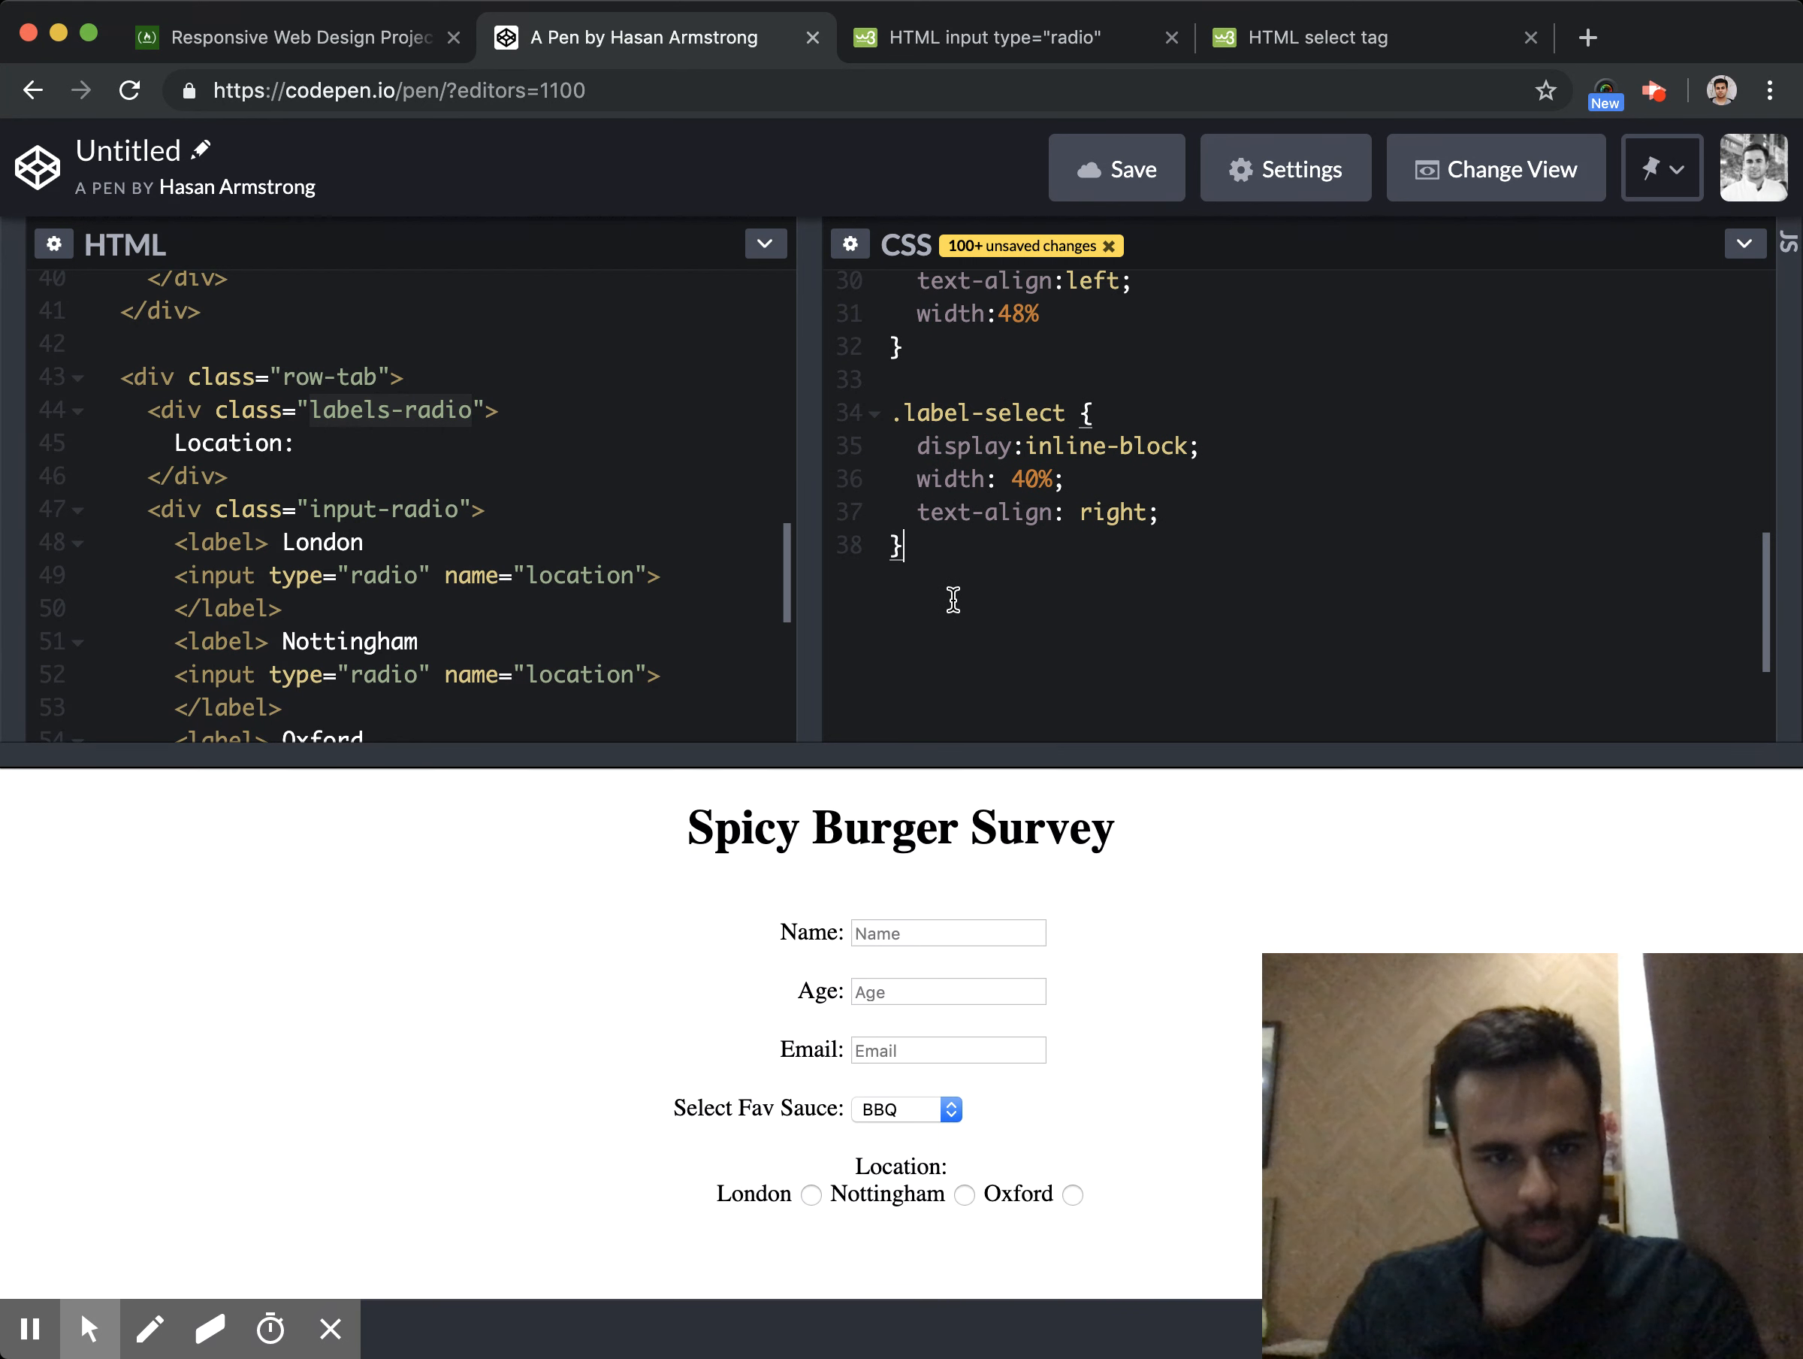
Add .labels-radio and .input-radio CSS rules with display: inline-block like the other containers
{"action": "type", "text": ".labels-radio"}
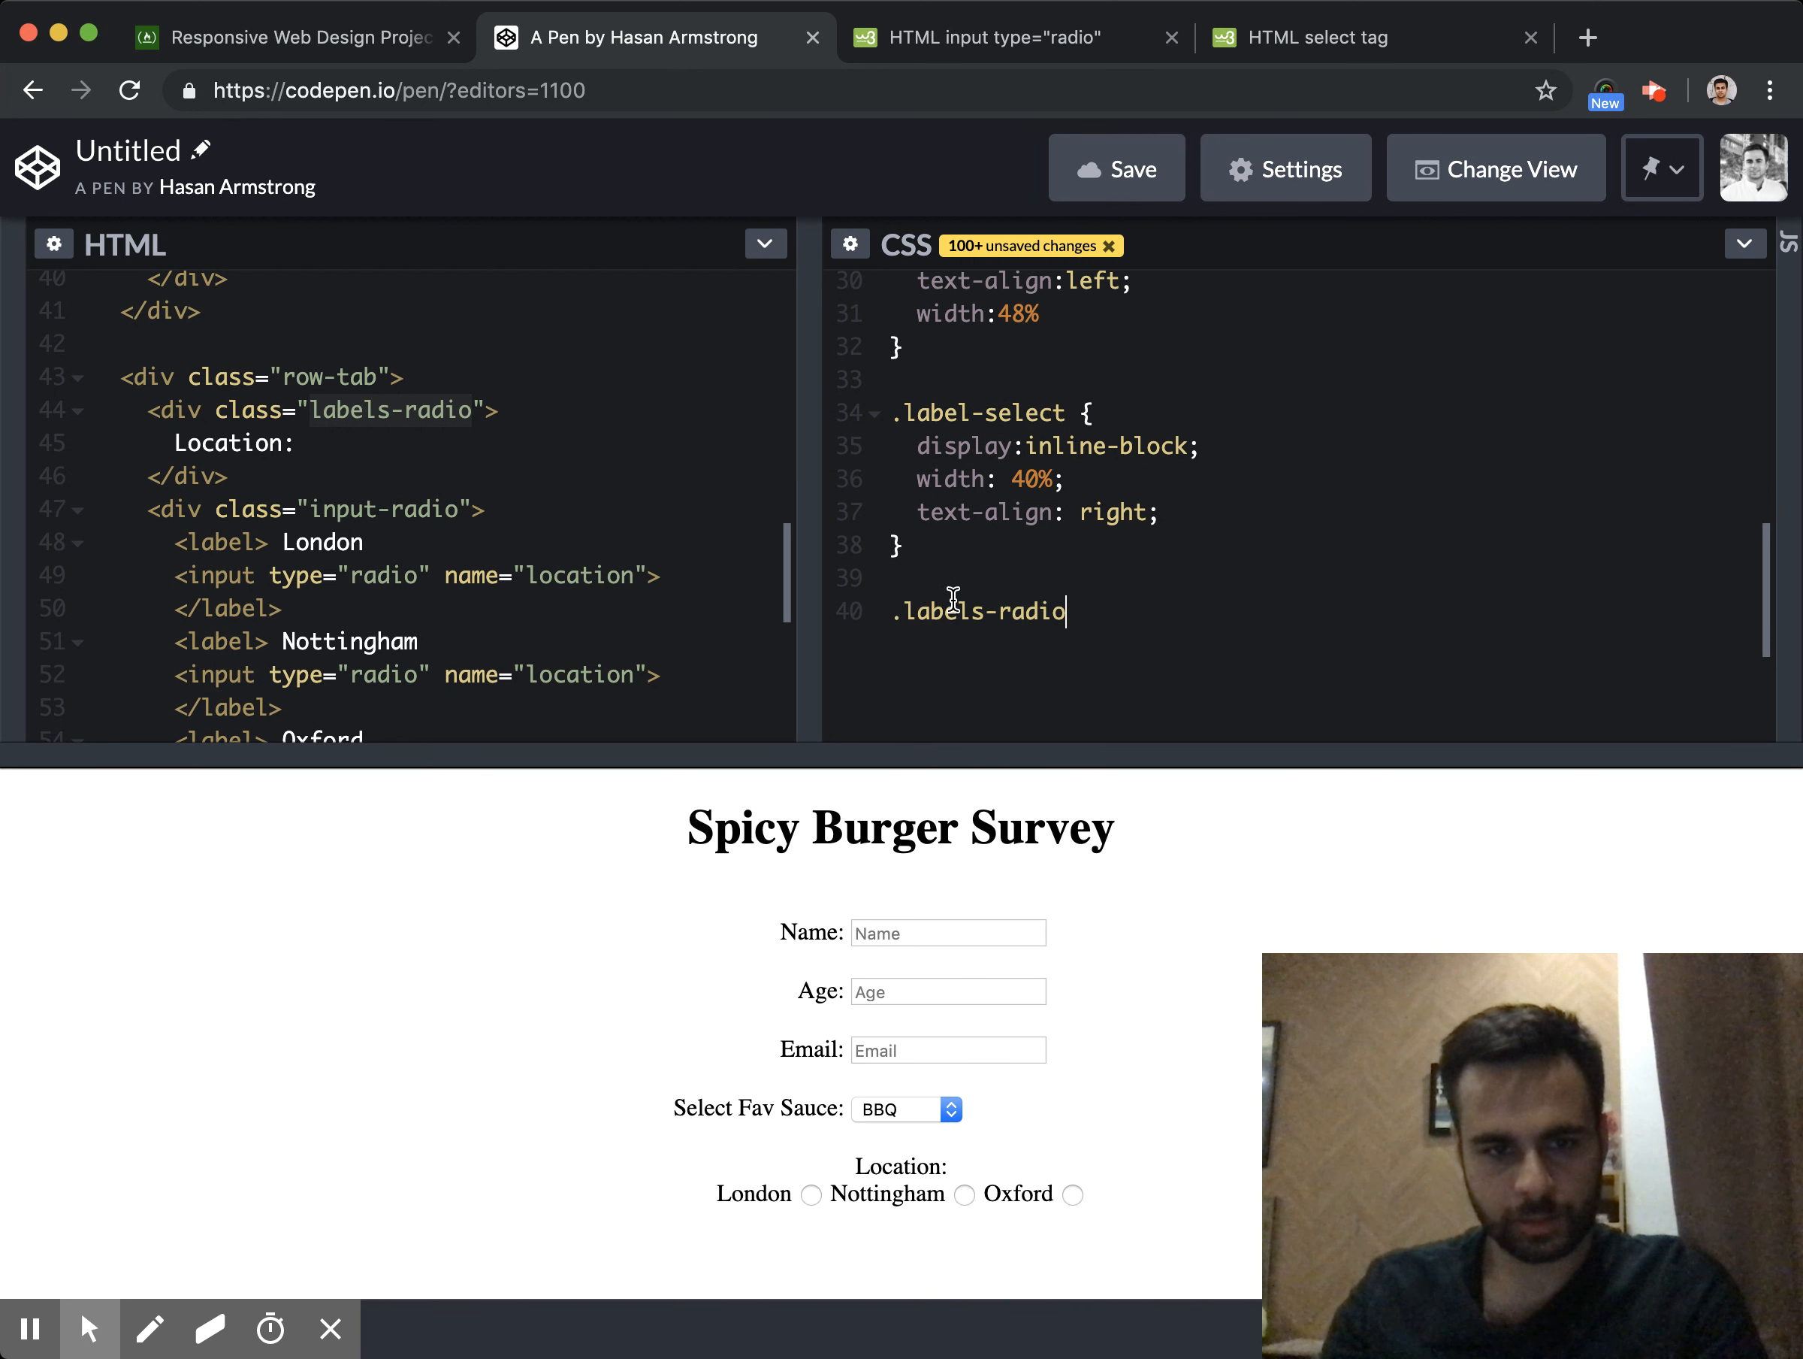
{"action": "type", "text": "{"}
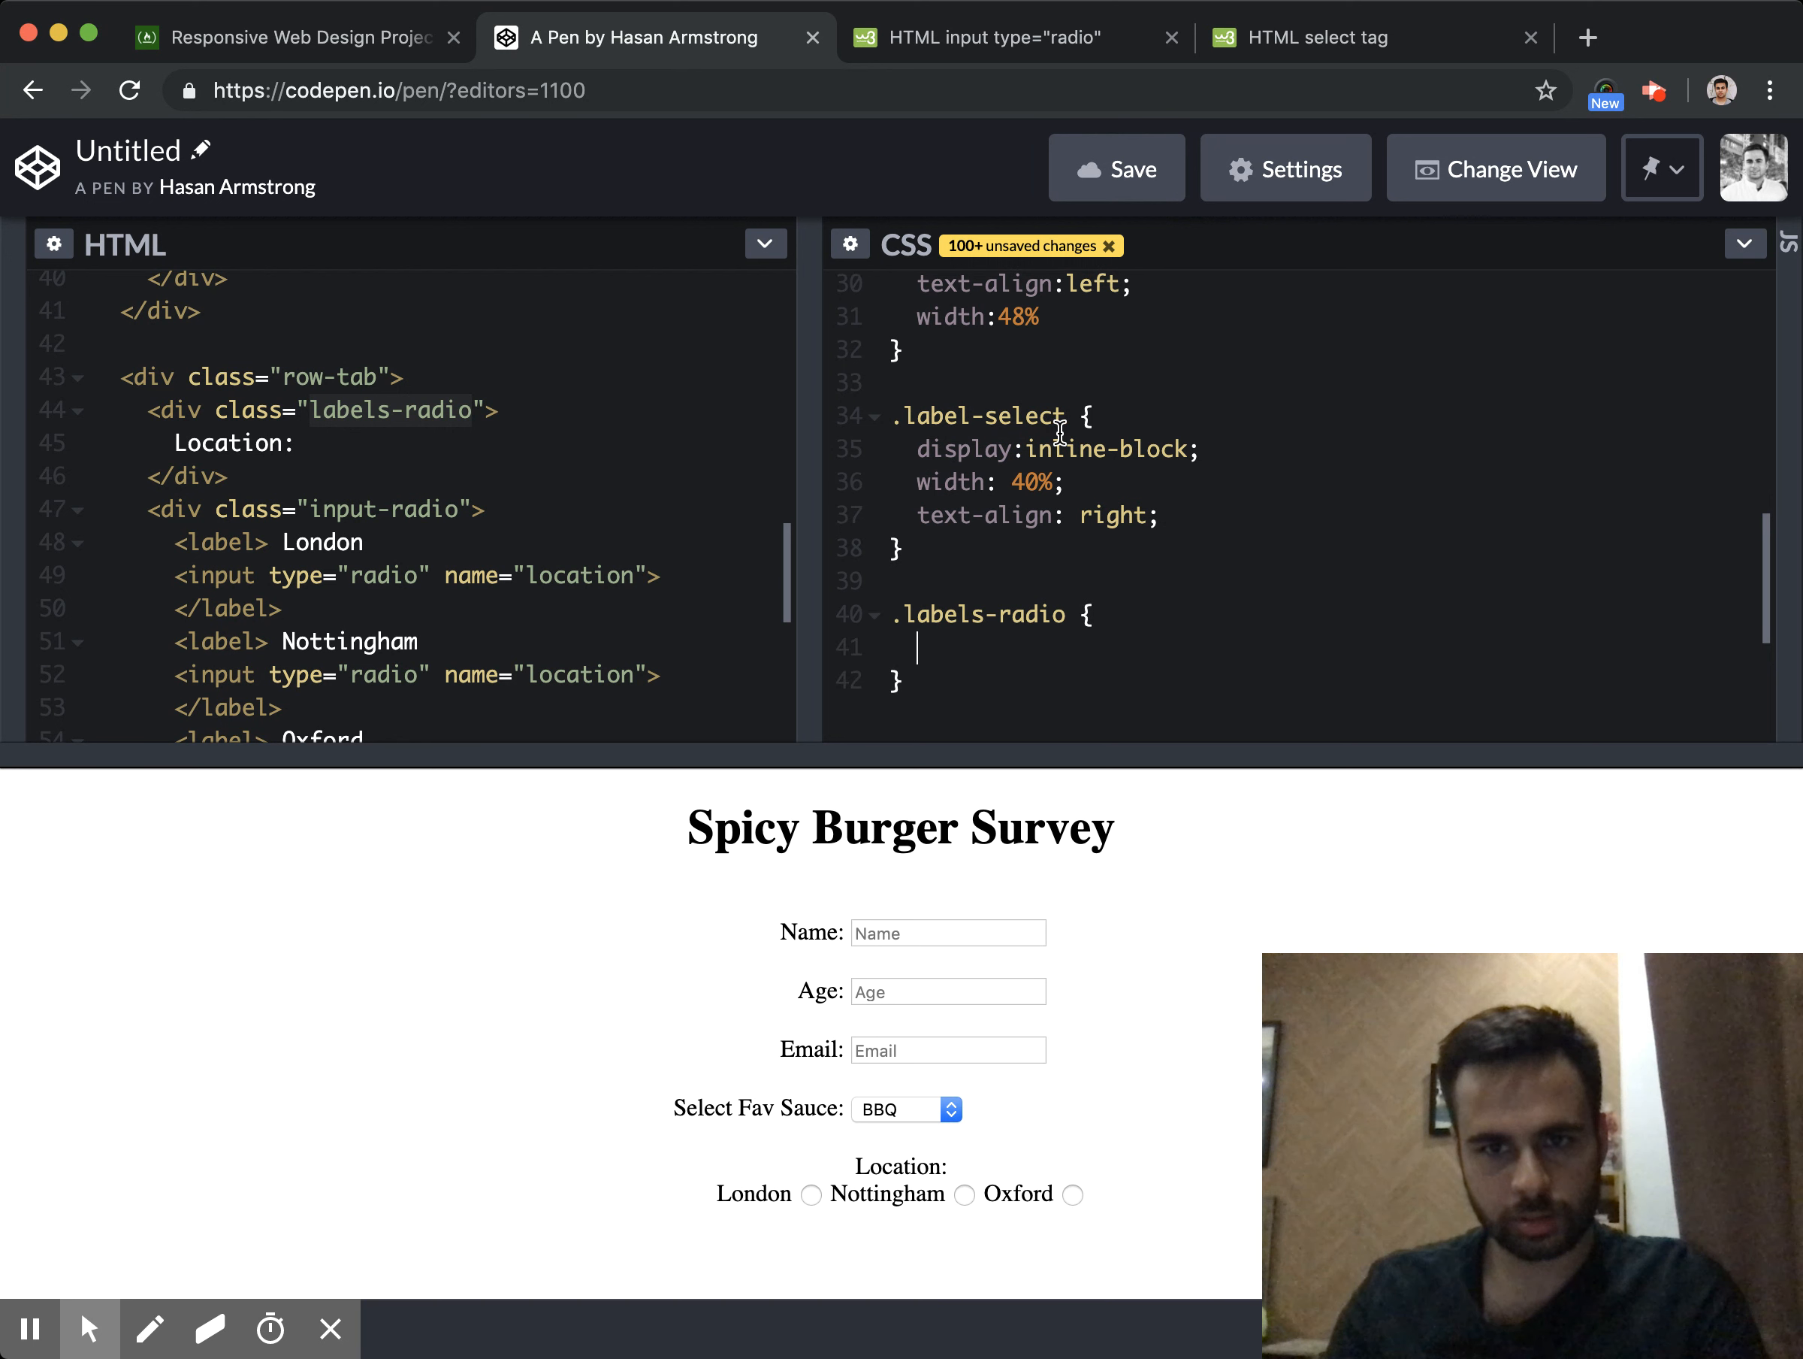
{"action": "scroll", "scroll_direction": "down", "scroll_amount": 3}
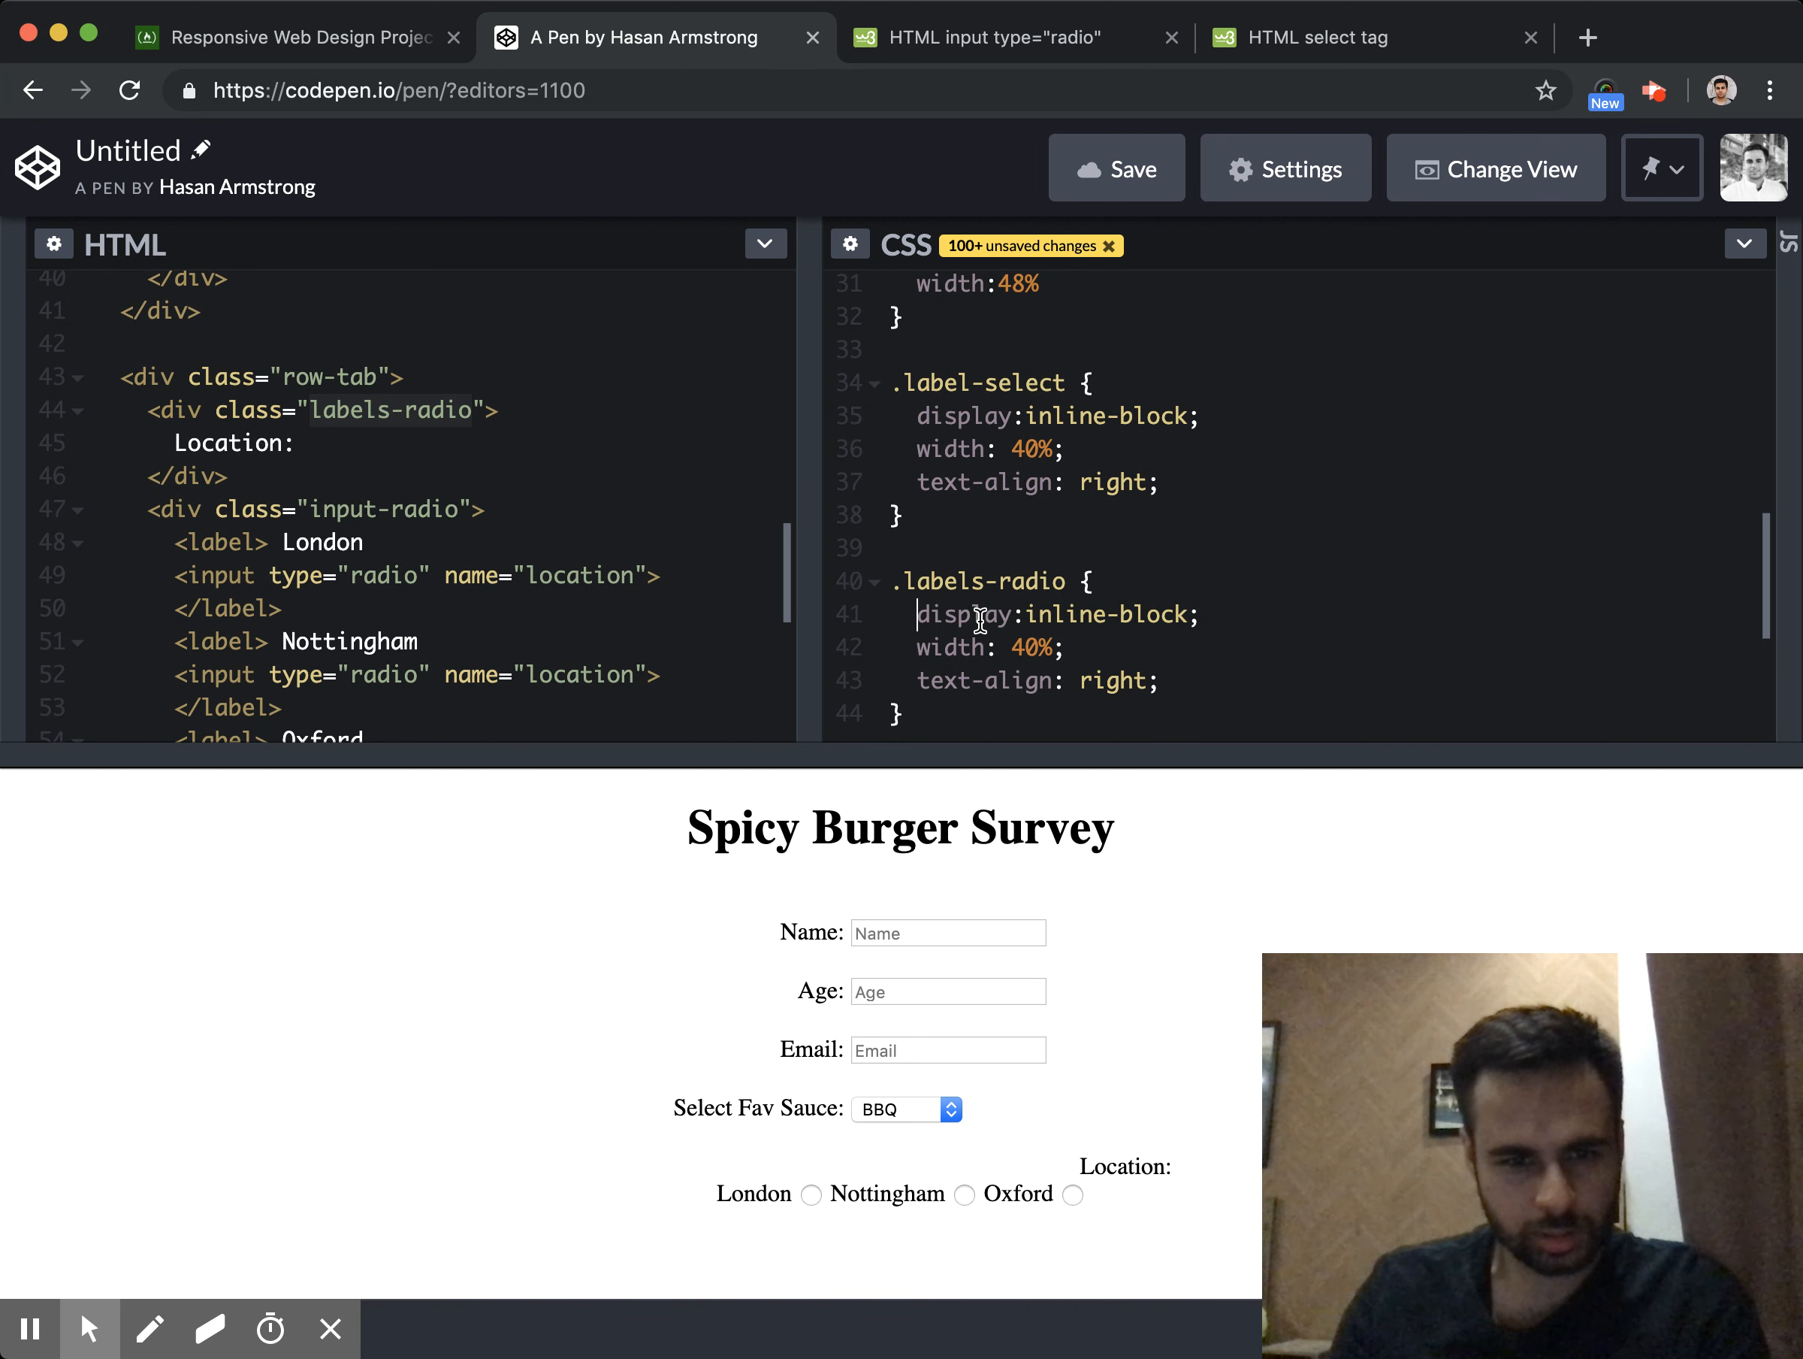
{"action": "scroll", "scroll_direction": "down", "scroll_amount": 3}
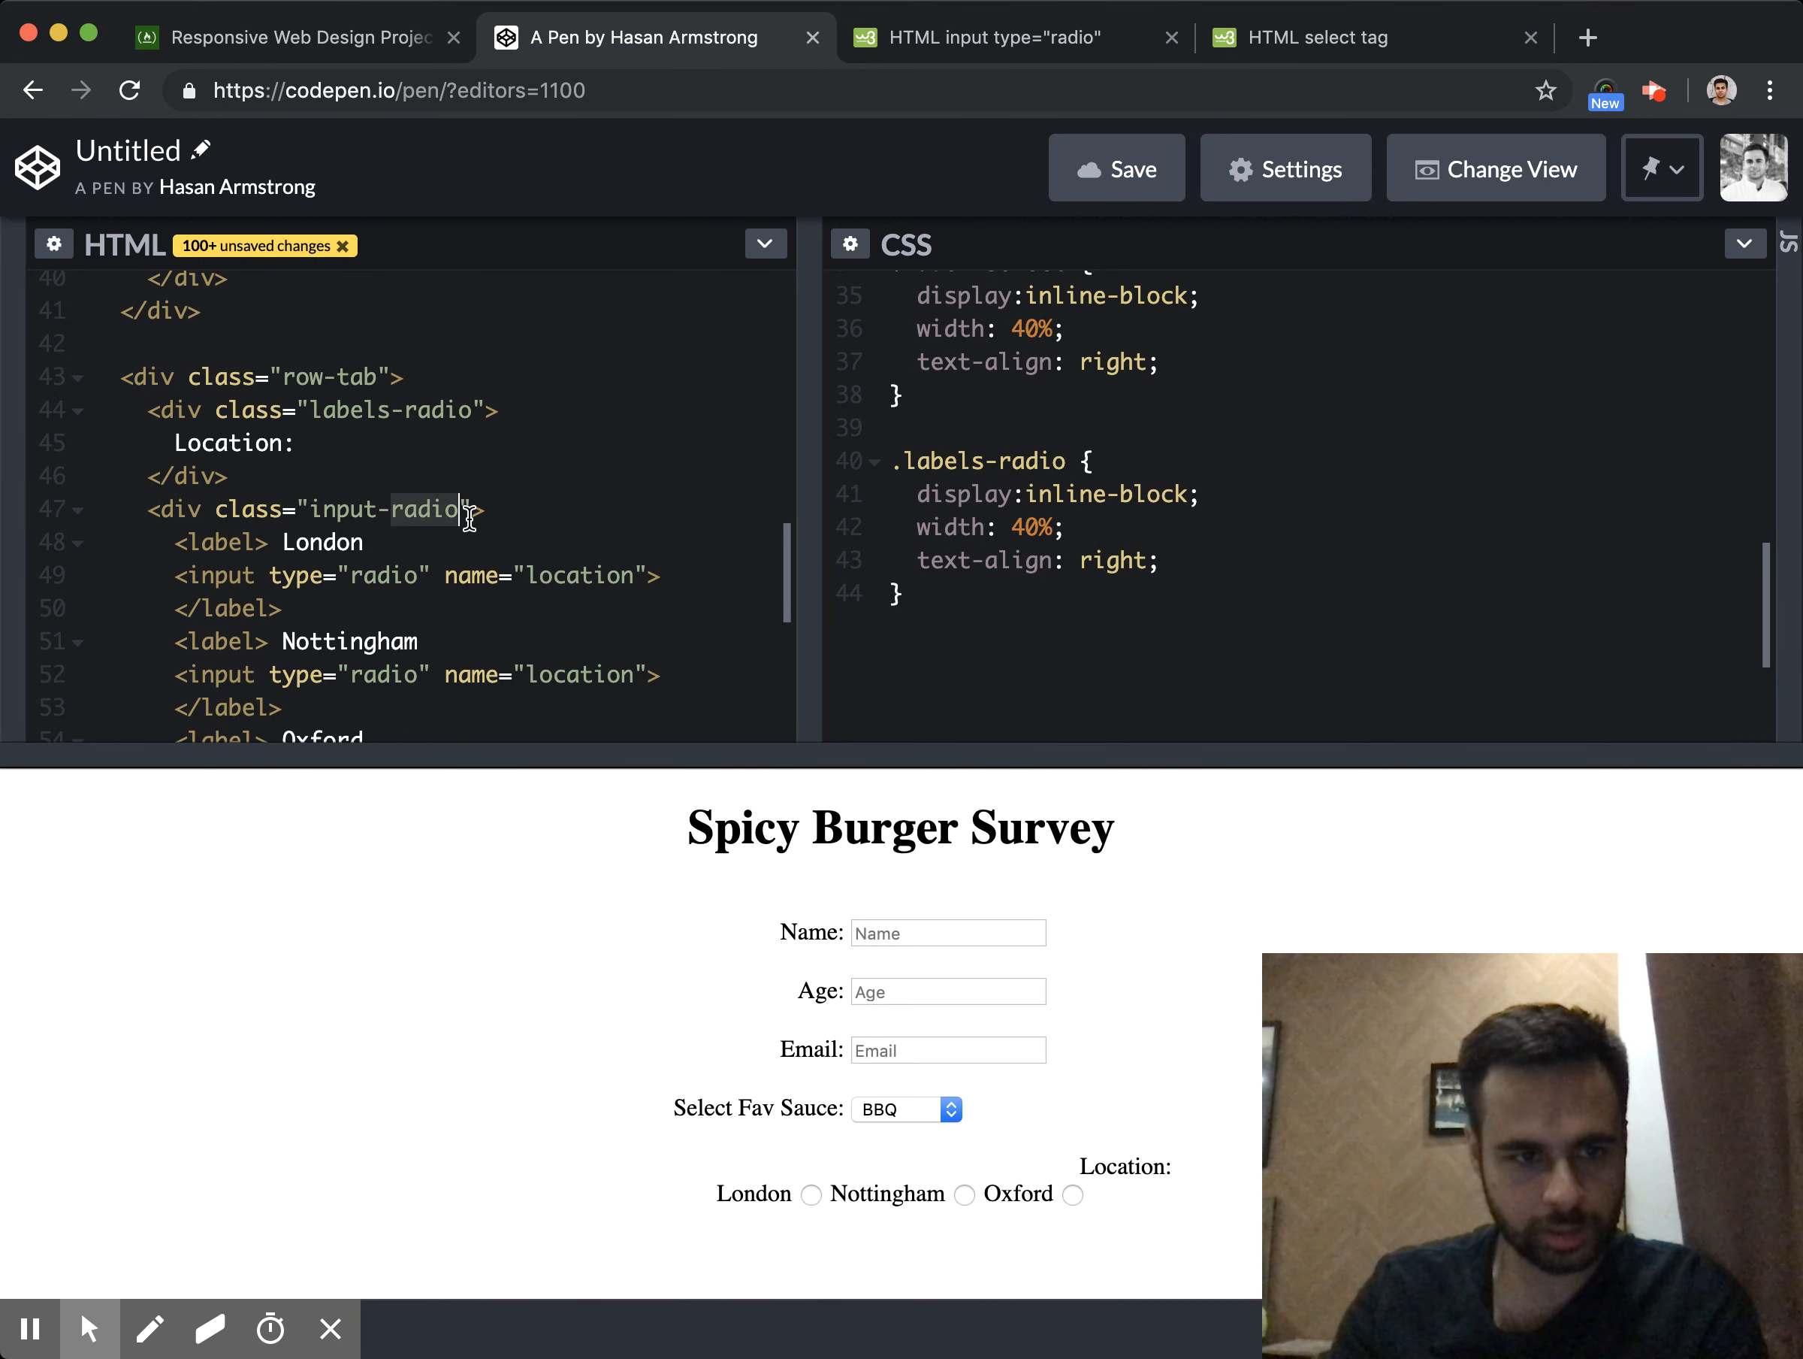
{"action": "type", "text": ".inp"}
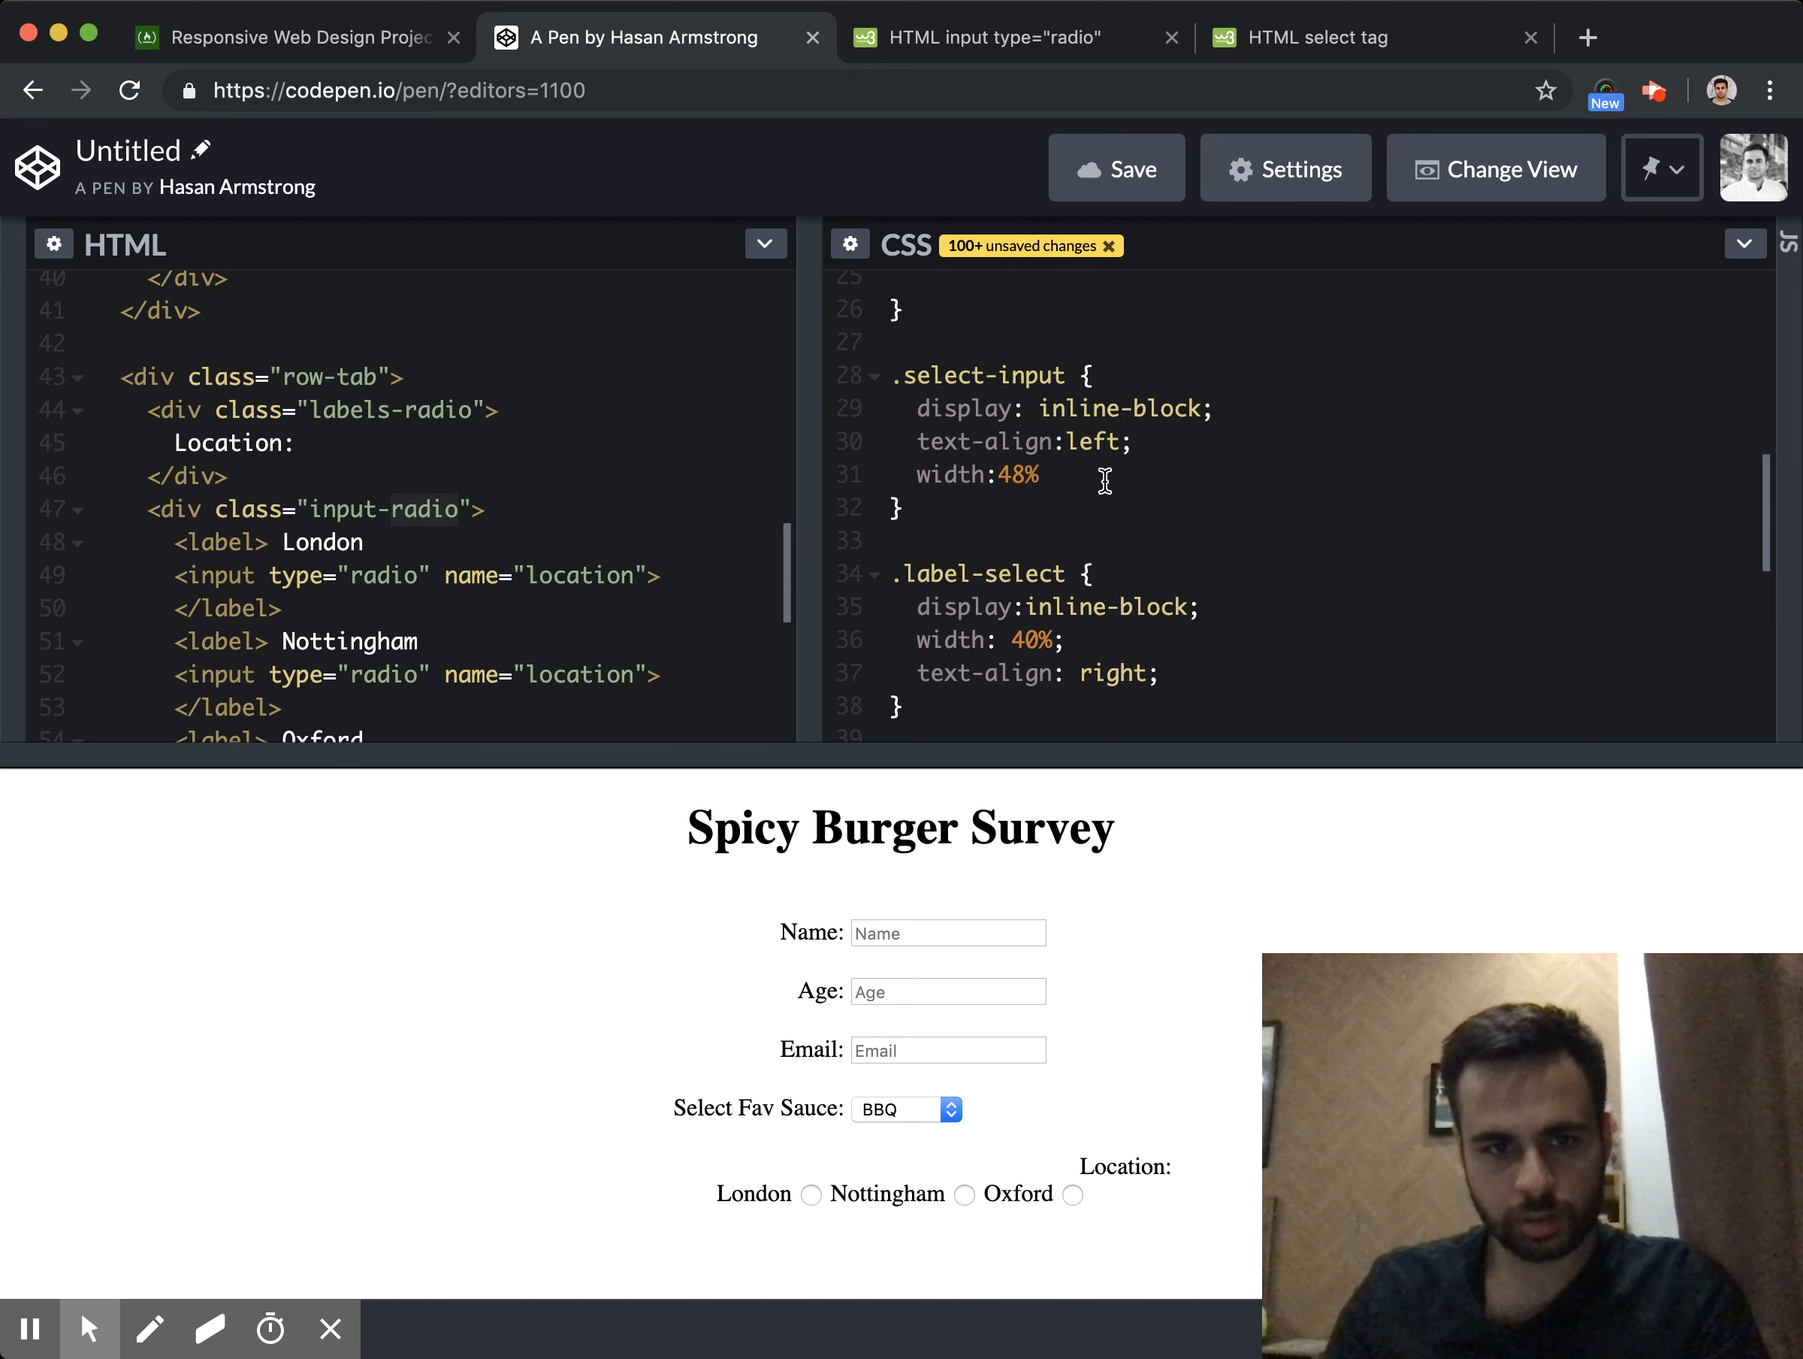
{"action": "scroll", "scroll_direction": "down", "scroll_amount": 3}
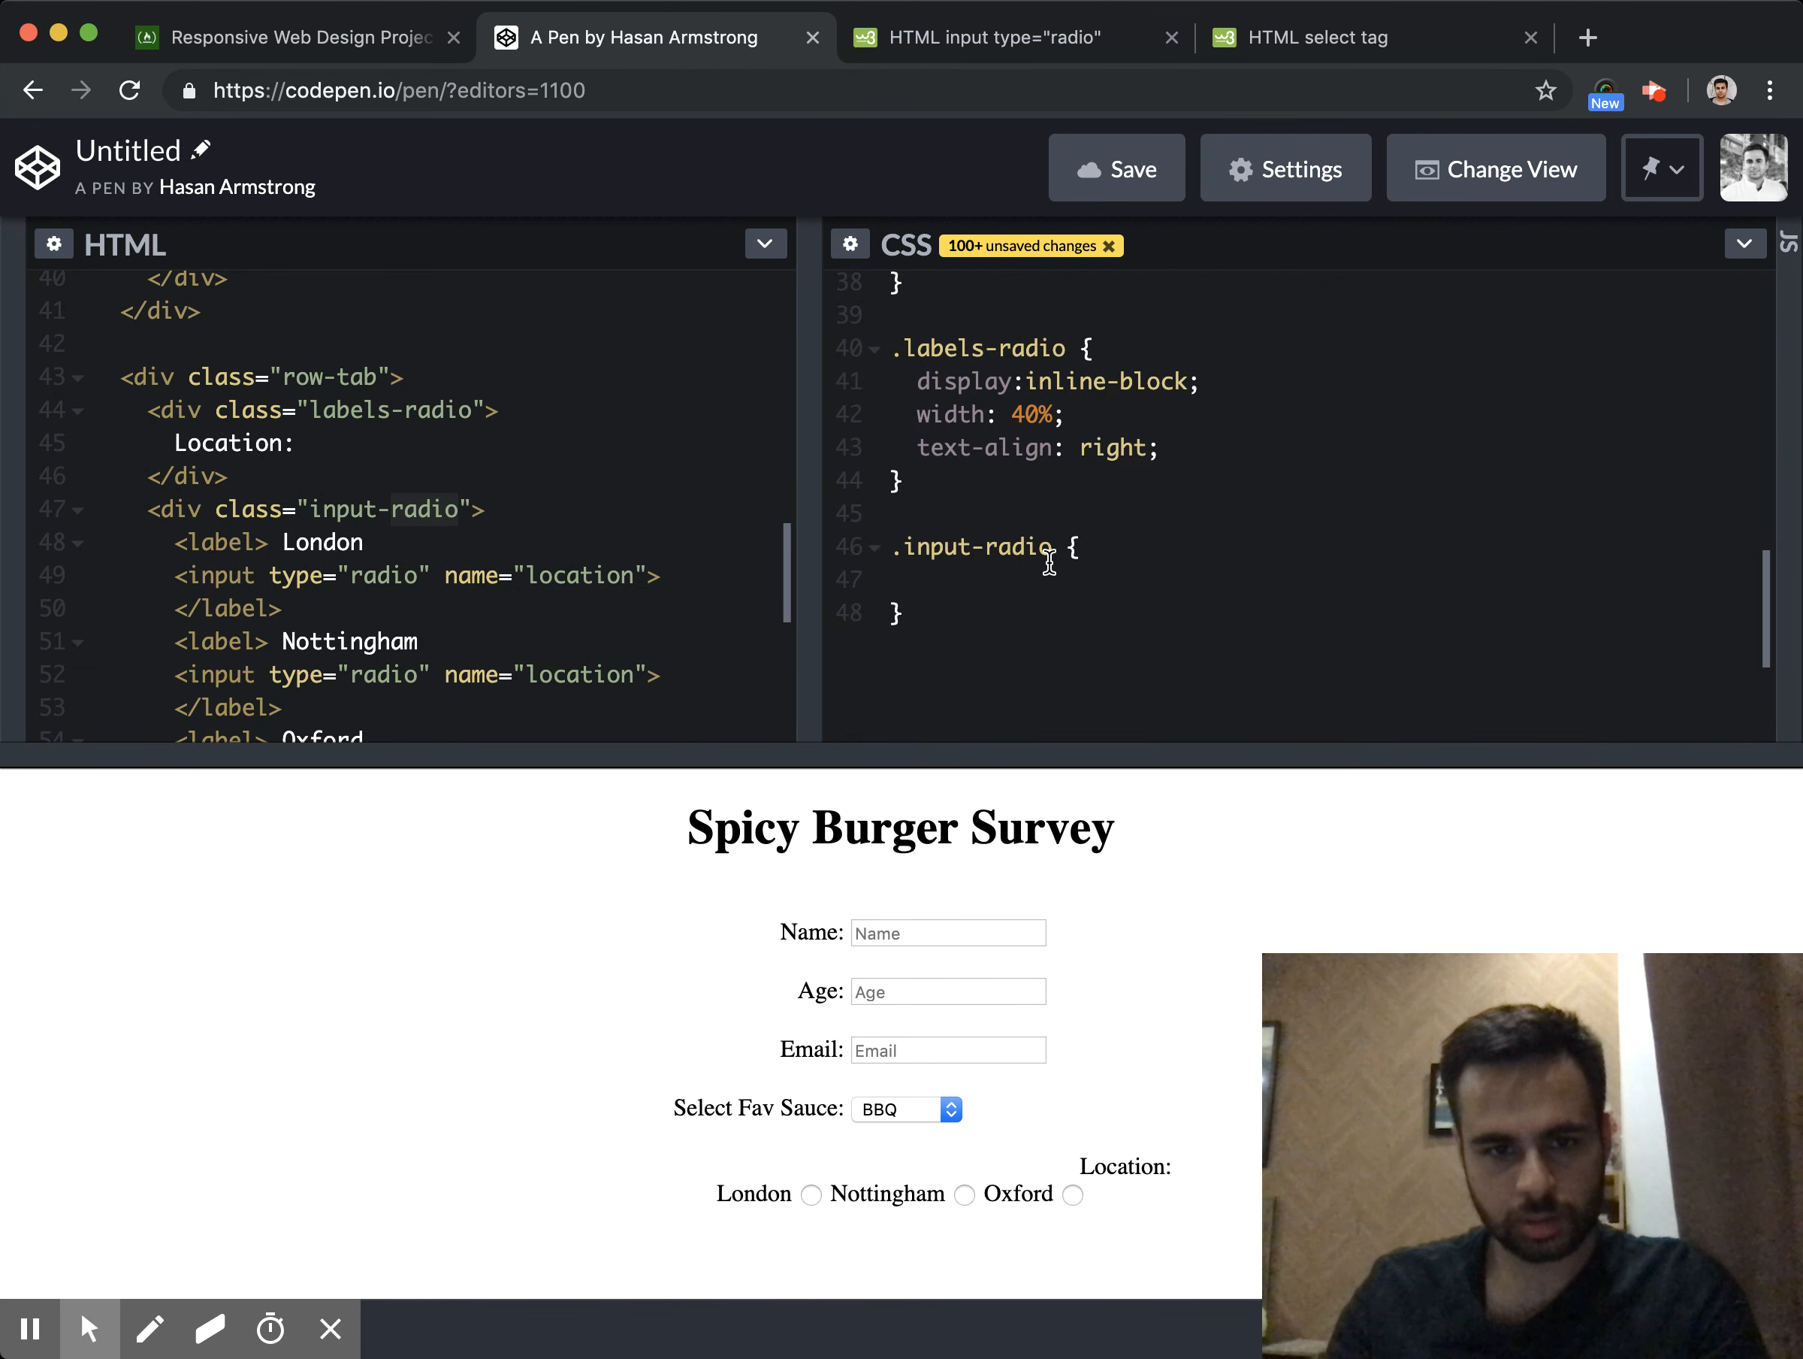
{"action": "type", "text": "display: inline-block;"}
{"action": "type", "text": "width:48%"}
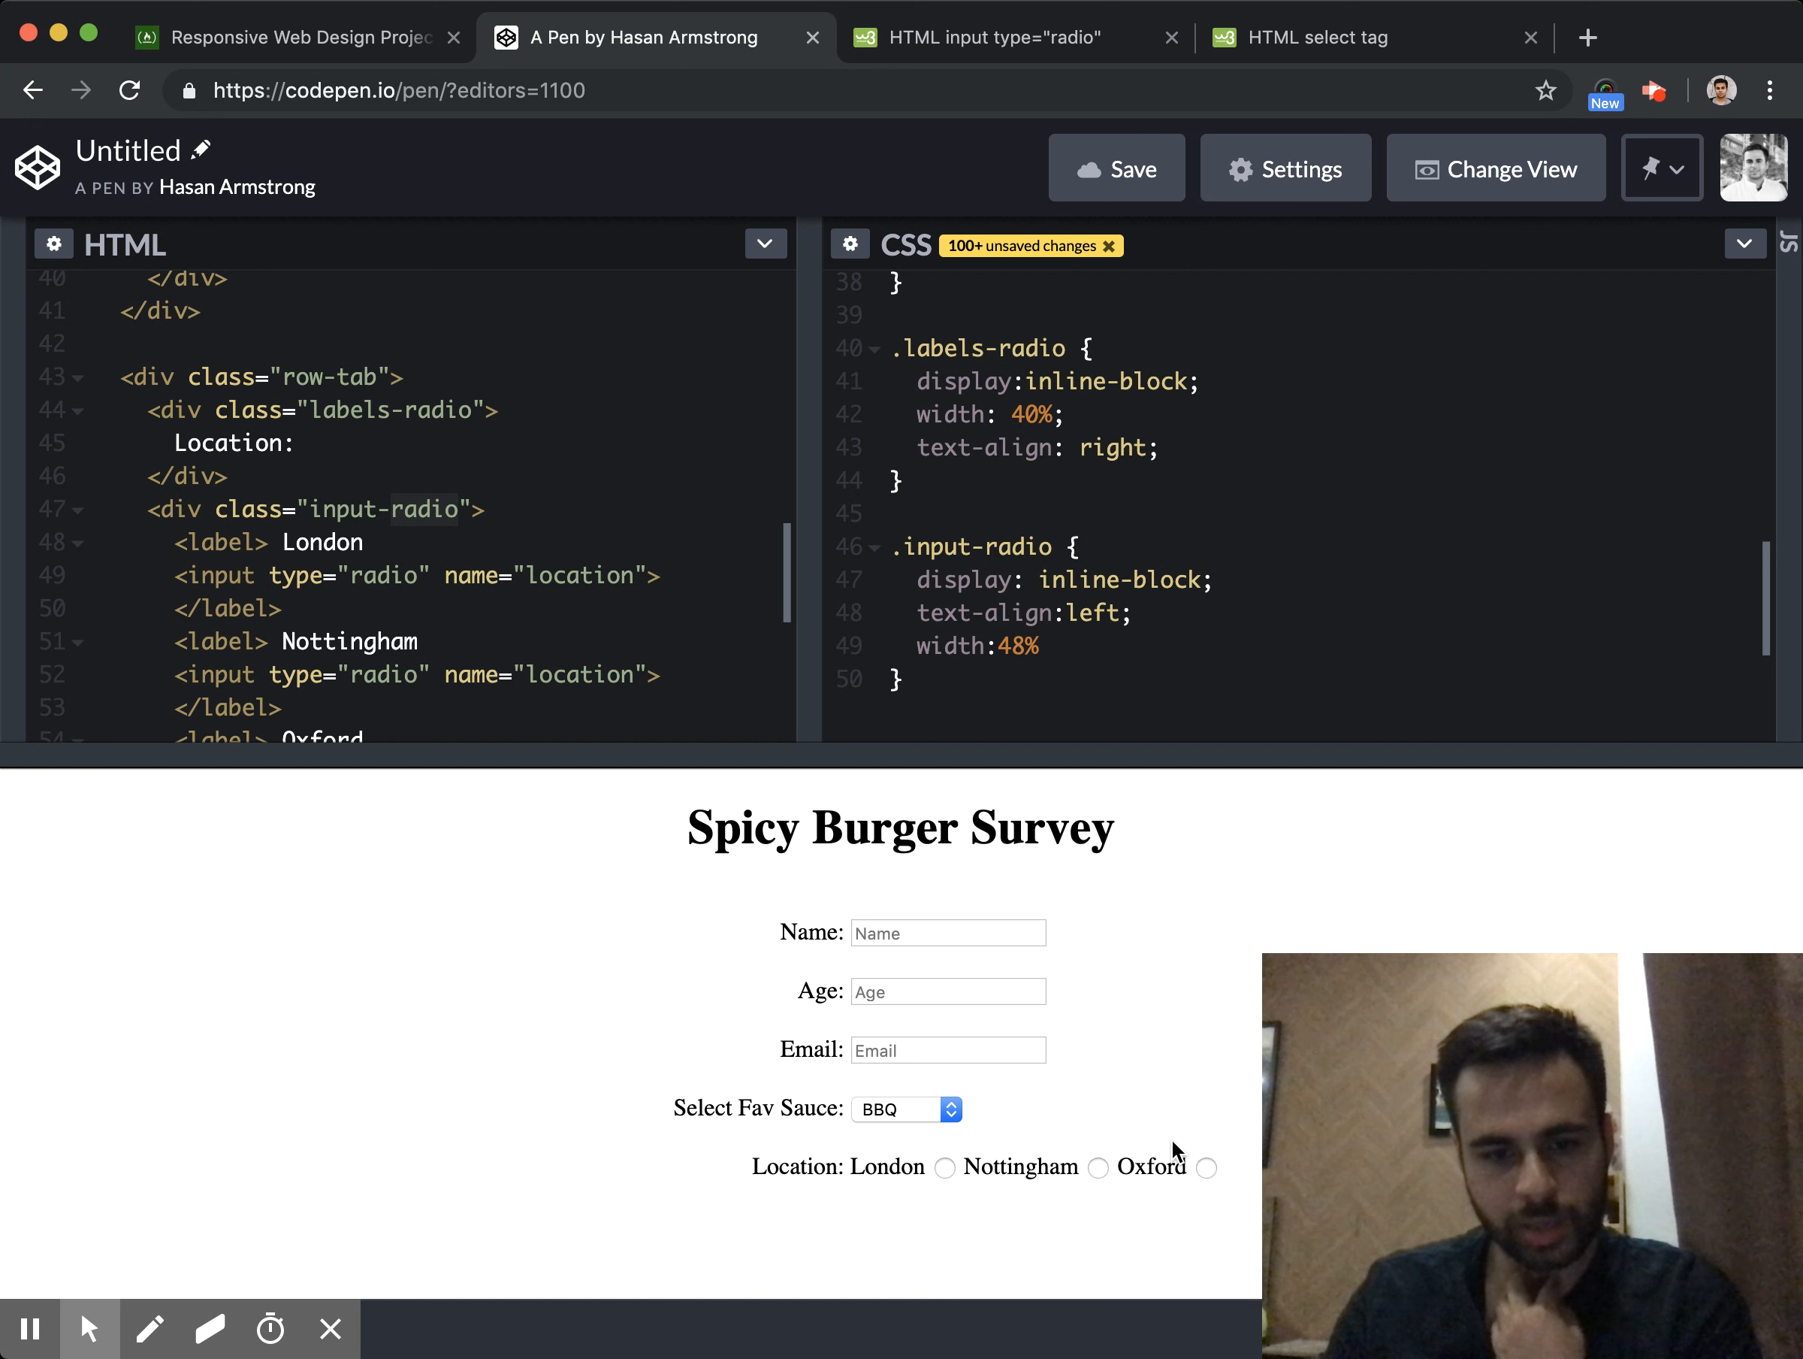
{"action": "mouse_move", "coordinate": [1166, 1186]}
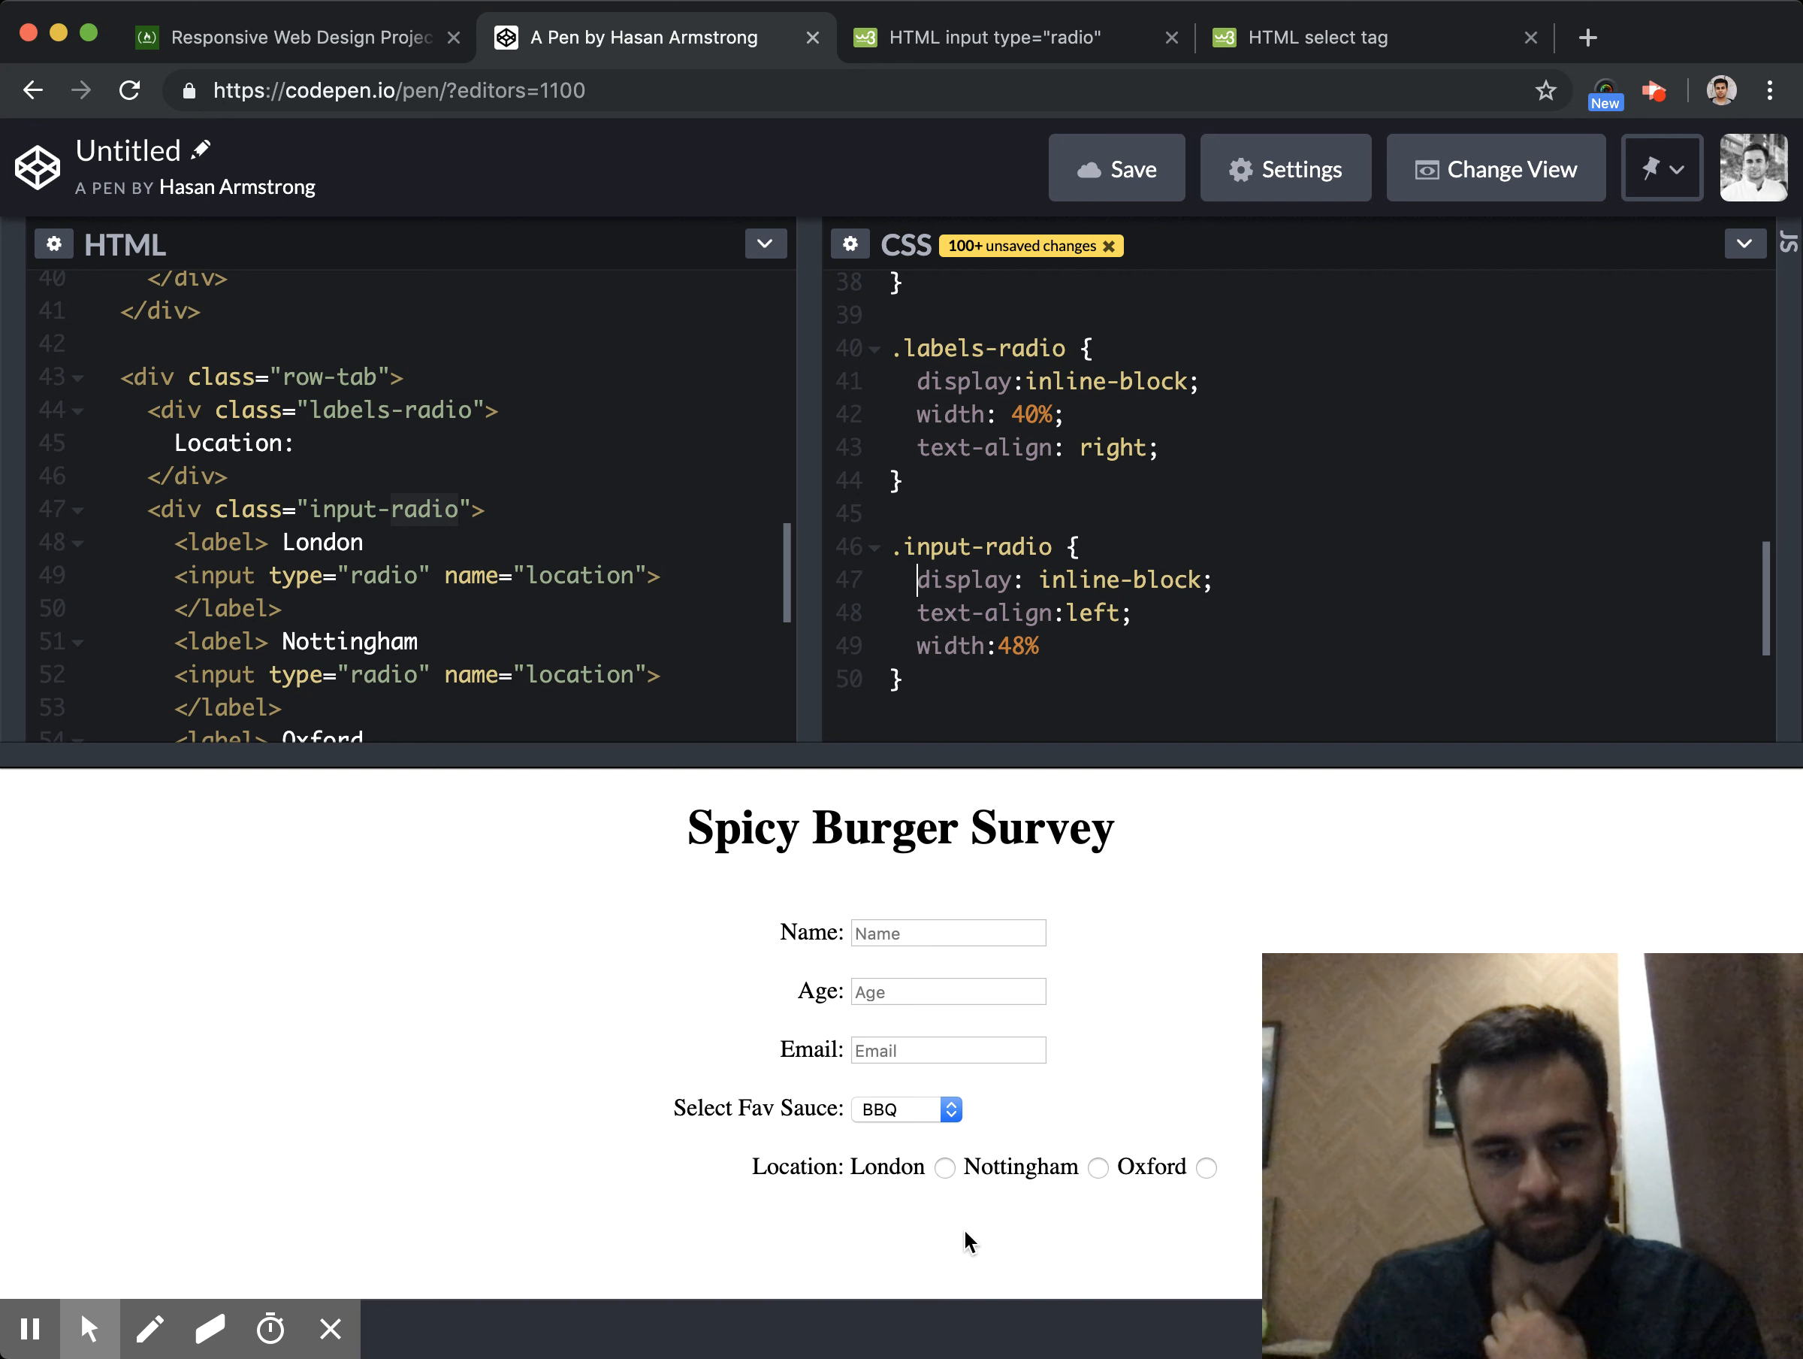
Test the preview radios by choosing London then Oxford
{"action": "left_click", "coordinate": [946, 1166]}
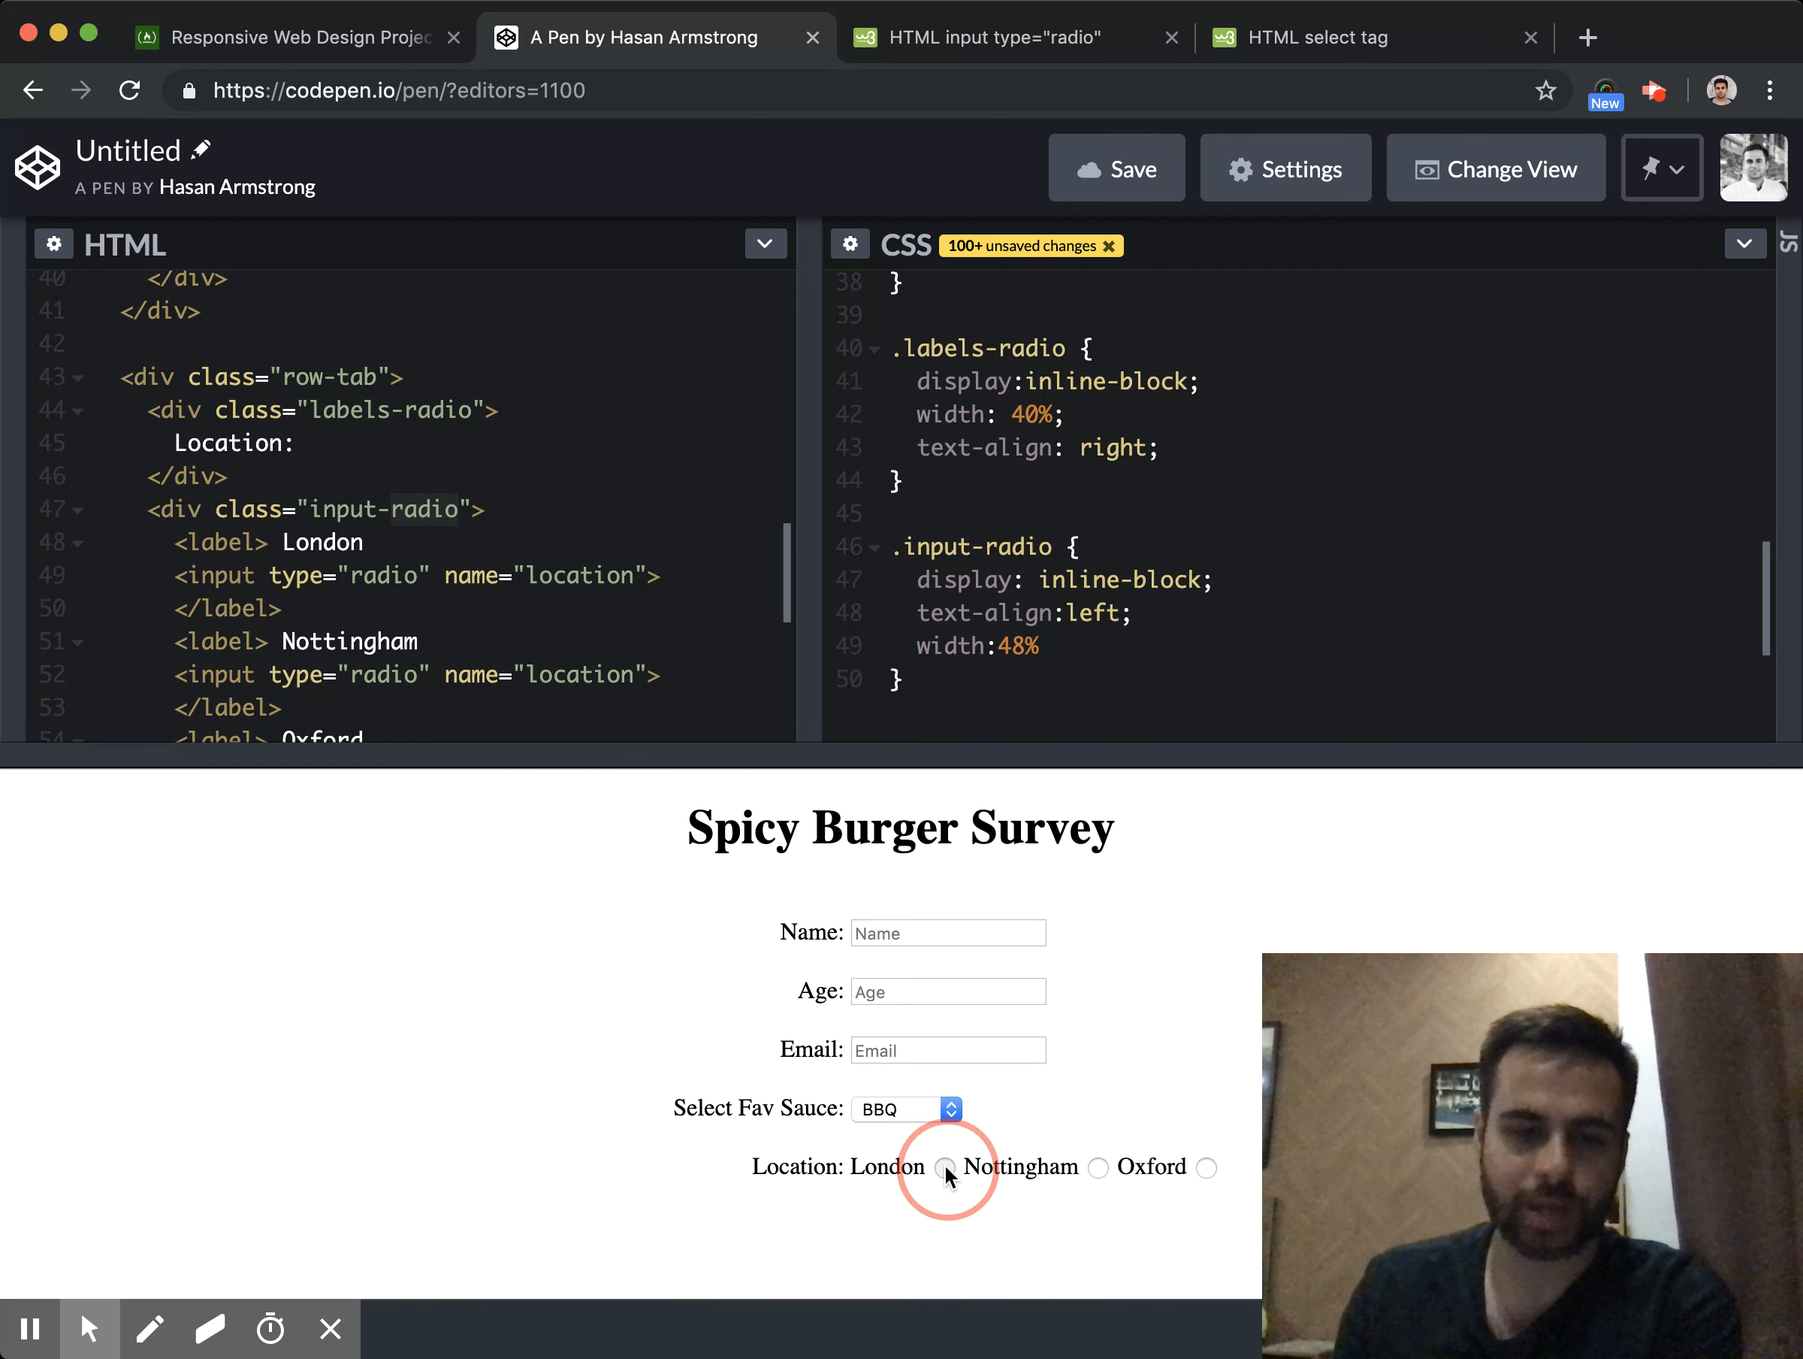
{"action": "left_click", "coordinate": [1205, 1167]}
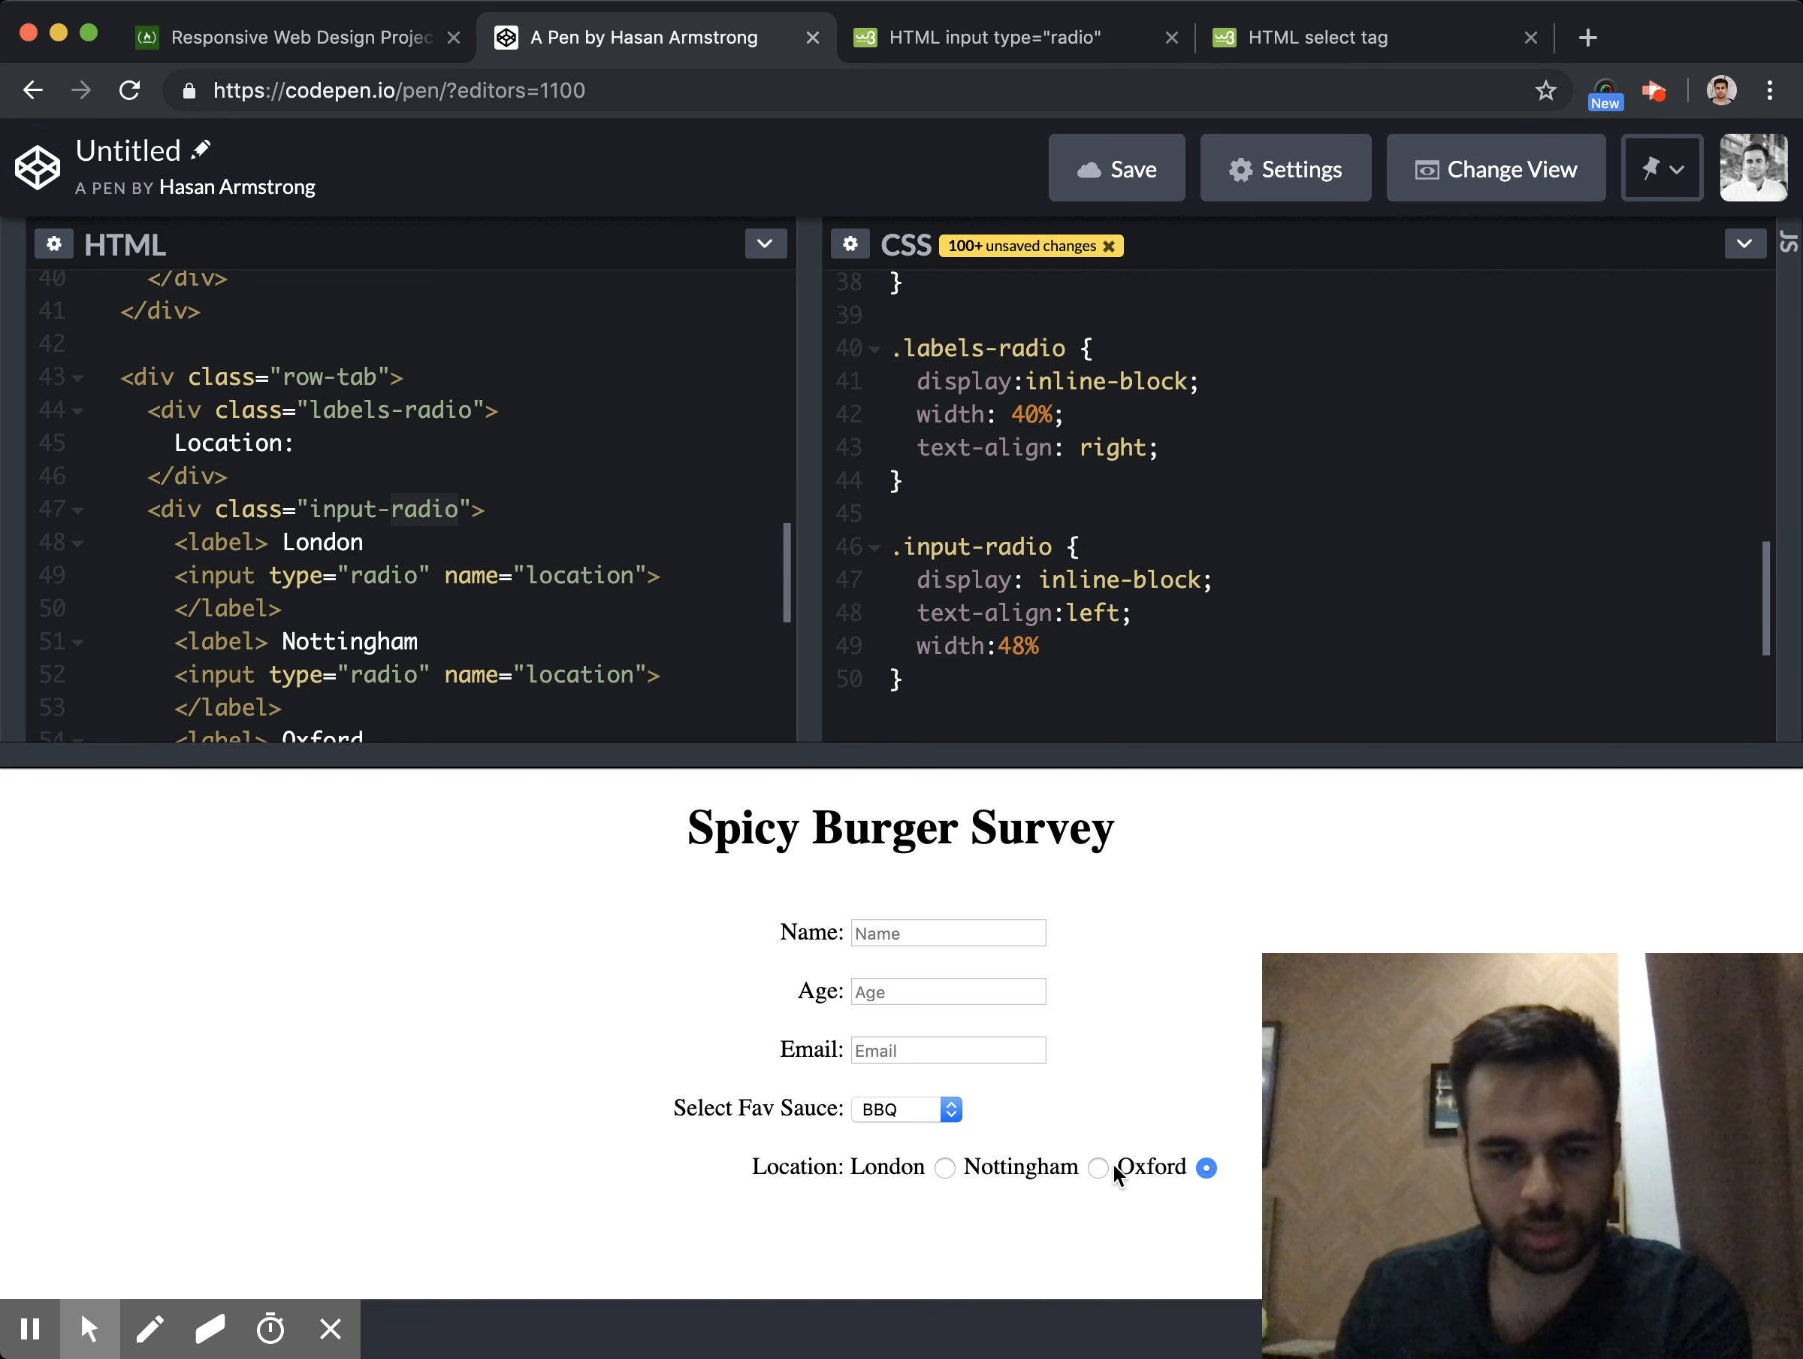
{"action": "mouse_move", "coordinate": [1217, 1180]}
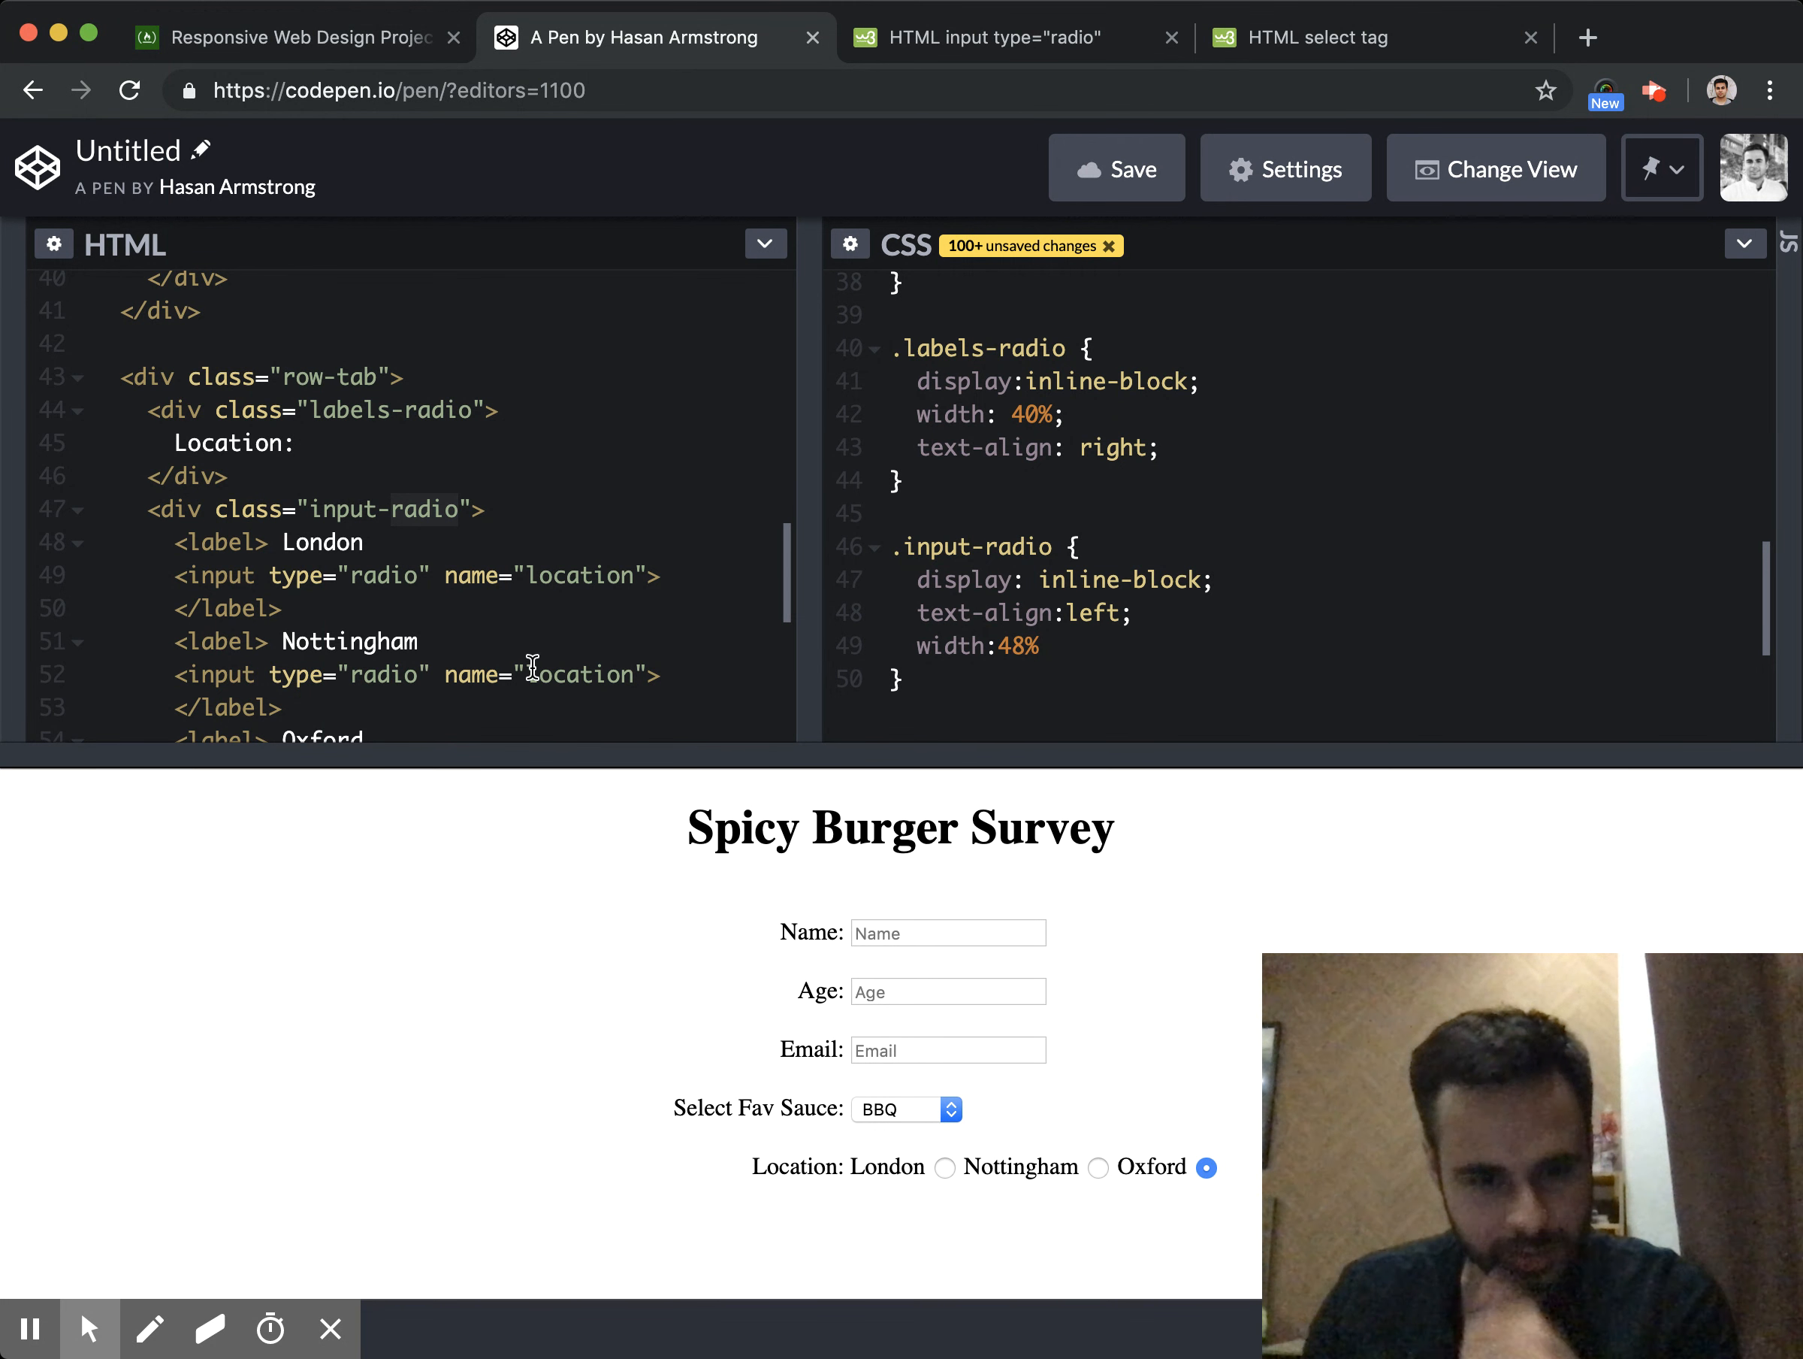
{"action": "mouse_move", "coordinate": [458, 537]}
{"action": "type", "text": "<"}
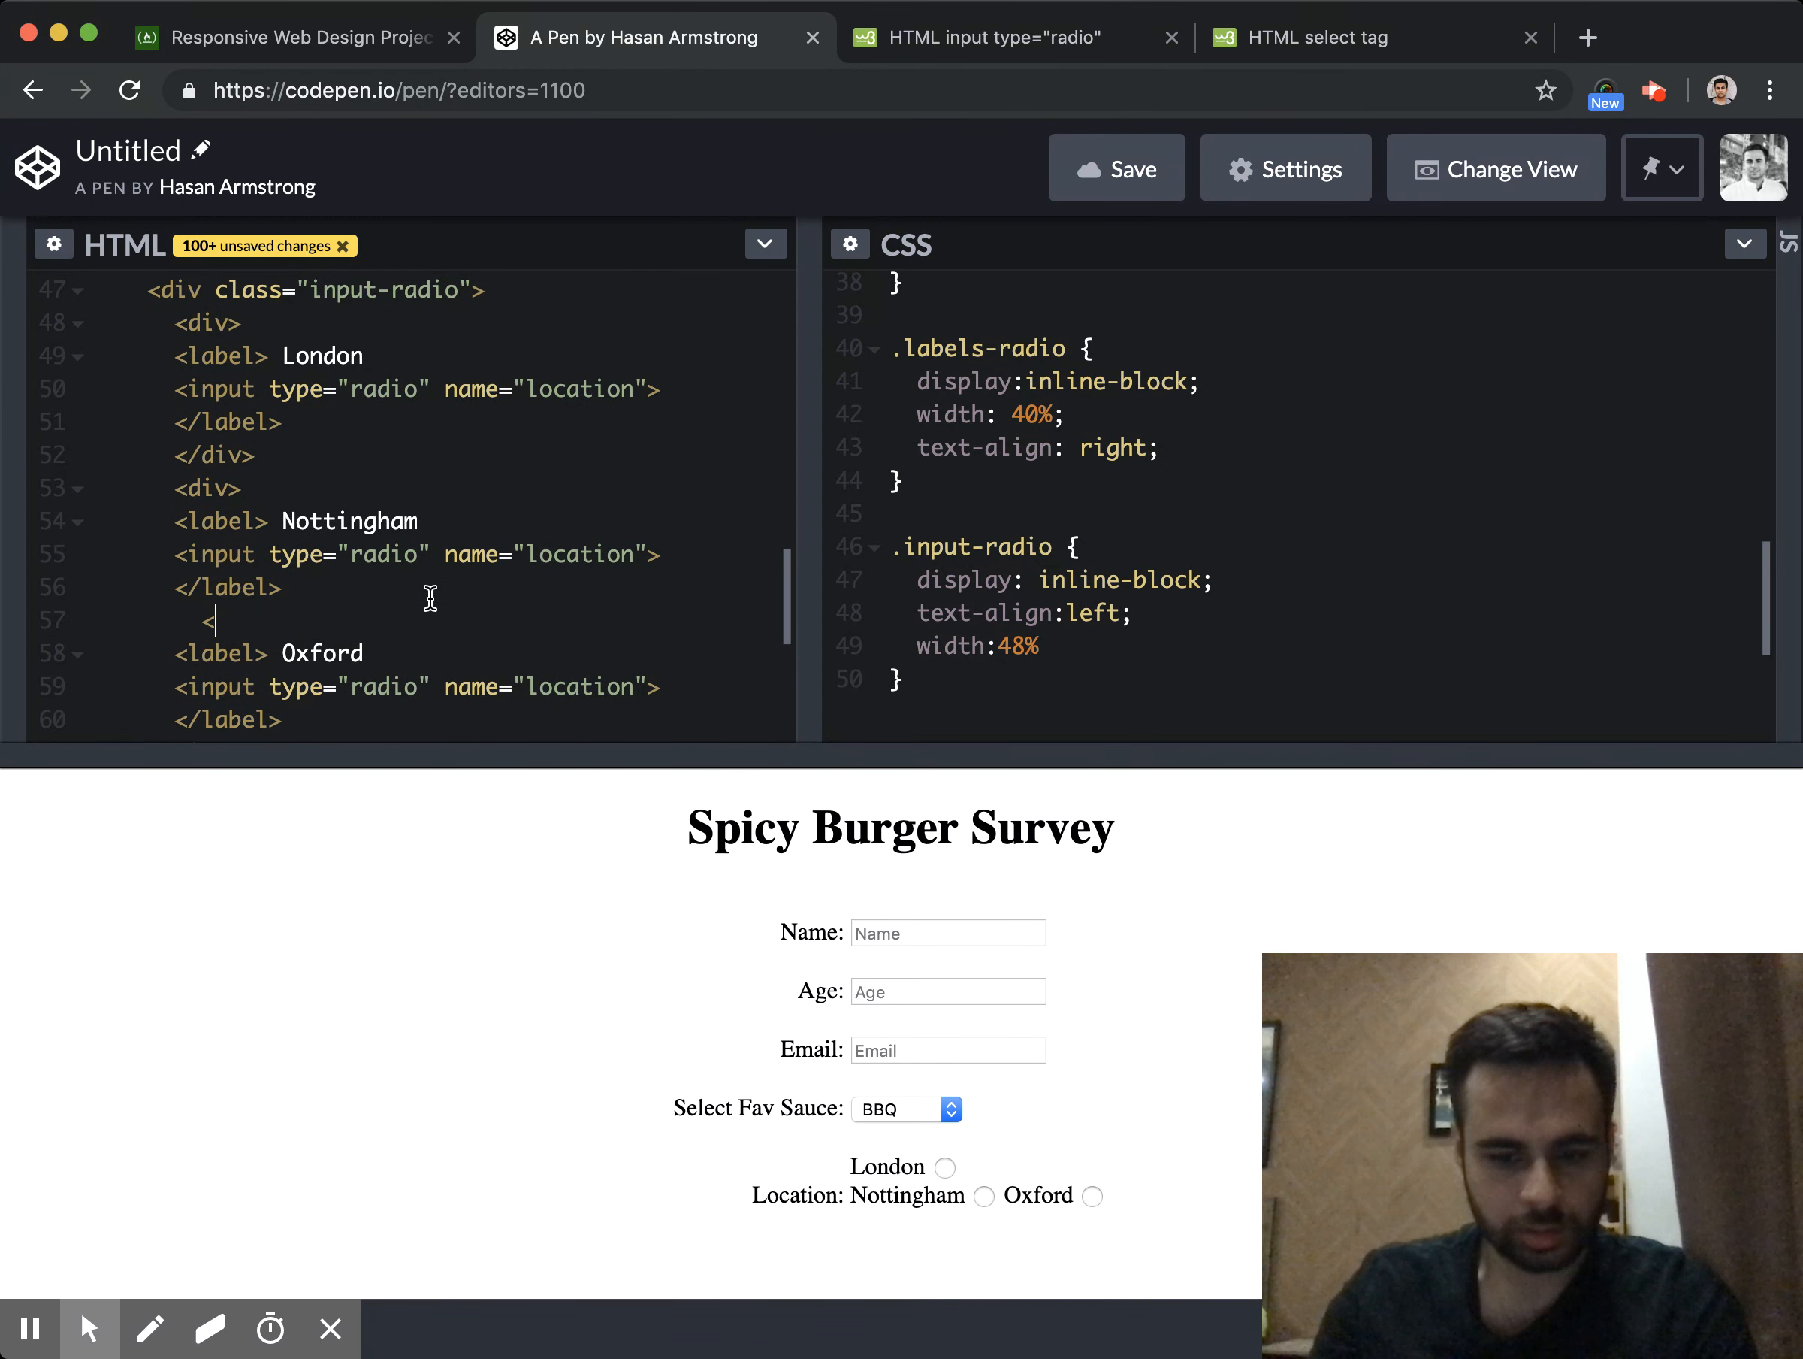
Wrap each city label/radio pair in its own <div> so they stack vertically
{"action": "type", "text": "/div>"}
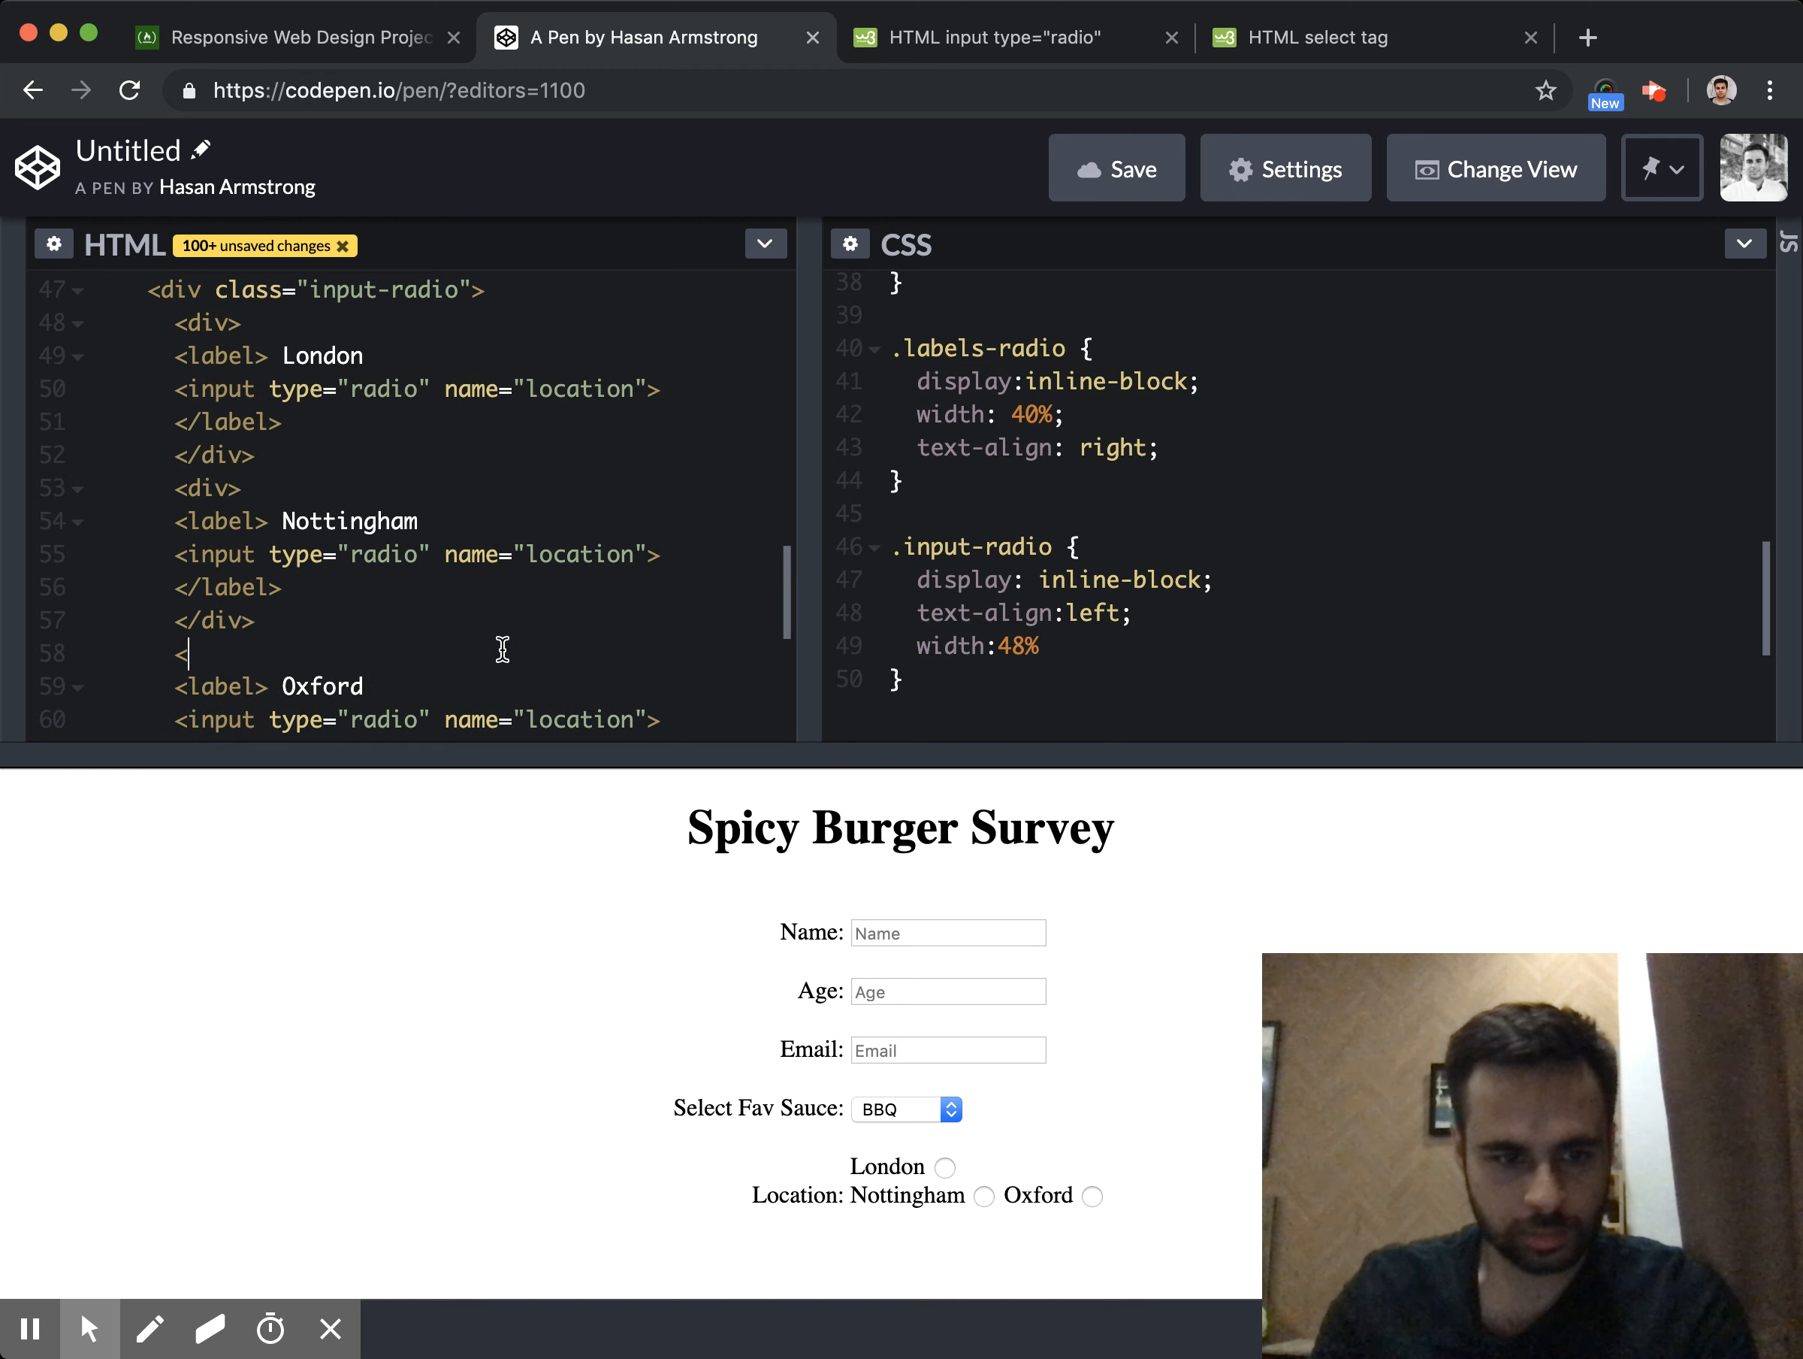
{"action": "type", "text": "<div>"}
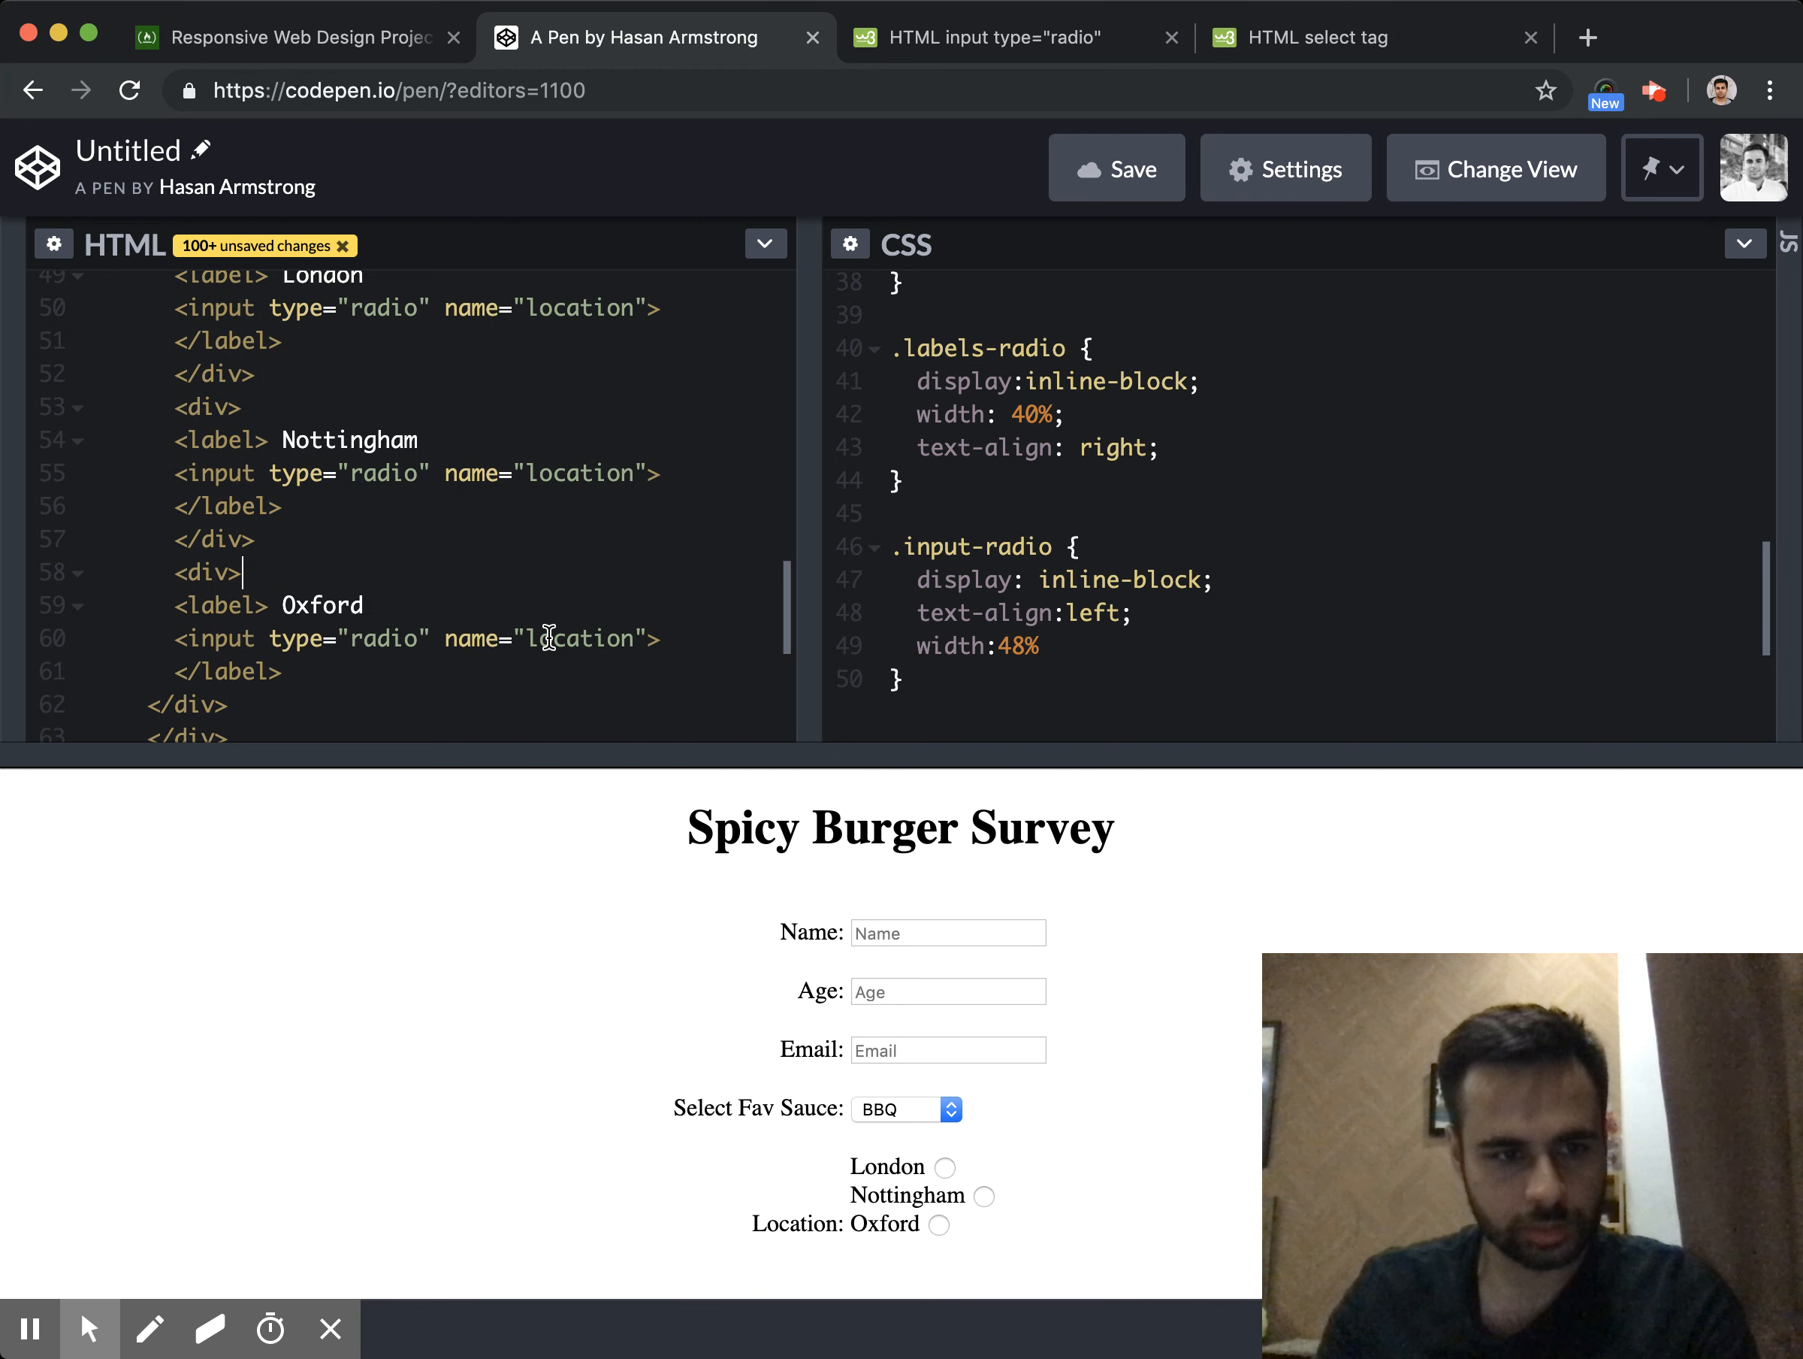
{"action": "type", "text": "</d"}
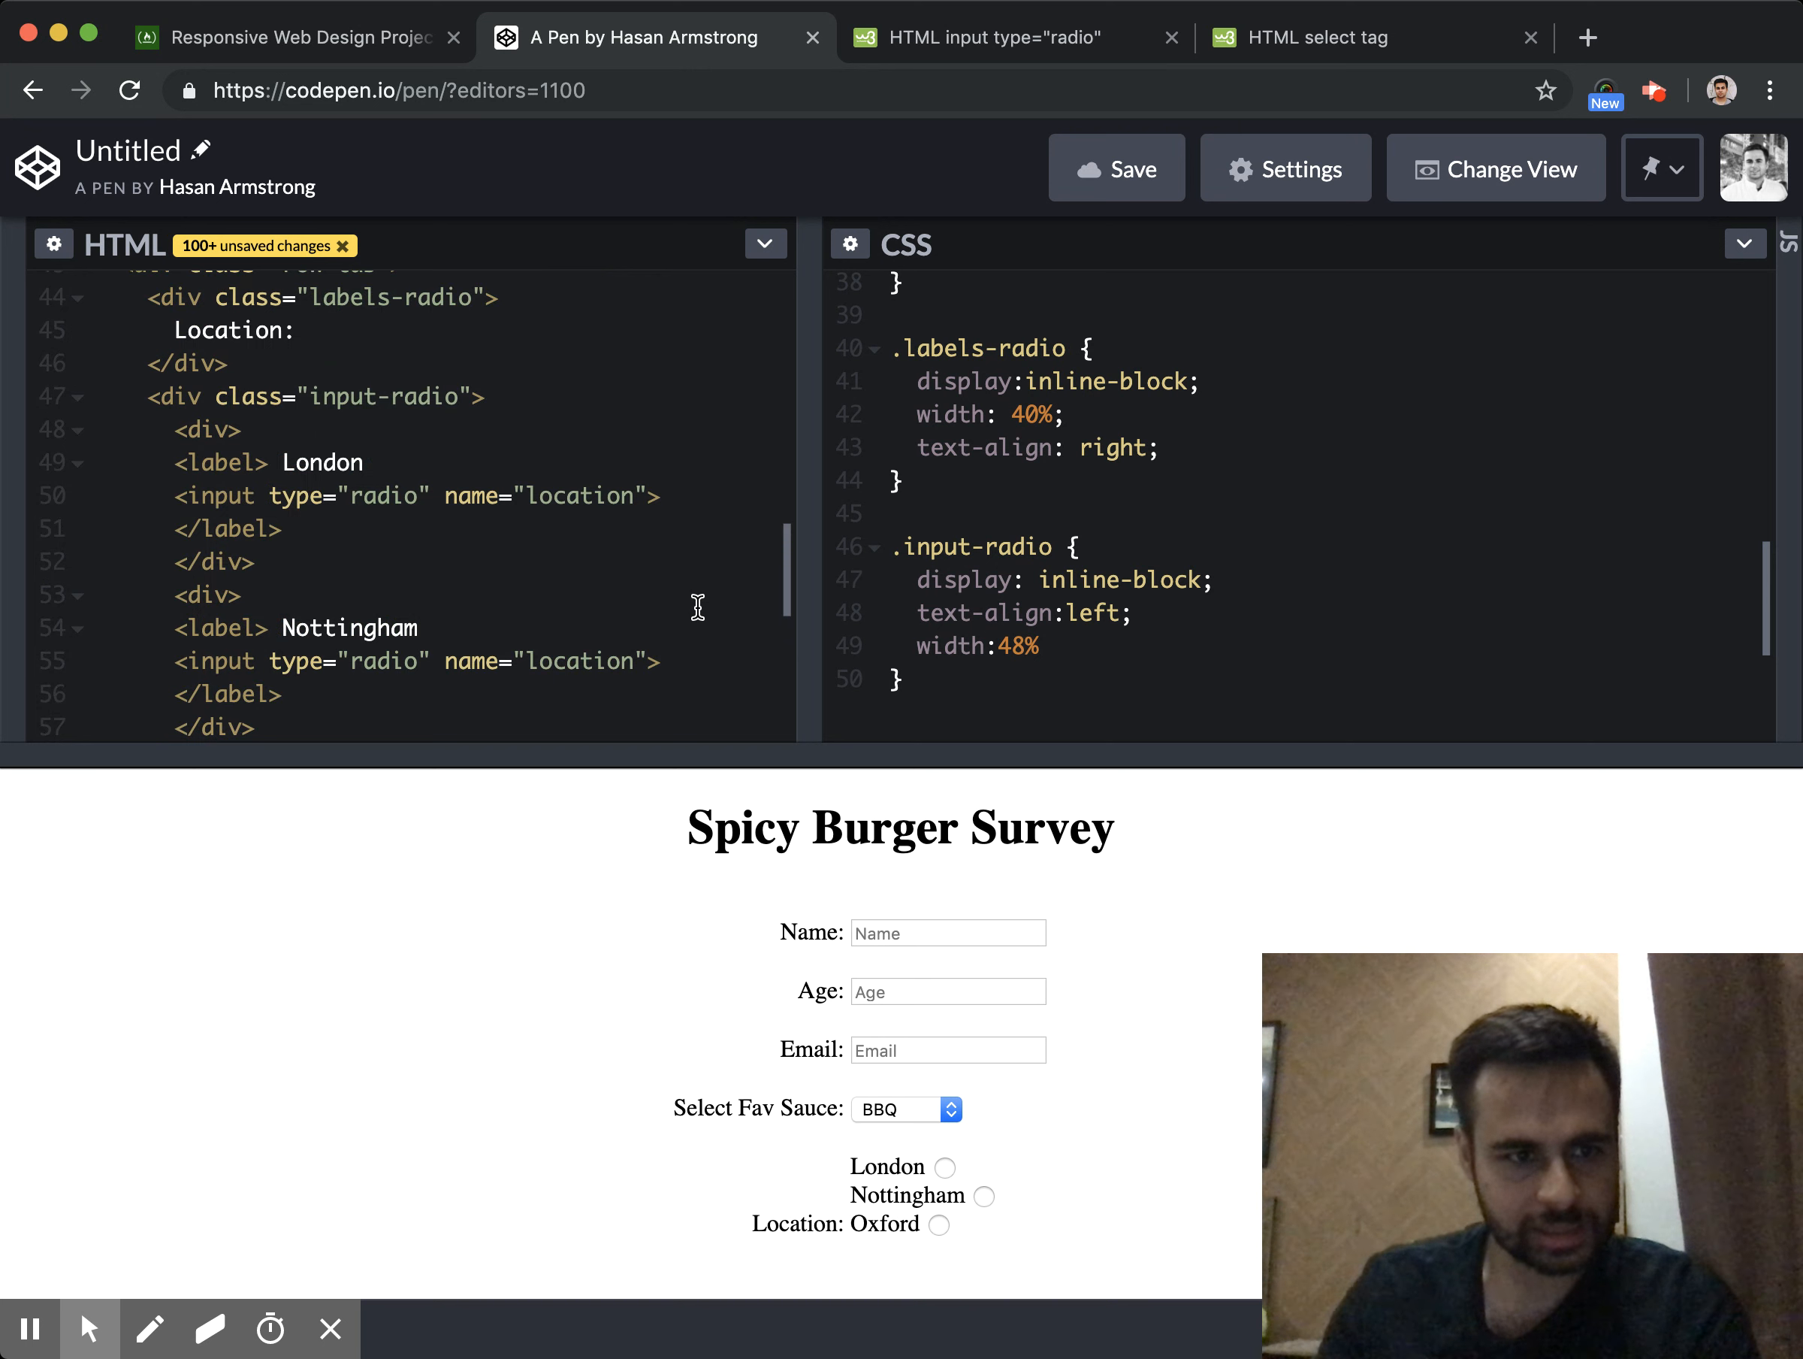
{"action": "mouse_move", "coordinate": [291, 430]}
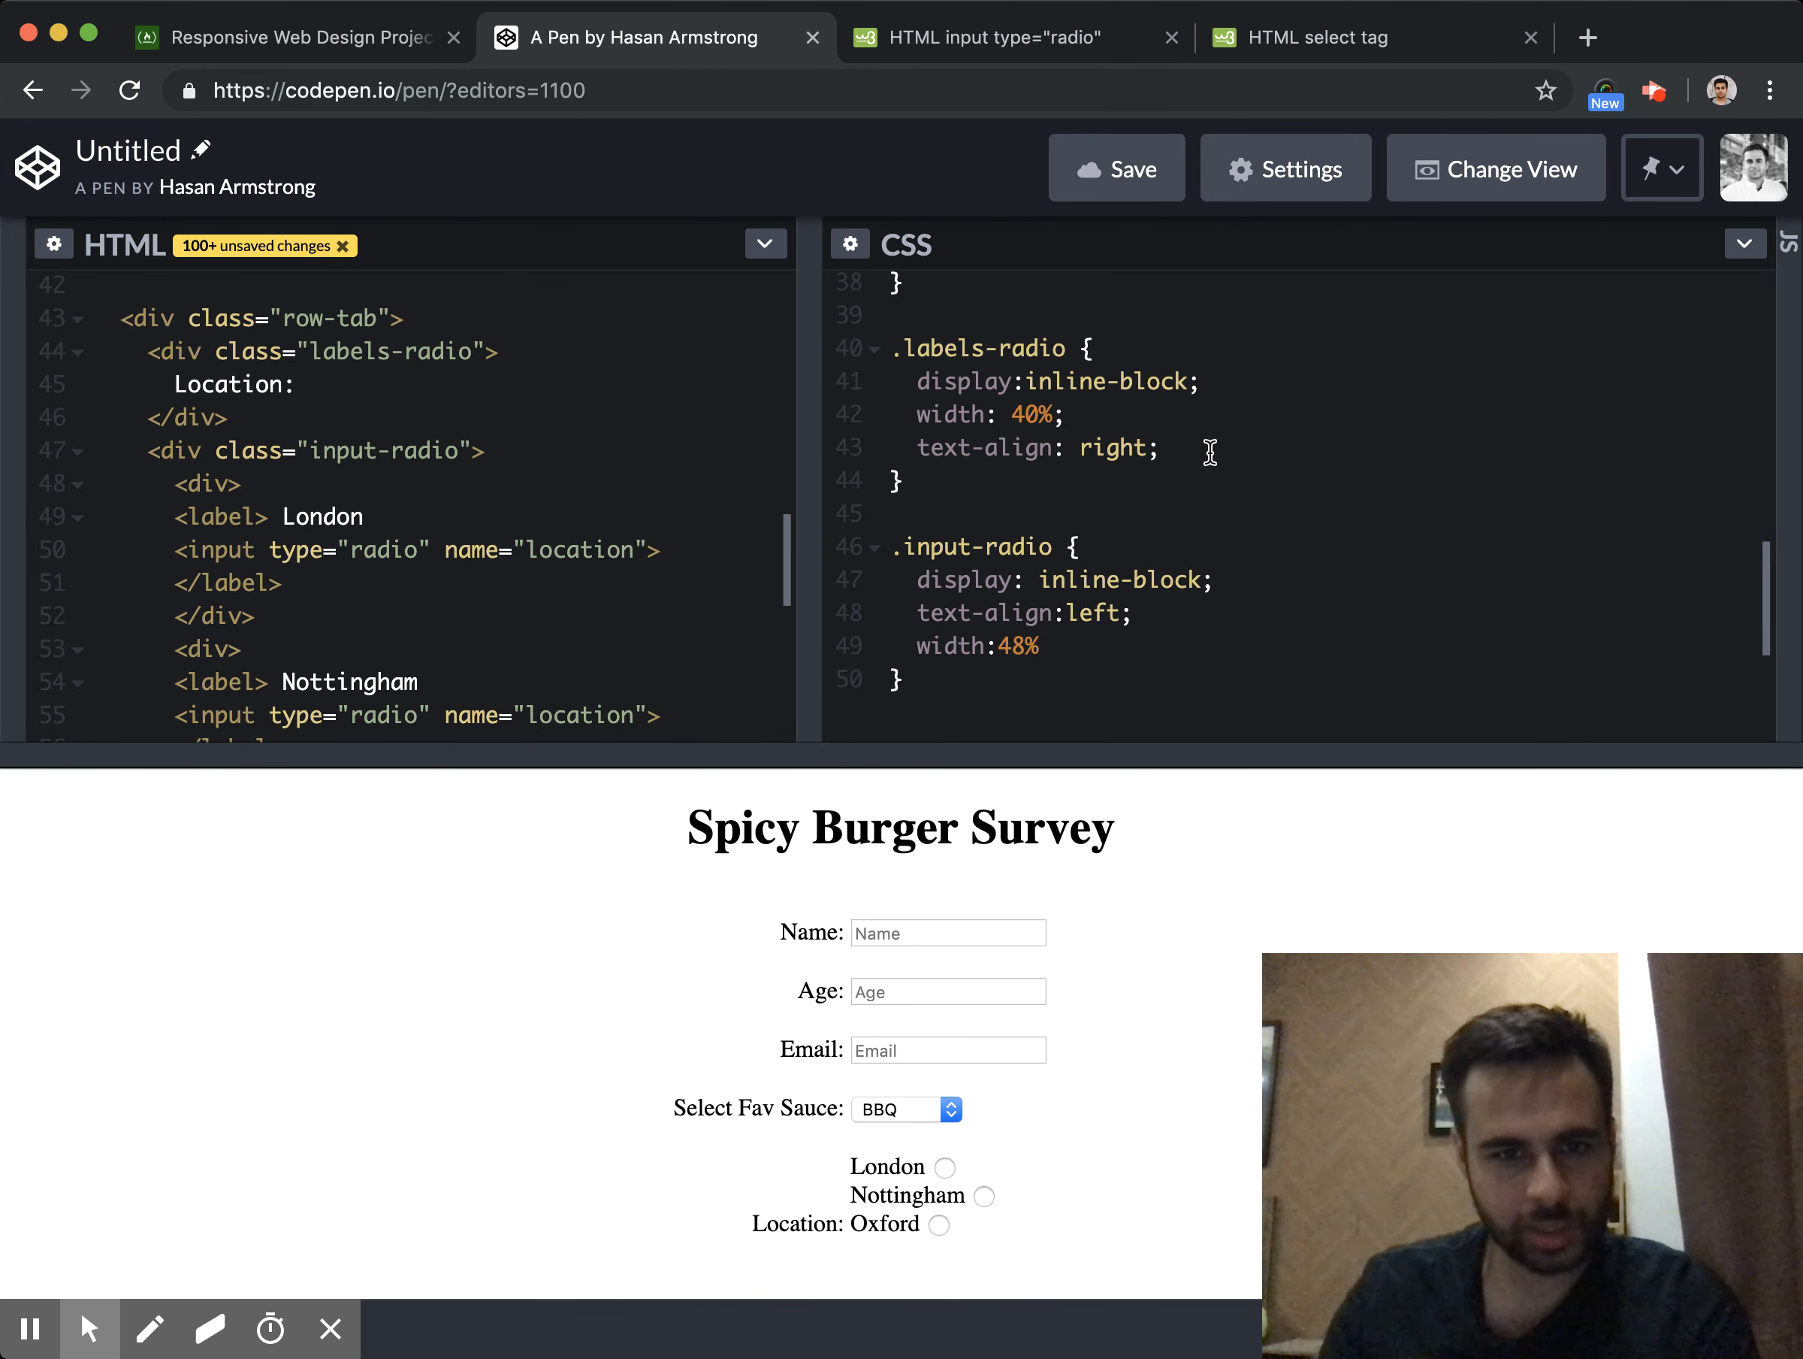
Add vertical-align: top to .labels-radio, test London and Nottingham, then return to the freeCodeCamp brief
{"action": "type", "text": "vertical-"}
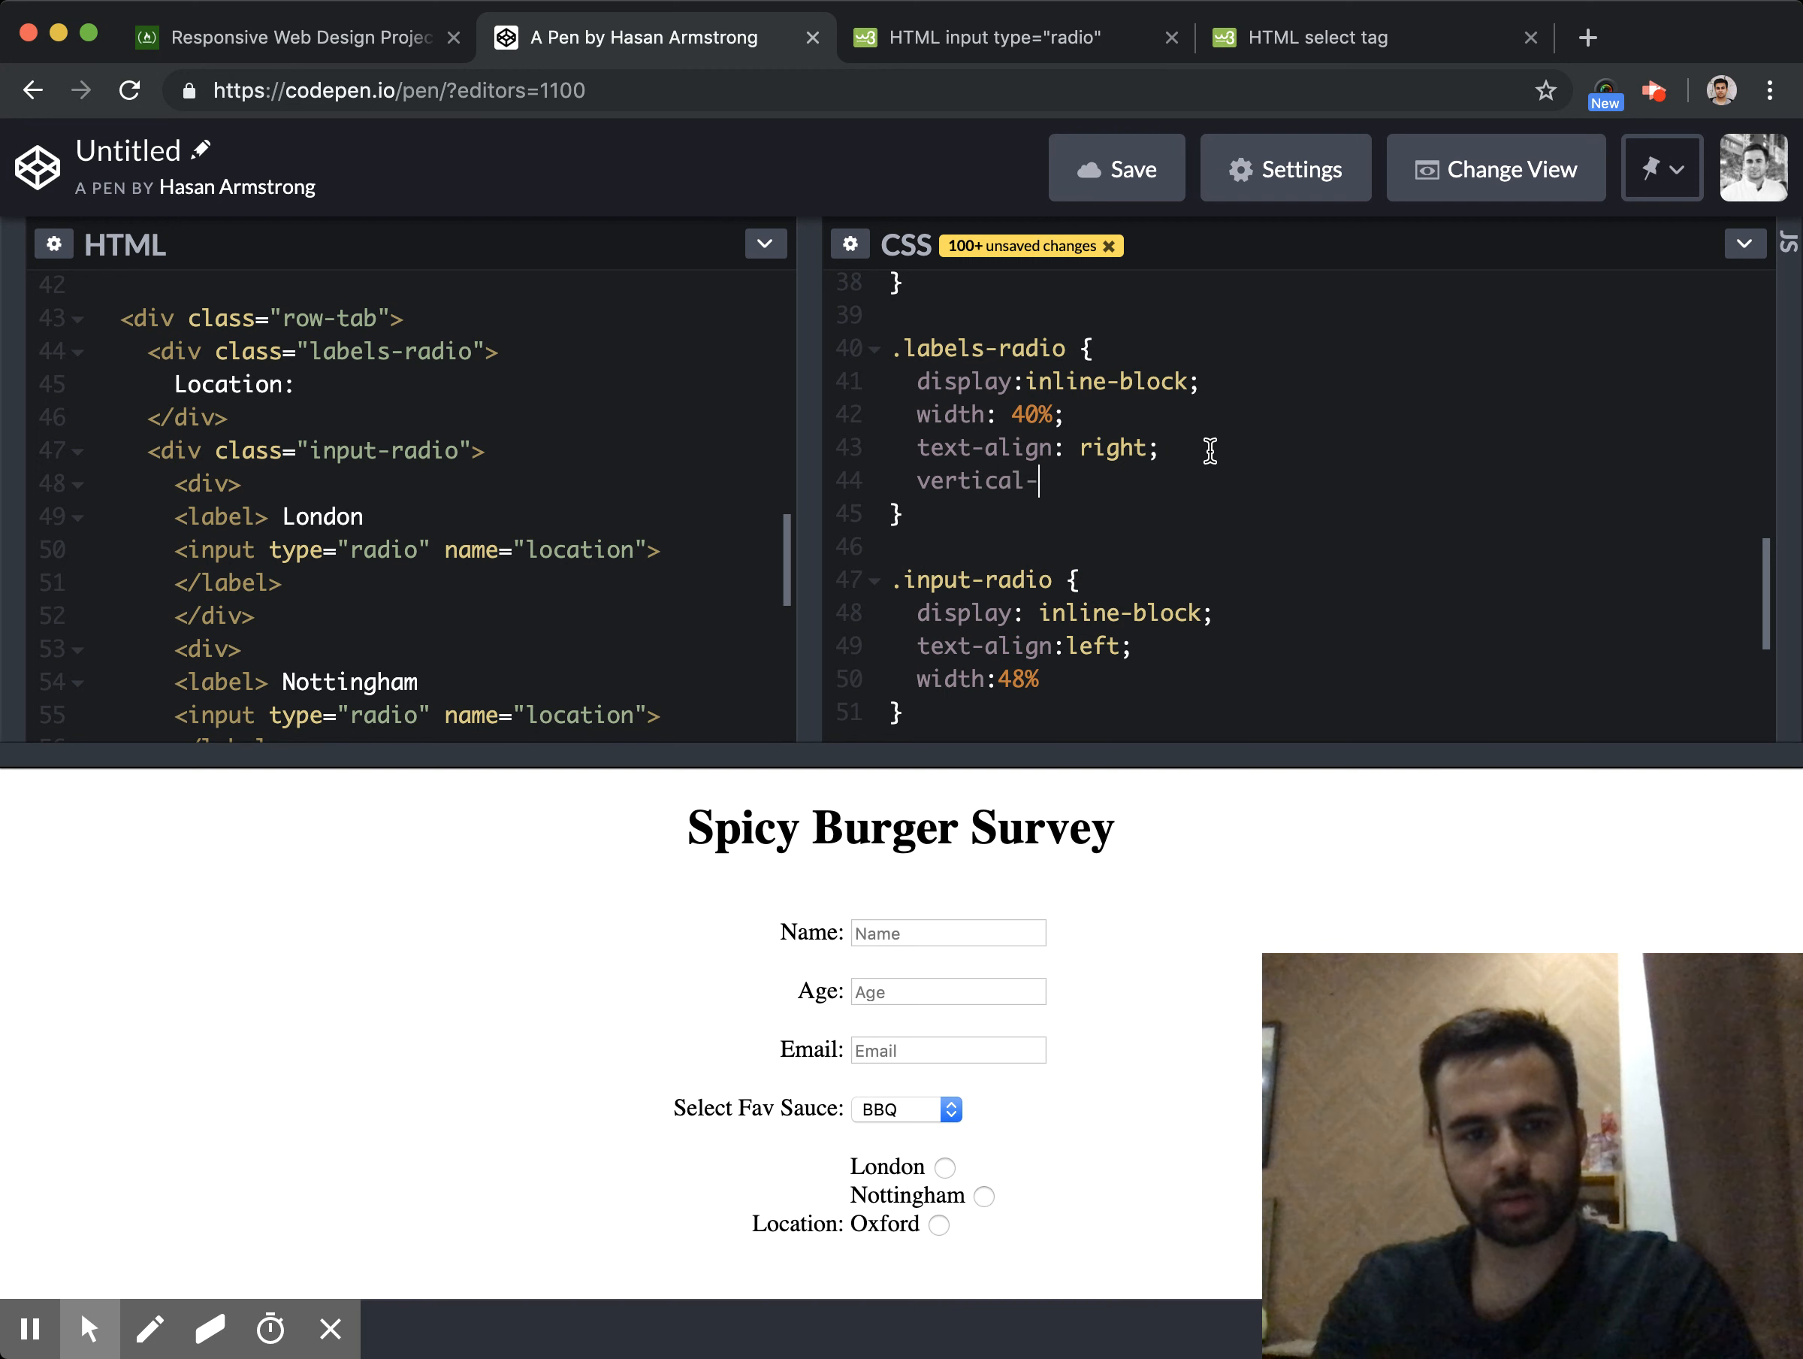
{"action": "type", "text": "align: top;"}
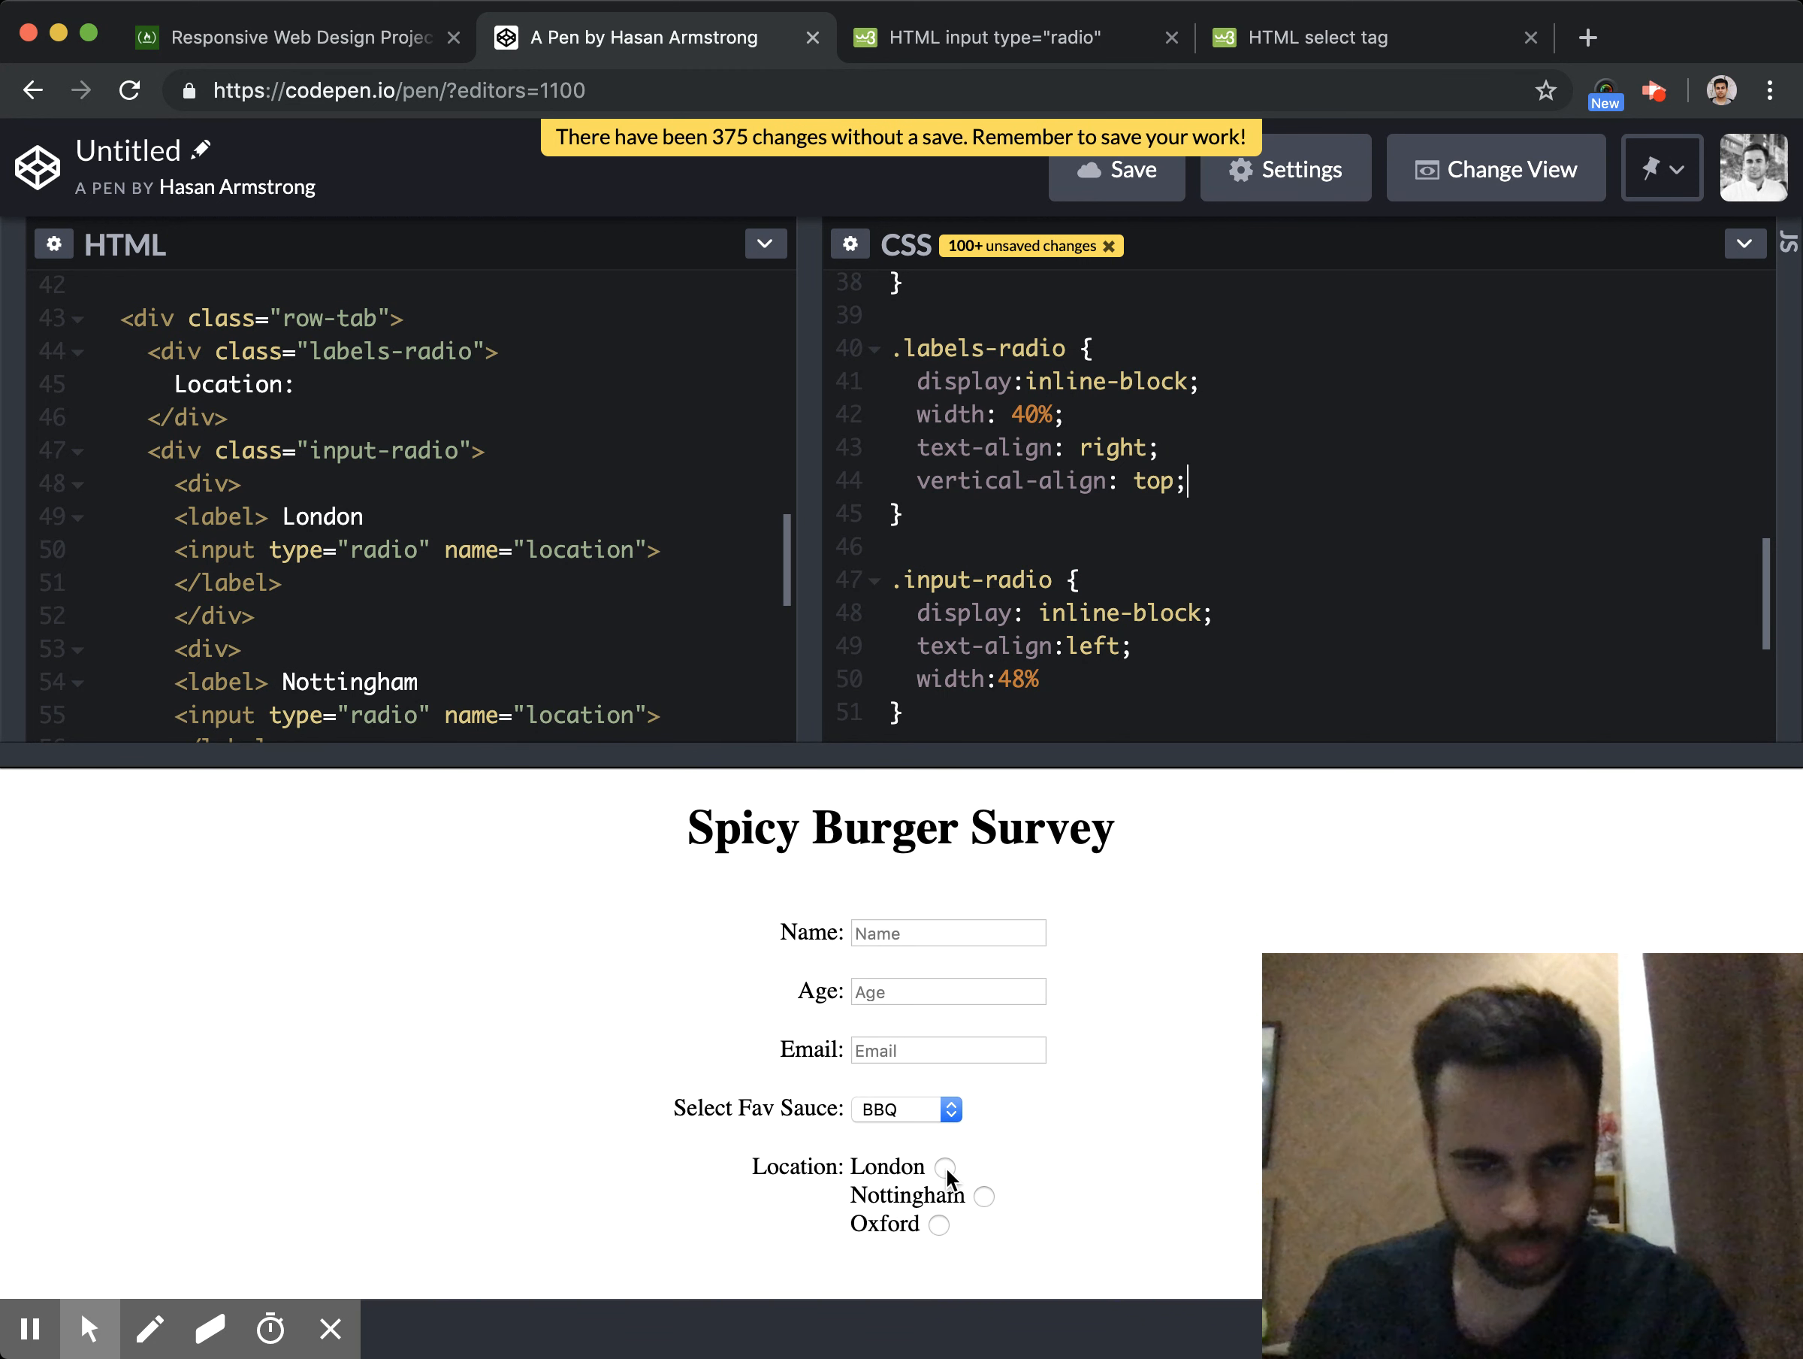
{"action": "left_click", "coordinate": [945, 1166]}
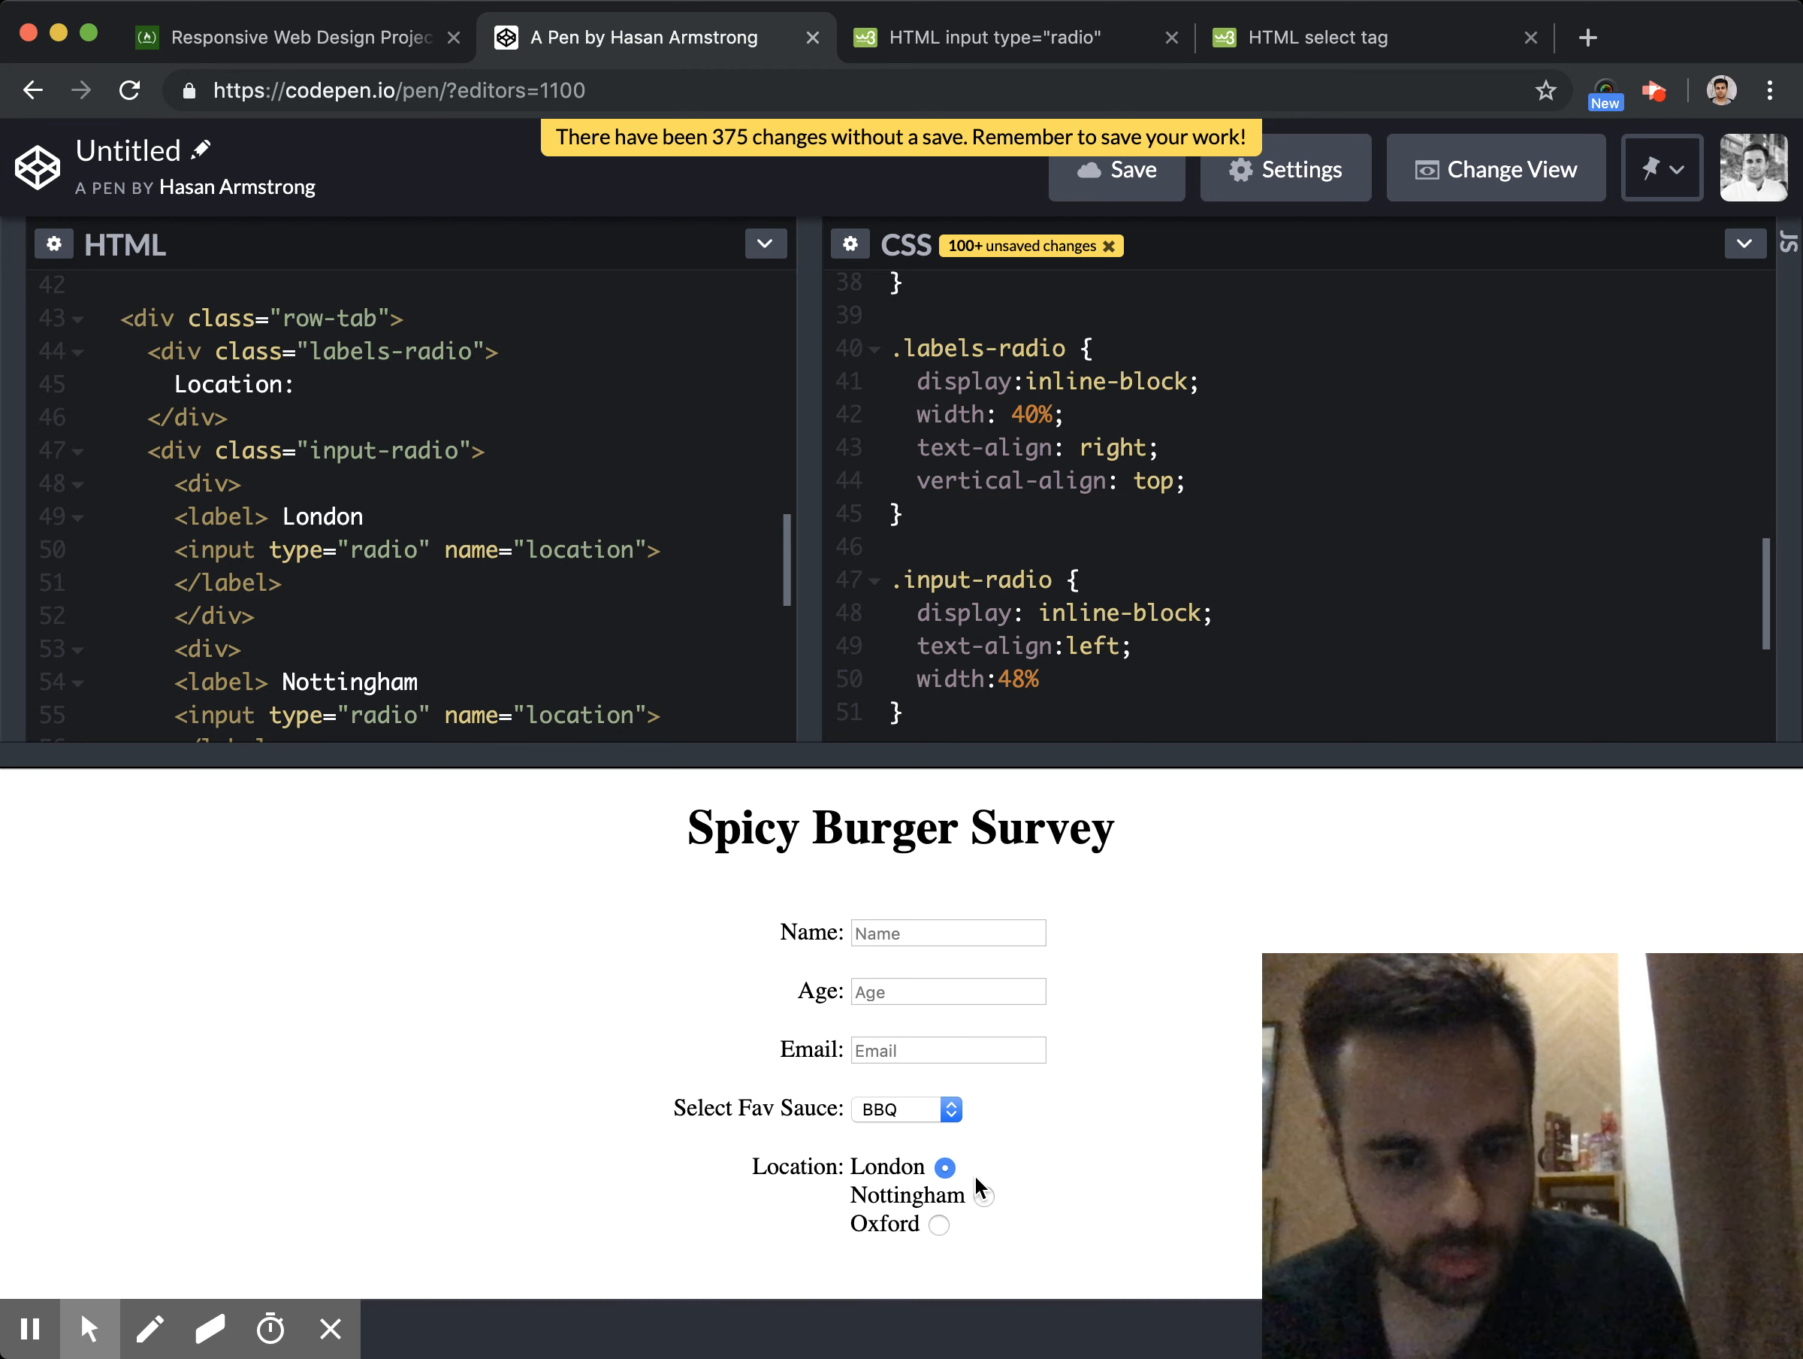
{"action": "left_click", "coordinate": [982, 1195]}
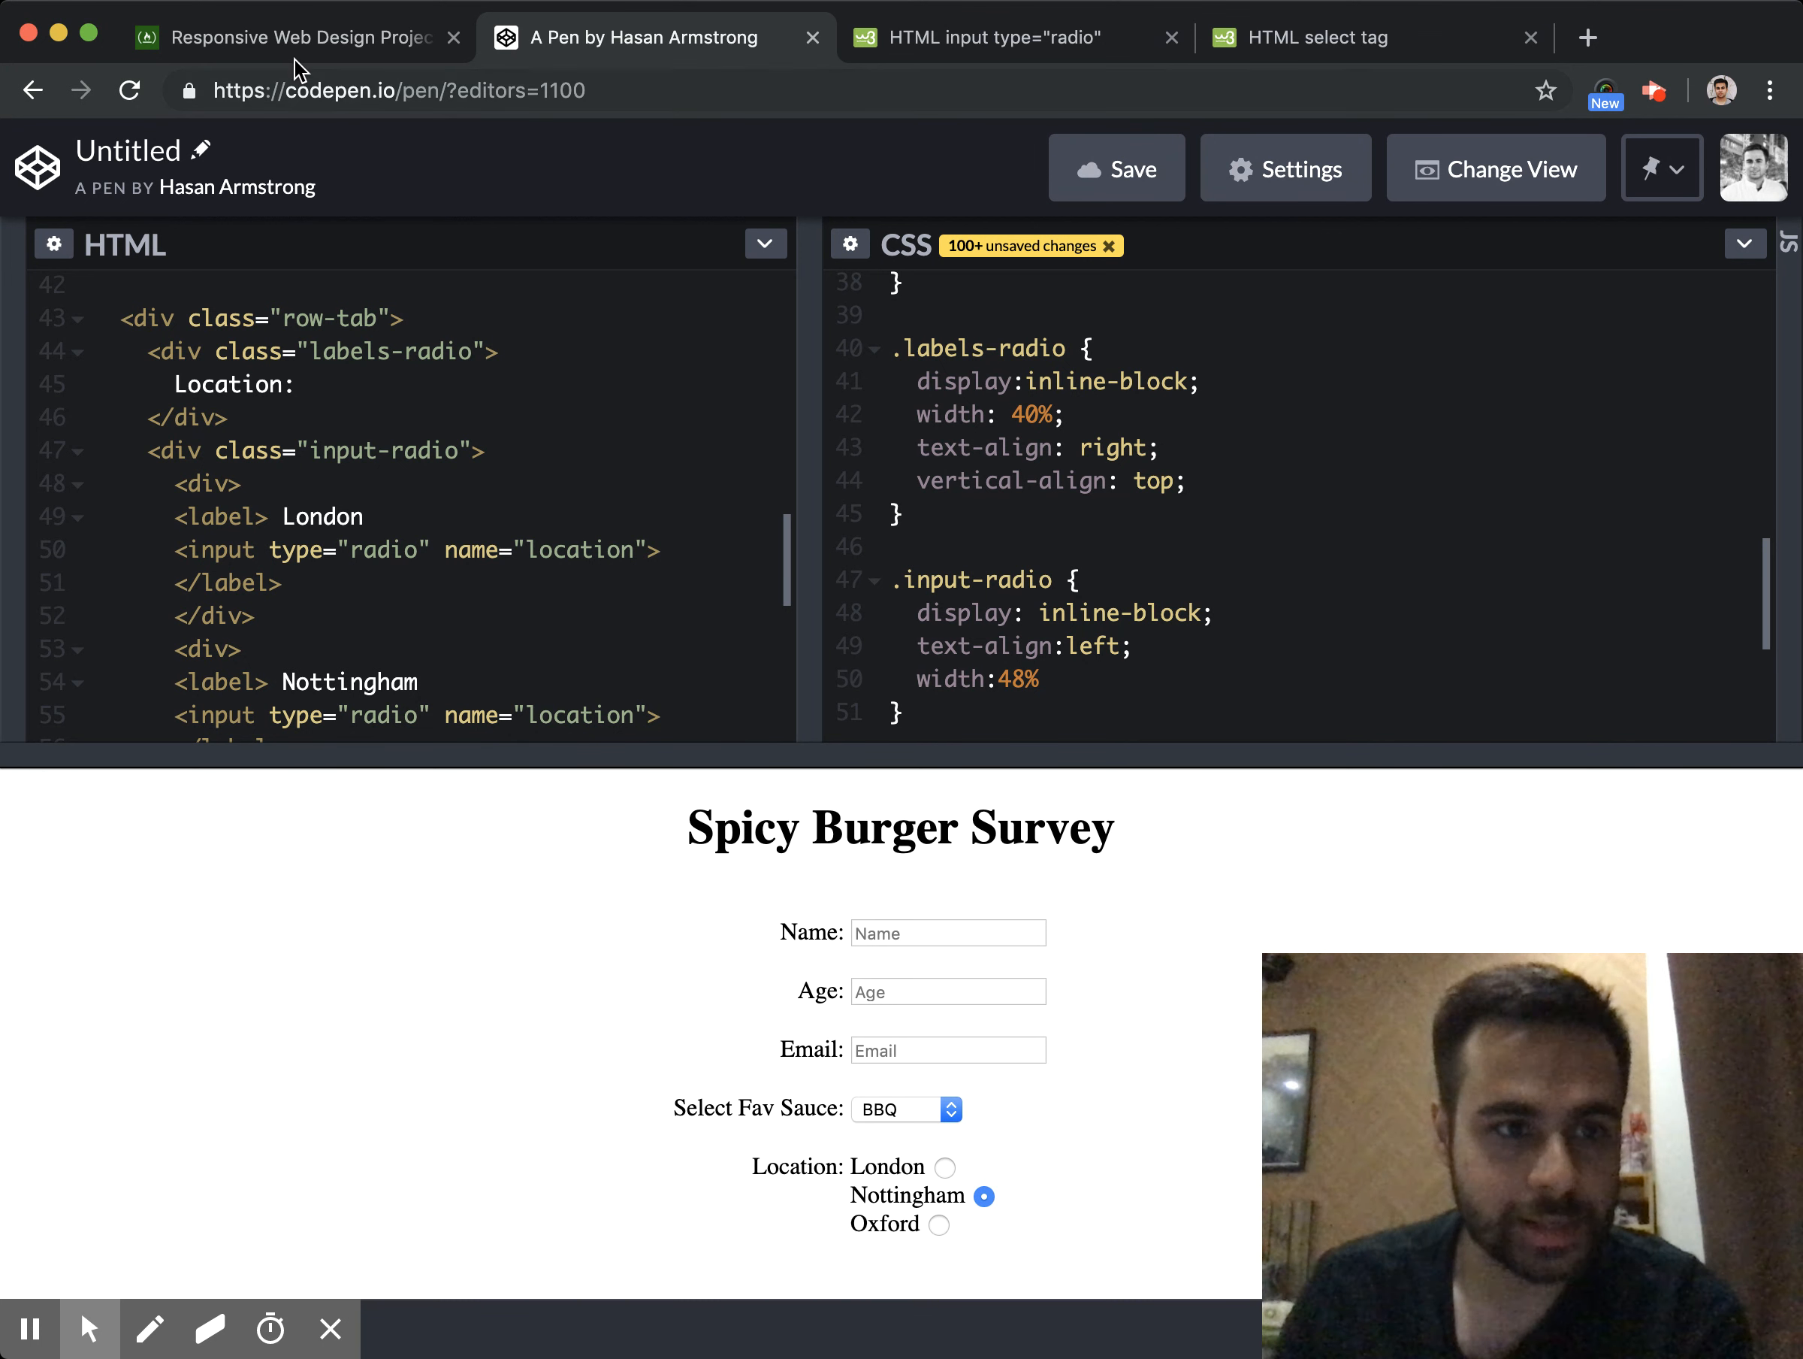
{"action": "left_click", "coordinate": [293, 36]}
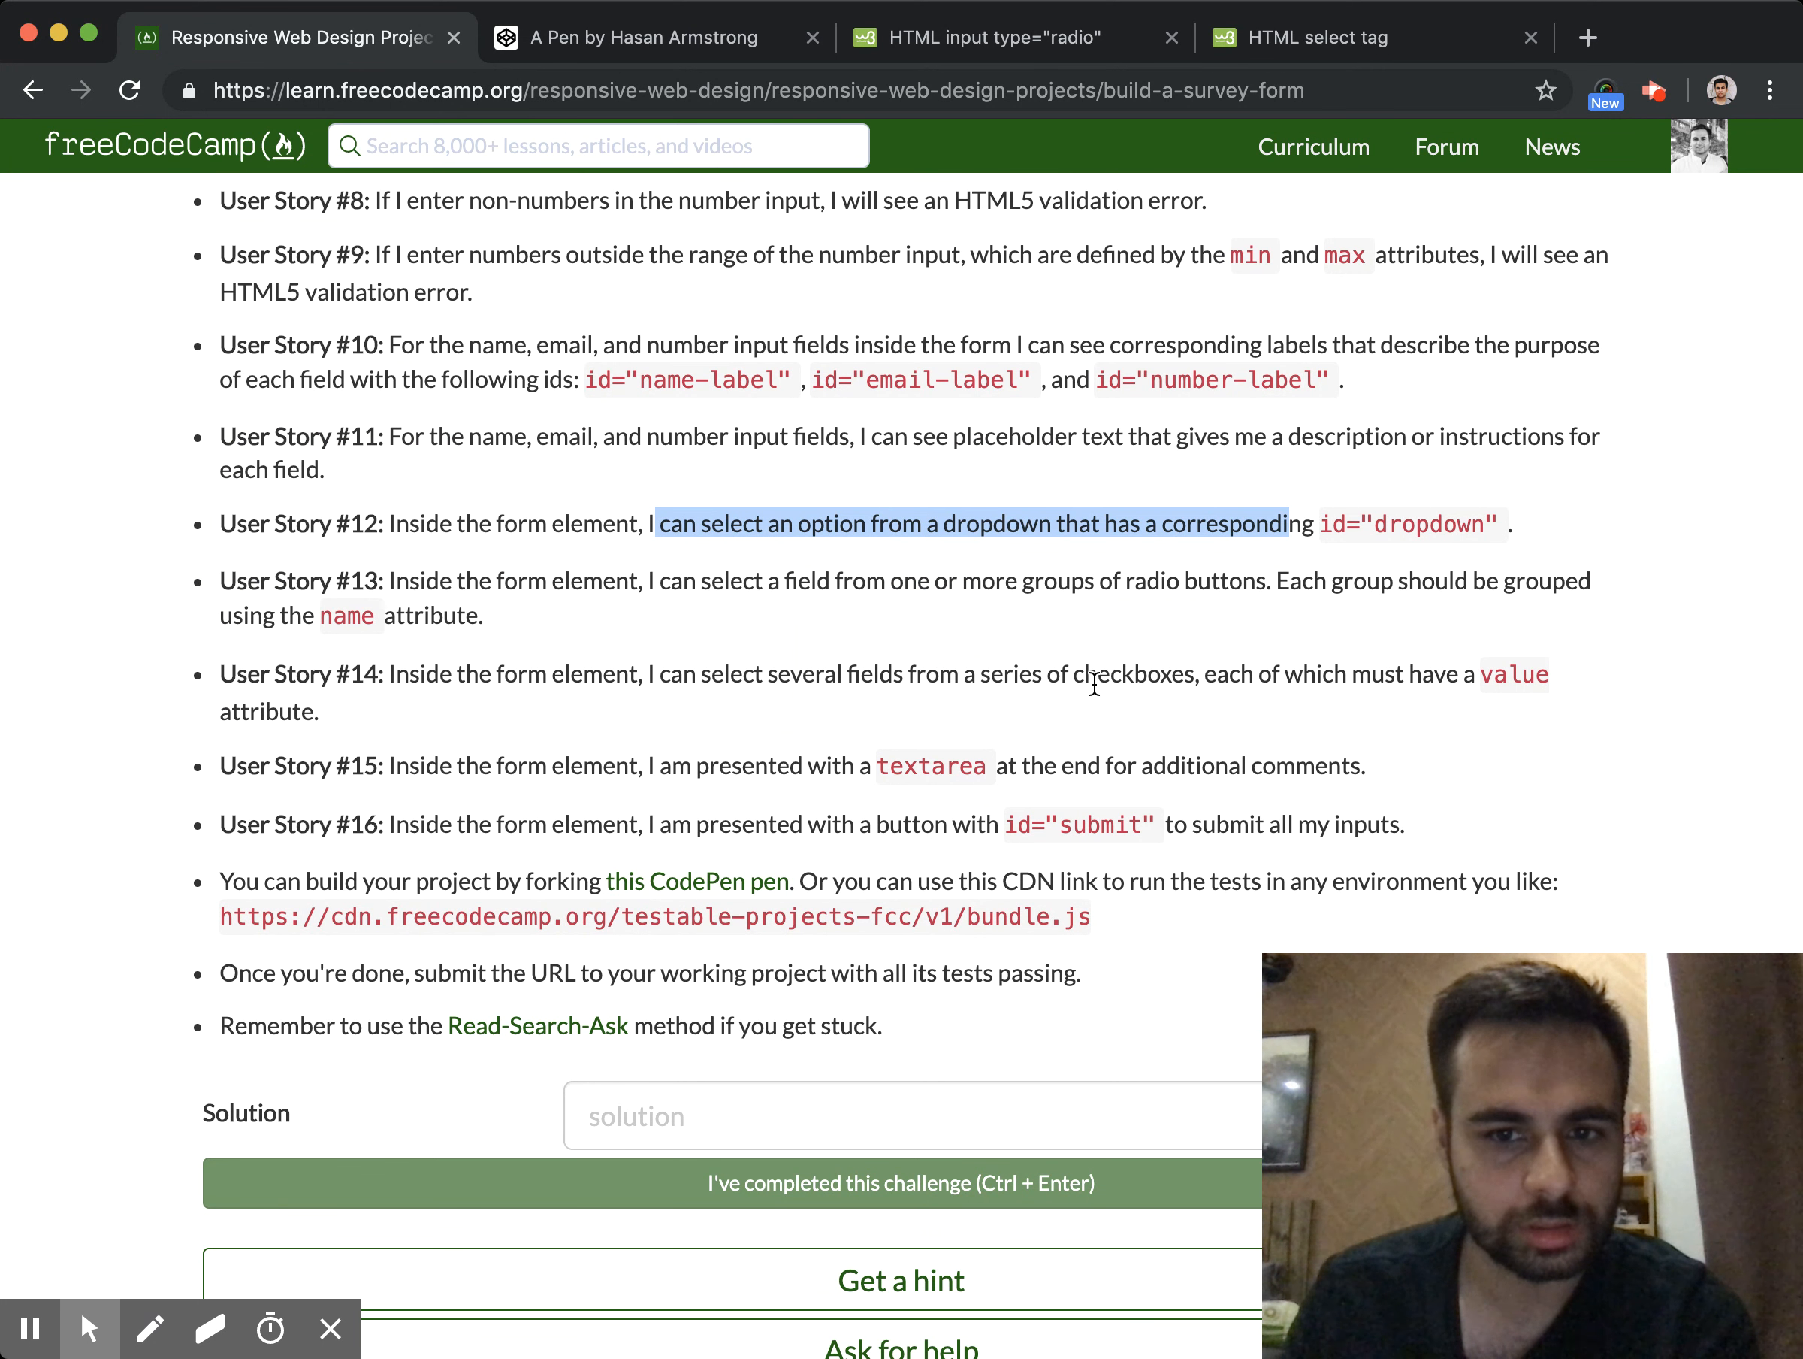
{"action": "mouse_move", "coordinate": [699, 37]}
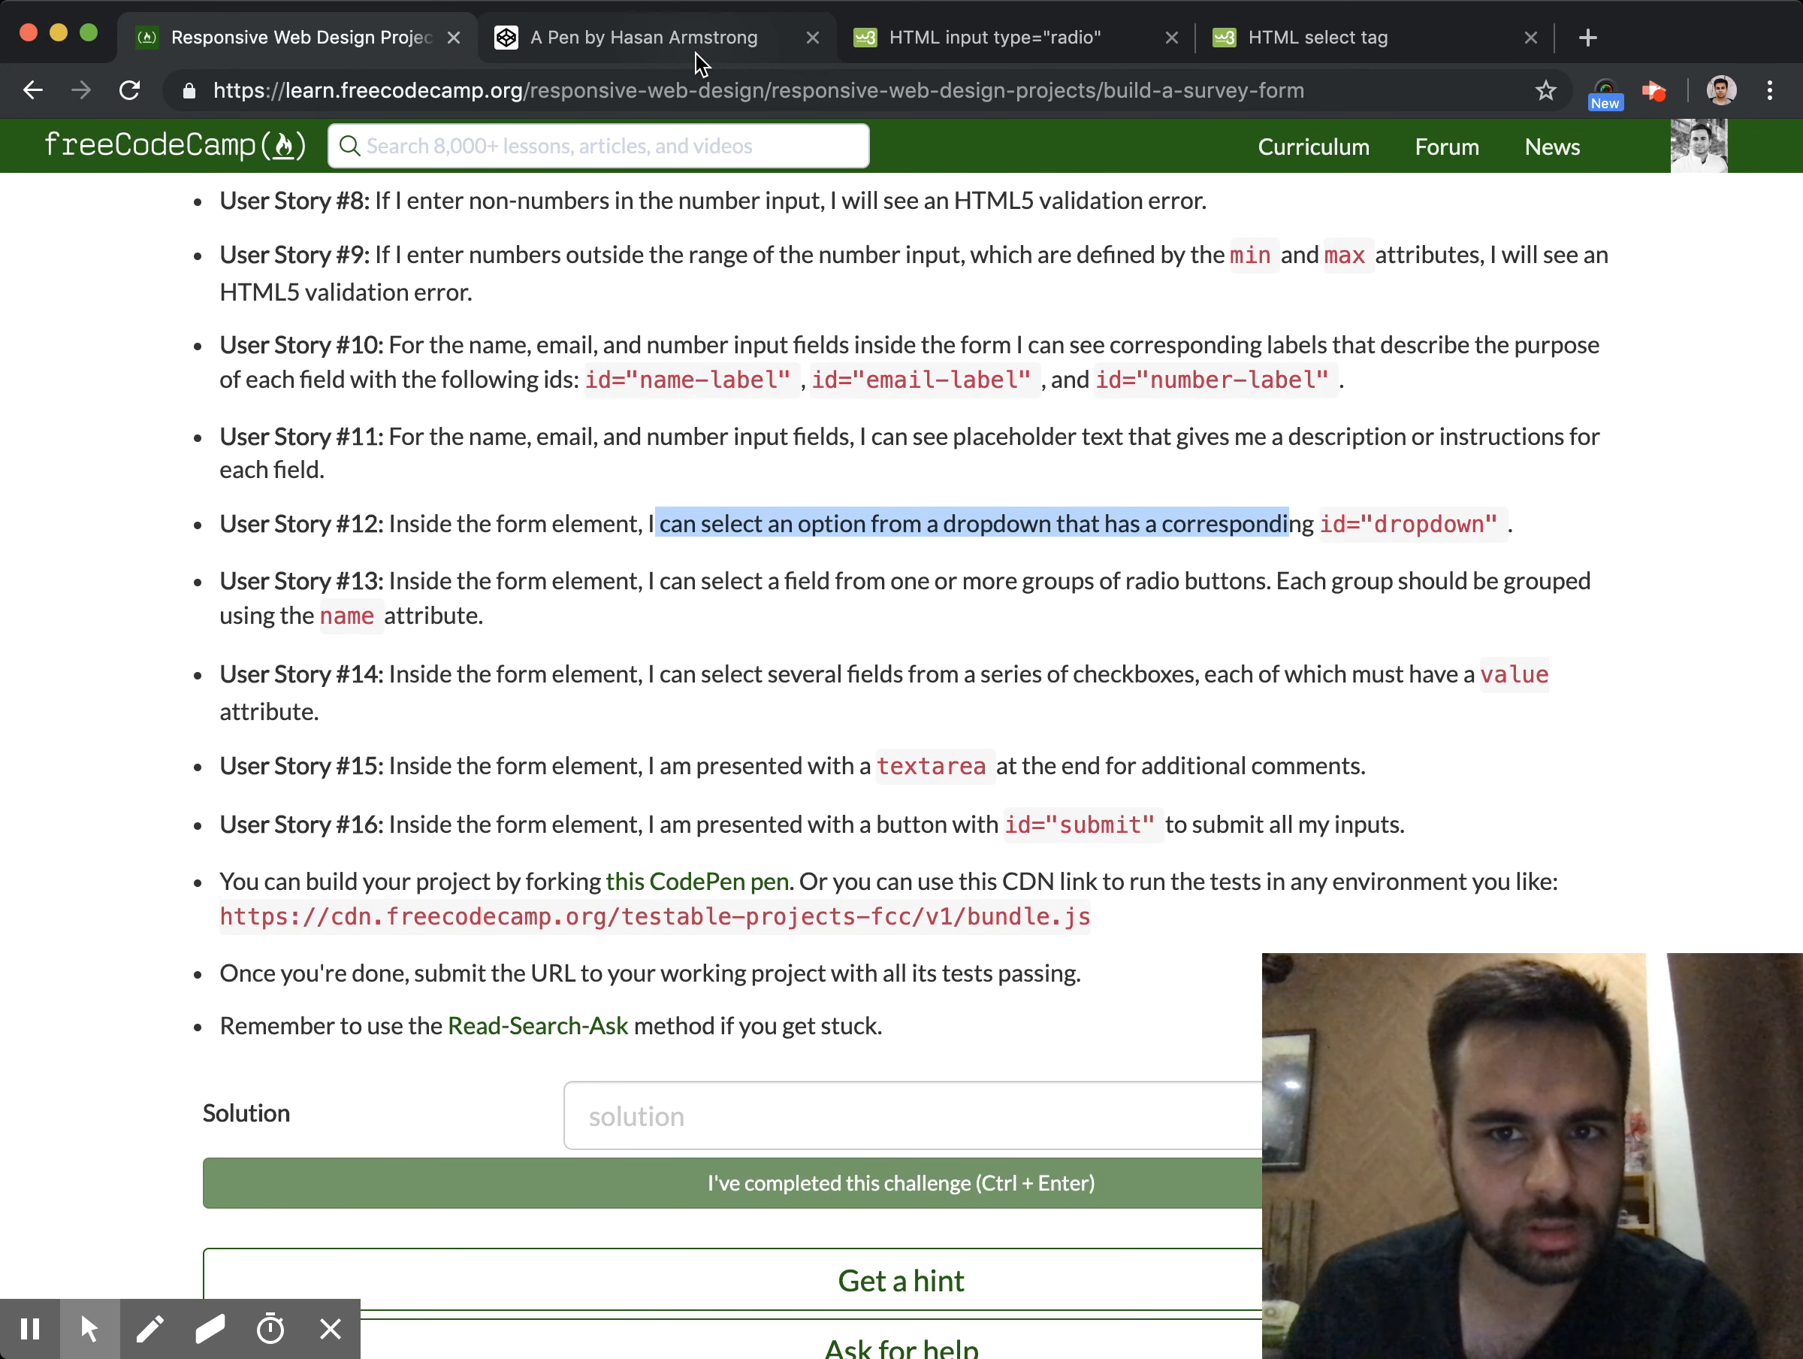
Open a new tab to search 'checkboxes html', then return to the survey pen
{"action": "left_click", "coordinate": [645, 36]}
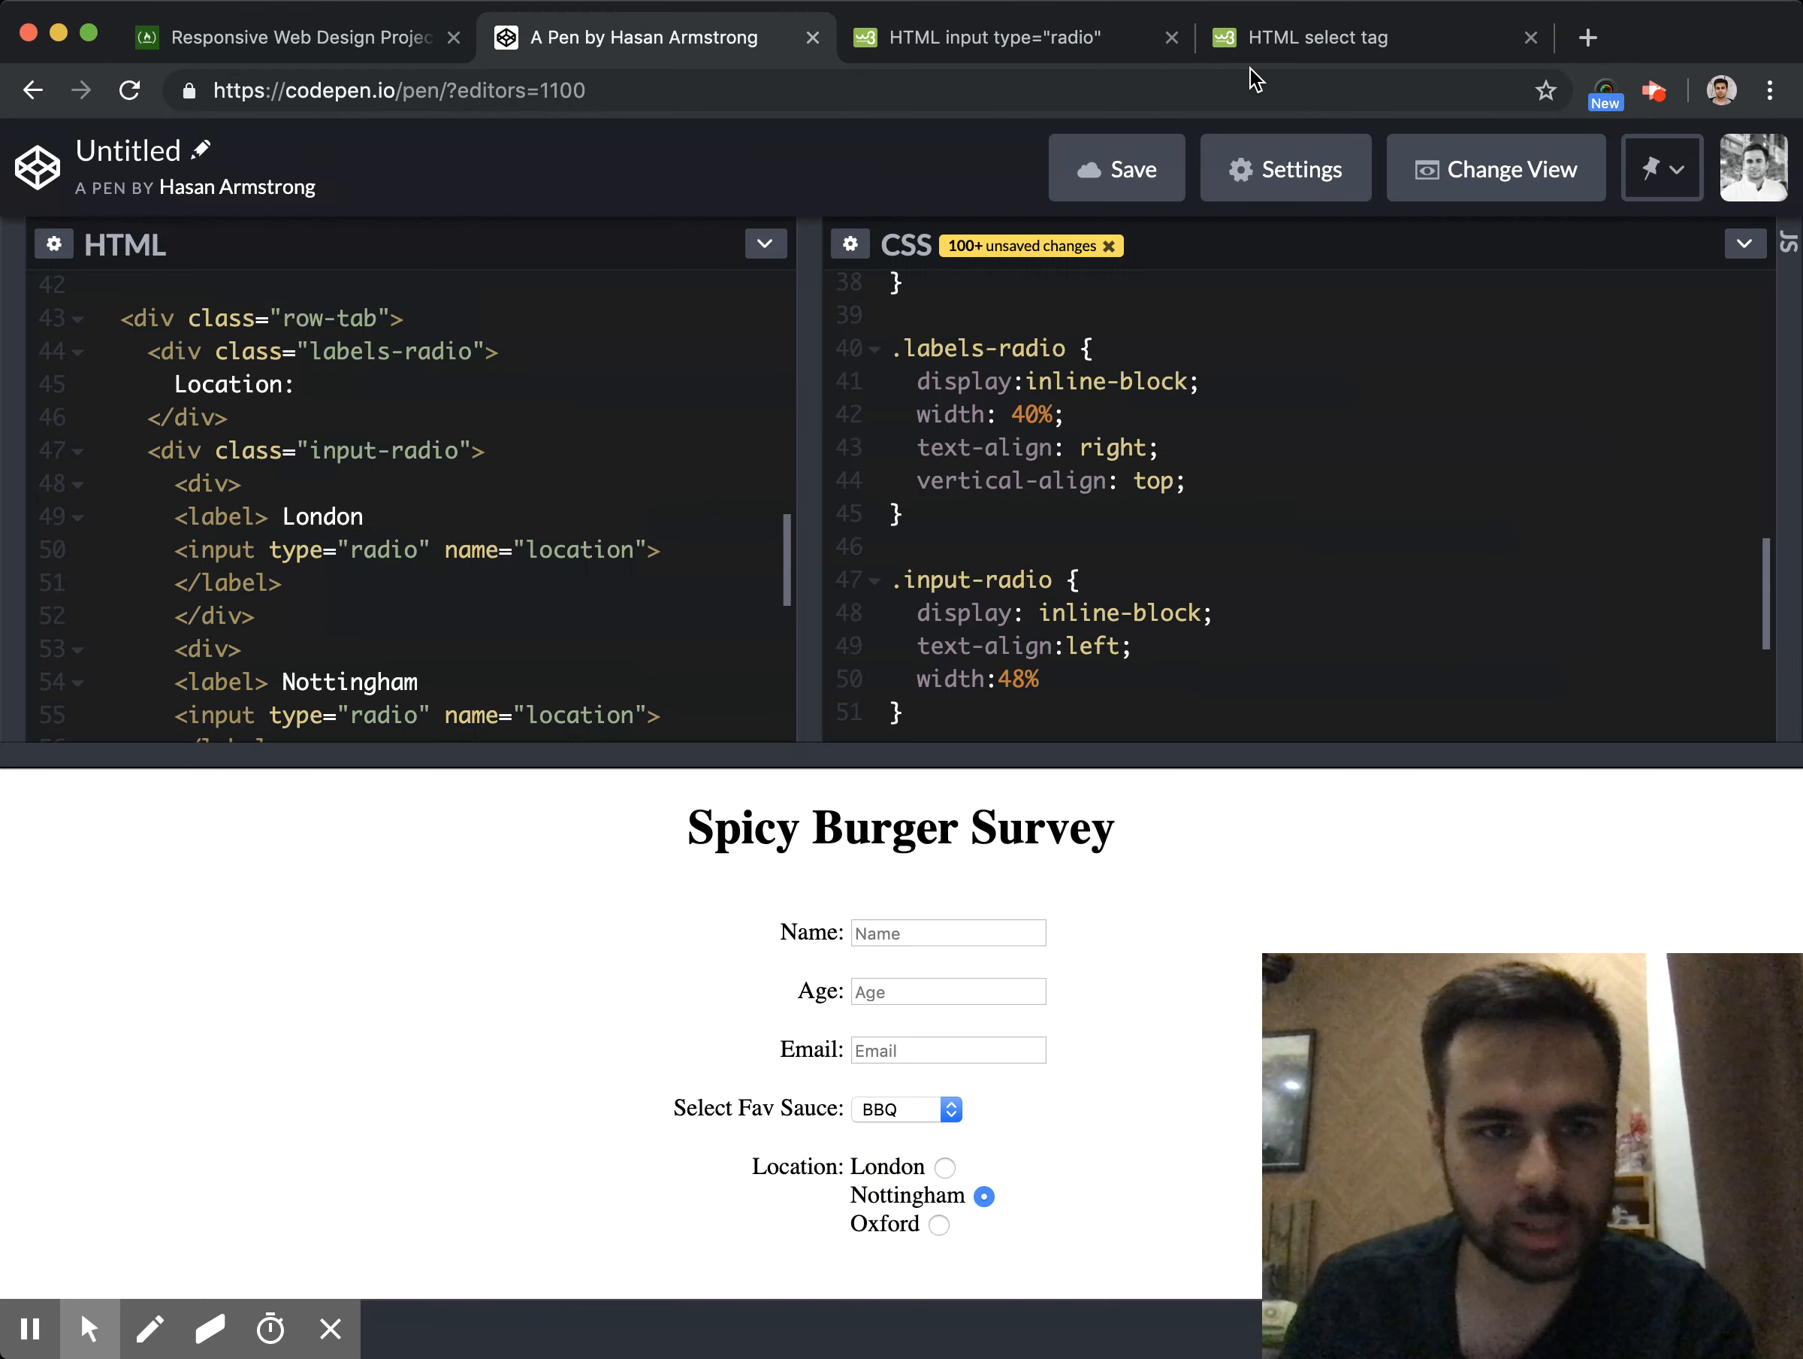
{"action": "left_click", "coordinate": [1588, 37]}
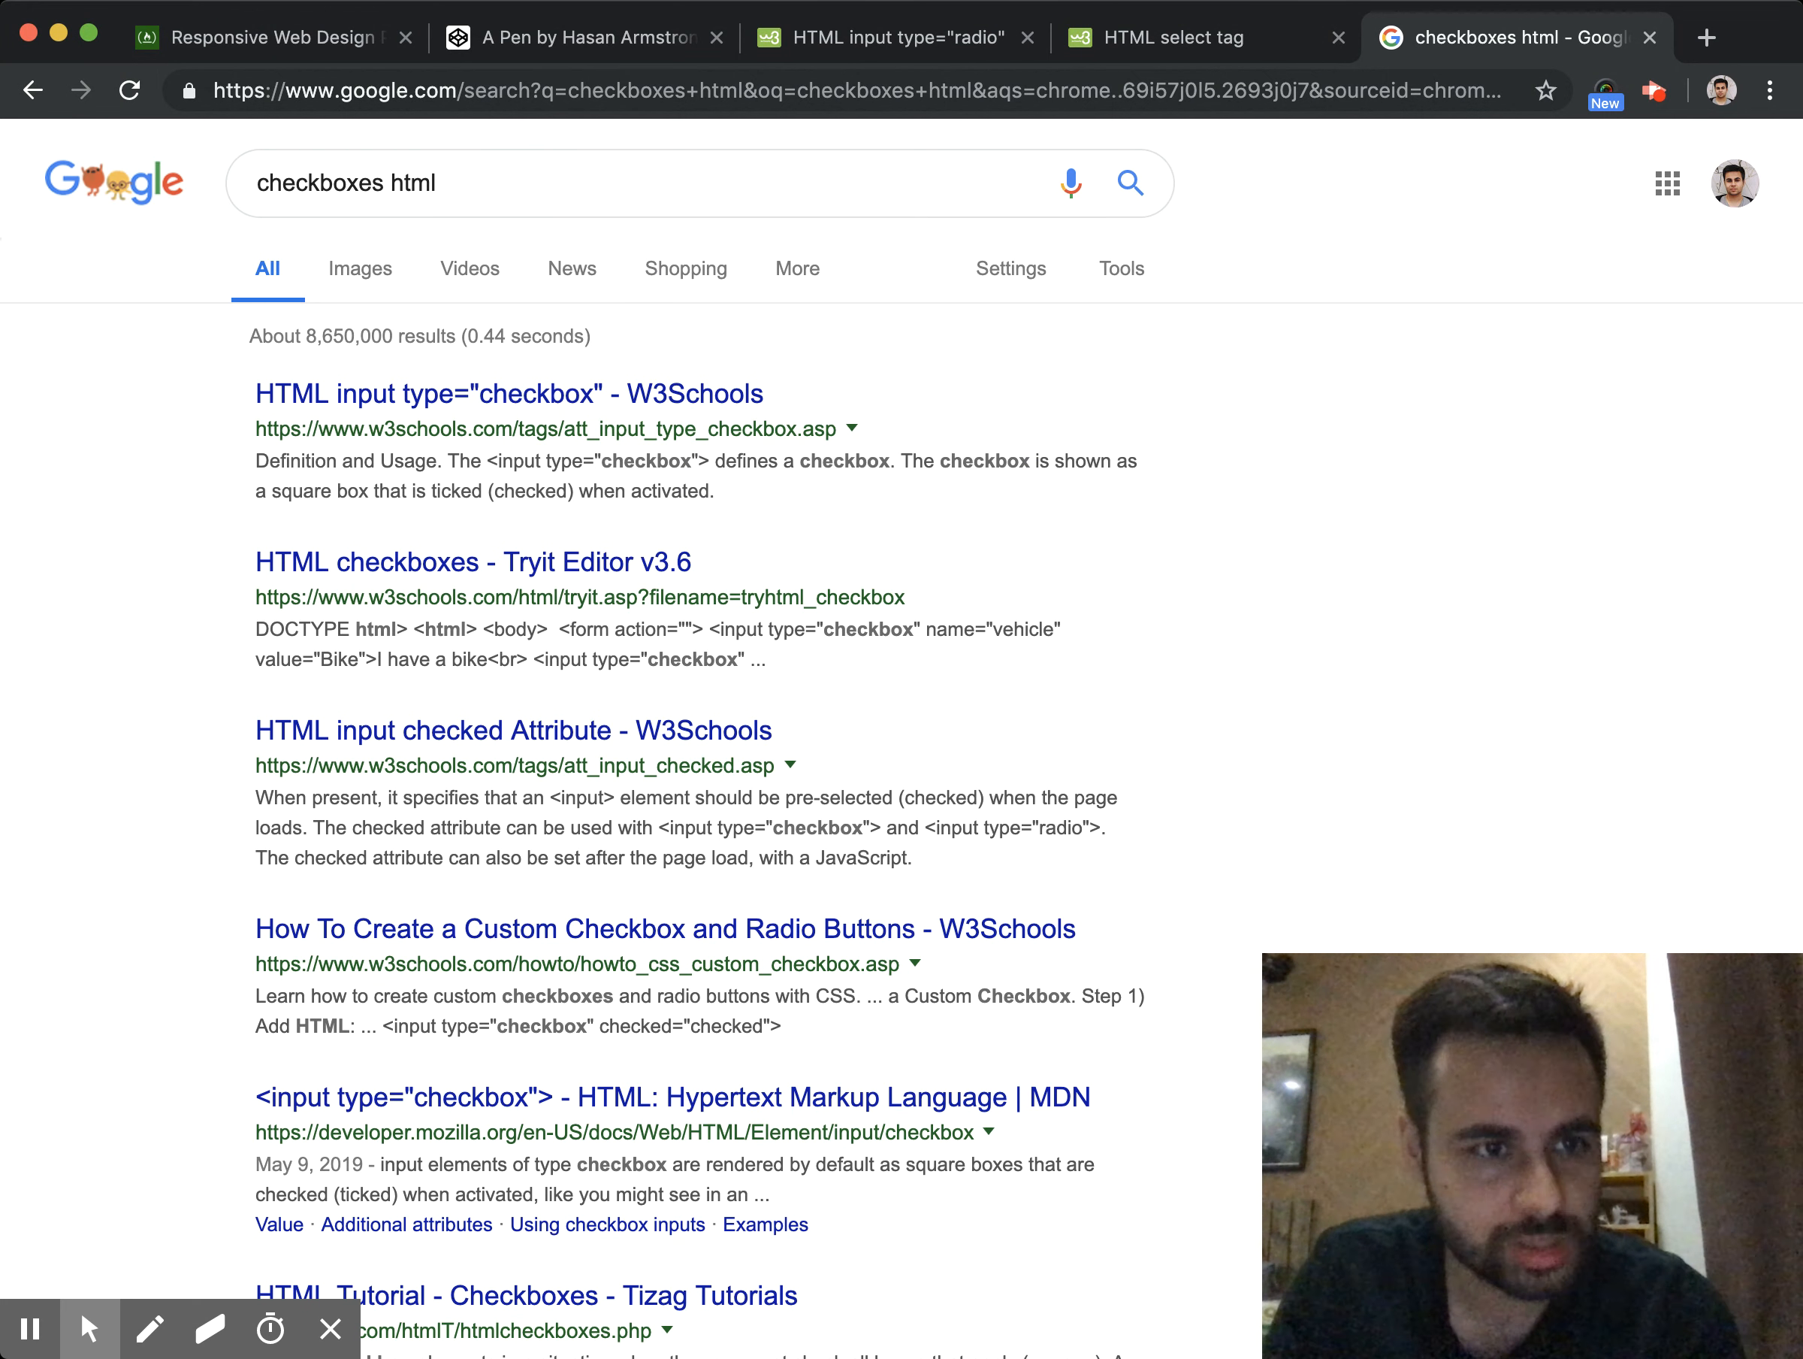
{"action": "left_click", "coordinate": [580, 36]}
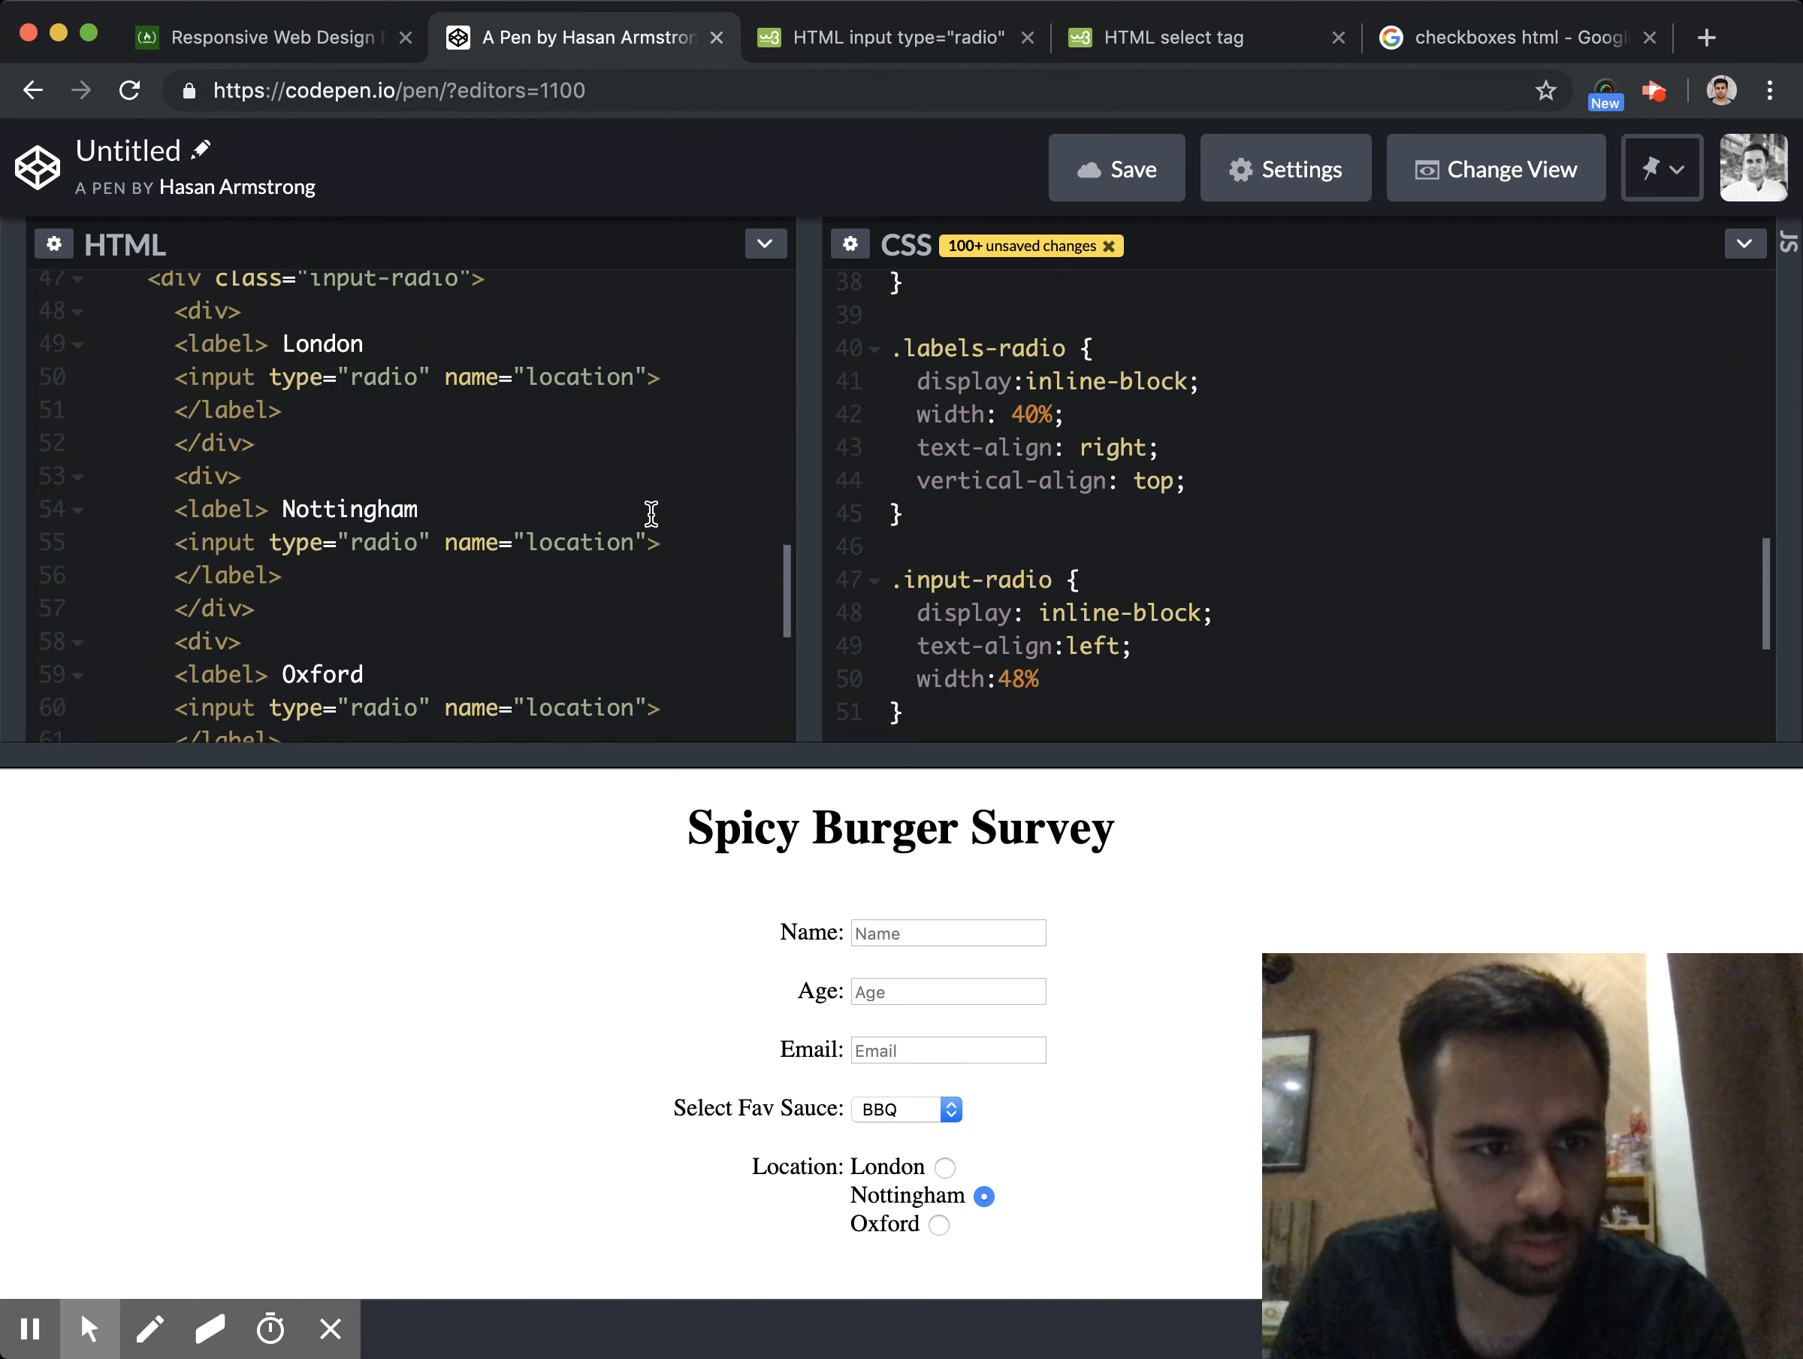
Add a new div.row-tab holding a div.checkbox-labels container
{"action": "scroll", "scroll_direction": "down", "scroll_amount": 3}
{"action": "type", "text": "<d"}
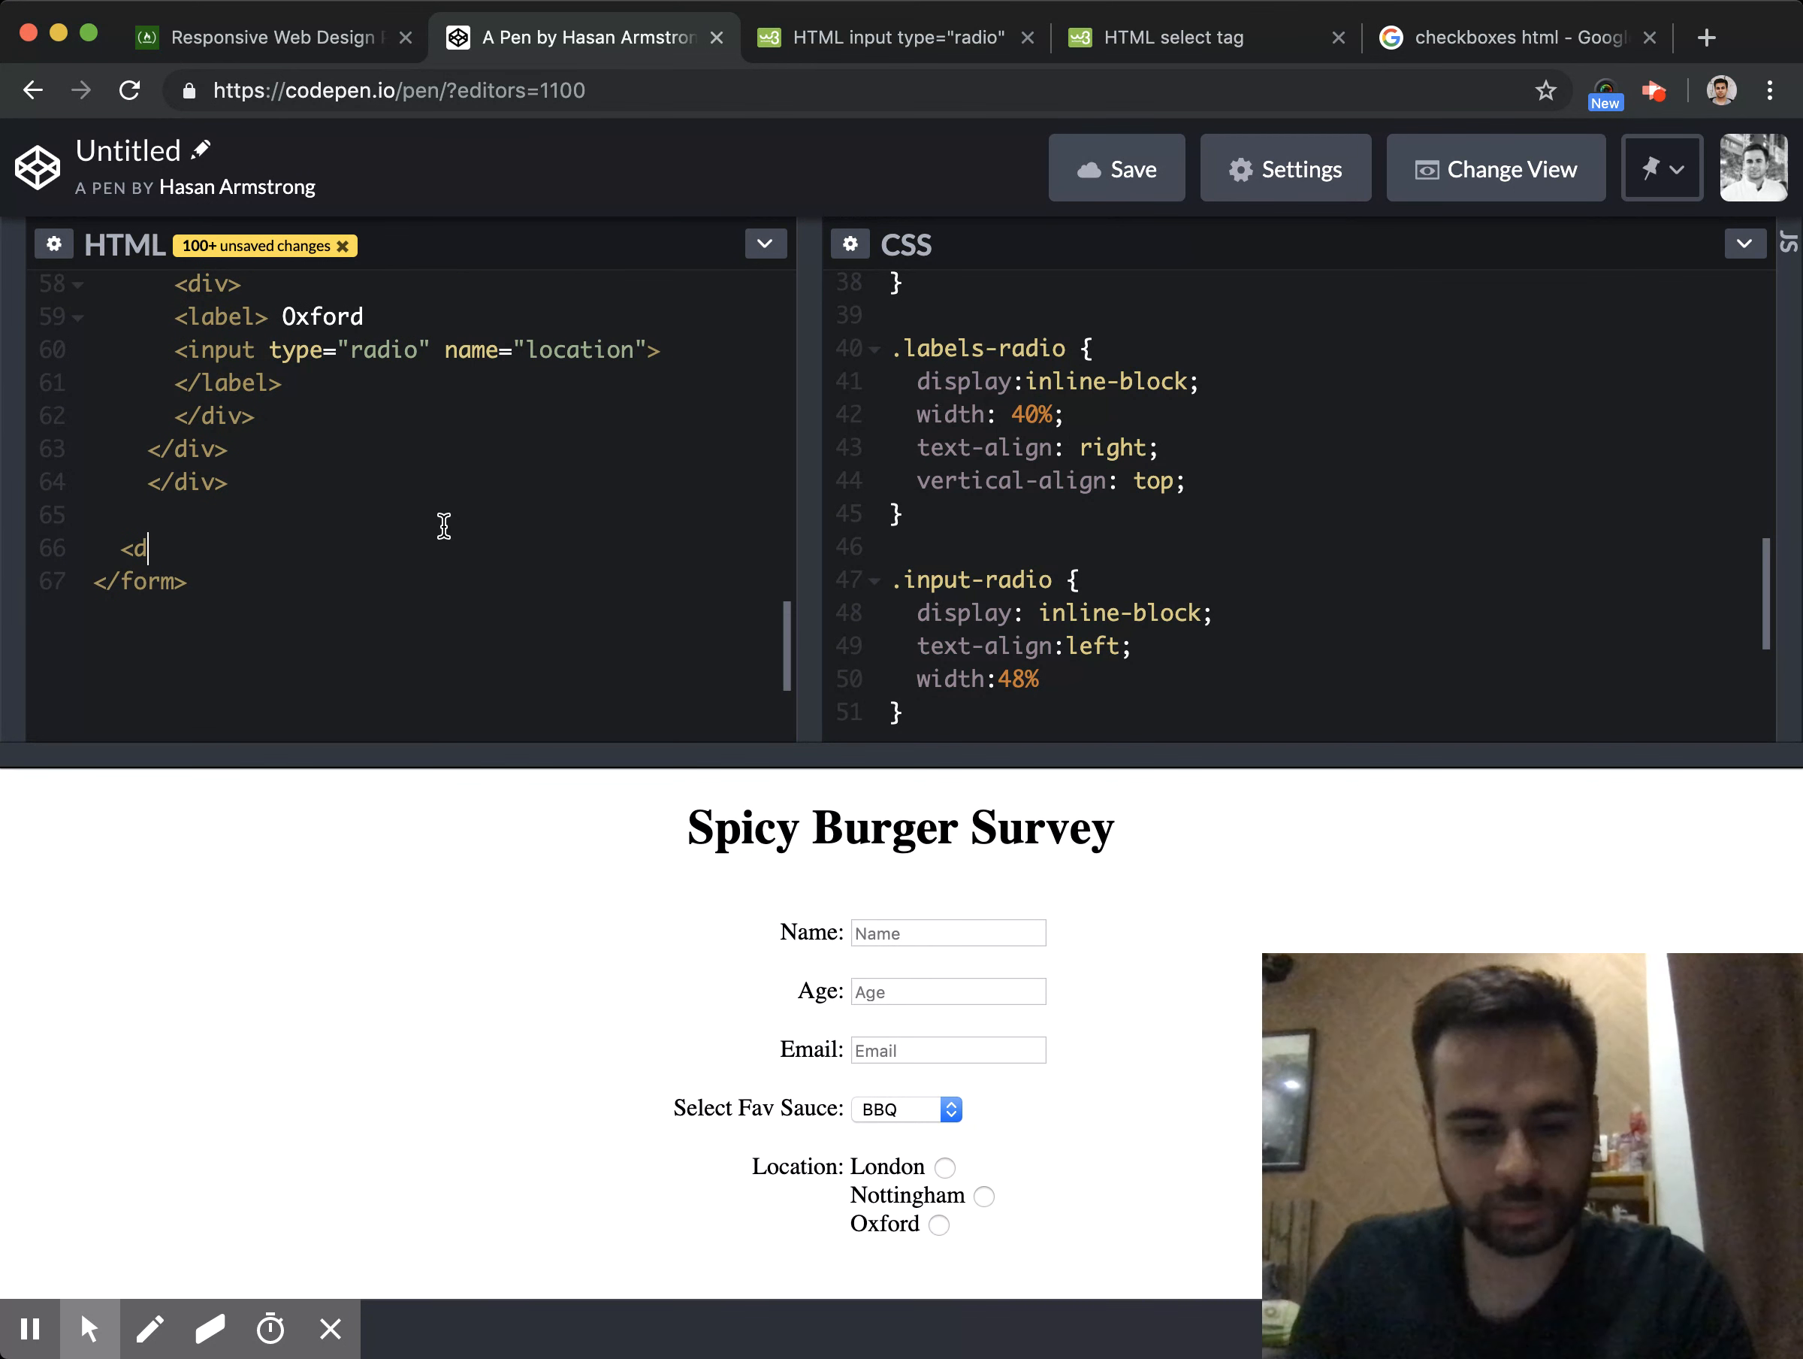
{"action": "type", "text": "iv class=\"\""}
{"action": "type", "text": "<"}
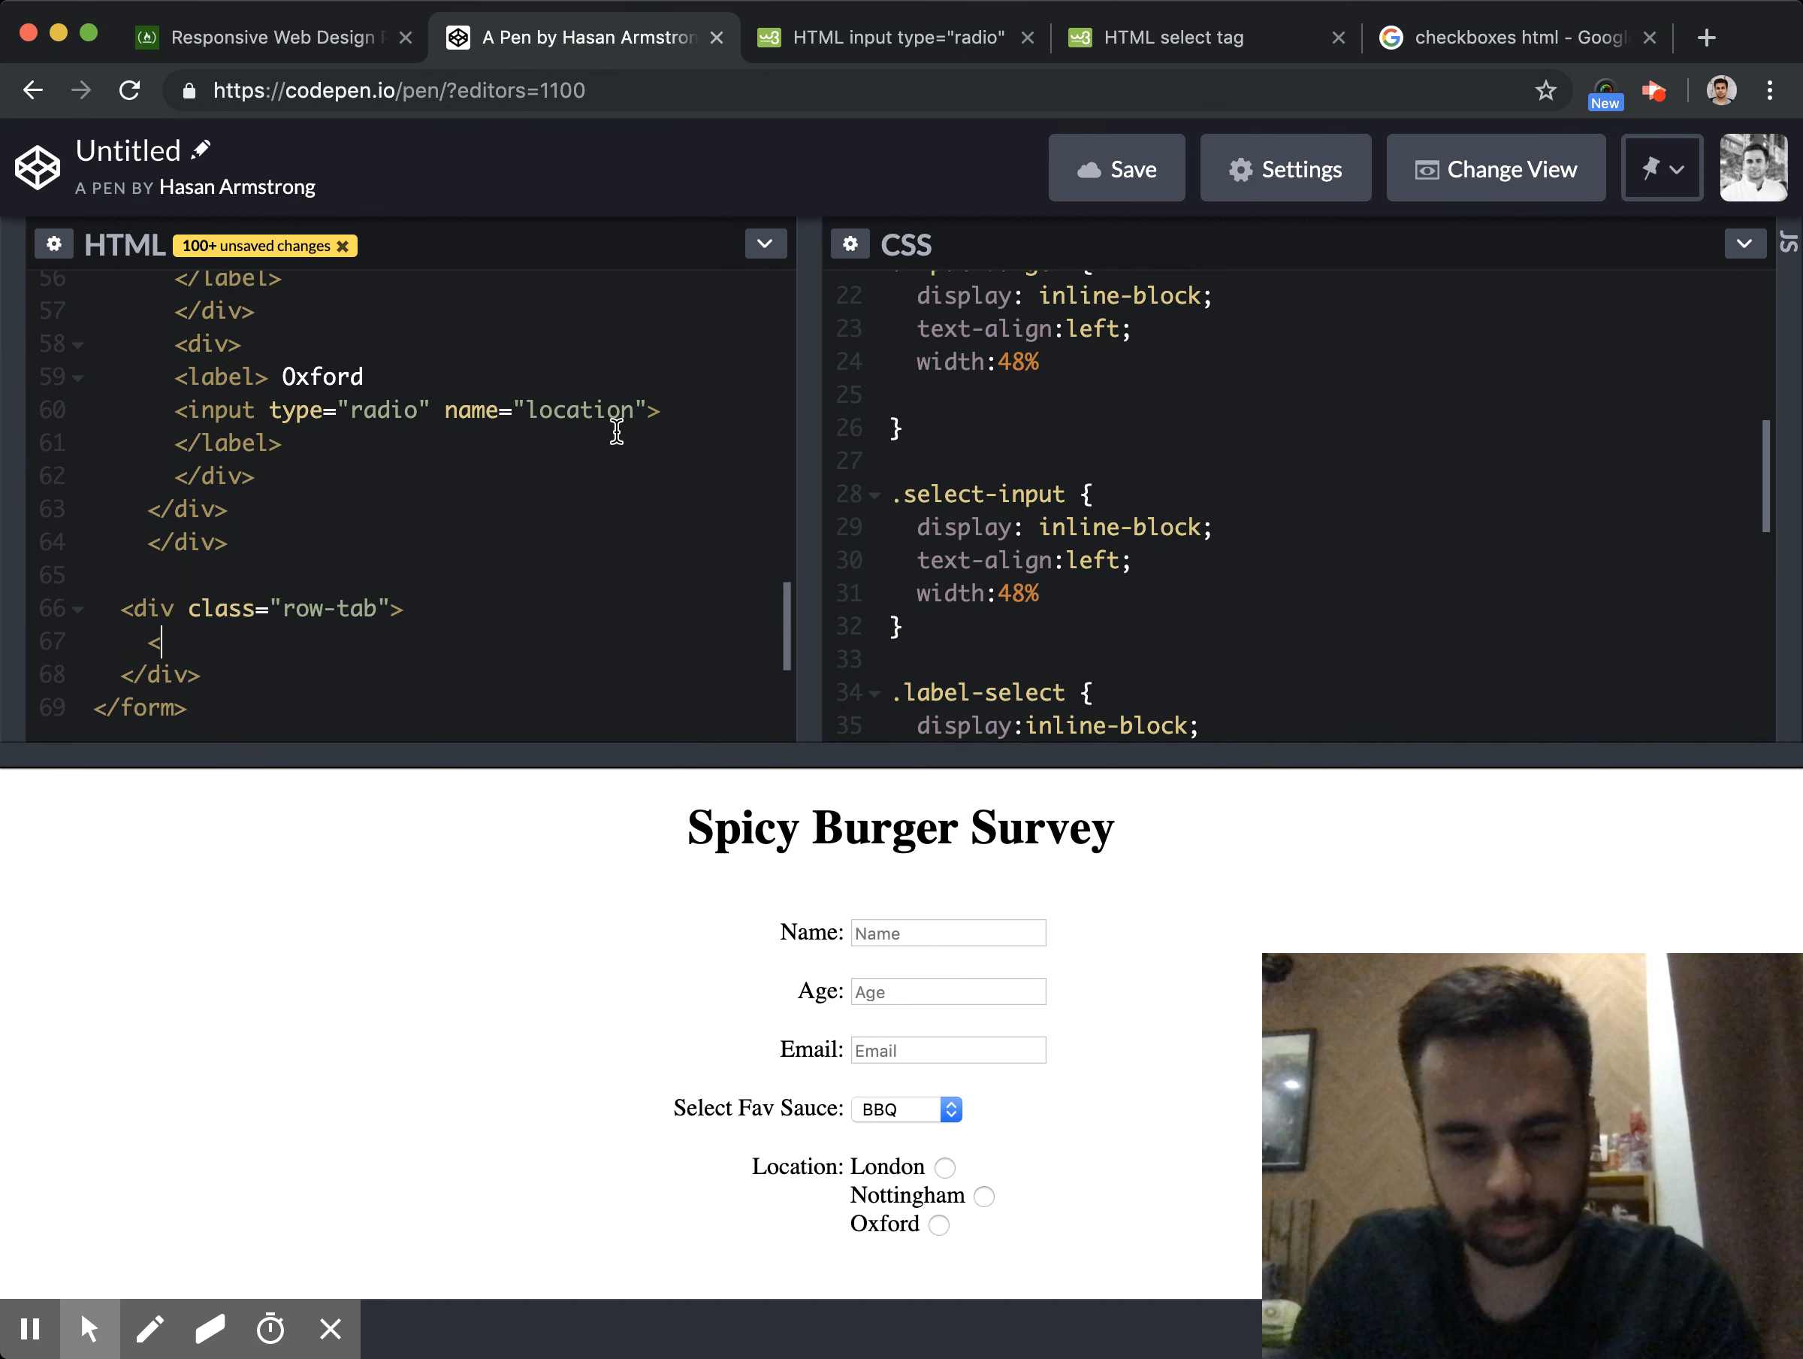
{"action": "type", "text": "div class="}
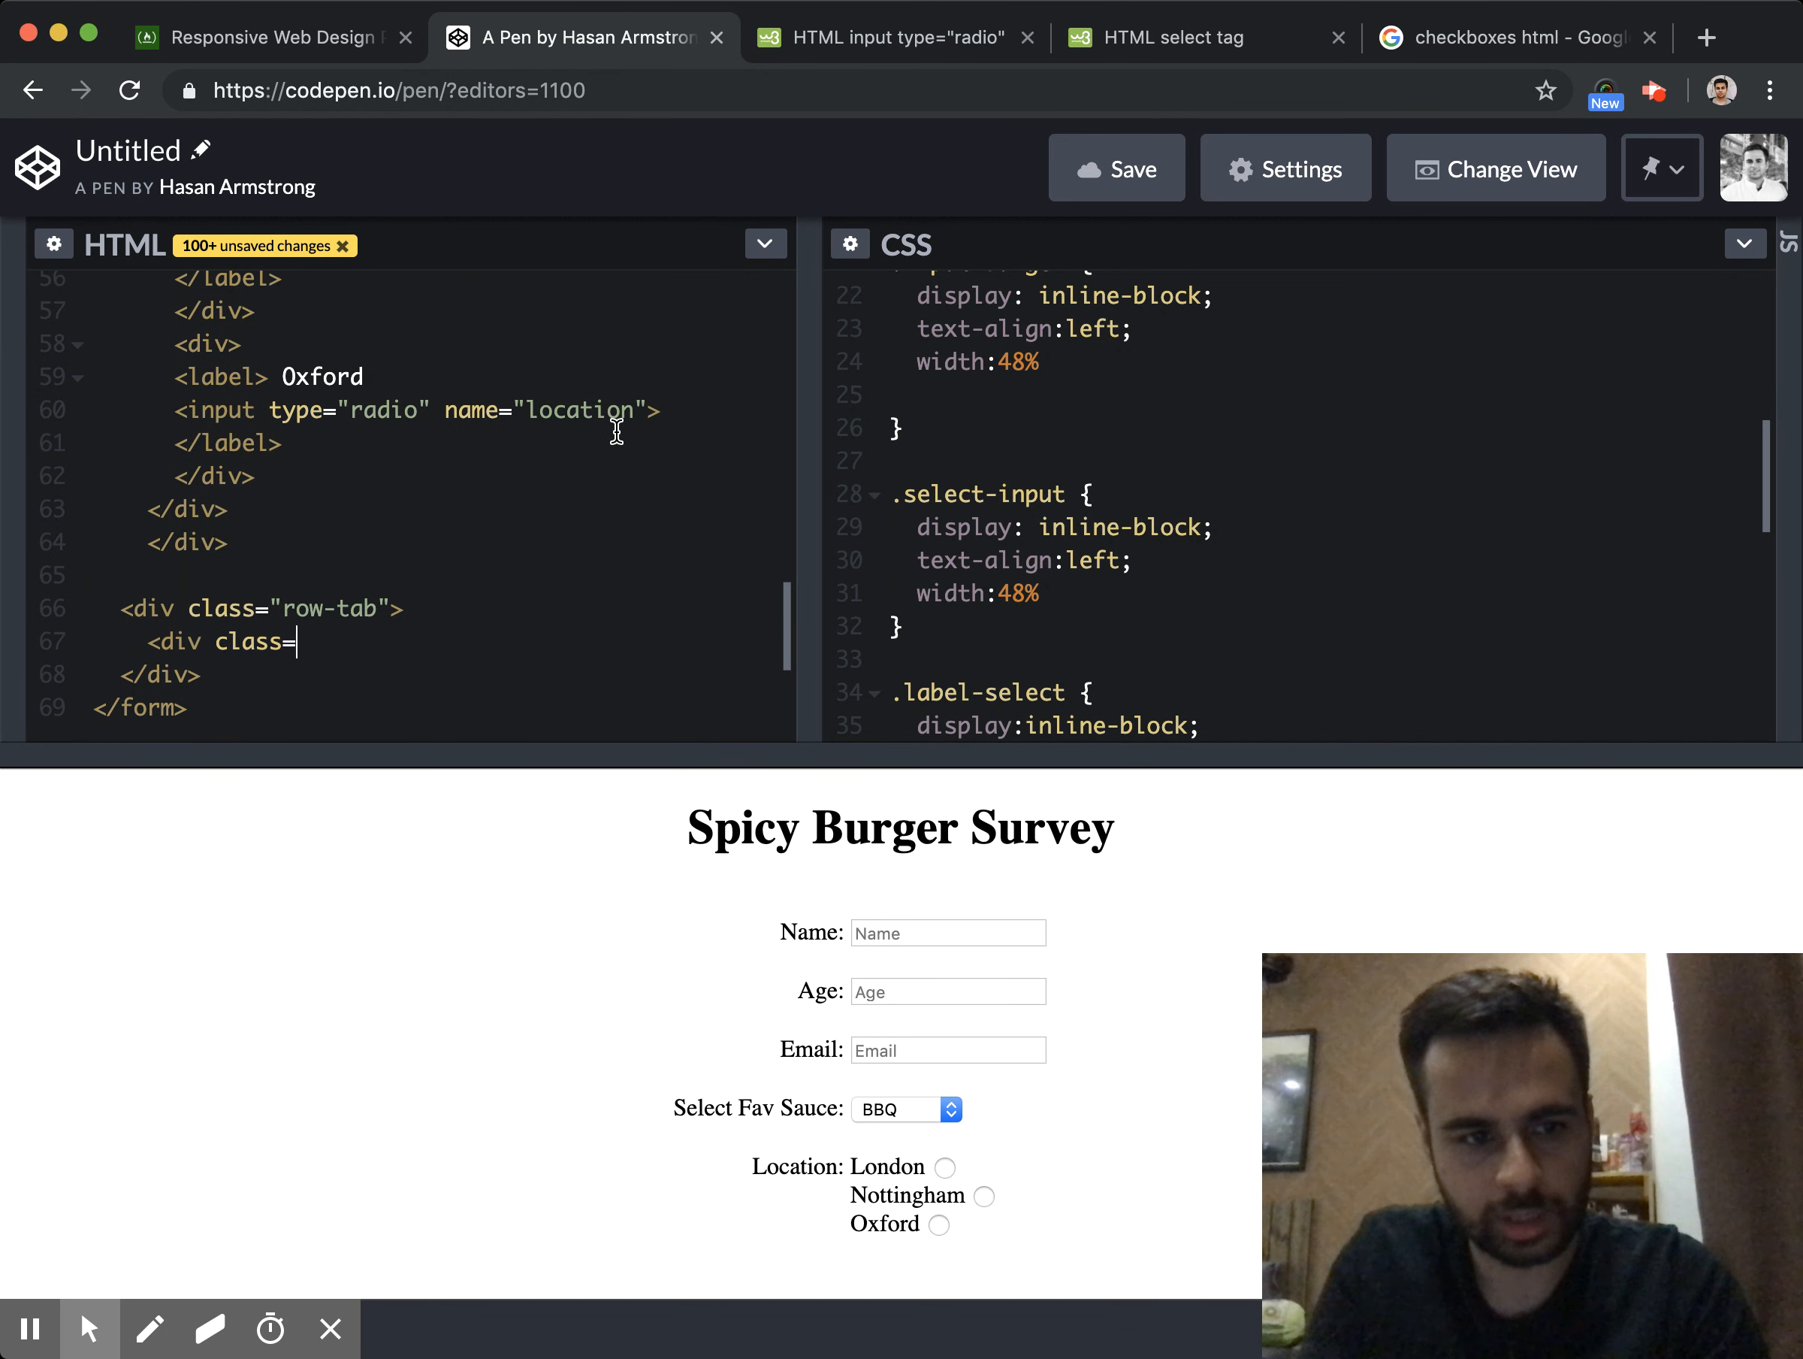
{"action": "type", "text": "\"checkbox-"}
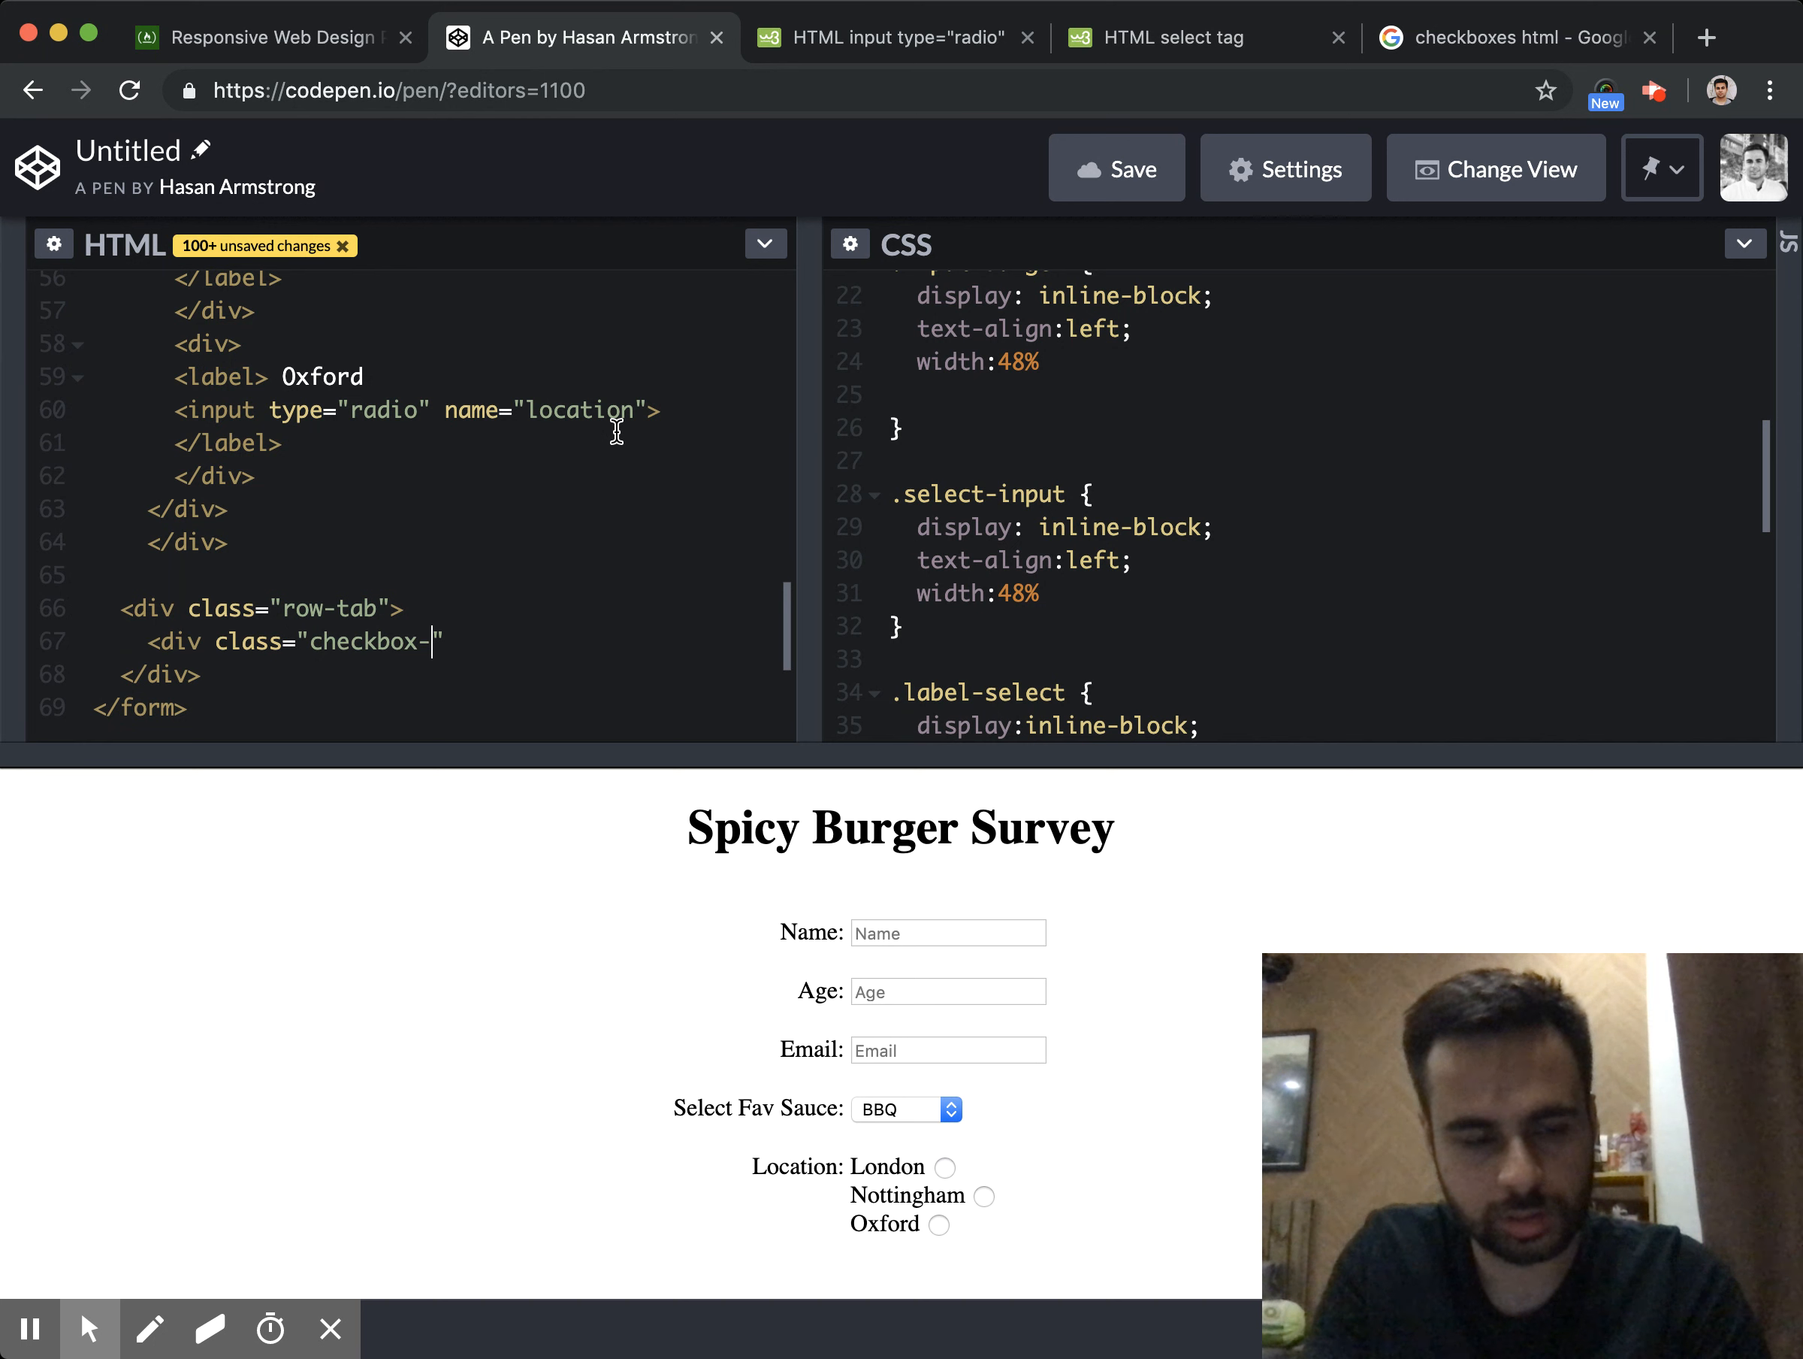
{"action": "scroll", "scroll_direction": "down", "scroll_amount": 3}
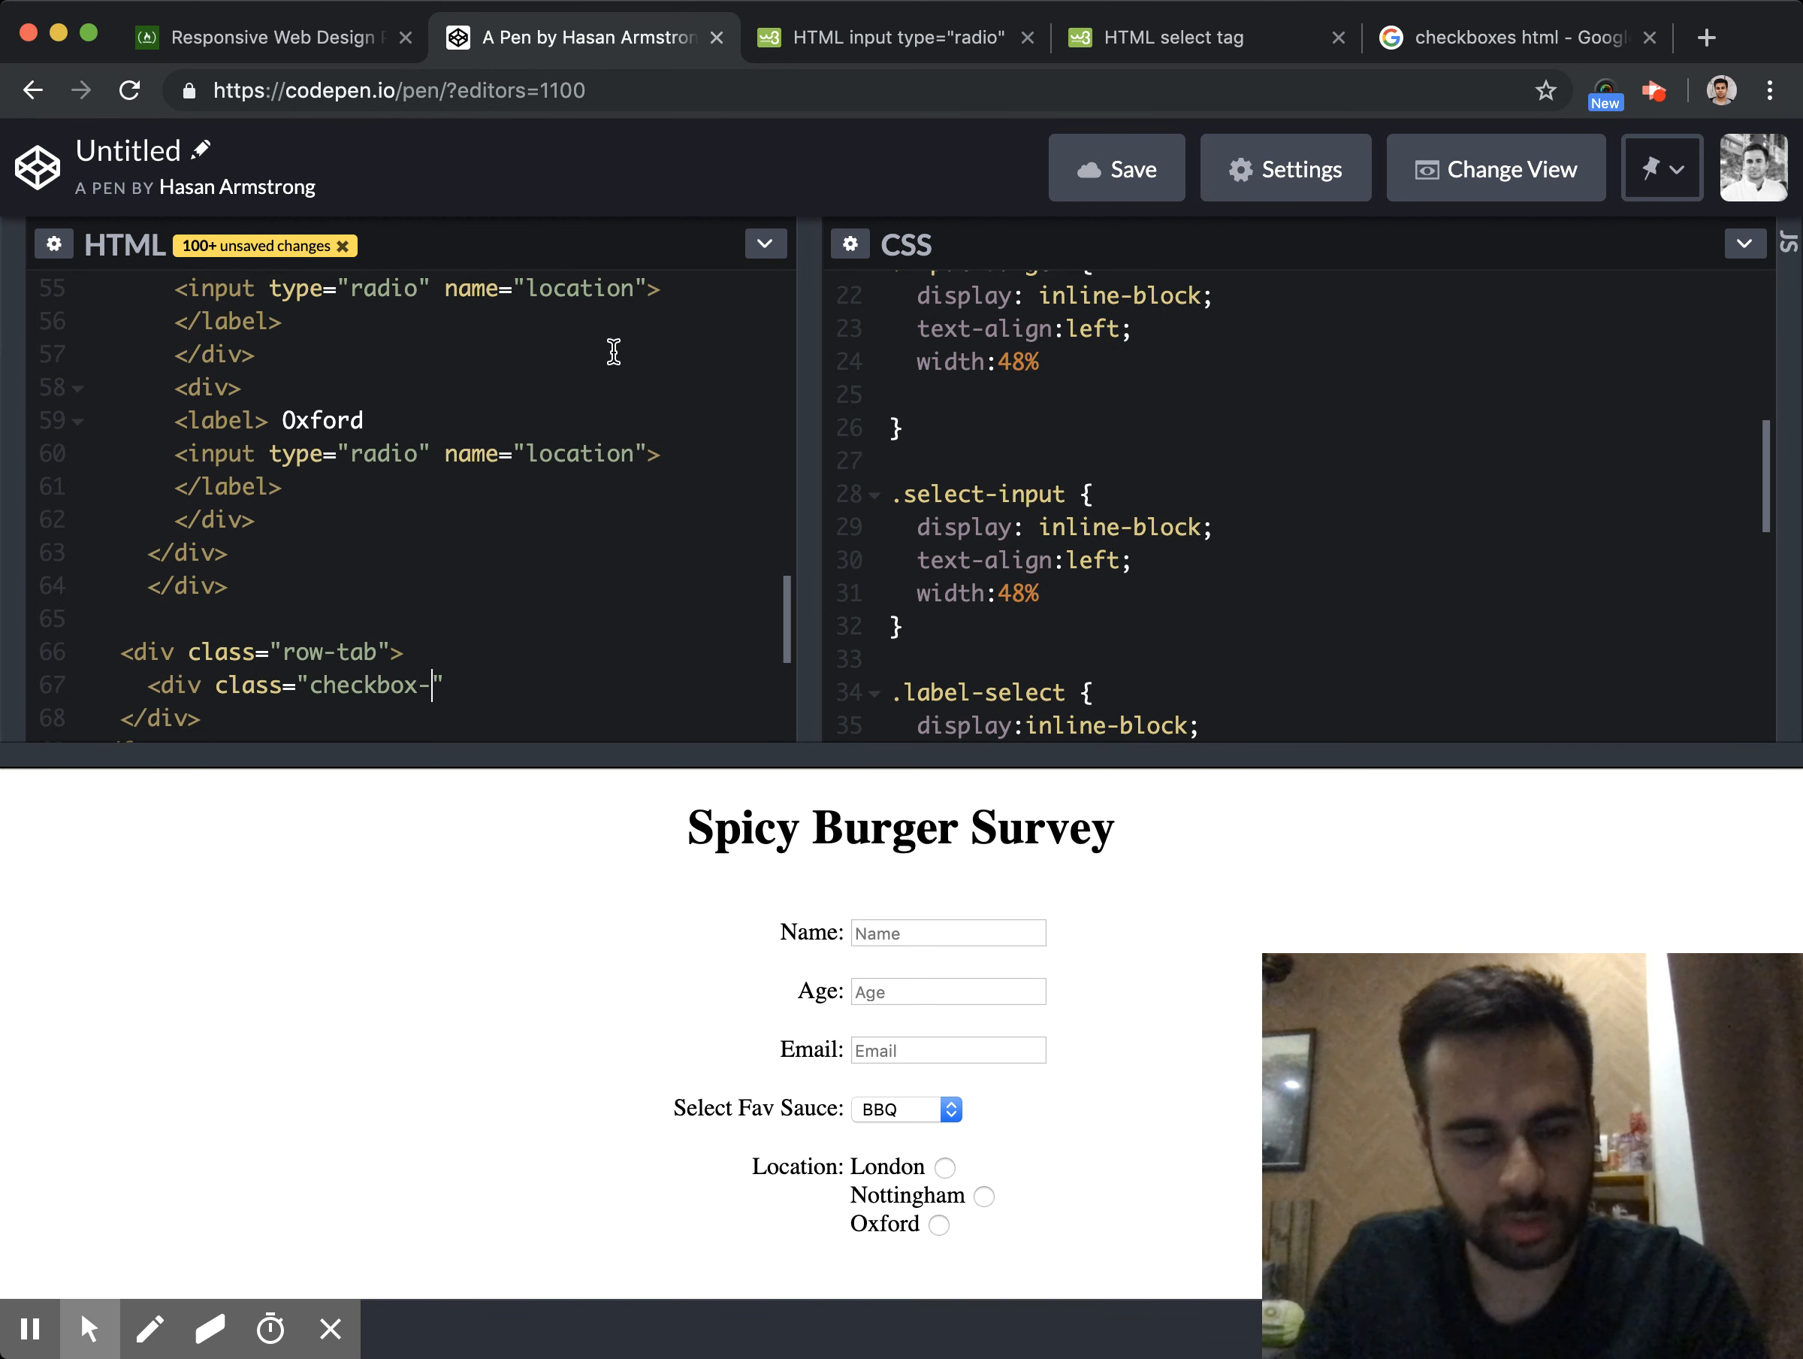
{"action": "type", "text": "labels"}
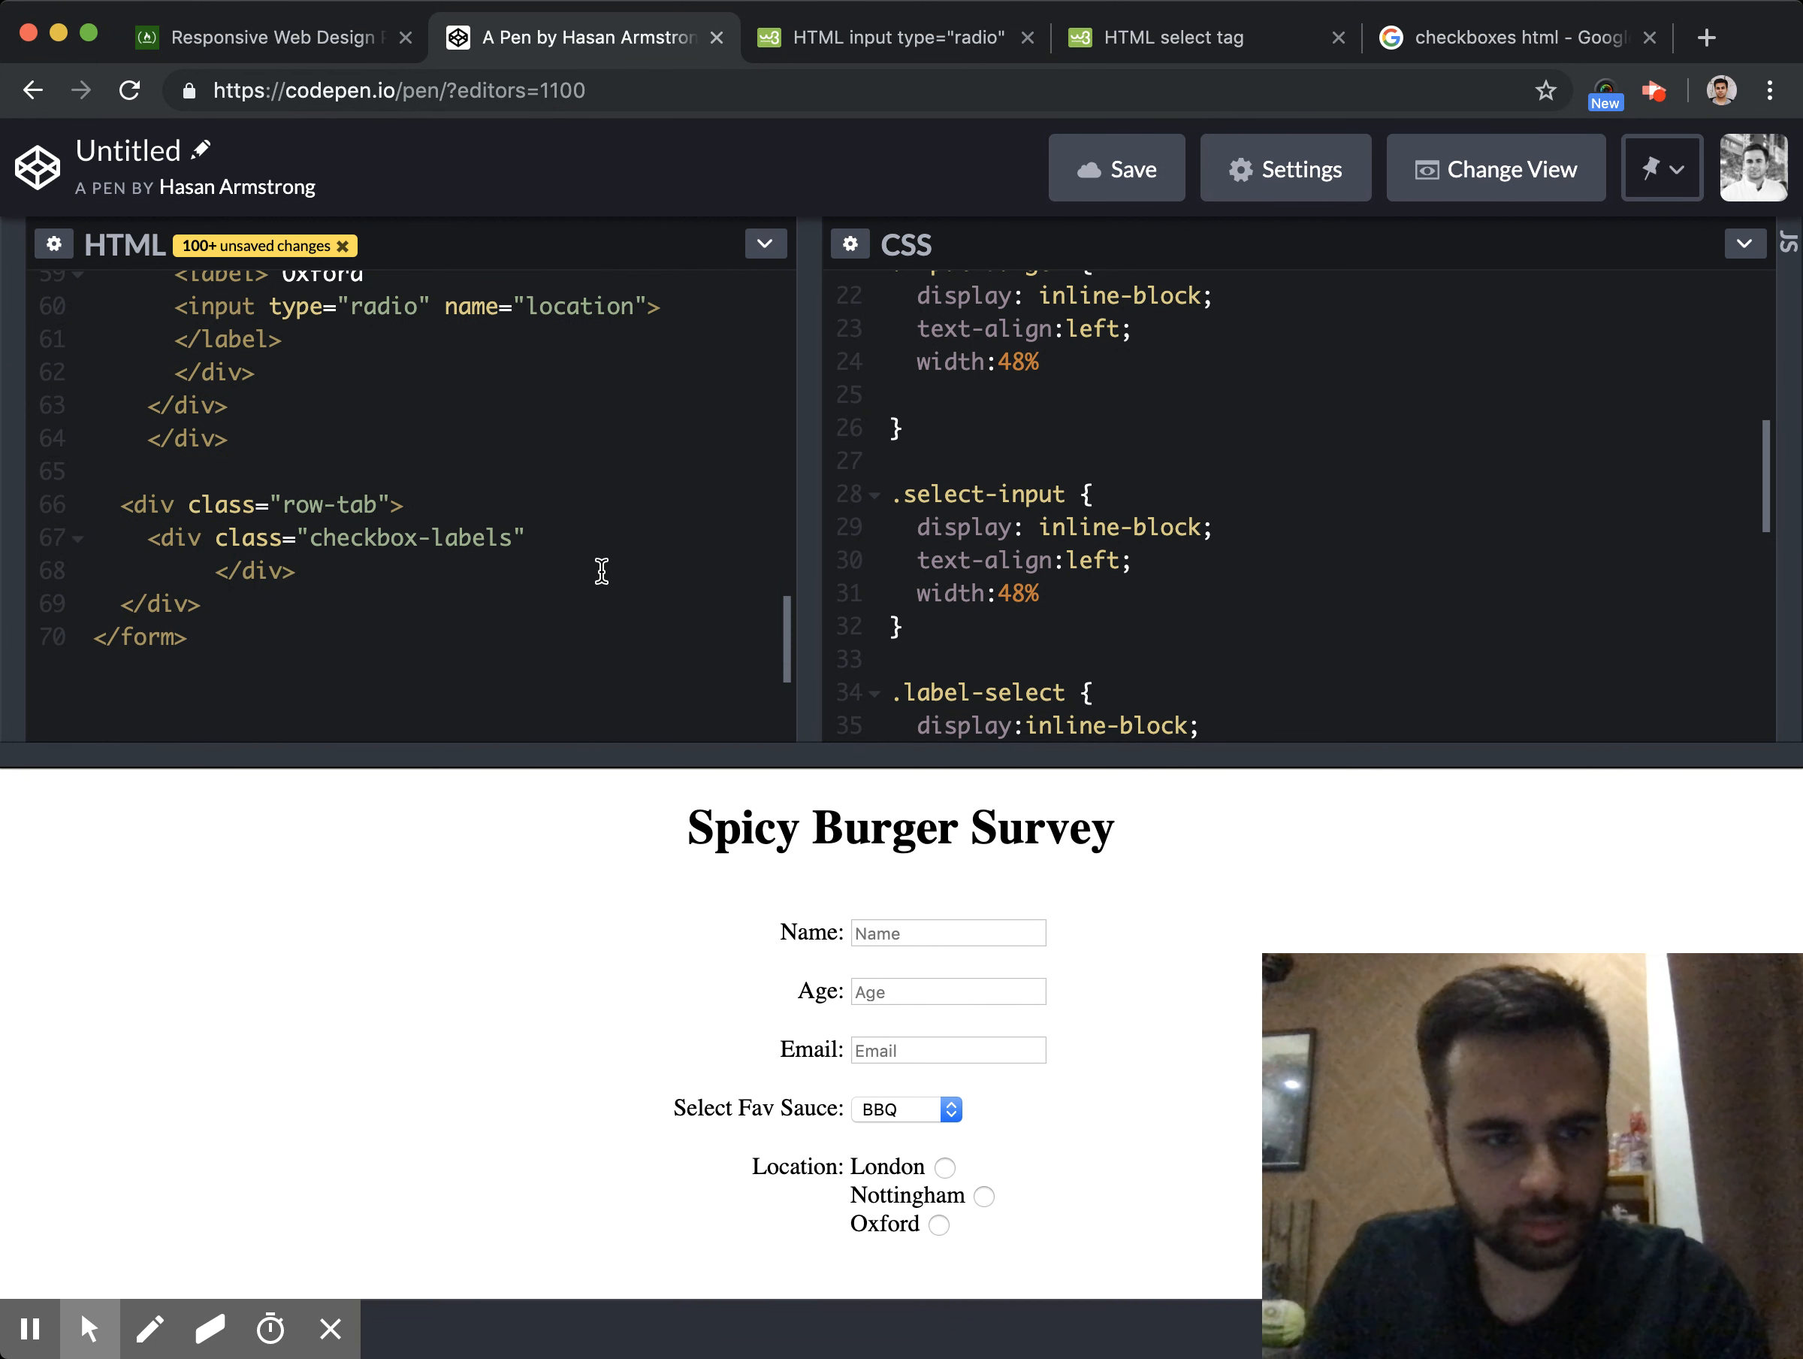
{"action": "type", "text": ">"}
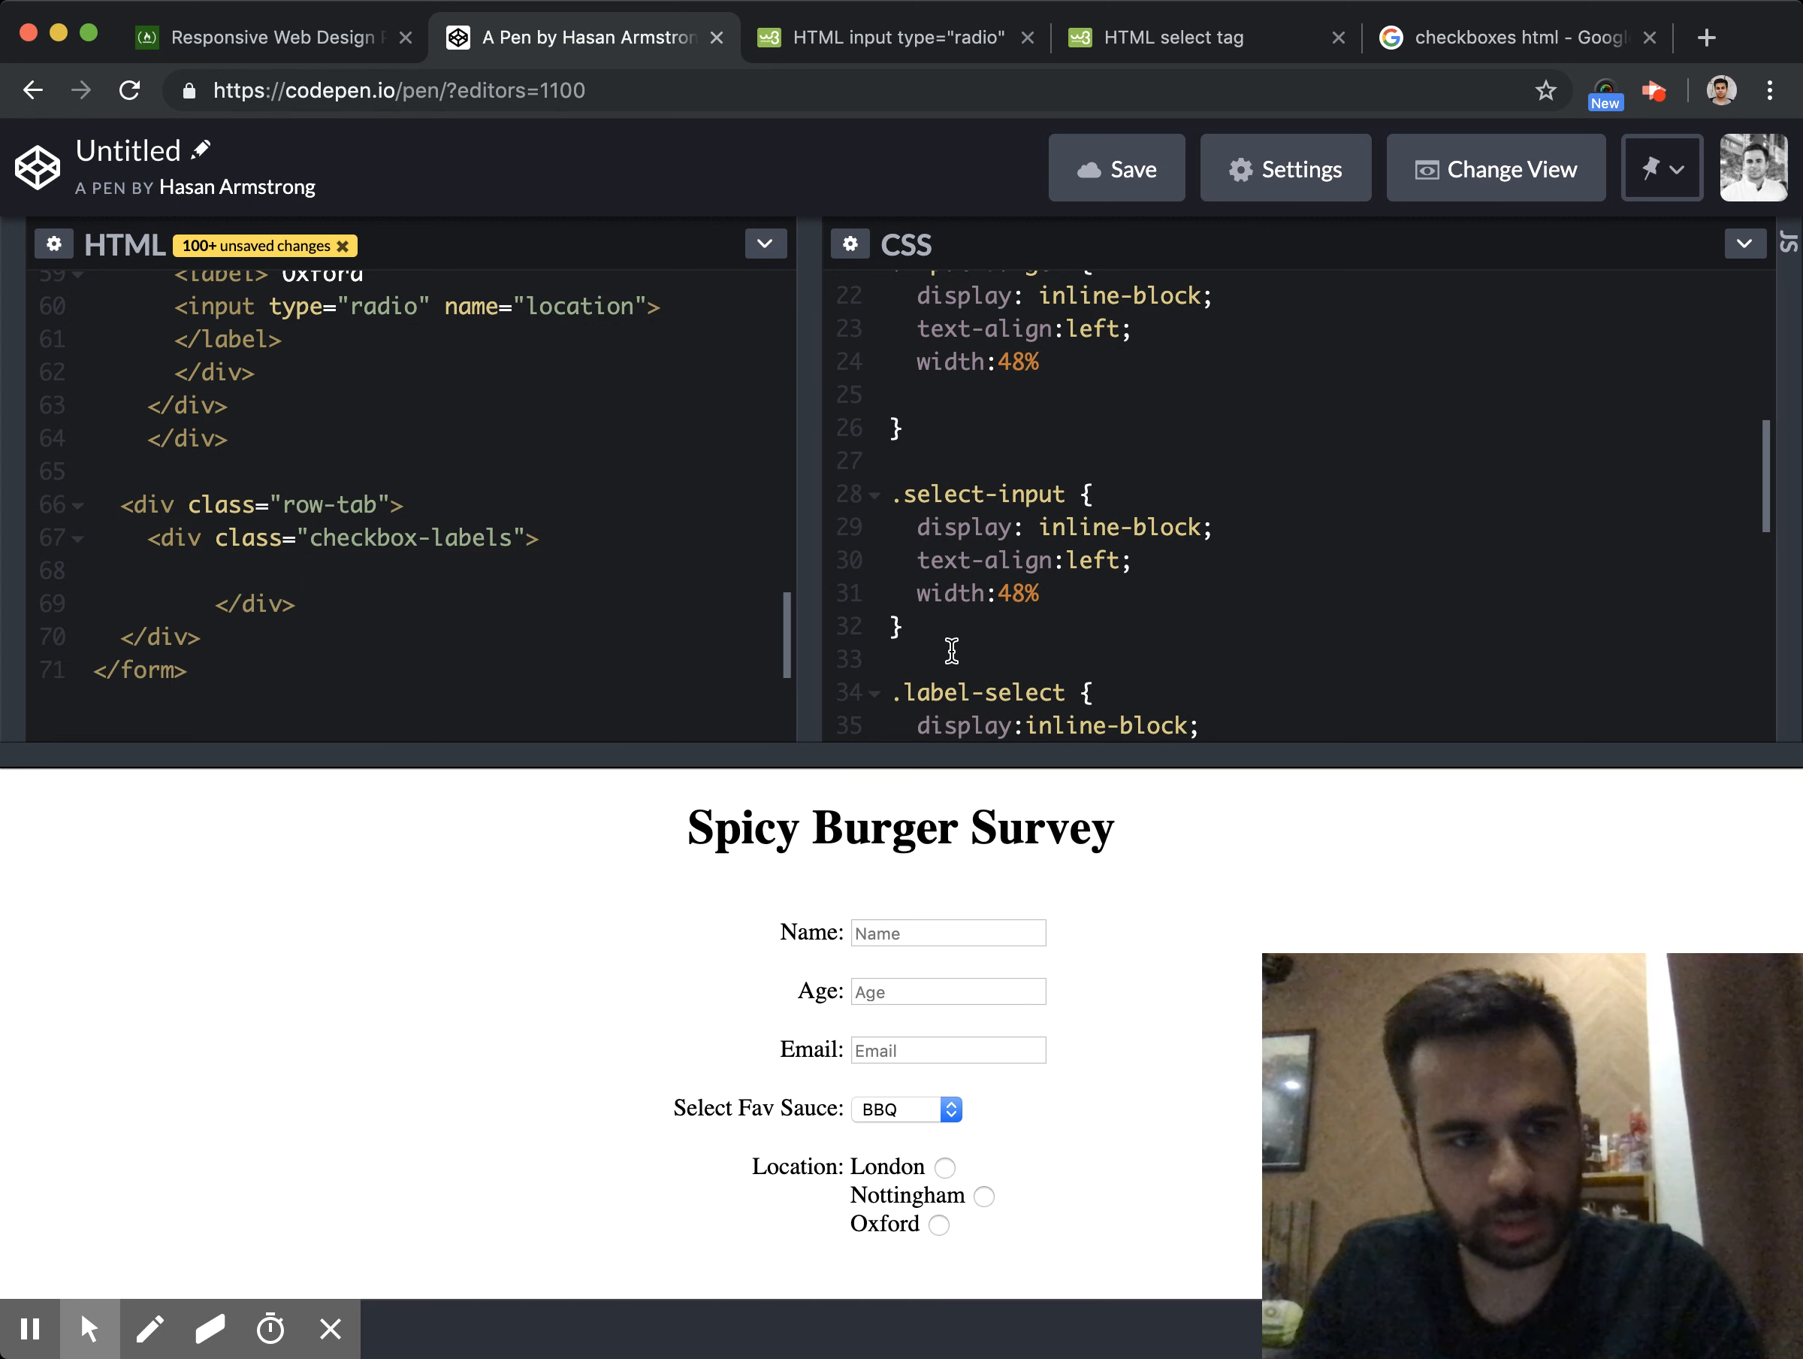
Add a .checkbox-labels CSS rule copied from .labels-radio and start an empty <label> in the container
{"action": "double_click", "coordinate": [355, 537]}
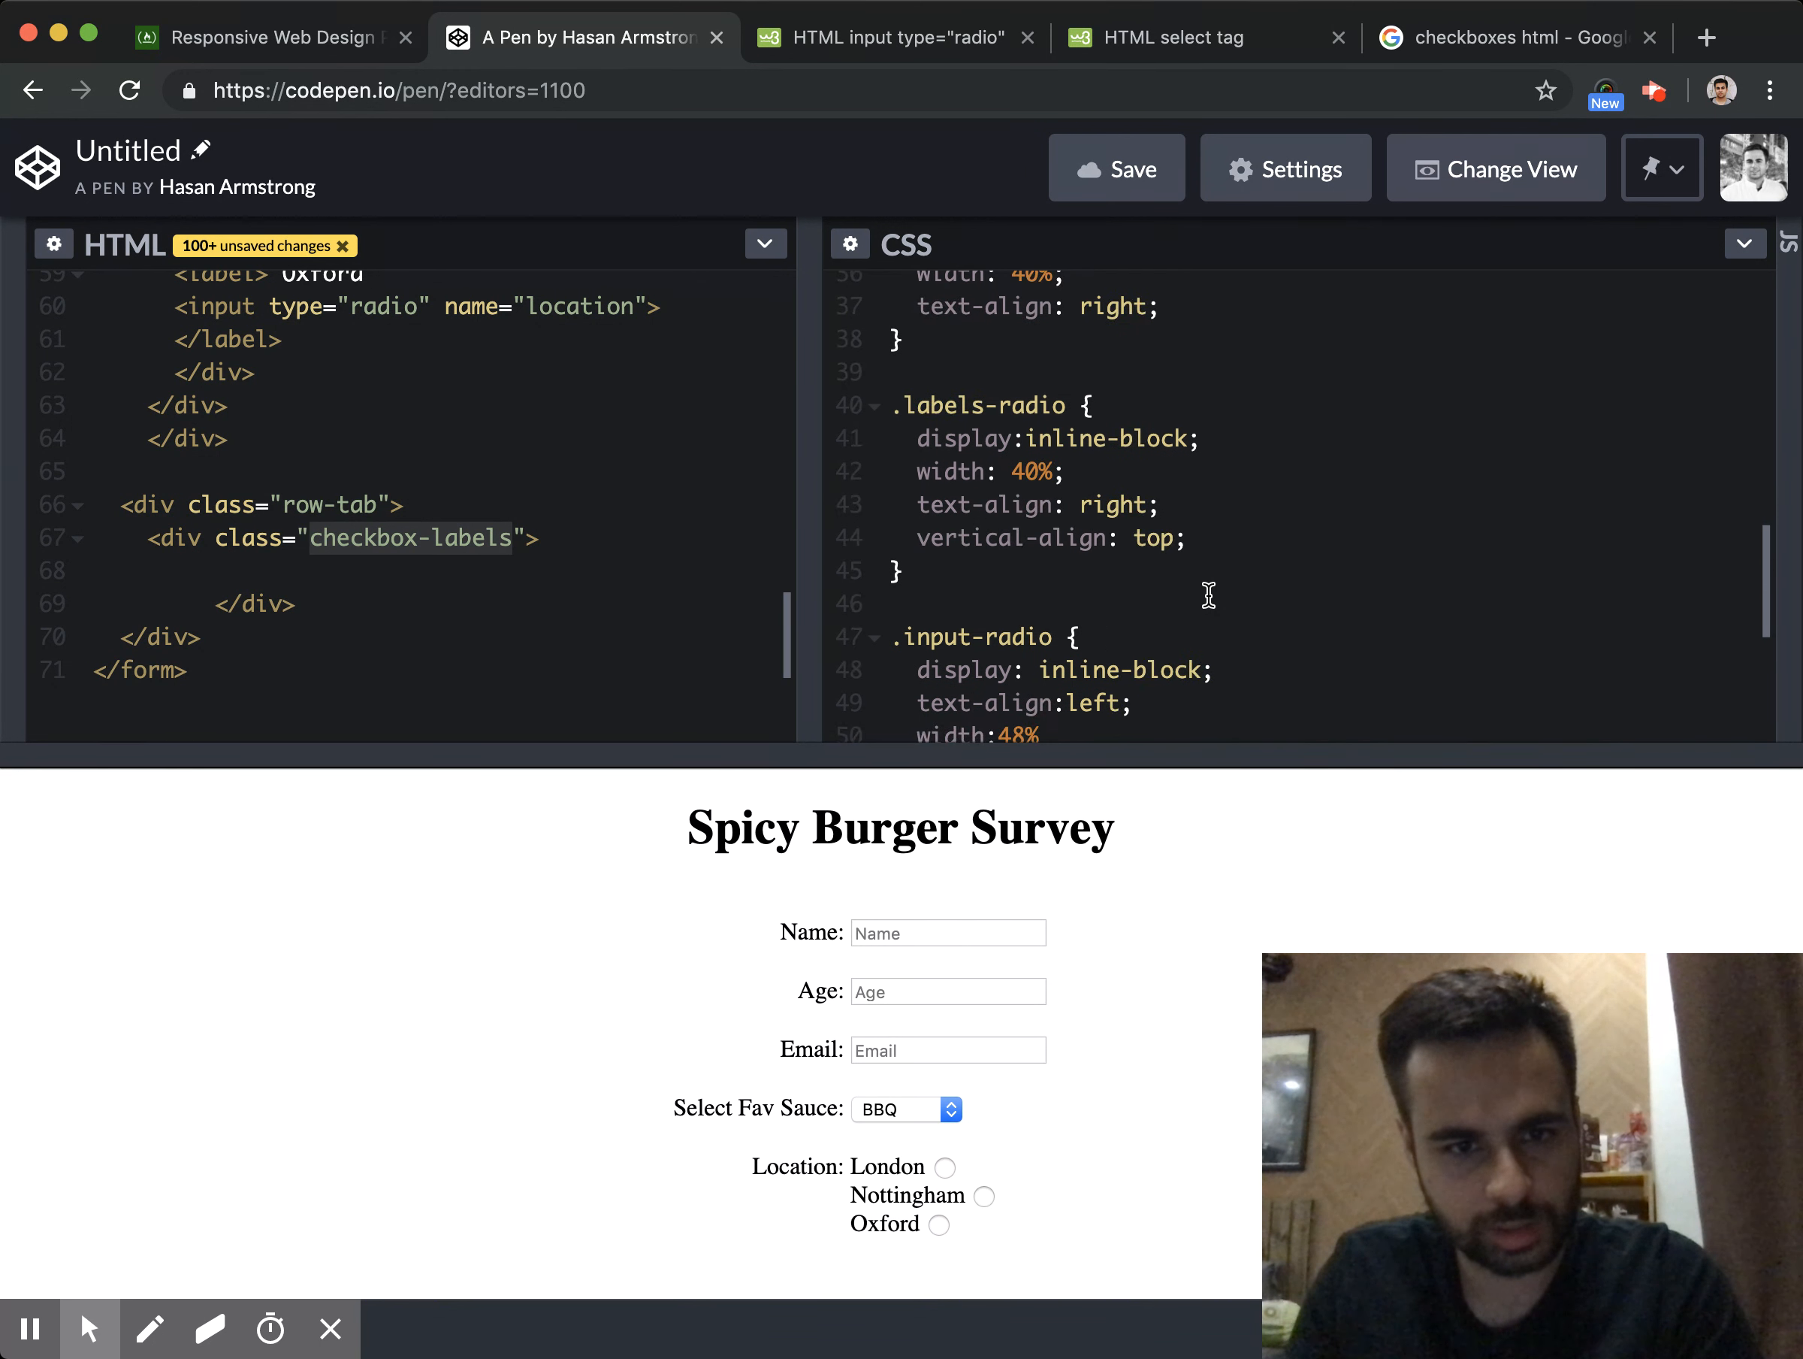
{"action": "type", "text": "checkbox-labels"}
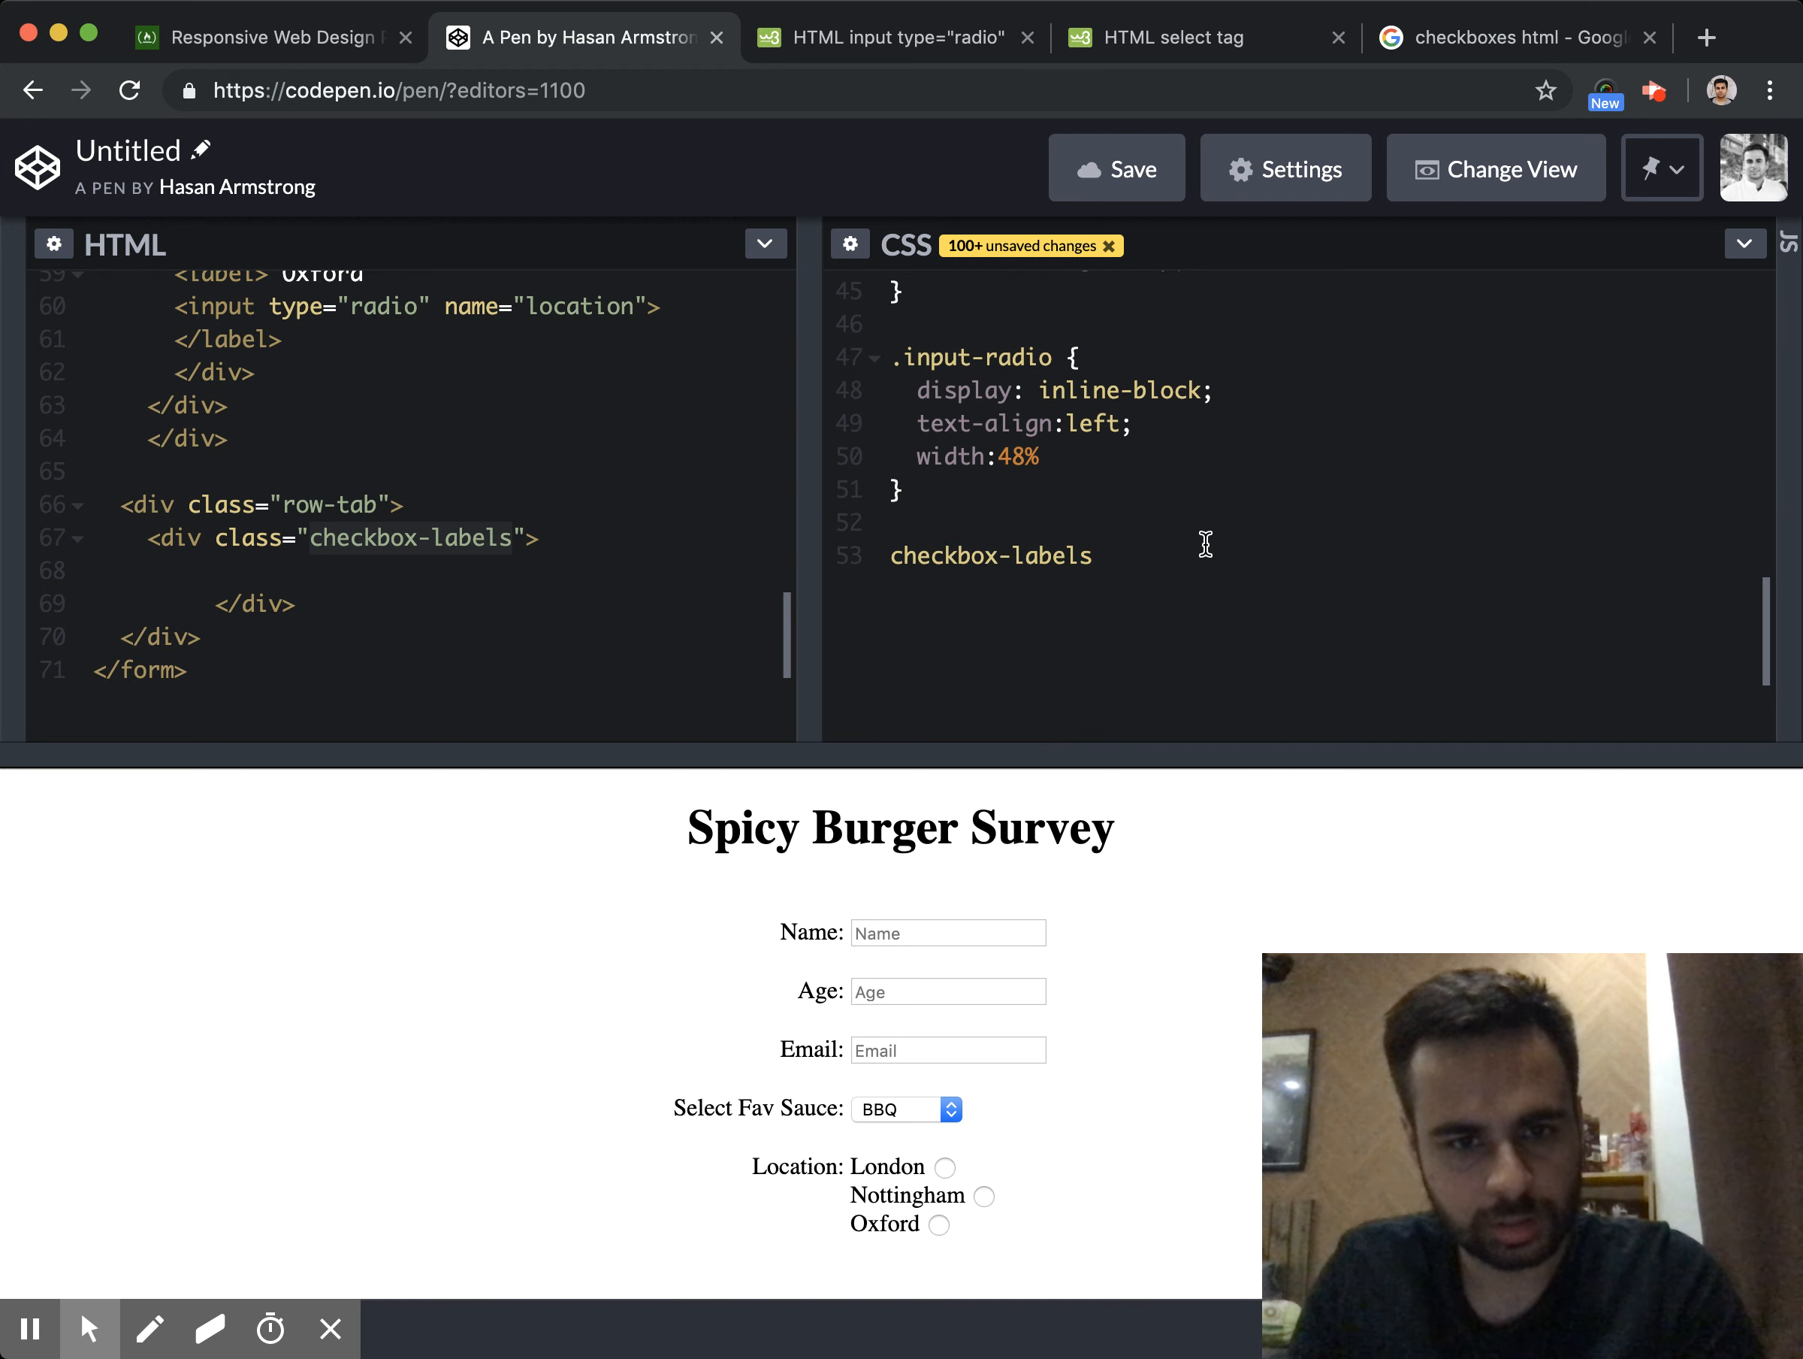
{"action": "type", "text": "{"}
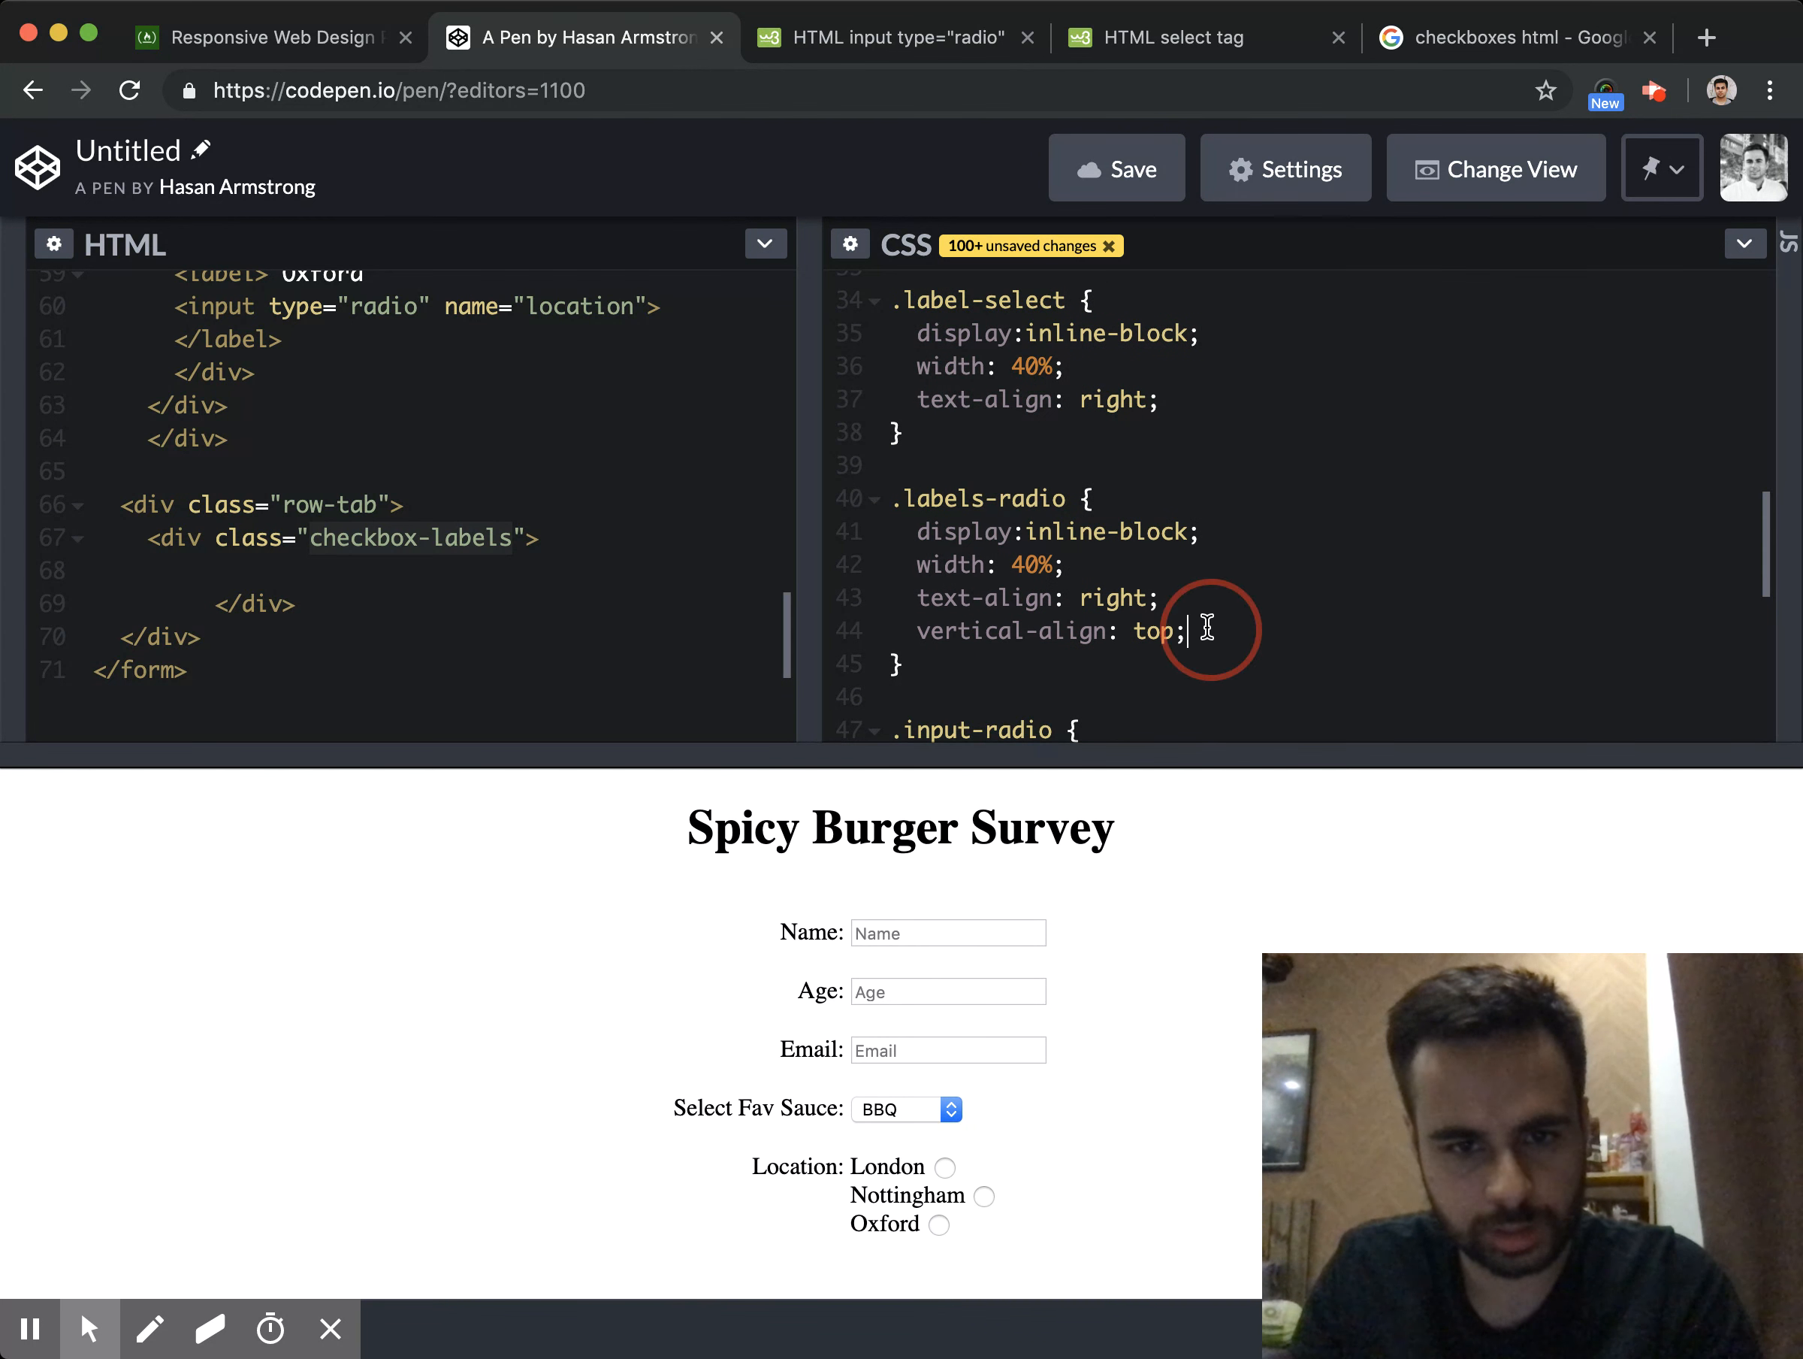
{"action": "scroll", "scroll_direction": "down", "scroll_amount": 3}
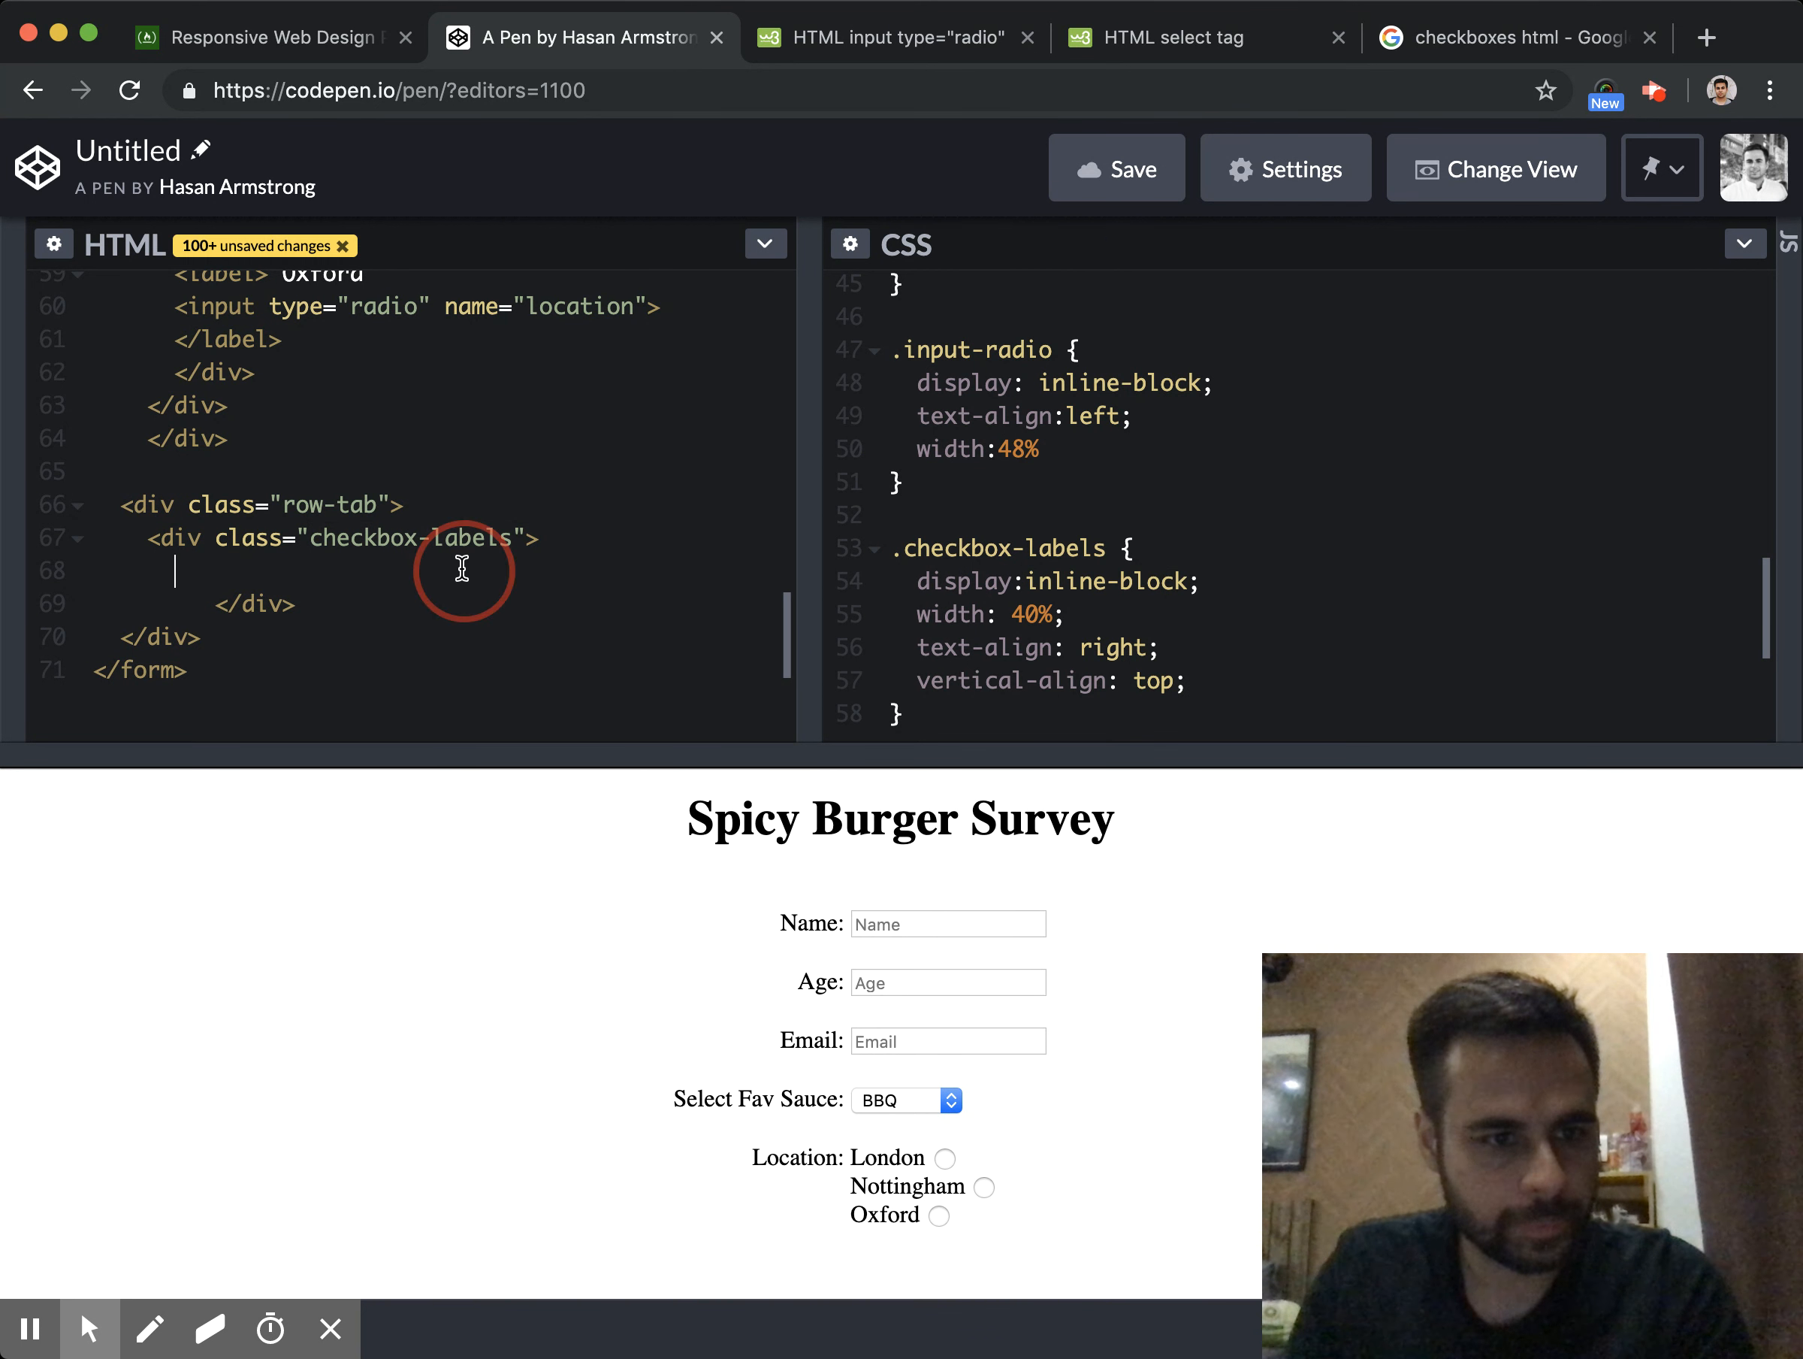
{"action": "type", "text": "<label> </label>"}
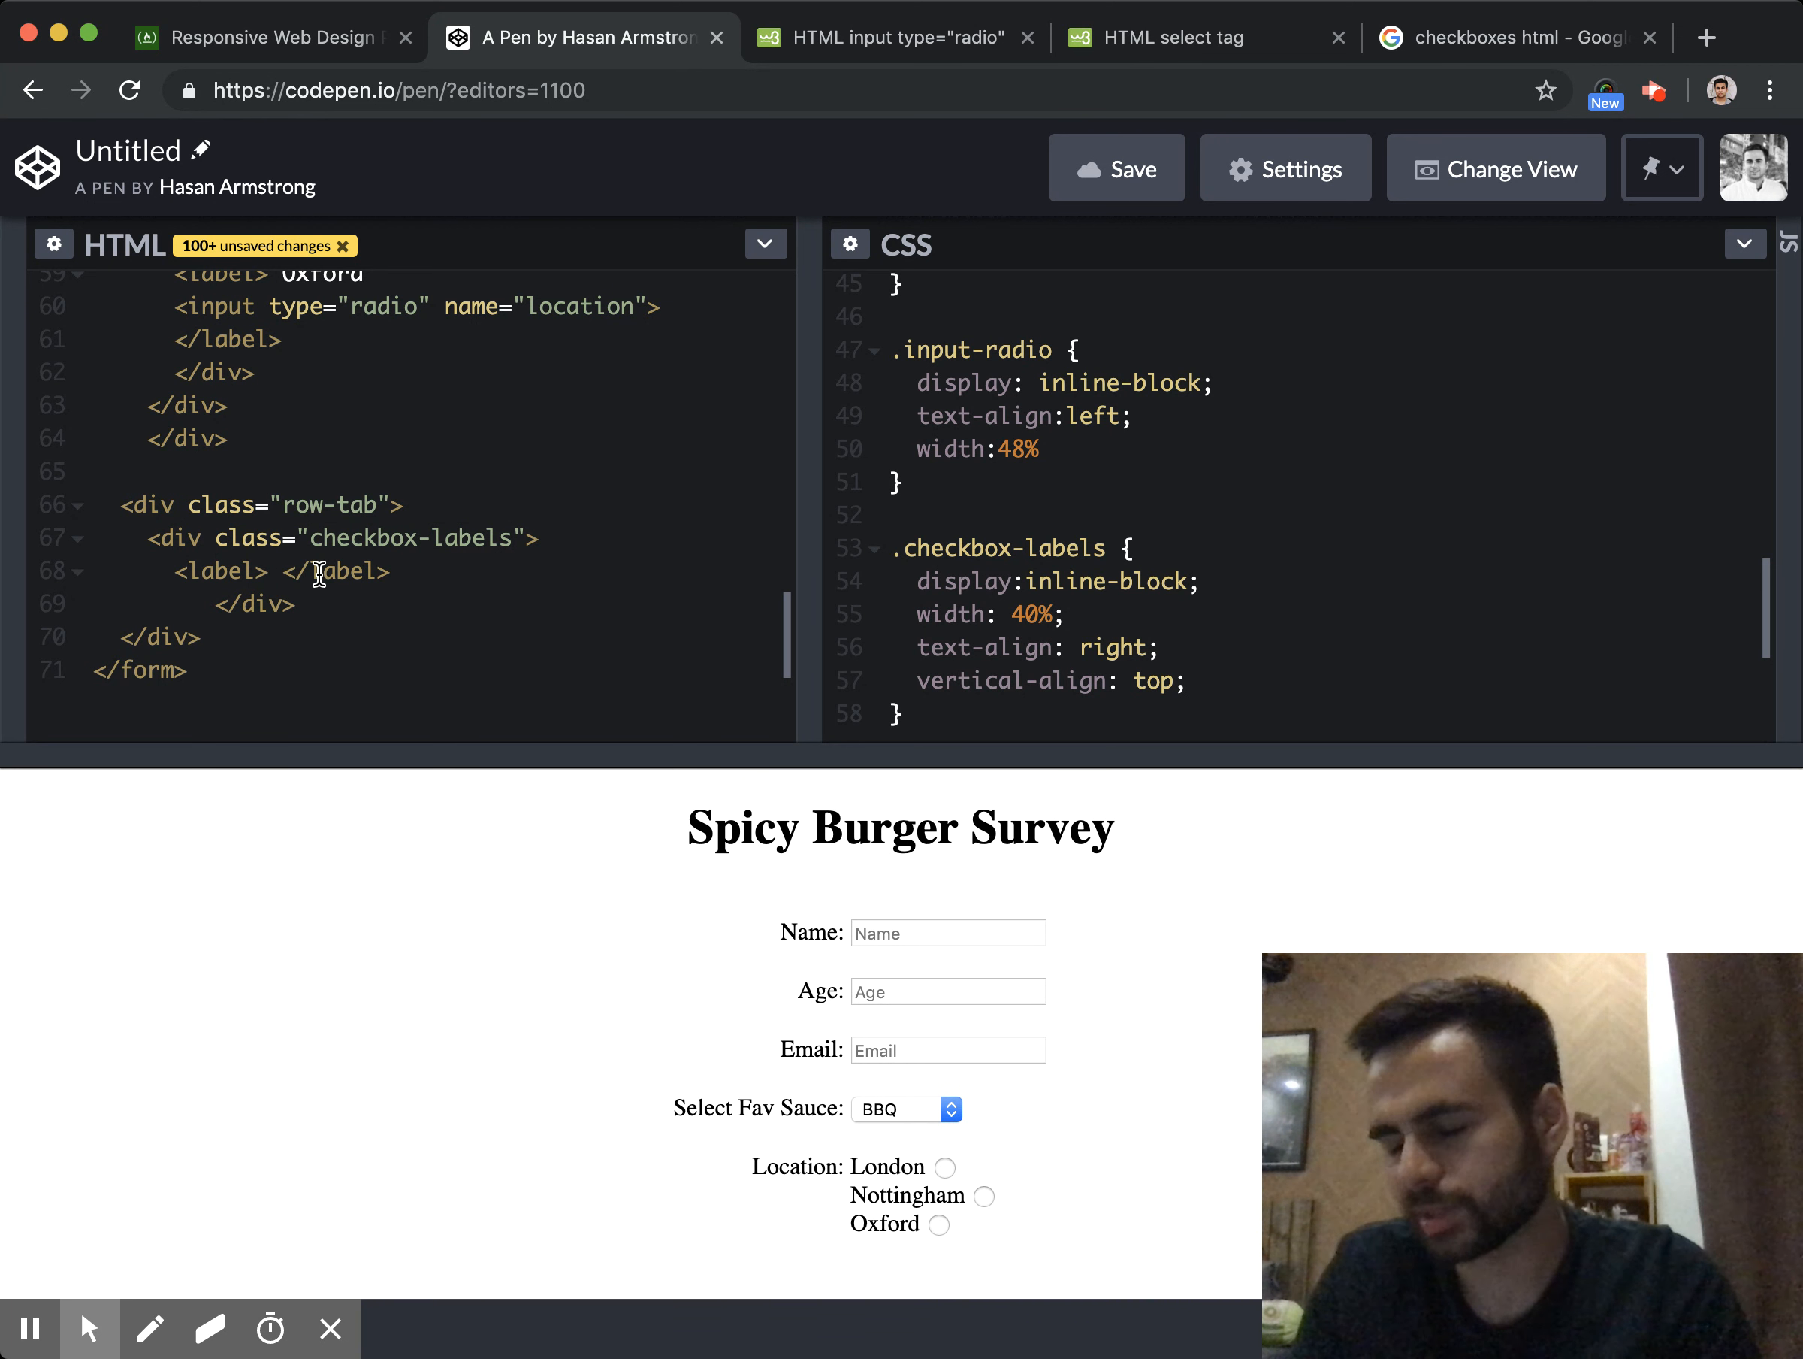
{"action": "mouse_move", "coordinate": [394, 625]}
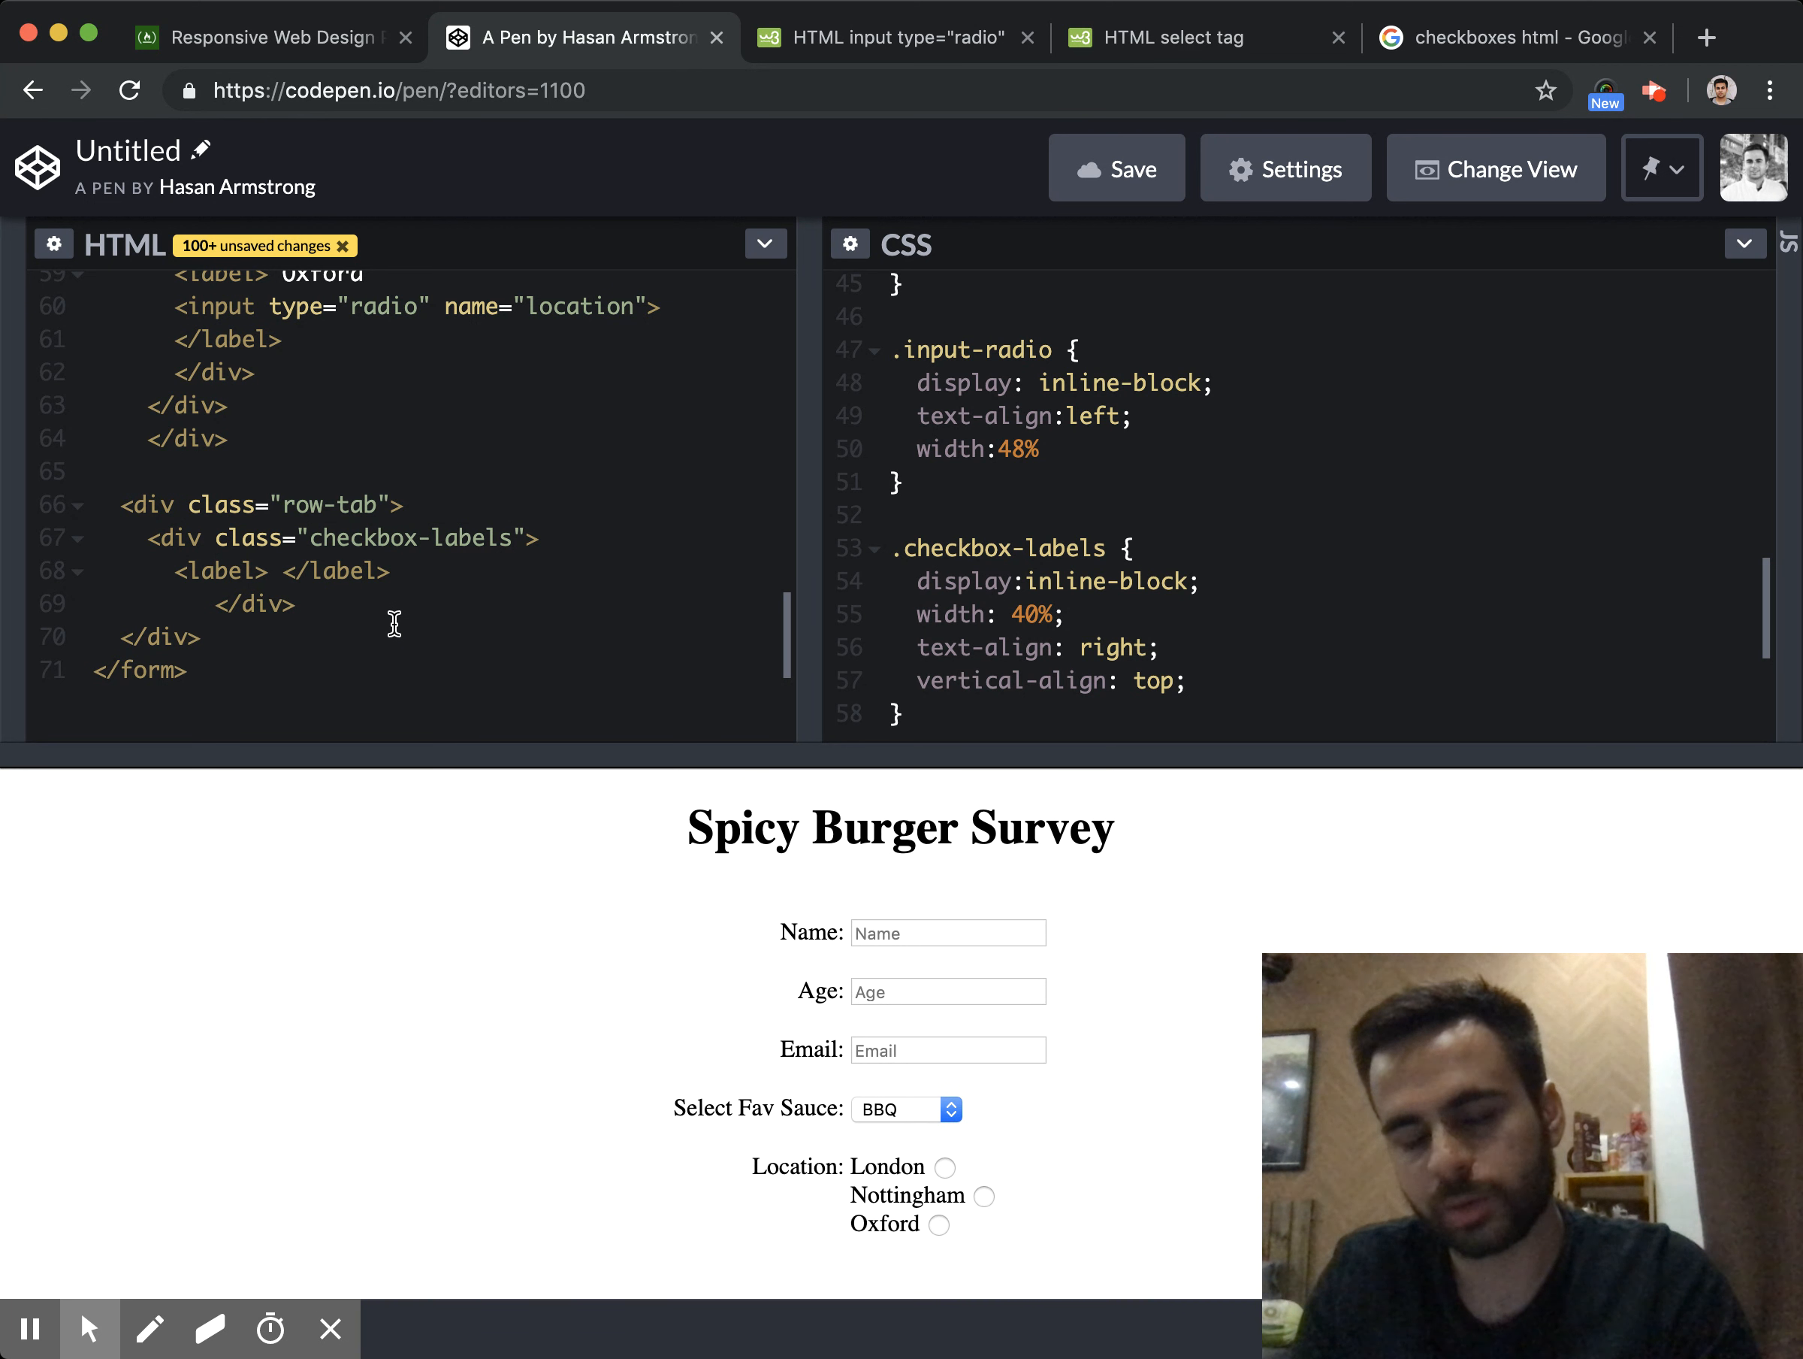
Fill the label with Bread: and add a div.checkbox-input container after it
{"action": "type", "text": "Bread"}
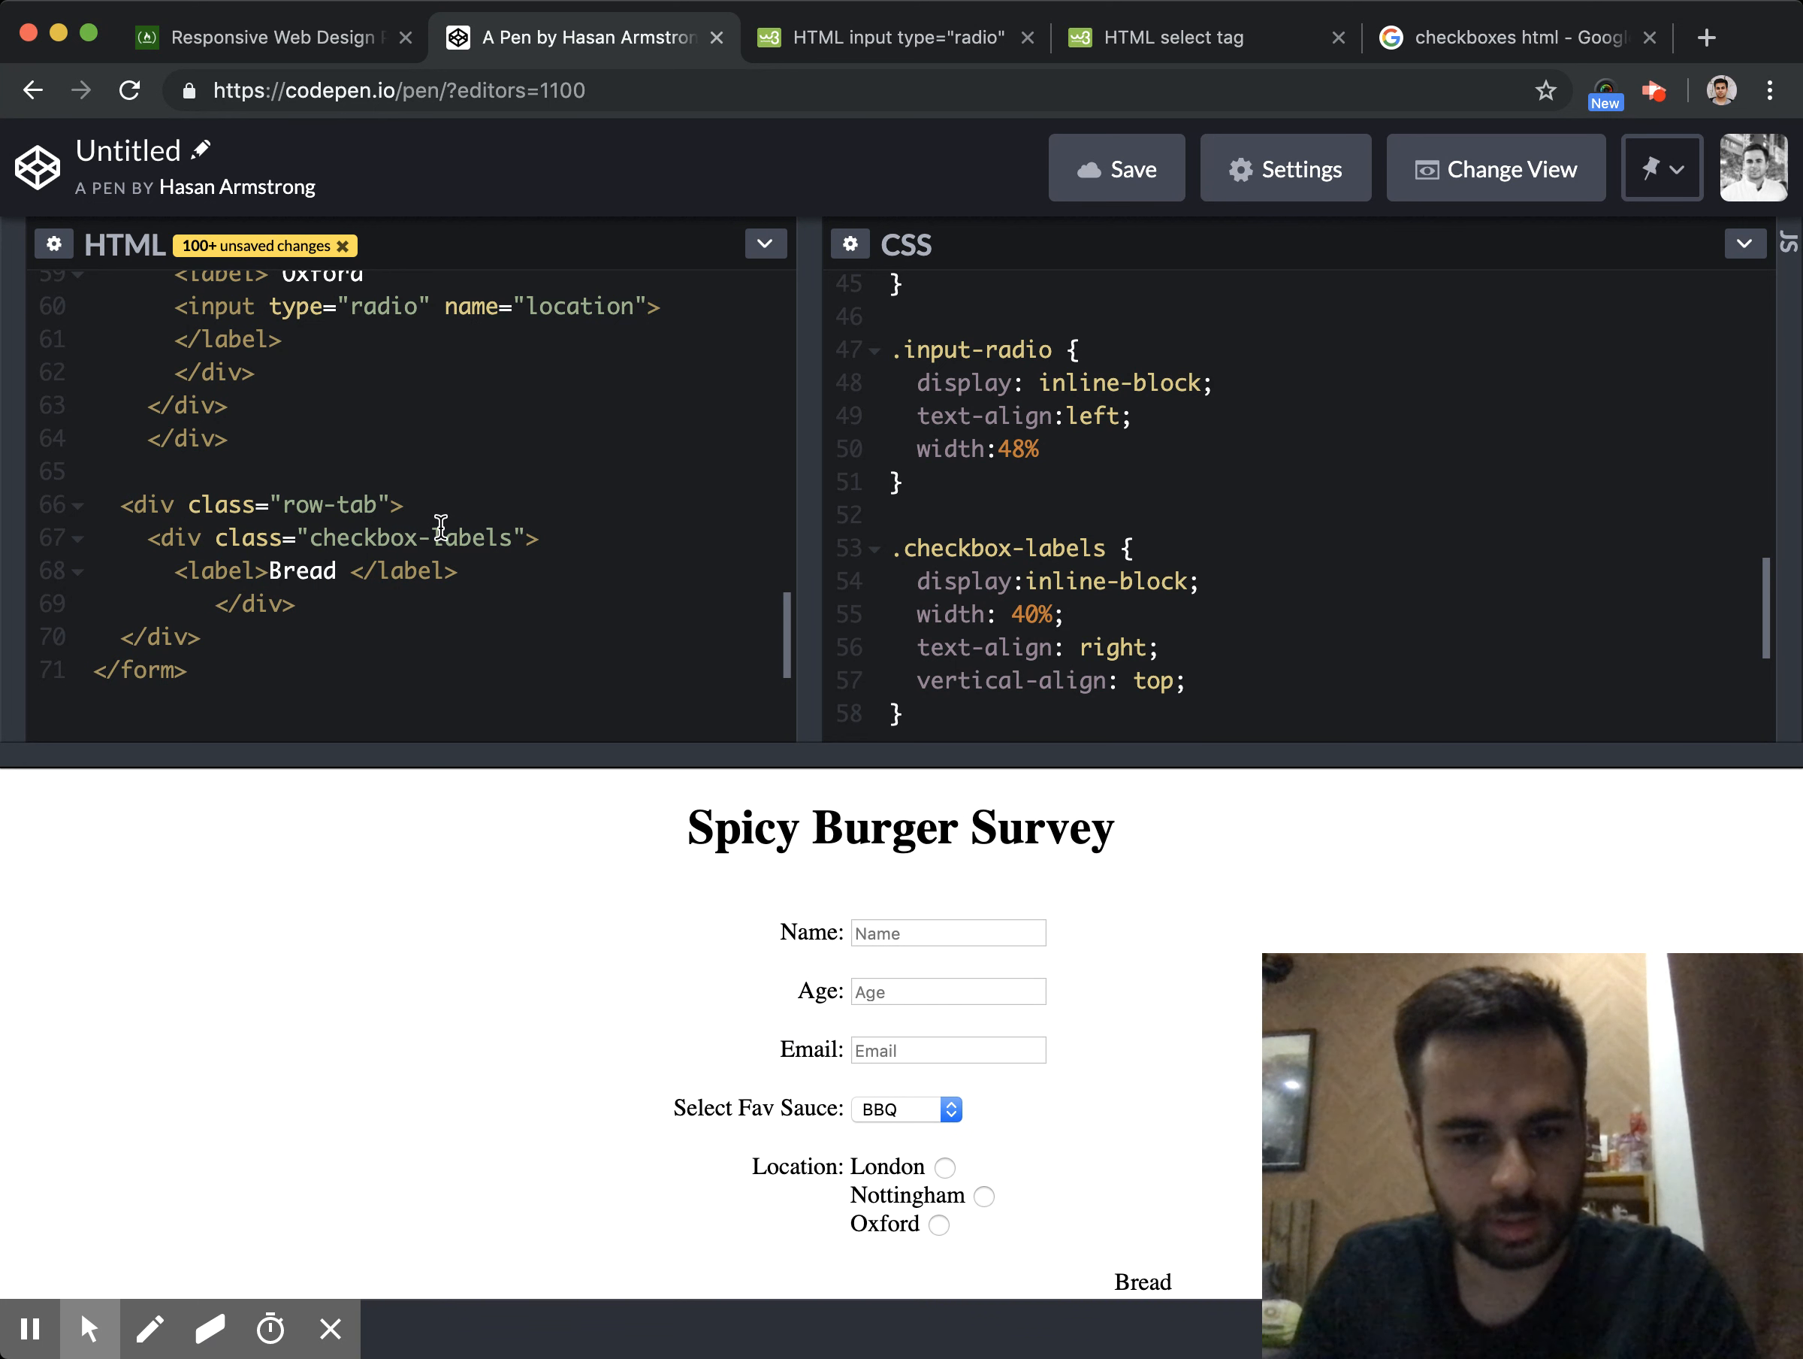
{"action": "type", "text": ":"}
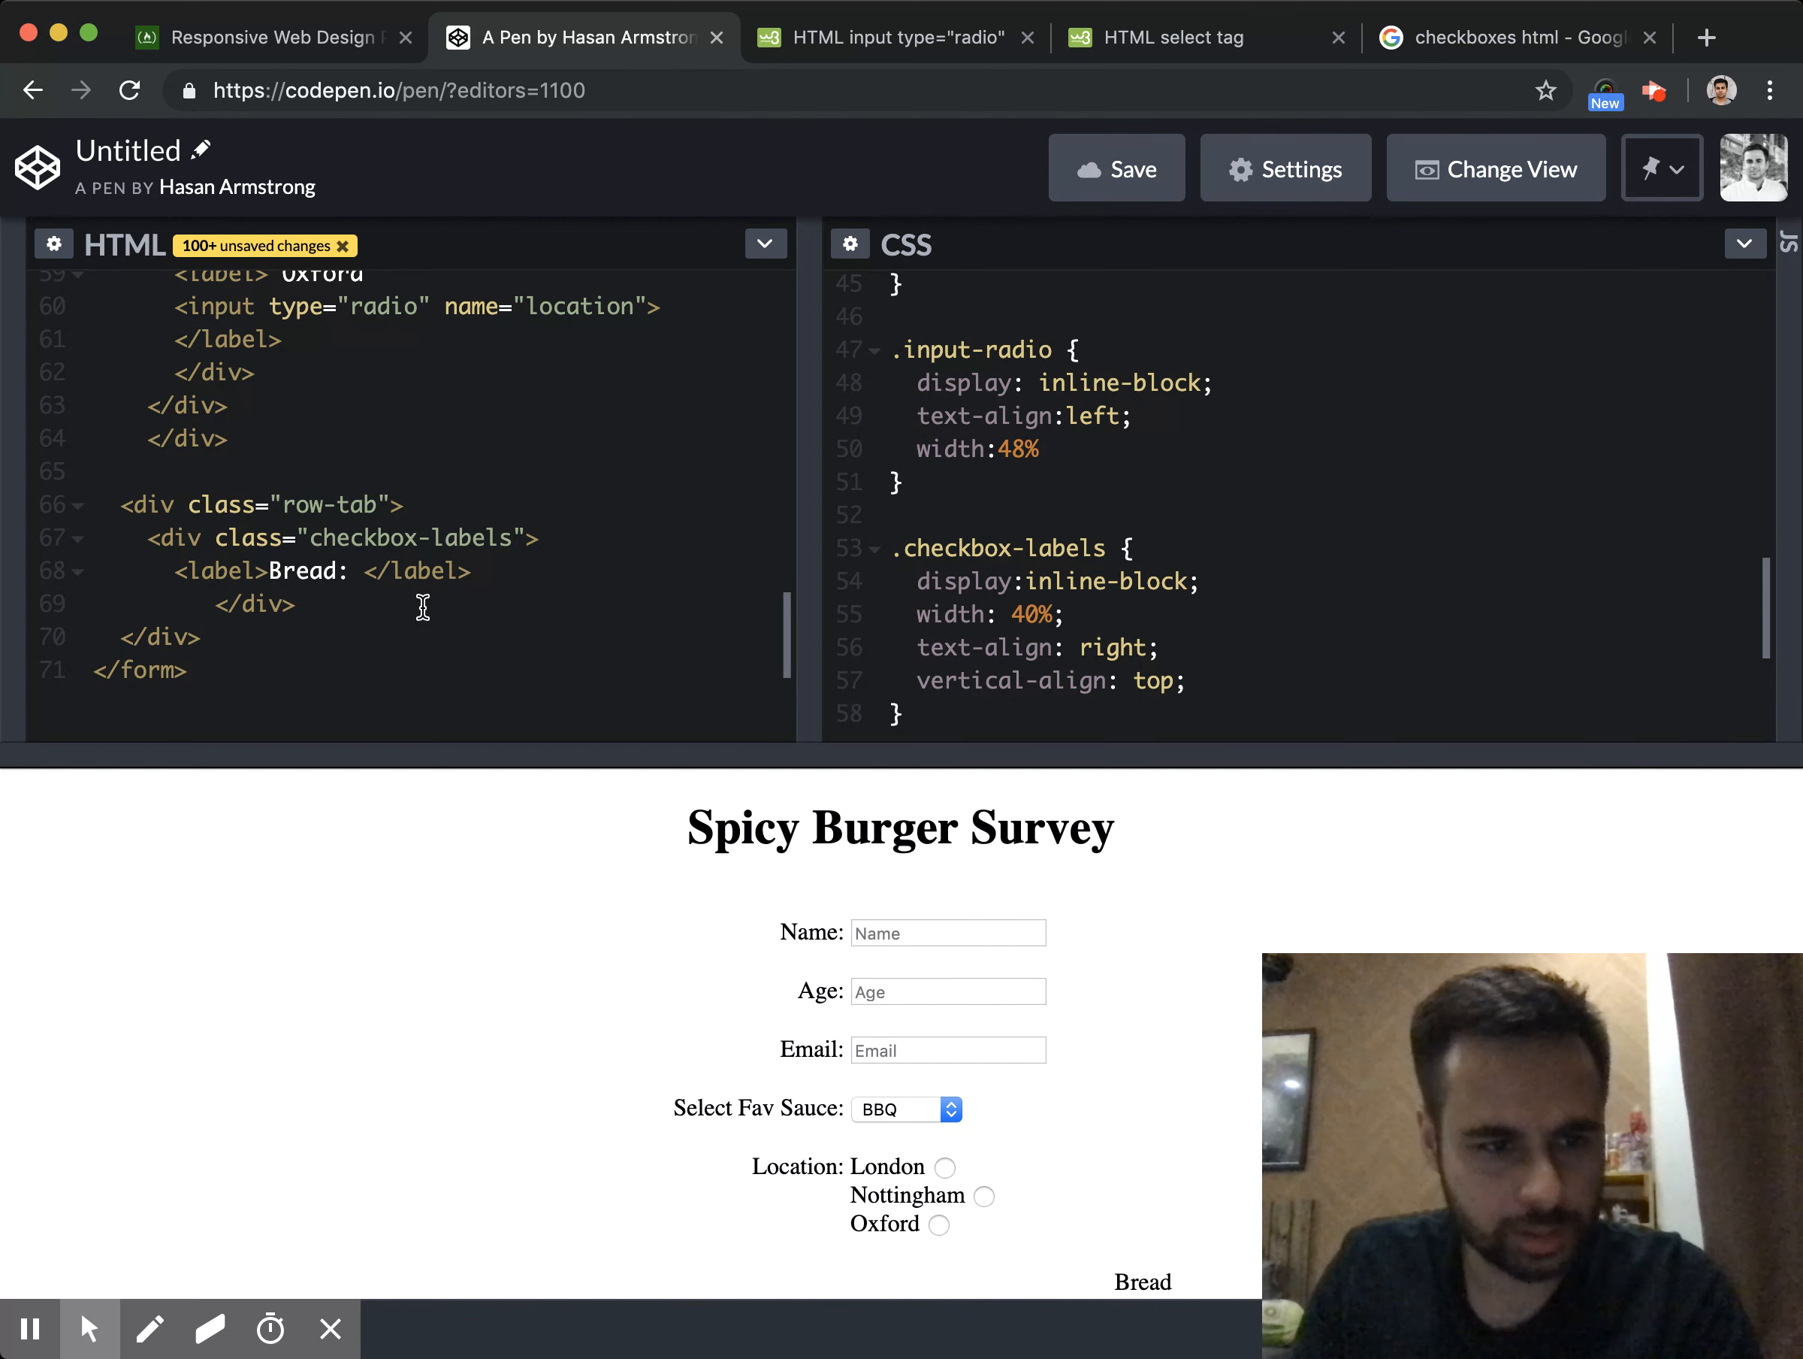
{"action": "scroll", "scroll_direction": "down", "scroll_amount": 3}
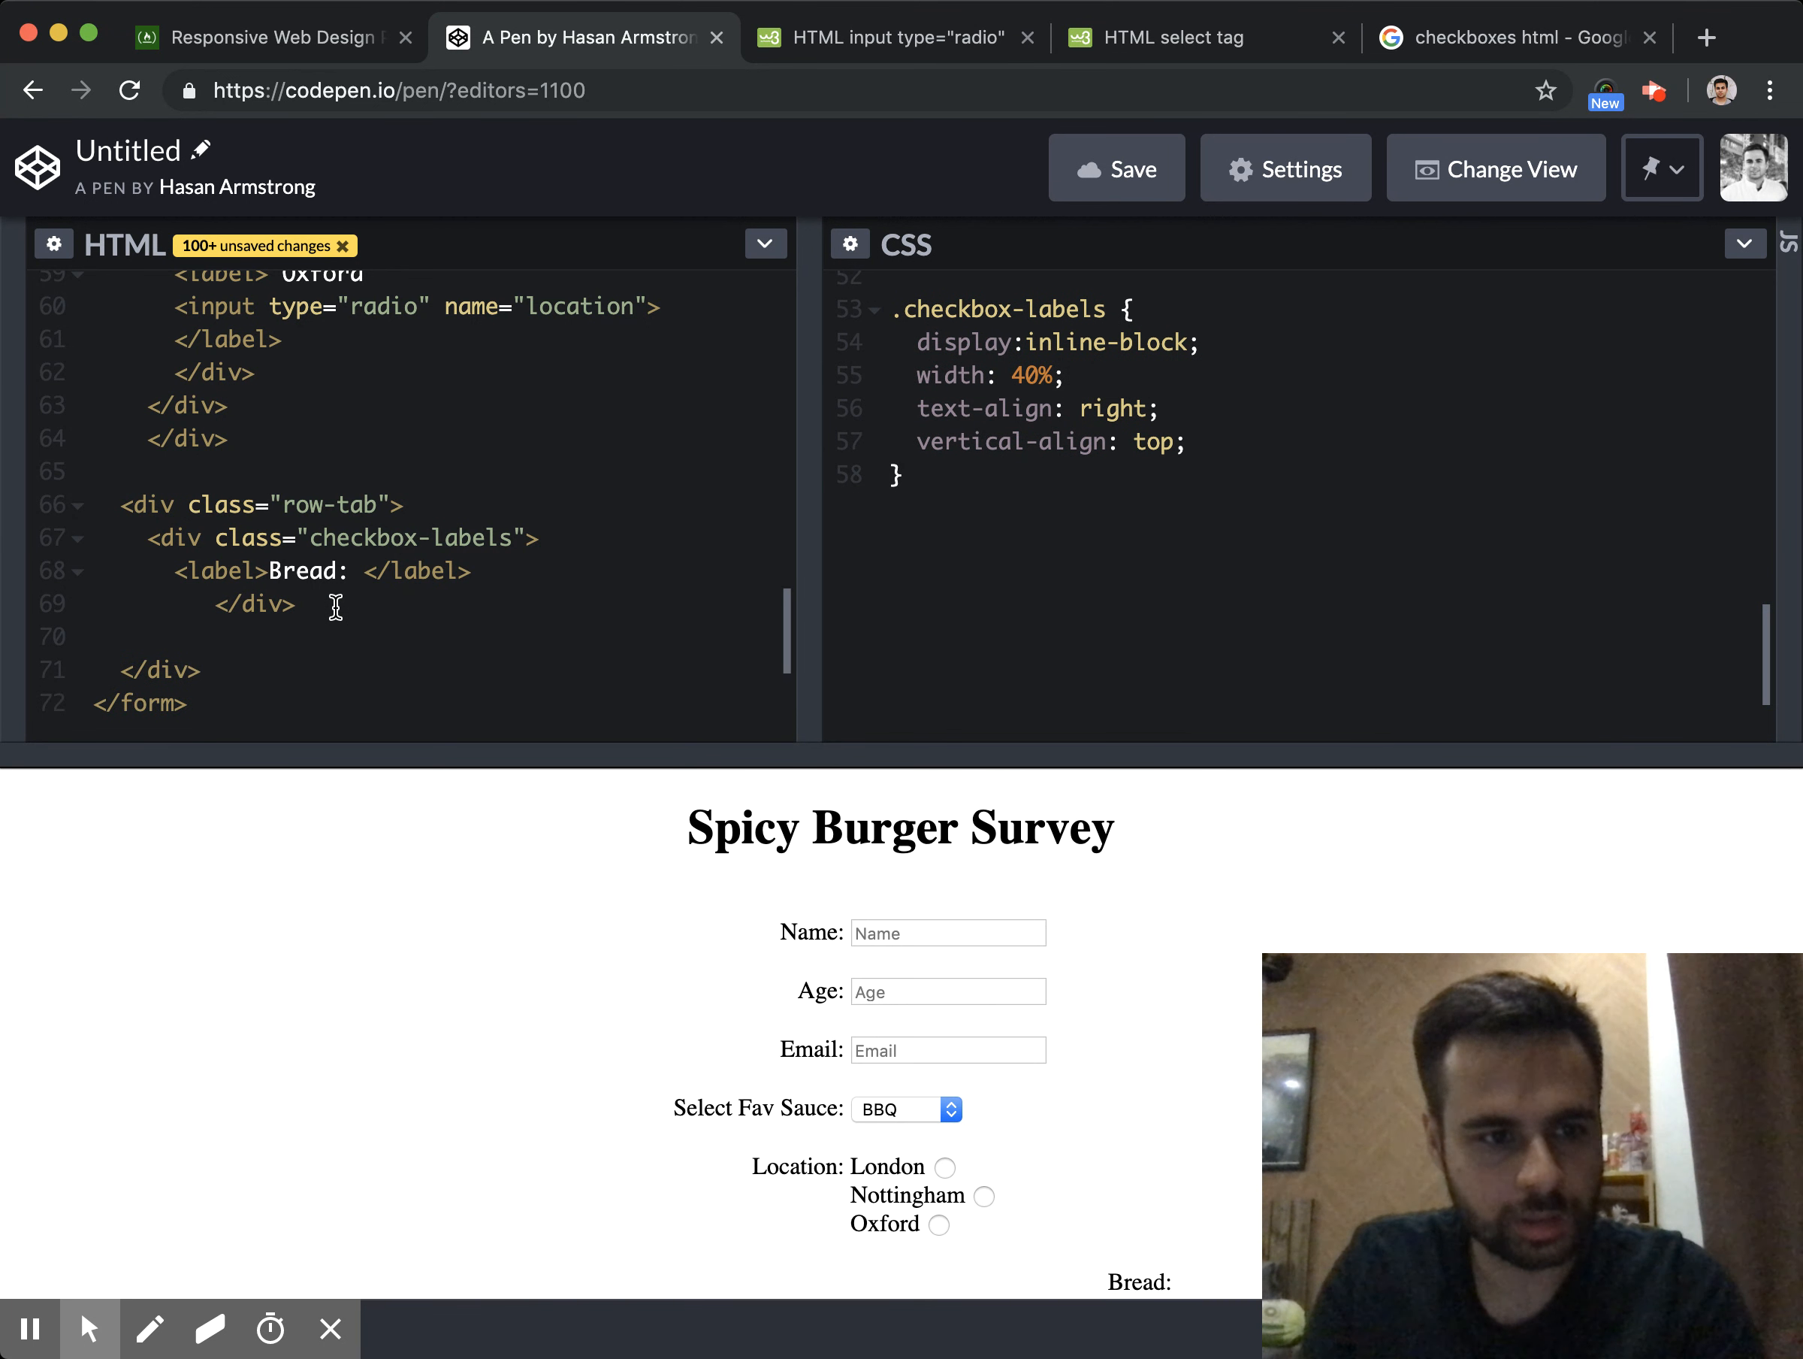
{"action": "type", "text": "<div cla"}
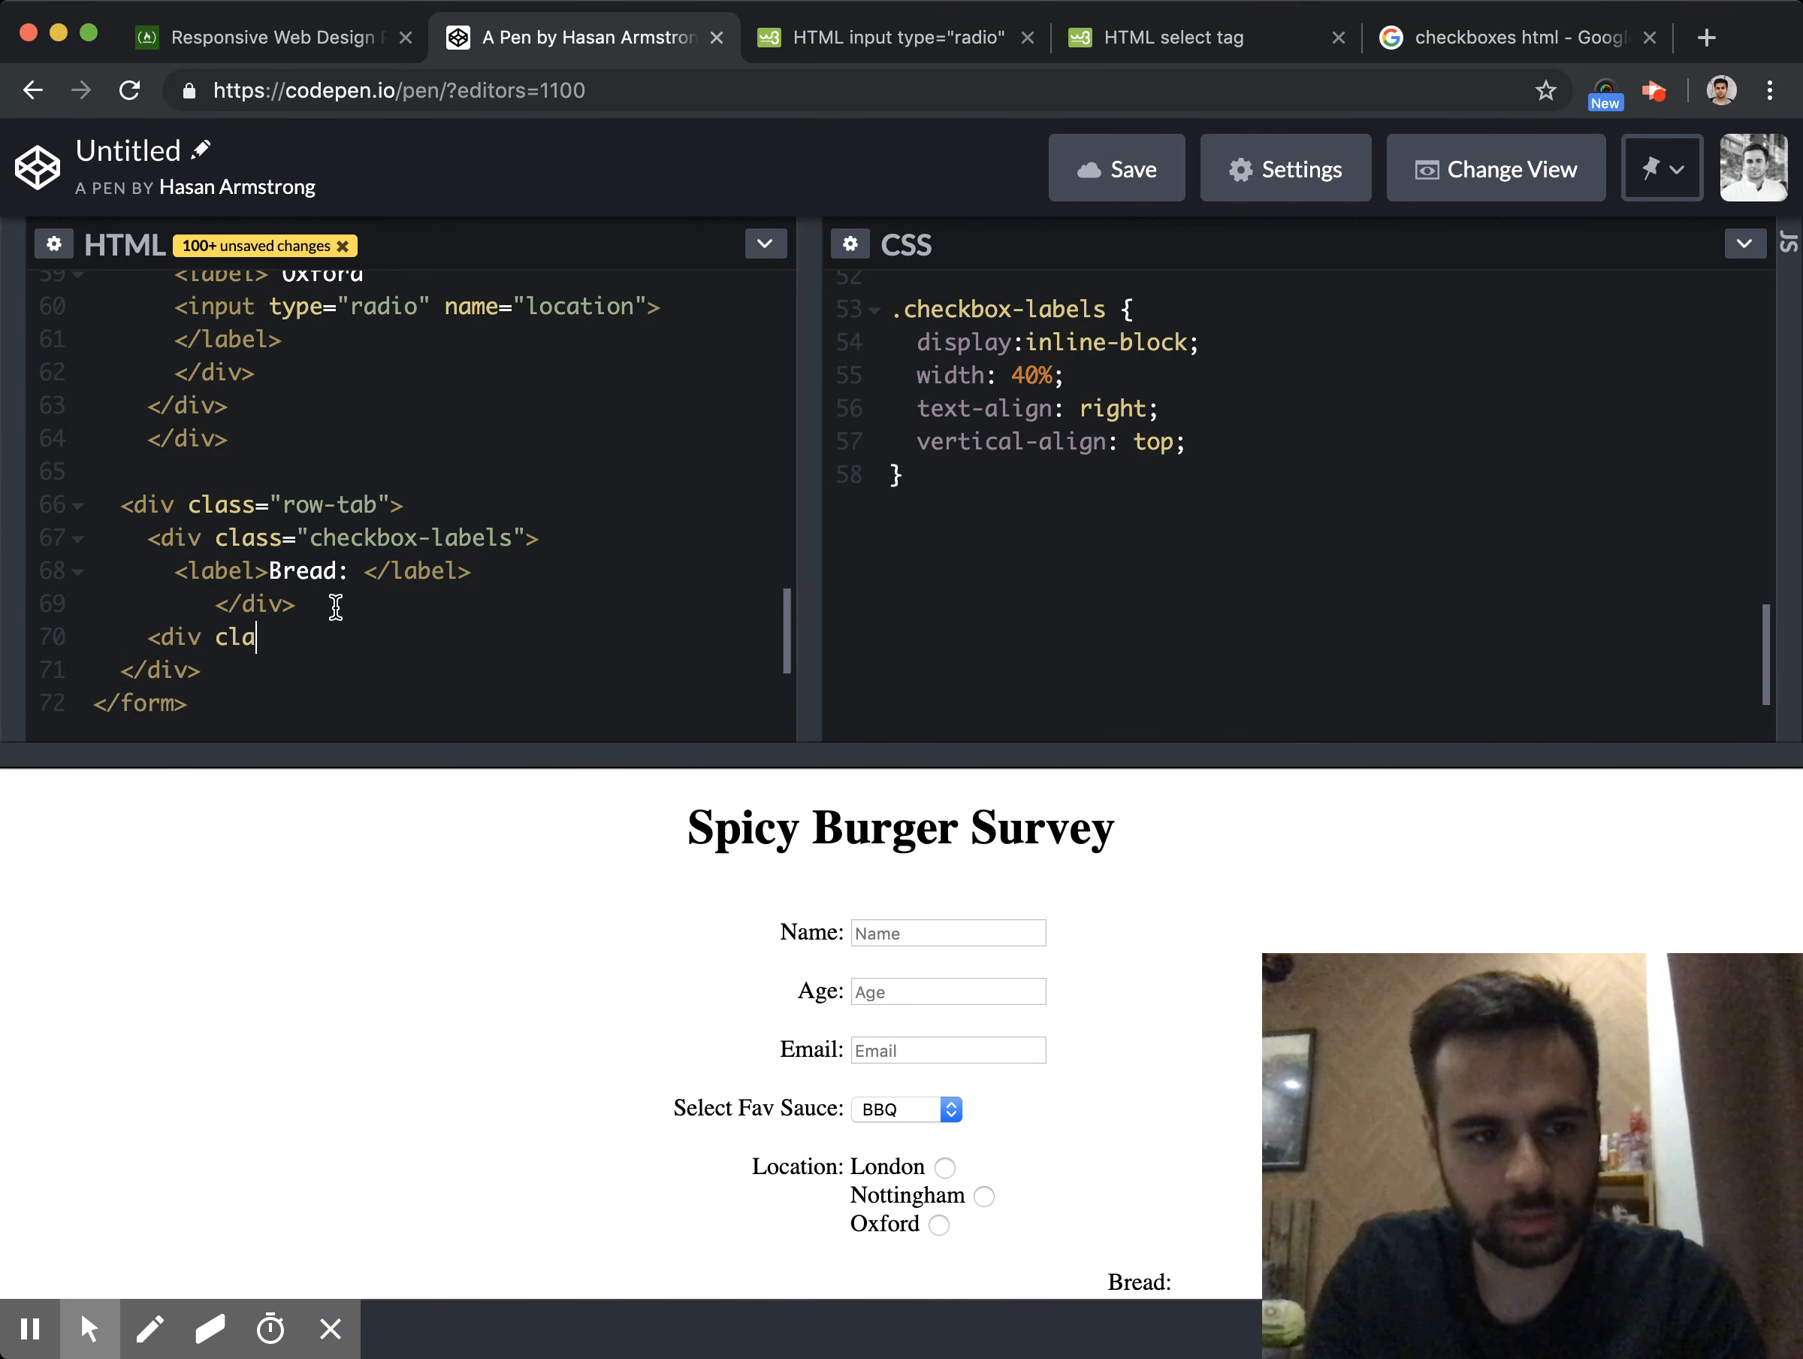
{"action": "type", "text": "ss=\"c\""}
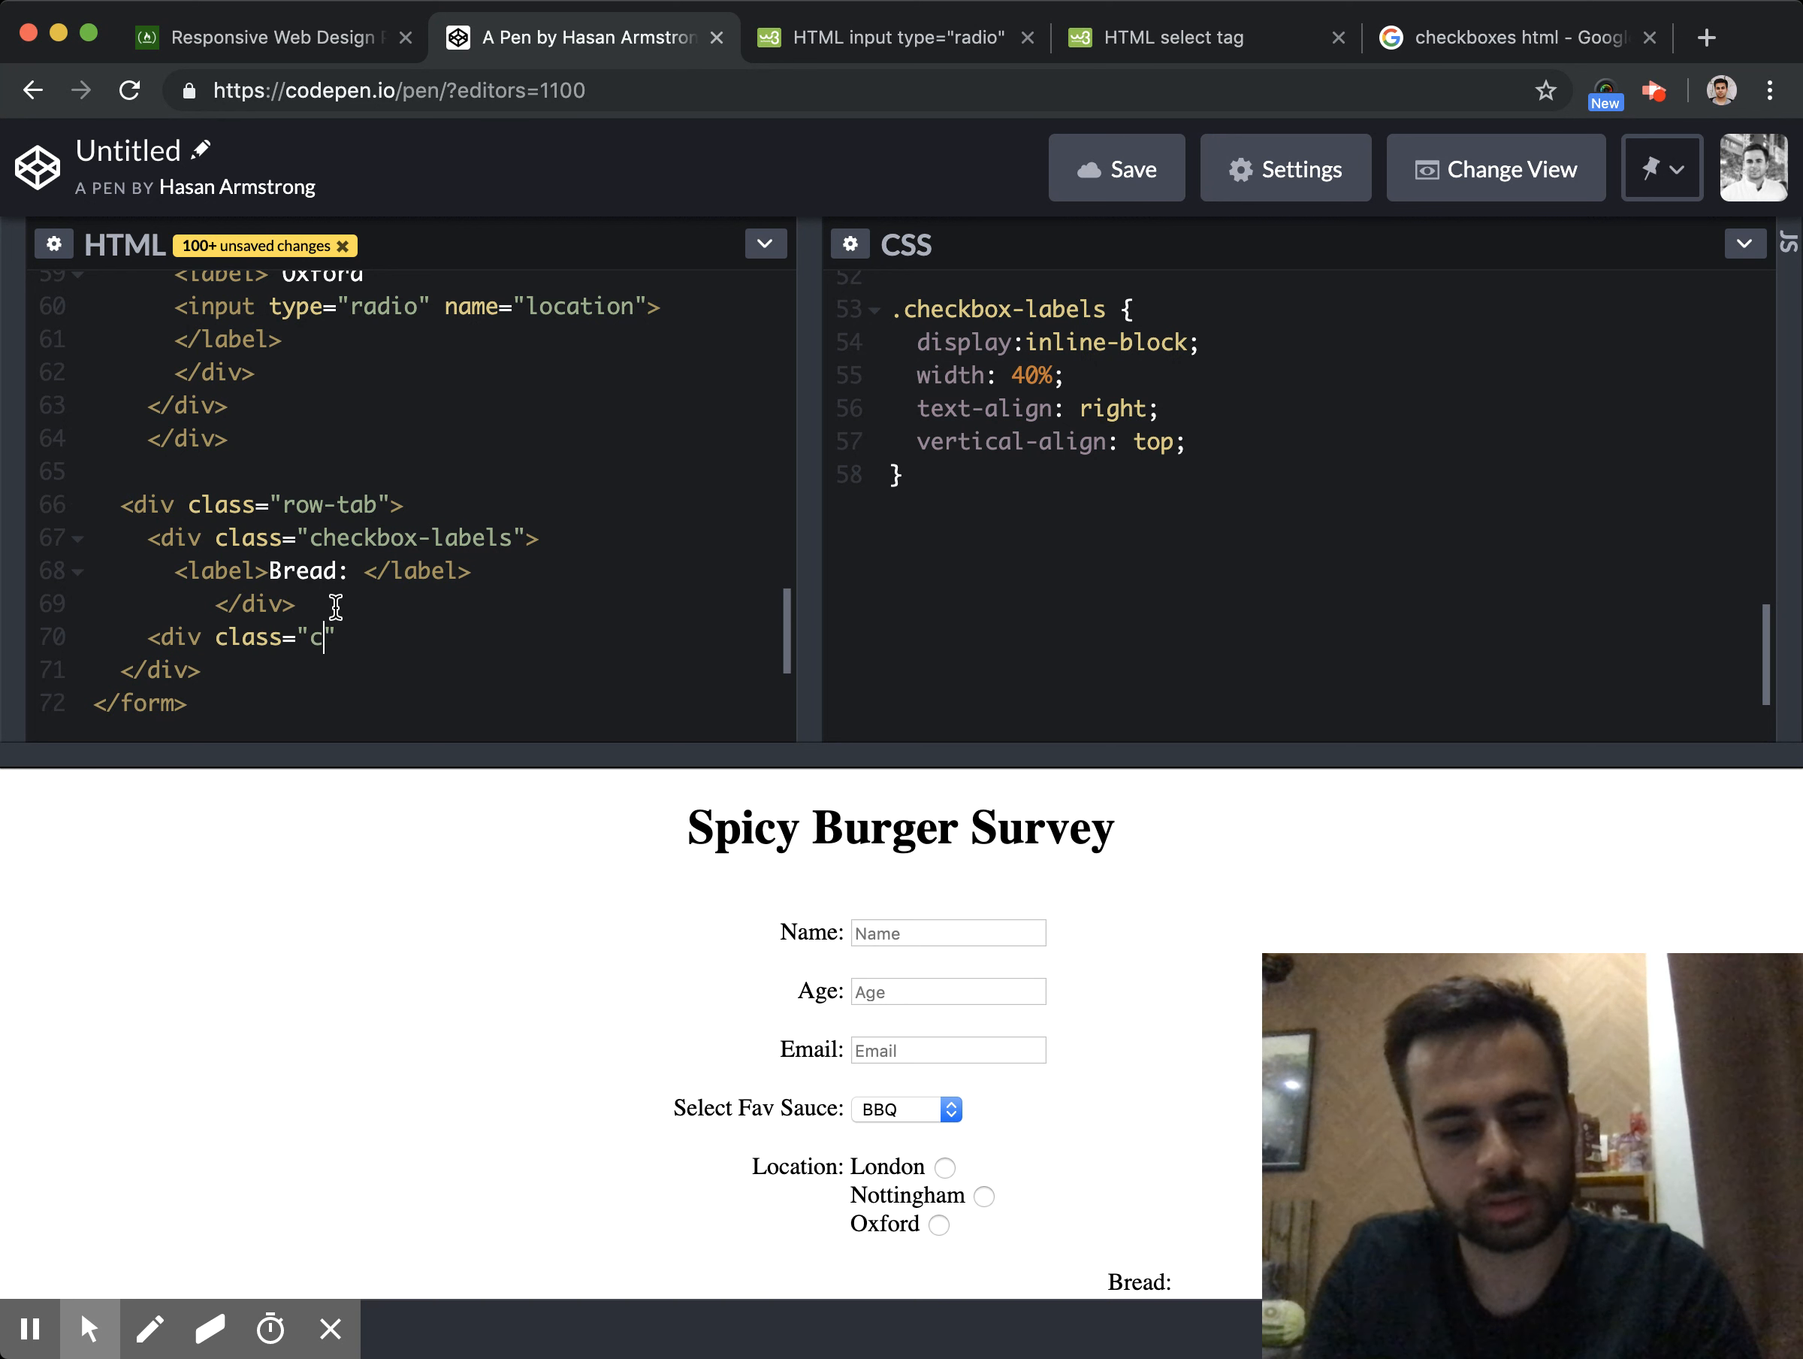
{"action": "type", "text": "heckbox-in"}
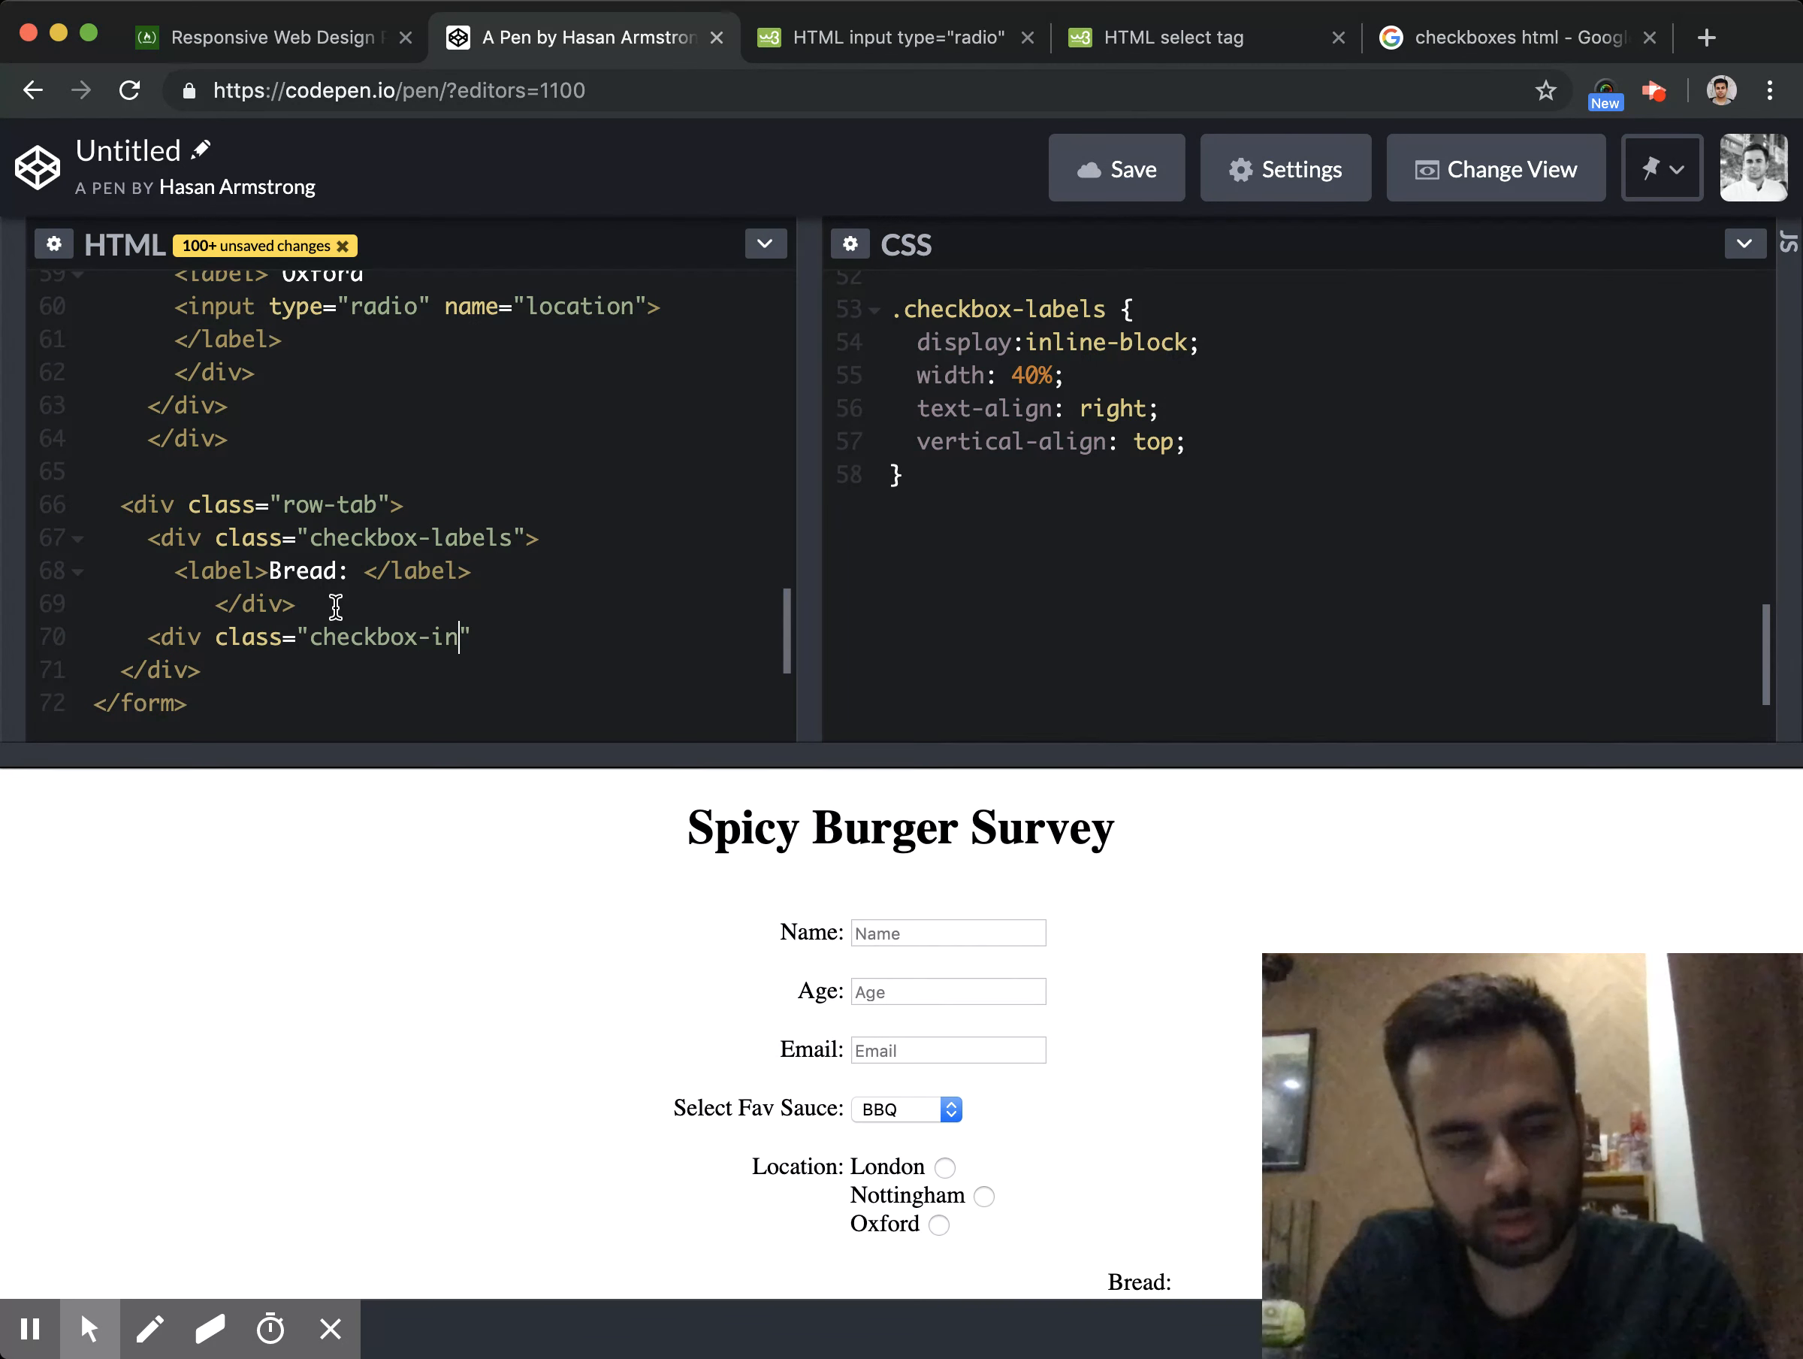
{"action": "type", "text": "u"}
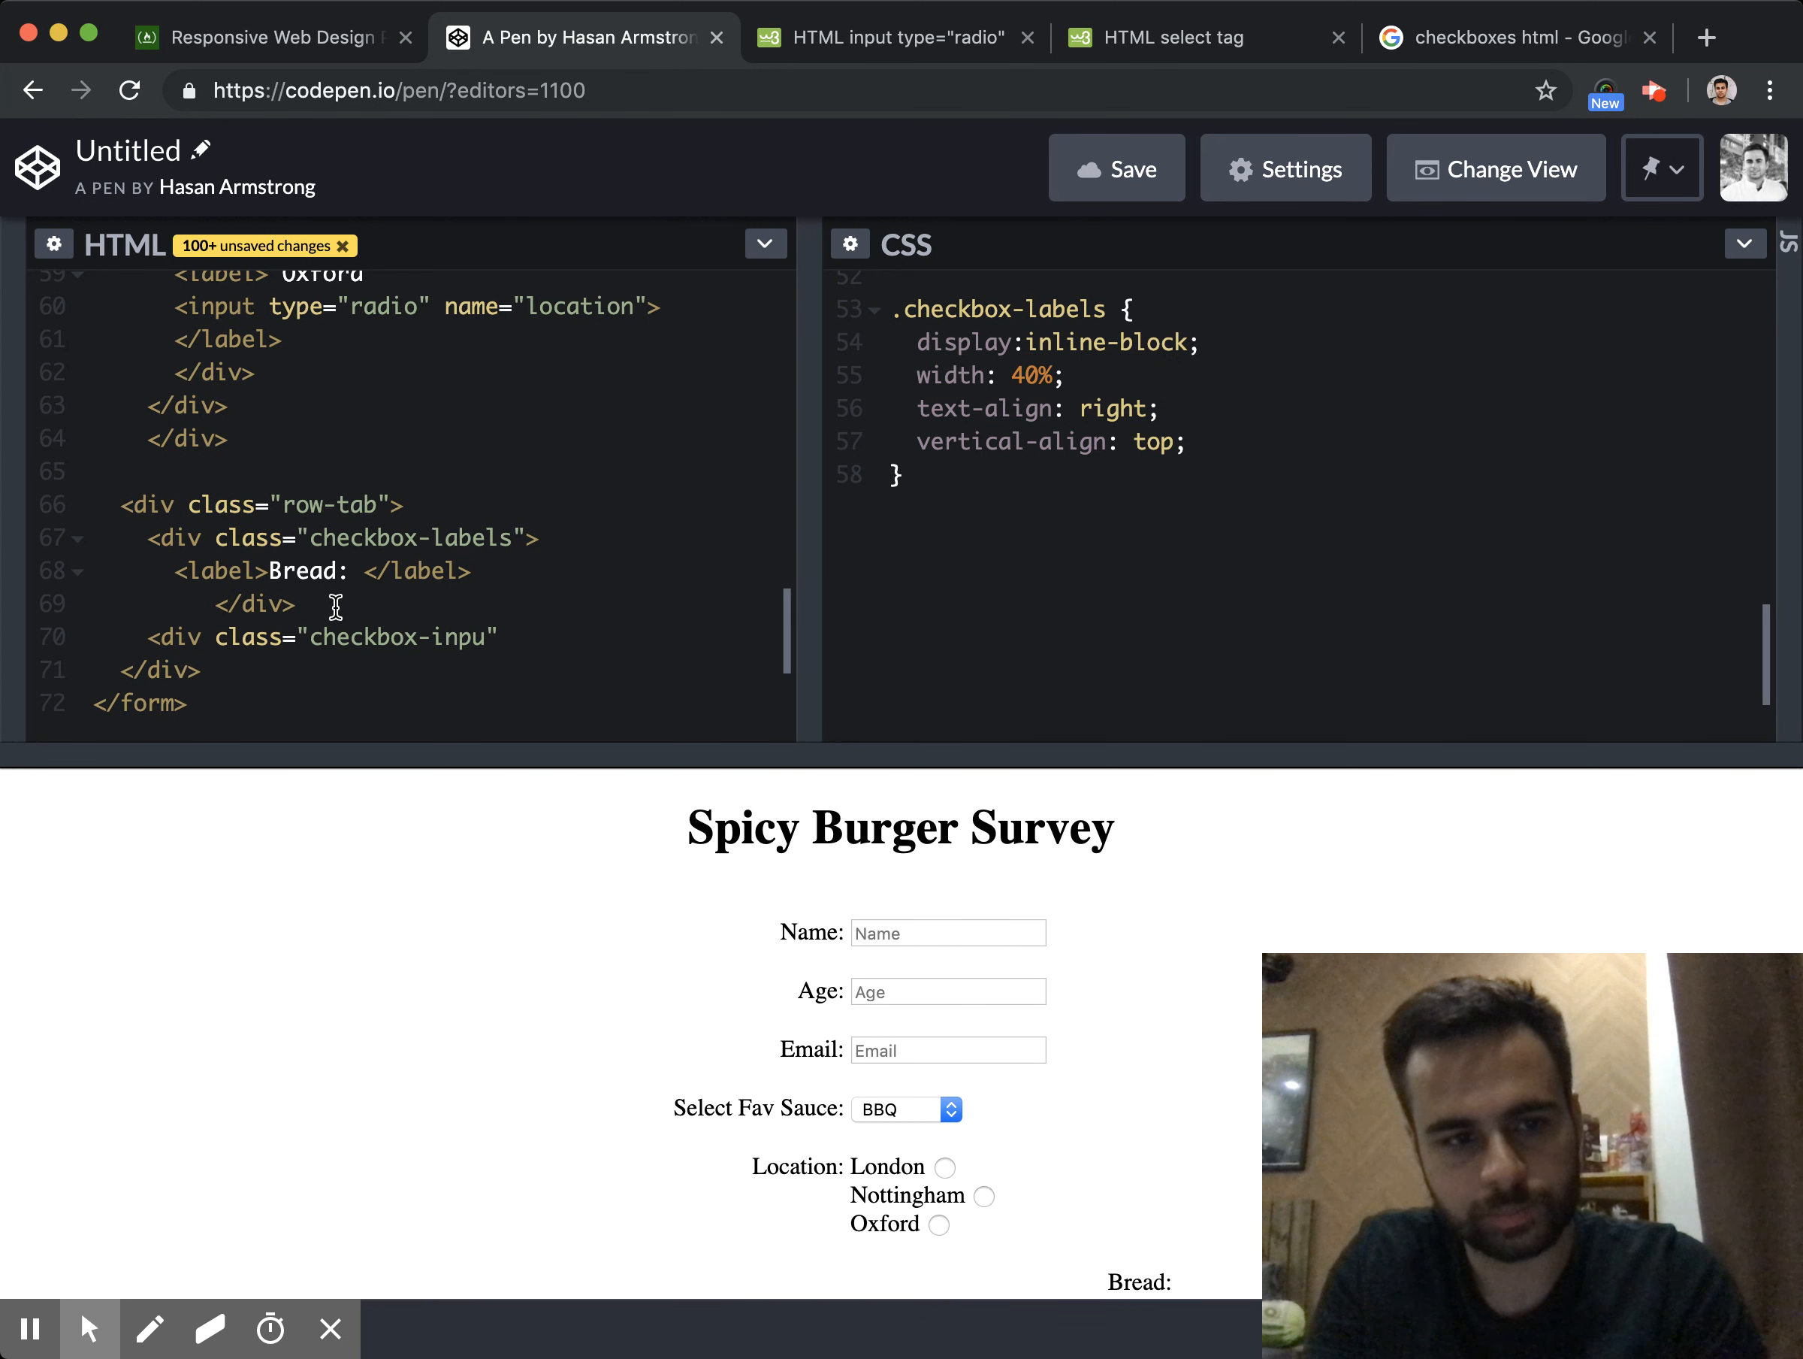
{"action": "type", "text": "t"}
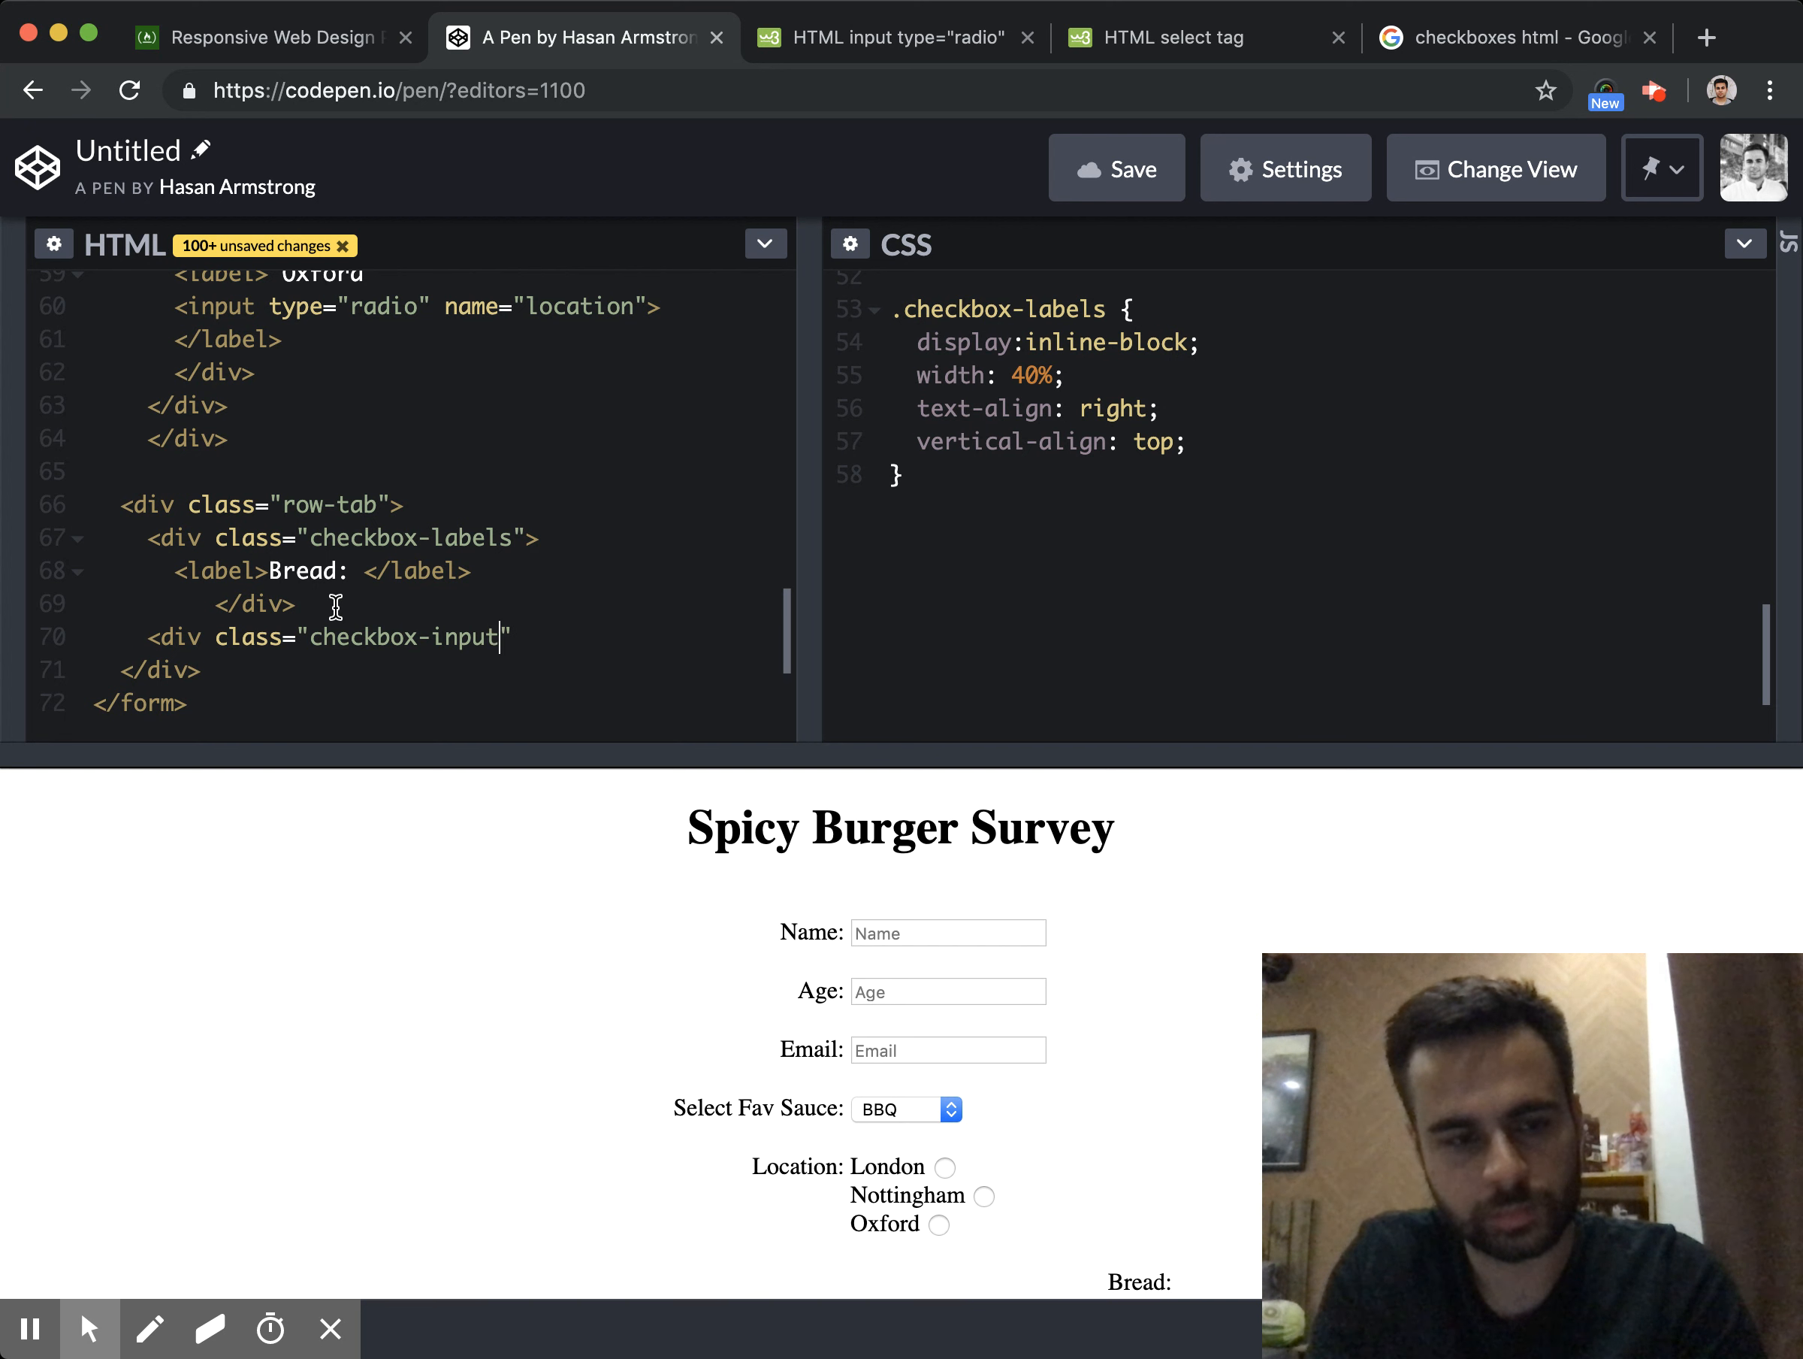
{"action": "type", "text": ">"}
{"action": "type", "text": "<input type=\""}
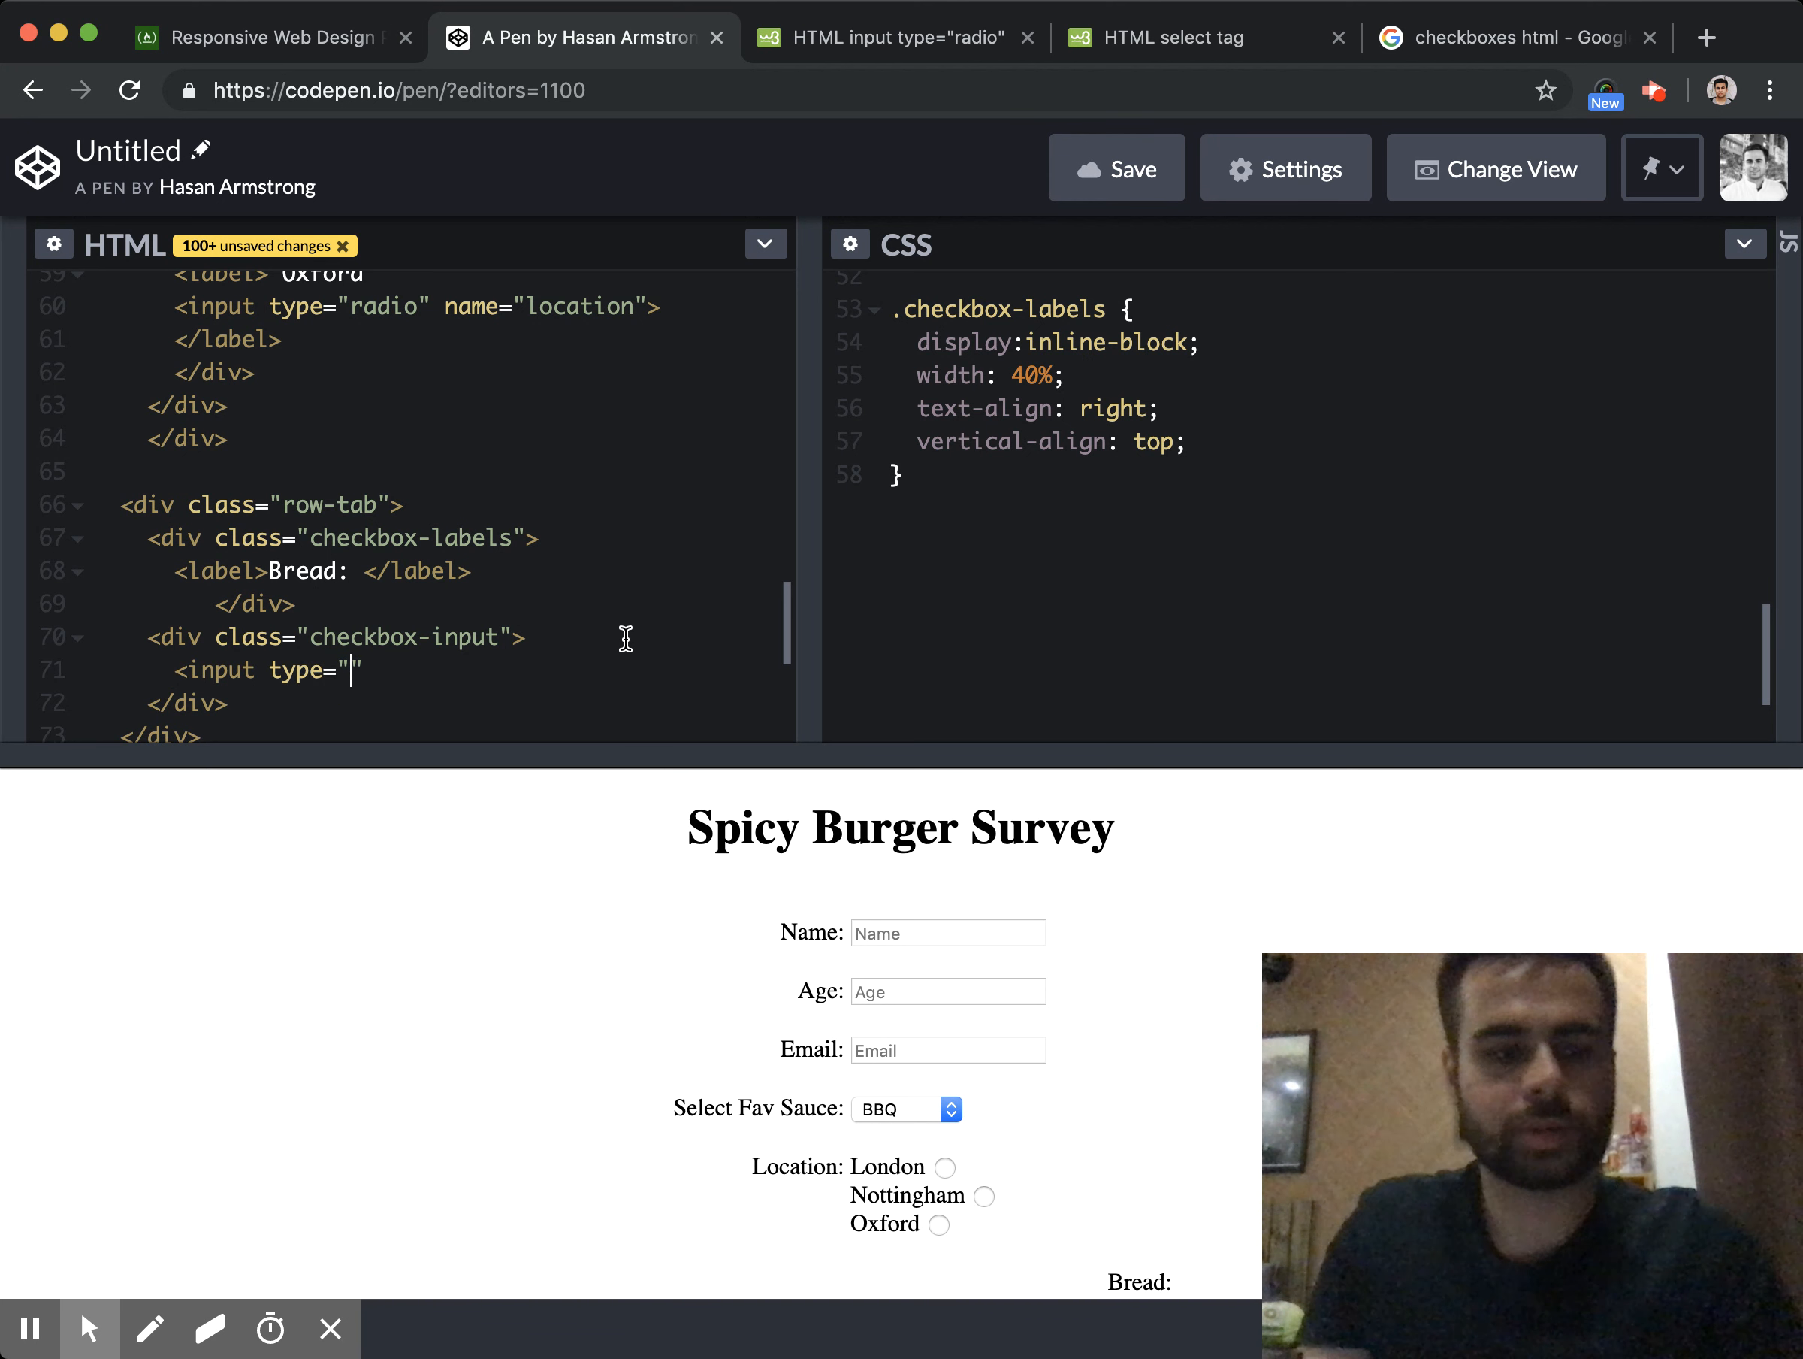
Inside checkbox-input, add a checkbox input wrapped in a label starting with White
{"action": "type", "text": "checkbox"}
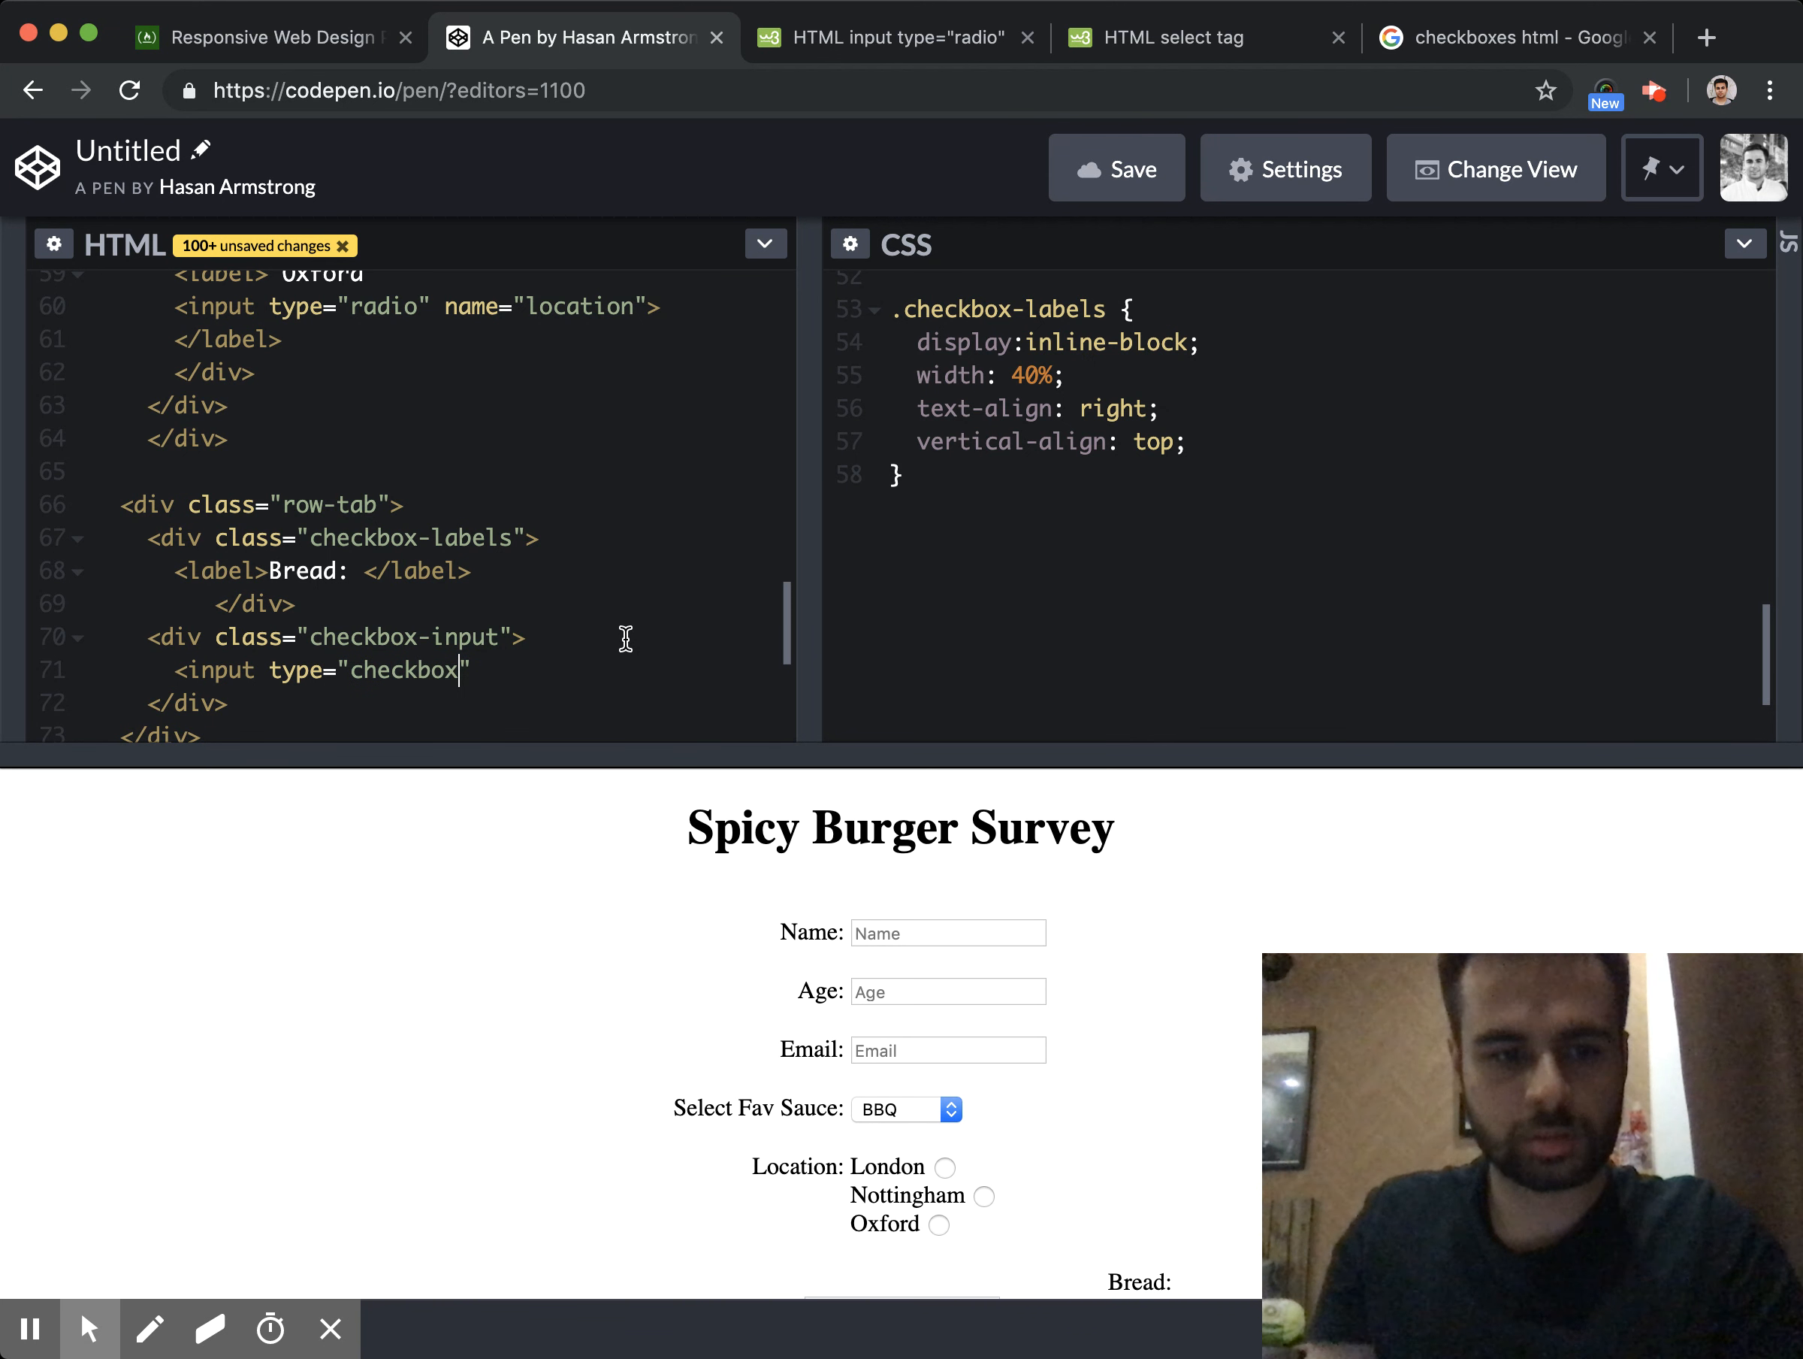
{"action": "type", "text": ">"}
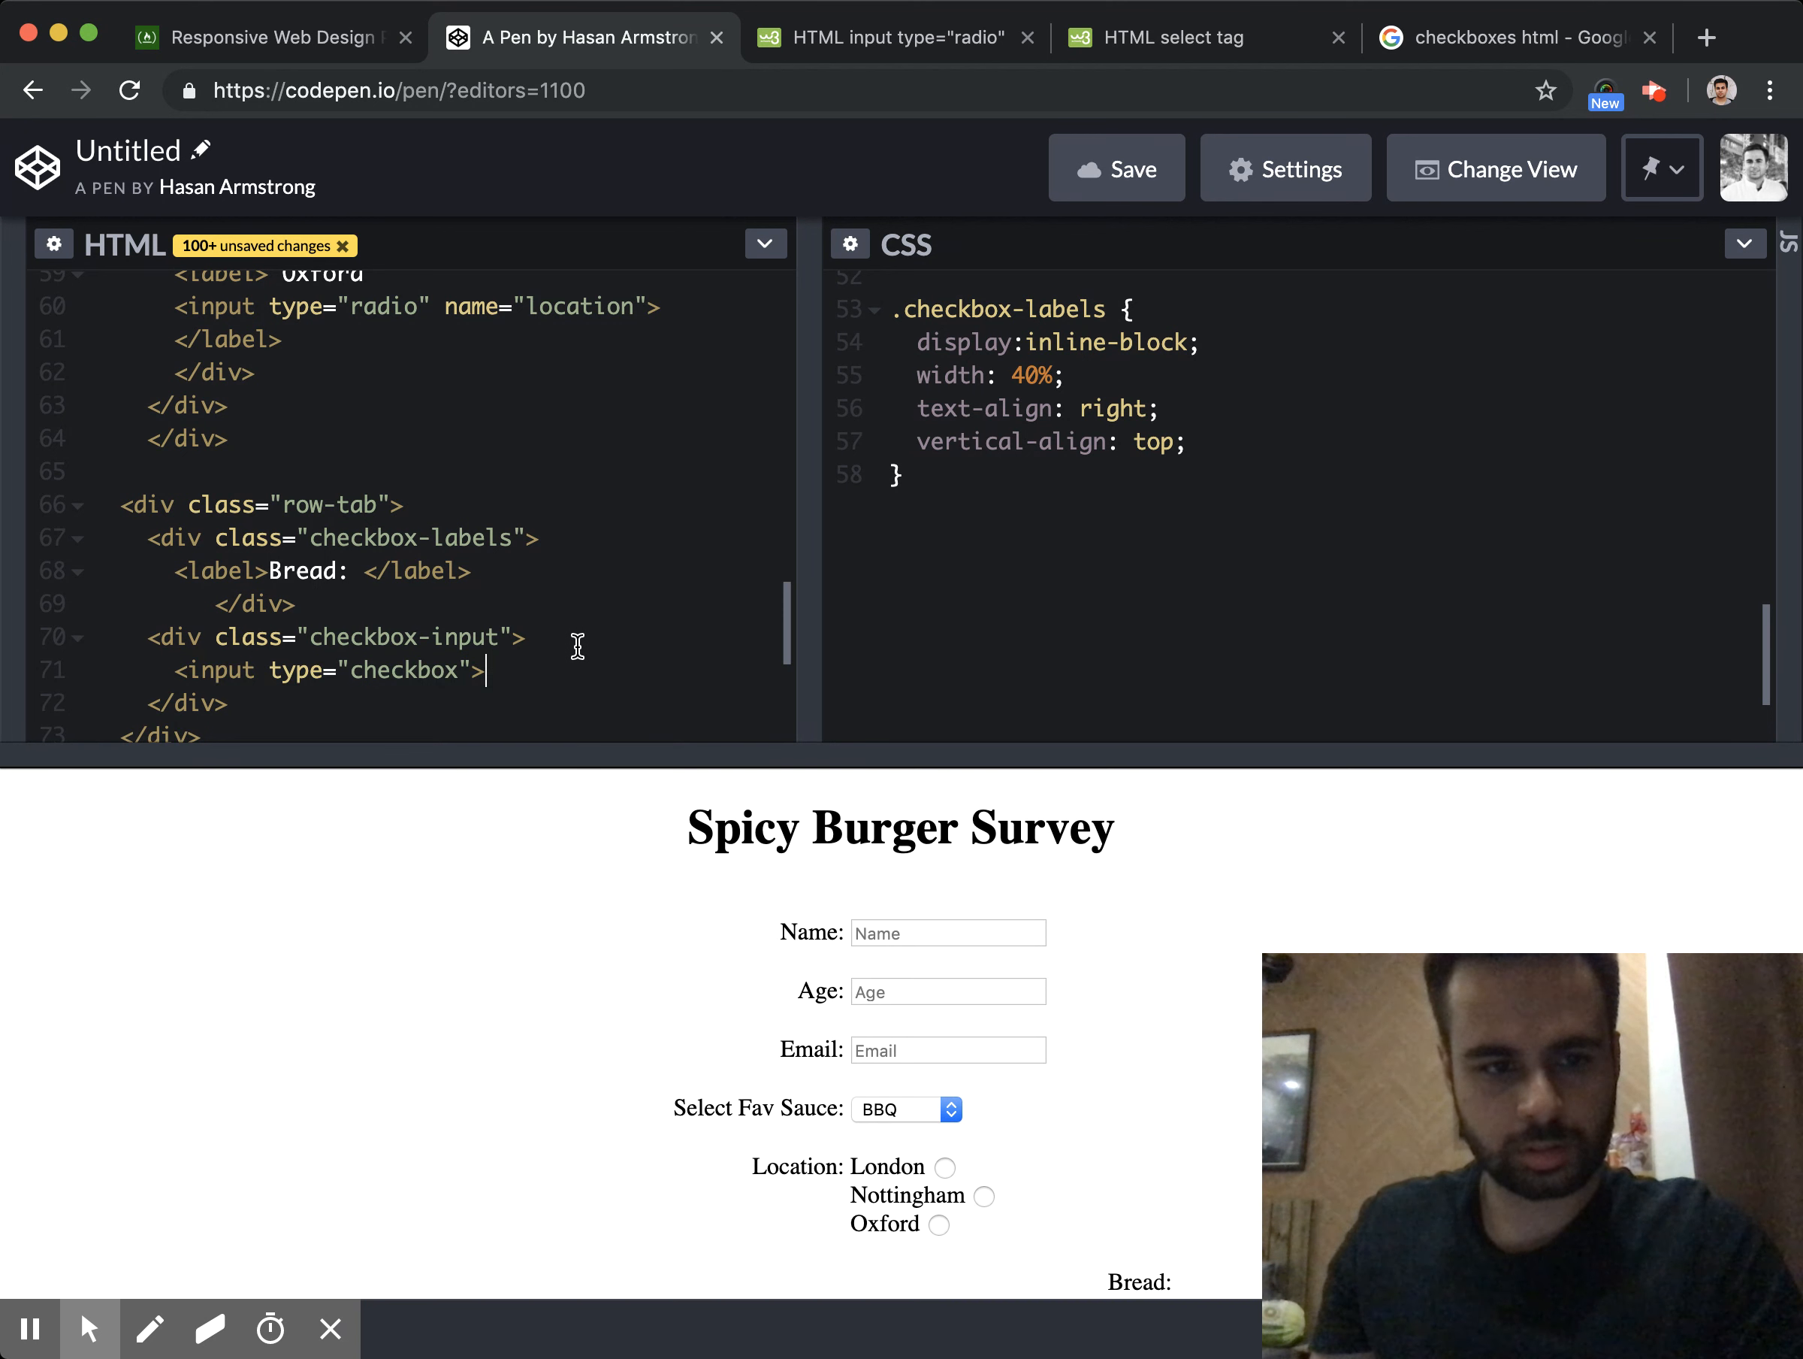
{"action": "type", "text": "<label>"}
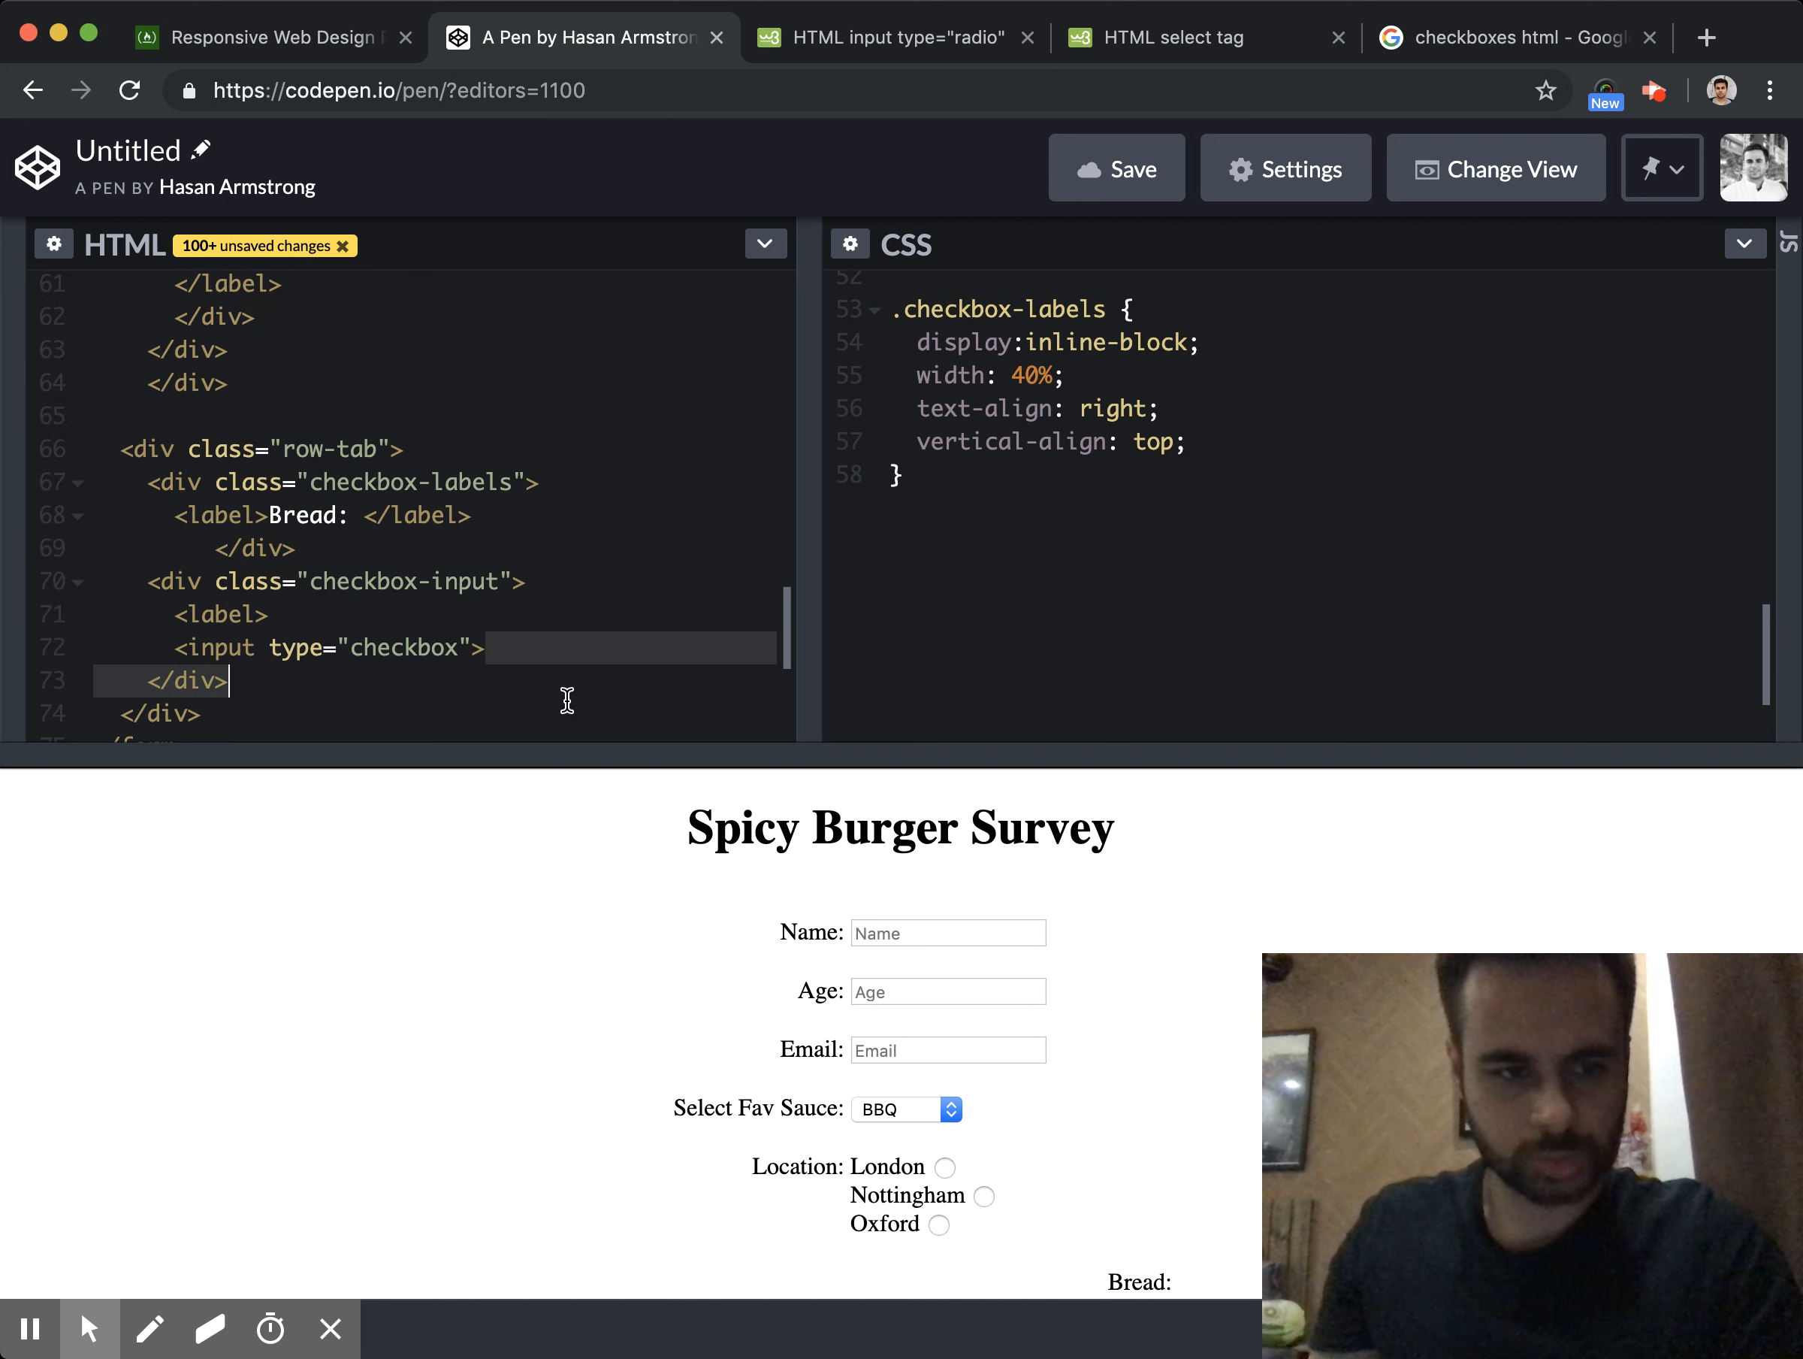
{"action": "type", "text": "</label>"}
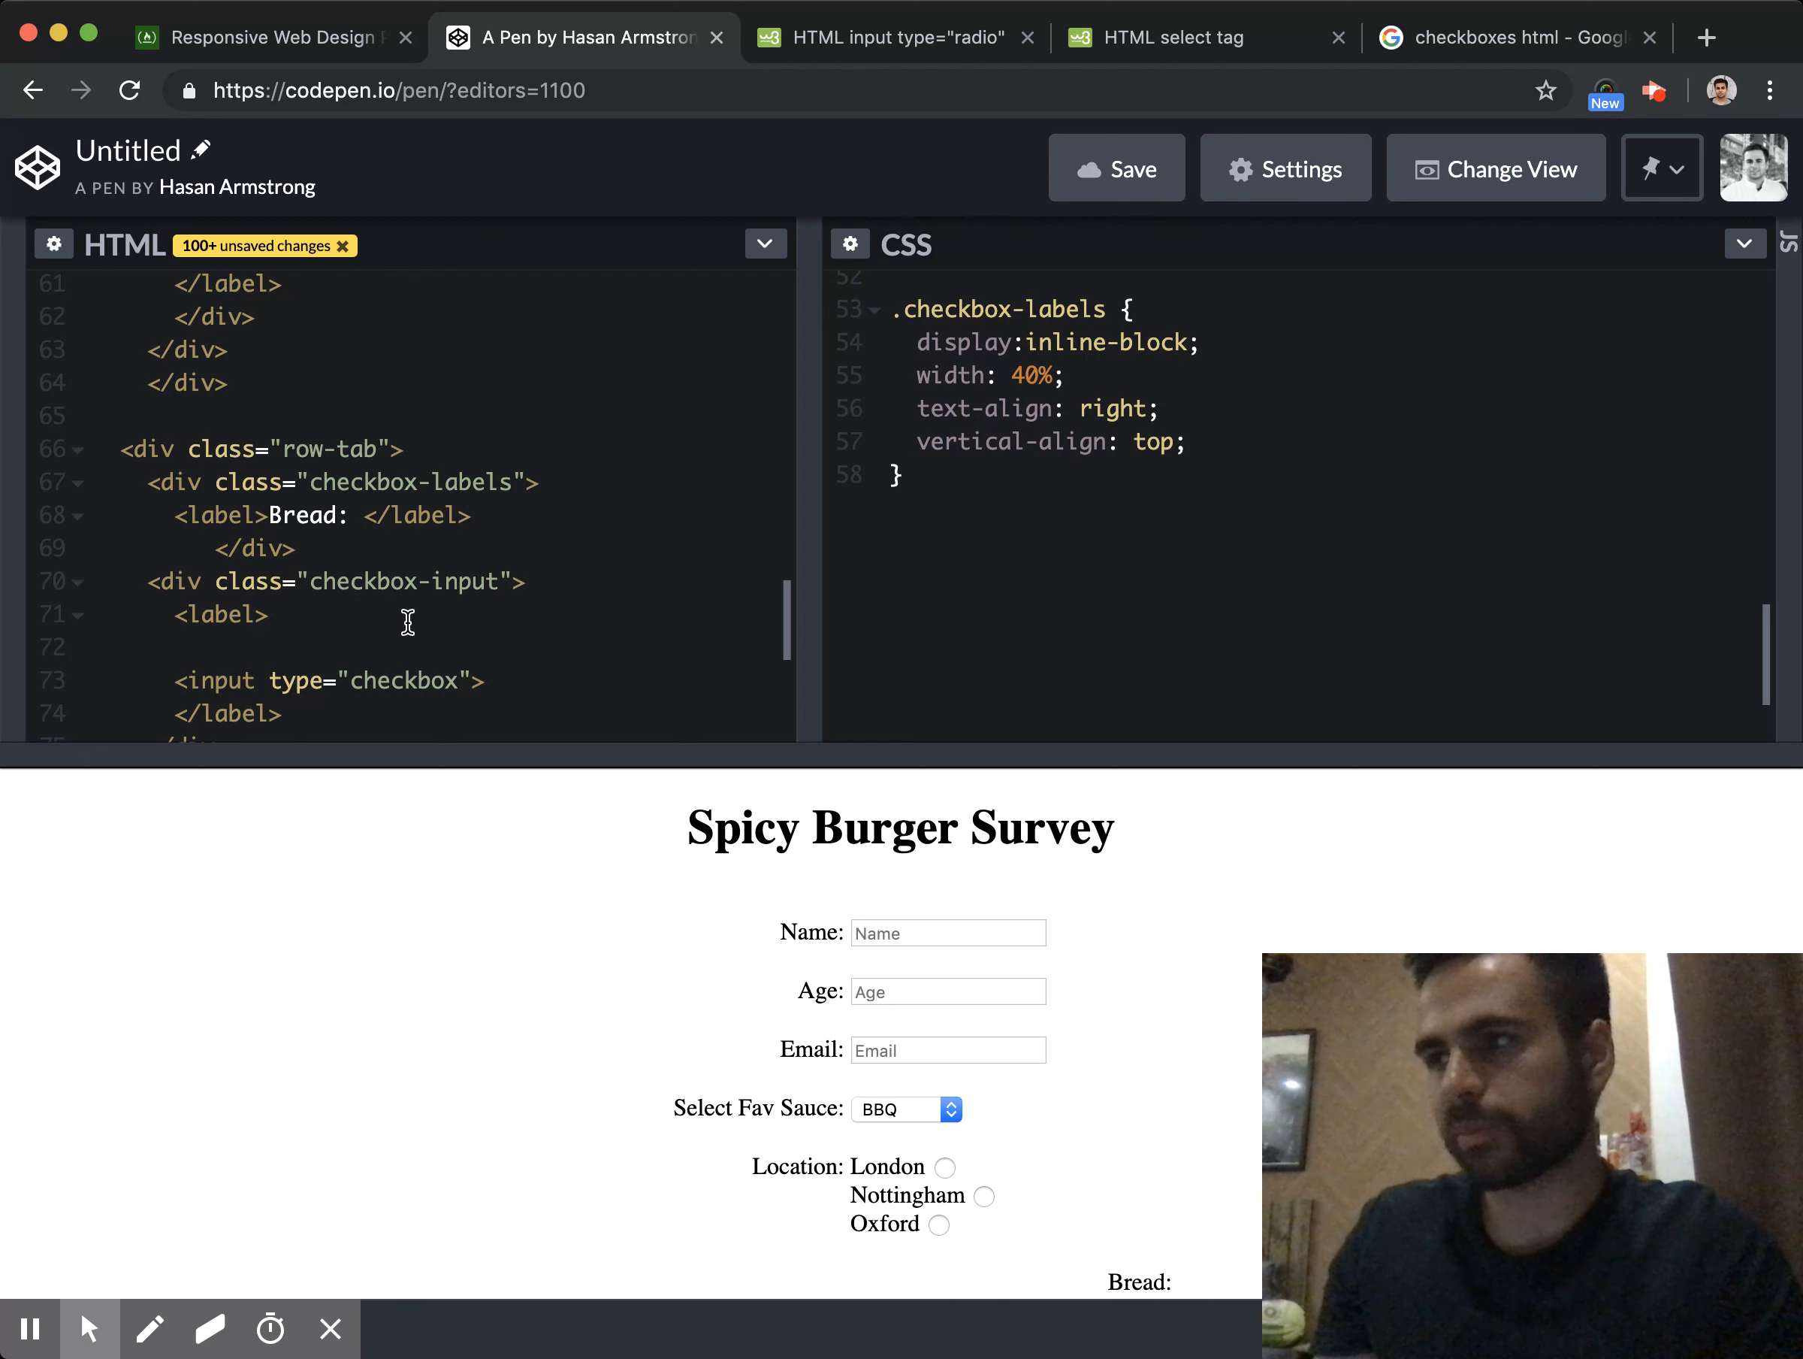
{"action": "type", "text": "WHi"}
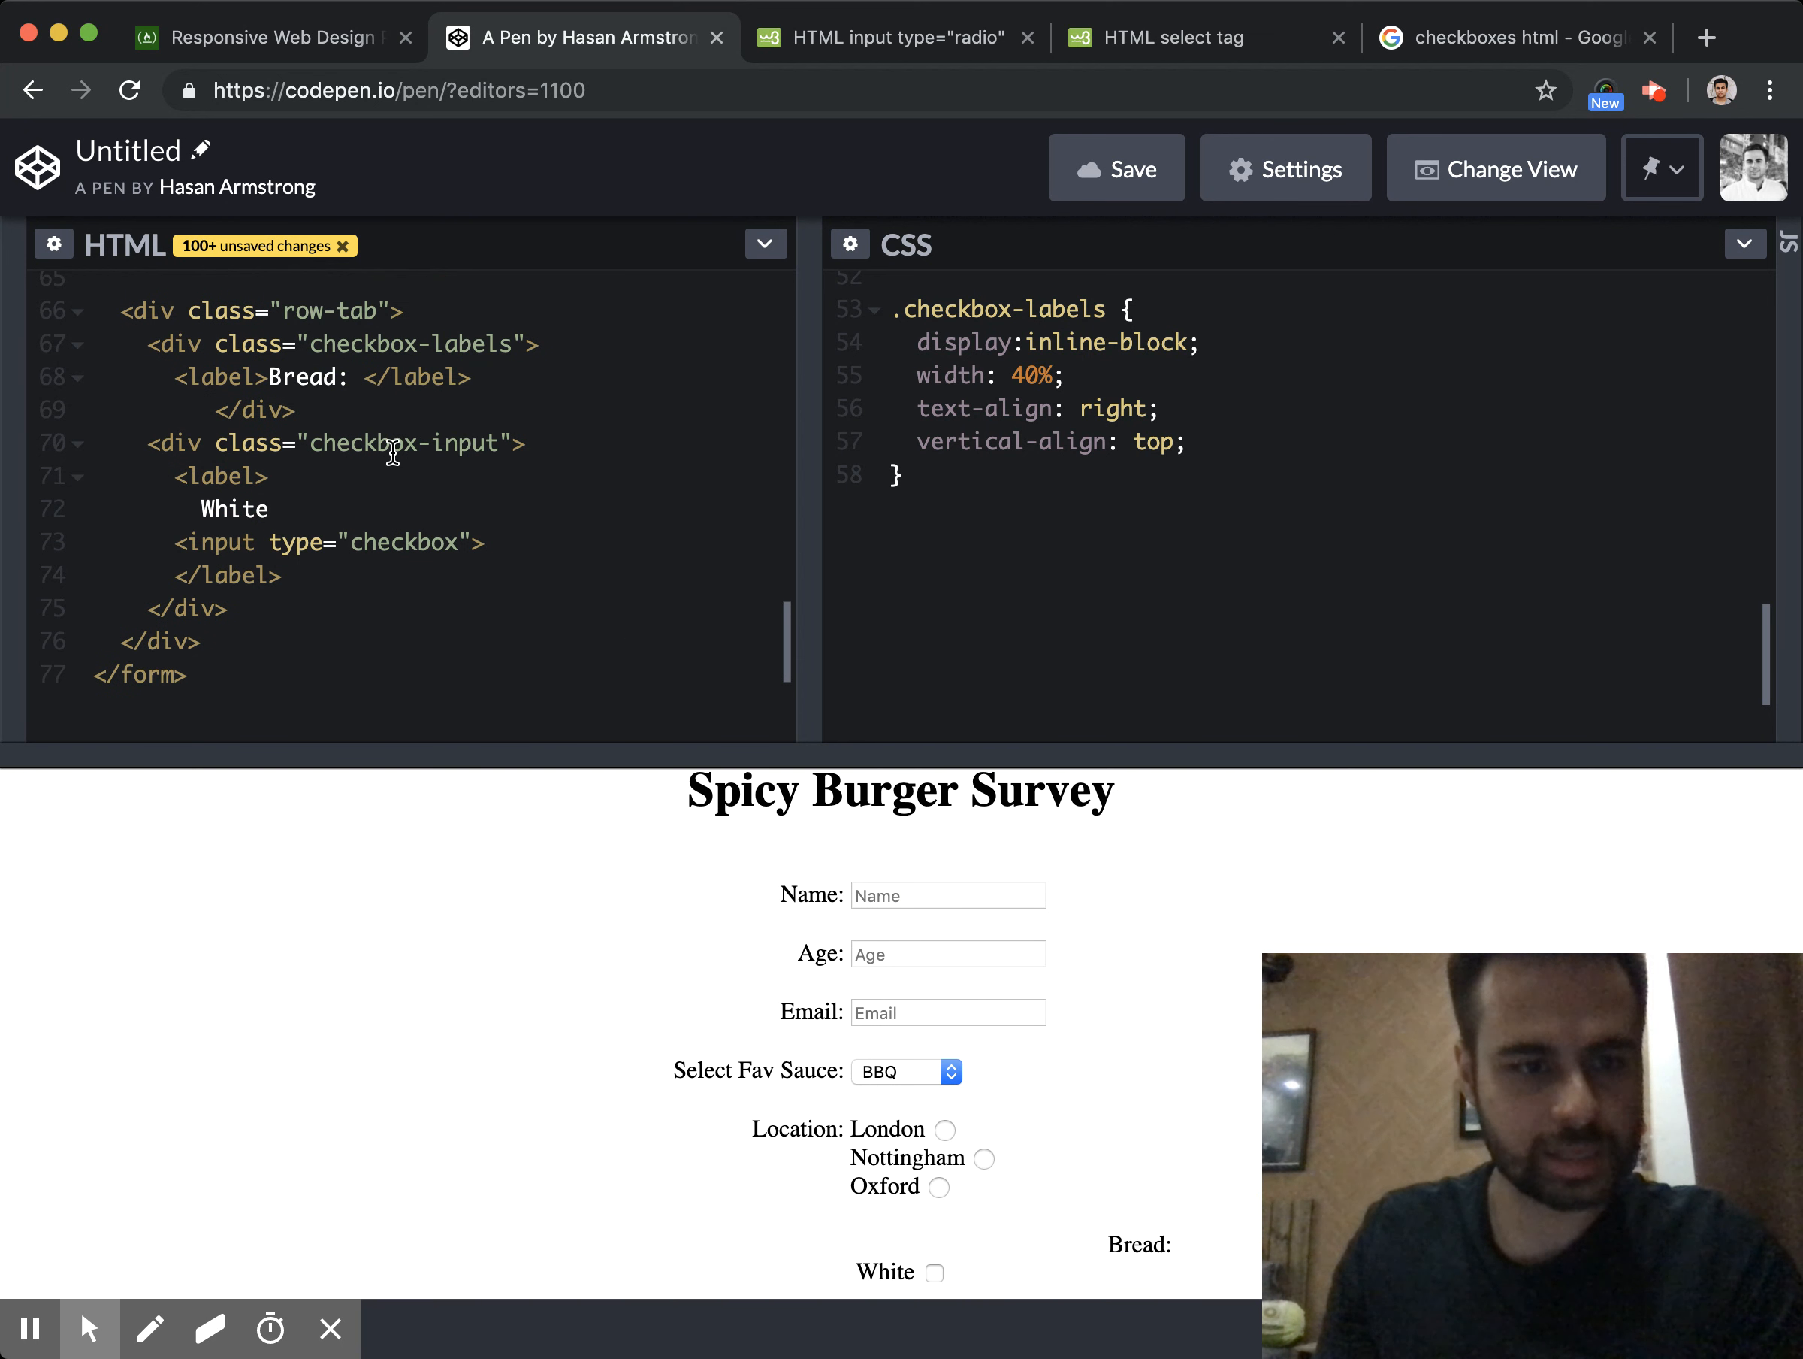
Add a .checkbox-input CSS rule so the Bread: label sits beside the White option
{"action": "double_click", "coordinate": [408, 443]}
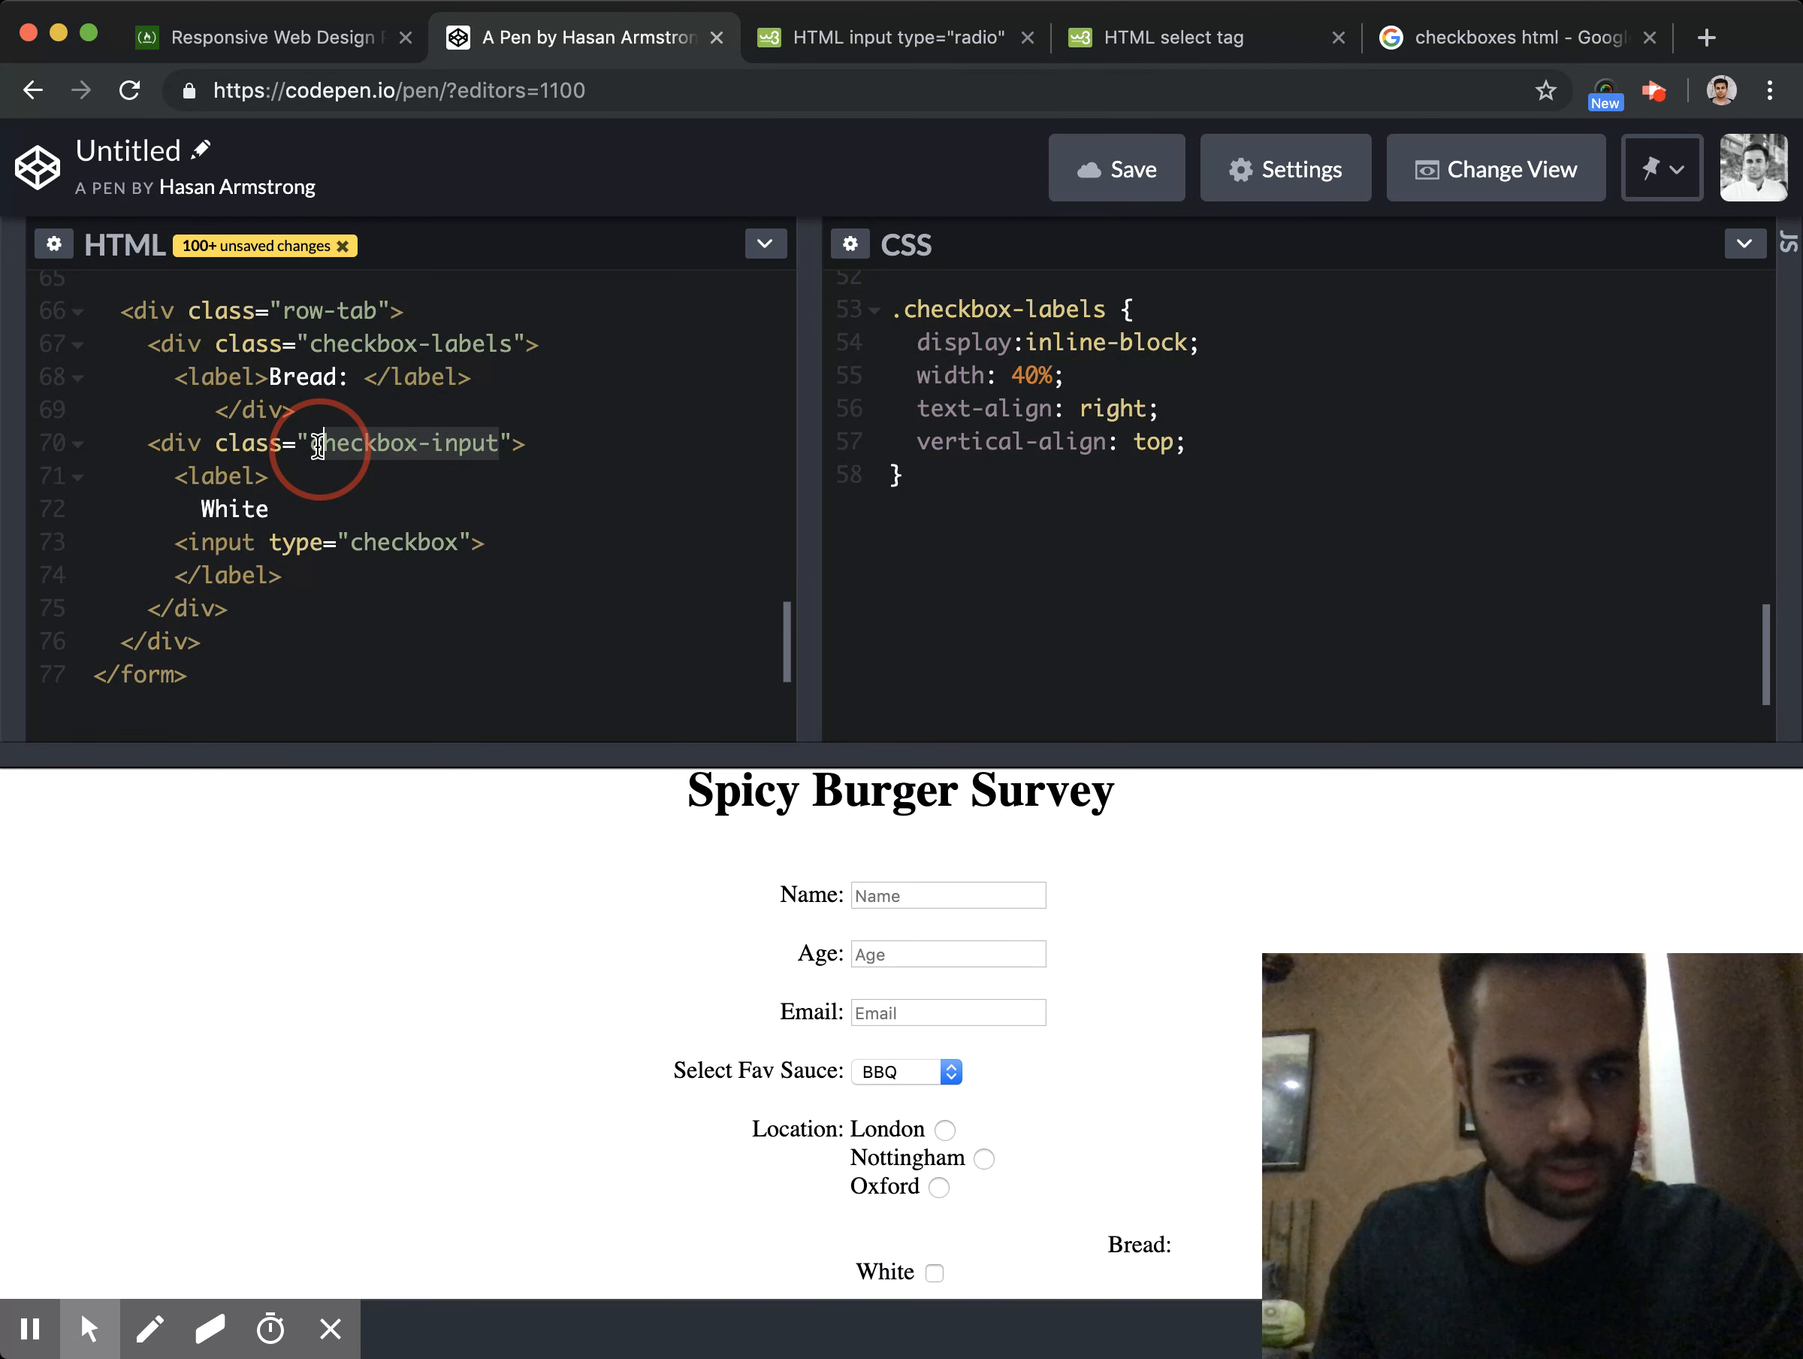
{"action": "type", "text": "checkbox-input"}
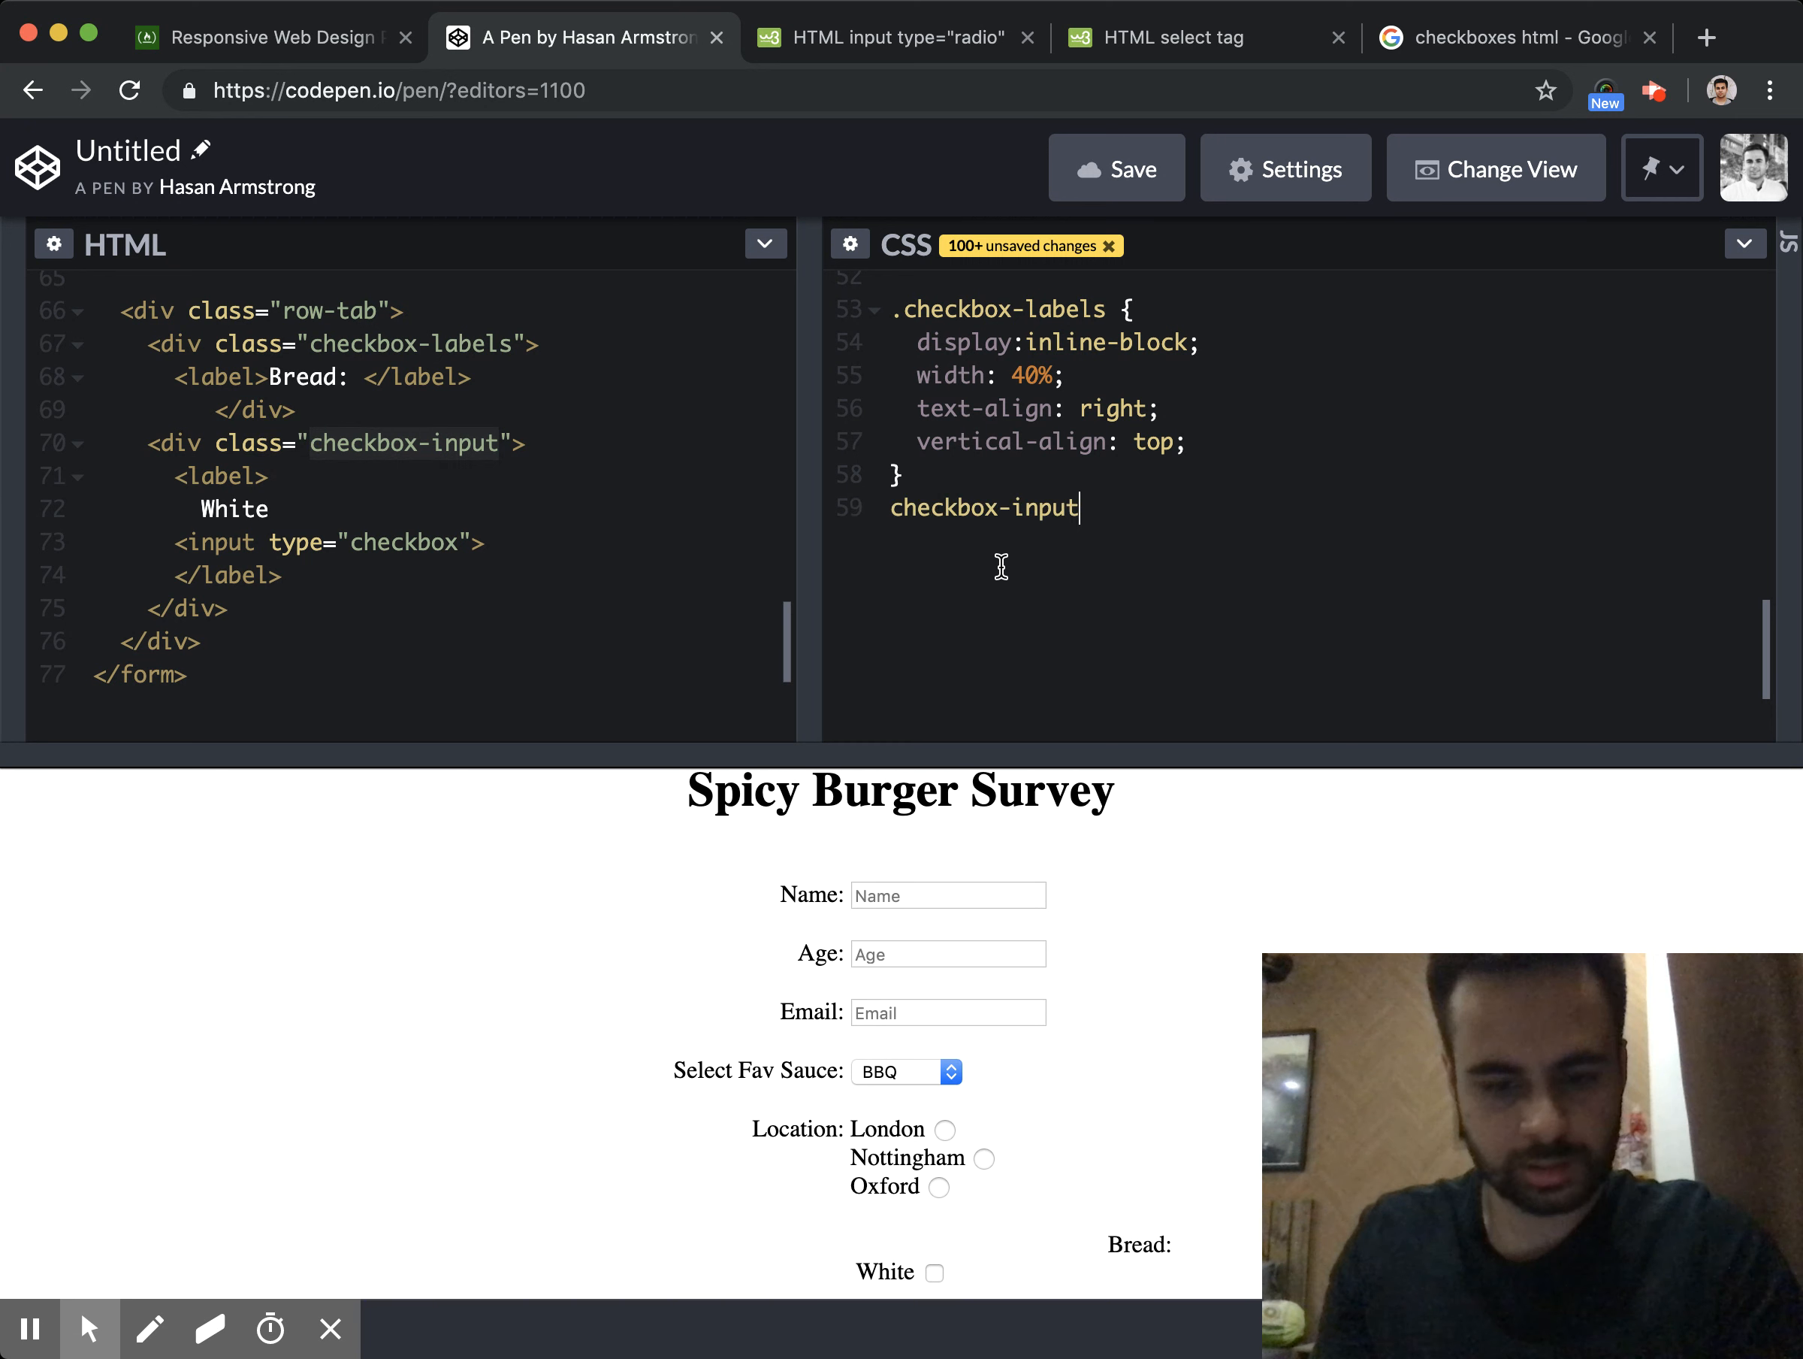
{"action": "type", "text": "."}
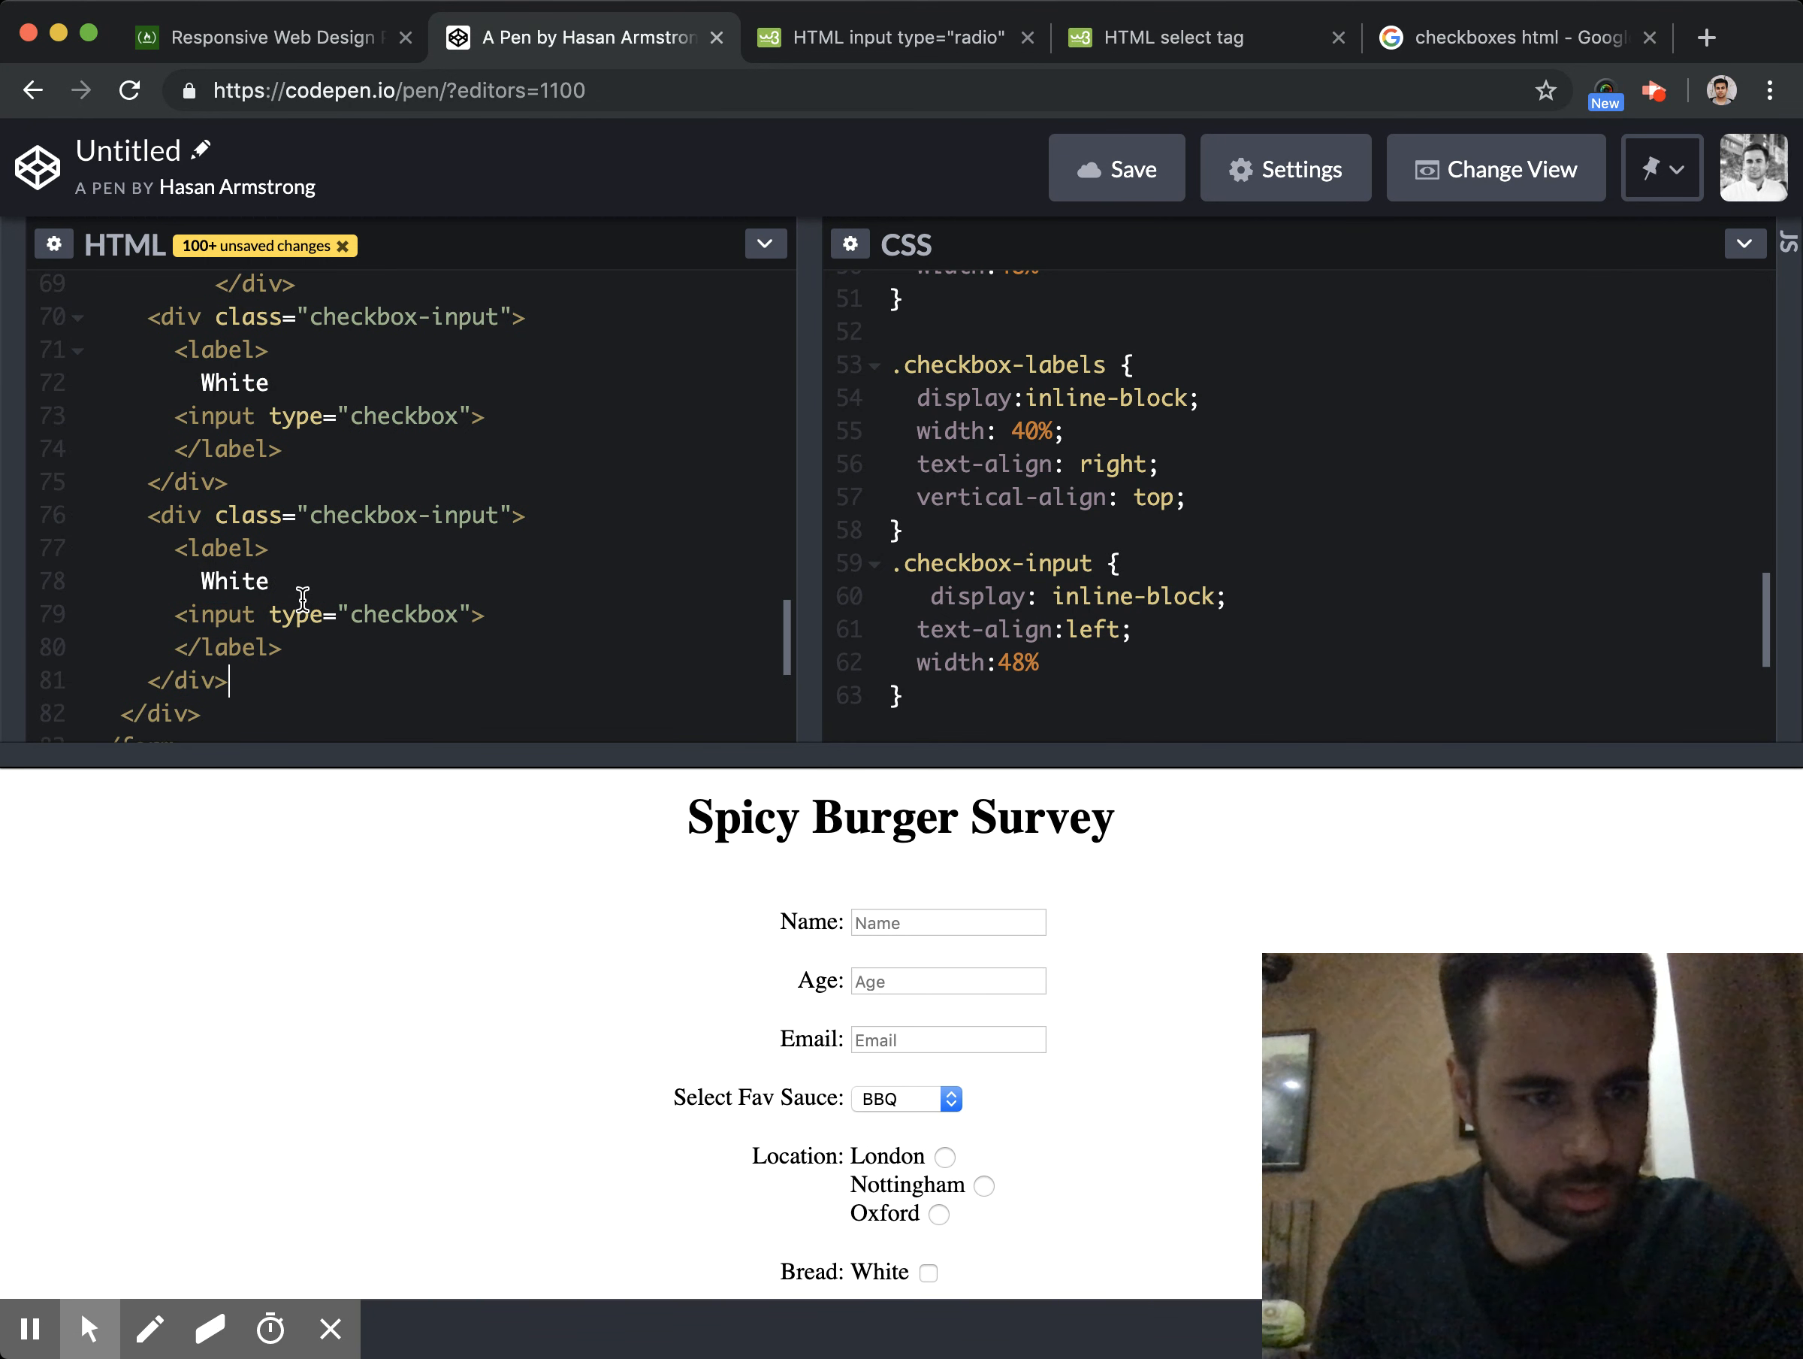
Relabel the two copied White checkbox options as Brown and 50/50
{"action": "double_click", "coordinate": [233, 382]}
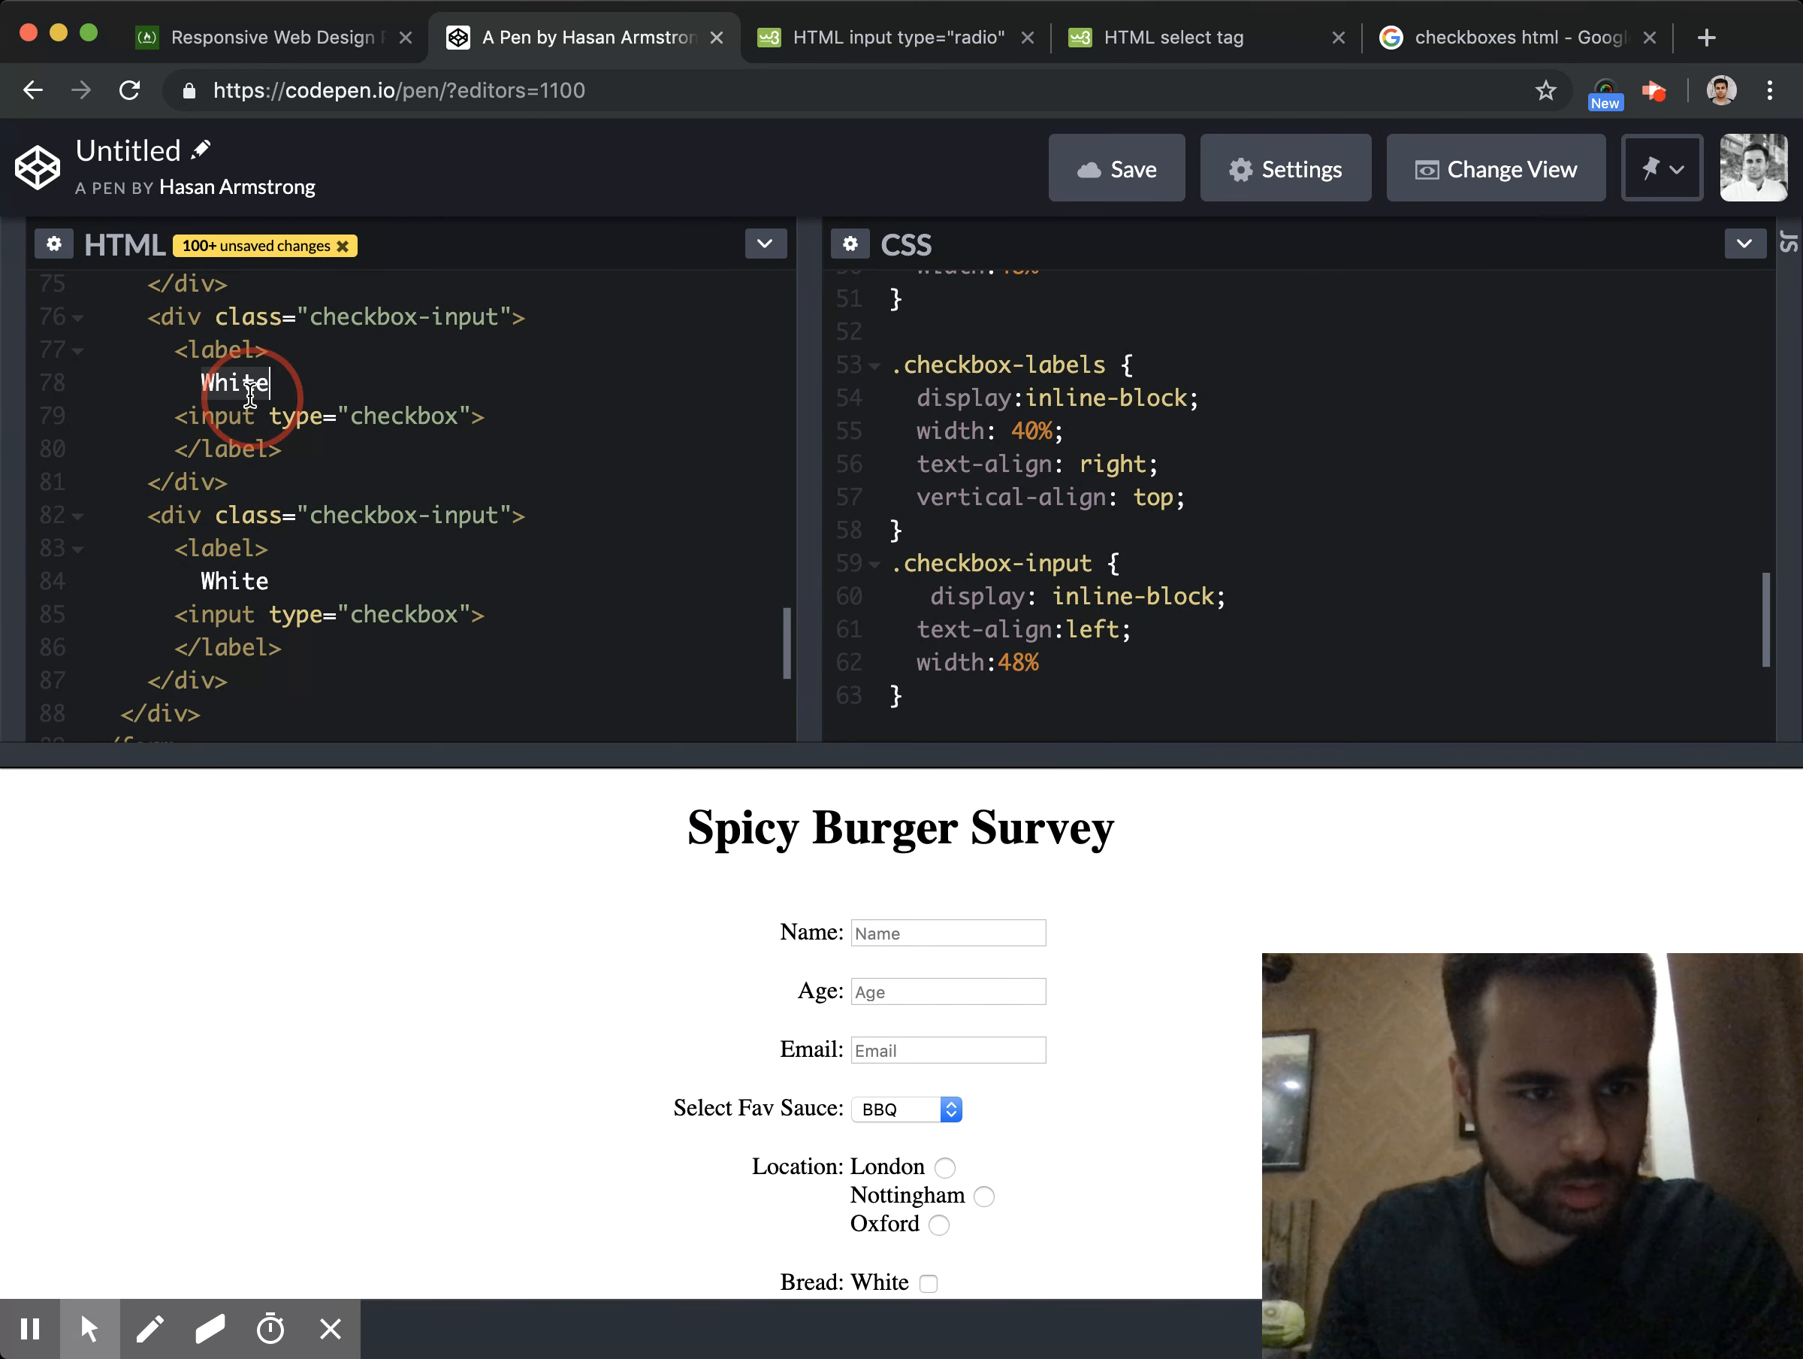
{"action": "type", "text": "Brown"}
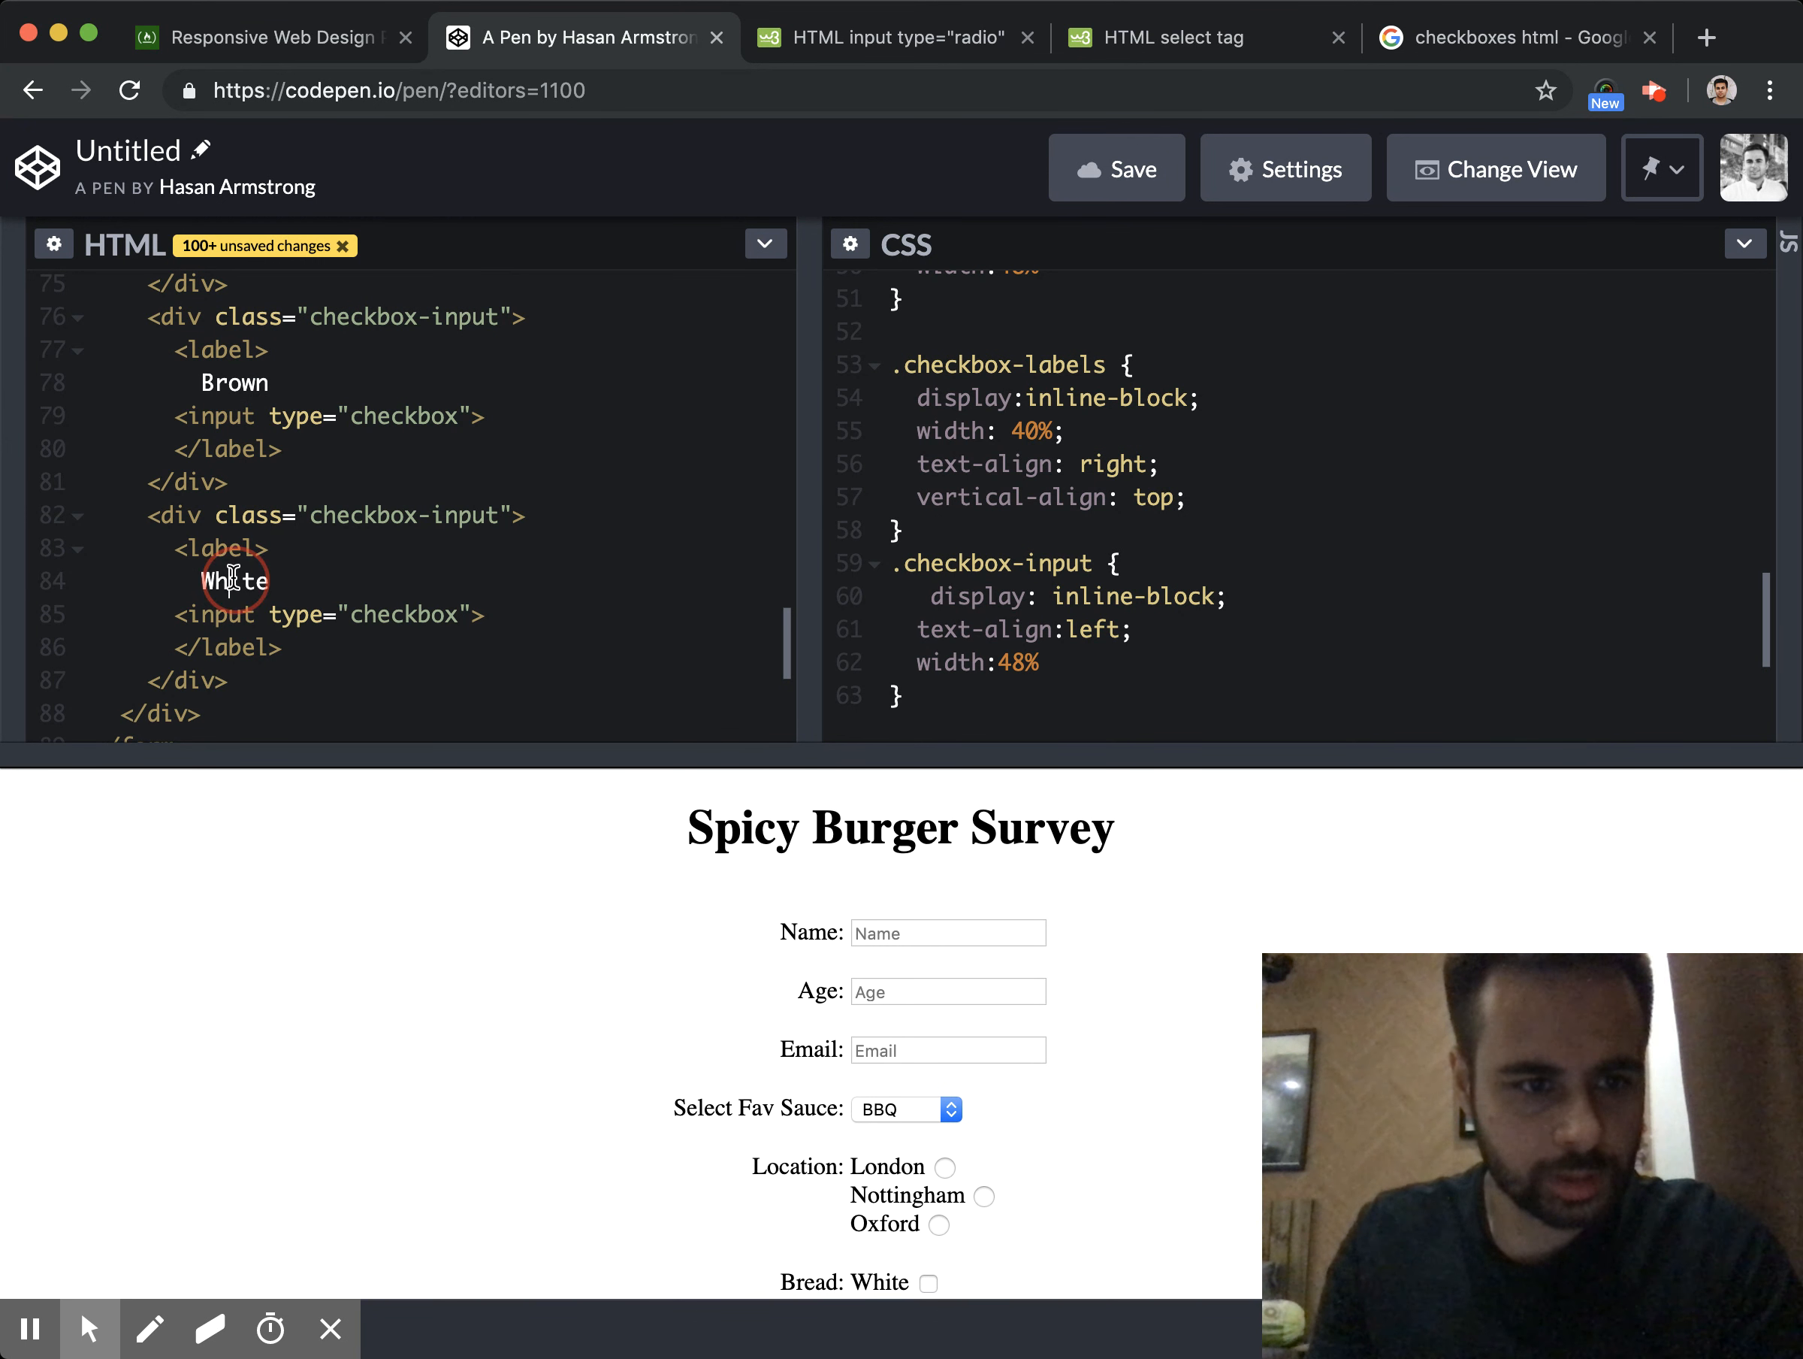
{"action": "type", "text": "50/50"}
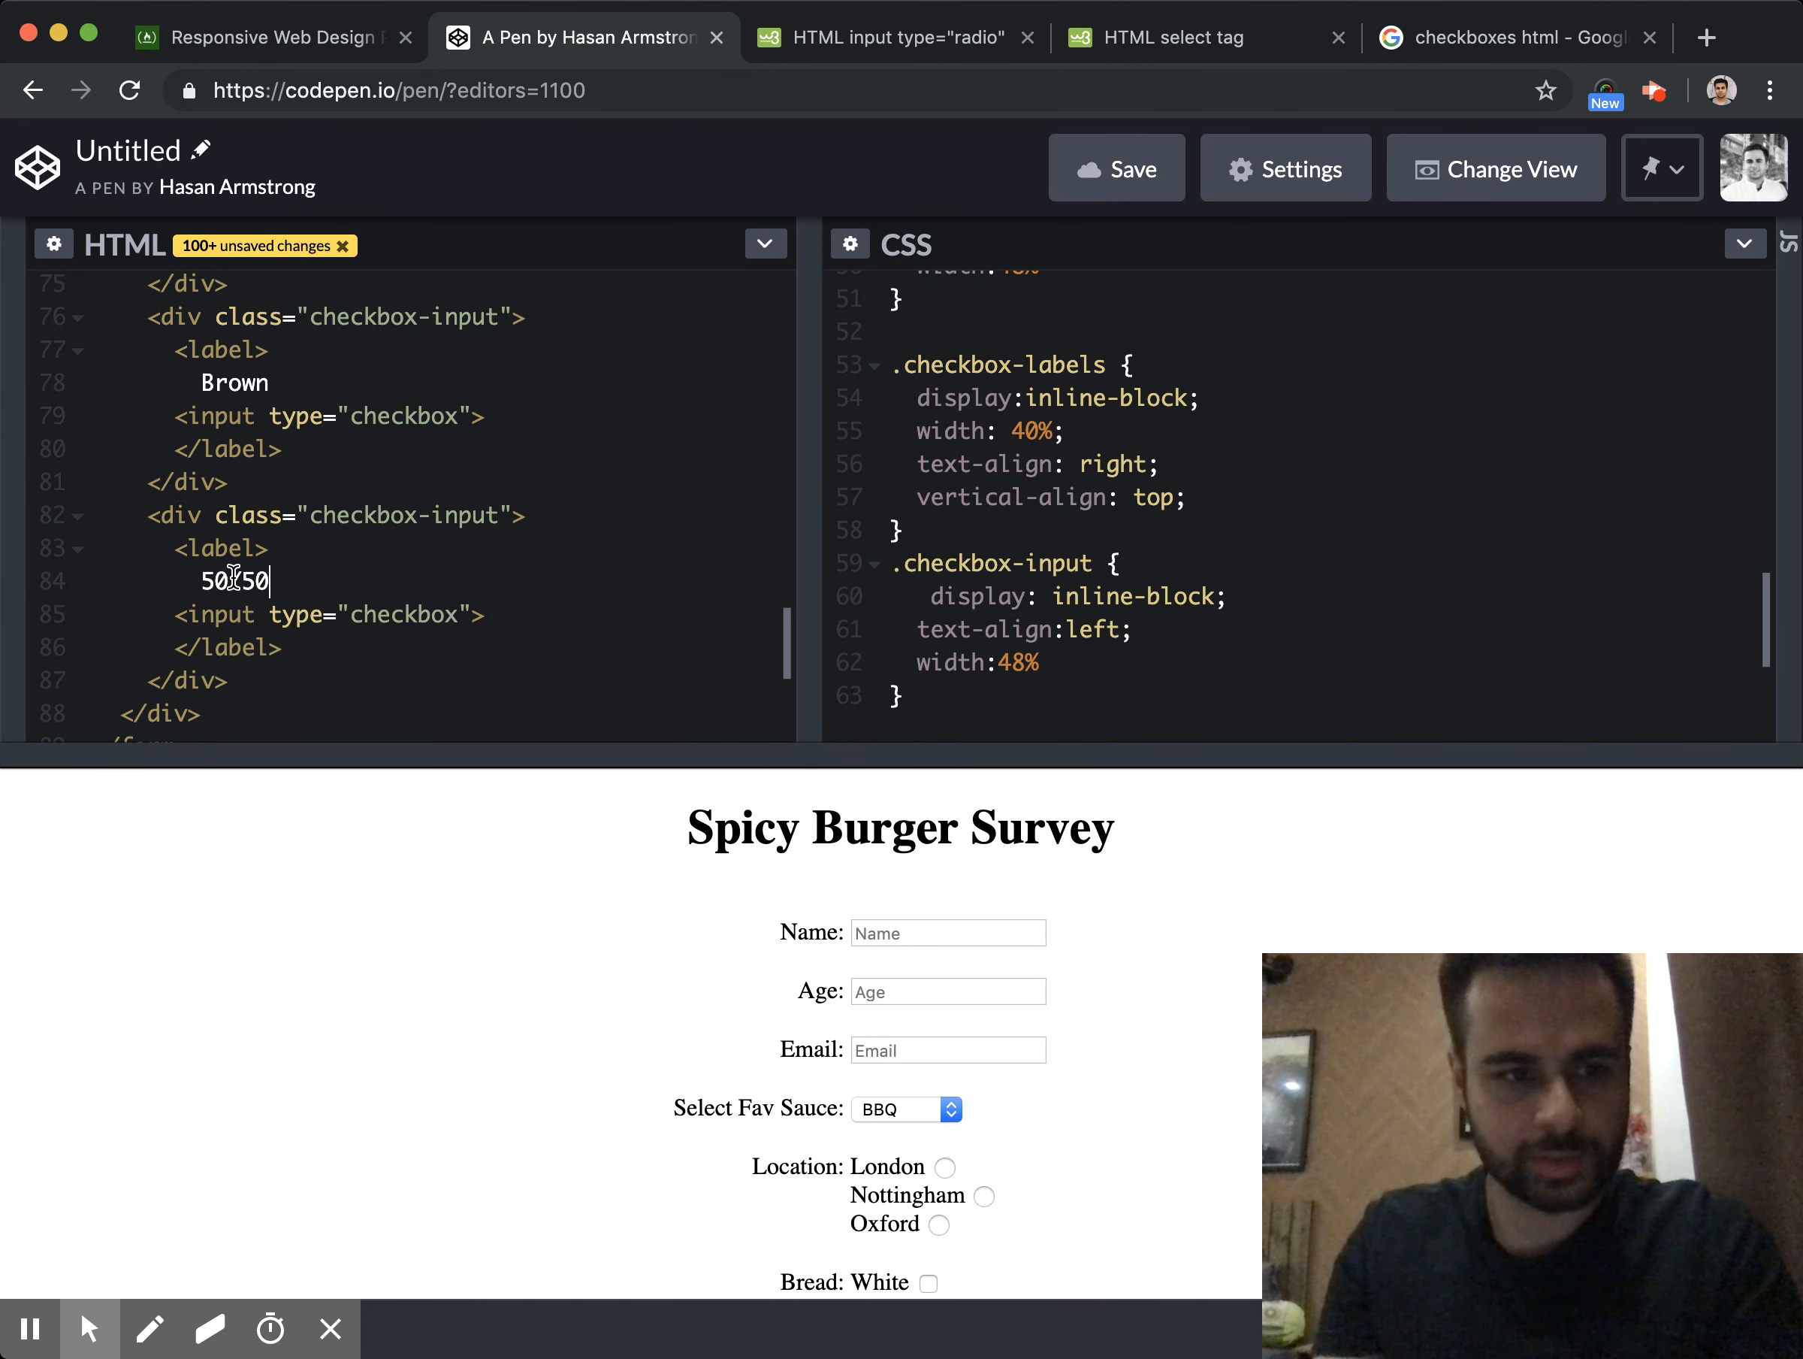
{"action": "mouse_move", "coordinate": [773, 949]}
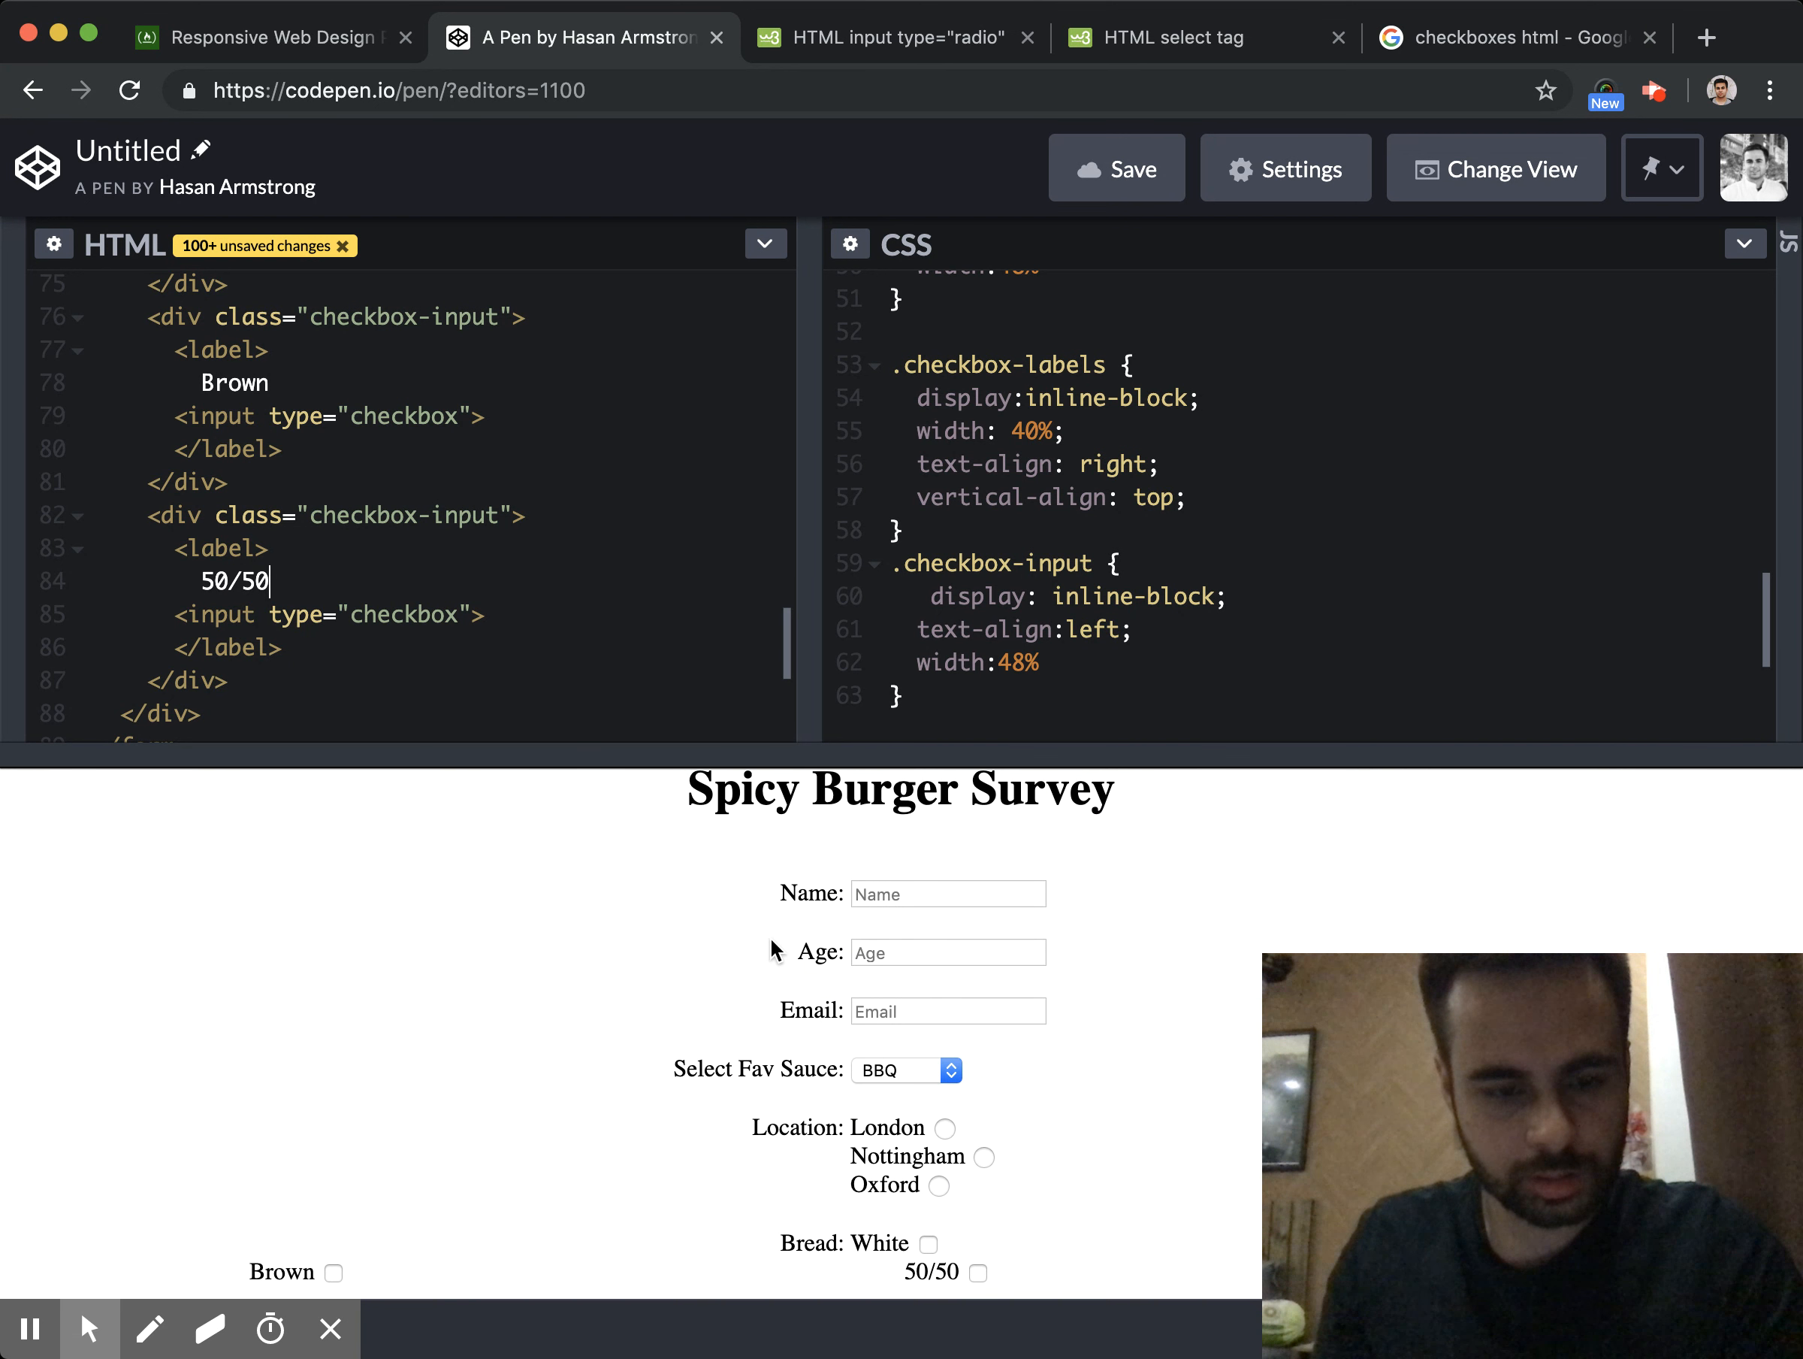
Remove the extra checkbox-input wrappers so Brown and 50/50 share White's container on one row
{"action": "scroll", "scroll_direction": "down", "scroll_amount": 3}
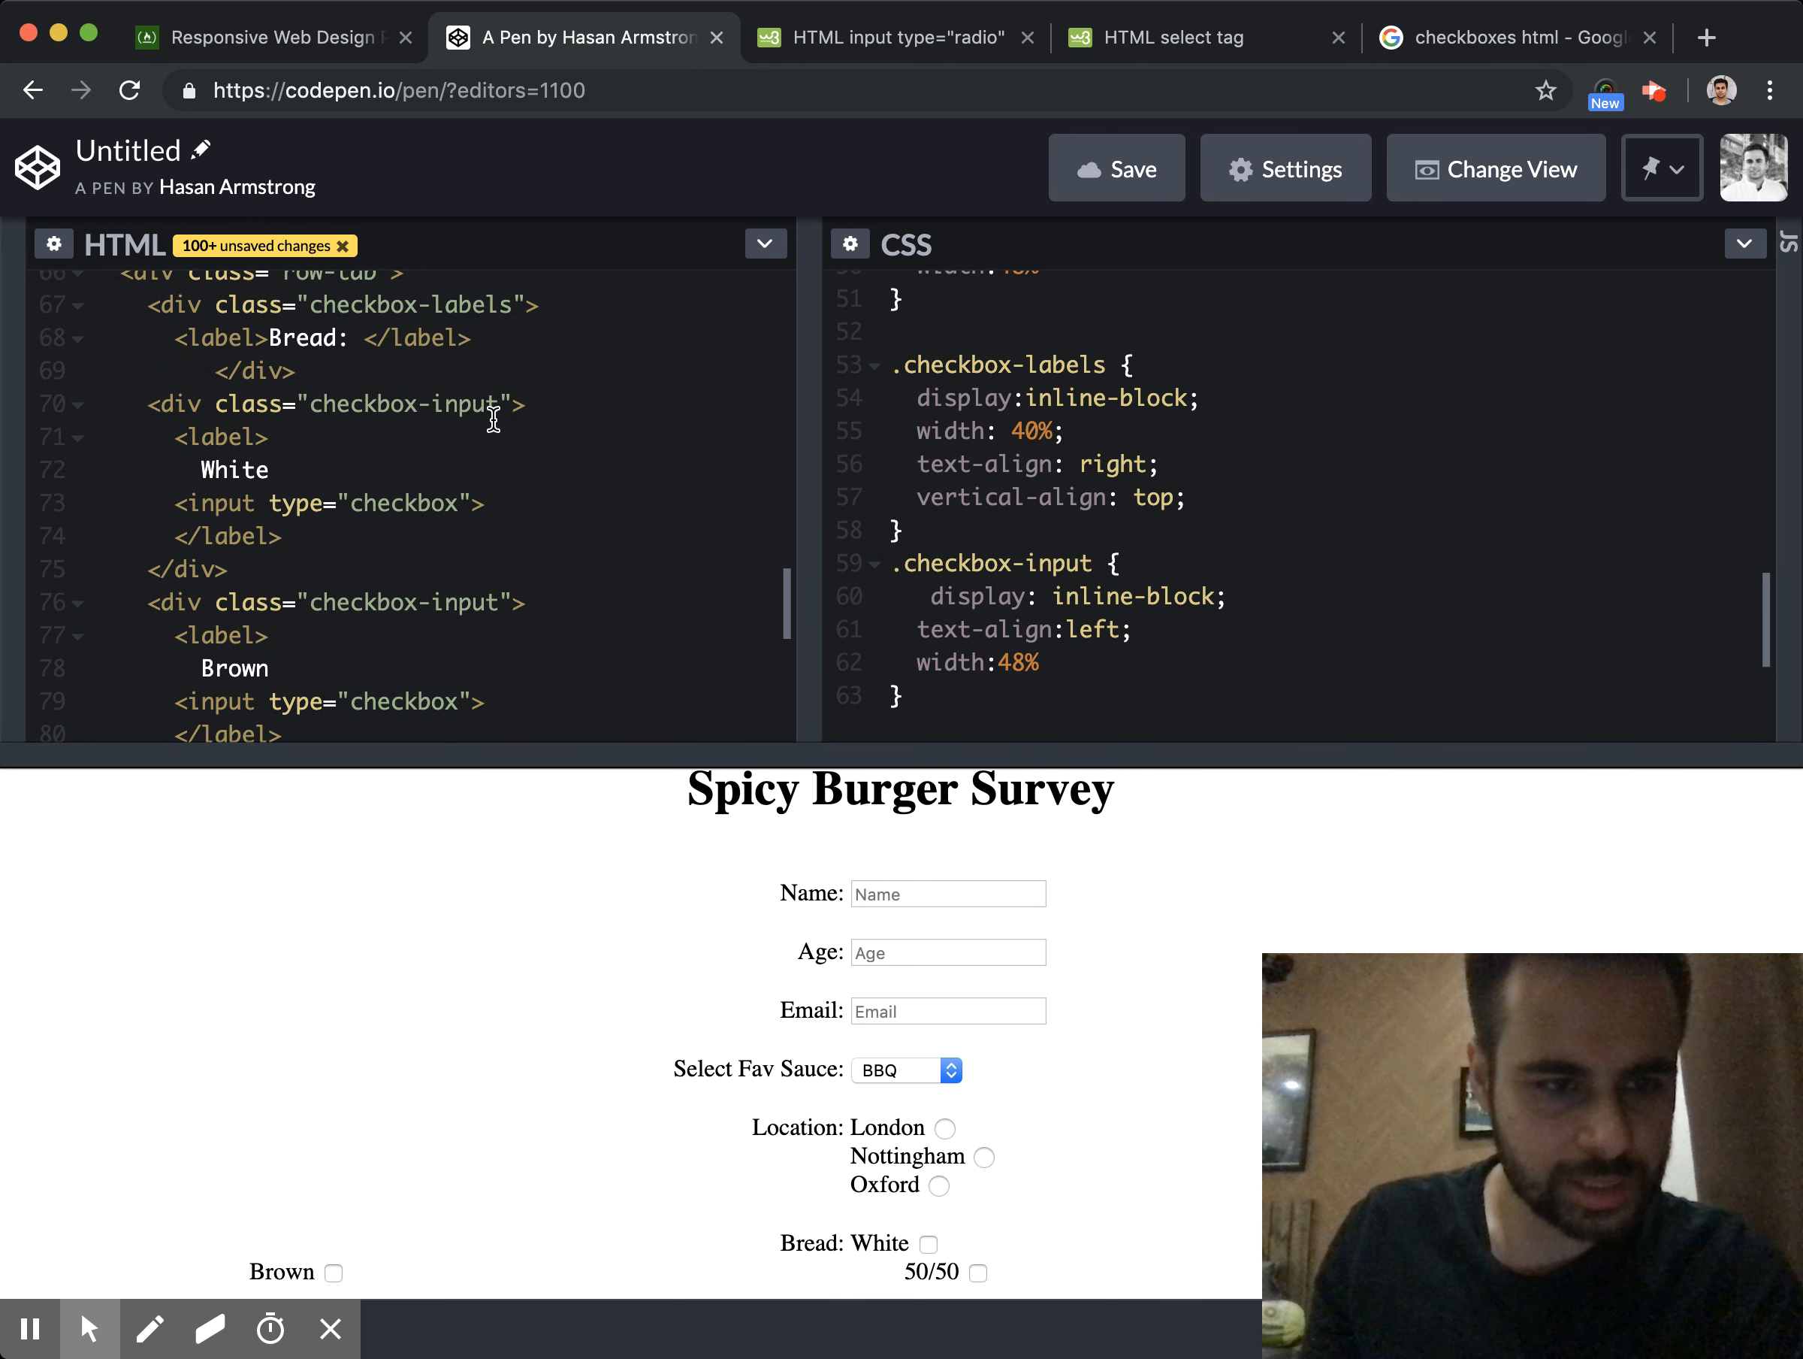
{"action": "double_click", "coordinate": [460, 601]}
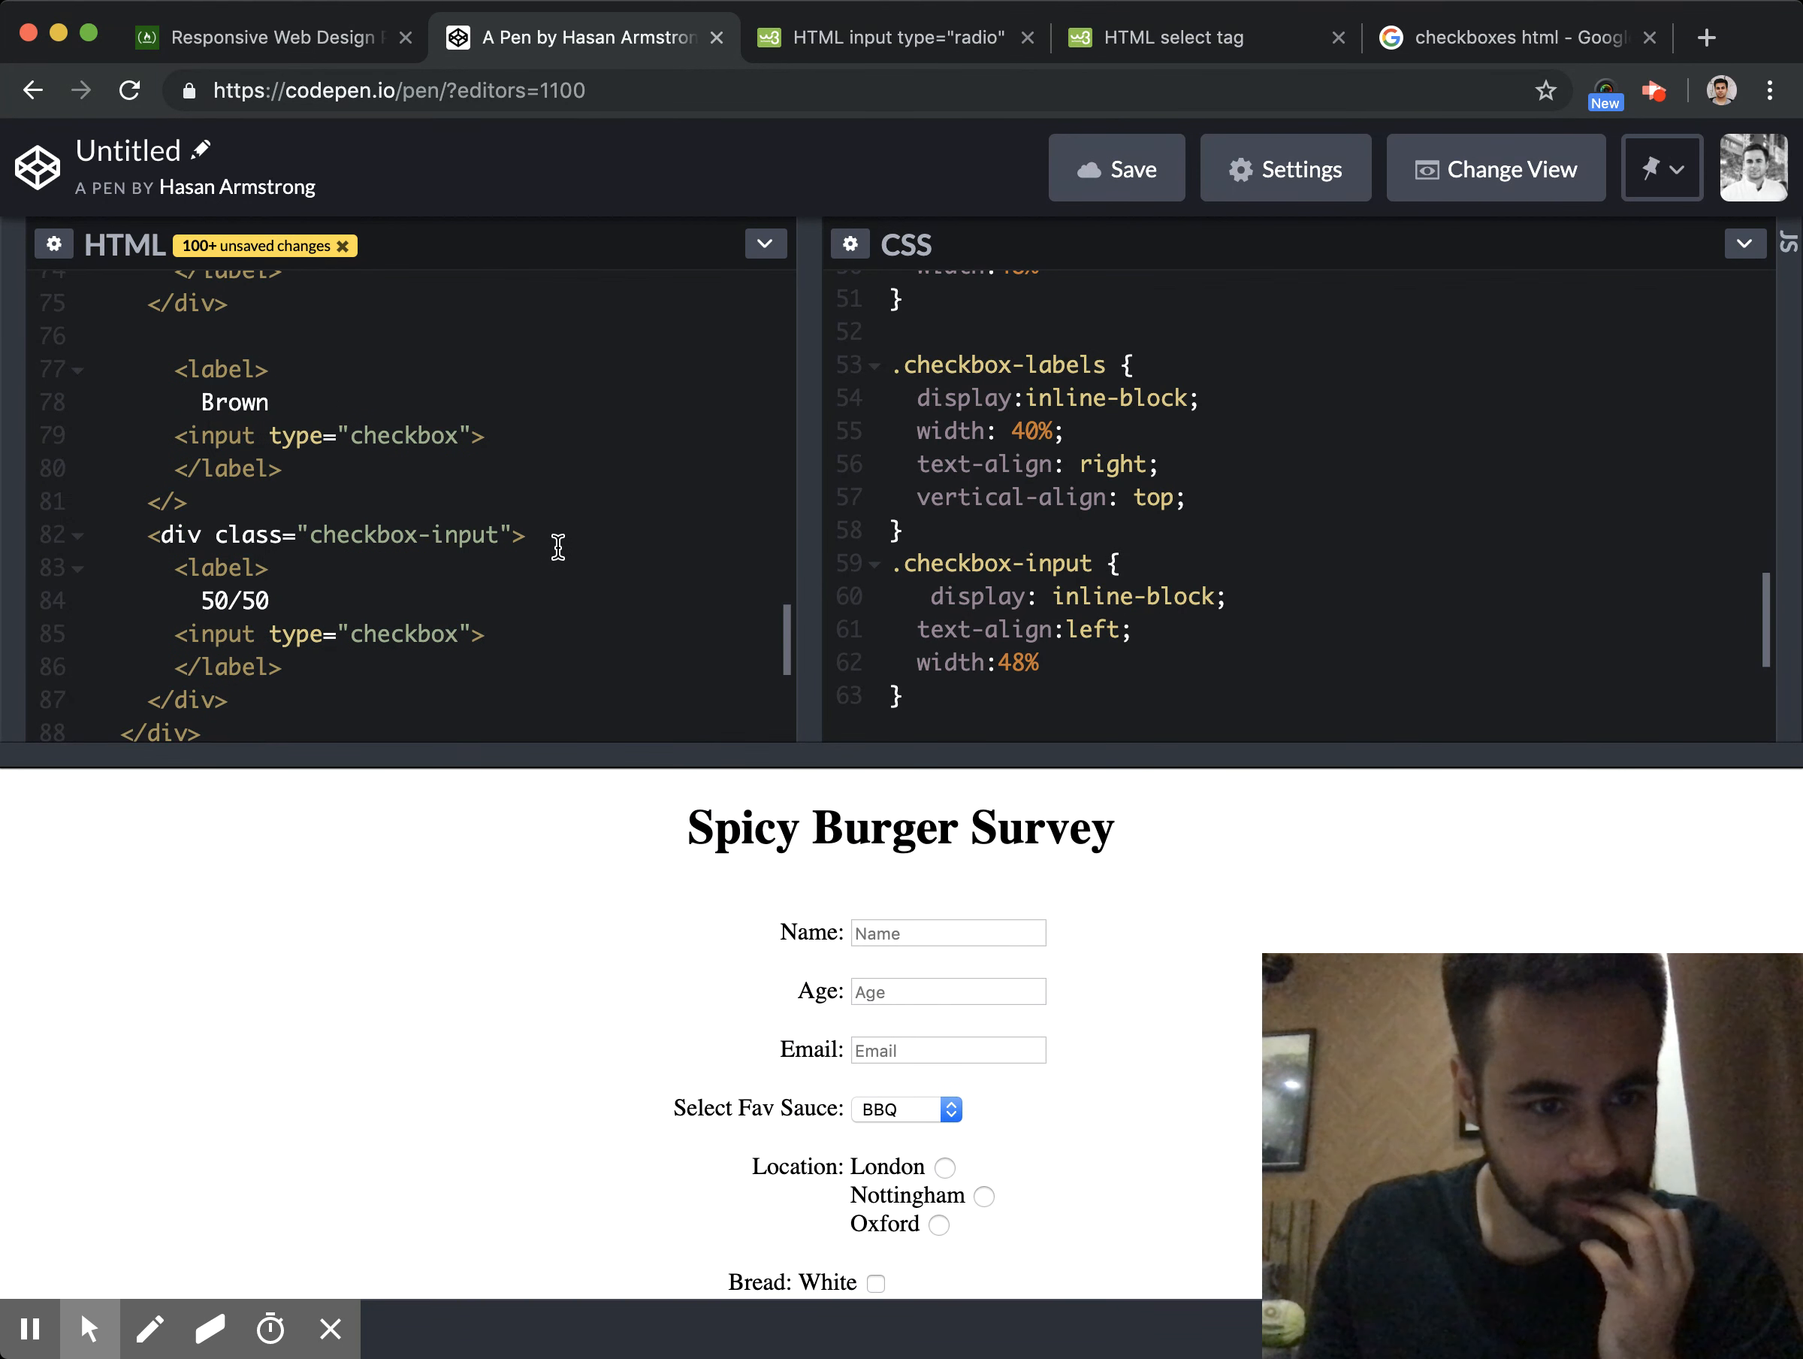
{"action": "left_click", "coordinate": [520, 535]}
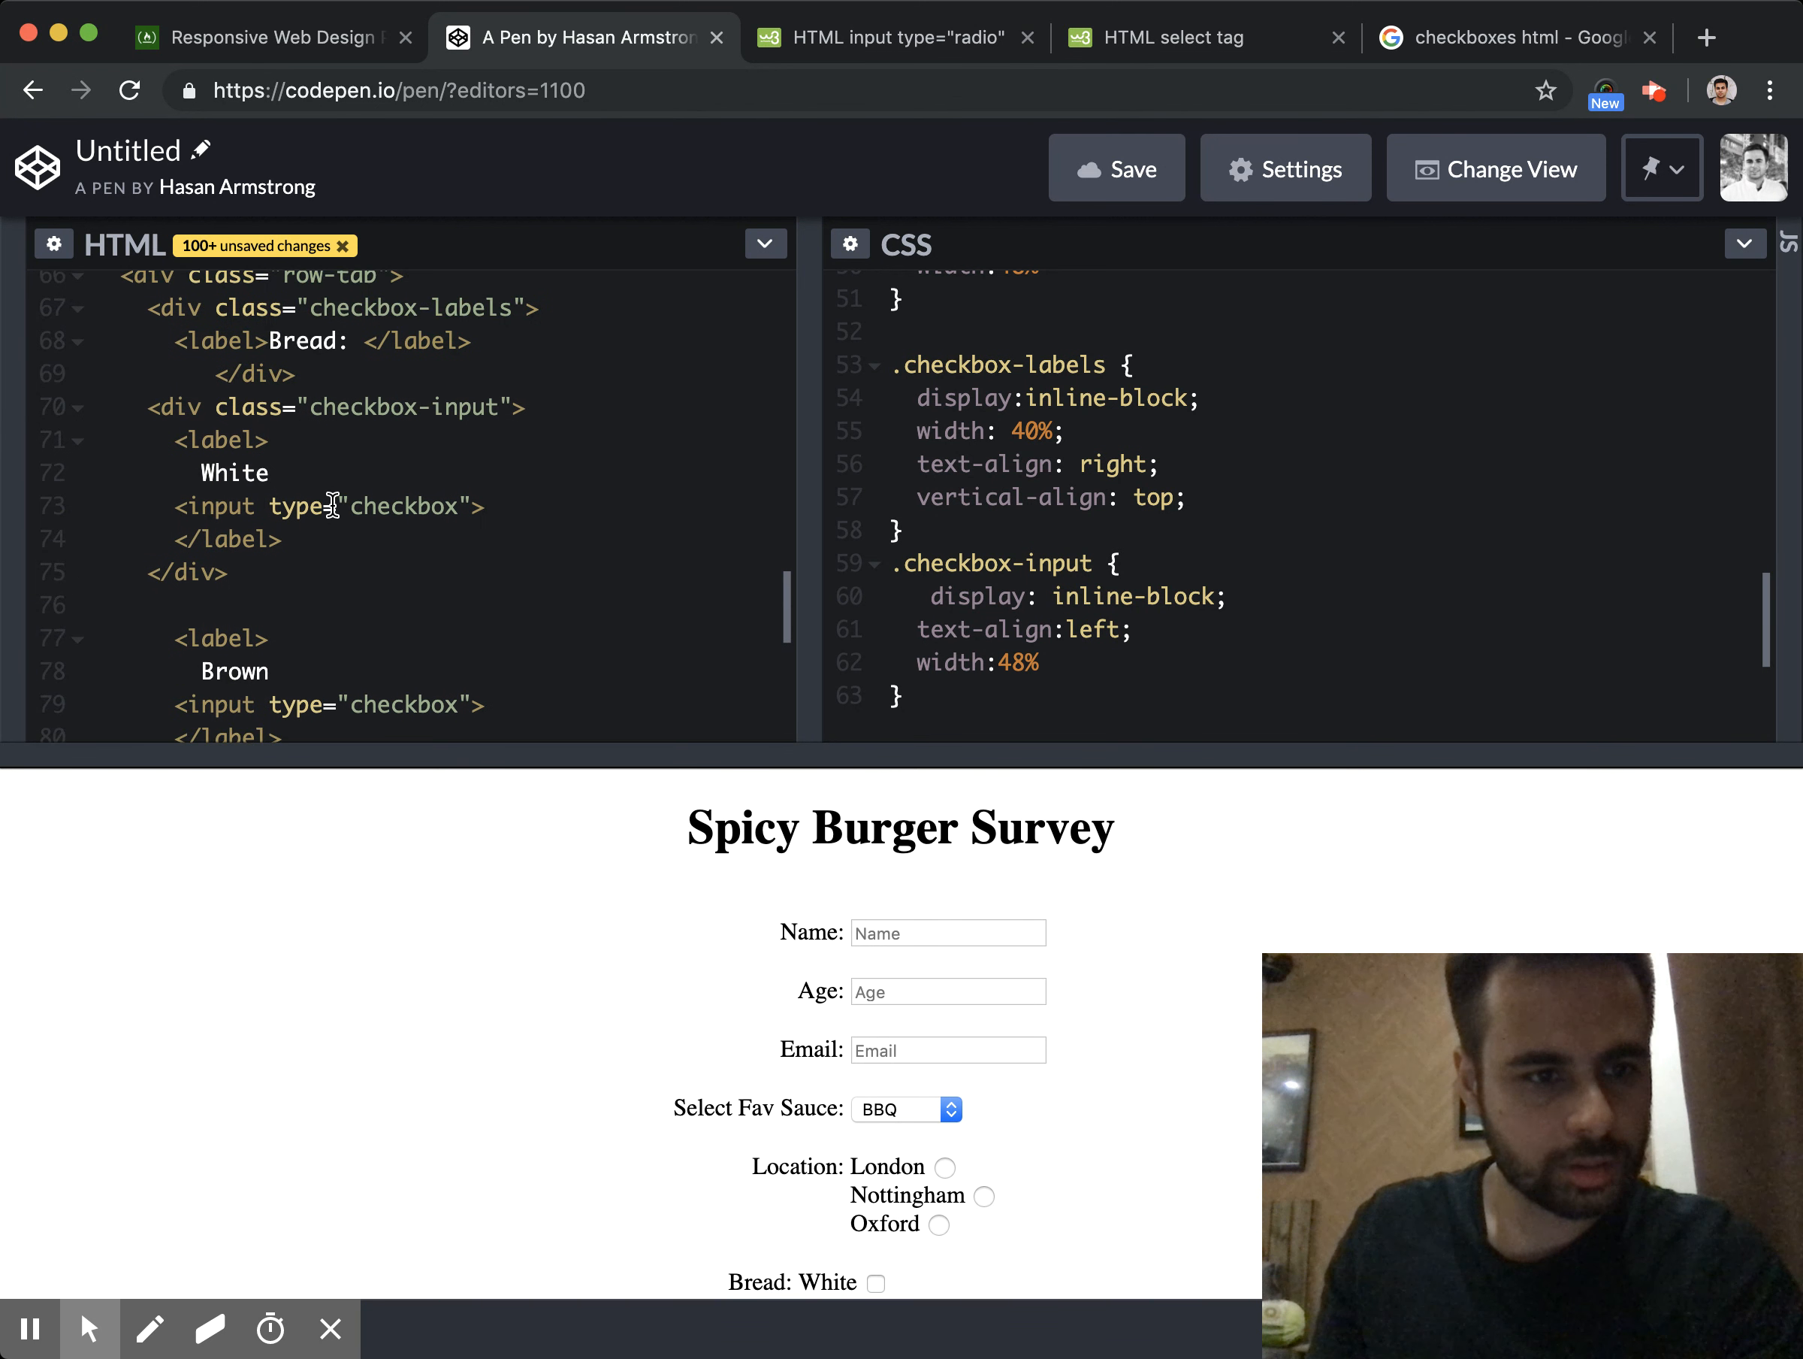
{"action": "double_click", "coordinate": [199, 571]}
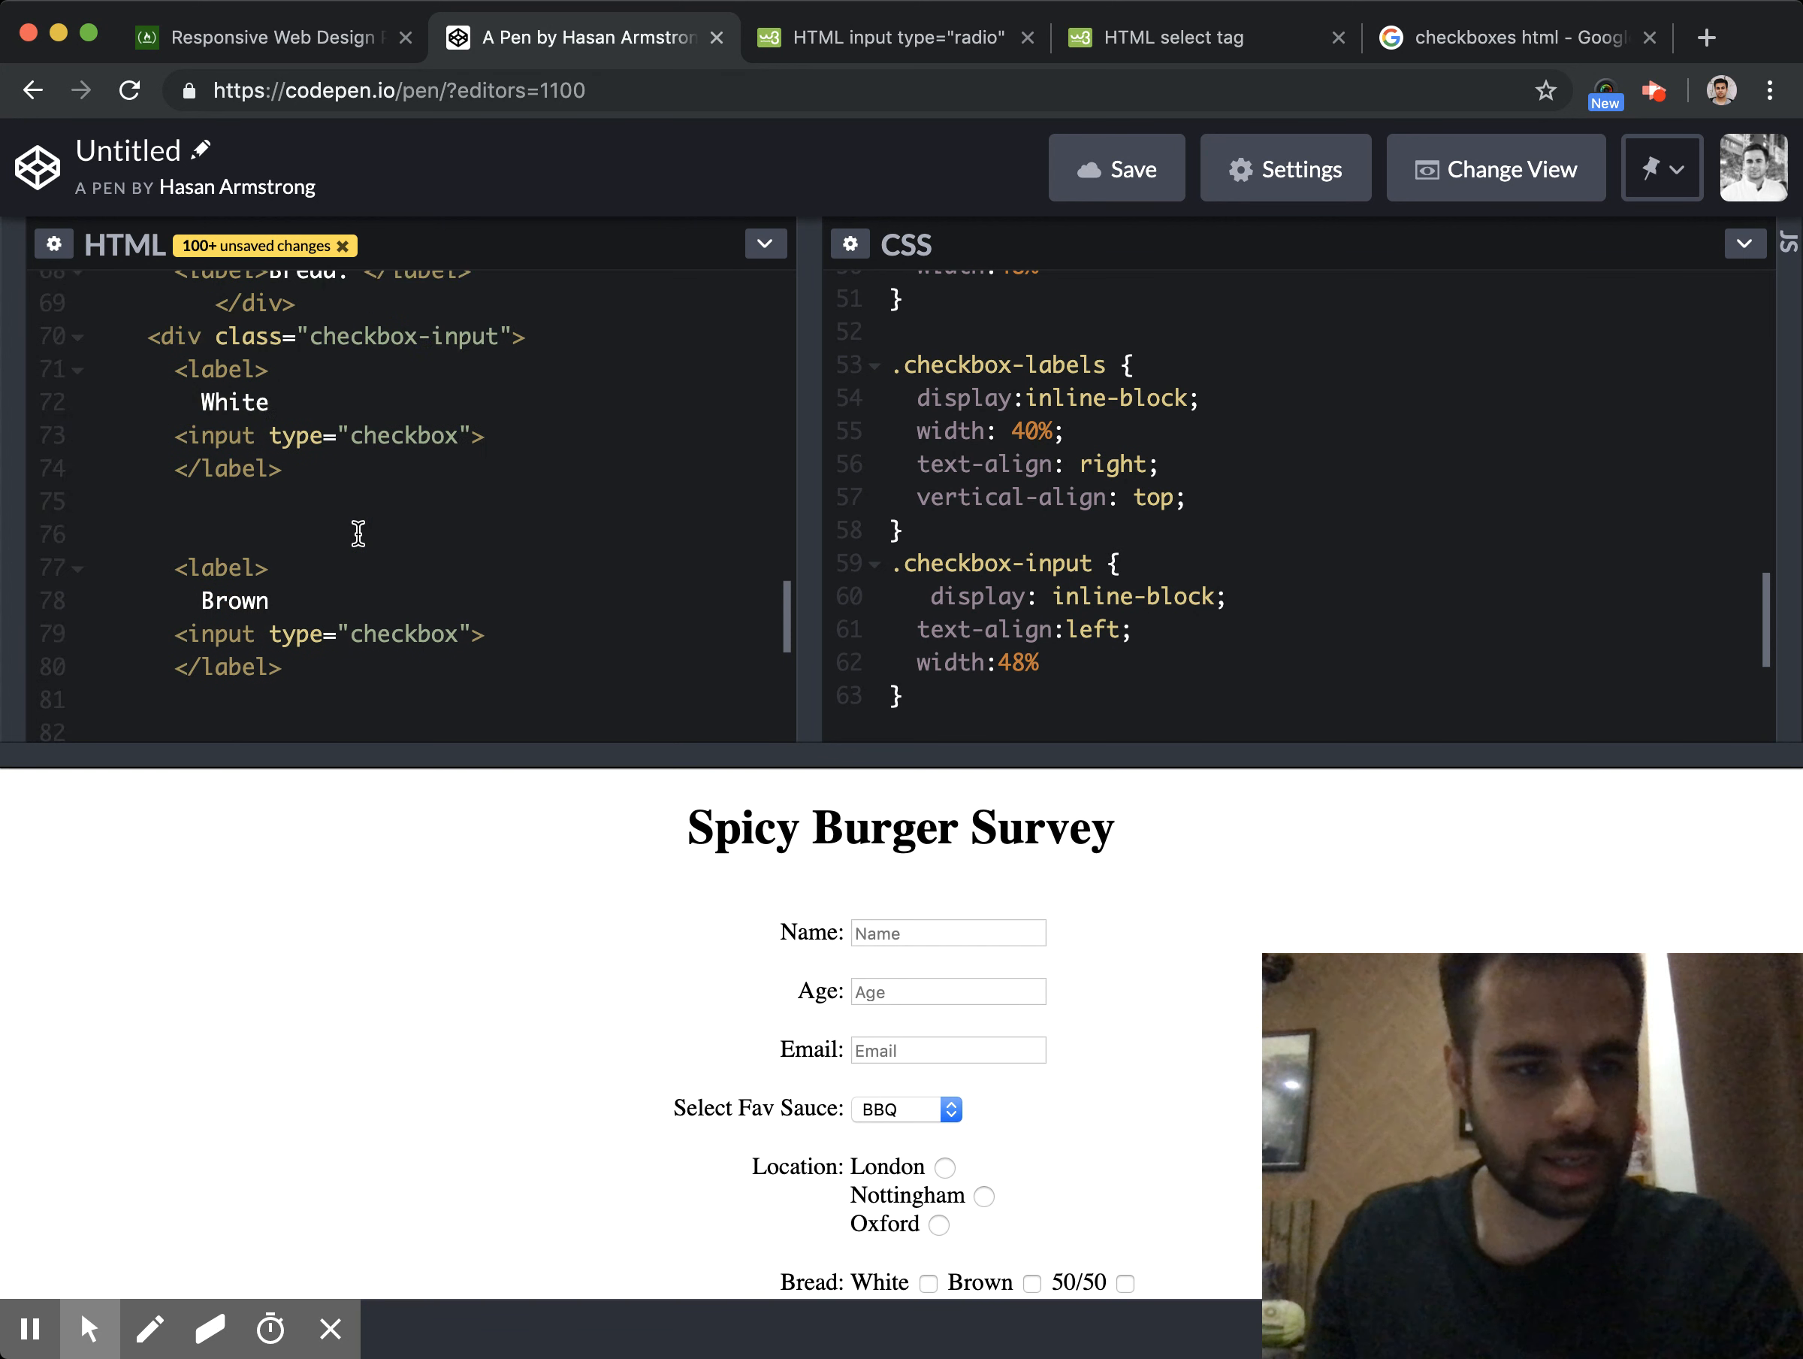
Wrap each bread checkbox label in its own <div> so White, Brown and 50/50 stack vertically
{"action": "left_click", "coordinate": [520, 501]}
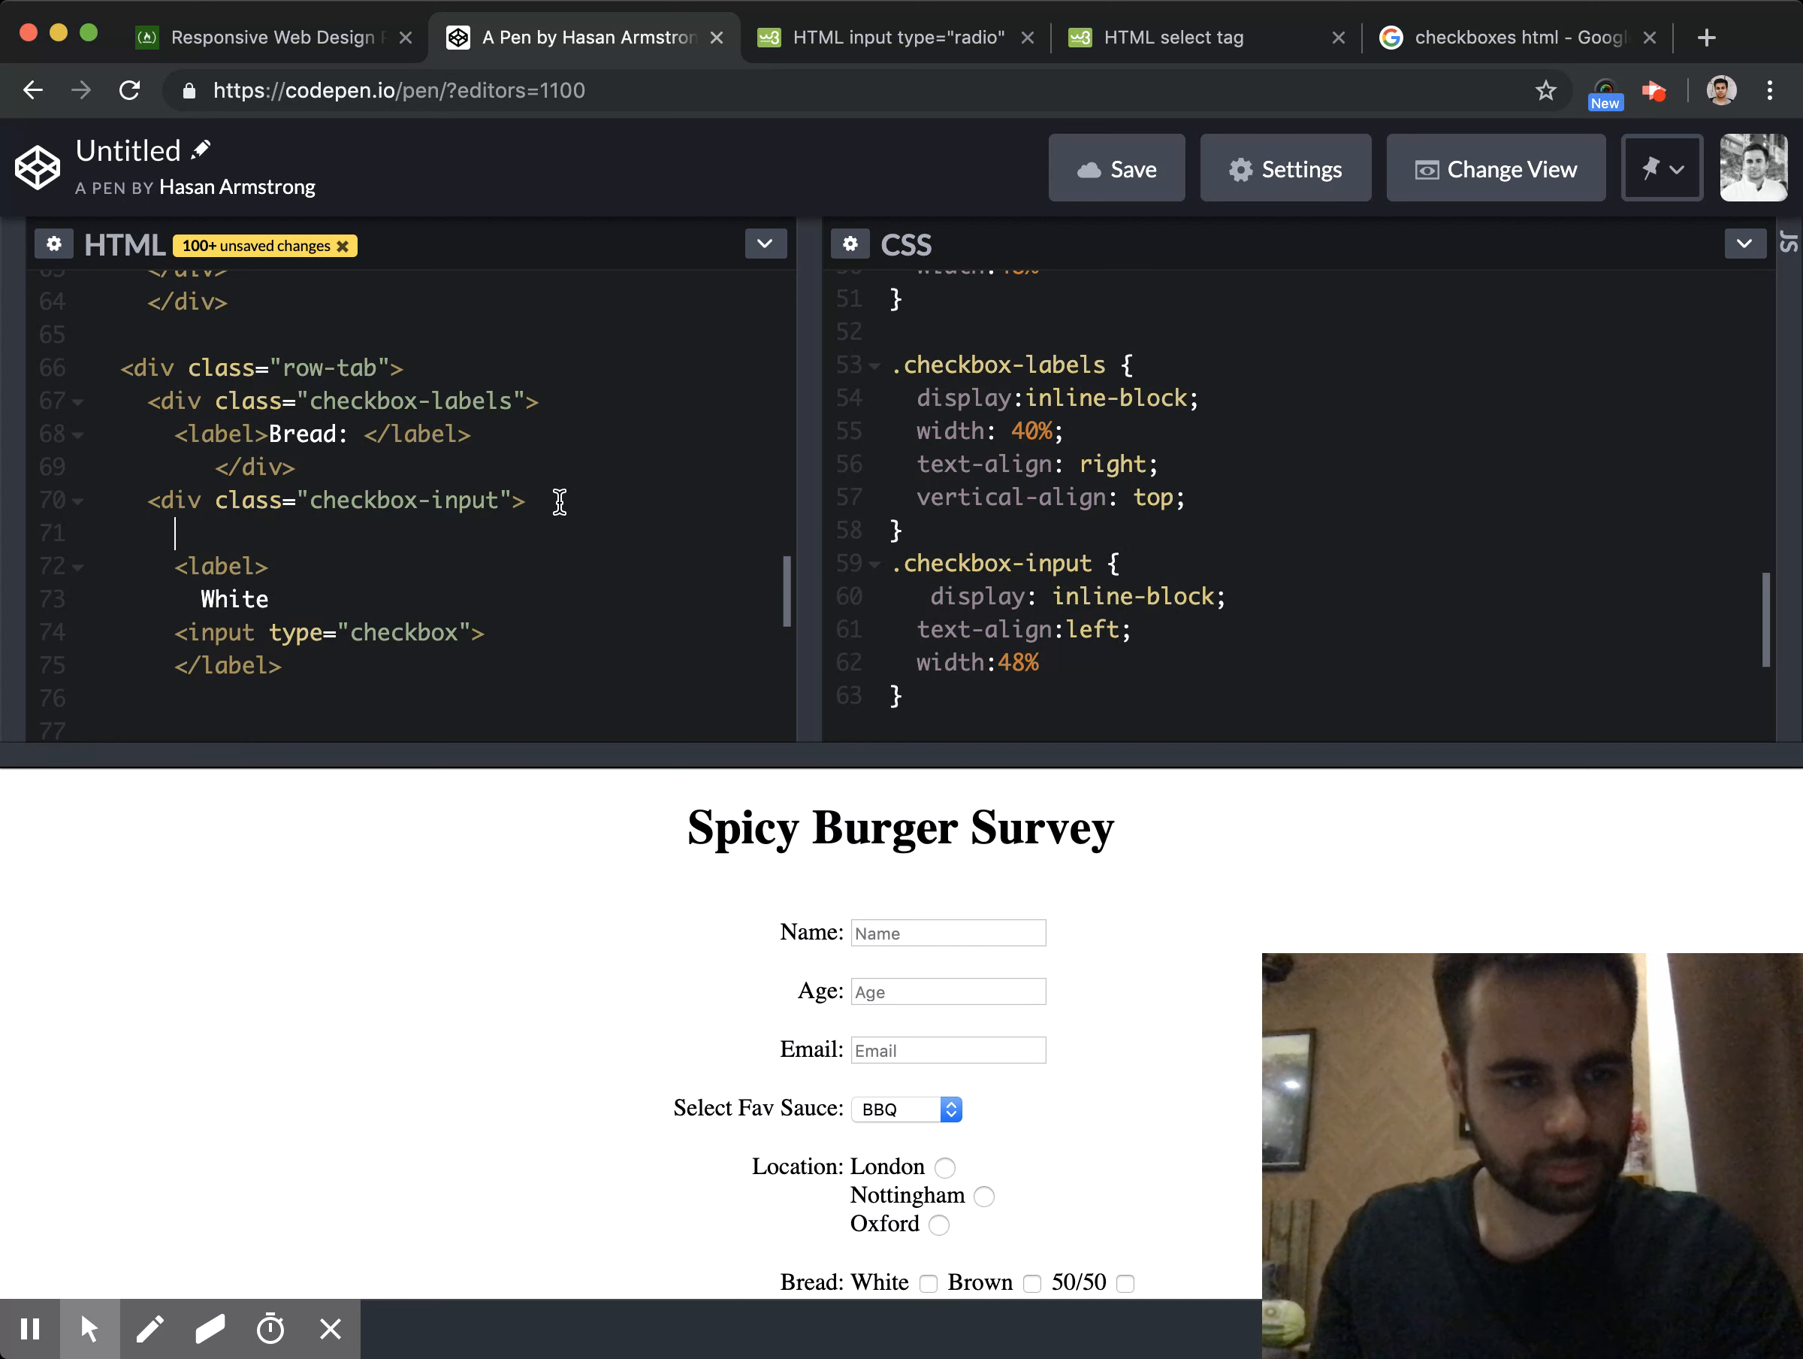
{"action": "type", "text": "<div>"}
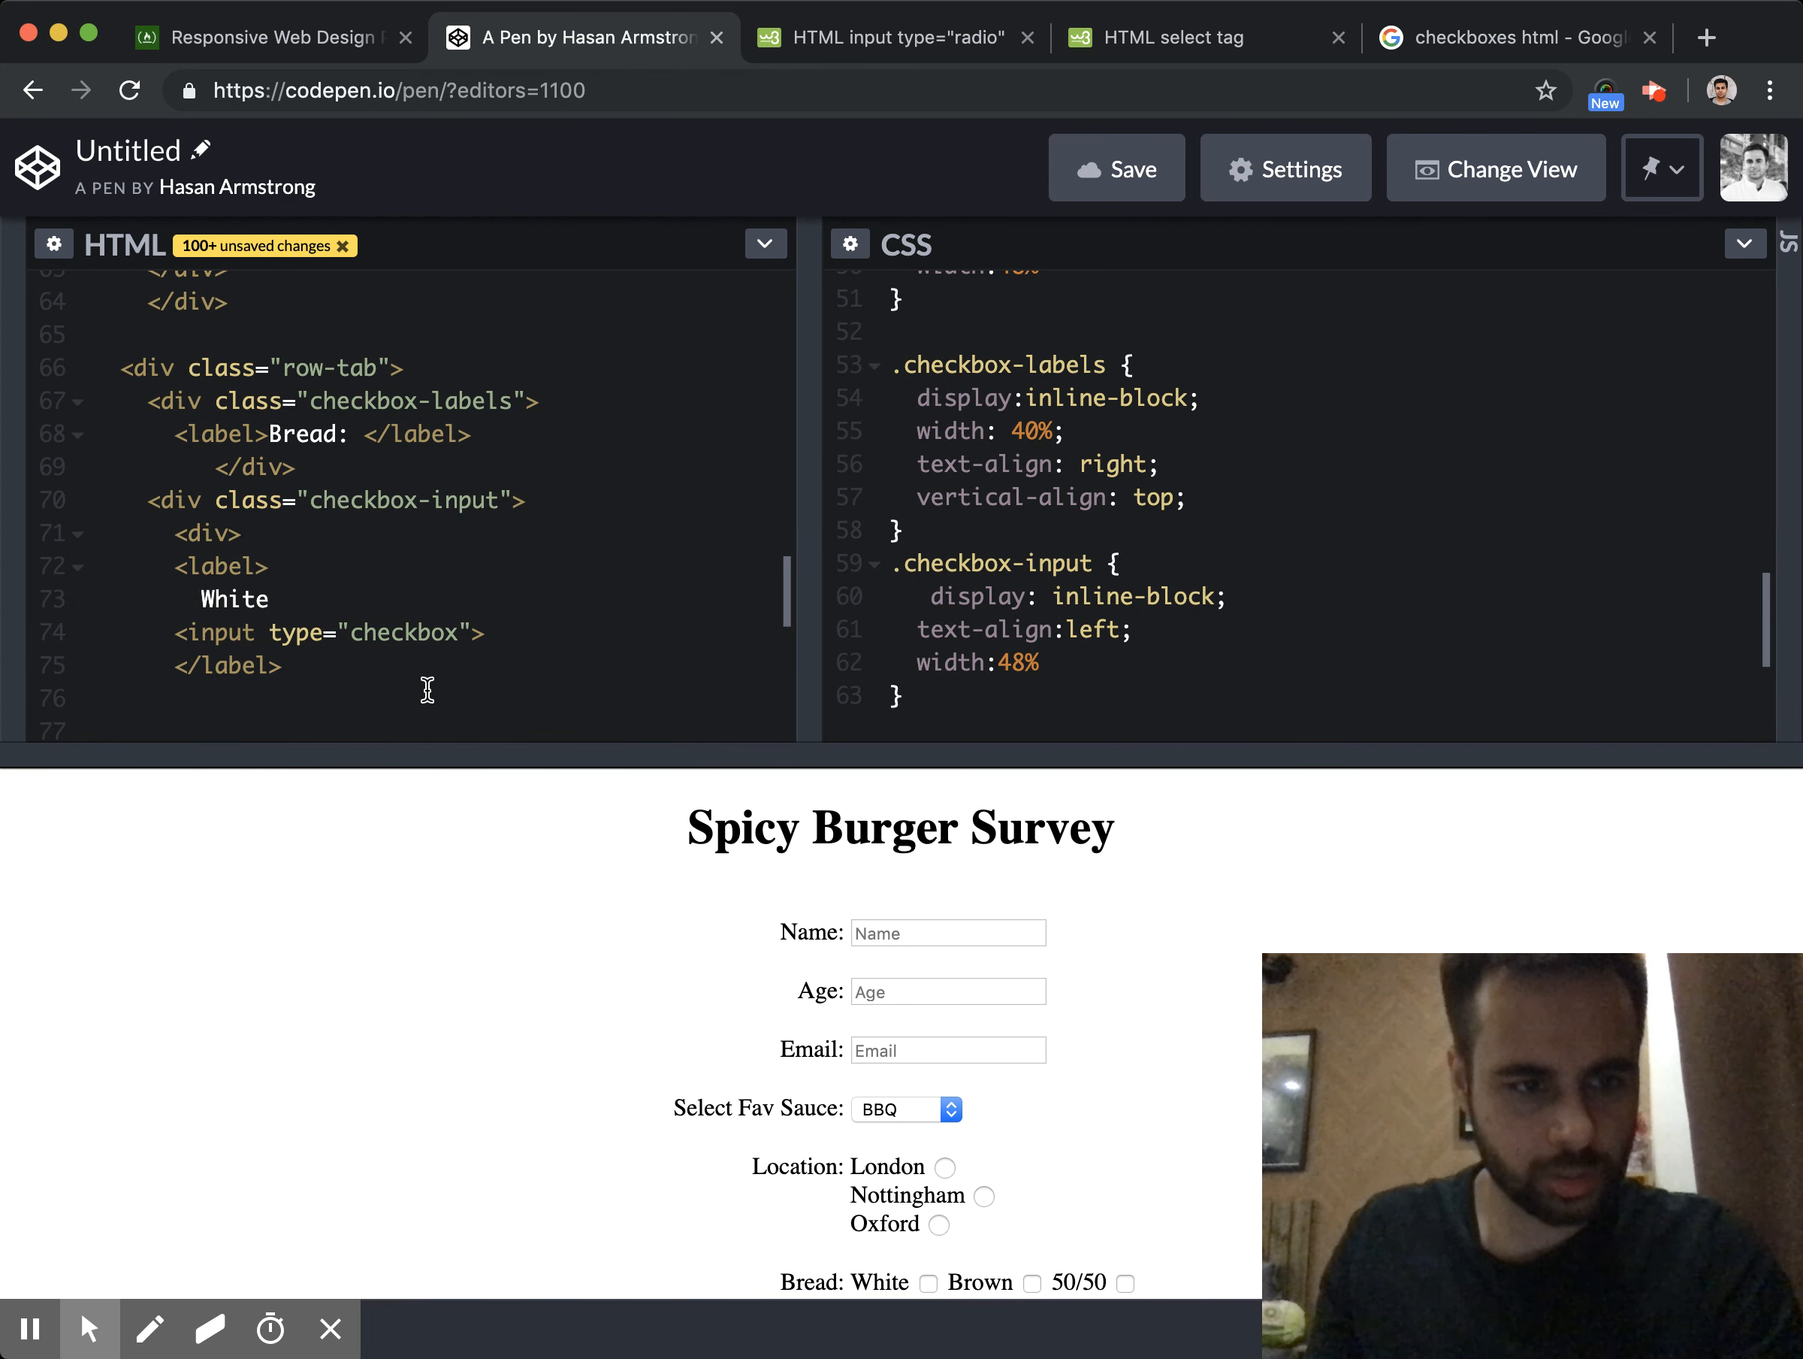
{"action": "type", "text": "</div>"}
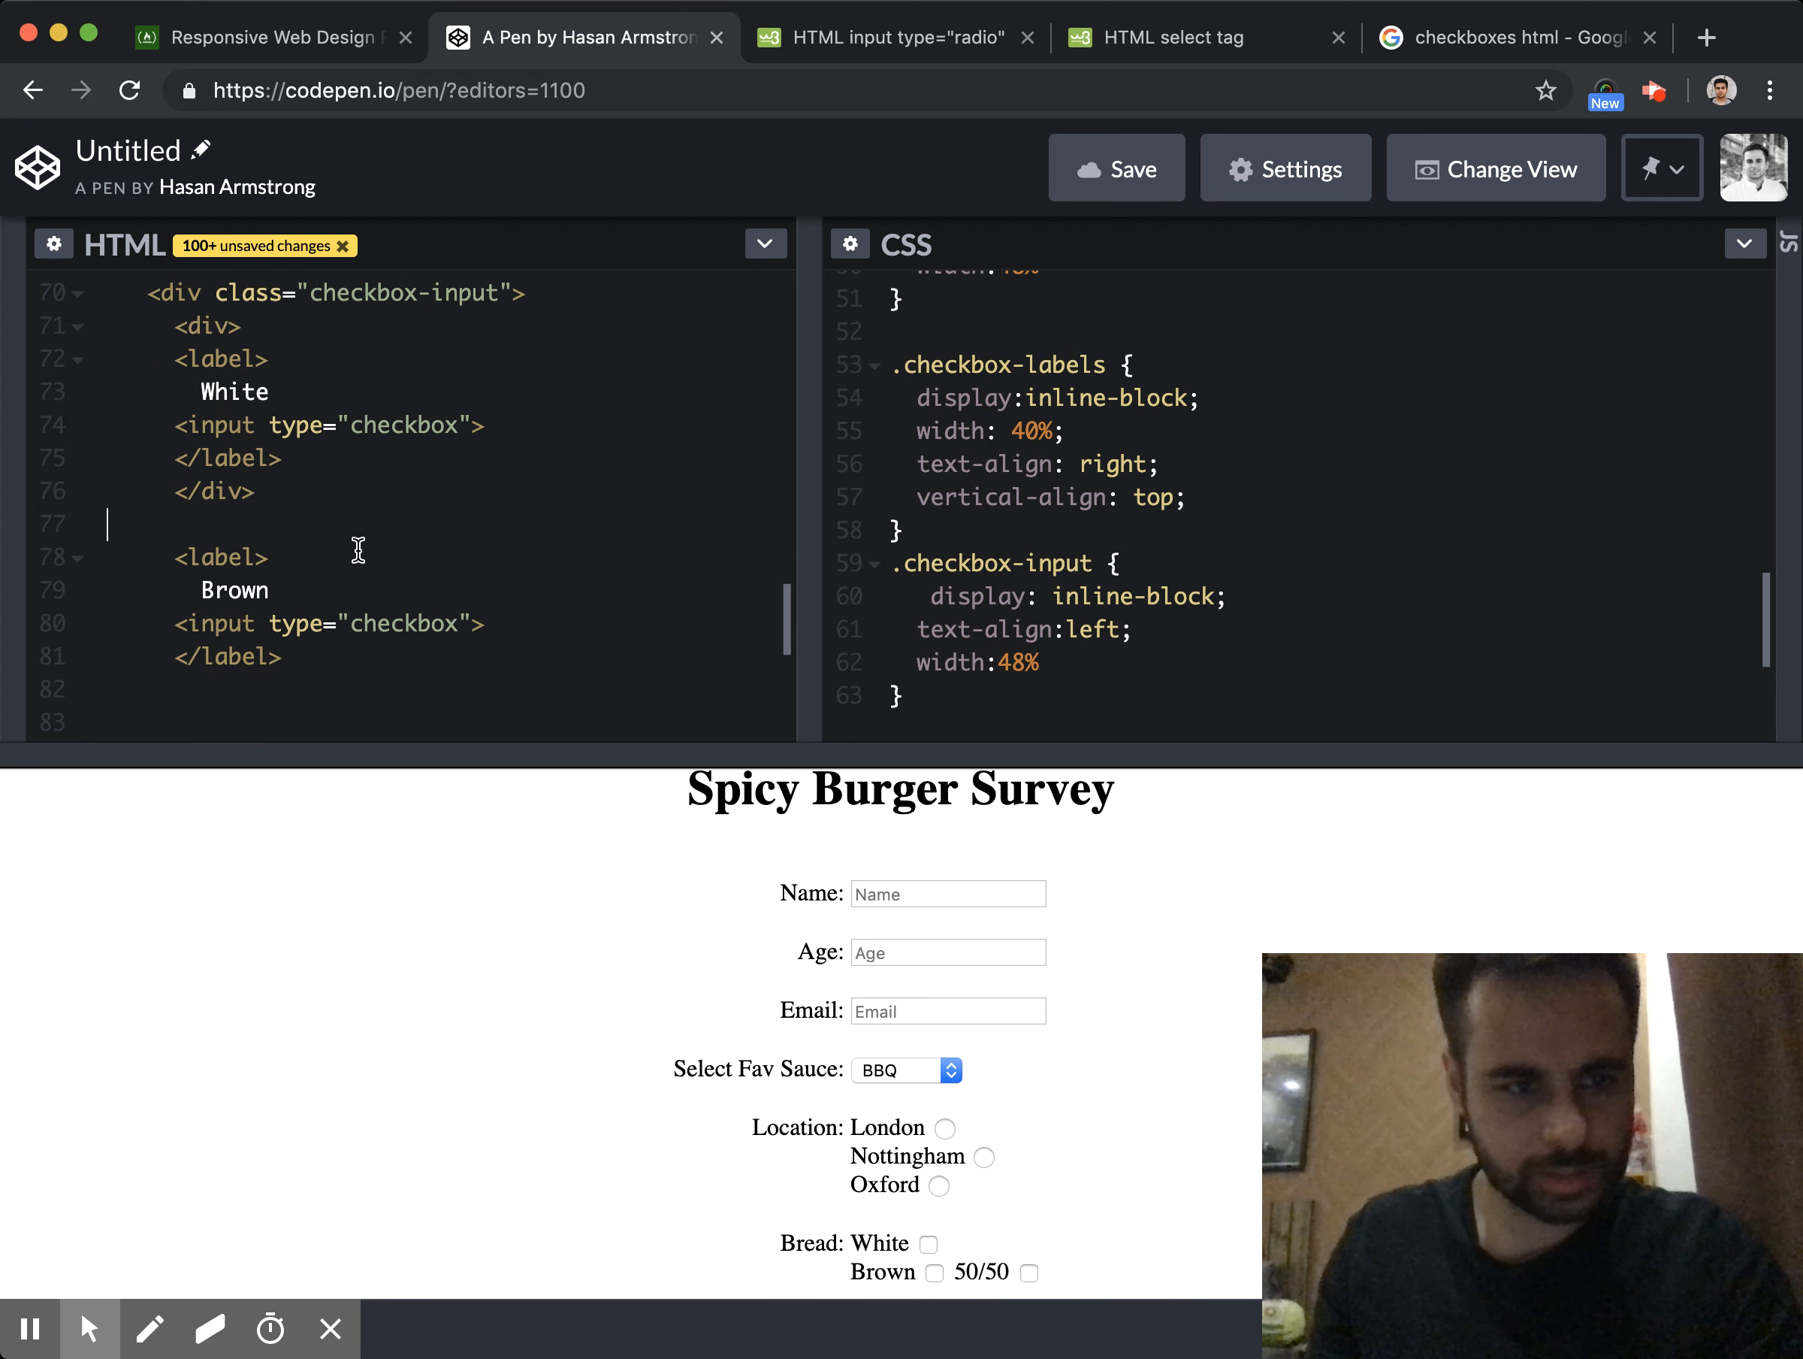
{"action": "type", "text": "<div>"}
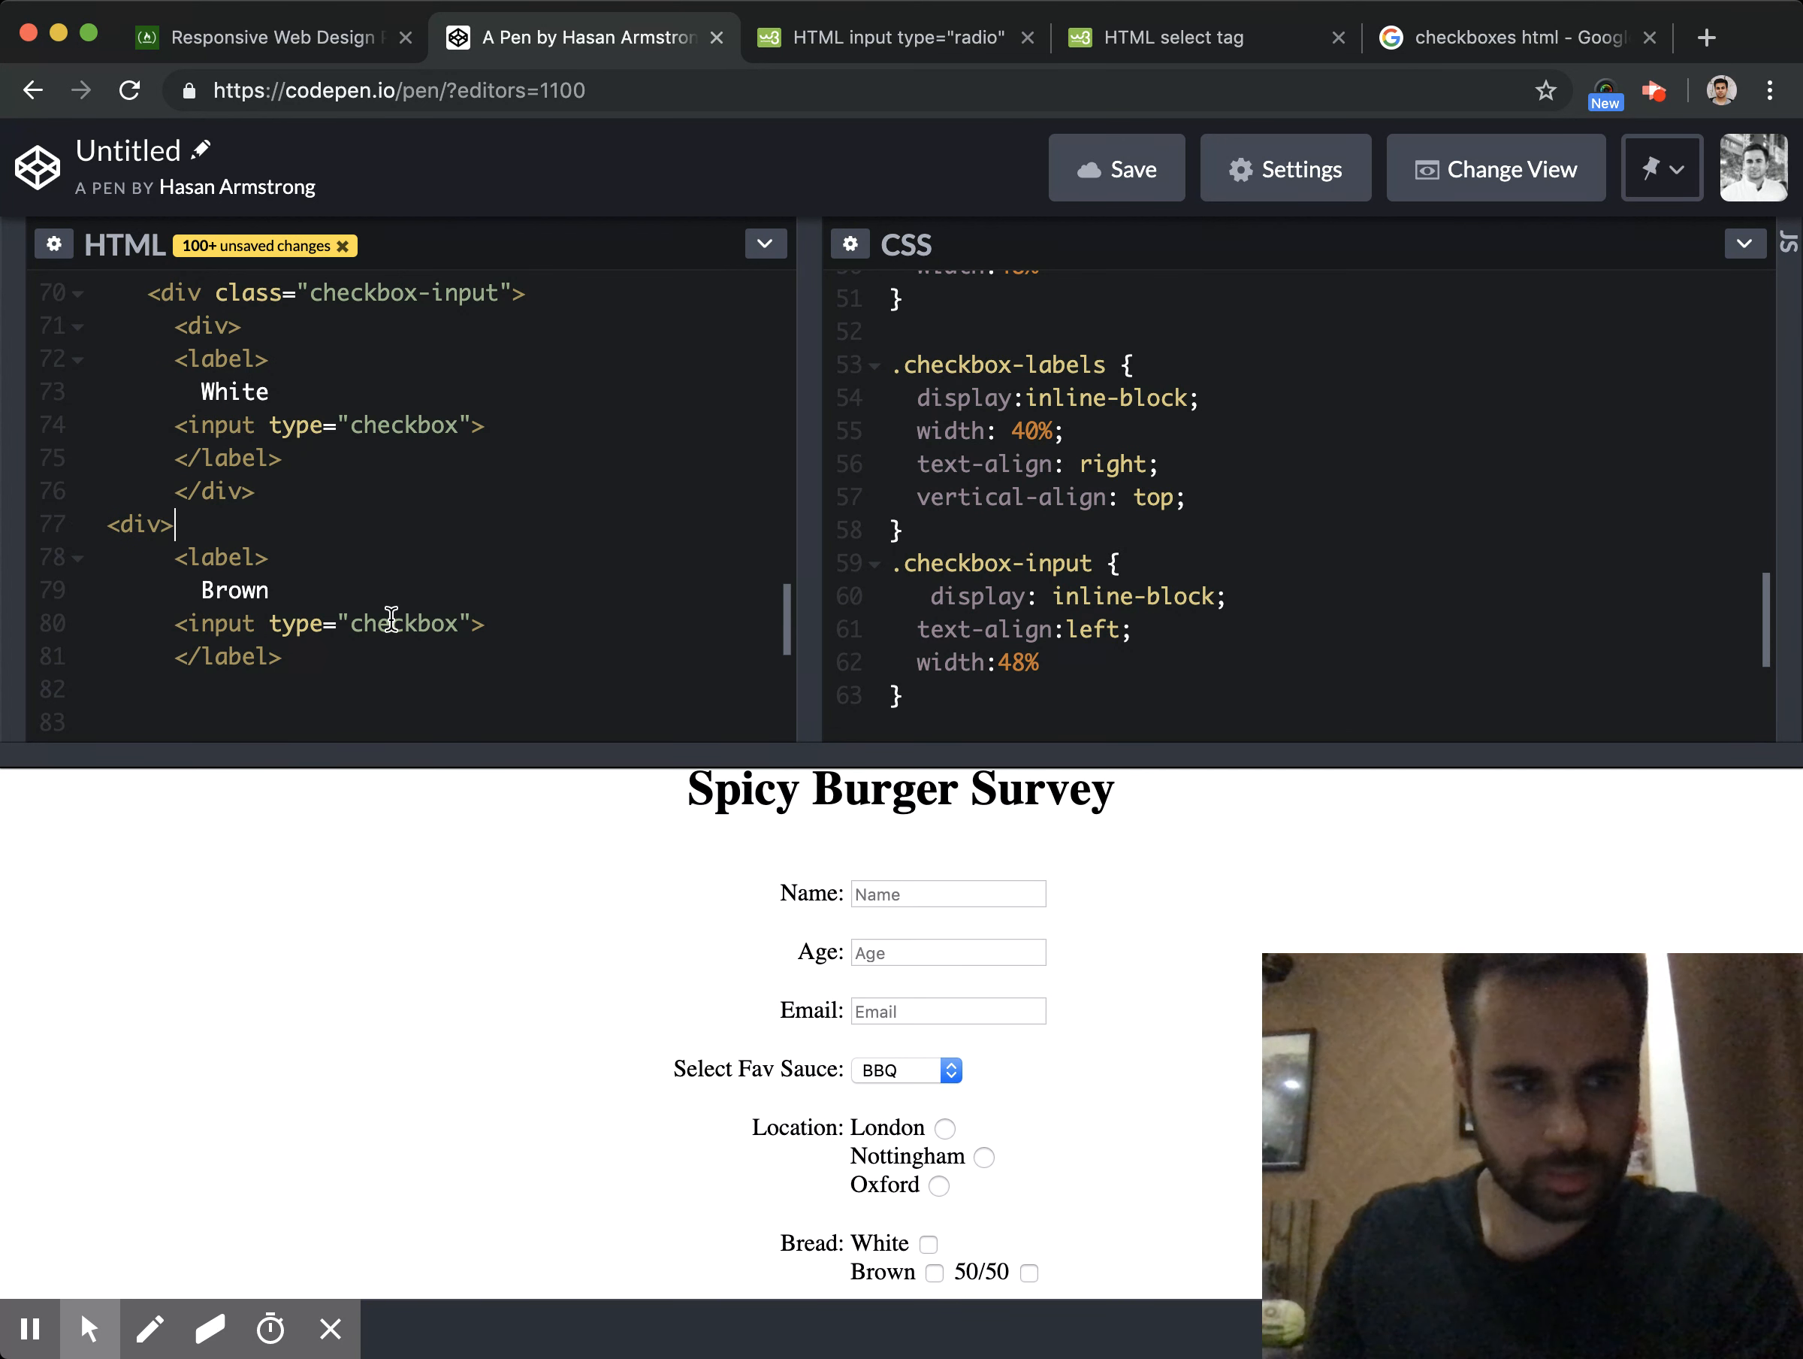
{"action": "type", "text": "M<"}
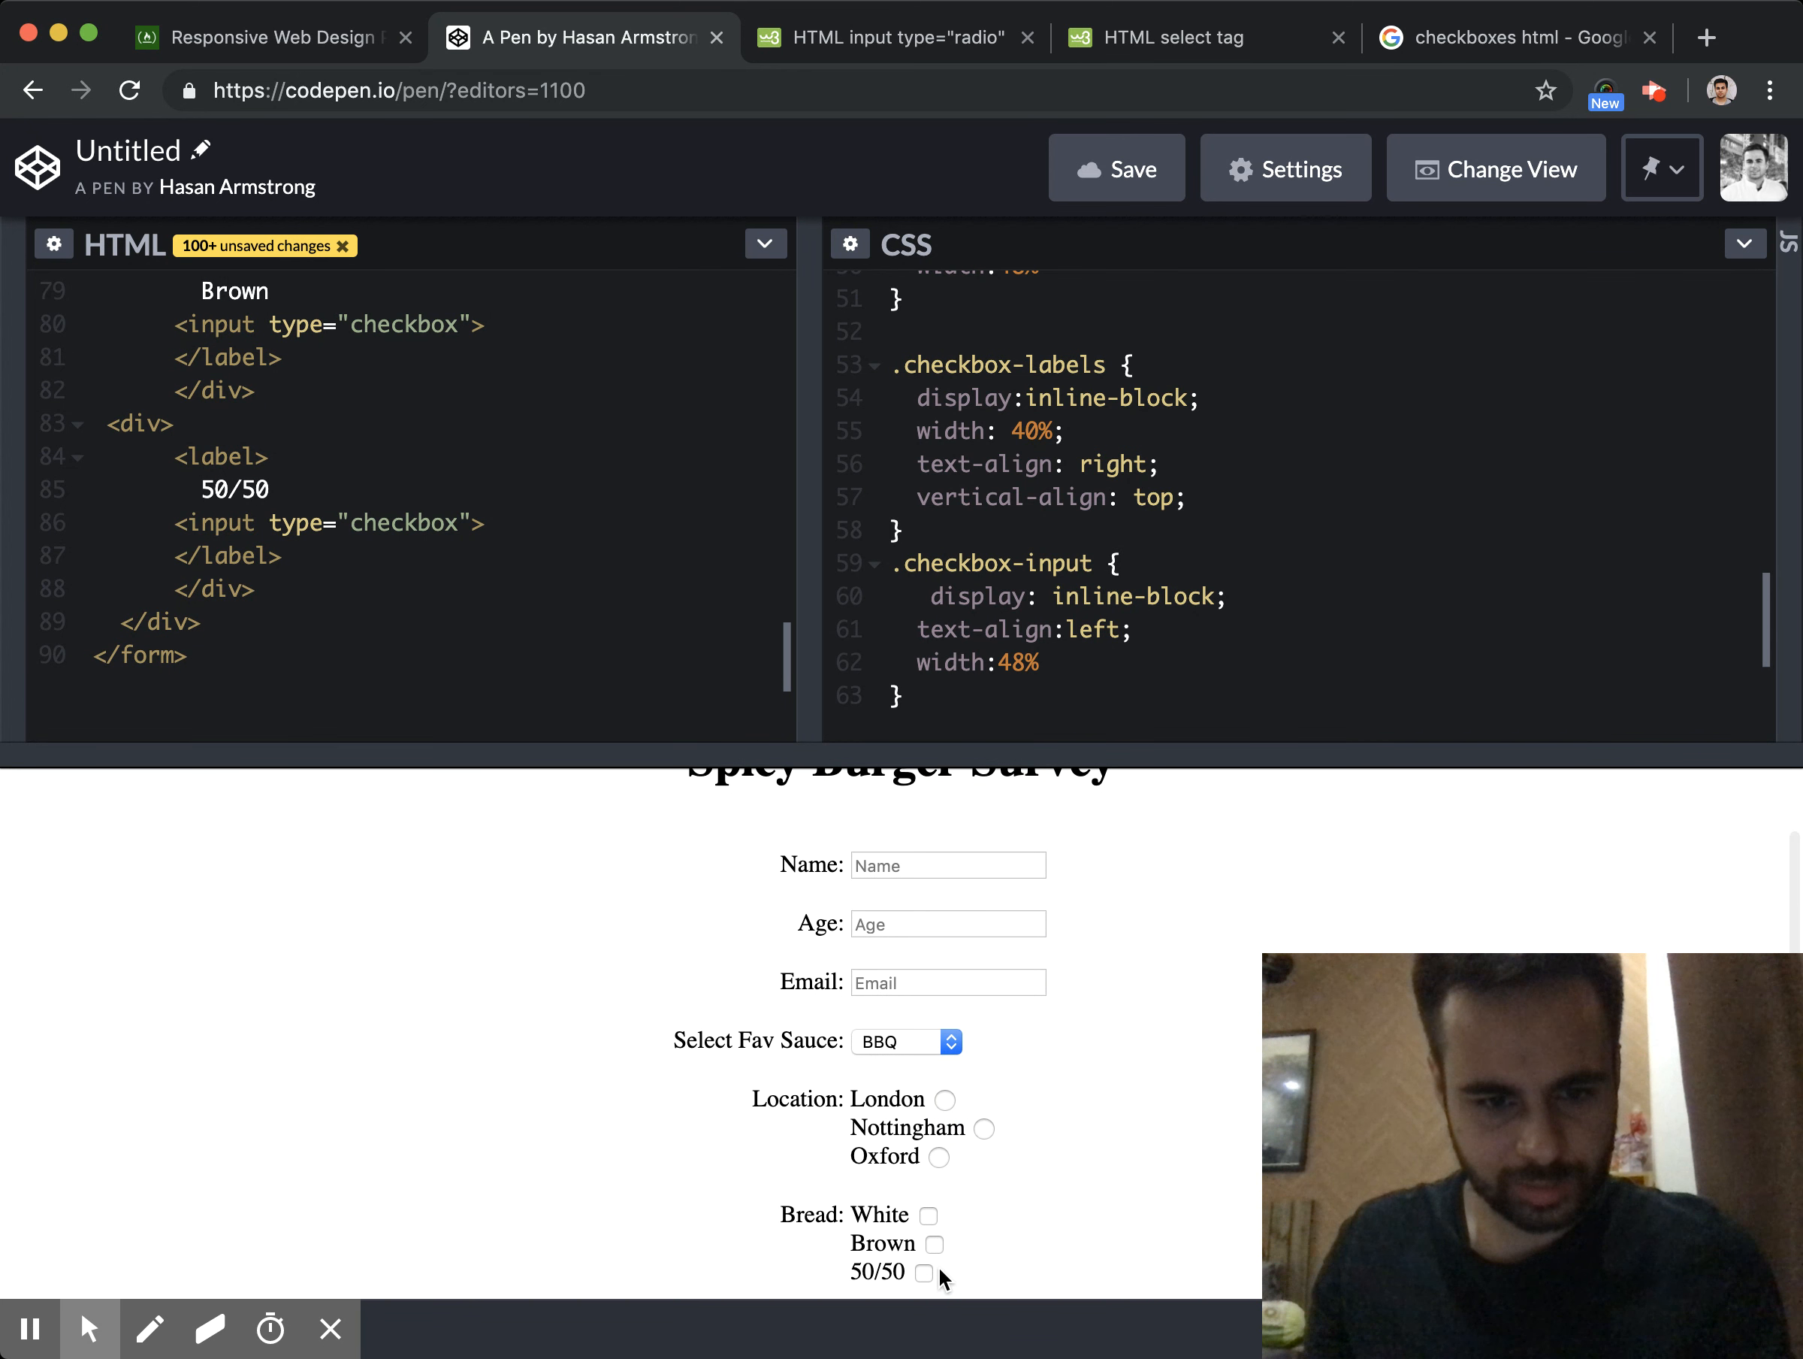
{"action": "mouse_move", "coordinate": [911, 1086]}
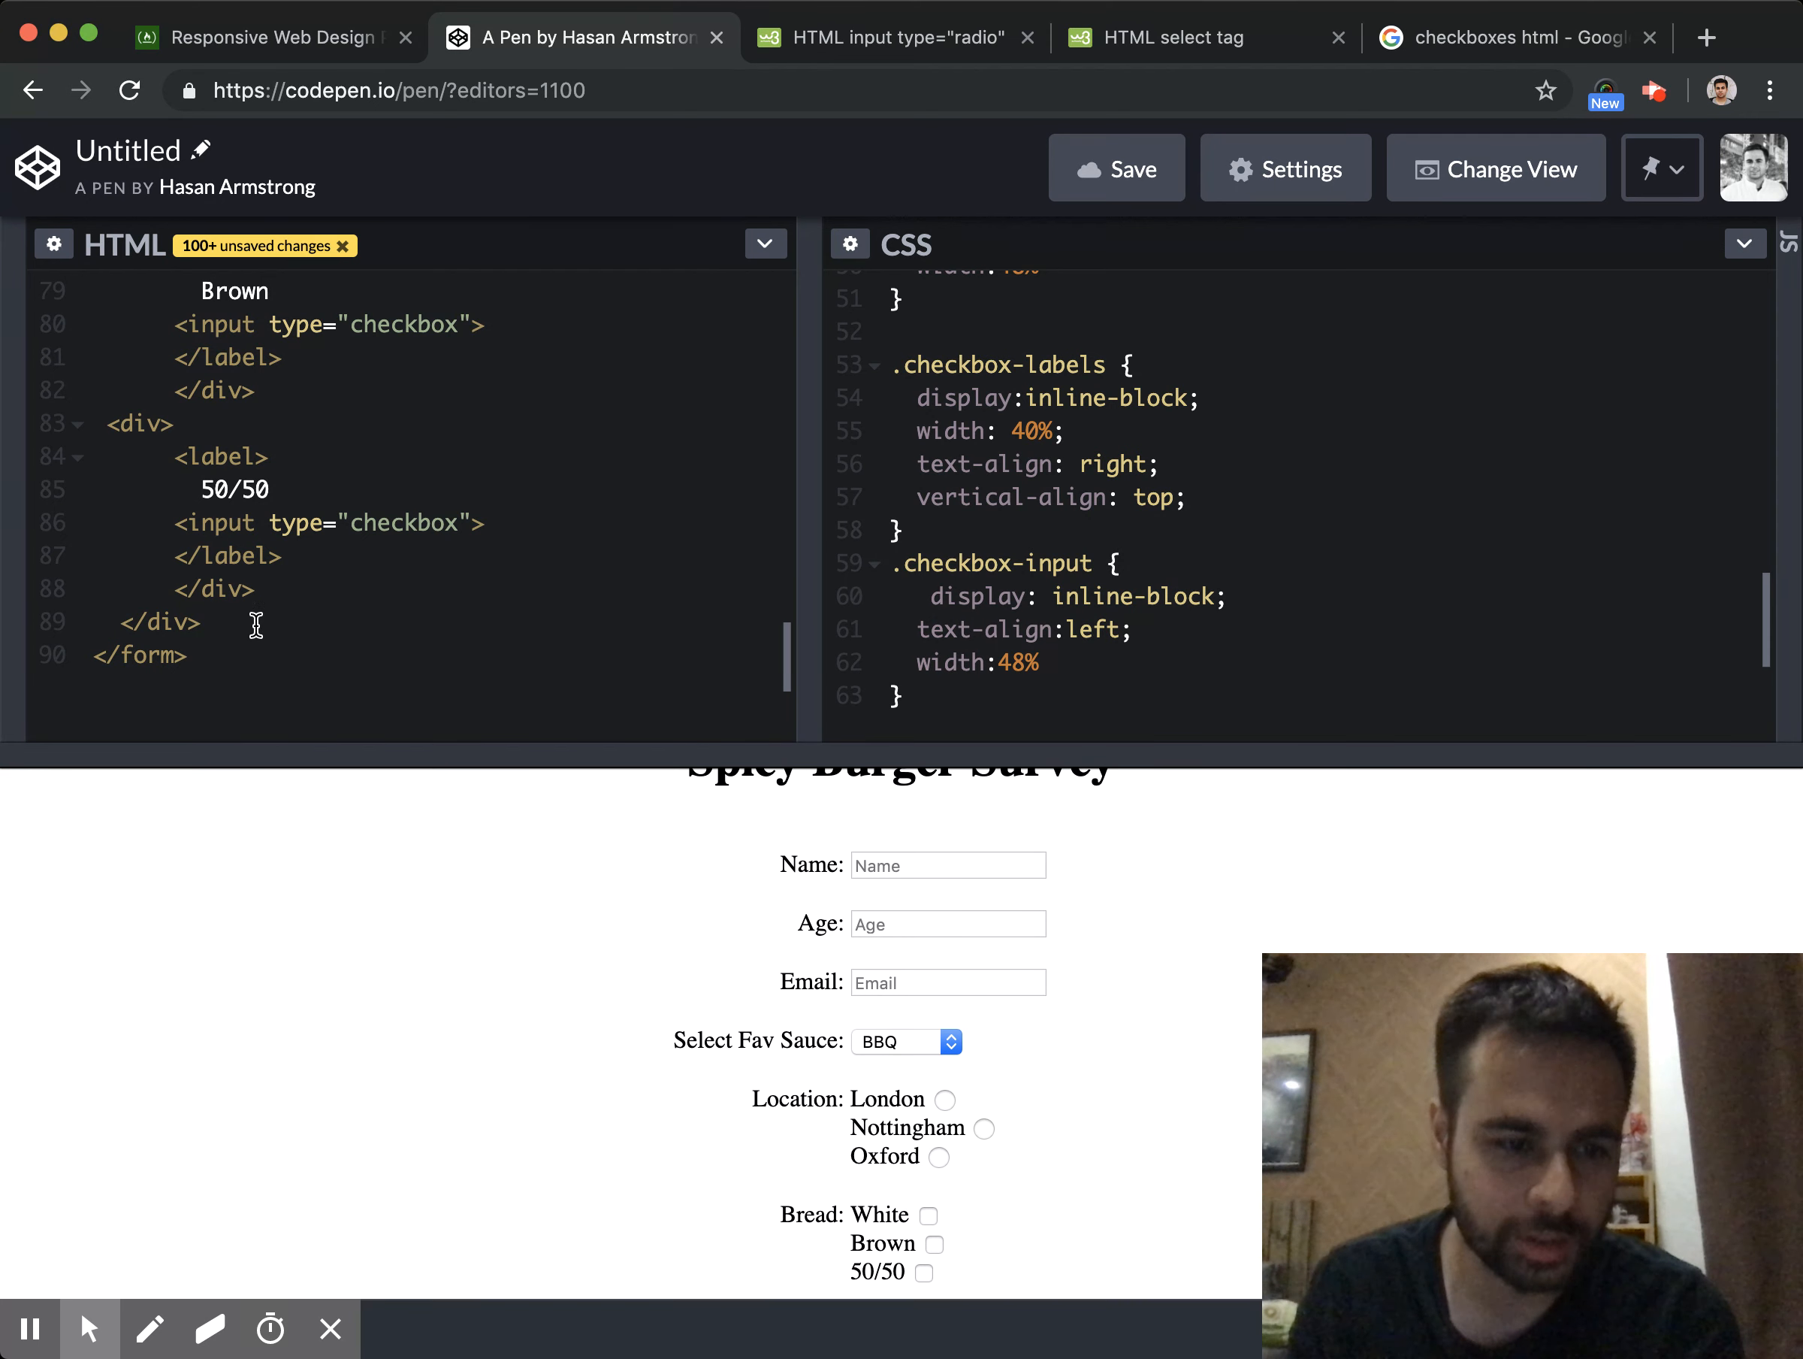
{"action": "left_click", "coordinate": [268, 36]}
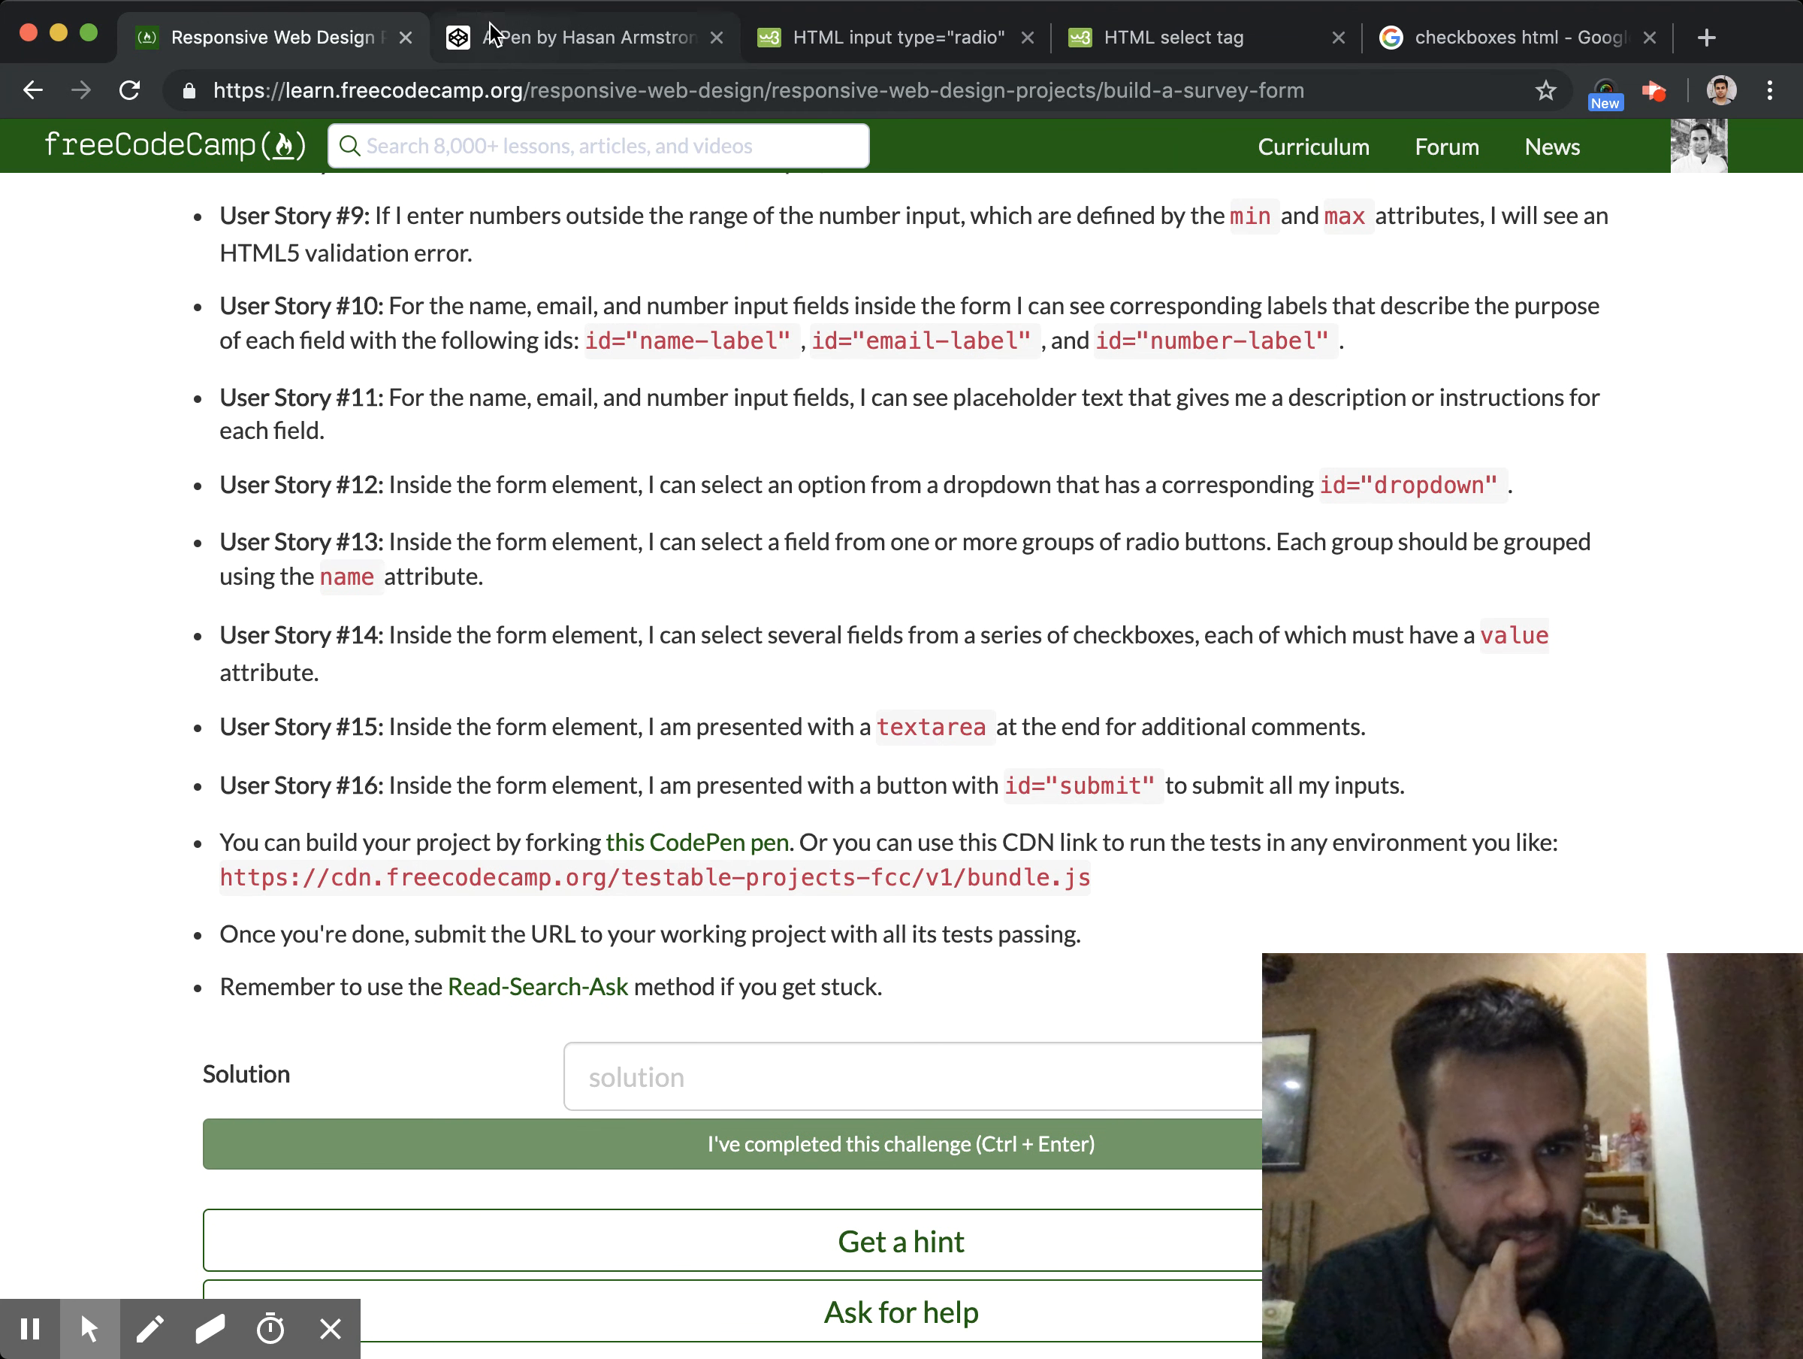
{"action": "left_click", "coordinate": [585, 36]}
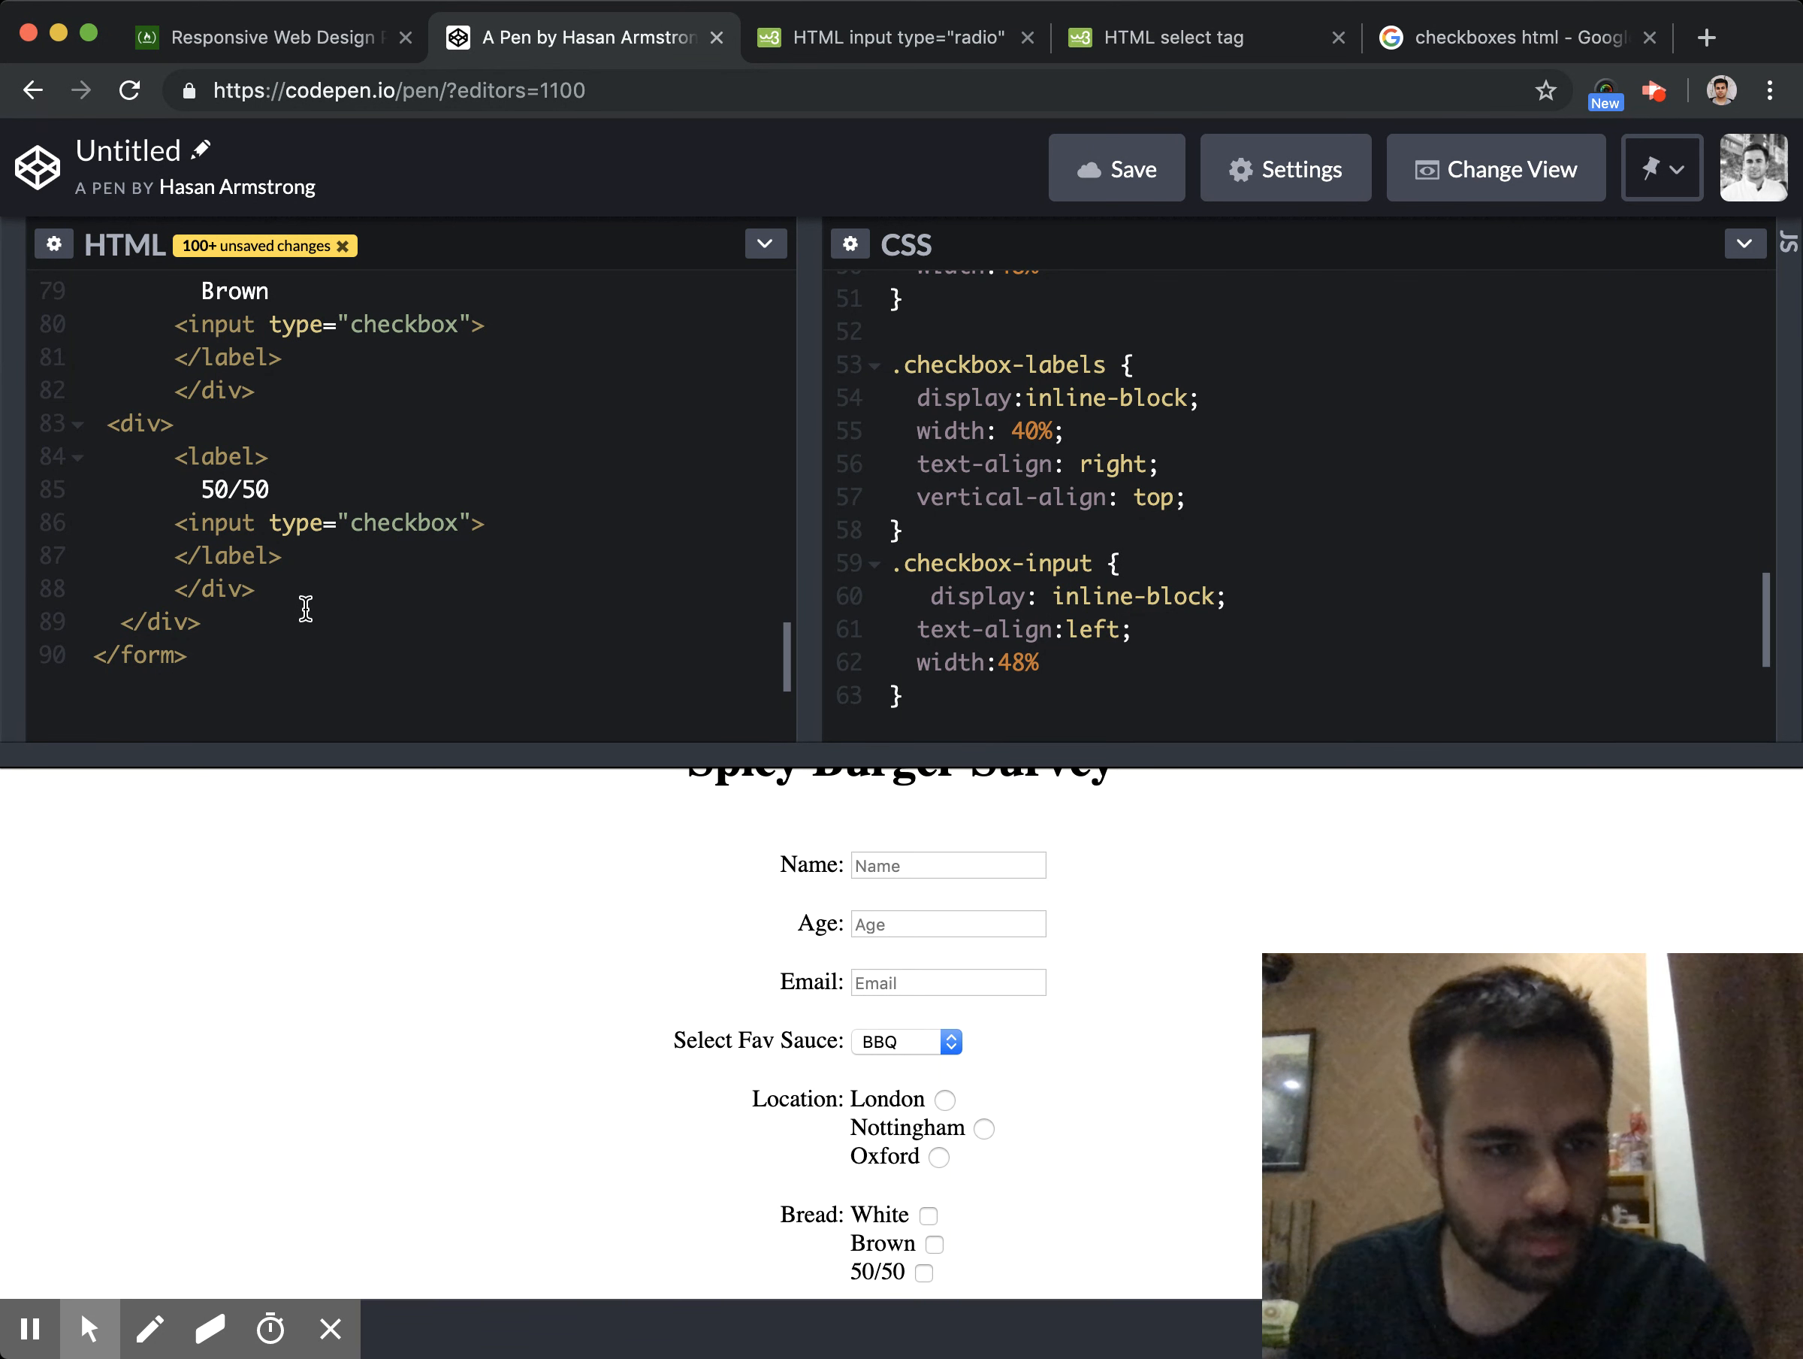
Add an empty <div class="row-tab"> after the bread checkboxes and begin a <text tag
{"action": "type", "text": "<"}
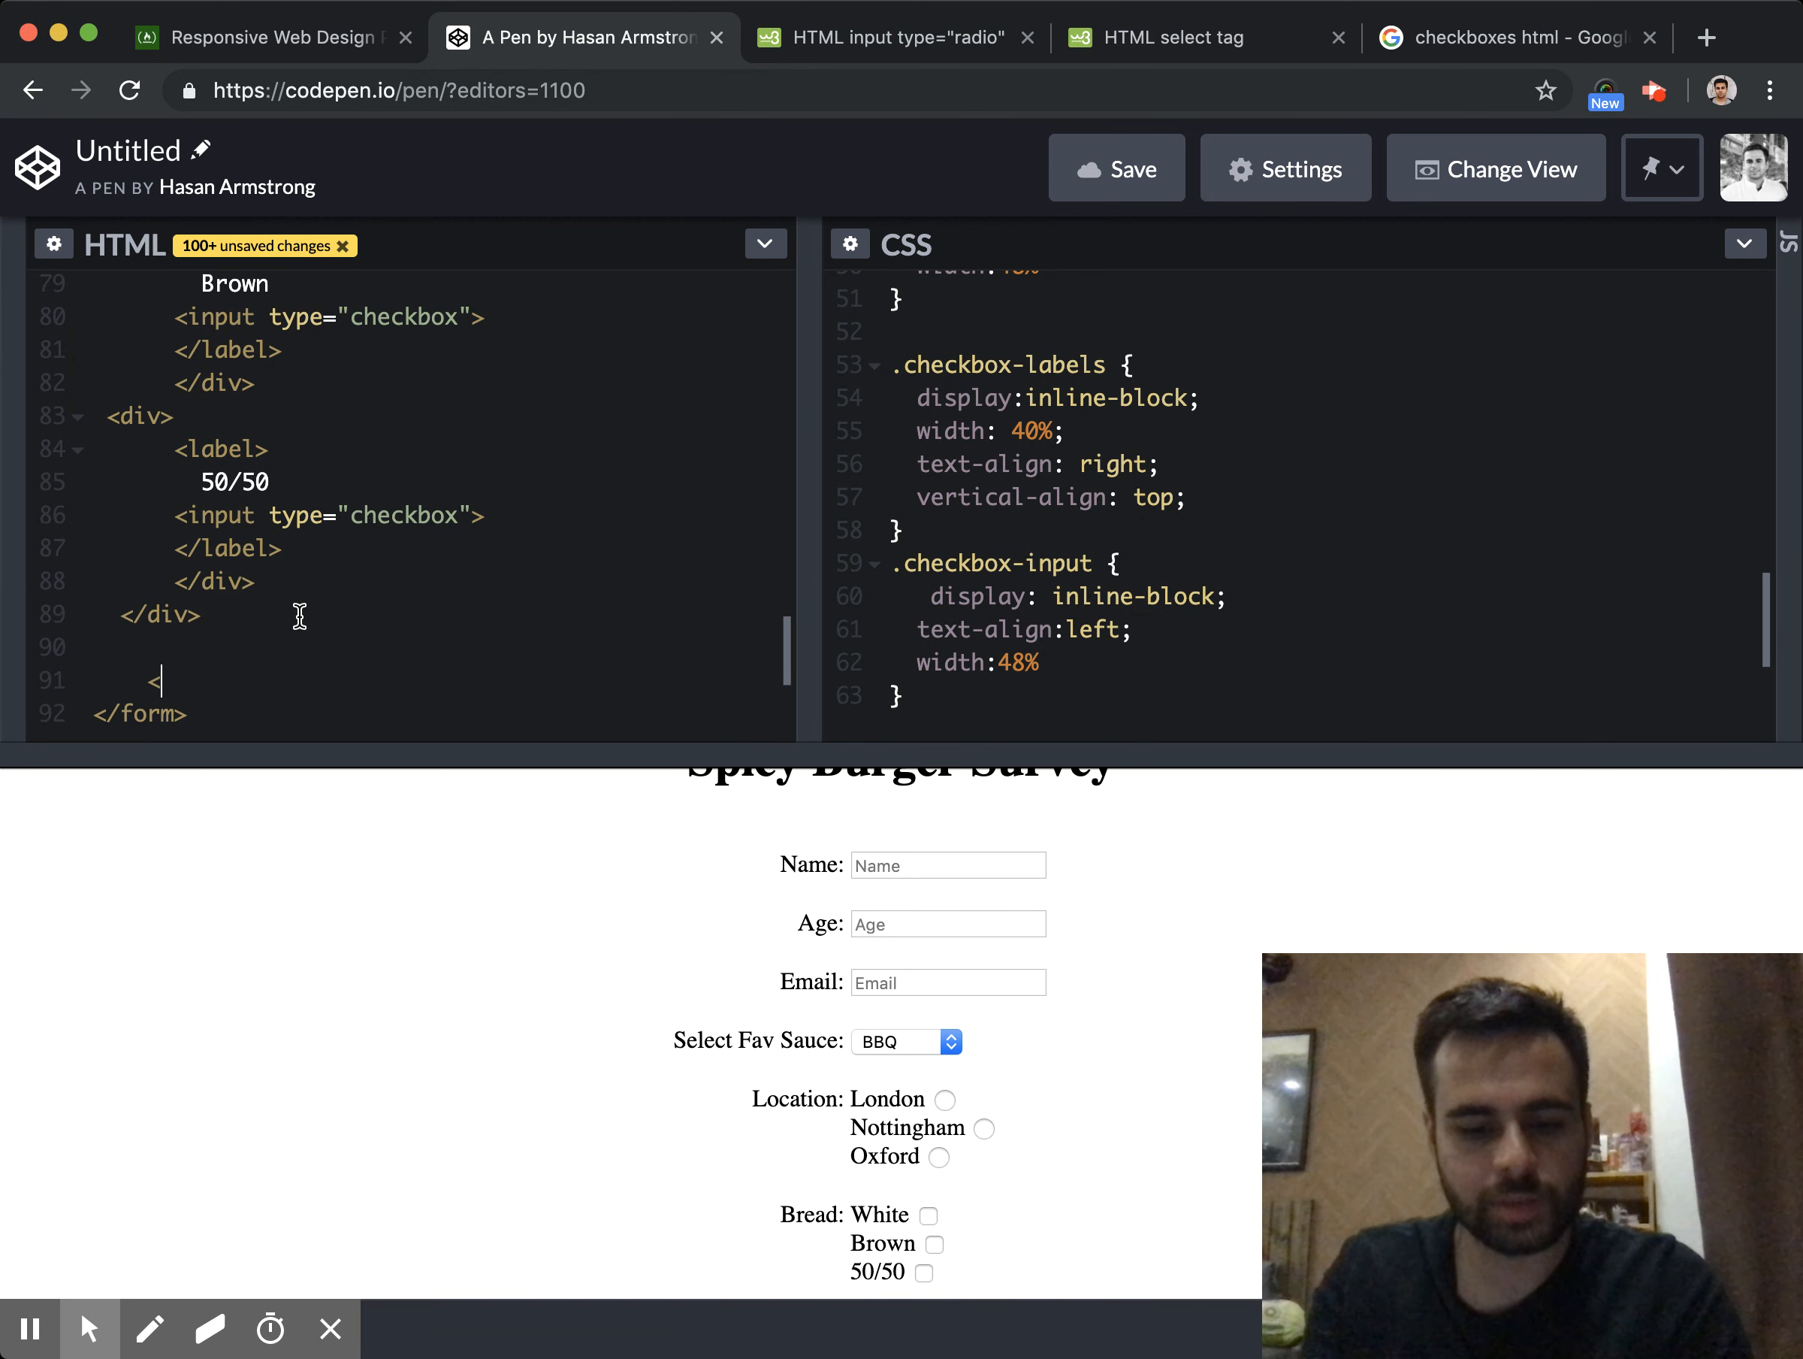
{"action": "type", "text": "<div class="}
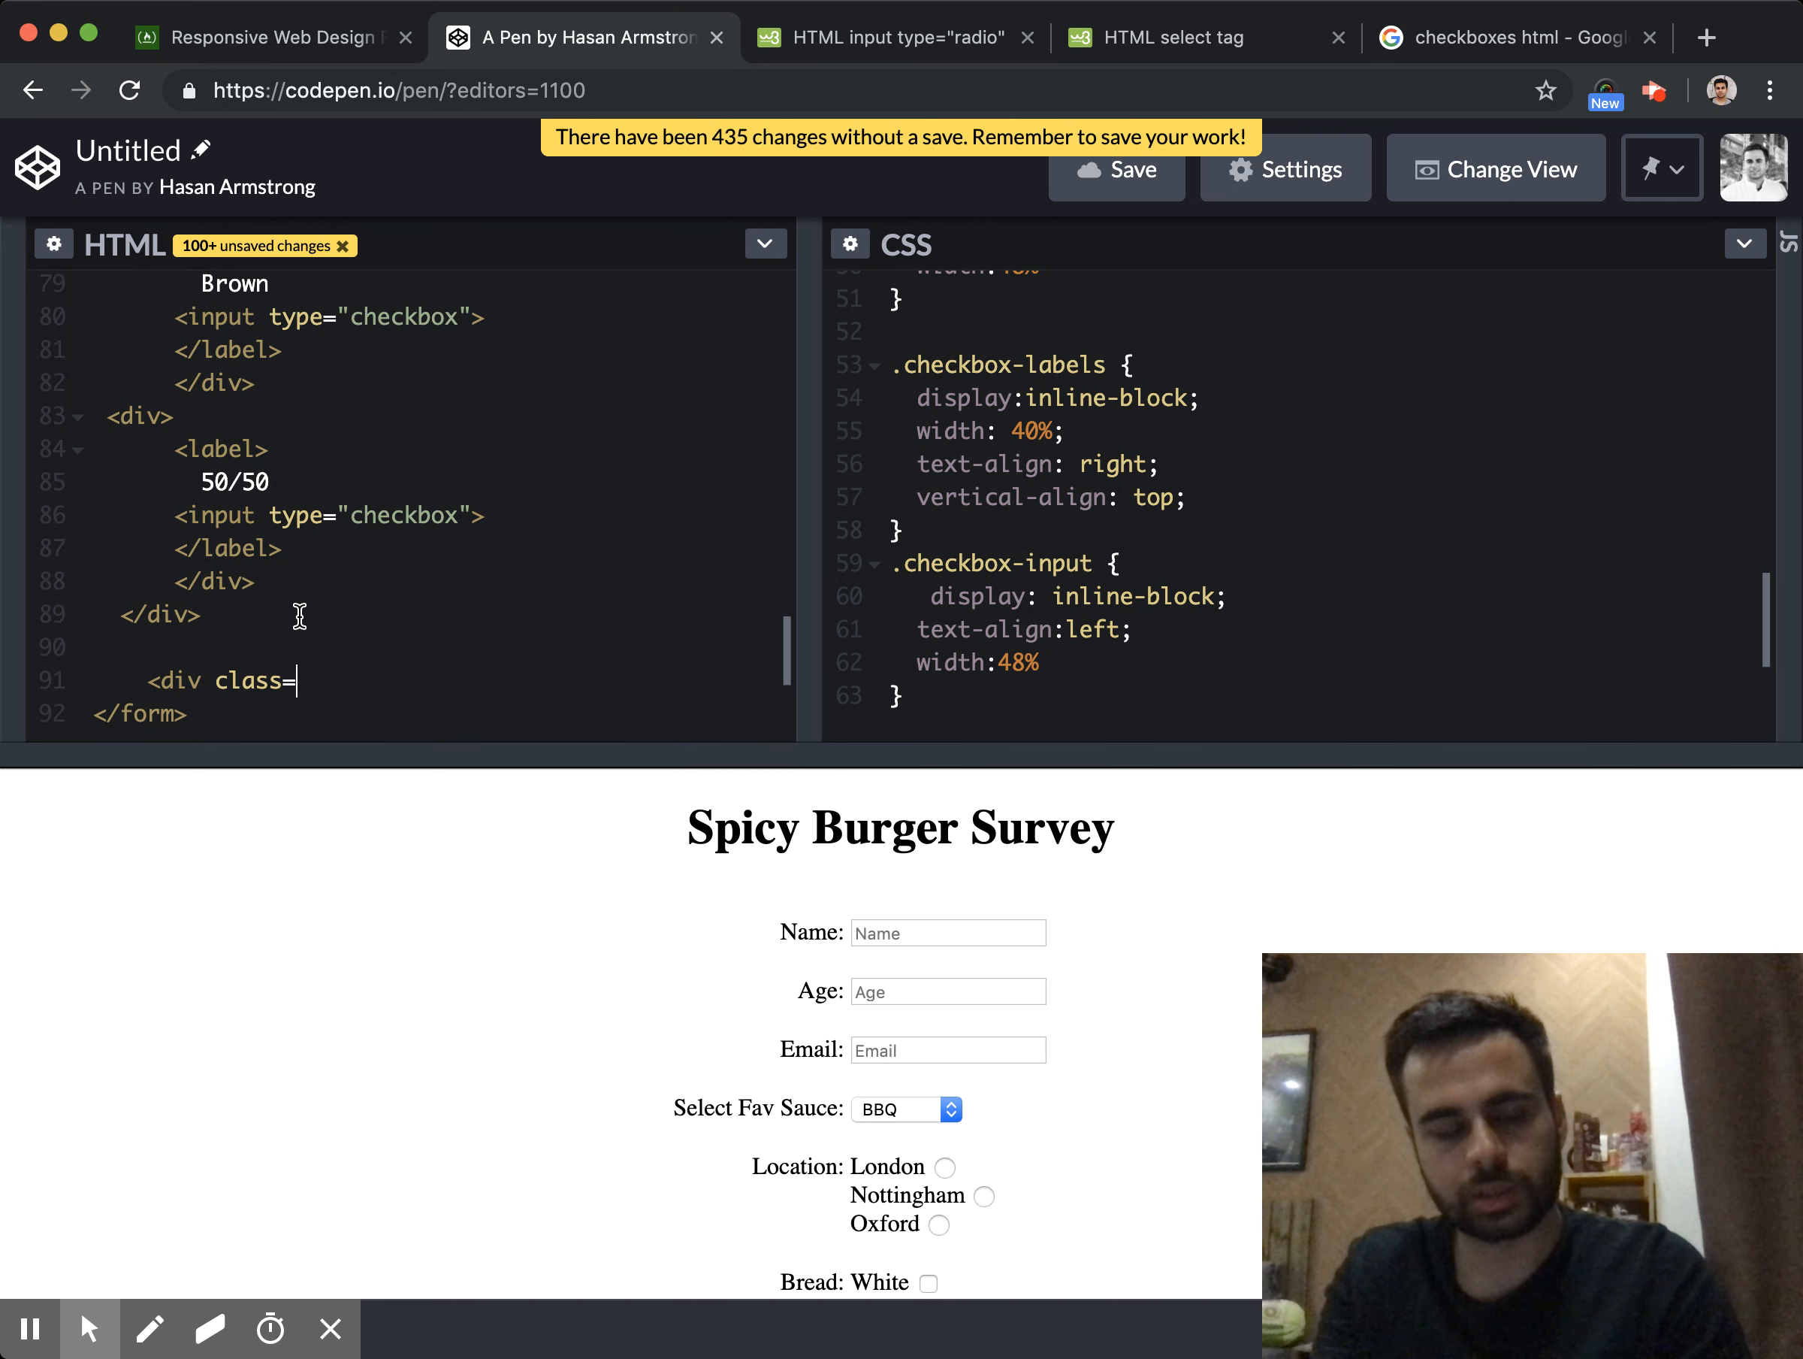
{"action": "type", "text": "\"row-tab\">"}
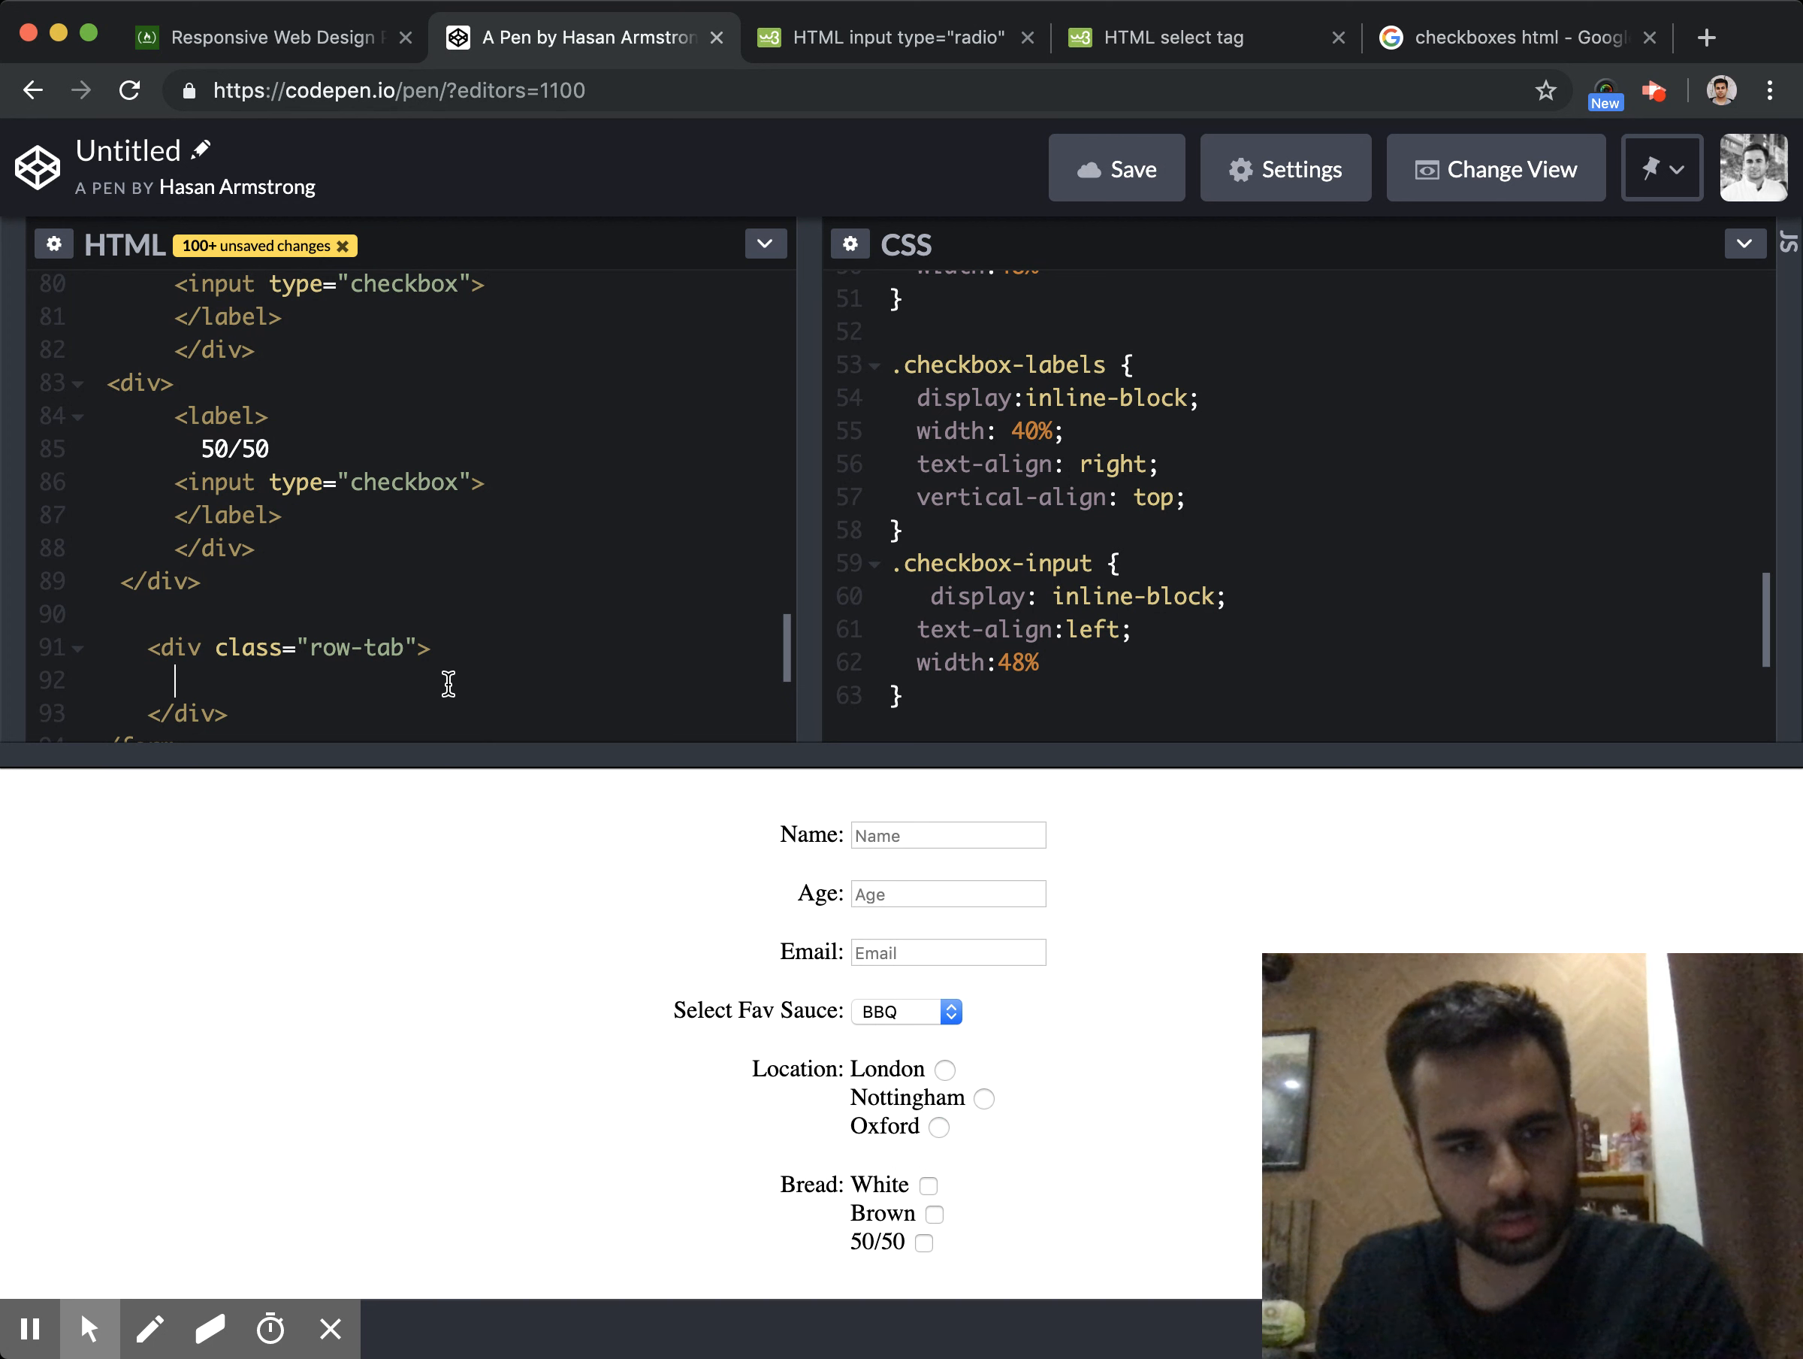
{"action": "type", "text": "<text"}
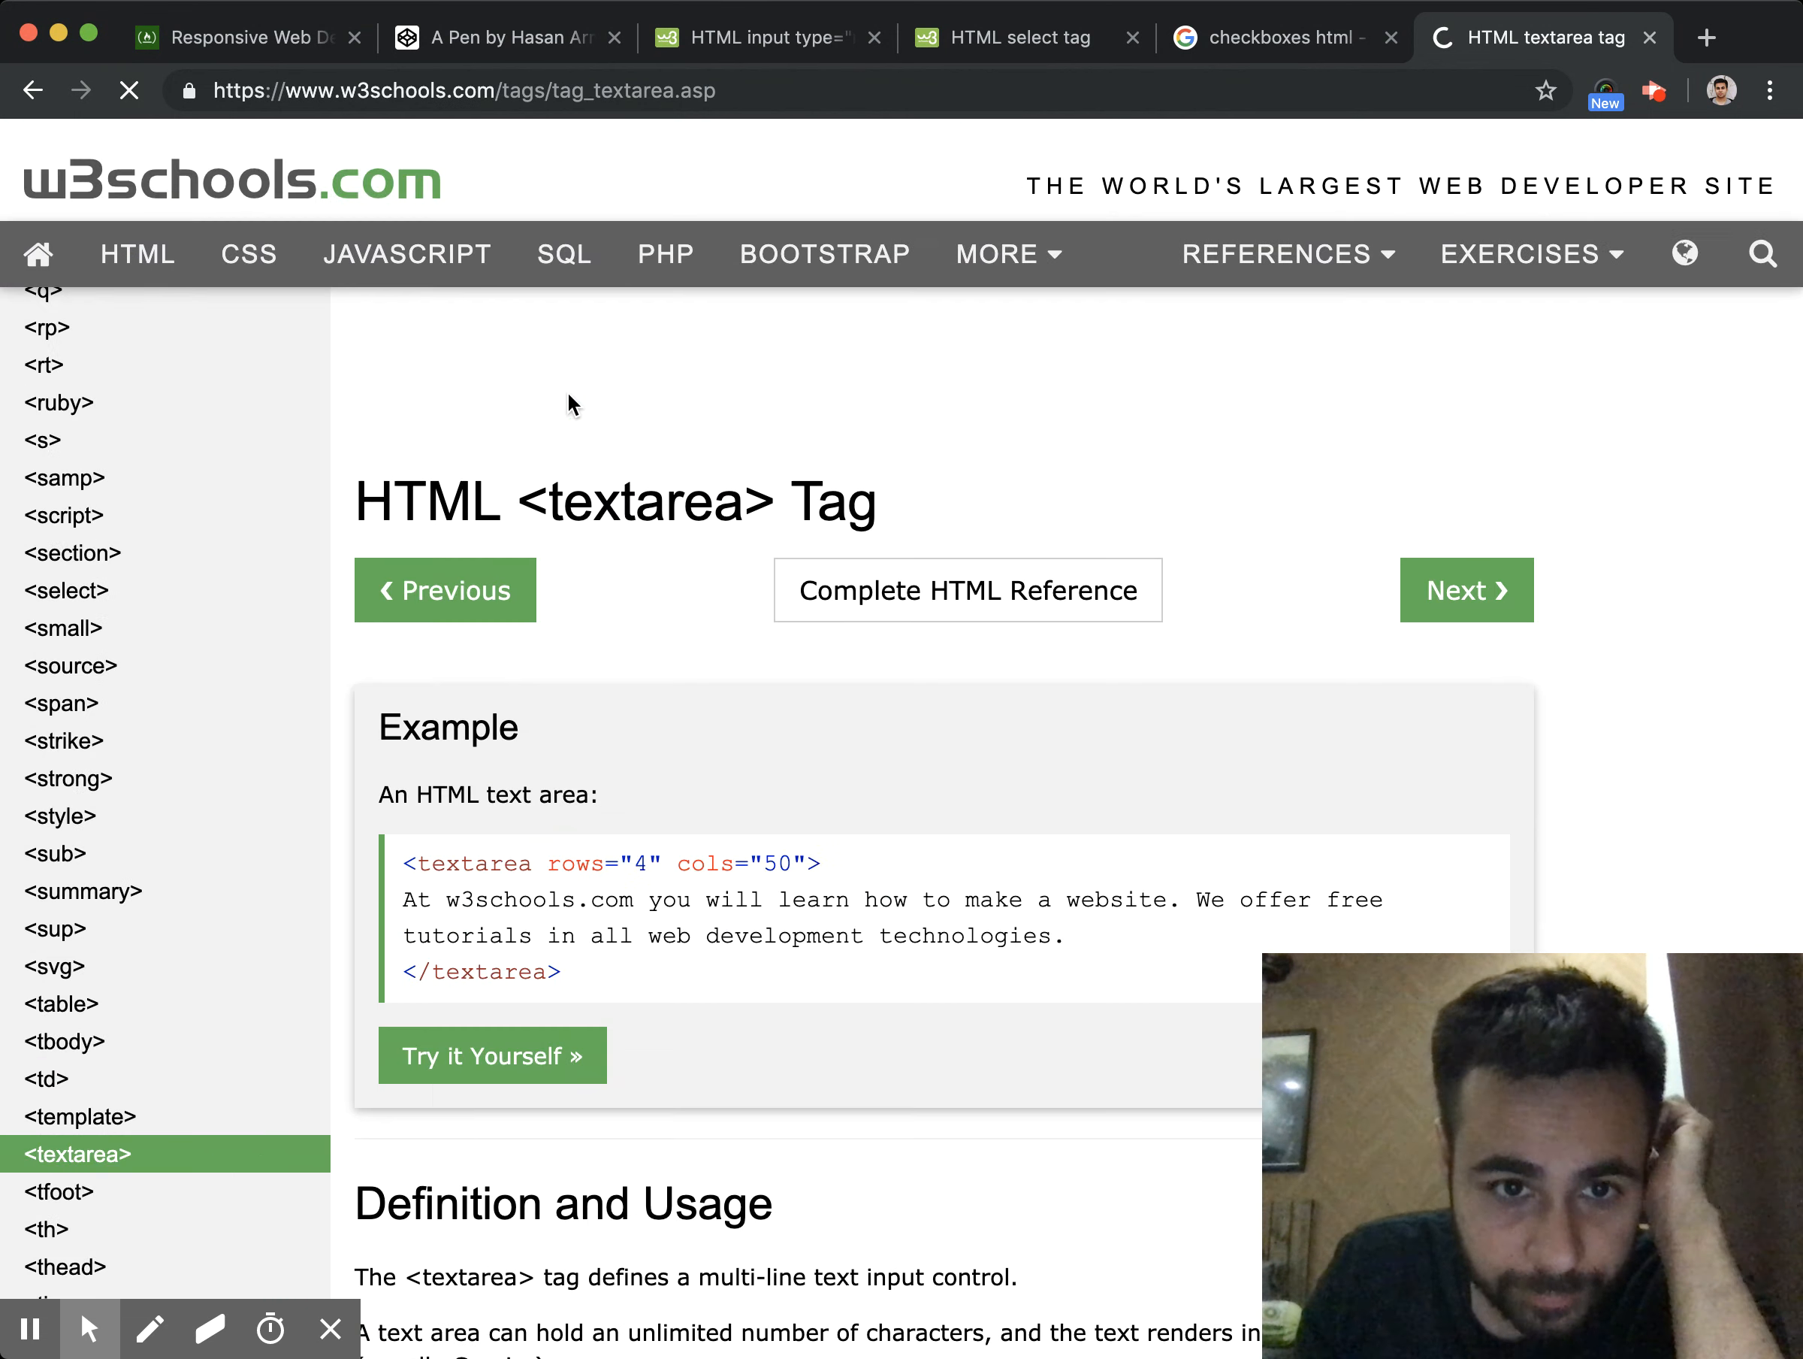
Look up textarea on W3Schools and return to the freeCodeCamp project requirements
{"action": "scroll", "scroll_direction": "down", "scroll_amount": 3}
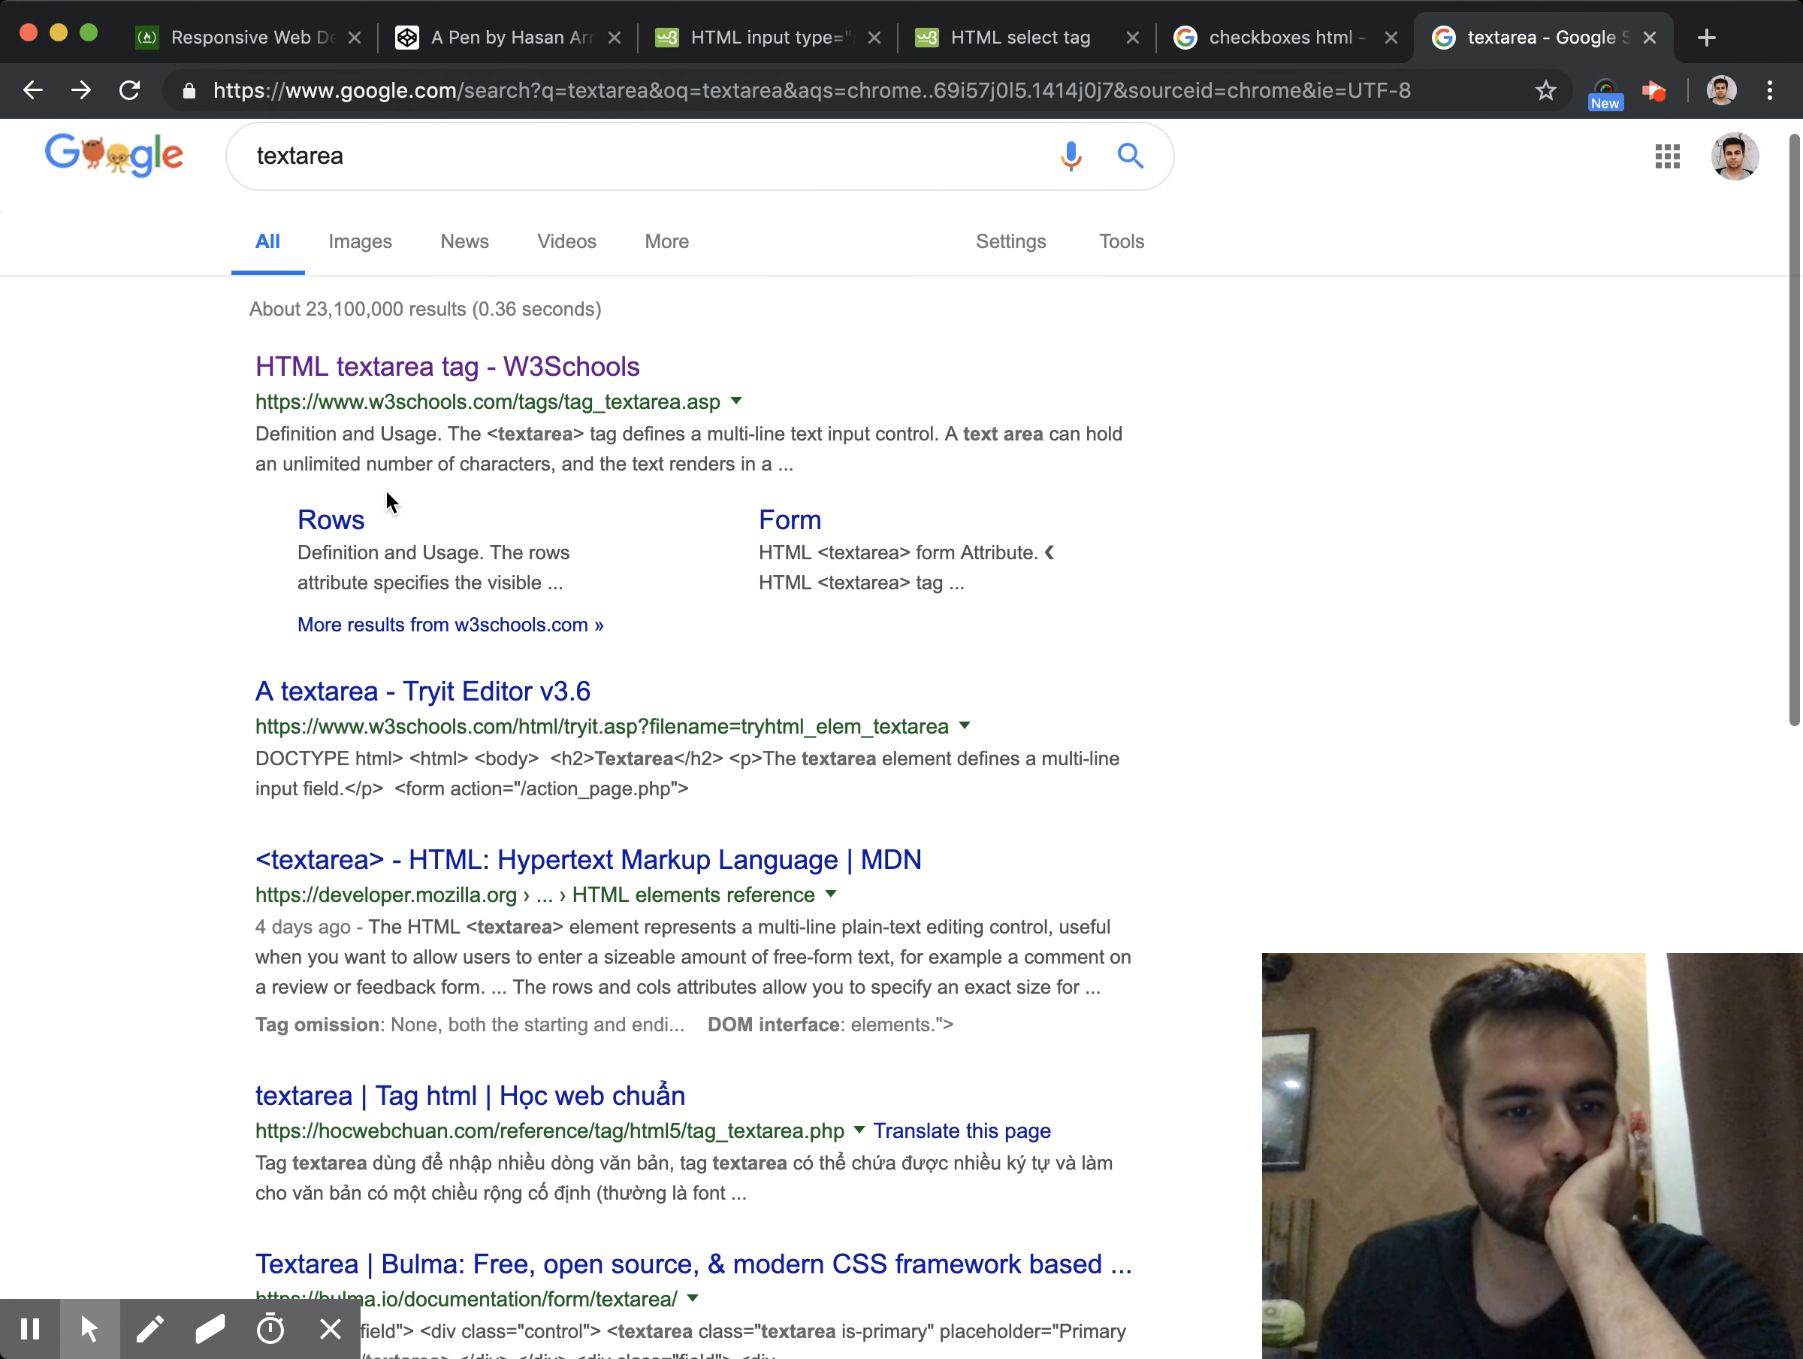
{"action": "left_click", "coordinate": [424, 691]}
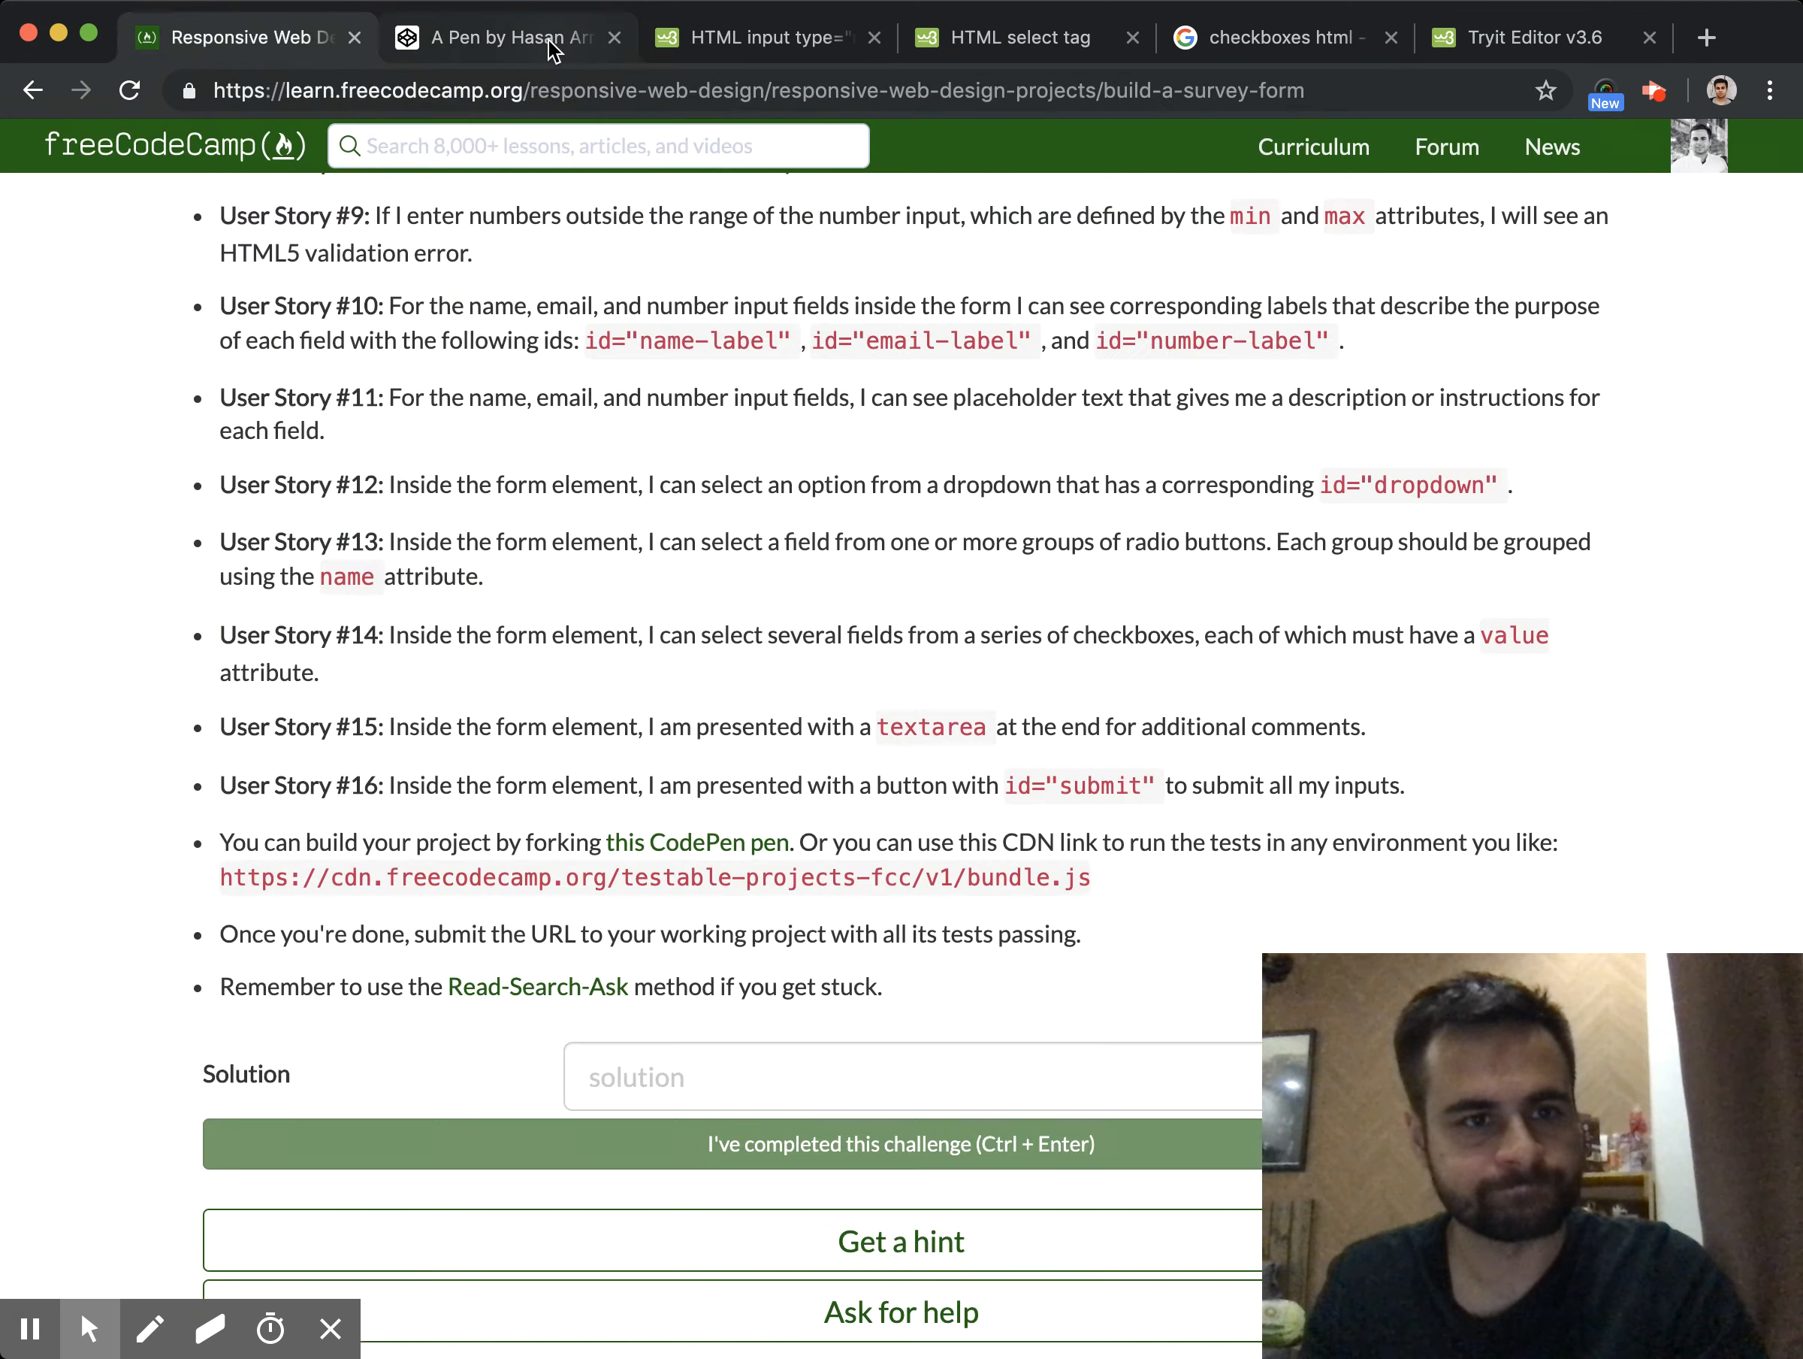
Add a <textarea>Enter your comments here</textarea> inside the new row-tab div
{"action": "left_click", "coordinate": [501, 36]}
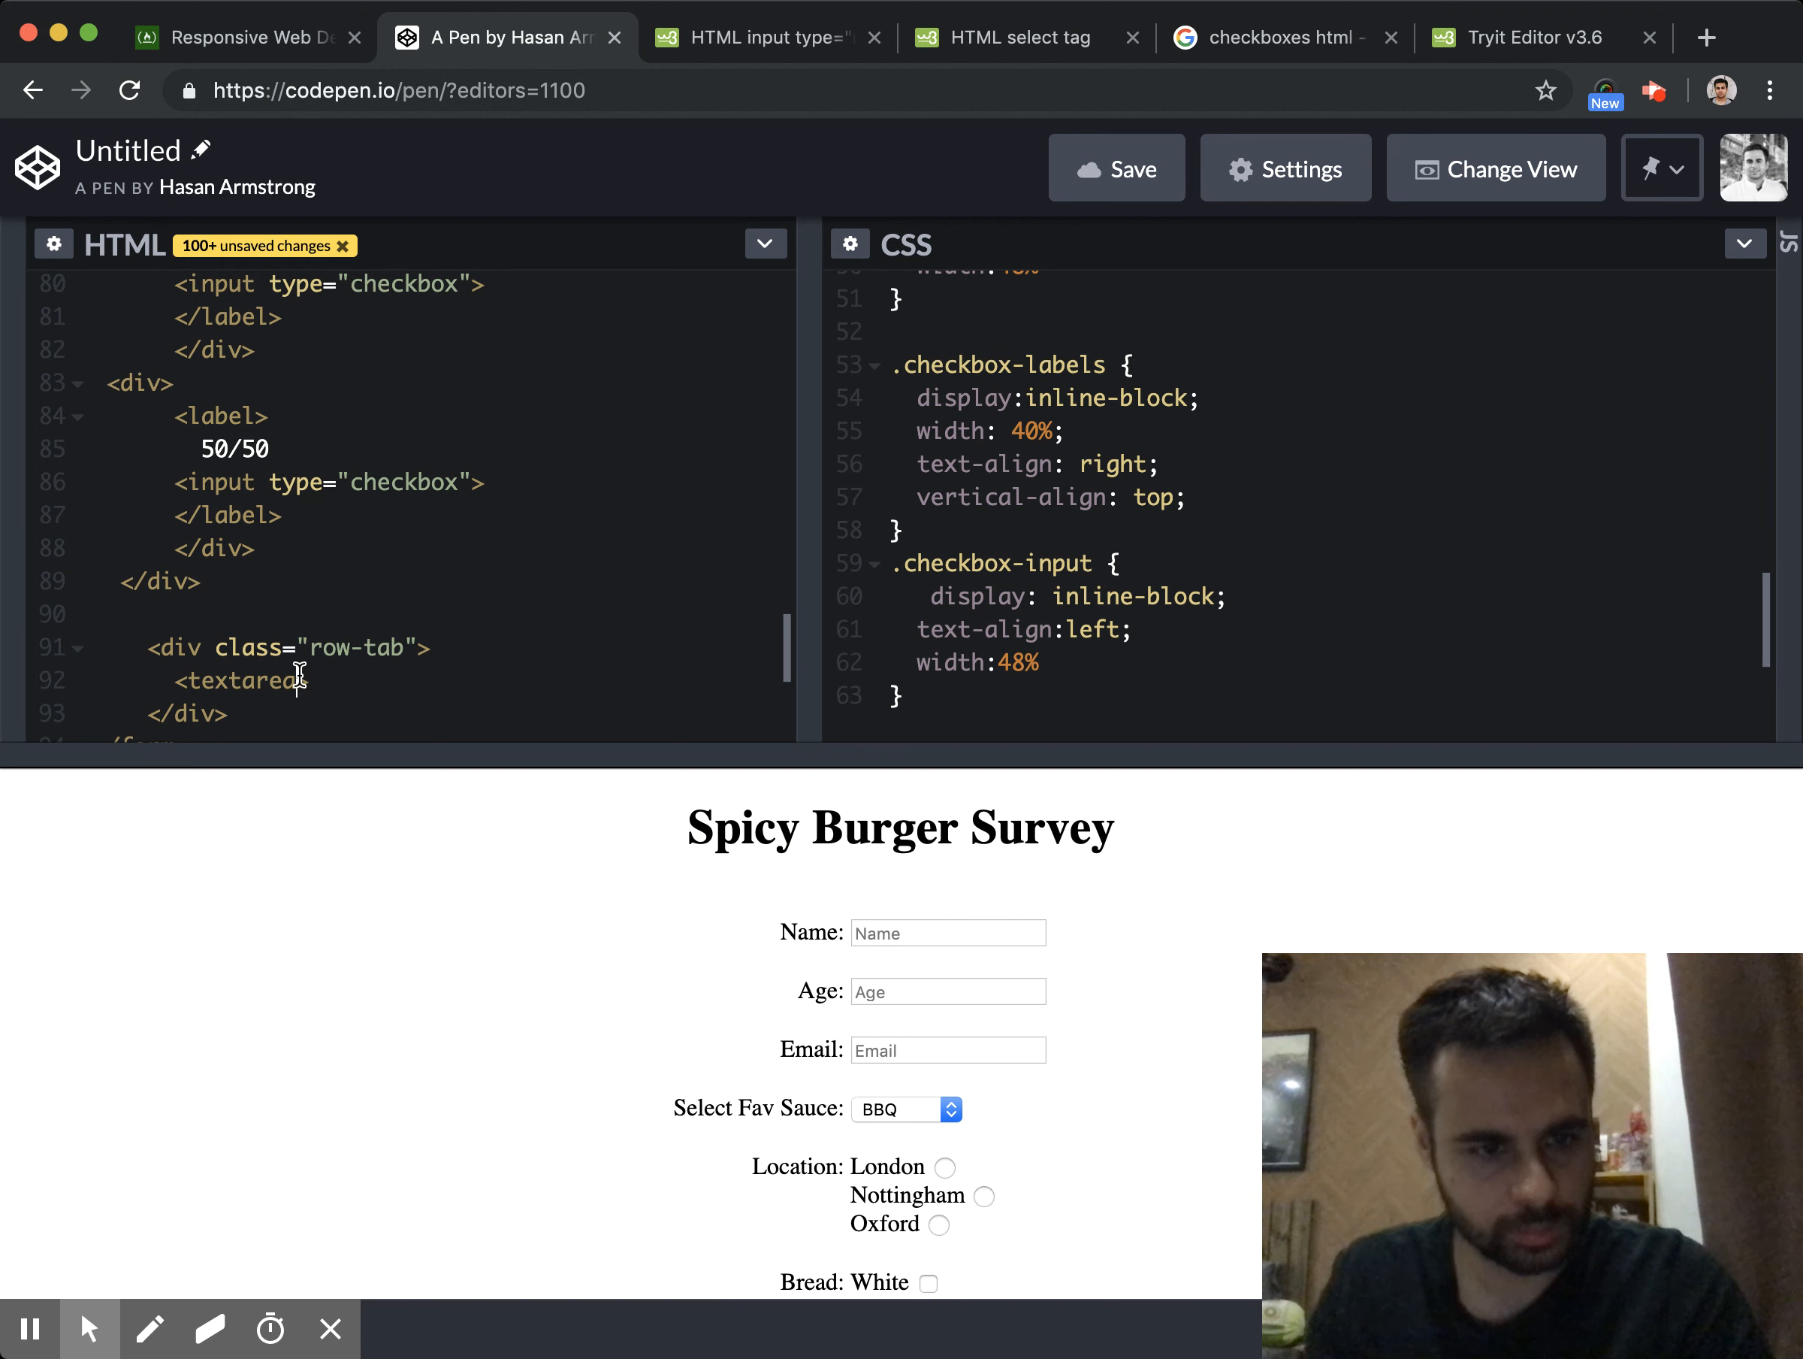
{"action": "left_click", "coordinate": [311, 679]}
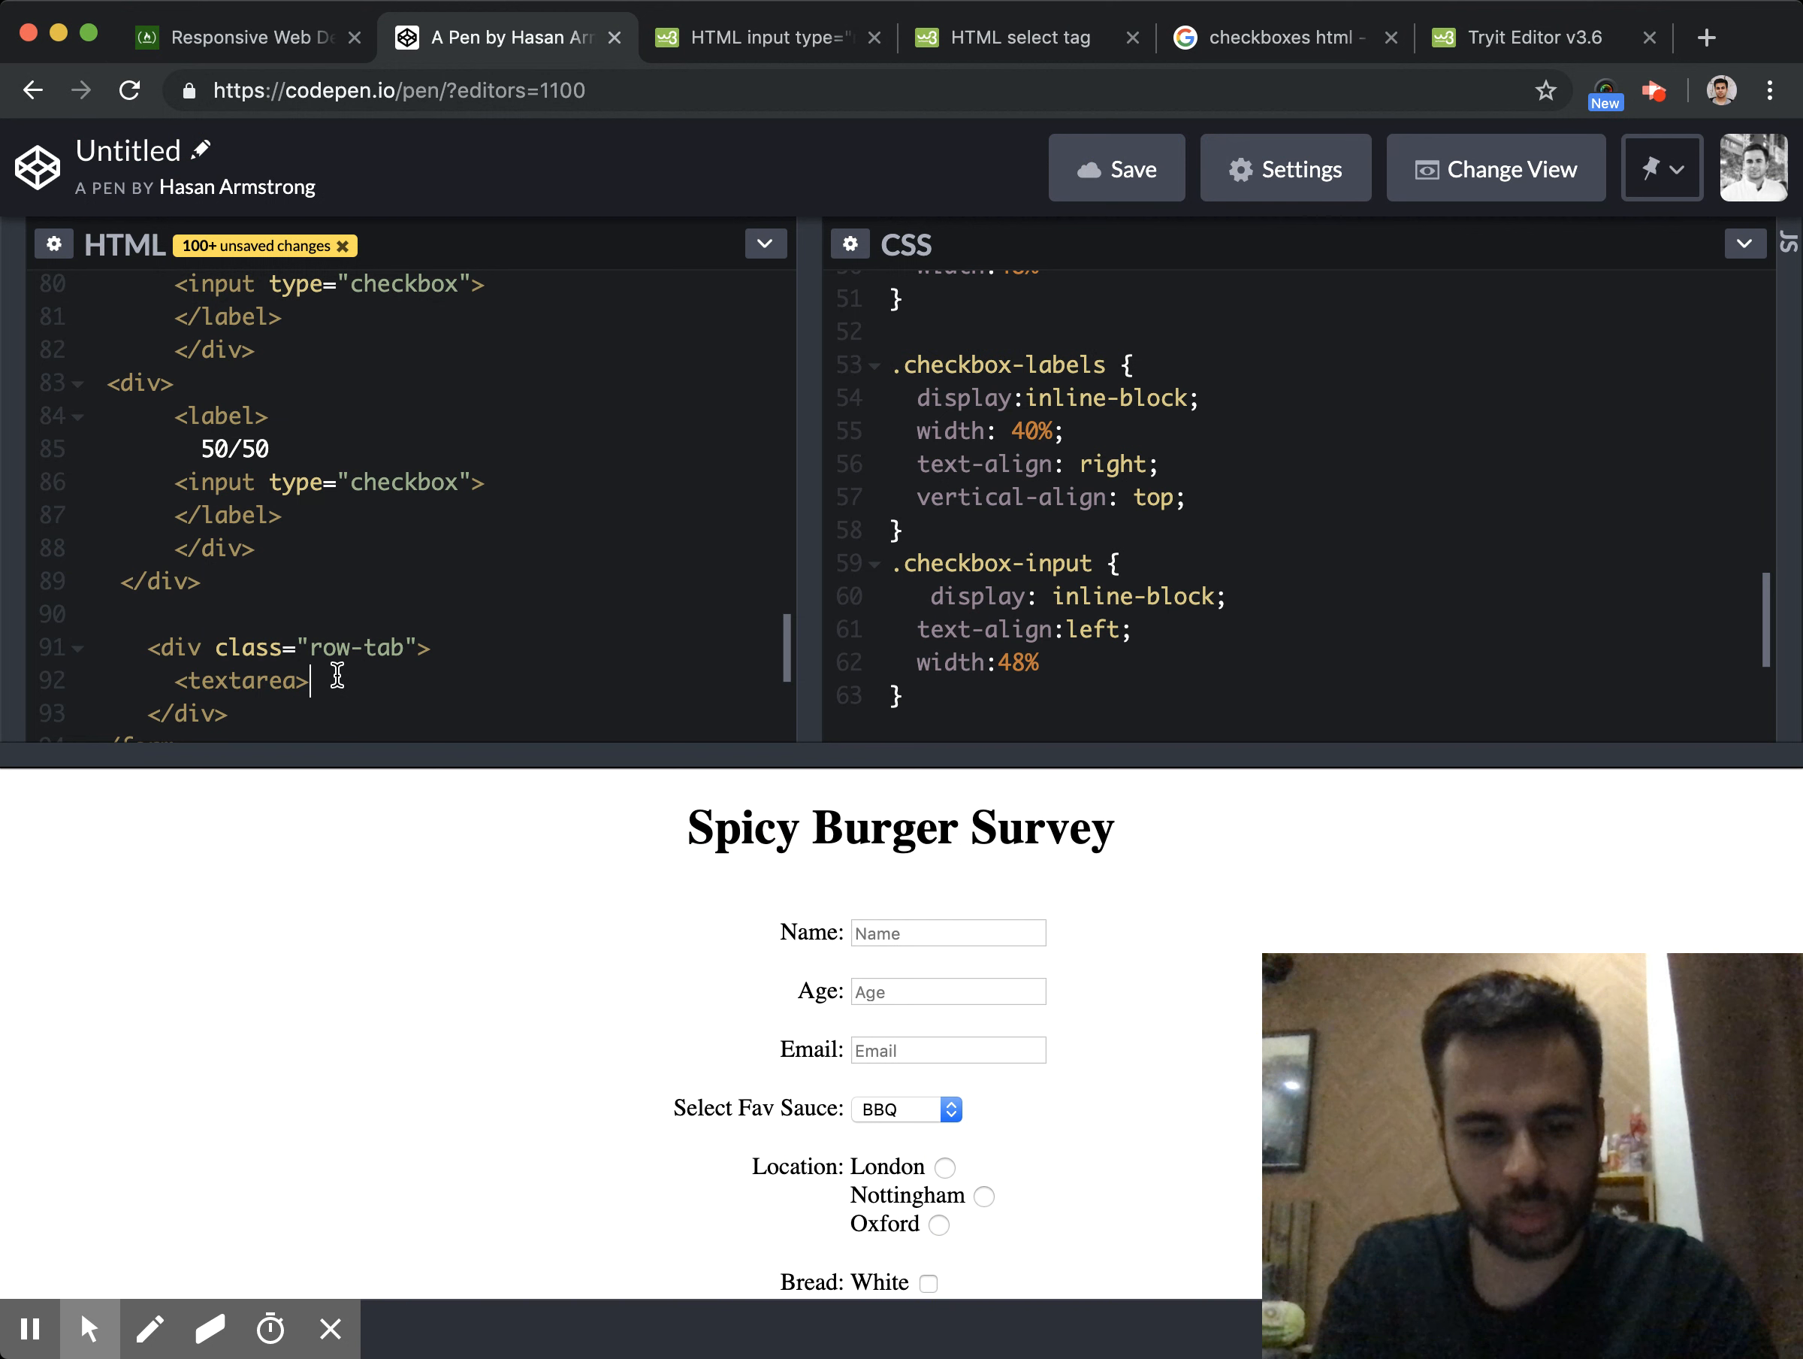
{"action": "type", "text": "Enter your comments here"}
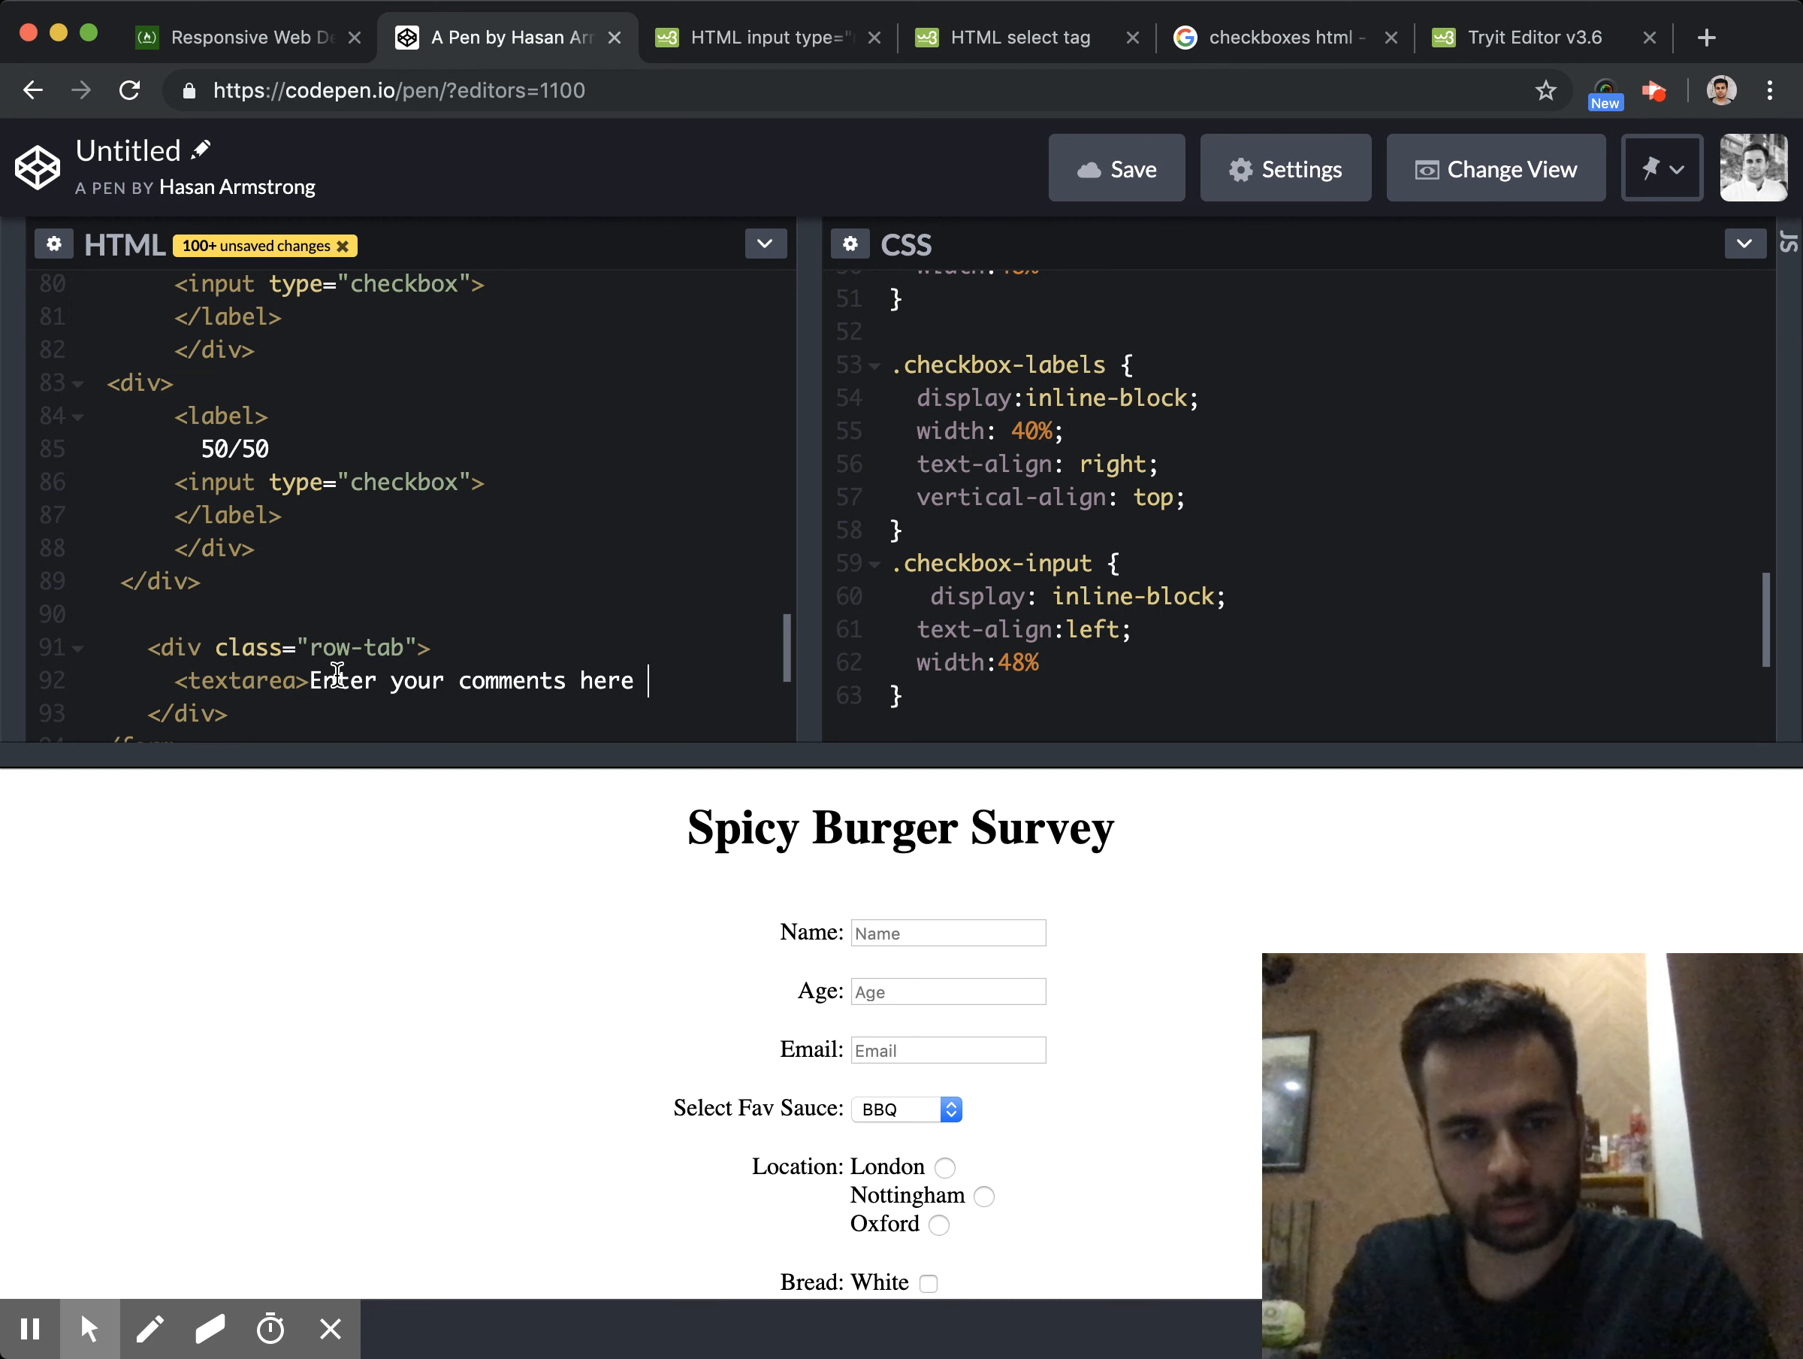
{"action": "type", "text": "</textarea>"}
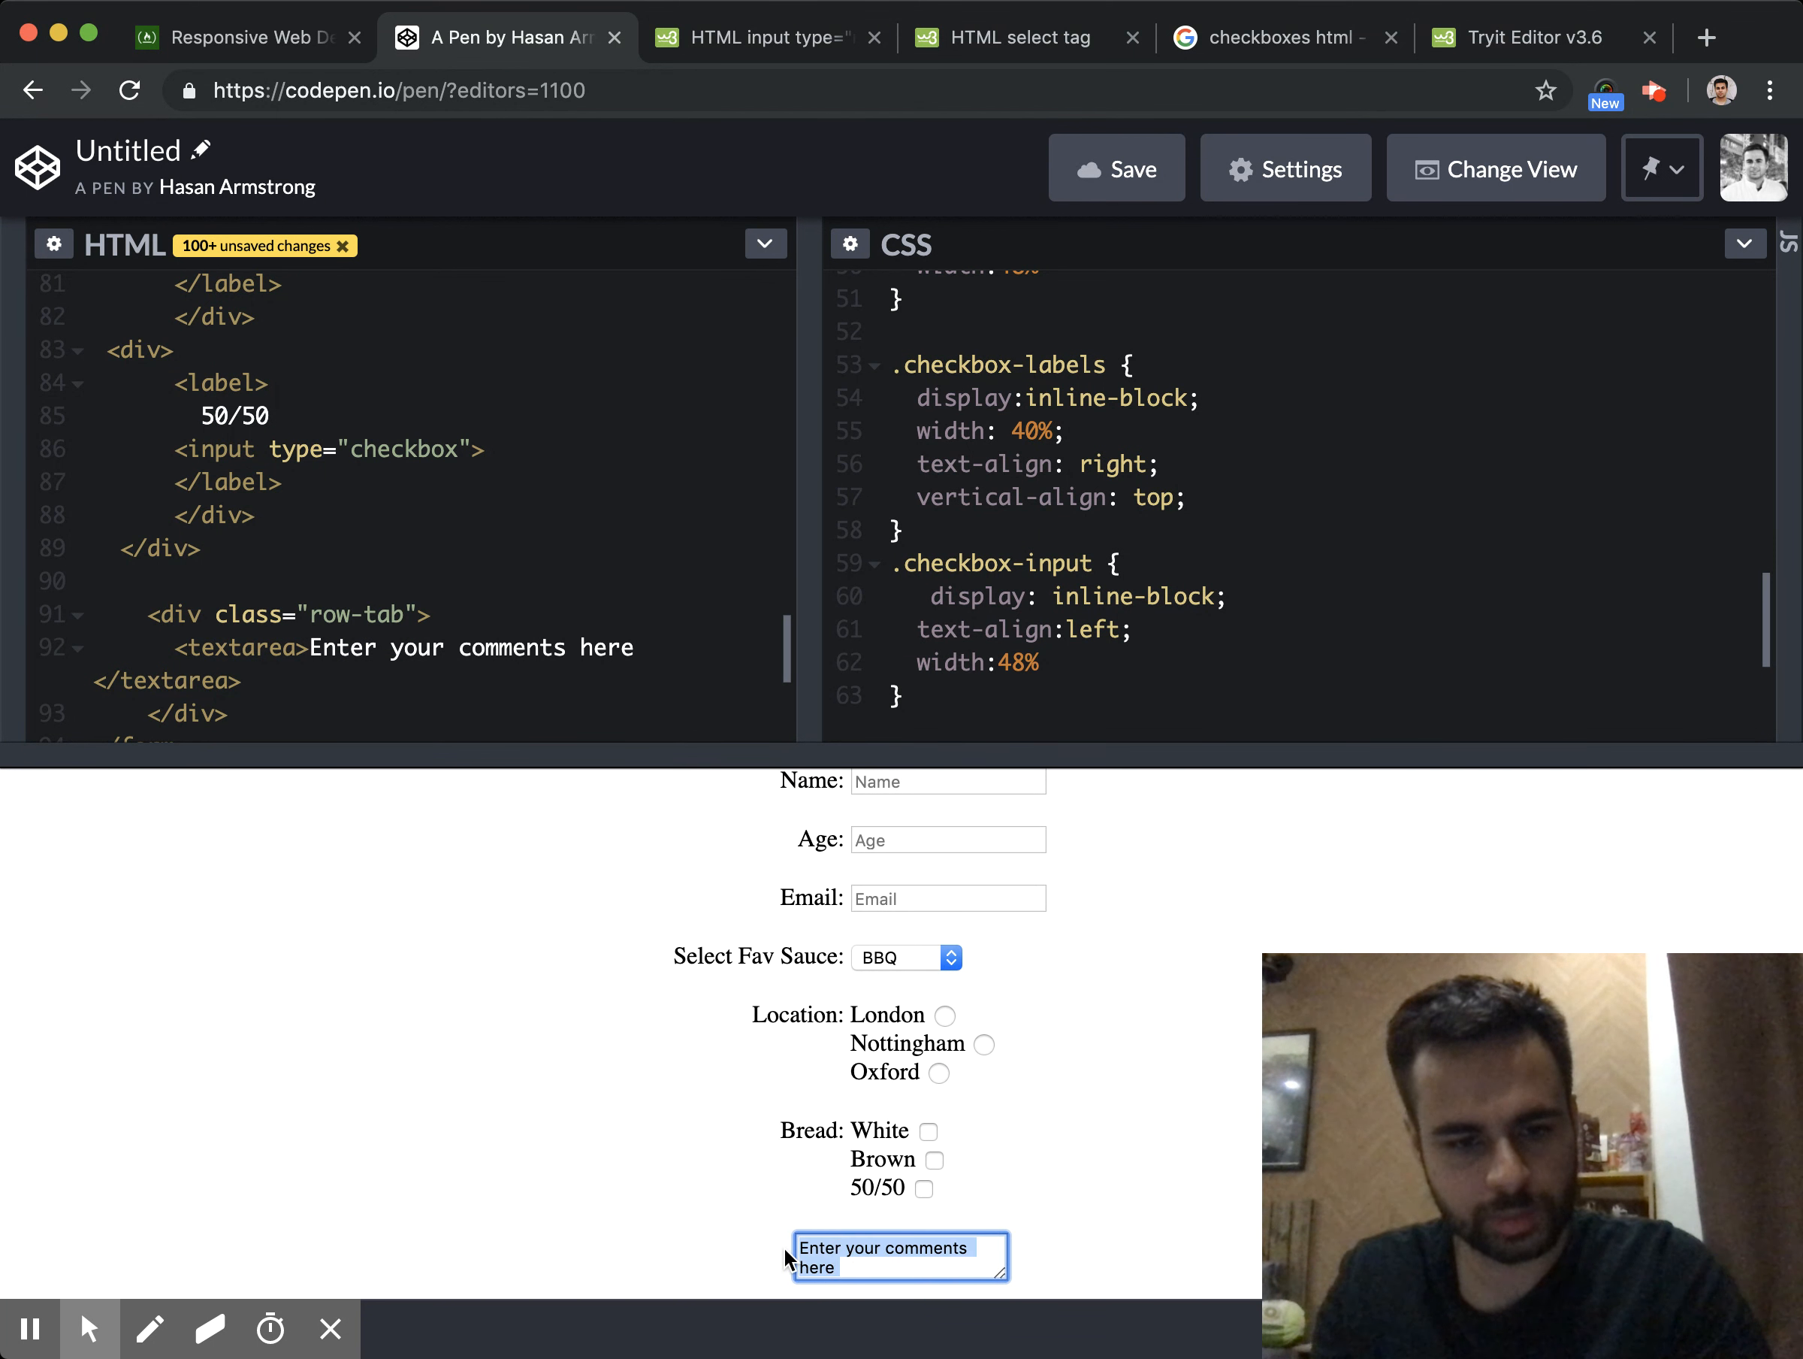
{"action": "type", "text": "ds"}
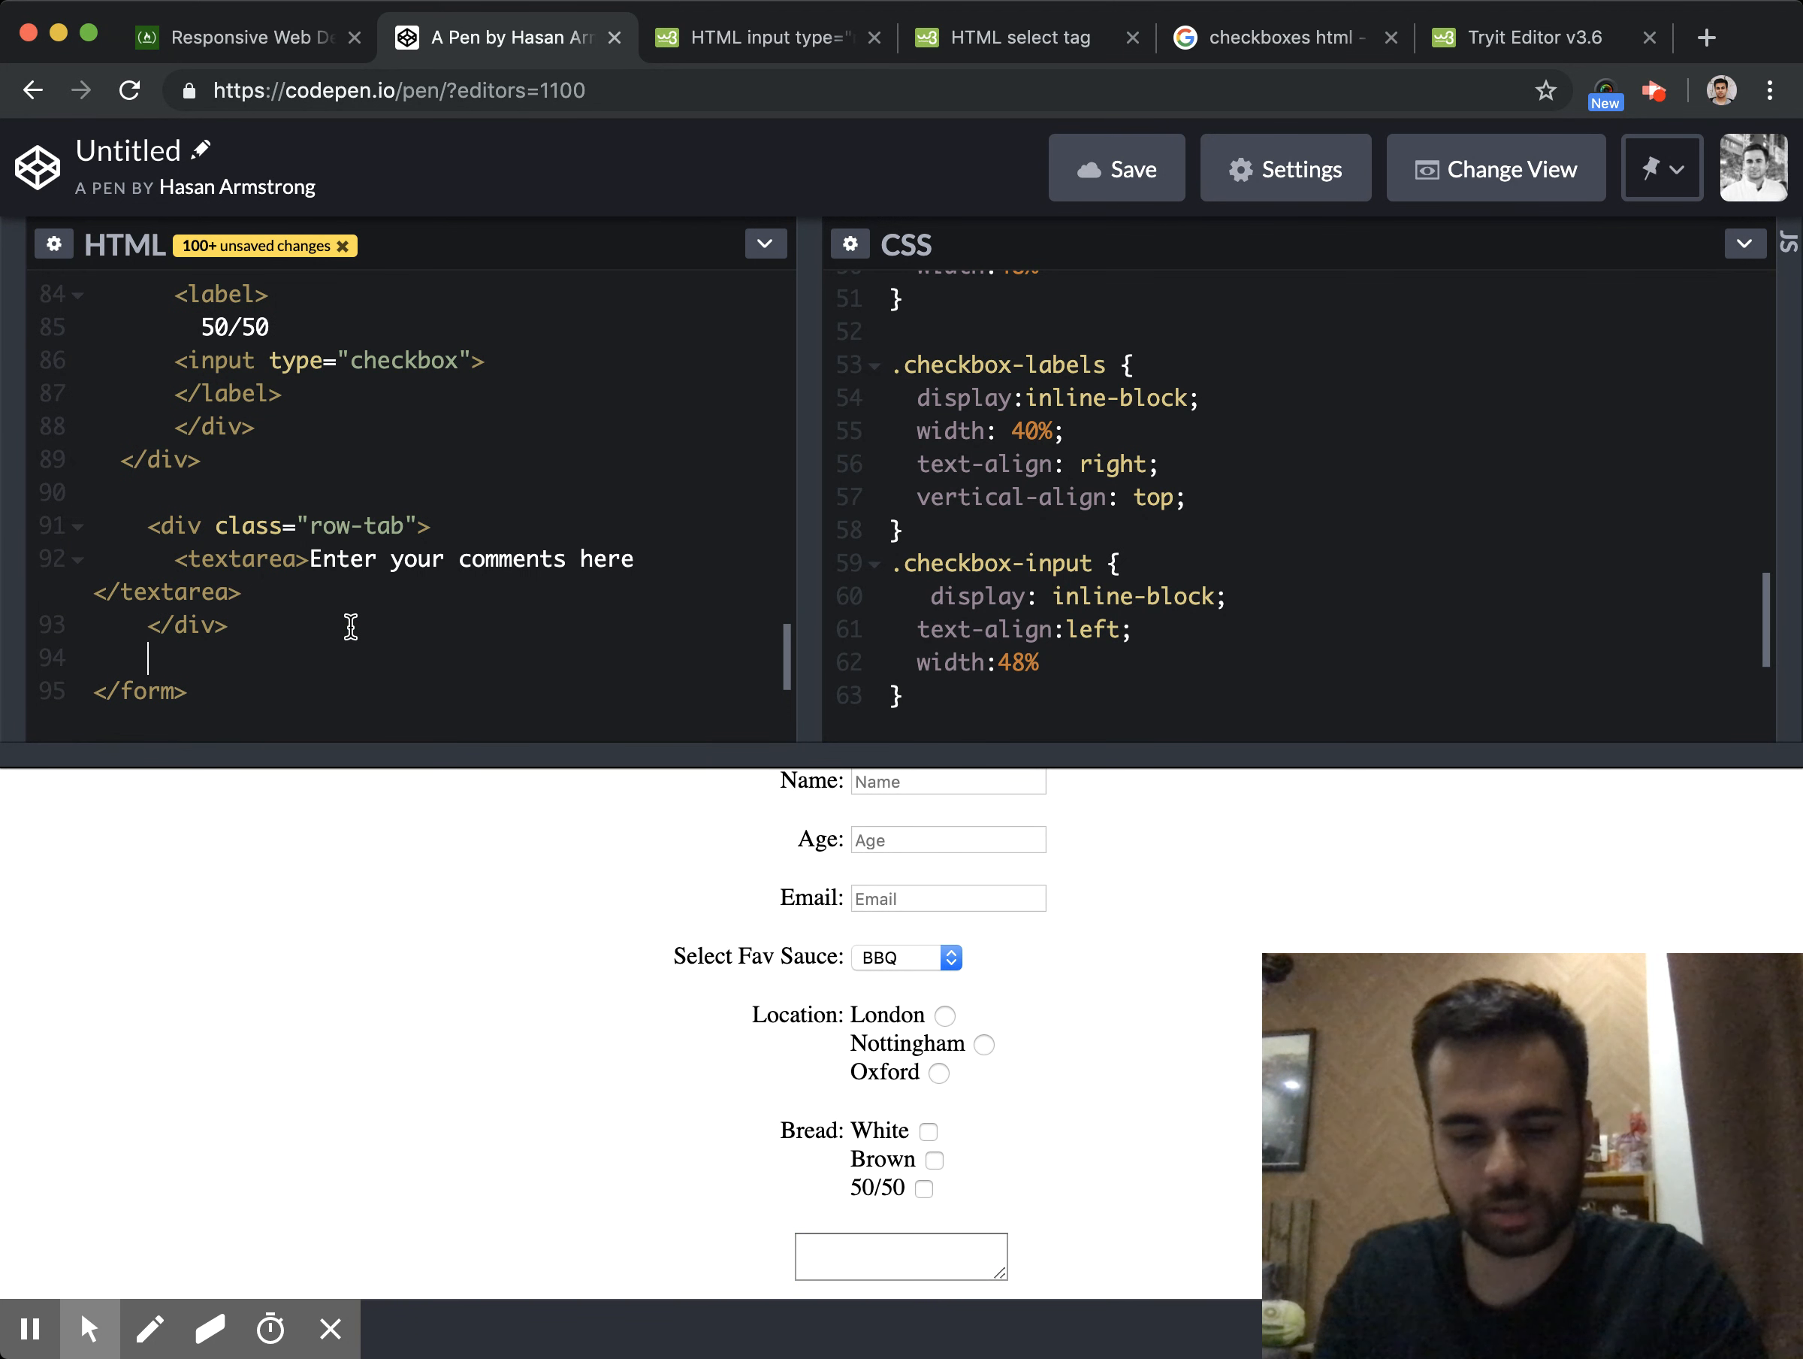
Add an <input type="submit"> inside its own row-tab div below the comments box
{"action": "type", "text": "<input type="}
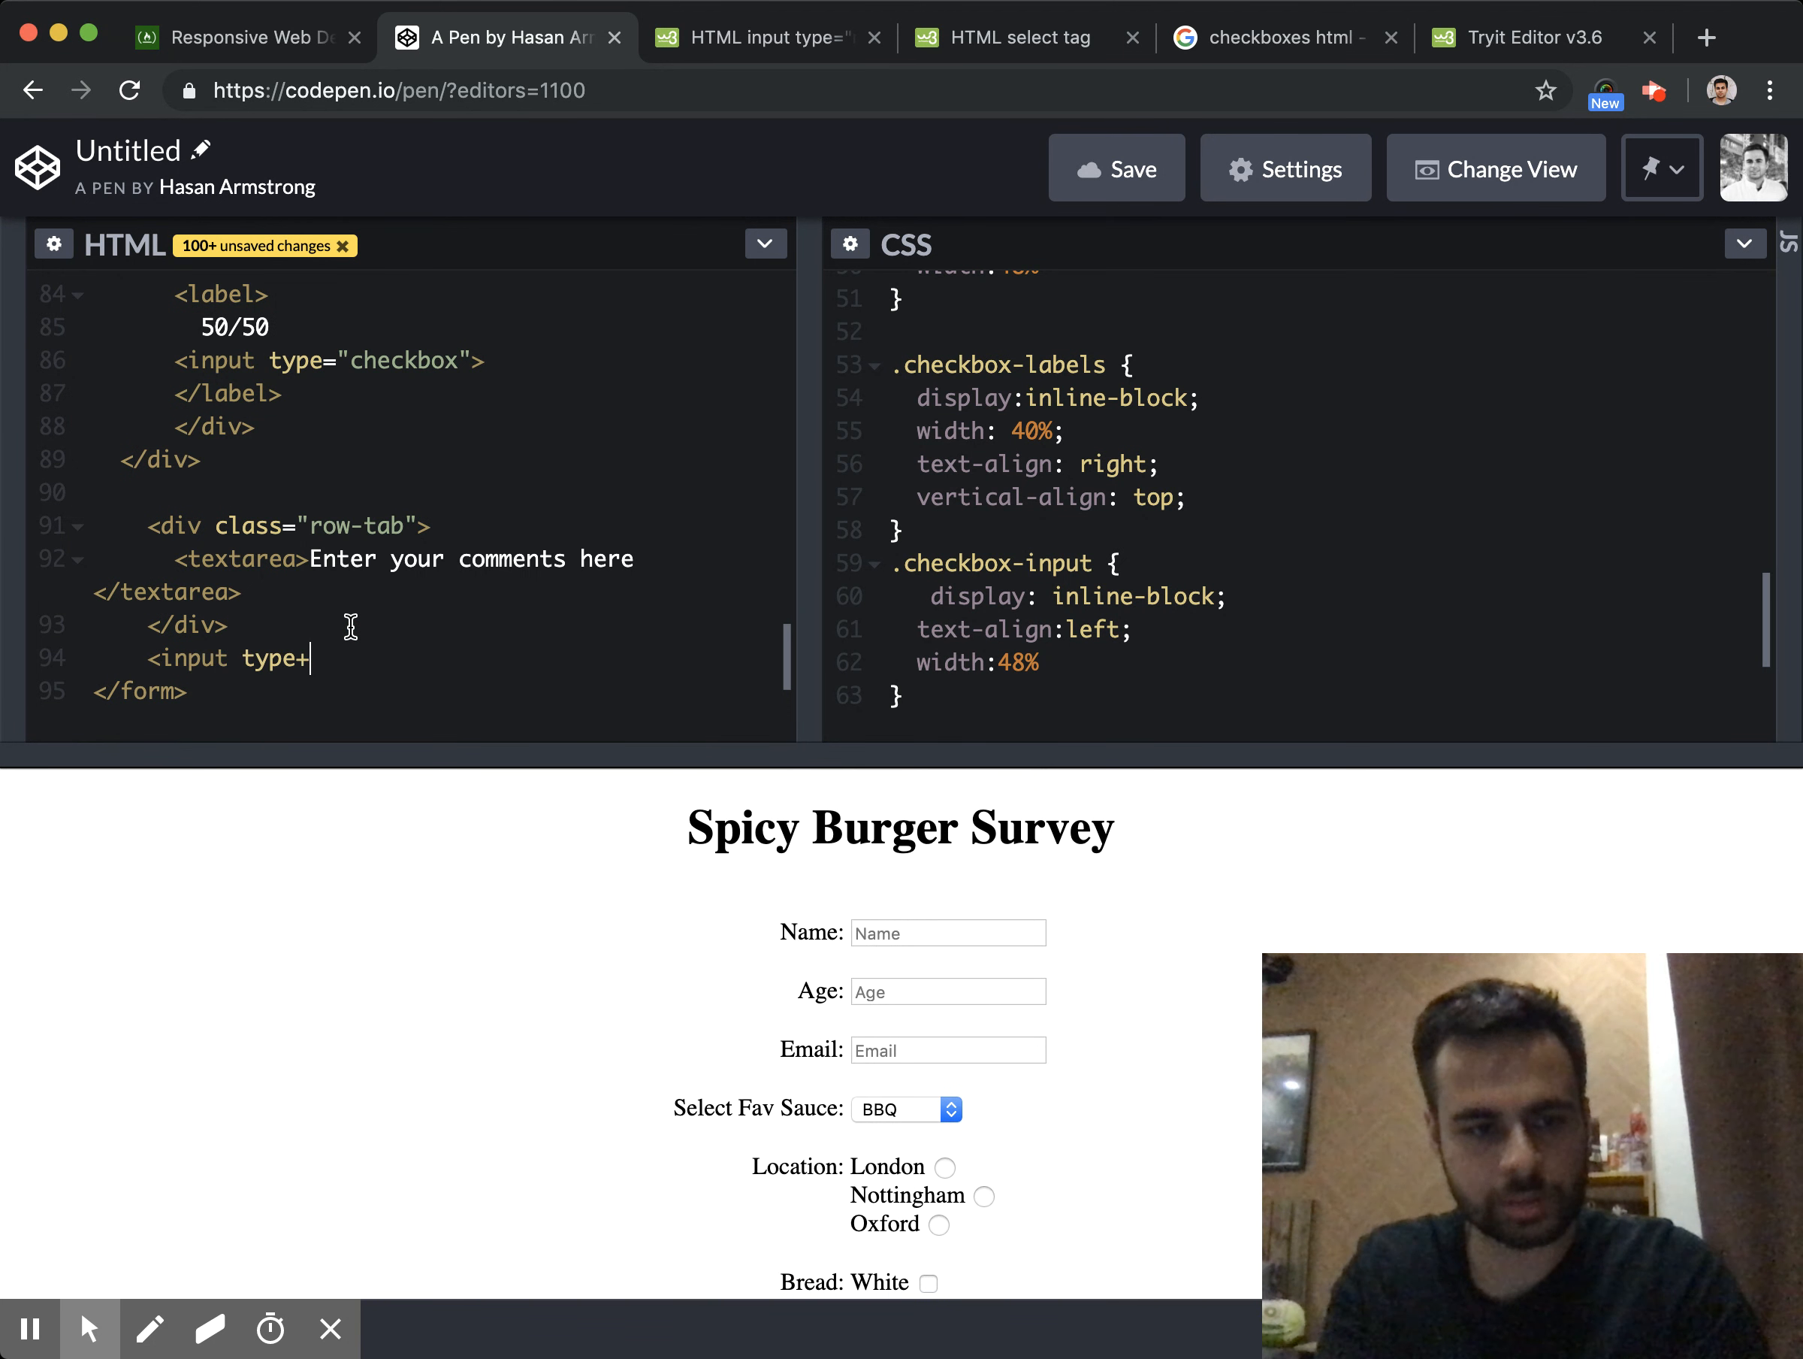
{"action": "type", "text": "\"submit\">"}
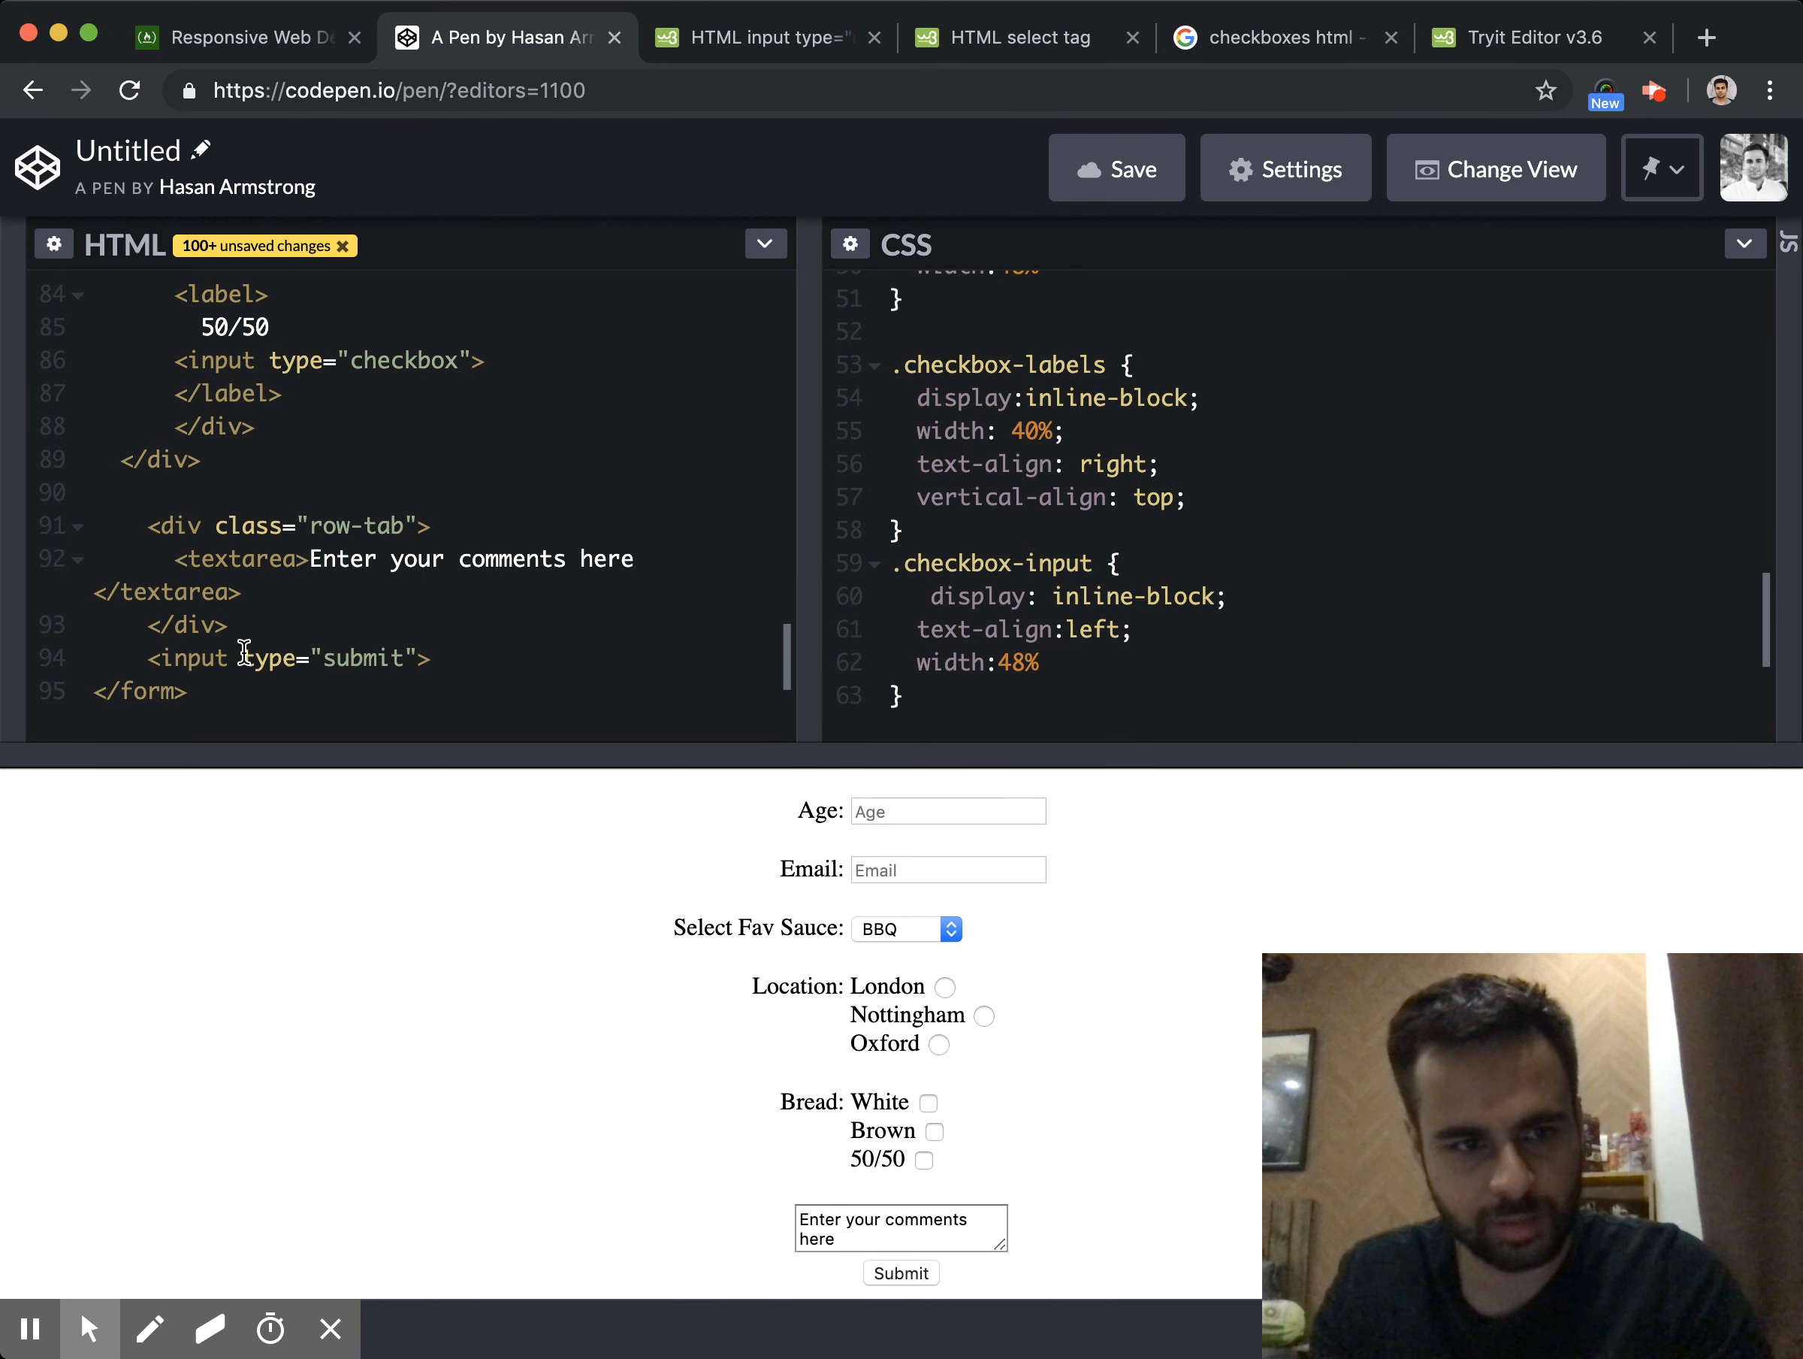
{"action": "type", "text": "<div"}
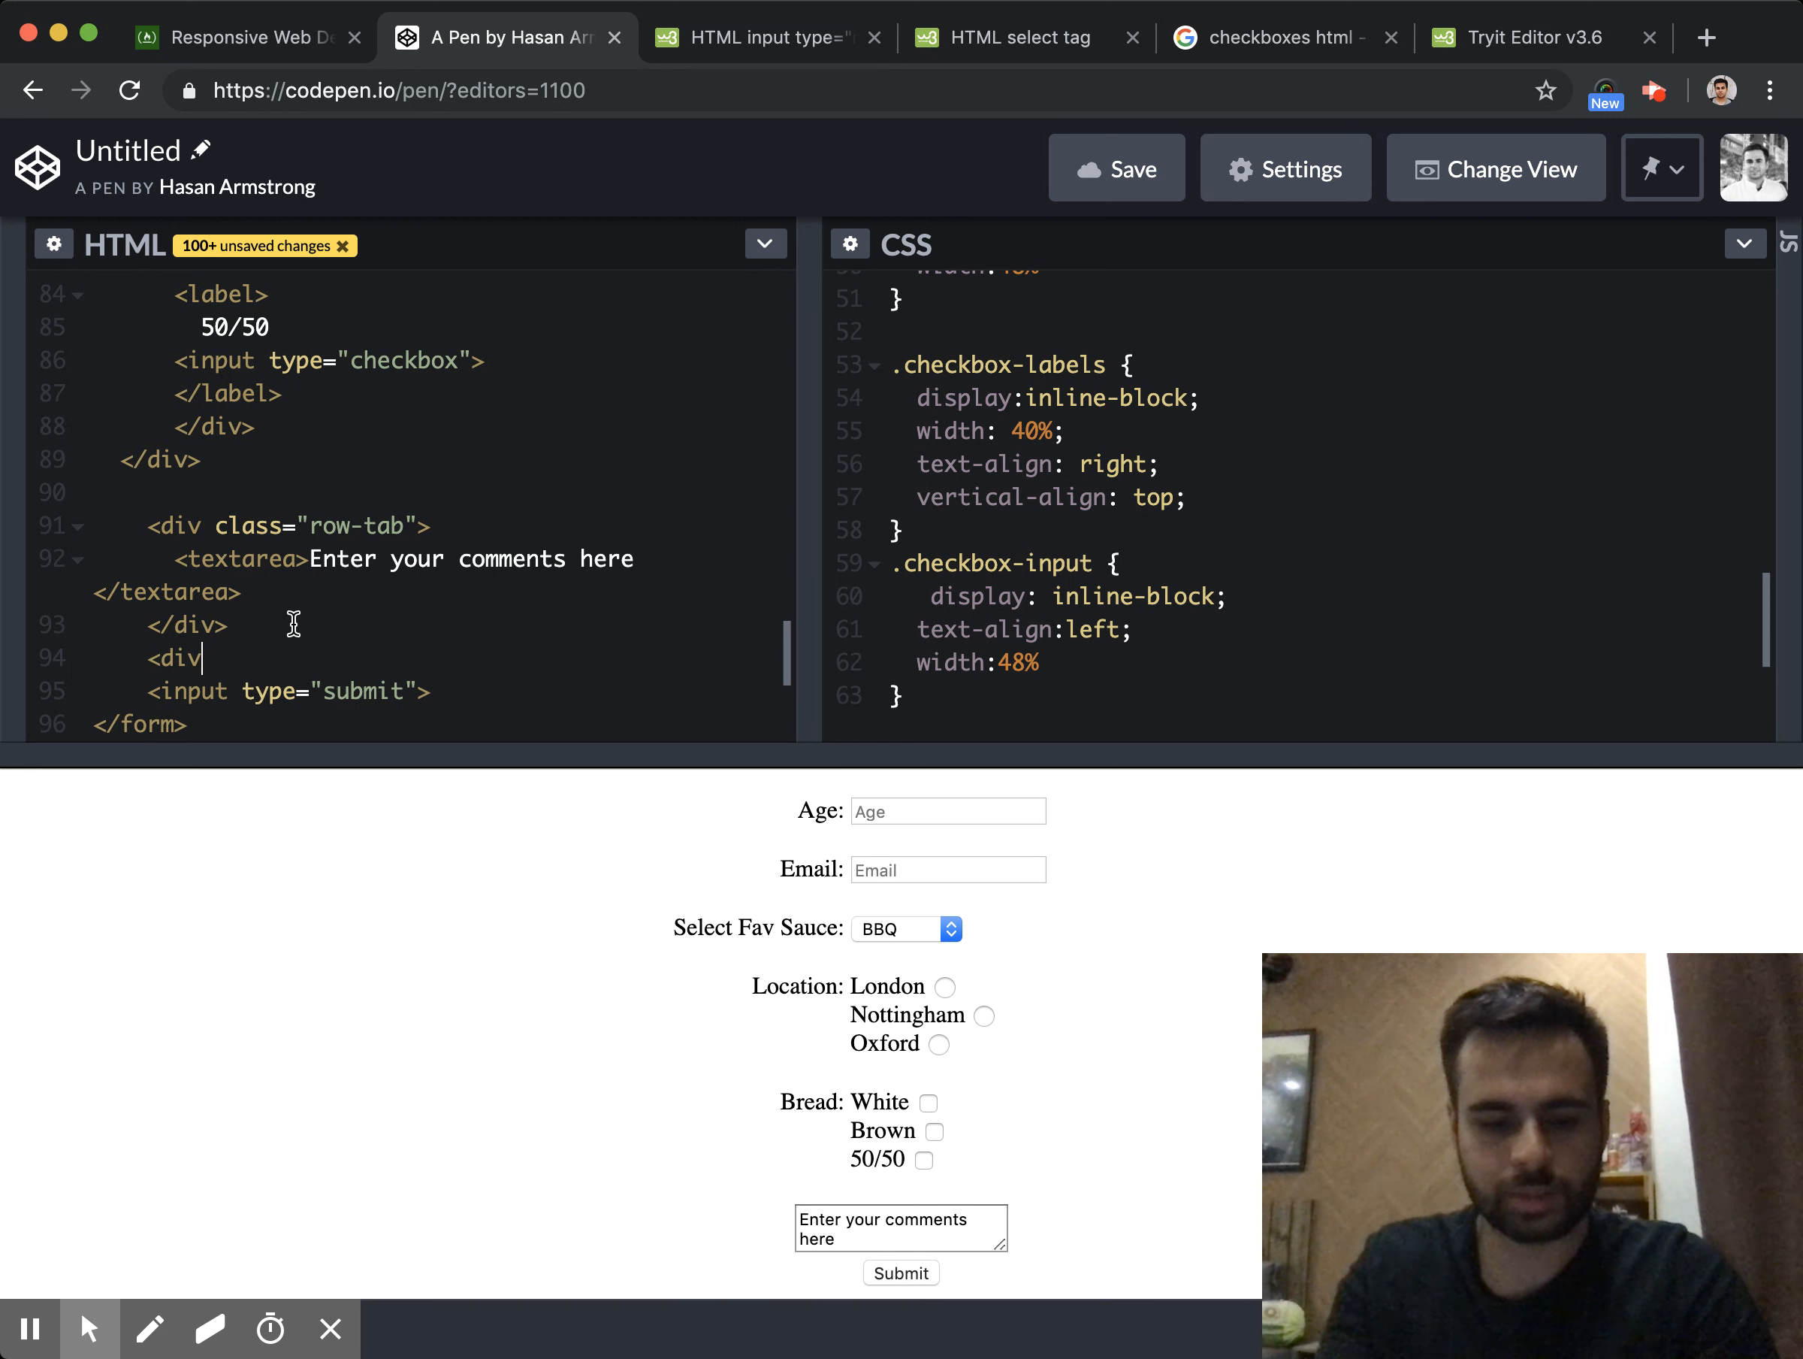
{"action": "type", "text": "class=\"row-\""}
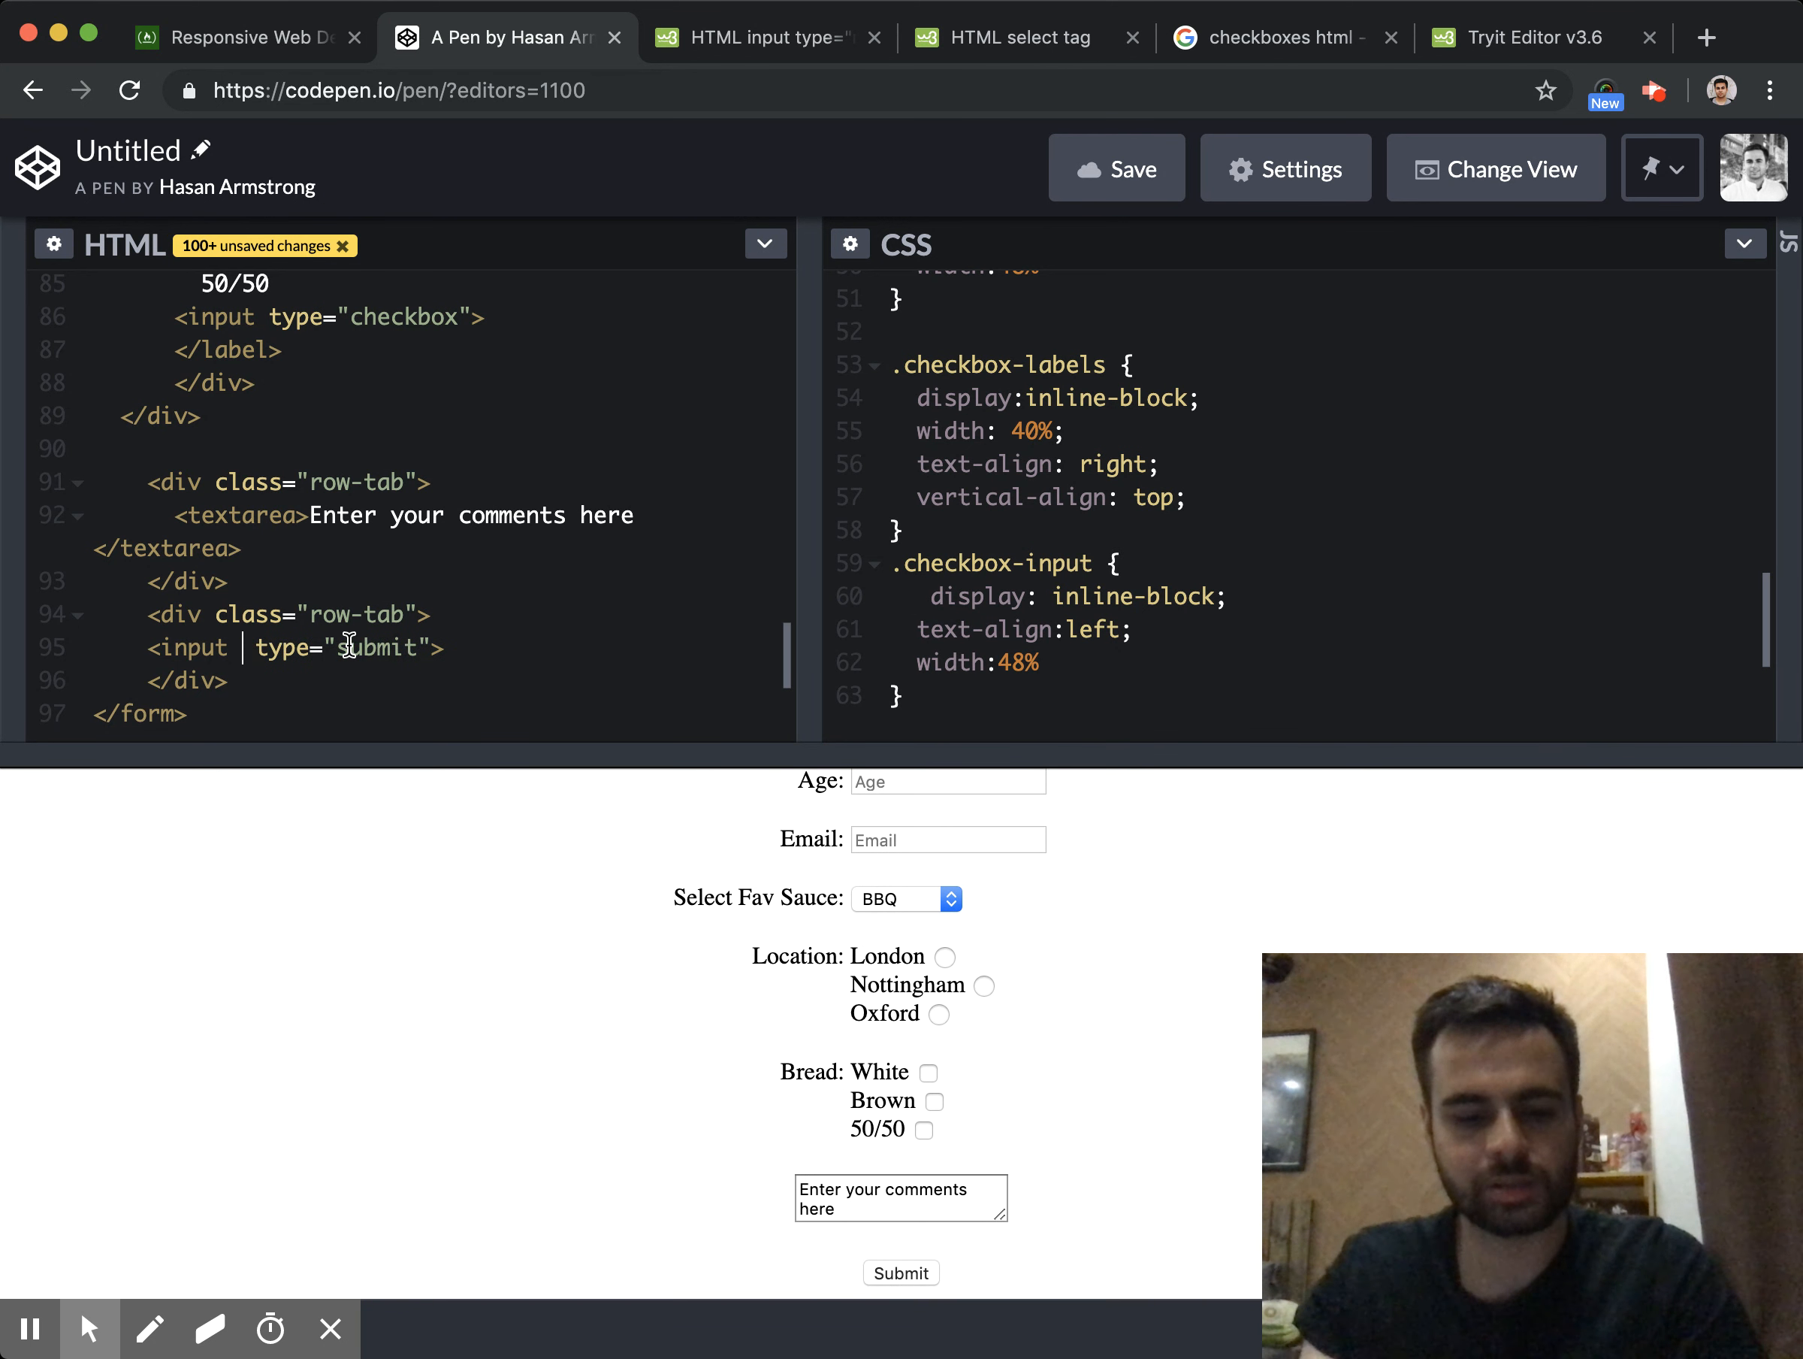
Give the submit input an inline style with padding:10px
{"action": "type", "text": "style=\""}
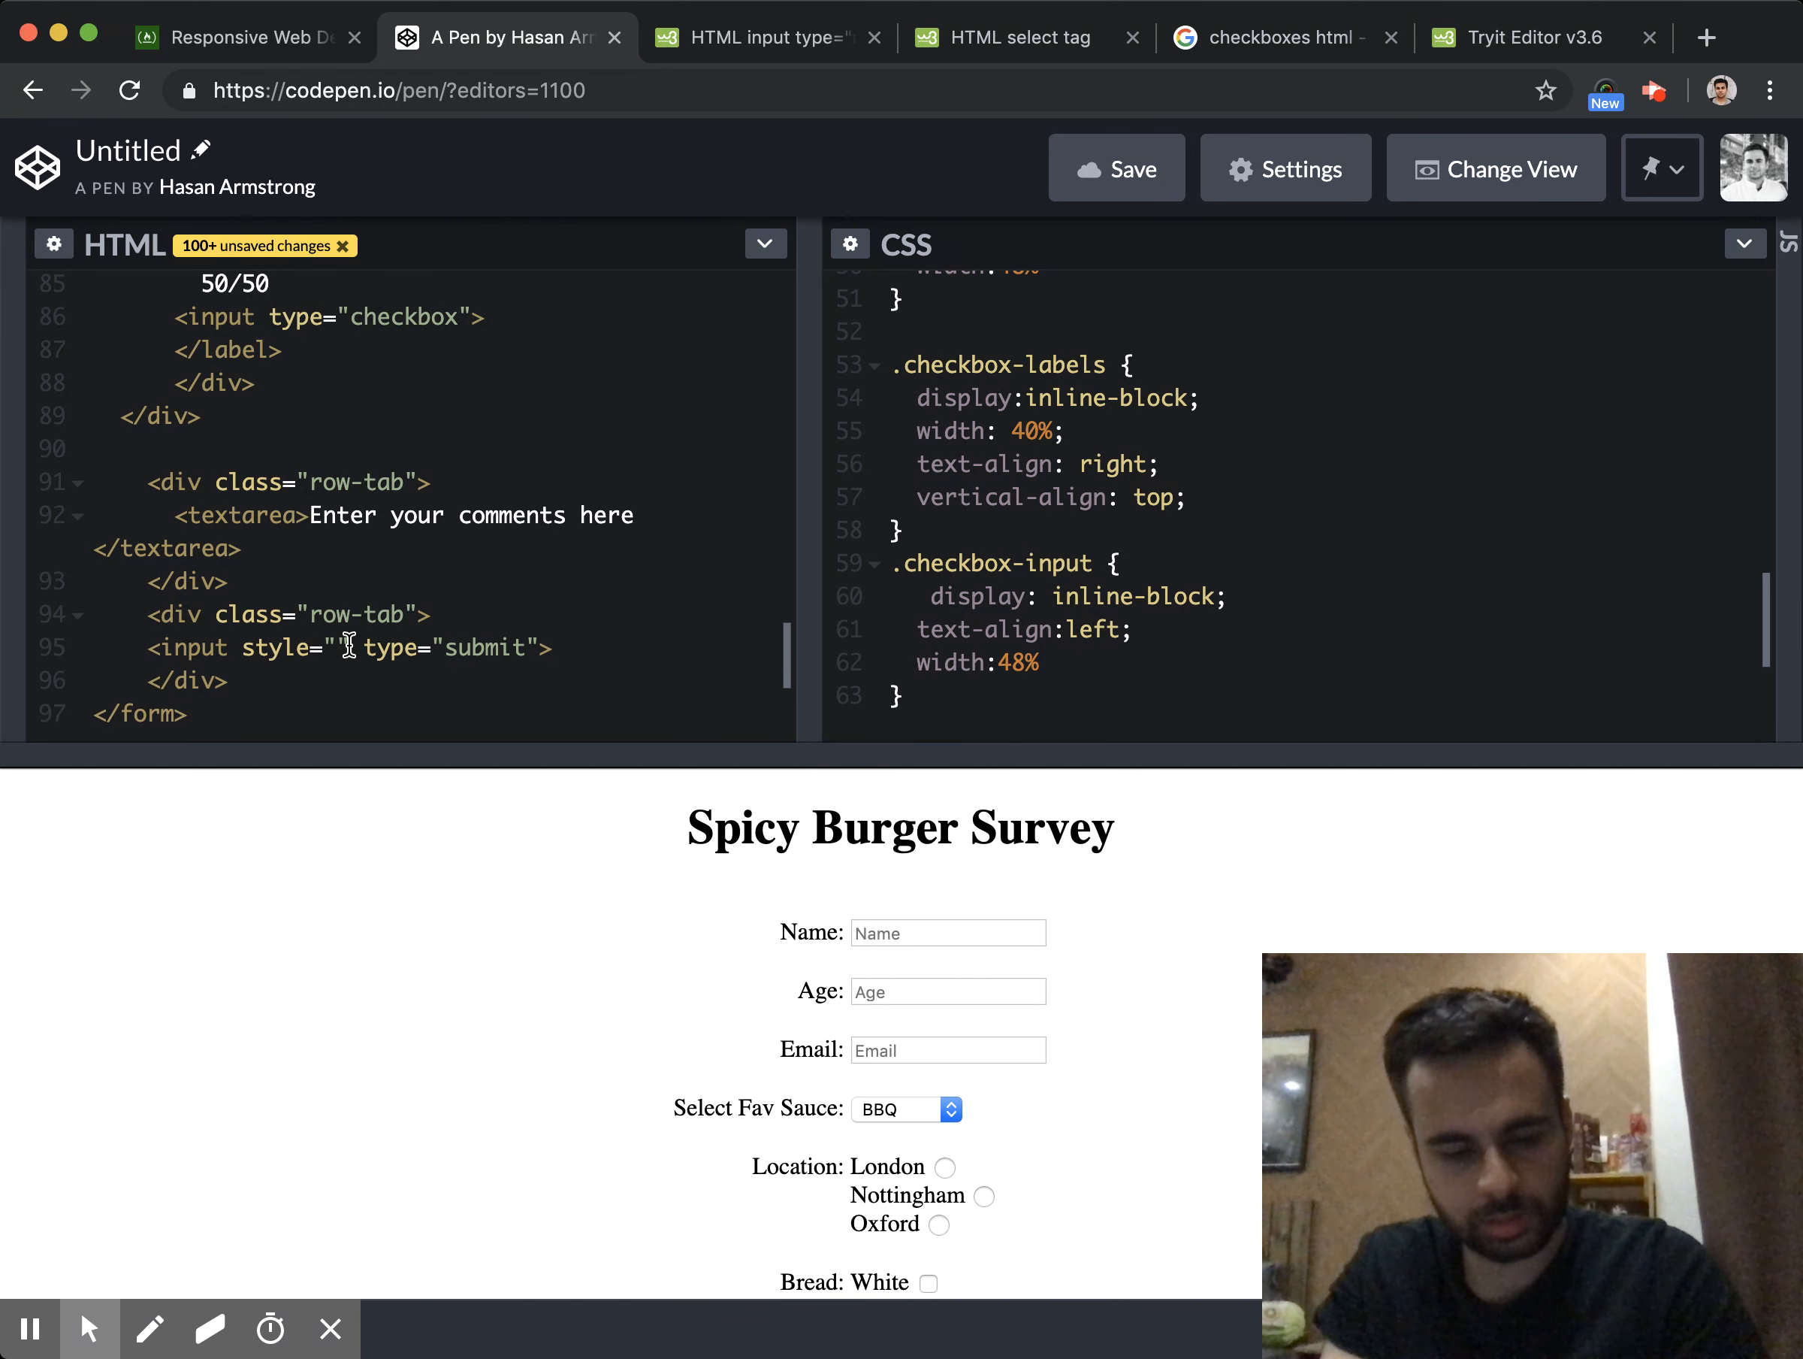
{"action": "type", "text": "padding:"}
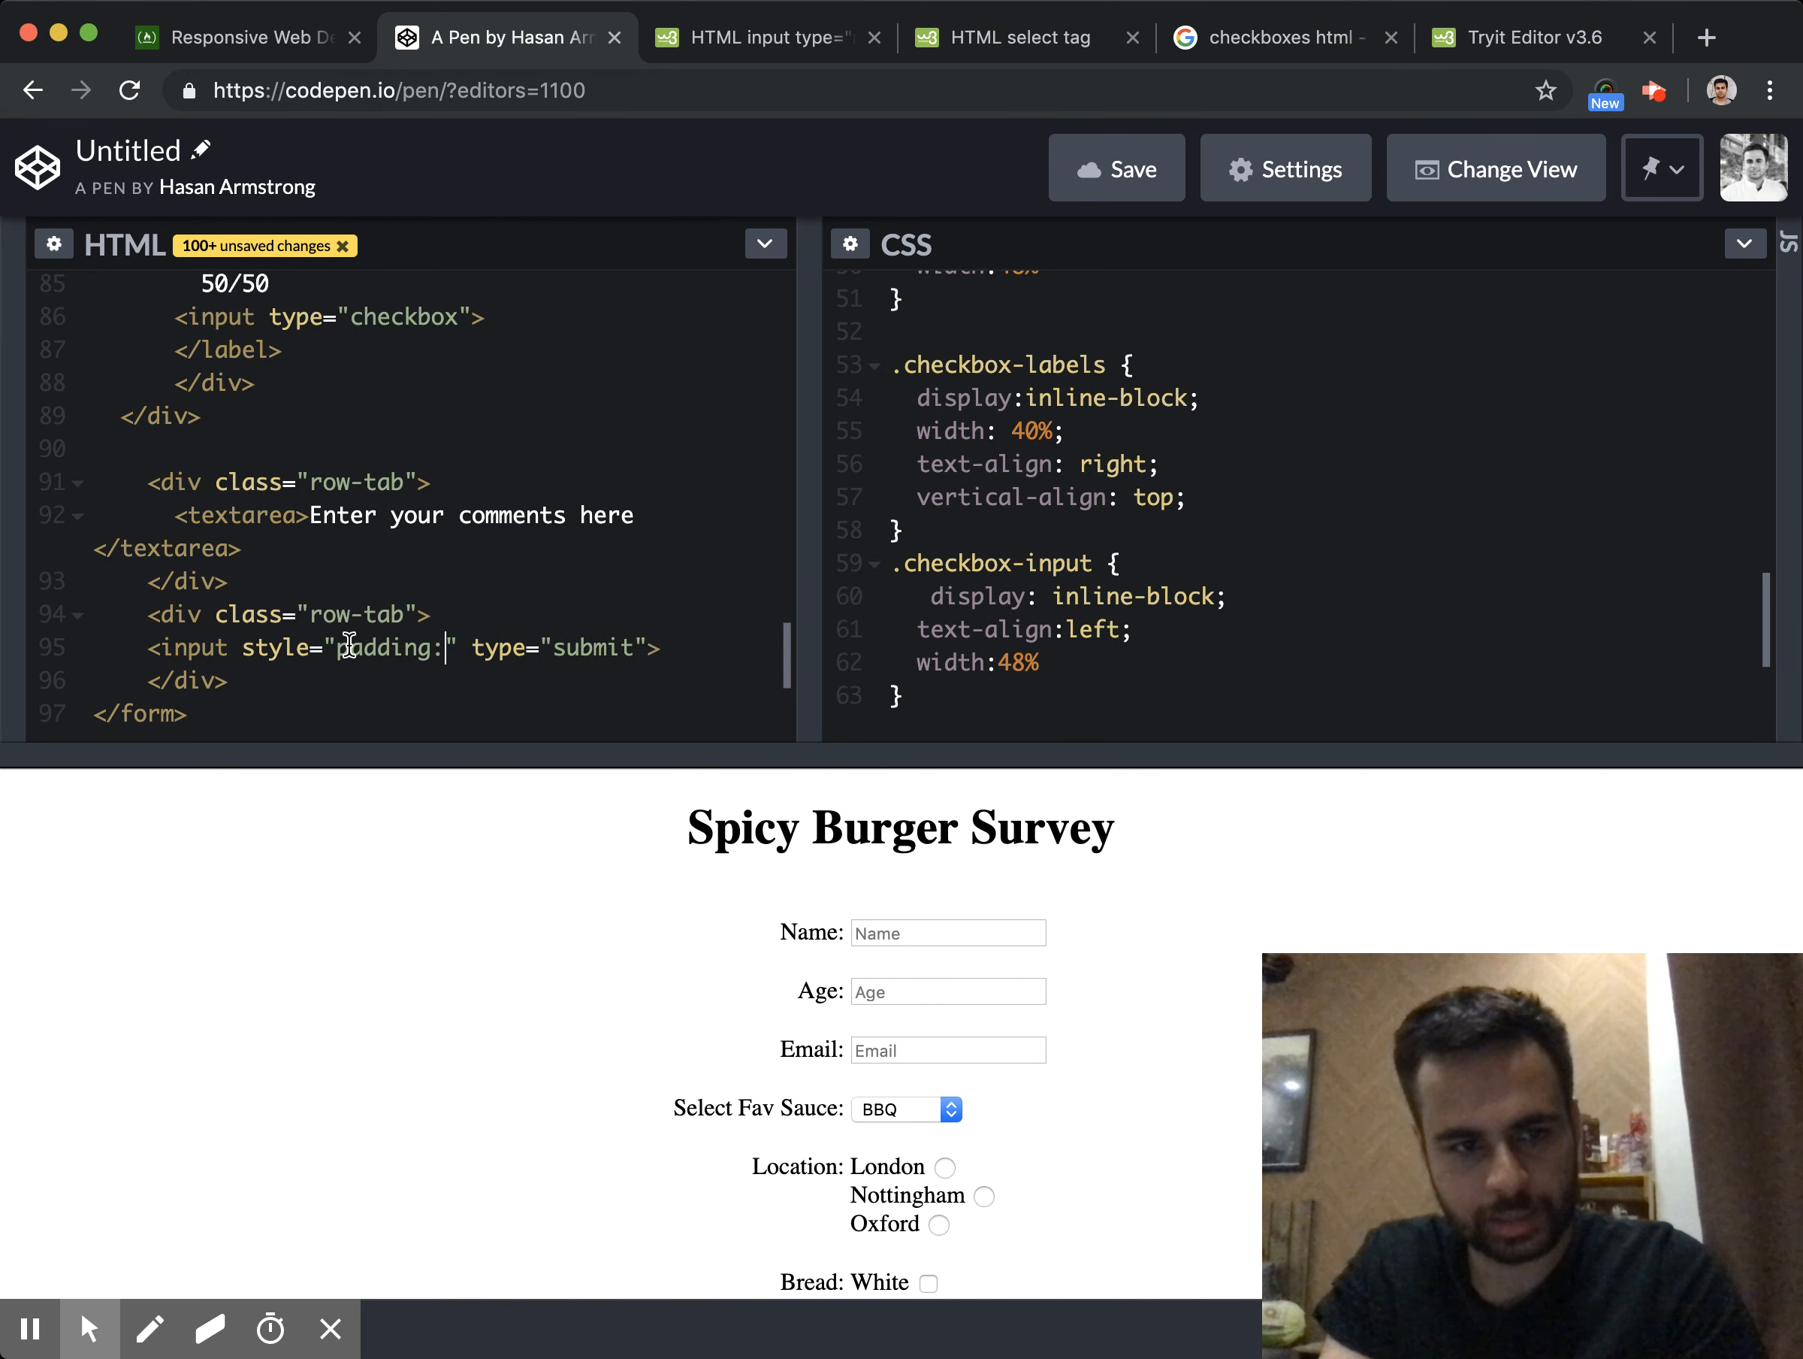
{"action": "type", "text": "10px"}
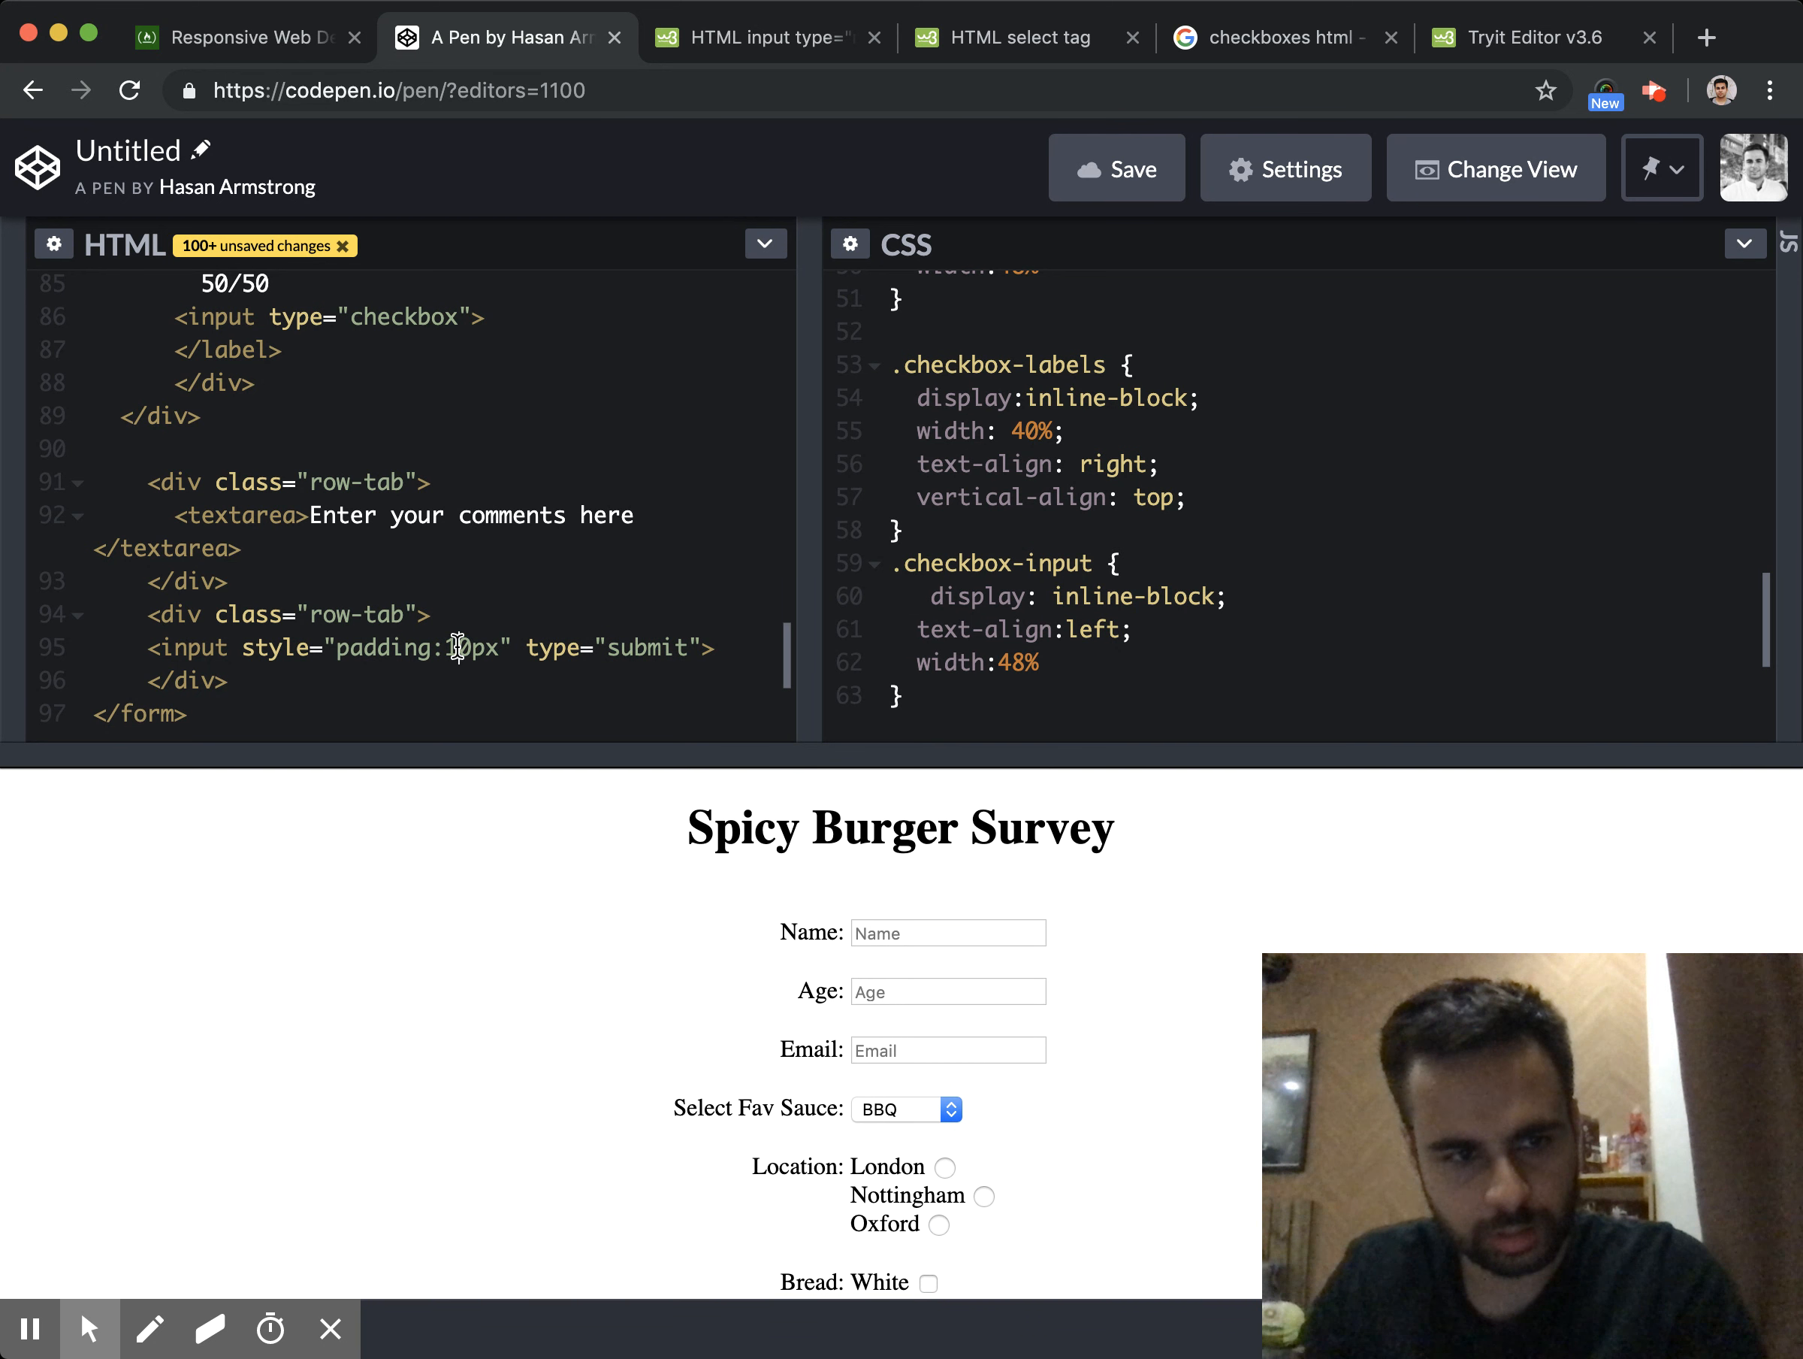
{"action": "scroll", "scroll_direction": "down", "scroll_amount": 3}
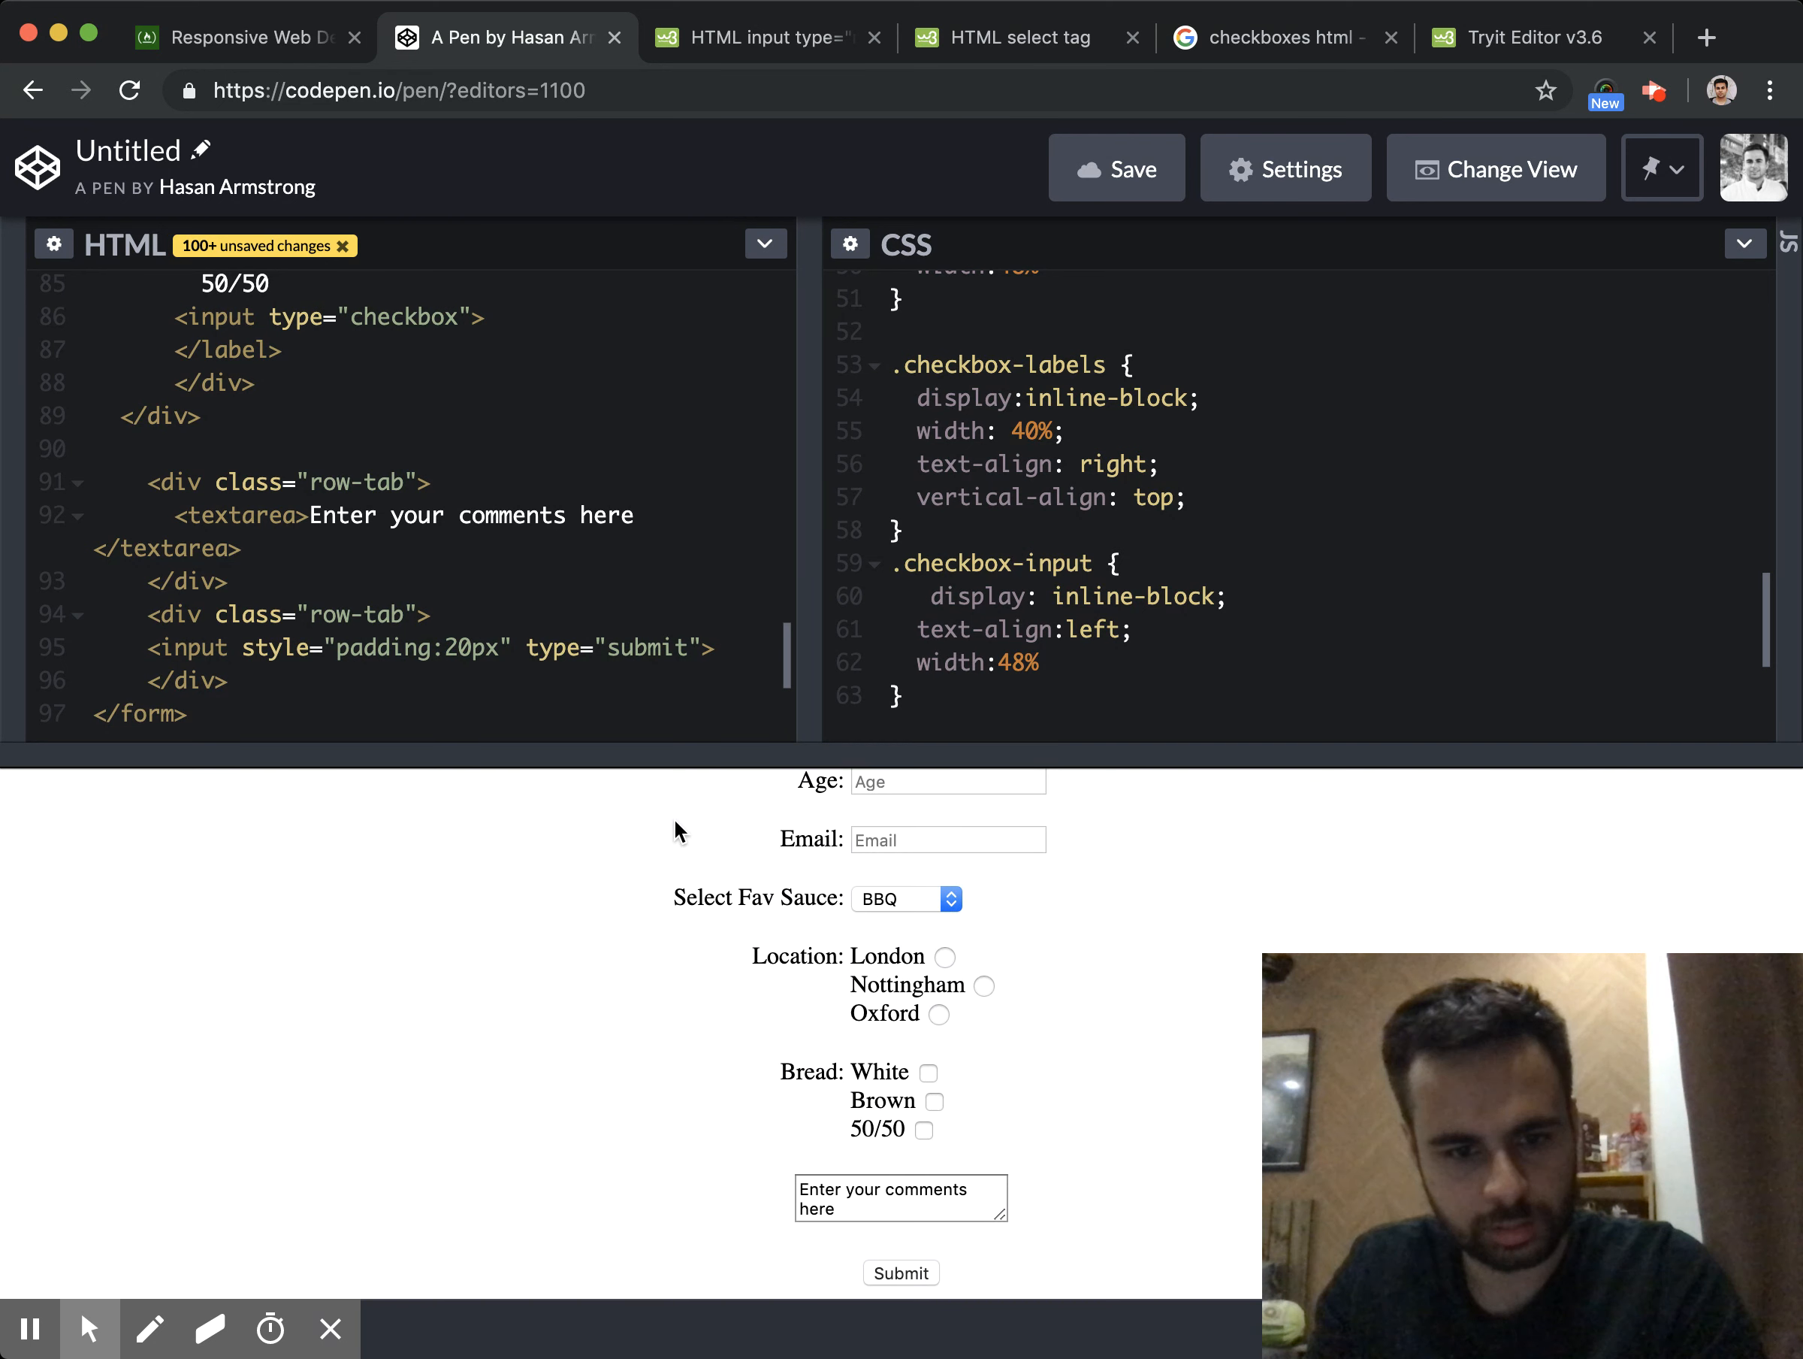
{"action": "mouse_move", "coordinate": [671, 850]}
{"action": "type", "text": "class= \"butto"}
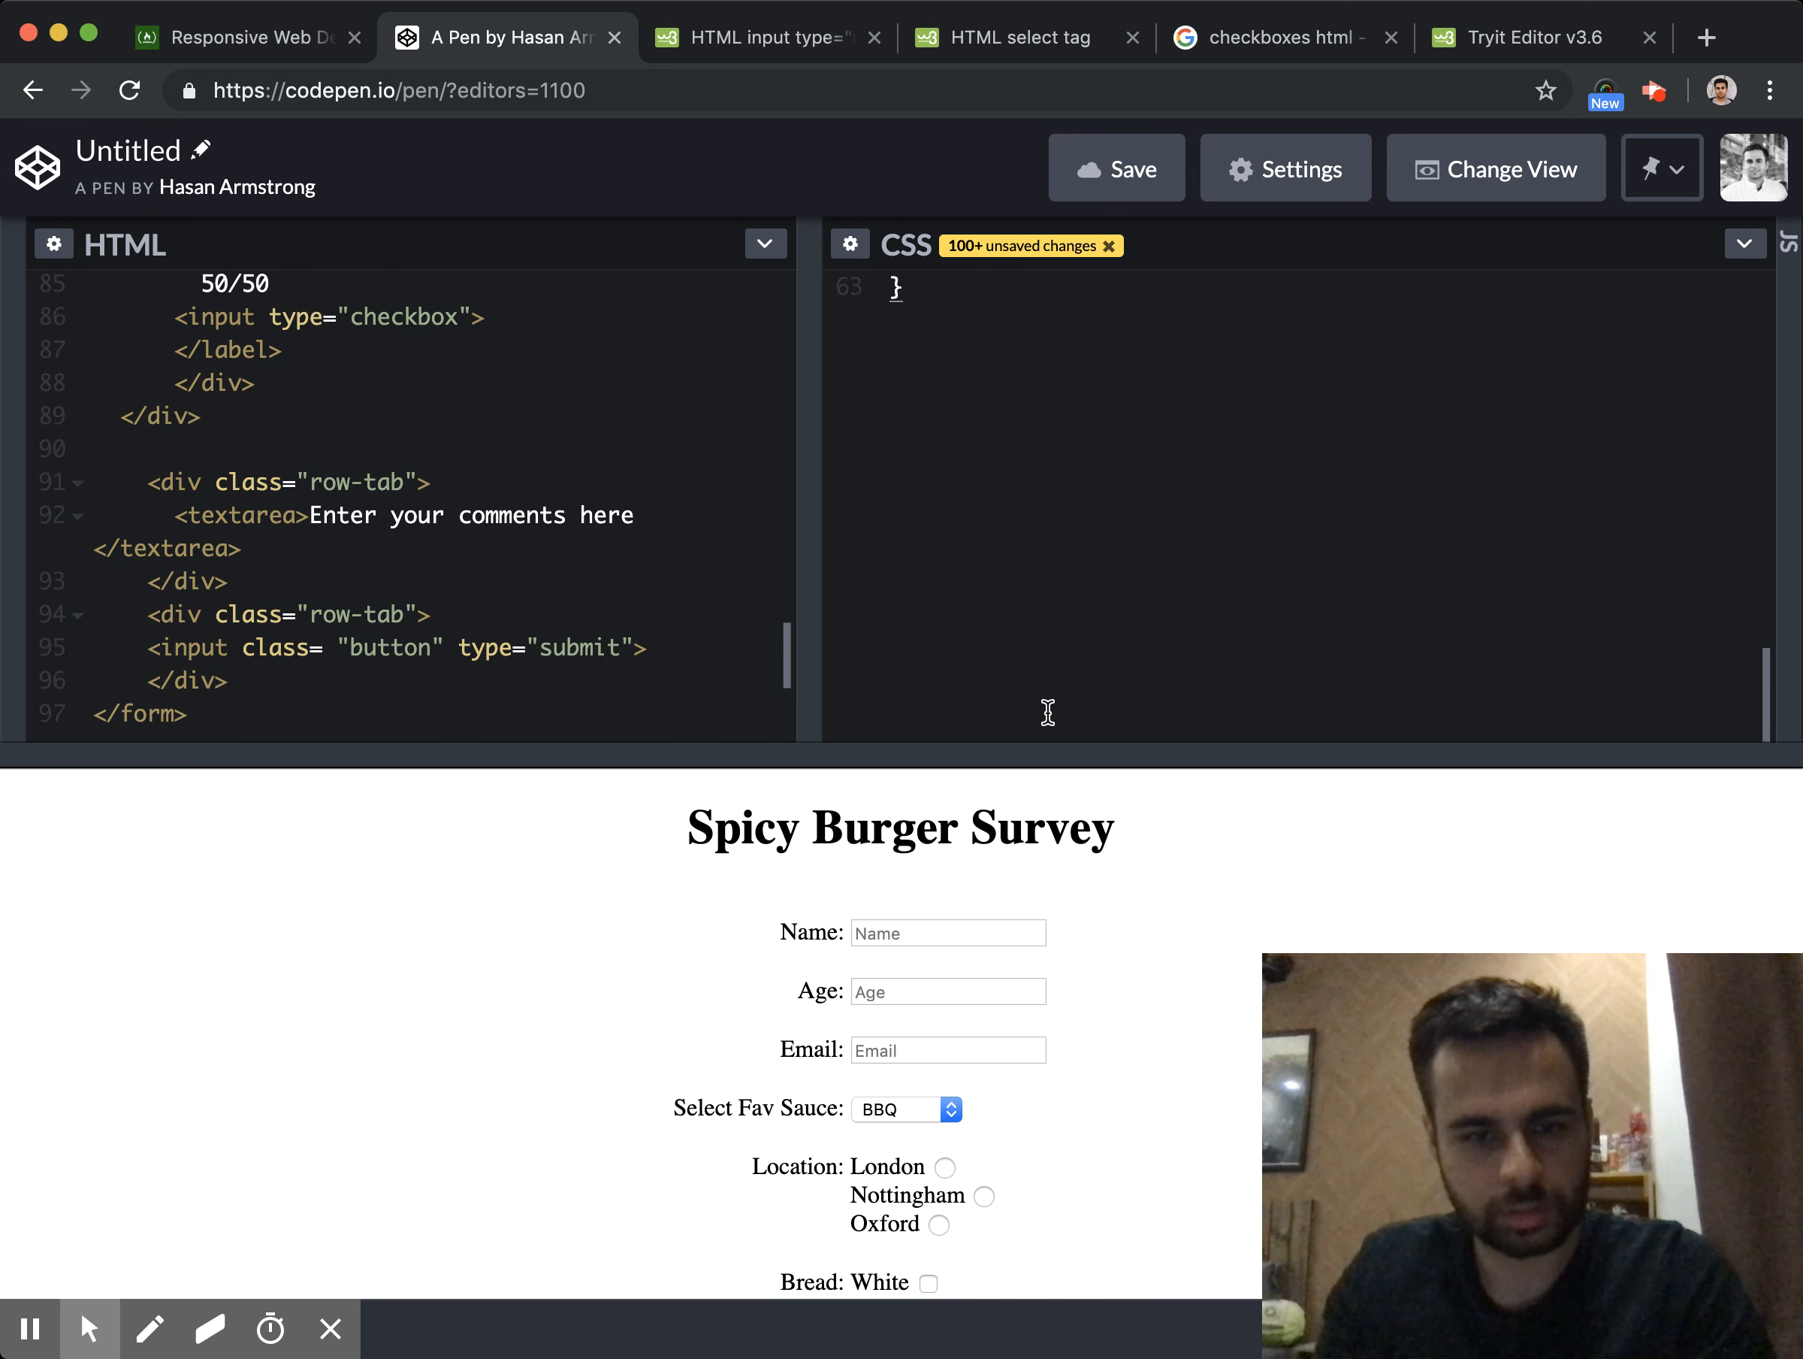
Add a .button { padding:20px; } rule to the stylesheet
{"action": "type", "text": ".button {"}
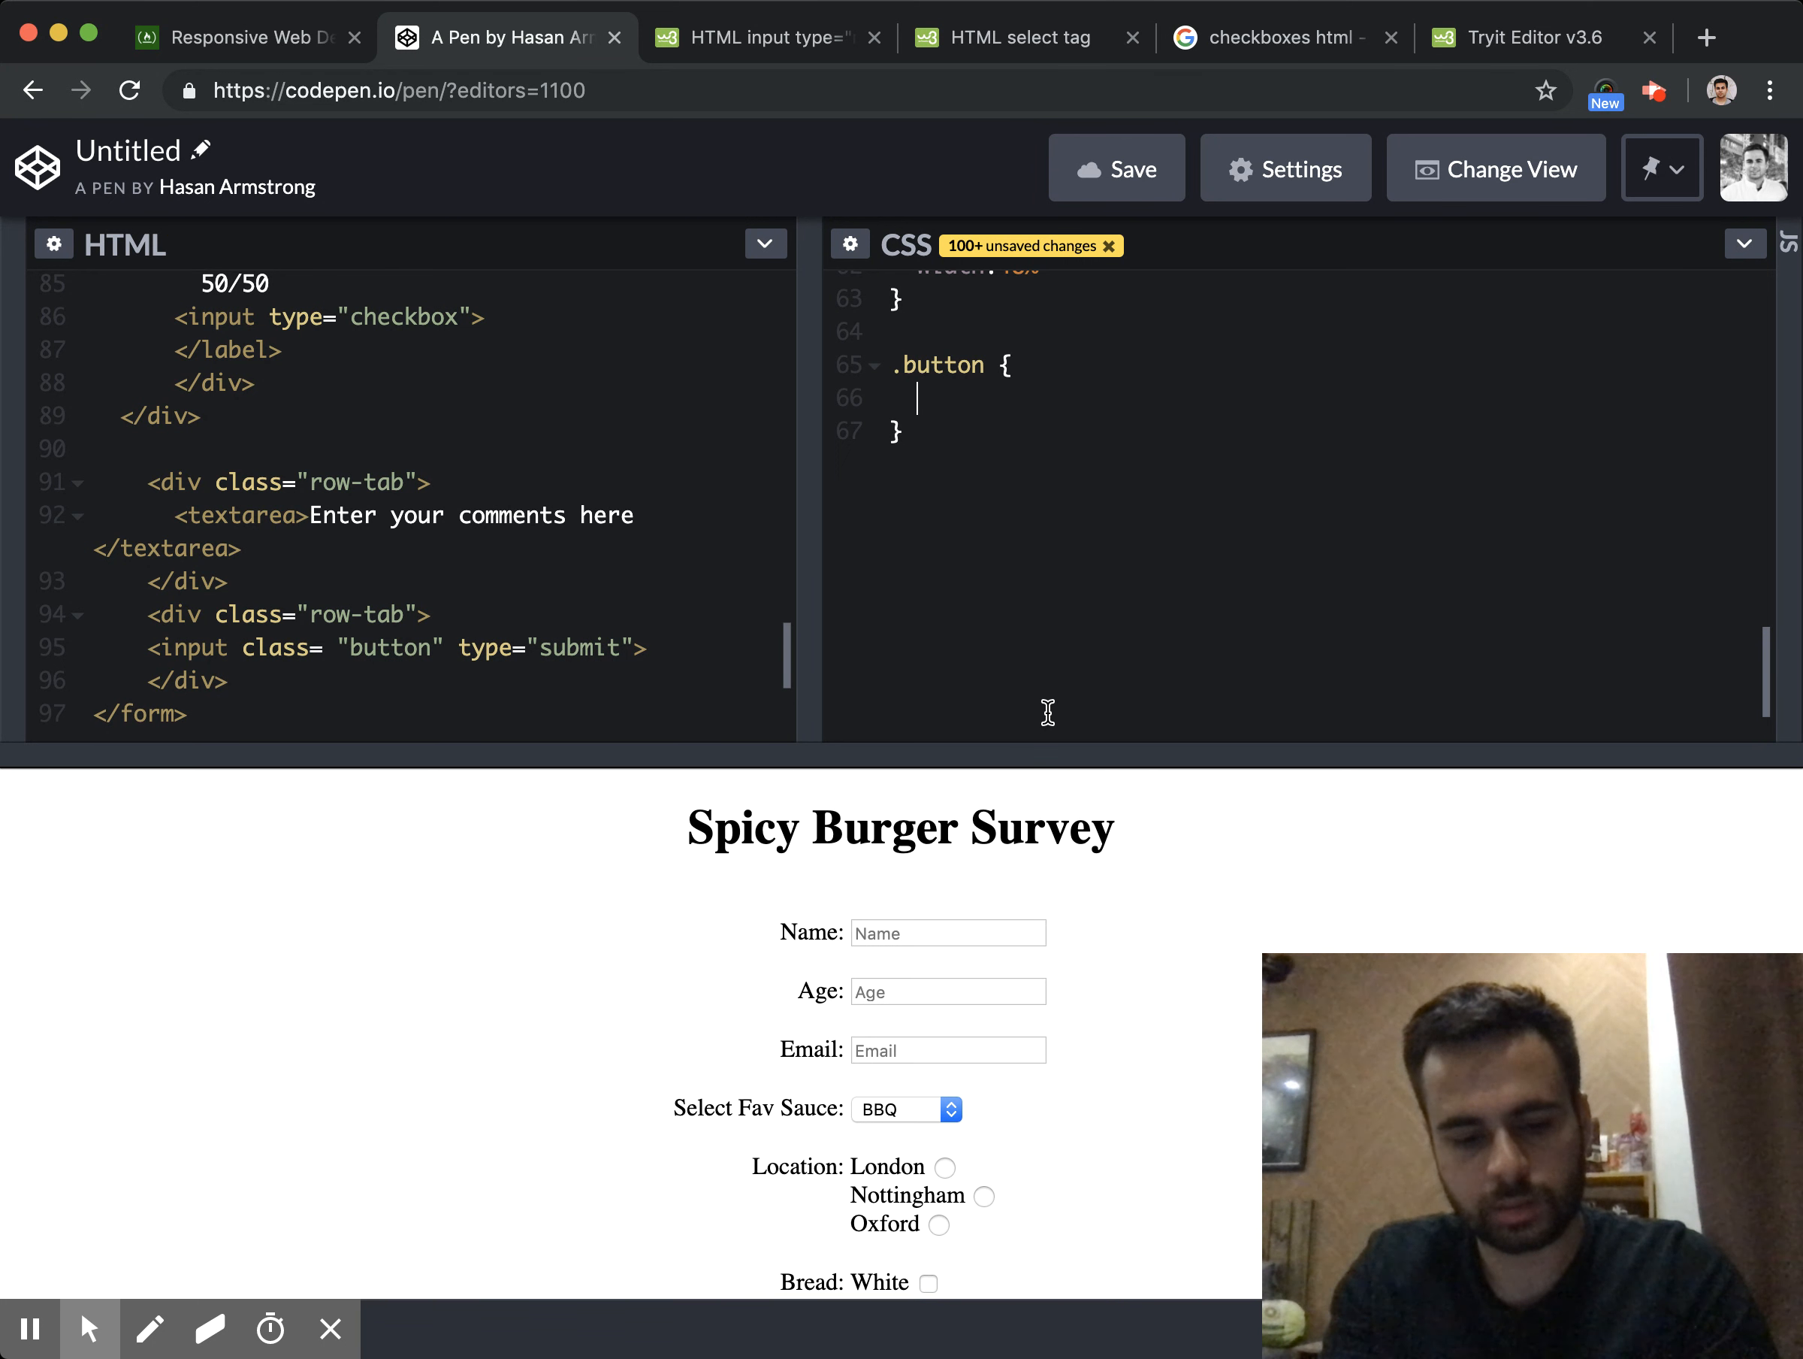
{"action": "type", "text": "padding:20px;"}
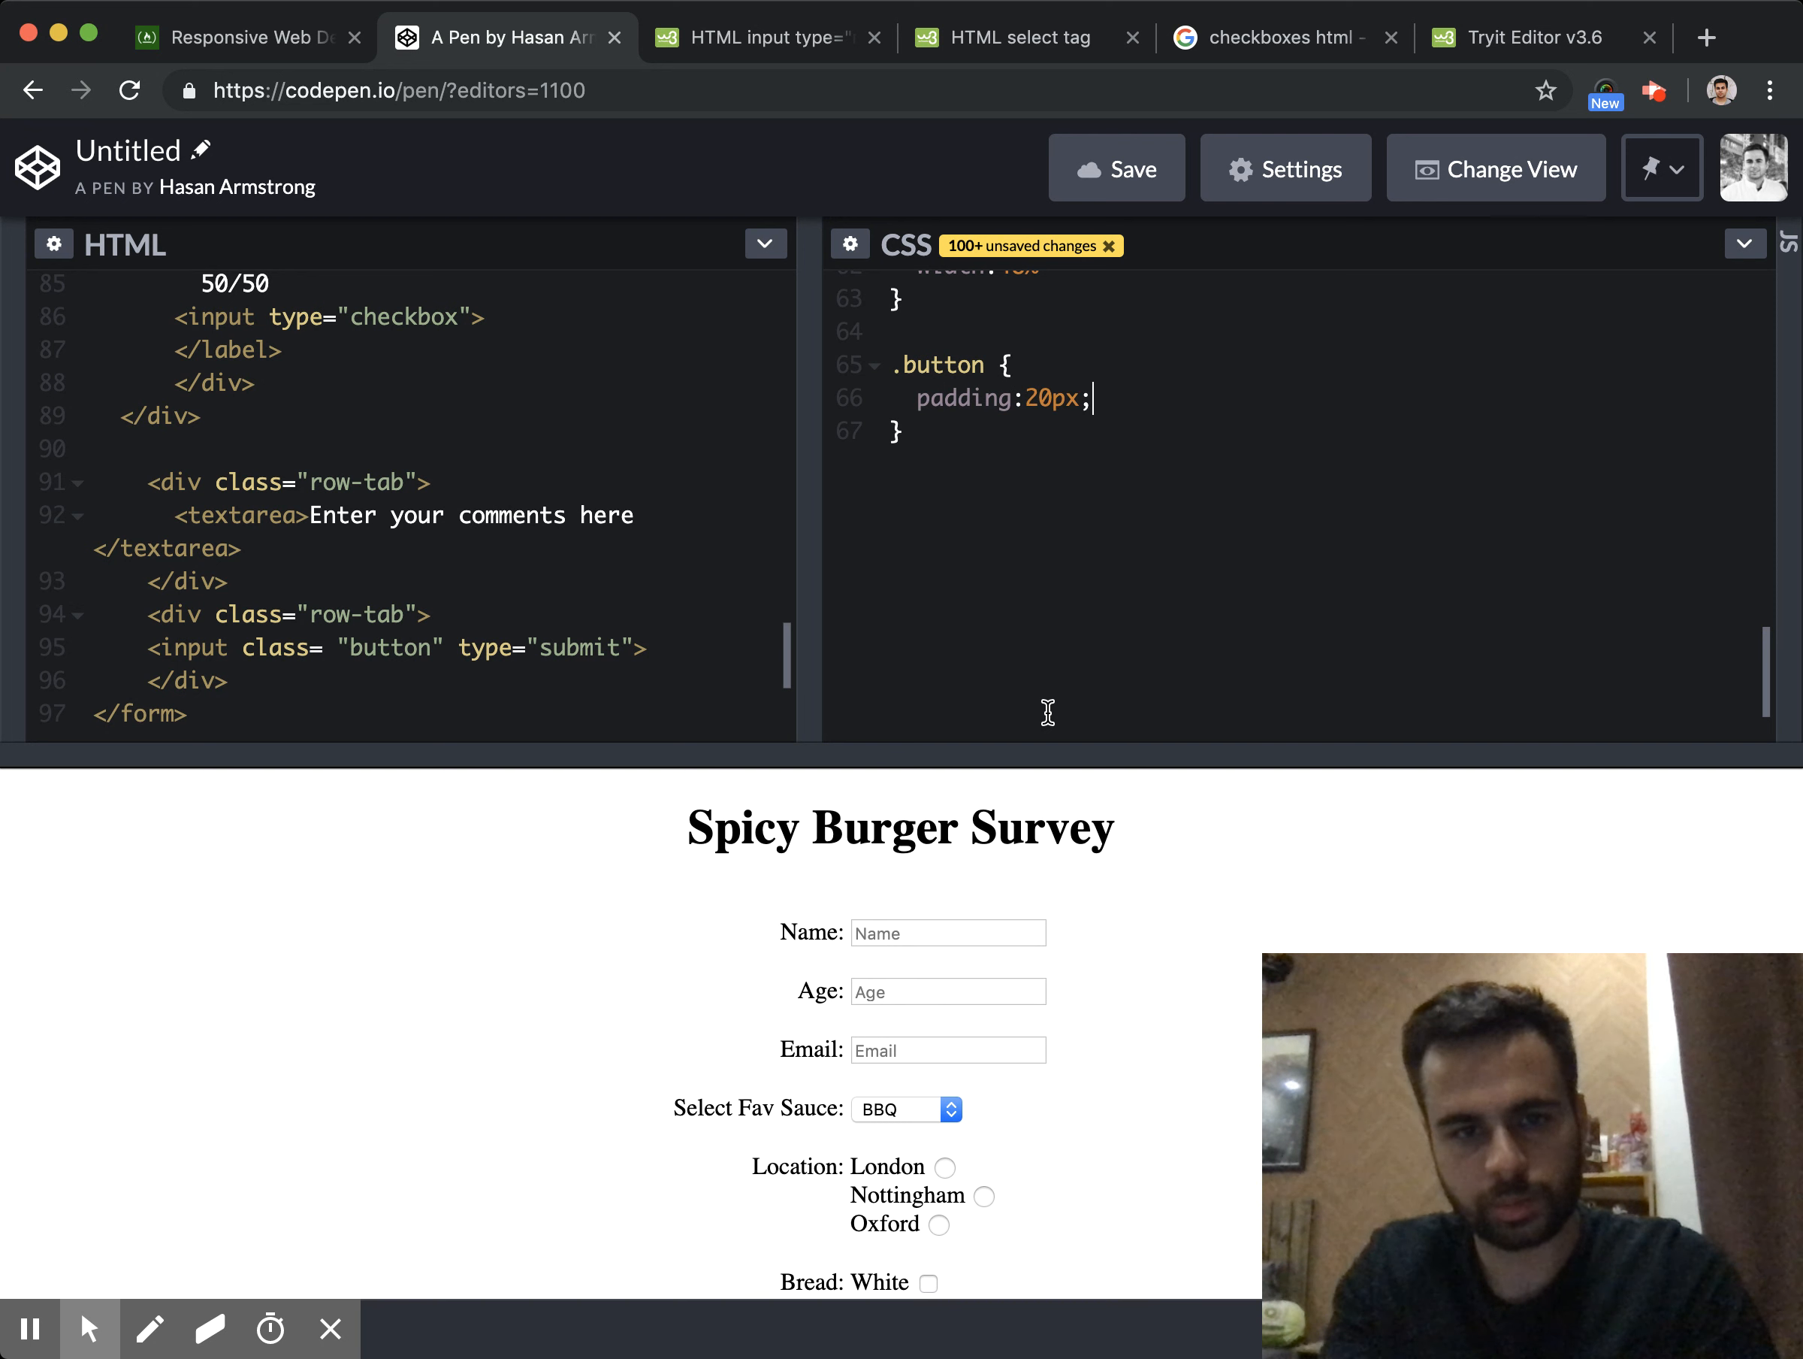
{"action": "scroll", "scroll_direction": "down", "scroll_amount": 3}
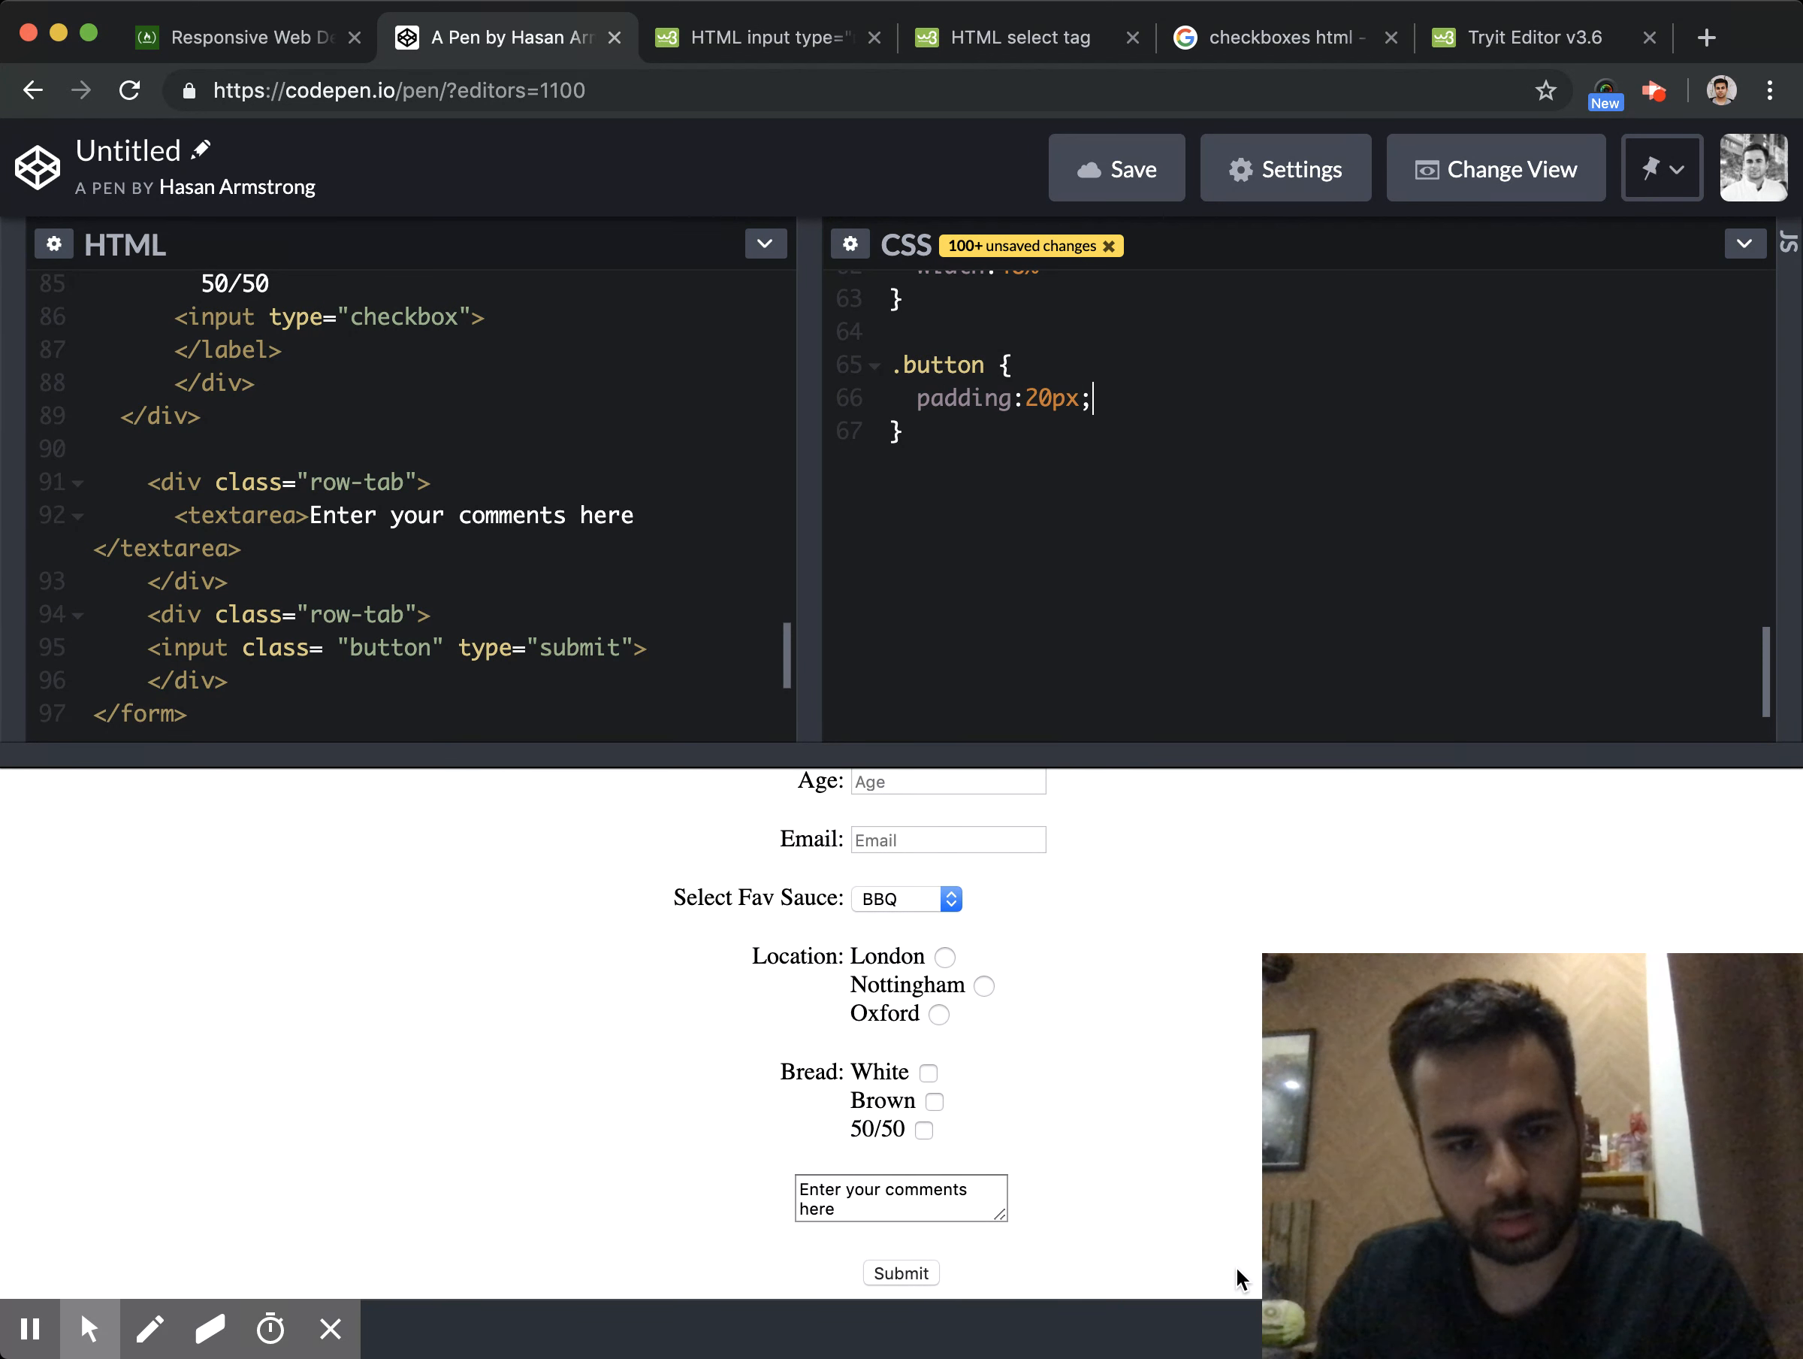
{"action": "mouse_move", "coordinate": [437, 550]}
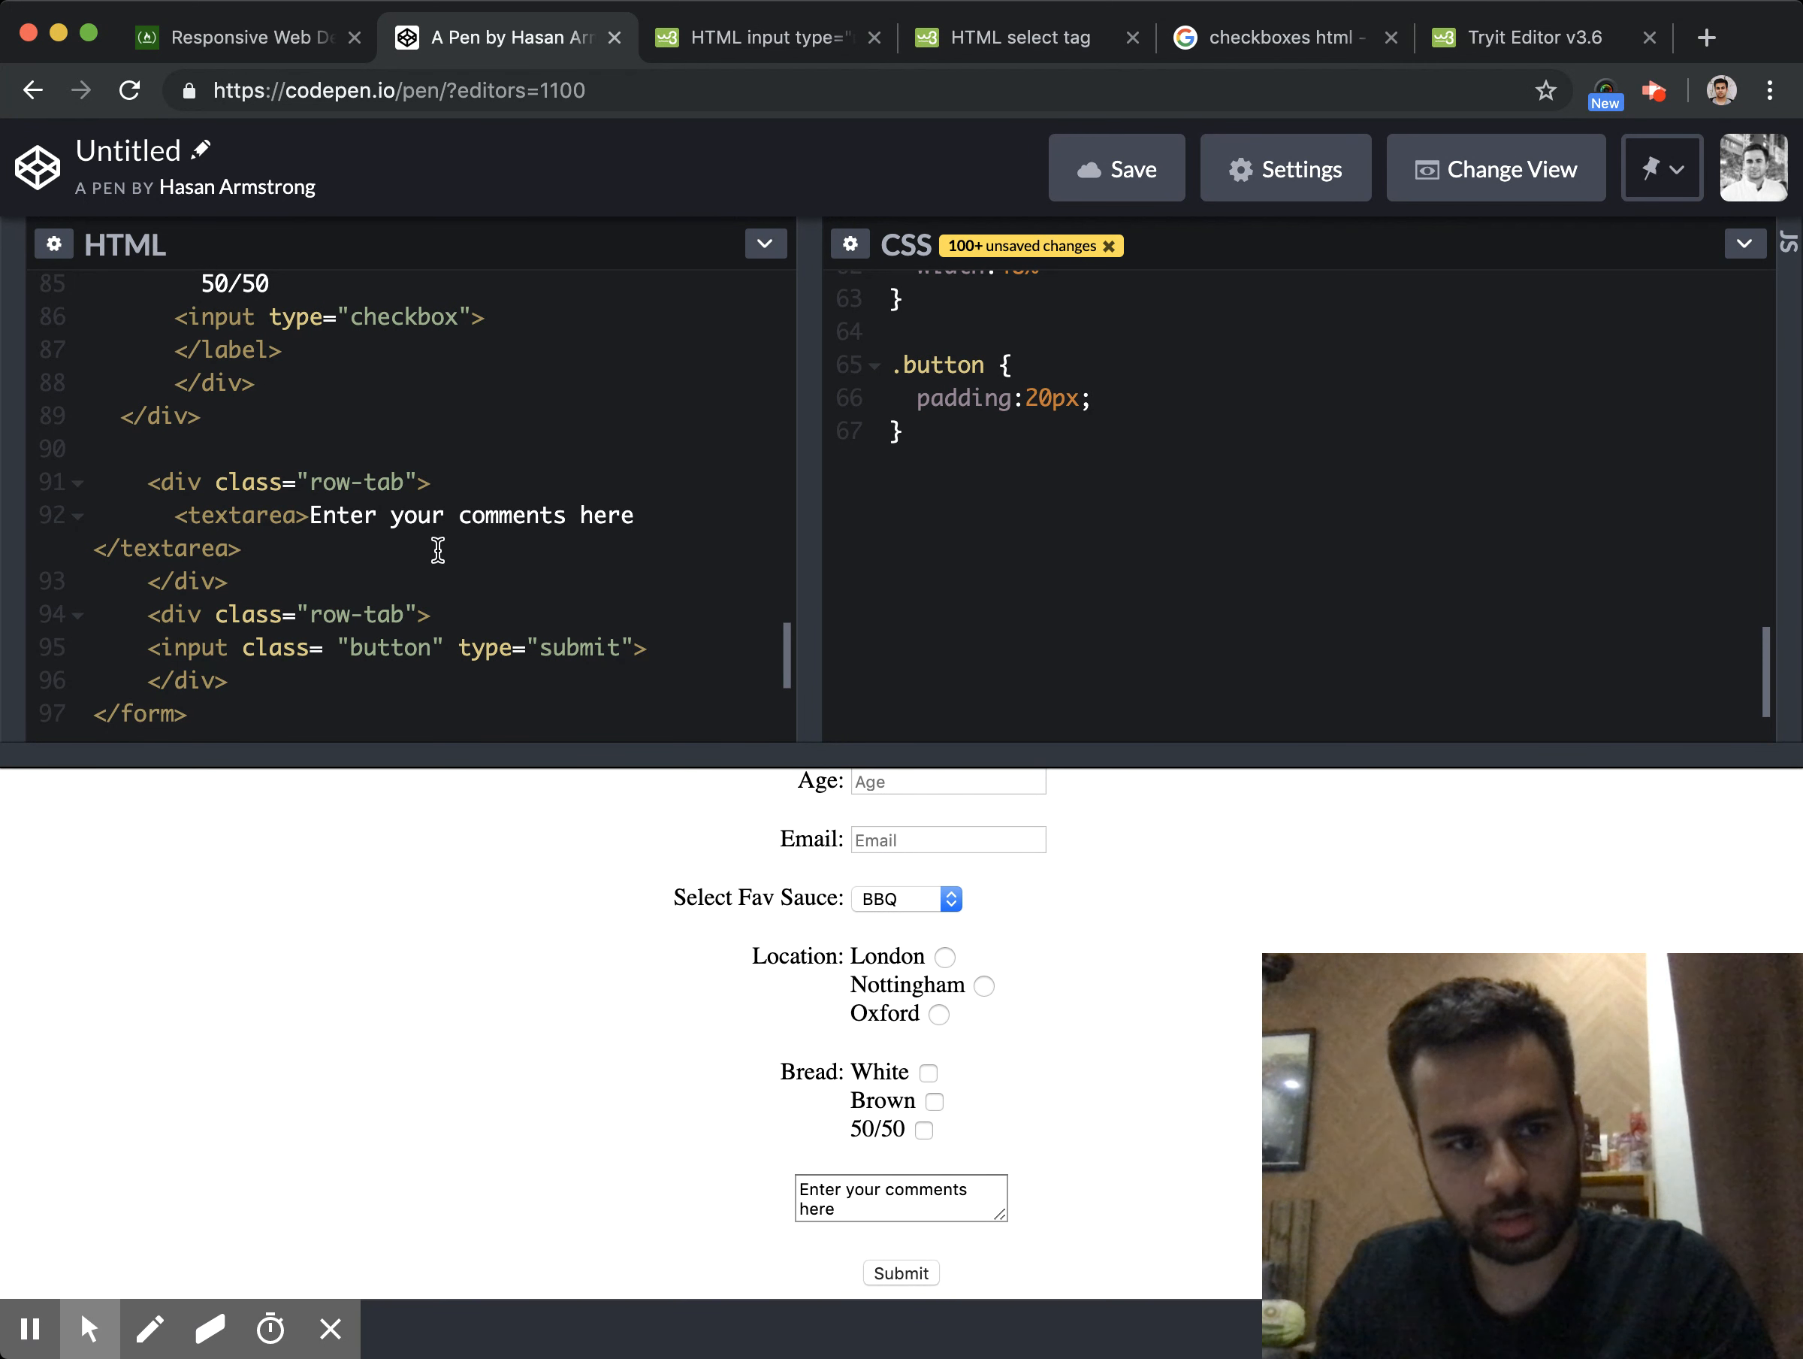
{"action": "left_click", "coordinate": [333, 646]}
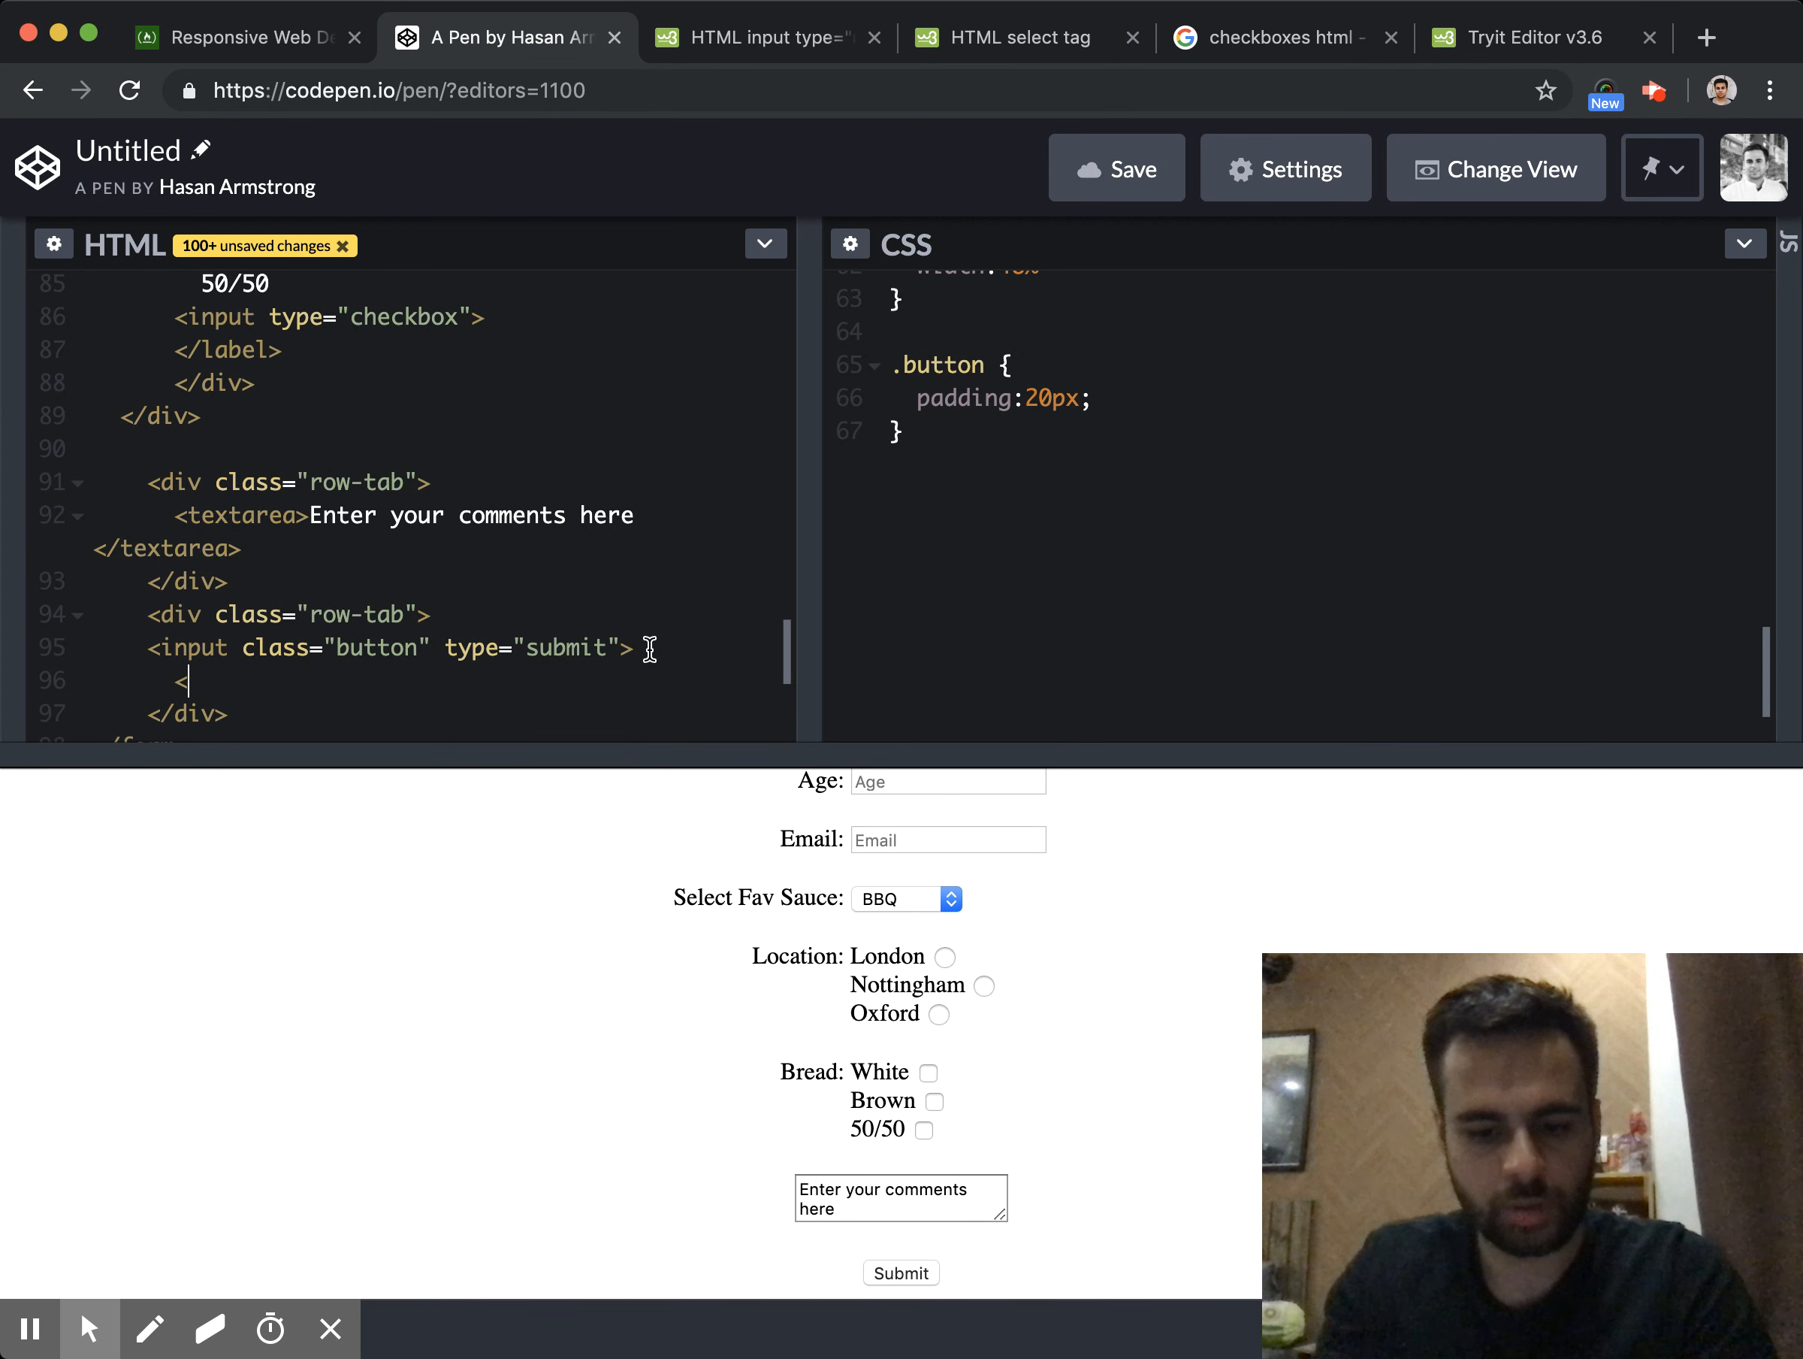
Add <button style="padding:10px"> Submit </button> and delete the old submit input line
{"action": "type", "text": "<button>"}
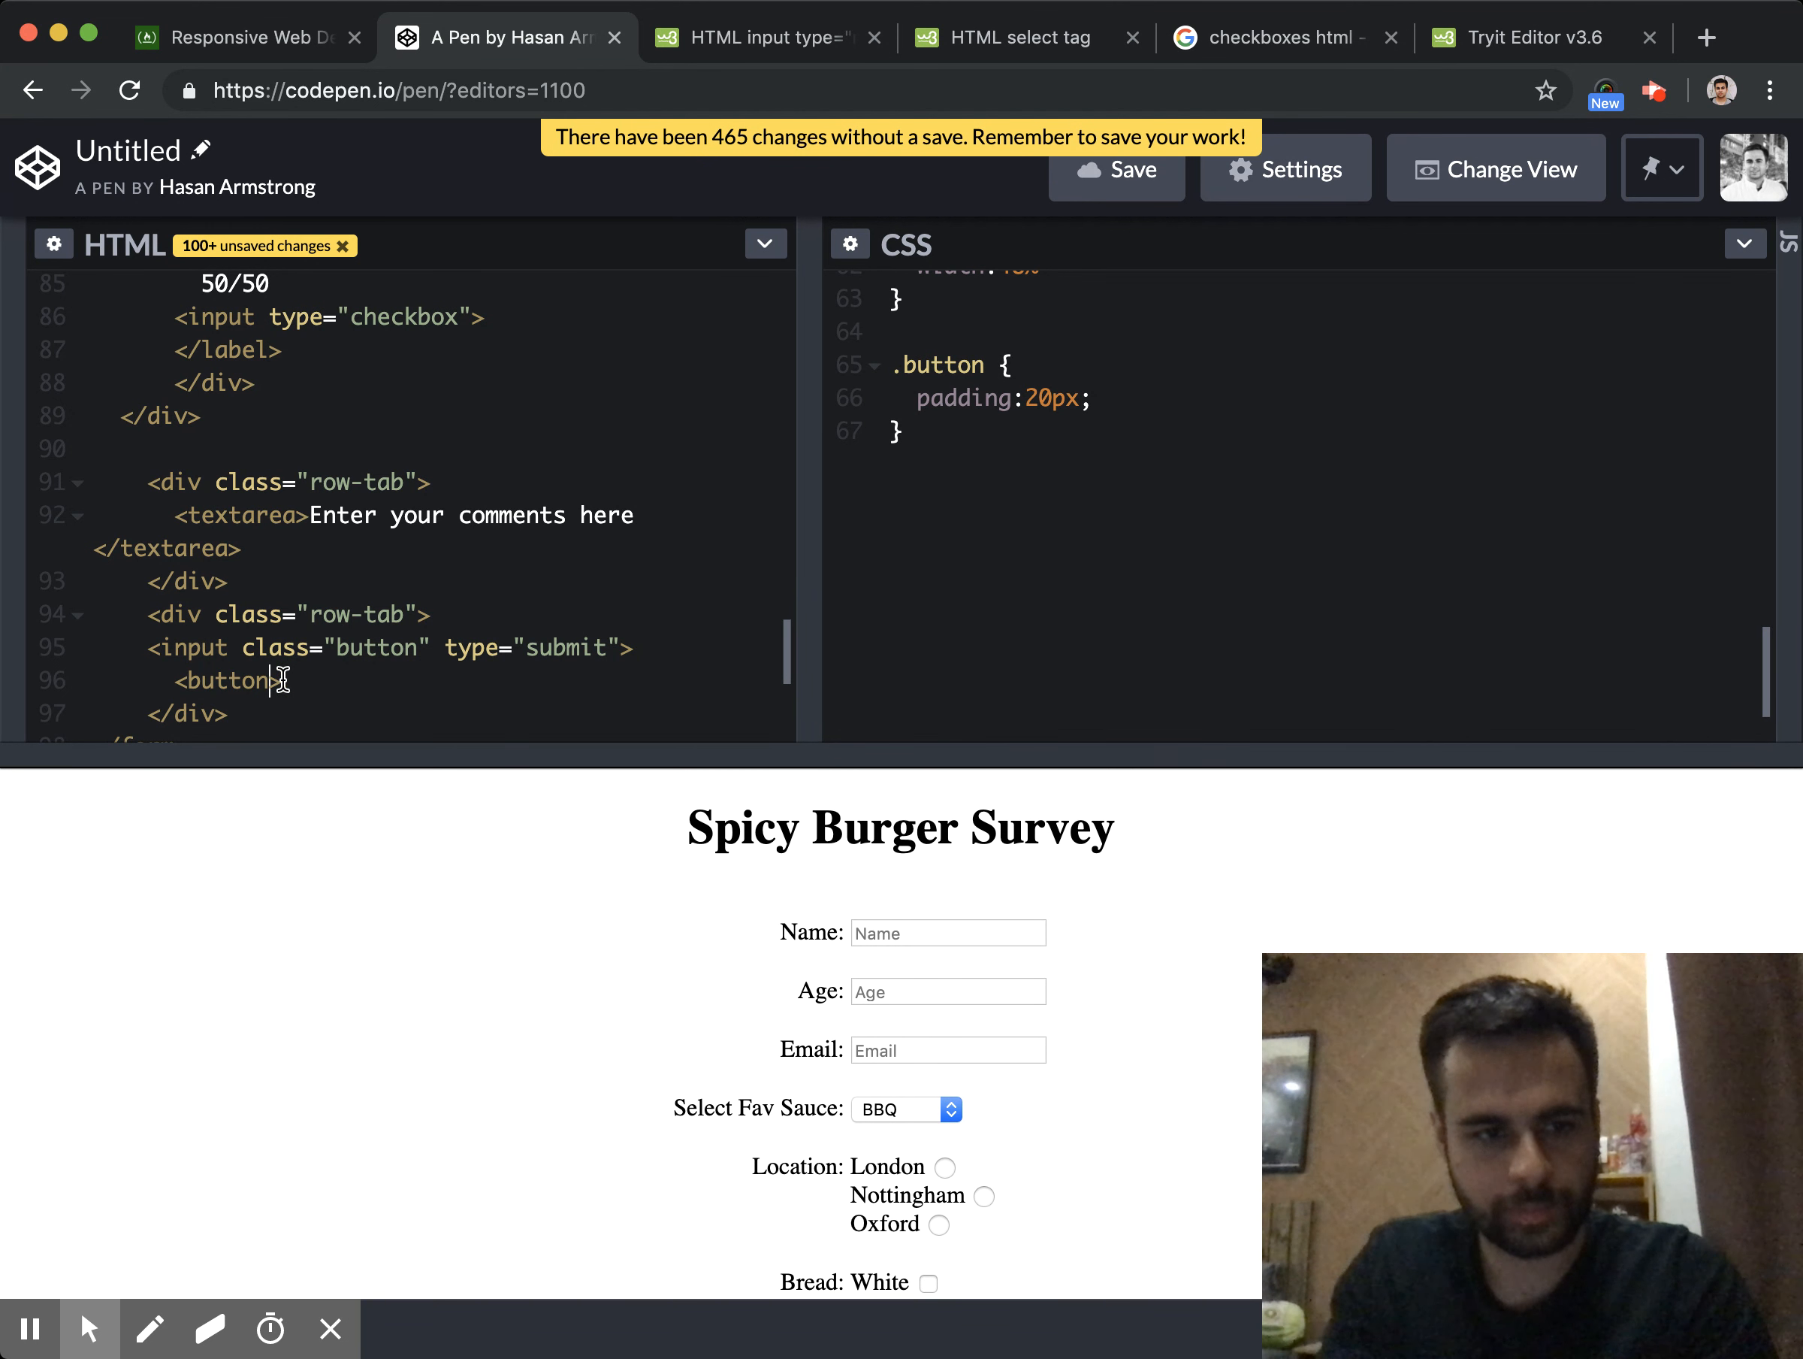
{"action": "type", "text": "Submit </button>"}
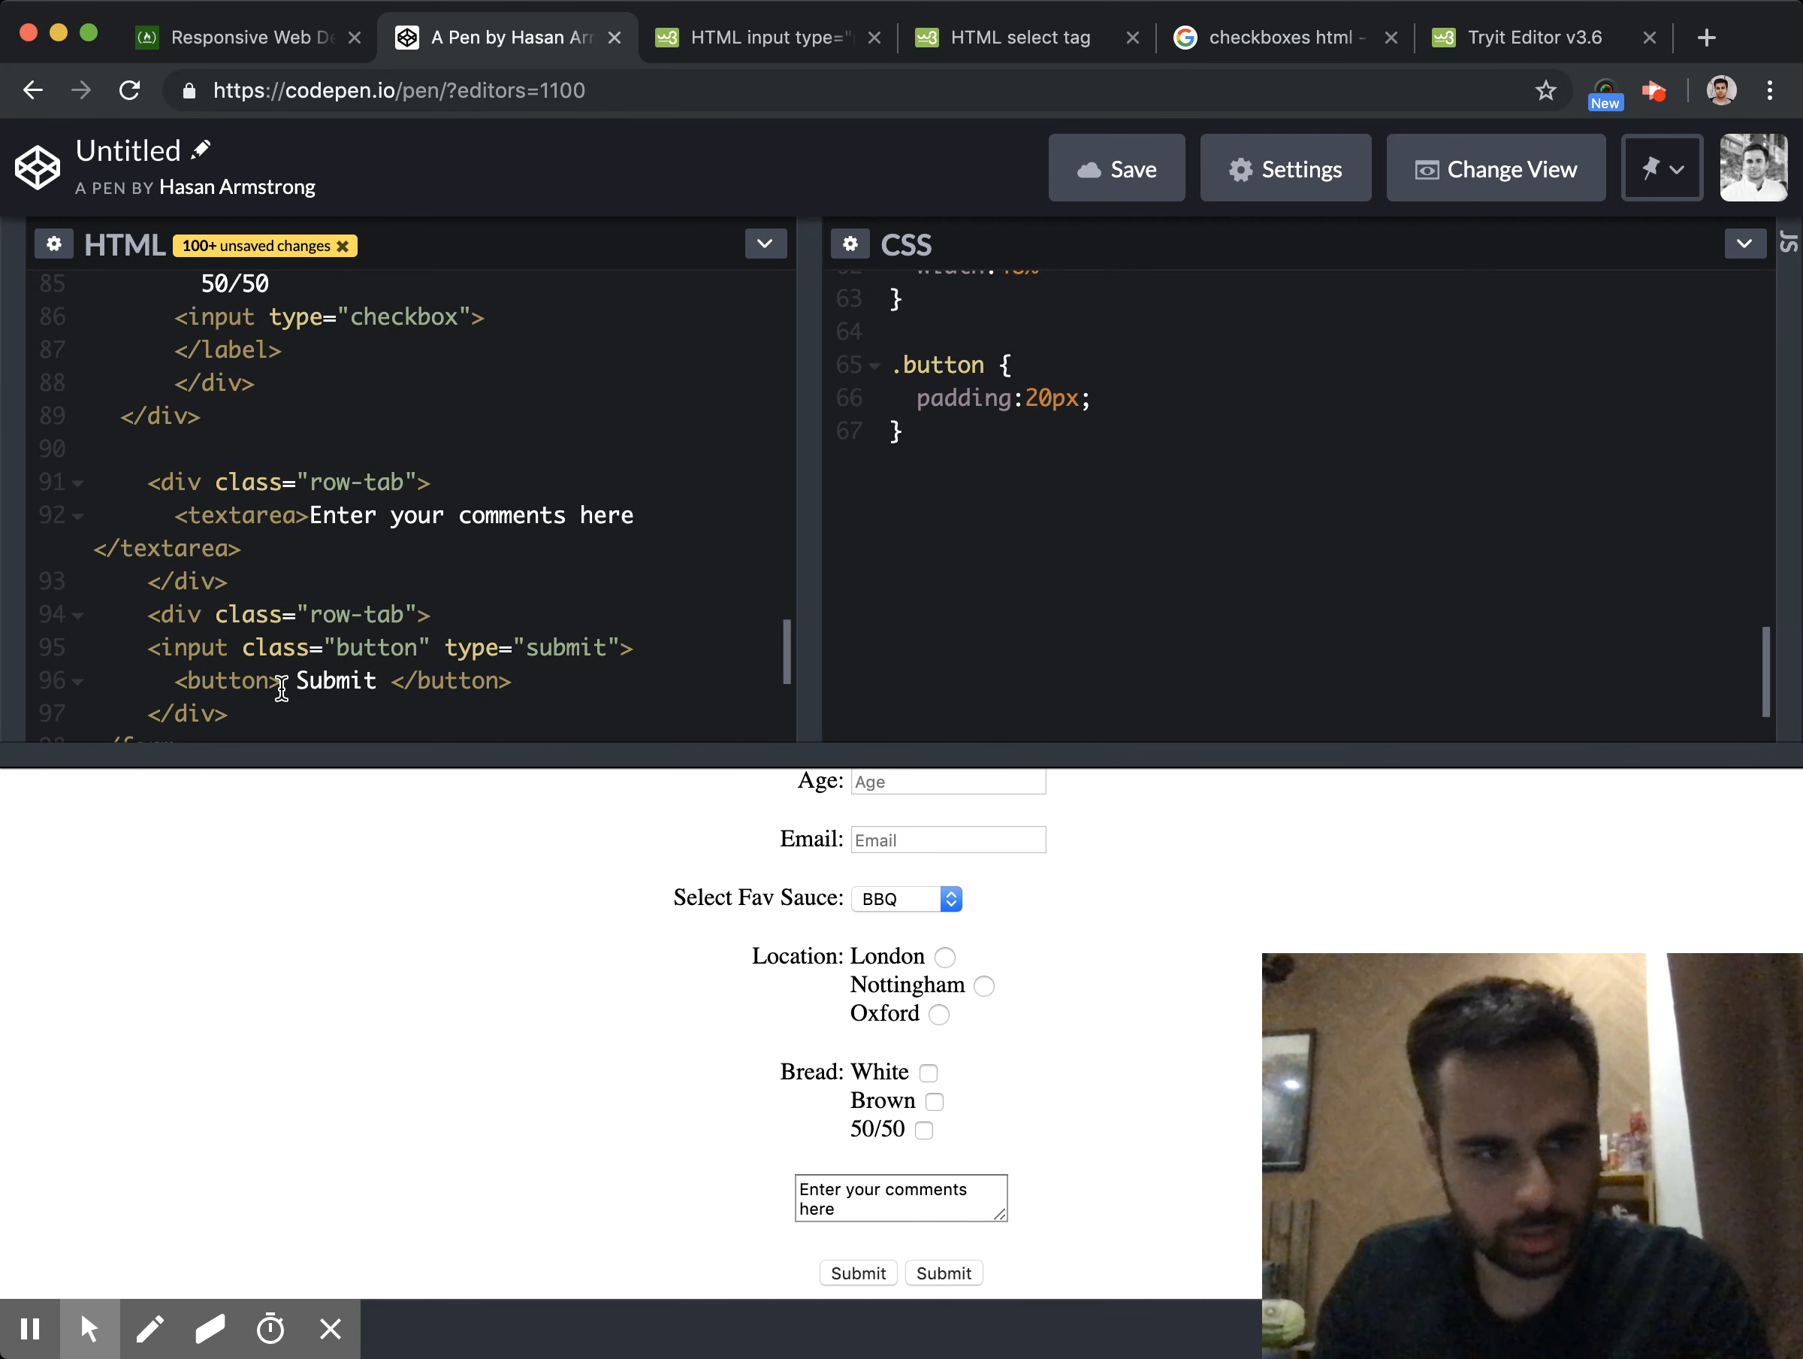
{"action": "type", "text": "style=\"pa\""}
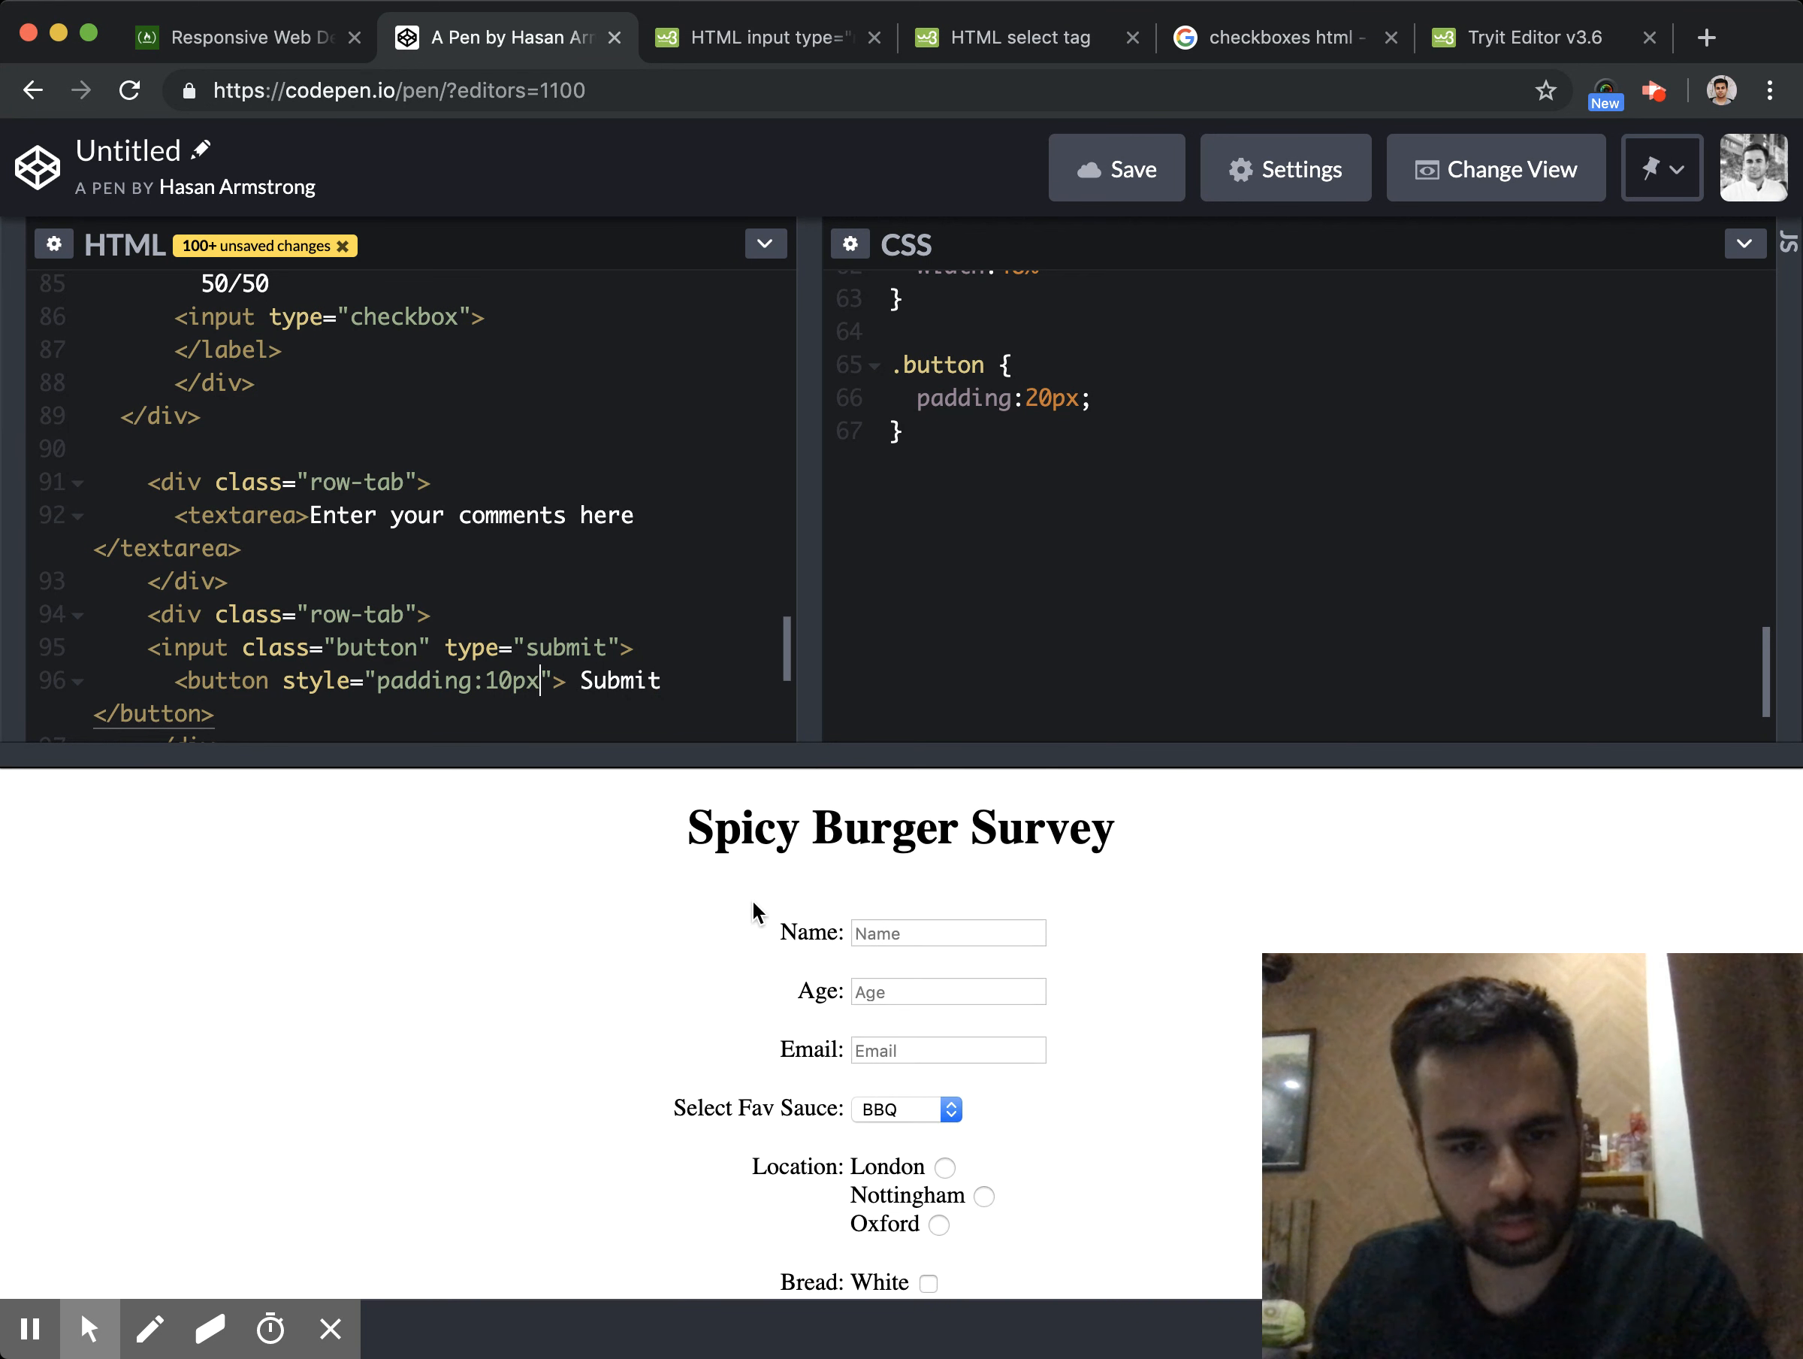
{"action": "scroll", "scroll_direction": "down", "scroll_amount": 3}
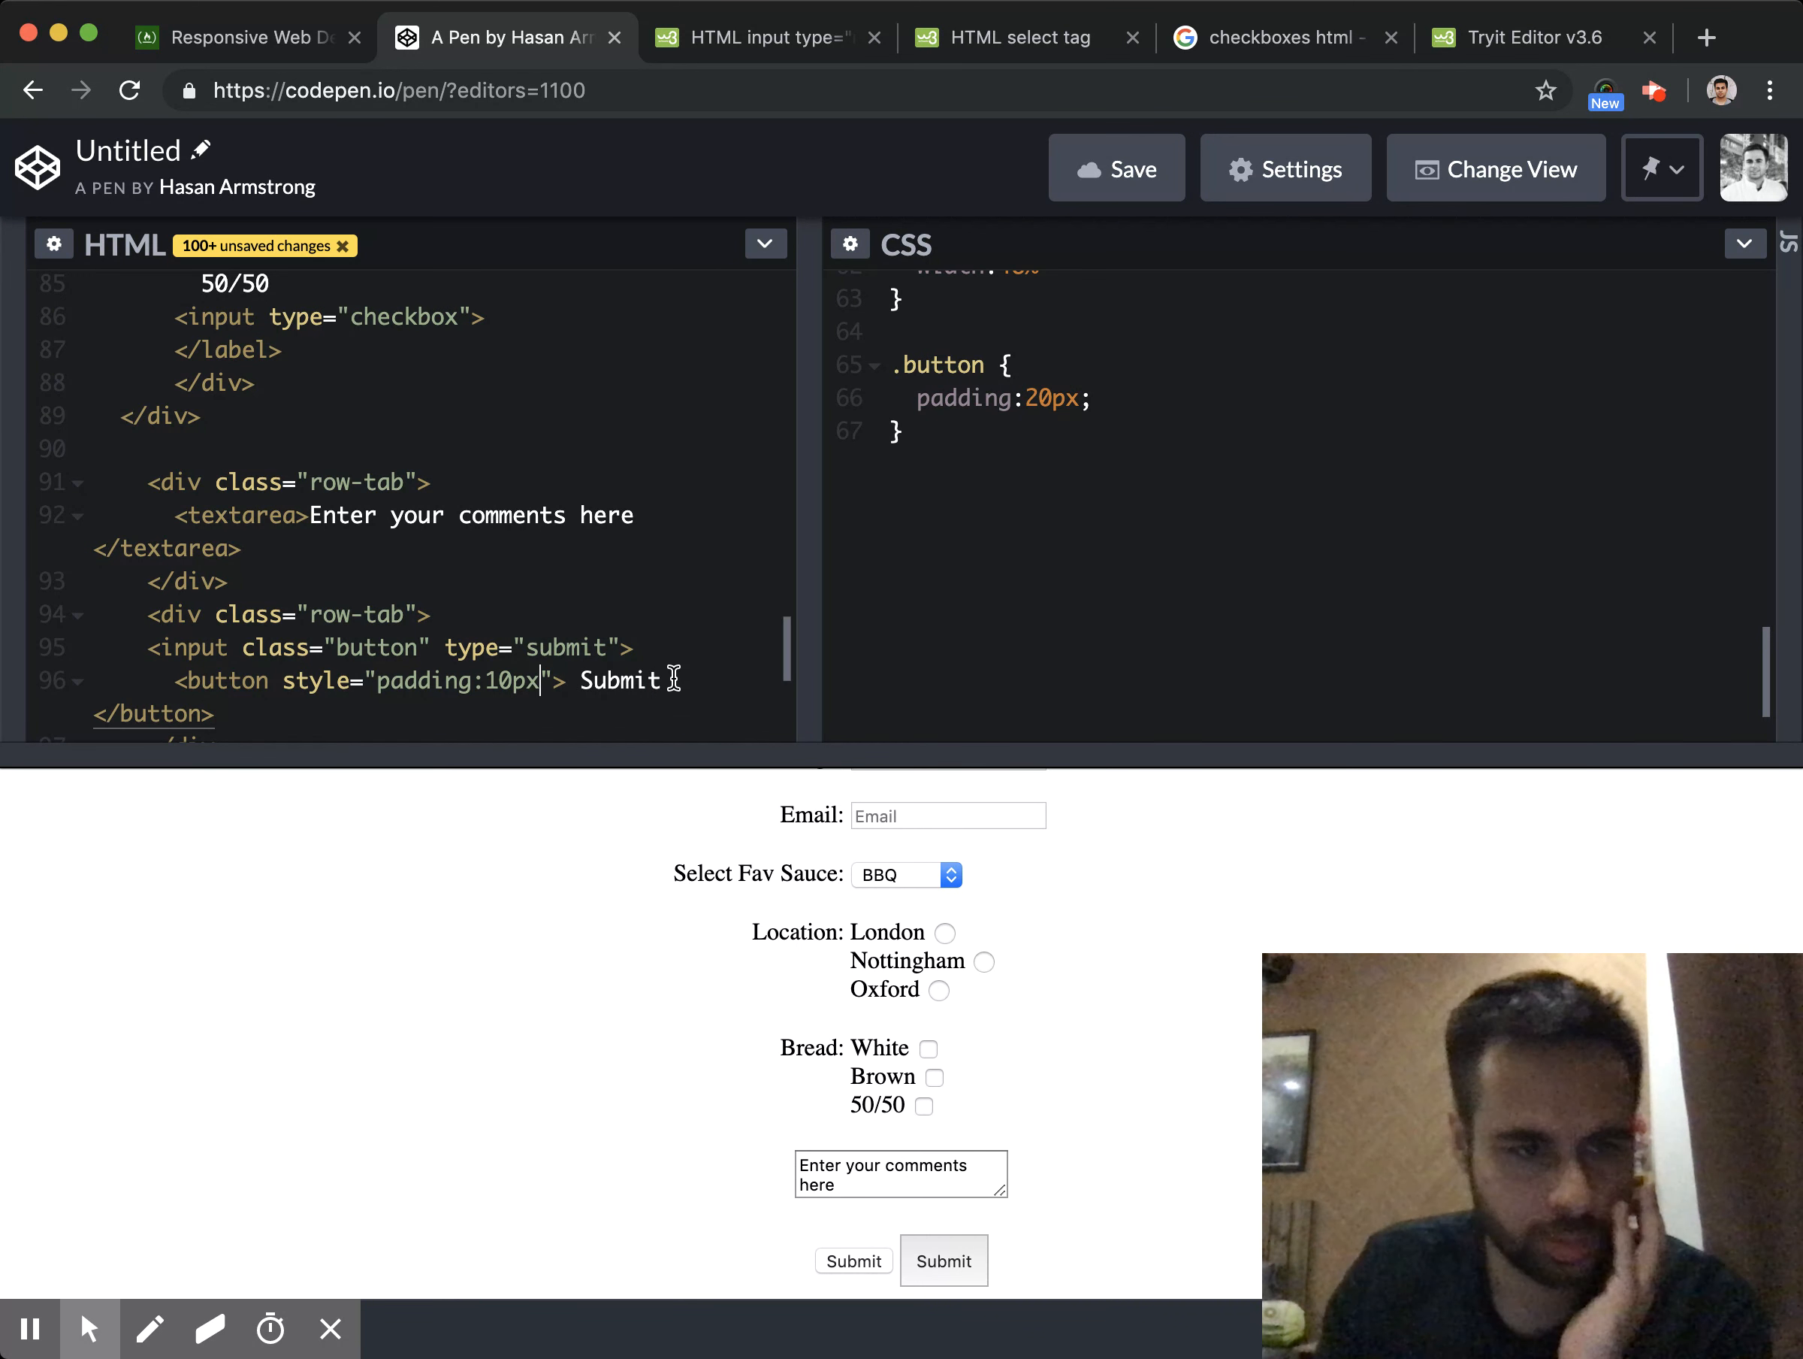
{"action": "key", "text": "Backspace"}
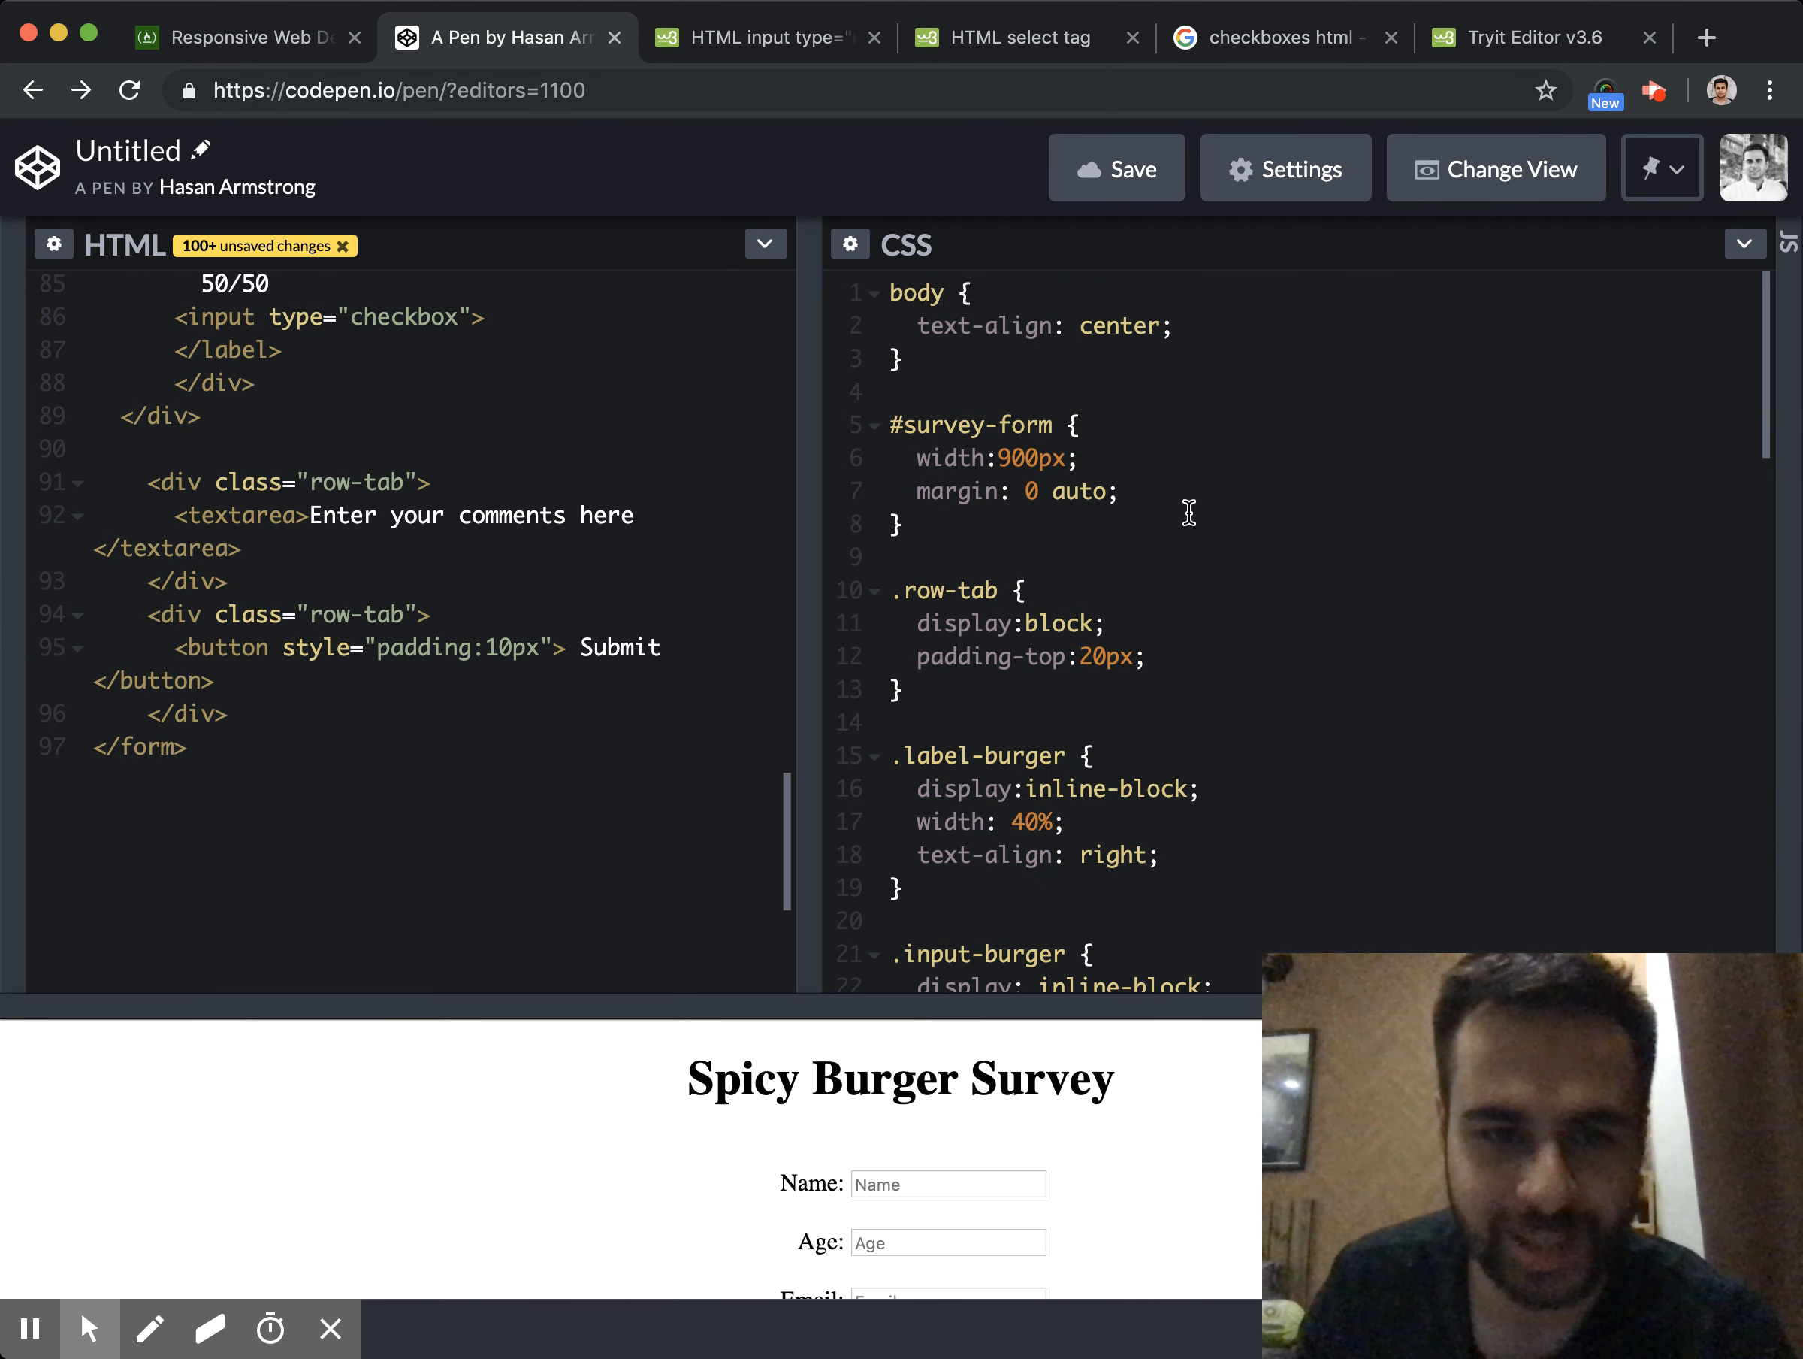
Set #survey-form background-color to purple and body text color to white
{"action": "type", "text": "background-color:"}
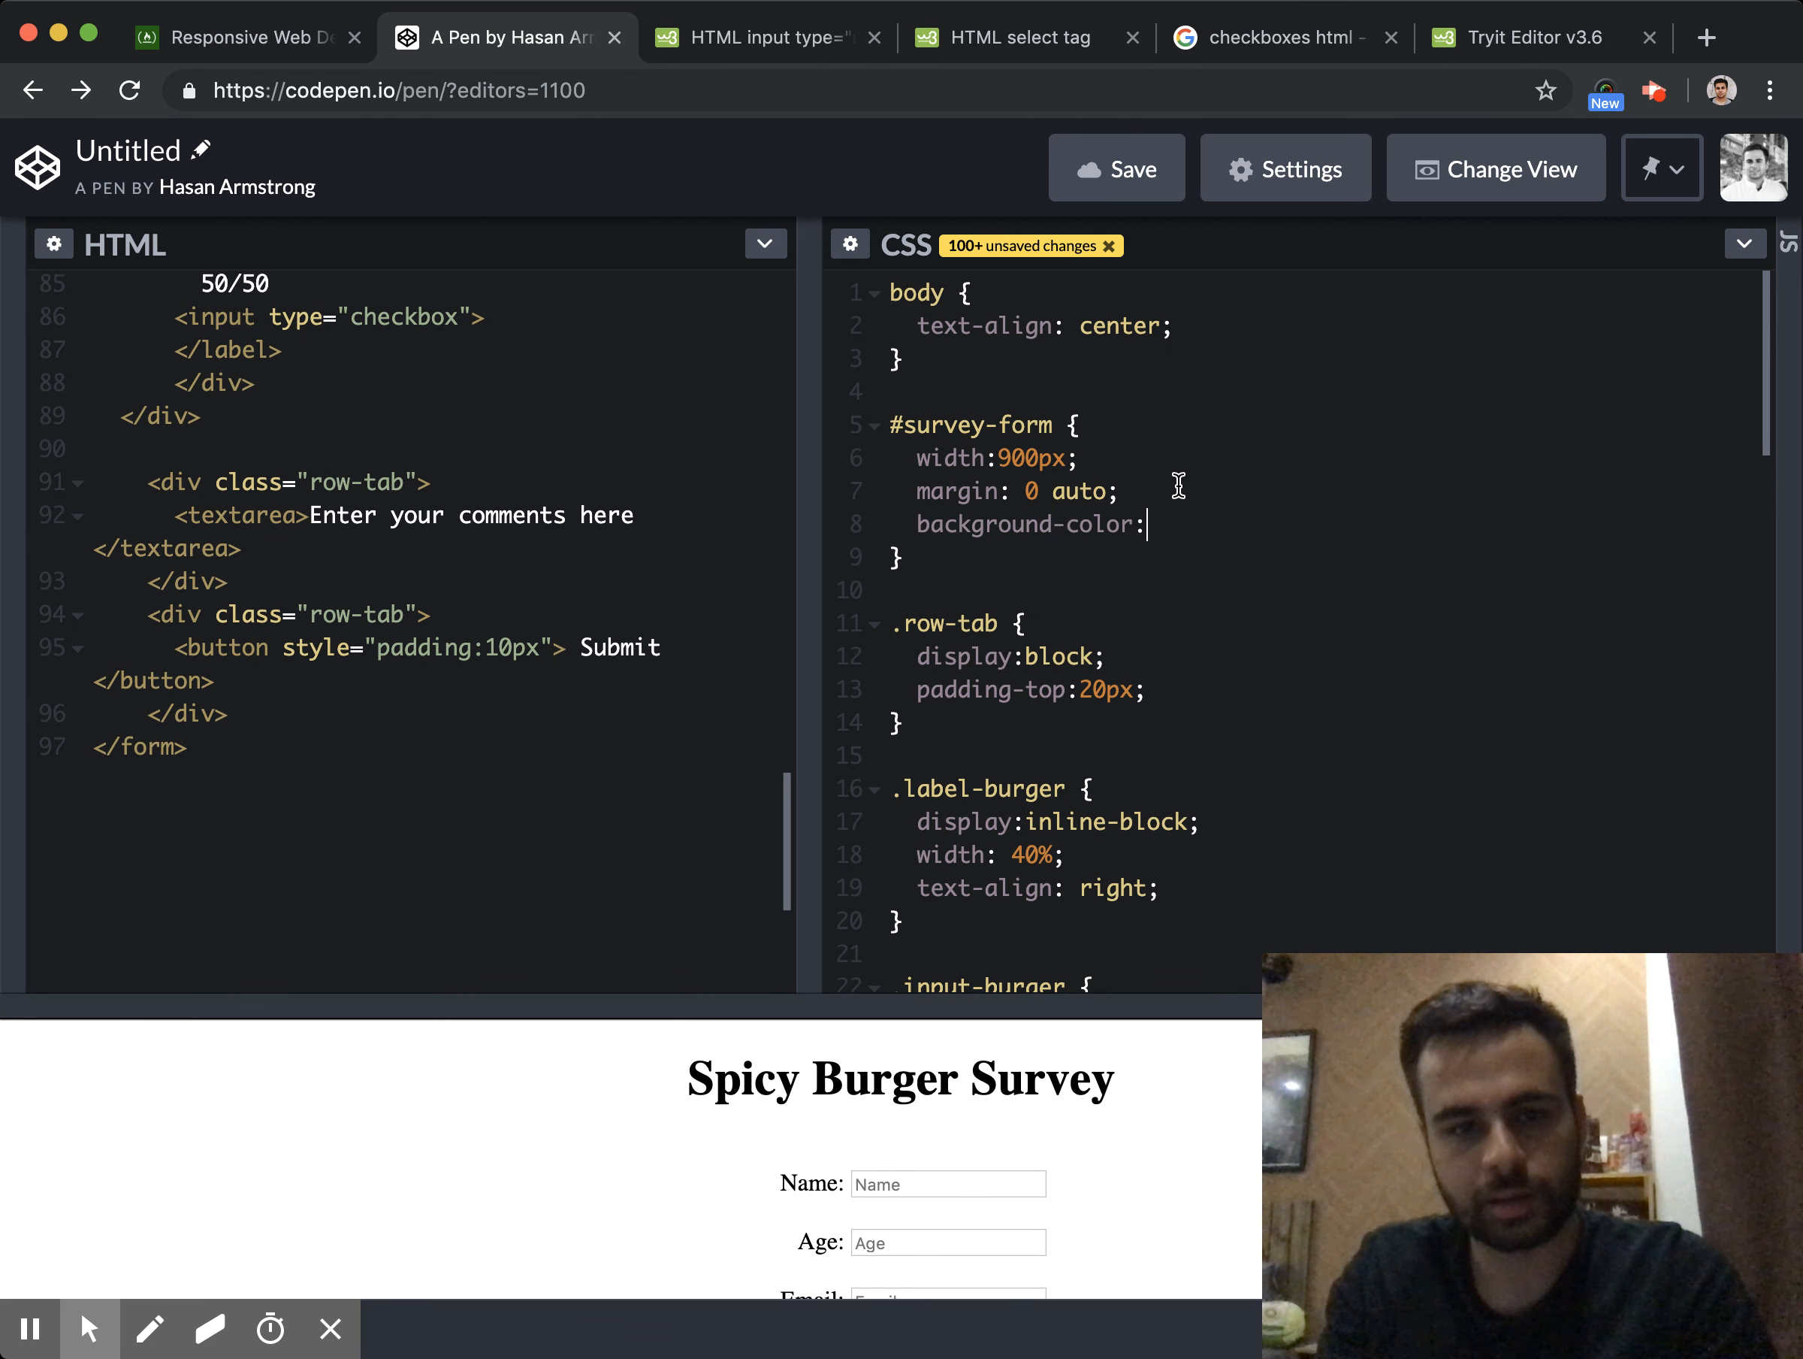
{"action": "type", "text": "pueple;"}
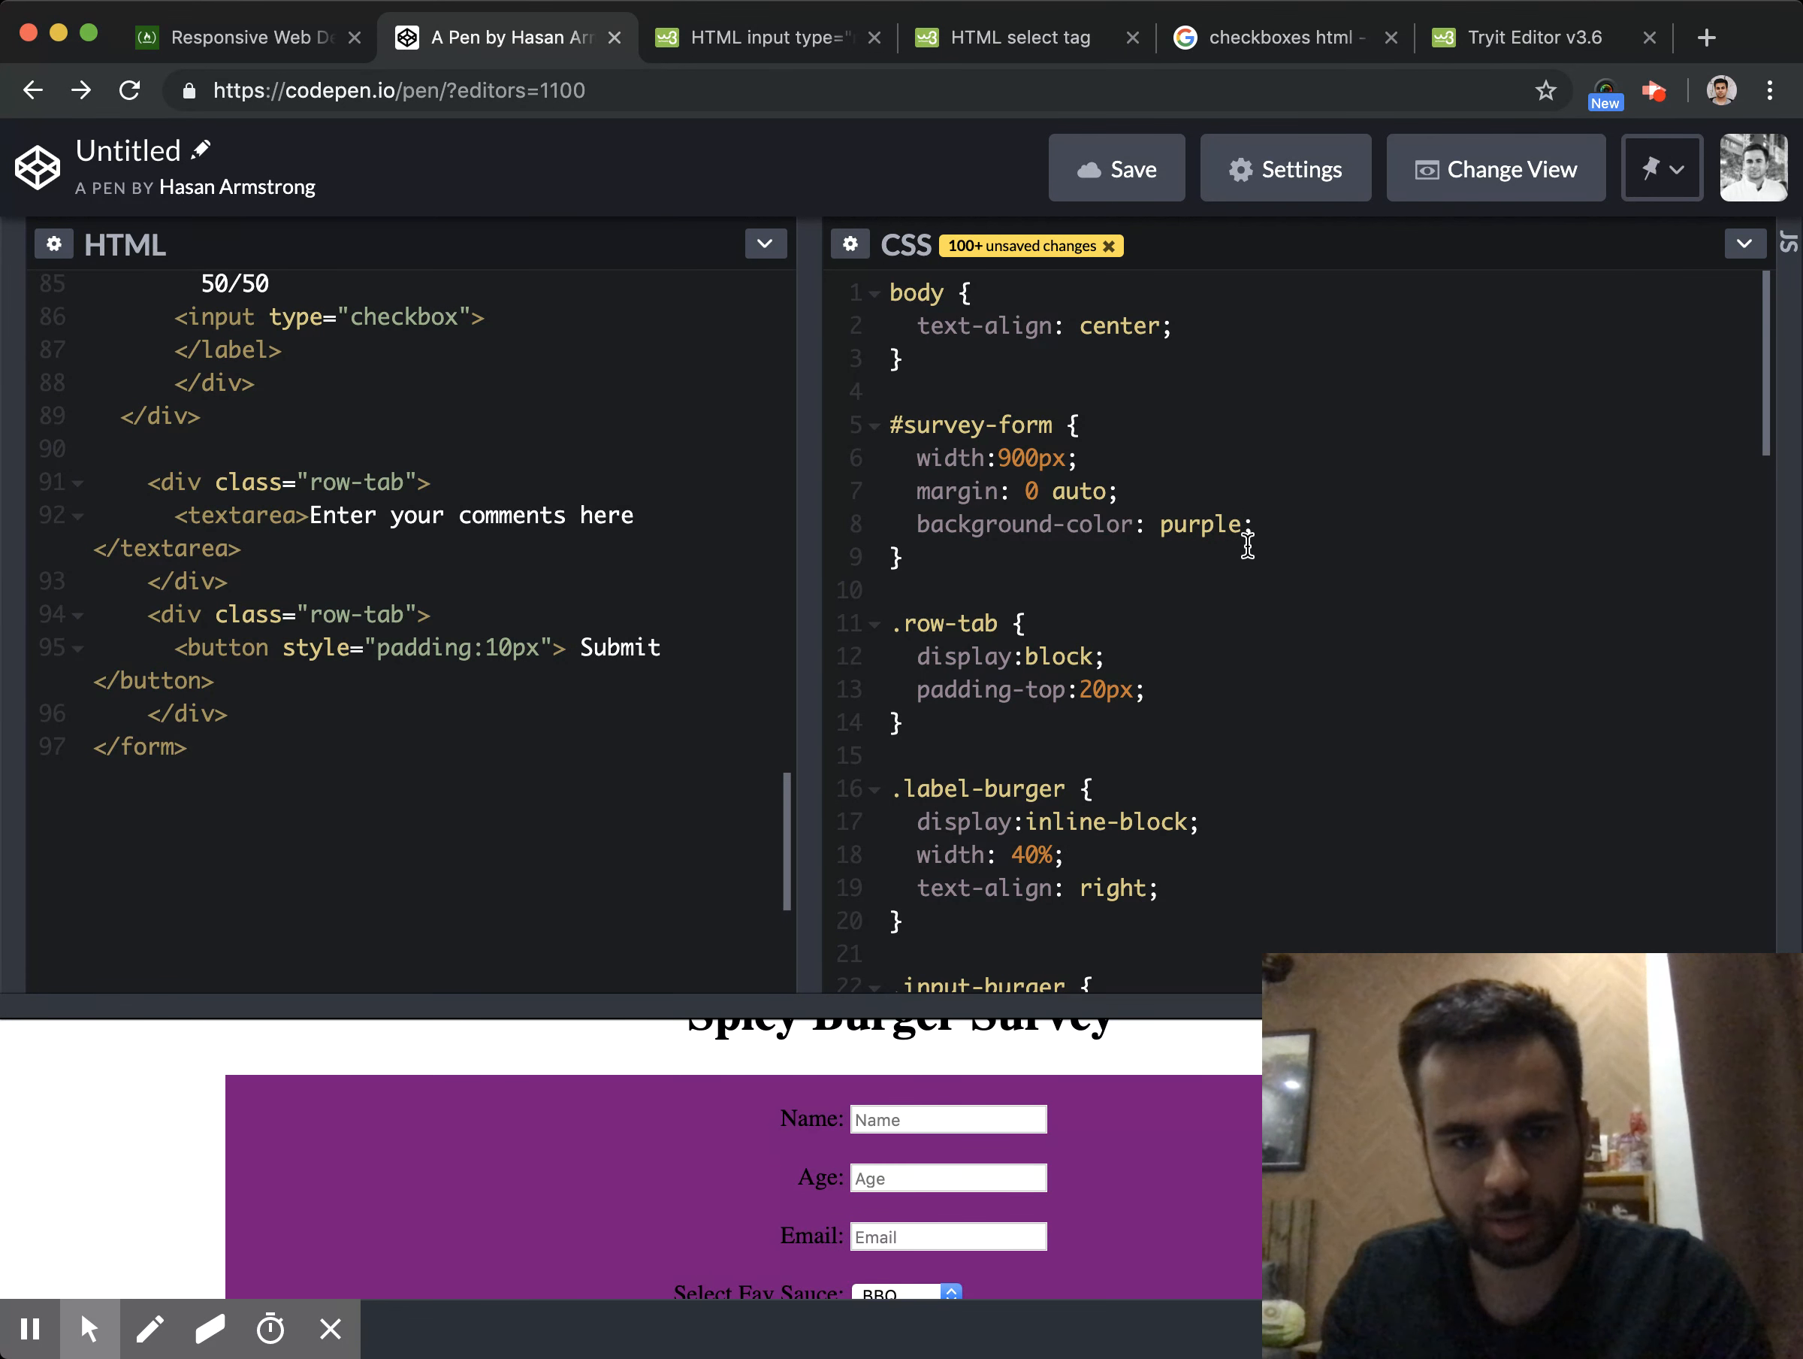
{"action": "type", "text": "white"}
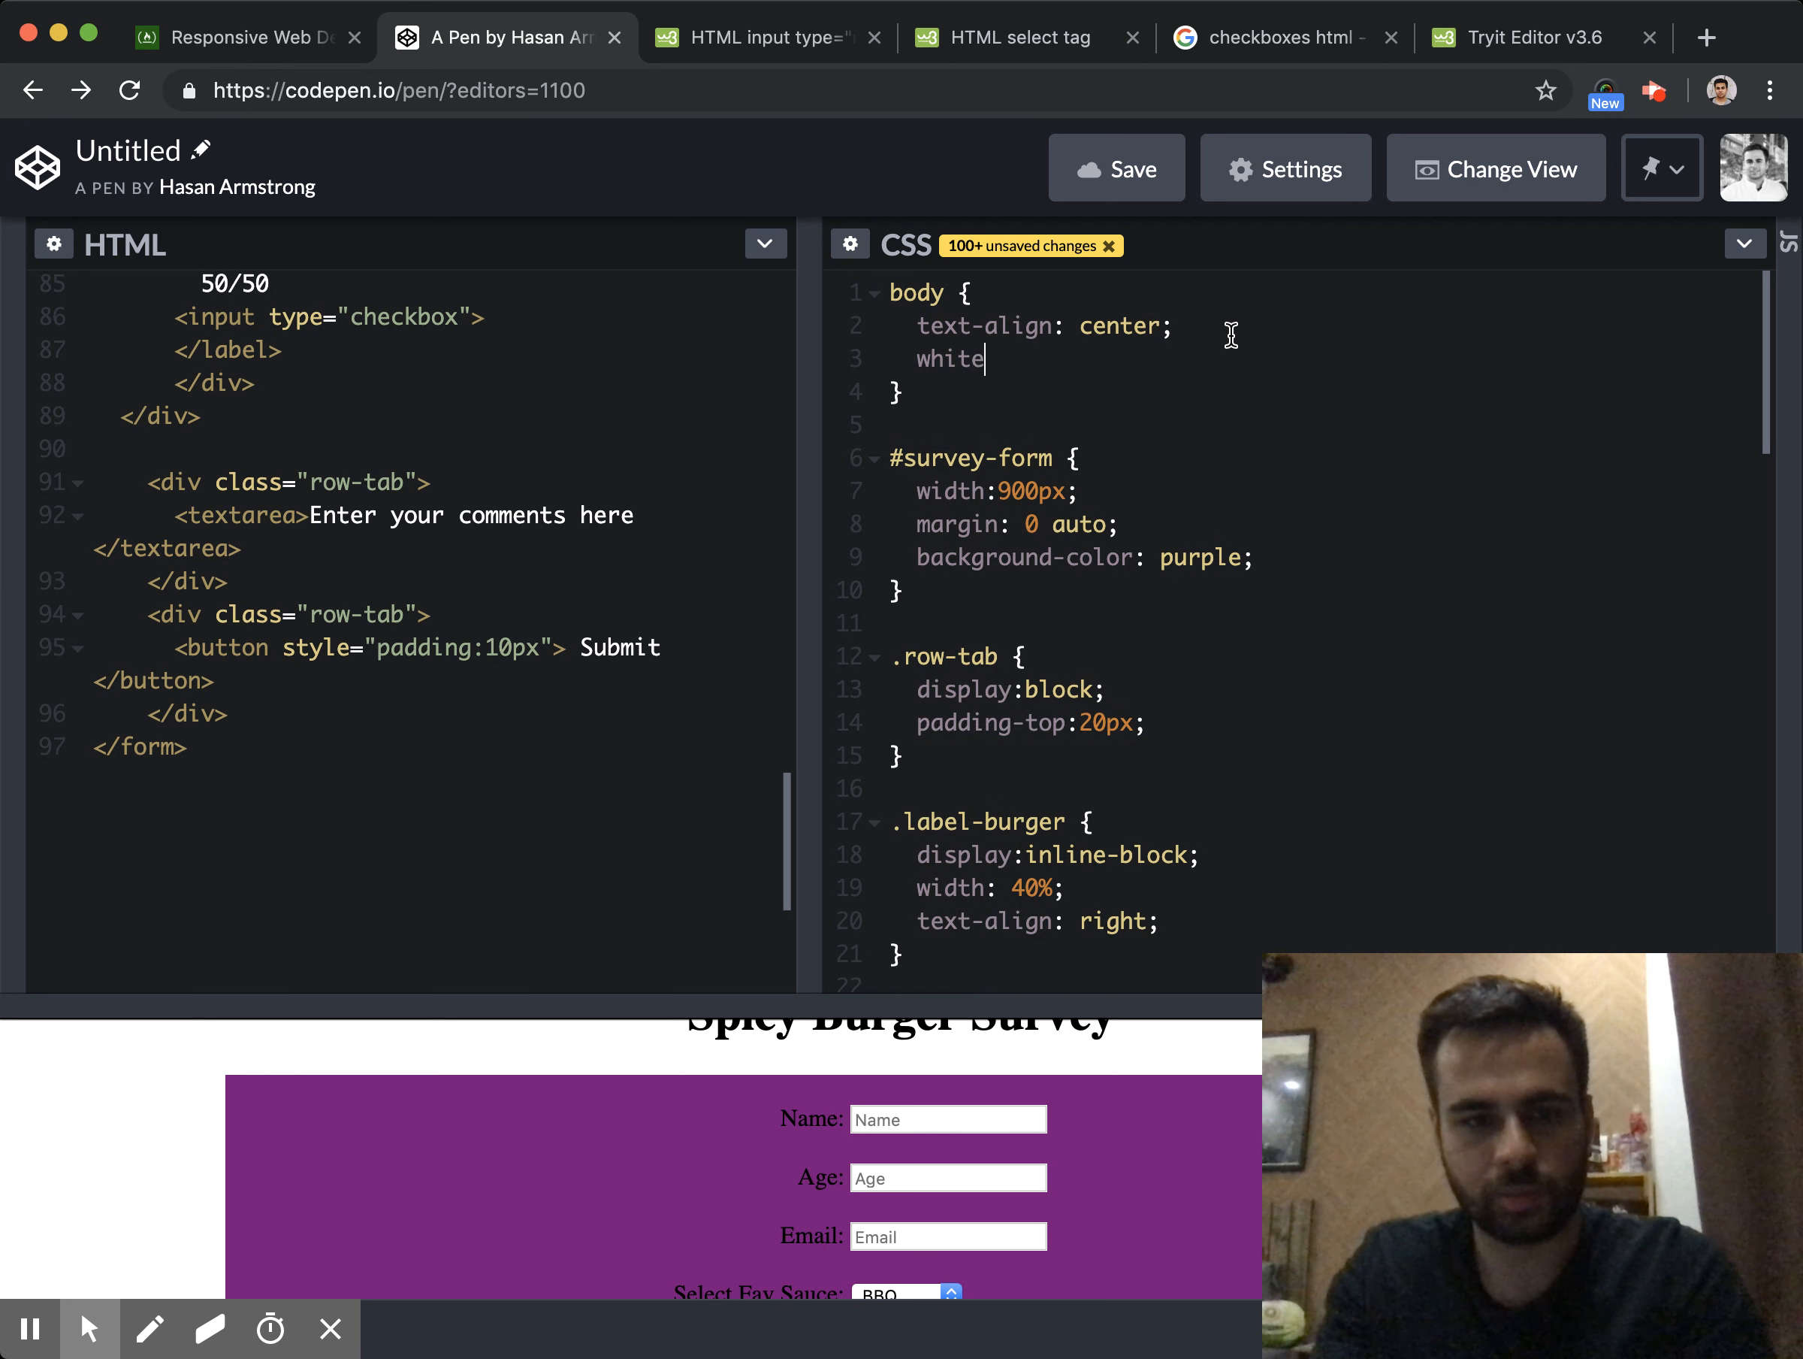
{"action": "type", "text": "color:w"}
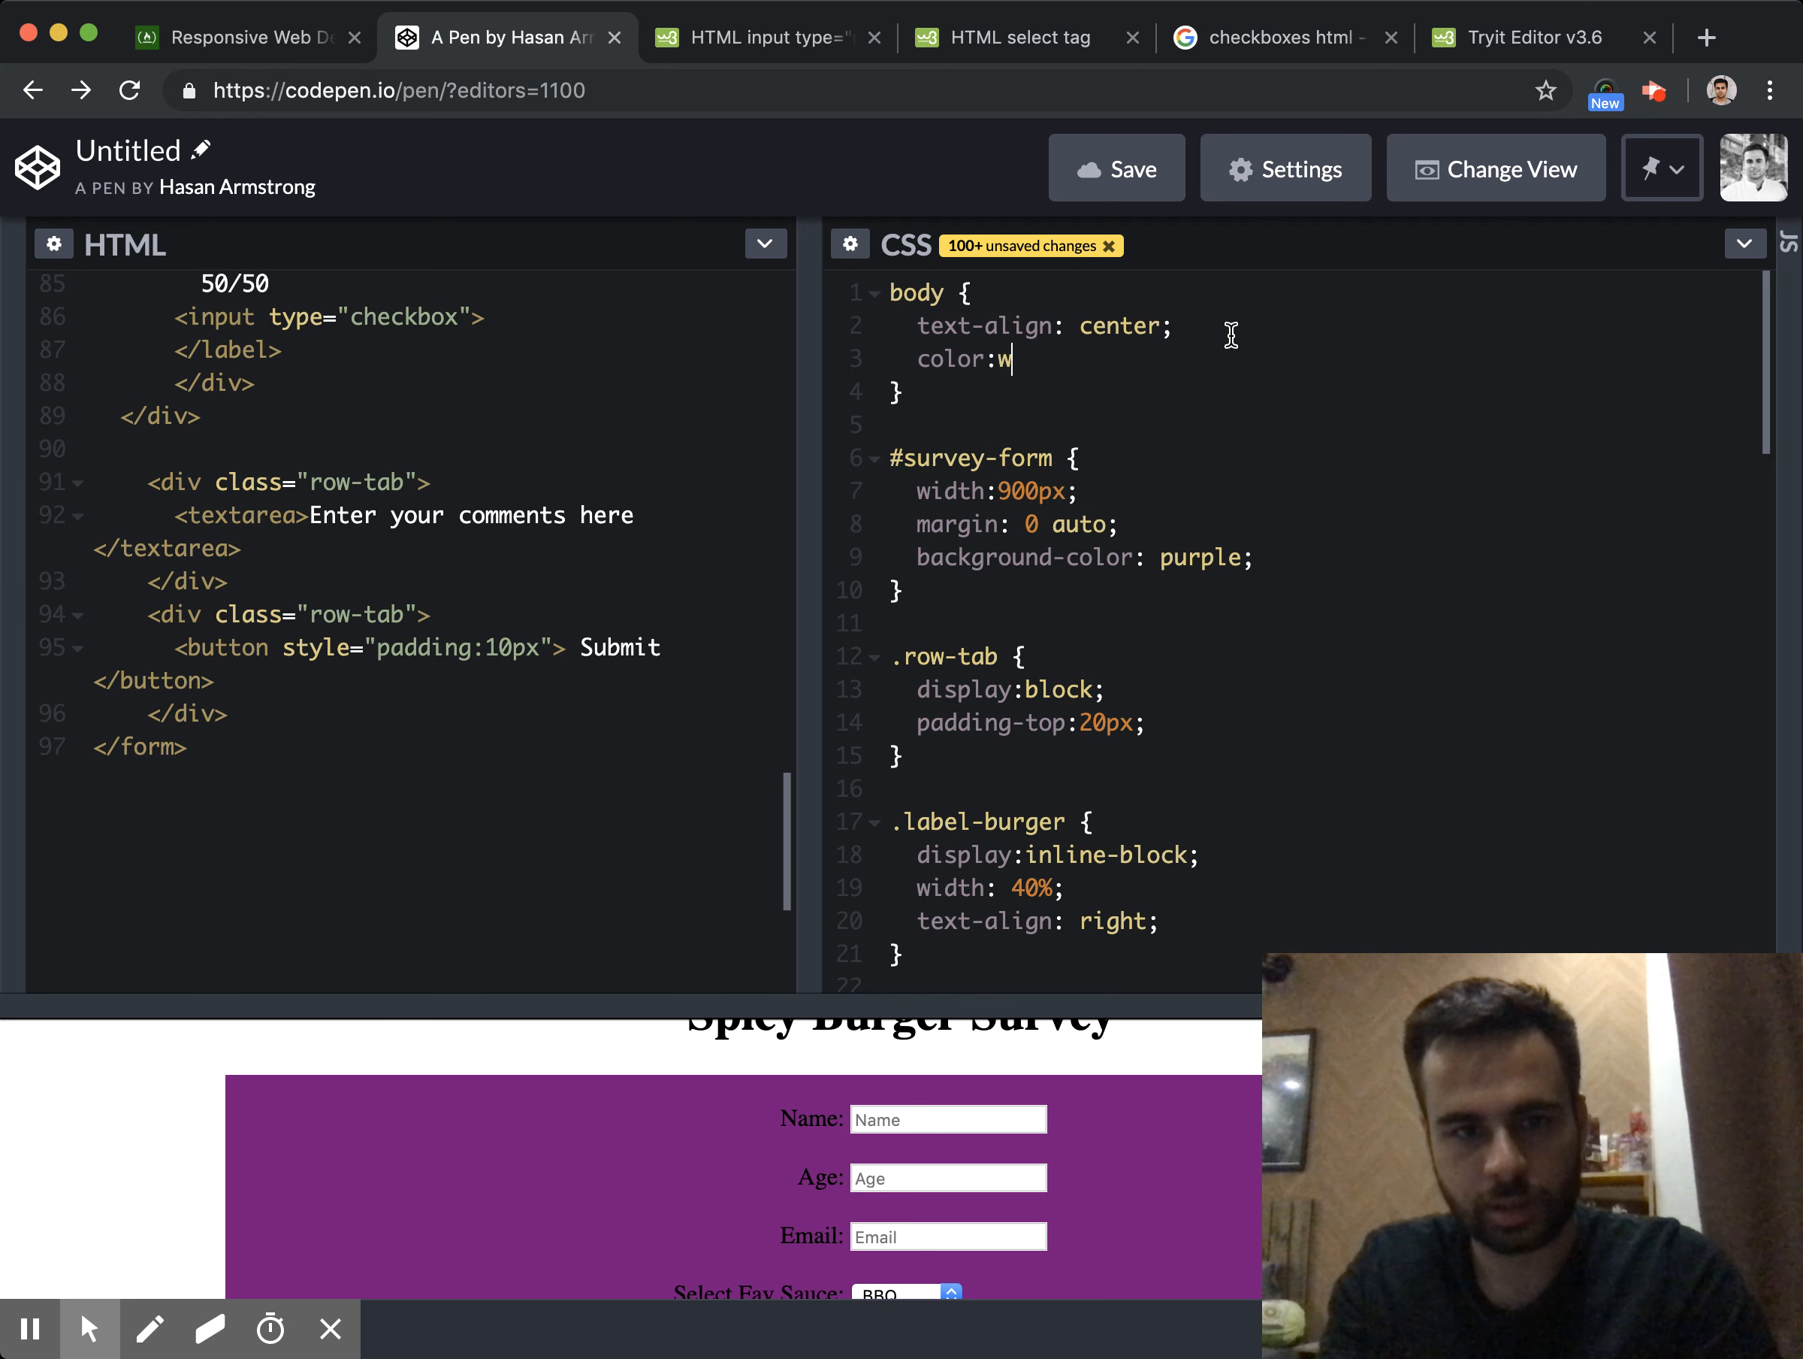
{"action": "type", "text": "hite;"}
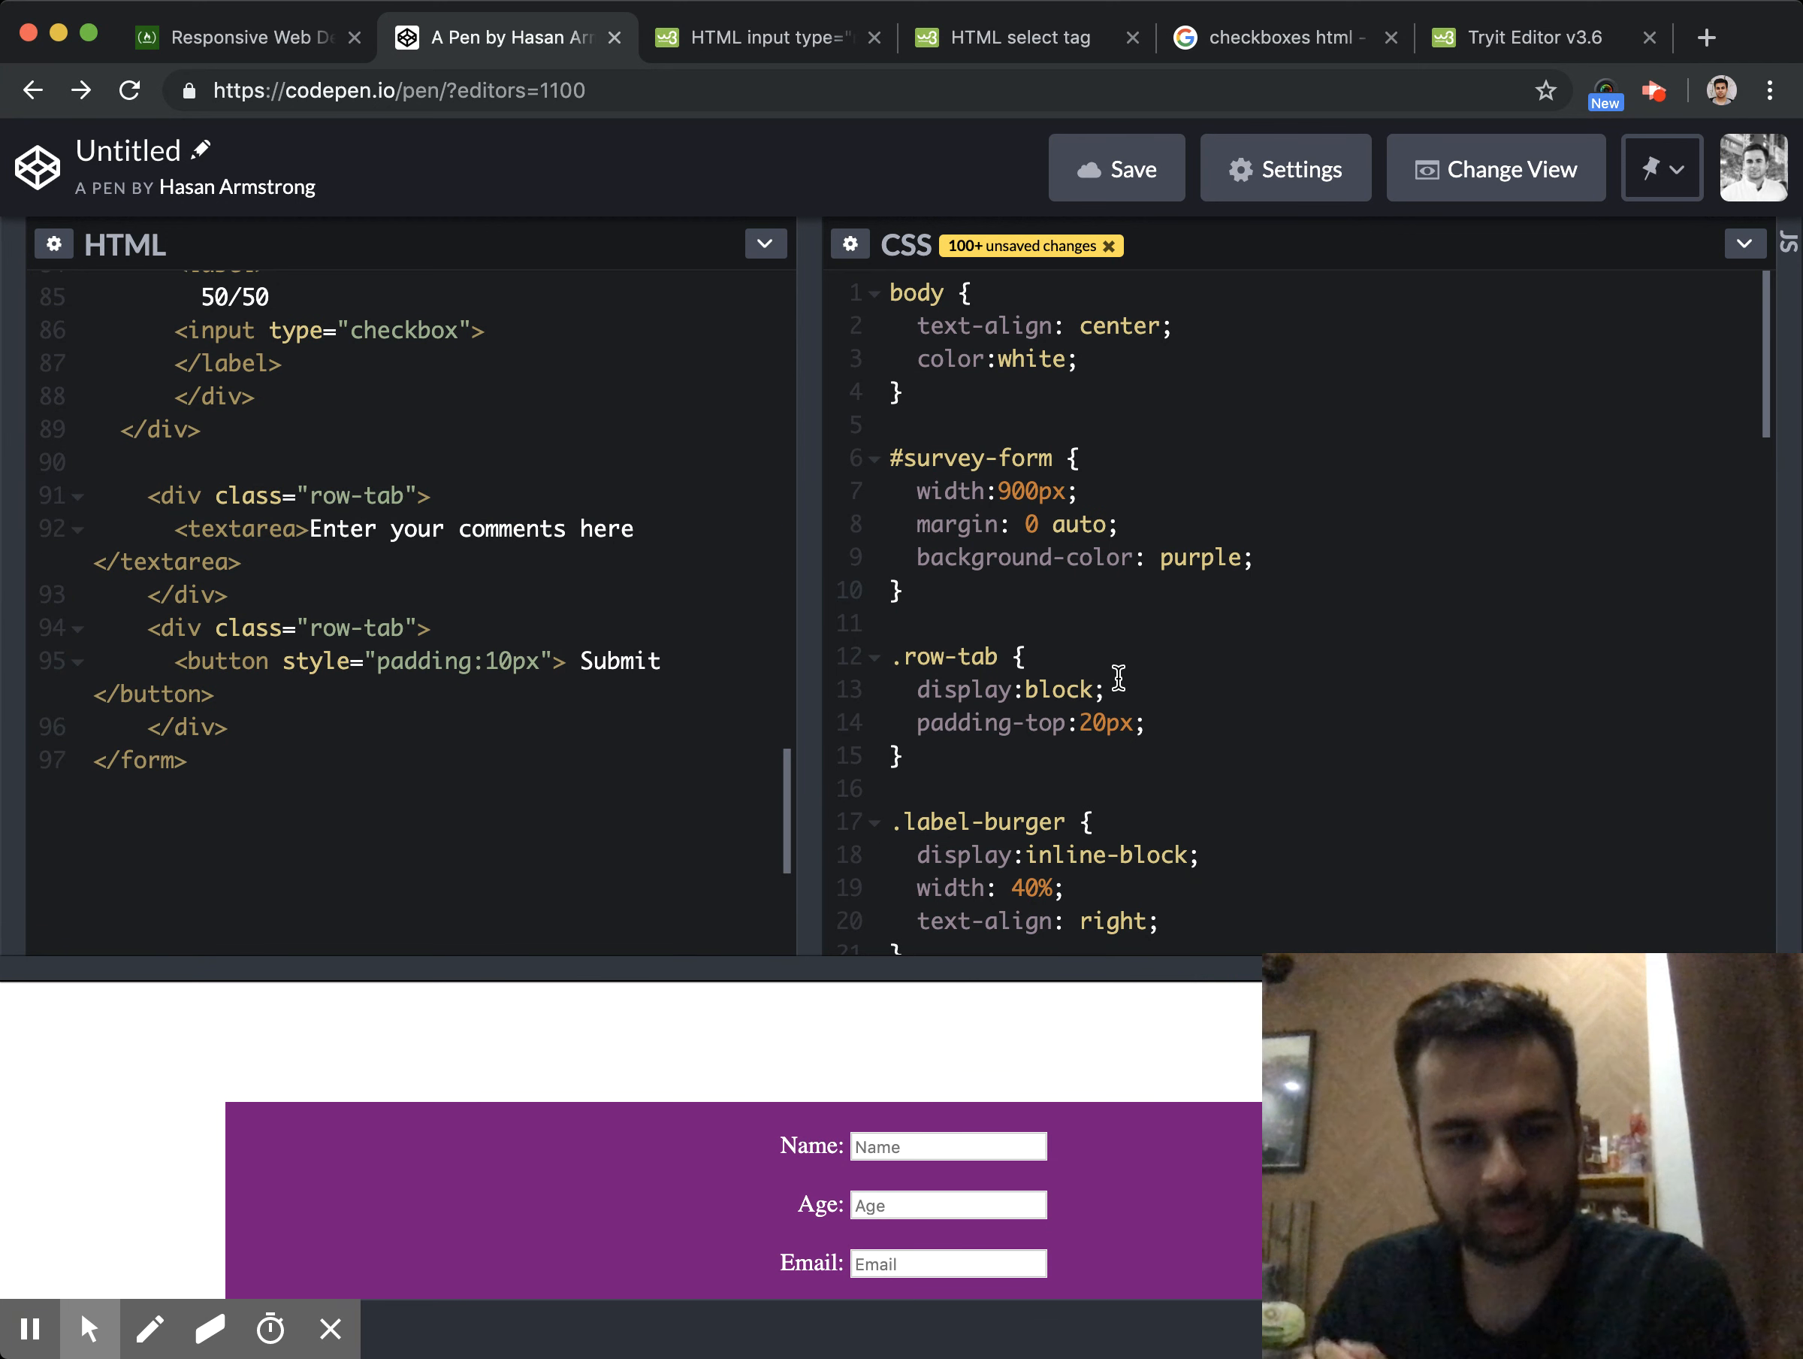
{"action": "mouse_move", "coordinate": [1096, 345]}
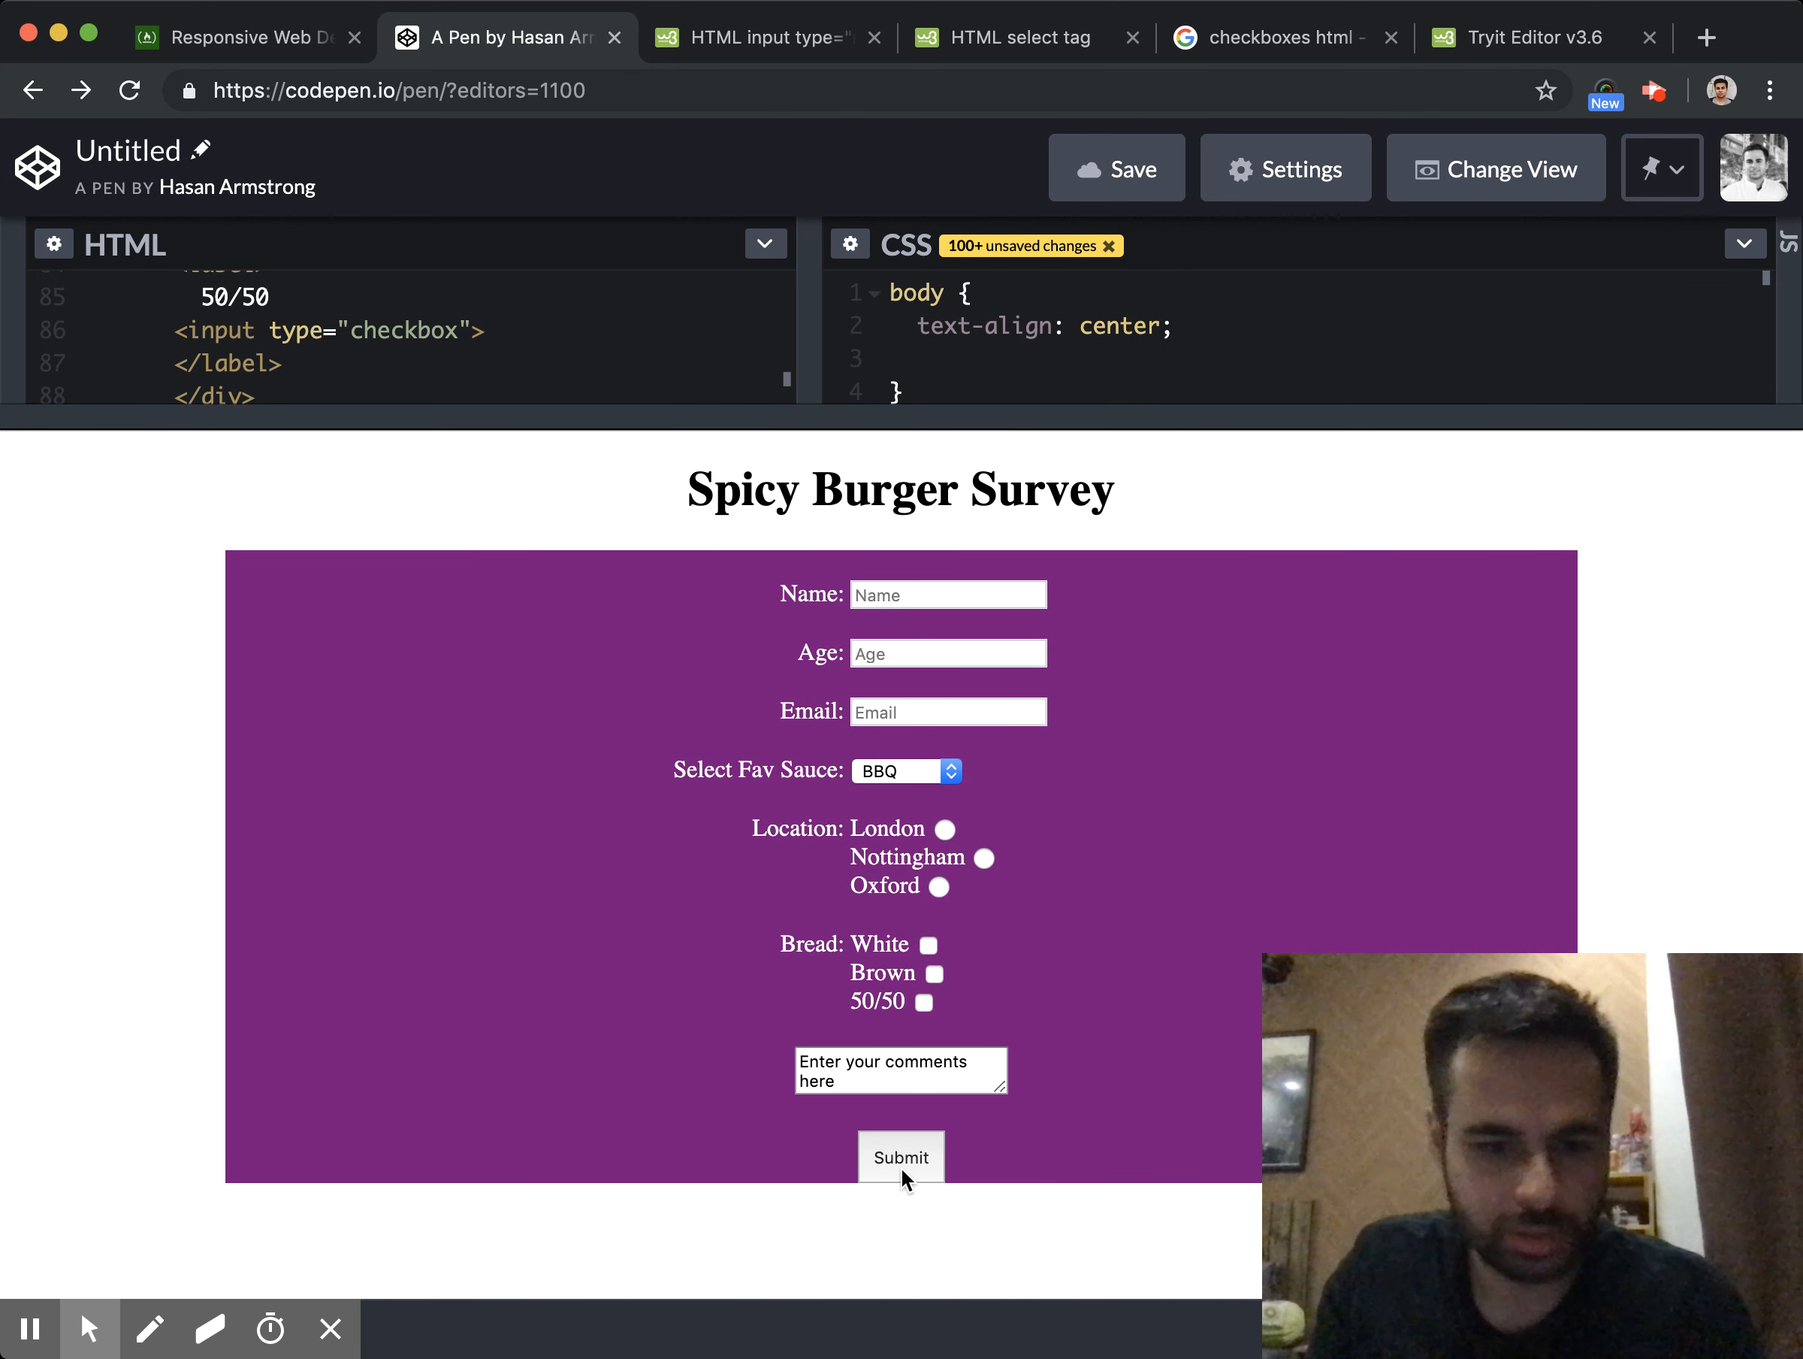
{"action": "mouse_move", "coordinate": [1012, 660]}
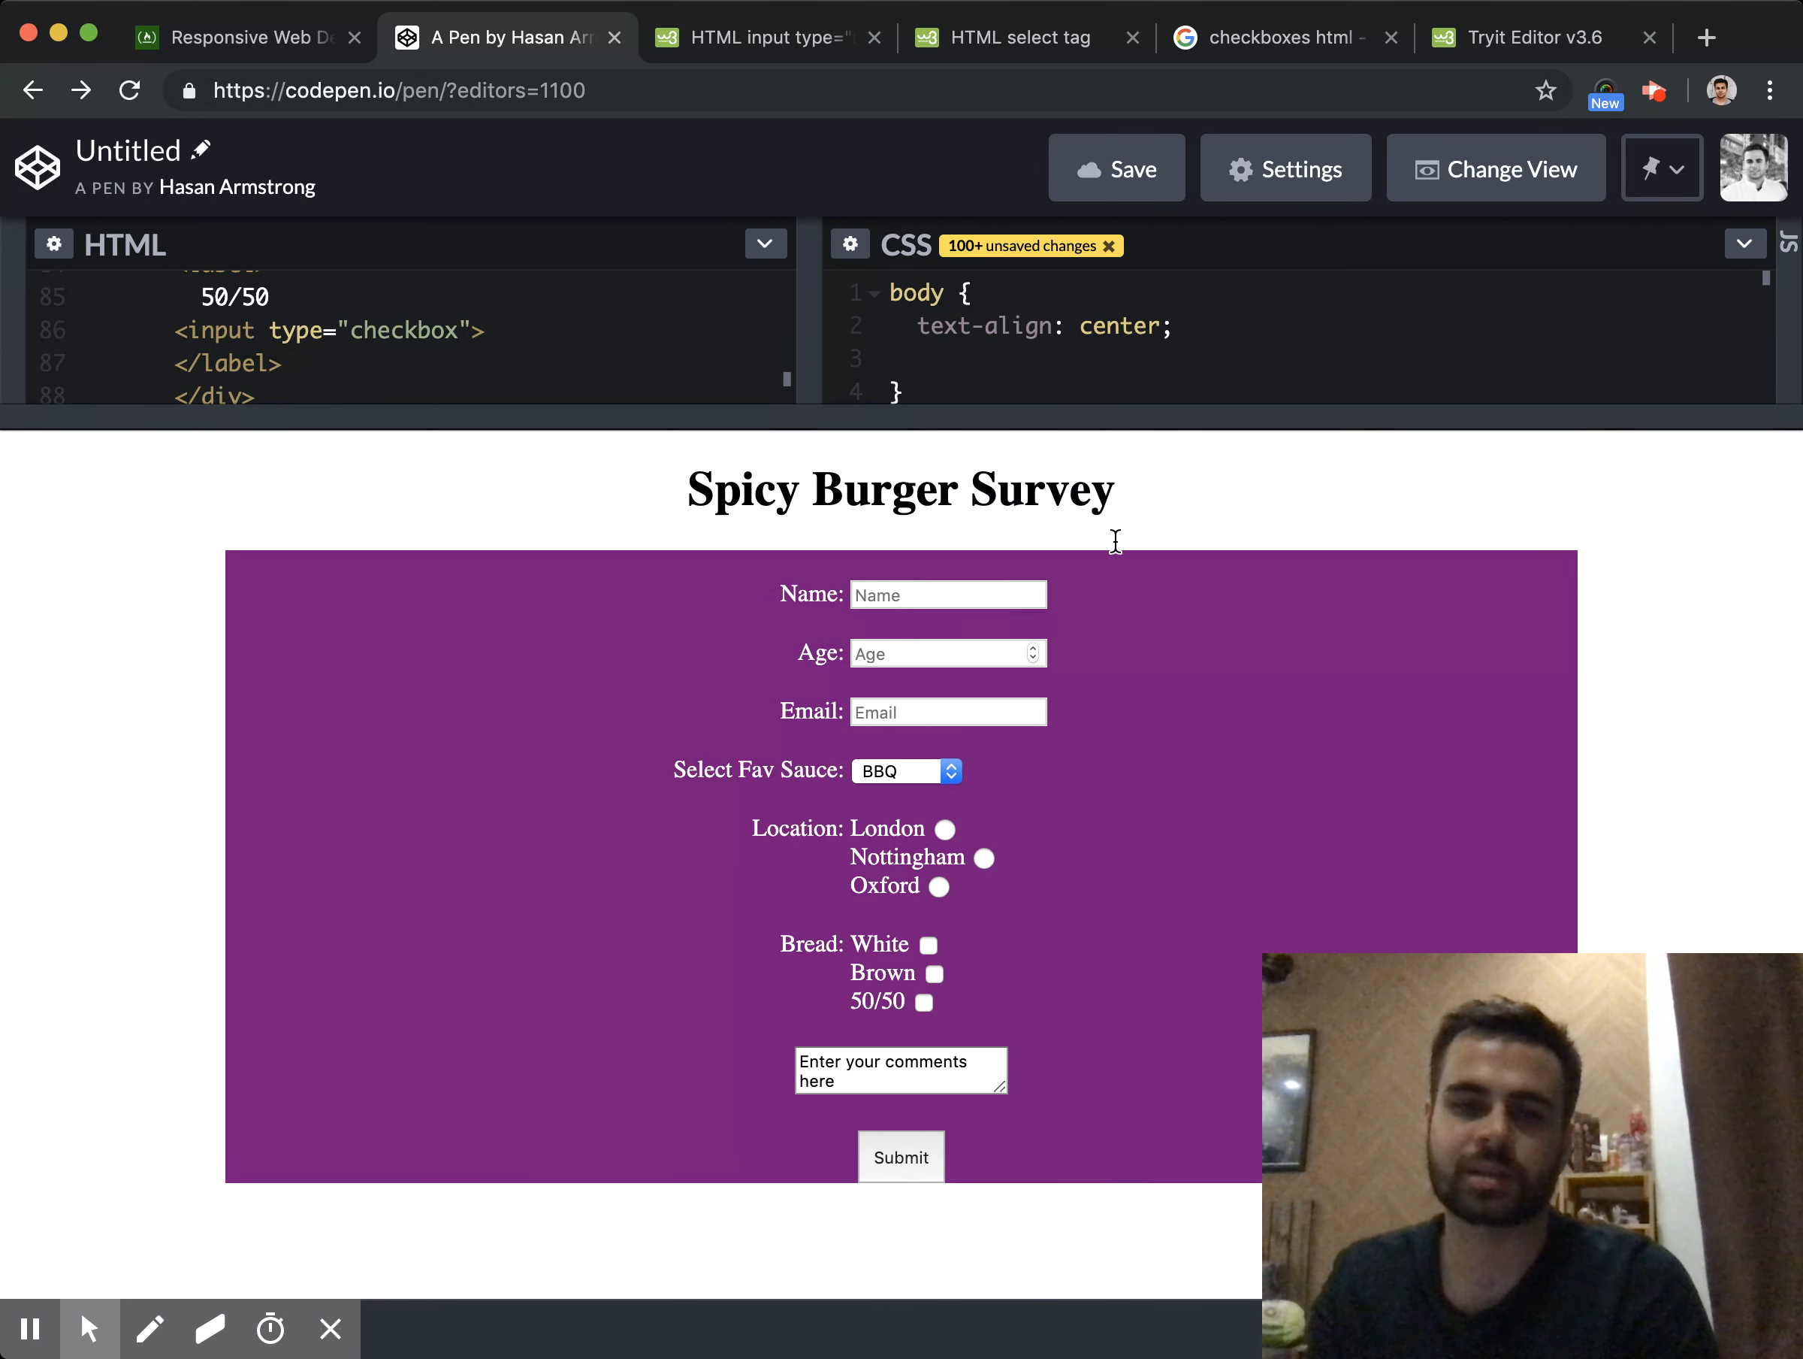
{"action": "mouse_move", "coordinate": [1333, 698]}
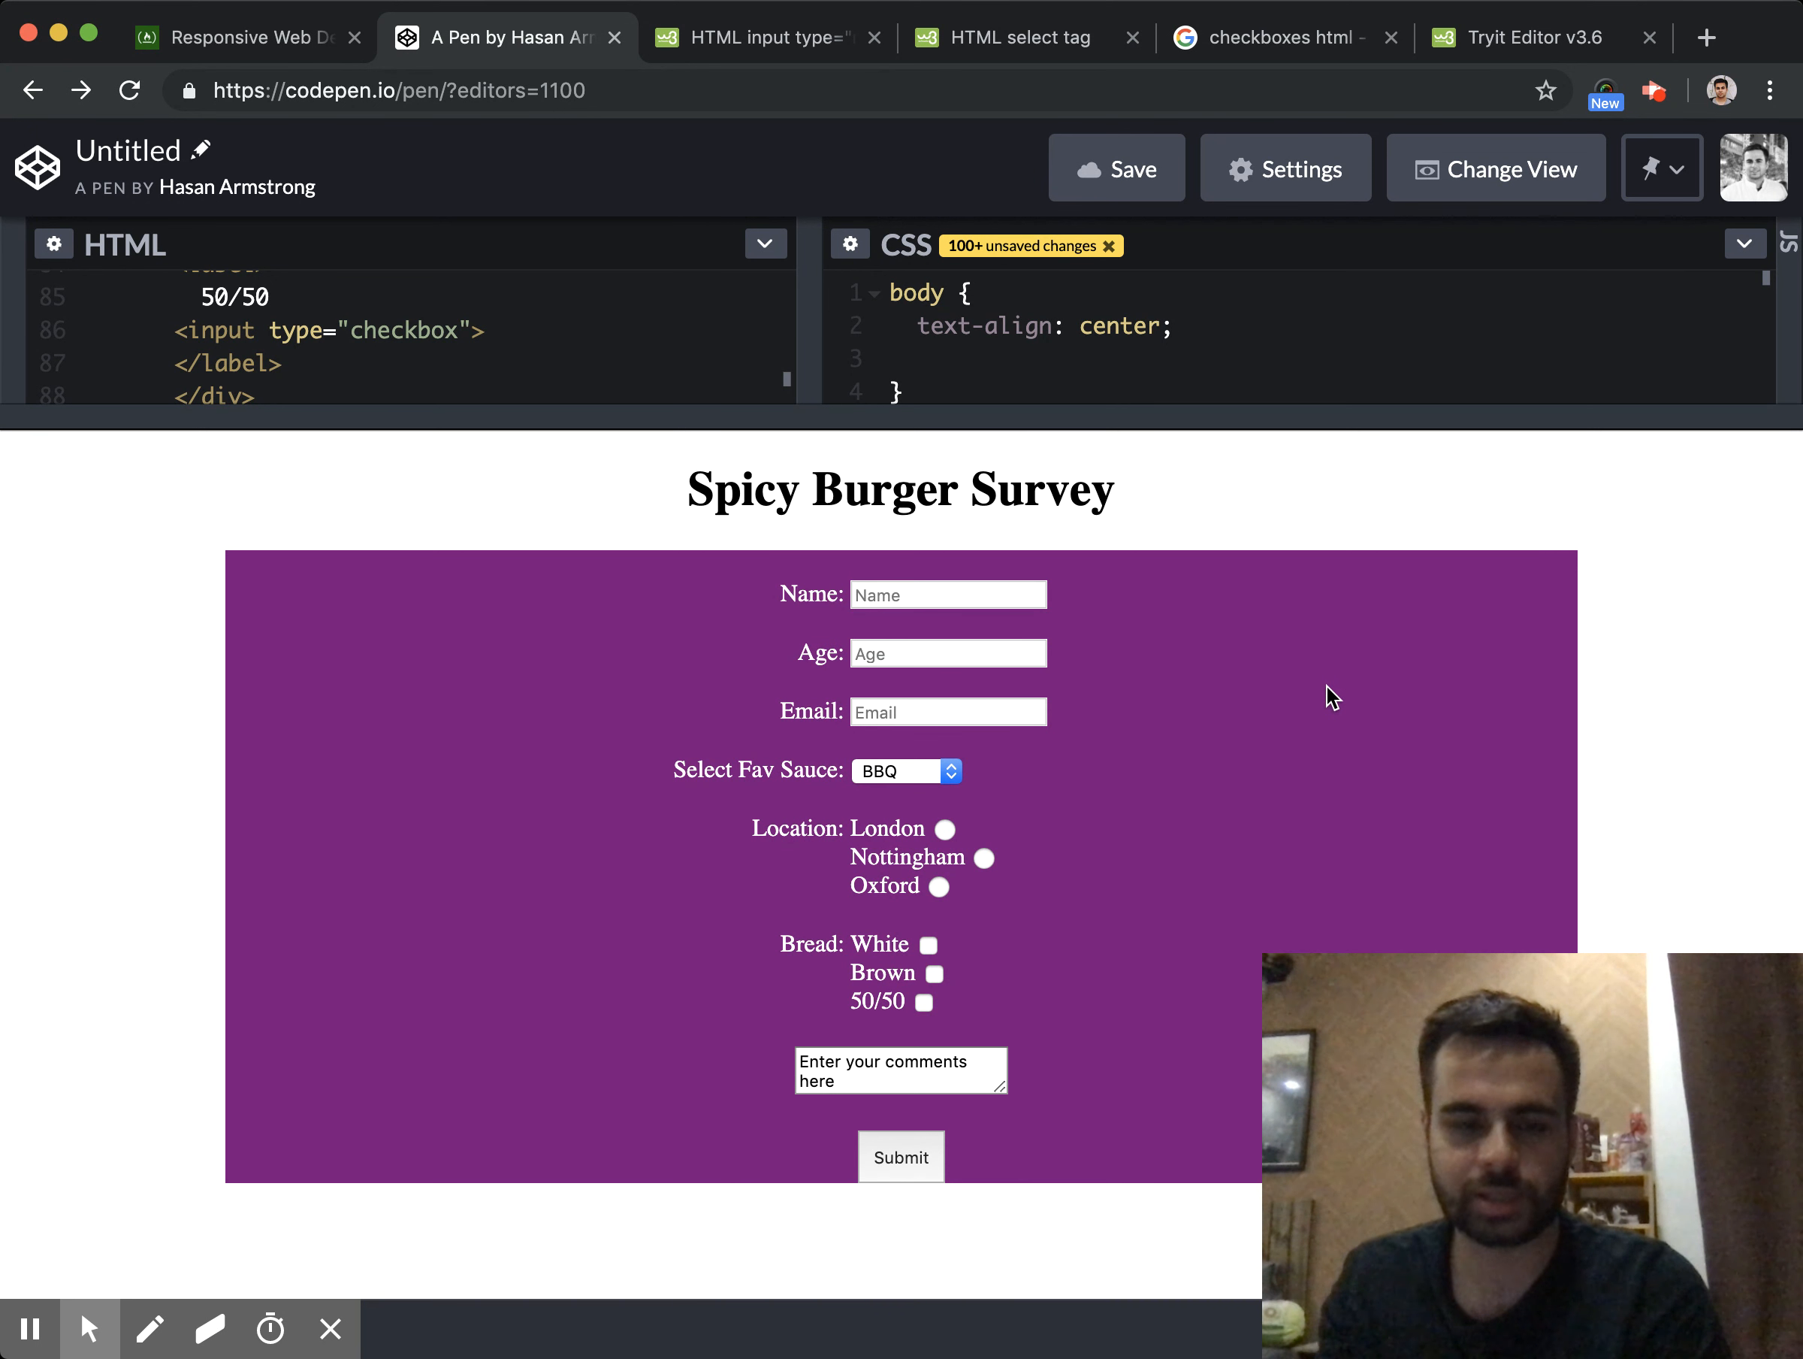